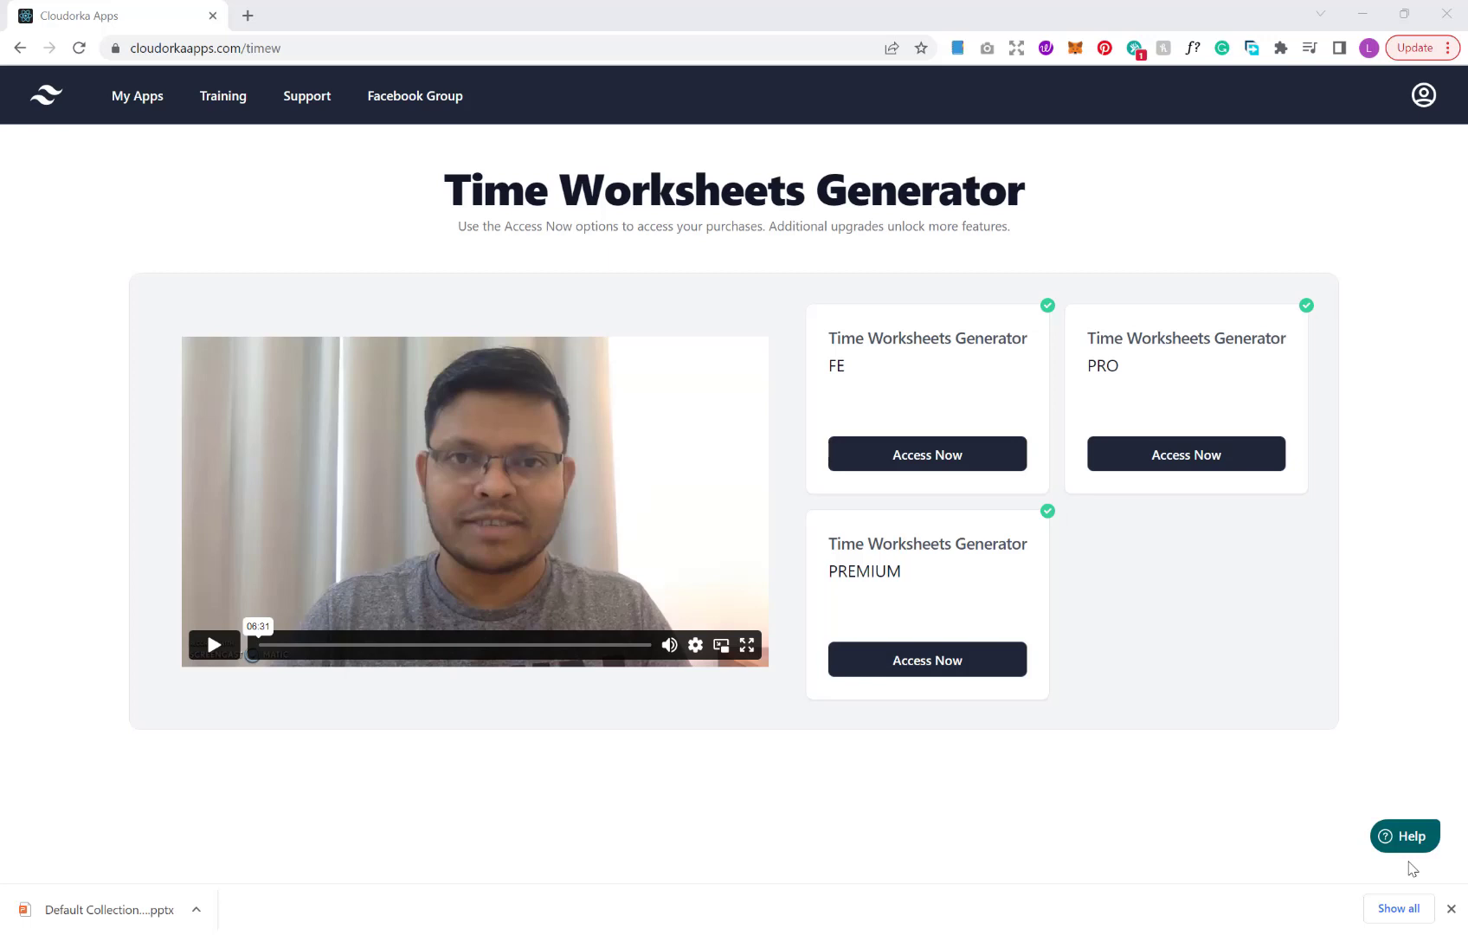
mouse_move(916, 414)
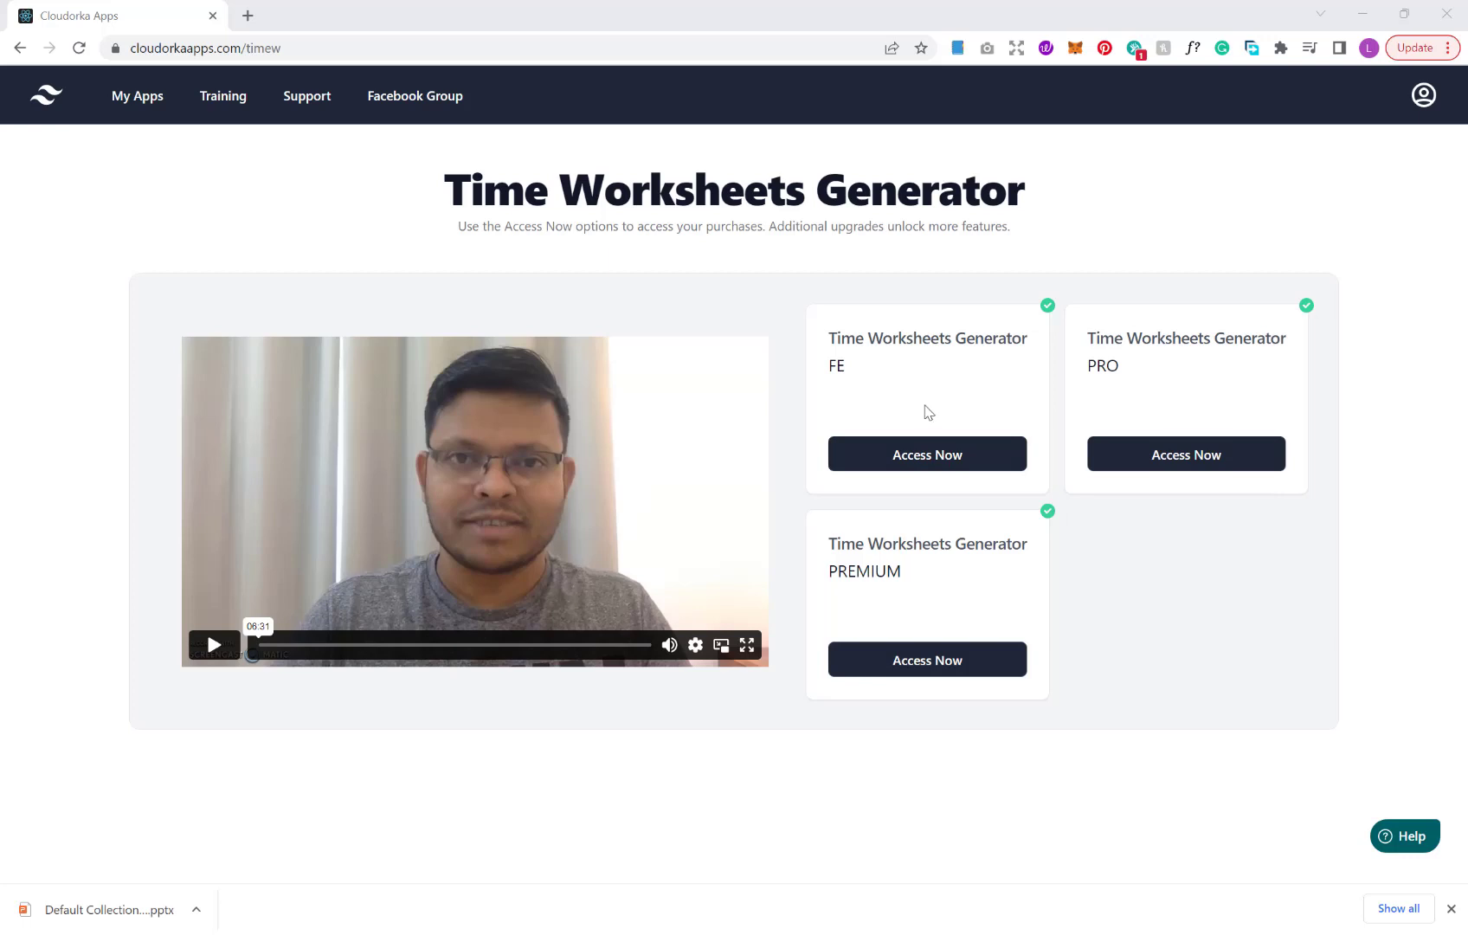
mouse_move(1201, 407)
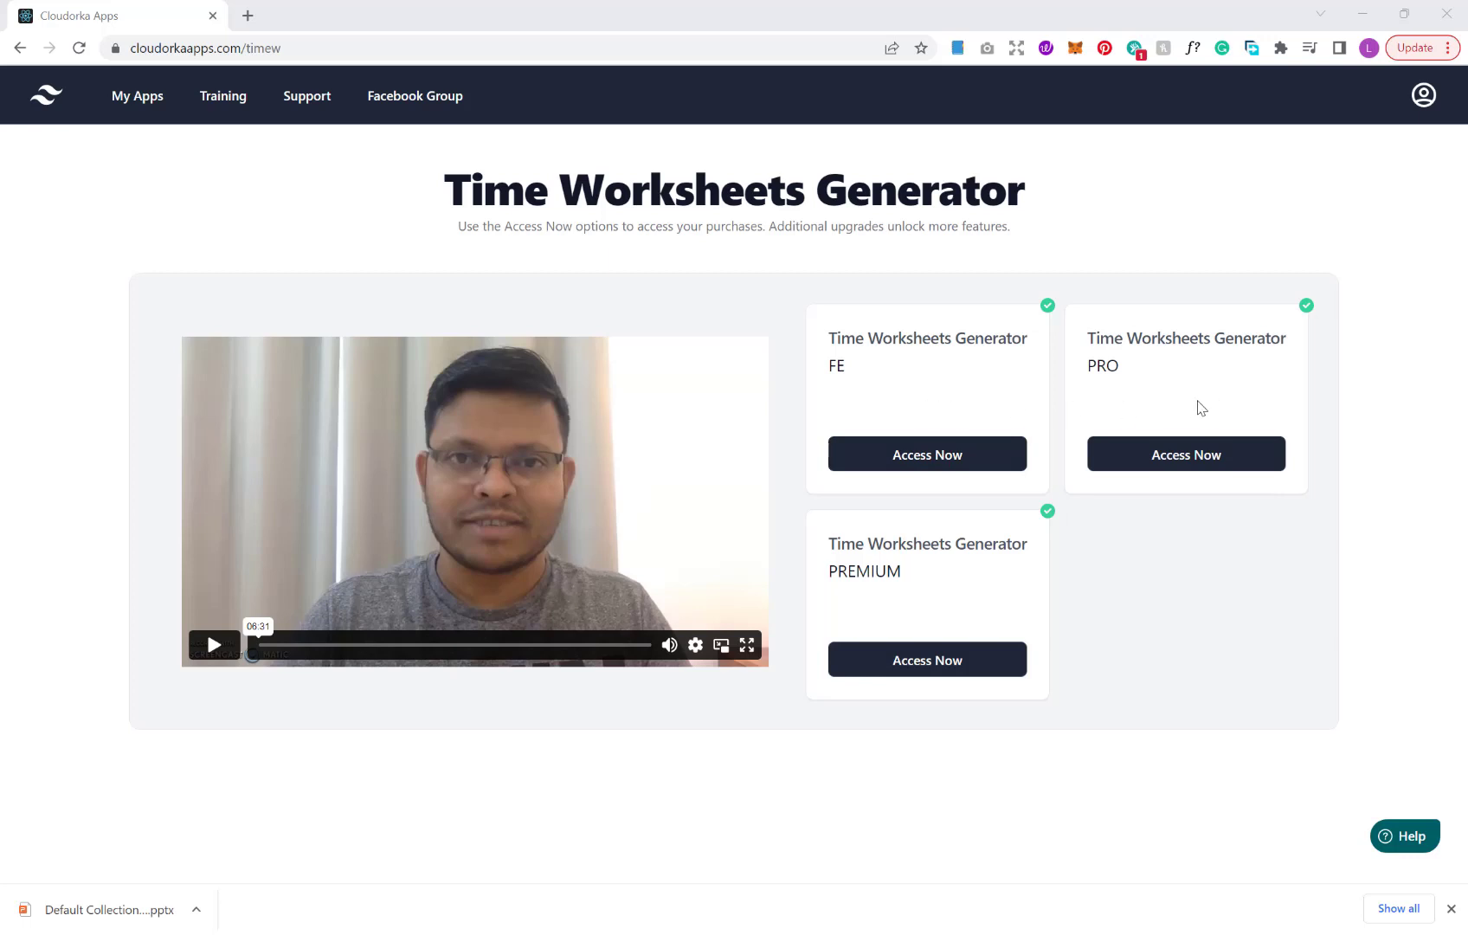
mouse_move(670, 643)
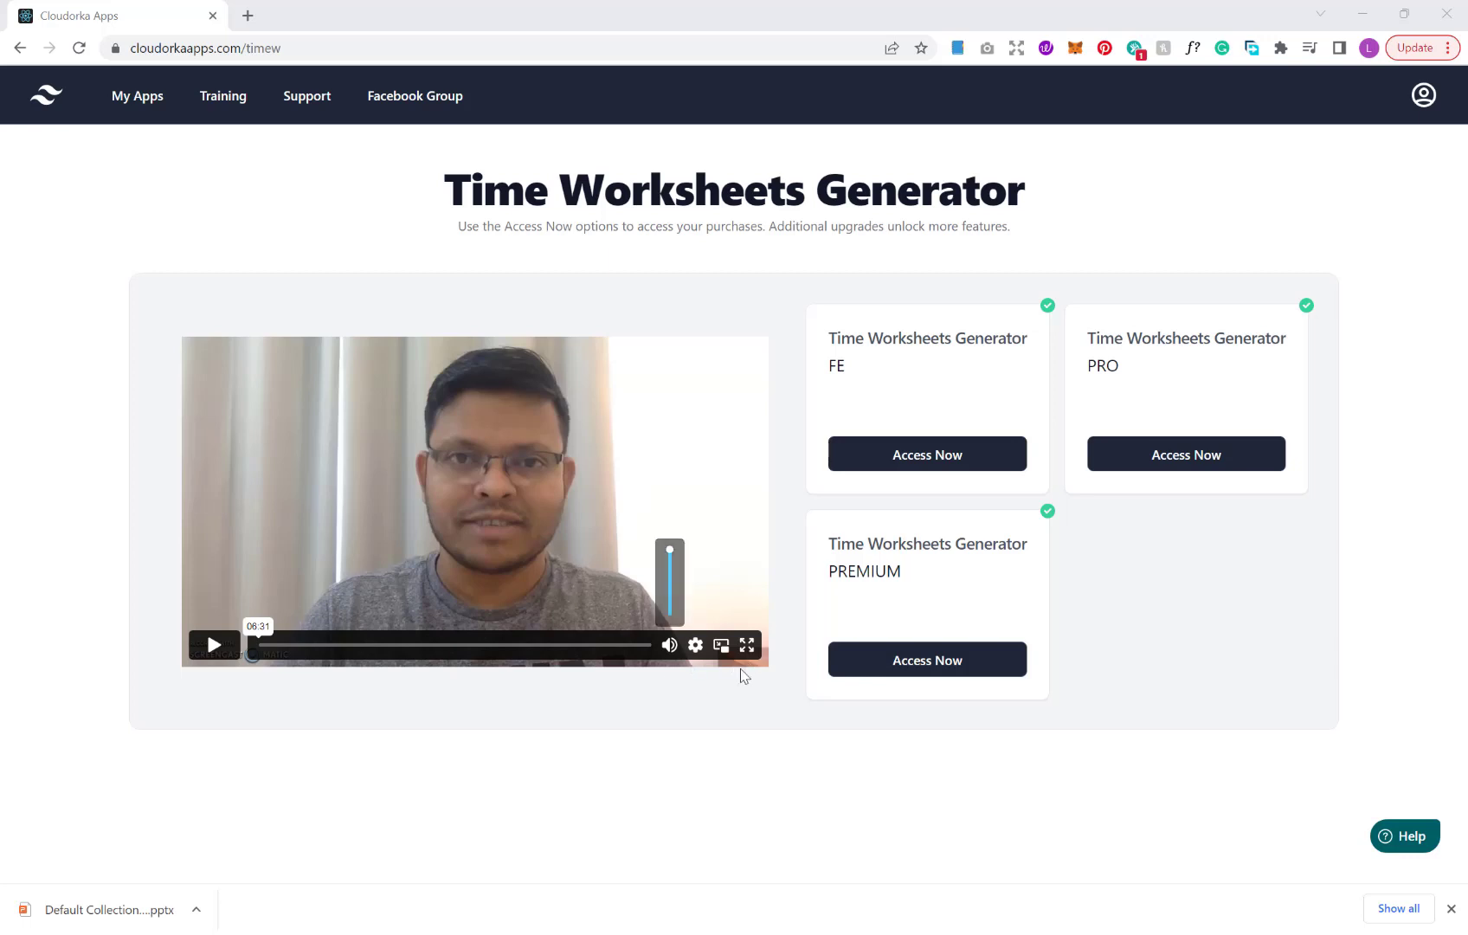
mouse_move(924, 621)
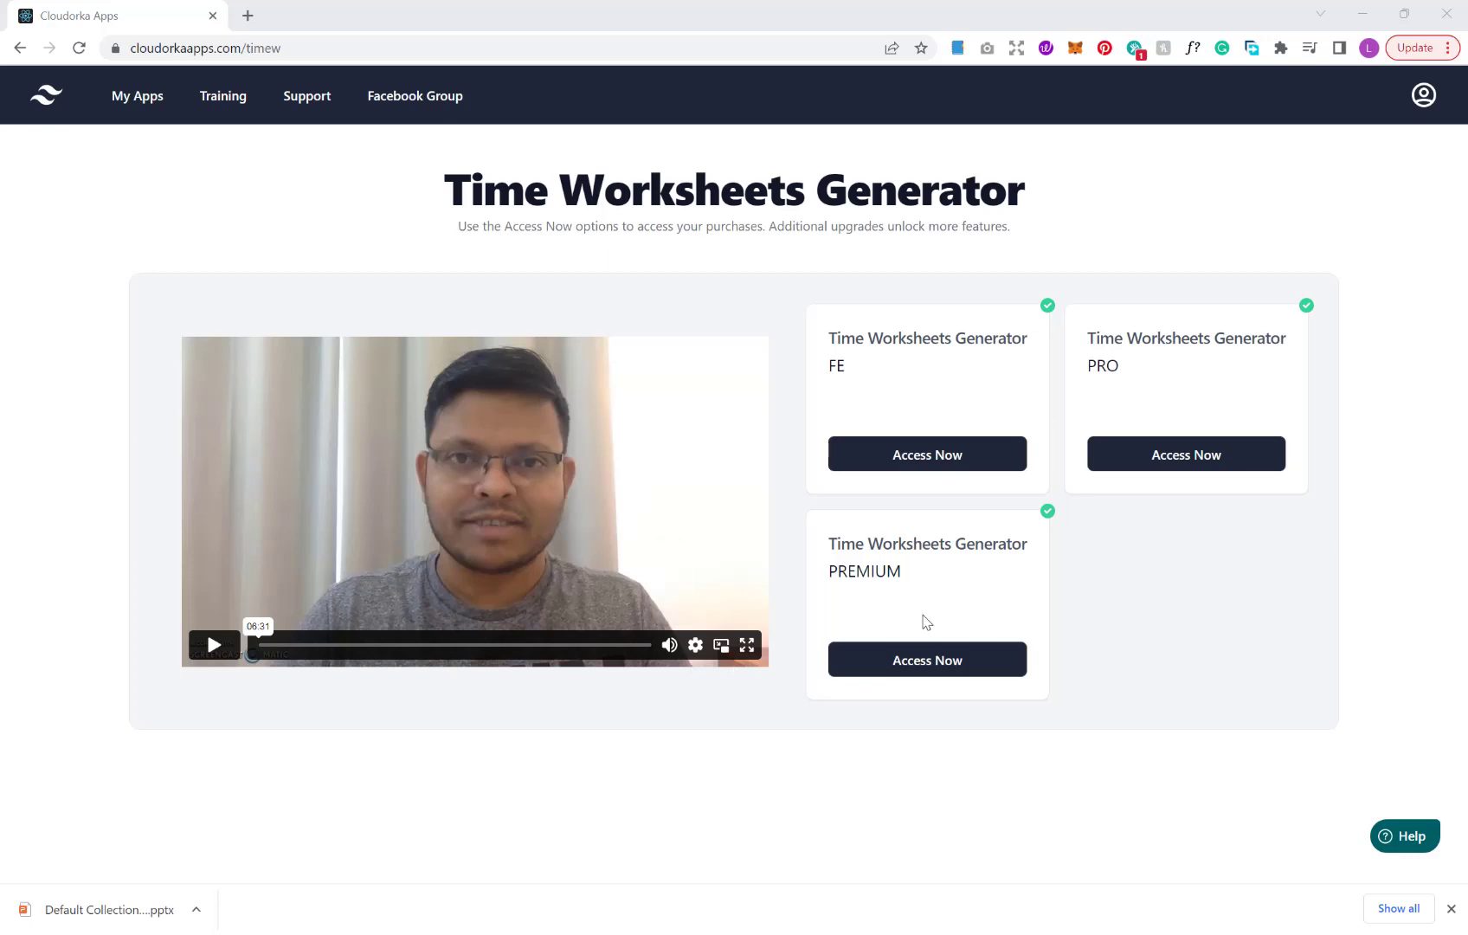
mouse_move(893, 386)
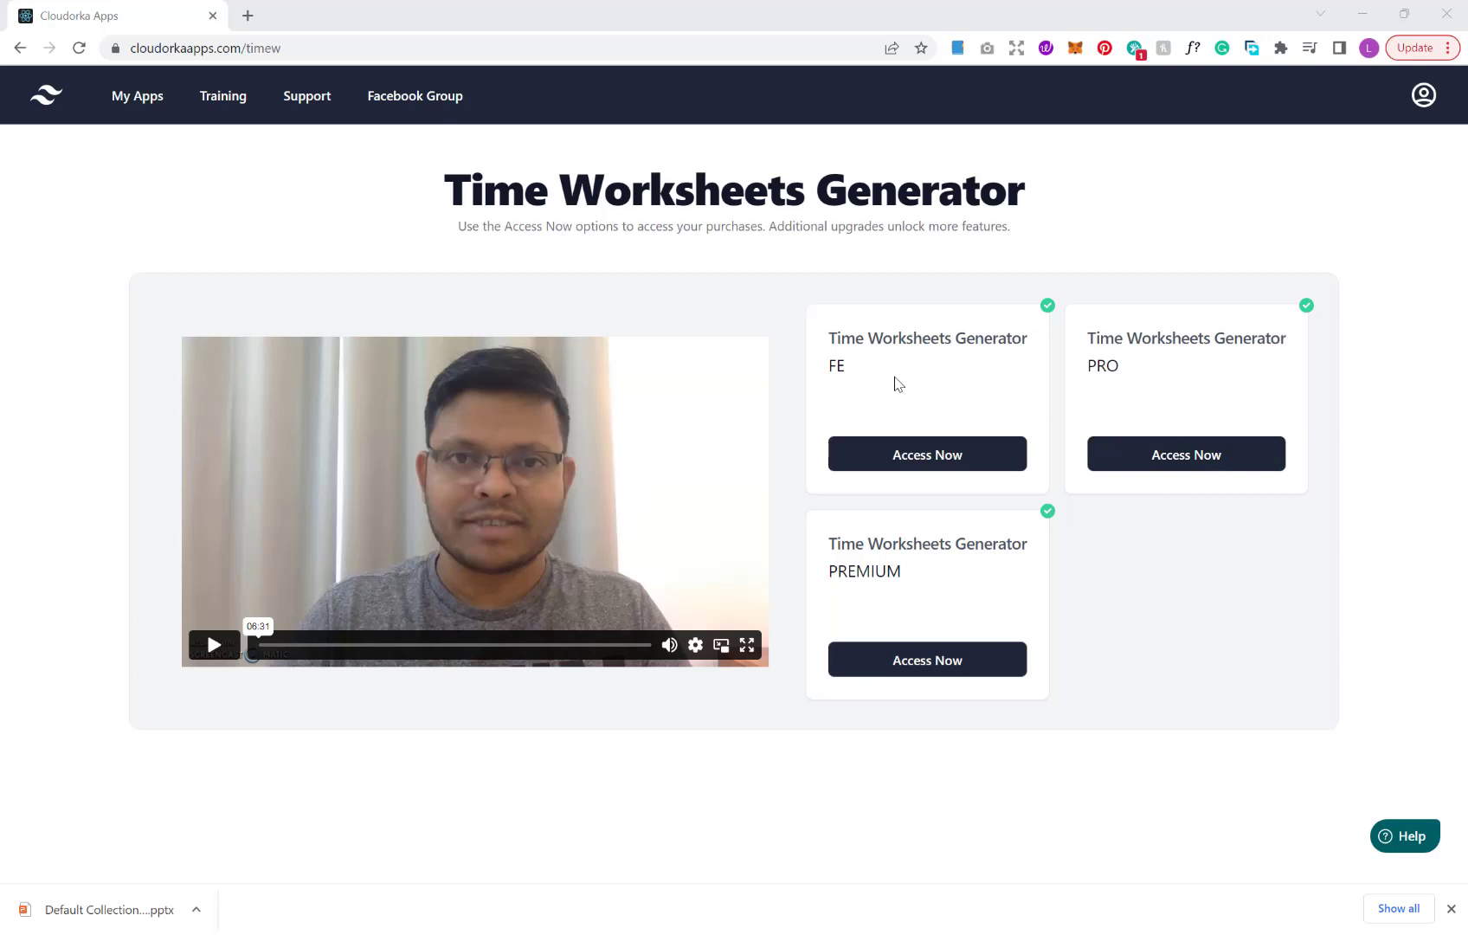
mouse_move(1117, 384)
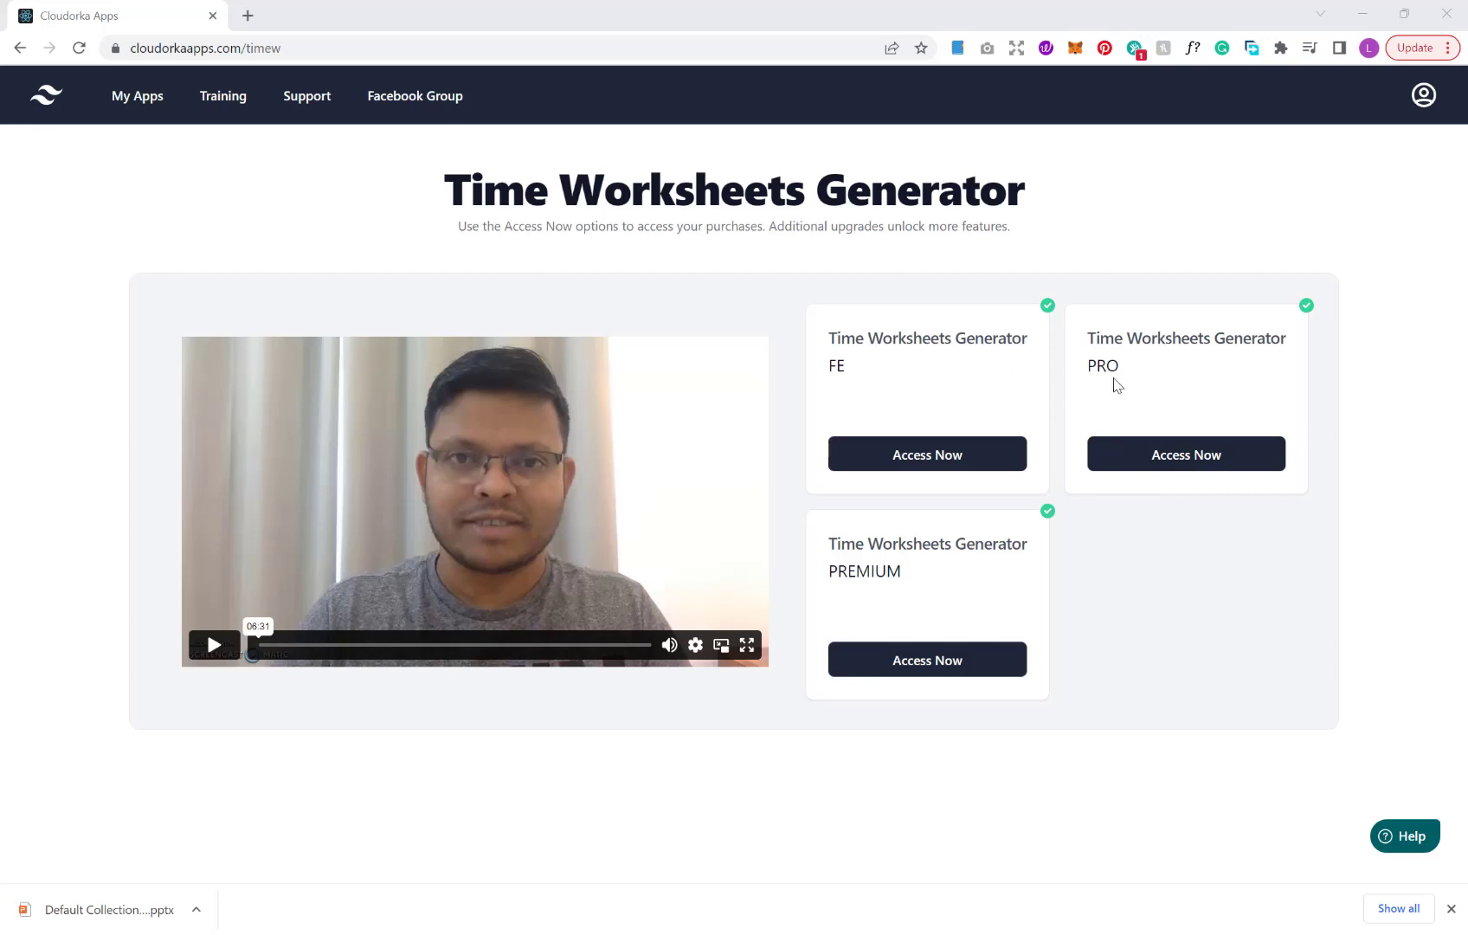
mouse_move(1111, 442)
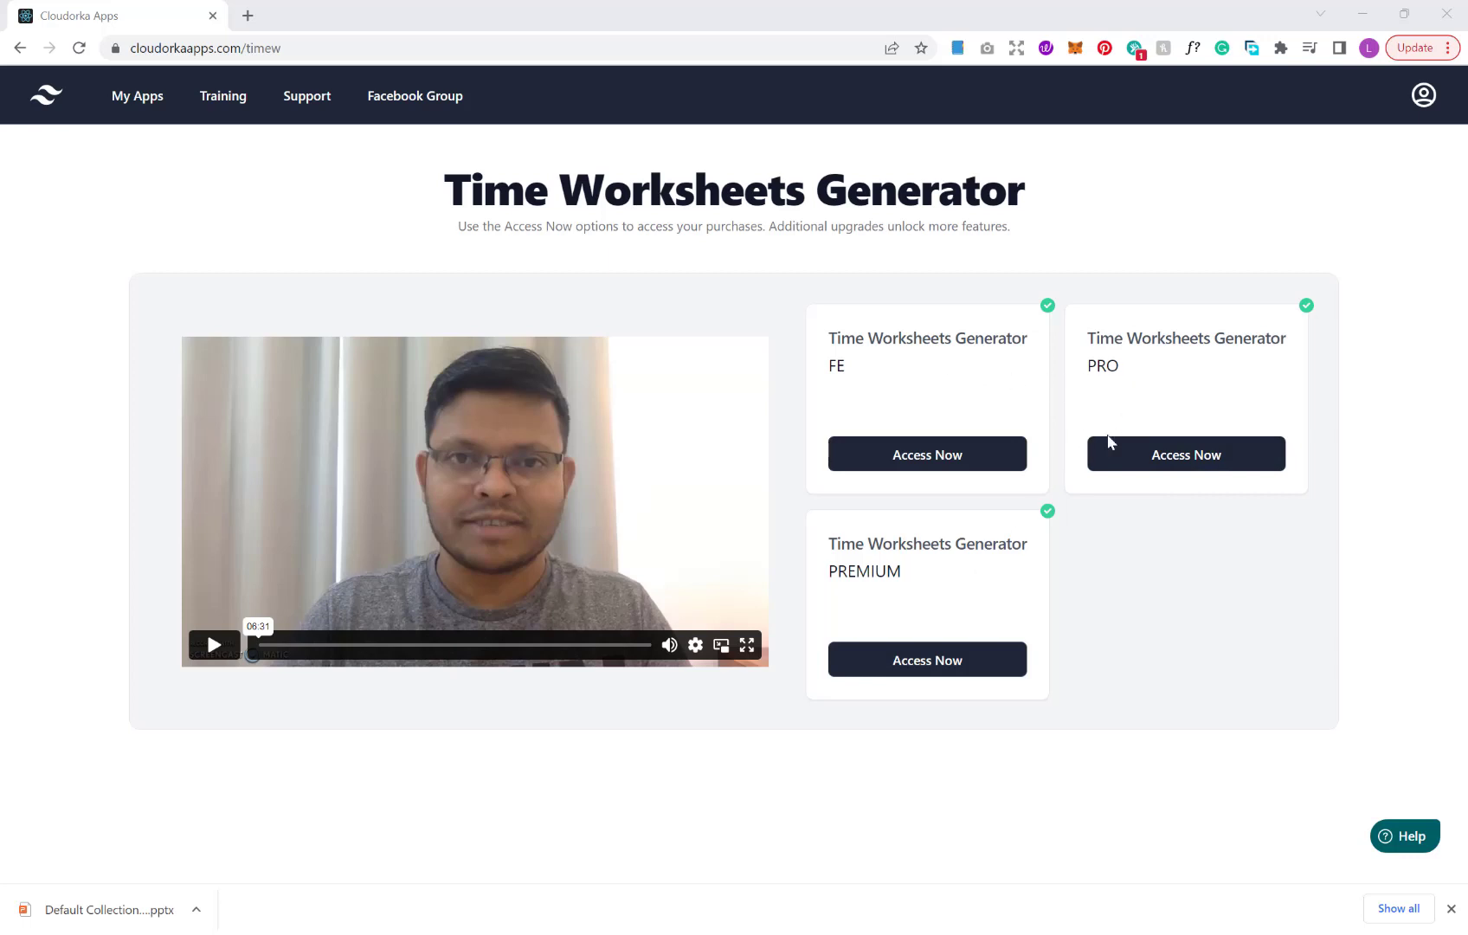
mouse_move(916, 576)
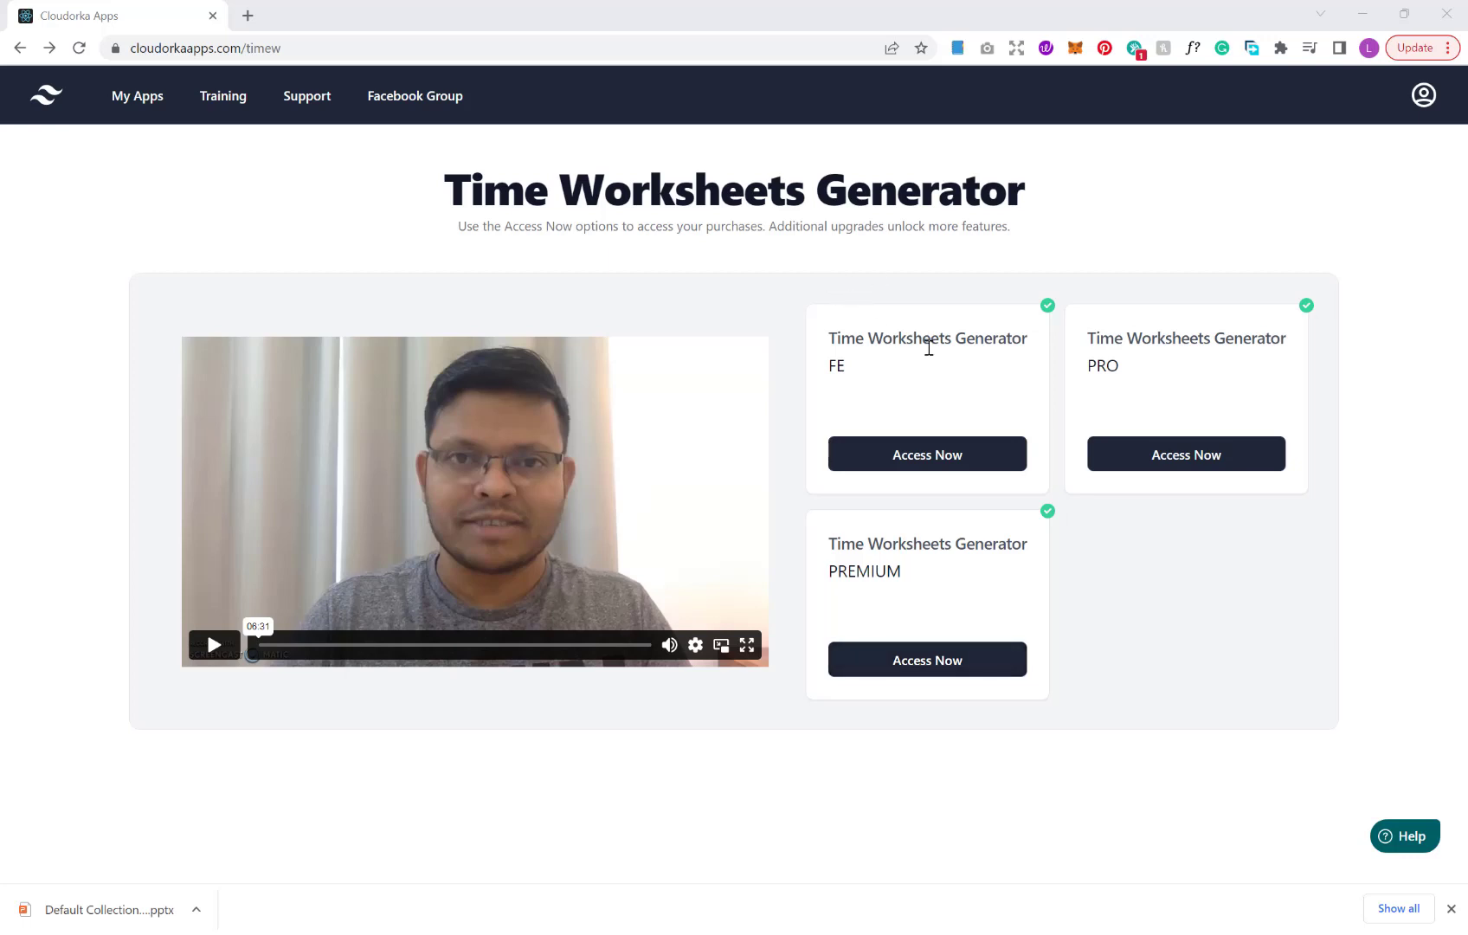
mouse_move(995, 348)
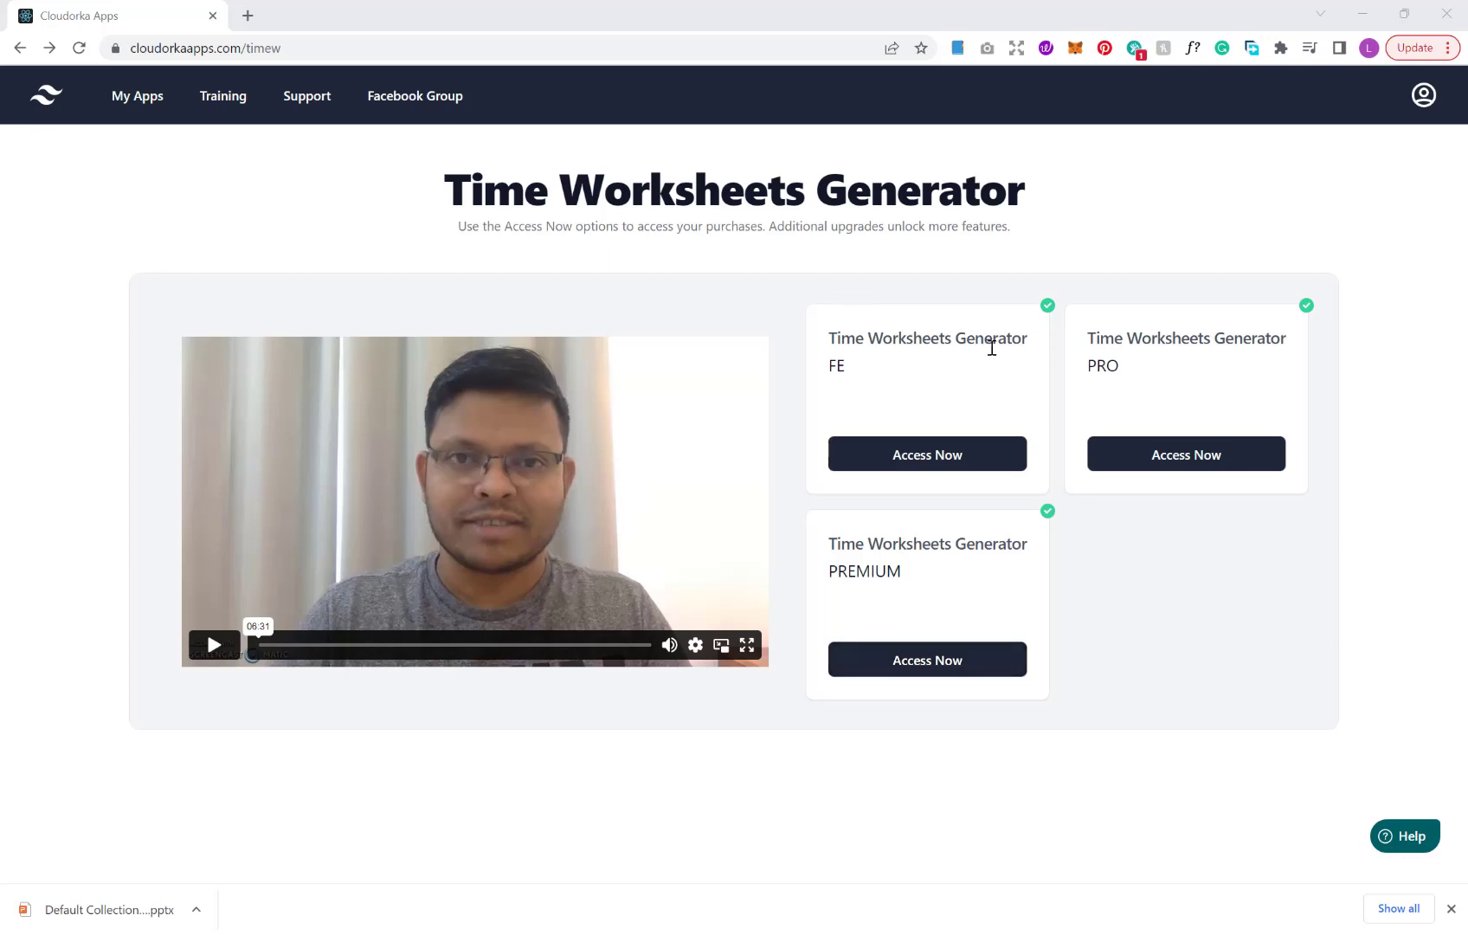
From the FE edition's collections, create a new collection named Test
click(926, 454)
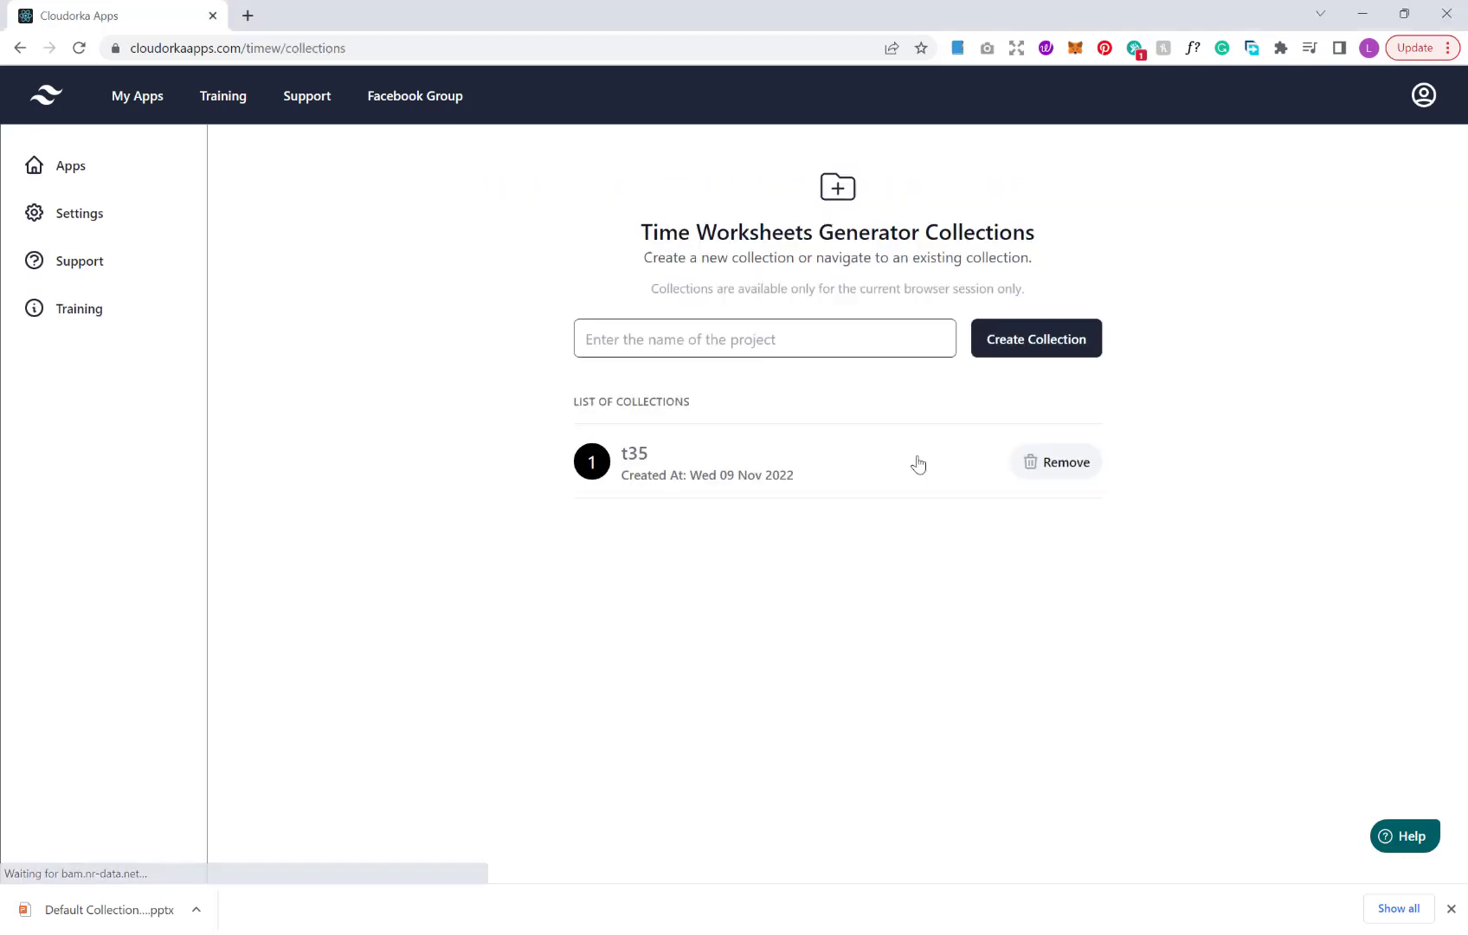
click(763, 337)
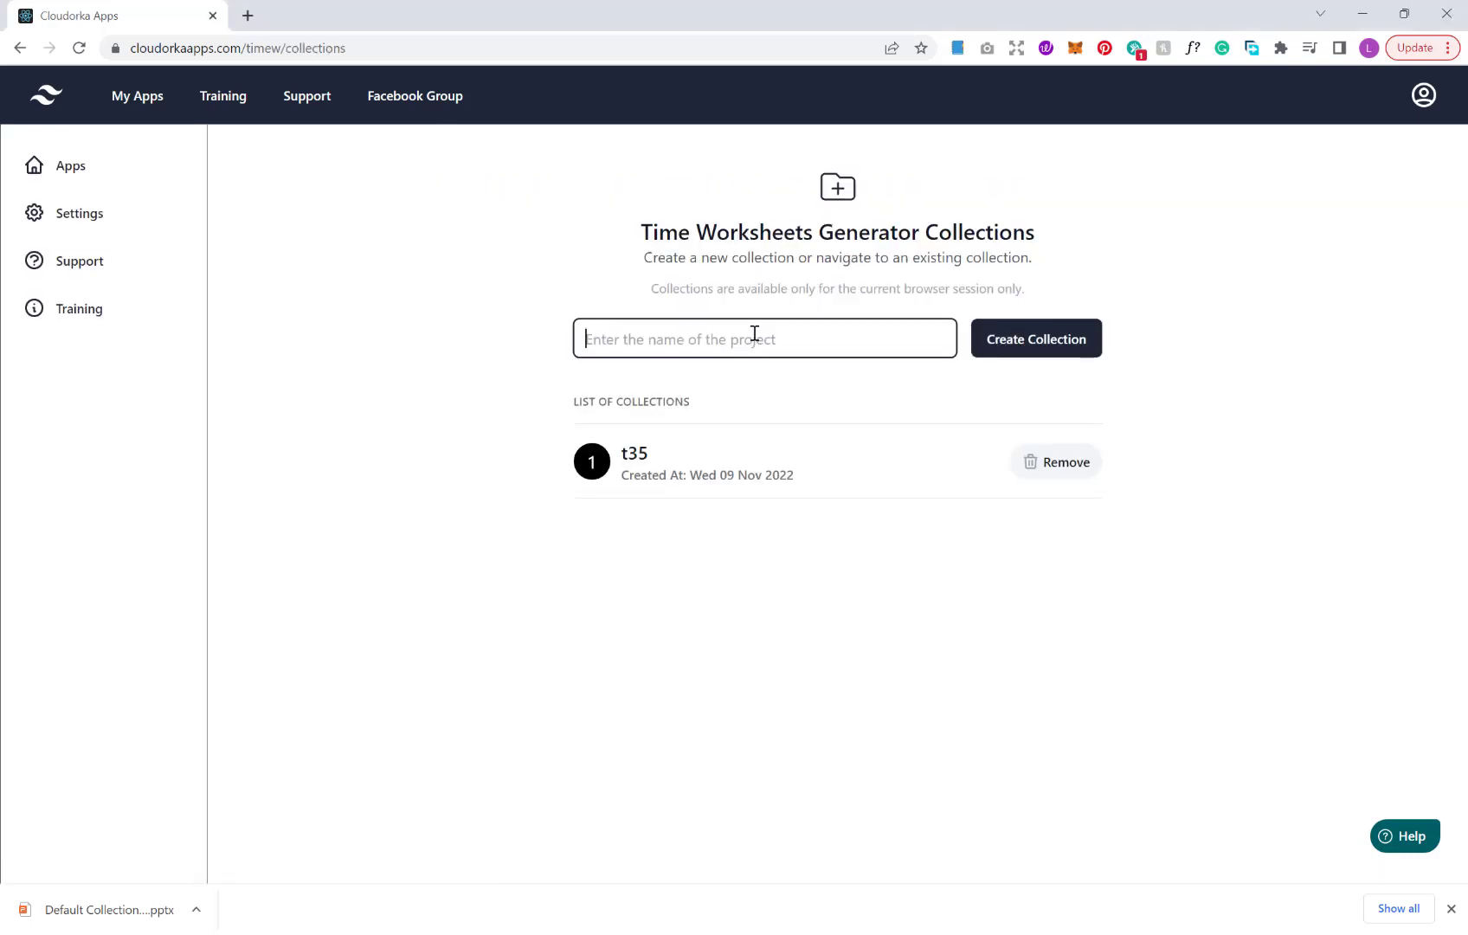
text(Test)
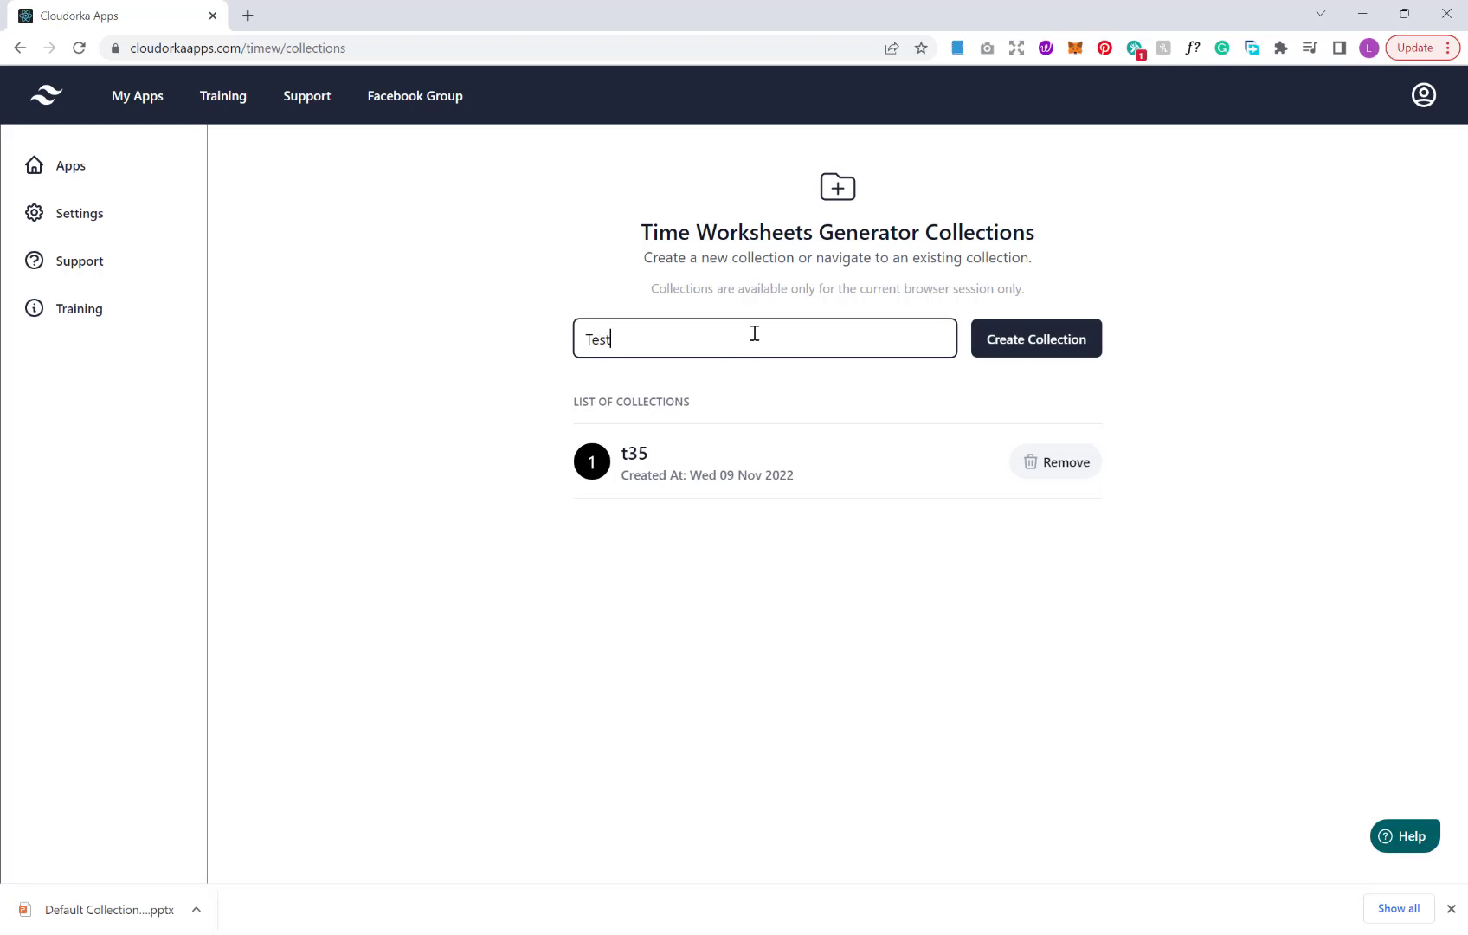
click(1034, 338)
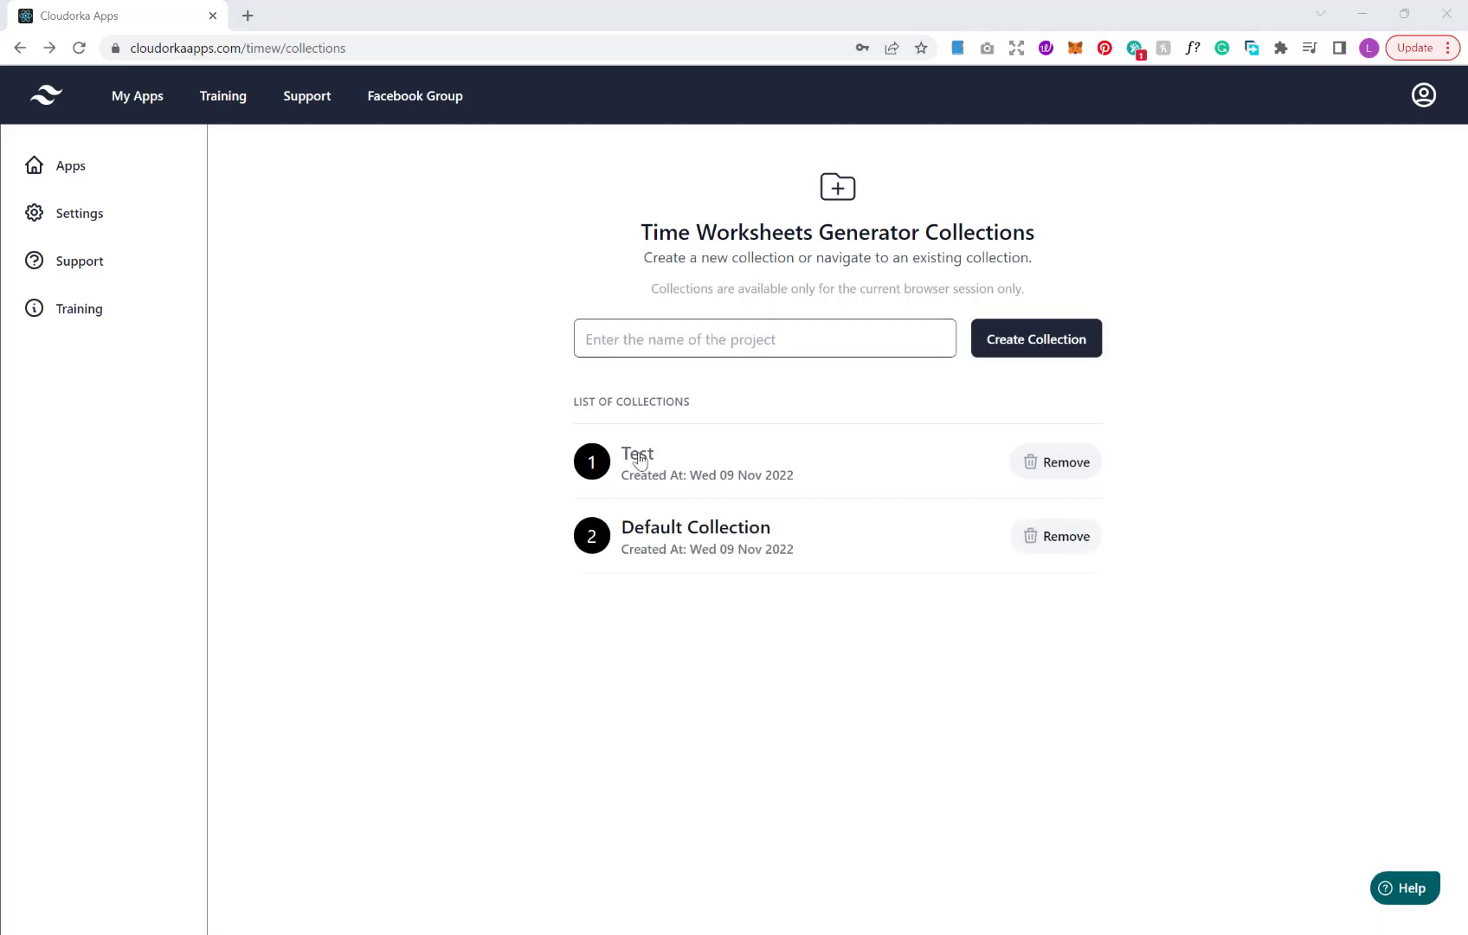
Open the Test collection in the editor with its blank Page 1
click(637, 455)
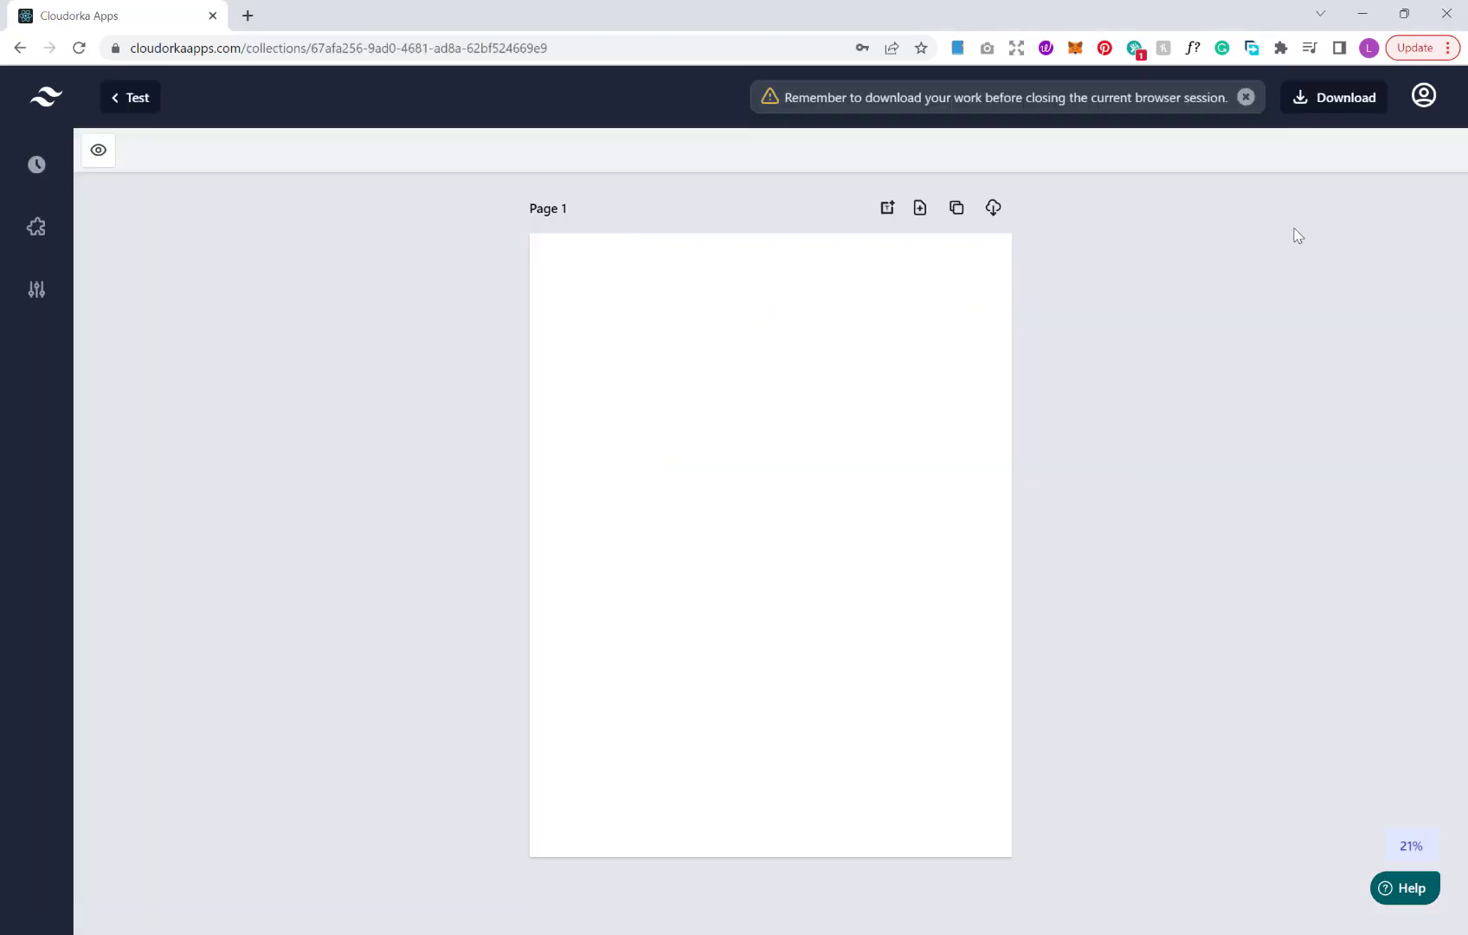
mouse_move(1272, 234)
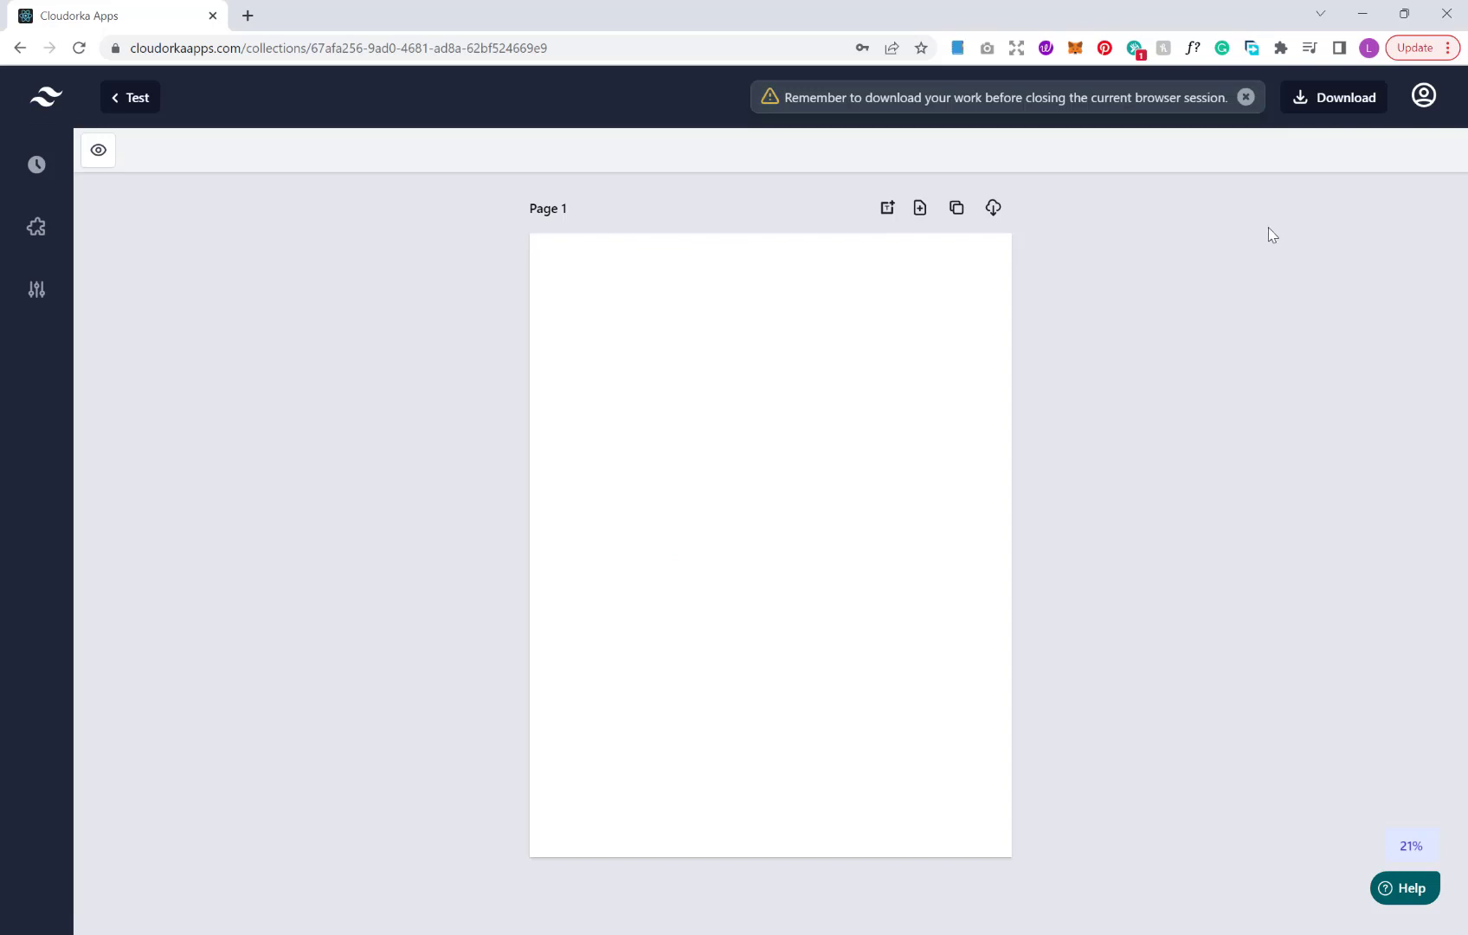
mouse_move(570, 211)
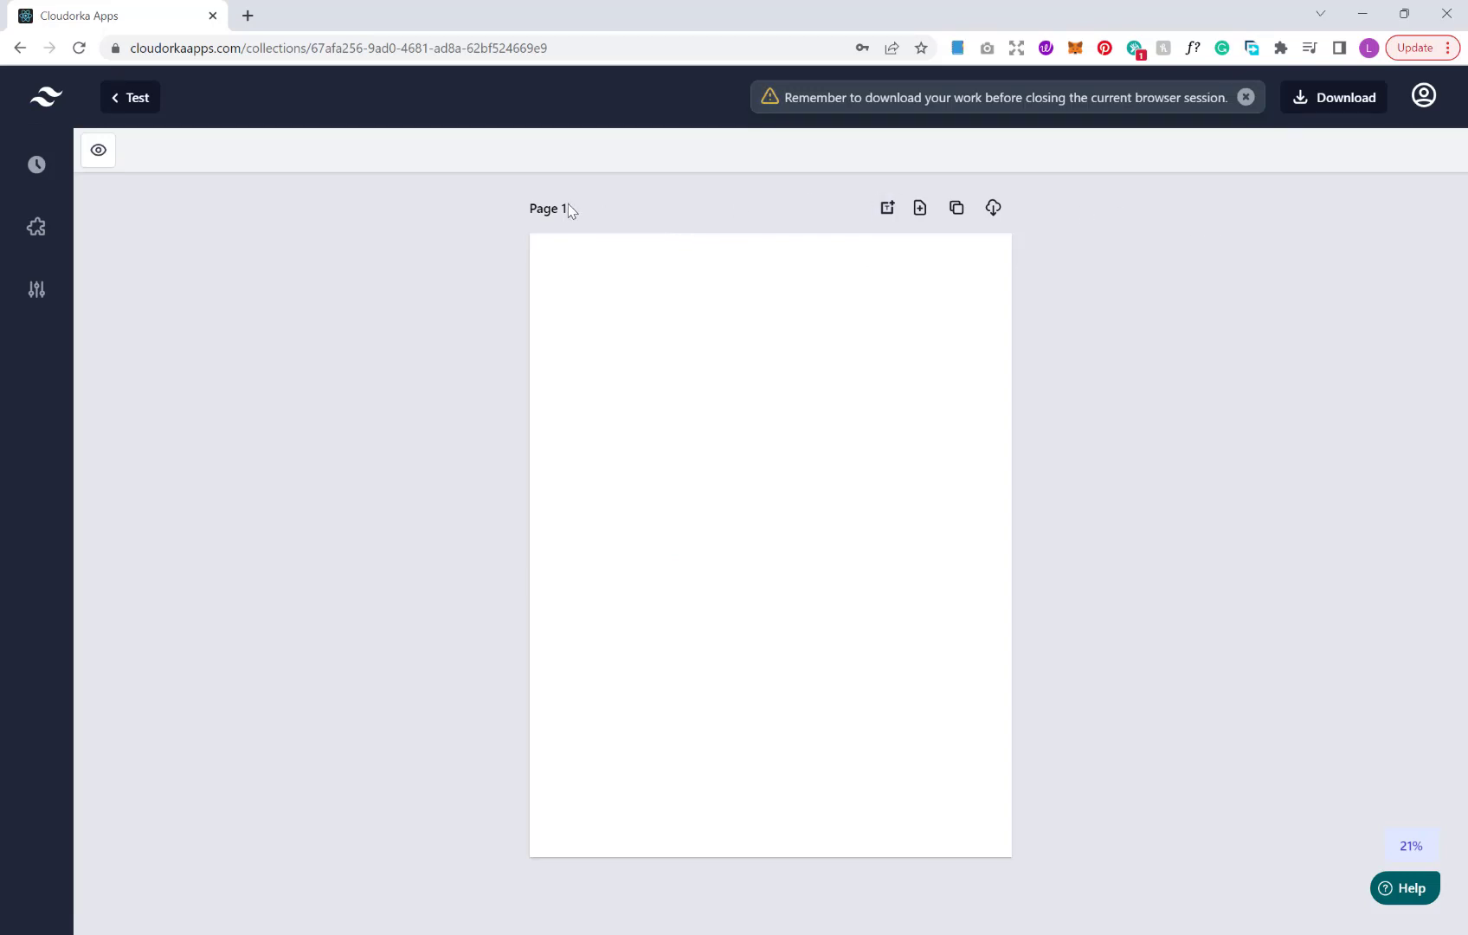
mouse_move(773, 249)
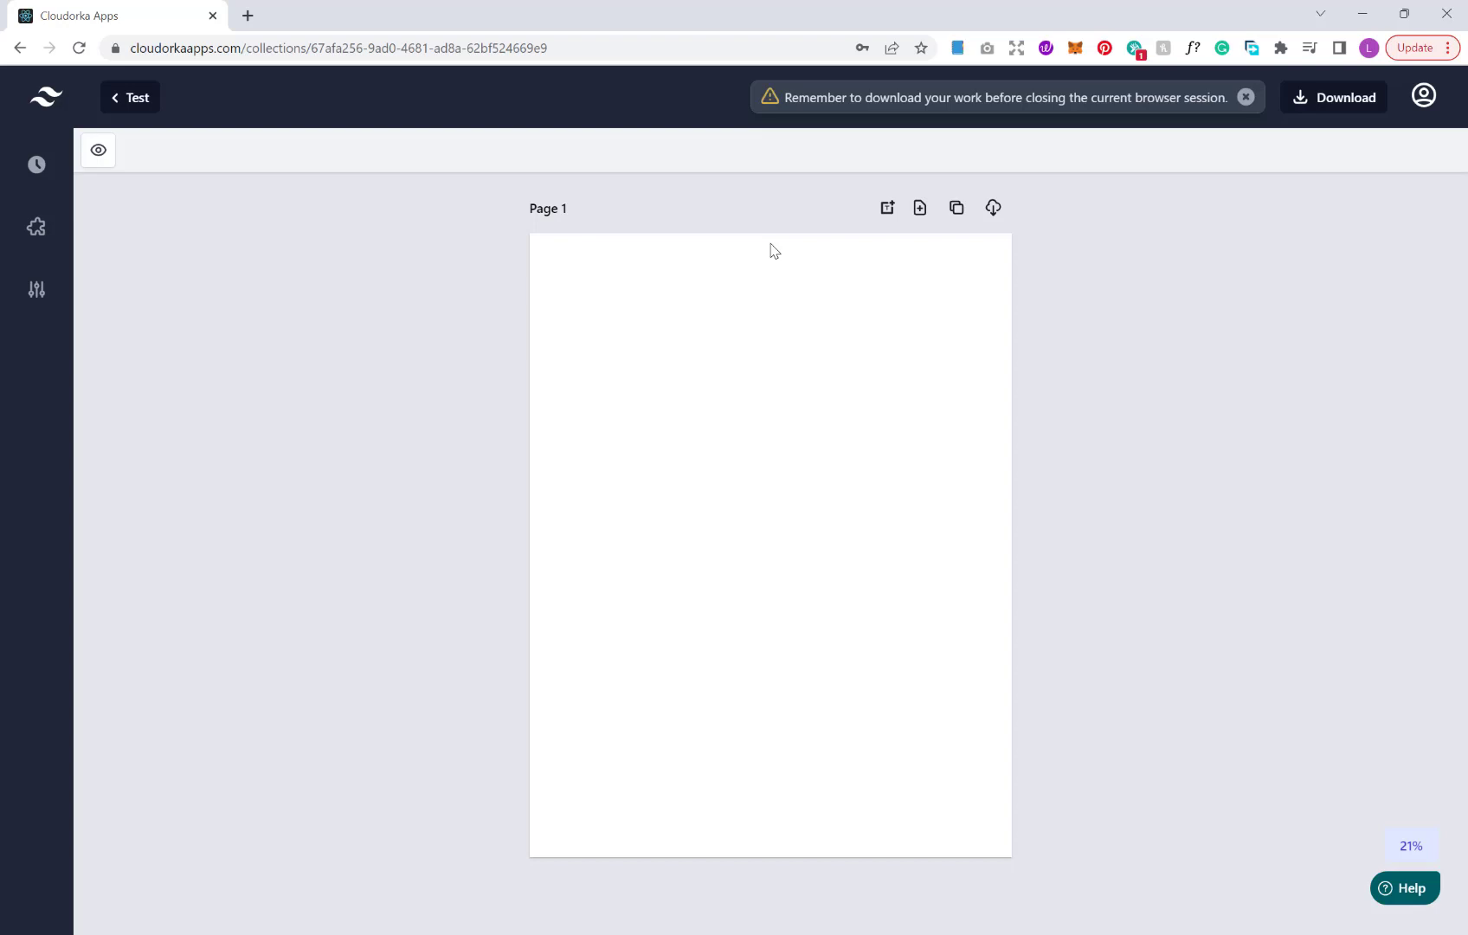
mouse_move(36, 225)
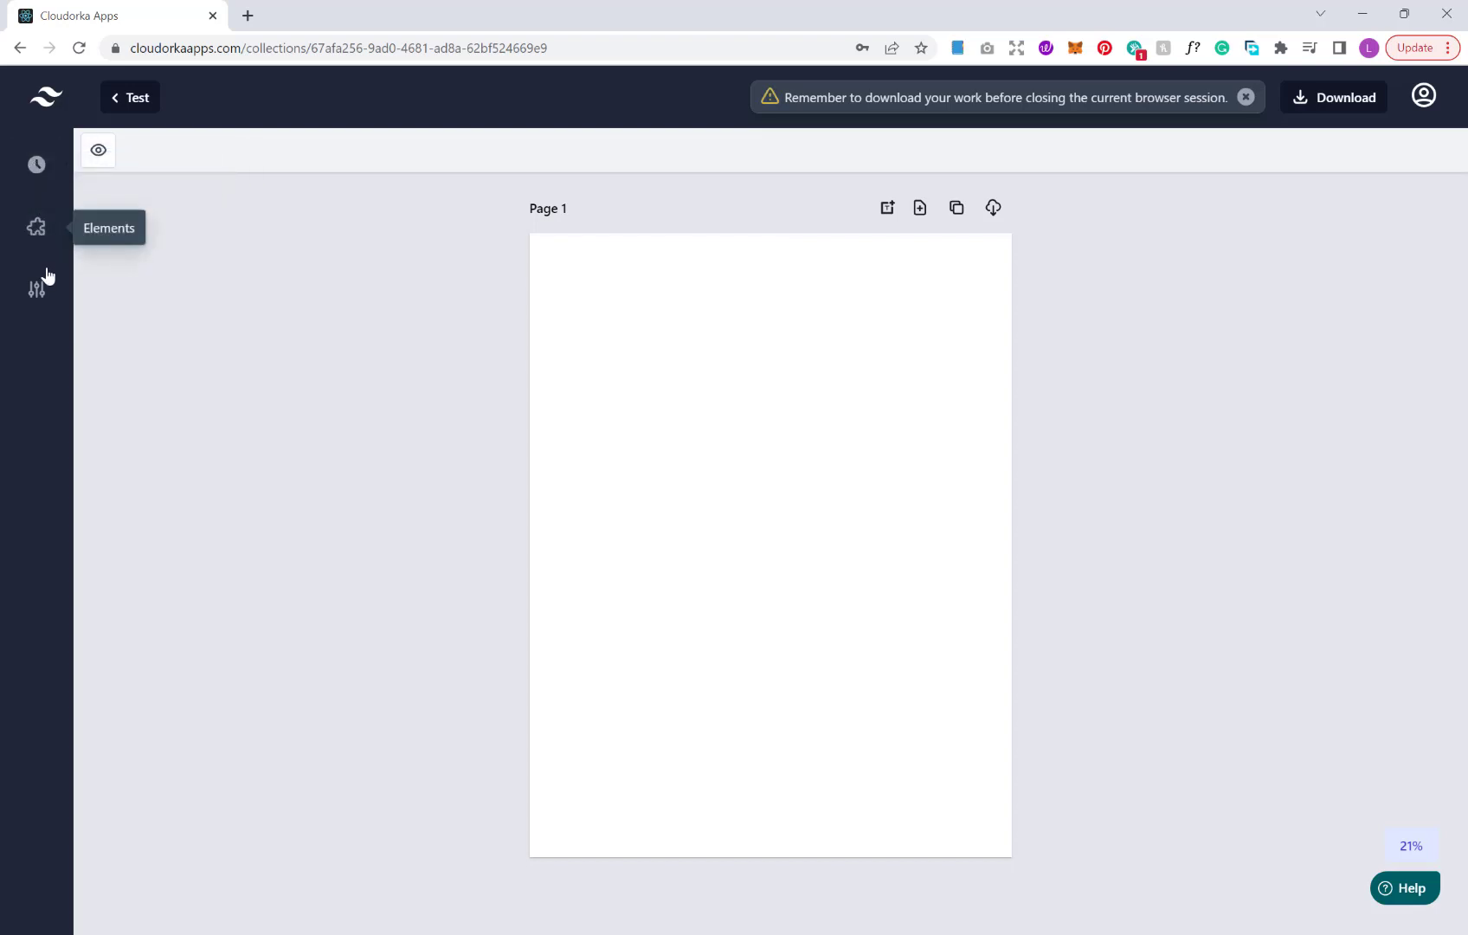
mouse_move(36, 289)
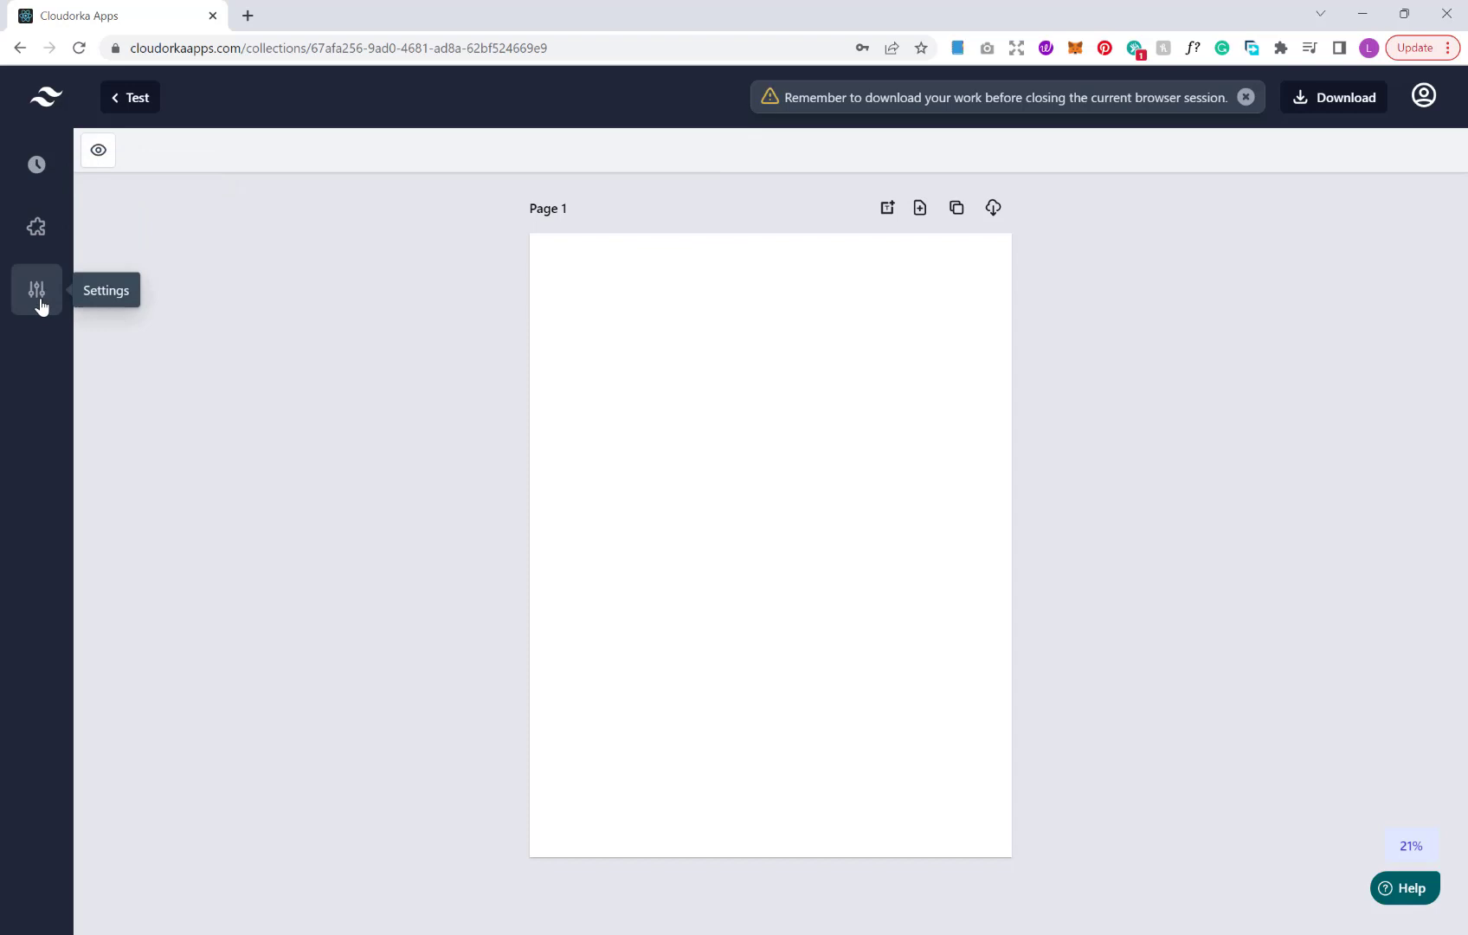
Review the page trim sizes in page settings and keep 8.5" x 11"
click(36, 289)
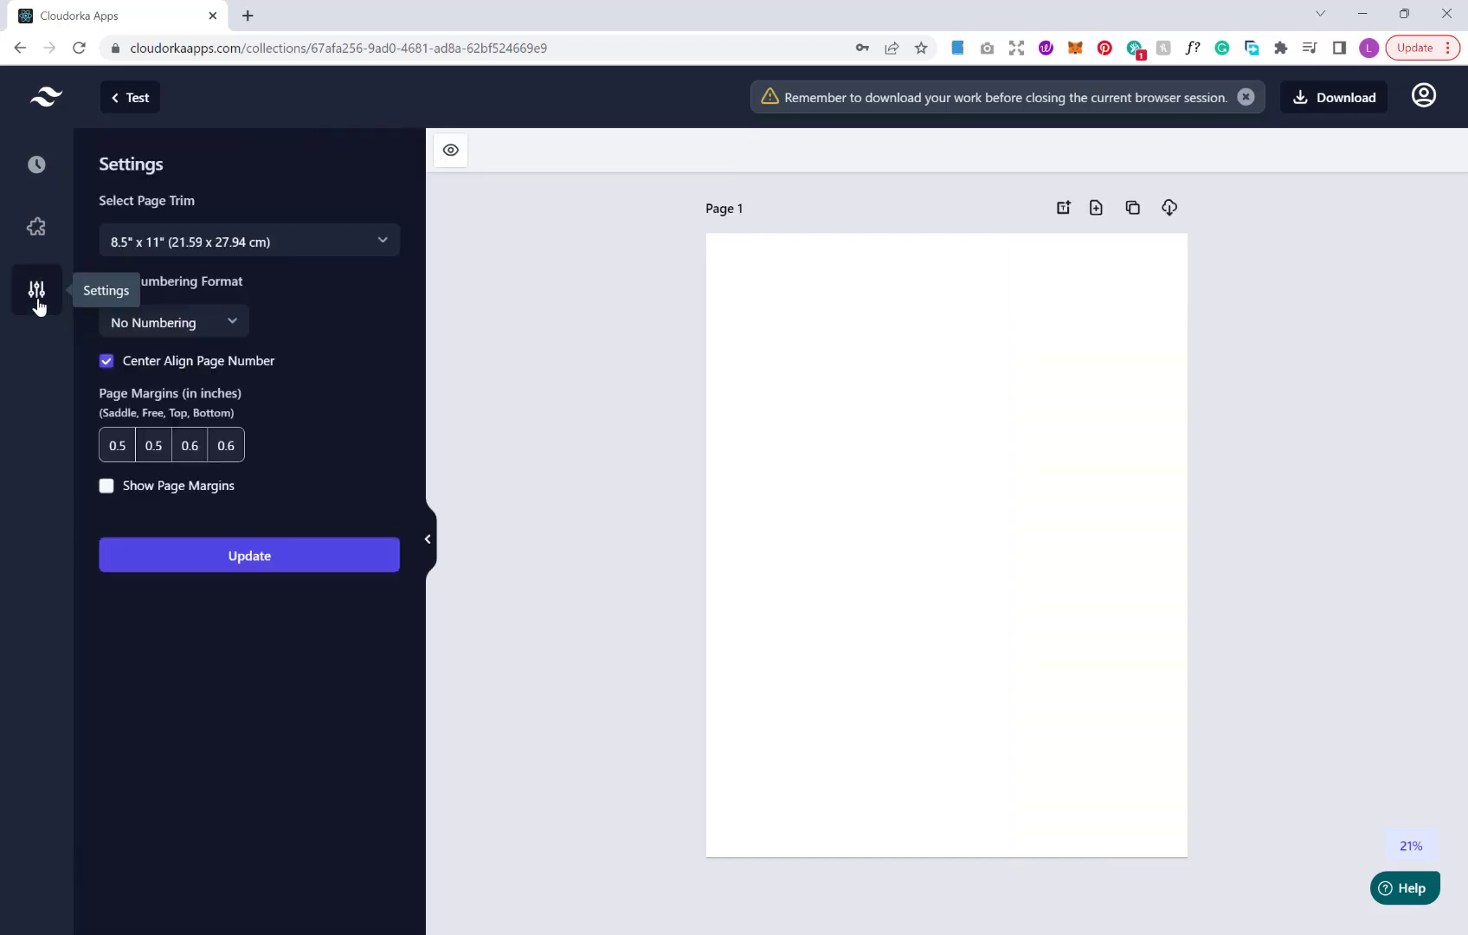
mouse_move(249, 231)
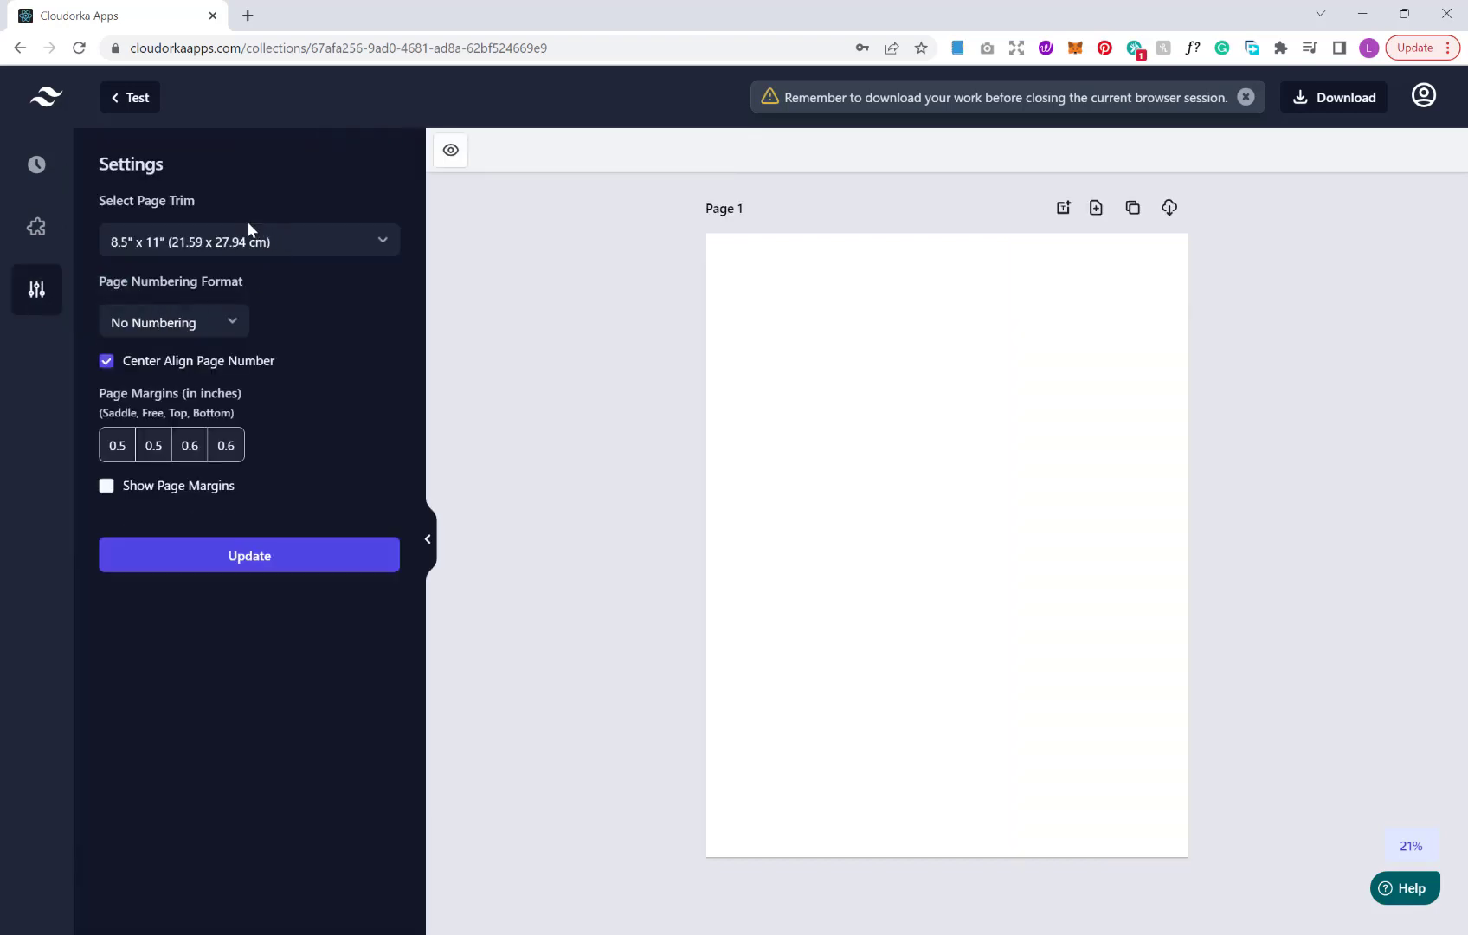
mouse_move(175, 218)
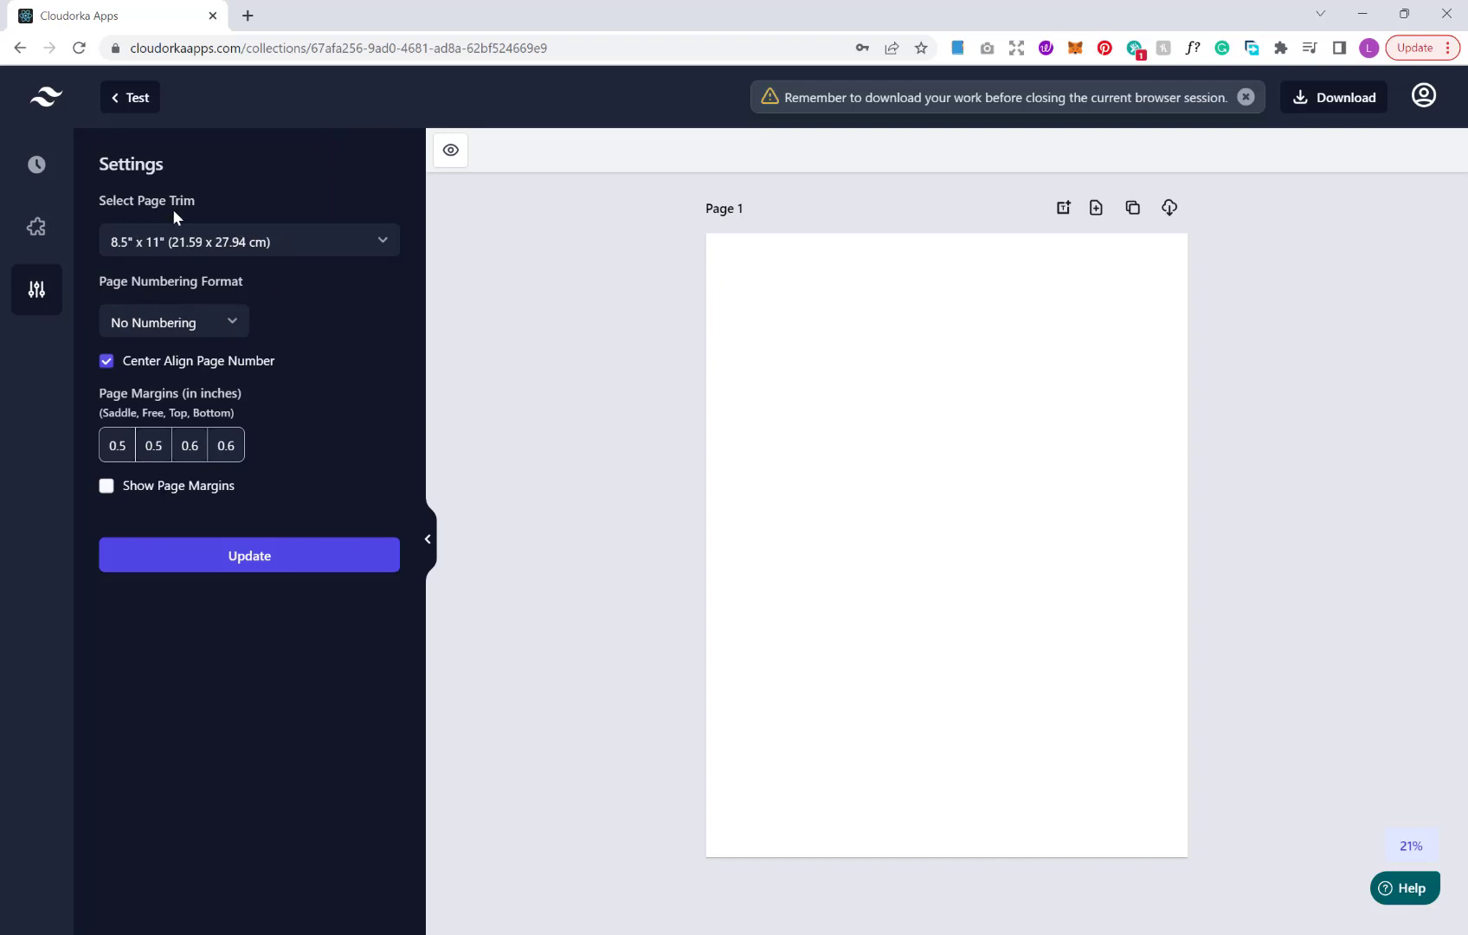
click(248, 240)
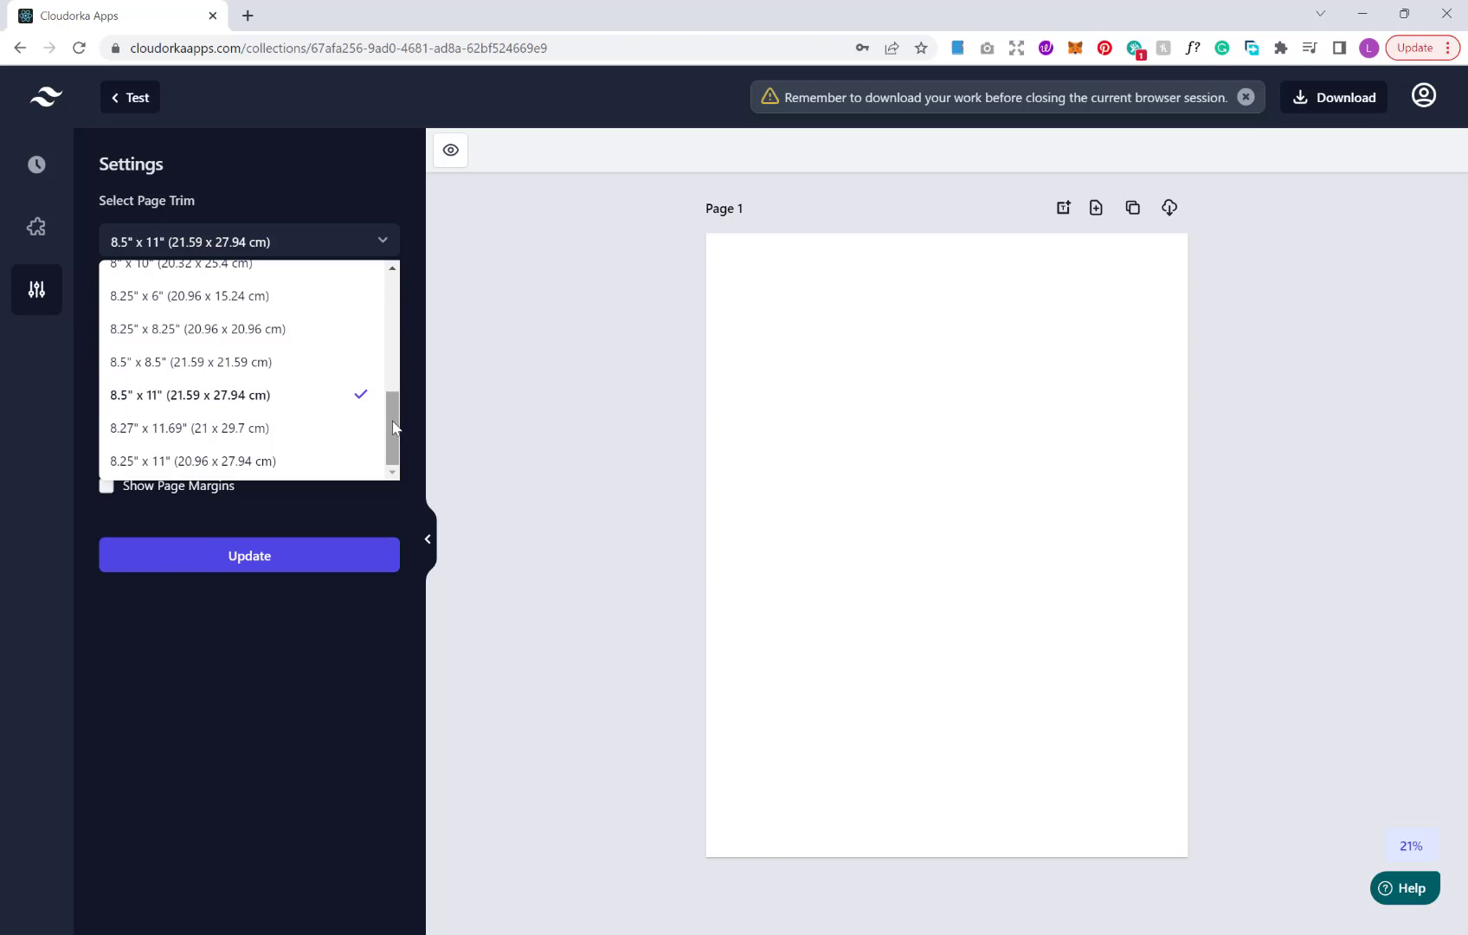
scroll(up, 3)
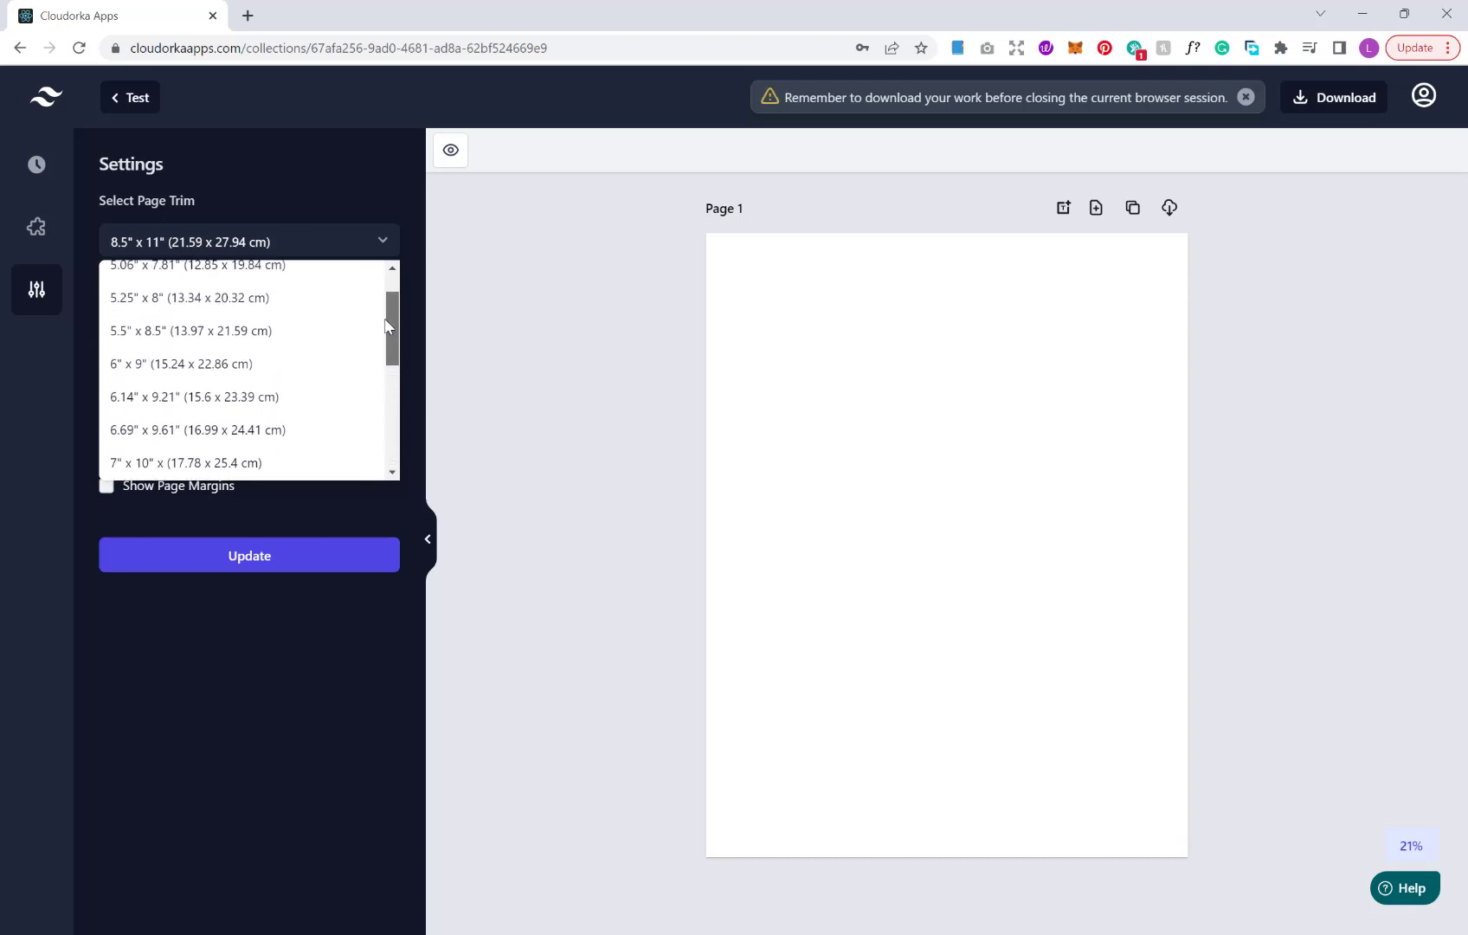
scroll(down, 3)
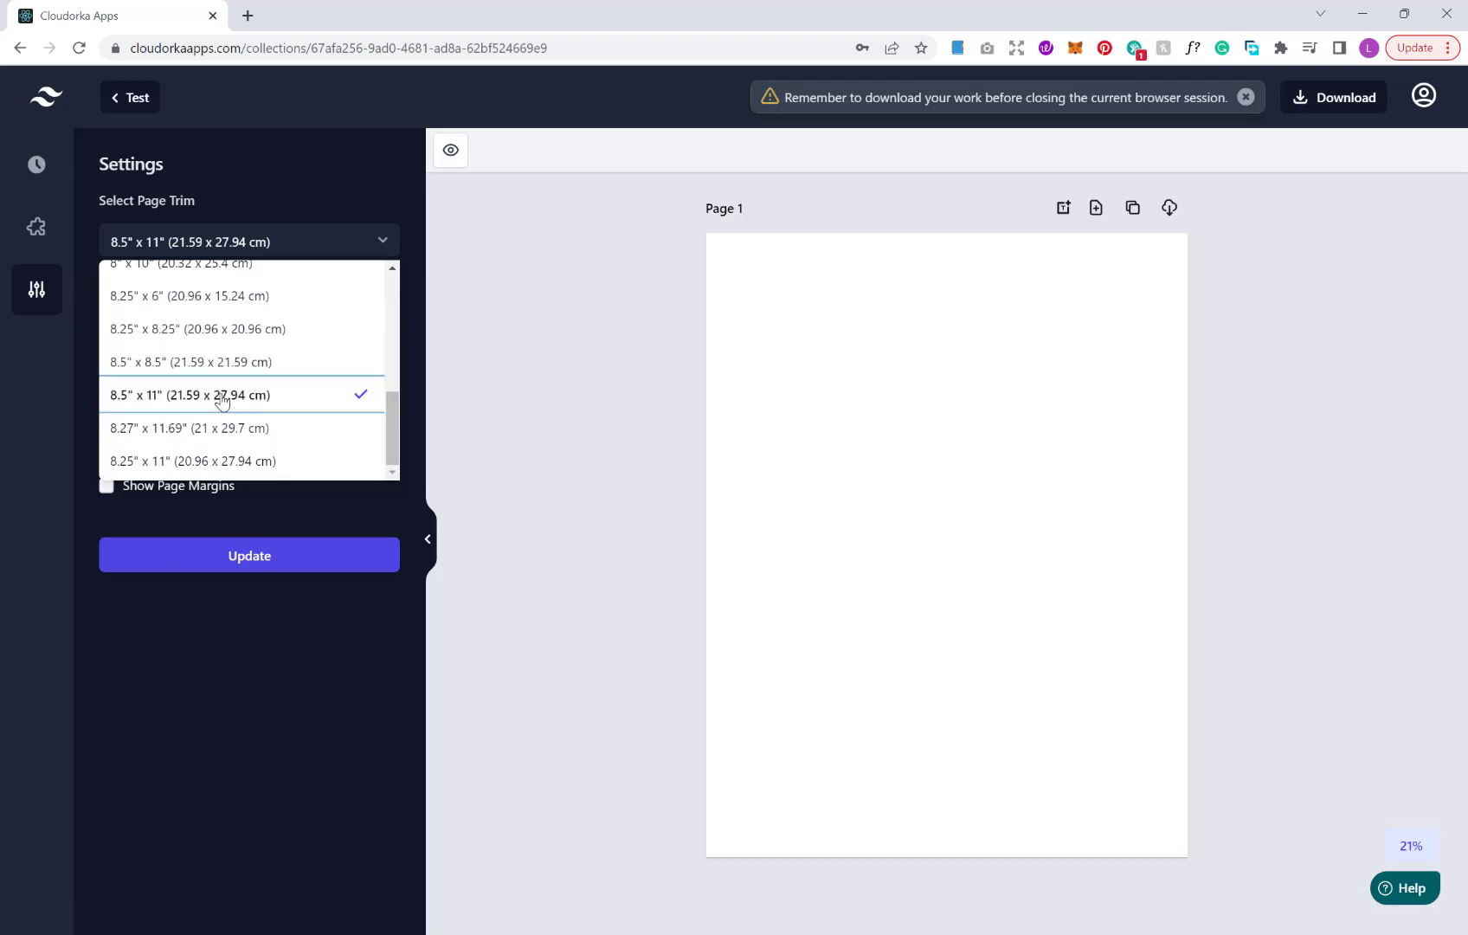
click(187, 395)
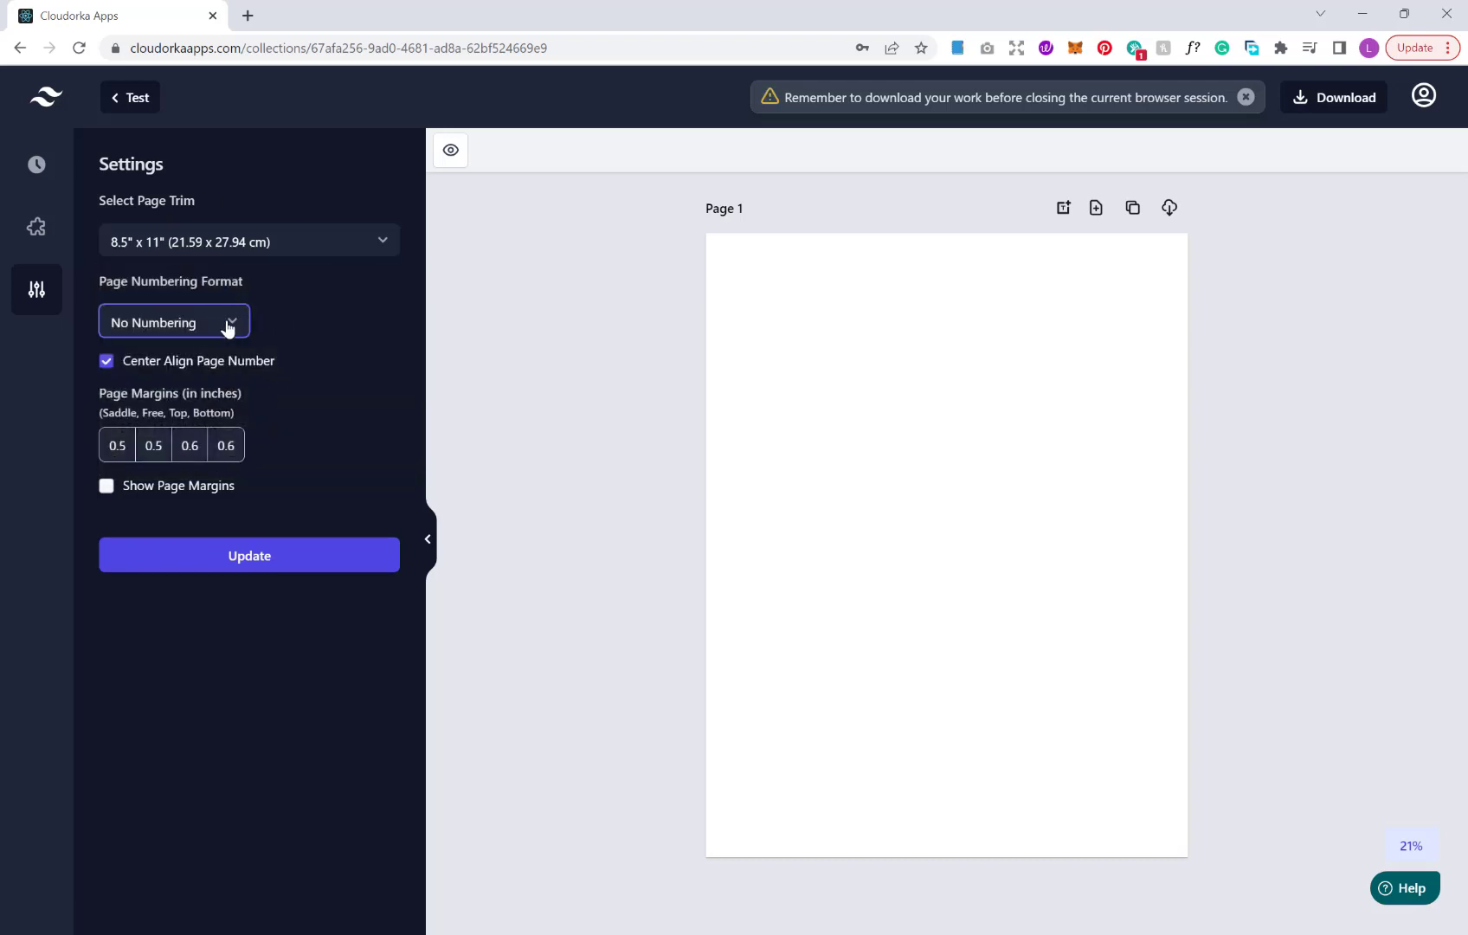
Try Page 1 and Page 1 of 100 numbering formats with the start number at 2
click(173, 322)
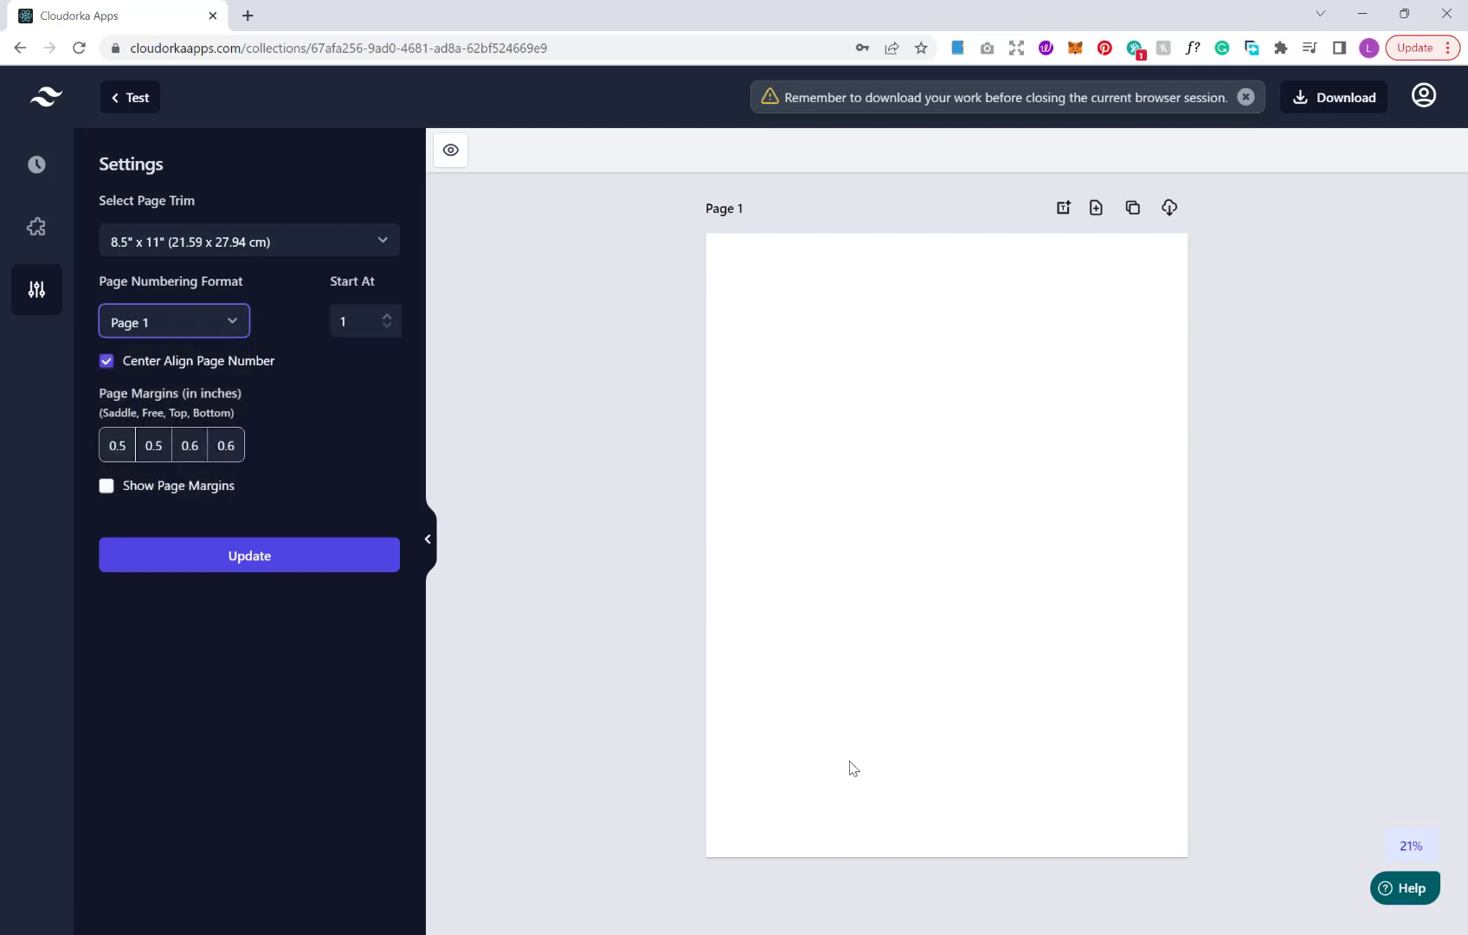
click(247, 554)
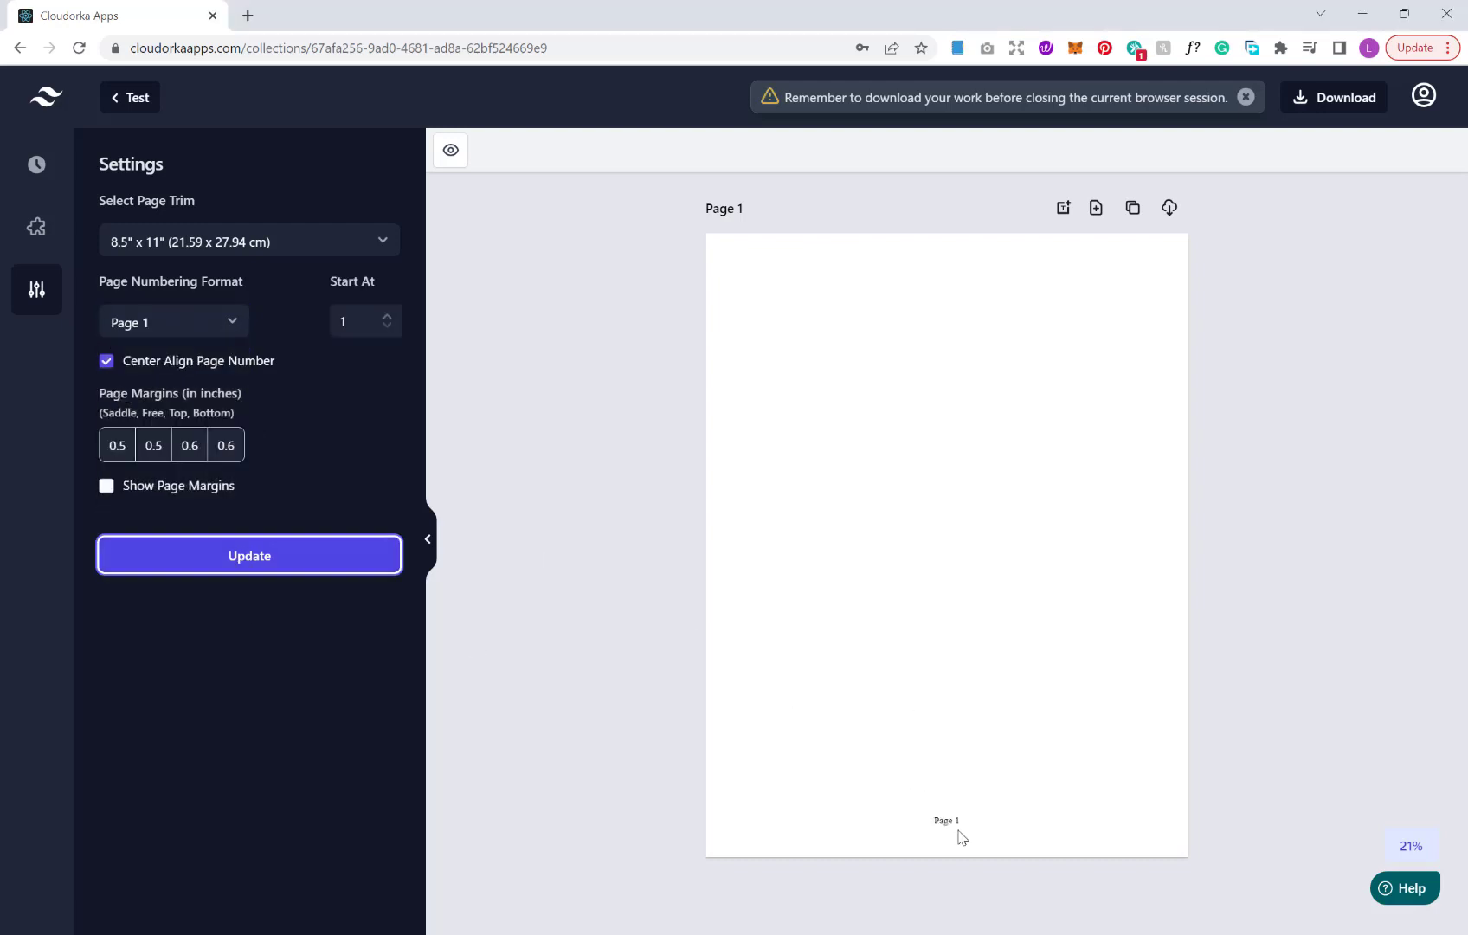
click(173, 322)
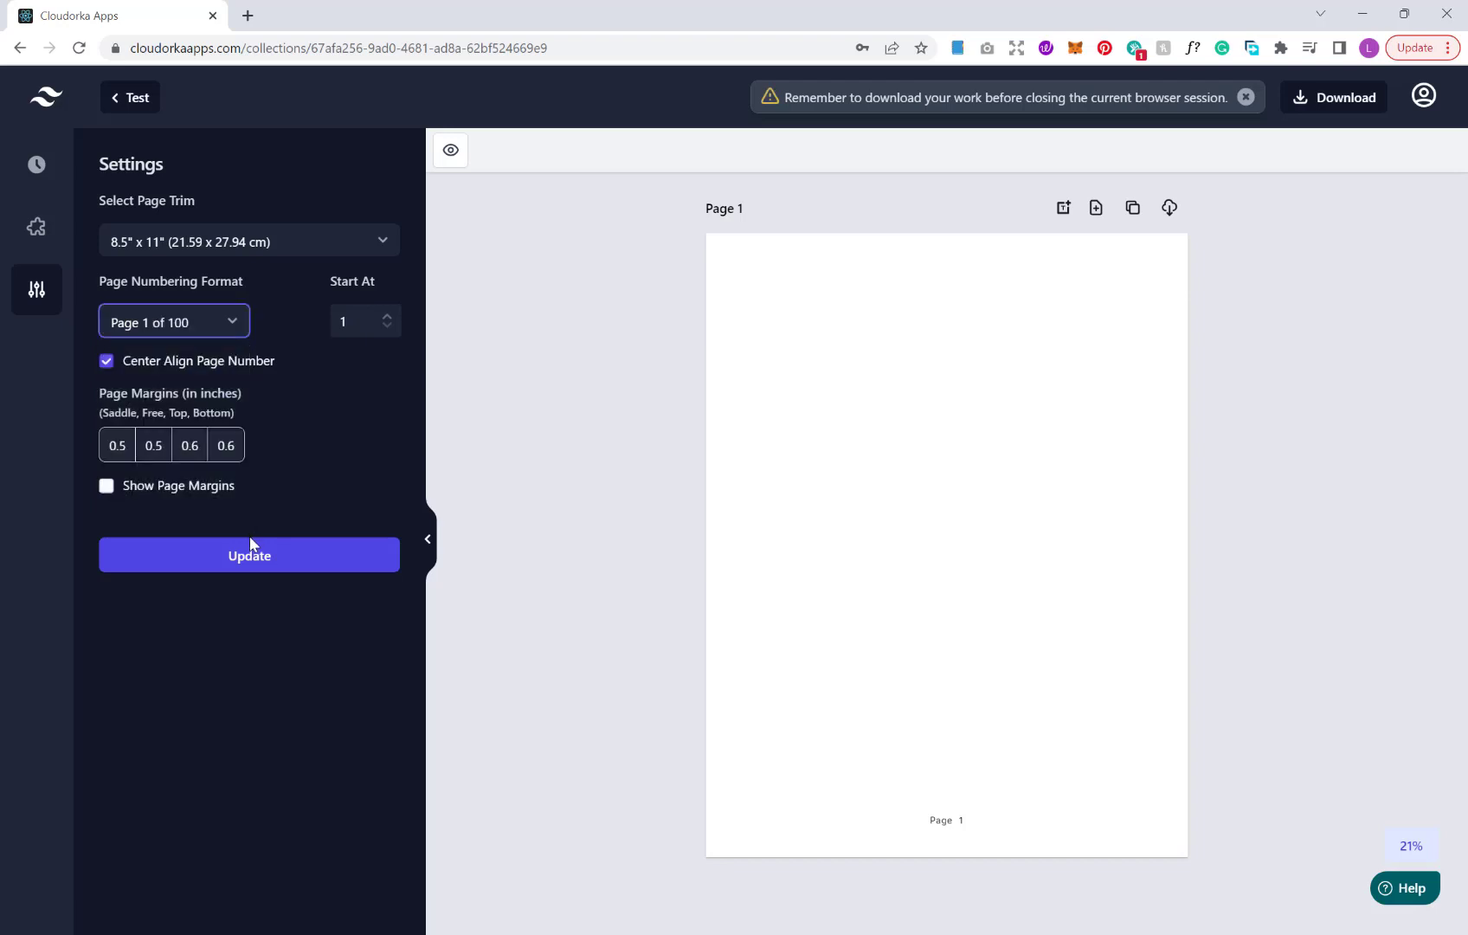
click(247, 554)
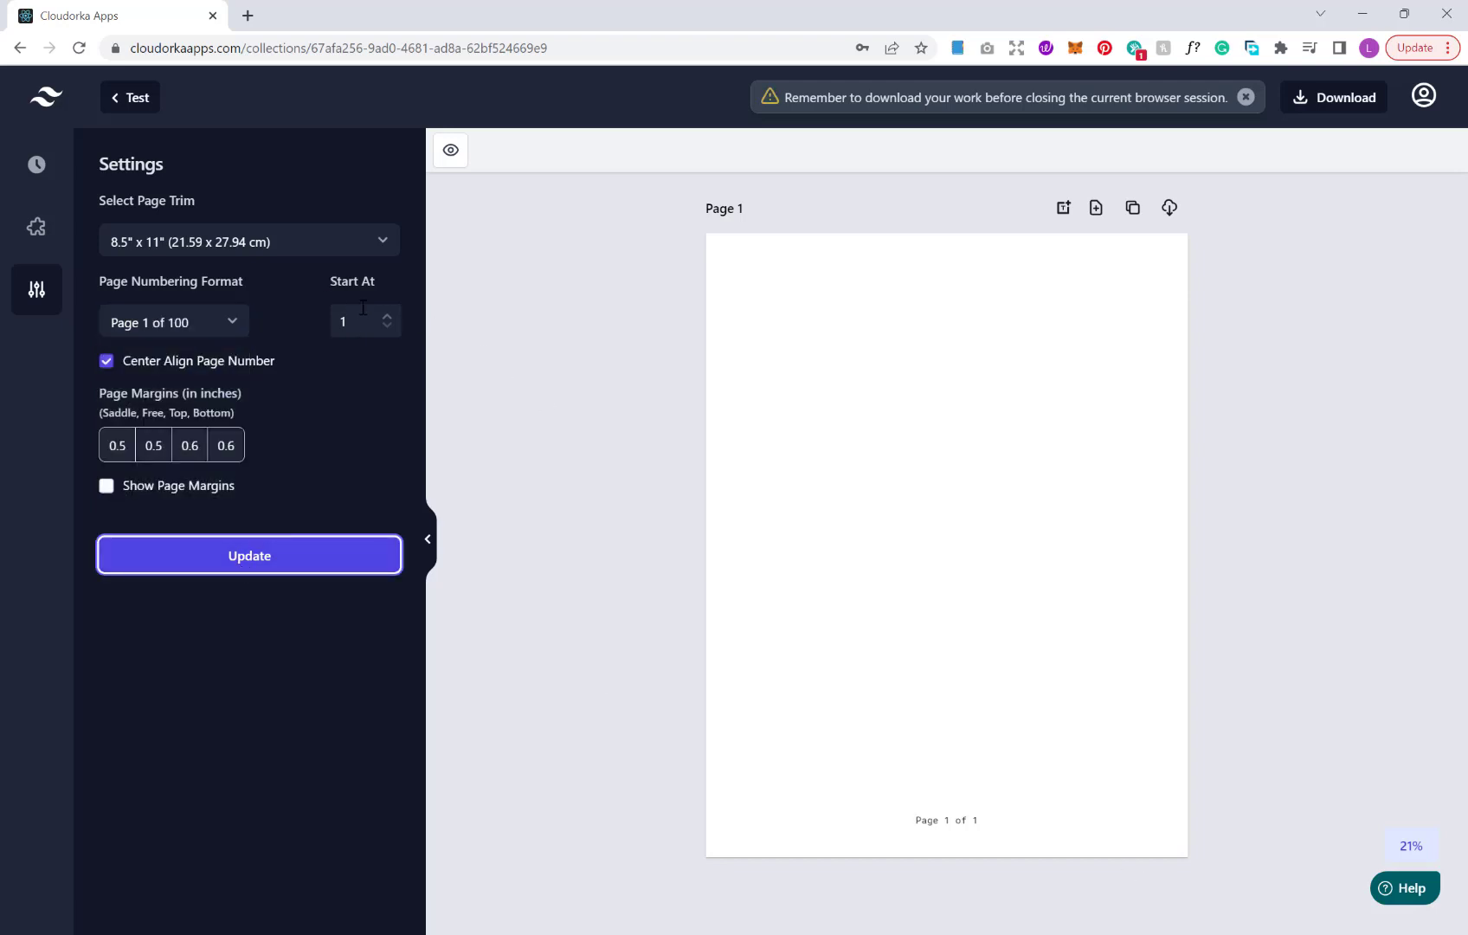
mouse_move(323, 399)
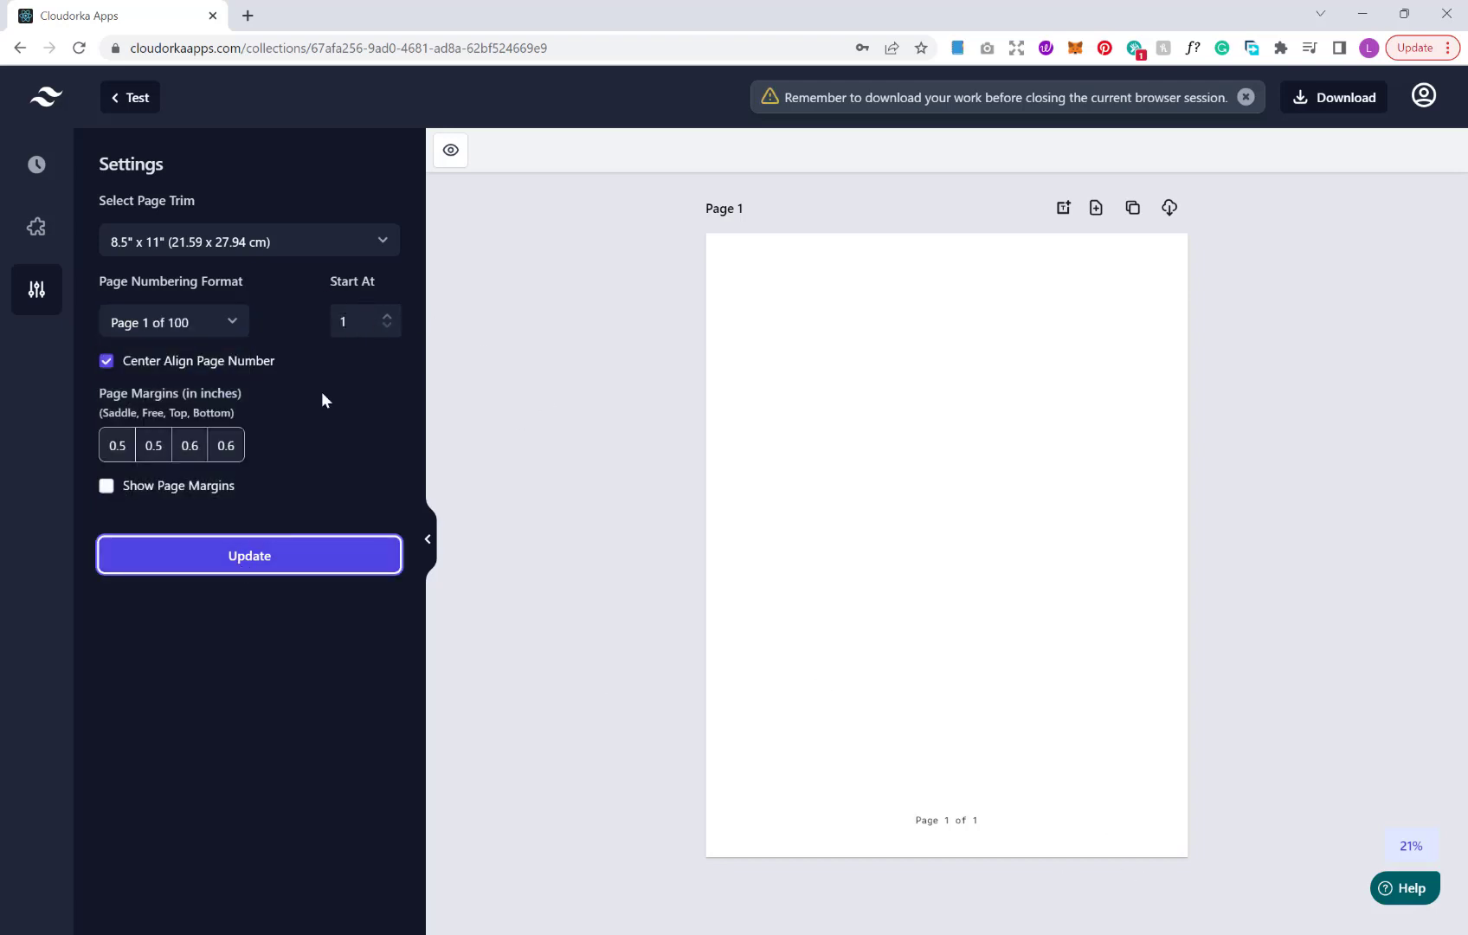
click(386, 315)
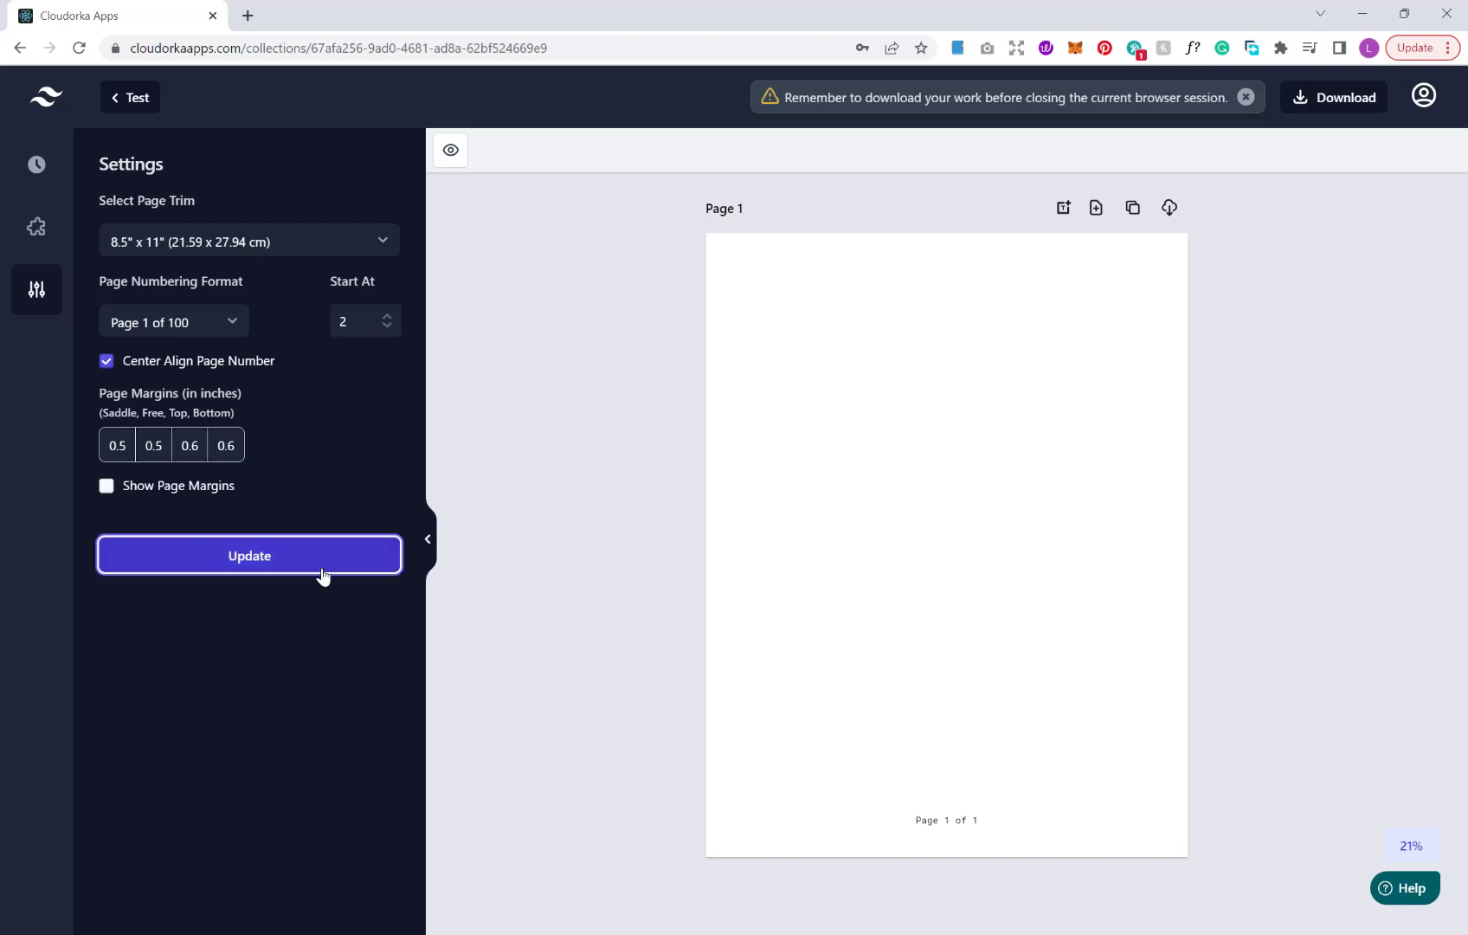
click(247, 554)
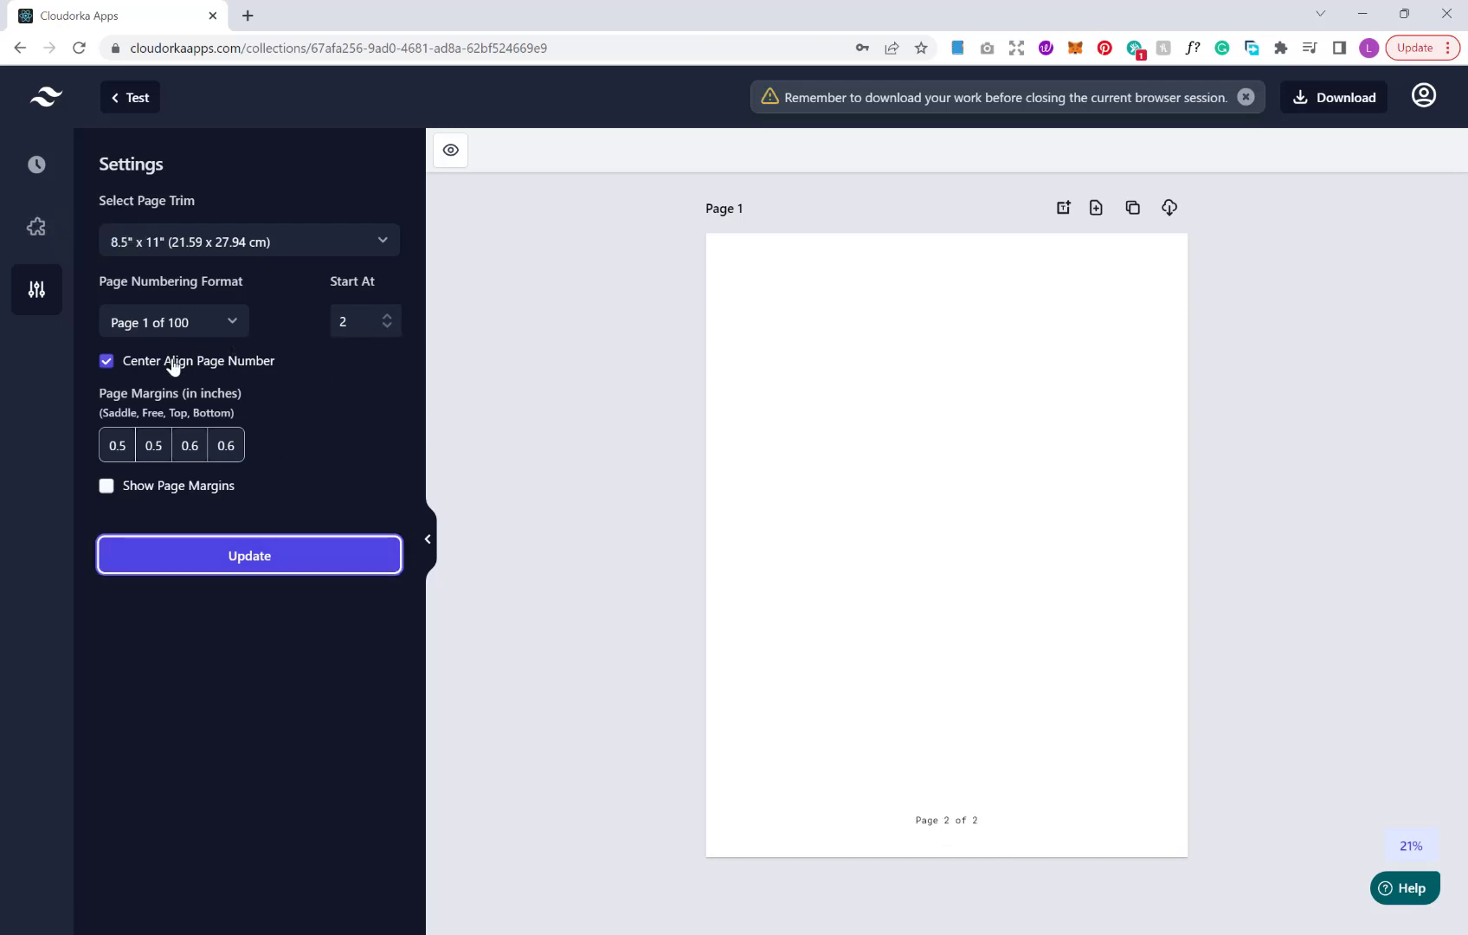
Toggle centre alignment of the page number, then switch to No Numbering
click(105, 360)
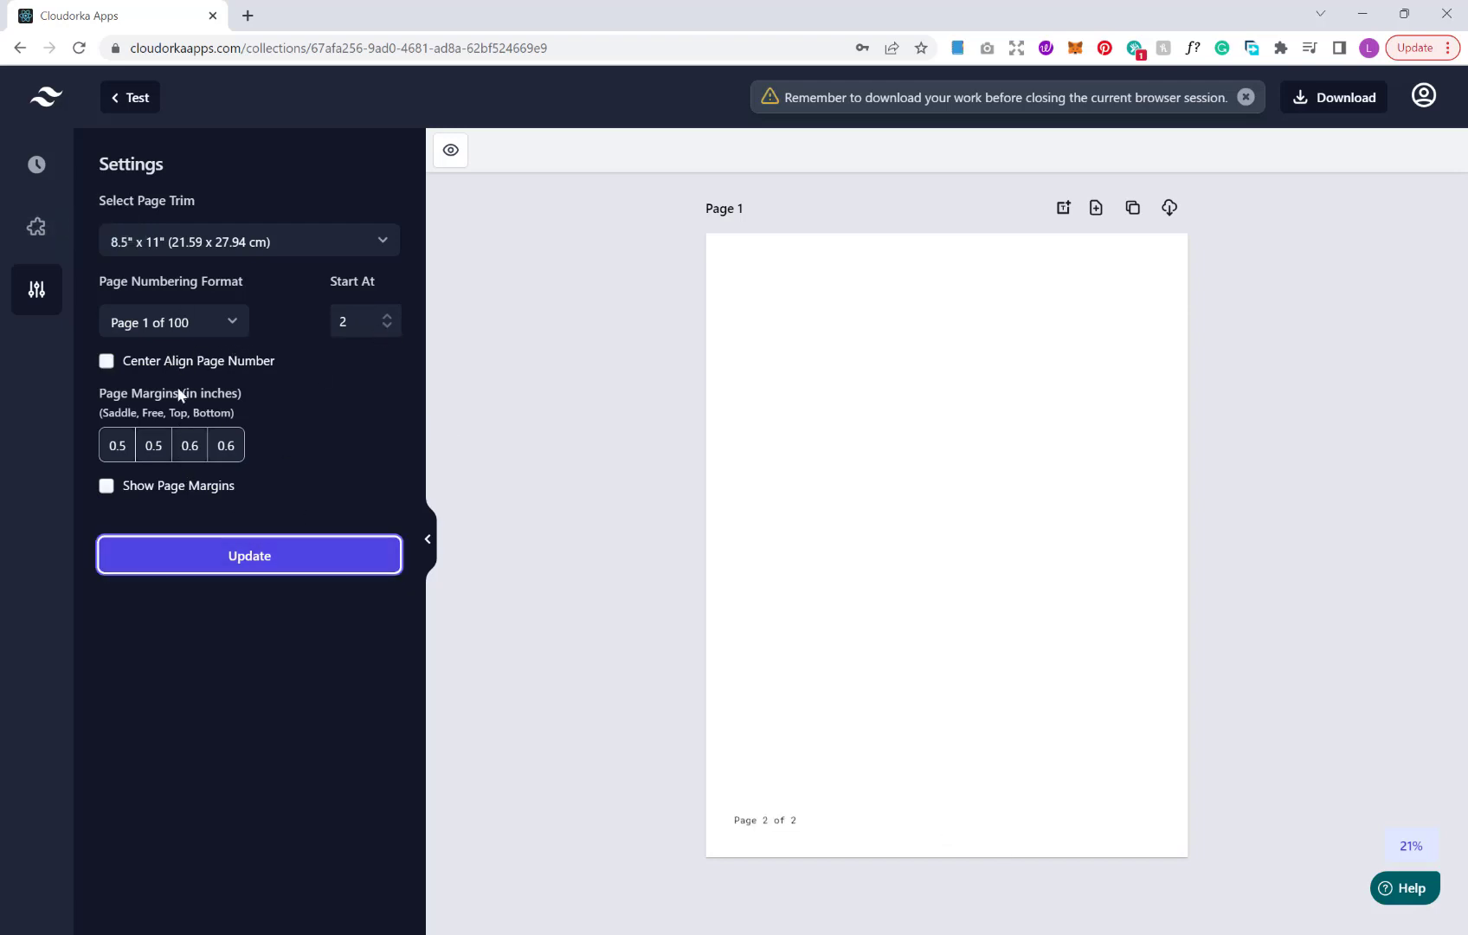
click(105, 360)
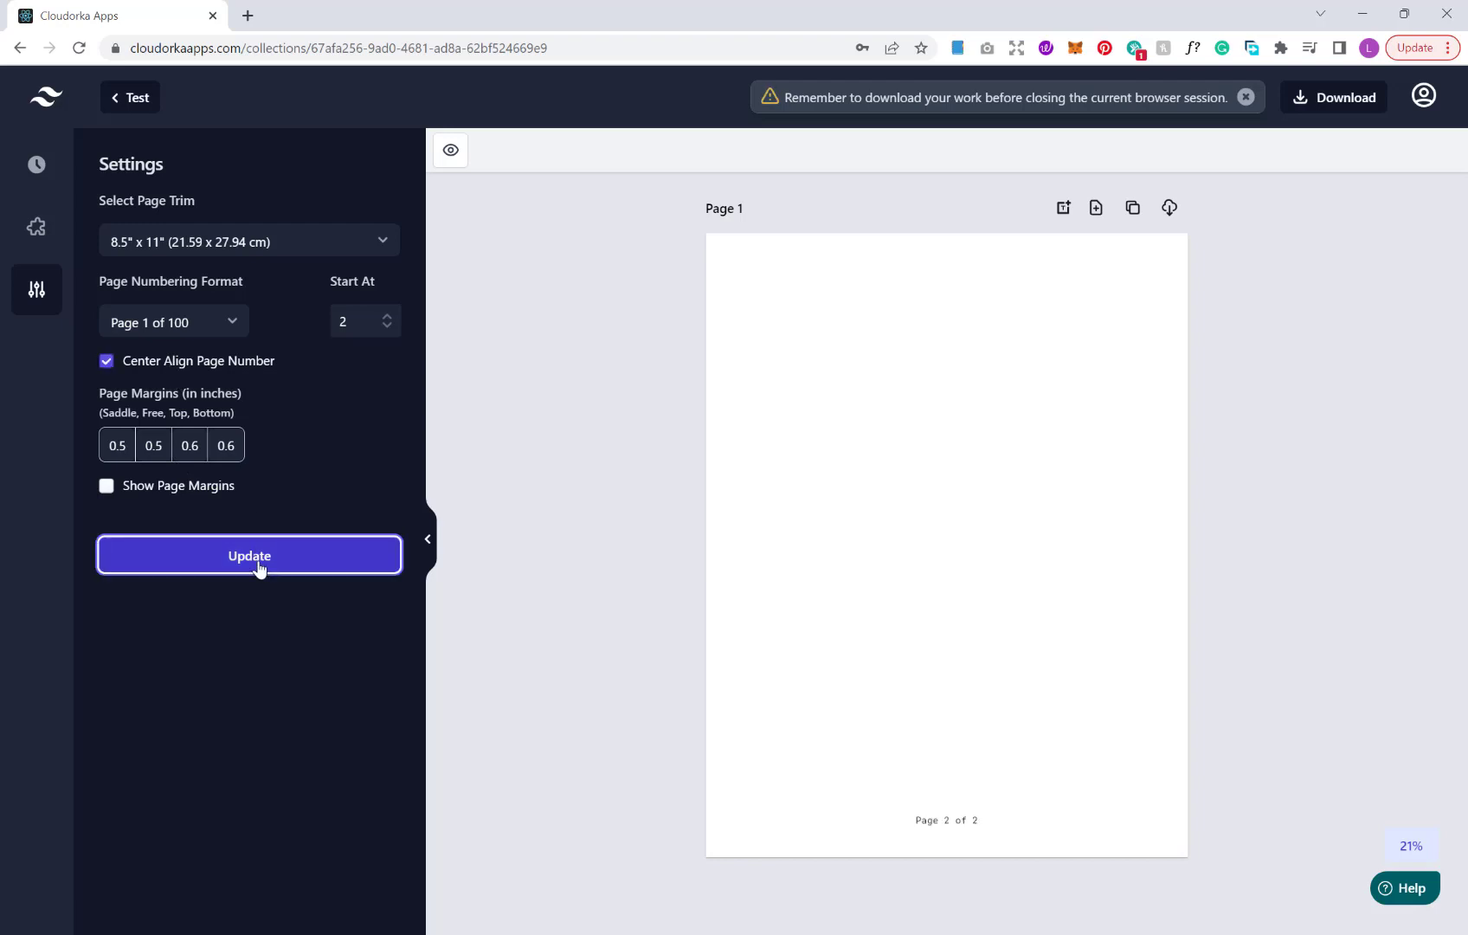
click(173, 322)
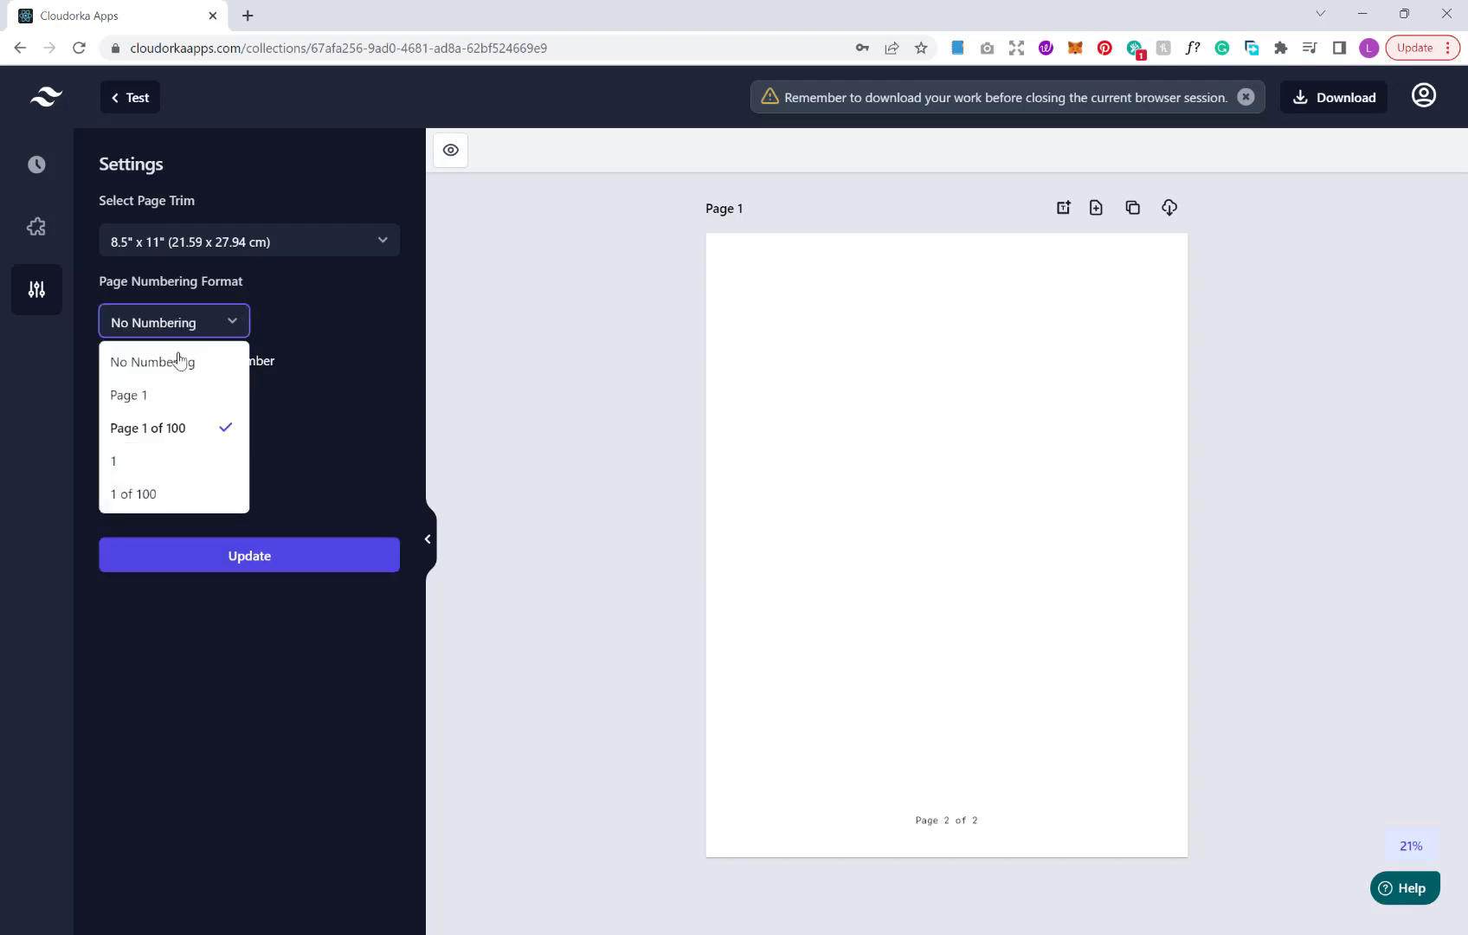
click(151, 362)
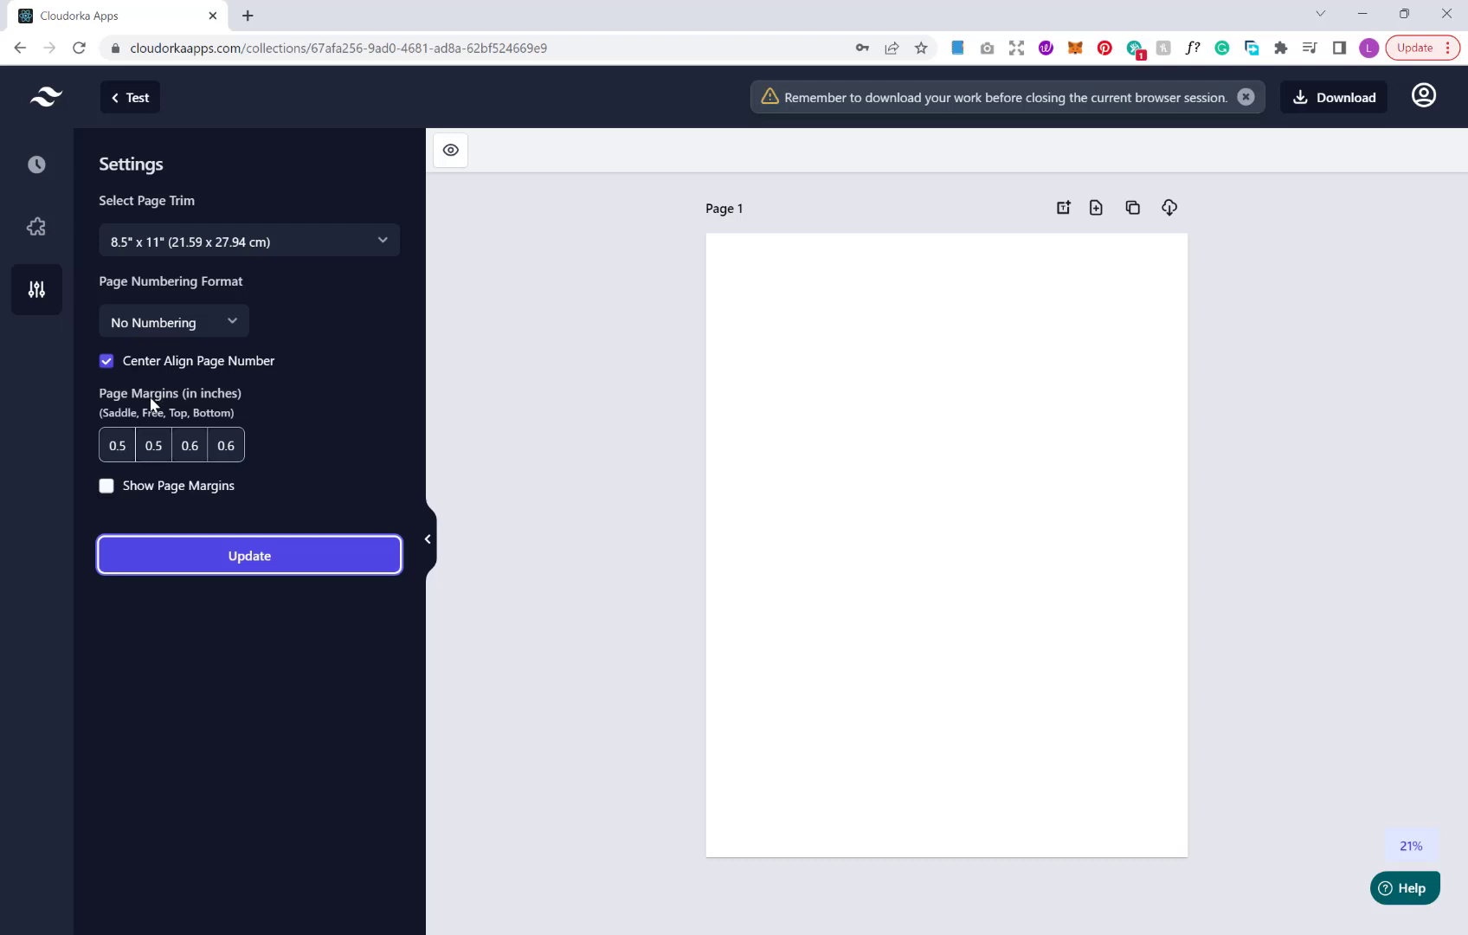
mouse_move(126, 410)
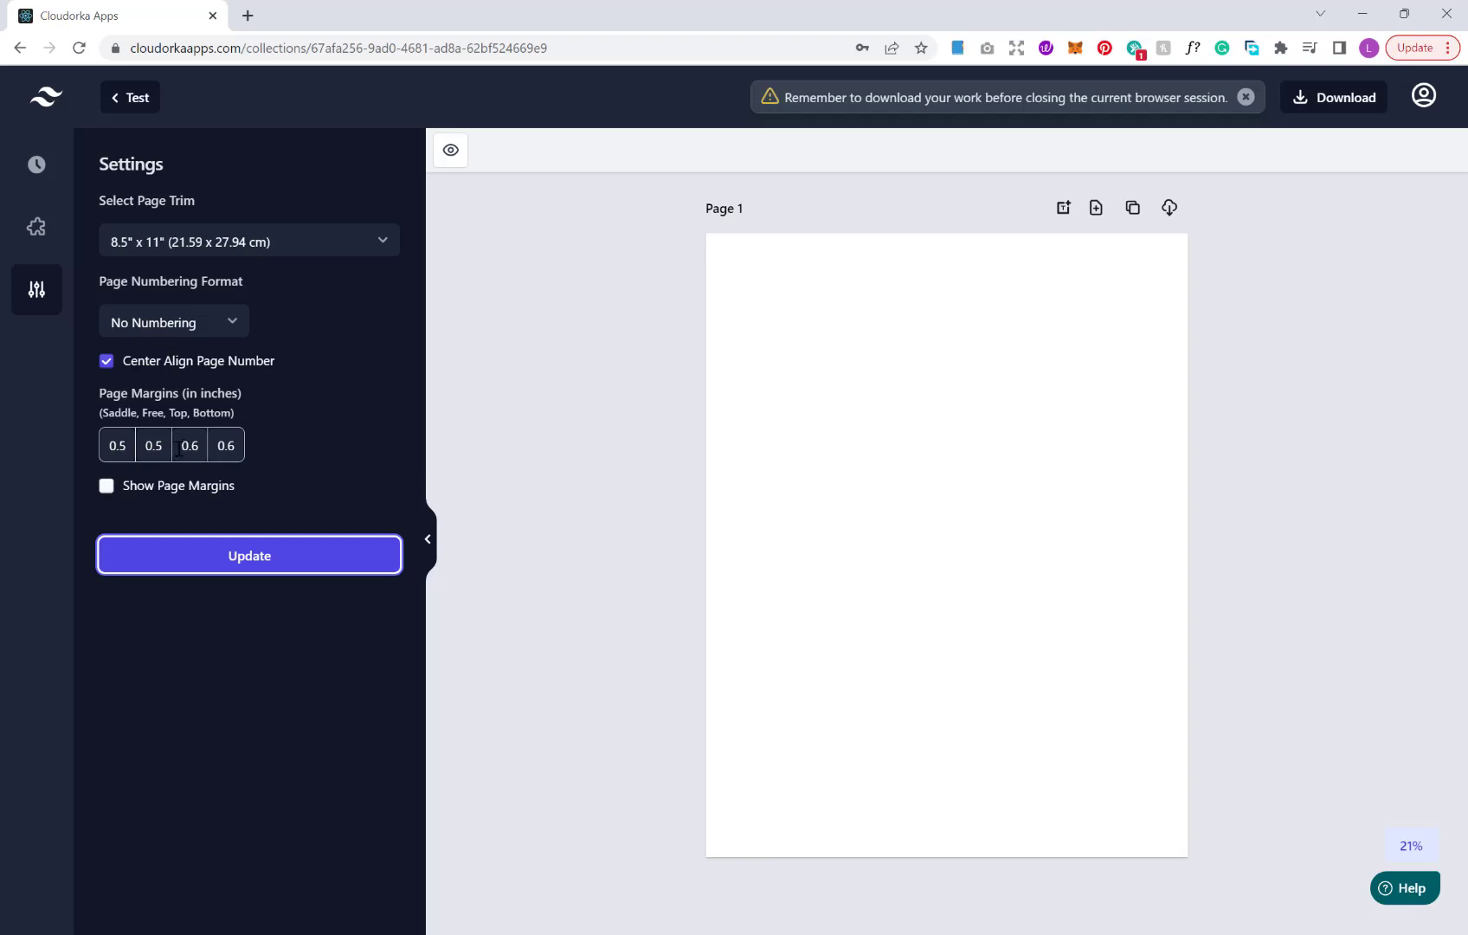
Apply the settings and show the page margin outline on the blank page
click(189, 445)
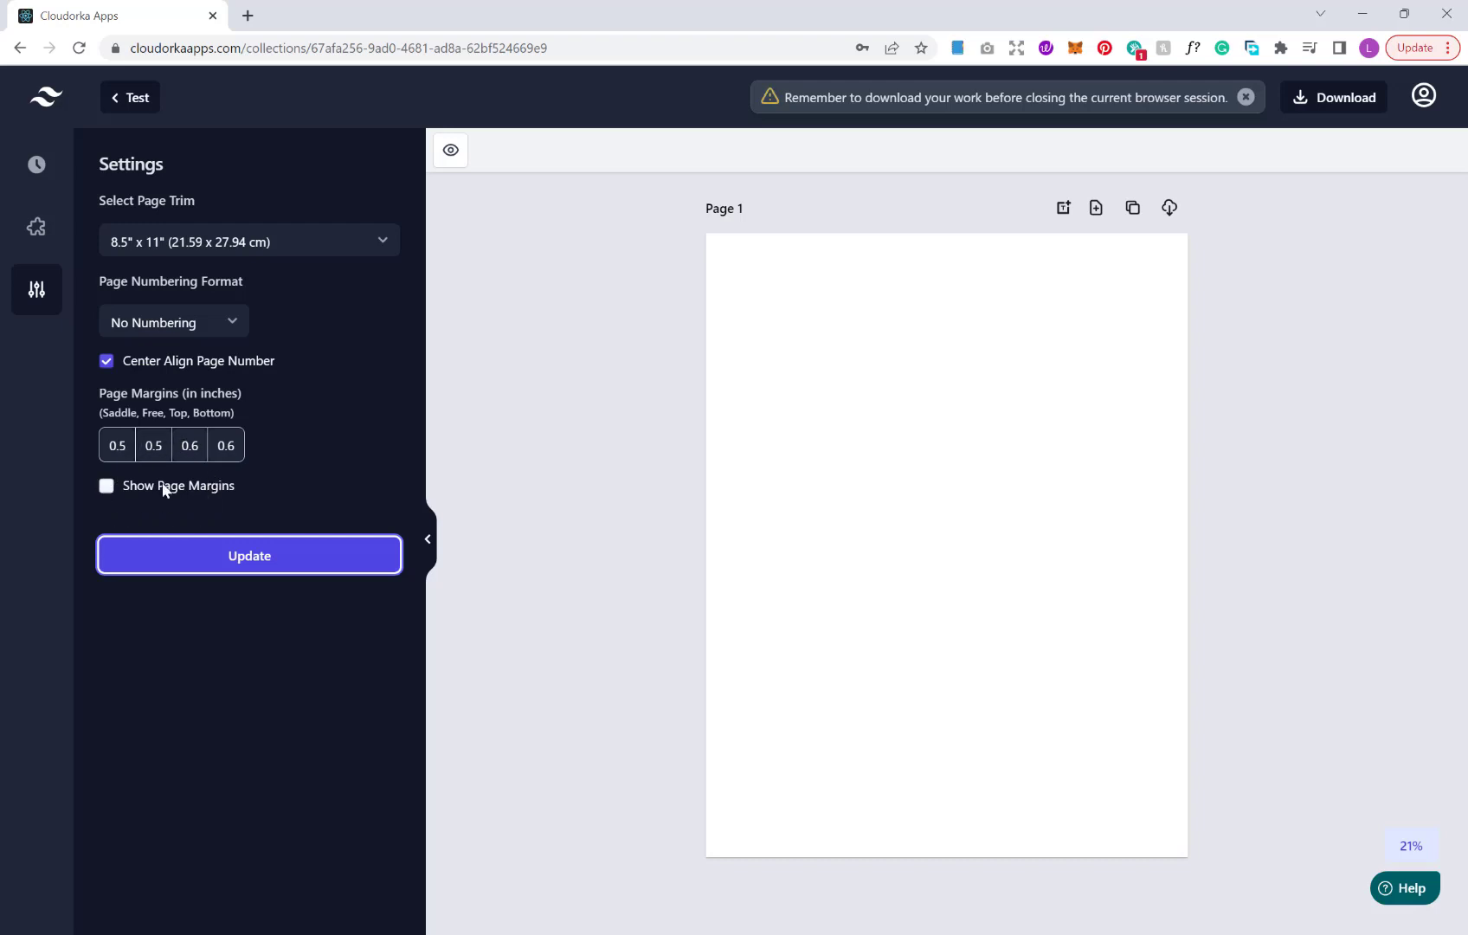
click(106, 485)
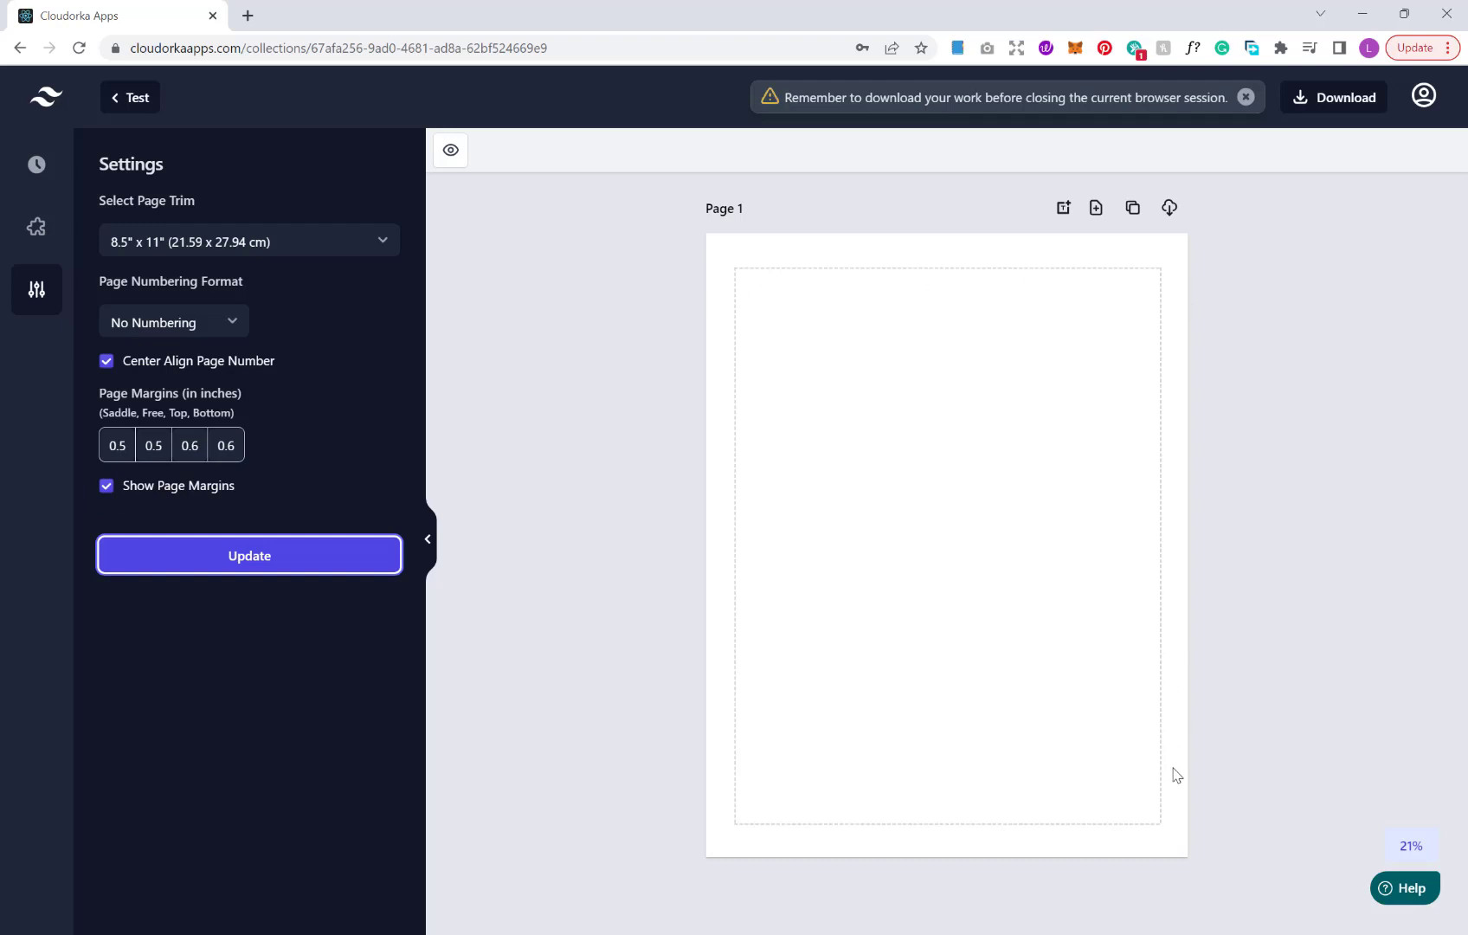
mouse_move(794, 803)
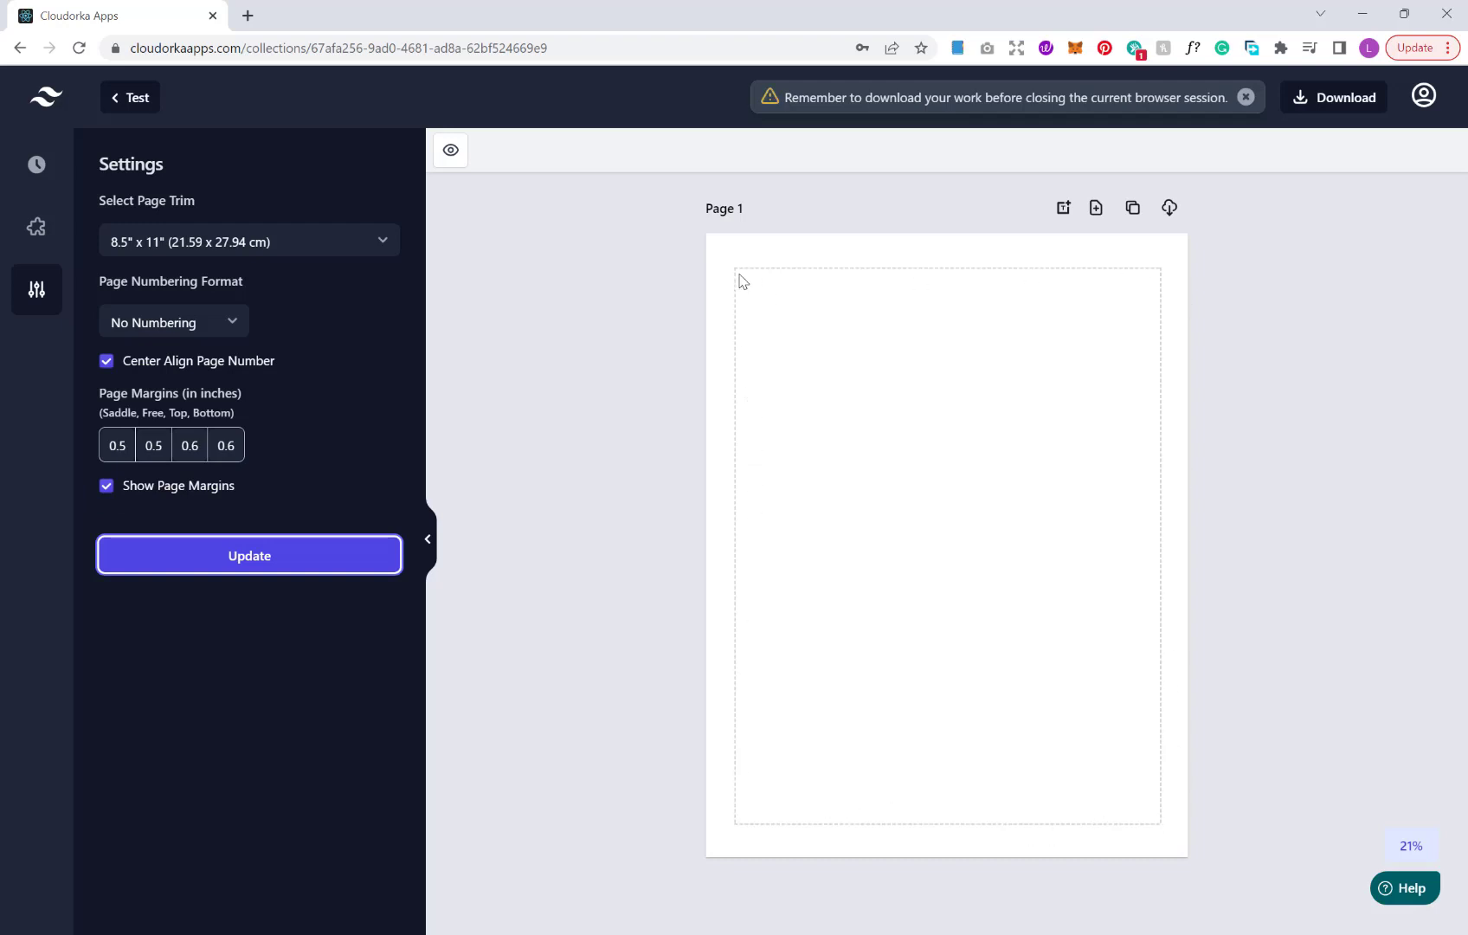
mouse_move(1073, 329)
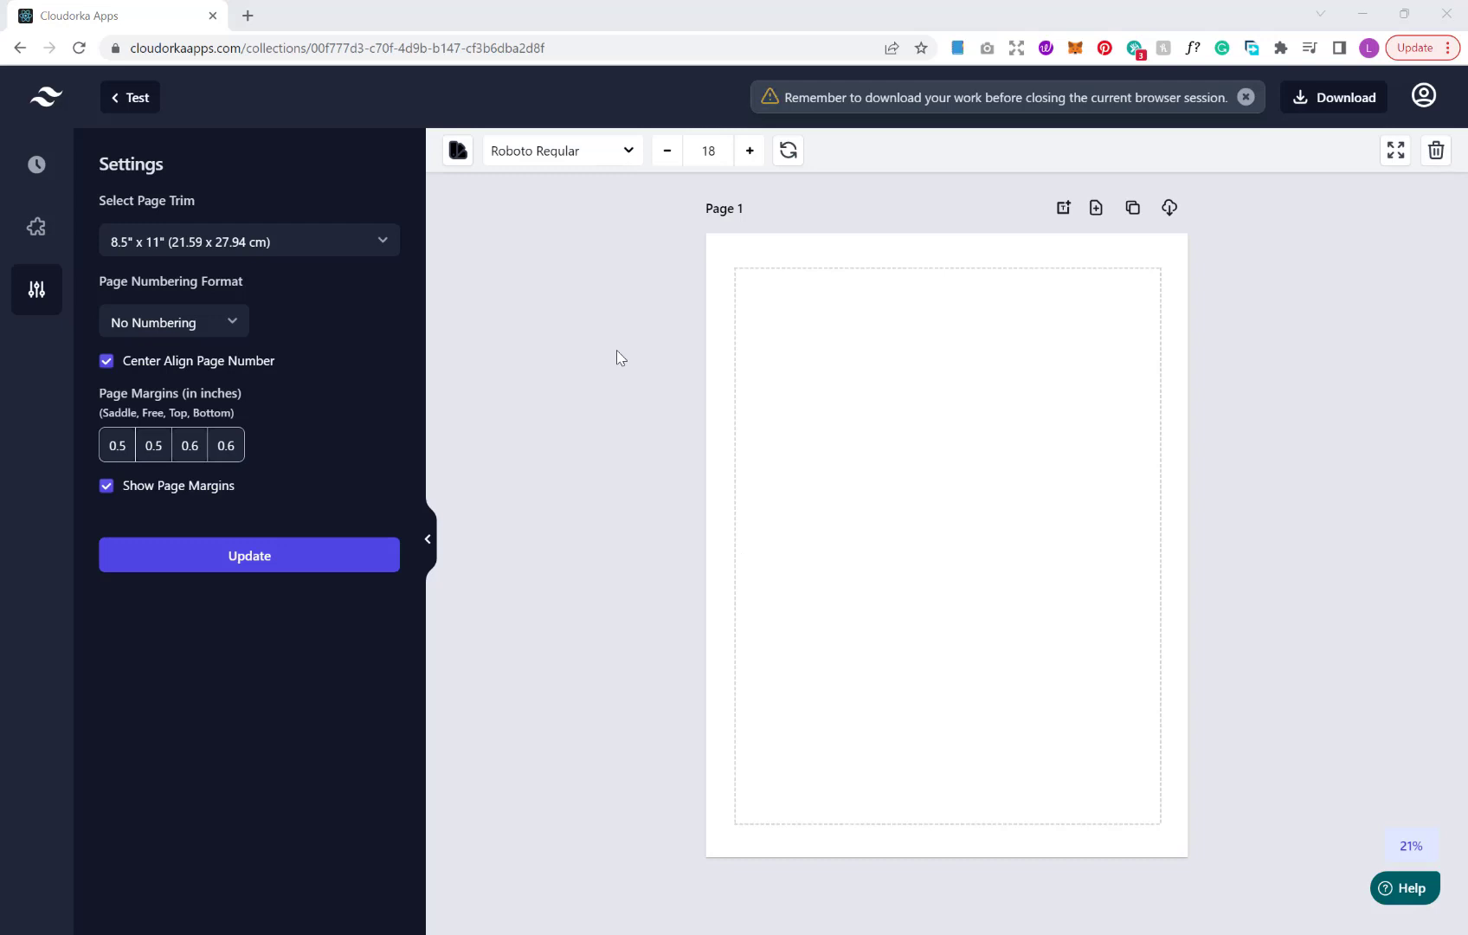
mouse_move(409, 120)
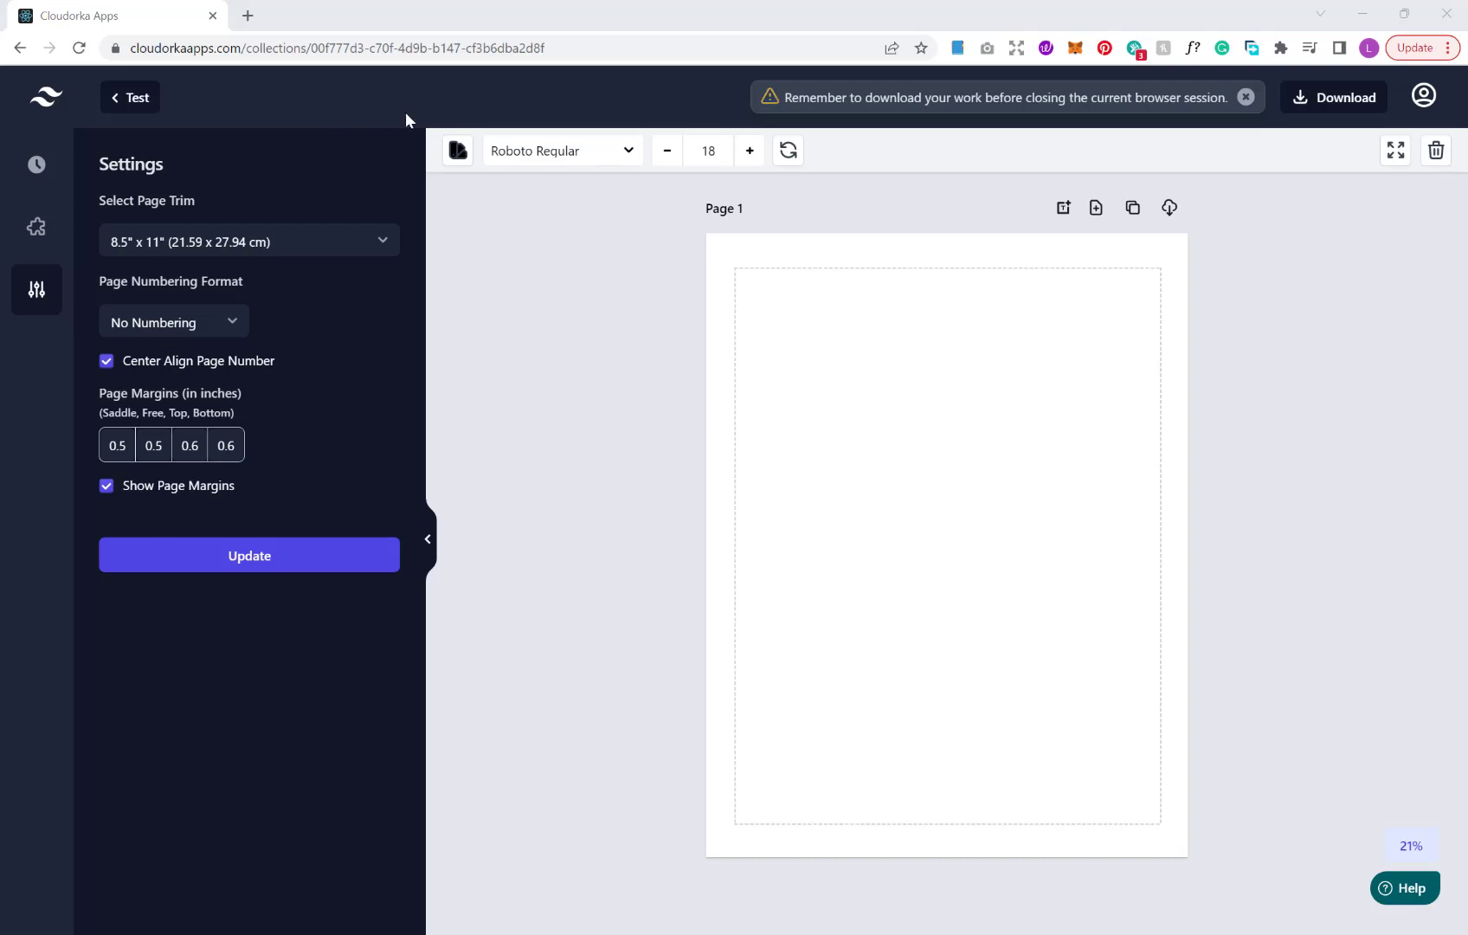
mouse_move(36, 164)
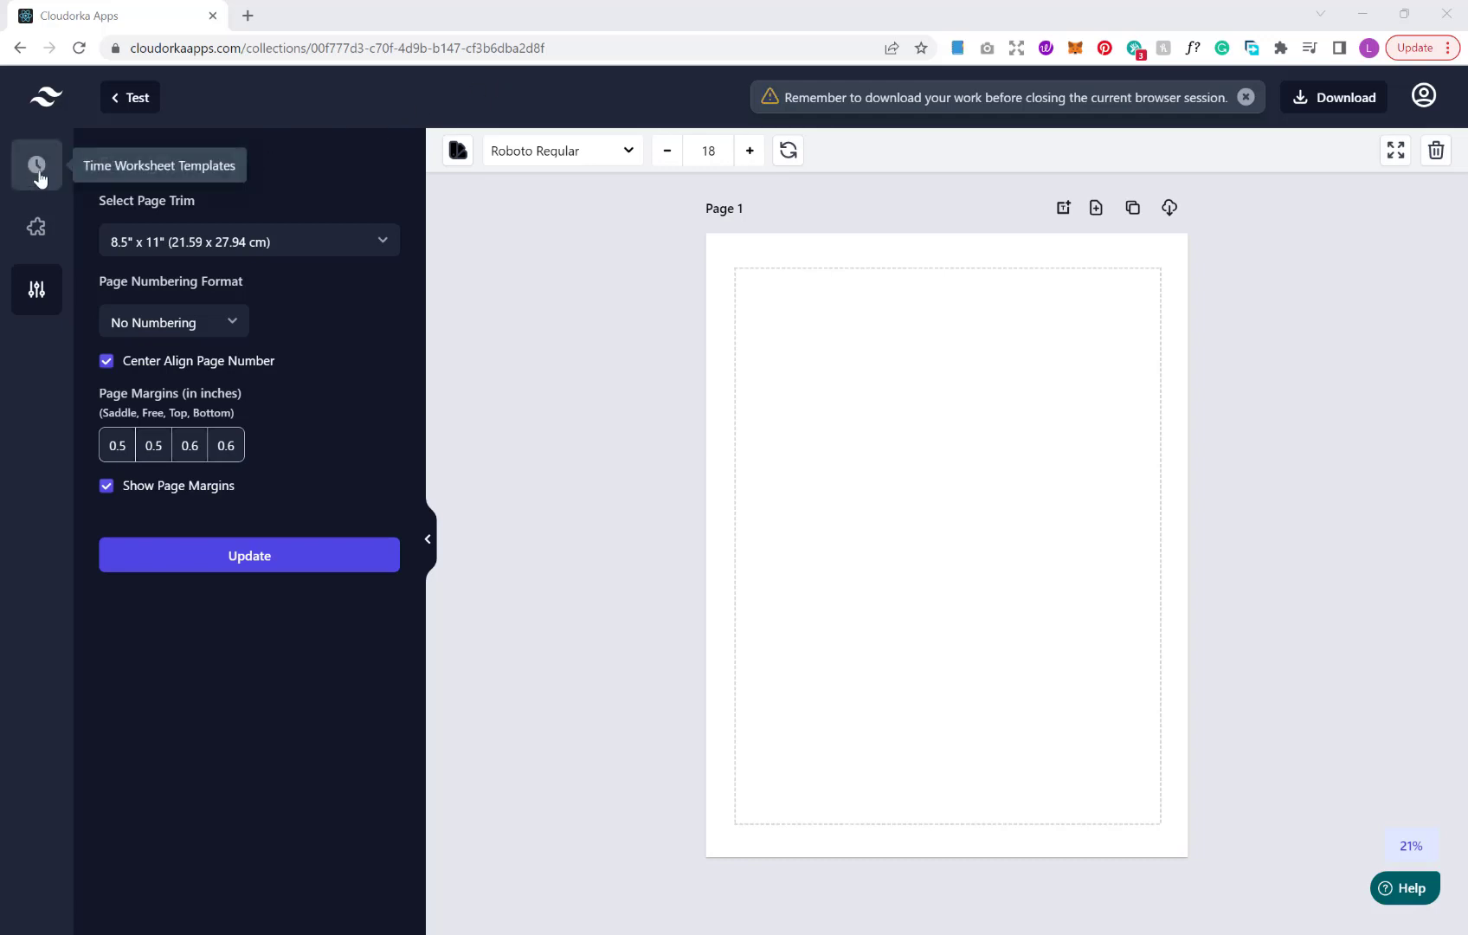
Browse the gallery of numbered clock worksheet templates beside the blank page
click(37, 166)
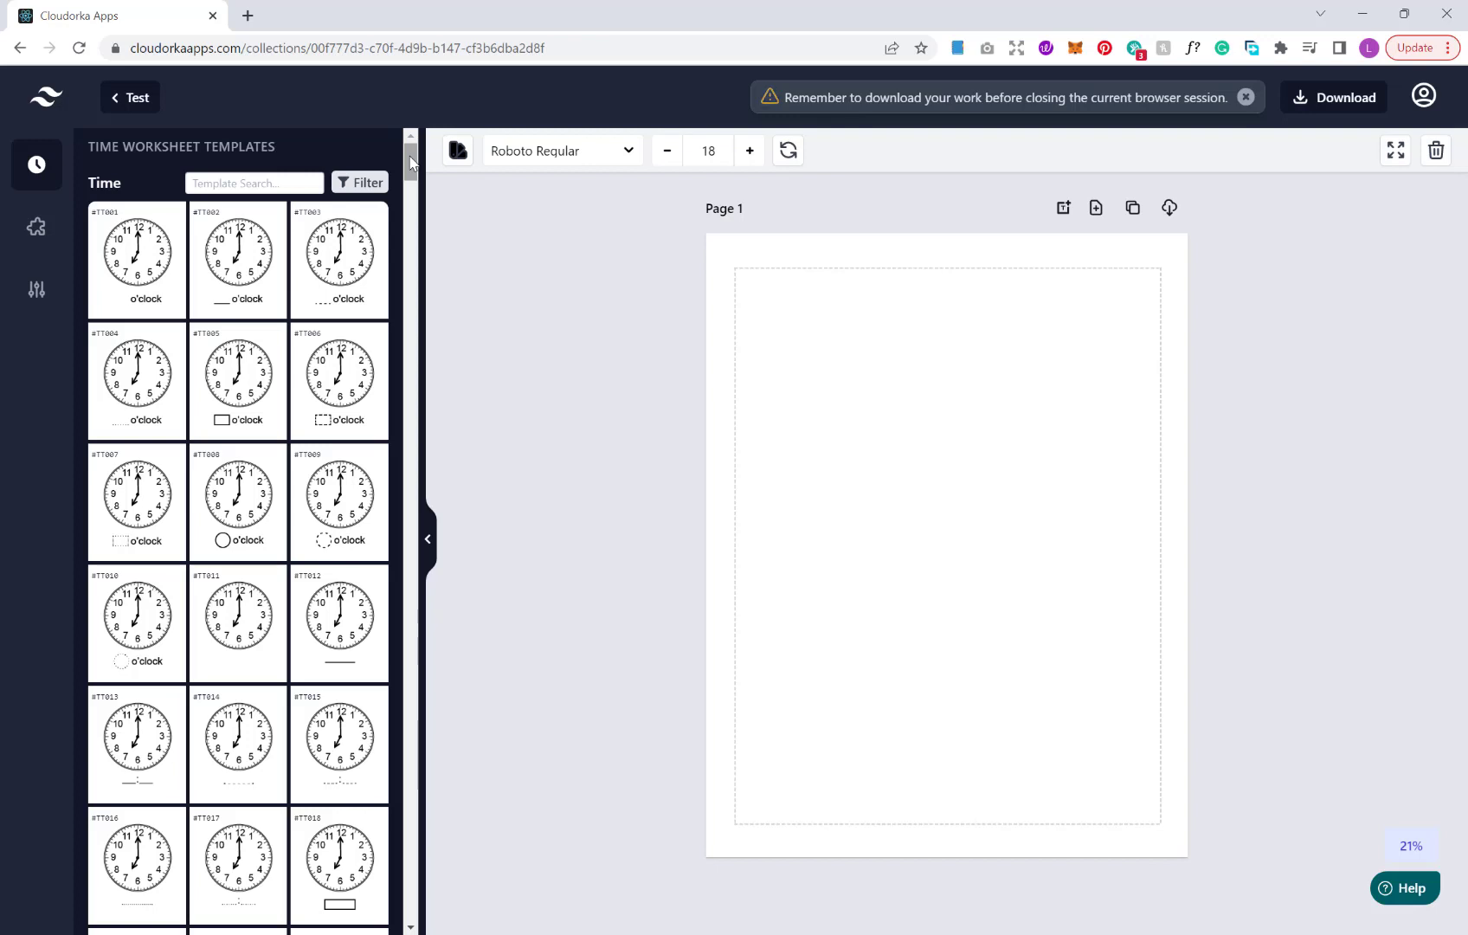
scroll(down, 3)
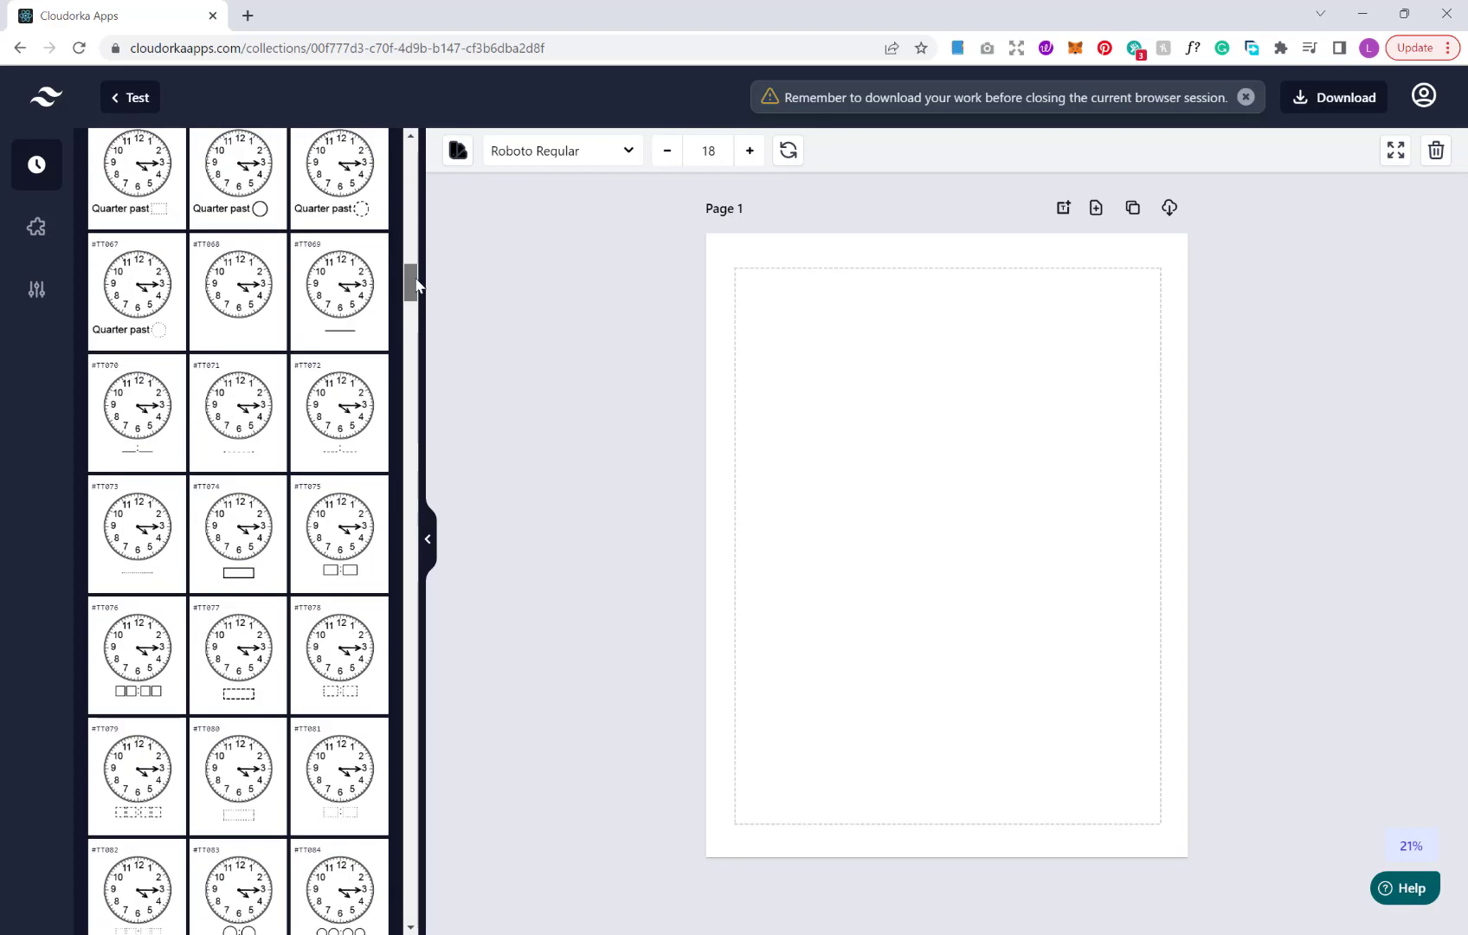
scroll(down, 3)
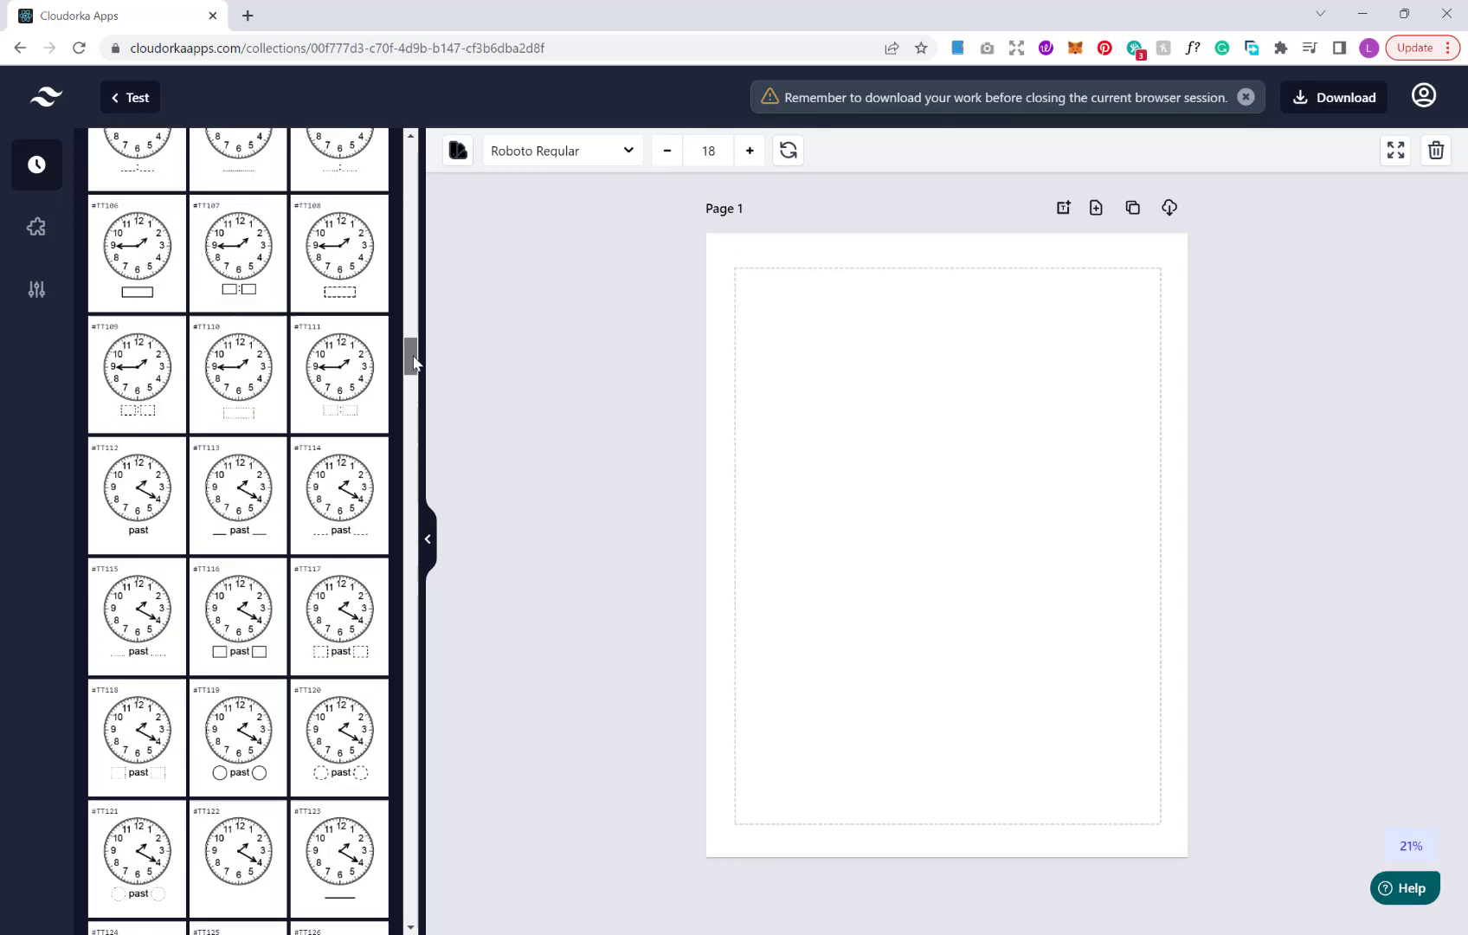
scroll(down, 3)
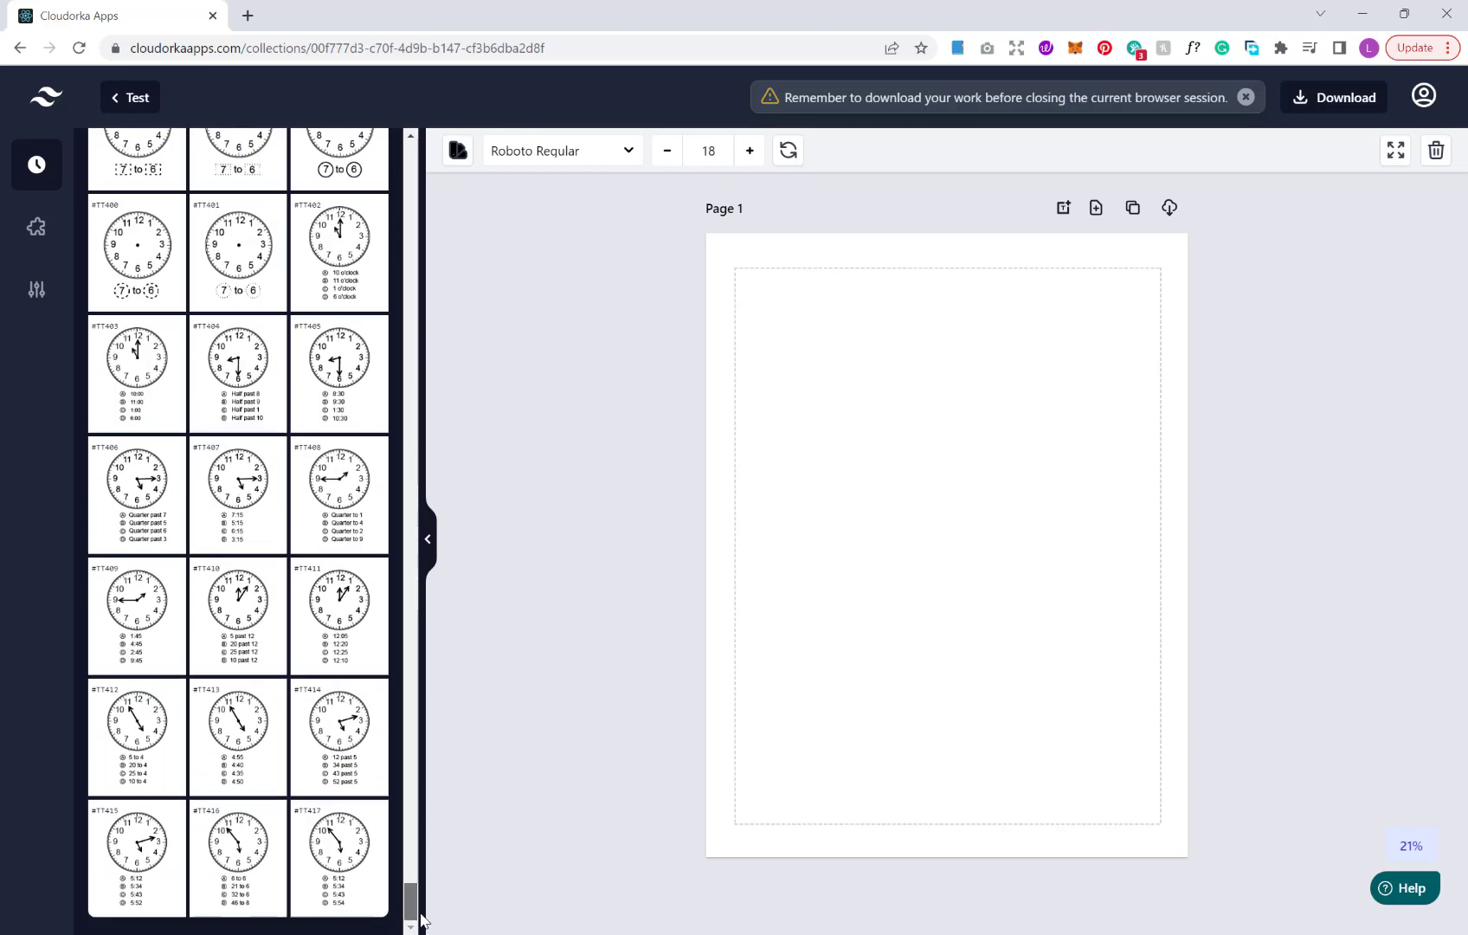
mouse_move(339, 855)
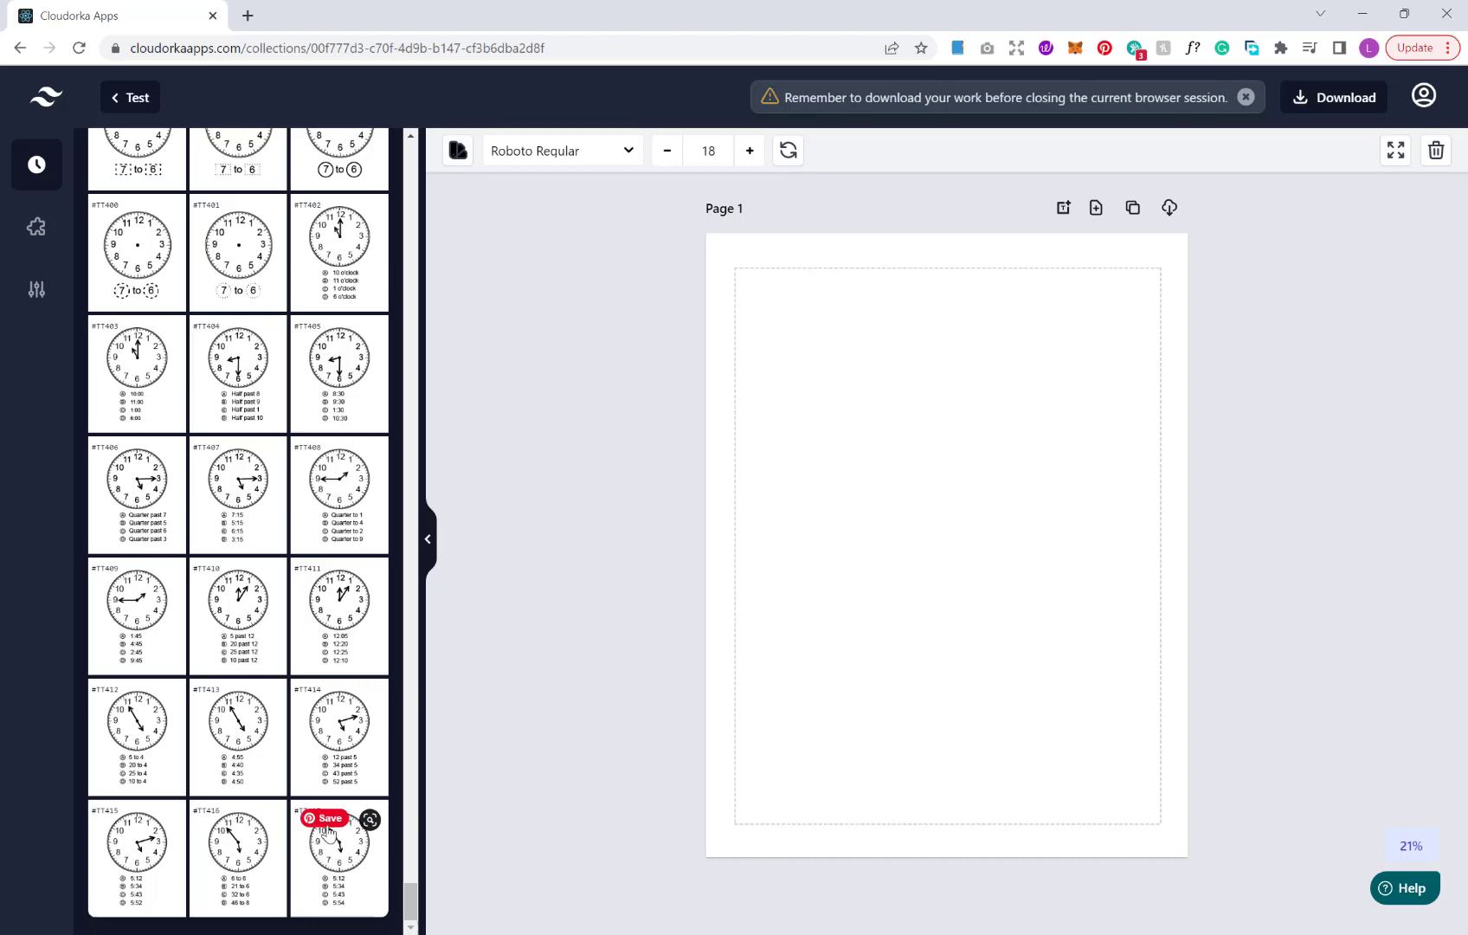
scroll(up, 3)
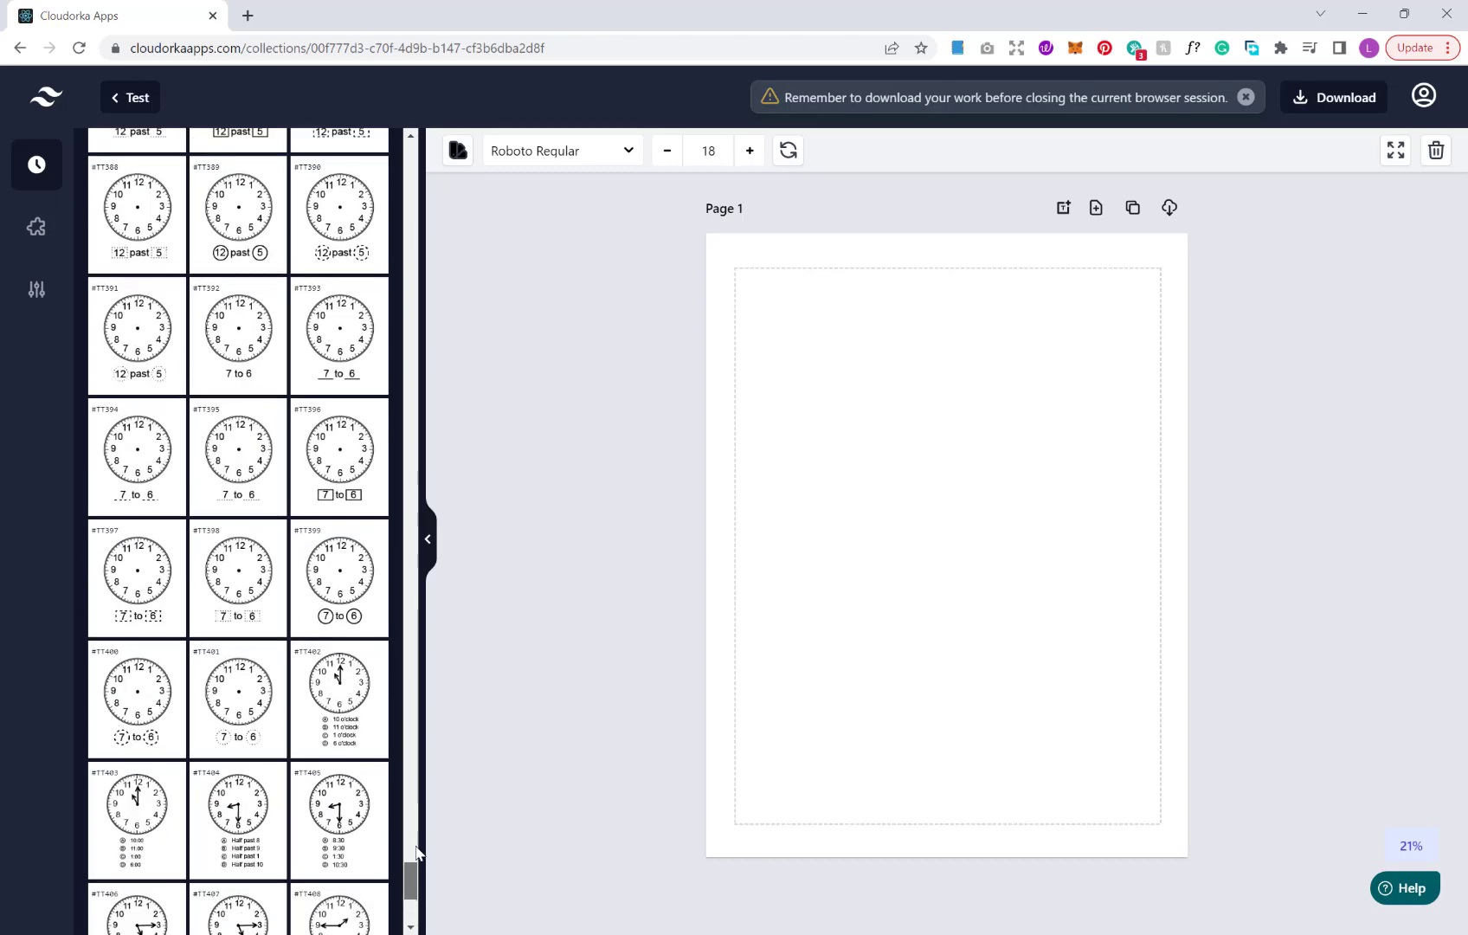
scroll(up, 3)
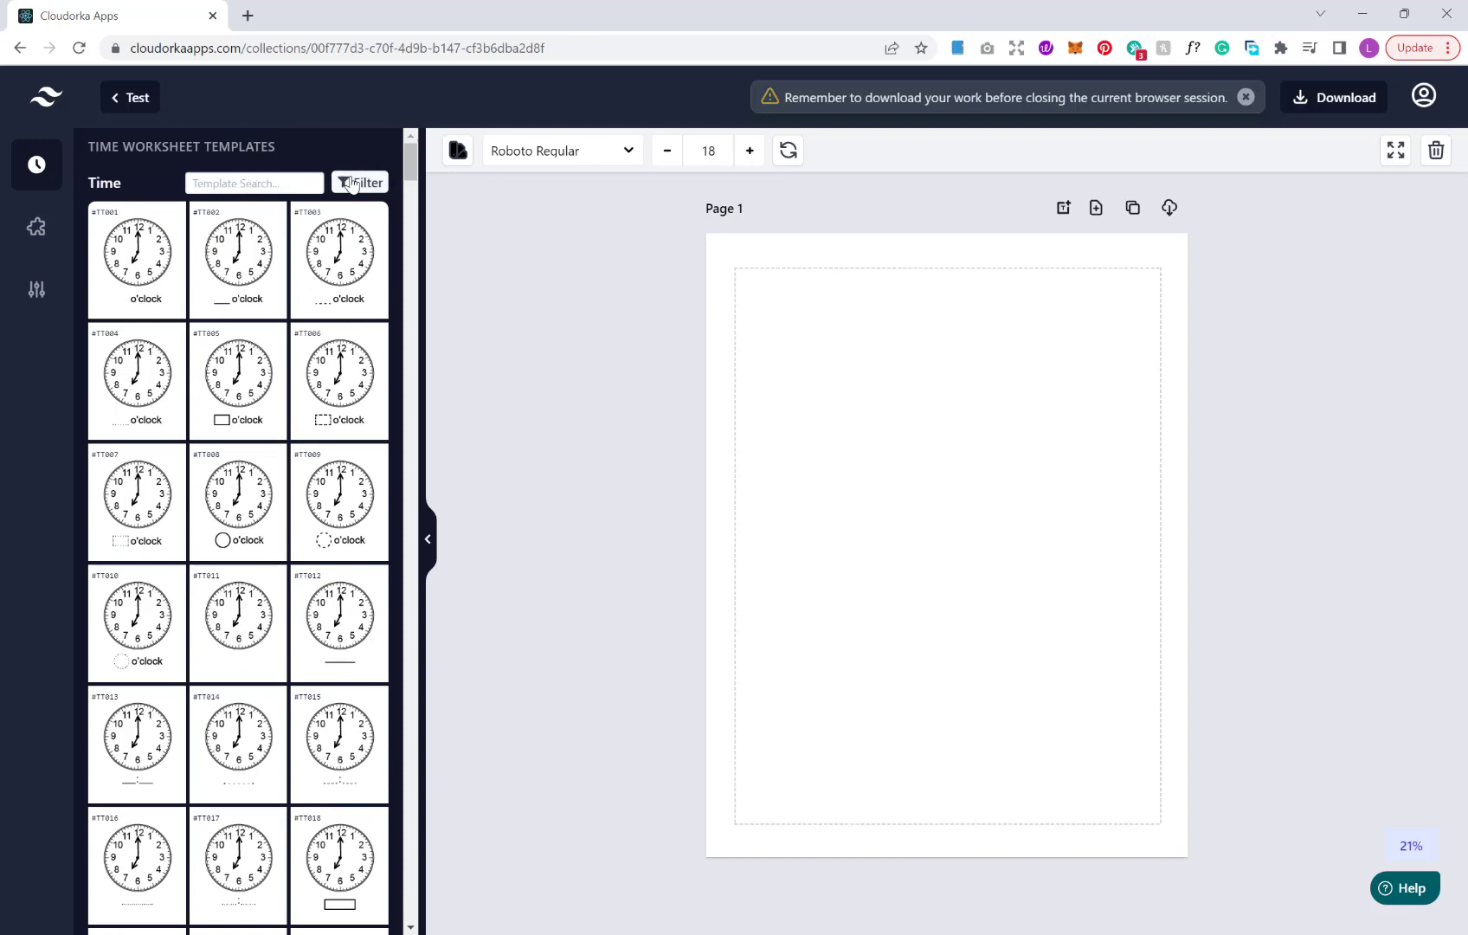
click(360, 183)
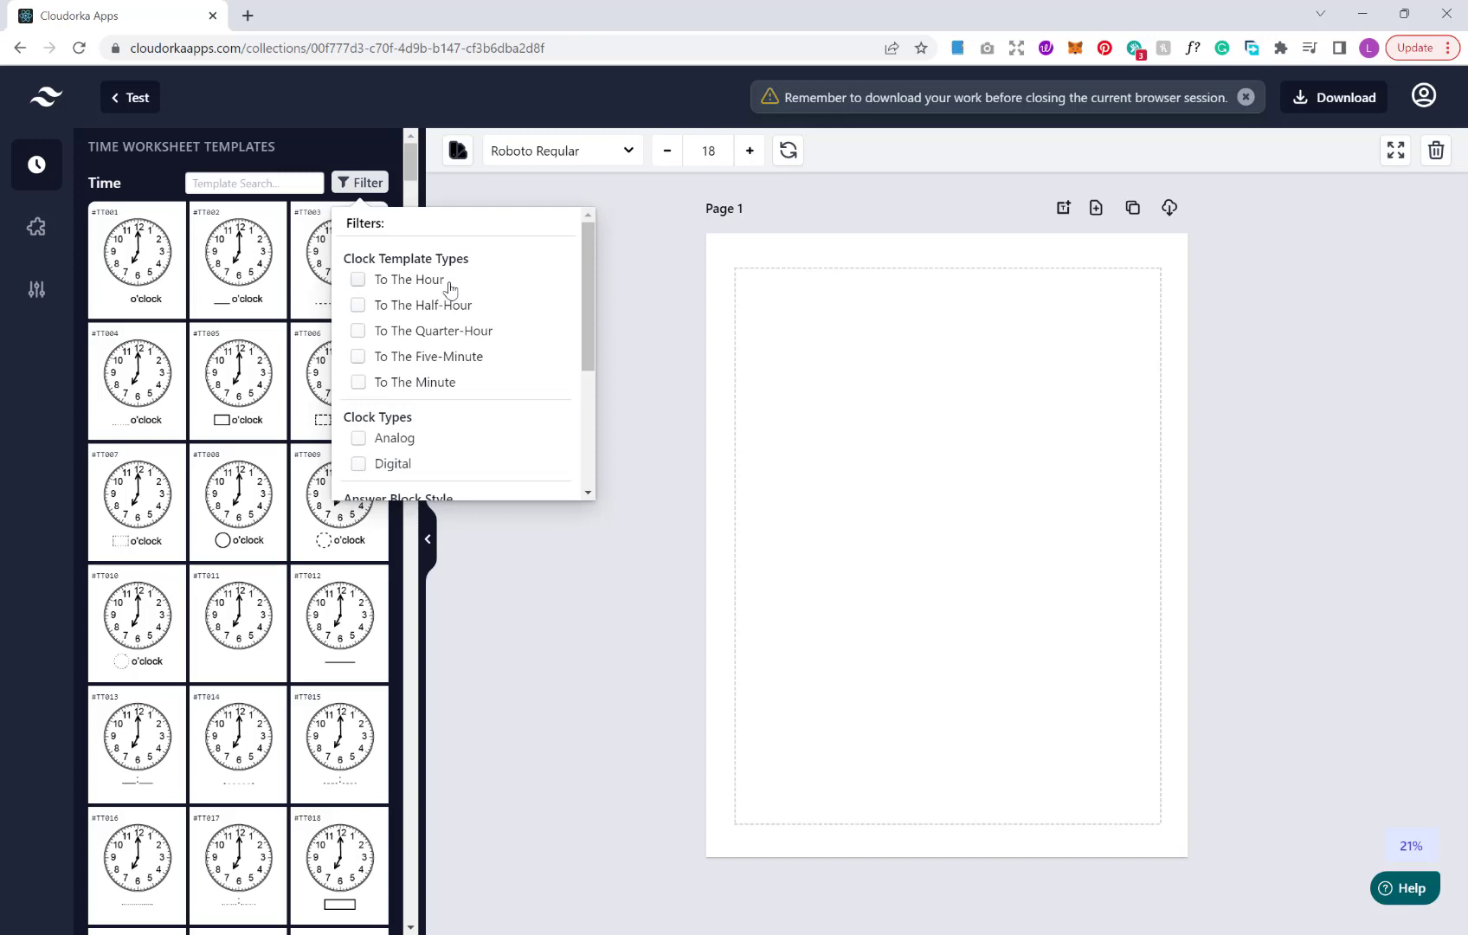
mouse_move(408, 292)
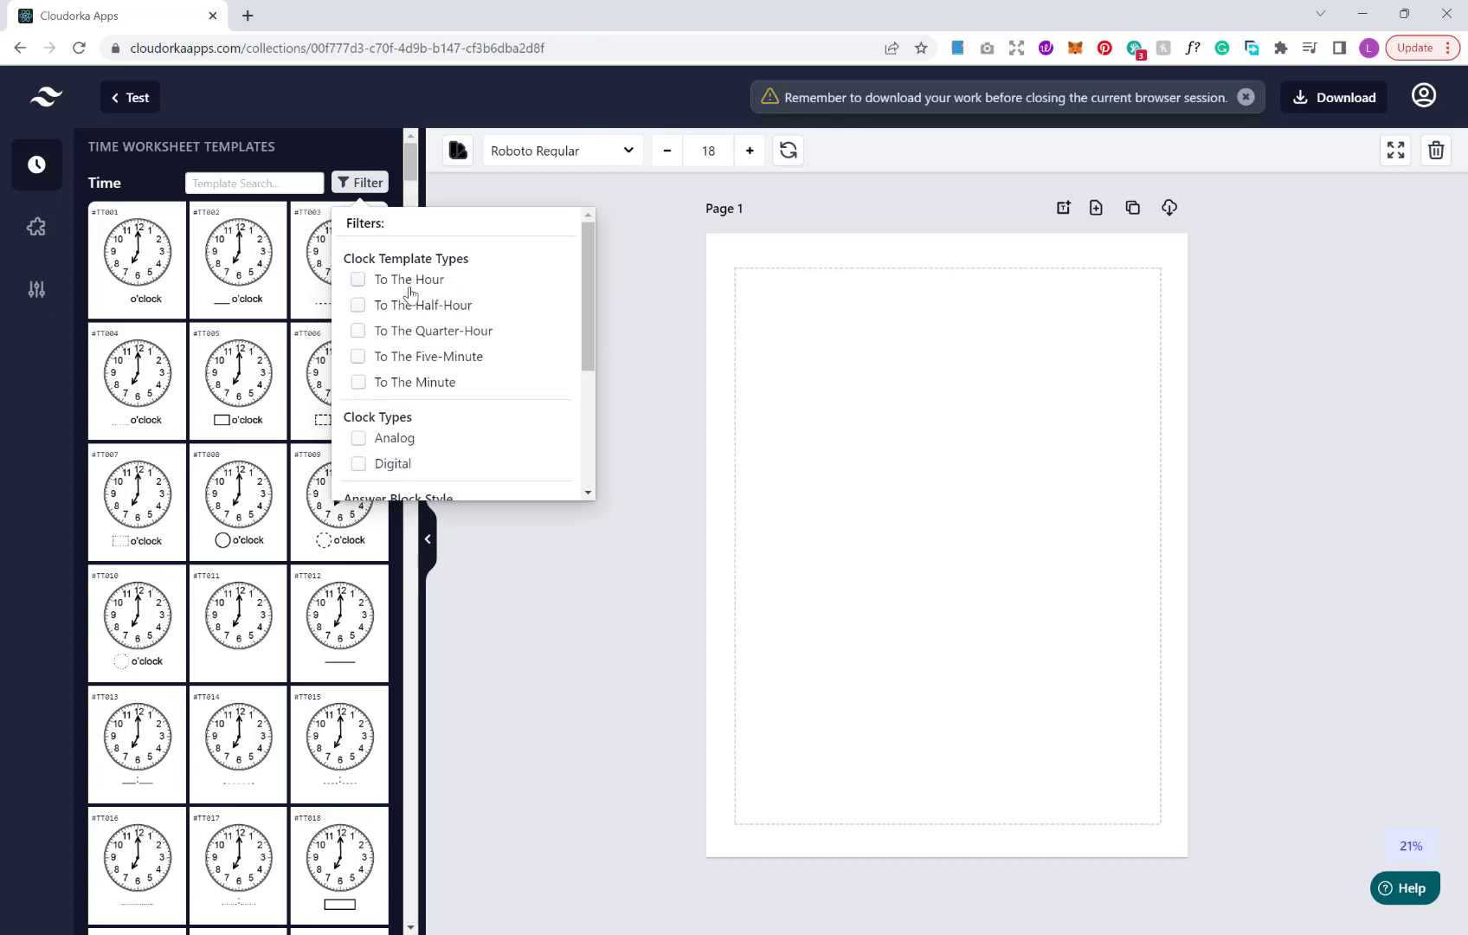
mouse_move(590, 292)
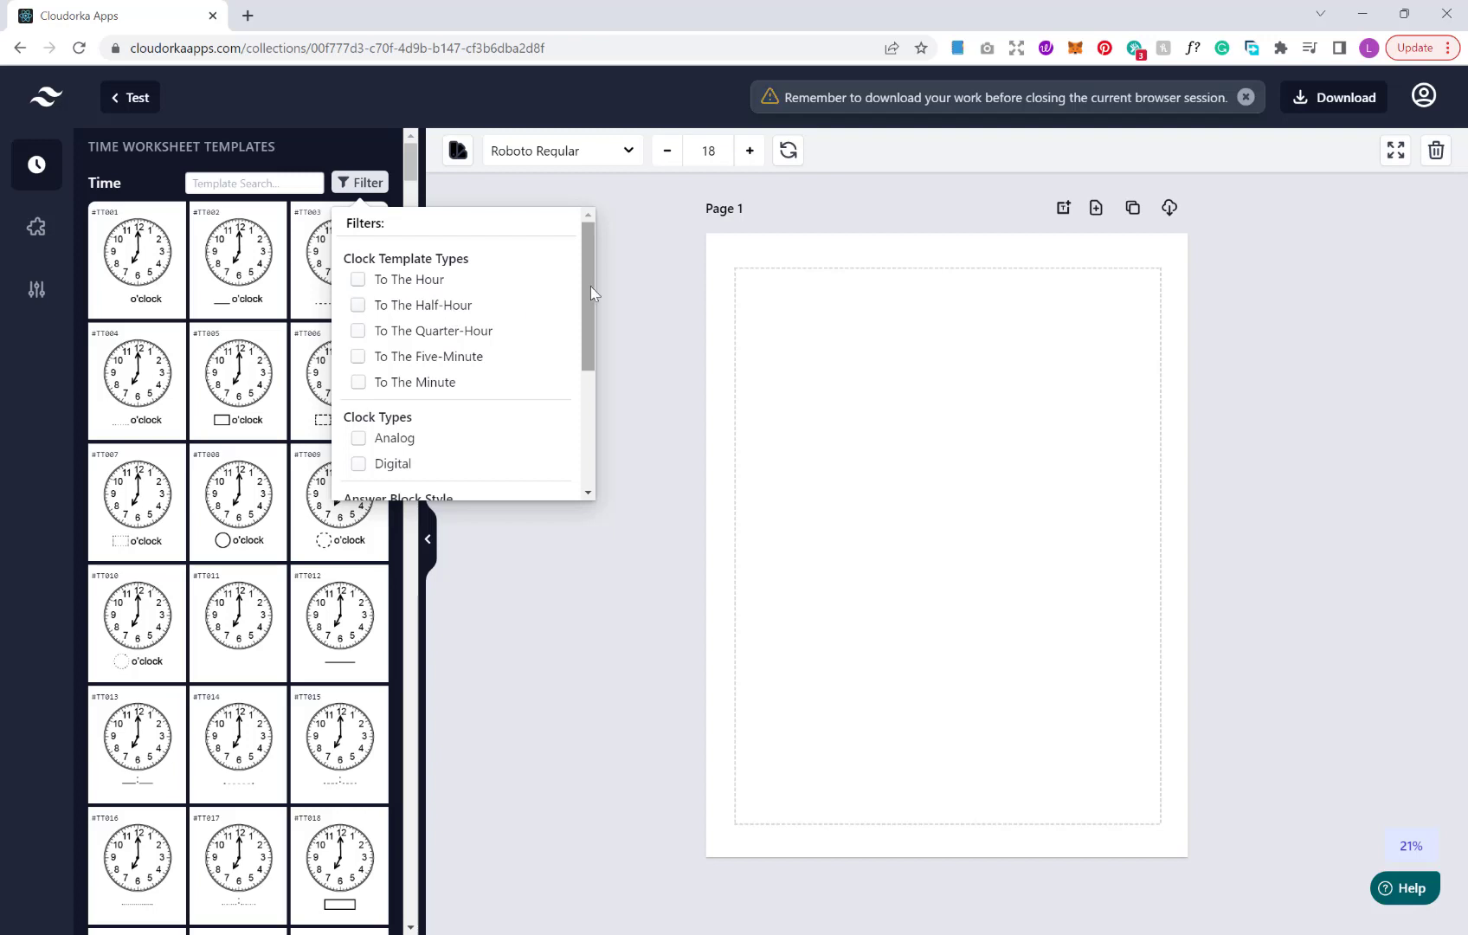
scroll(down, 3)
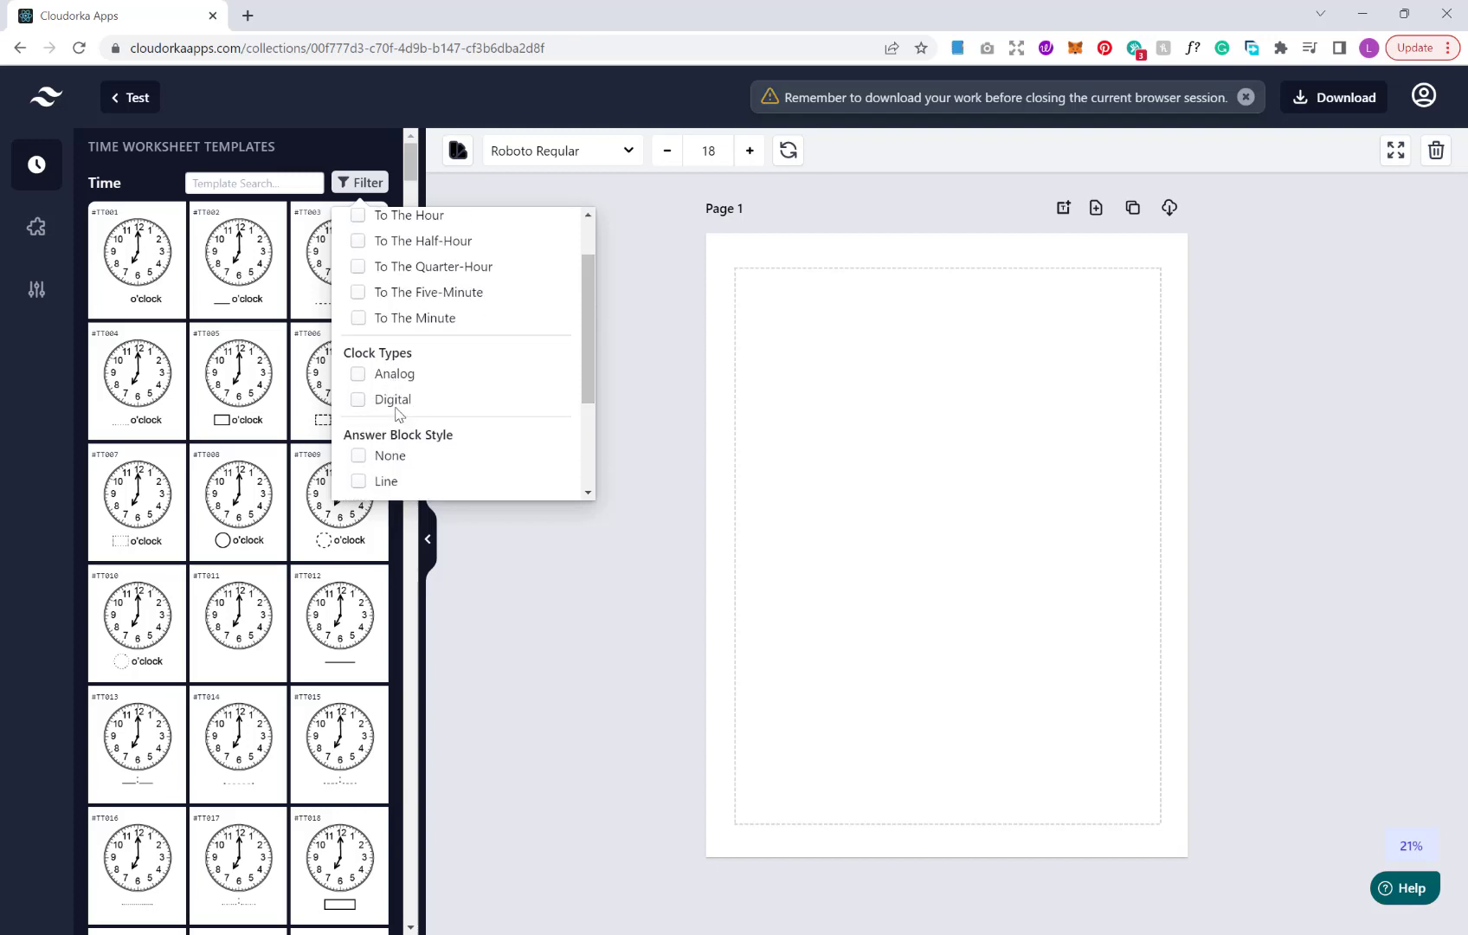
scroll(down, 3)
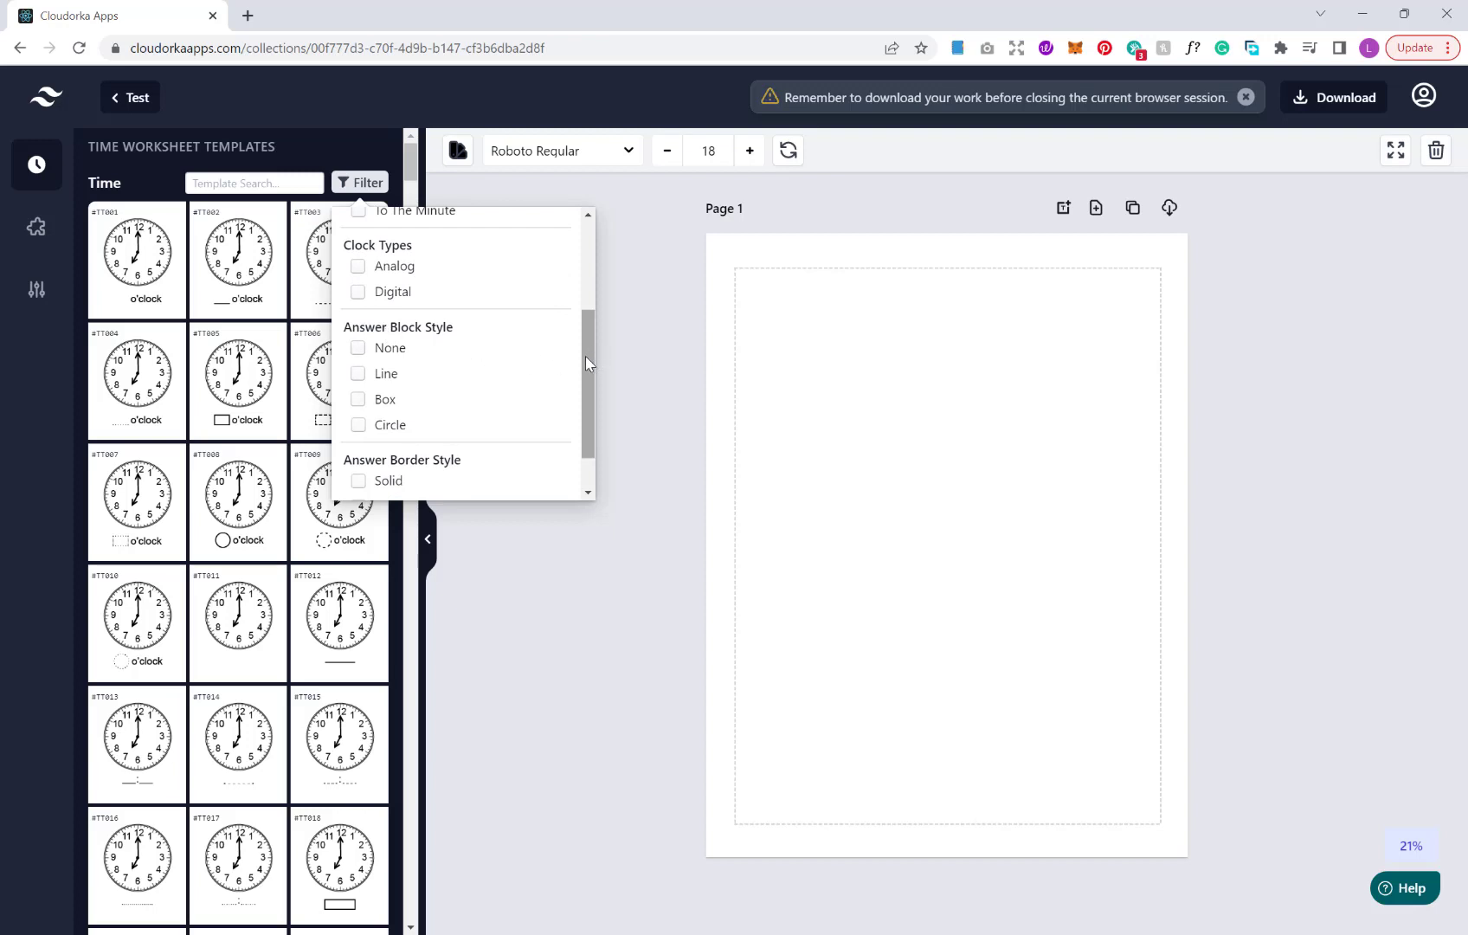
scroll(up, 3)
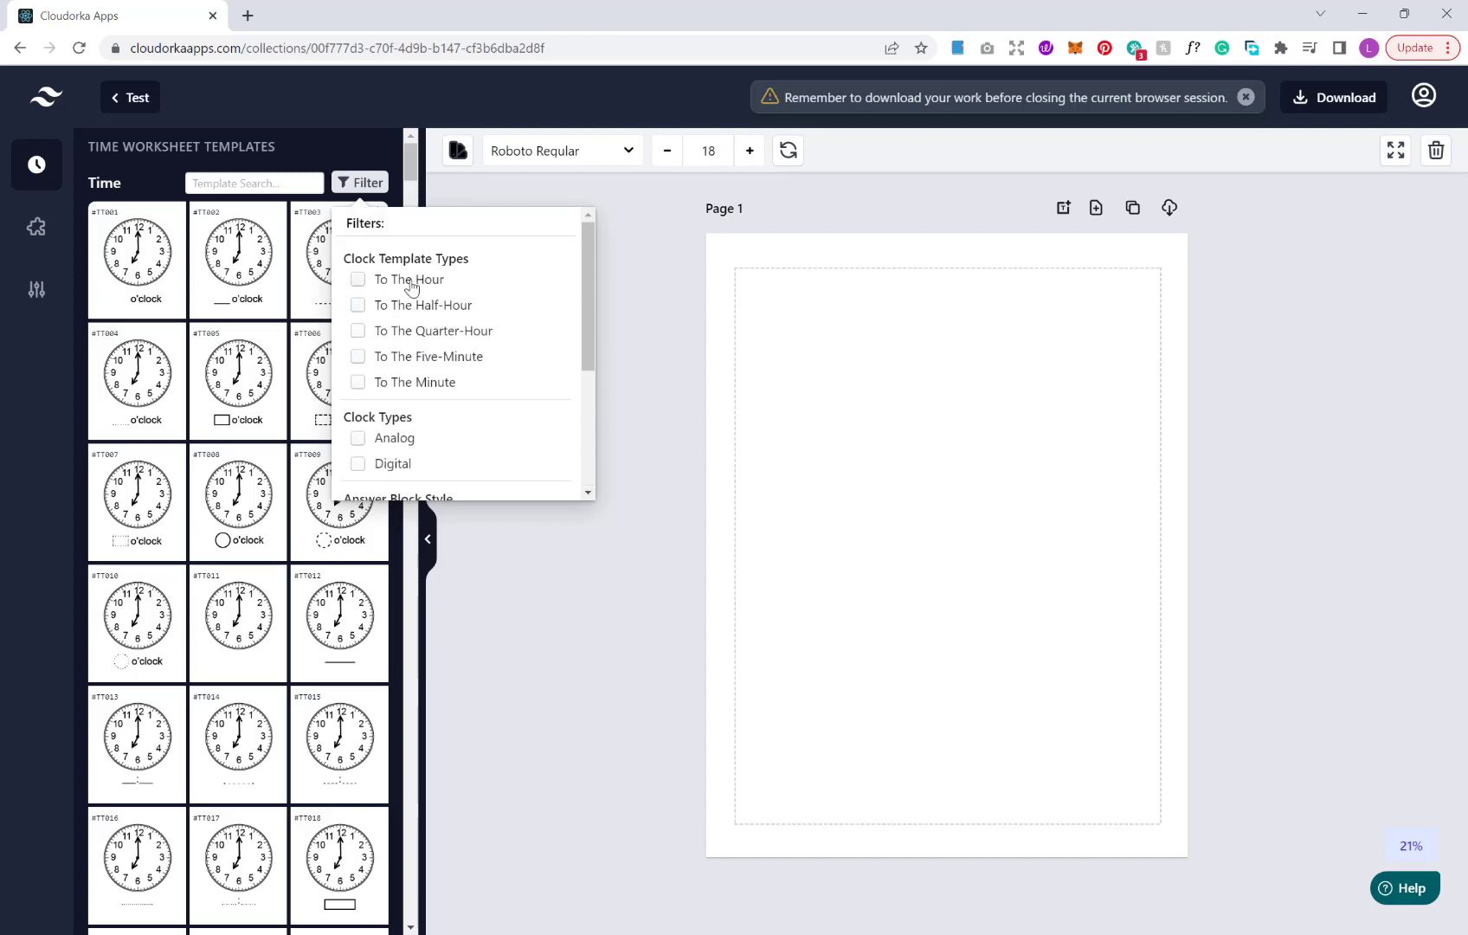
click(360, 181)
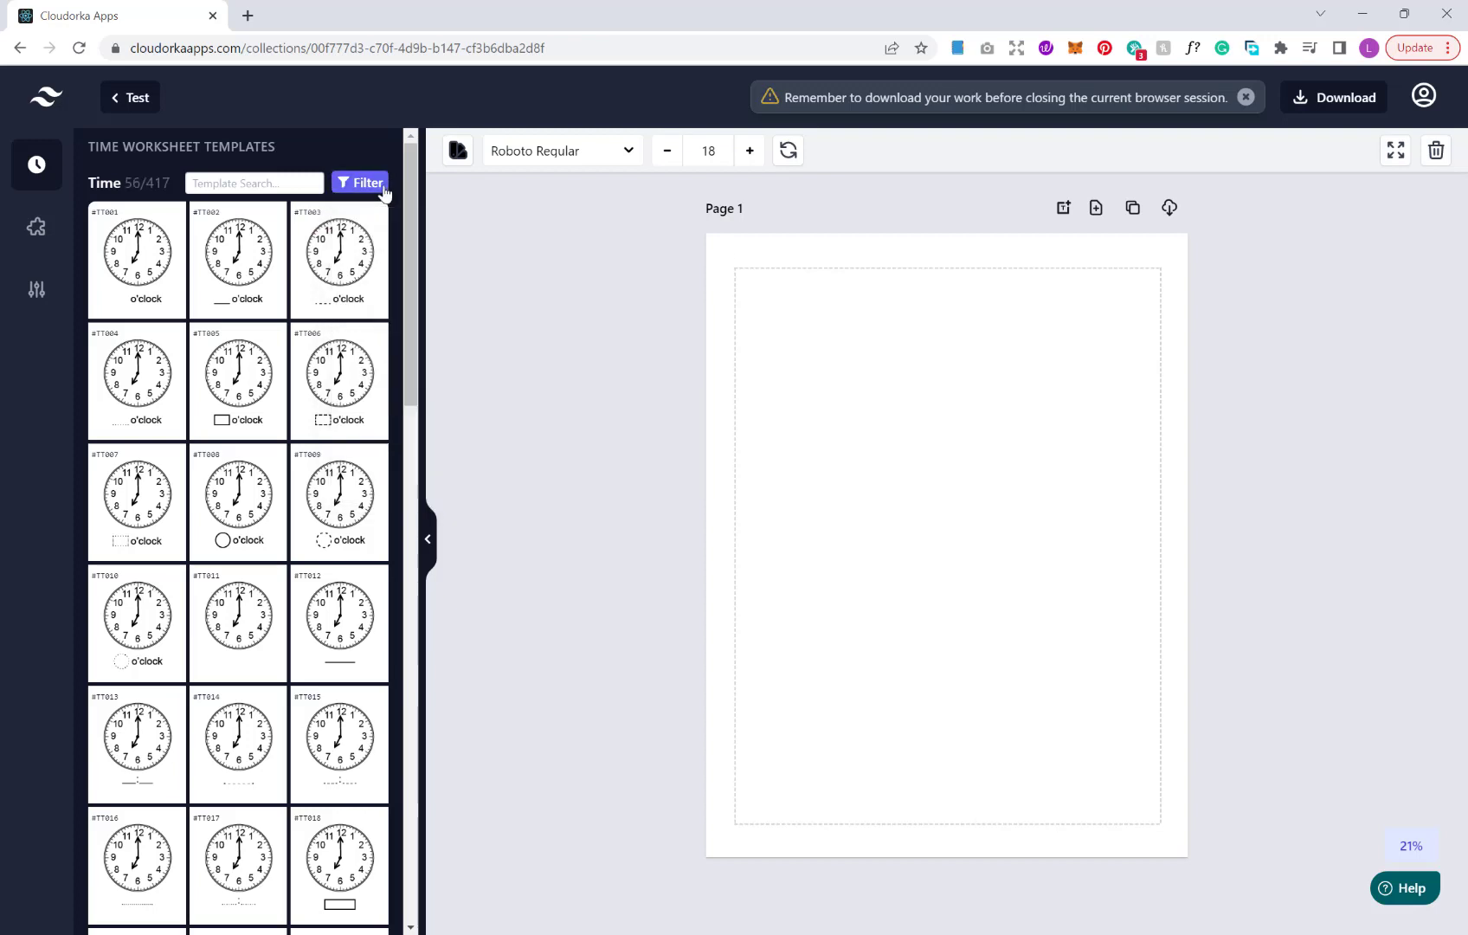
scroll(down, 3)
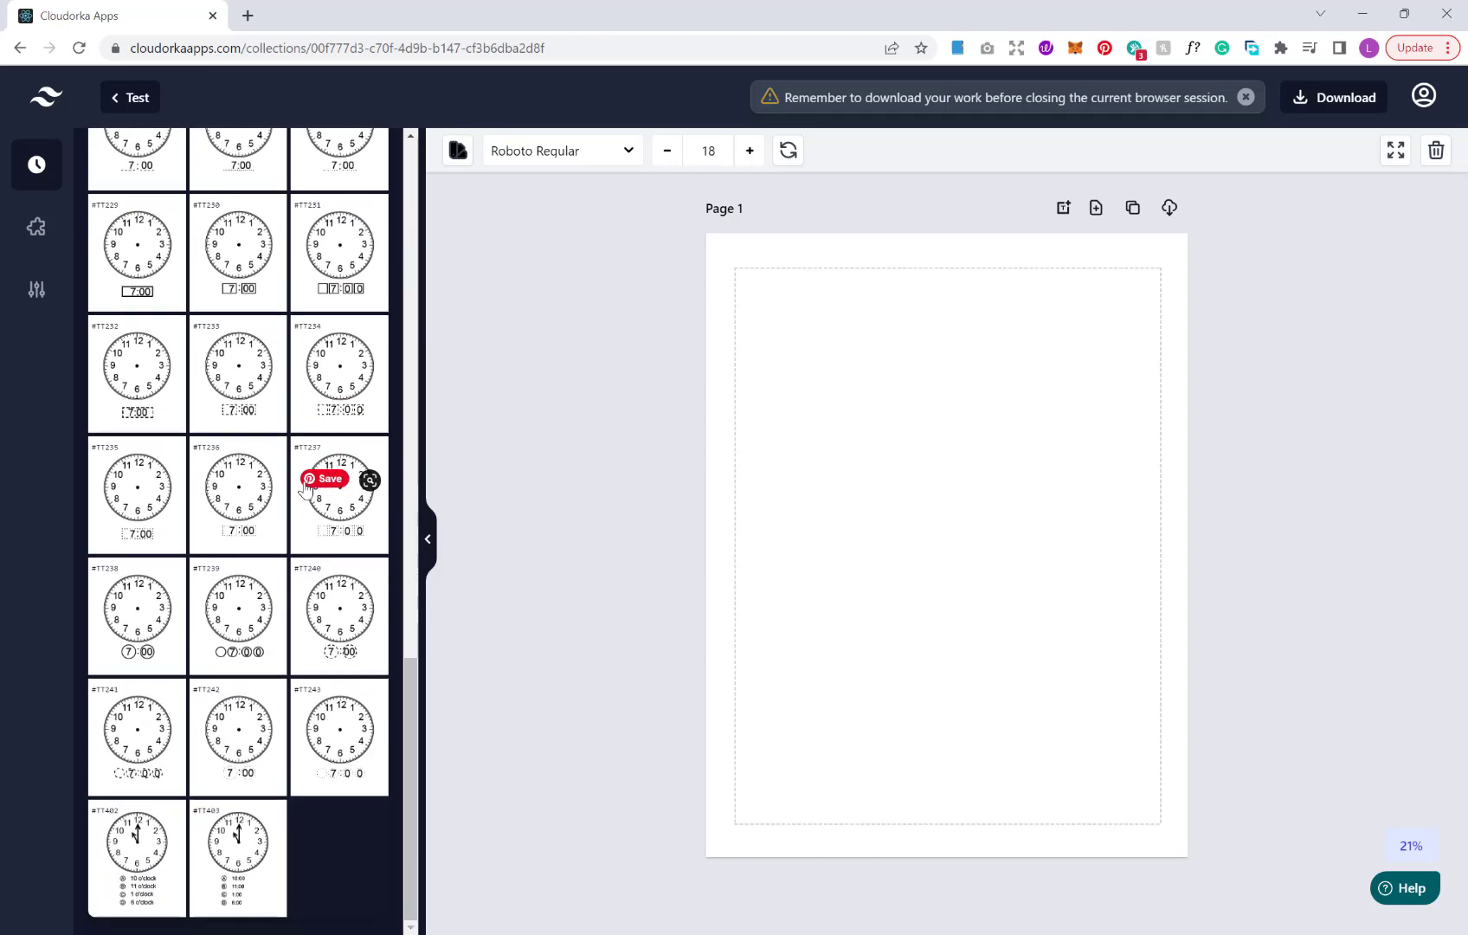
scroll(up, 3)
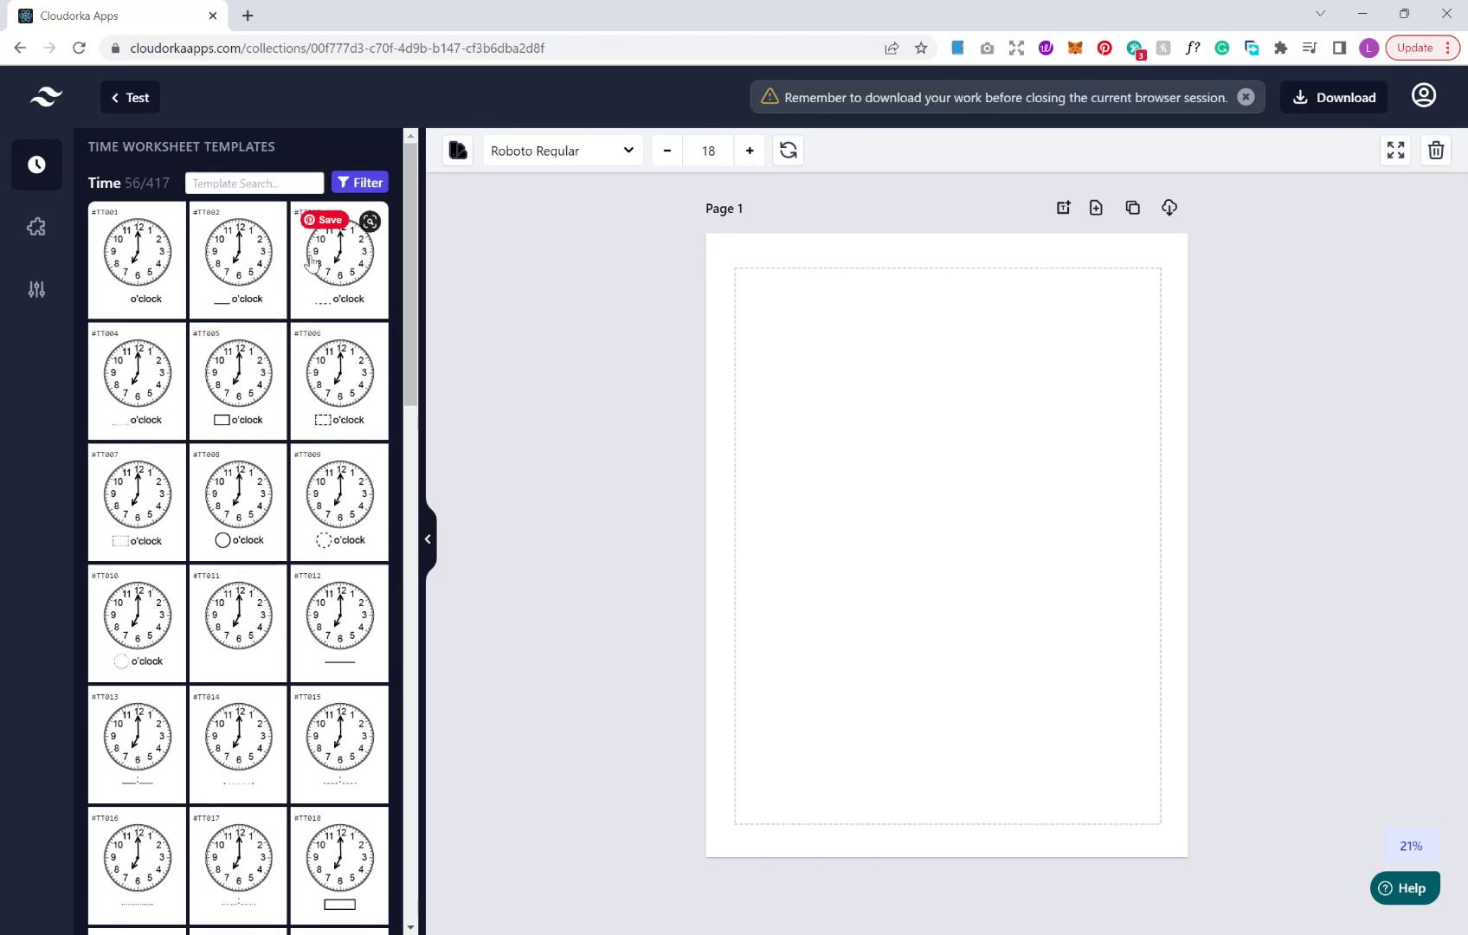
click(358, 182)
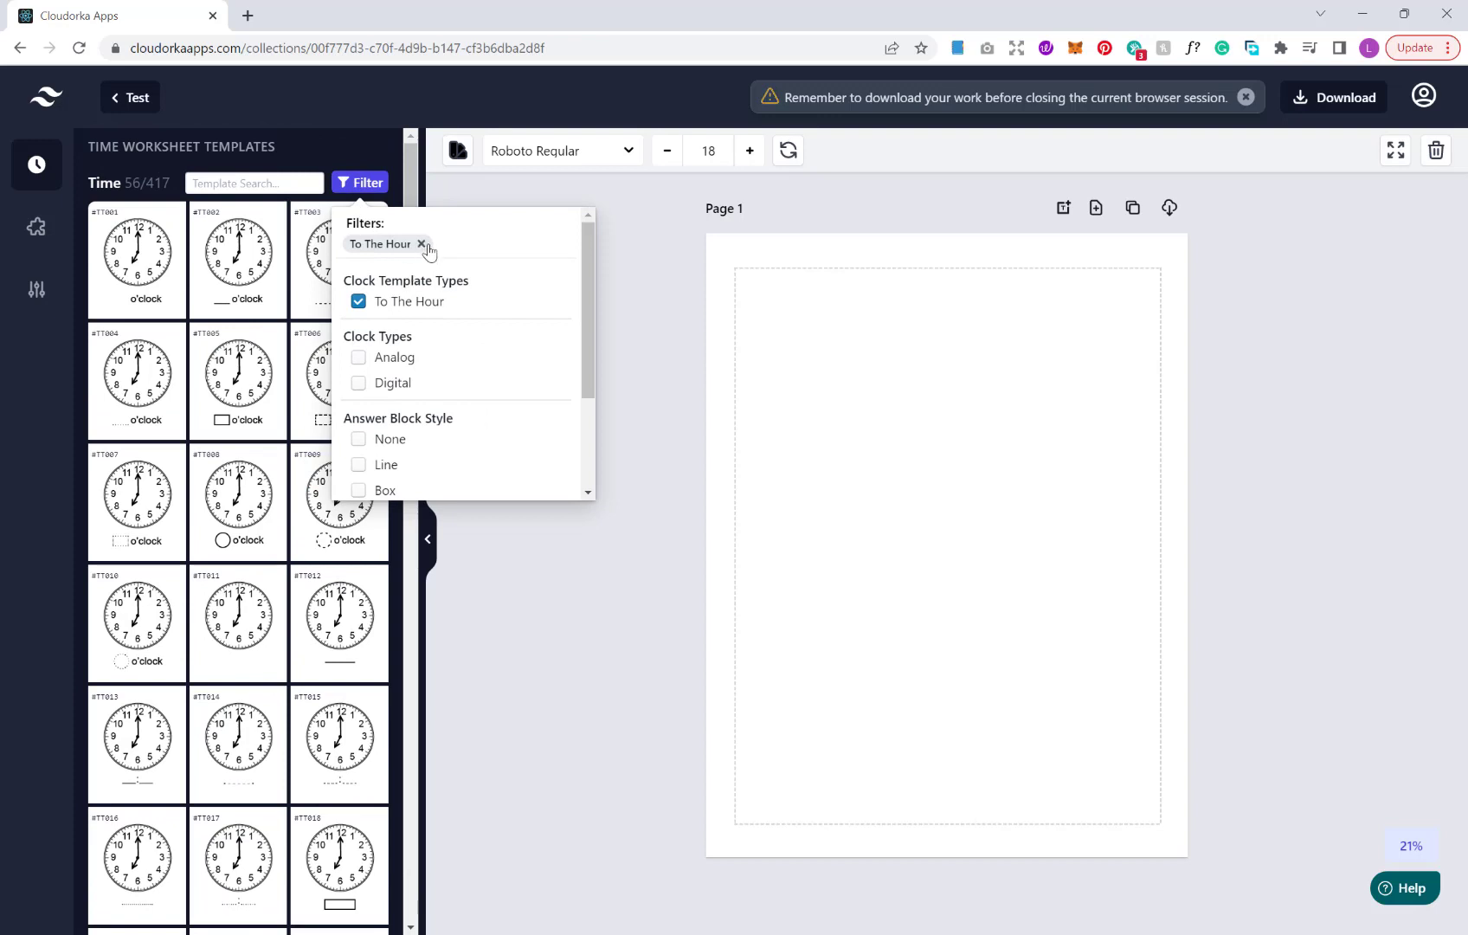
click(422, 244)
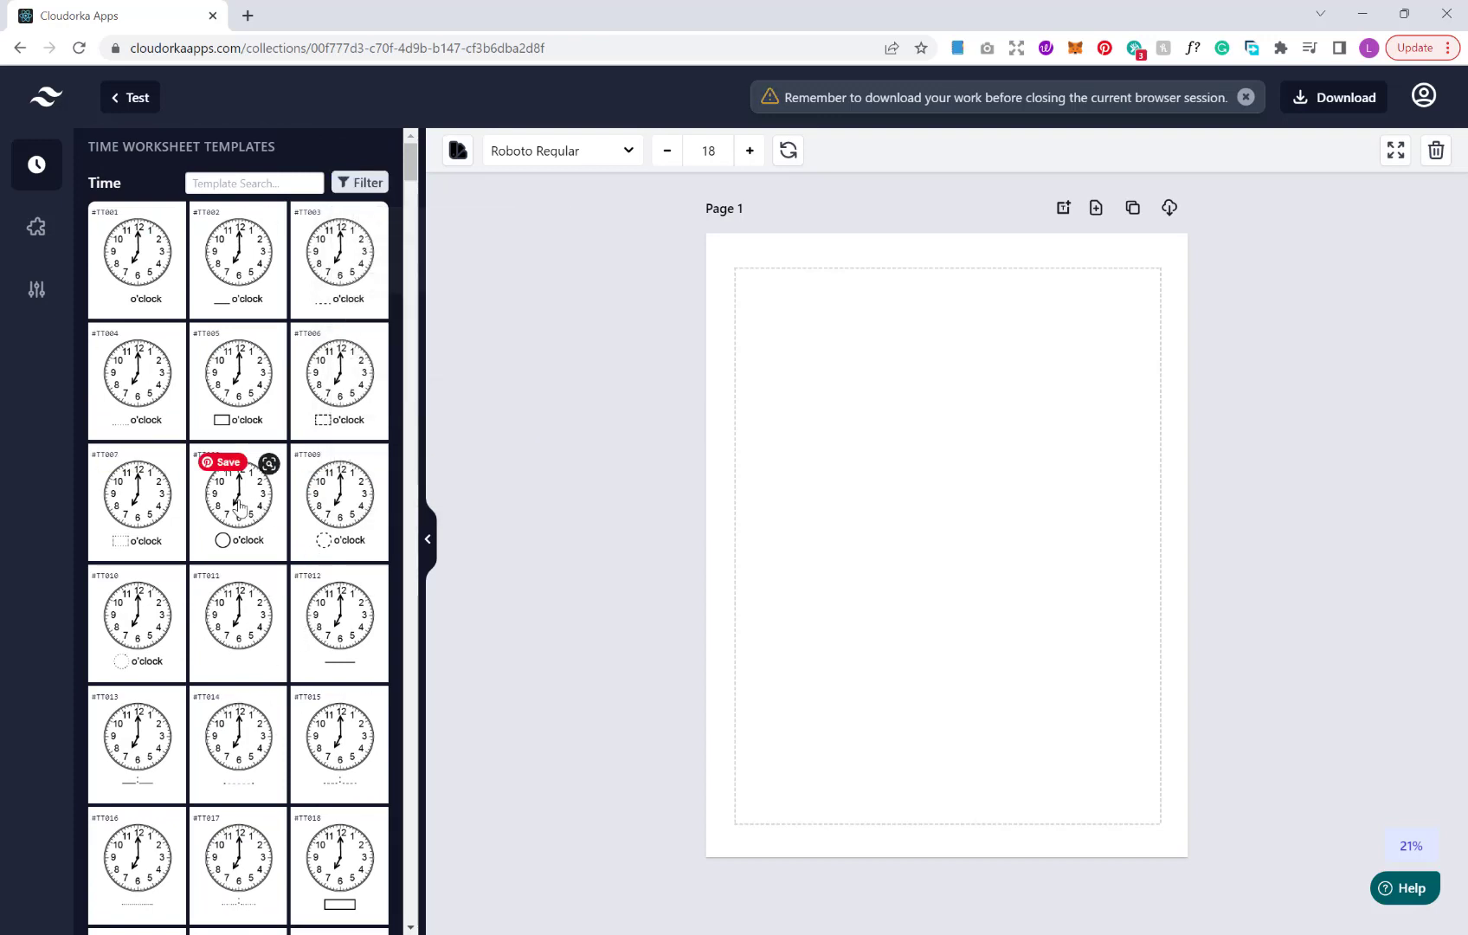
click(237, 500)
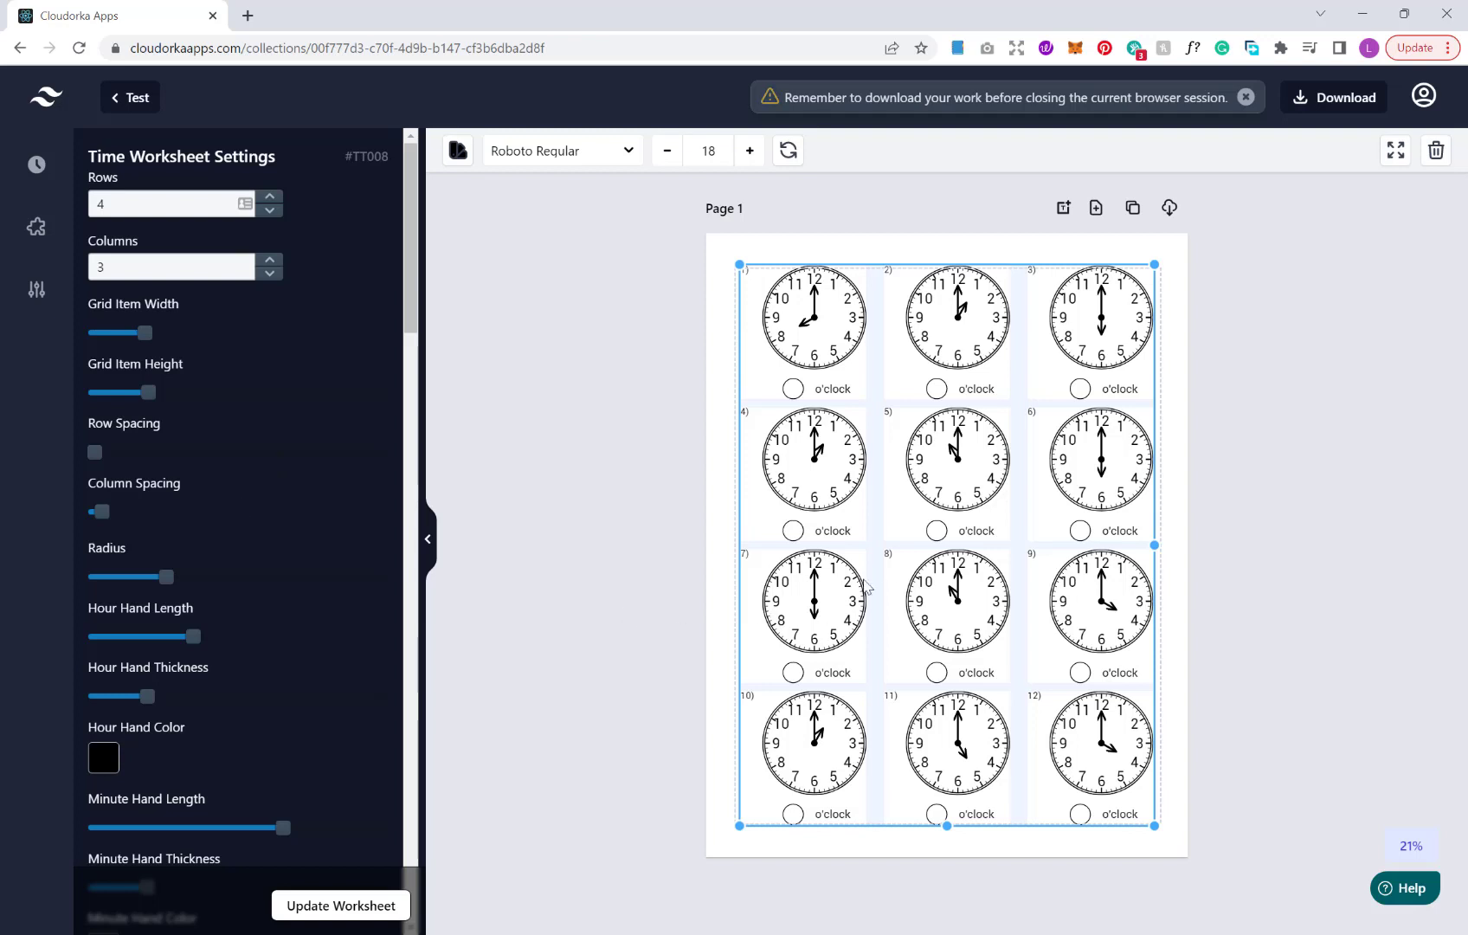
mouse_move(884, 570)
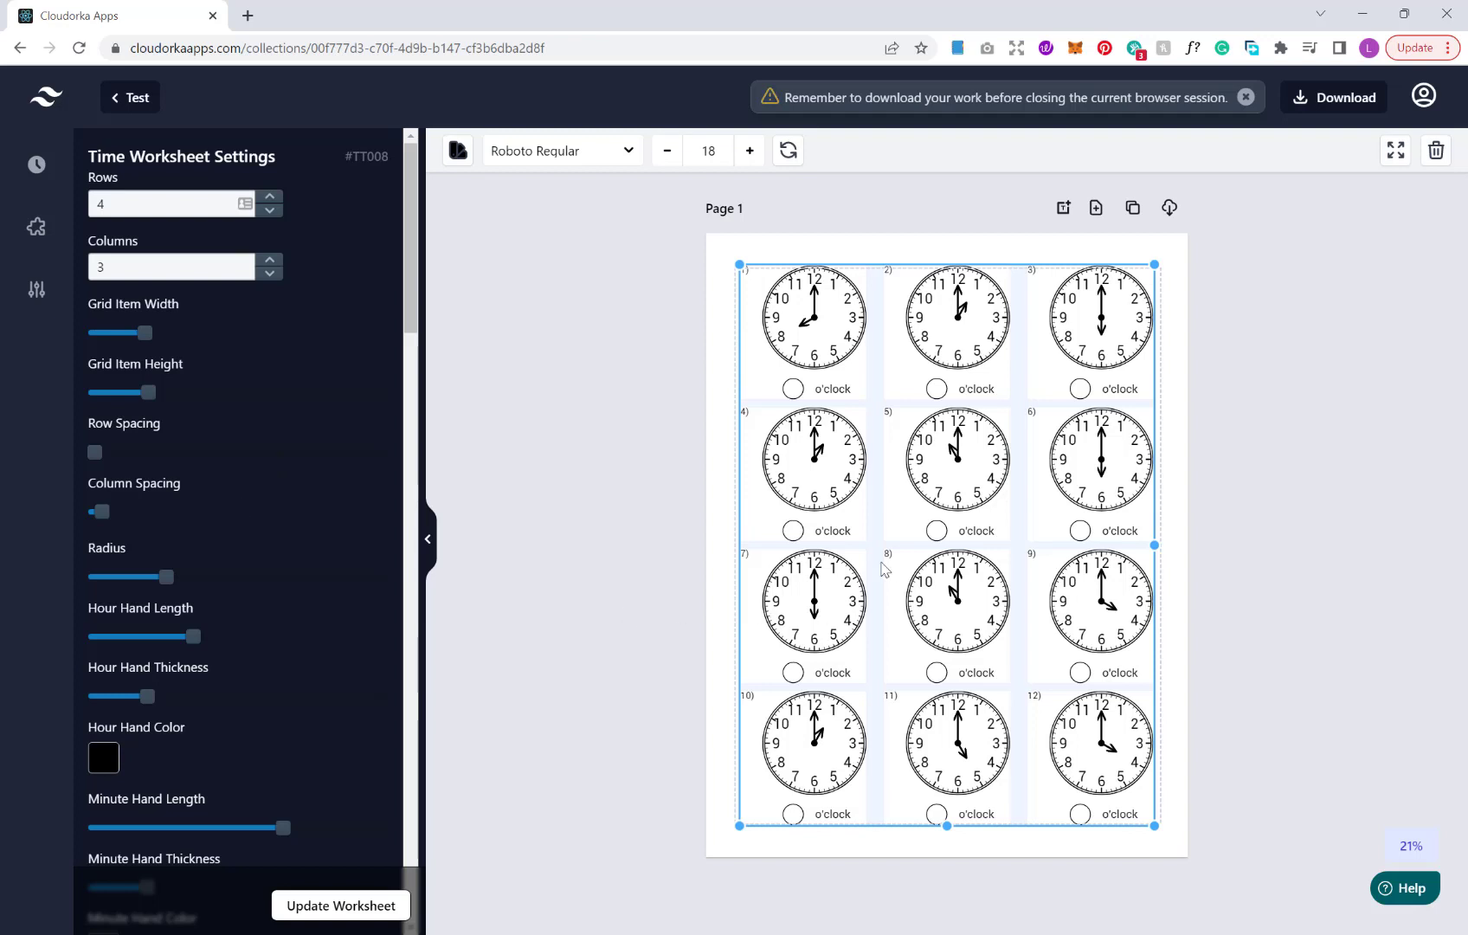
mouse_move(182, 230)
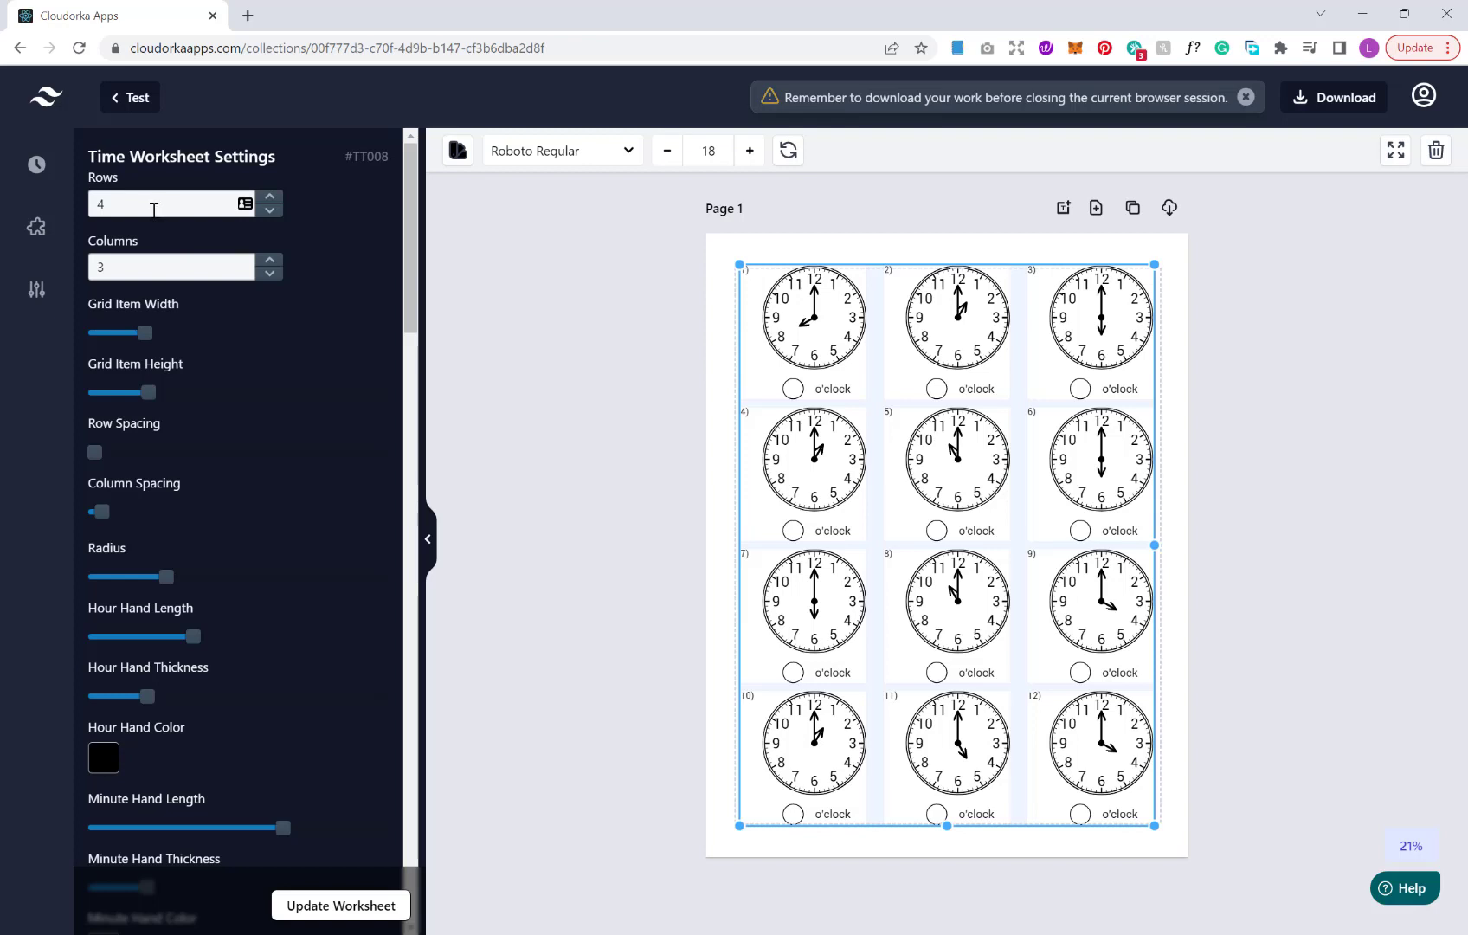
mouse_move(156, 244)
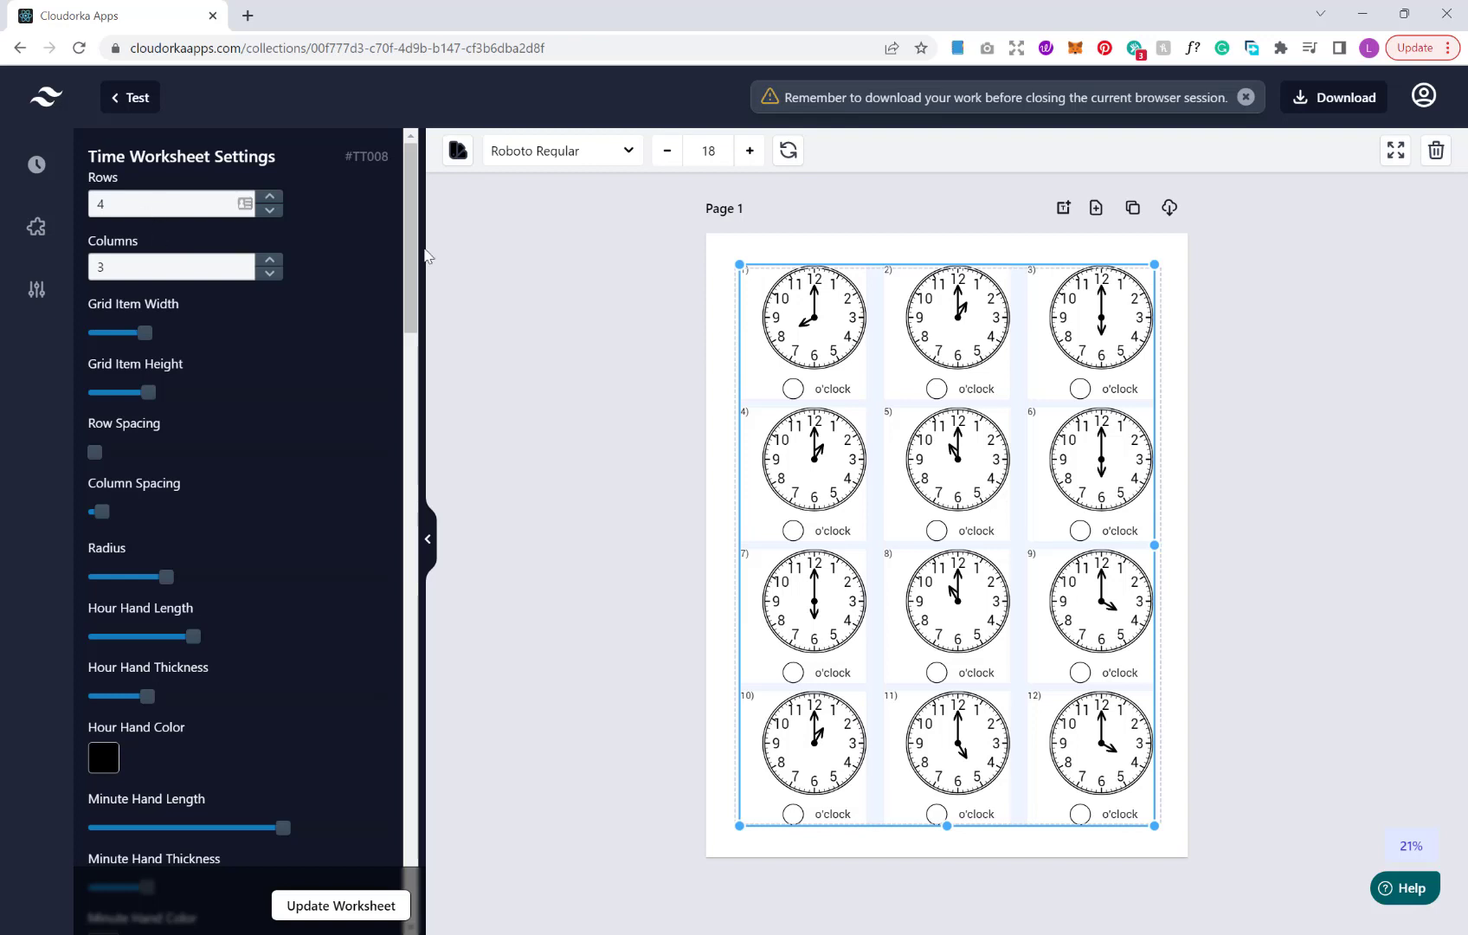
mouse_move(1073, 358)
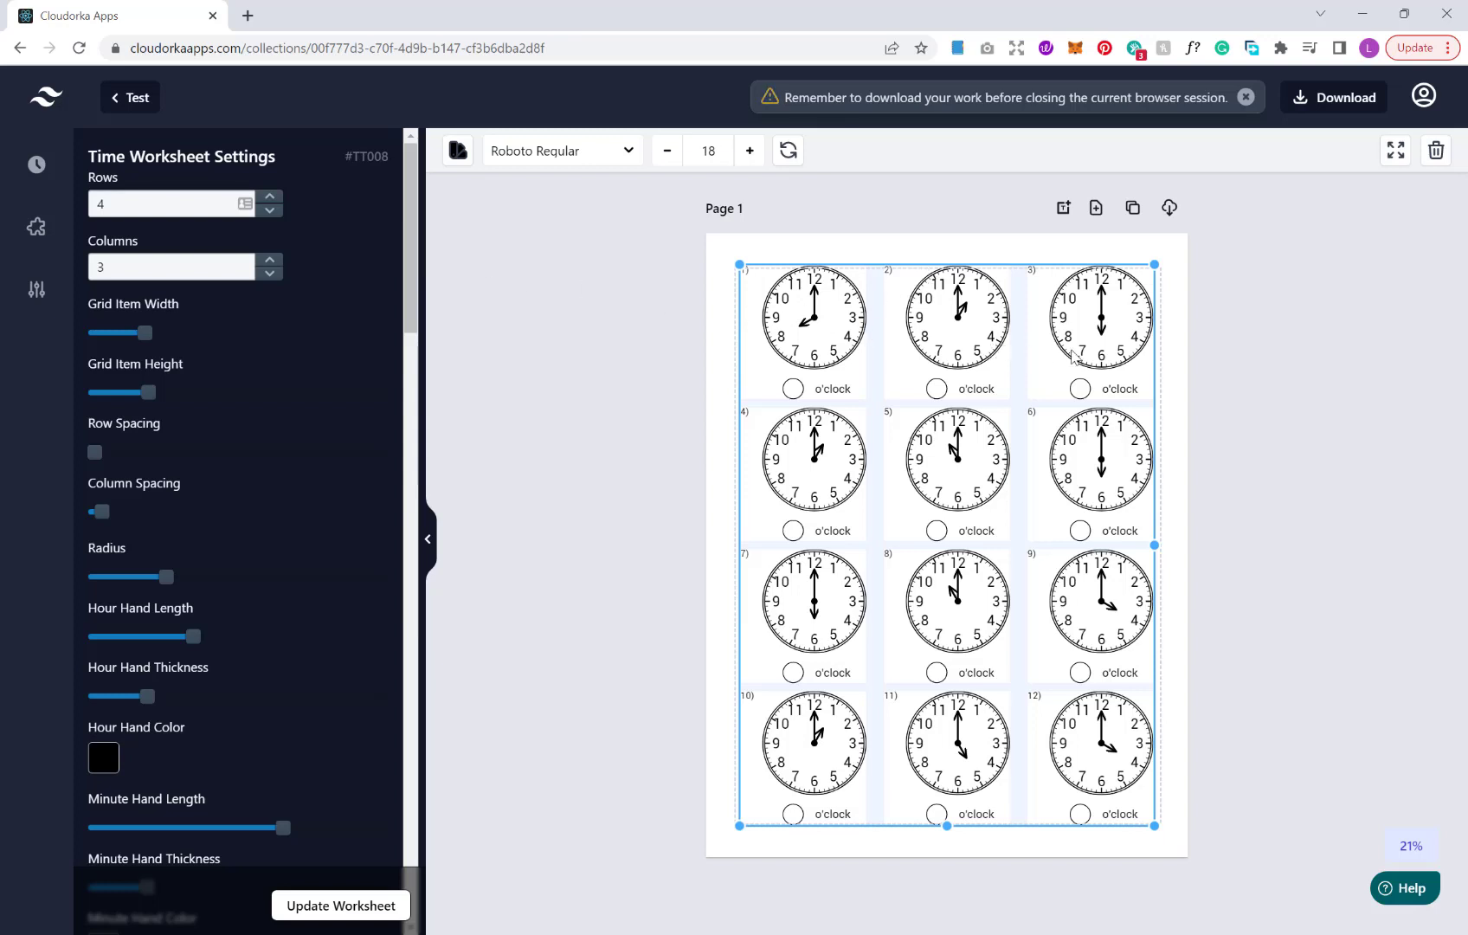
mouse_move(293, 253)
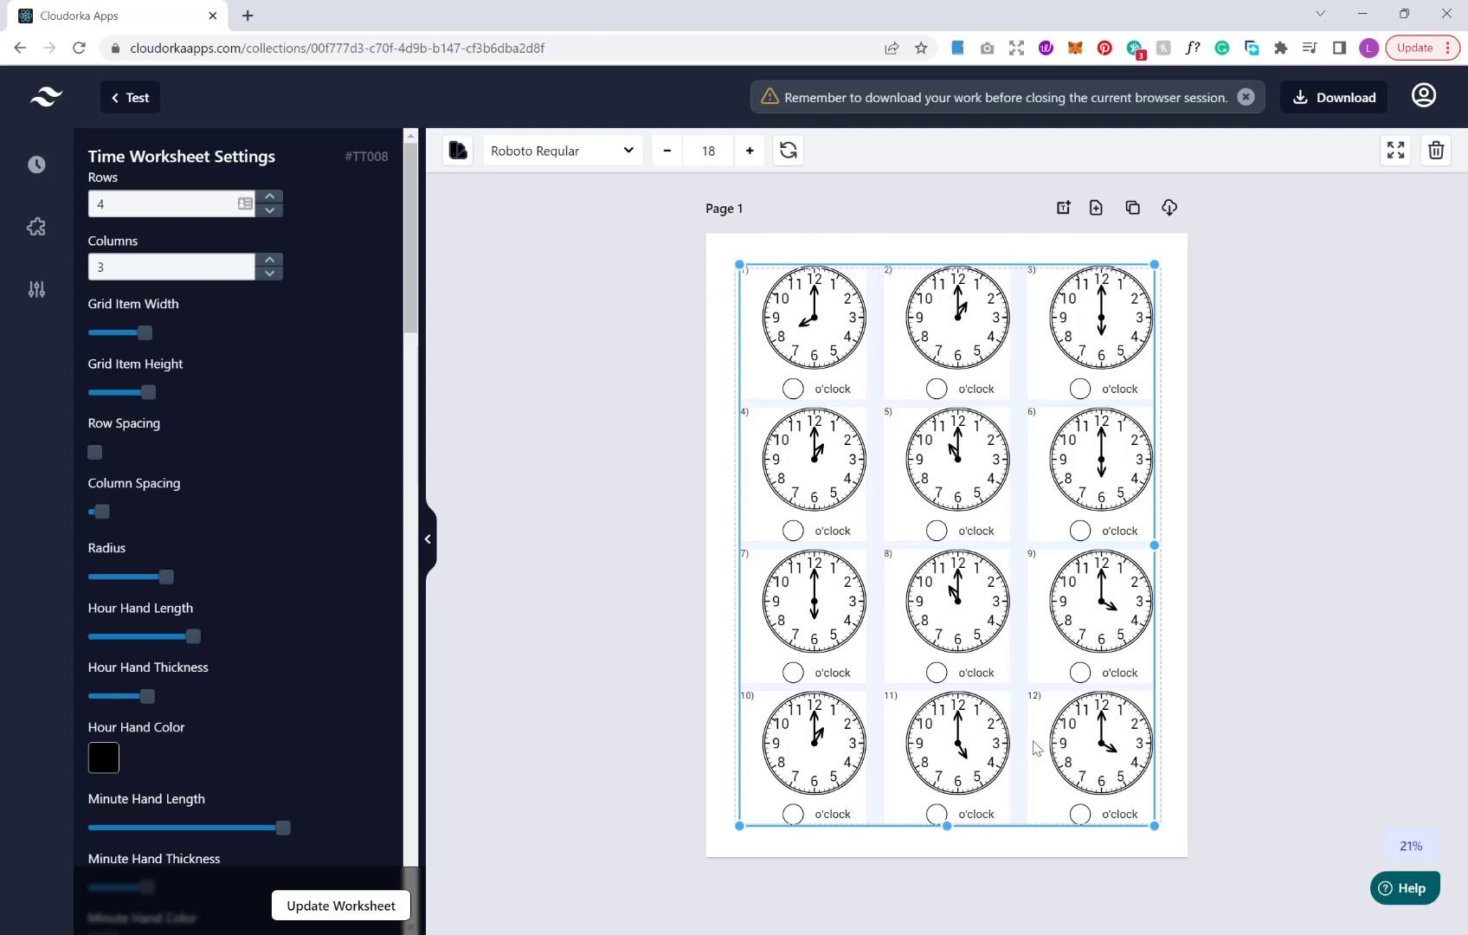
Reduce the clock grid to 3 rows, giving nine to-the-hour clocks
click(268, 209)
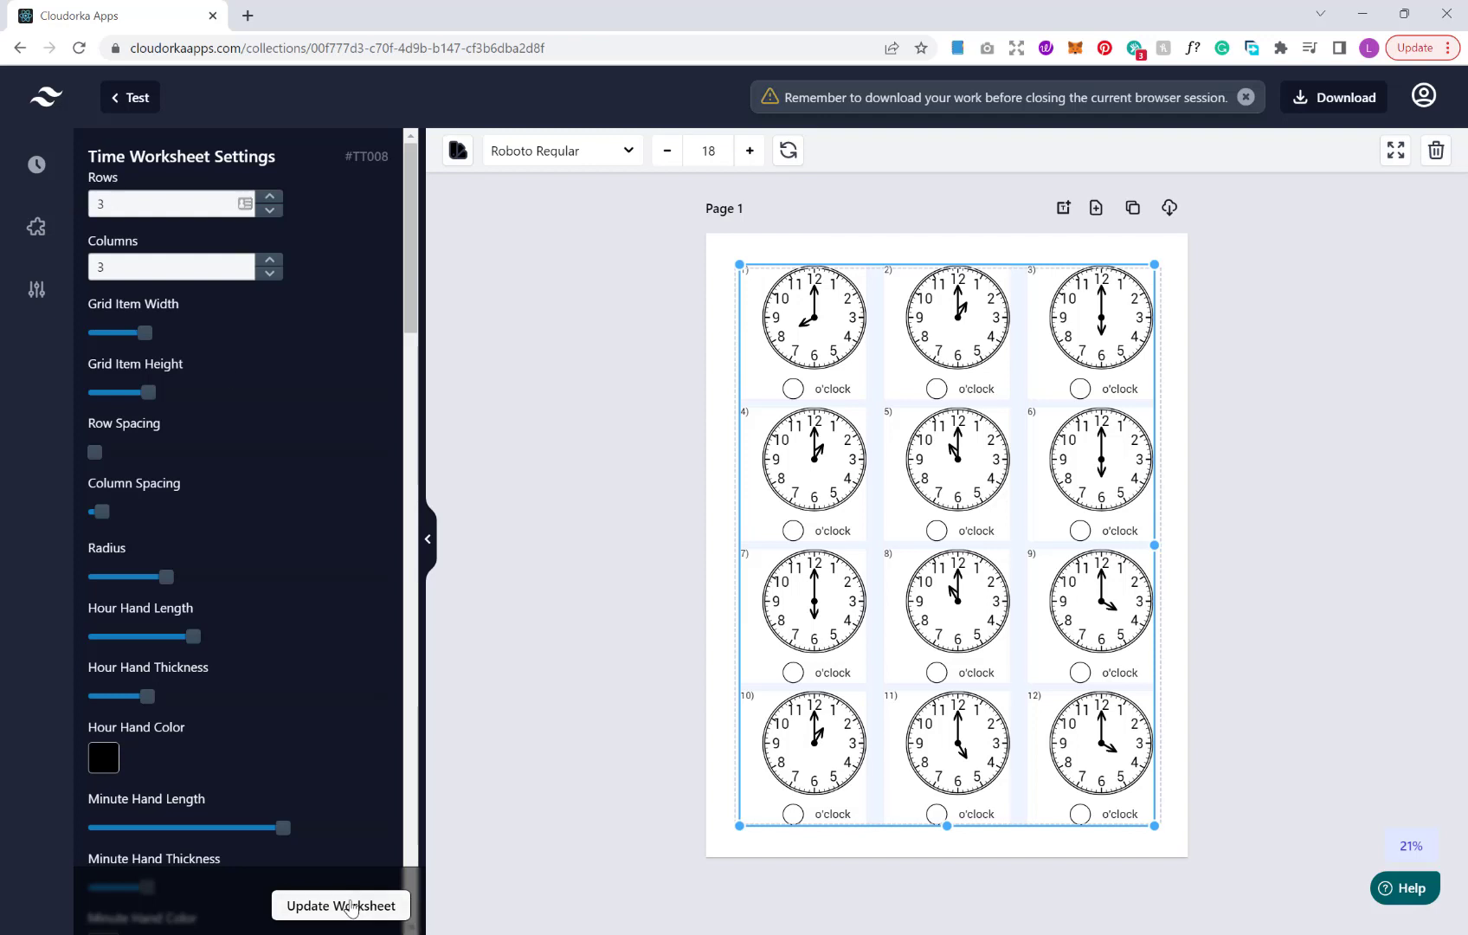
click(339, 906)
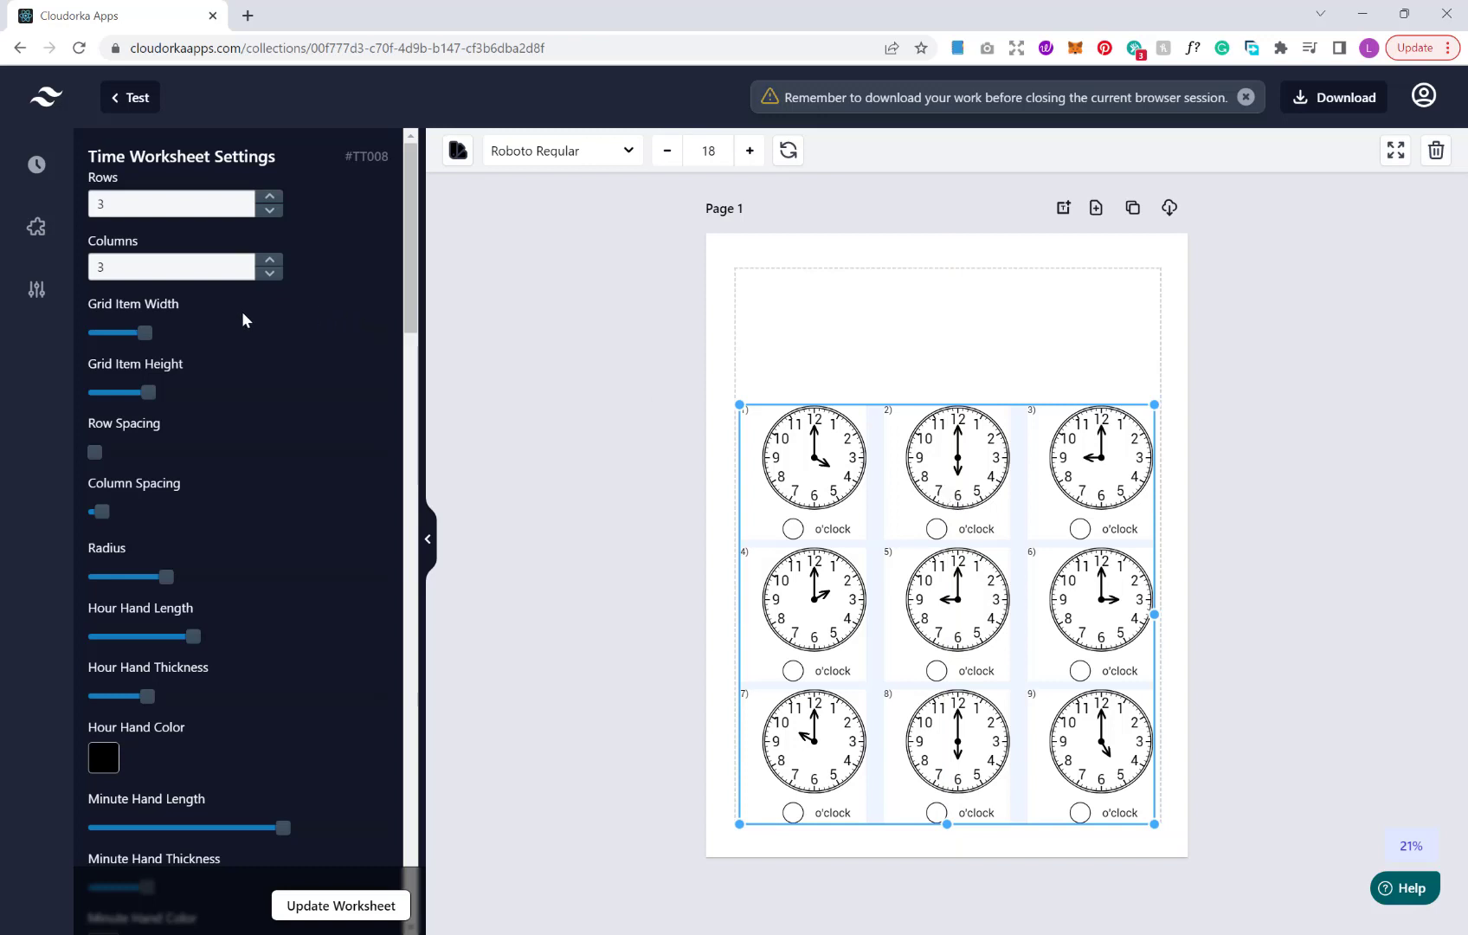
mouse_move(154, 344)
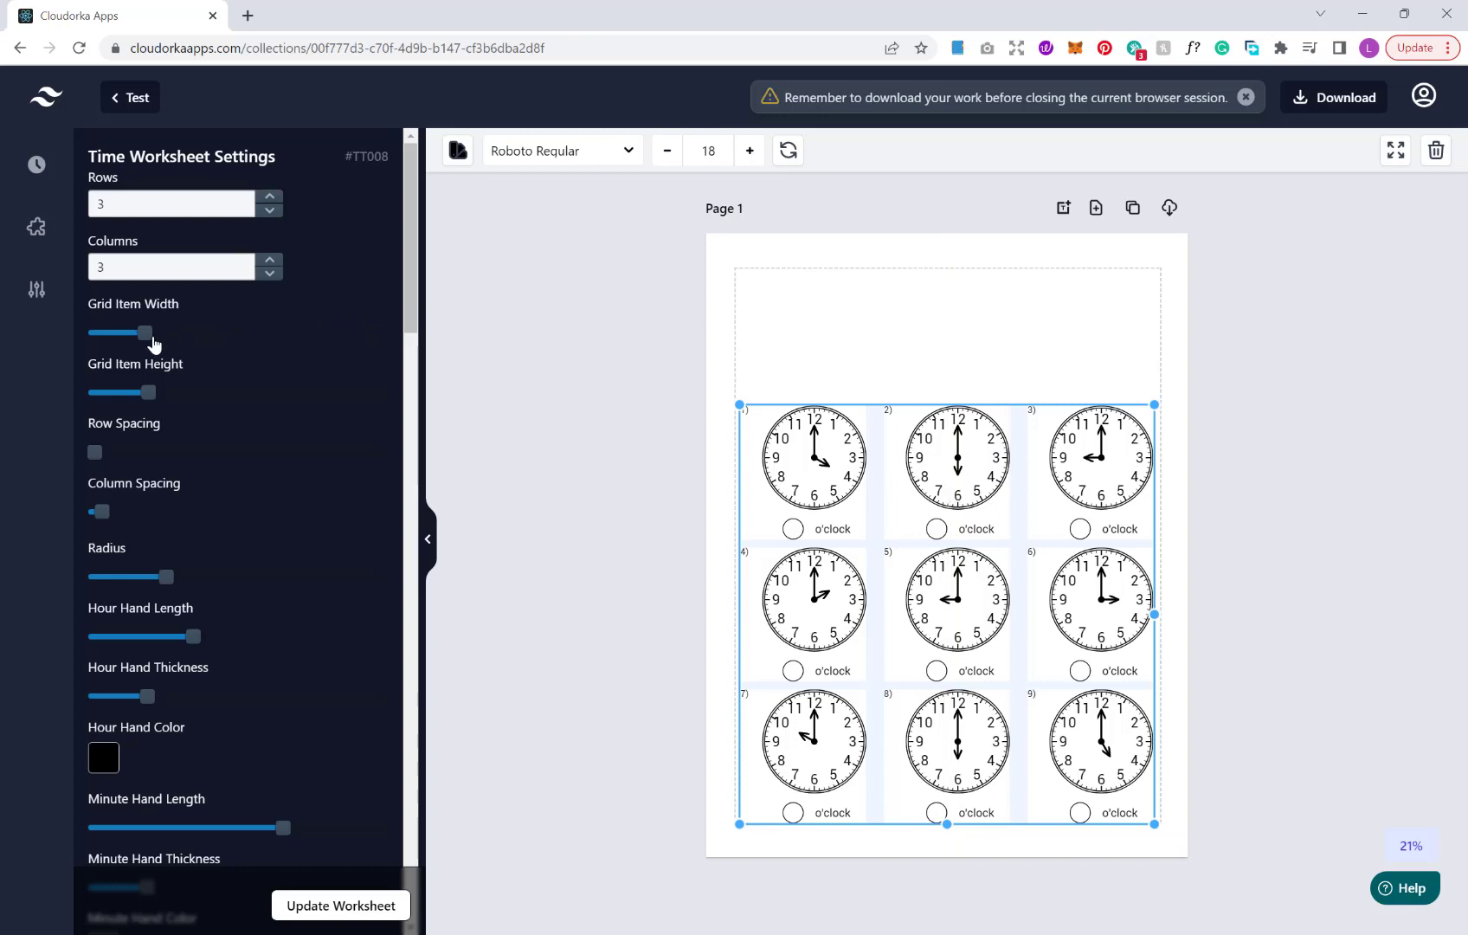
mouse_move(154, 317)
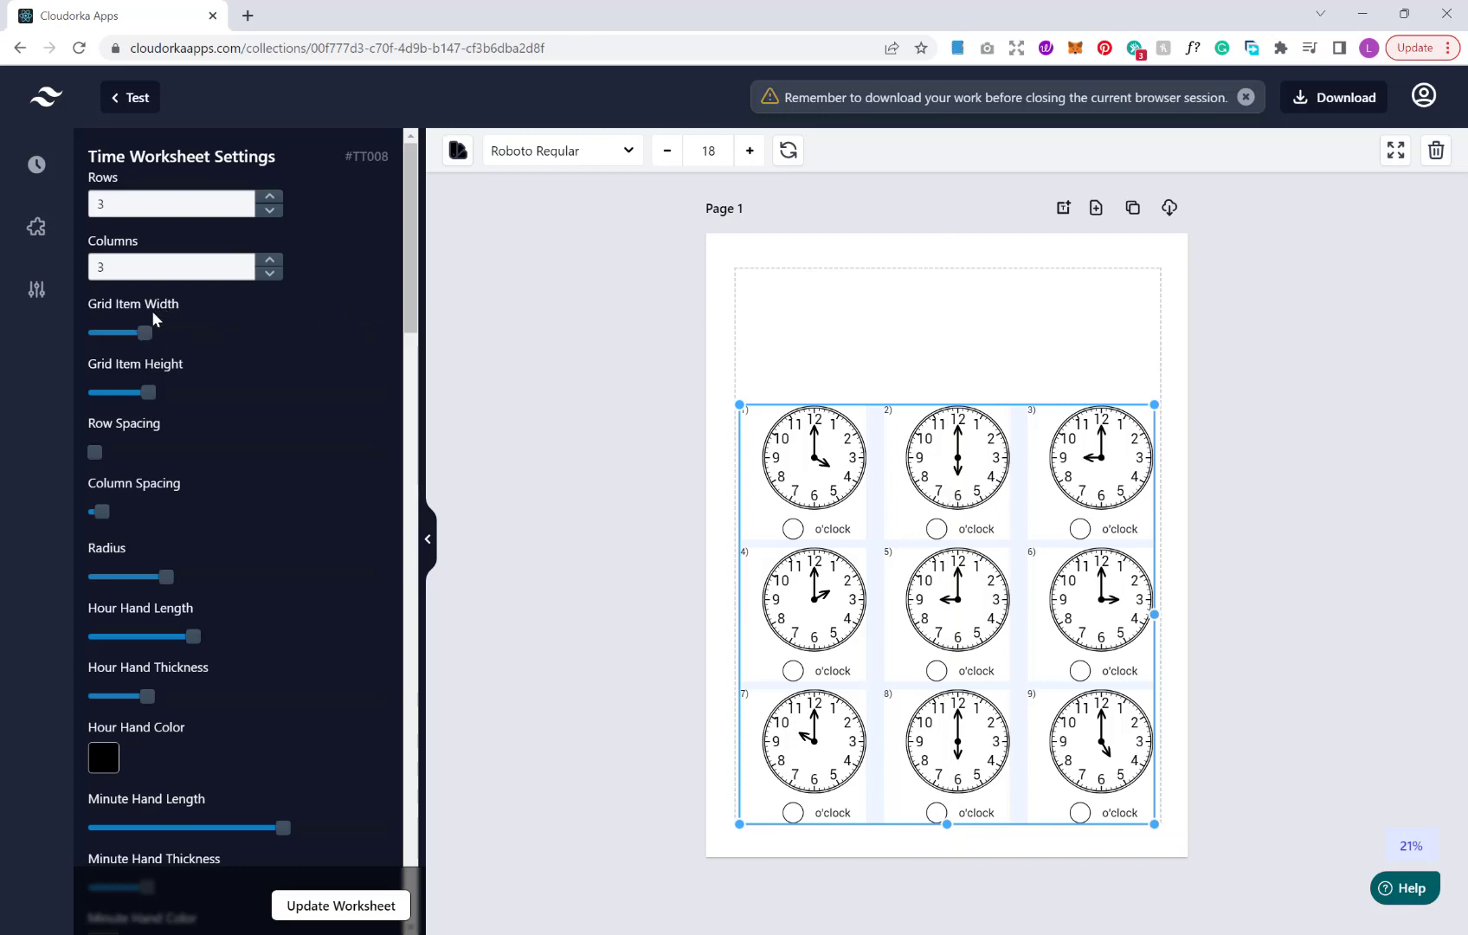
mouse_move(817, 465)
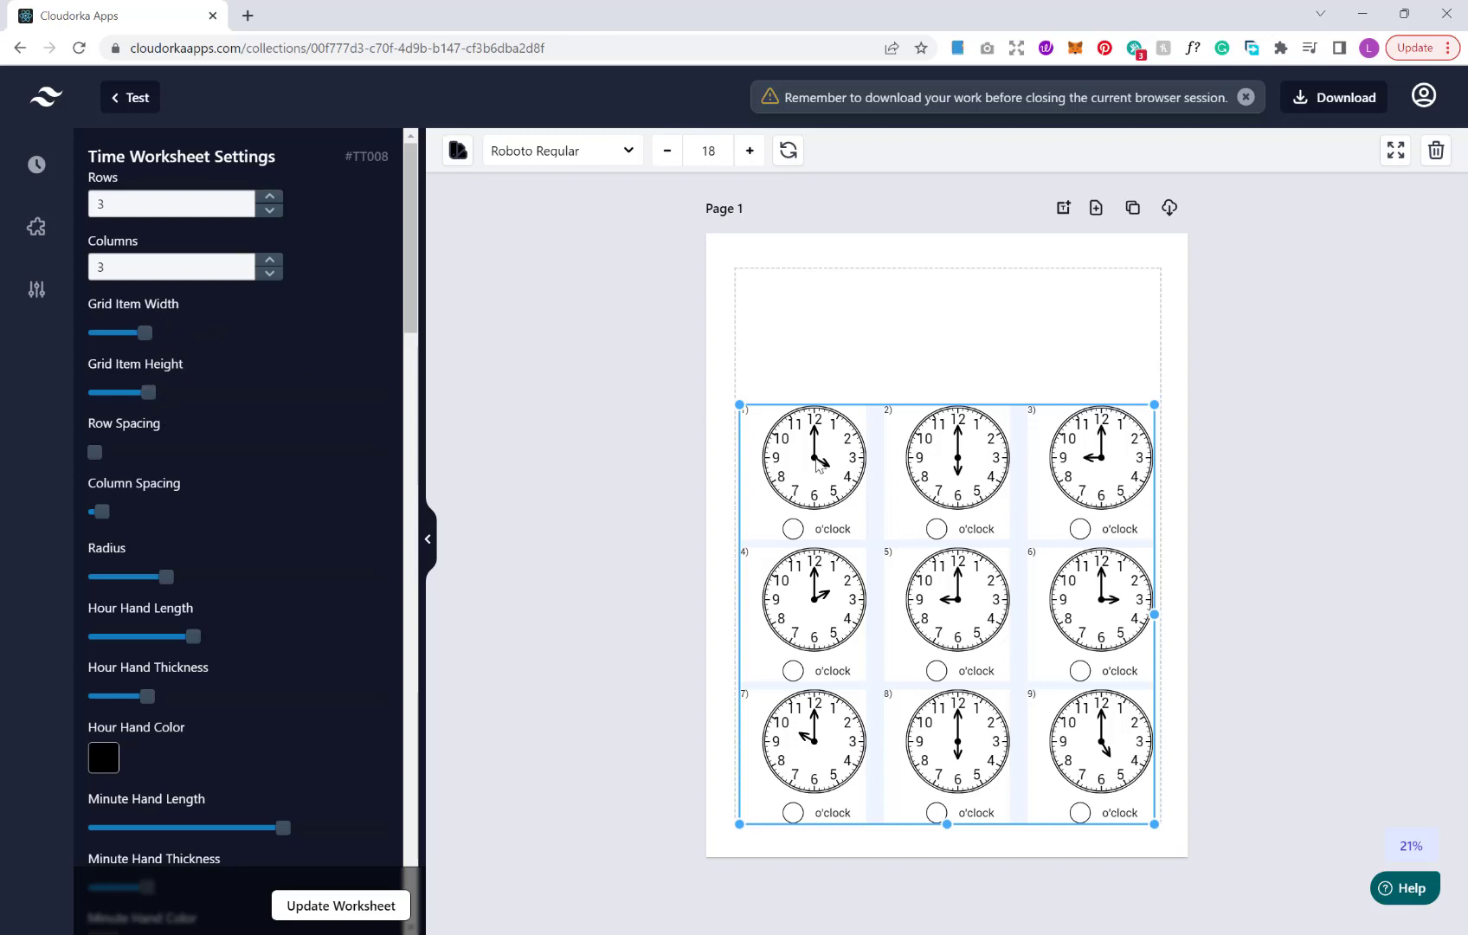
mouse_move(144, 332)
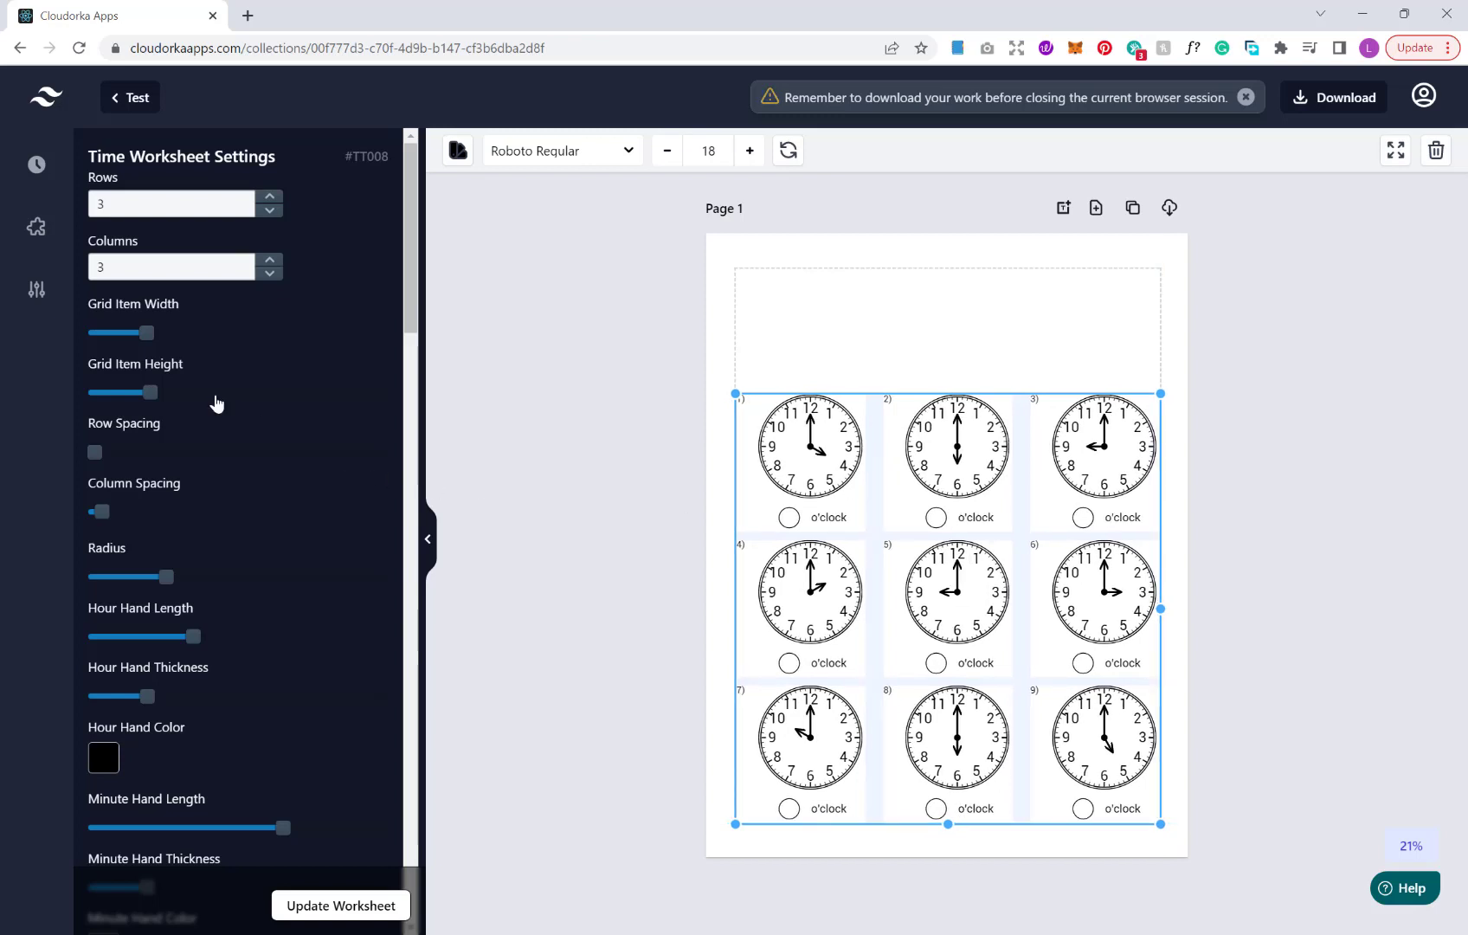
mouse_move(434, 306)
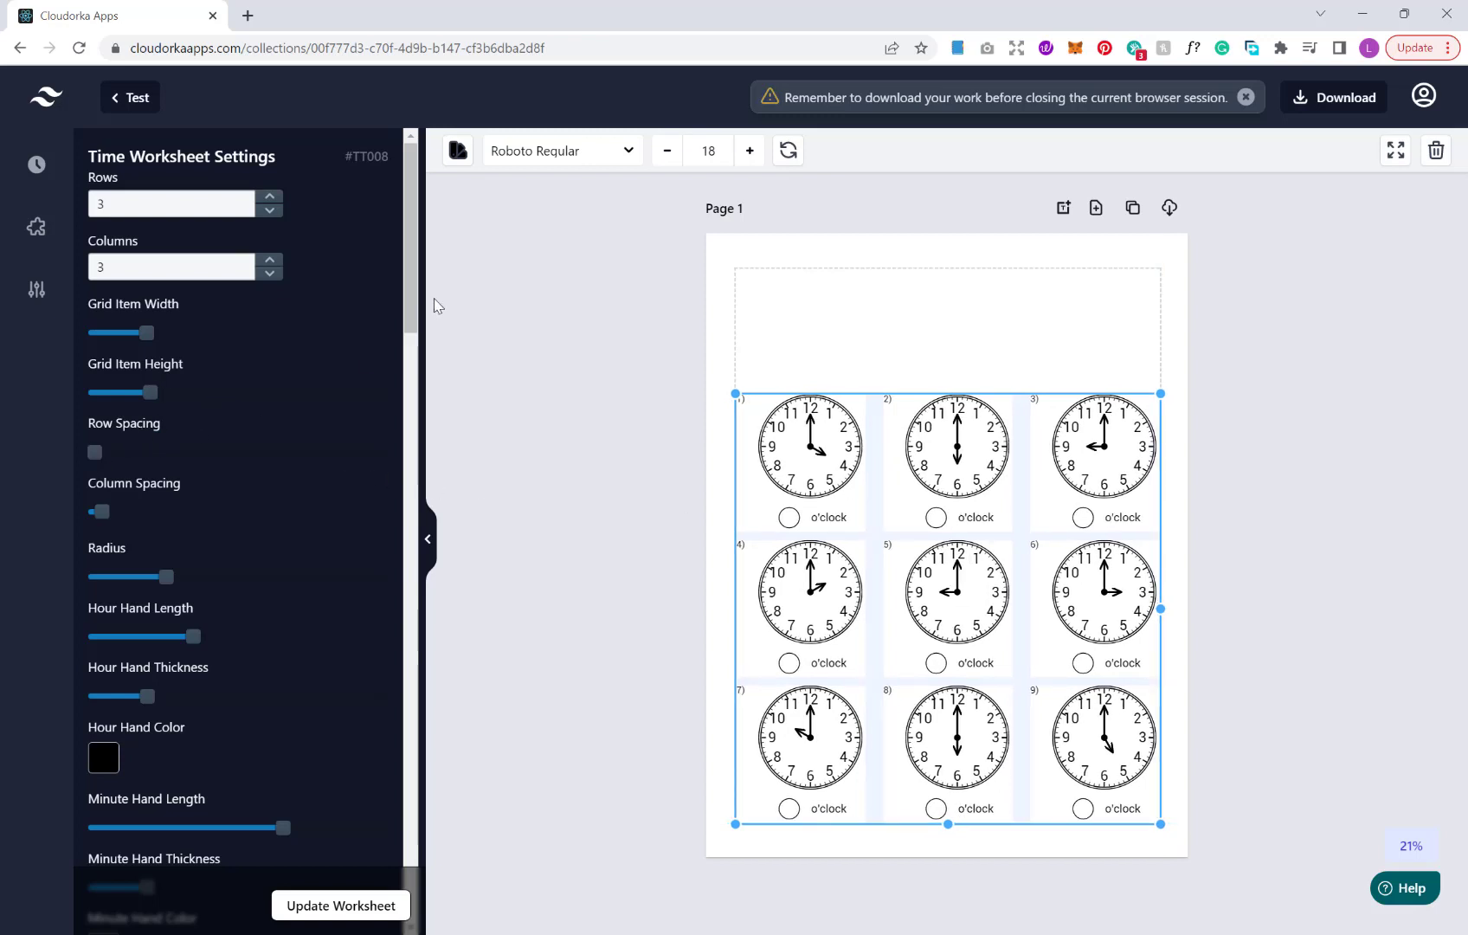
Scroll down the worksheet settings panel past the grid item size sliders
scroll(down, 3)
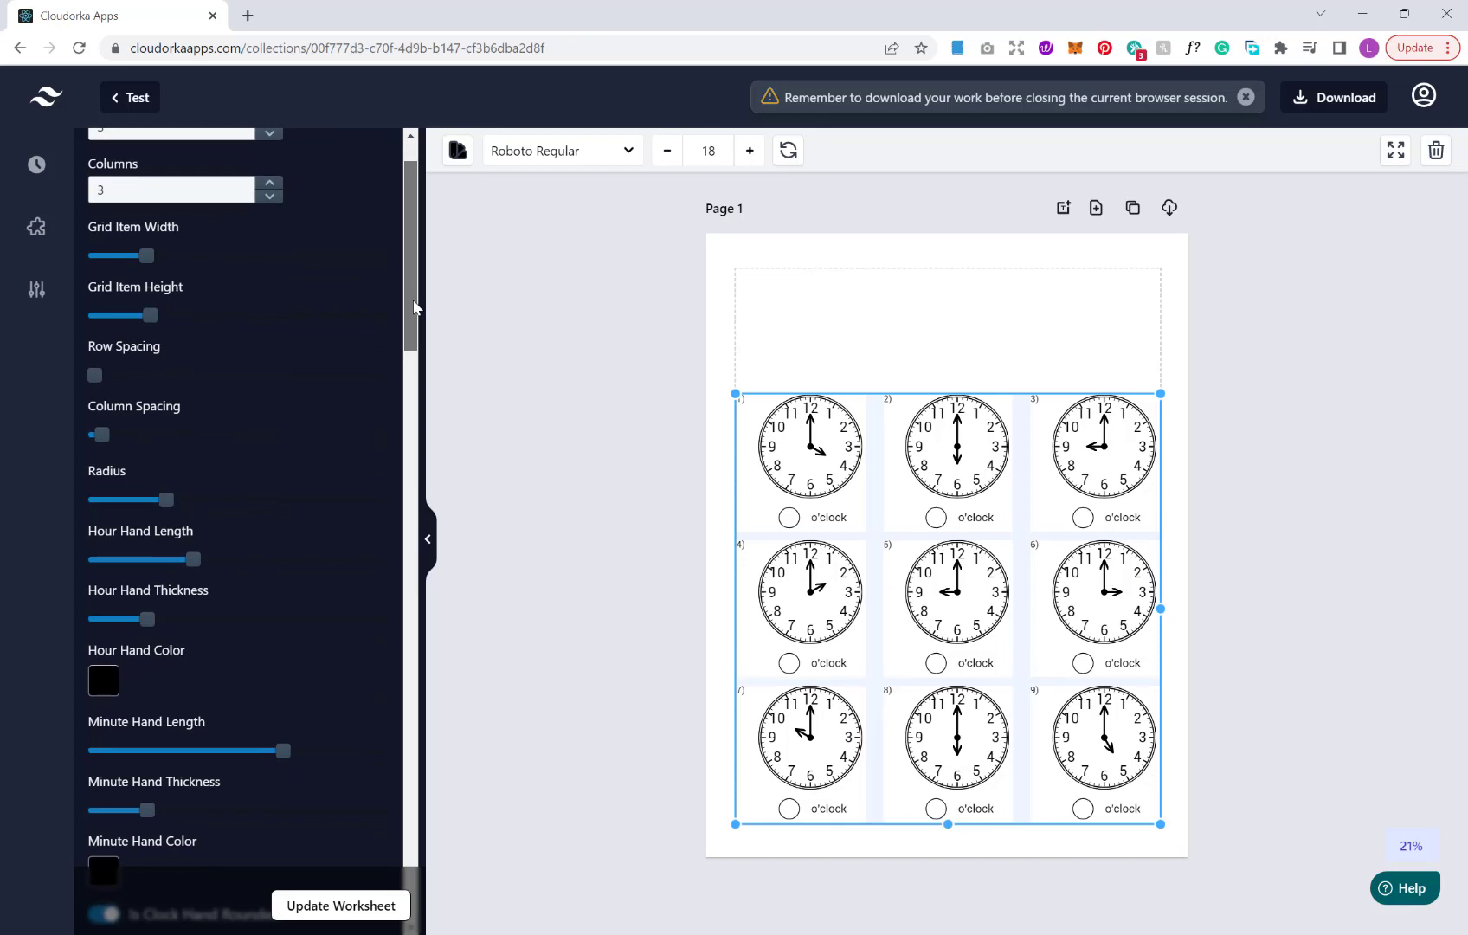
scroll(down, 3)
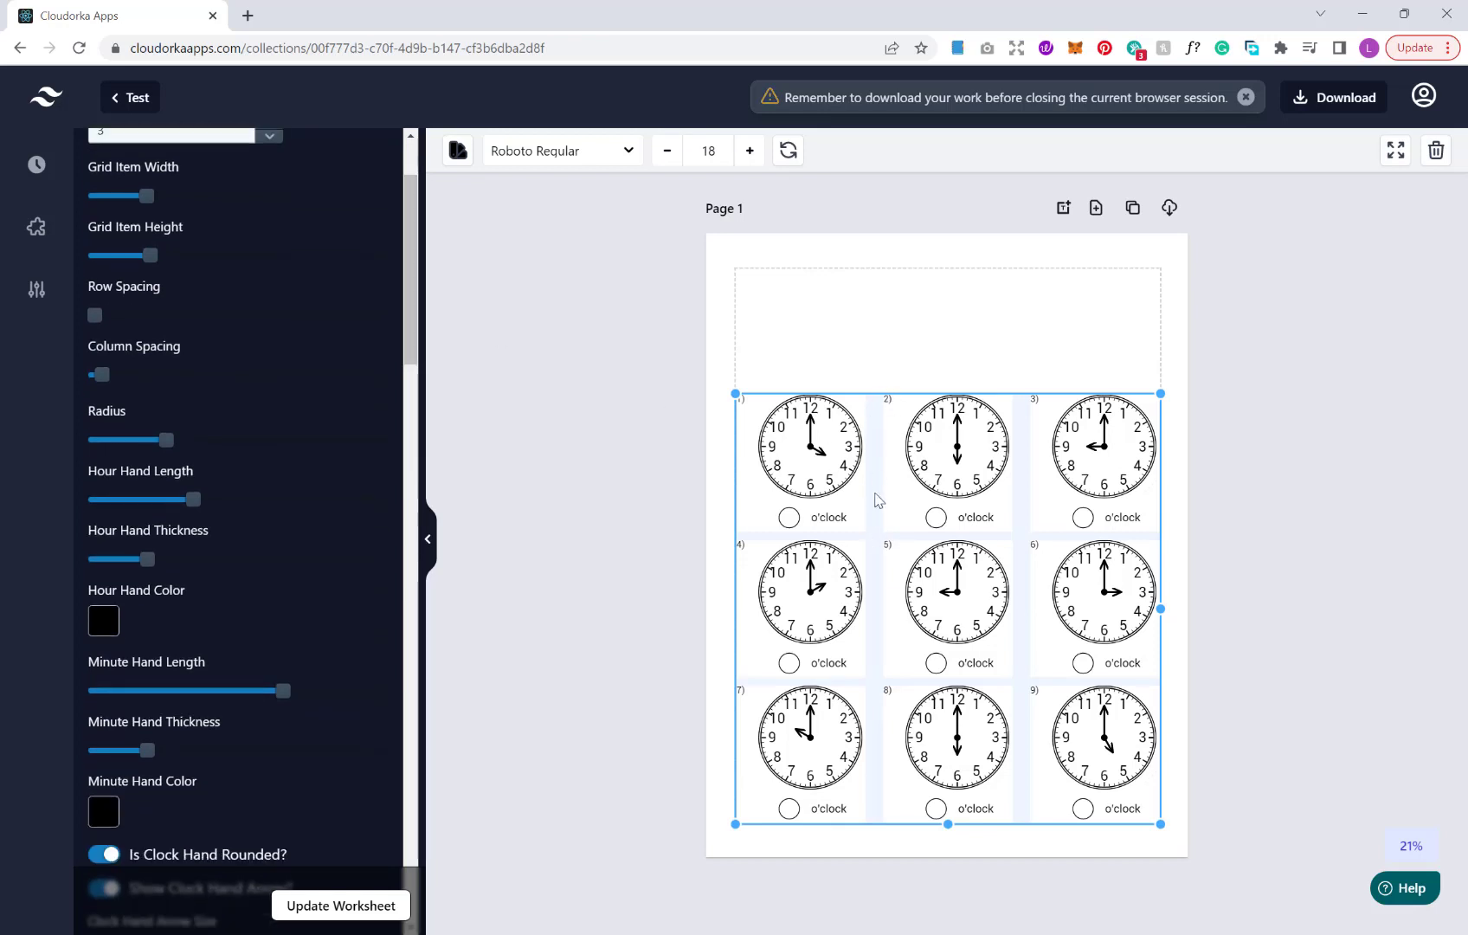
mouse_move(943, 540)
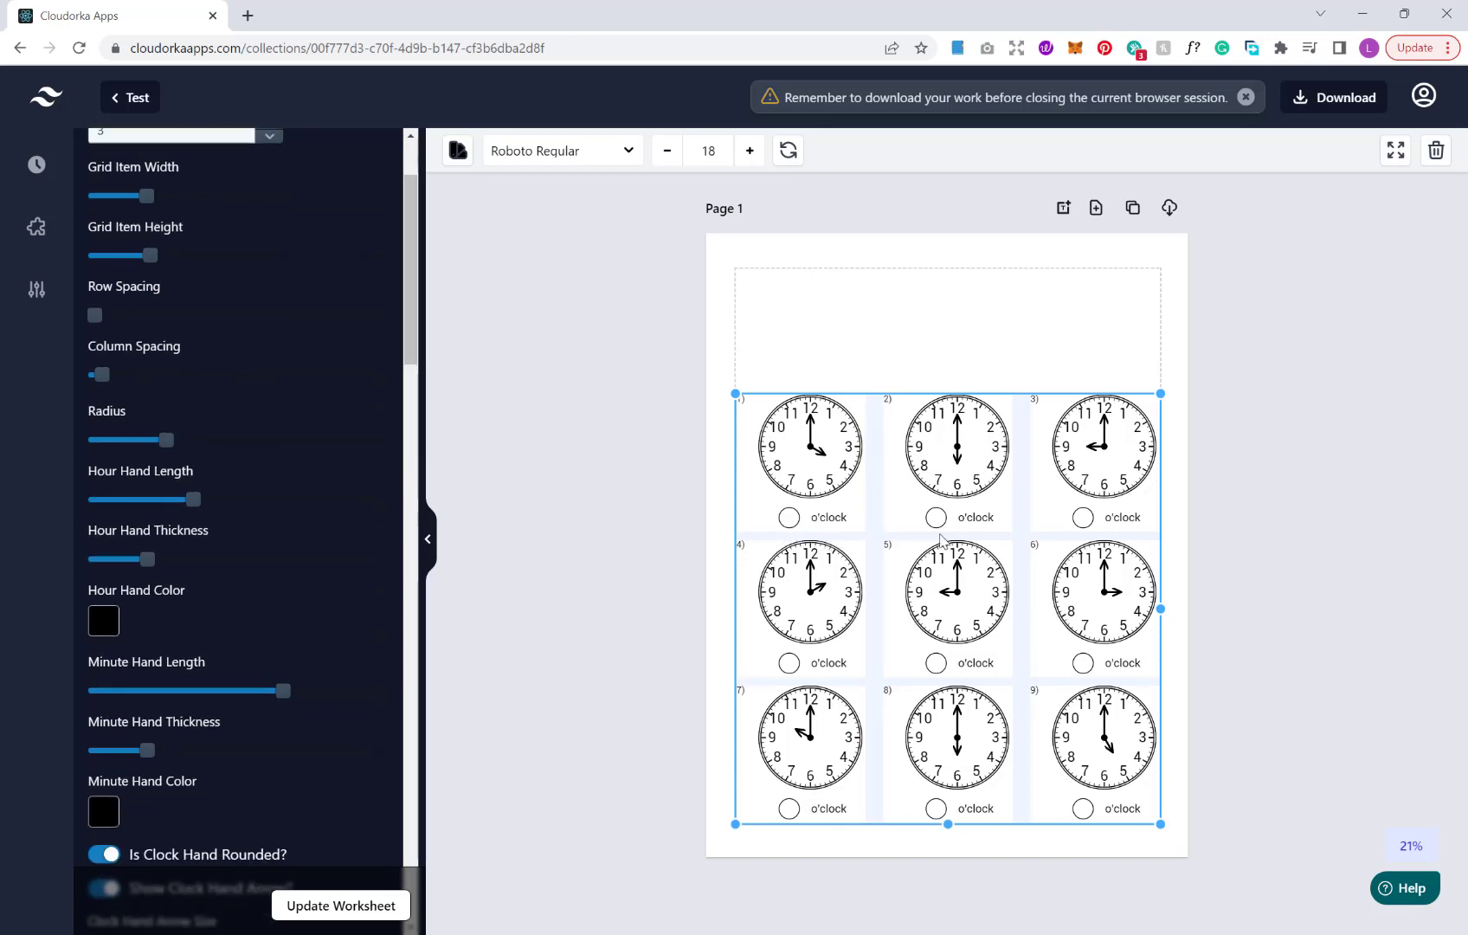
mouse_move(858, 557)
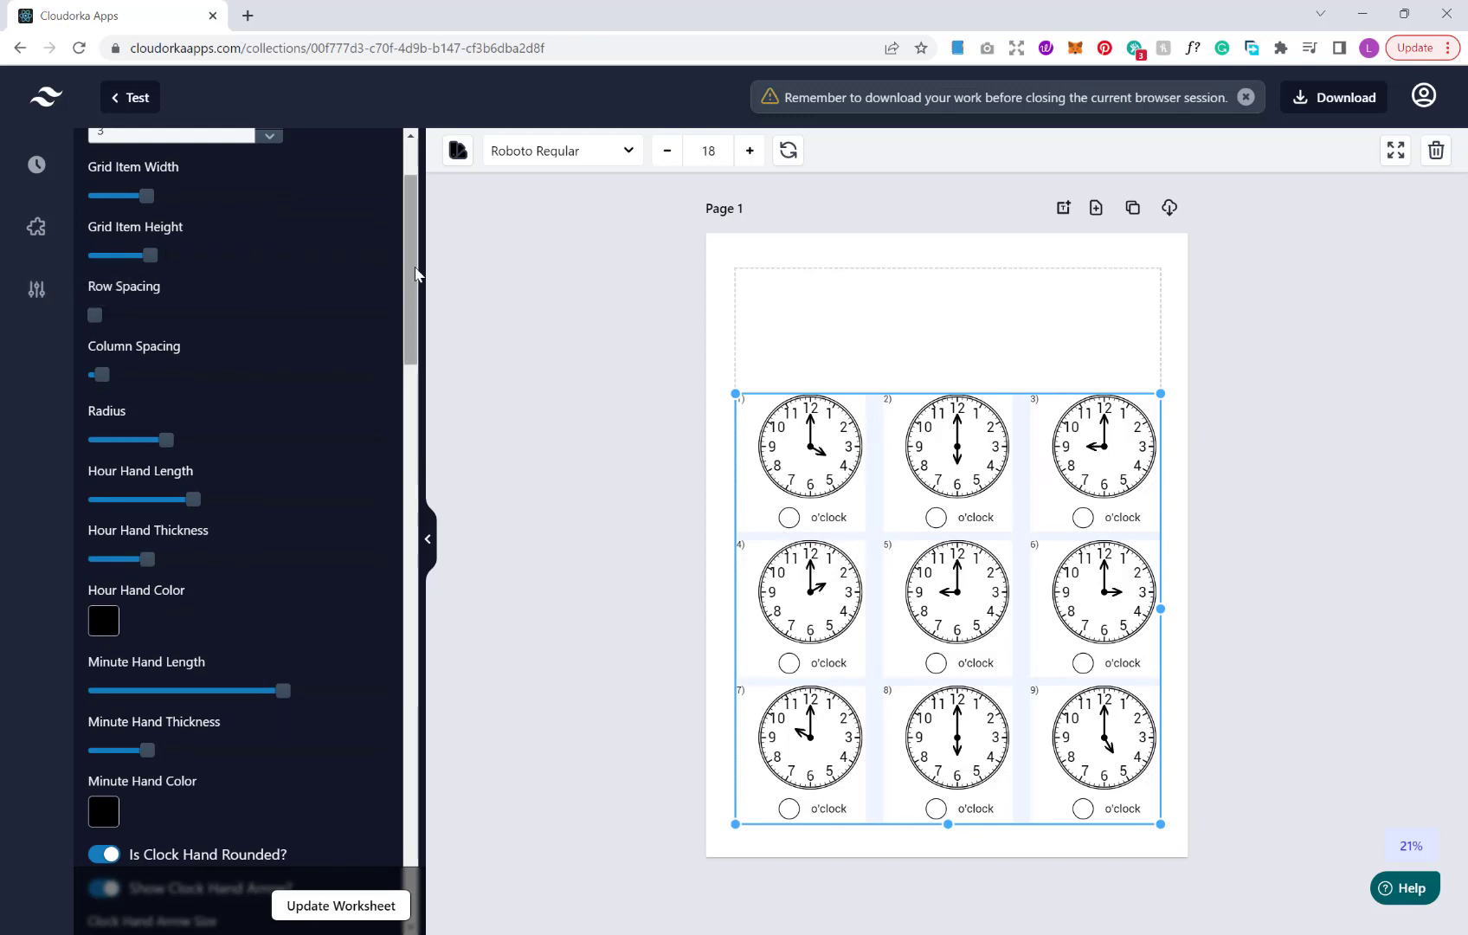
Give all nine clocks longer, thicker hour hands and update the worksheet
scroll(down, 3)
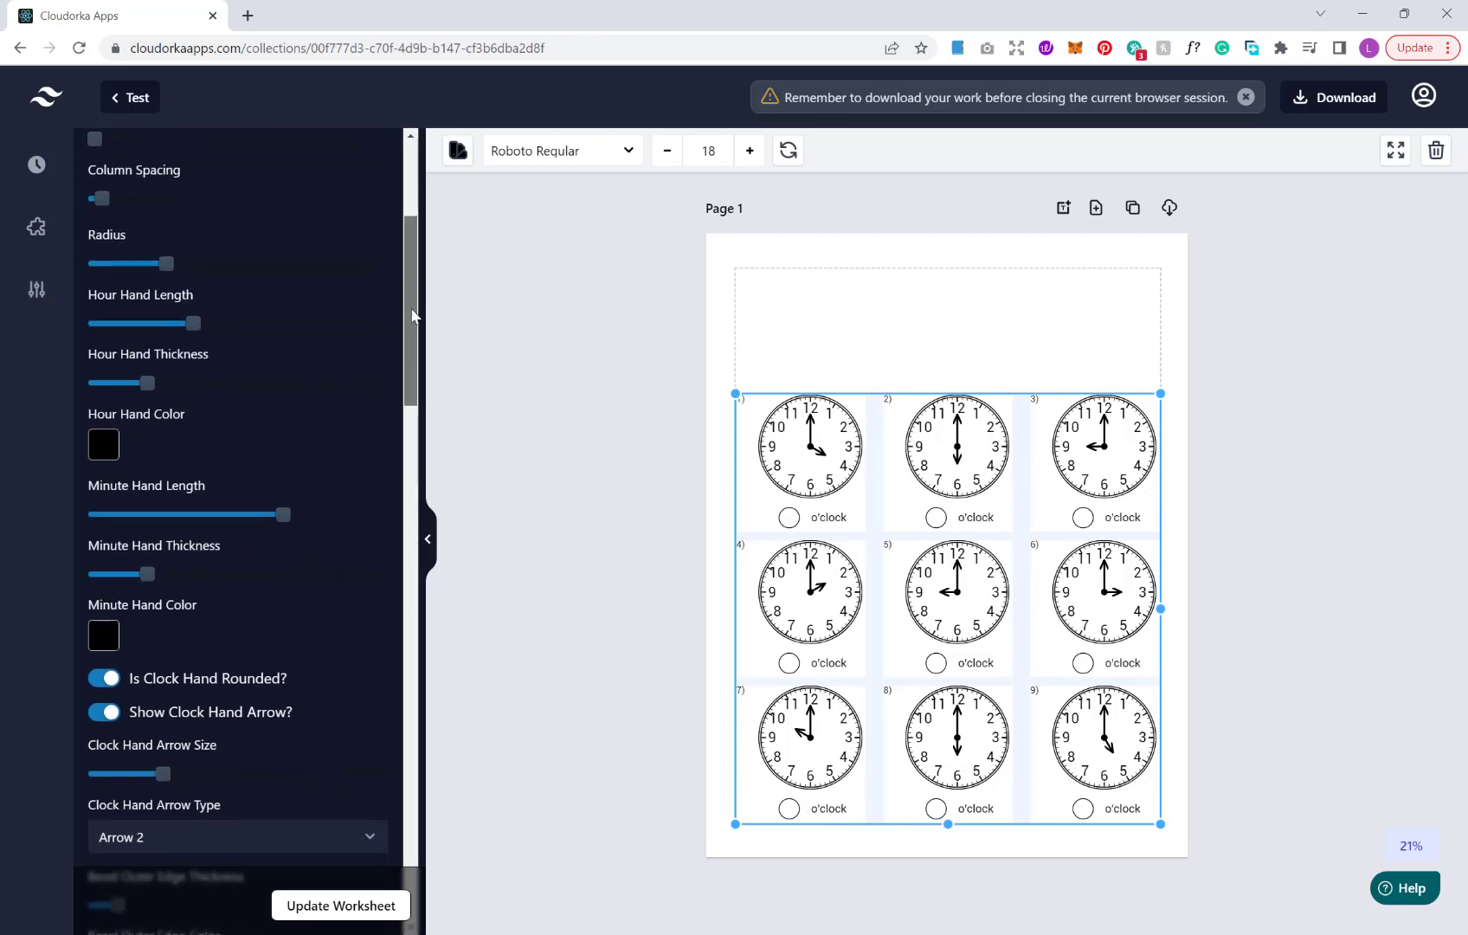
scroll(down, 3)
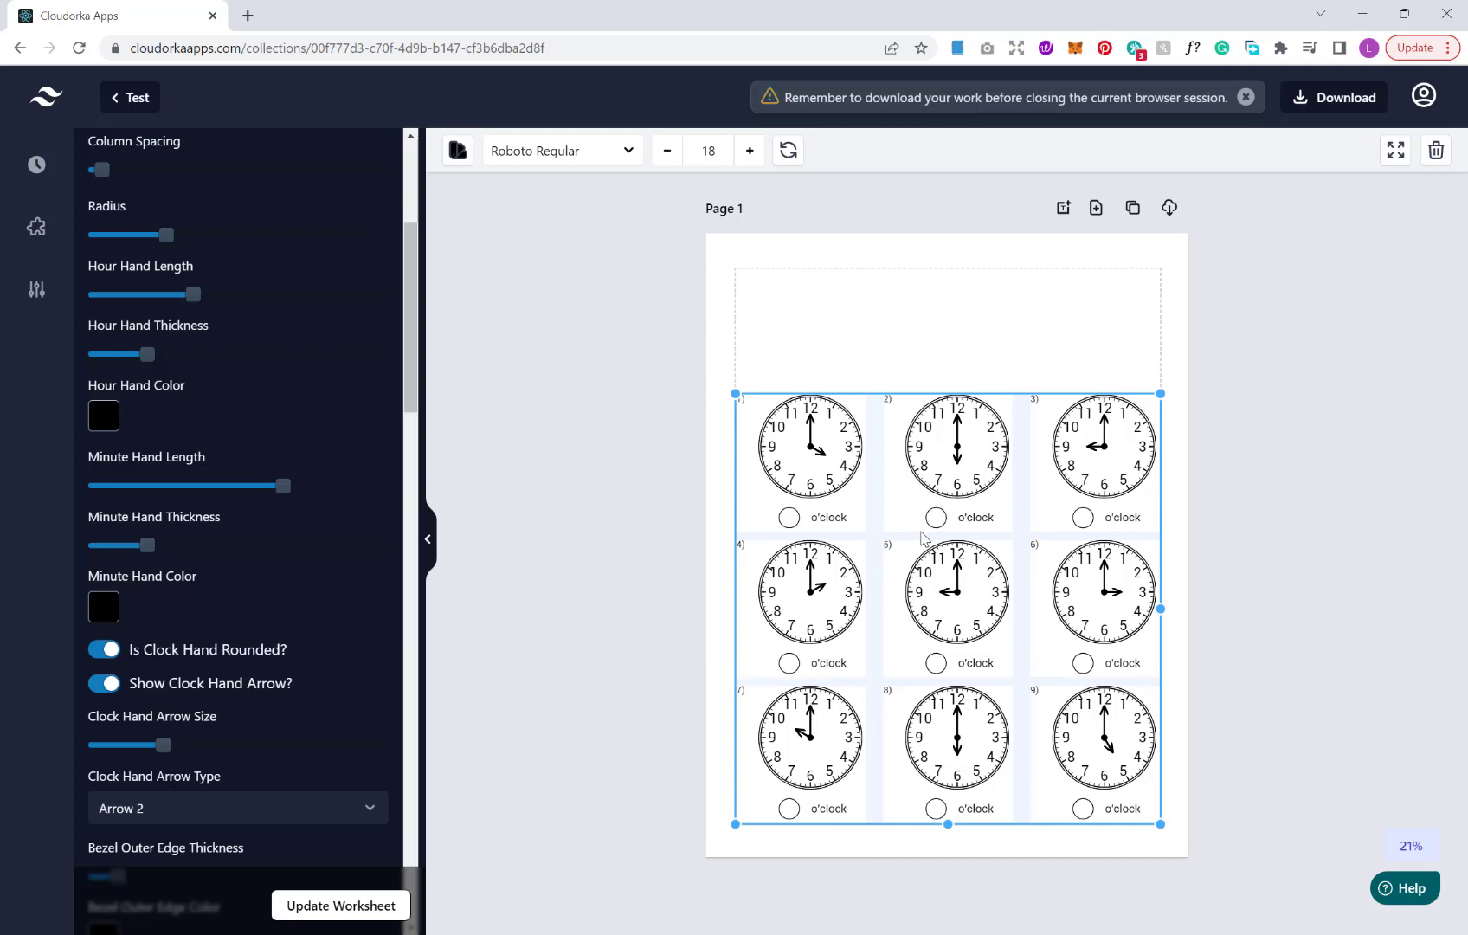
mouse_move(428, 418)
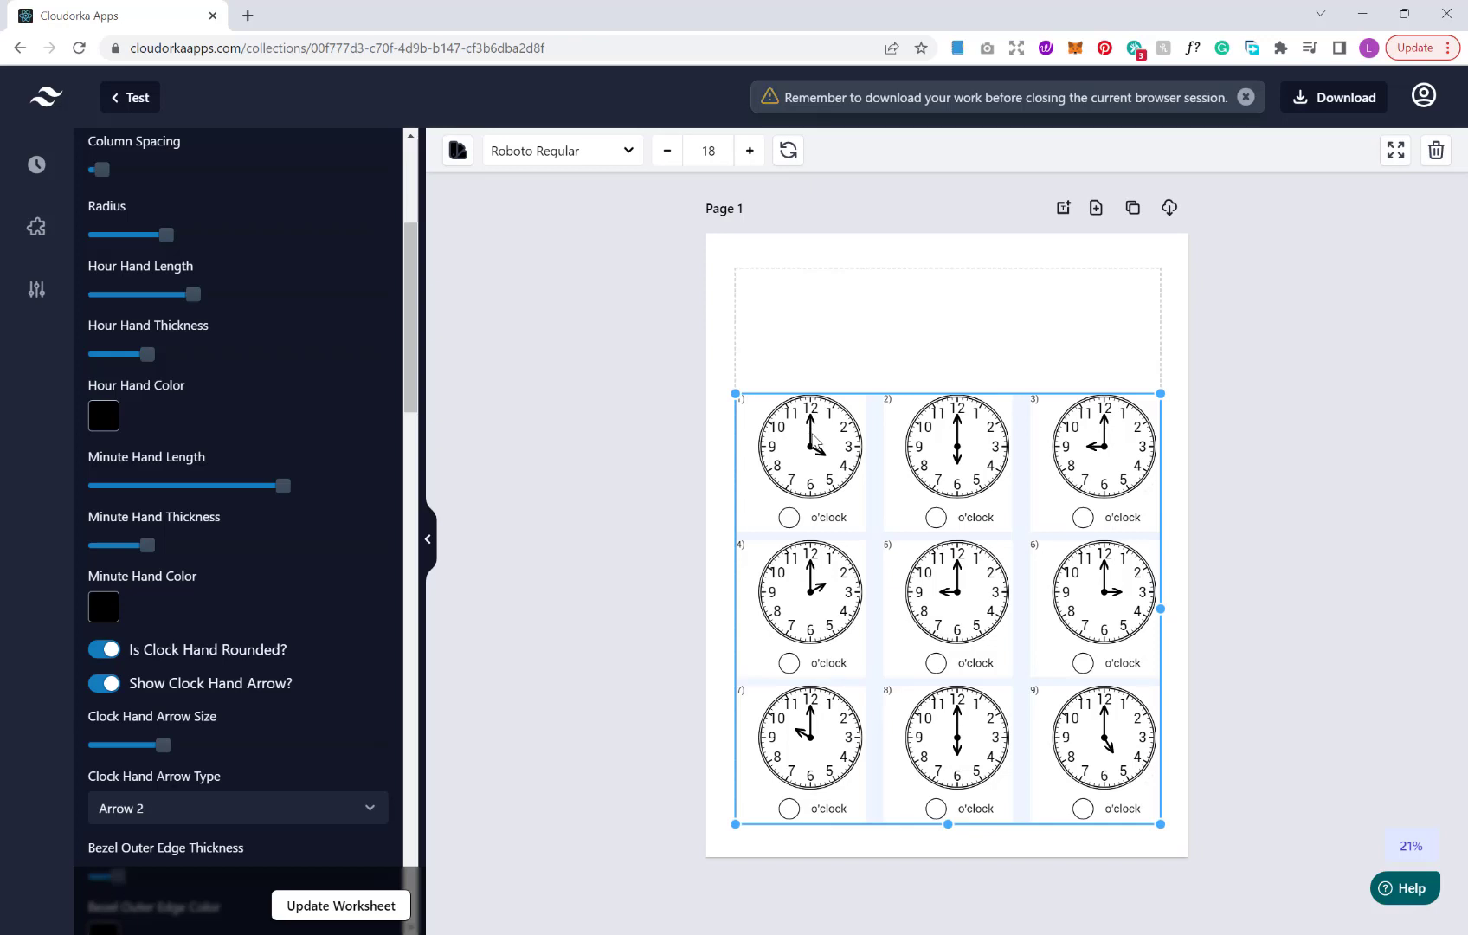
mouse_move(244, 178)
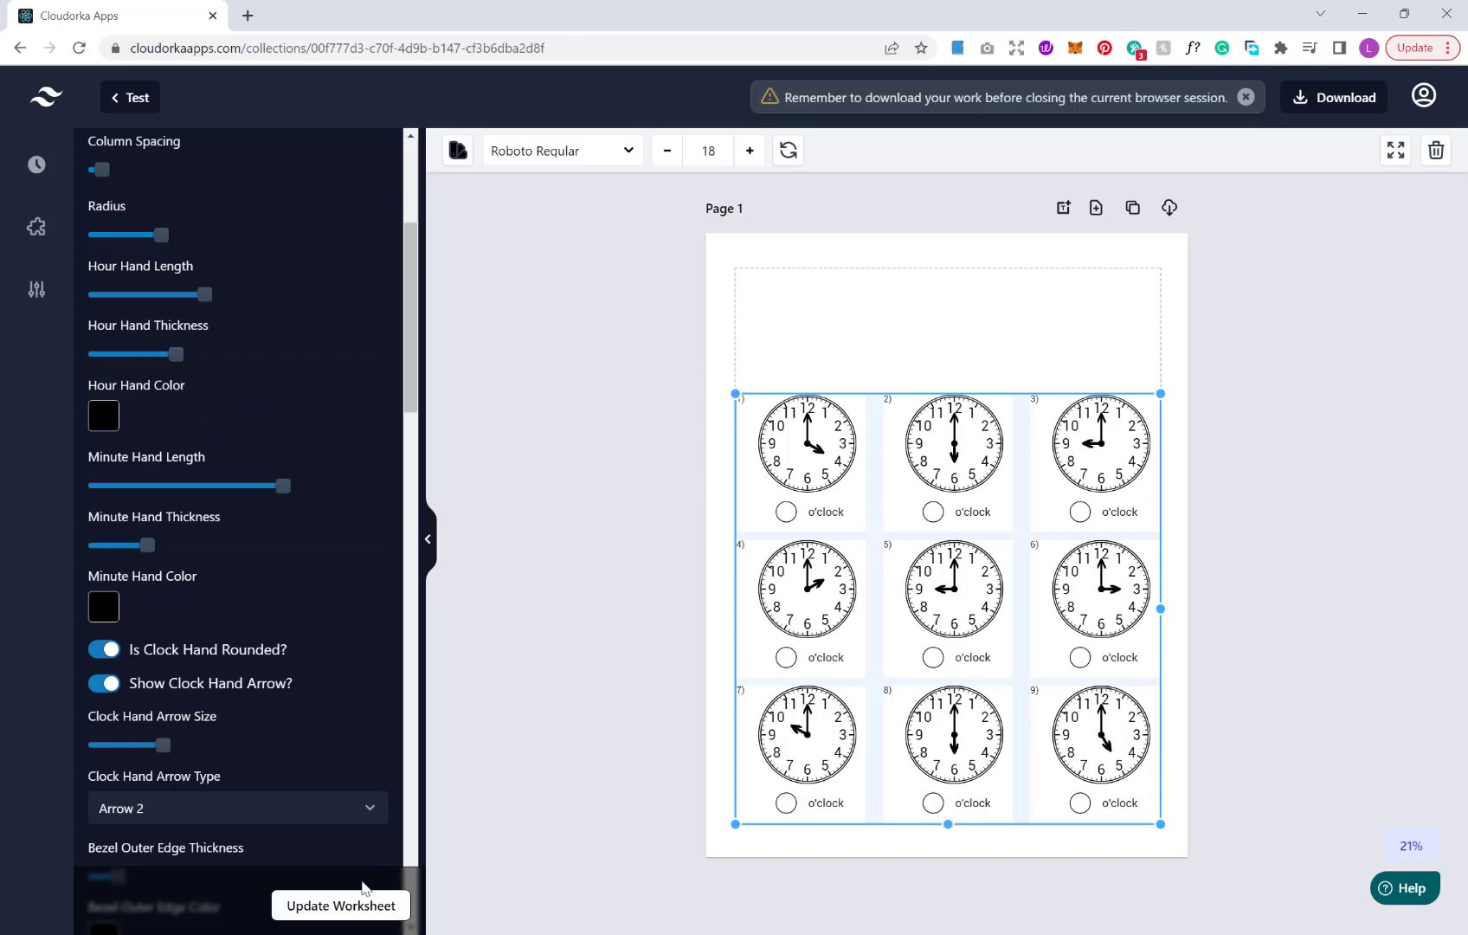
click(102, 415)
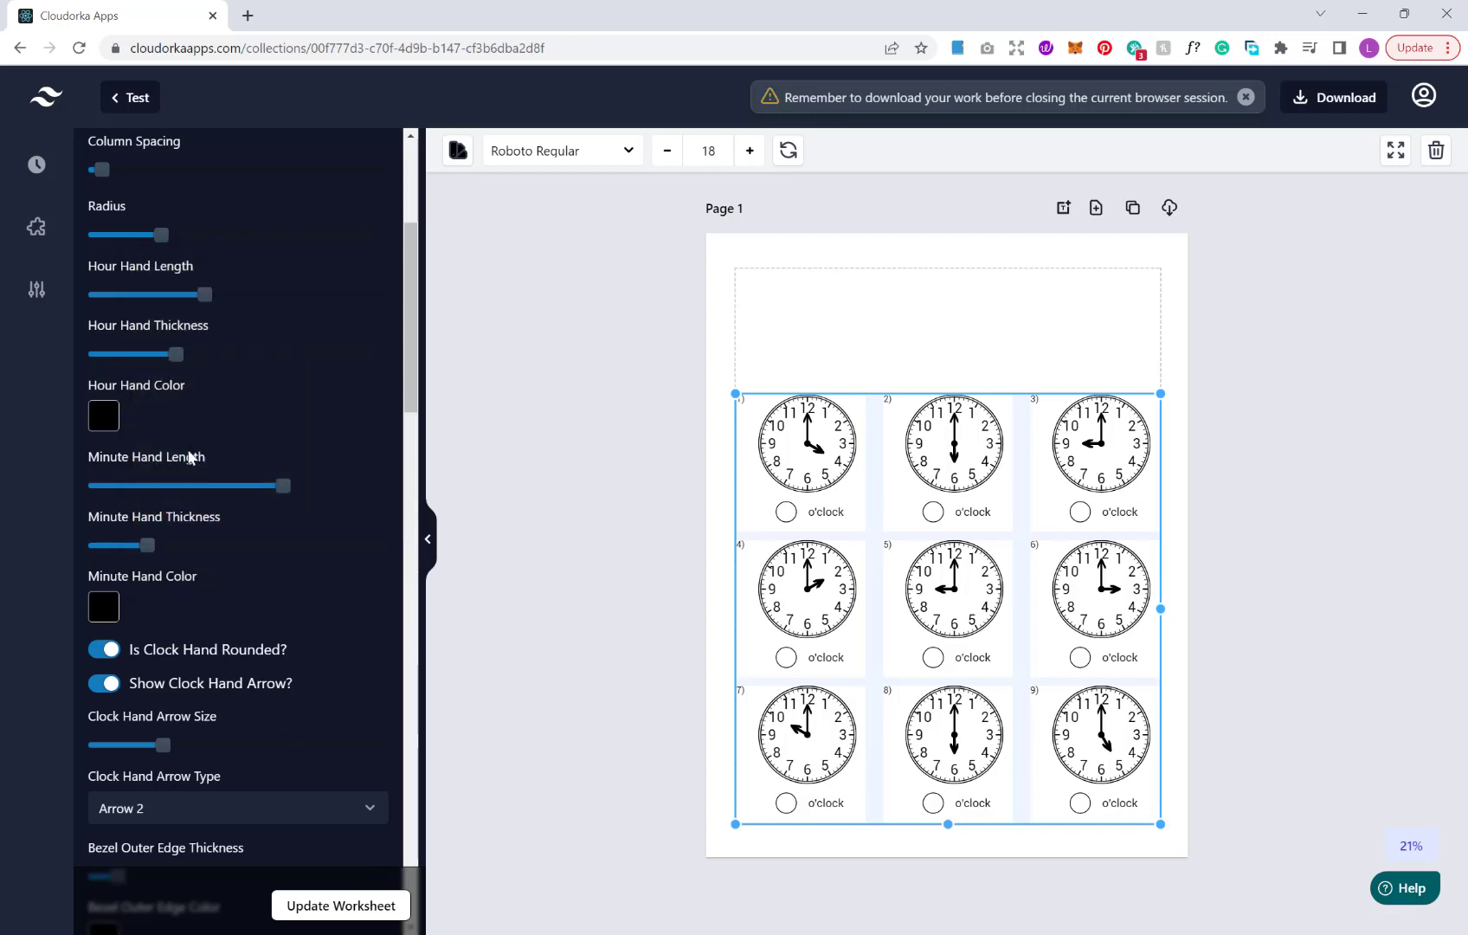
scroll(down, 3)
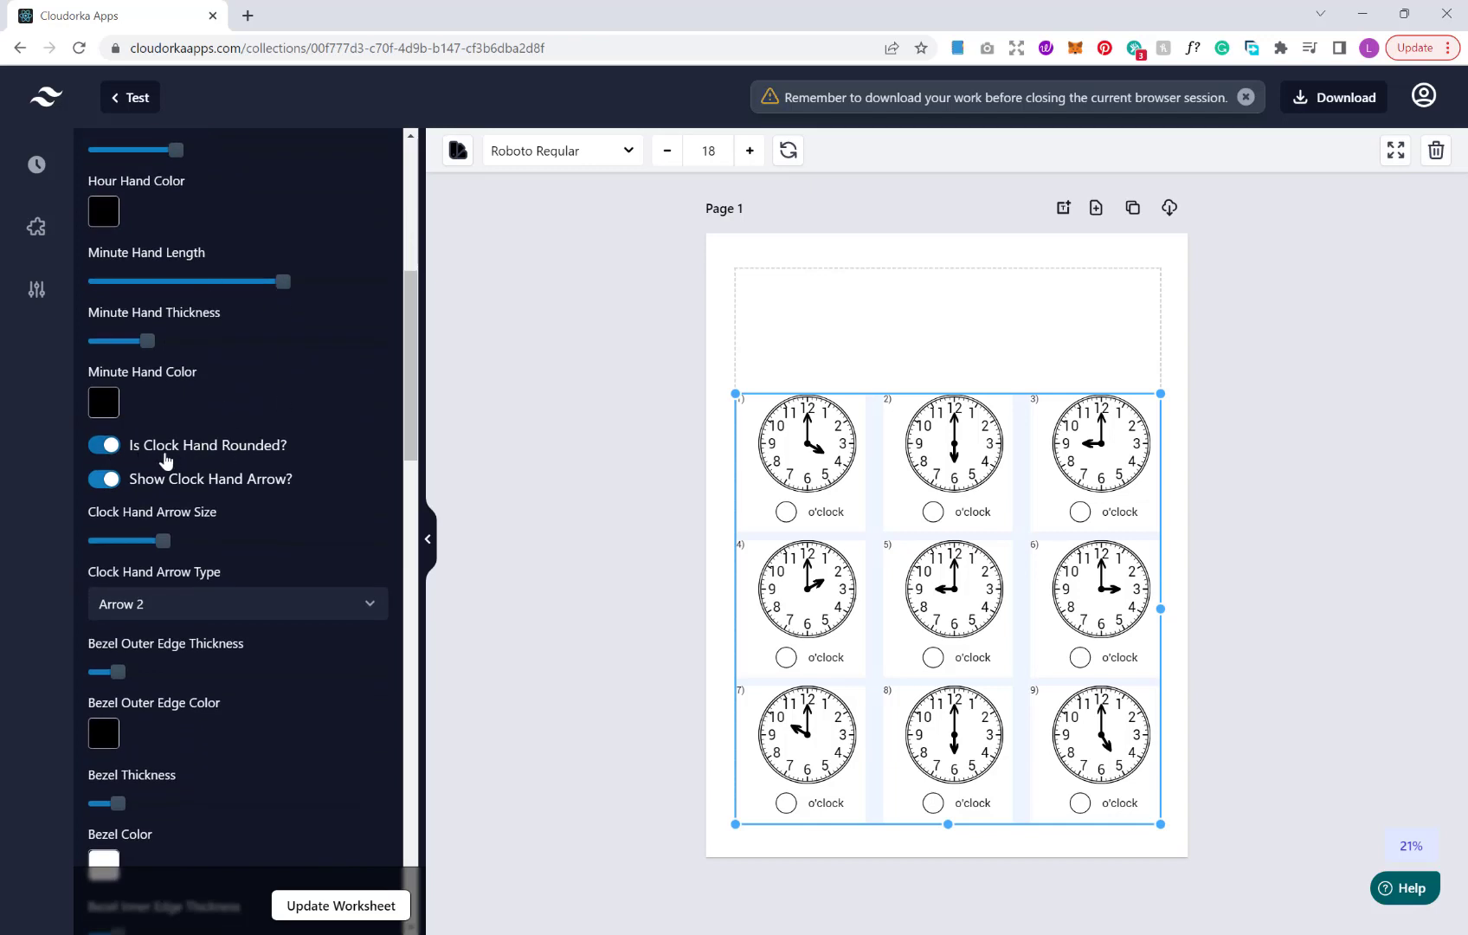
mouse_move(253, 499)
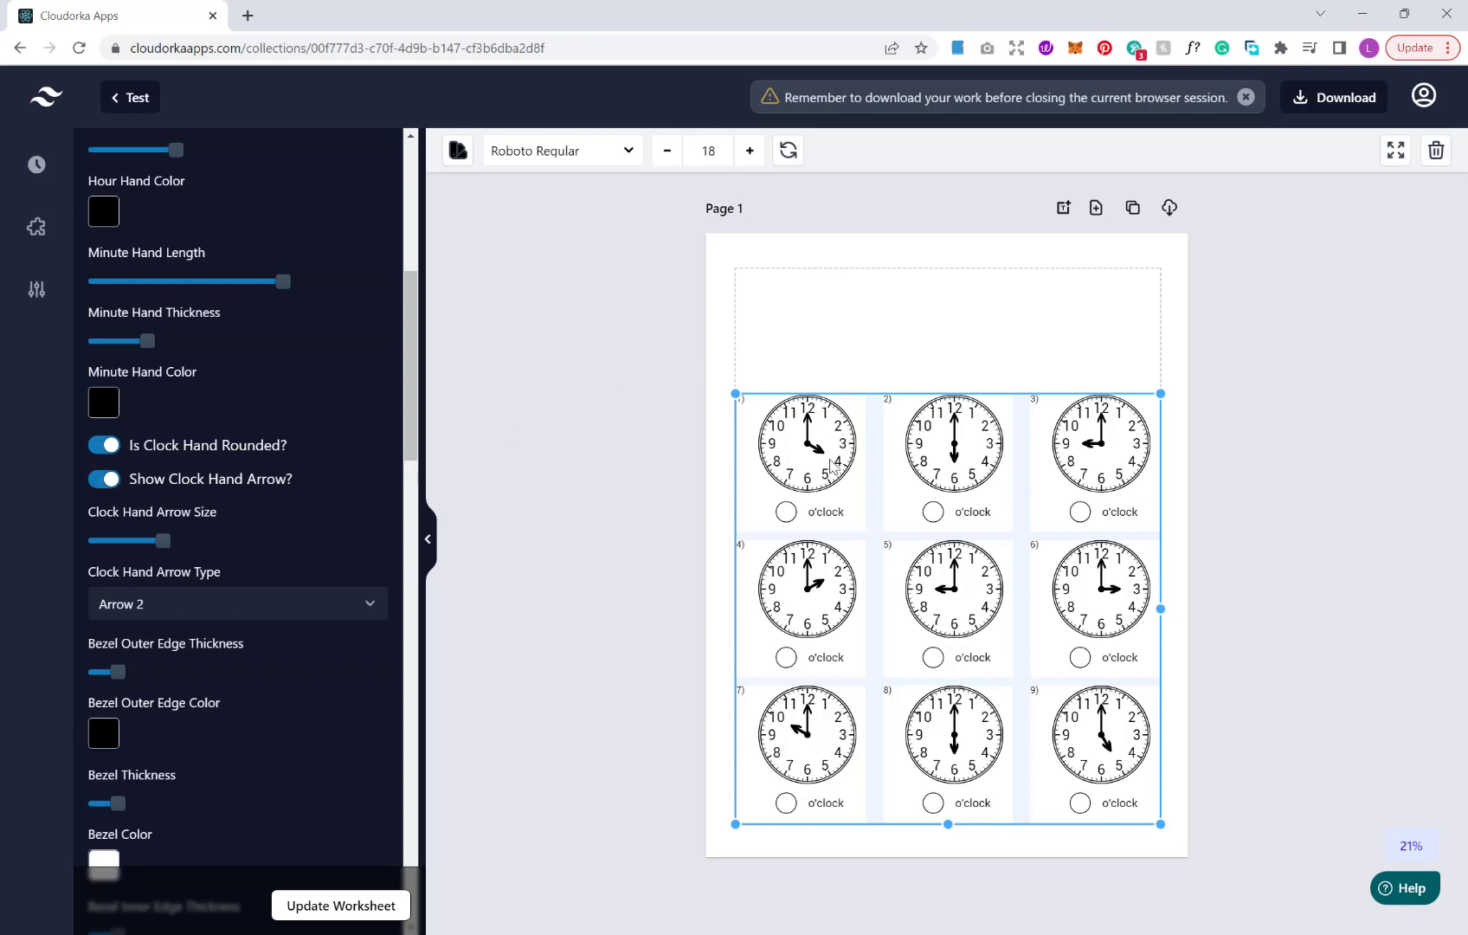
scroll(down, 3)
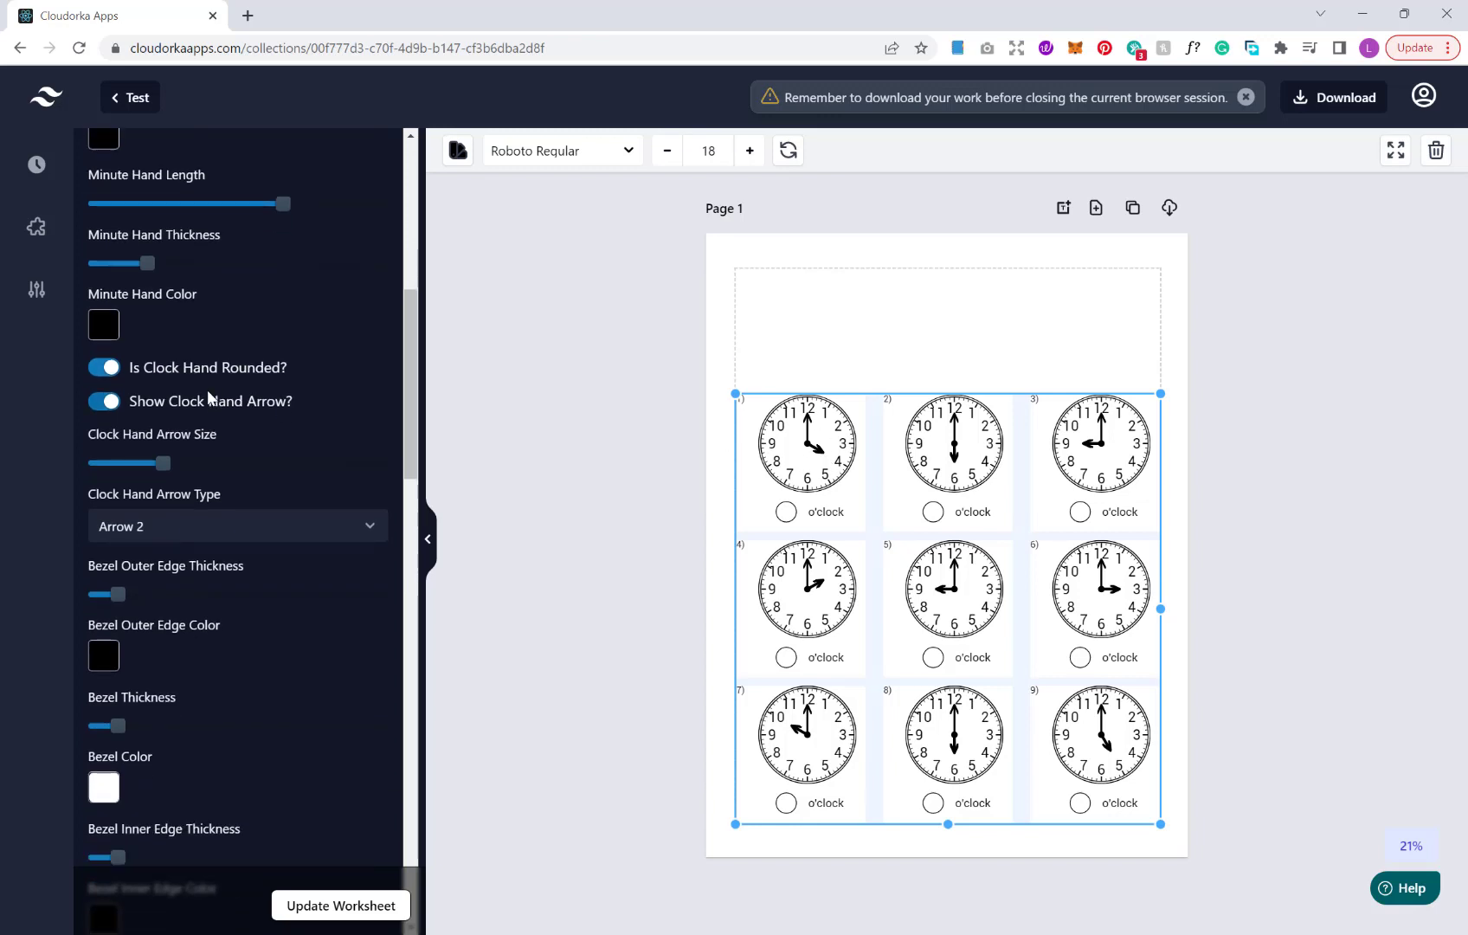
scroll(down, 3)
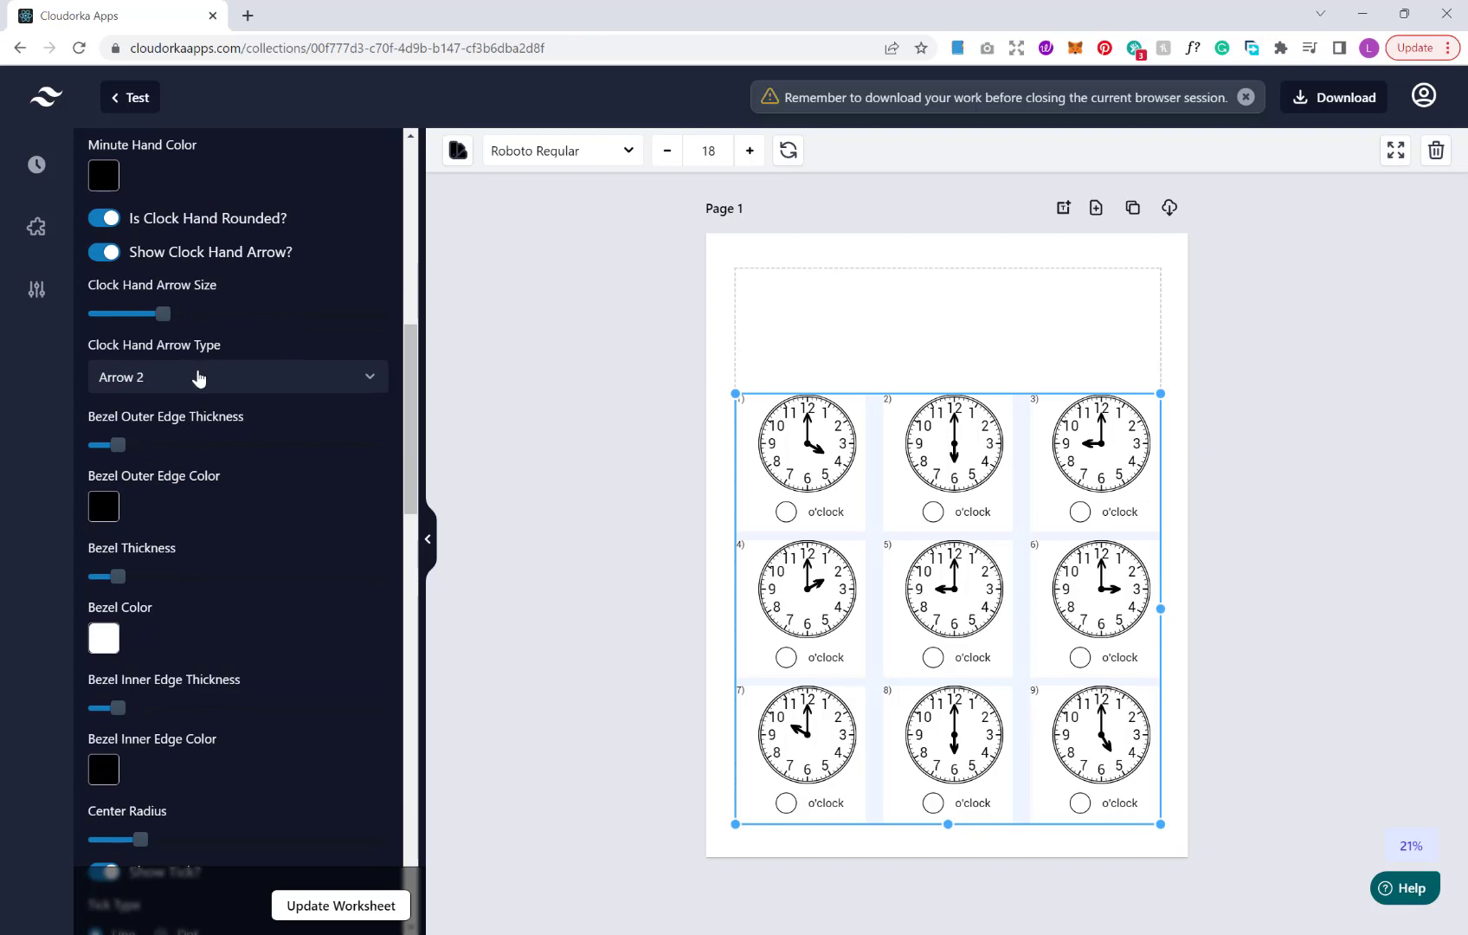
click(237, 378)
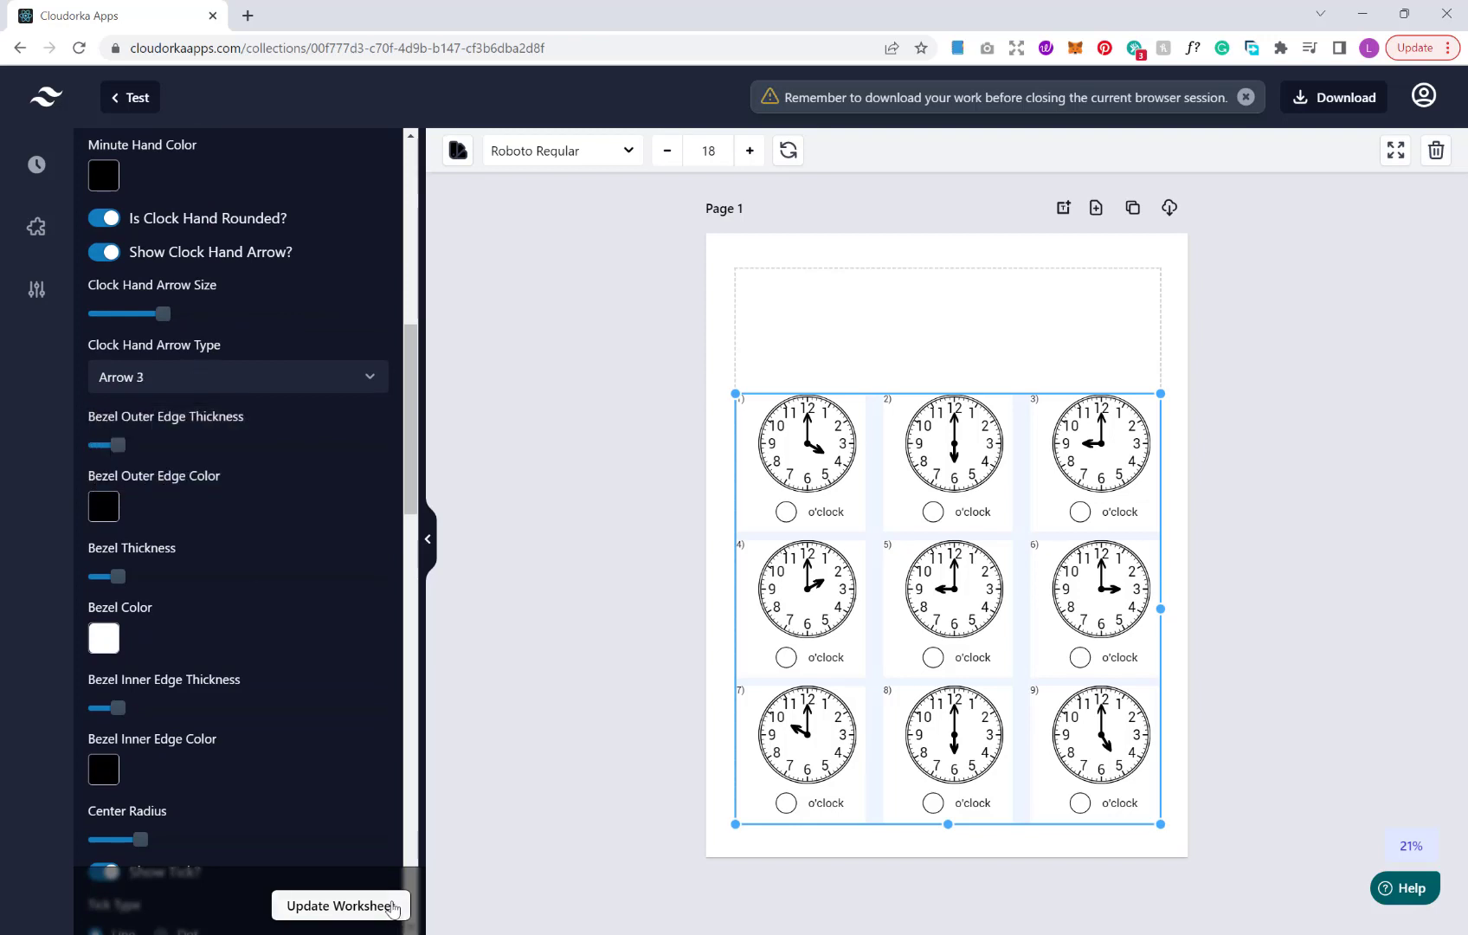
click(340, 906)
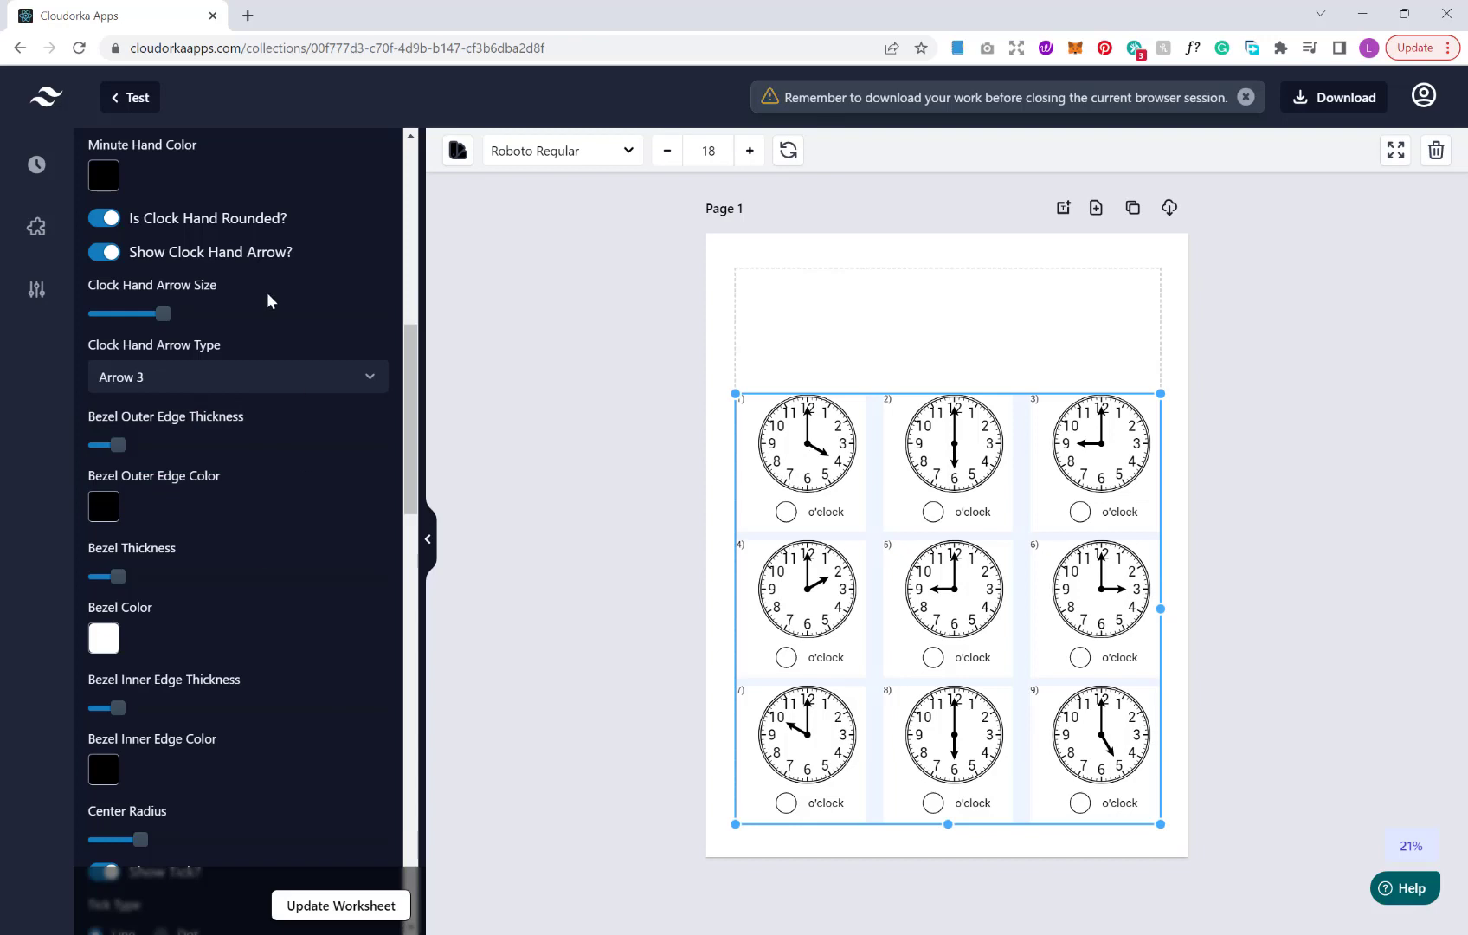
scroll(down, 3)
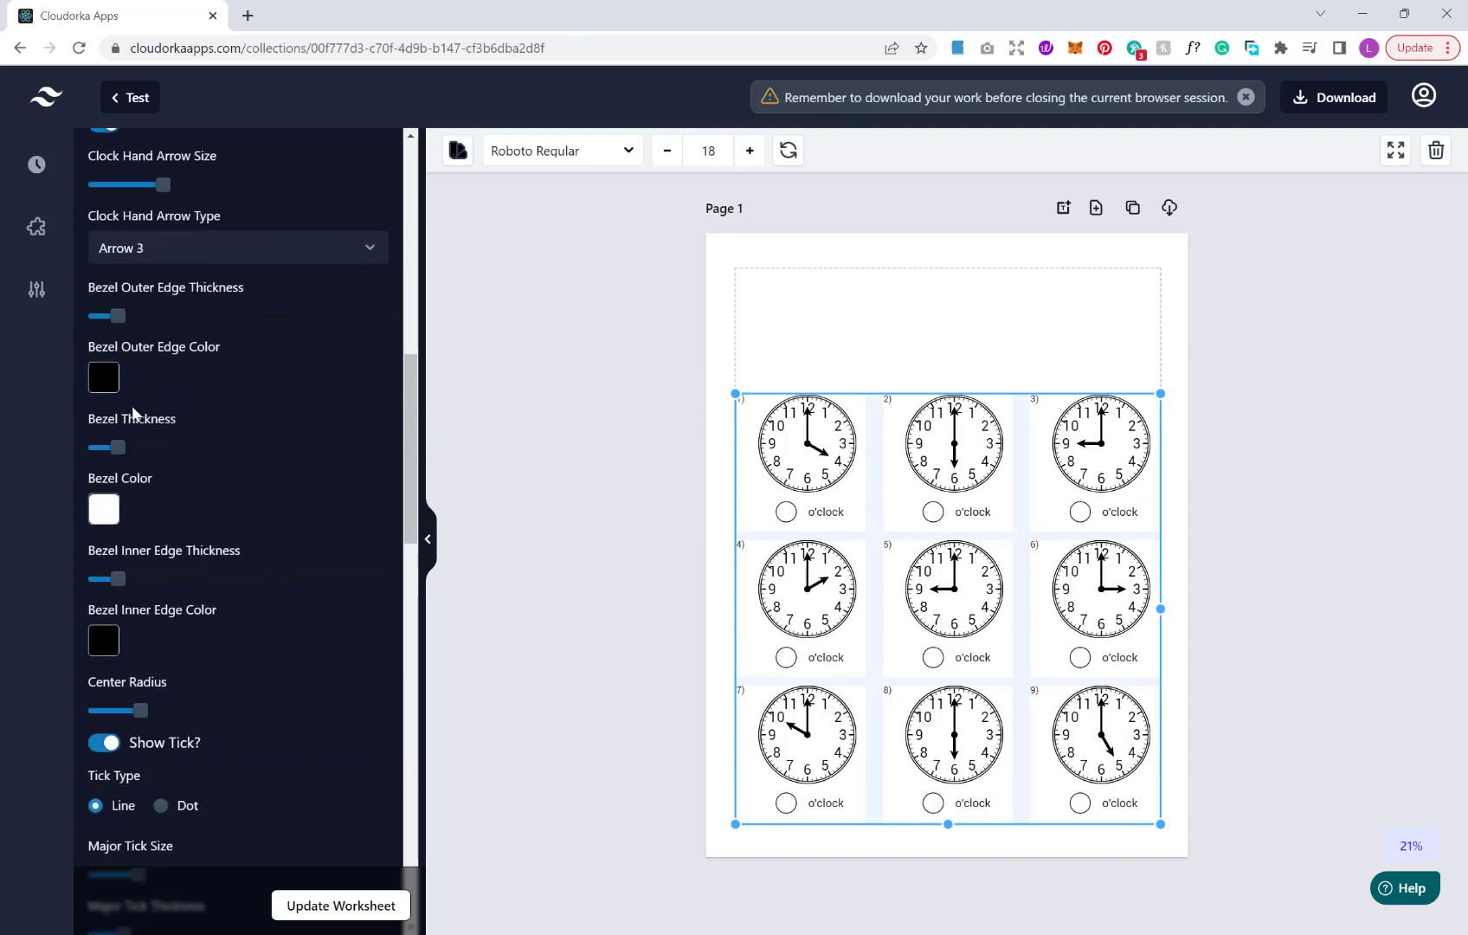
mouse_move(253, 345)
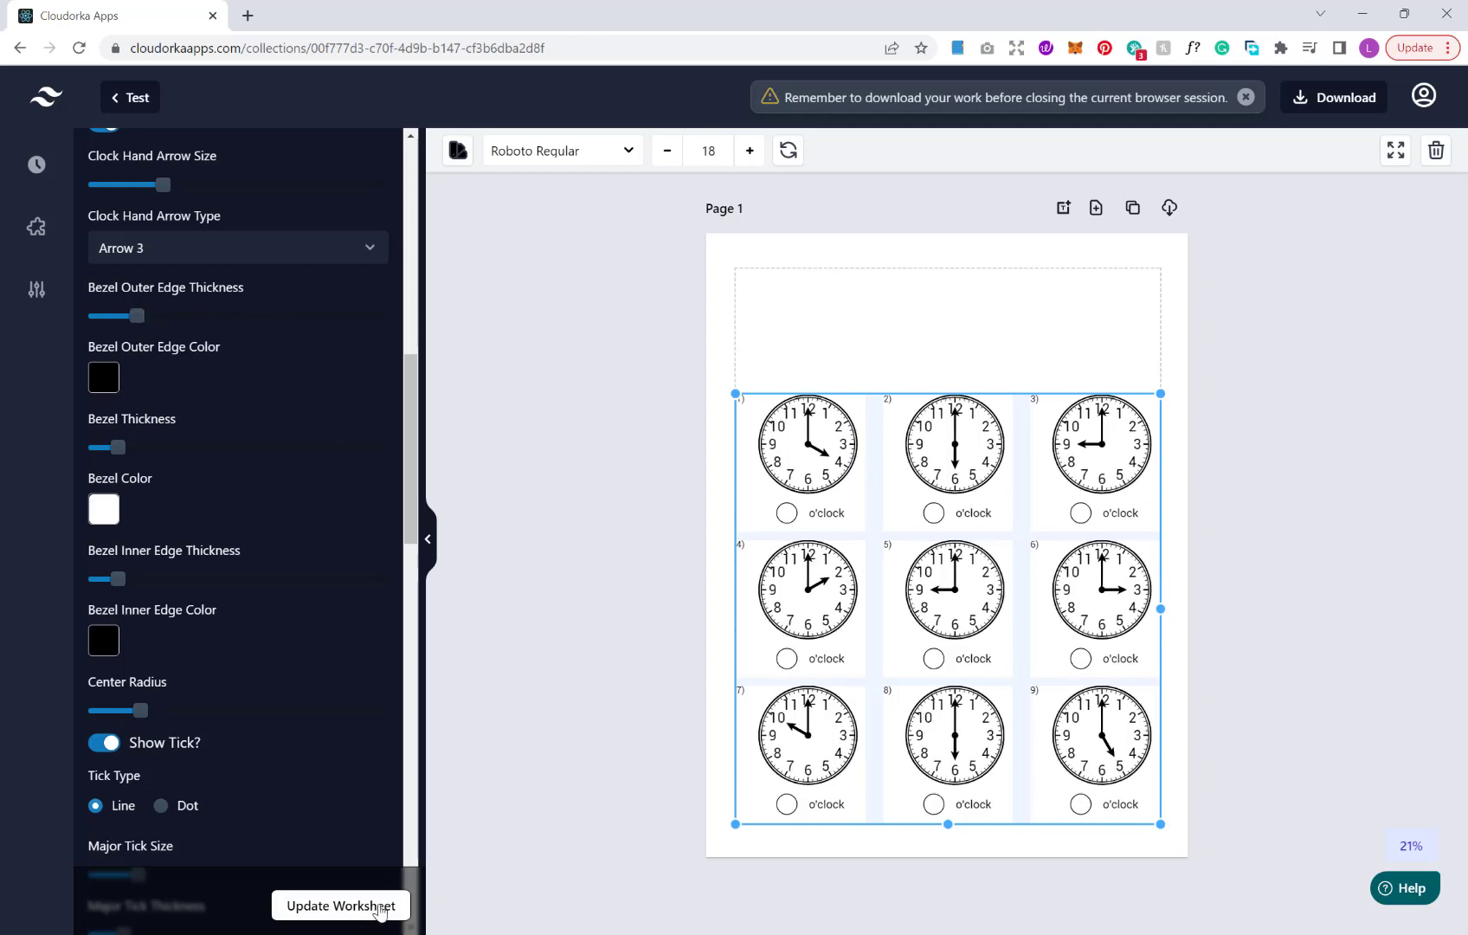
mouse_move(180, 496)
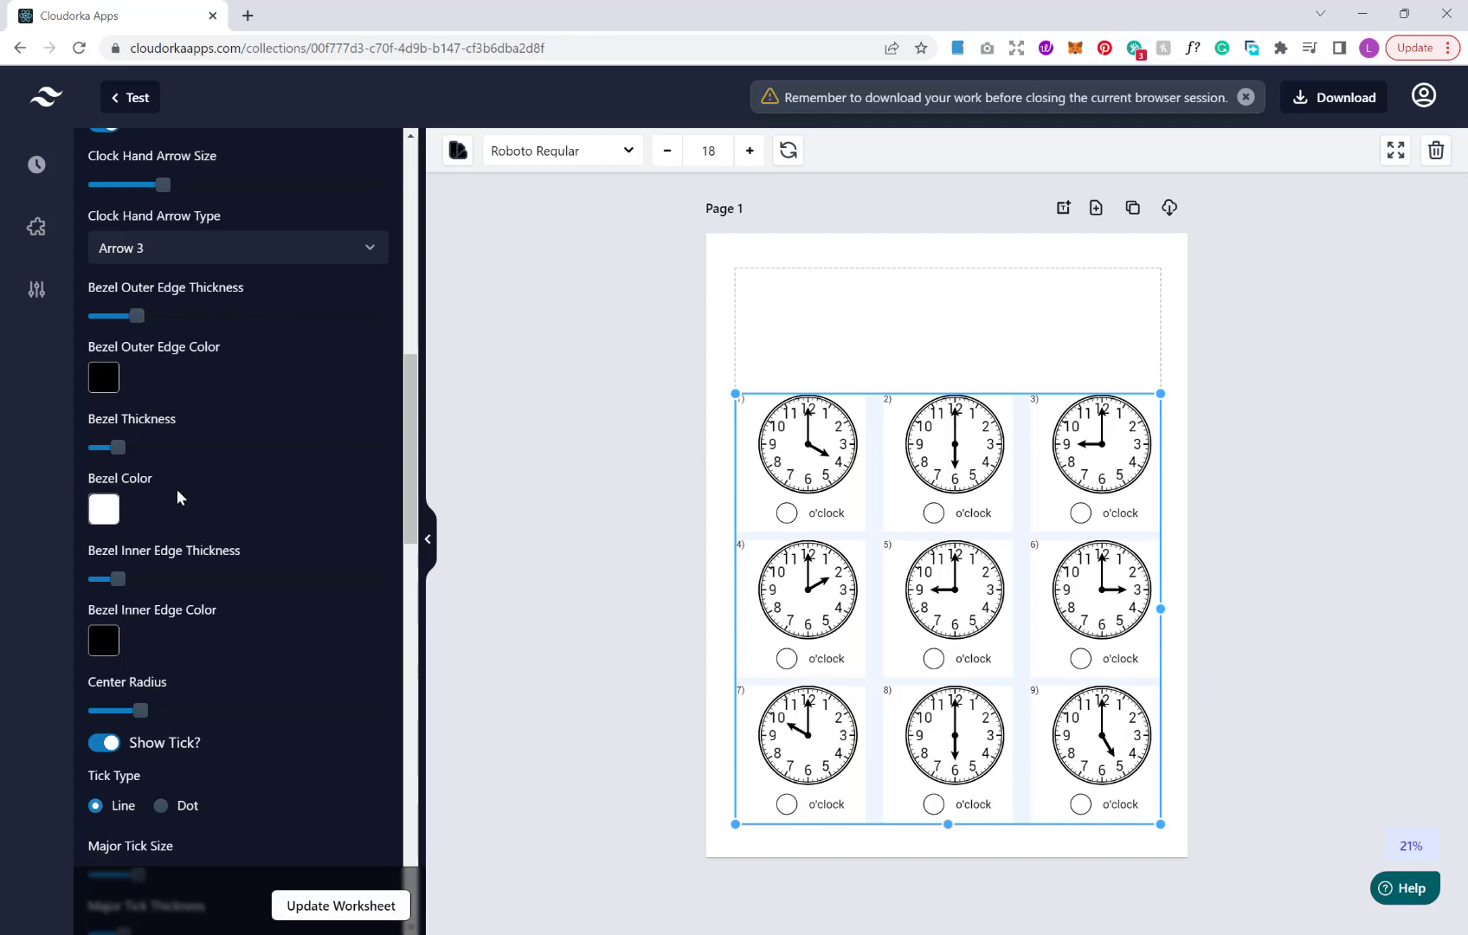
mouse_move(319, 482)
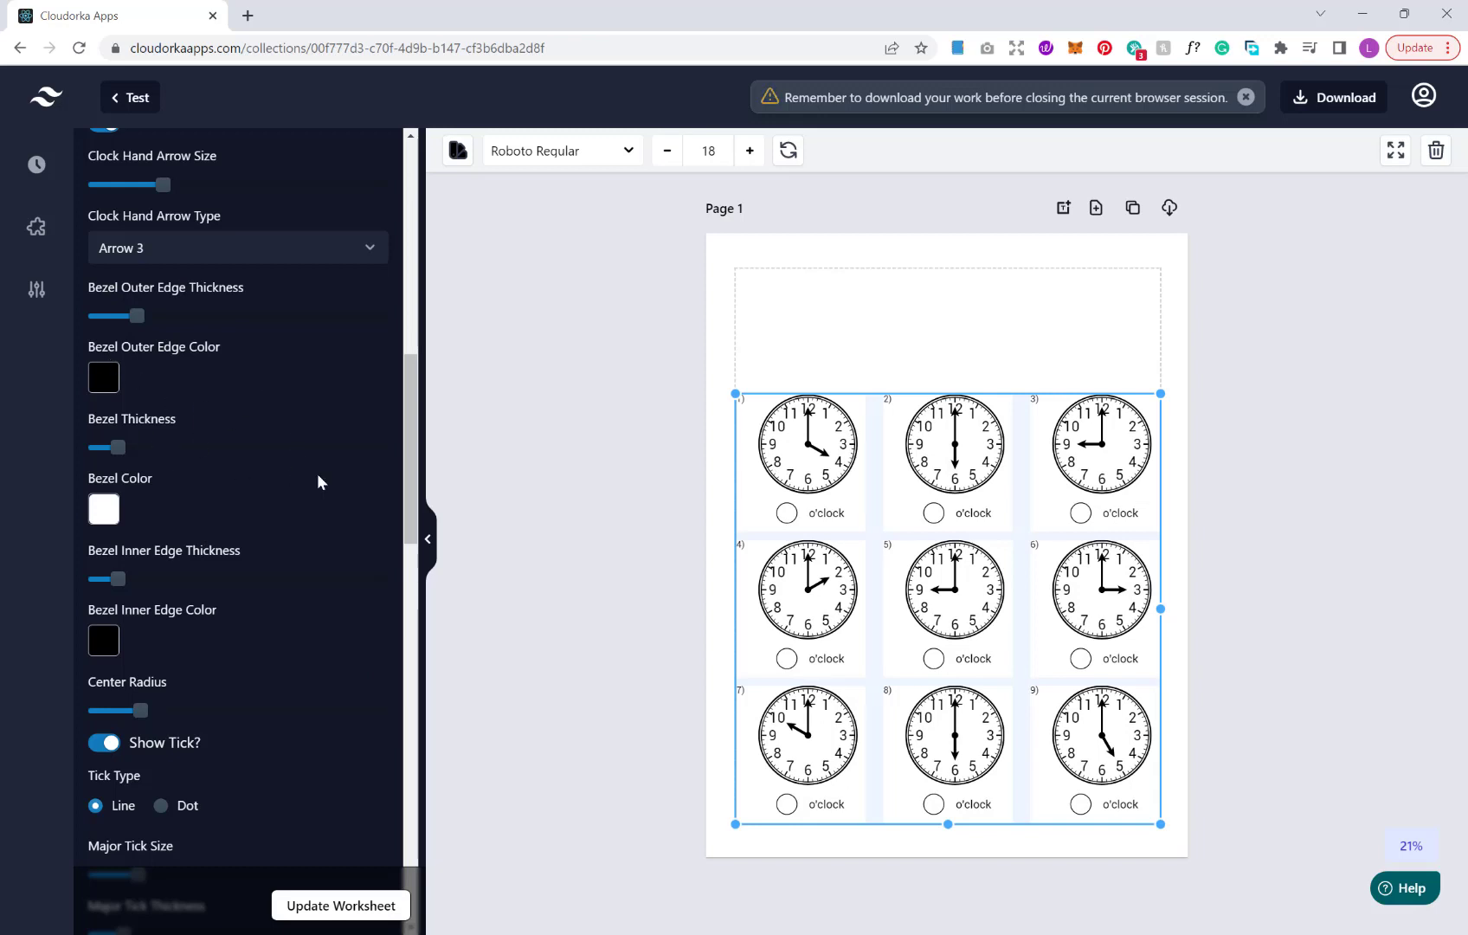
mouse_move(197, 511)
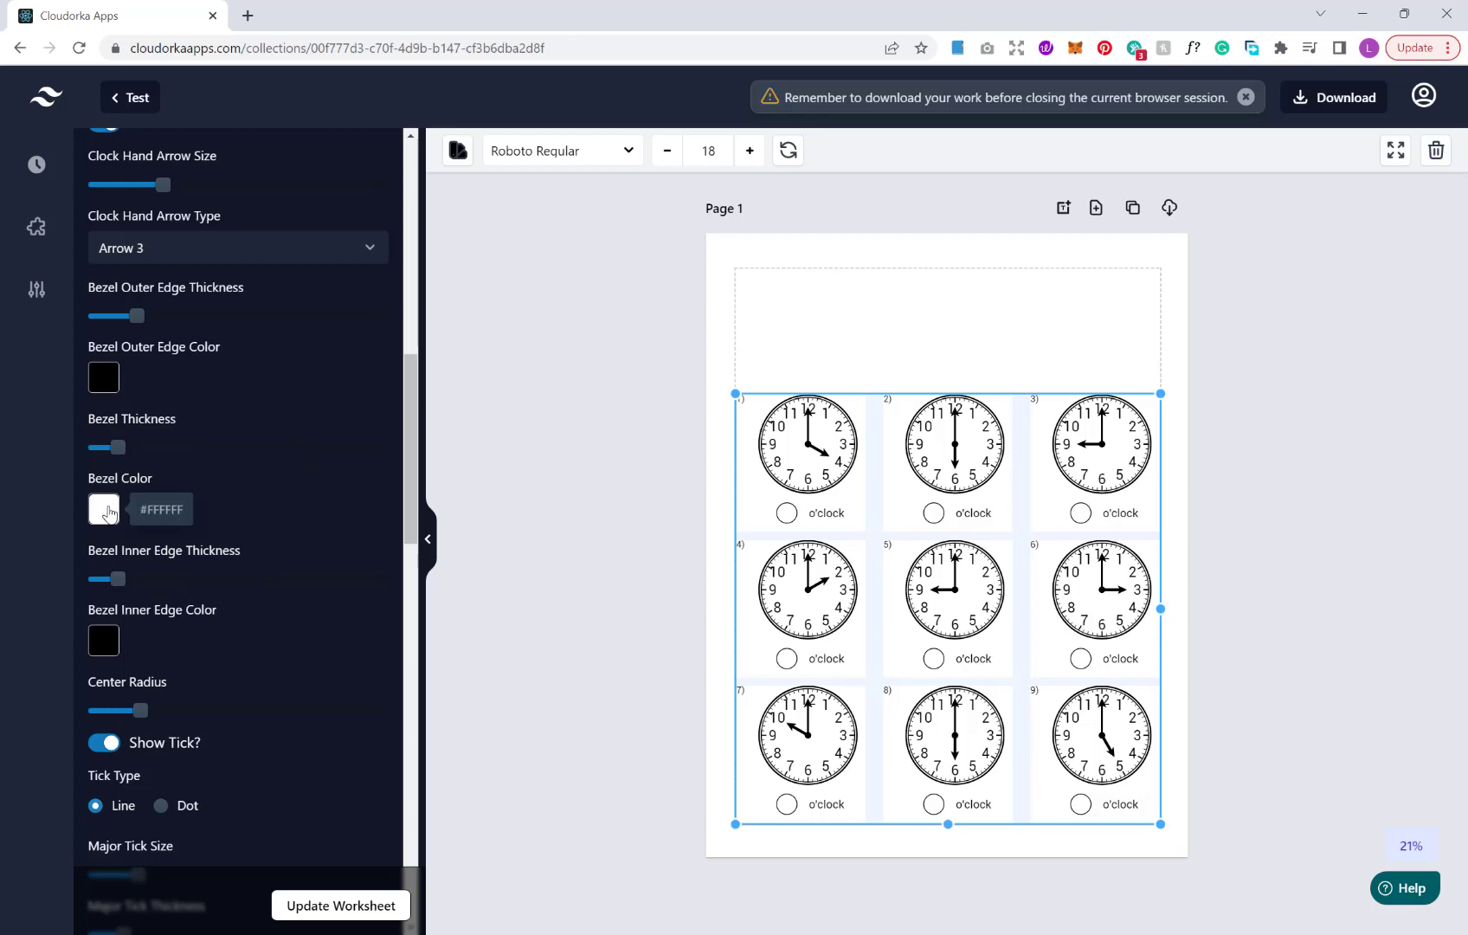
scroll(down, 3)
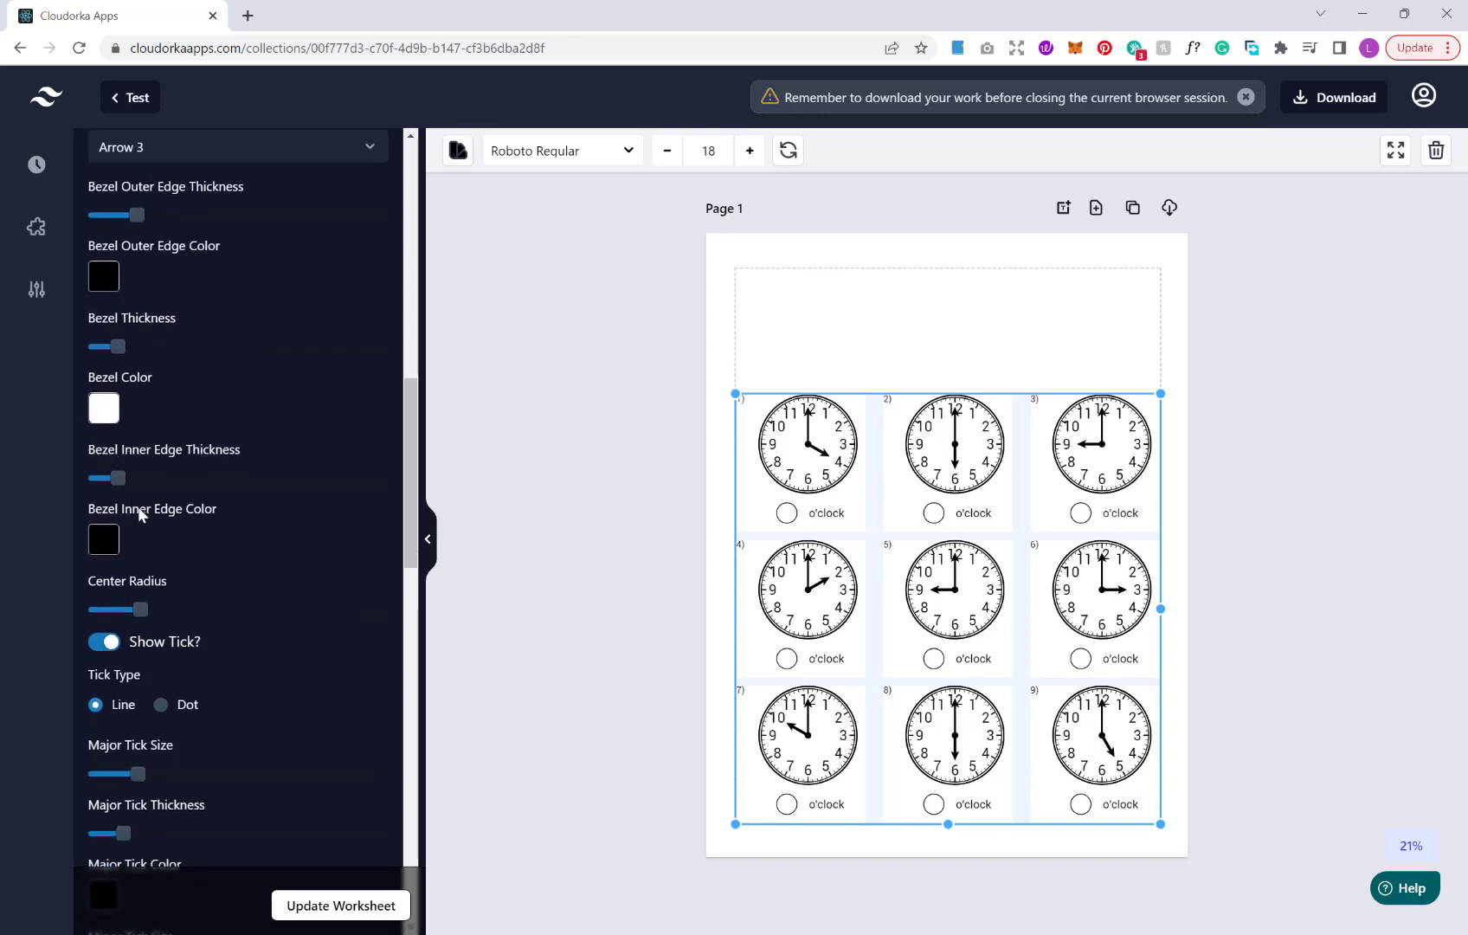
scroll(down, 3)
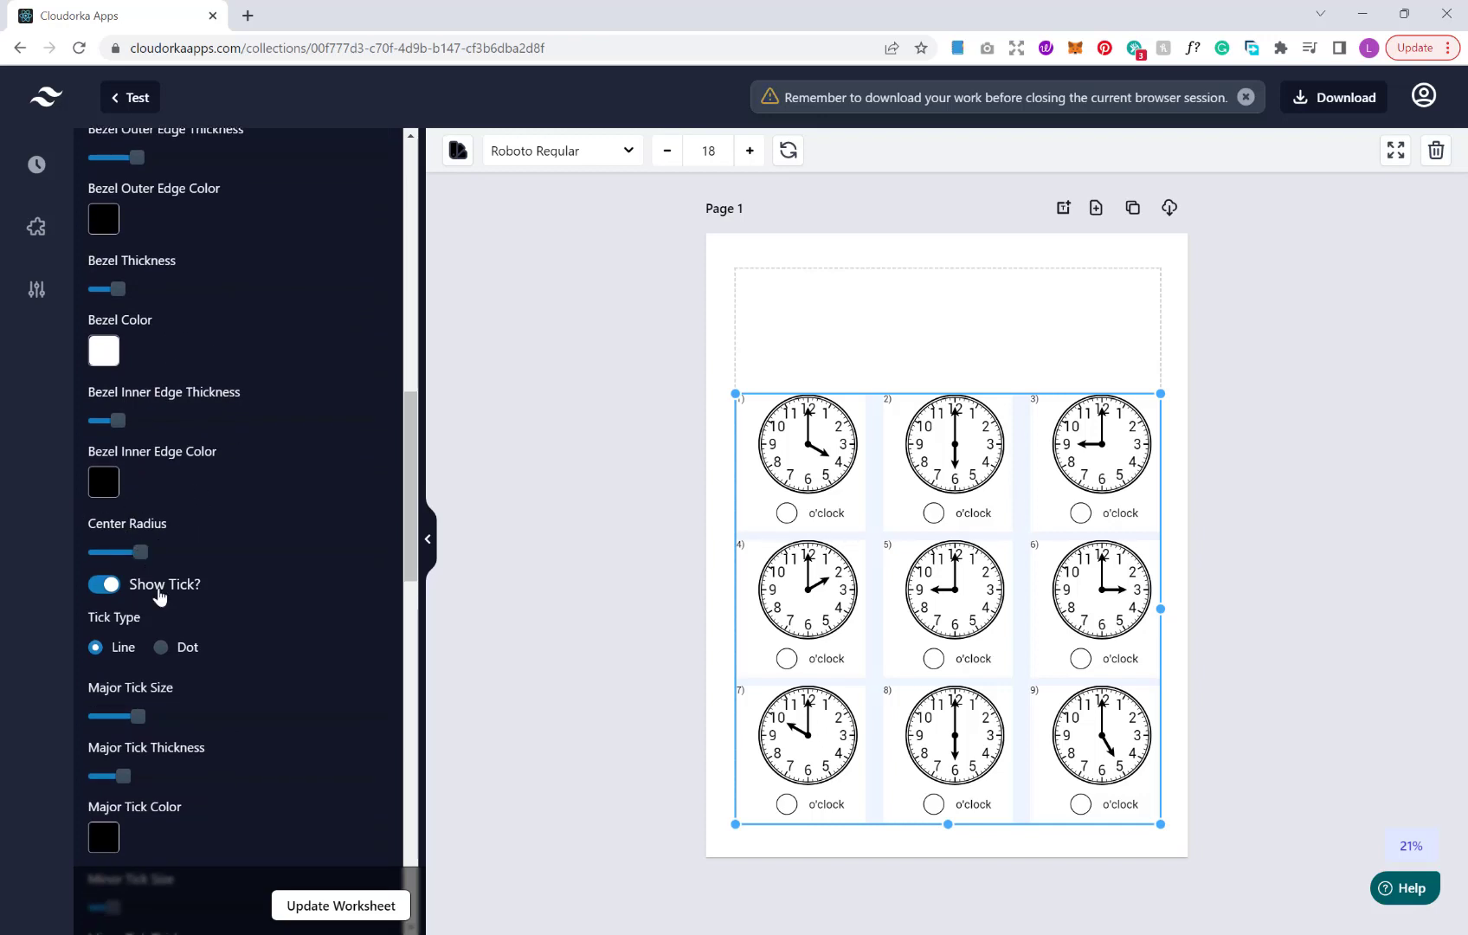
Try tick-free and dotted clock ticks, then keep line ticks with a larger major tick
click(102, 583)
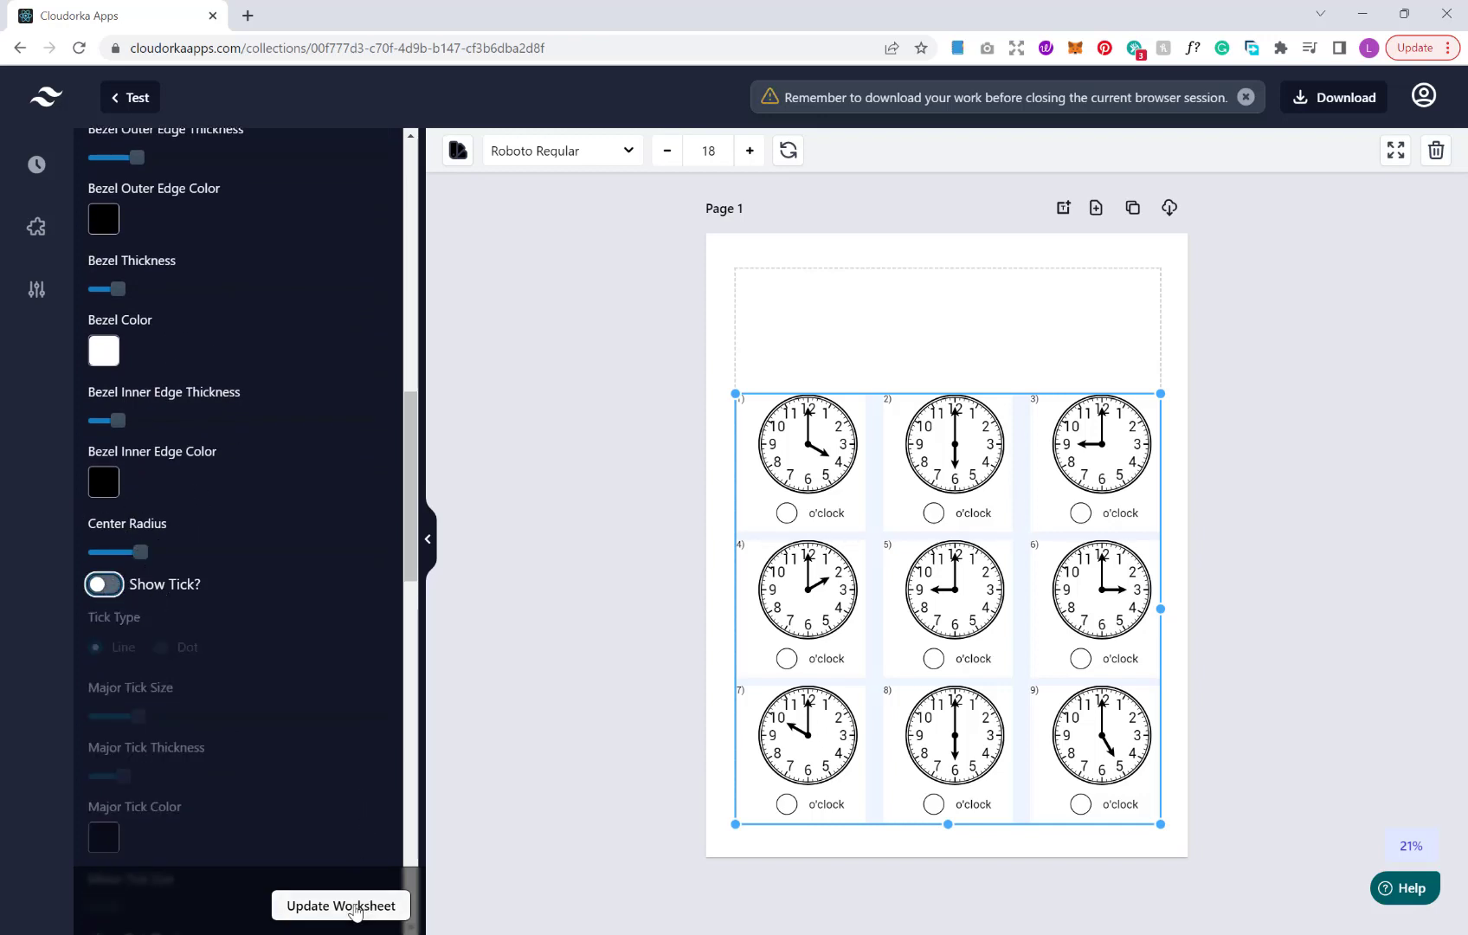
click(102, 585)
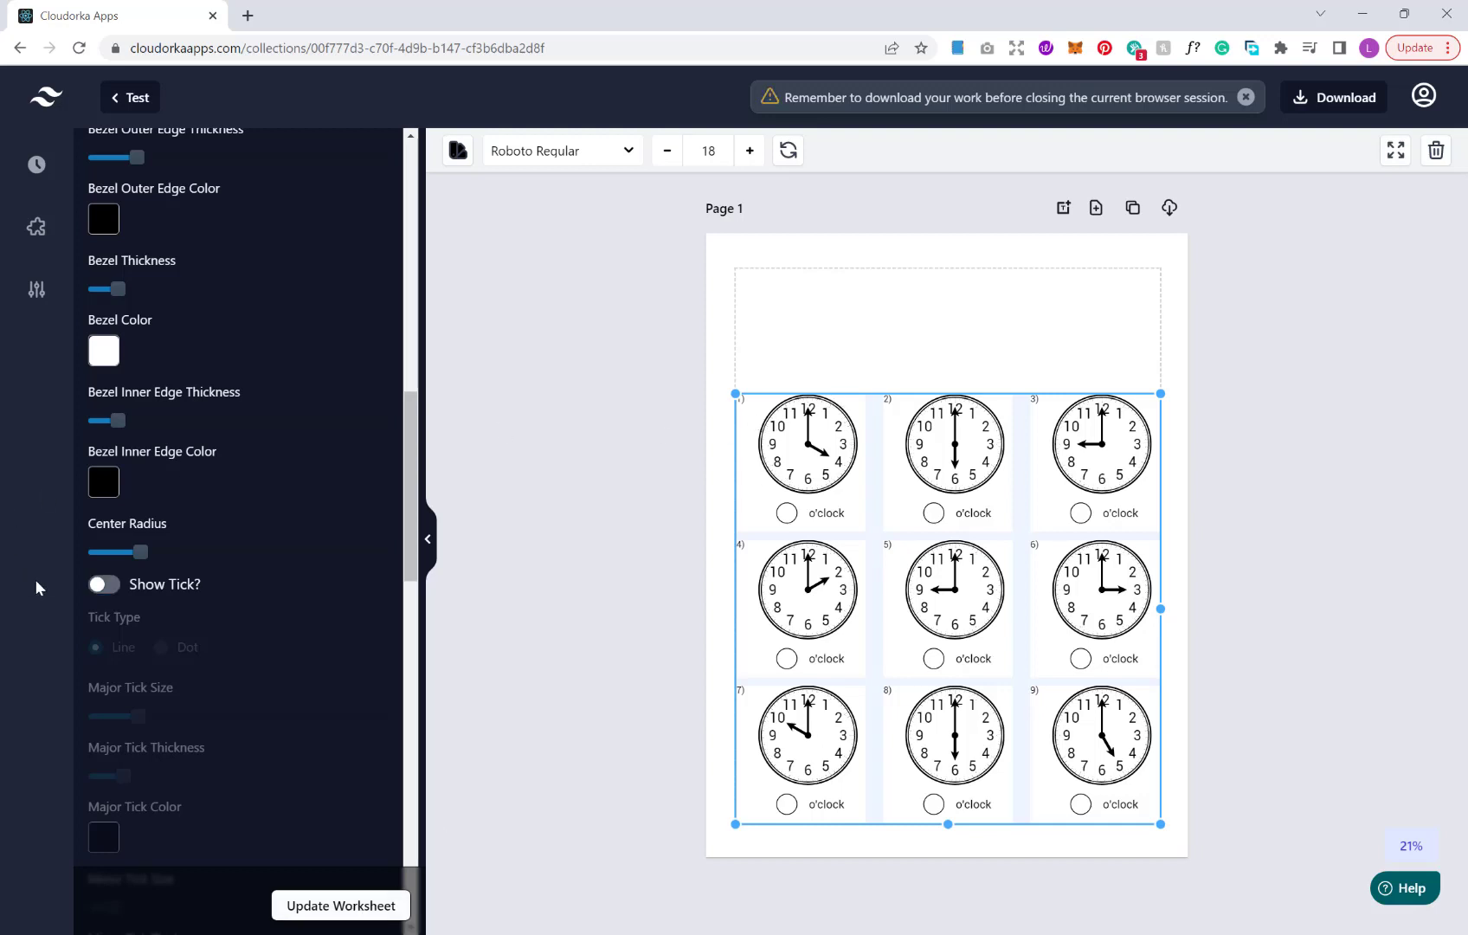
click(102, 584)
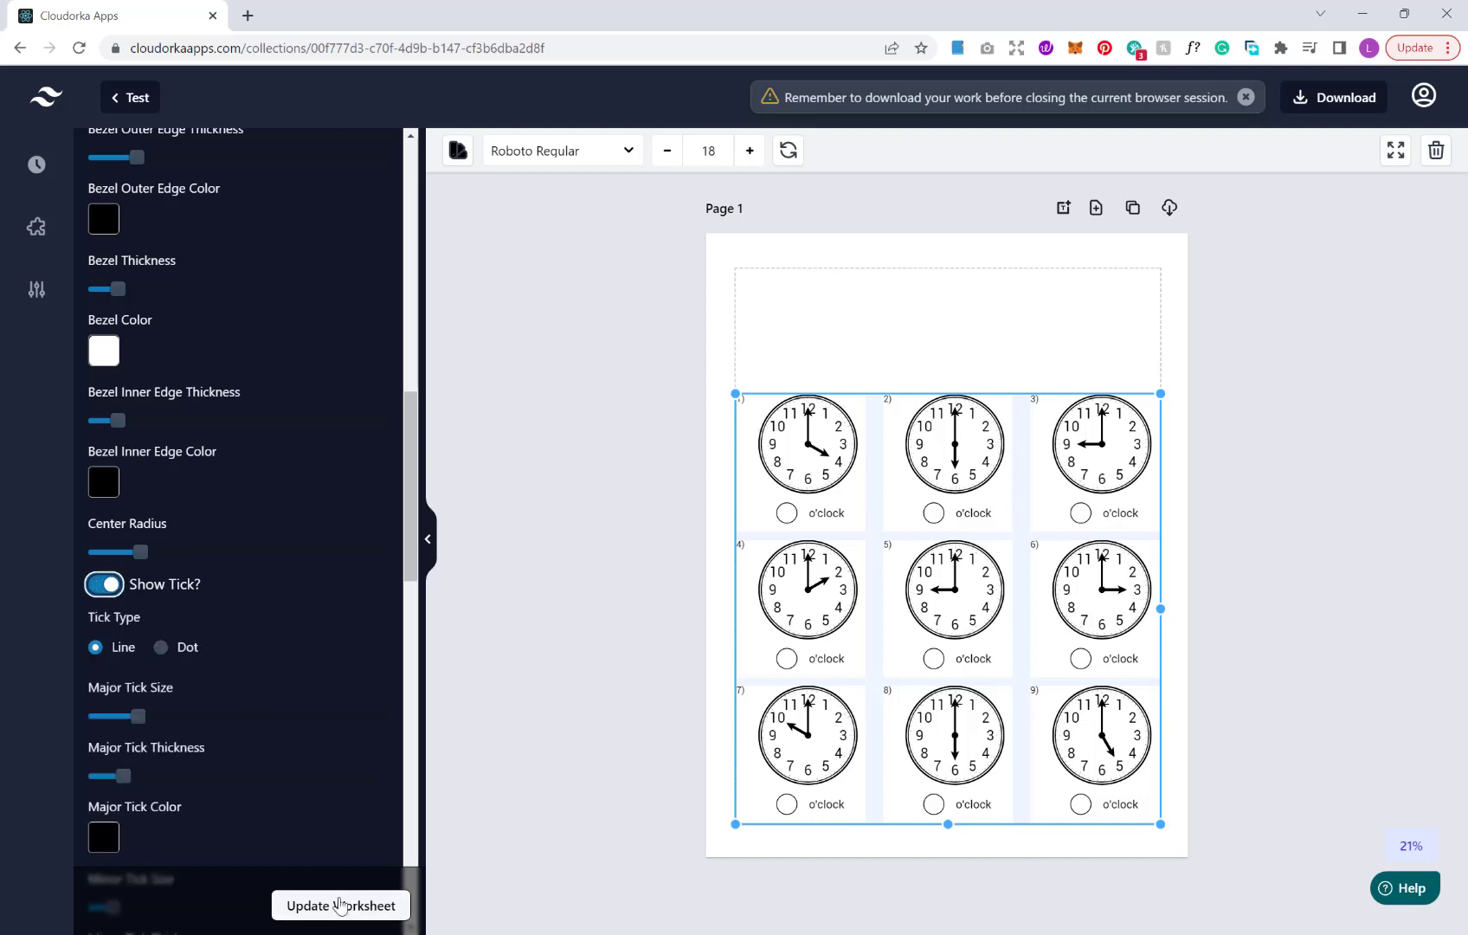
scroll(down, 3)
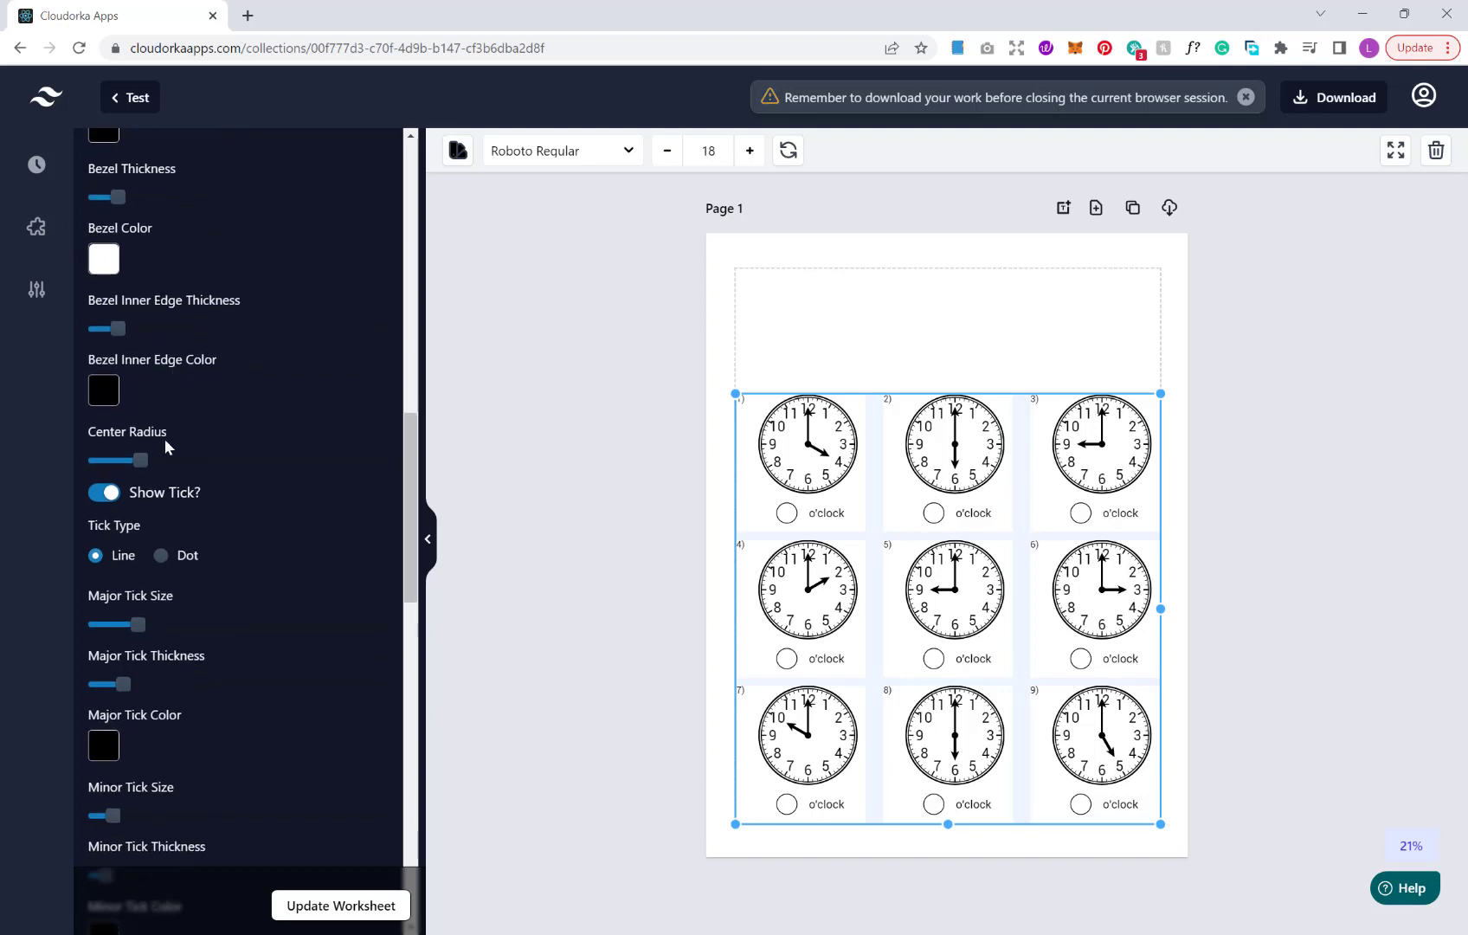
mouse_move(185, 574)
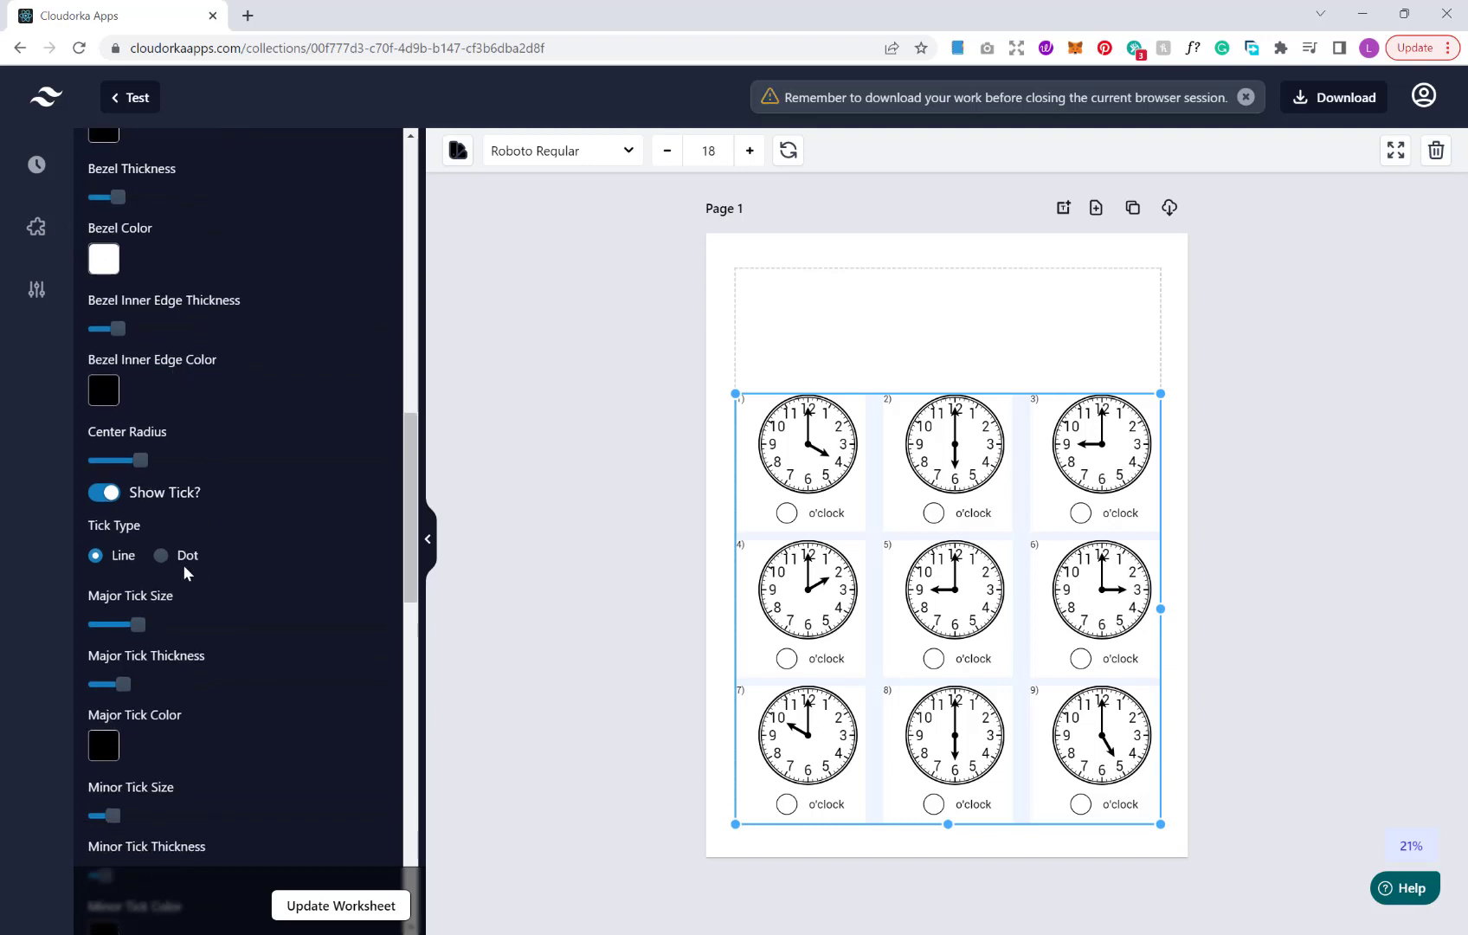
click(159, 554)
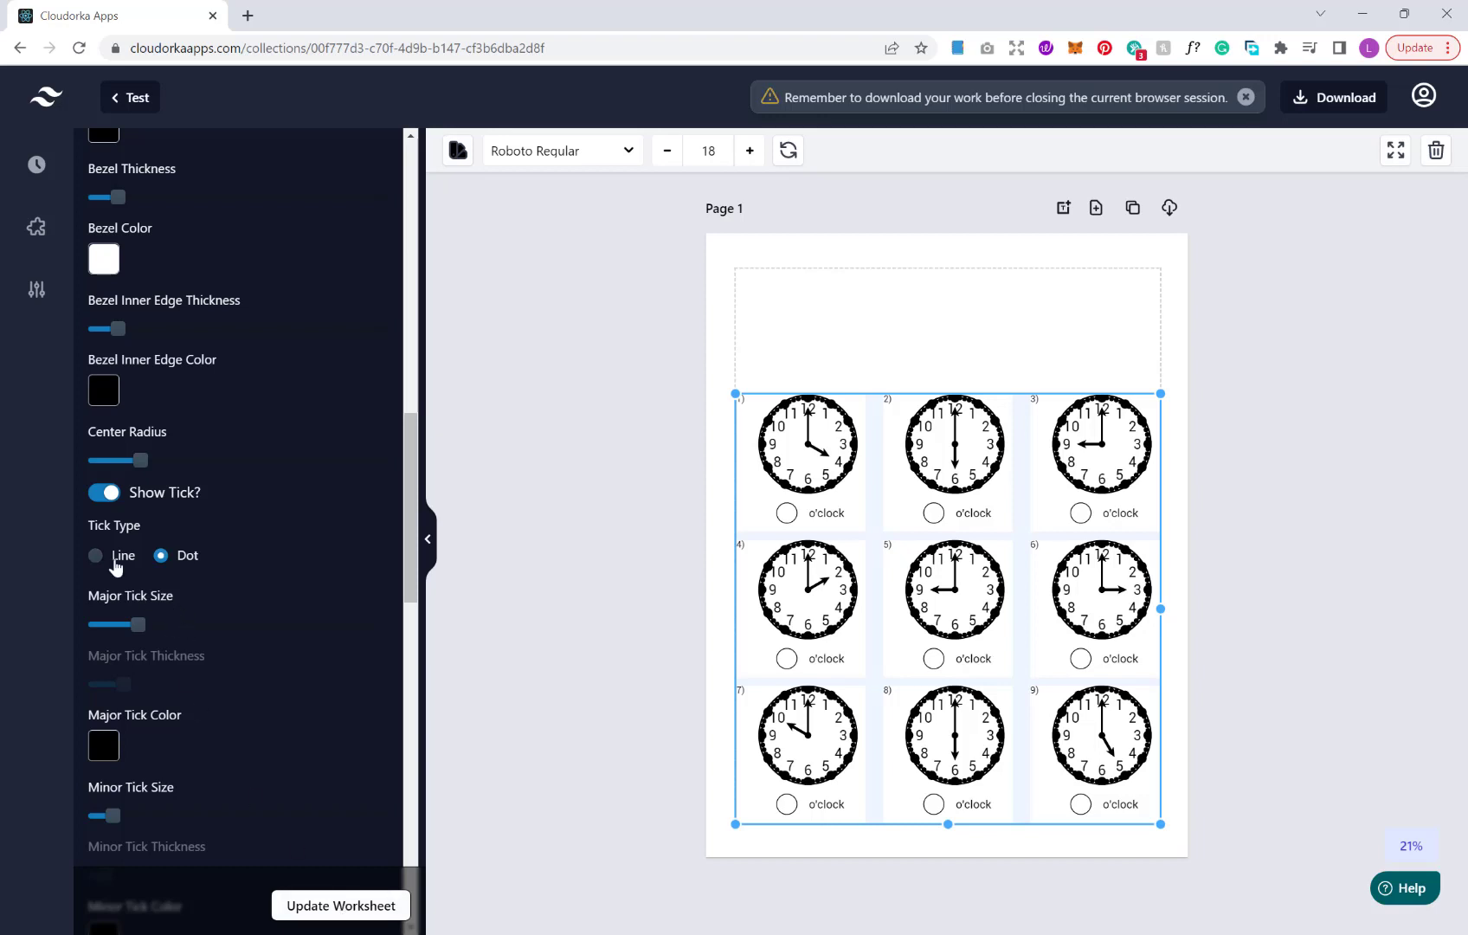
click(95, 554)
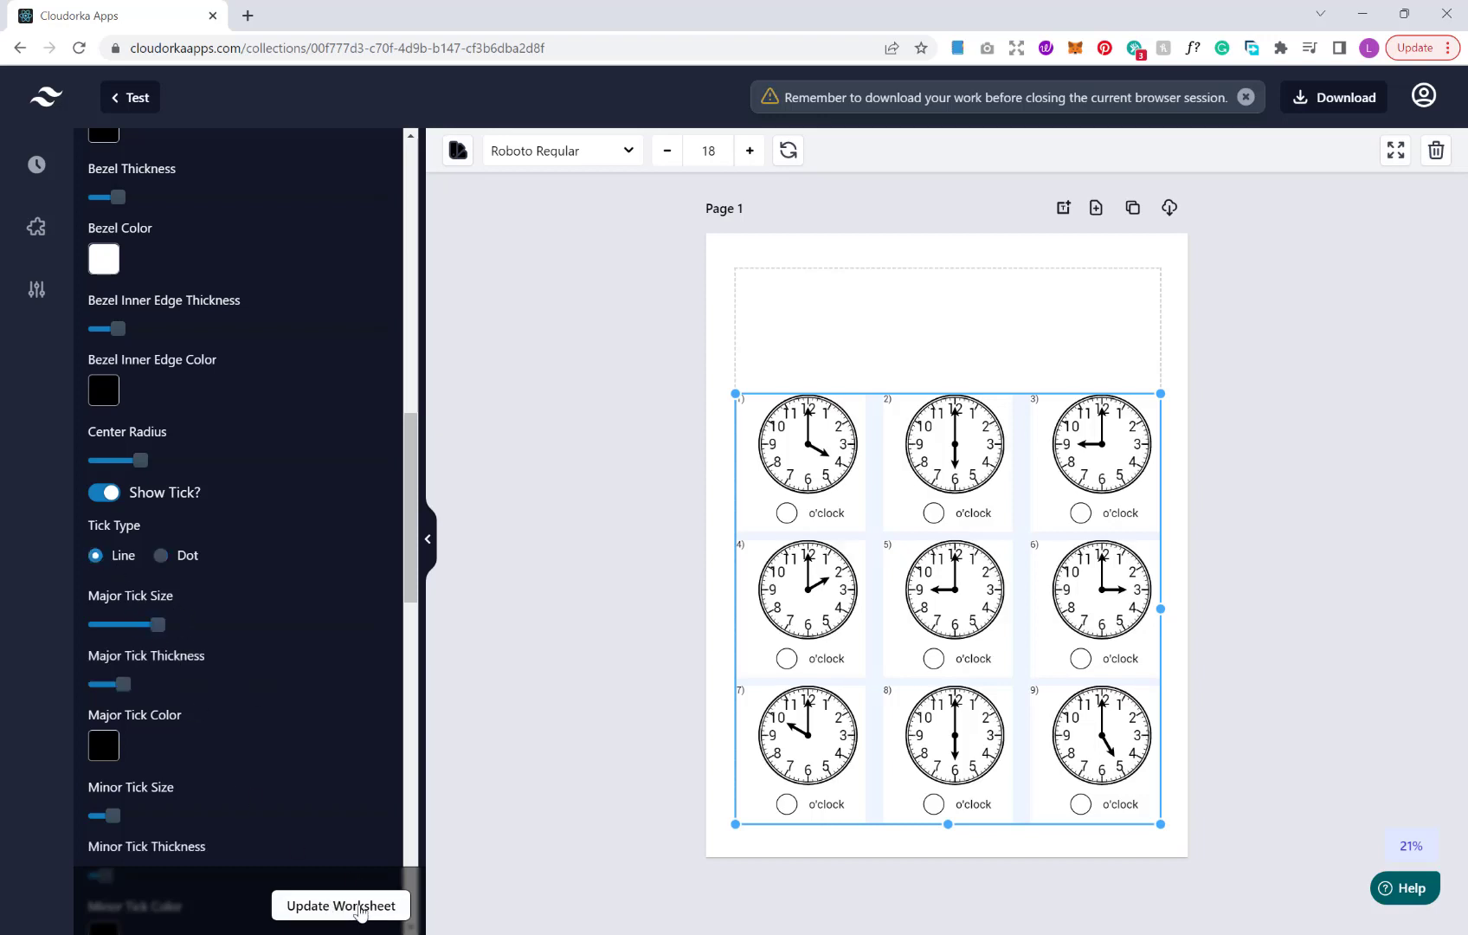
click(339, 905)
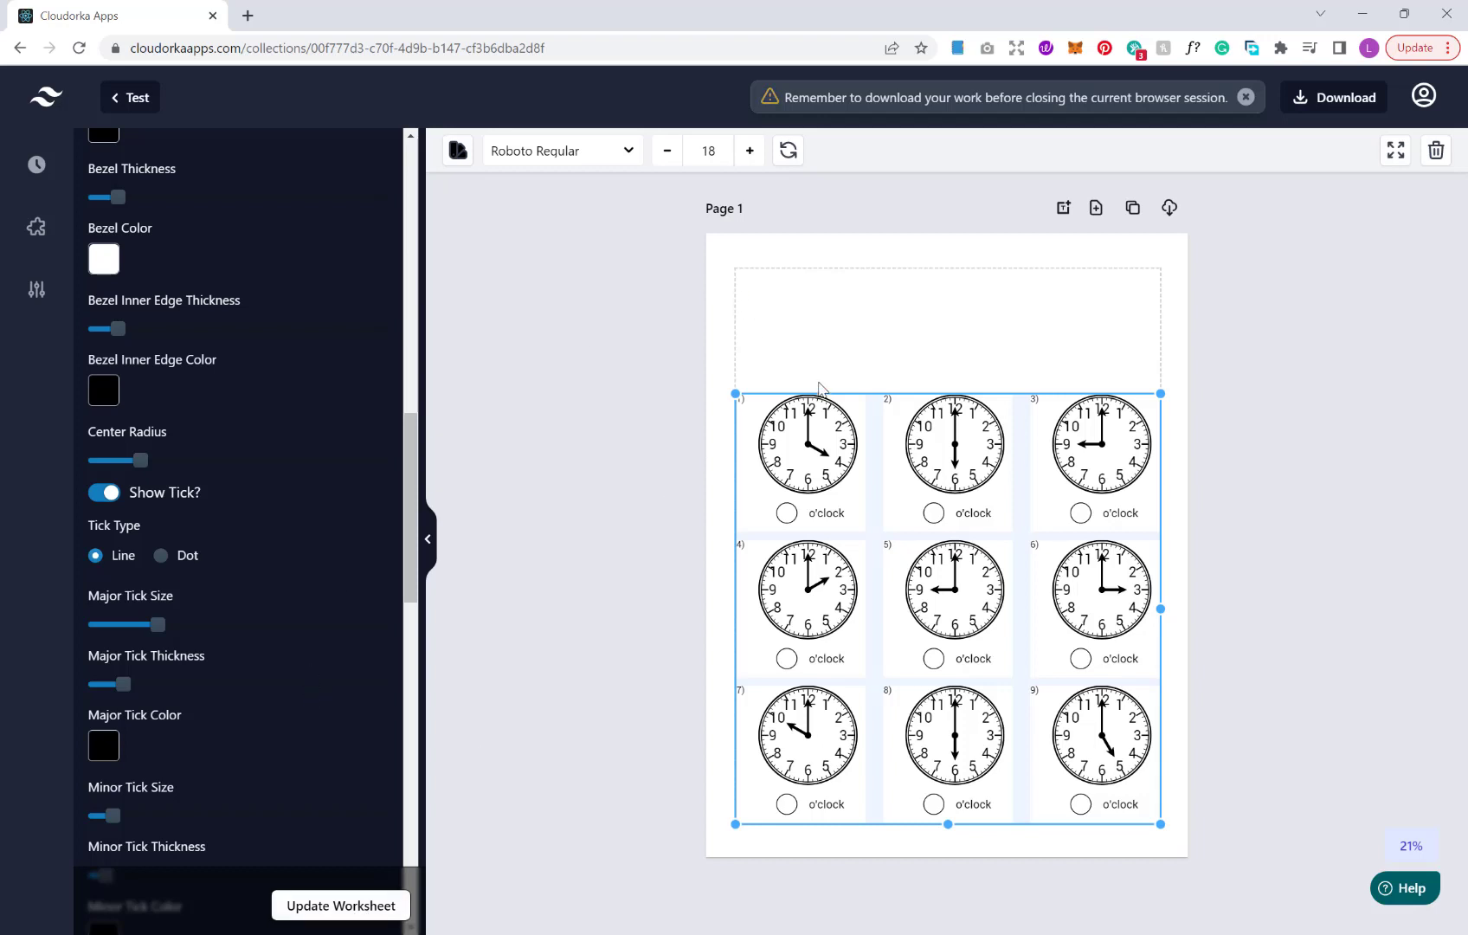
mouse_move(495, 723)
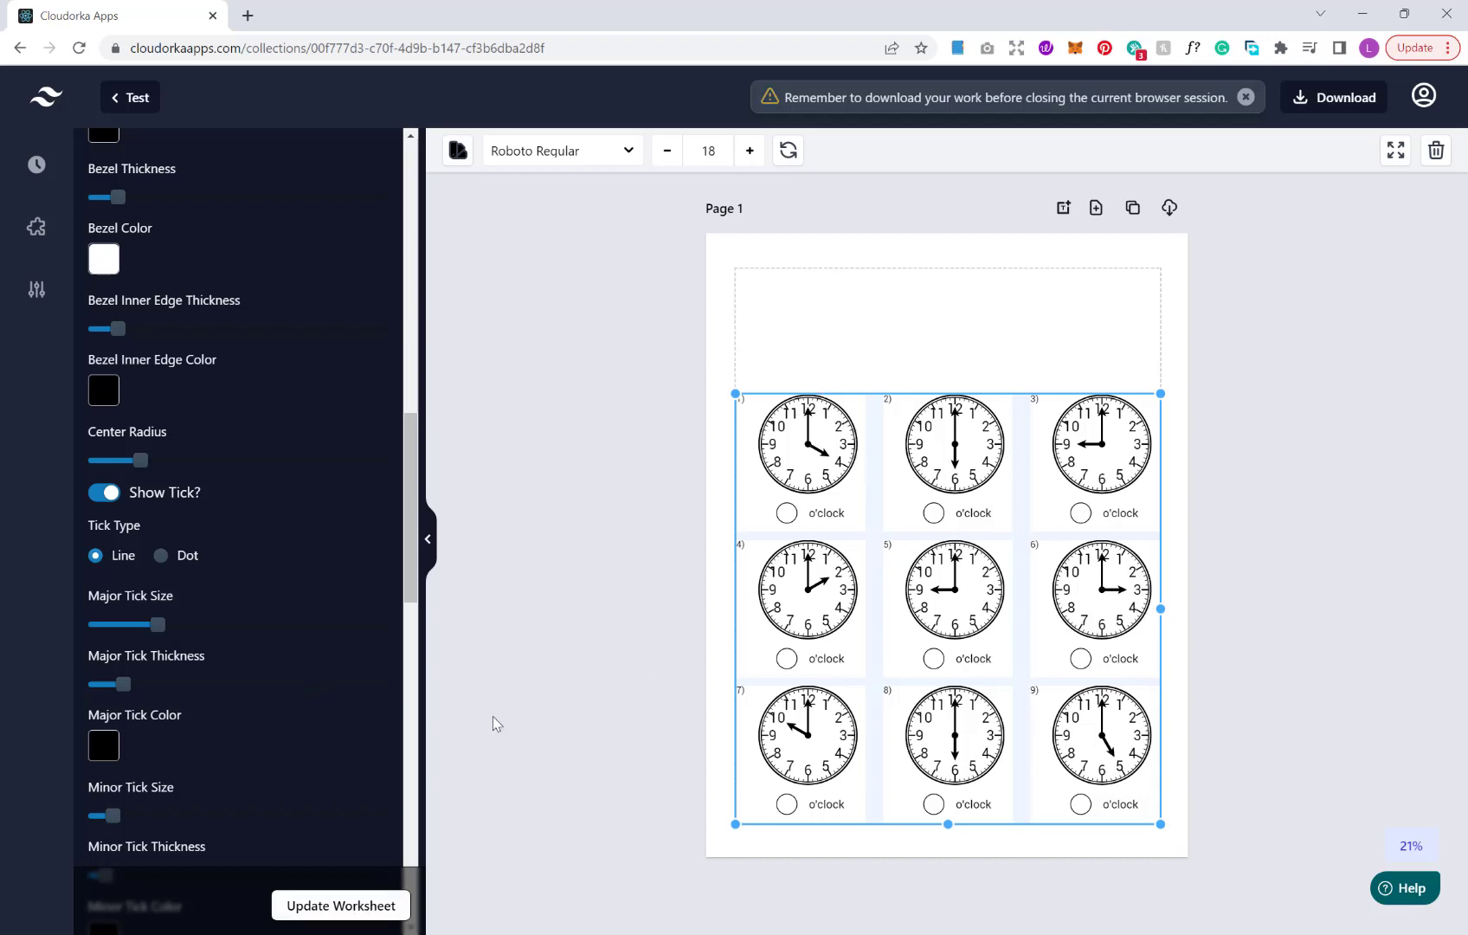
Scroll down to the hour-number, dial colour and index options
scroll(down, 3)
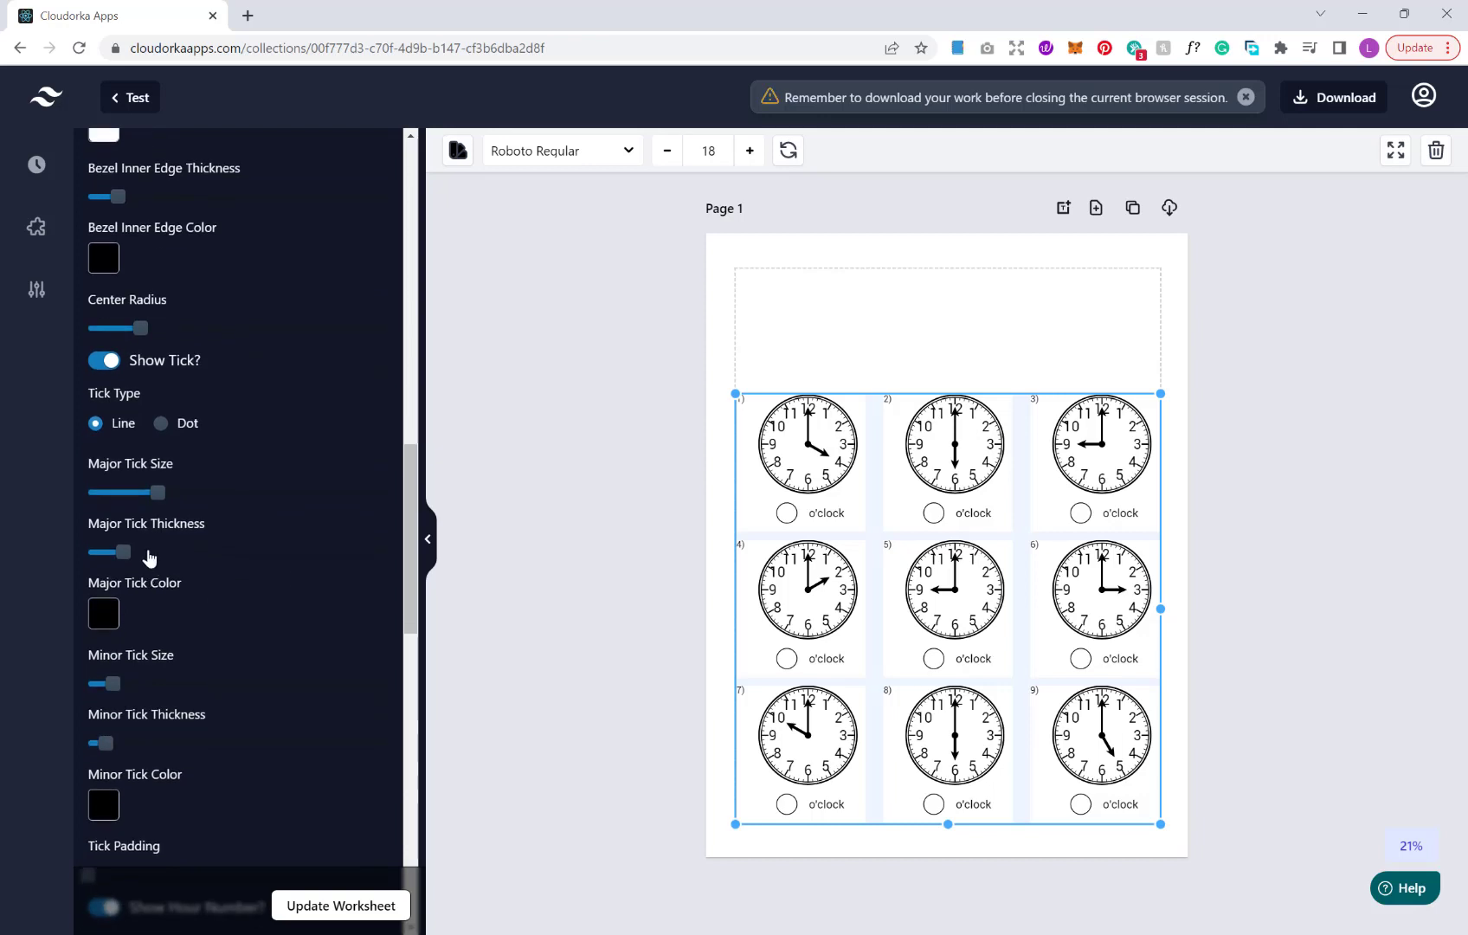
scroll(down, 3)
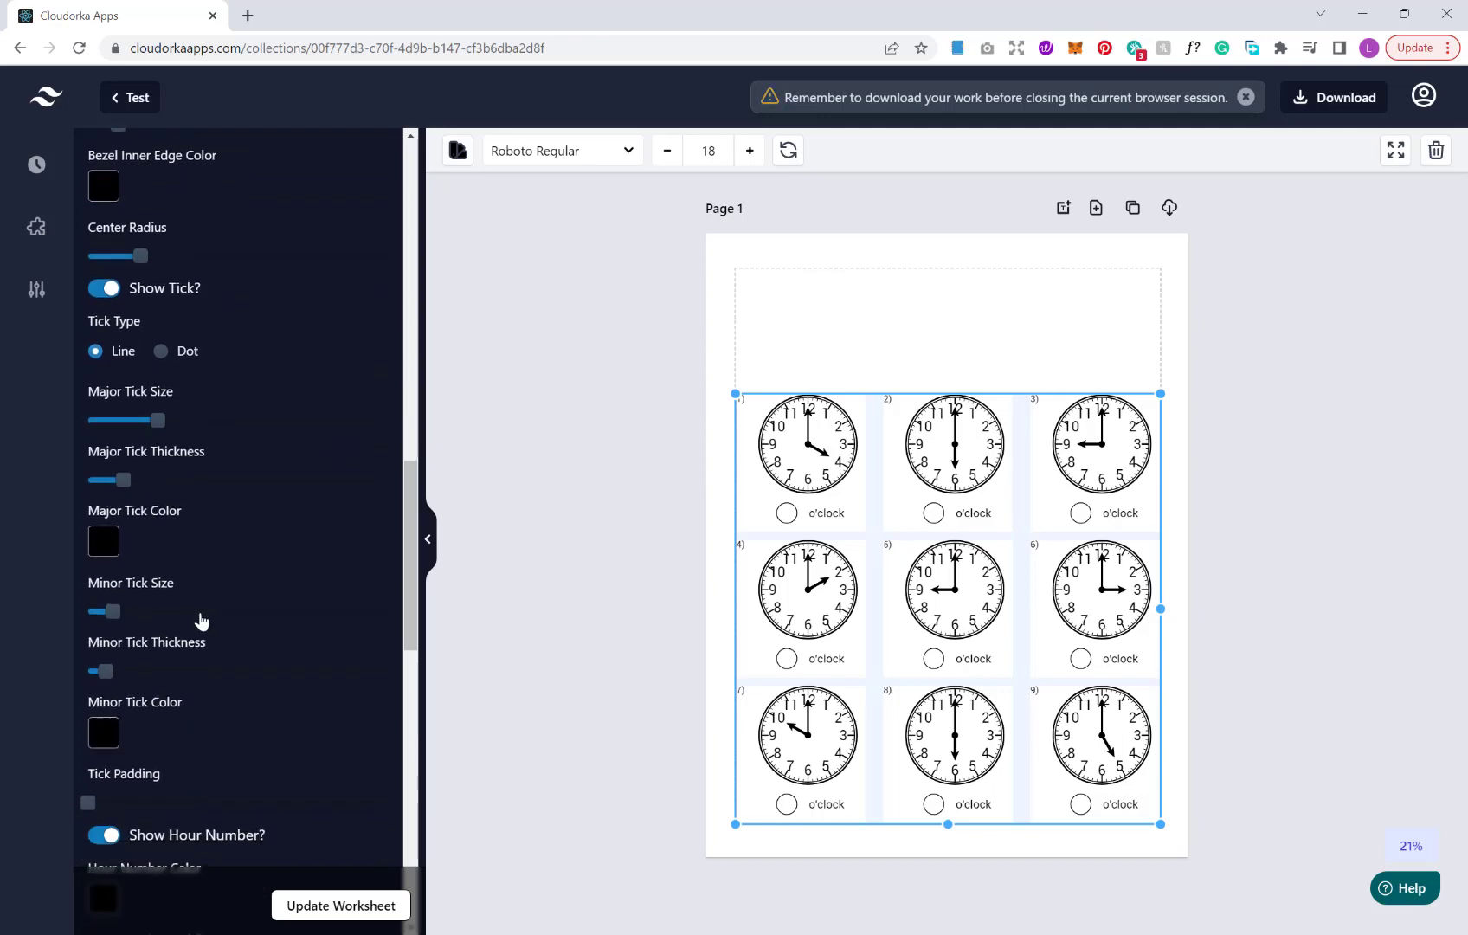
mouse_move(170, 616)
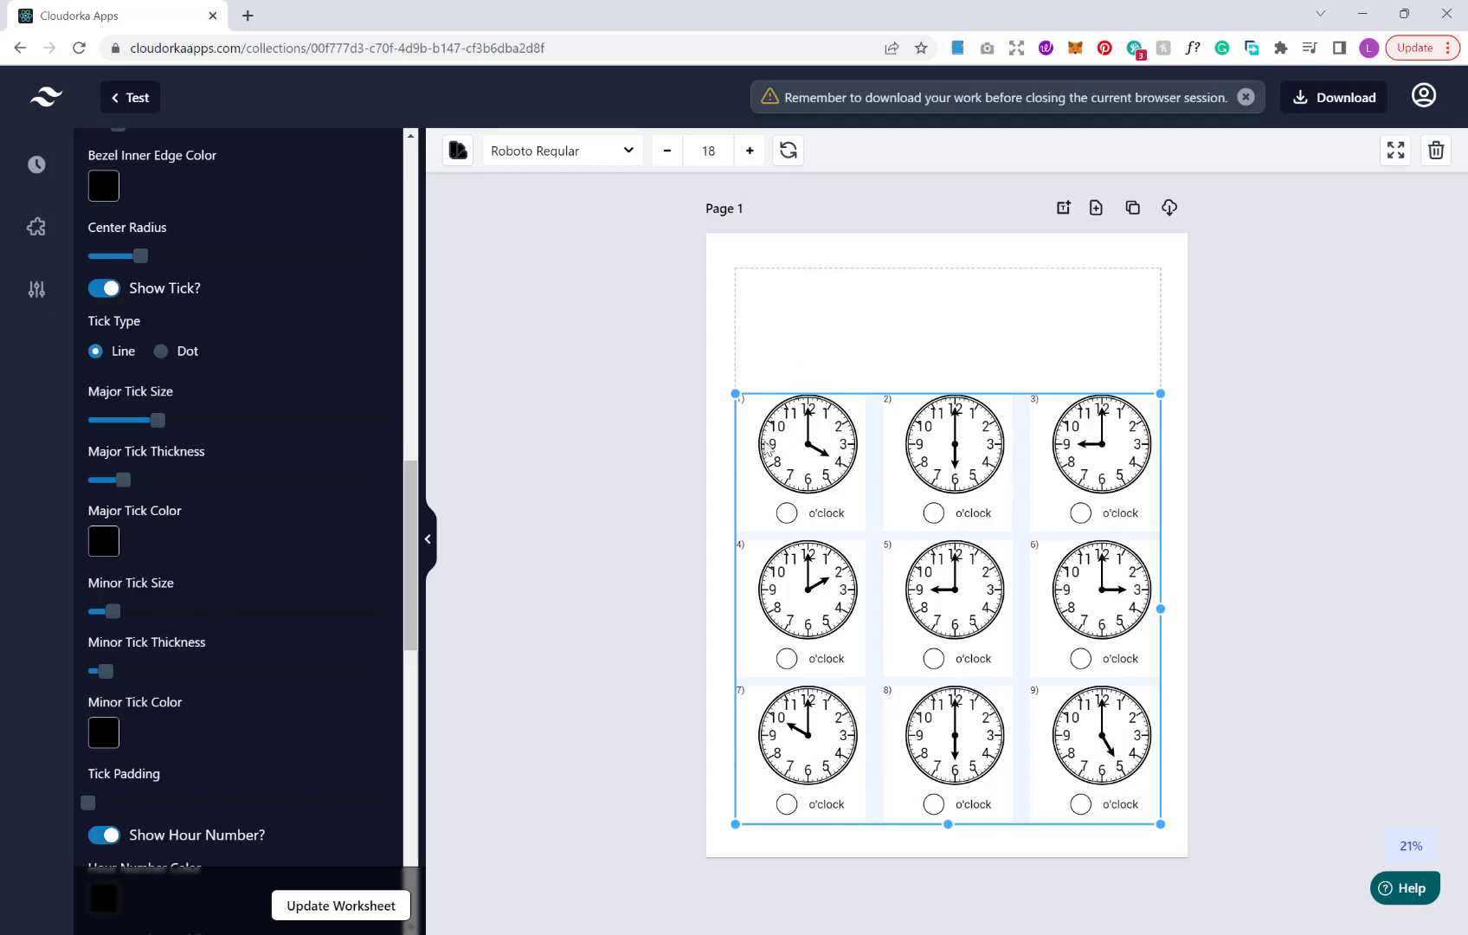
mouse_move(177, 561)
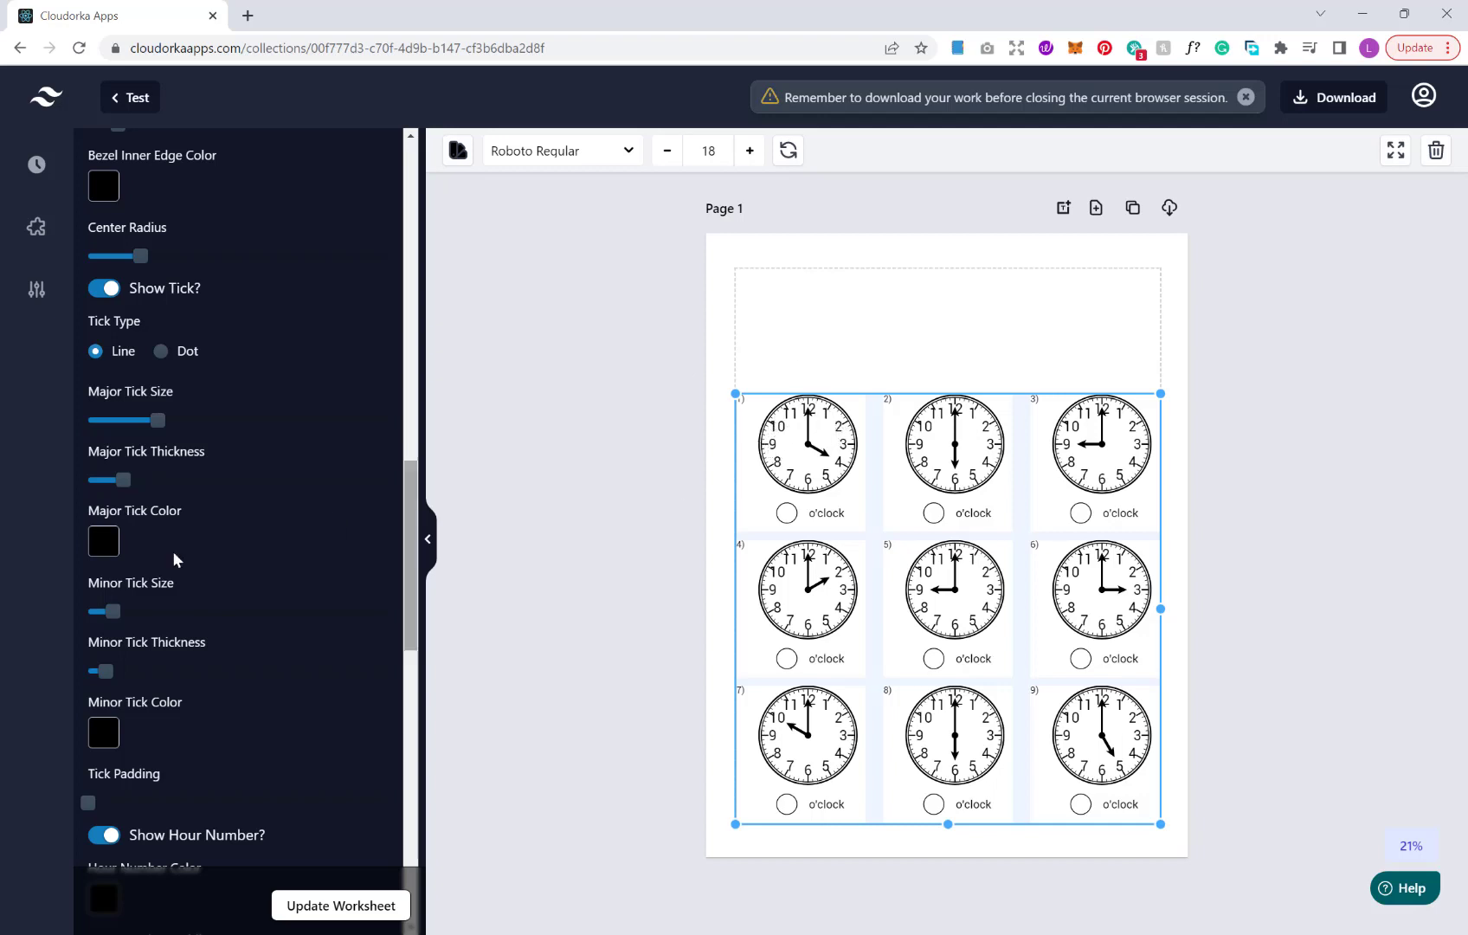
scroll(down, 3)
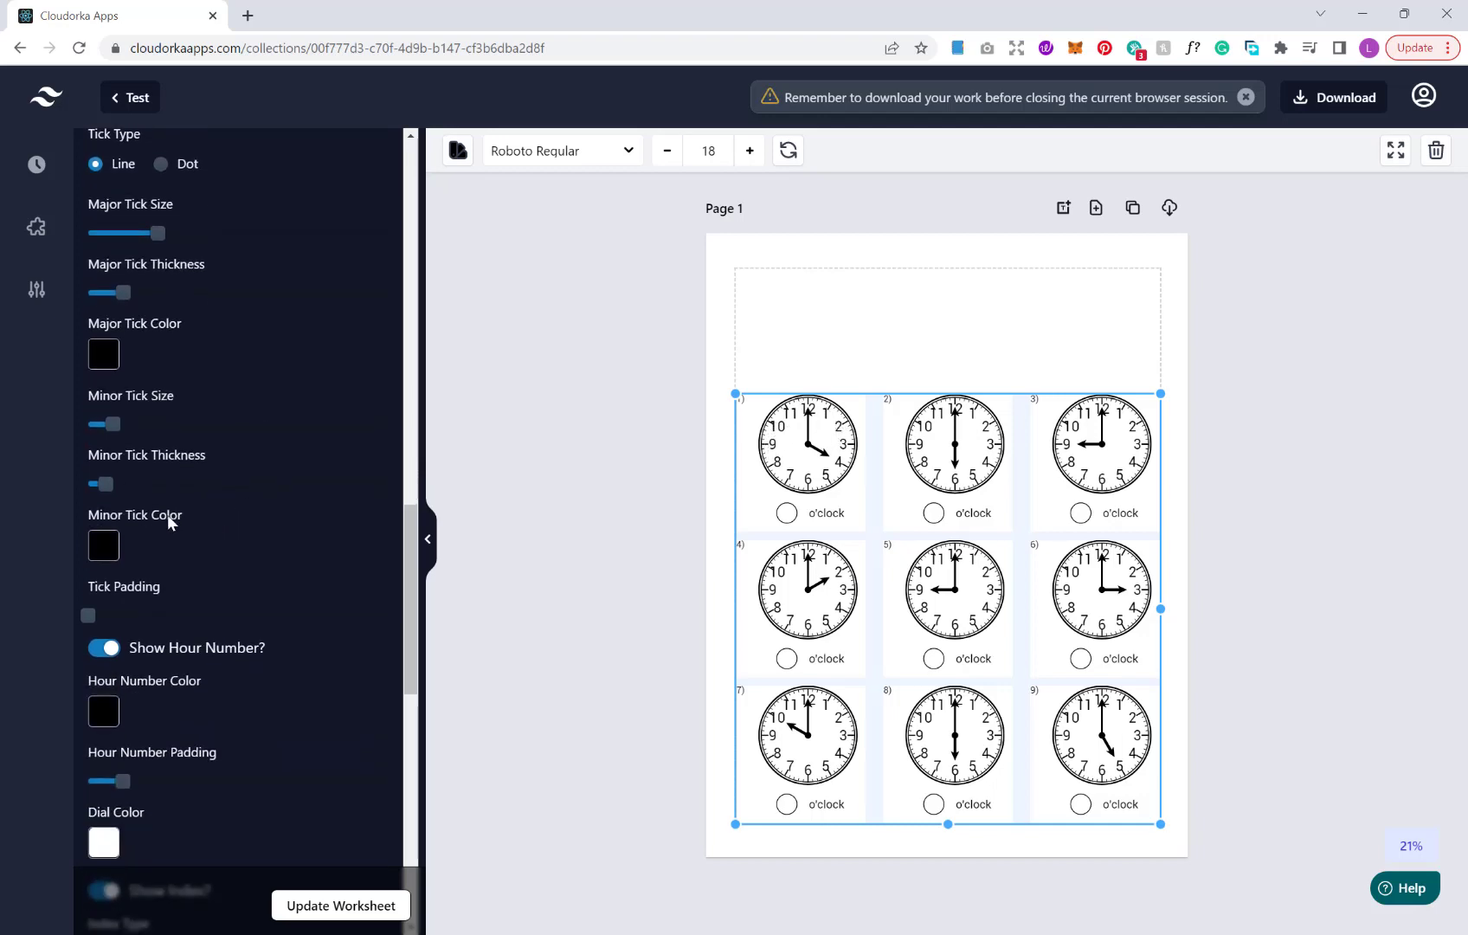
mouse_move(261, 474)
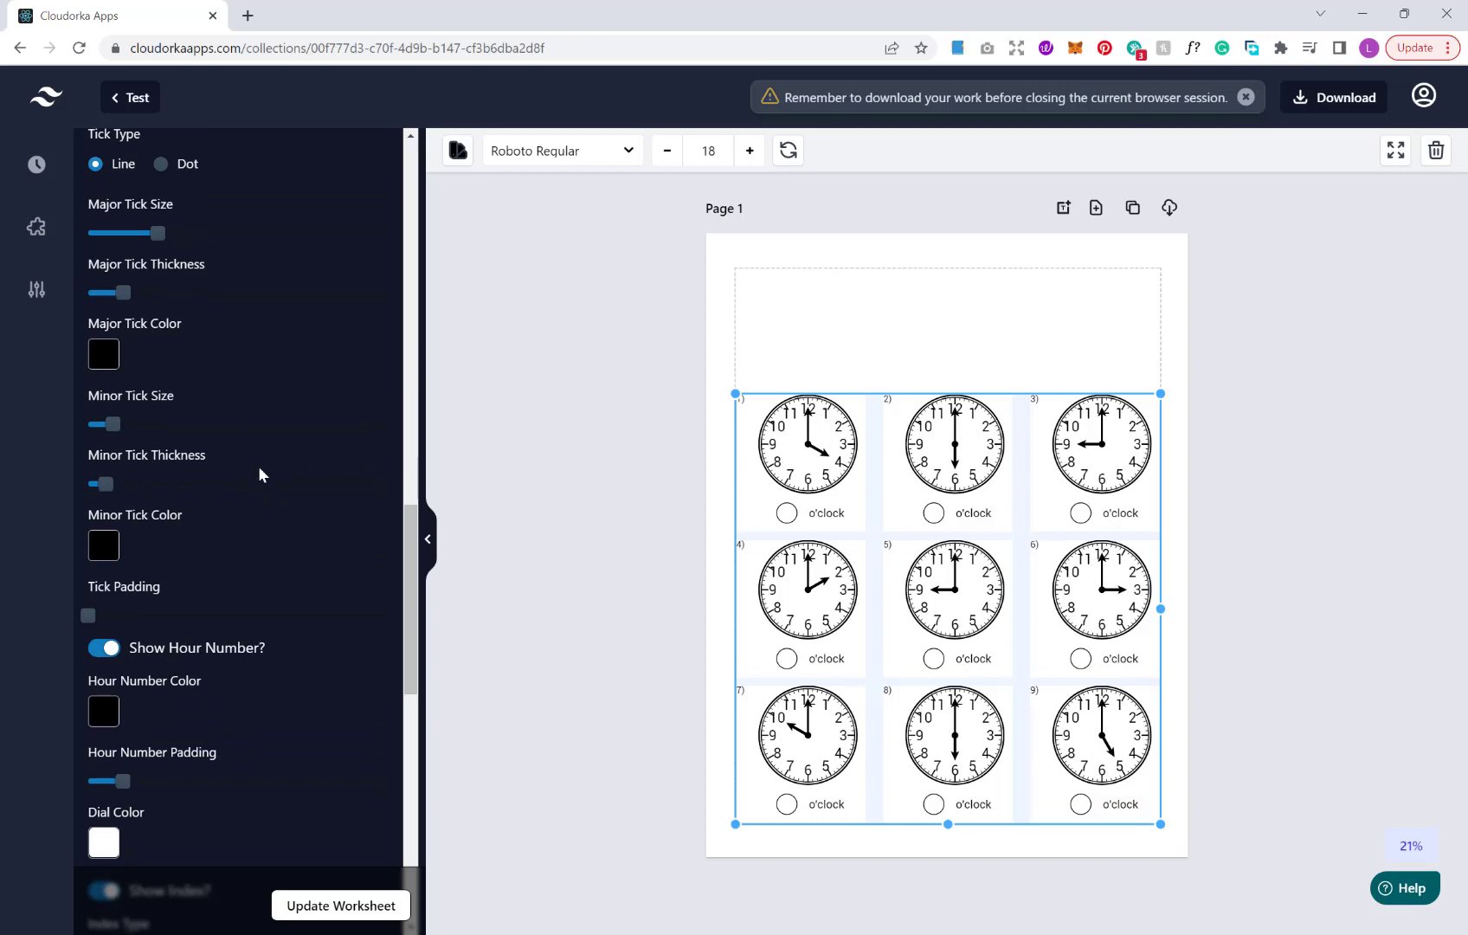
scroll(down, 3)
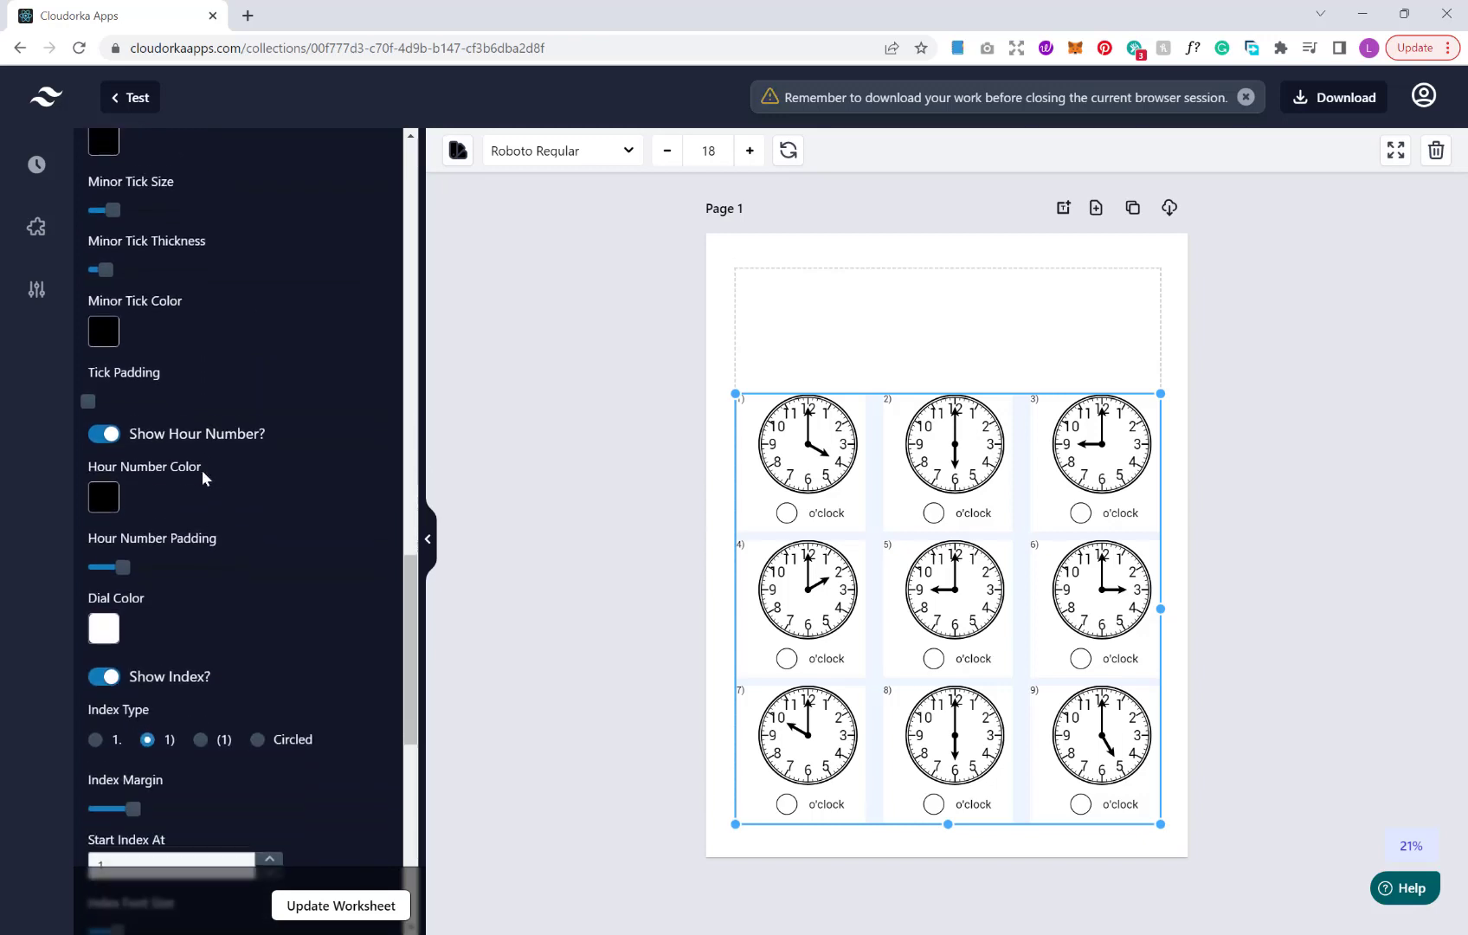
scroll(down, 3)
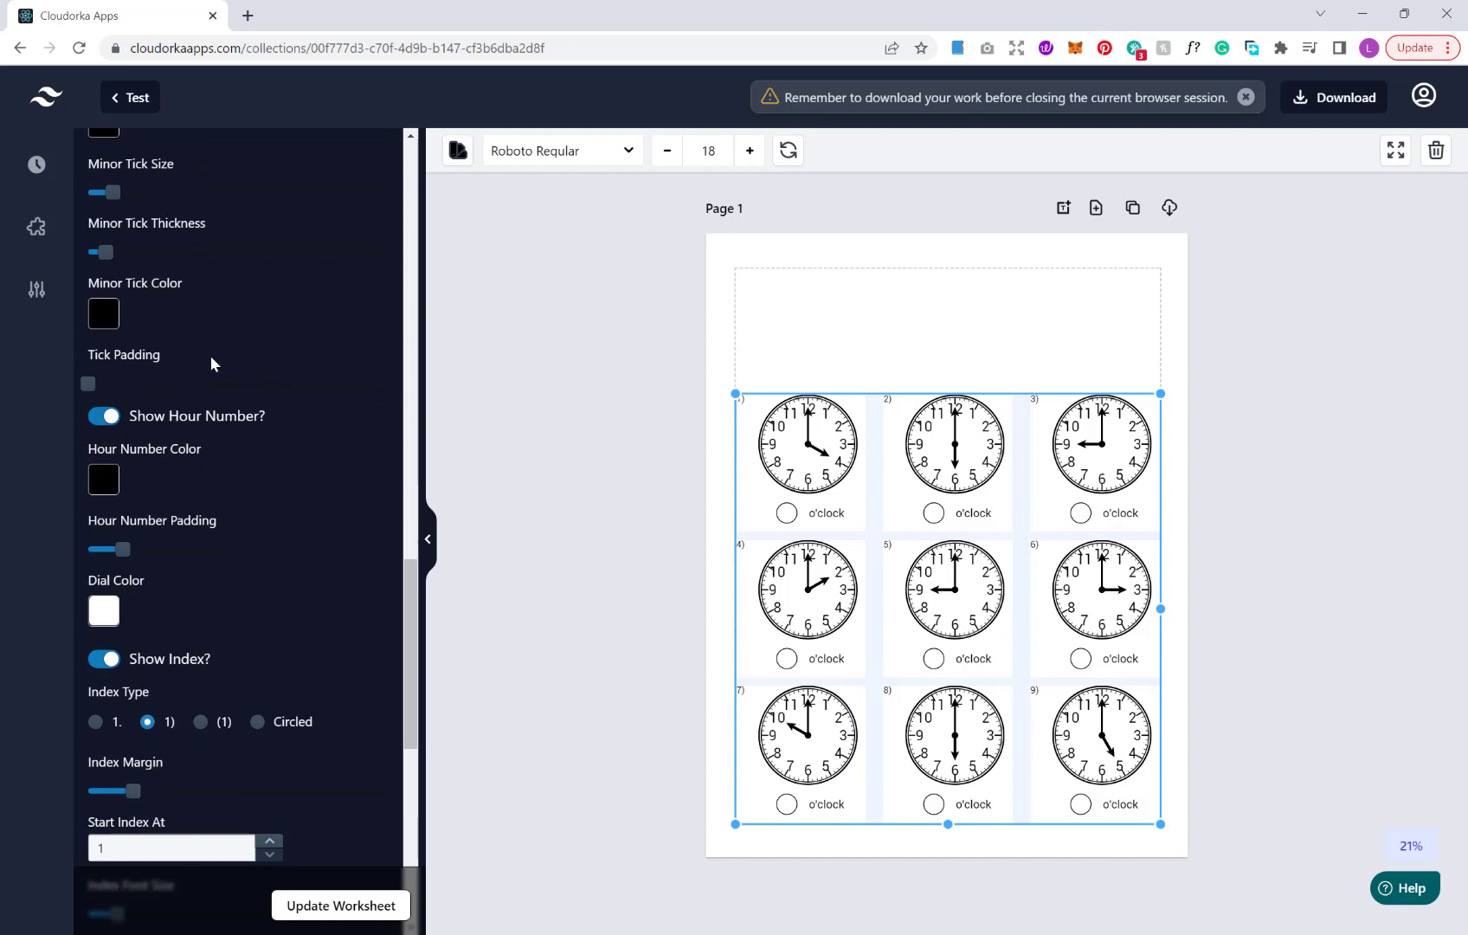
mouse_move(337, 503)
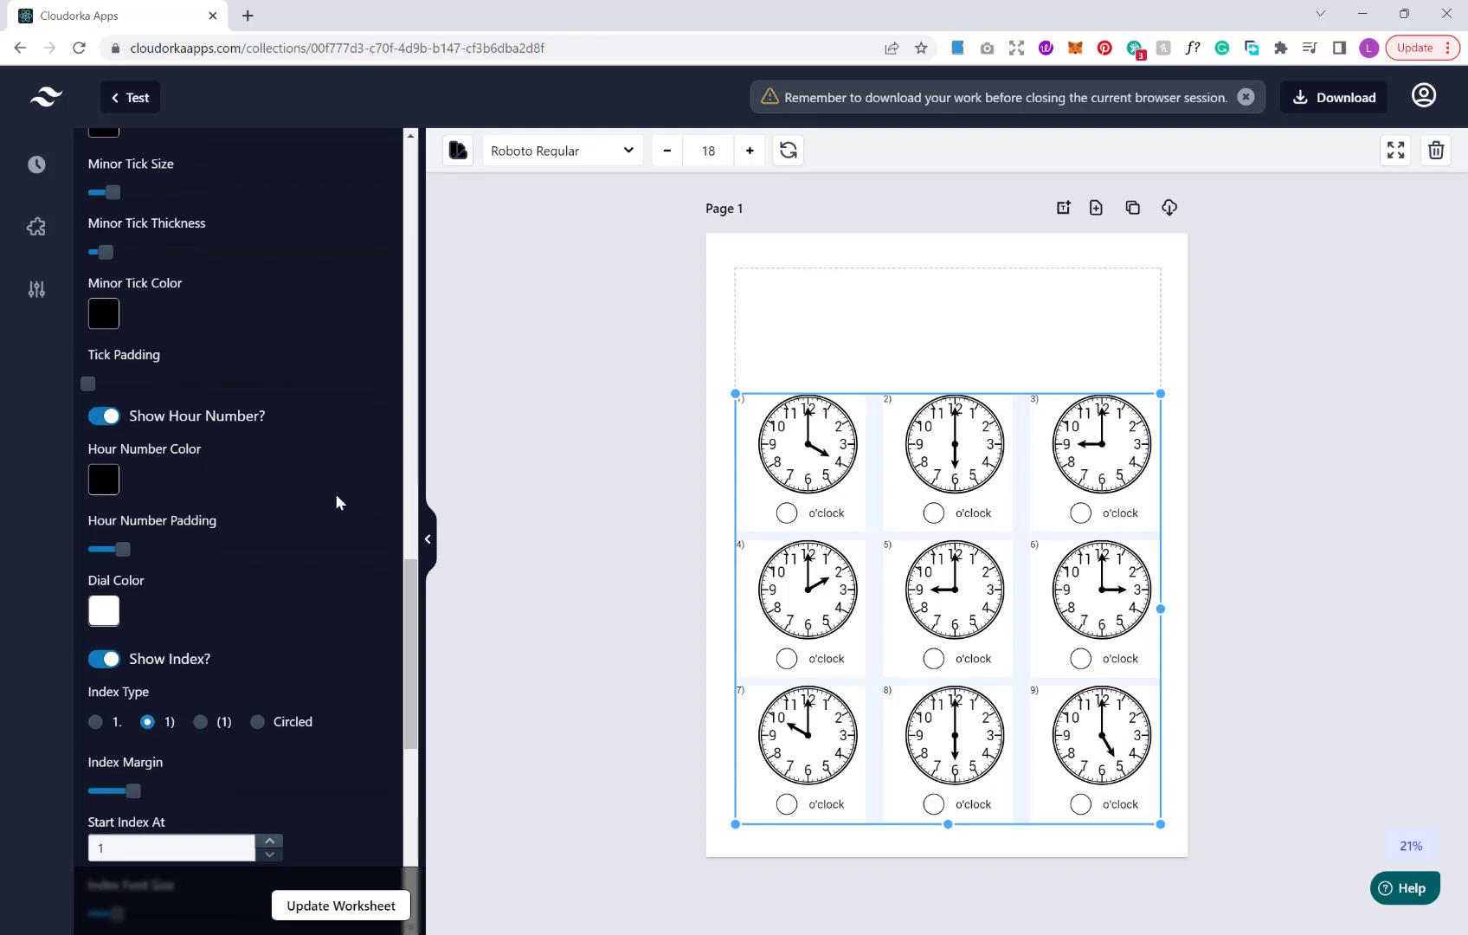
click(102, 415)
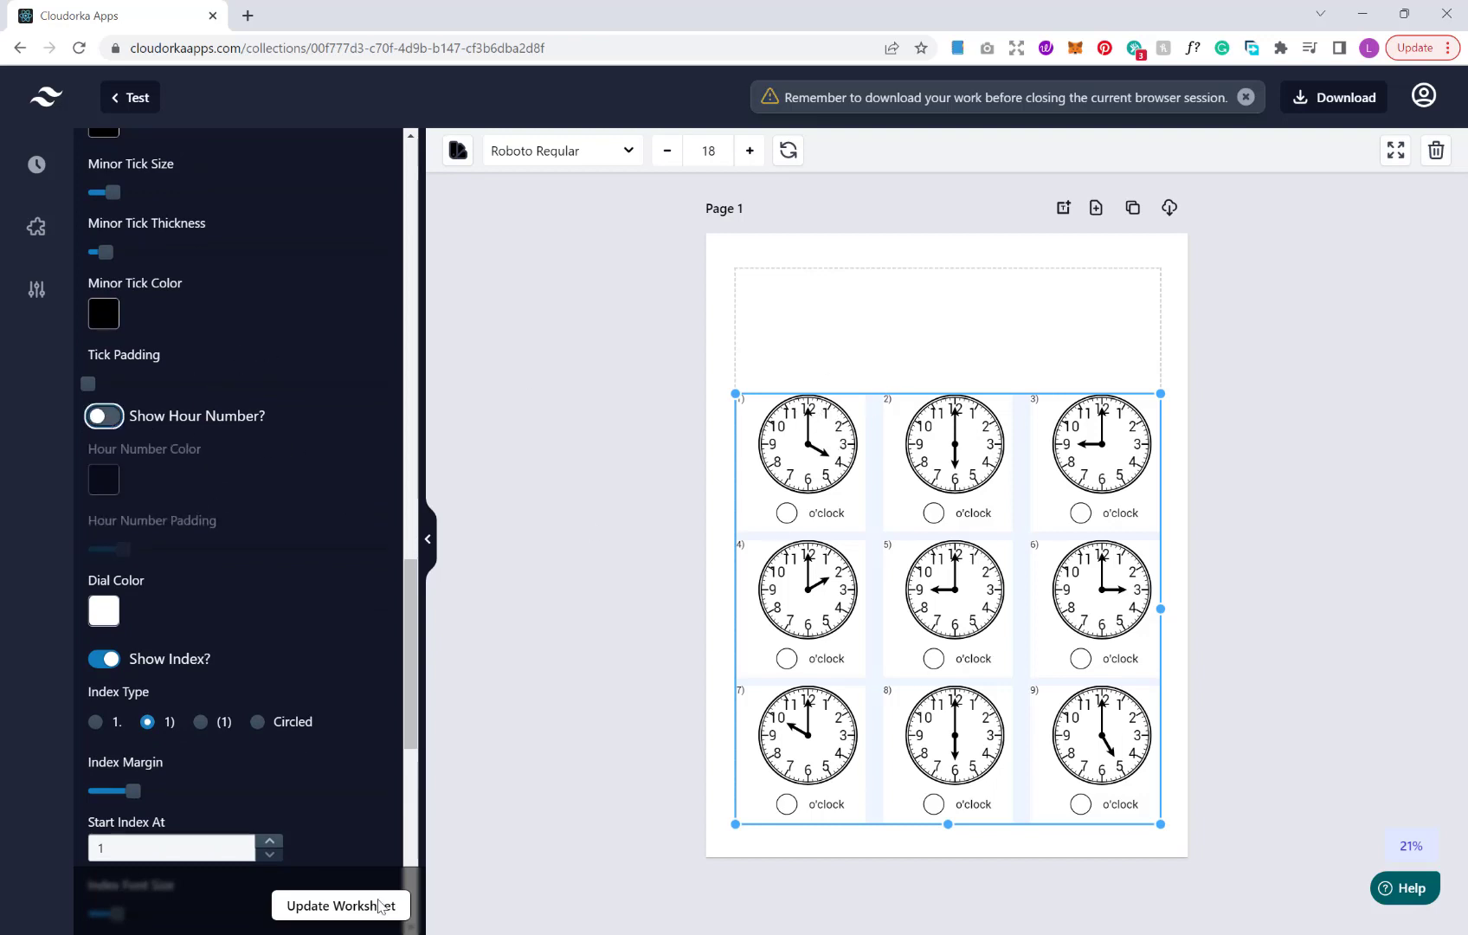
click(102, 416)
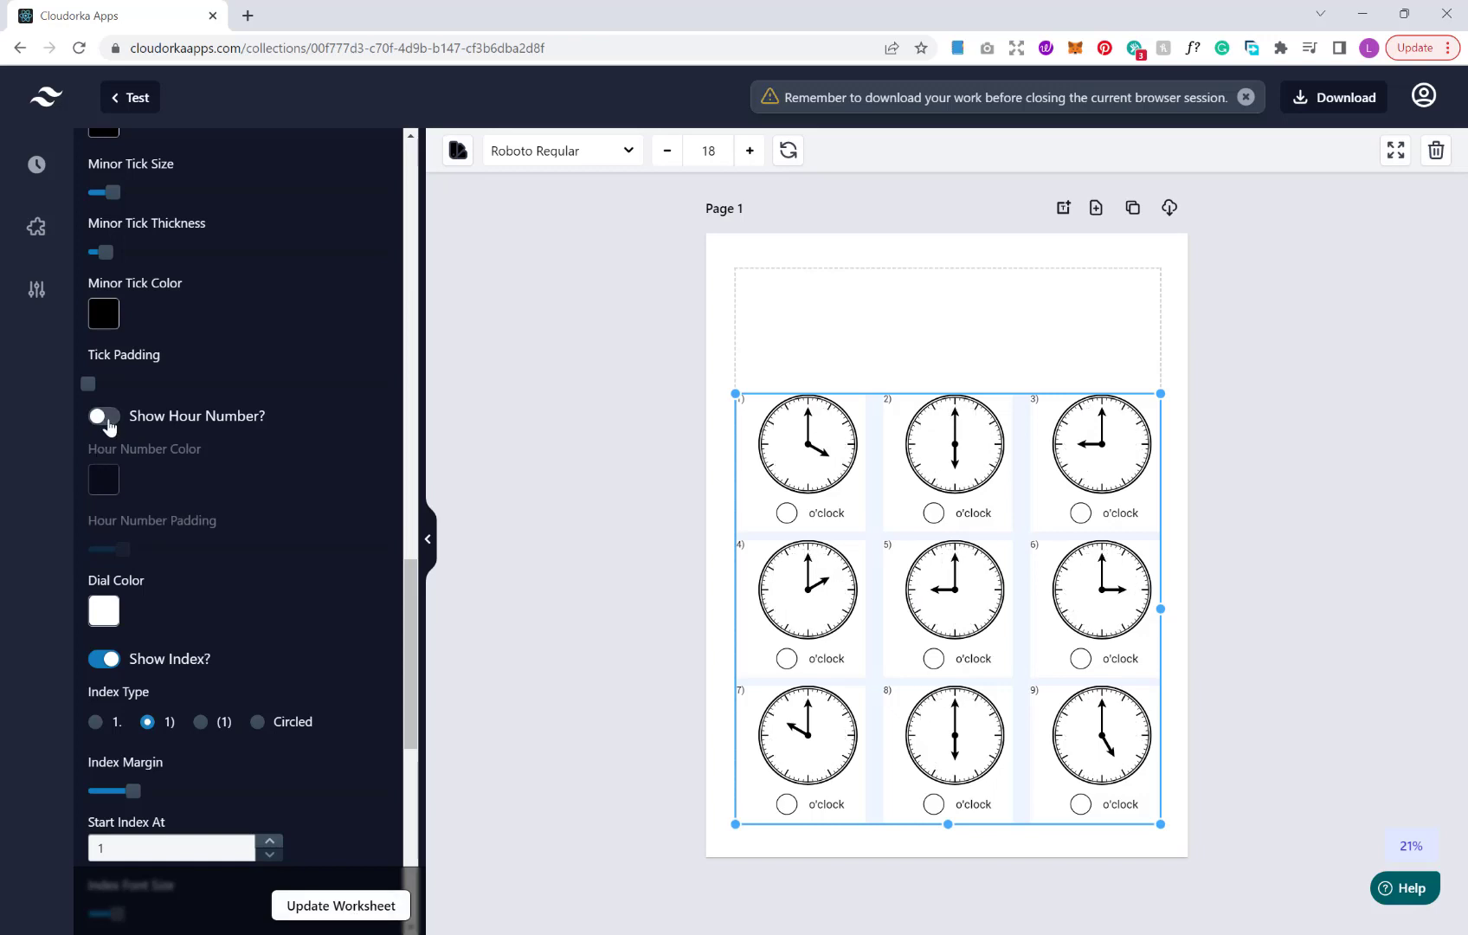
click(102, 415)
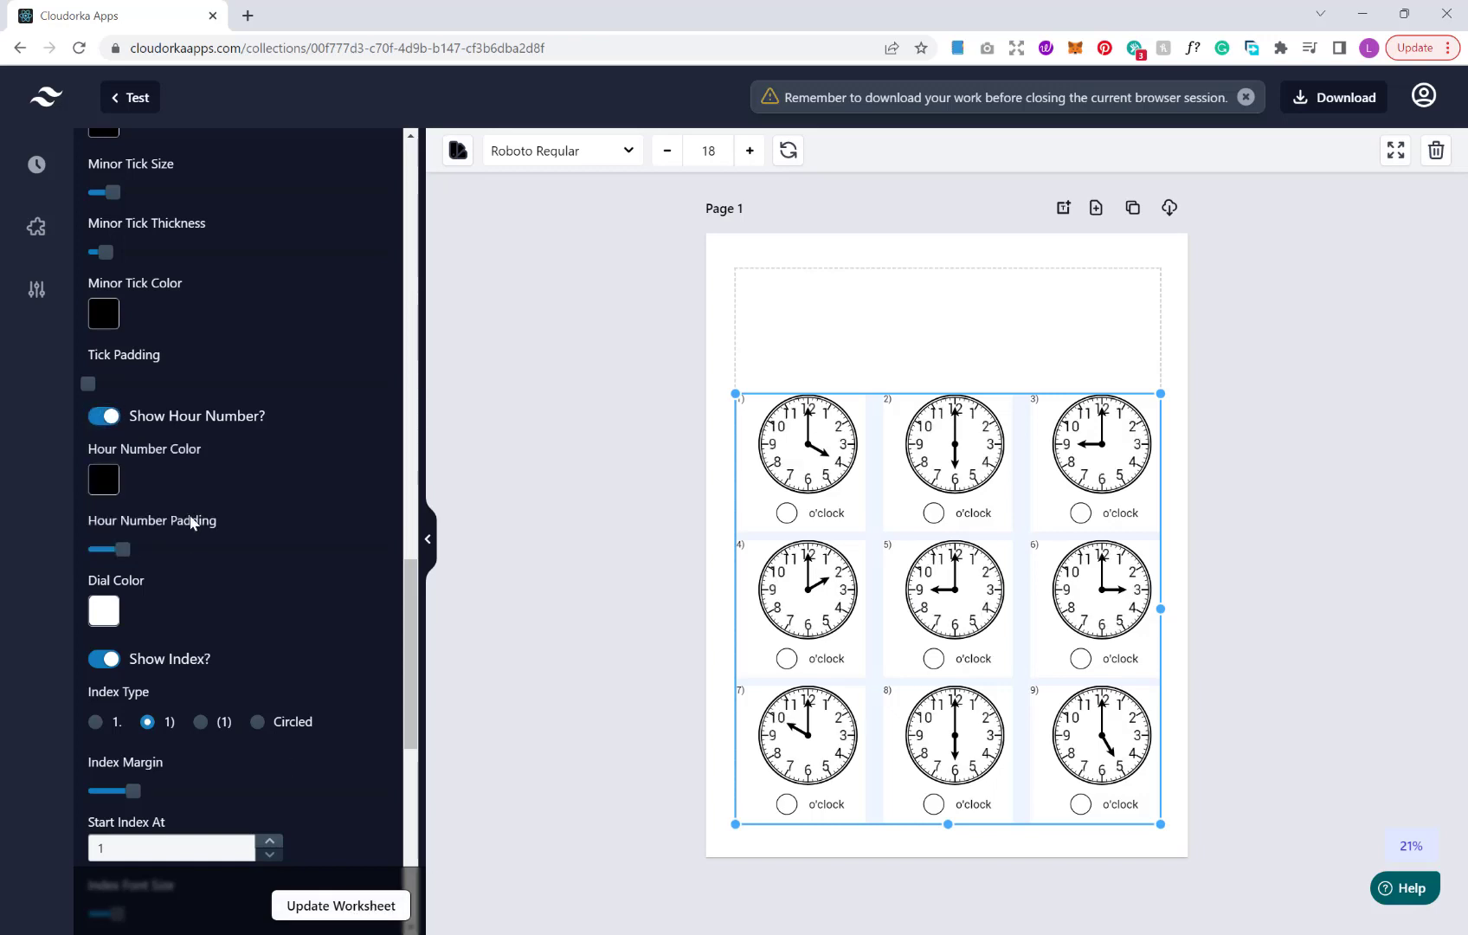
mouse_move(182, 497)
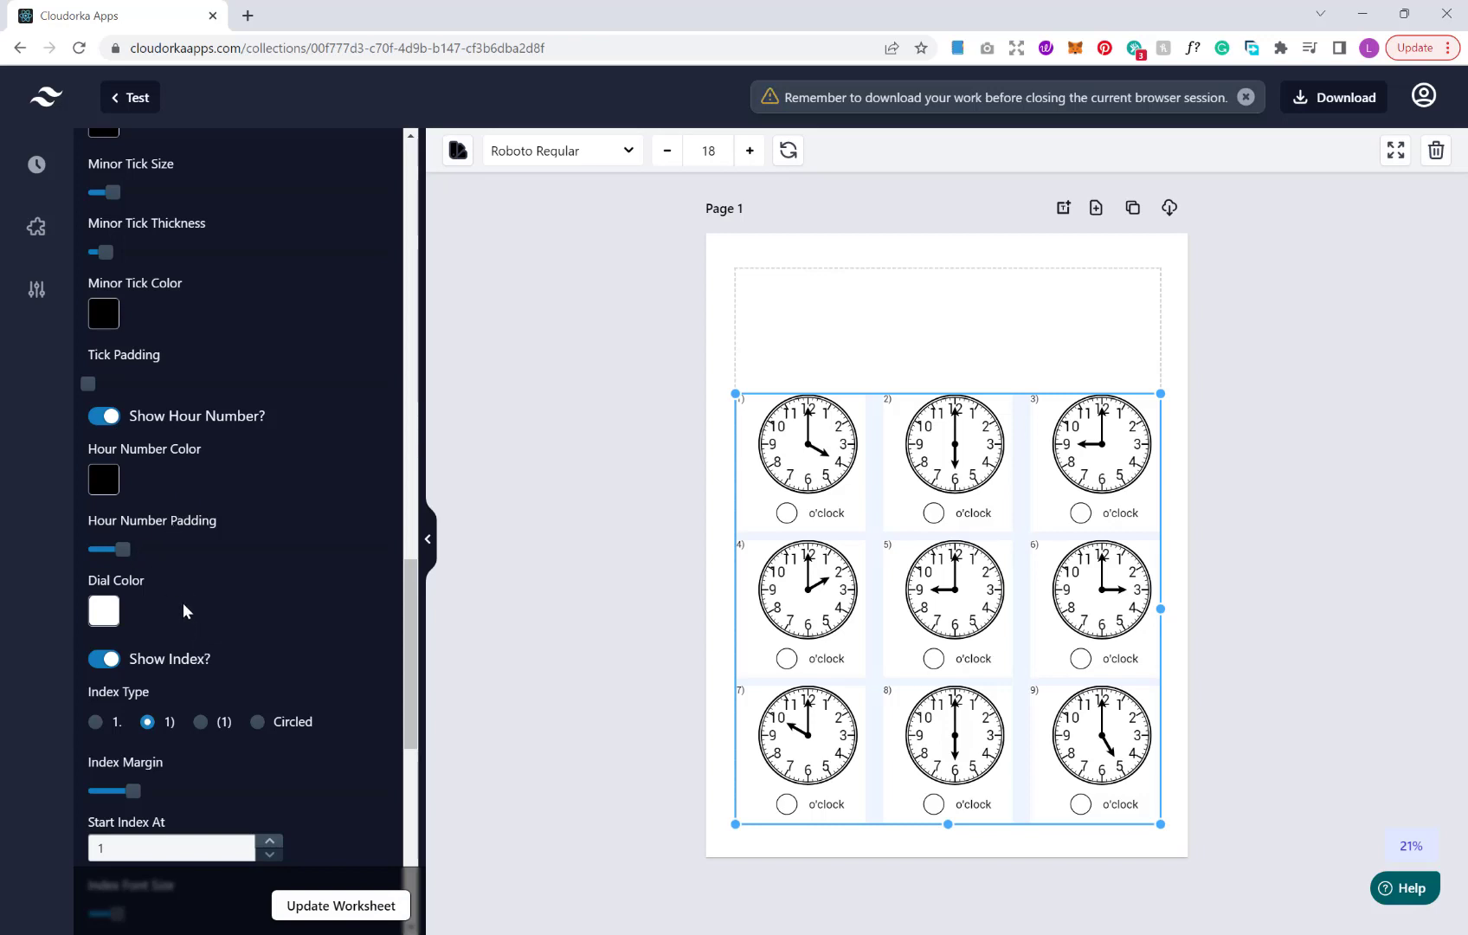
scroll(down, 3)
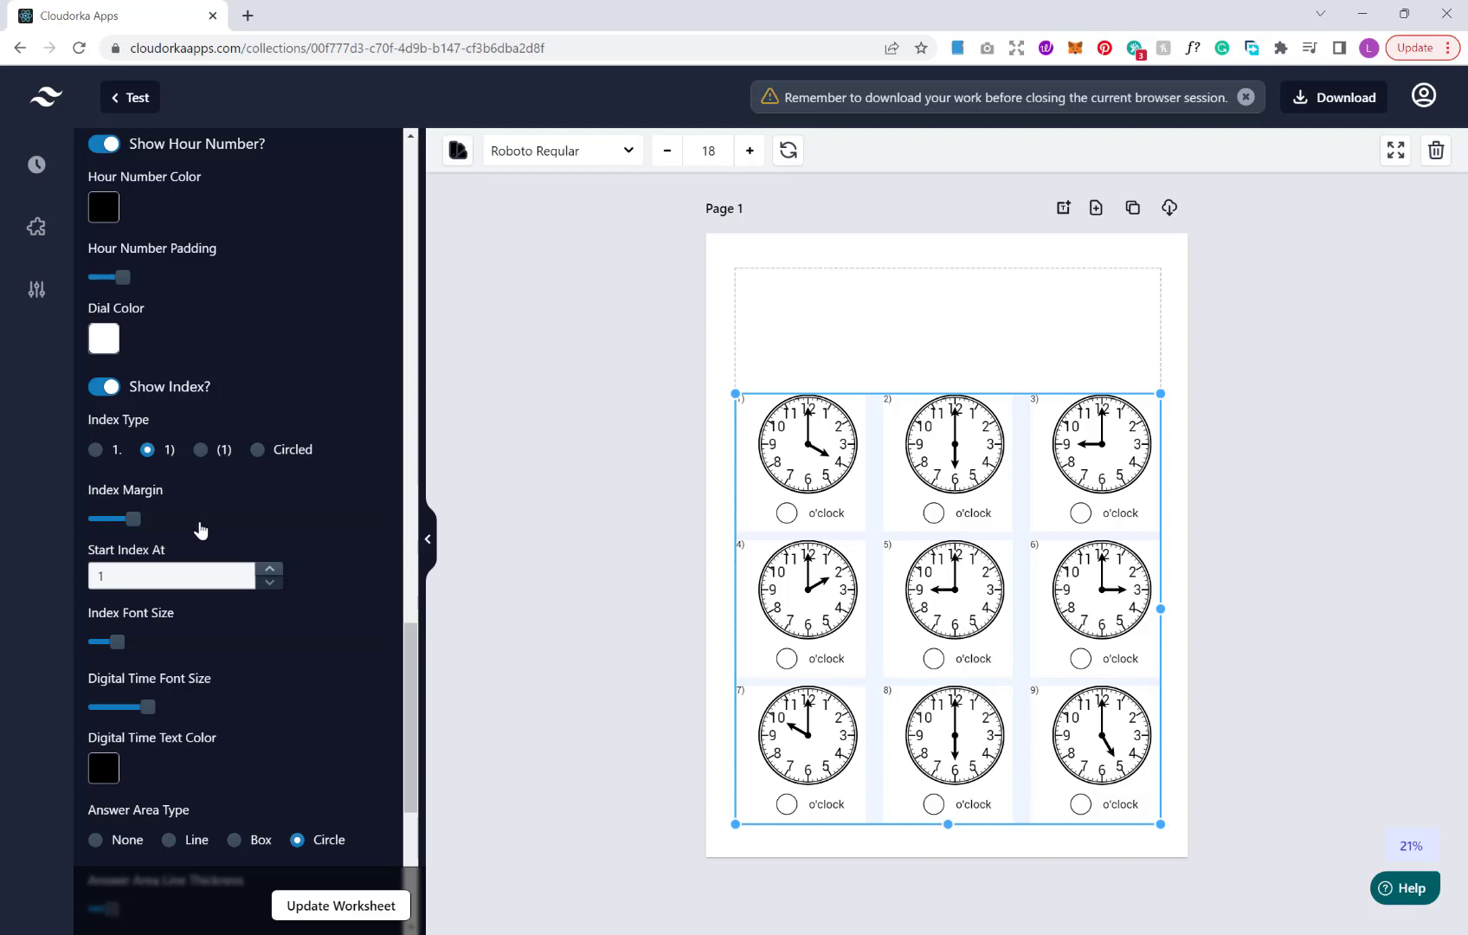
mouse_move(225, 514)
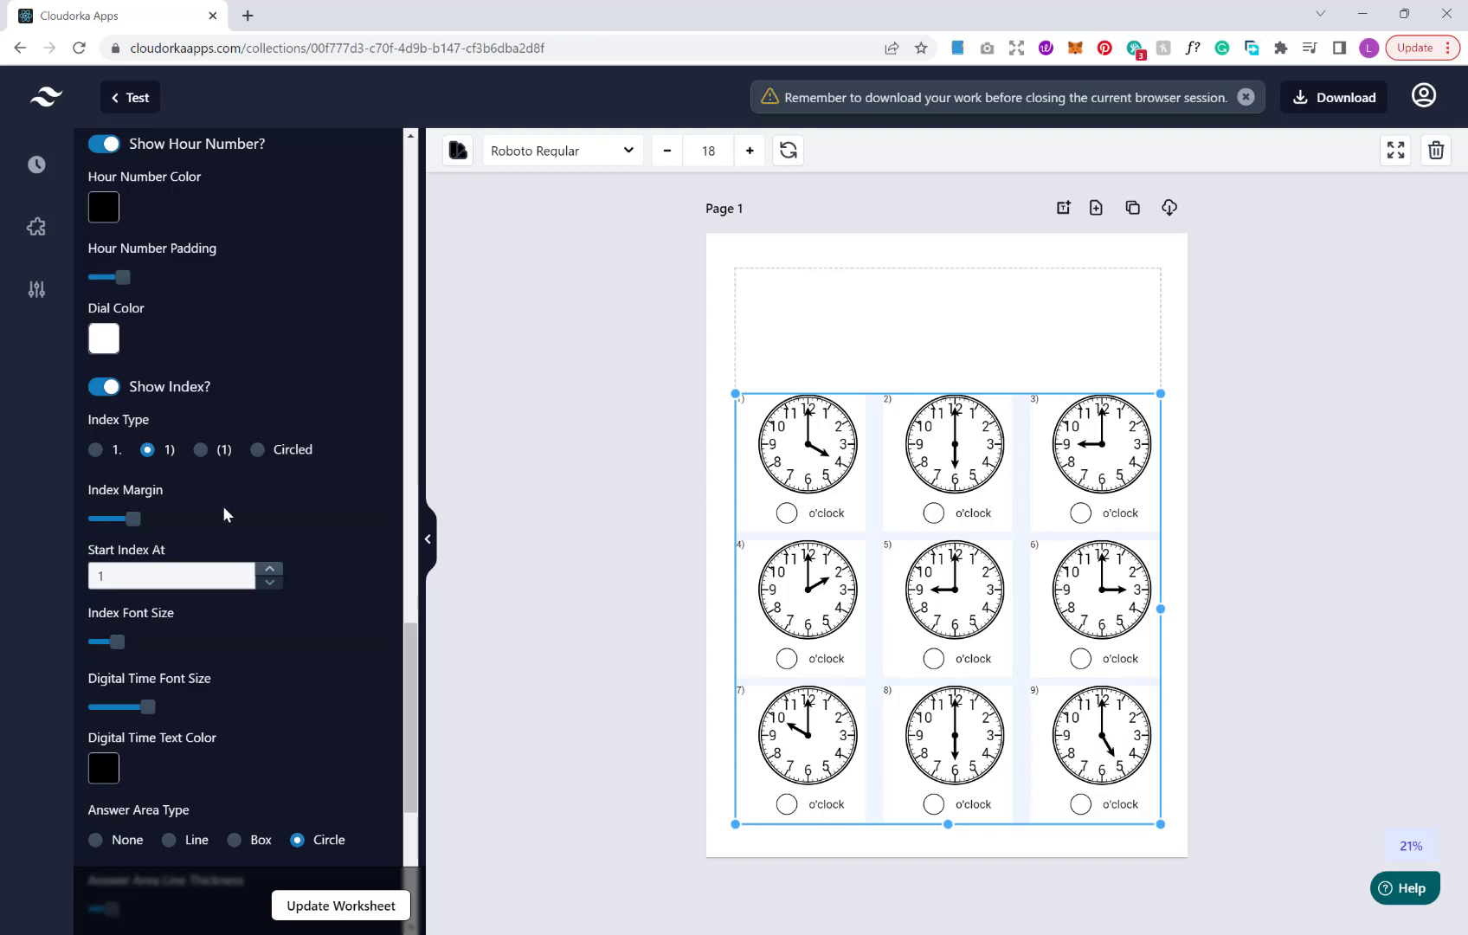
mouse_move(275, 379)
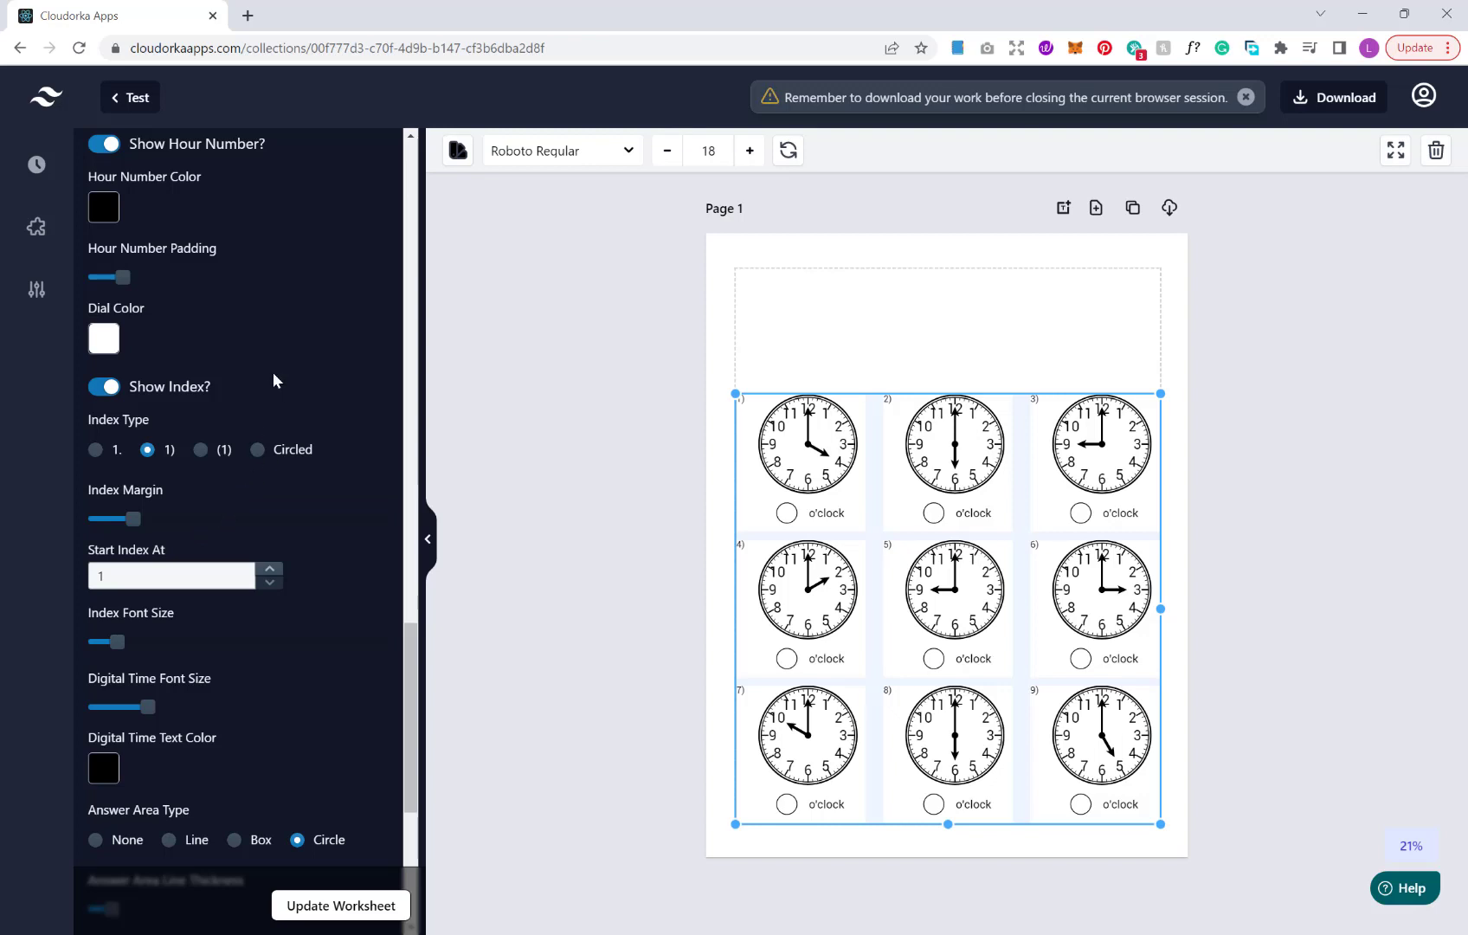
mouse_move(233, 412)
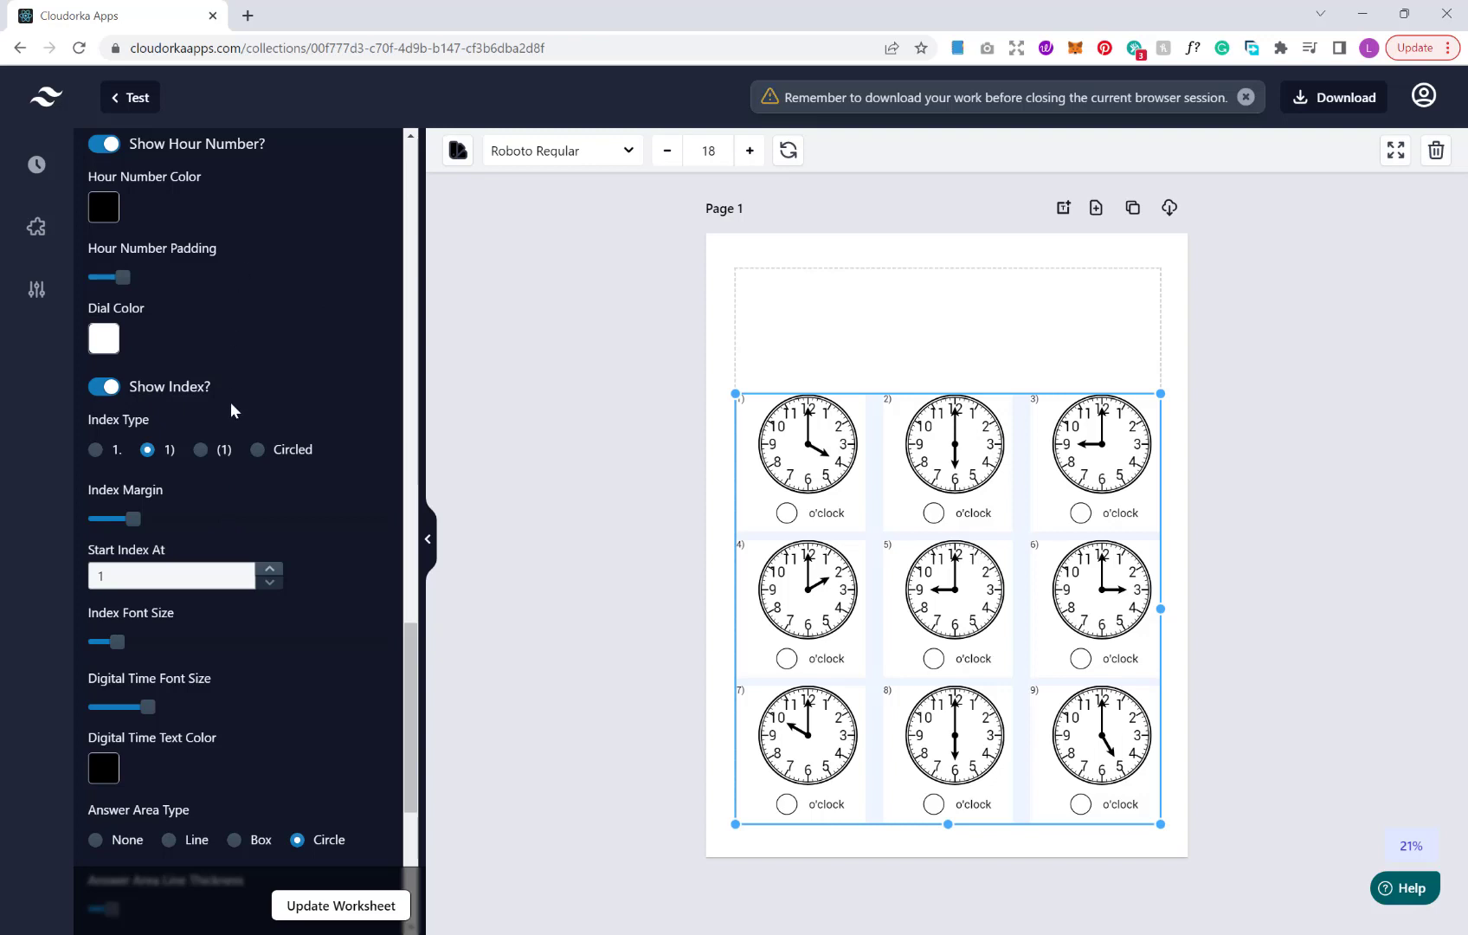
mouse_move(758, 410)
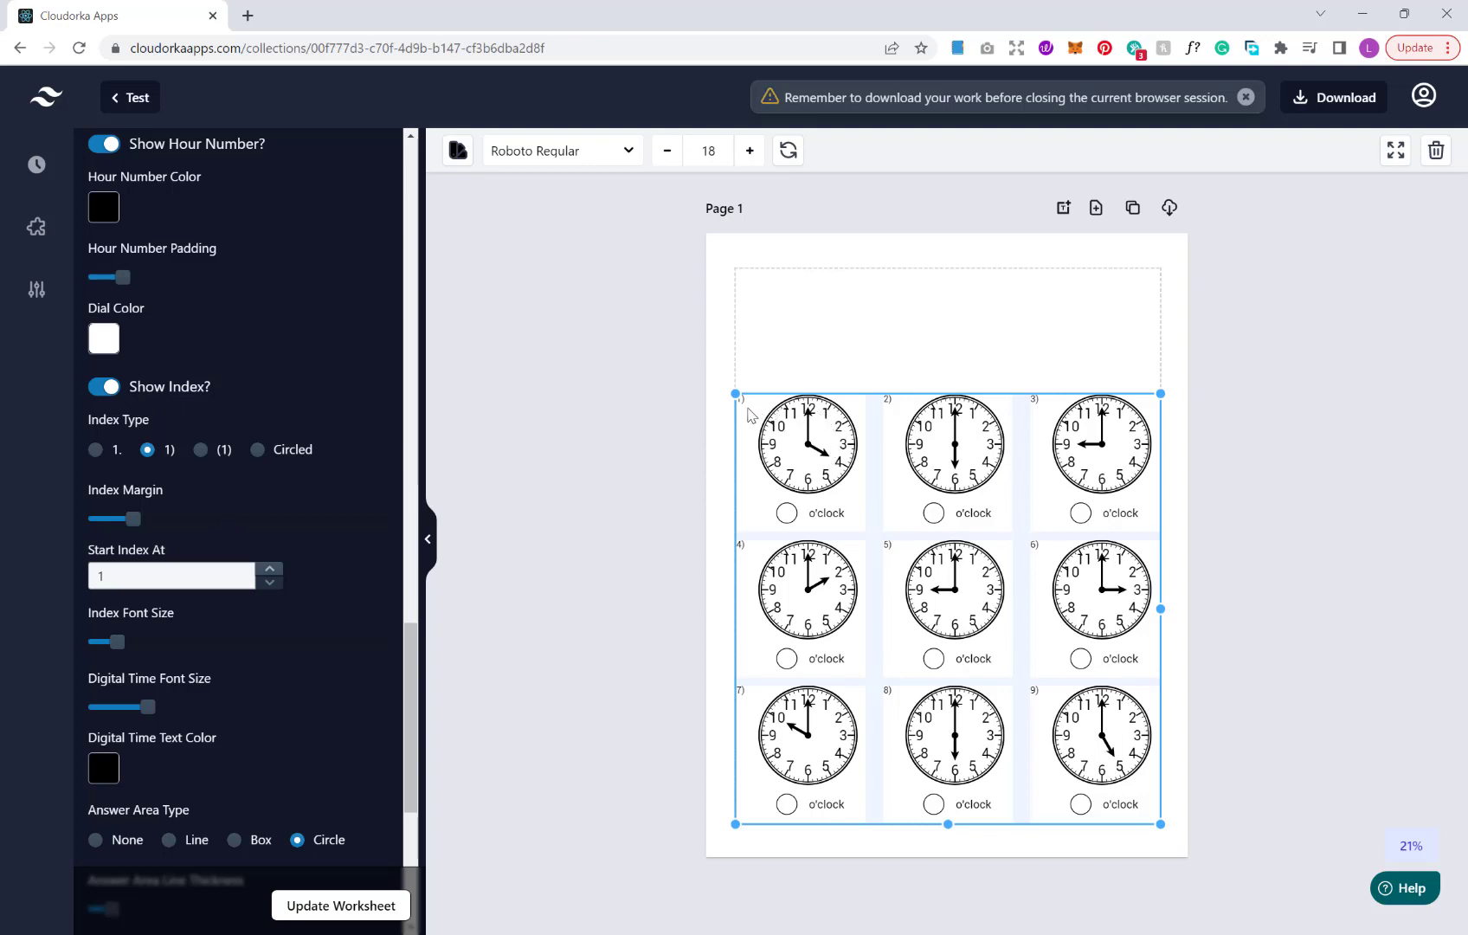
mouse_move(719, 571)
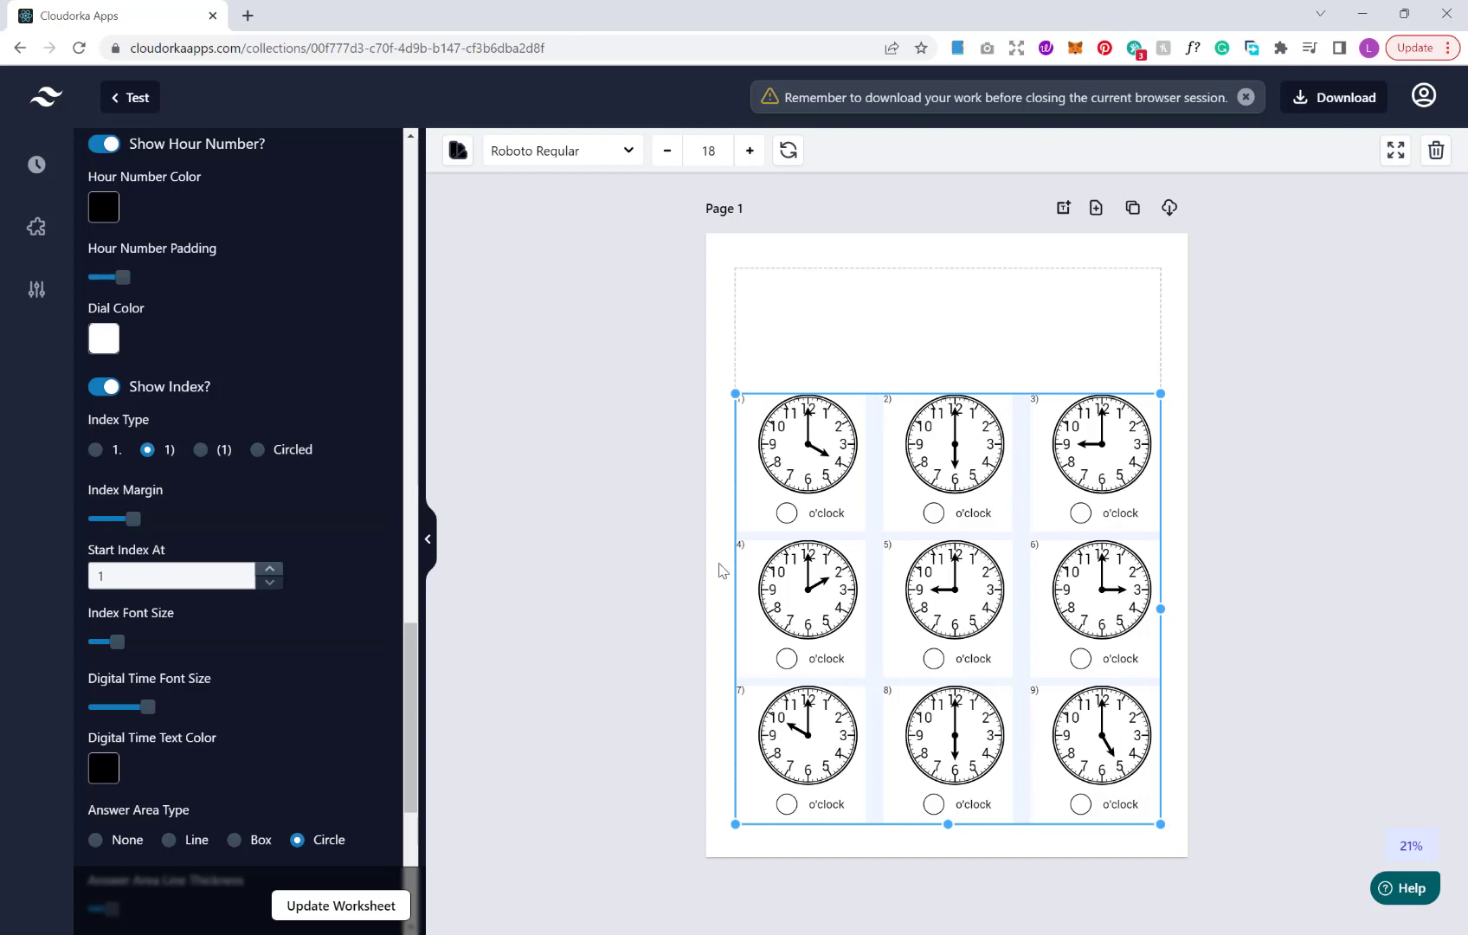
mouse_move(296, 291)
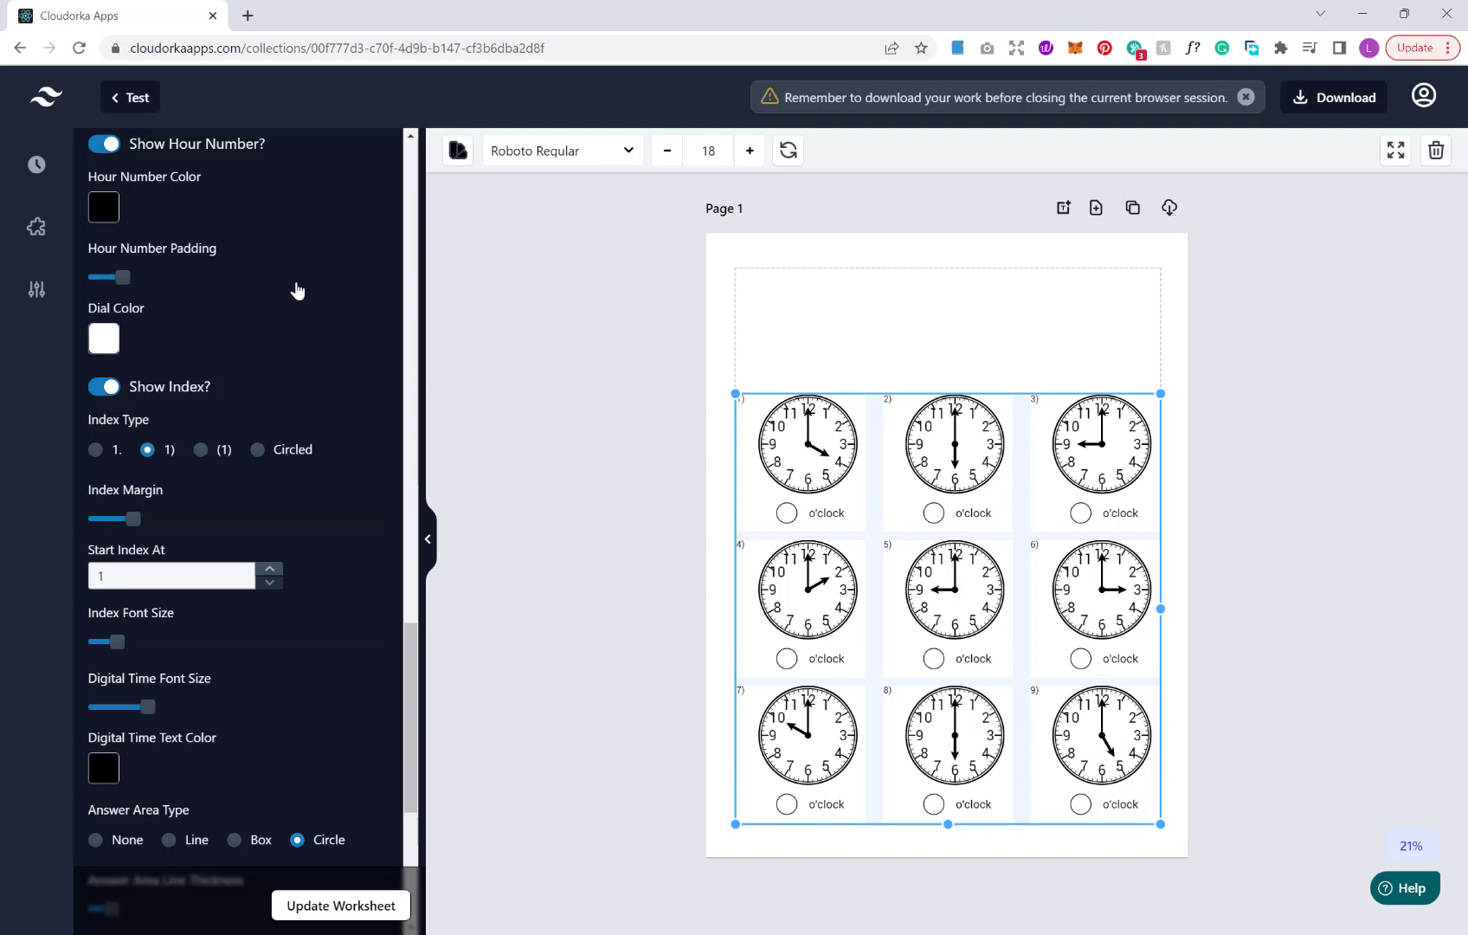
Keep the question index shown and set Index Type to '1.' with a trailing period
click(102, 386)
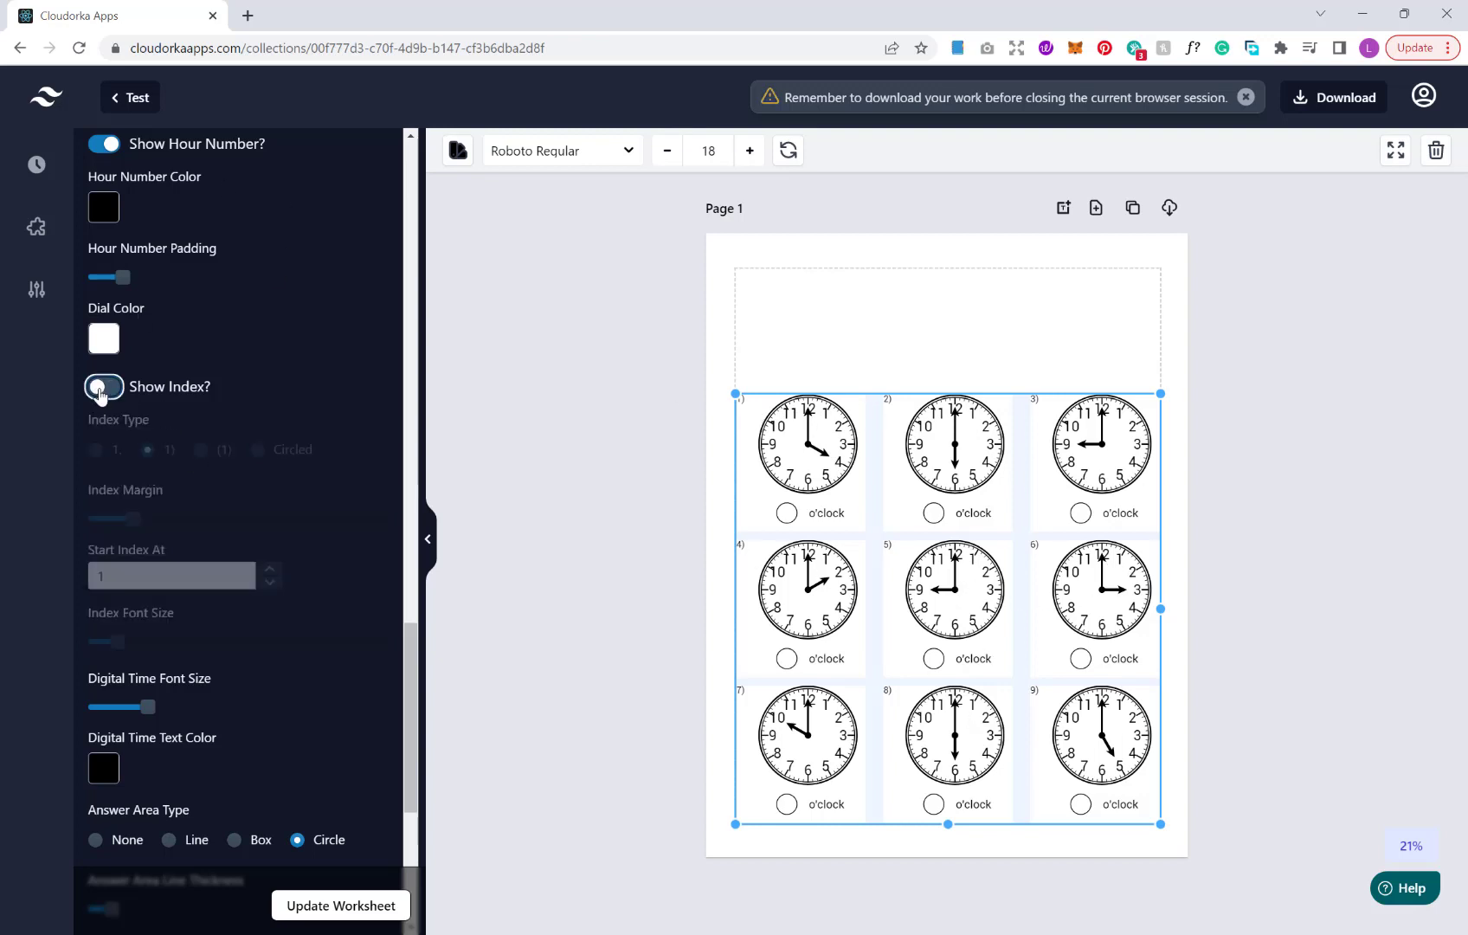
click(102, 386)
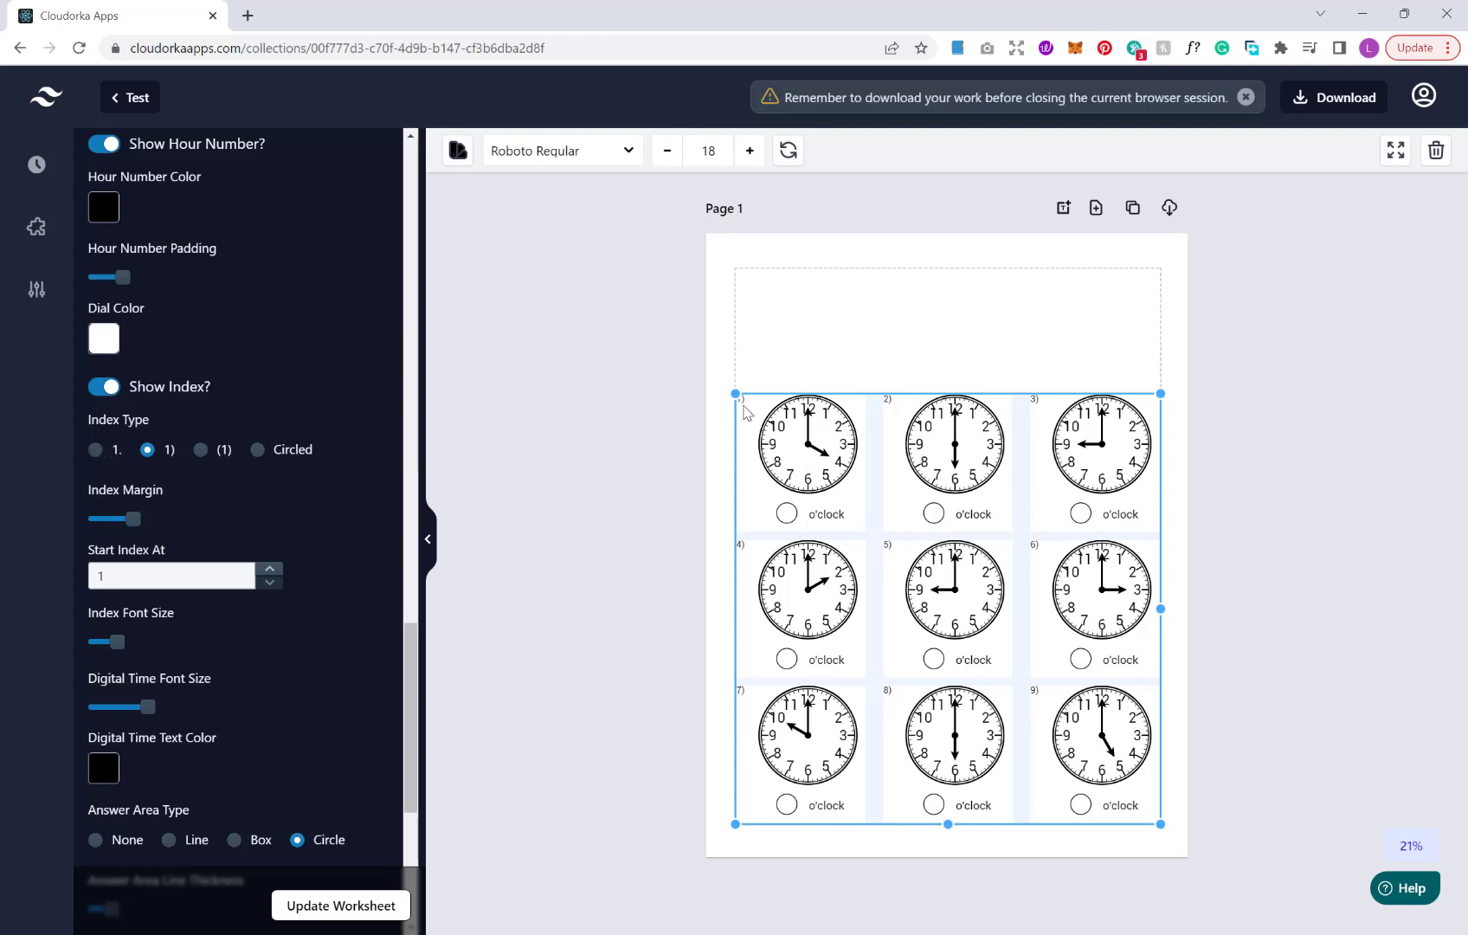
mouse_move(199, 450)
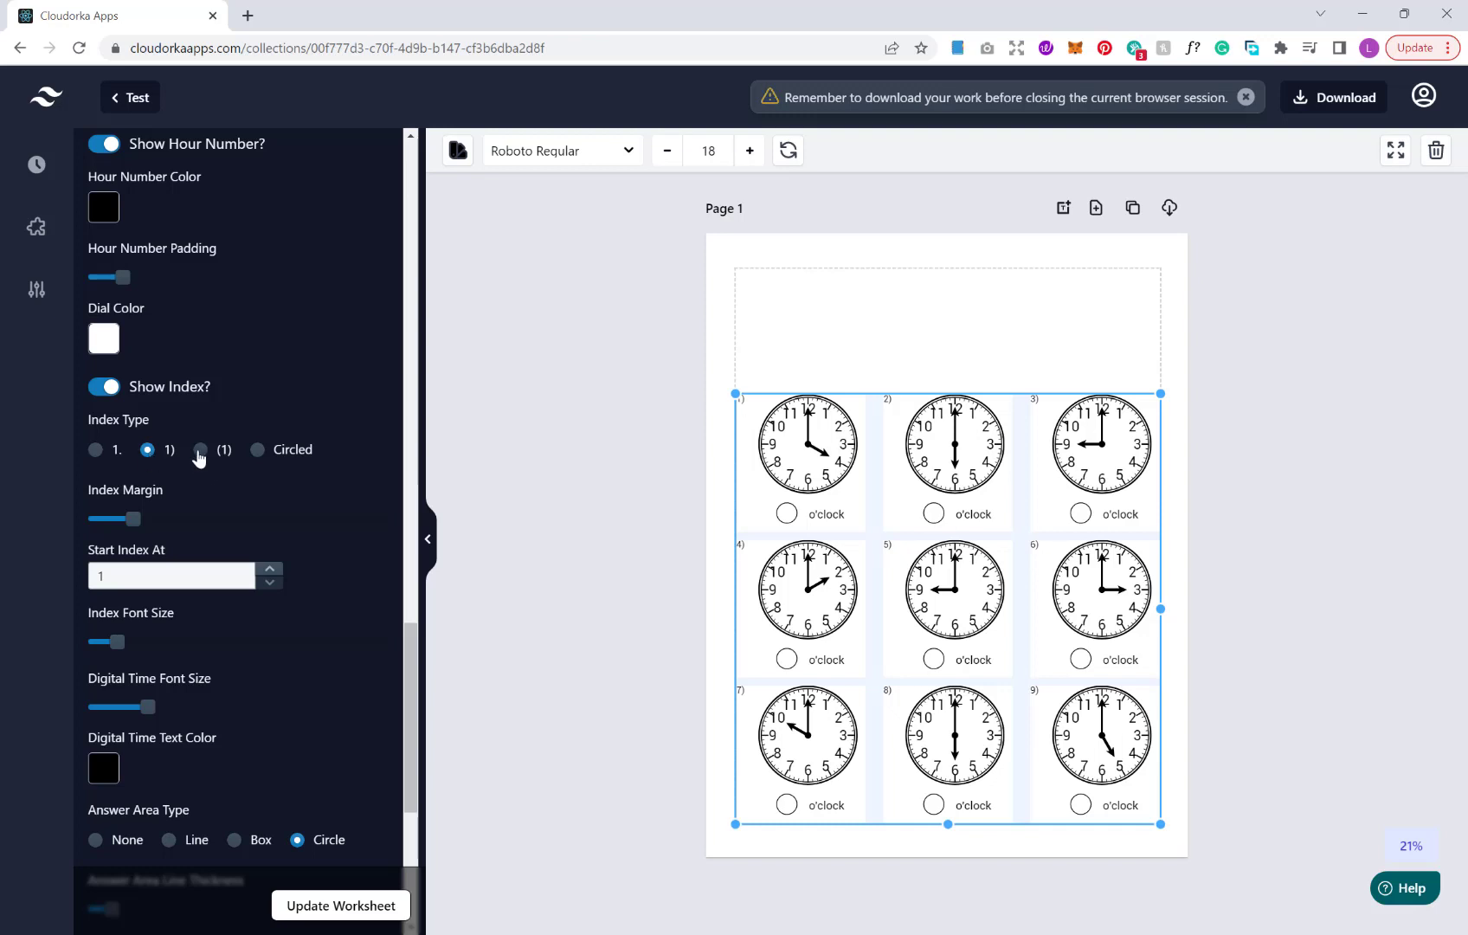
click(199, 450)
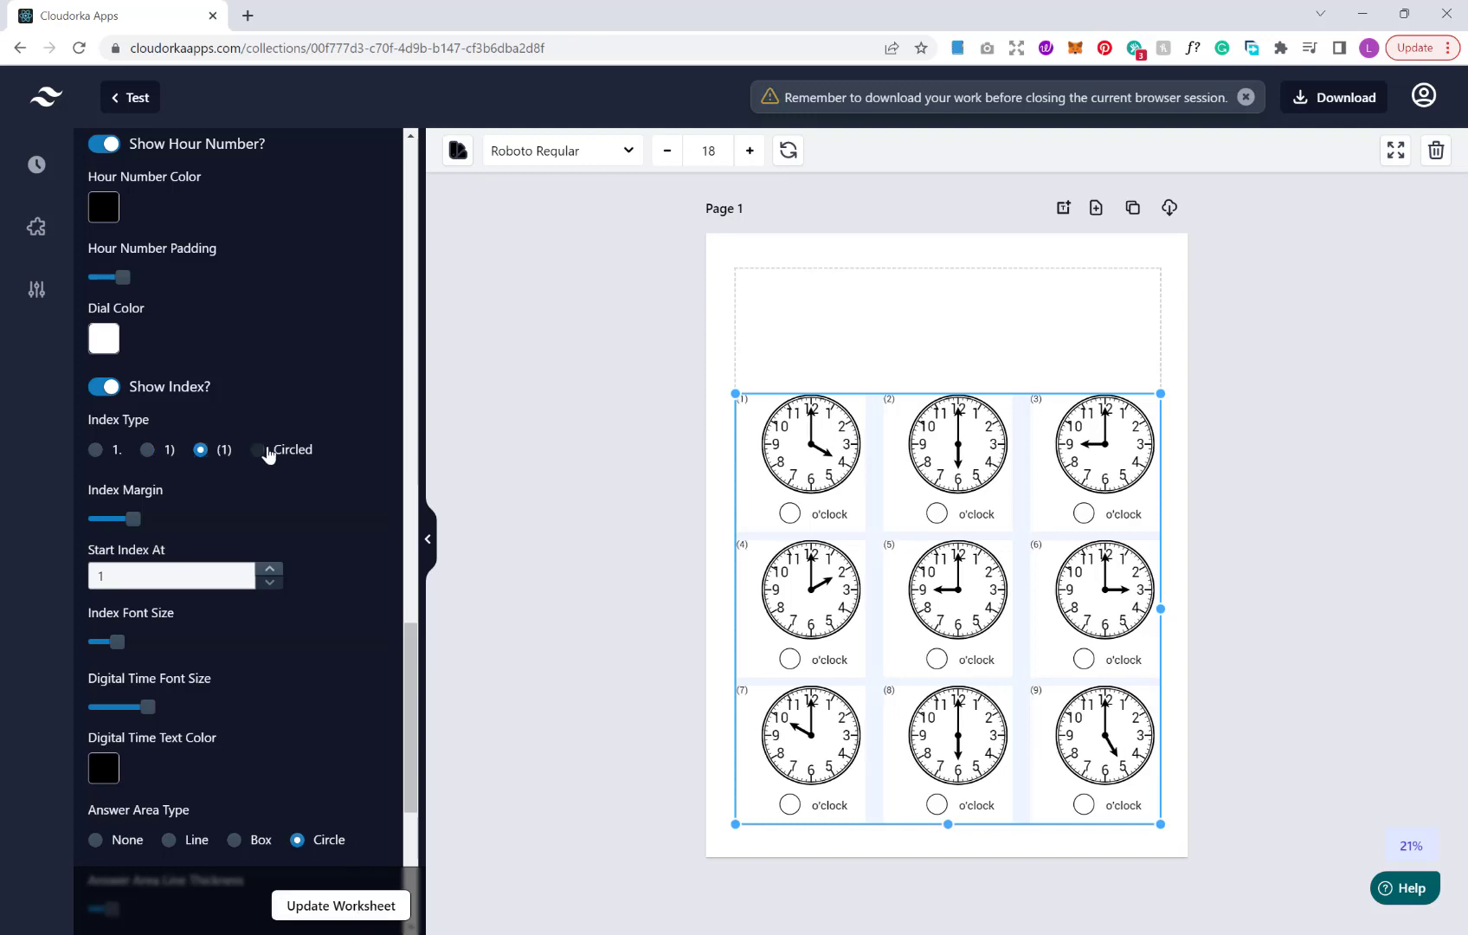
click(256, 450)
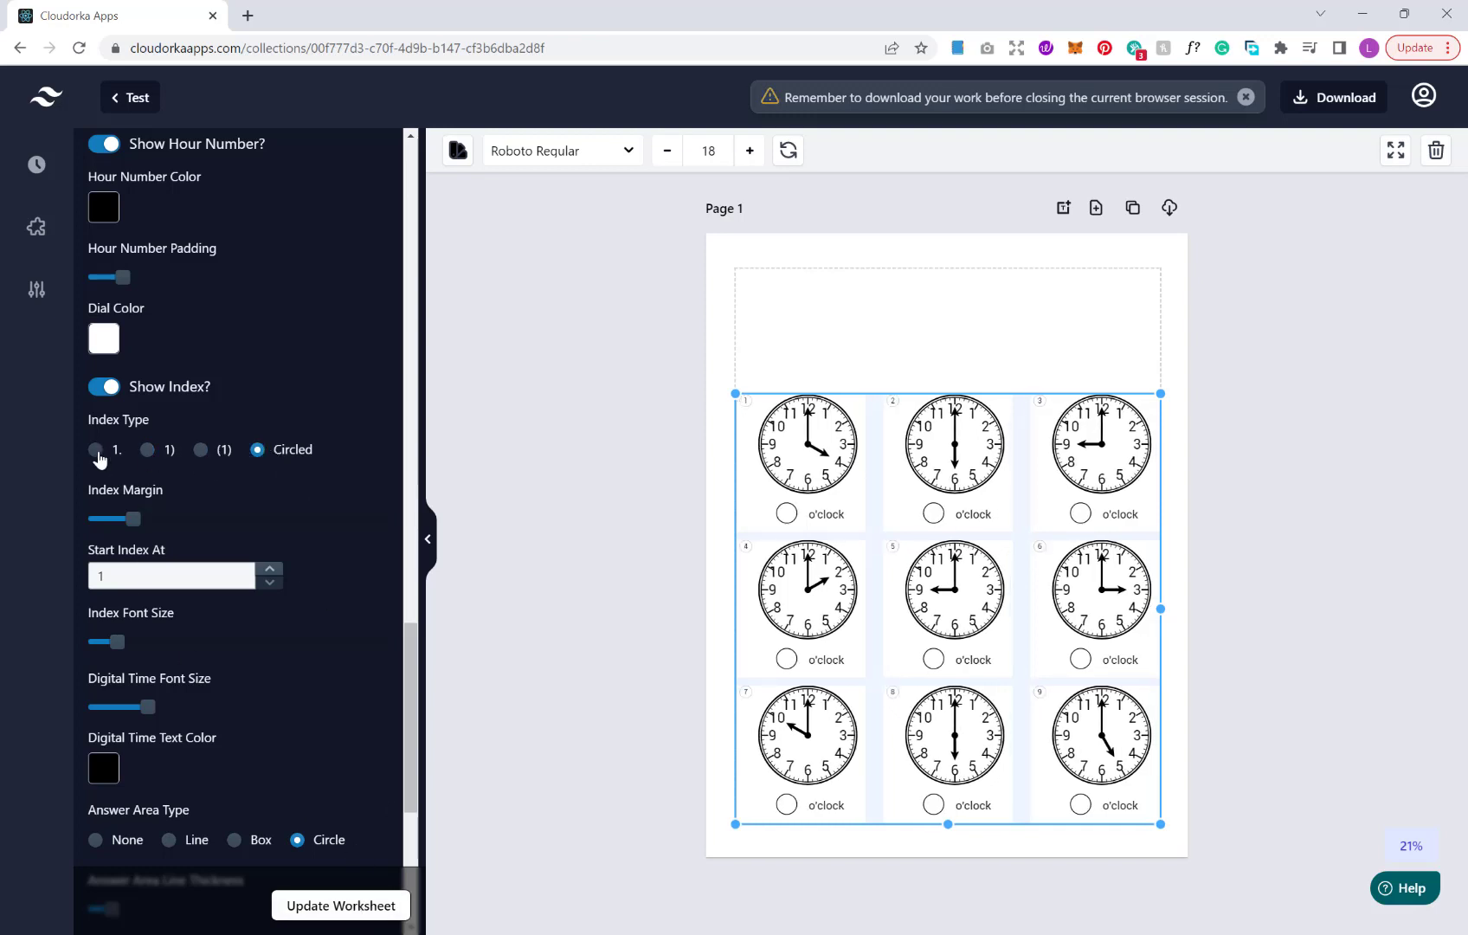
click(95, 450)
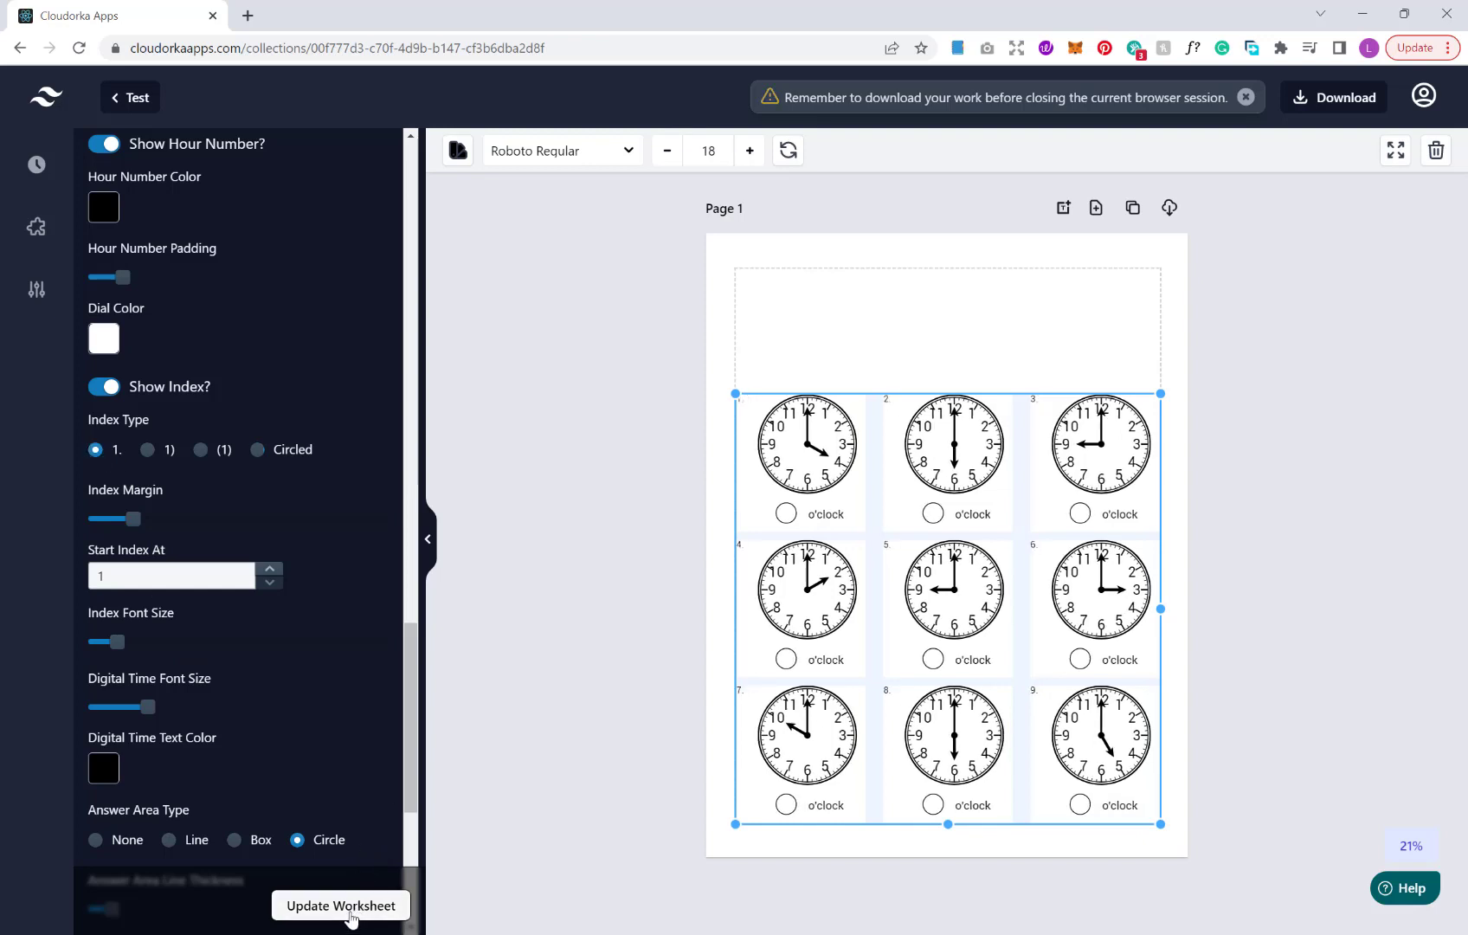
Increase the Index and Digital Time font sizes and update the worksheet
scroll(down, 3)
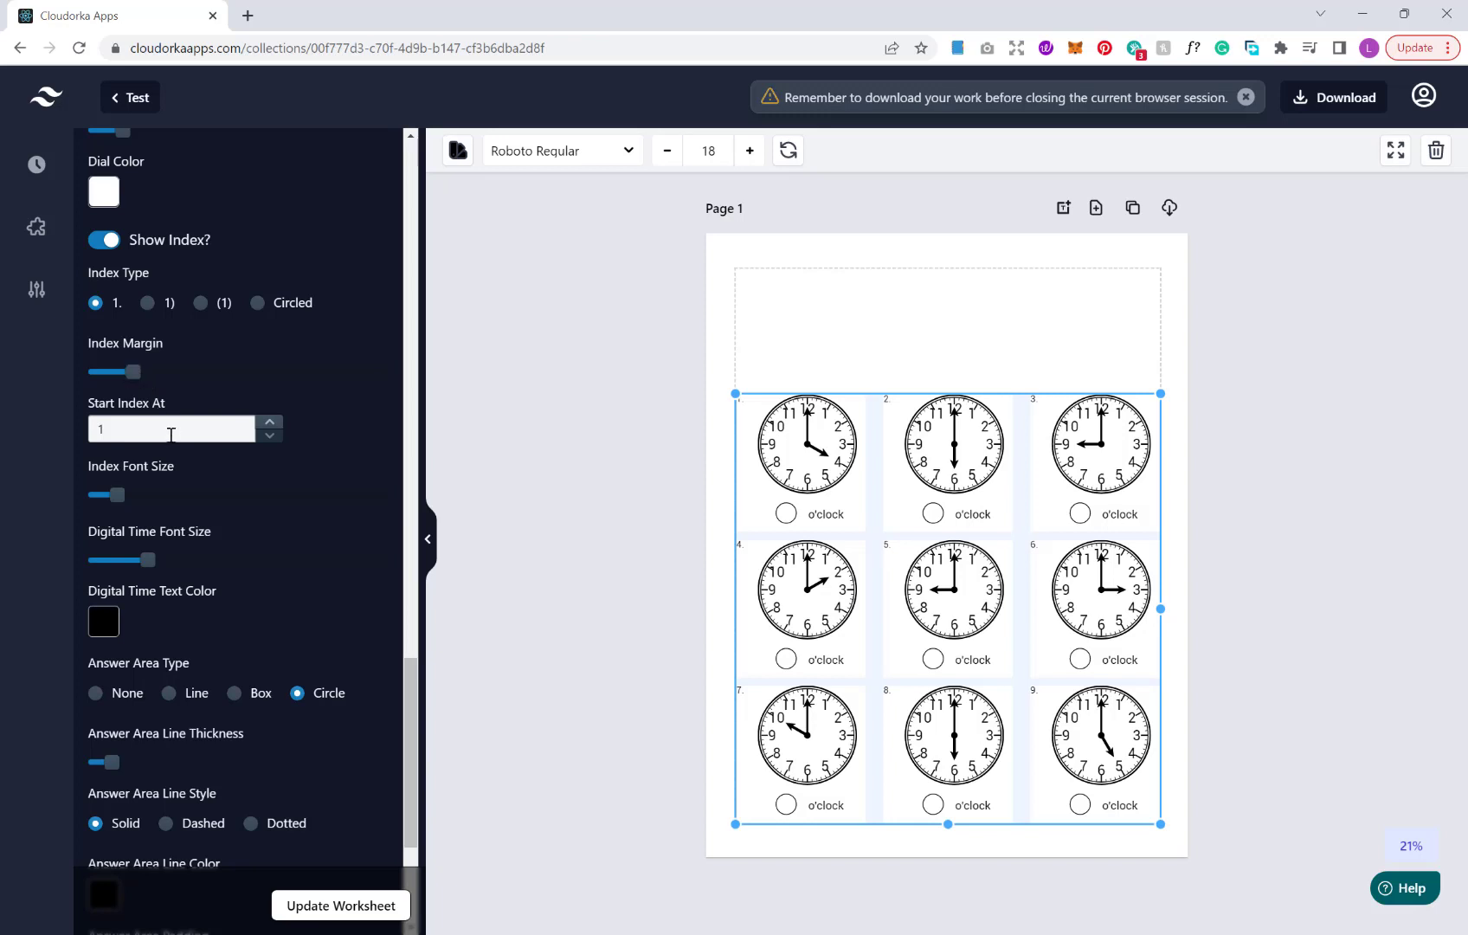
mouse_move(132, 499)
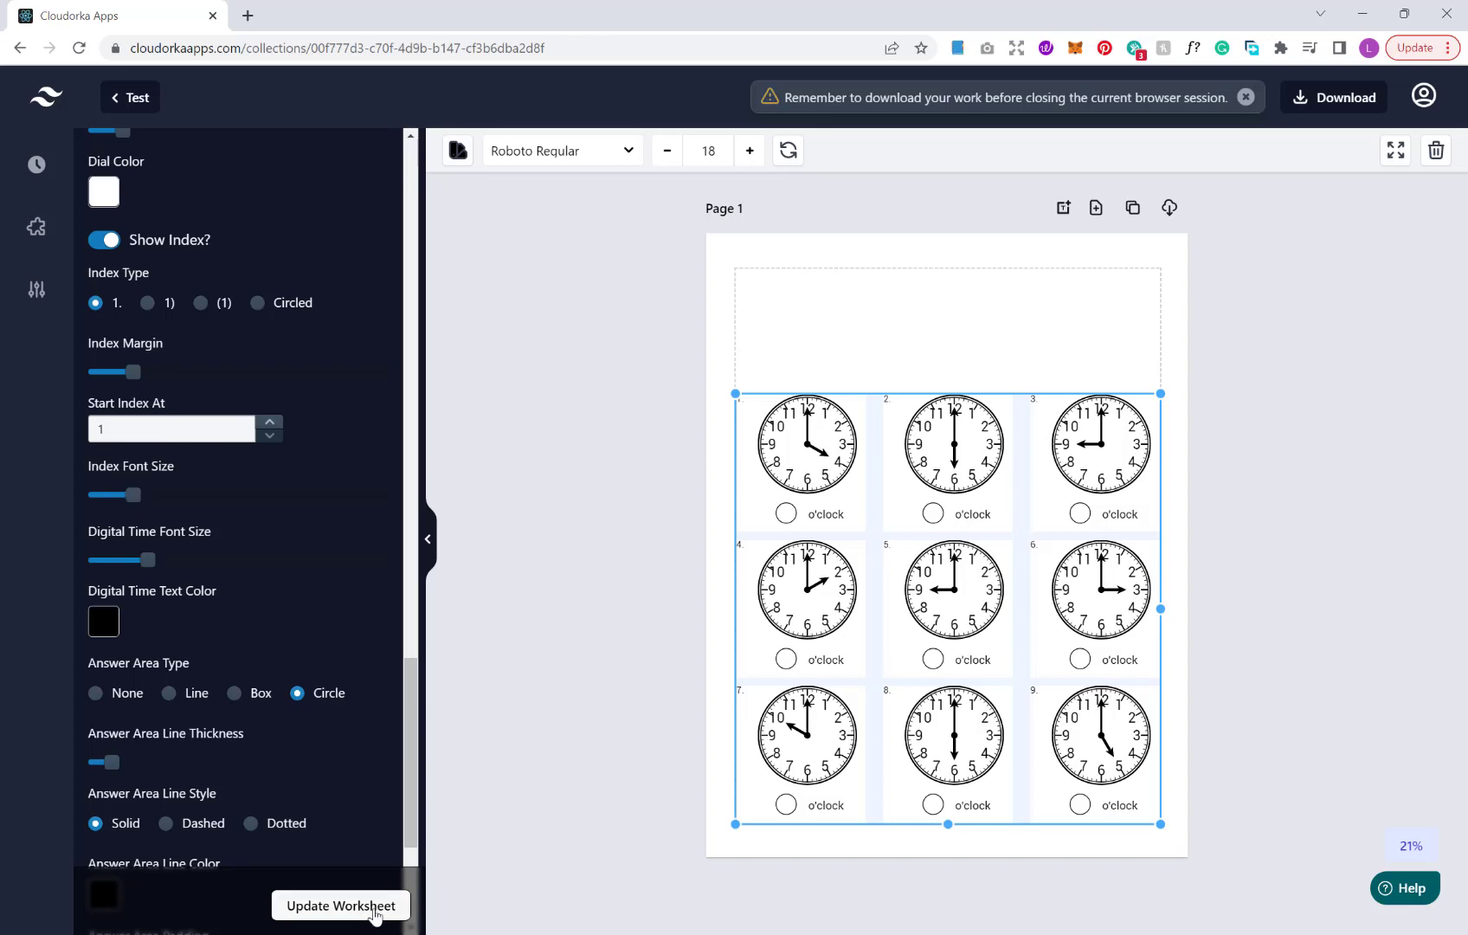
click(339, 905)
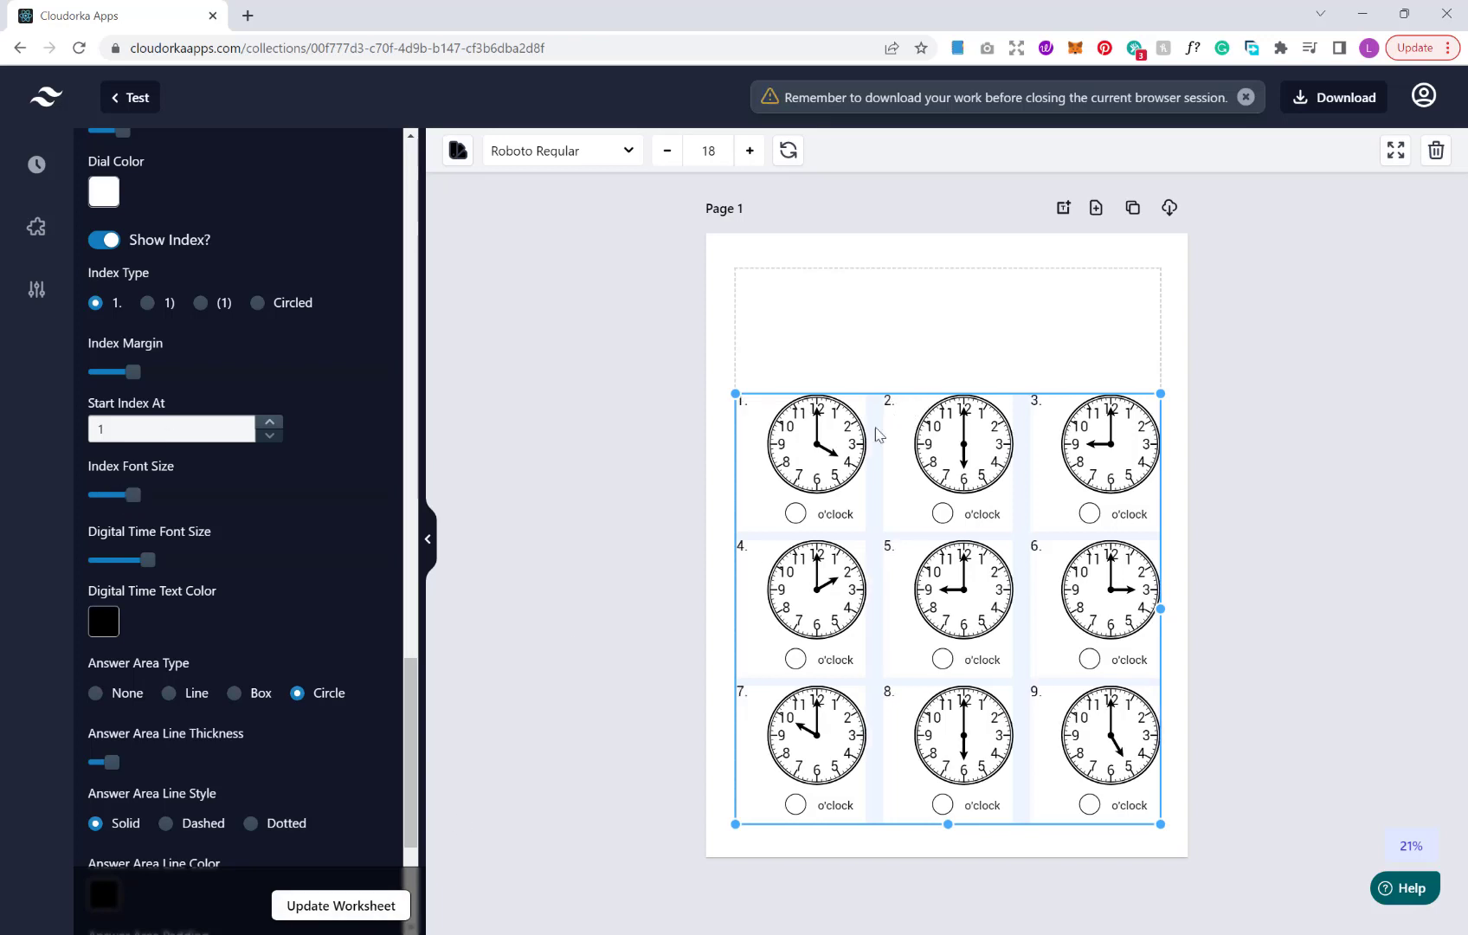
scroll(down, 3)
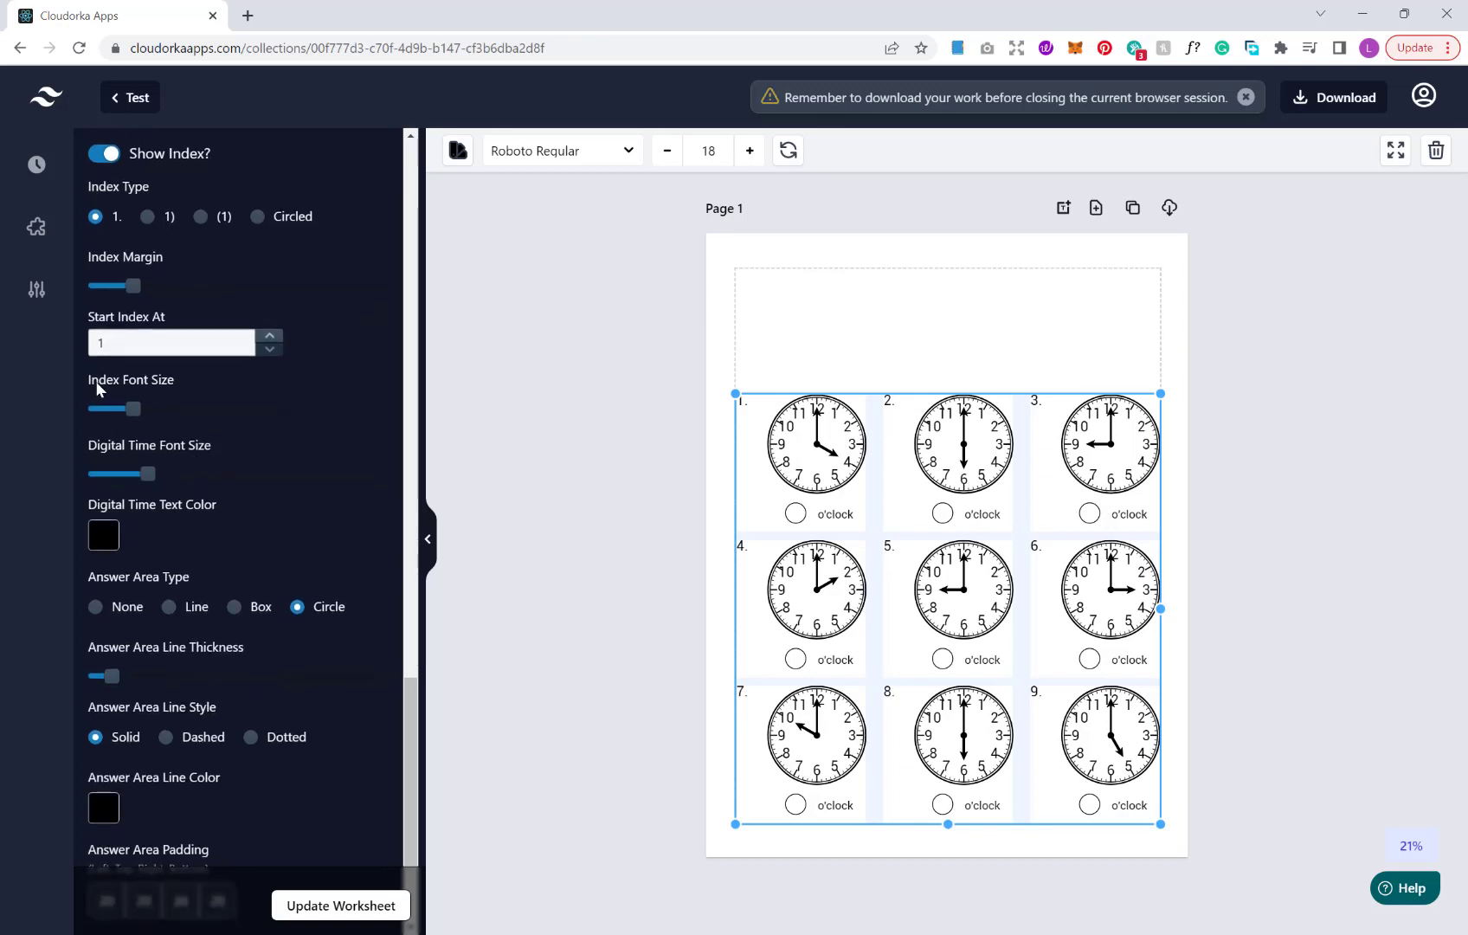
mouse_move(193, 487)
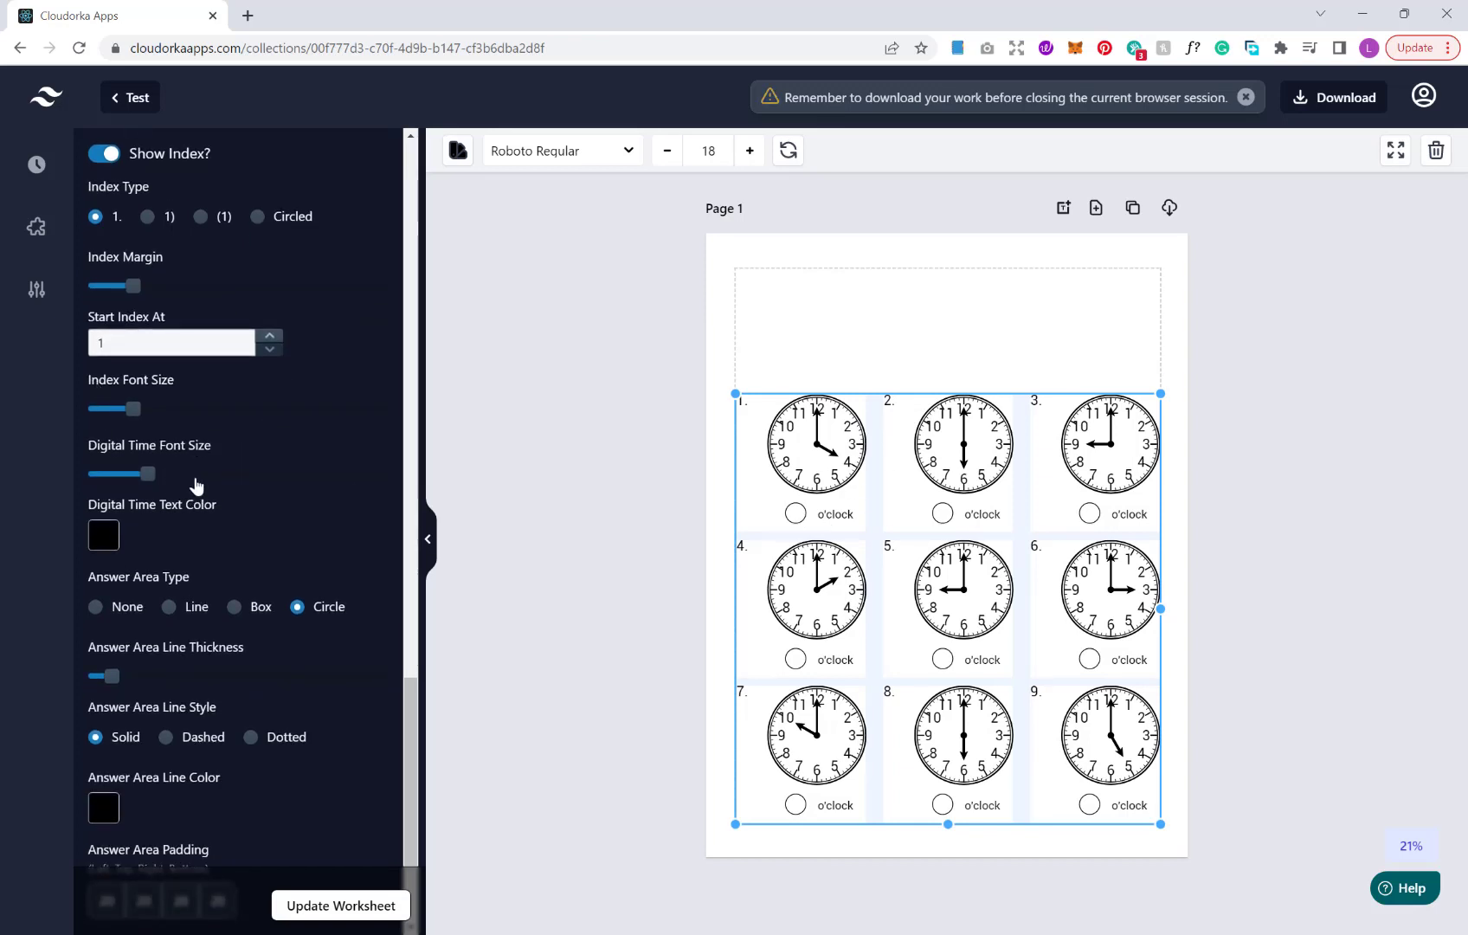
mouse_move(131, 488)
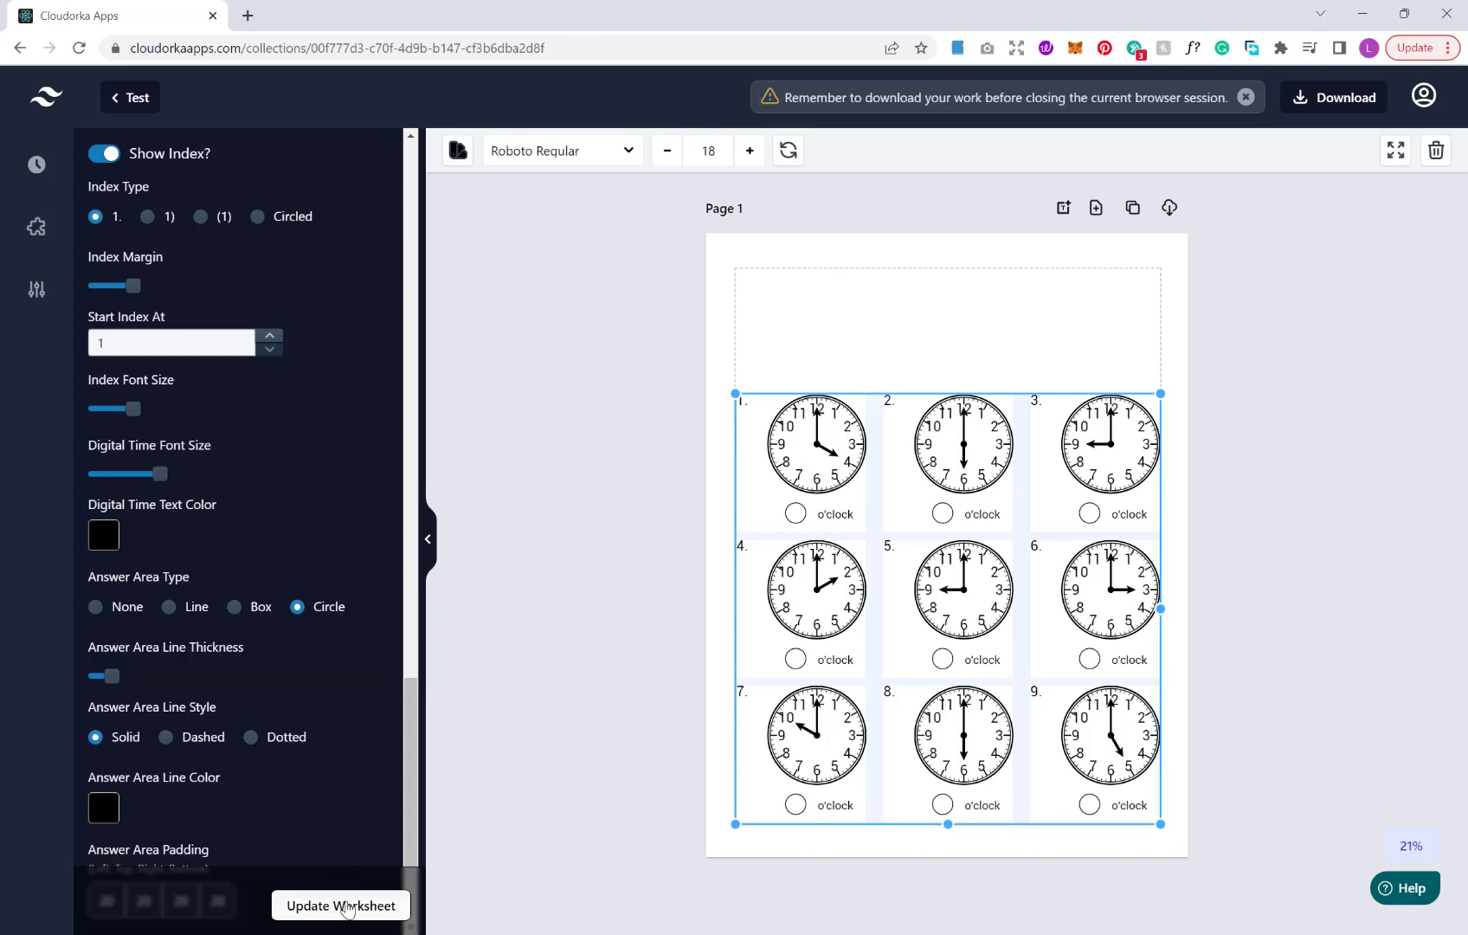
click(339, 906)
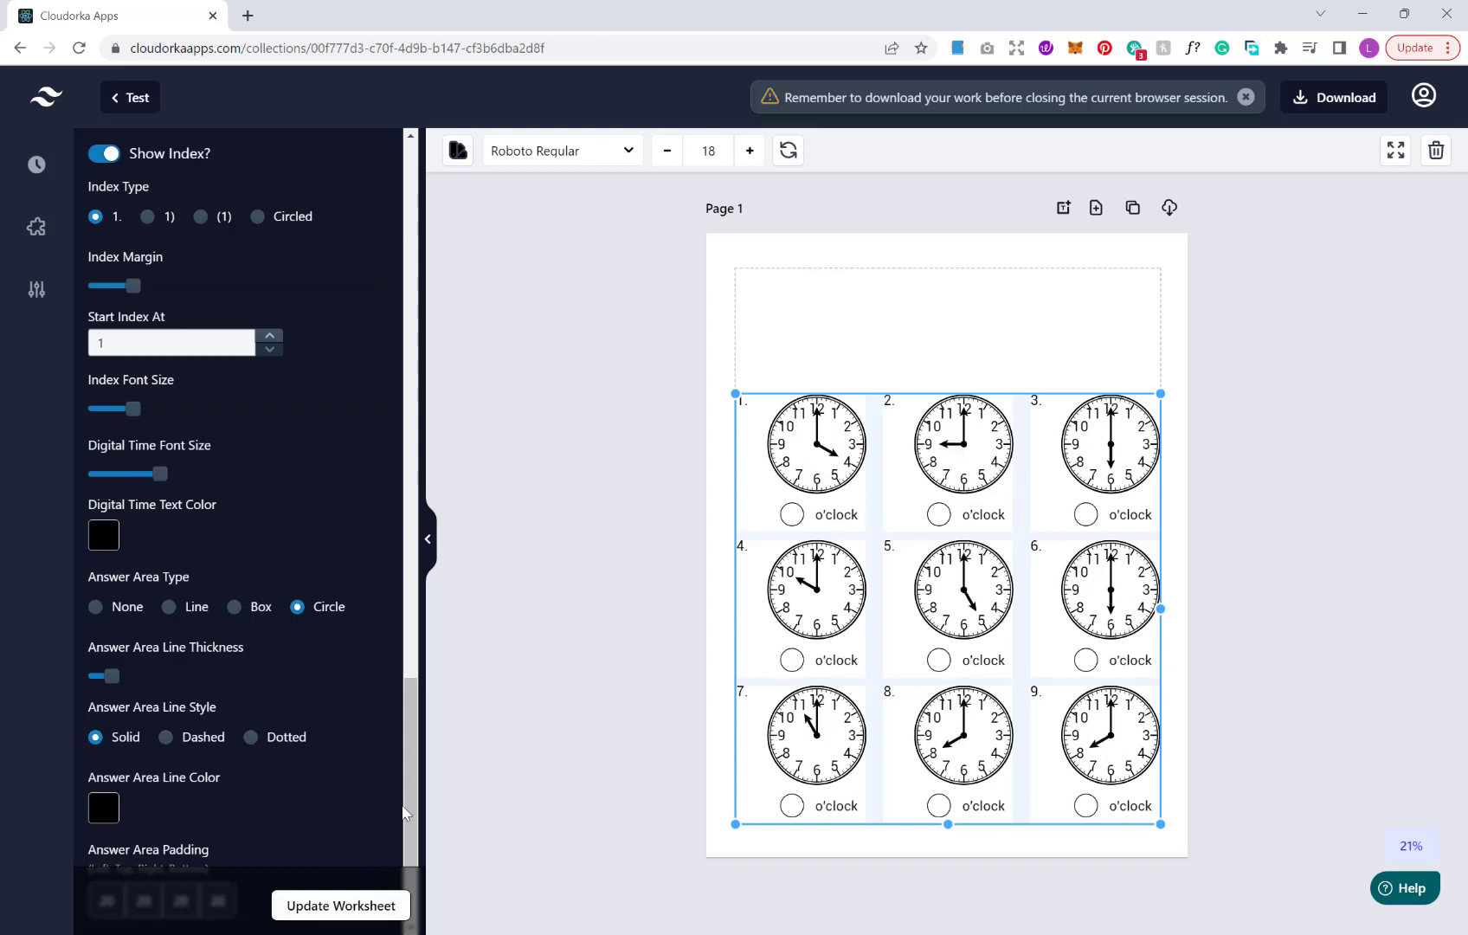
mouse_move(102, 534)
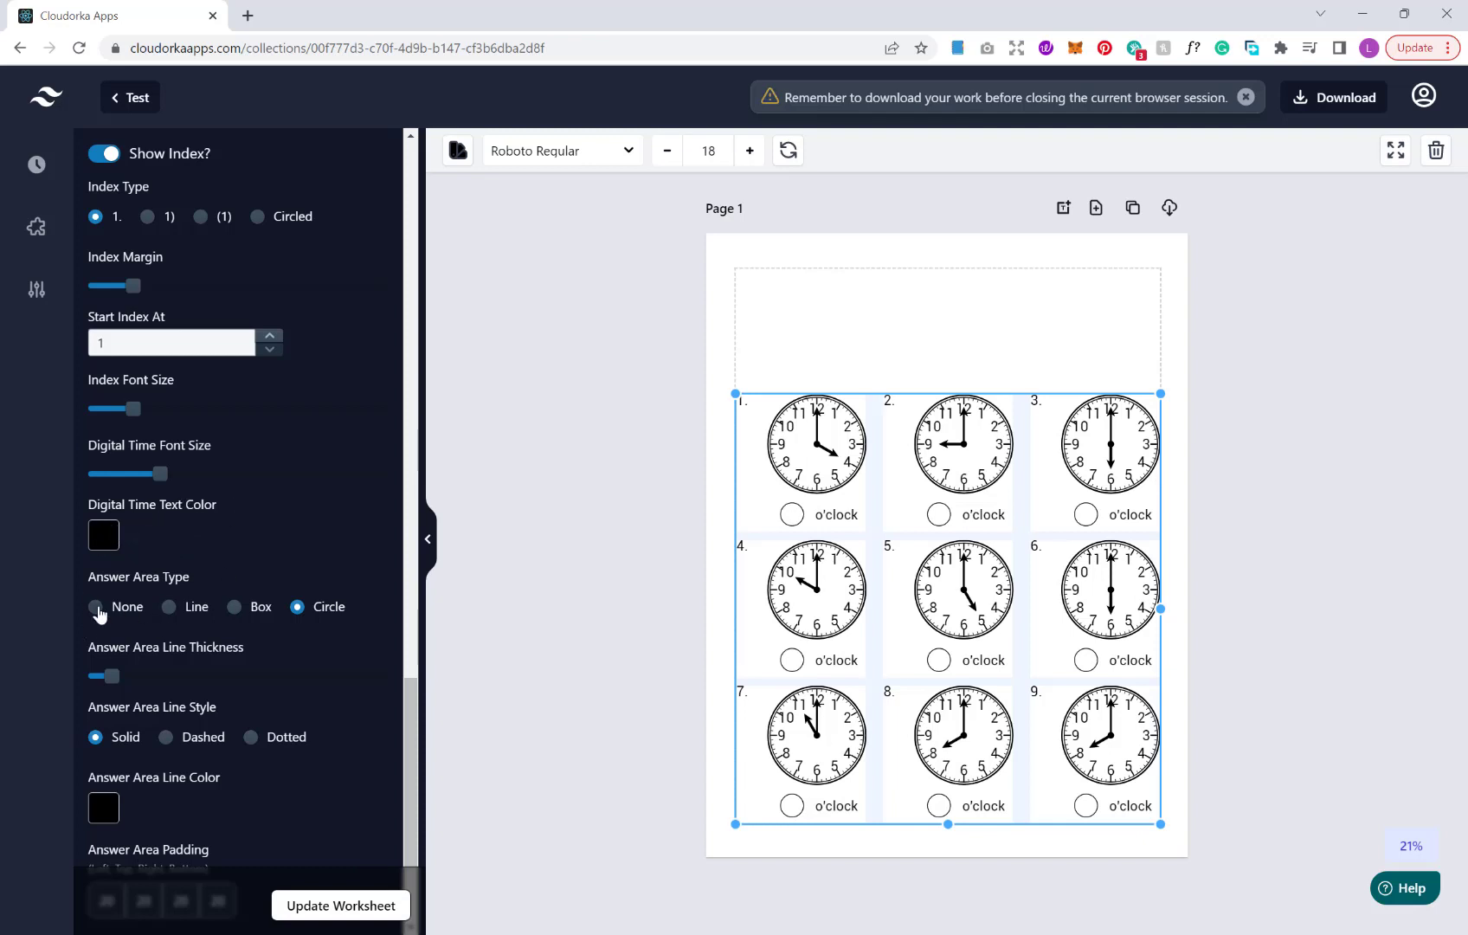
mouse_move(186, 598)
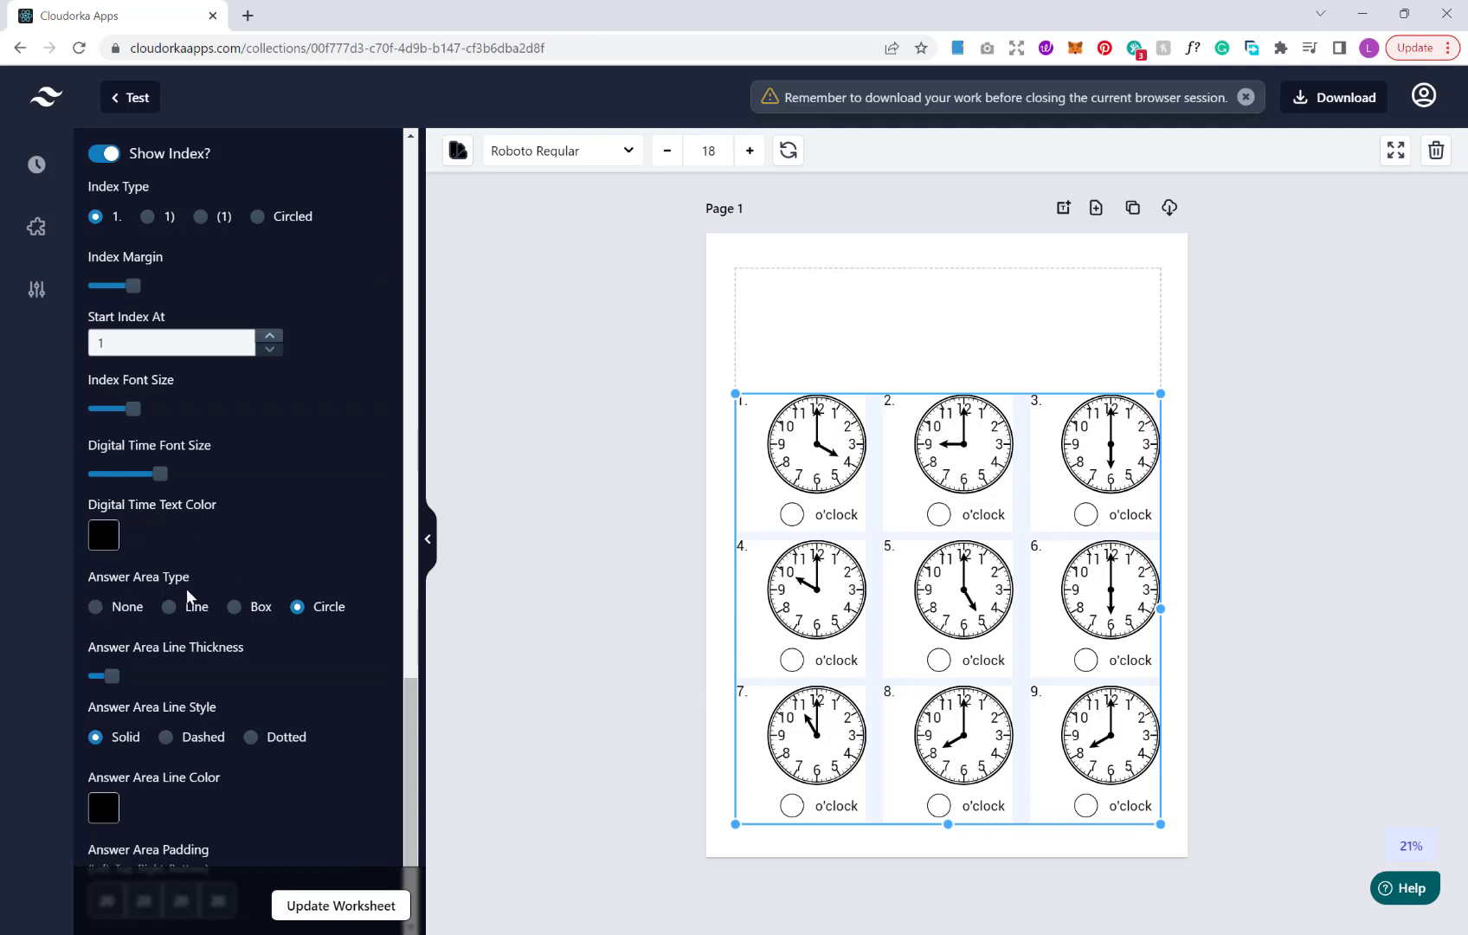
mouse_move(207, 668)
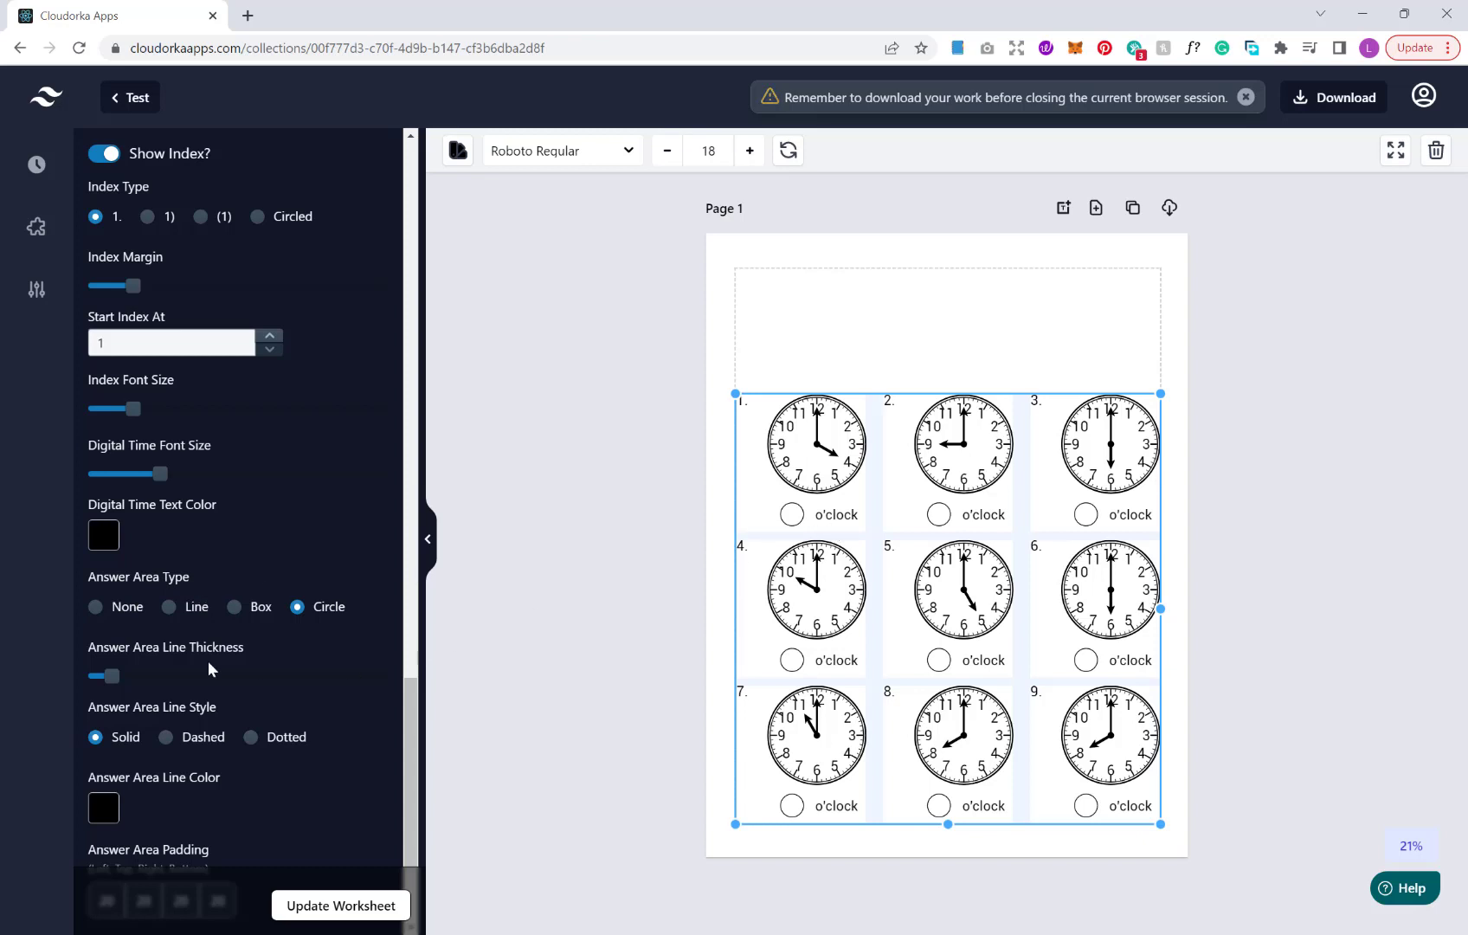
Set Answer Area Type to Line and Answer Area Line Style to Dotted
click(234, 606)
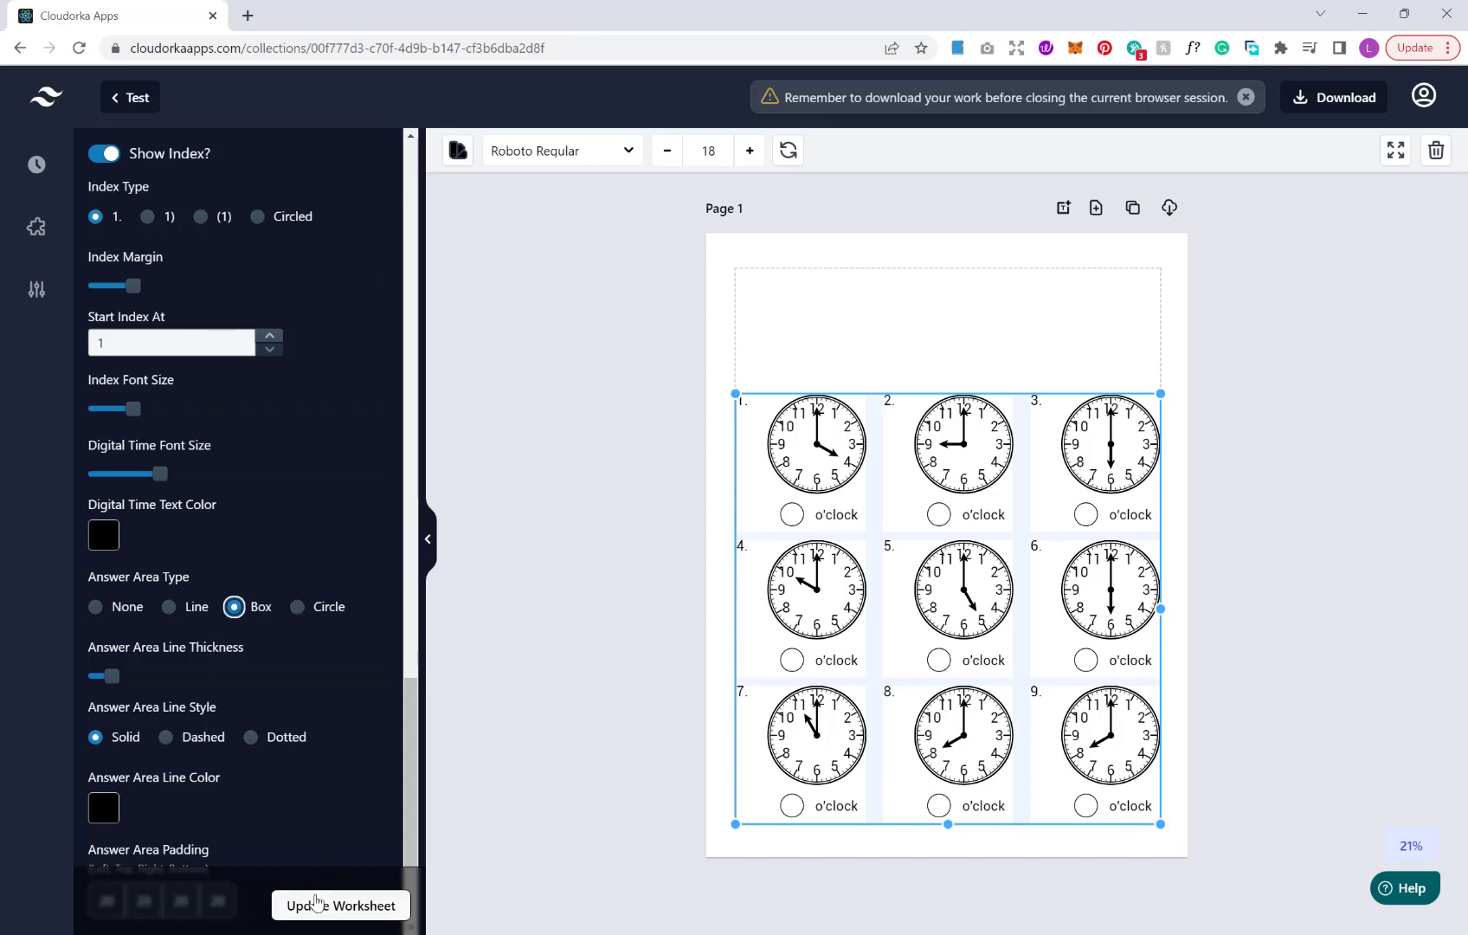
click(170, 606)
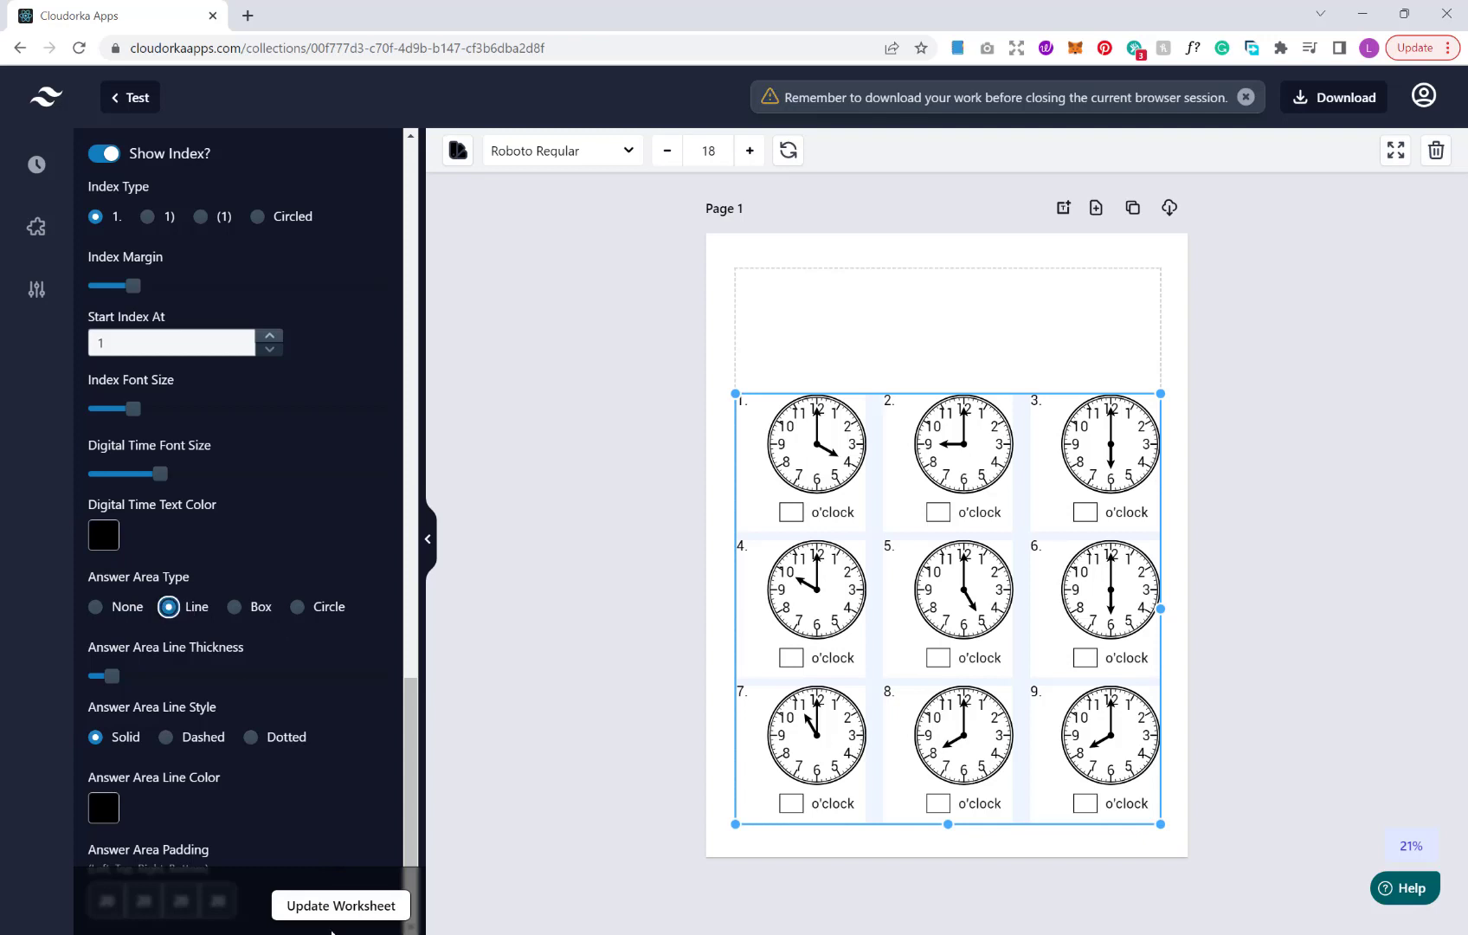
click(95, 606)
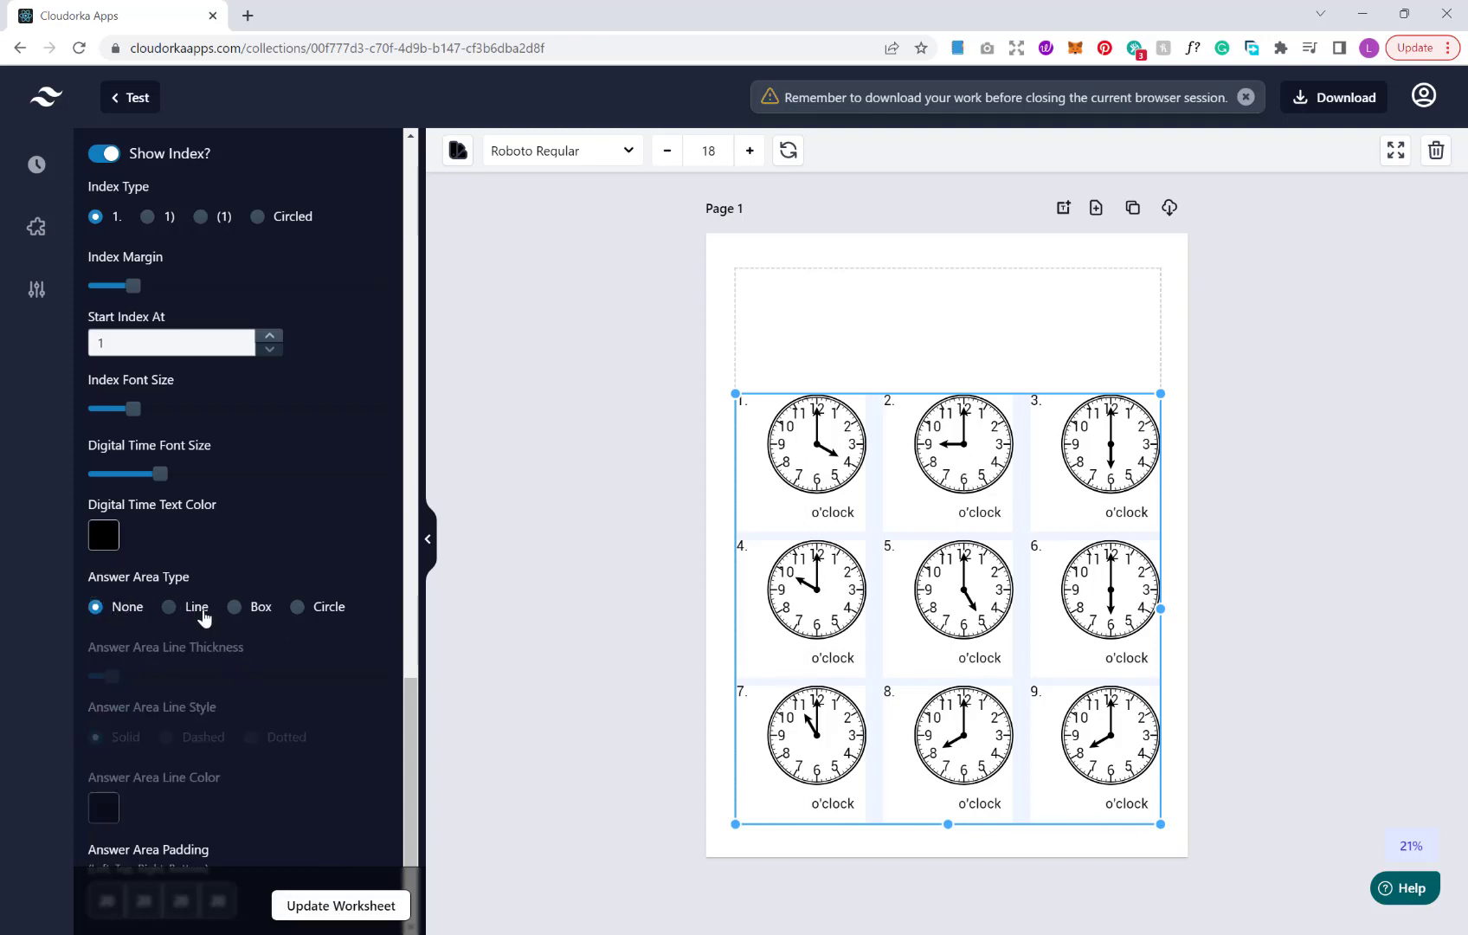
click(170, 606)
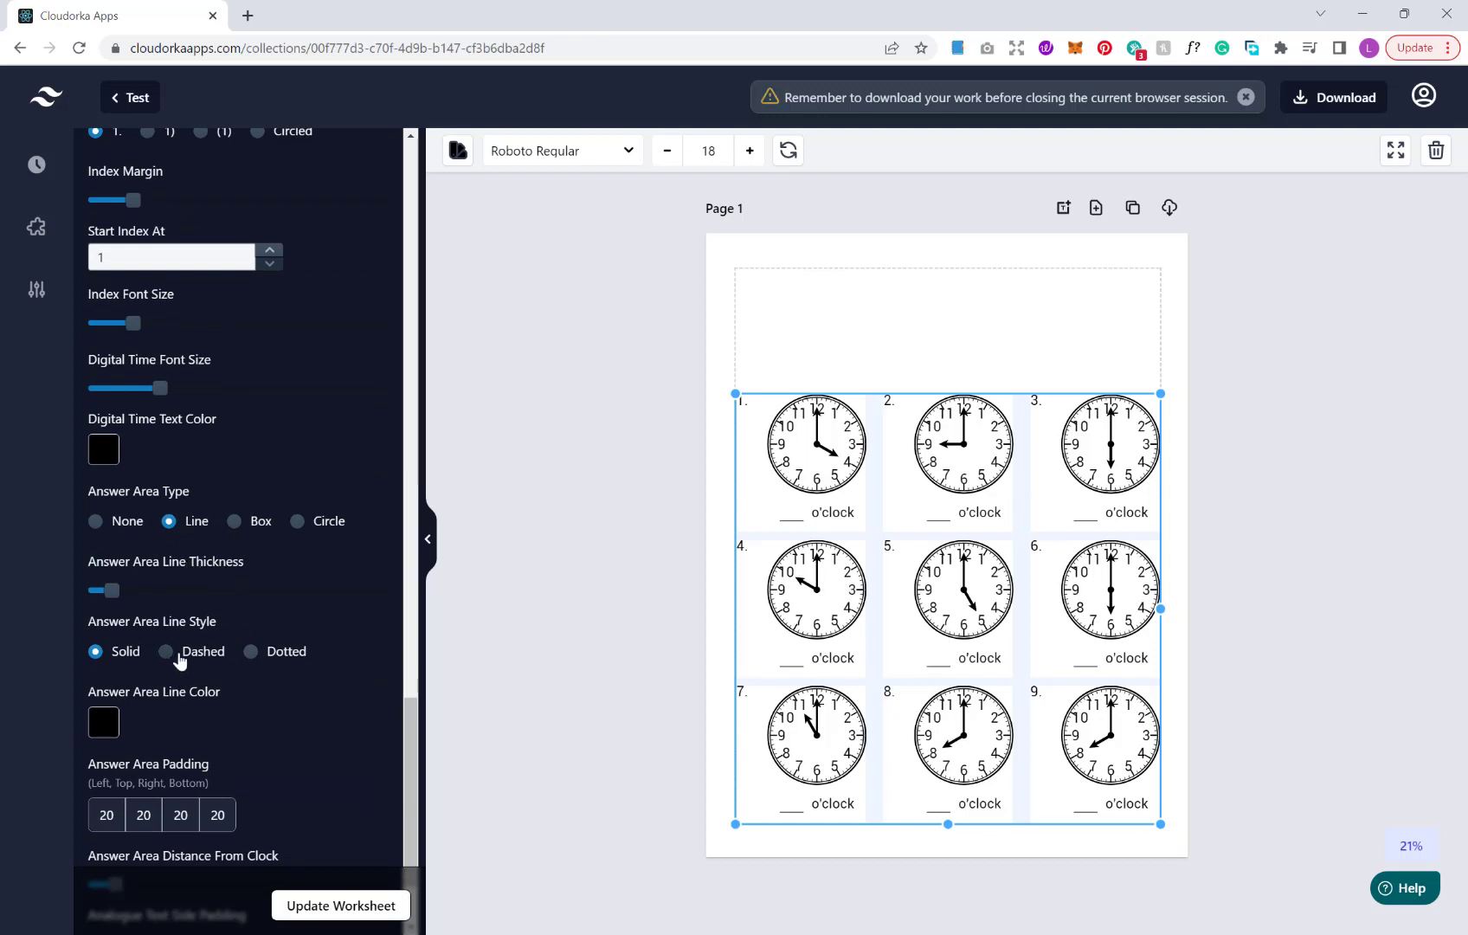
mouse_move(169, 639)
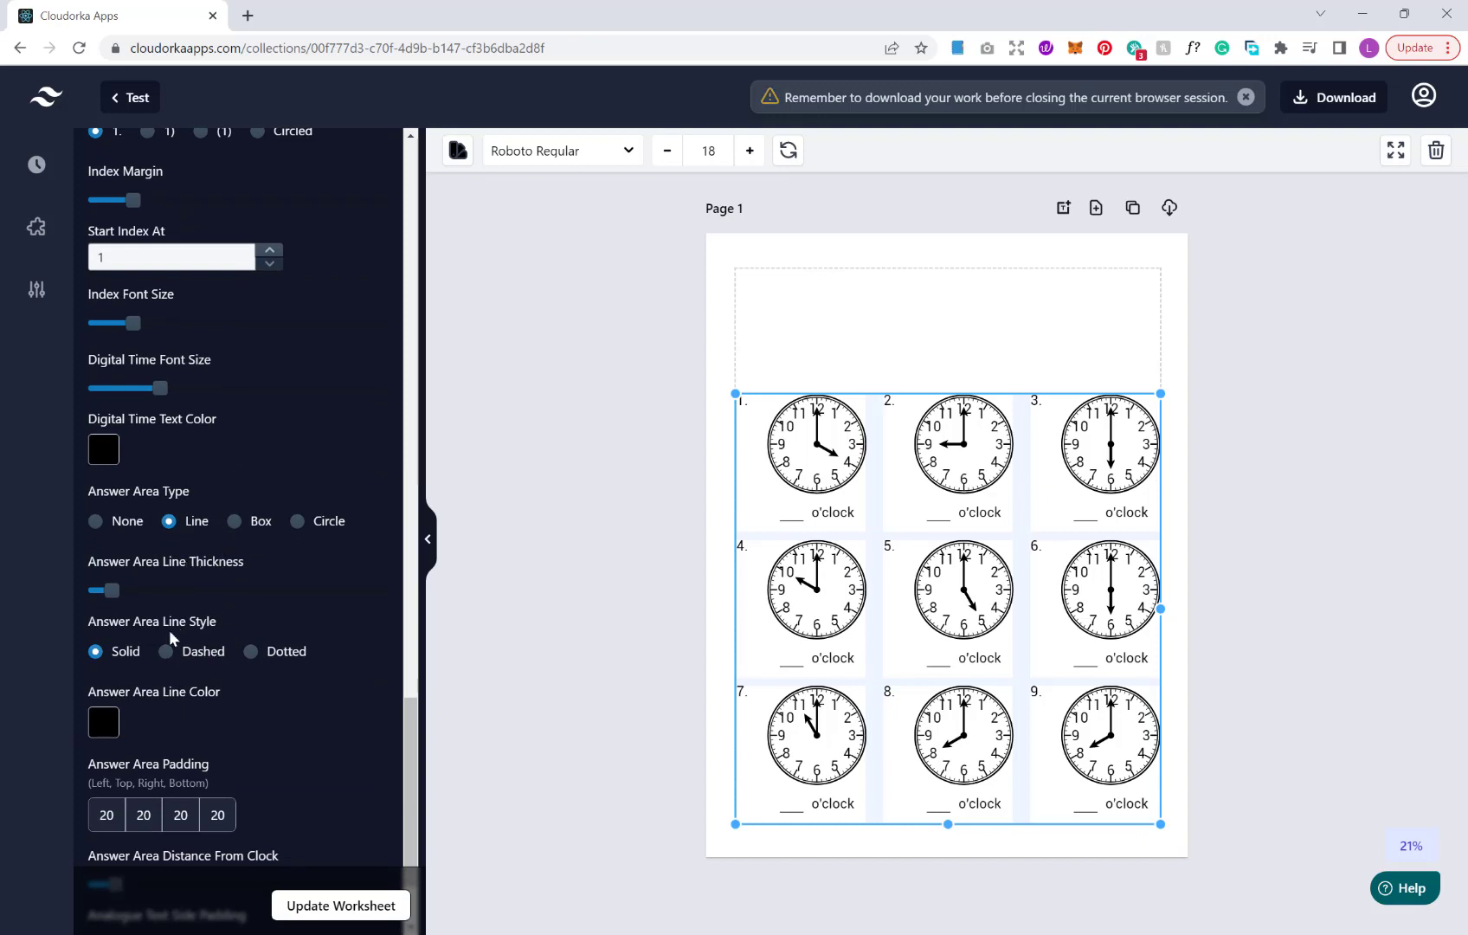
click(164, 651)
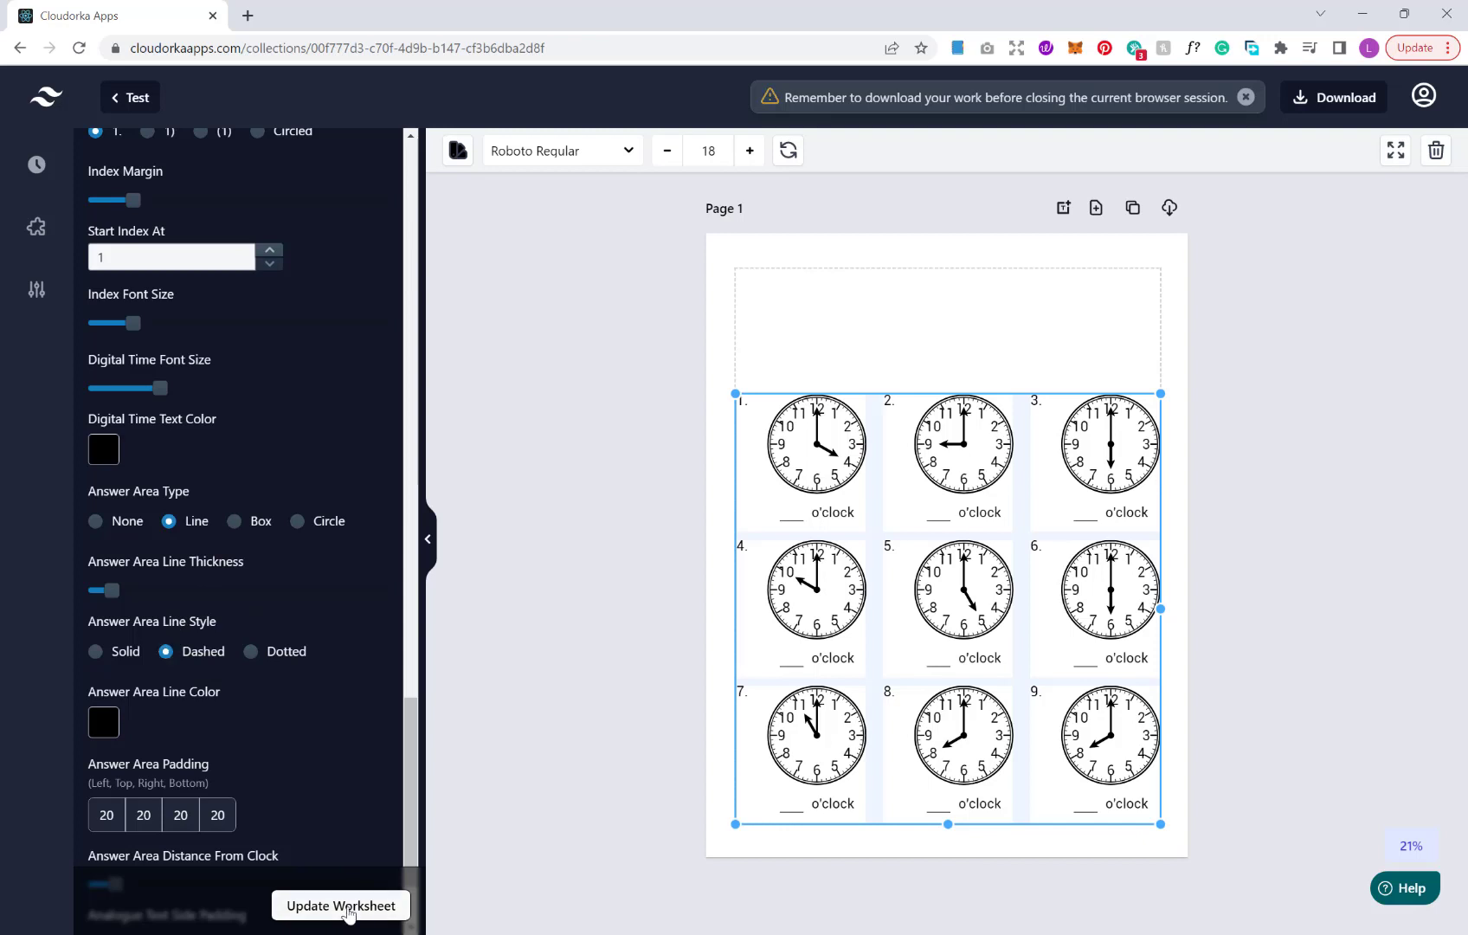
click(249, 651)
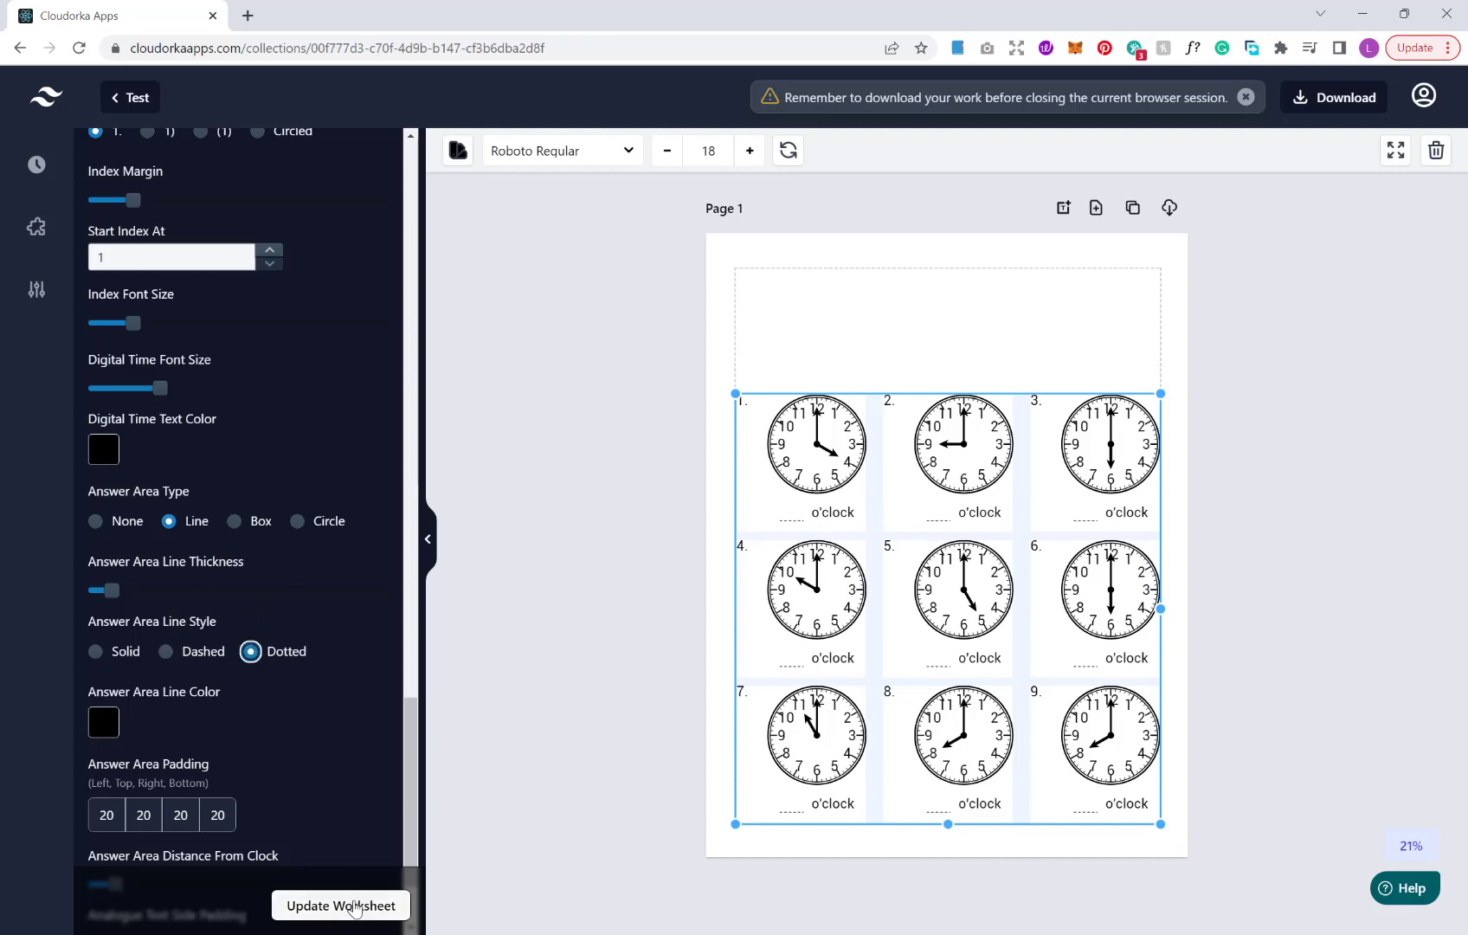
scroll(down, 3)
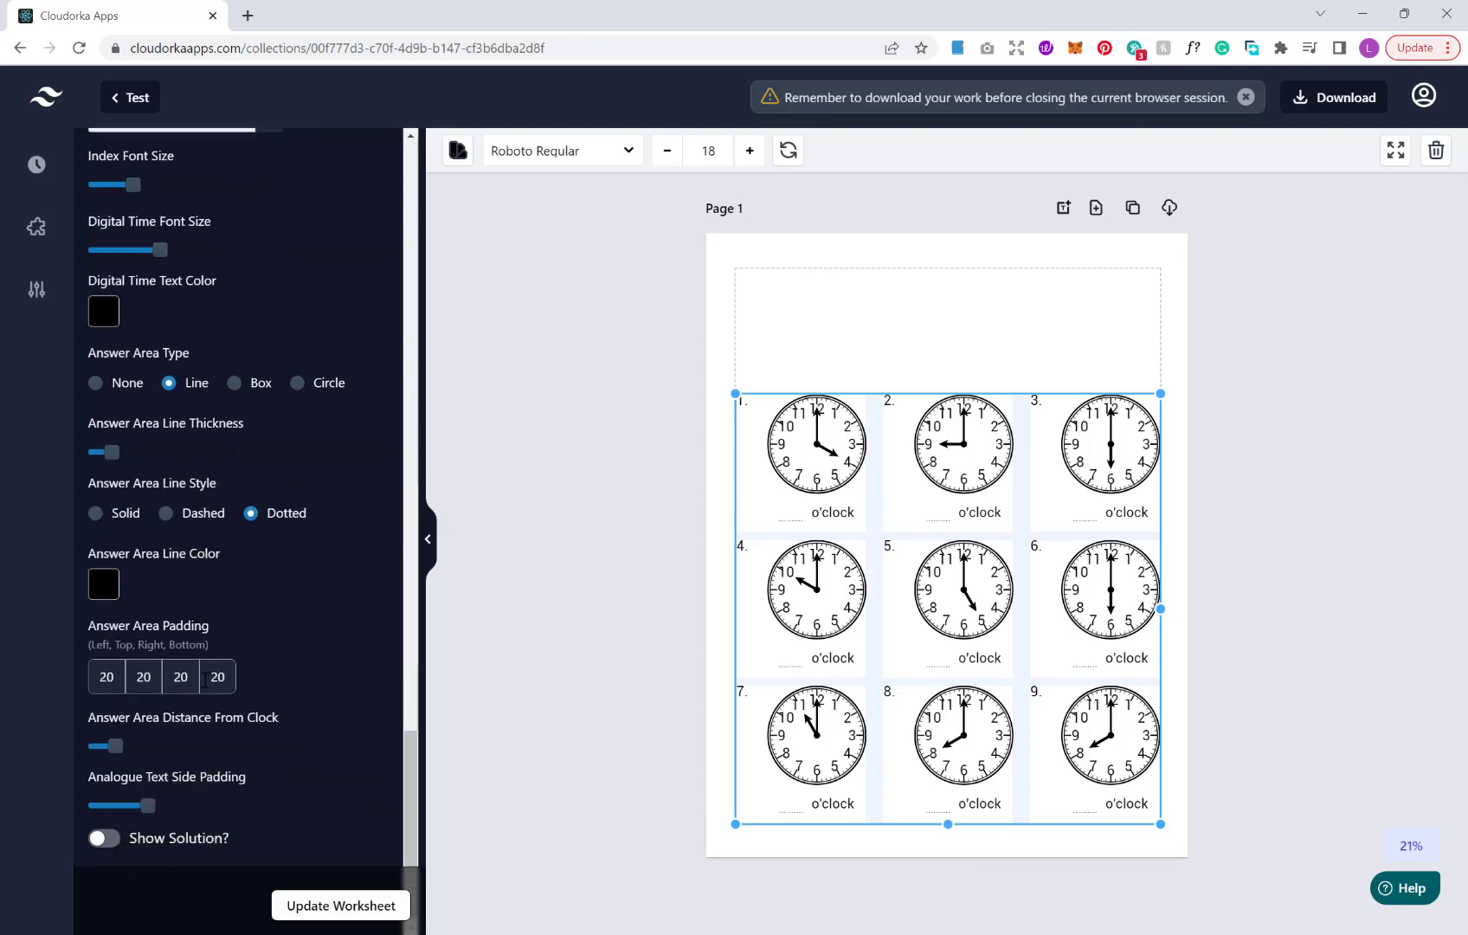
mouse_move(159, 751)
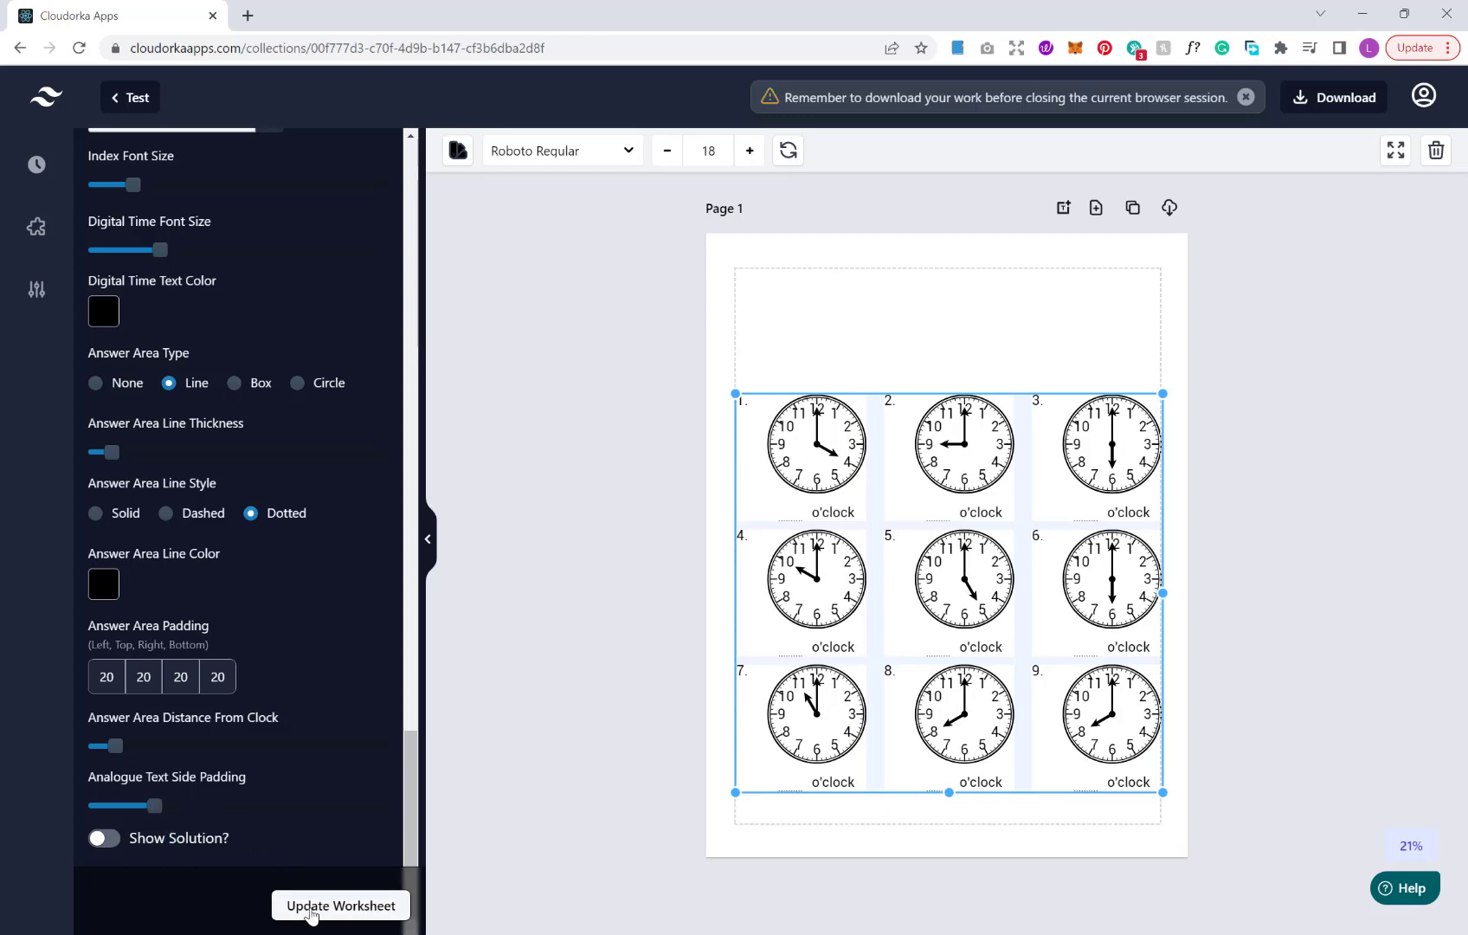
click(339, 906)
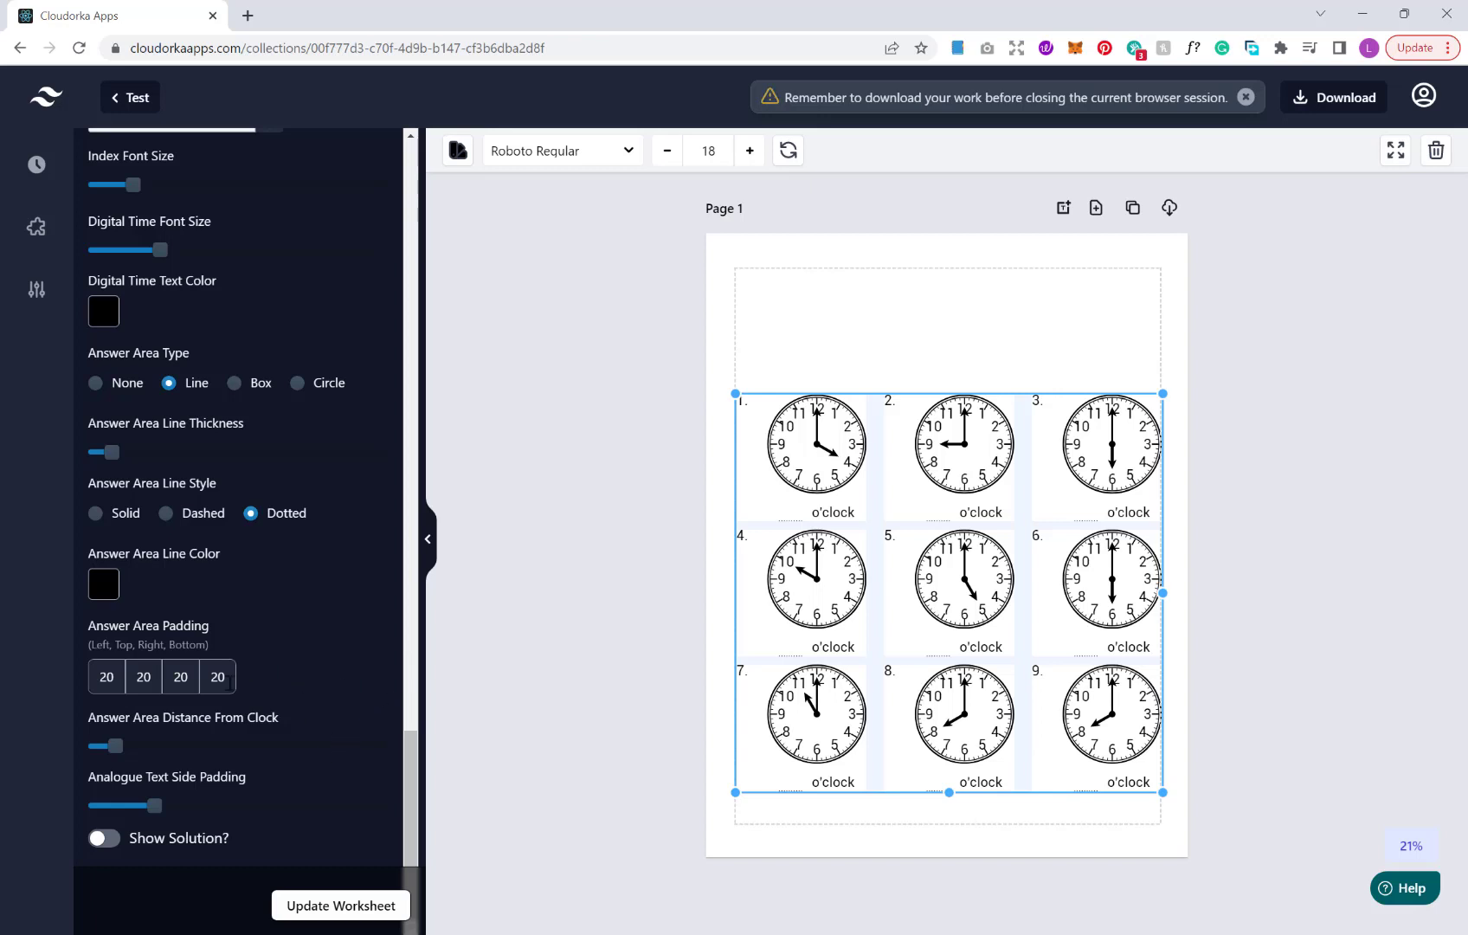
click(102, 837)
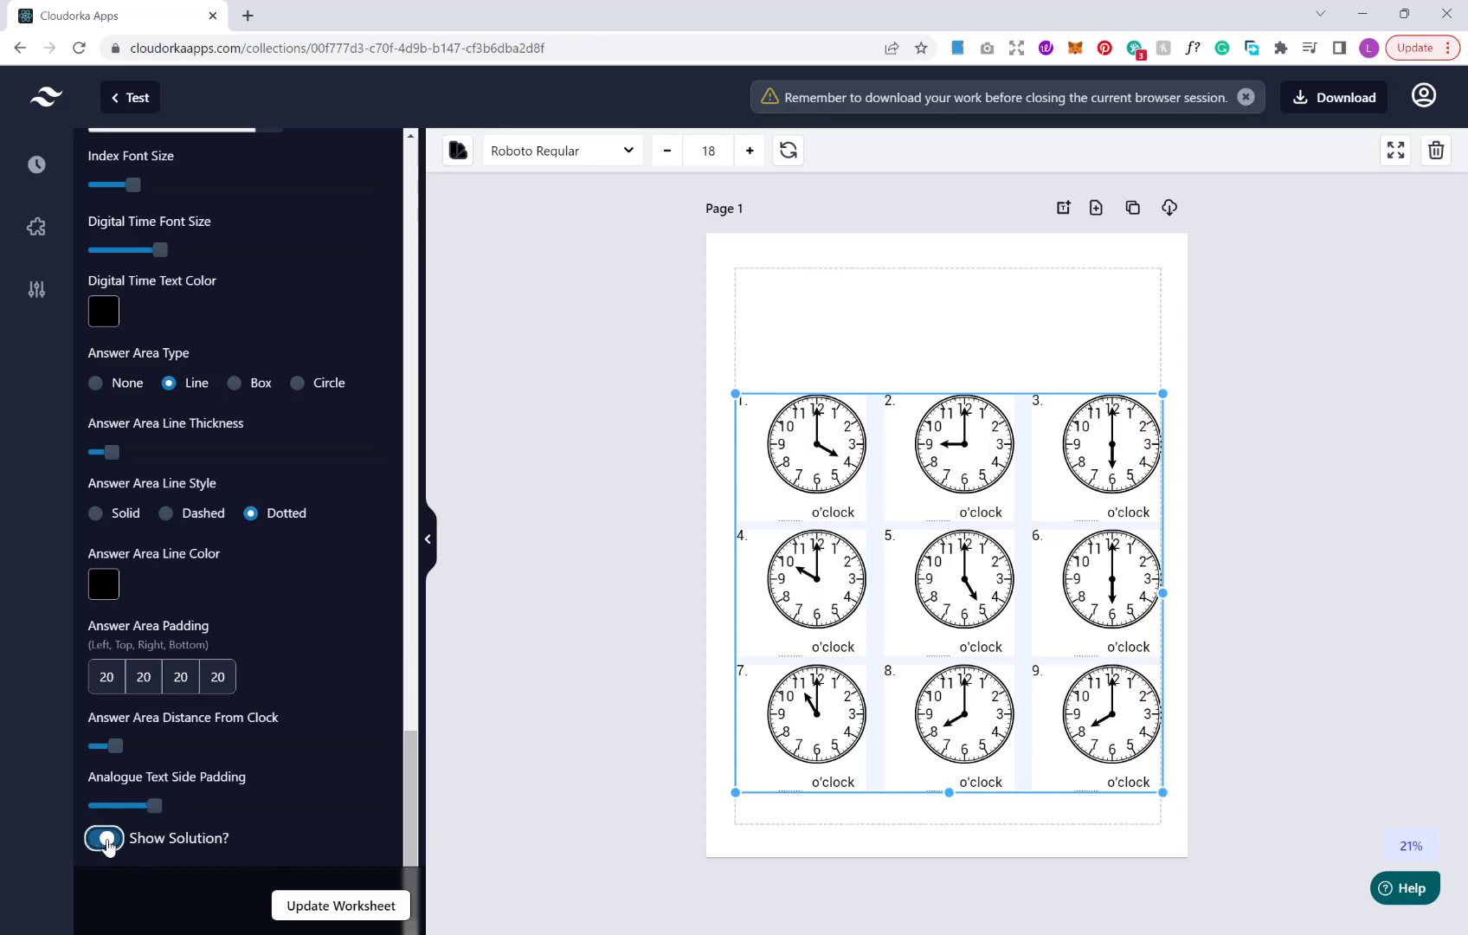
click(102, 837)
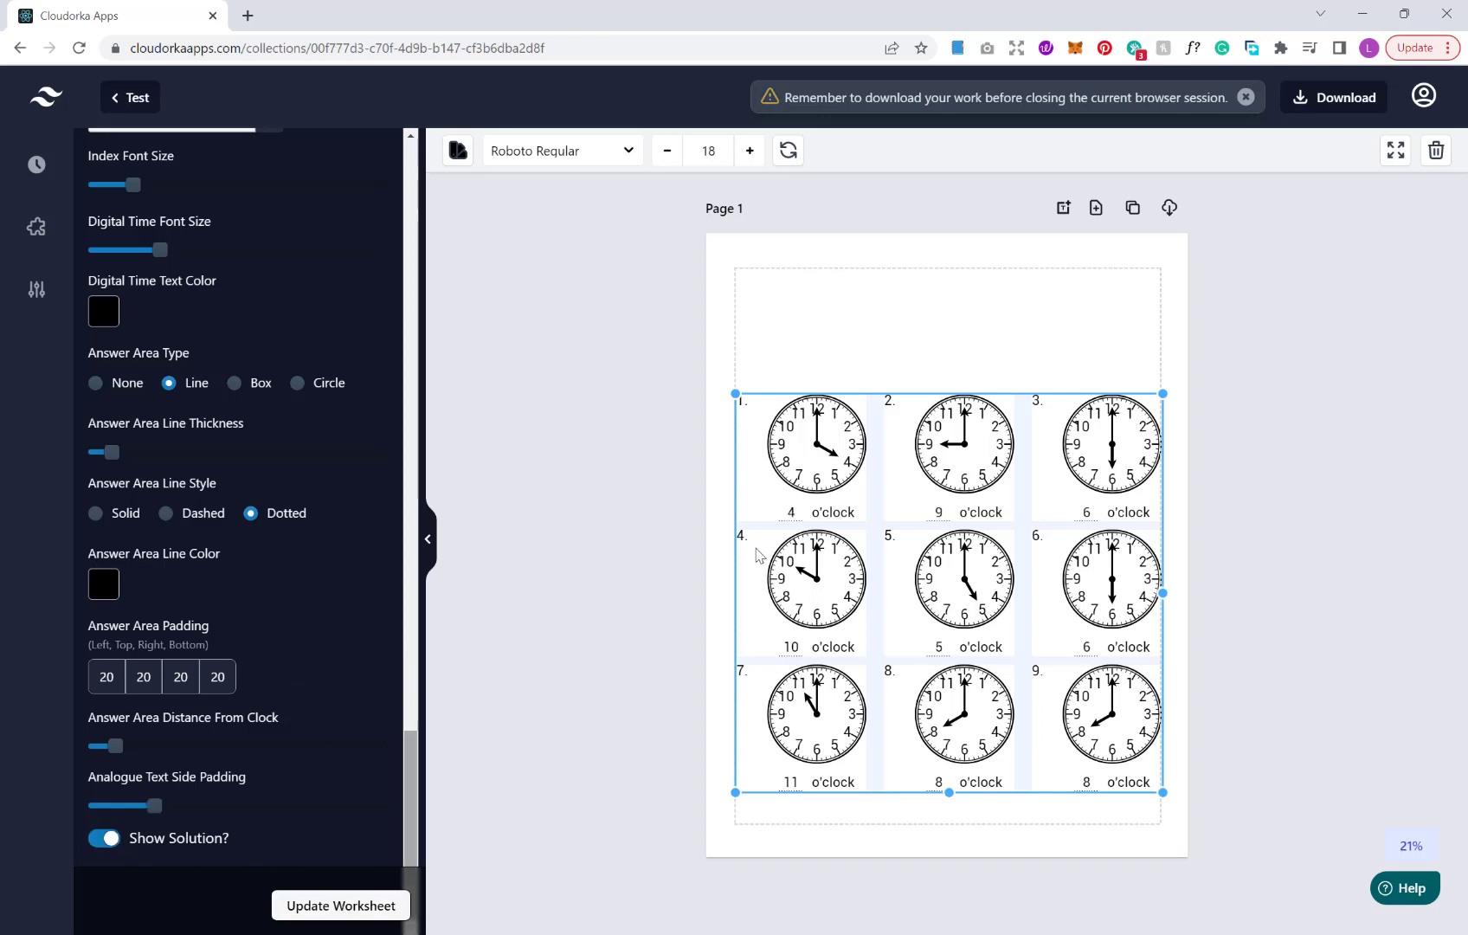
mouse_move(1114, 519)
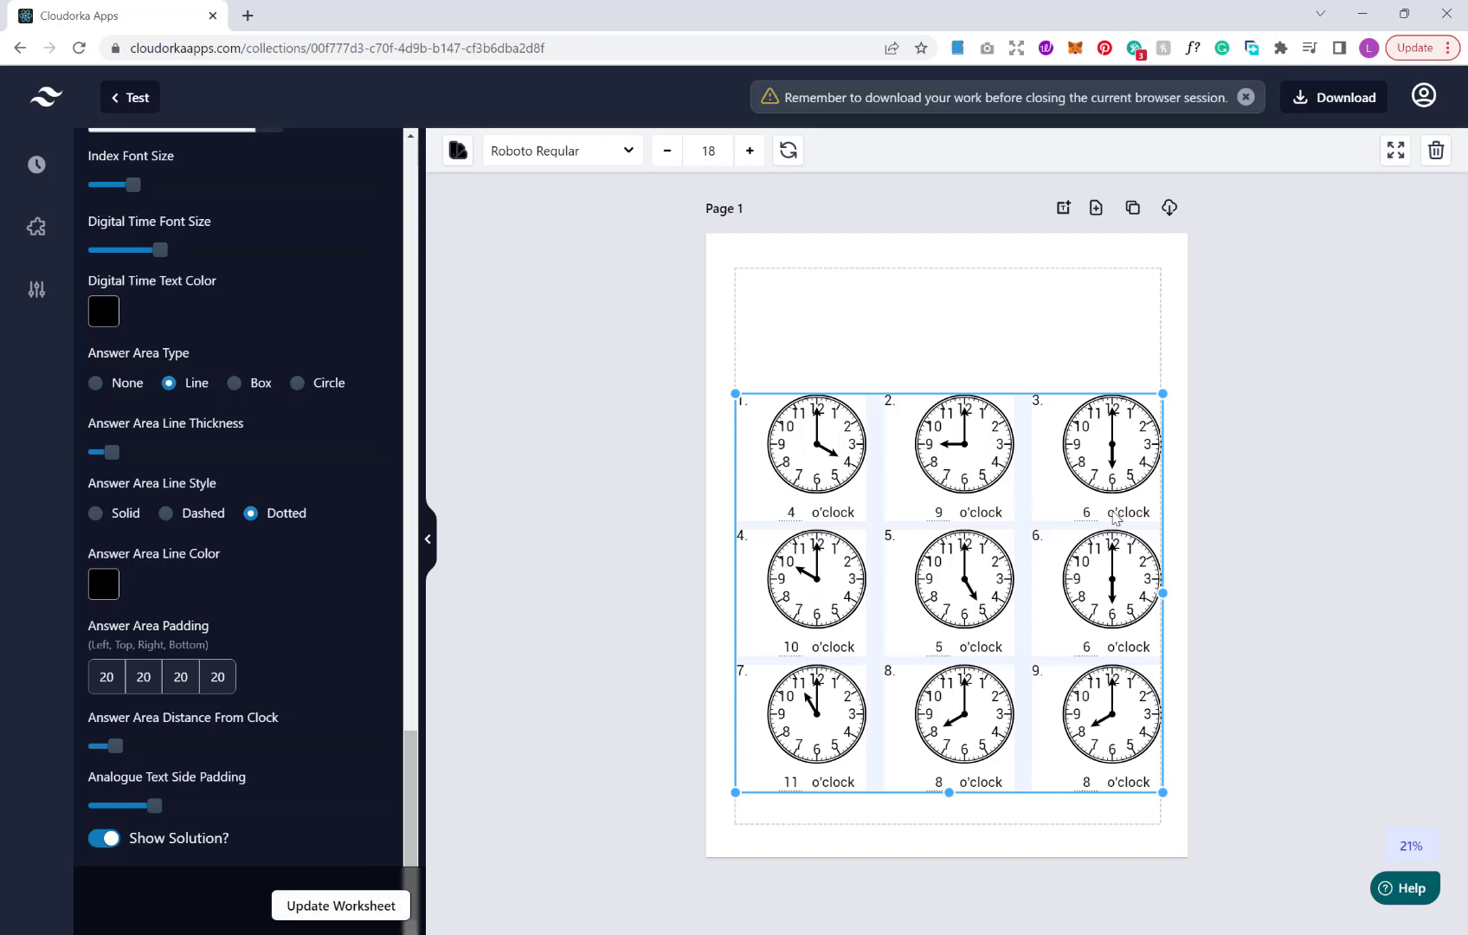
mouse_move(1004, 516)
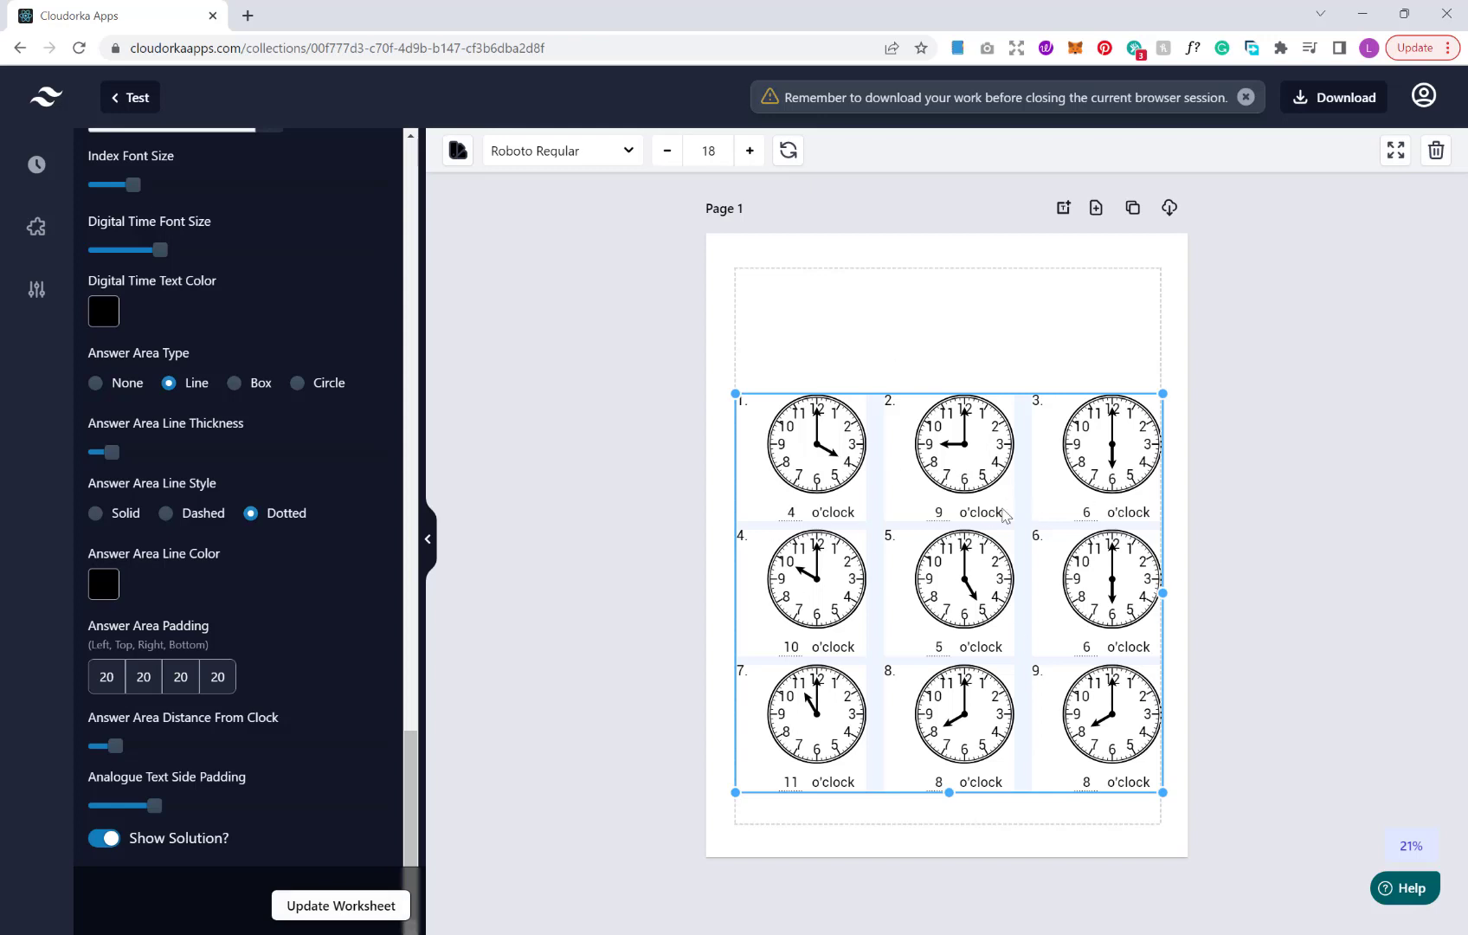
click(102, 838)
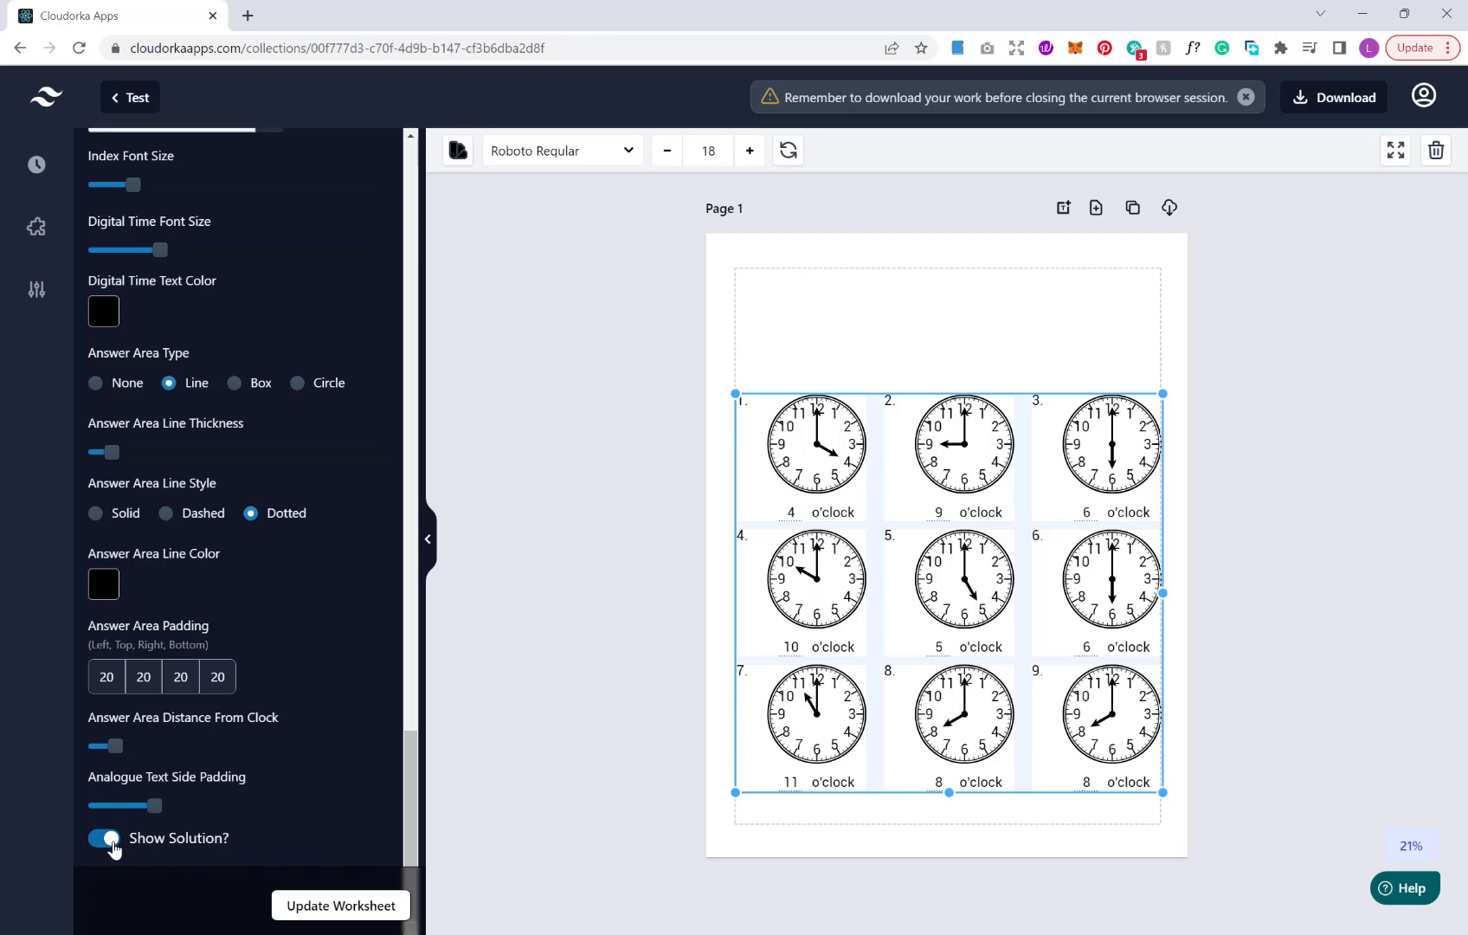
click(103, 837)
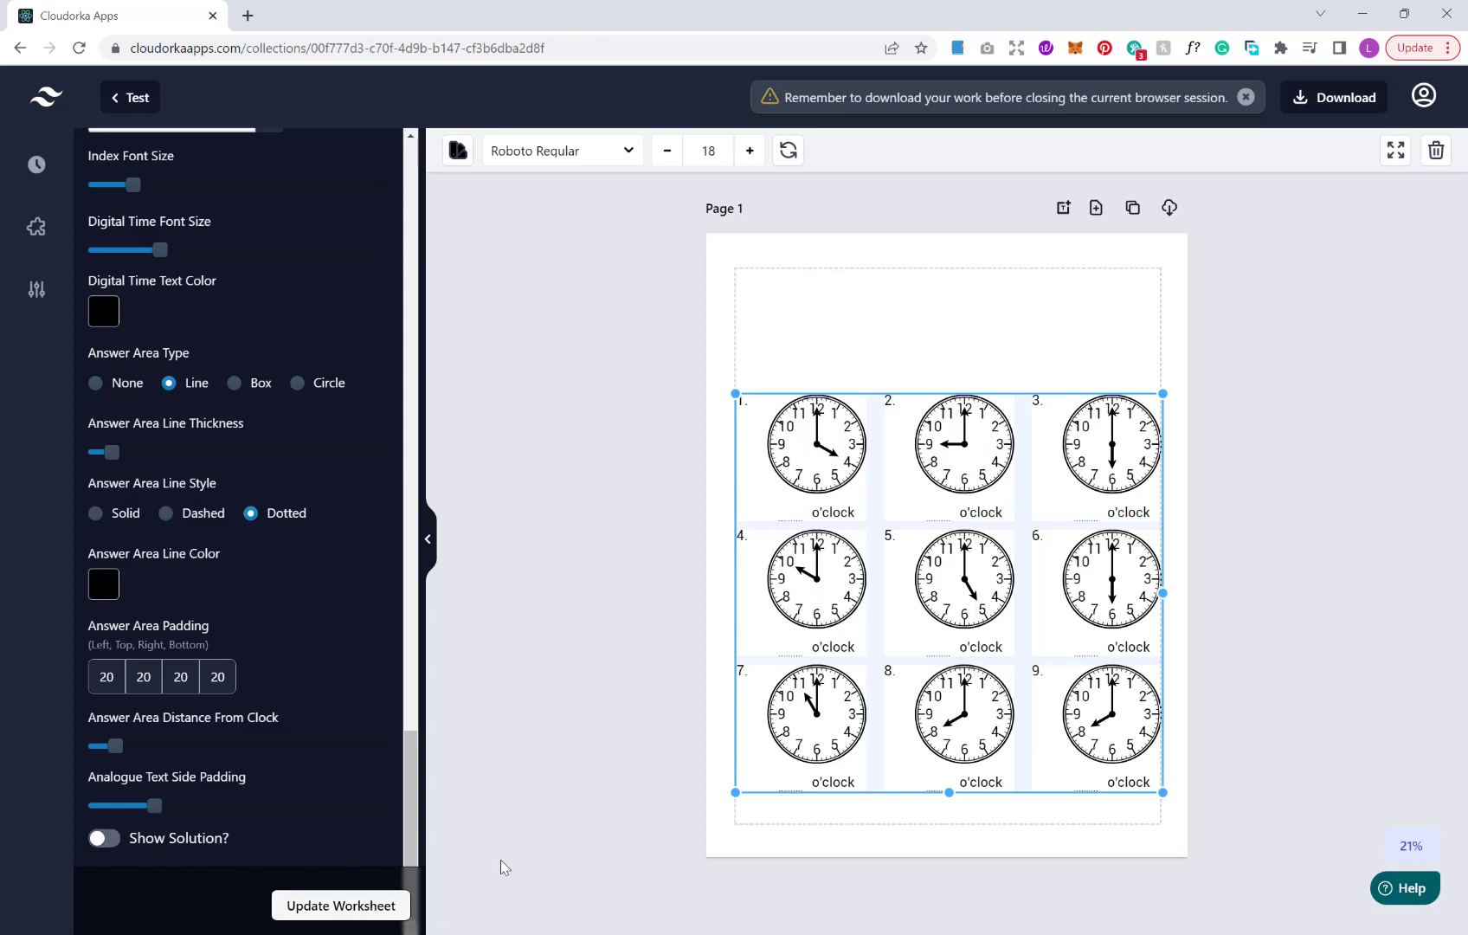
mouse_move(1260, 524)
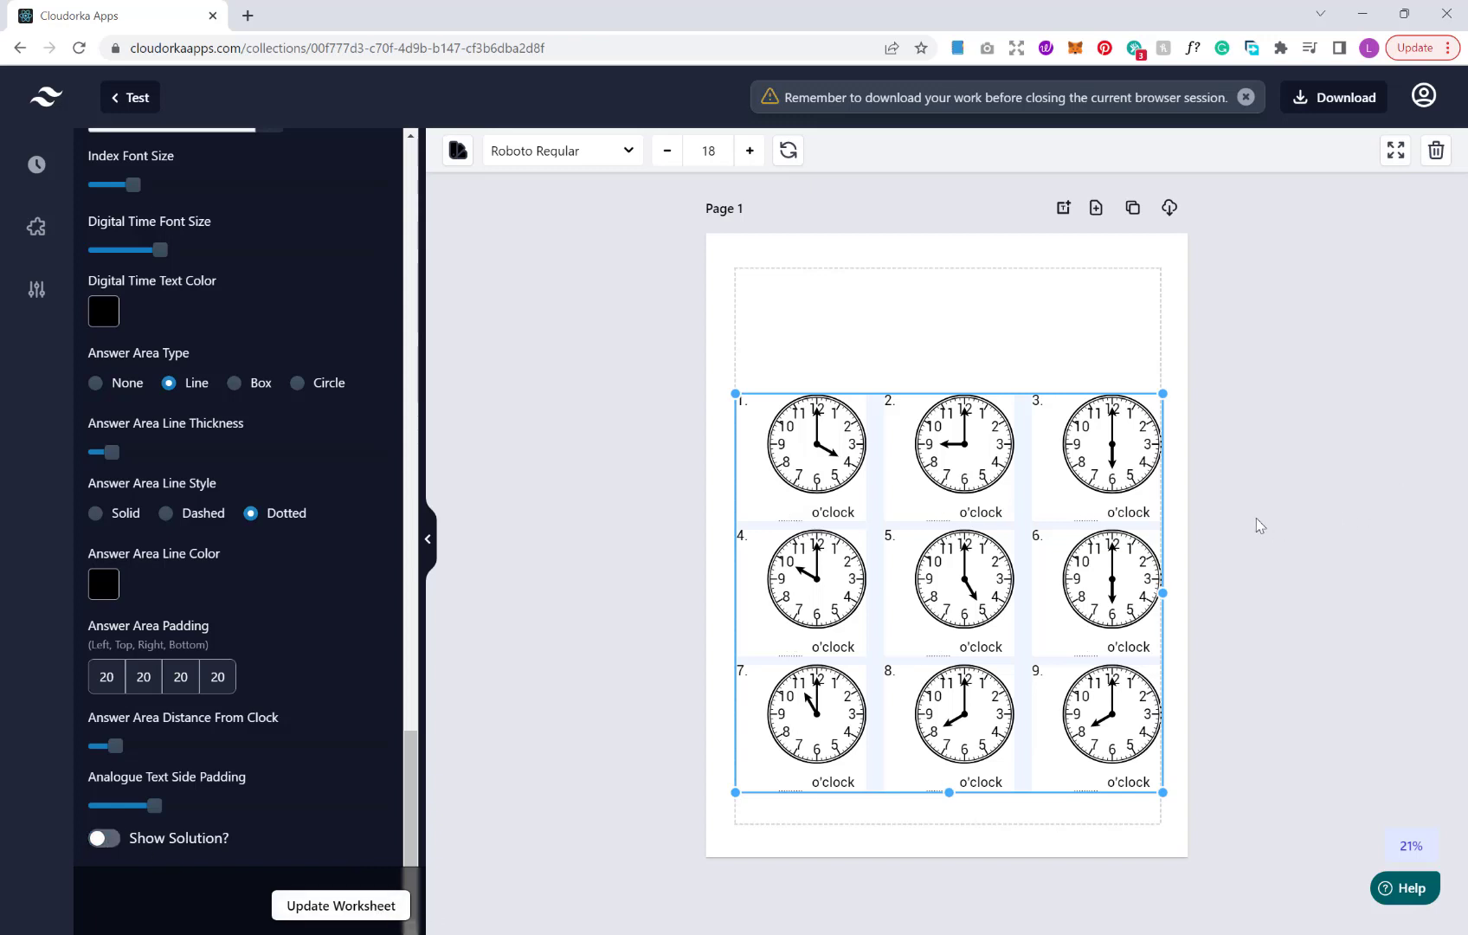
mouse_move(559, 366)
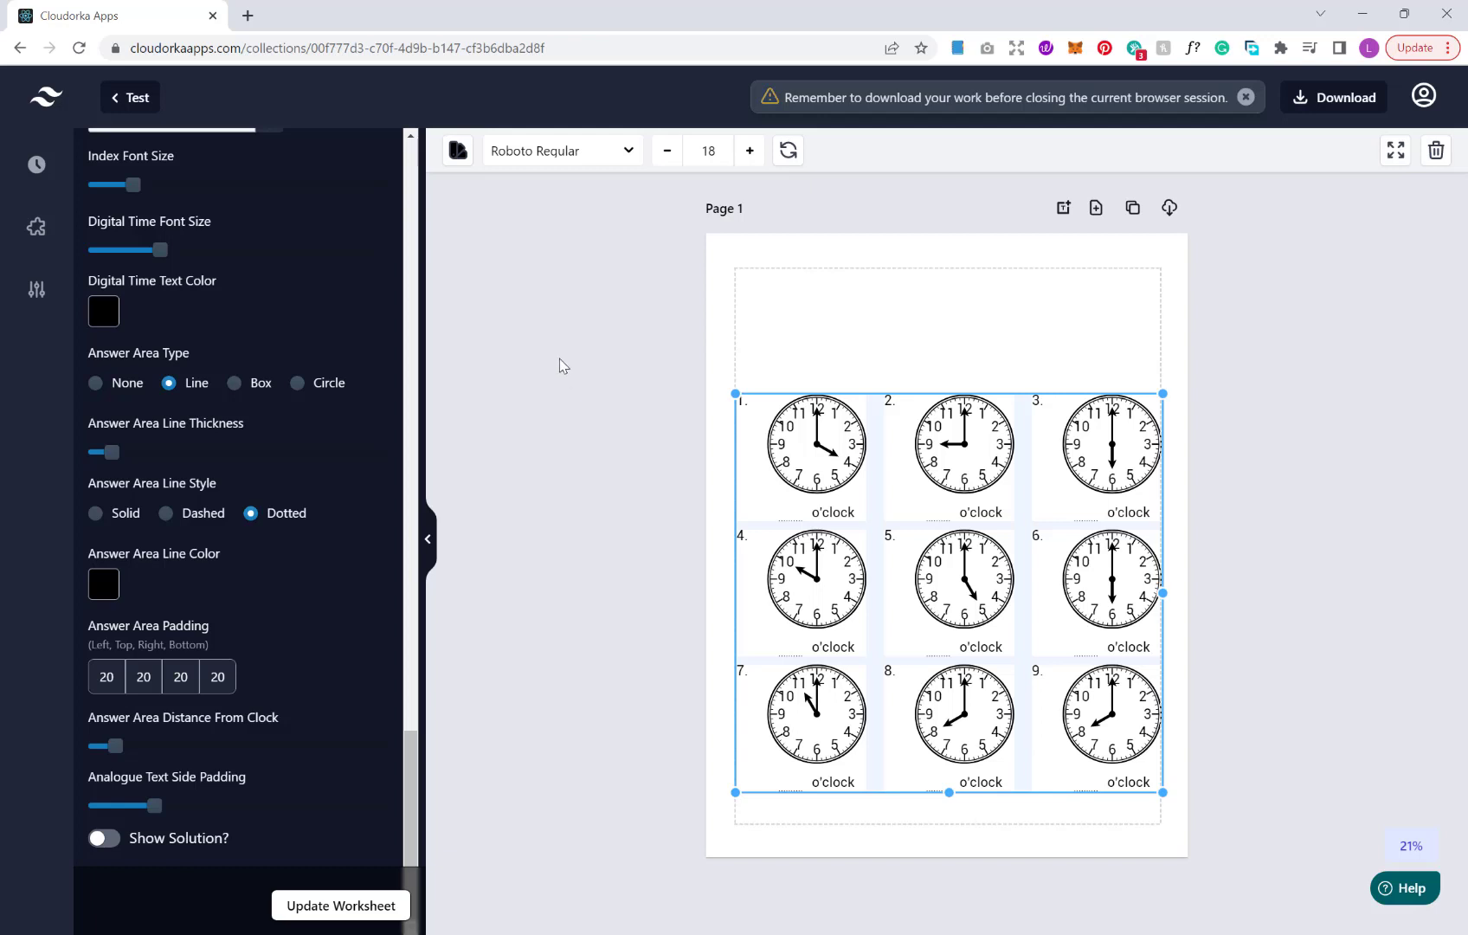
mouse_move(701, 426)
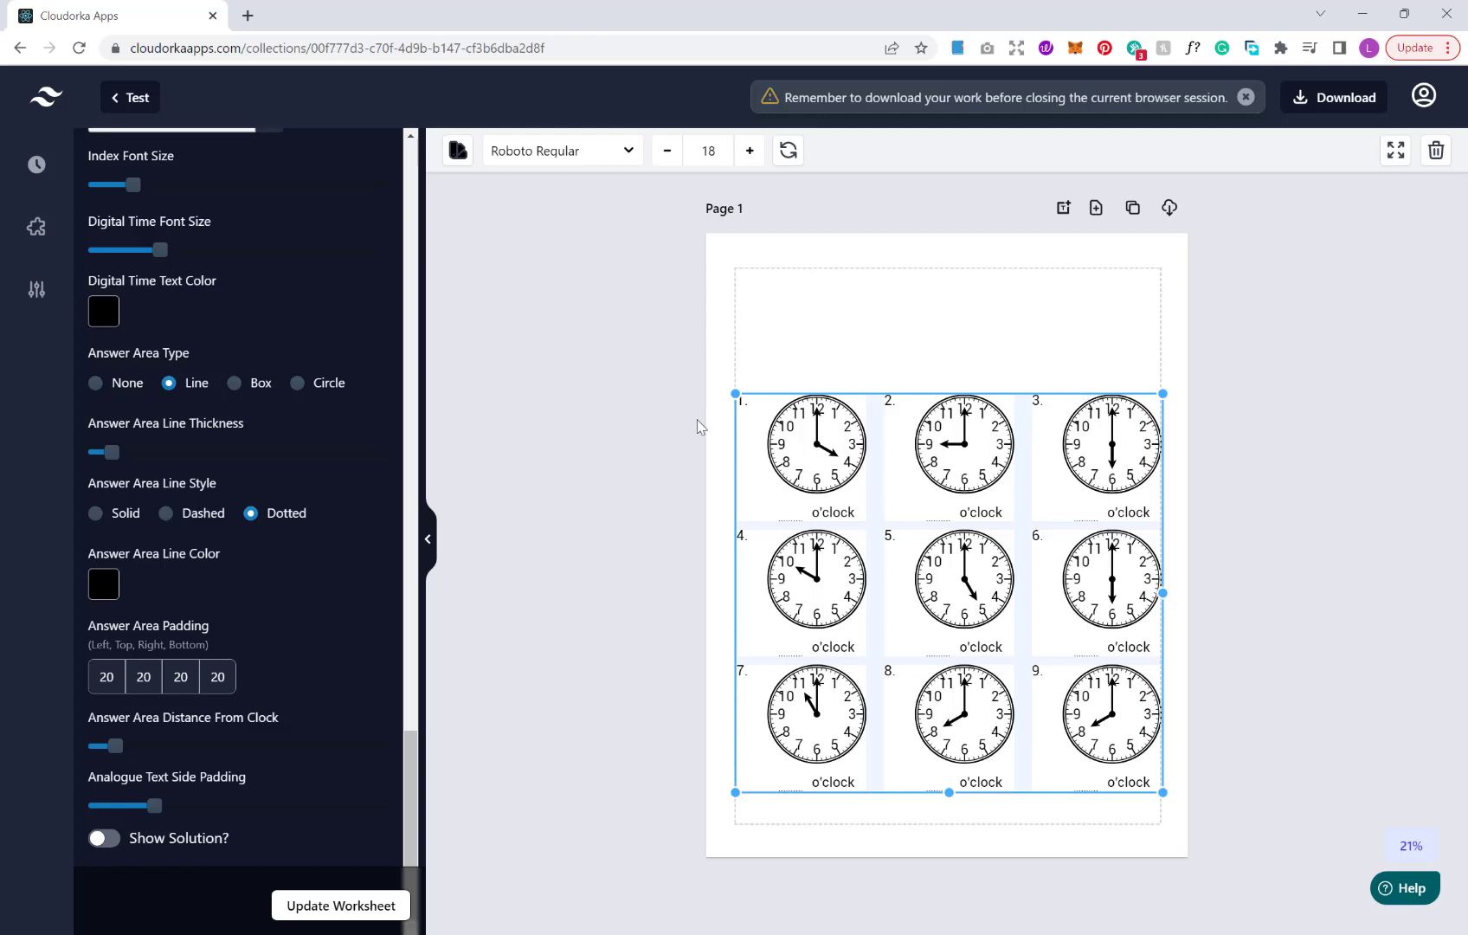
mouse_move(862, 312)
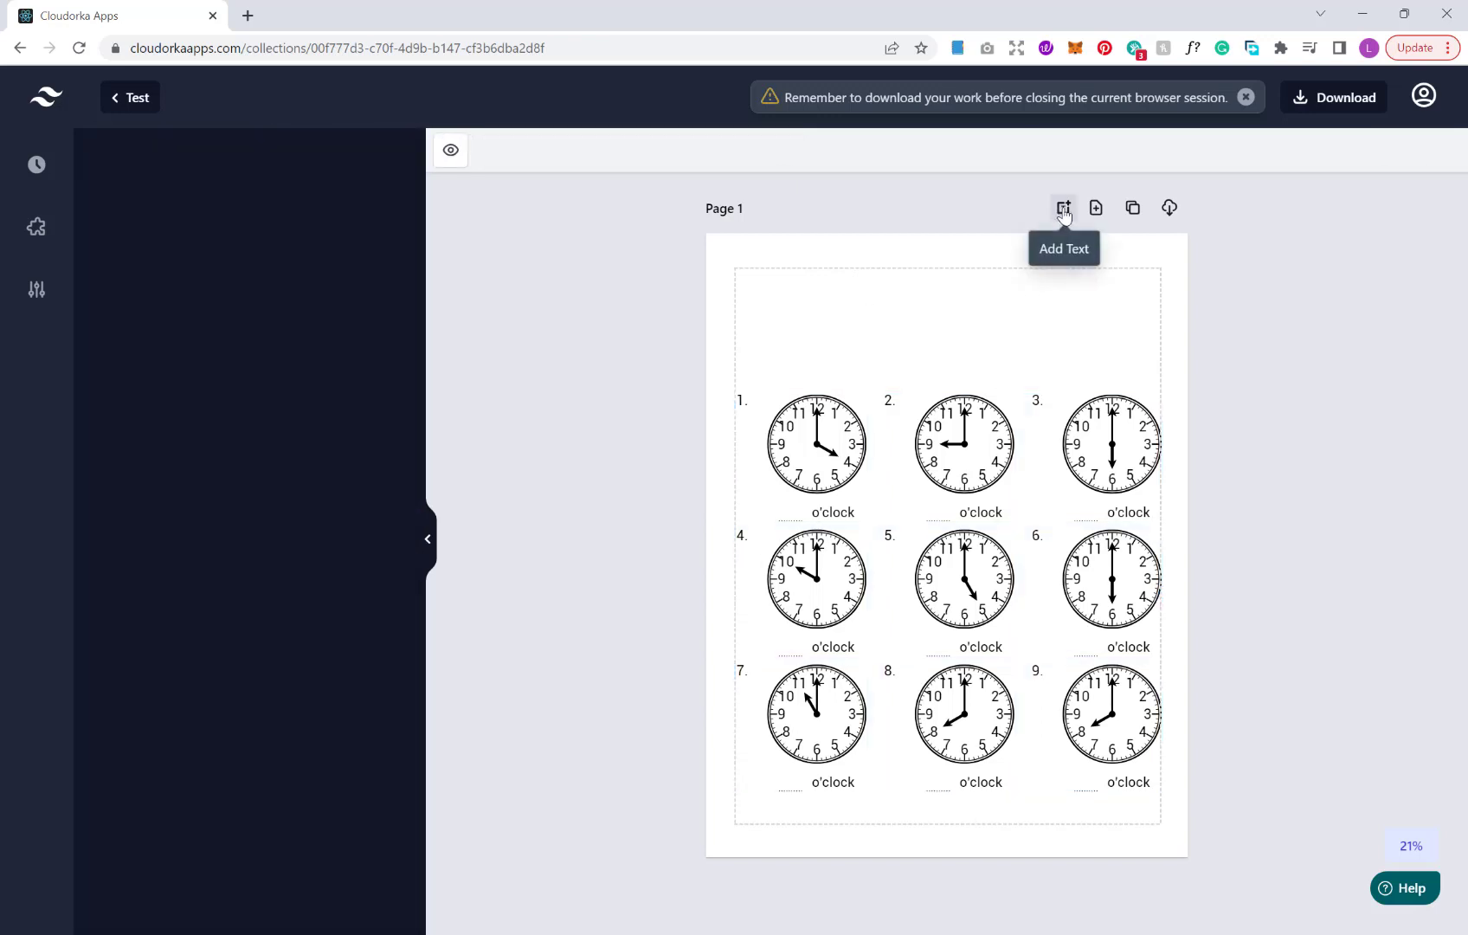
Add a centred title reading "What's the time?" and shrink its font to size 53
click(1063, 208)
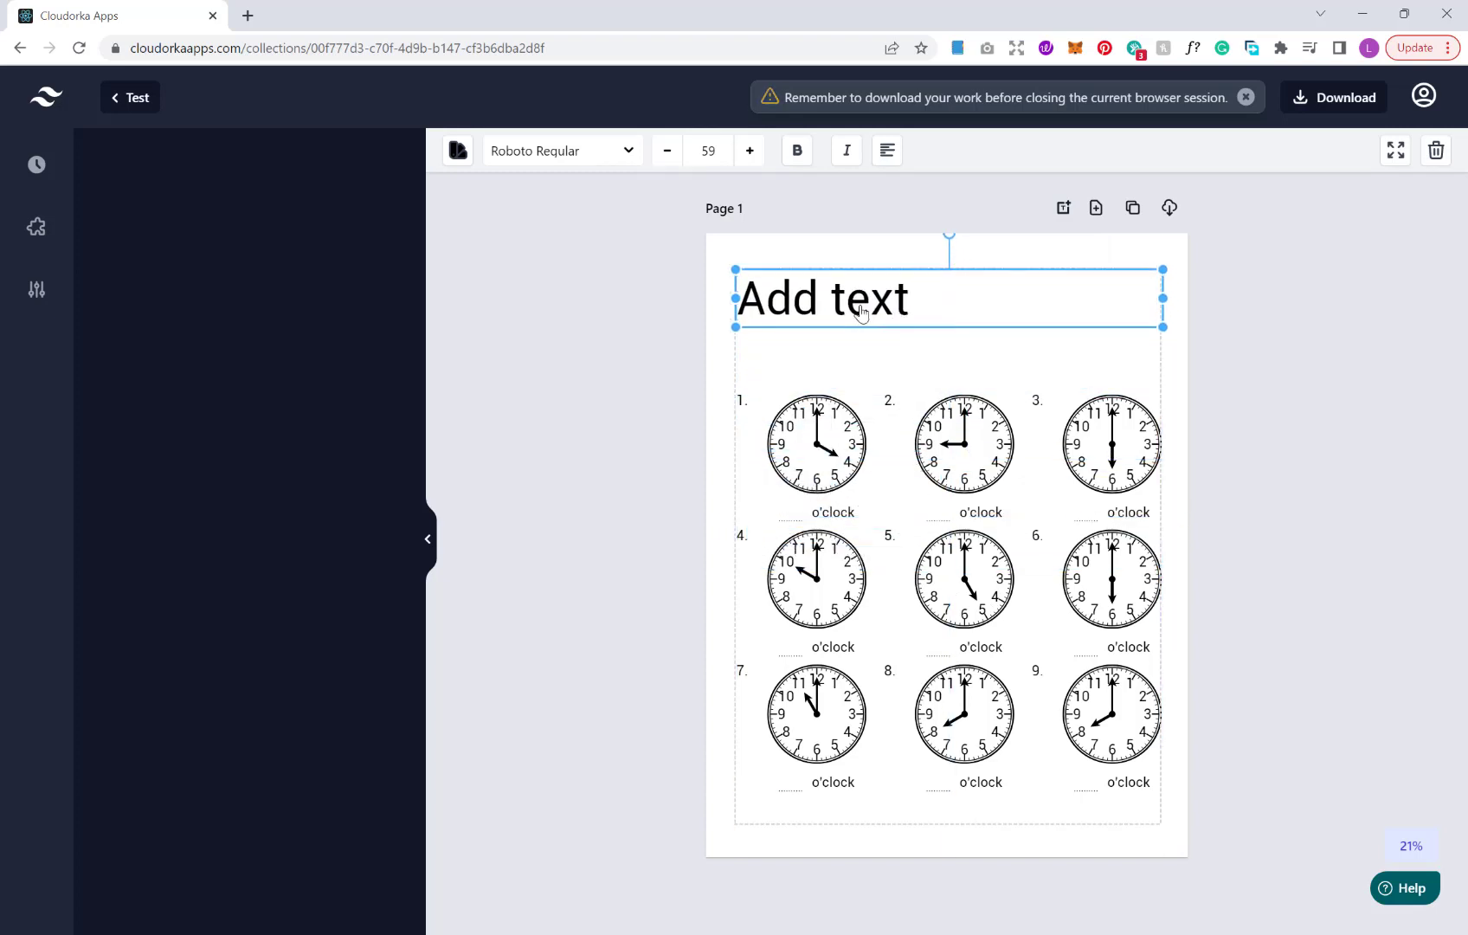
double_click(820, 298)
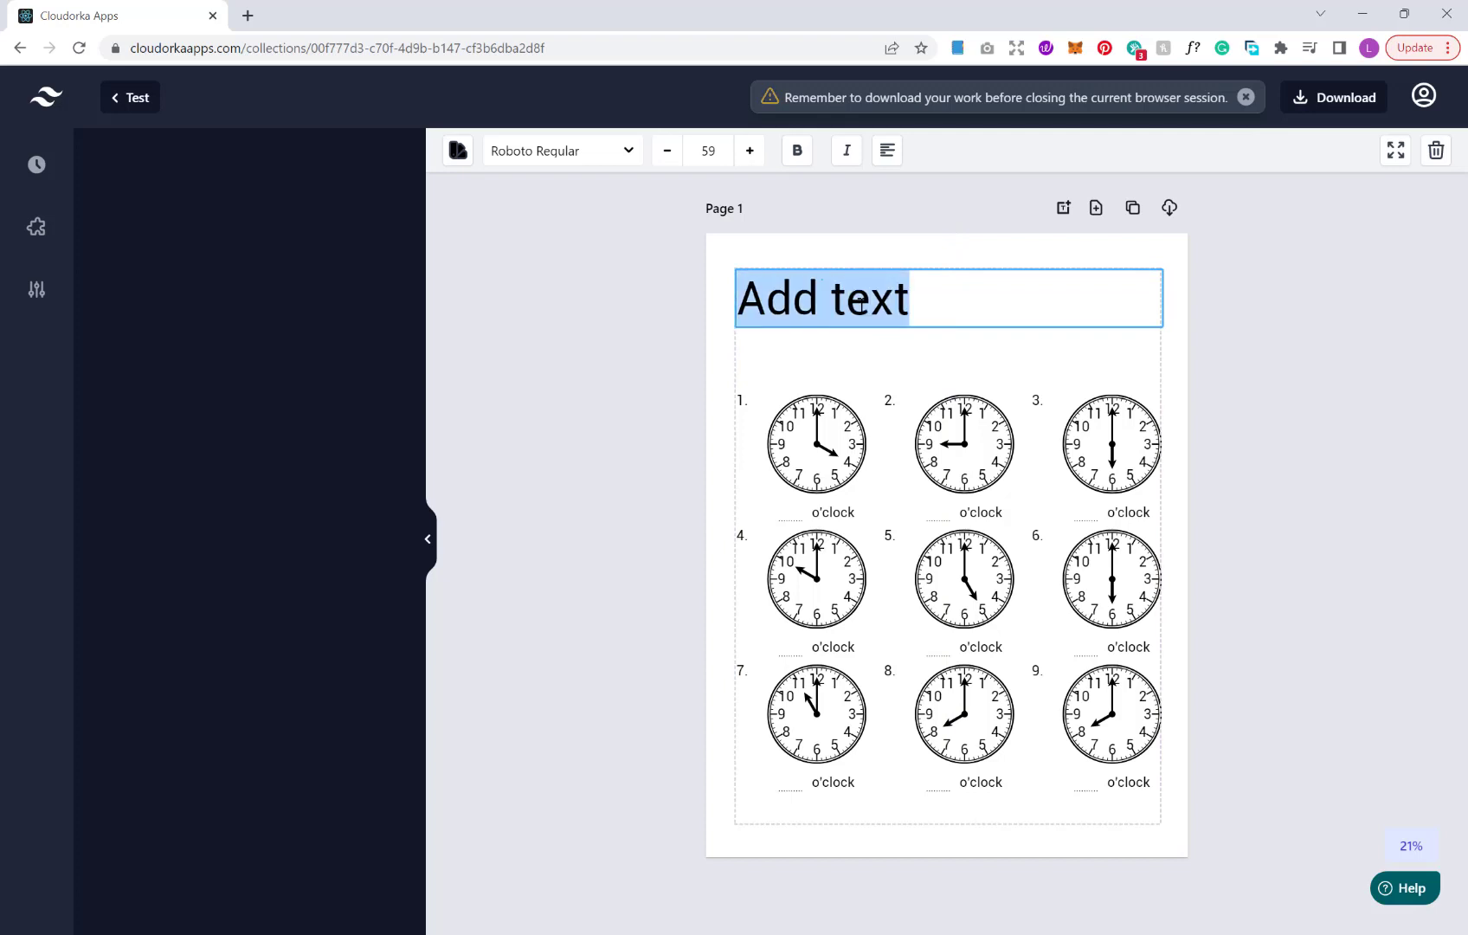
text(What')
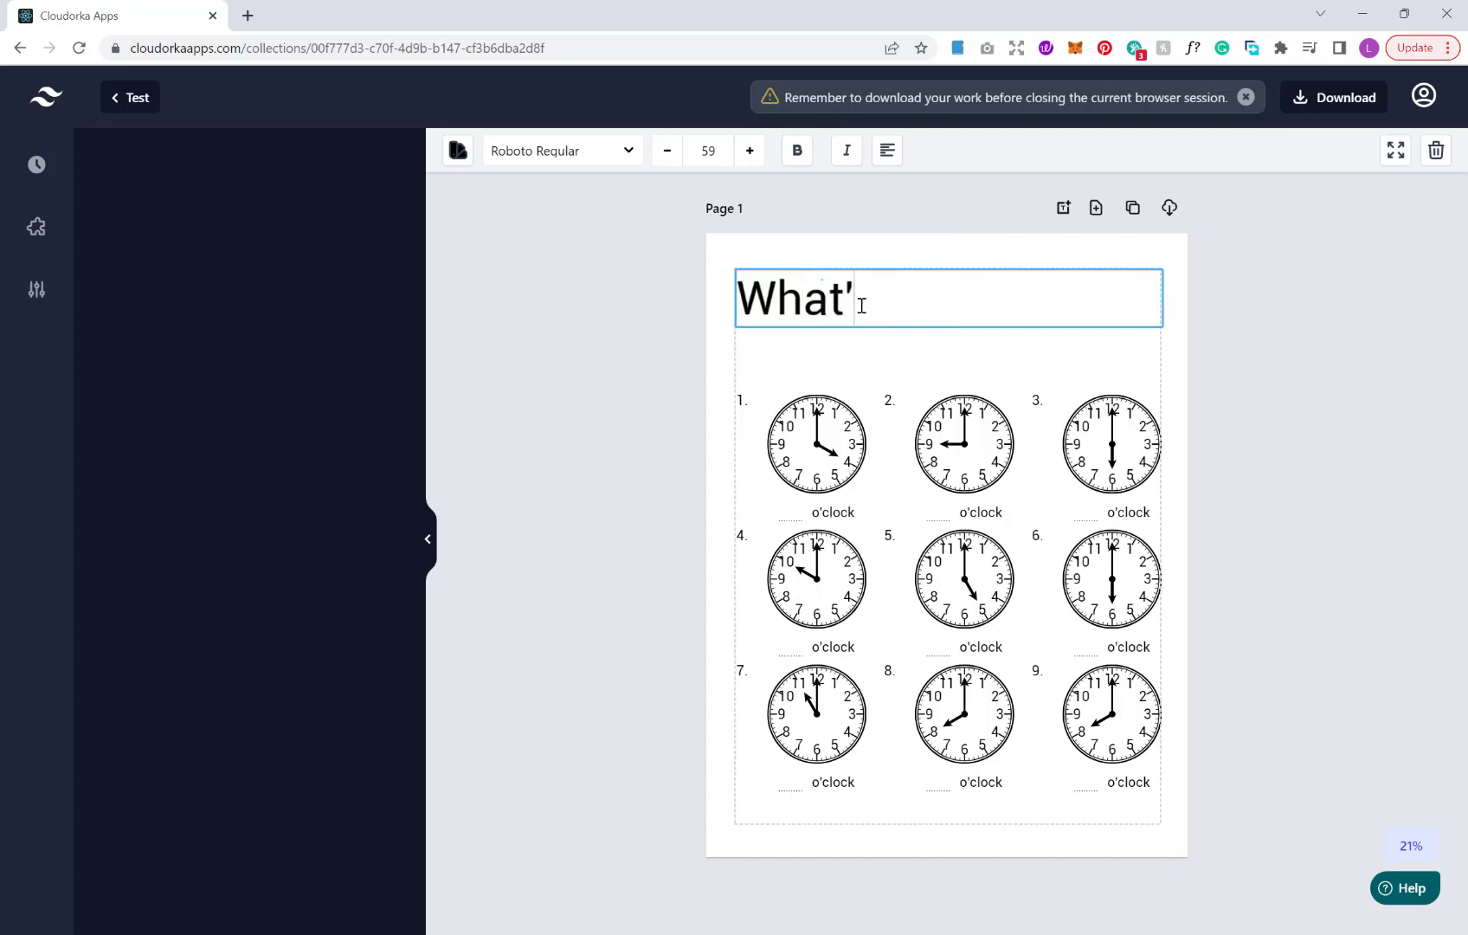
text(s the time?)
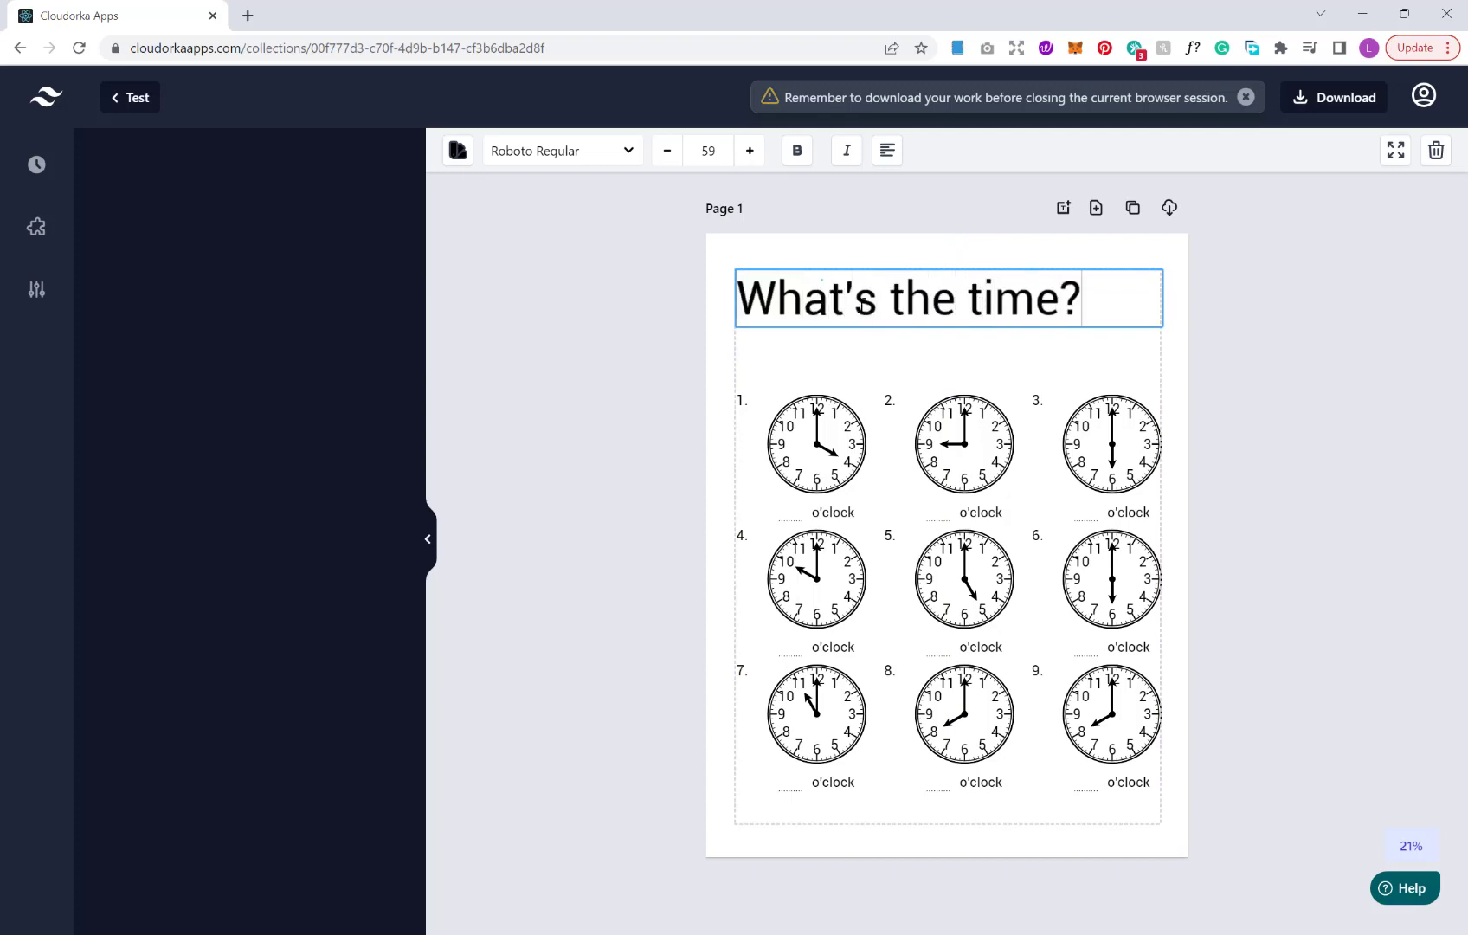
click(887, 151)
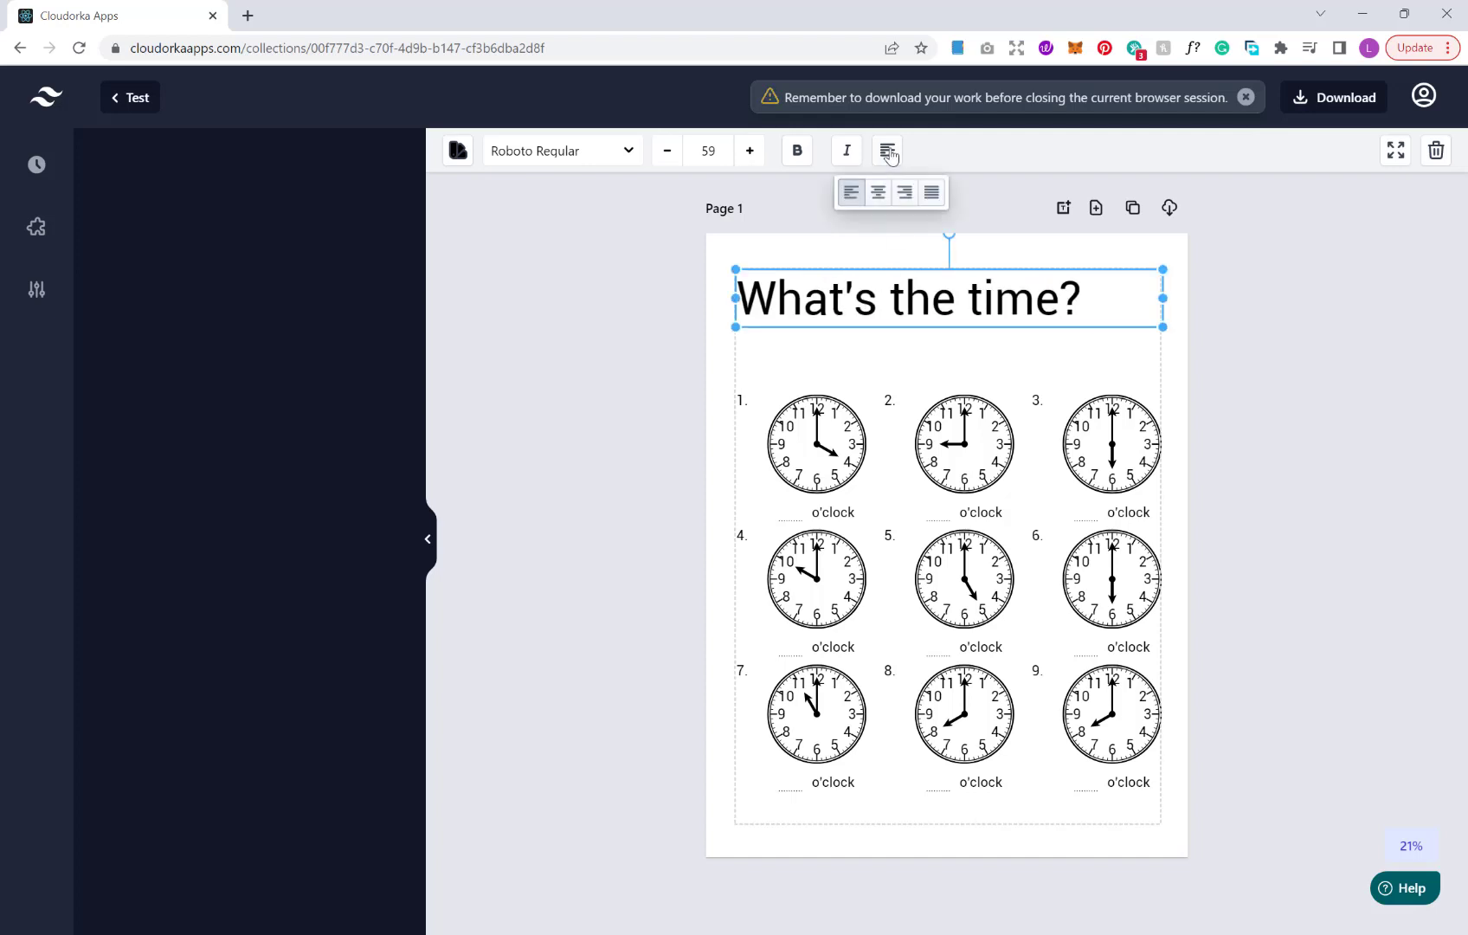
click(877, 192)
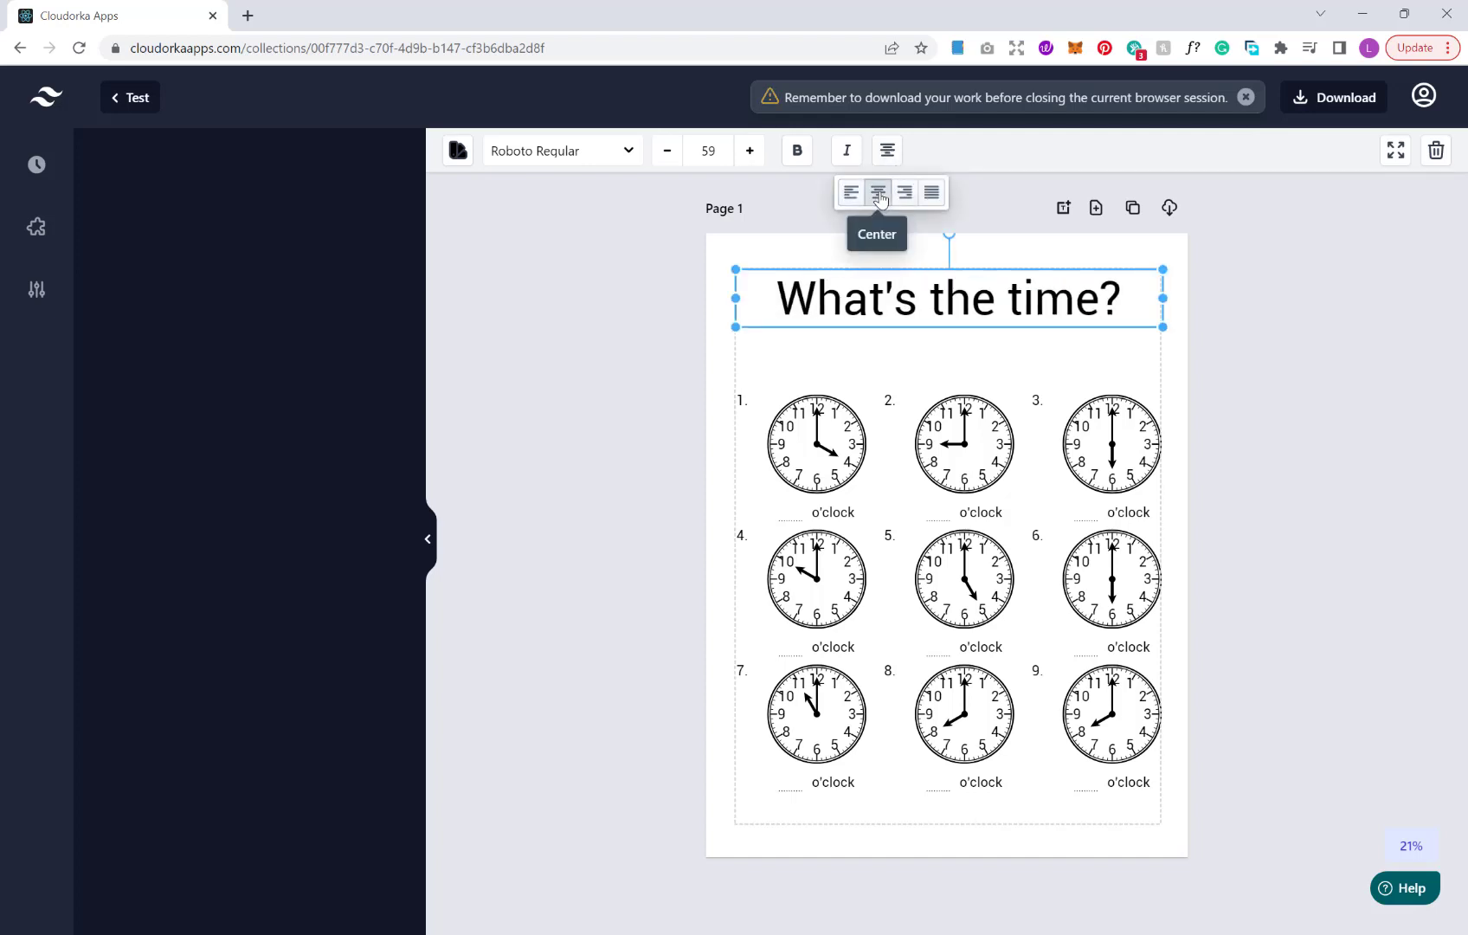
mouse_move(890, 327)
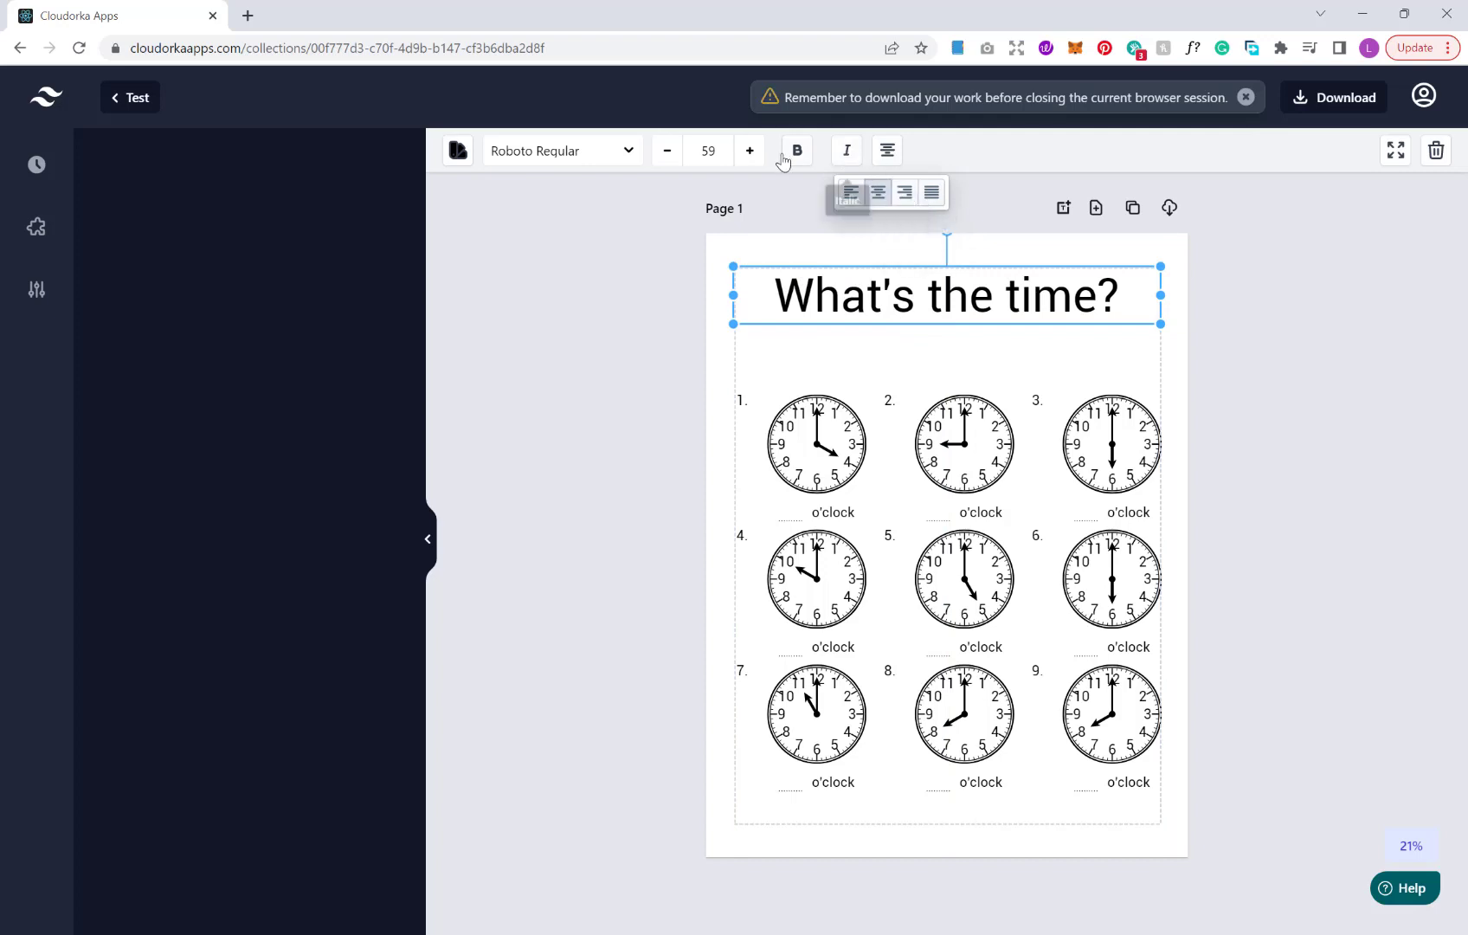
click(666, 151)
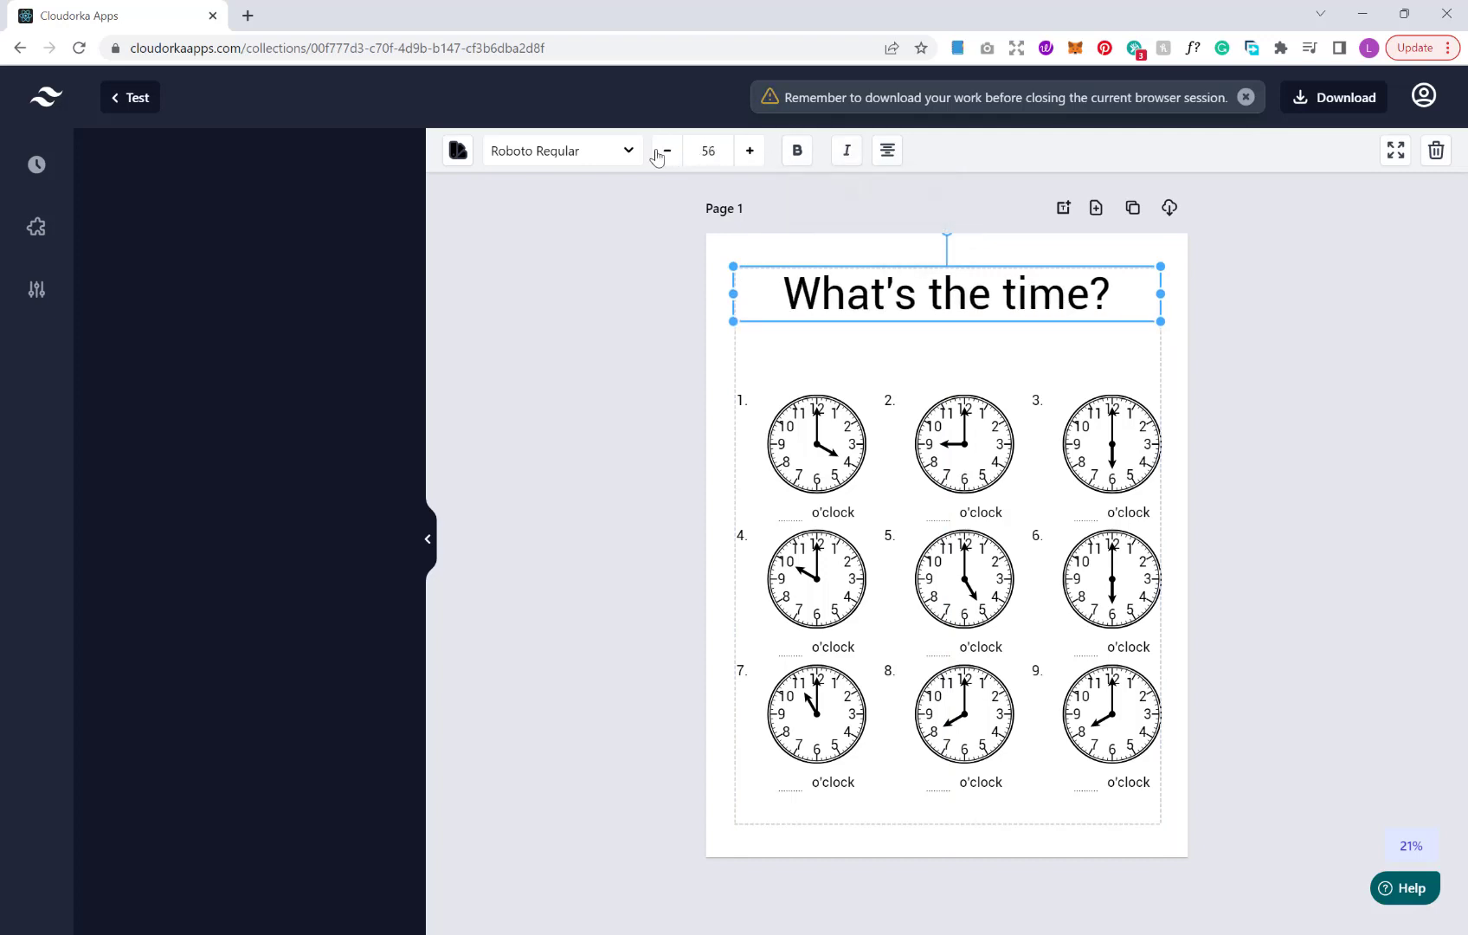
click(666, 151)
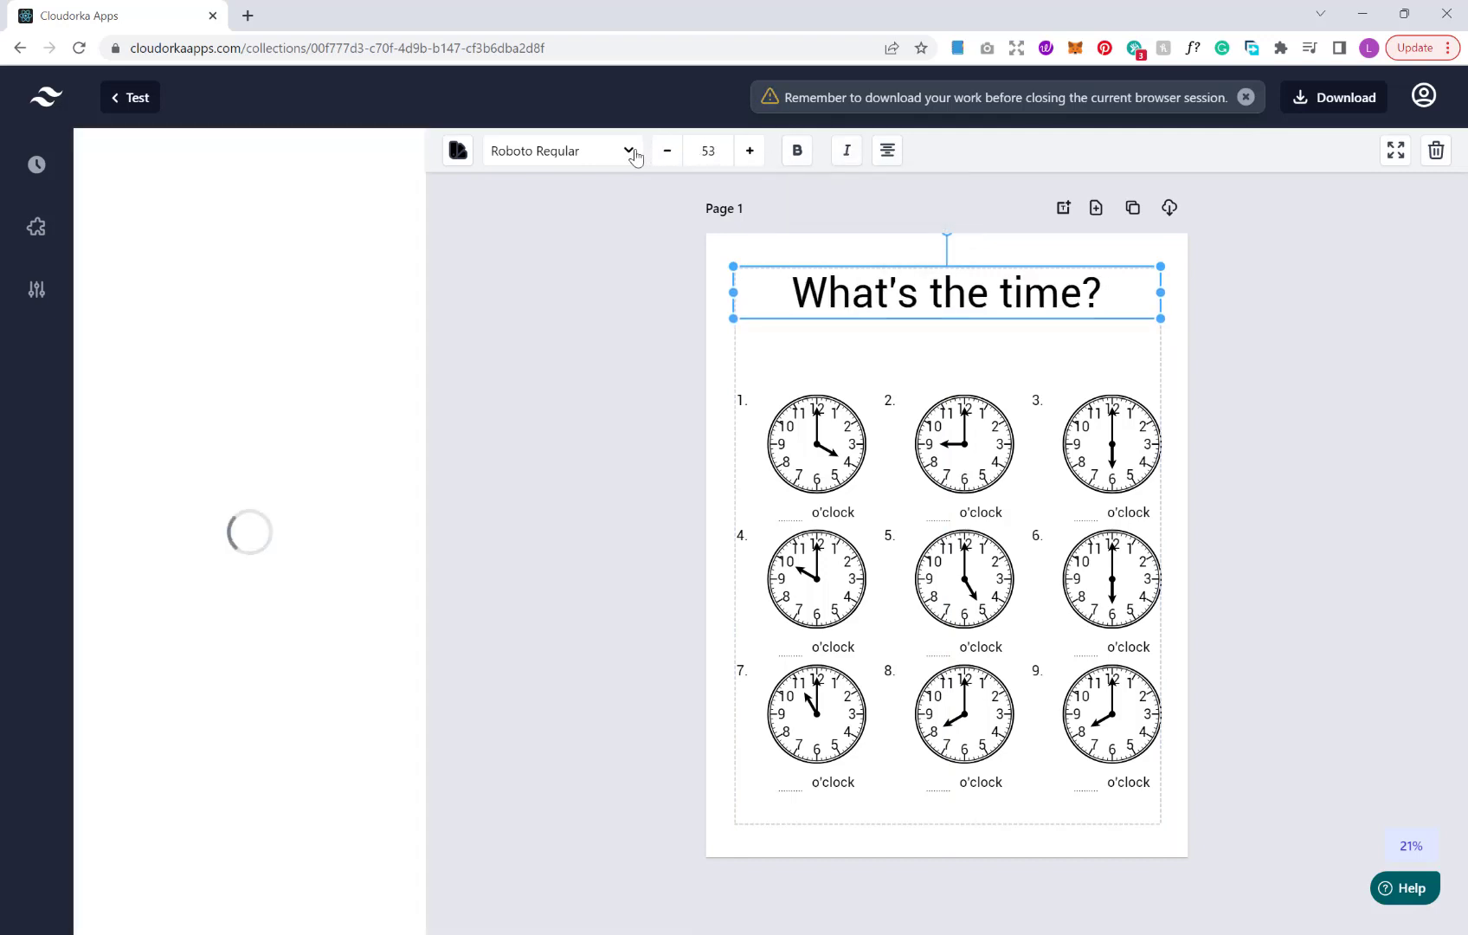
click(628, 150)
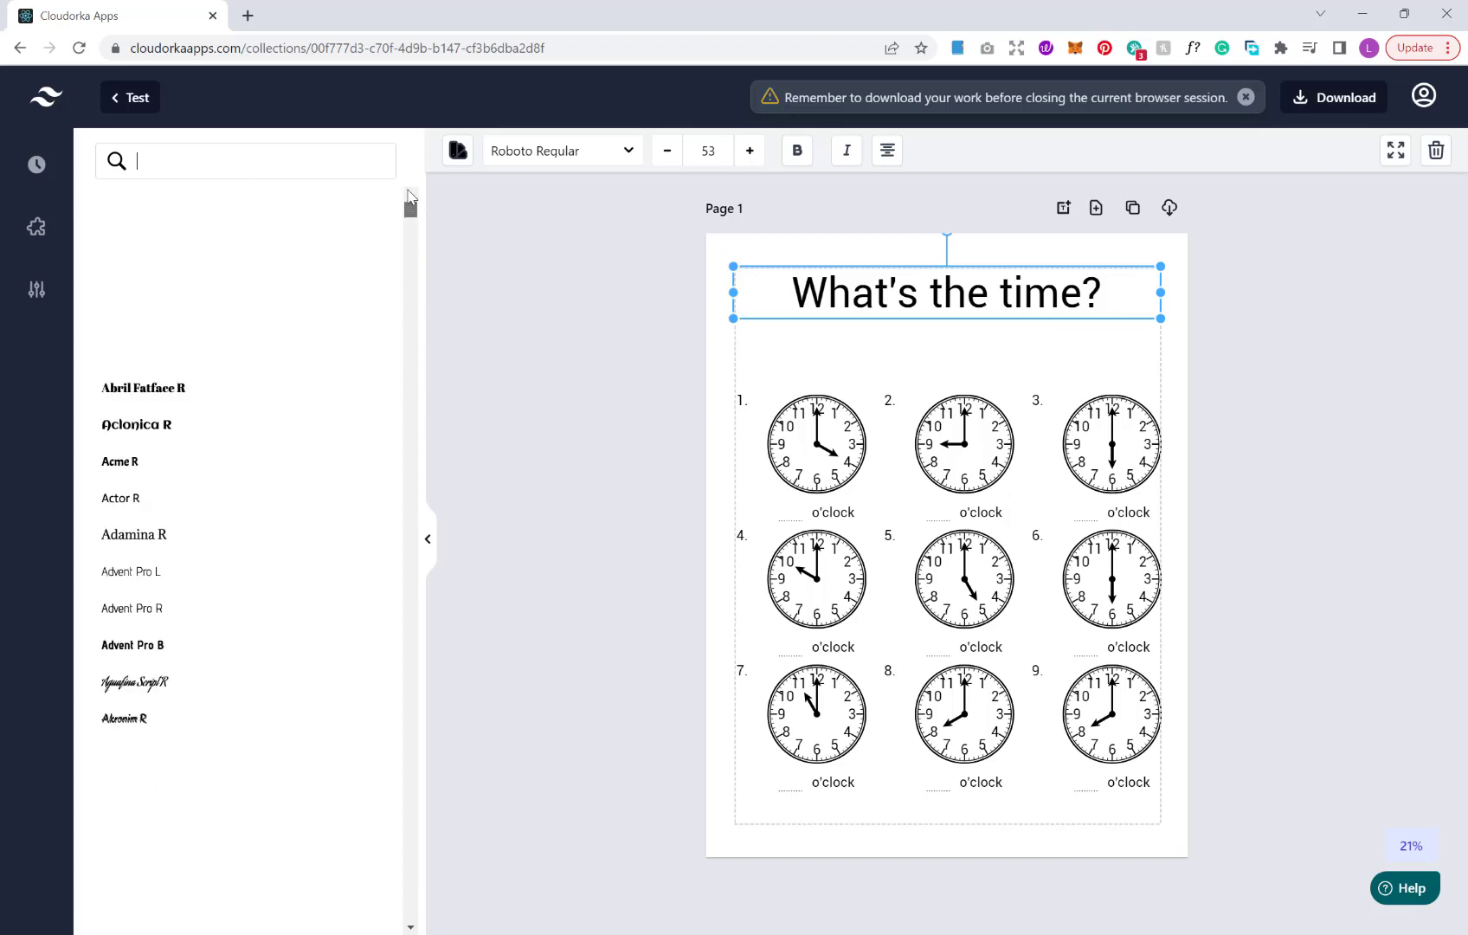
mouse_move(457, 150)
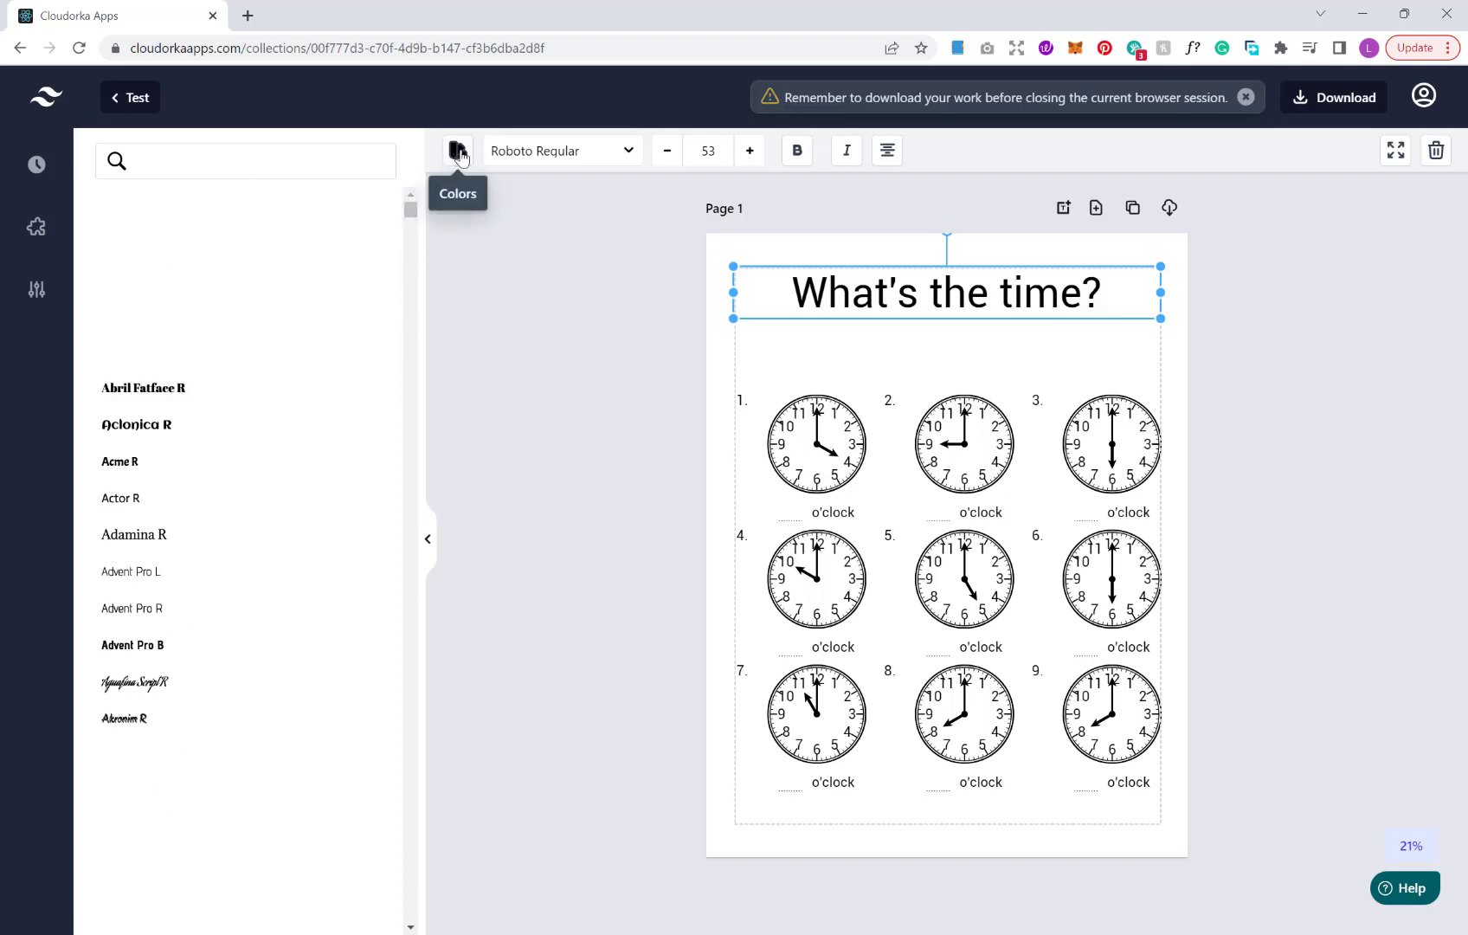
scroll(up, 3)
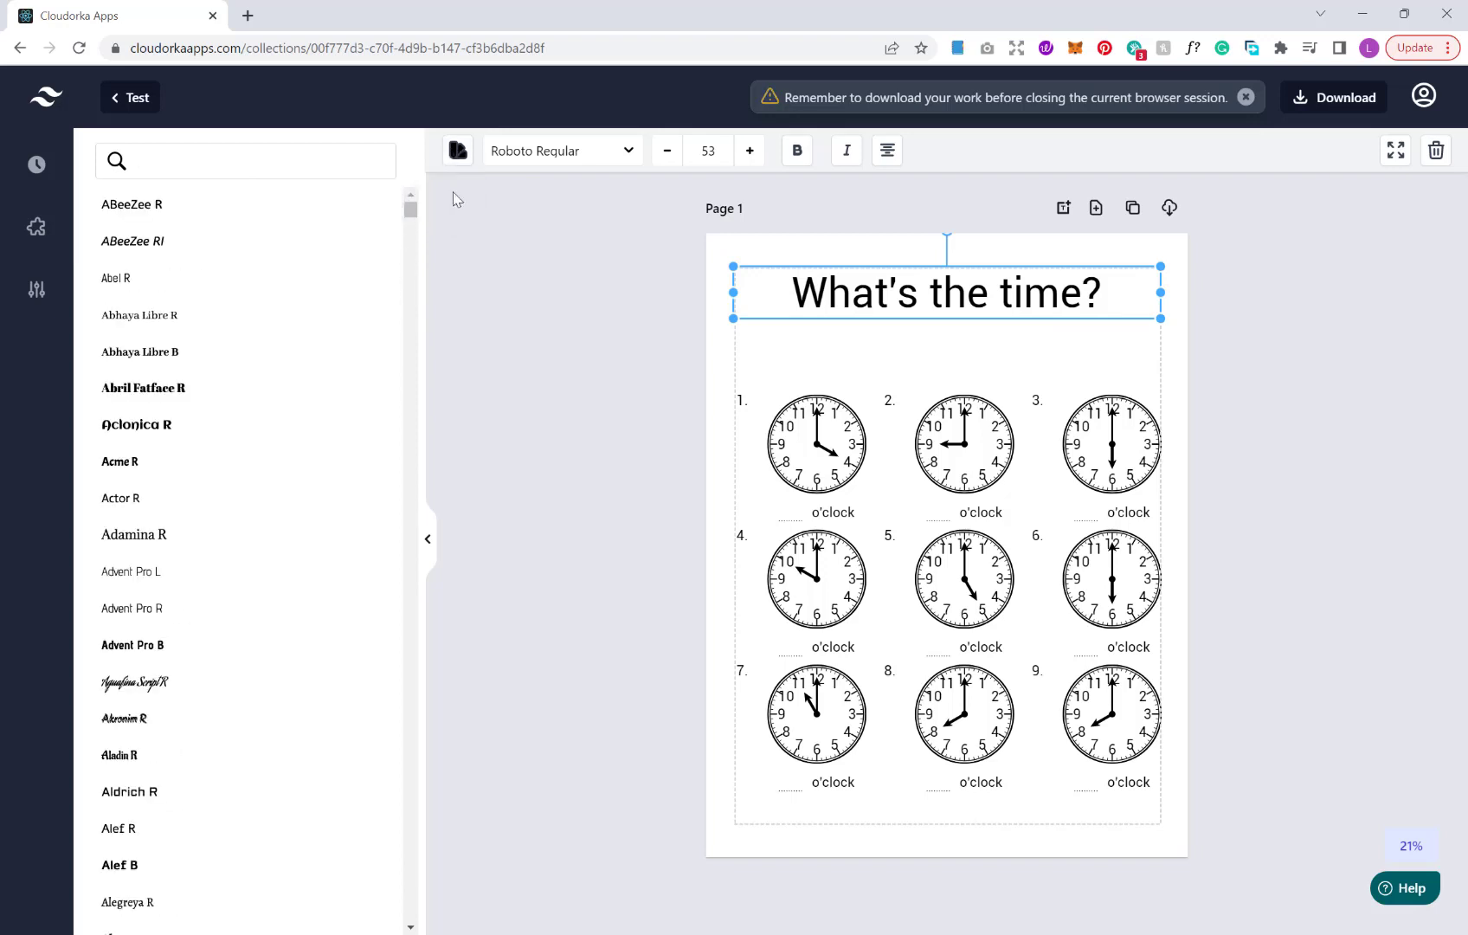
mouse_move(457, 150)
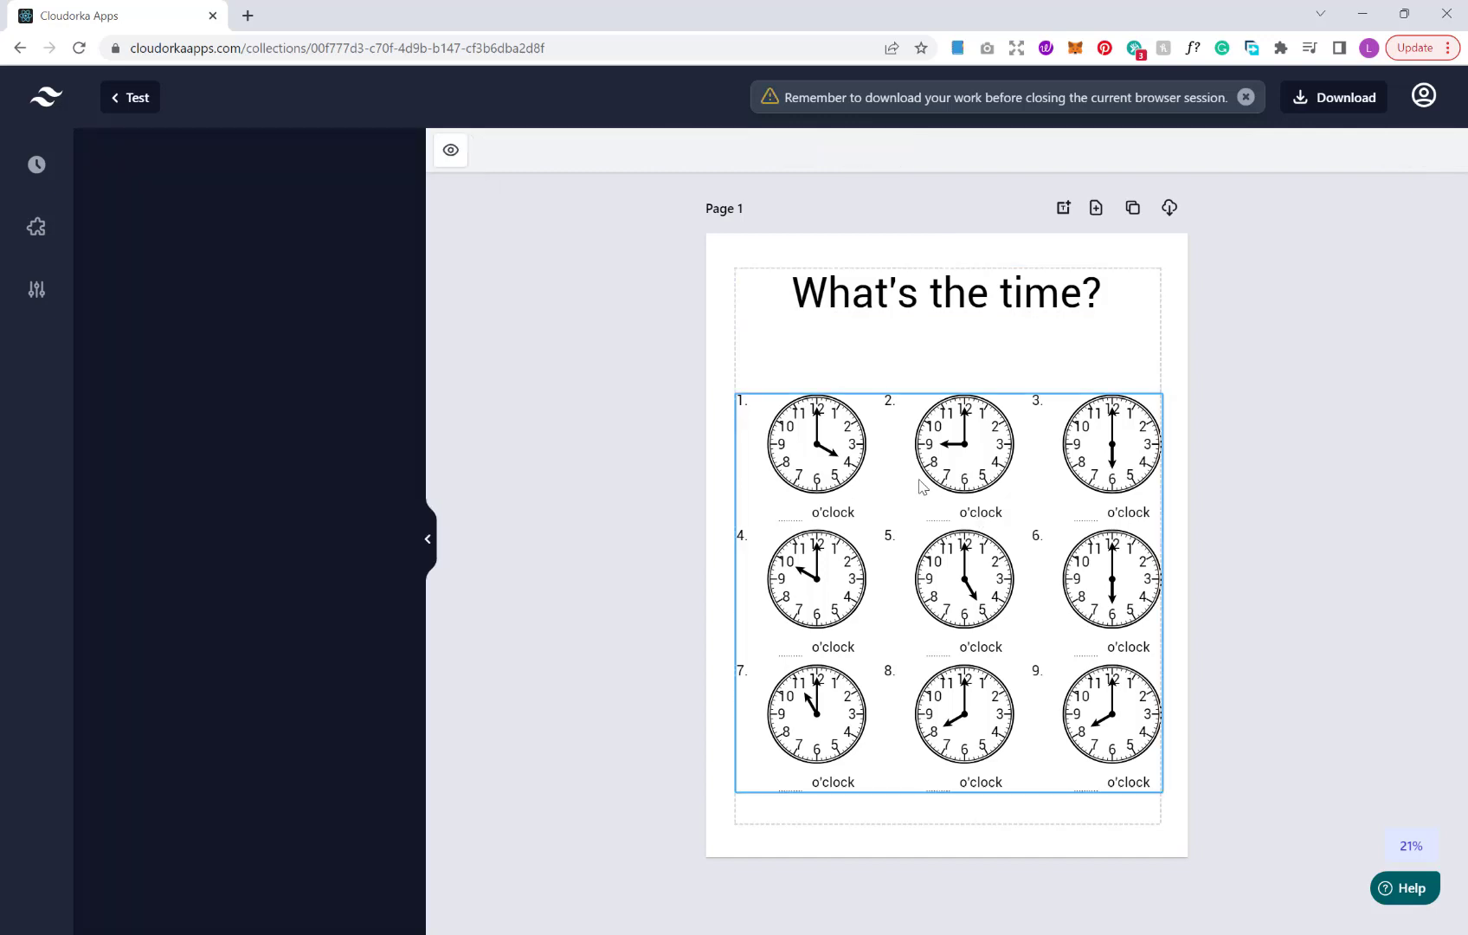
Set the clock grid text to size 22 and colour it light grey (CDCDCD)
click(817, 443)
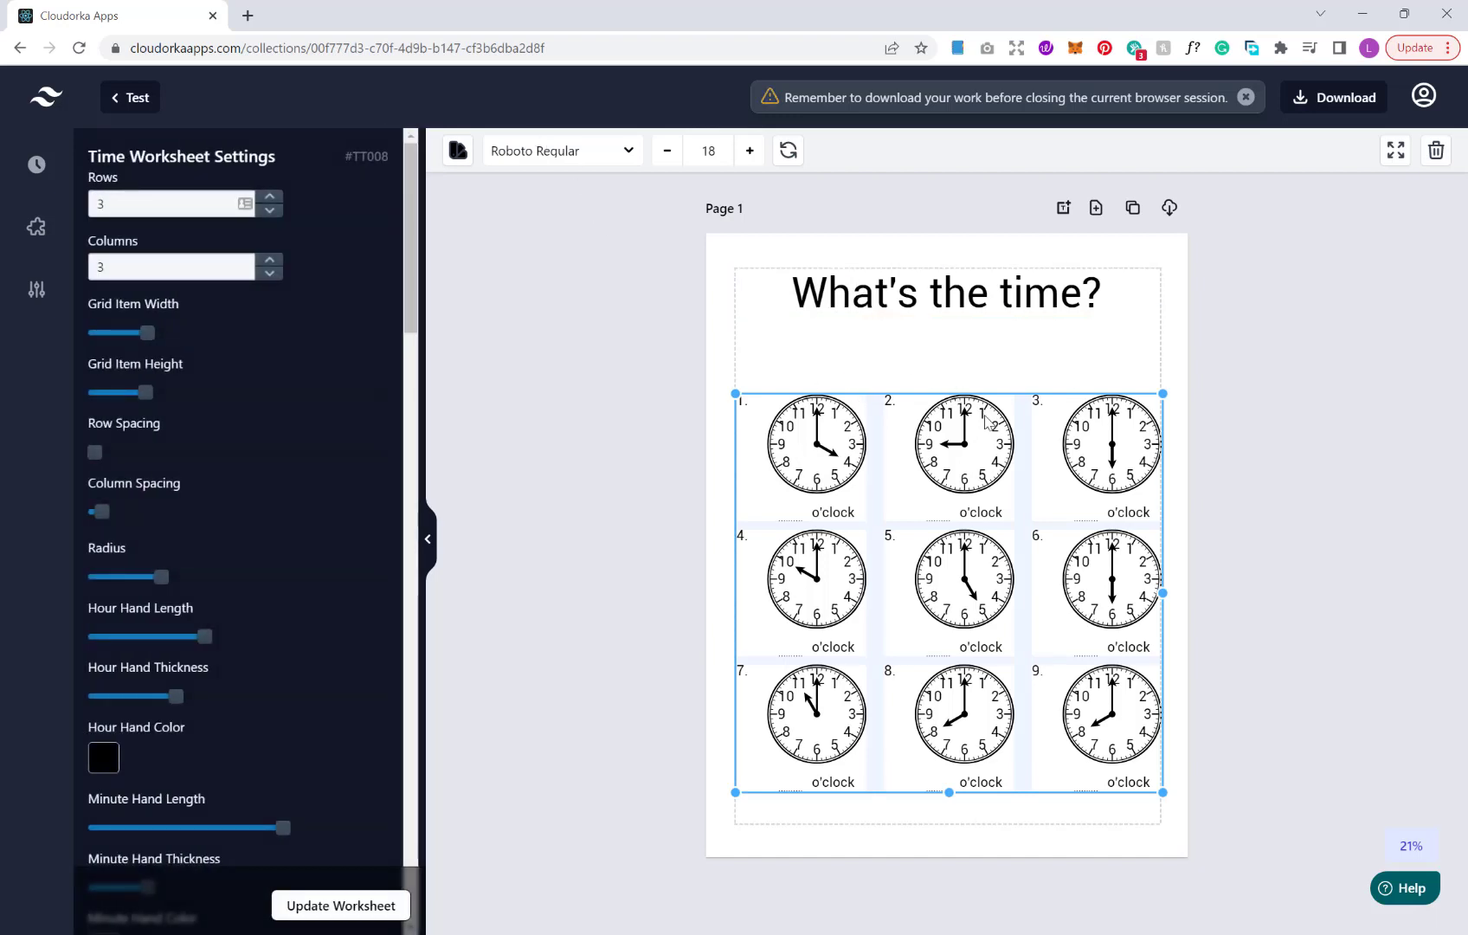
mouse_move(938, 498)
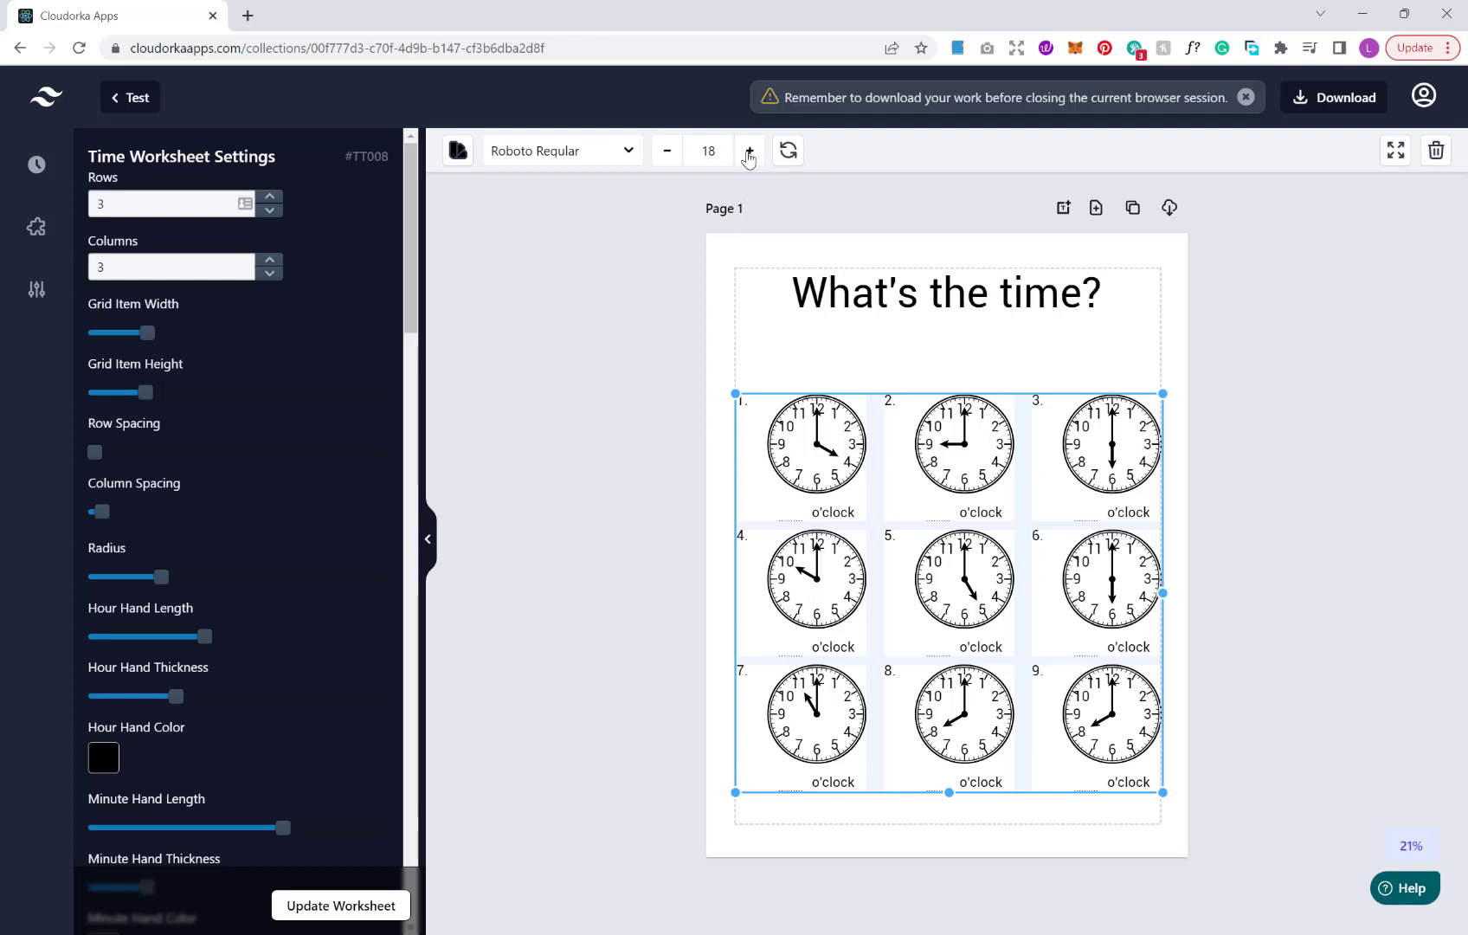
click(748, 151)
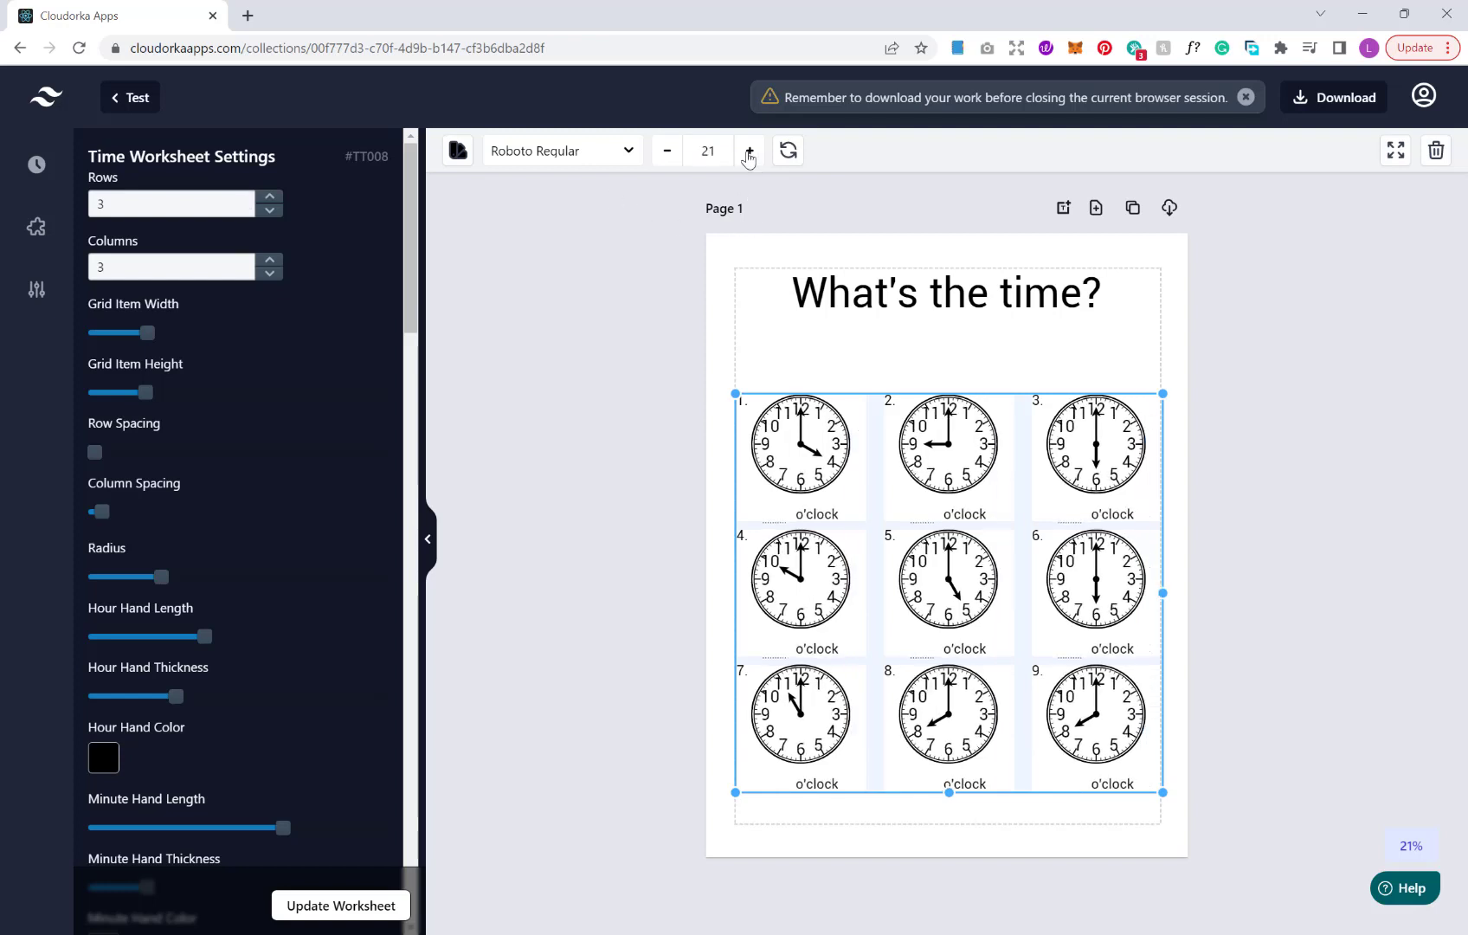
click(749, 150)
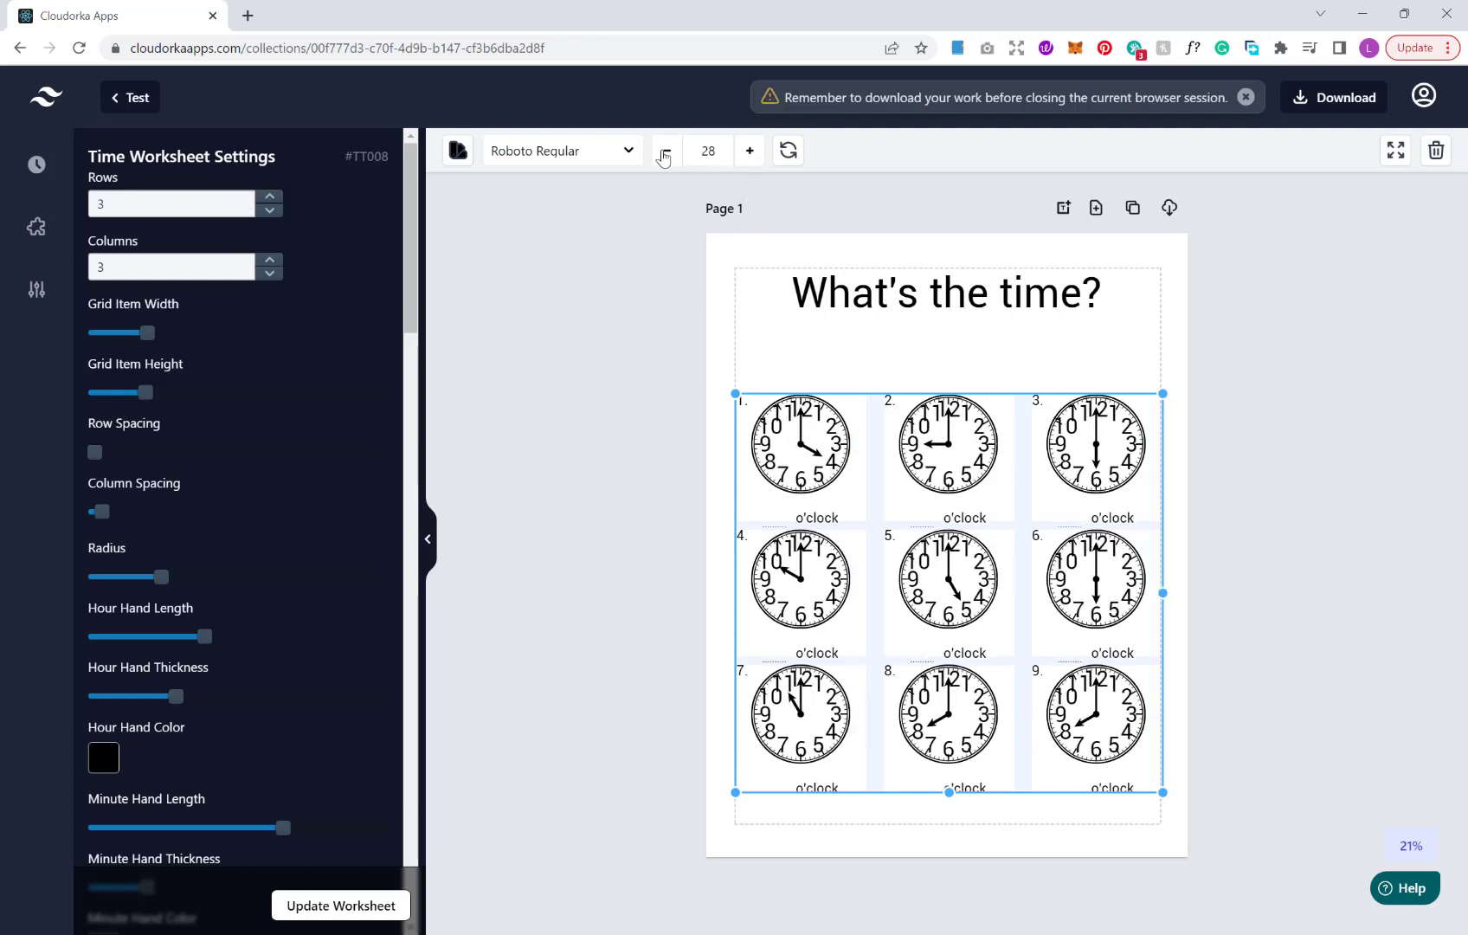
click(663, 151)
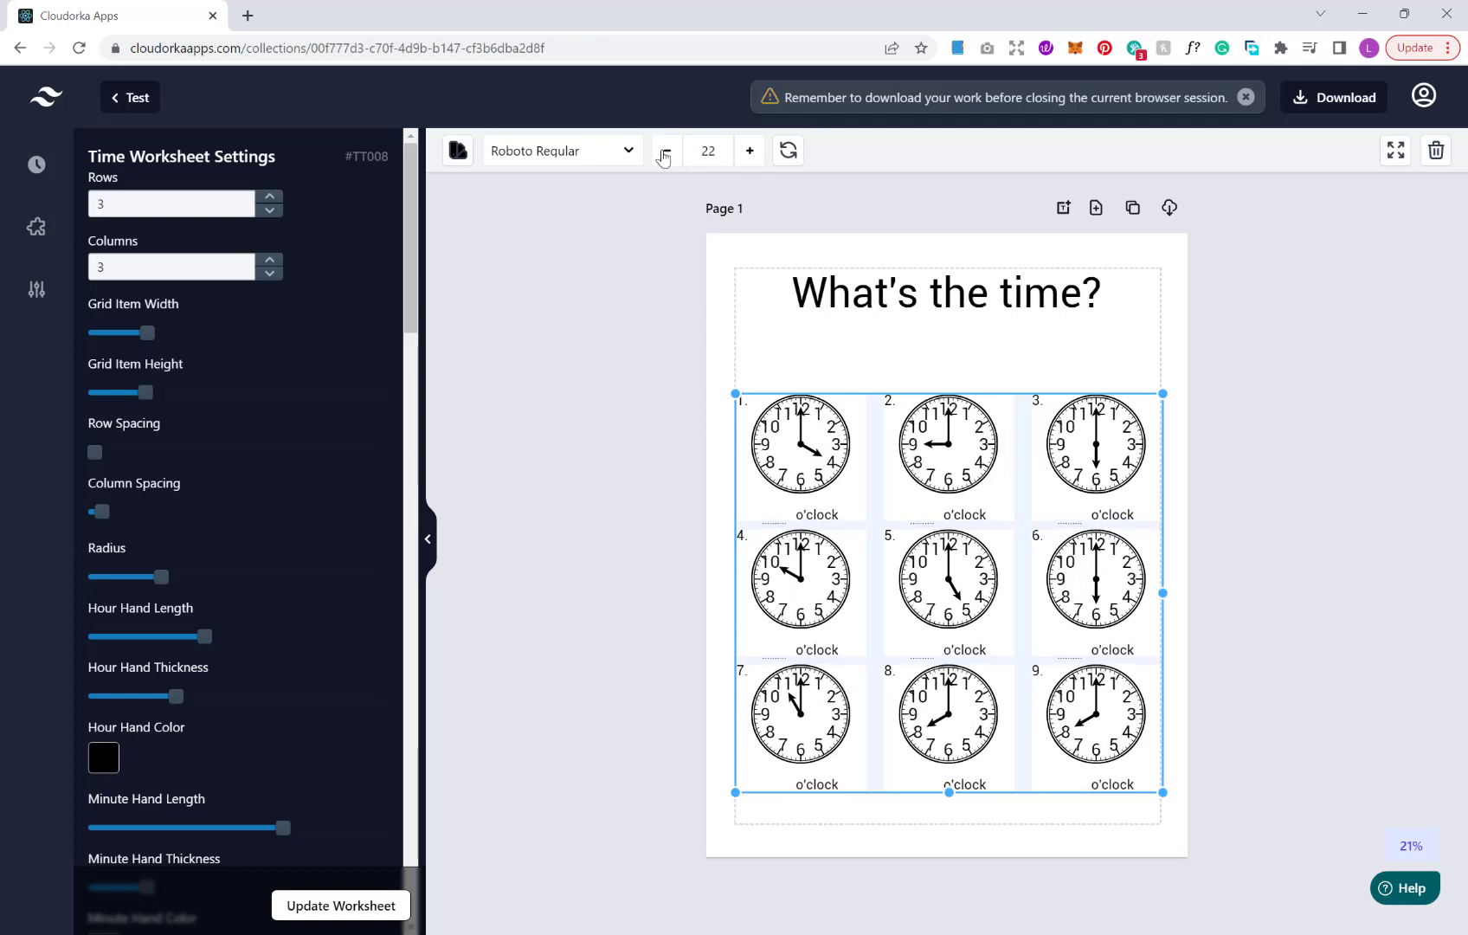
click(666, 150)
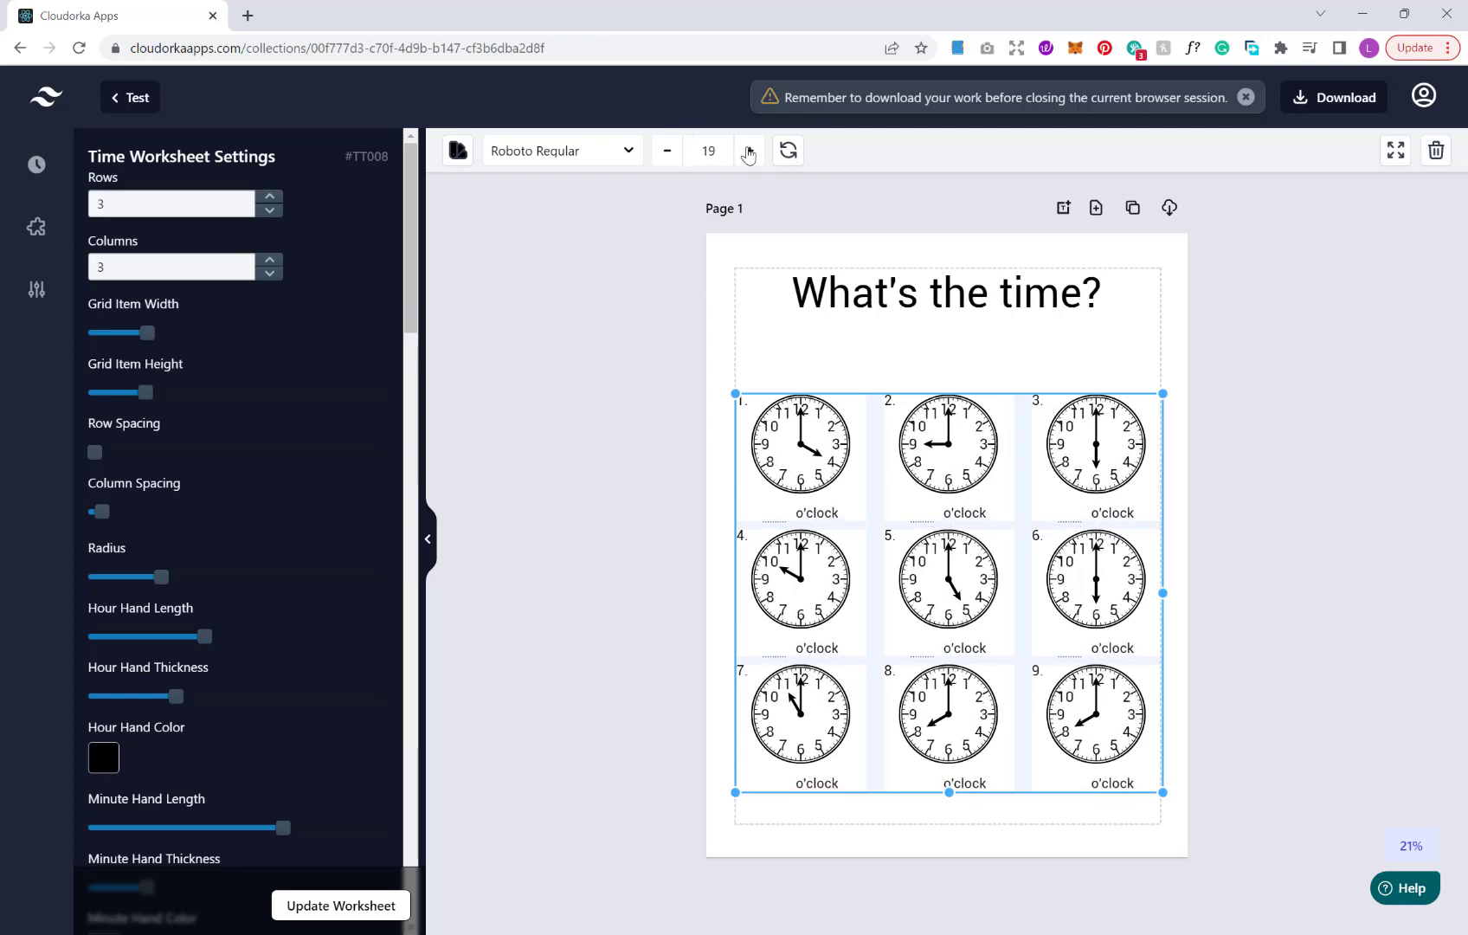
click(457, 151)
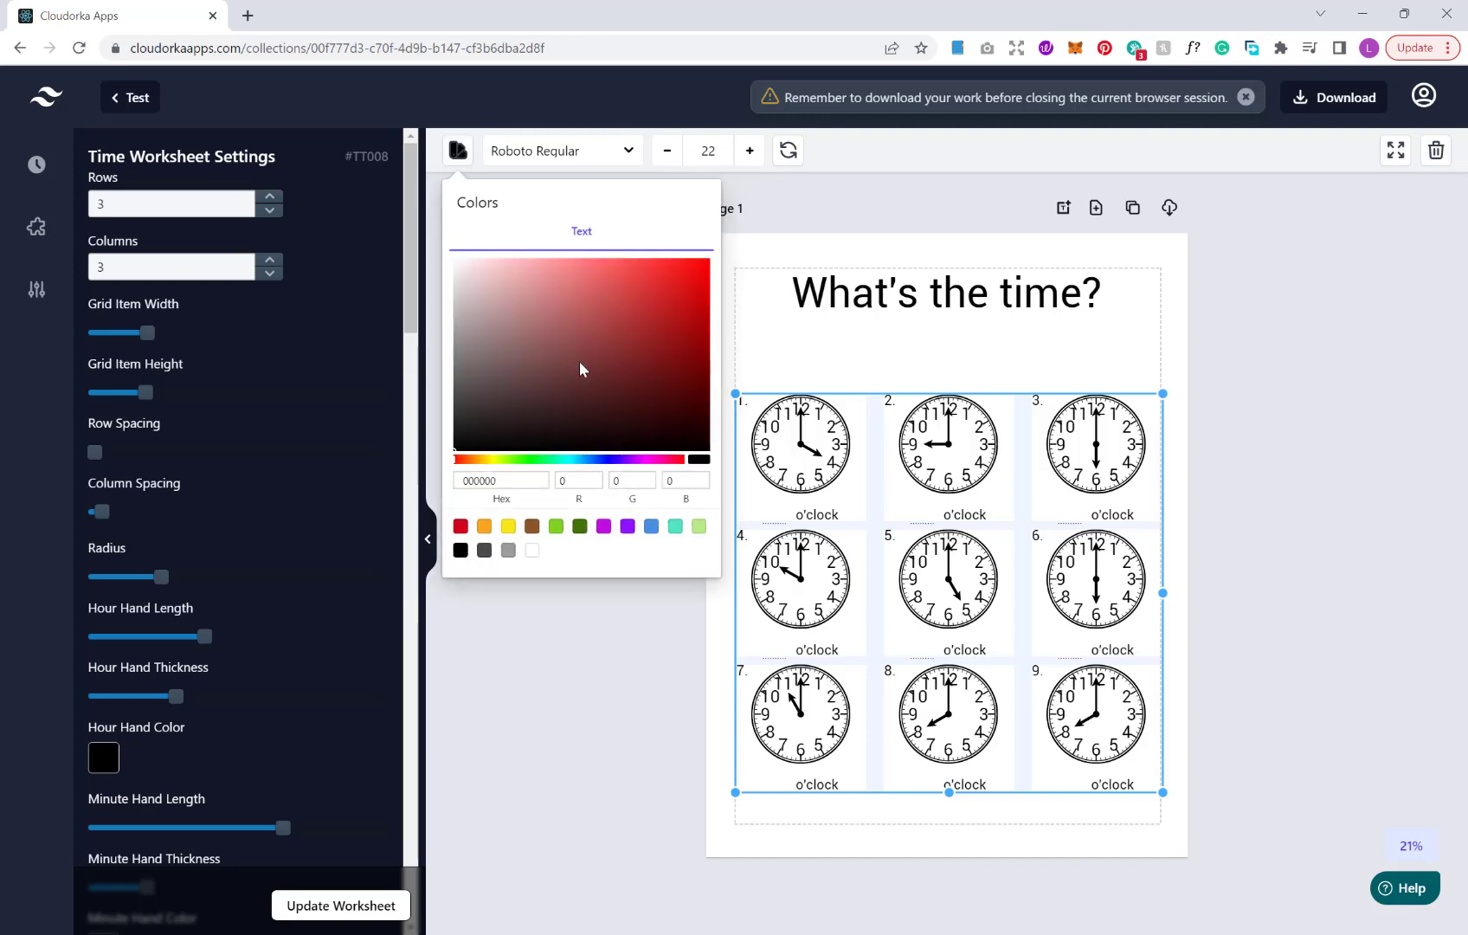
click(460, 302)
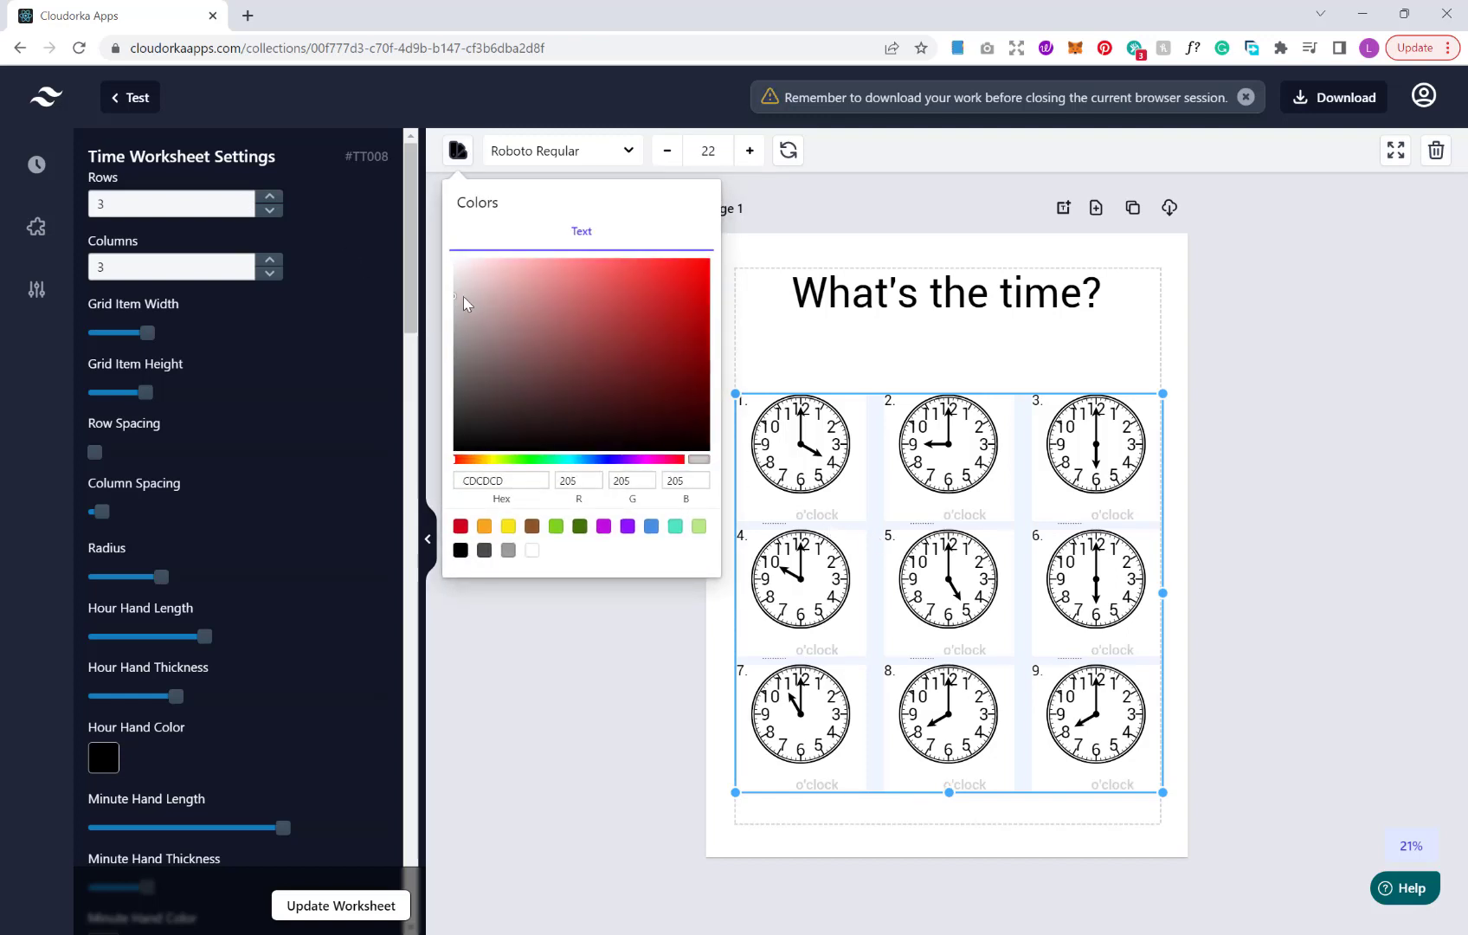
click(454, 318)
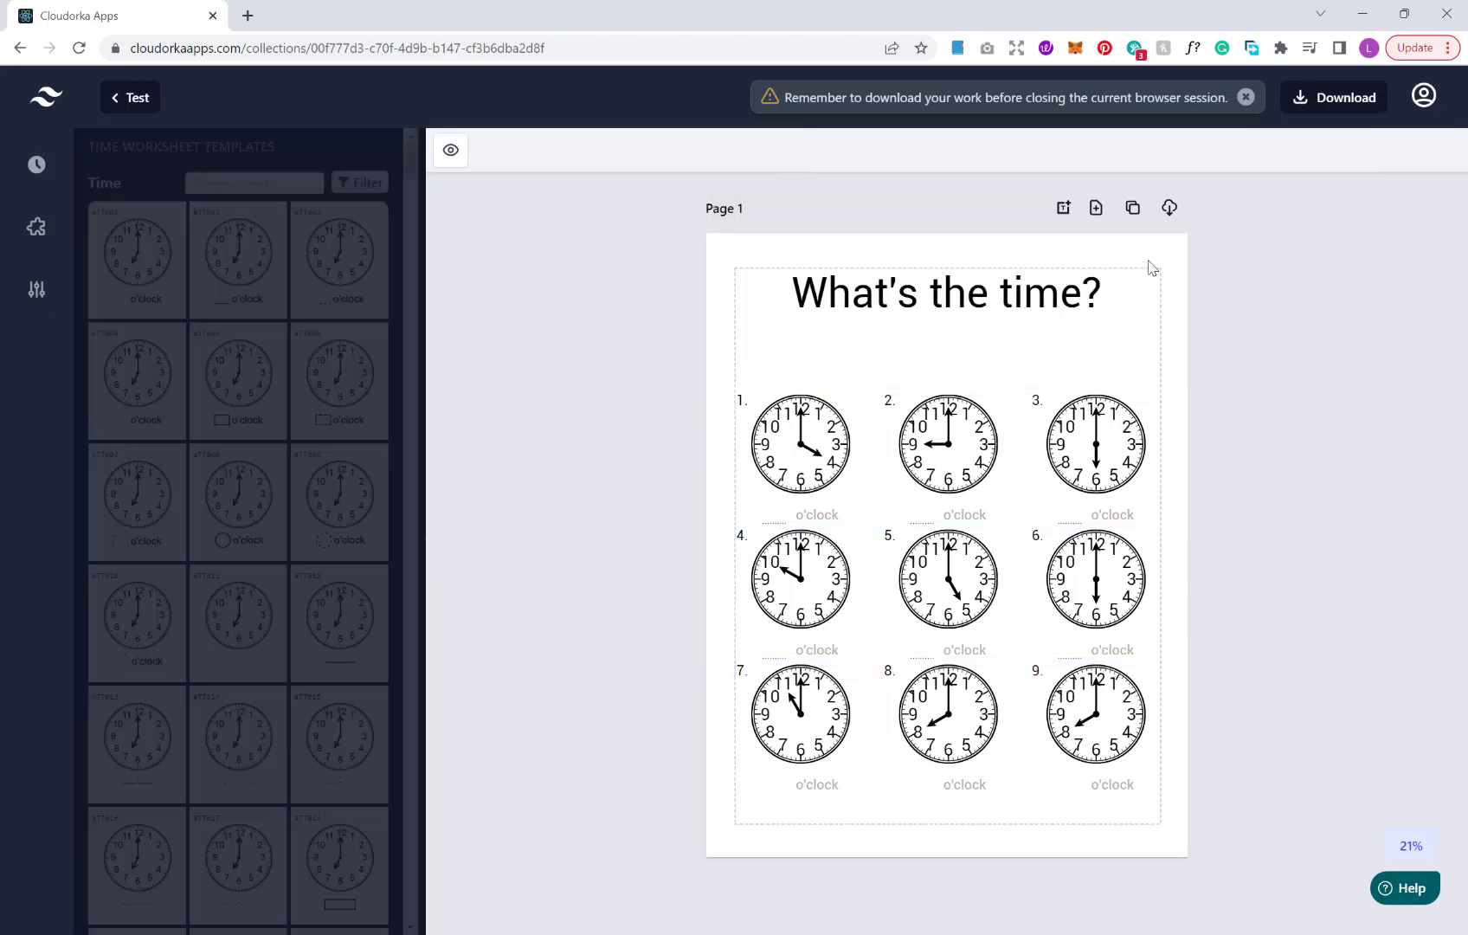
click(945, 293)
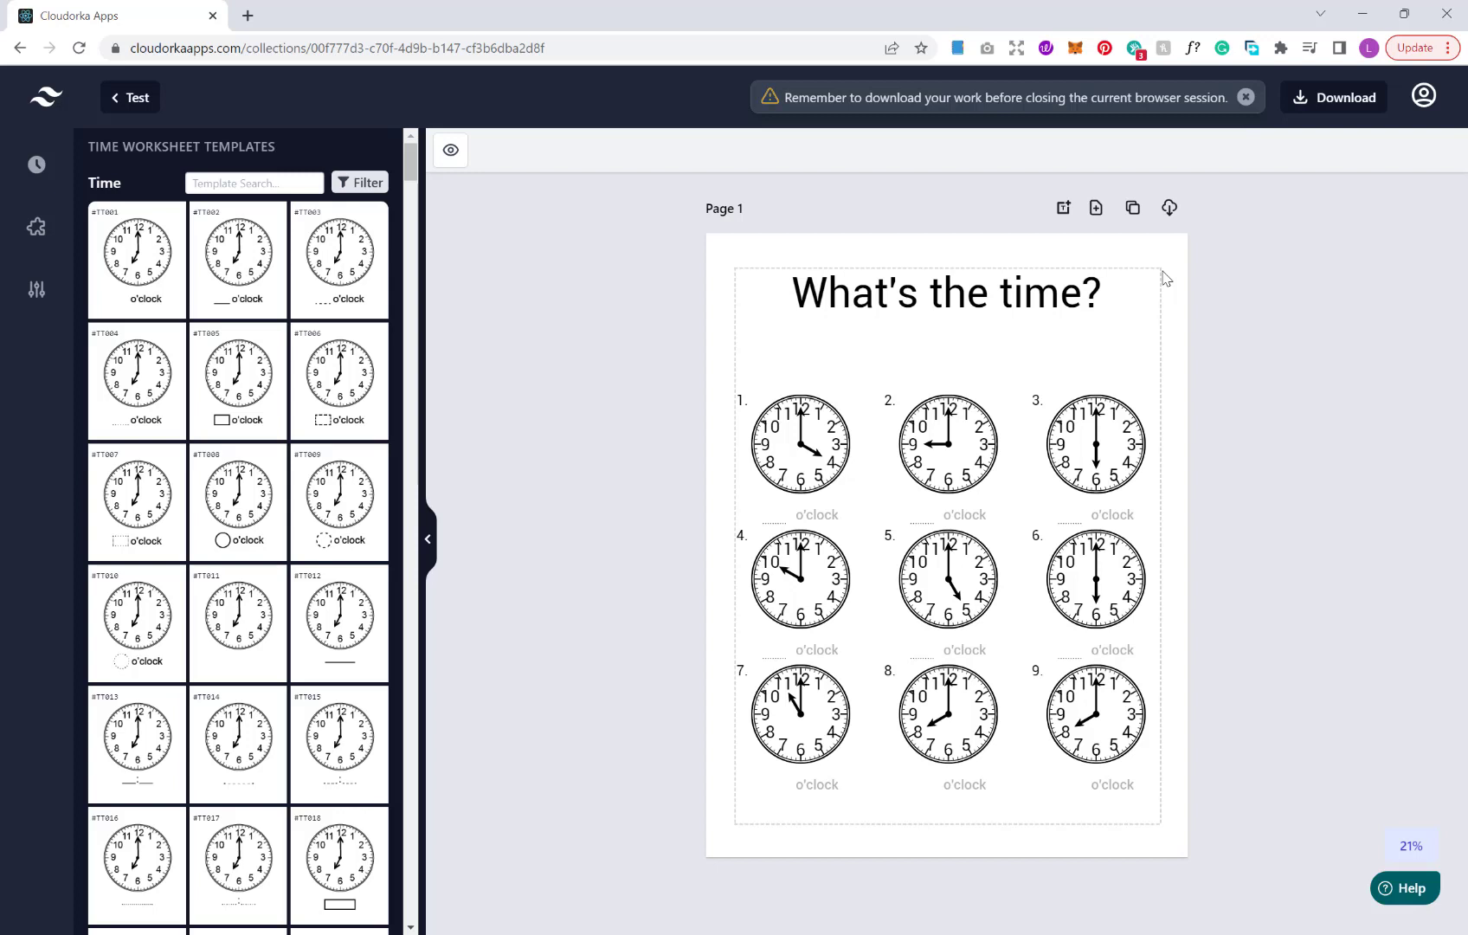
mouse_move(1096, 326)
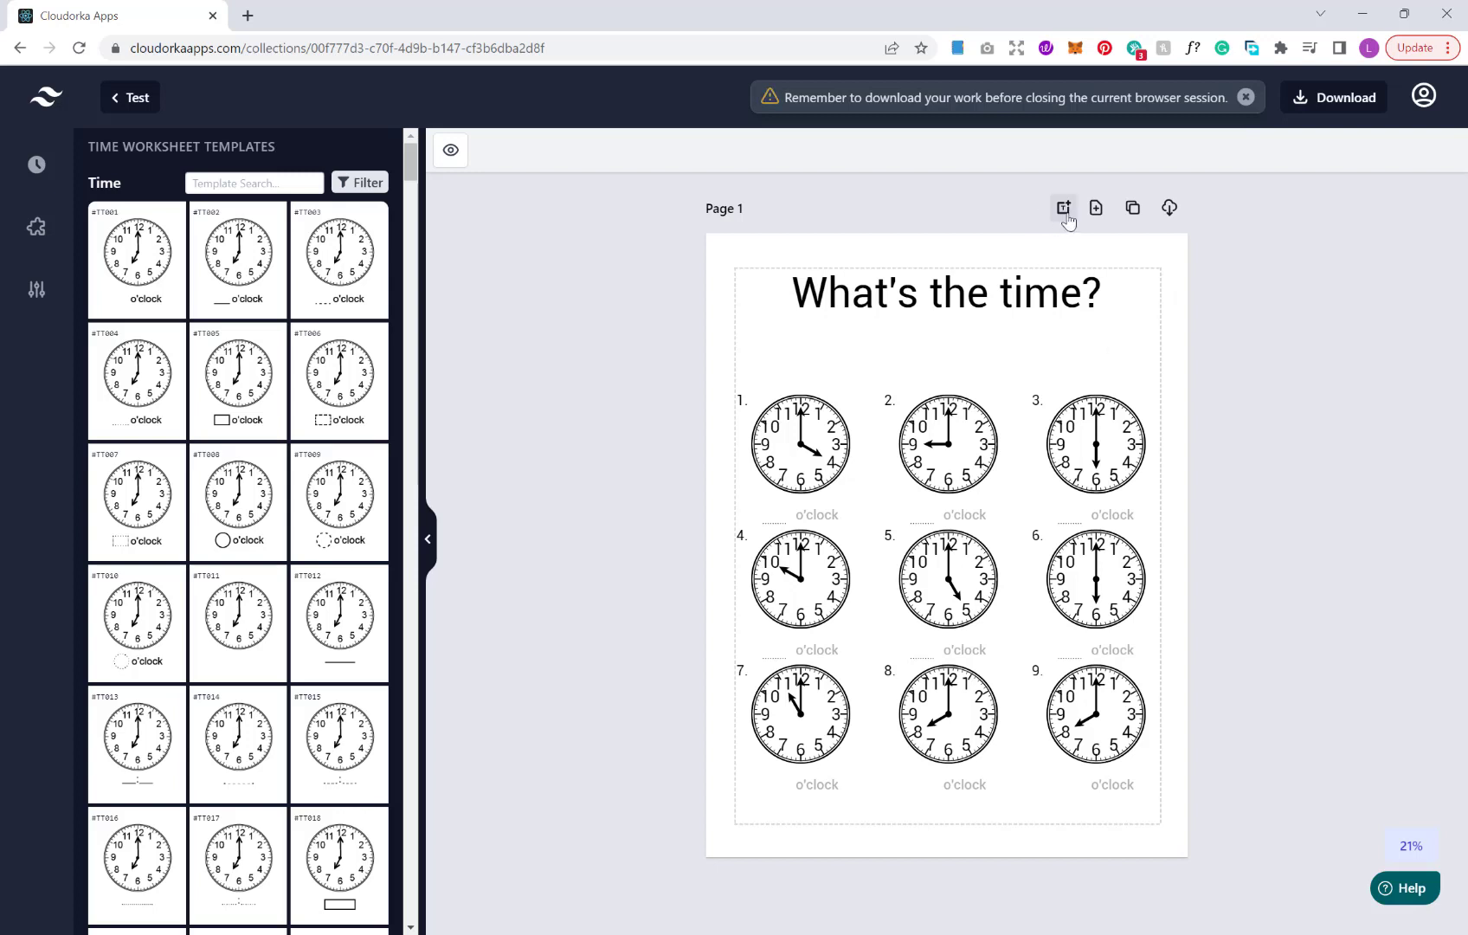
mouse_move(1131, 208)
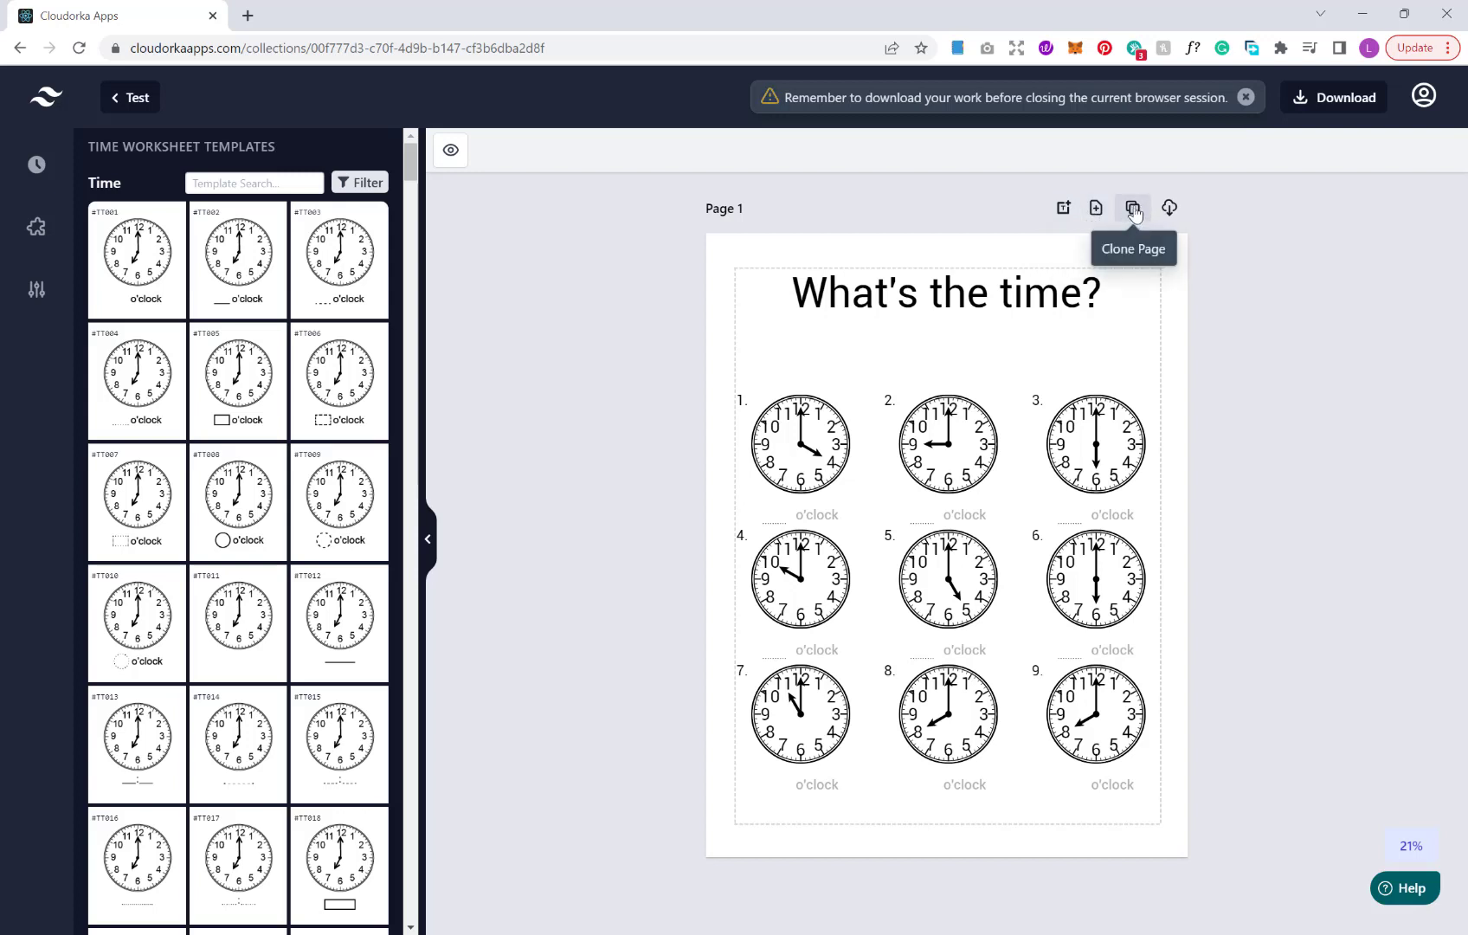
click(1132, 207)
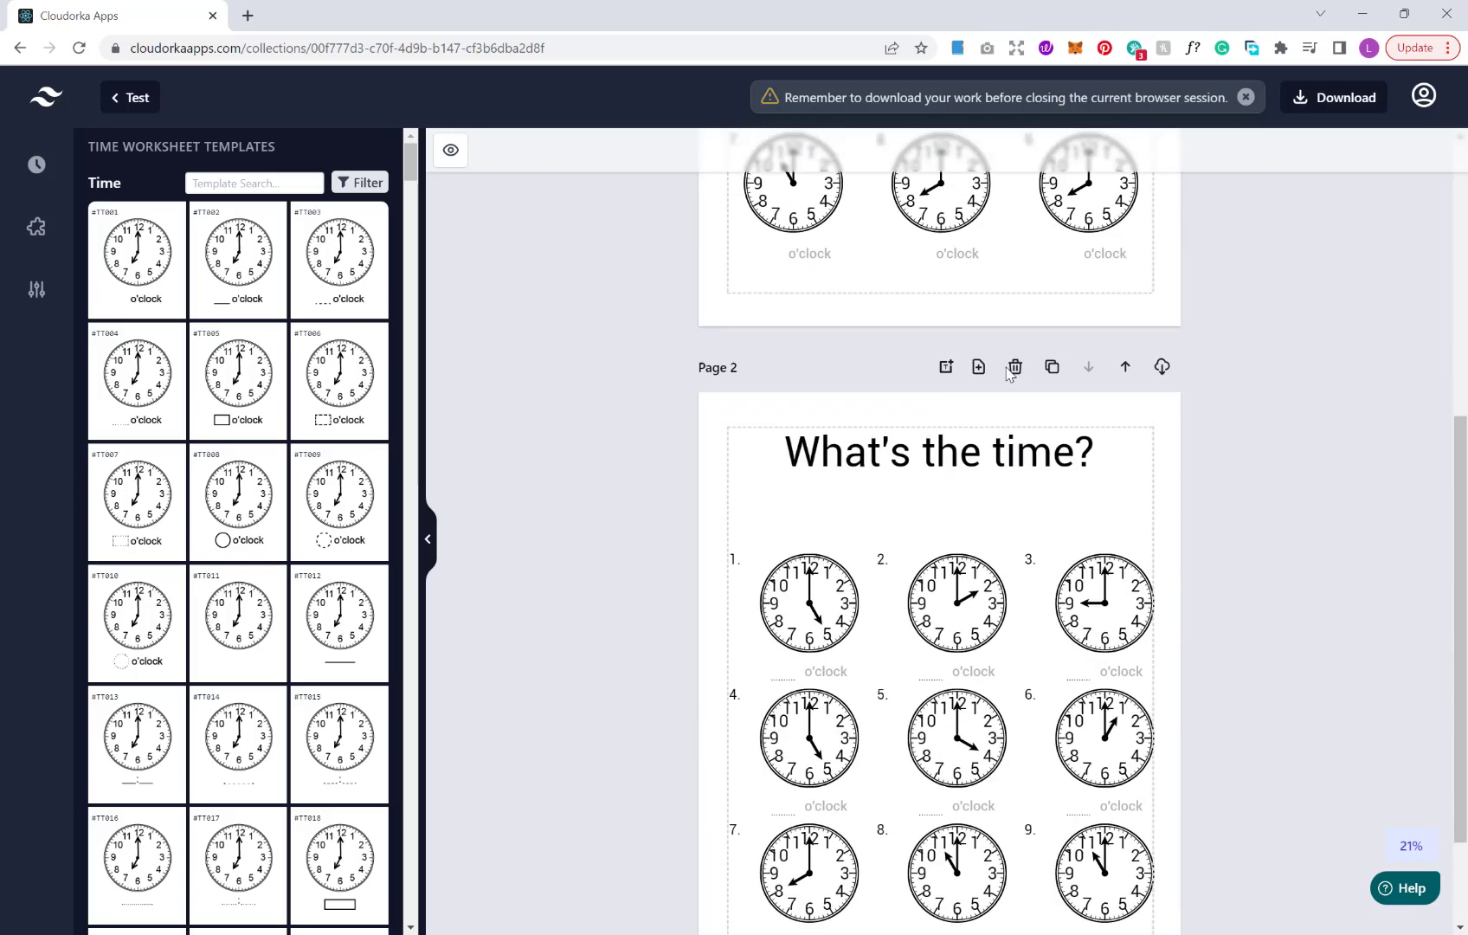
scroll(down, 3)
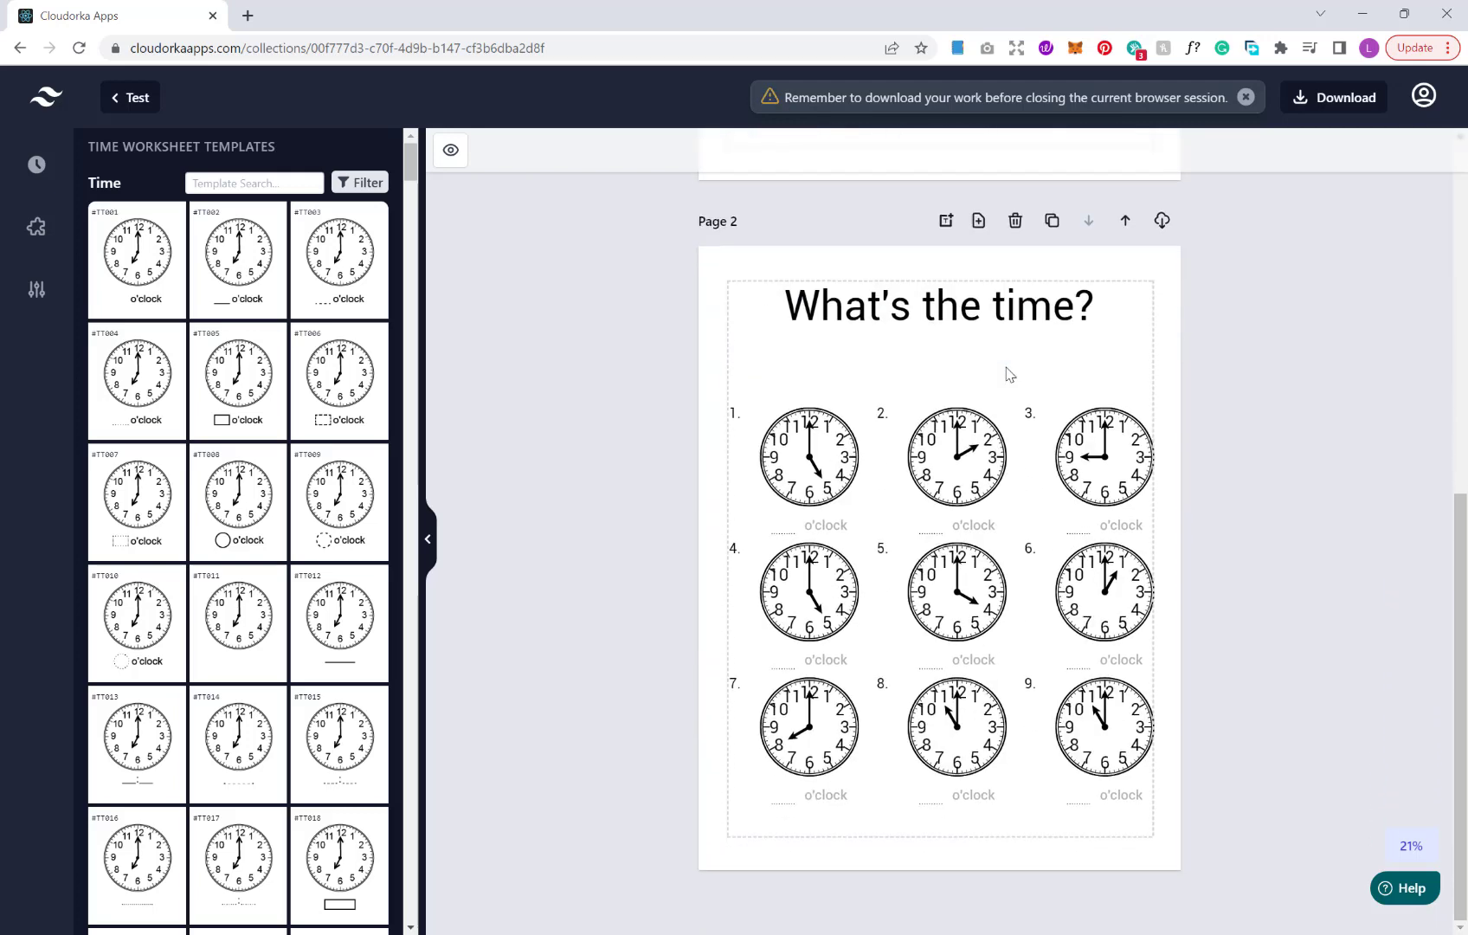
click(936, 305)
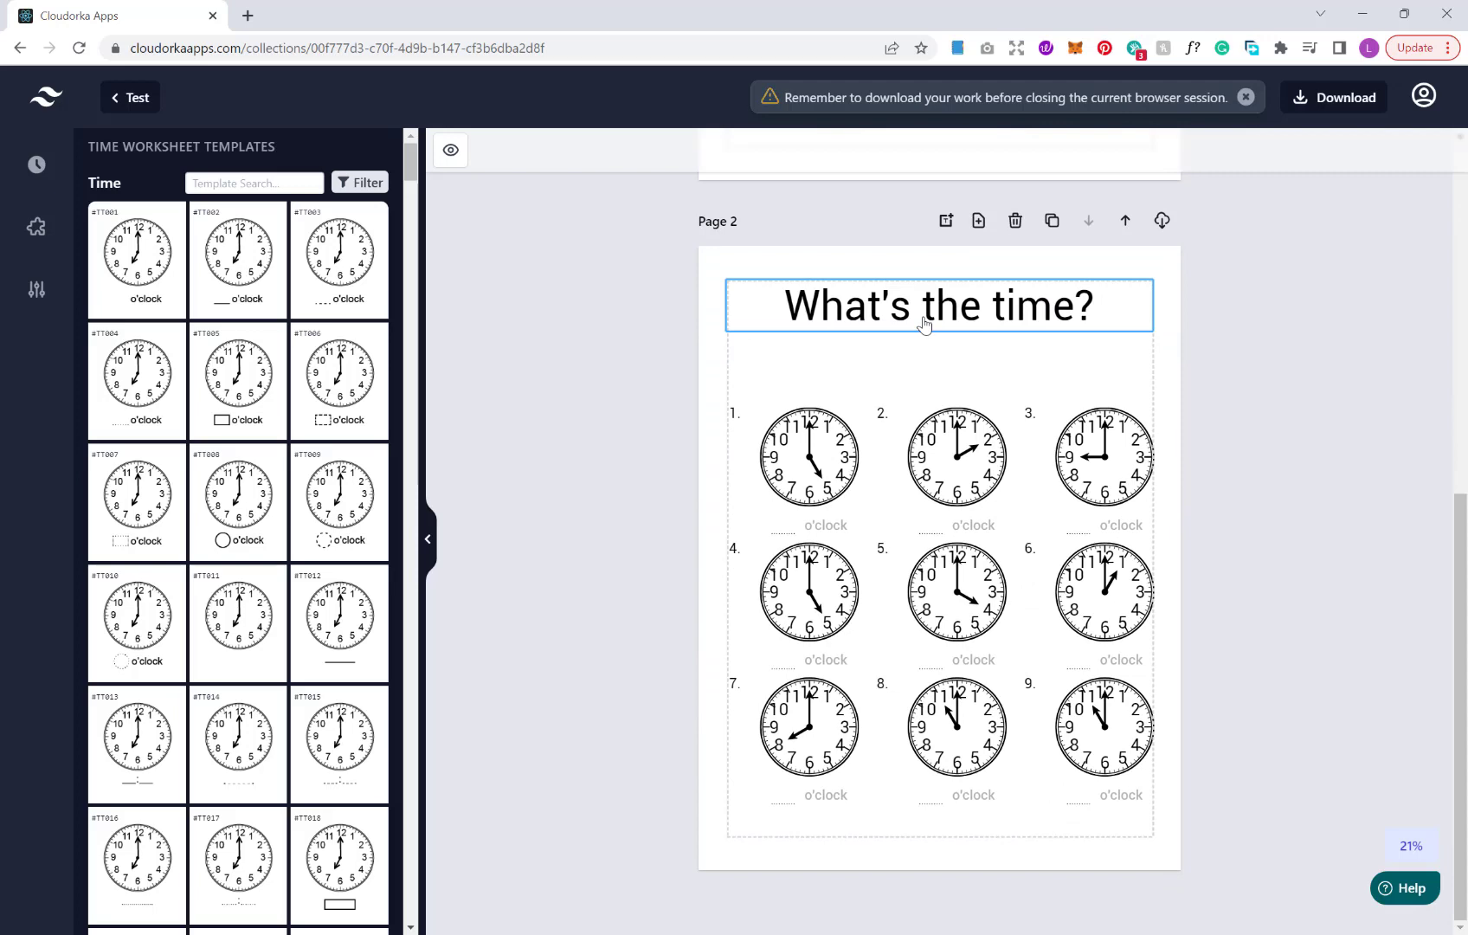
scroll(up, 3)
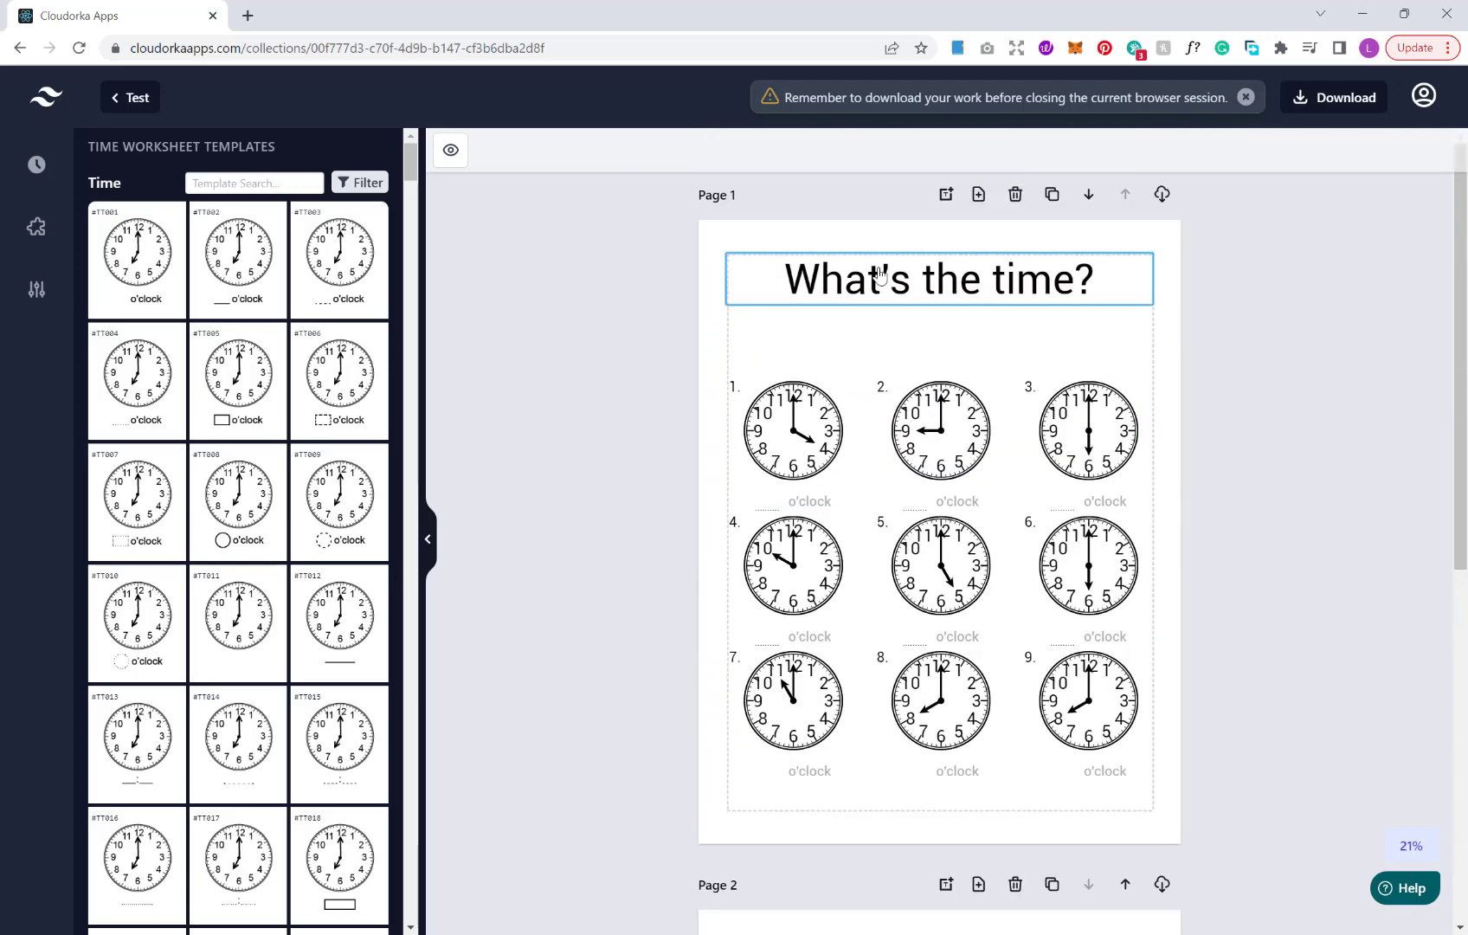
scroll(down, 3)
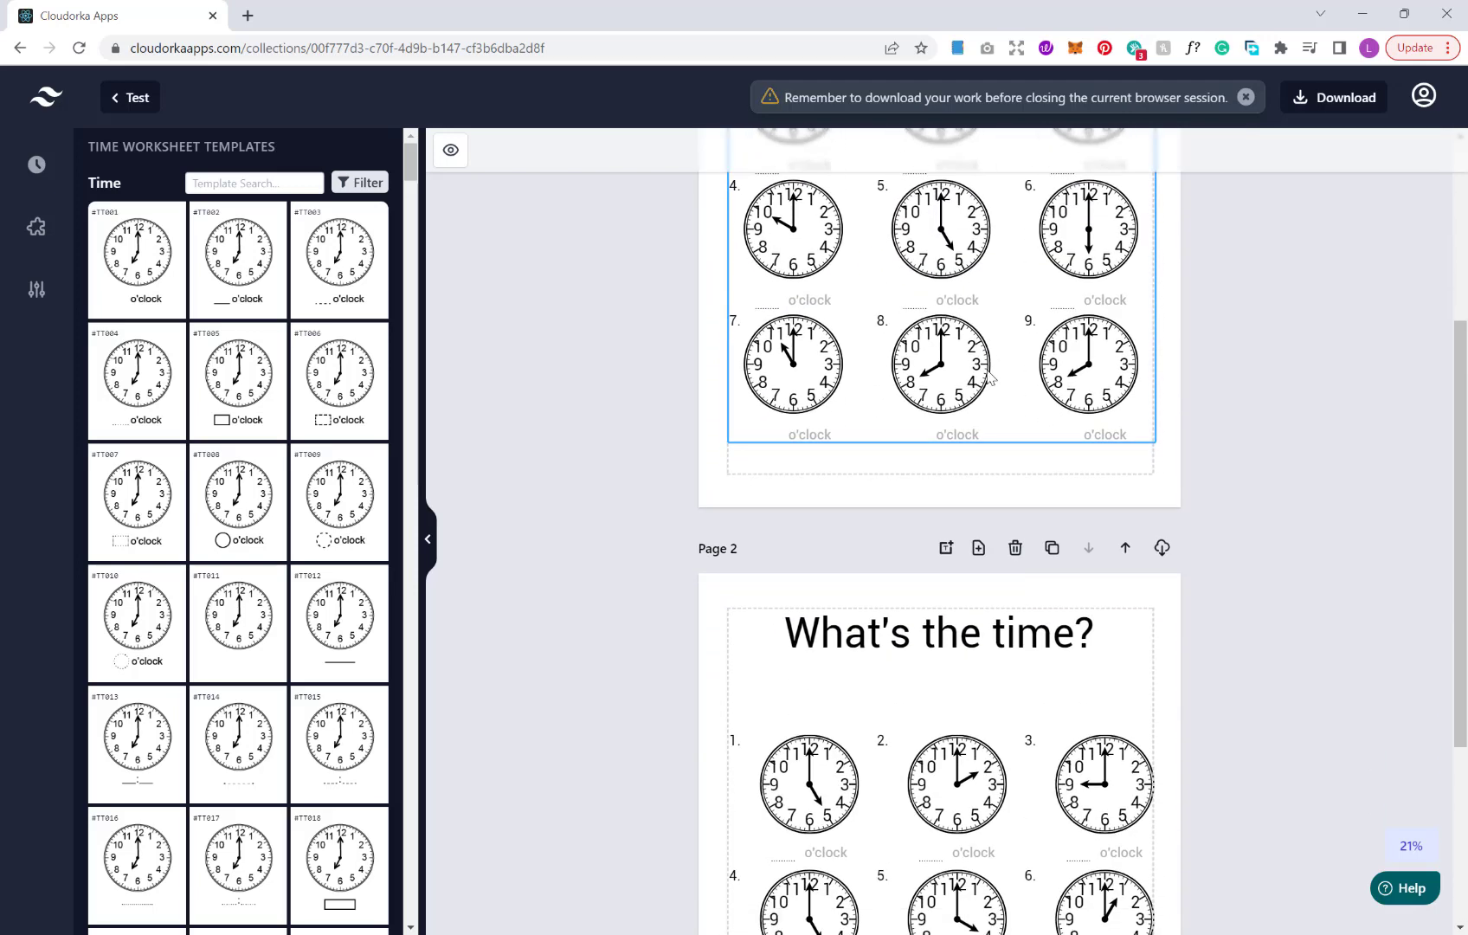
scroll(down, 3)
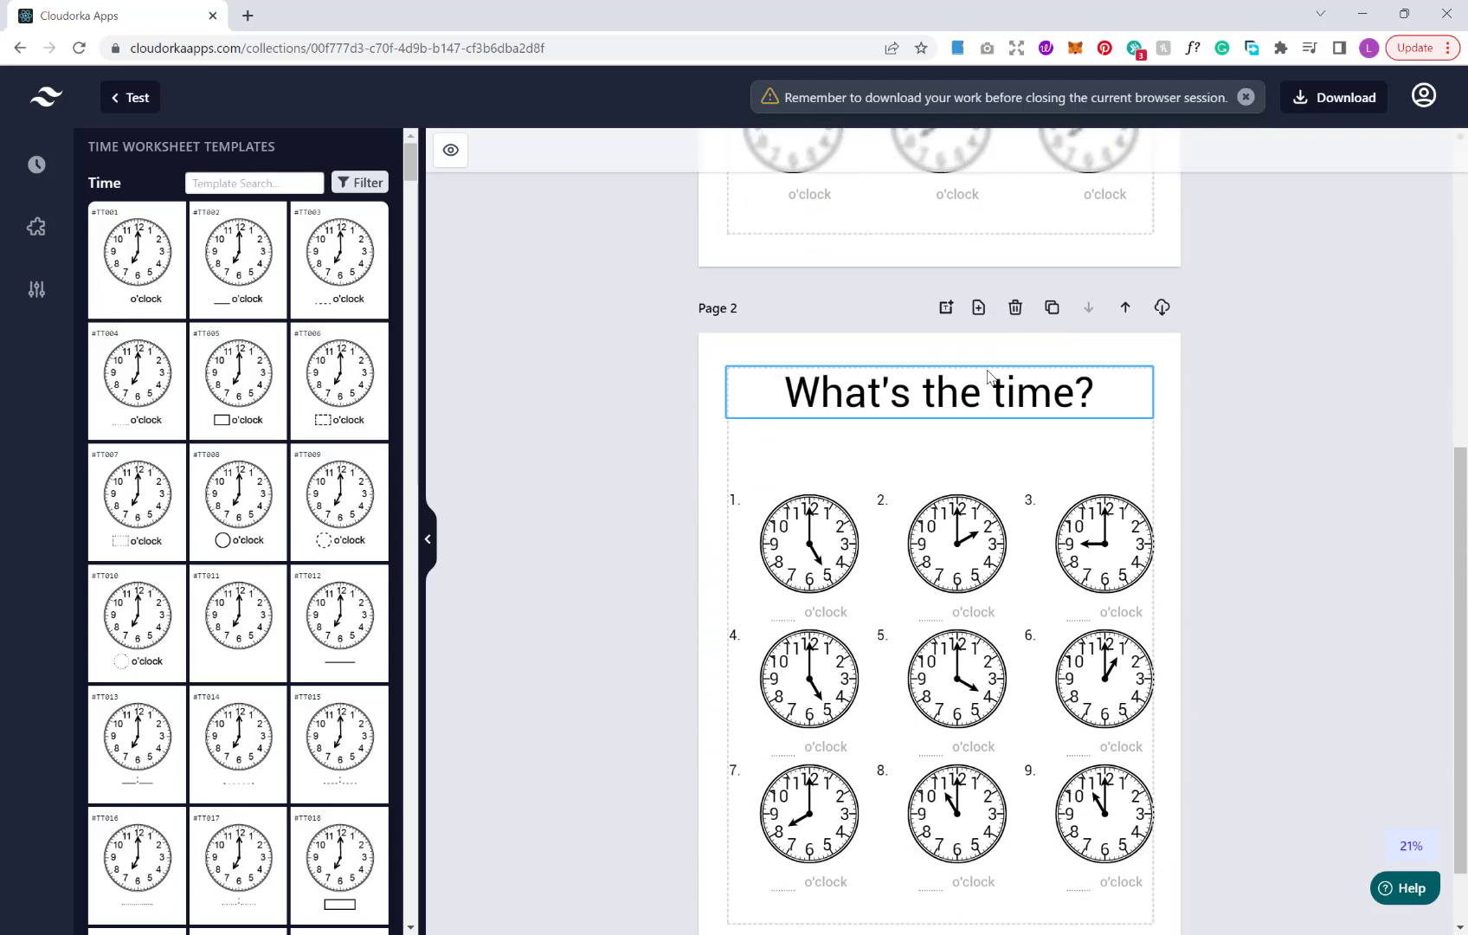
click(785, 589)
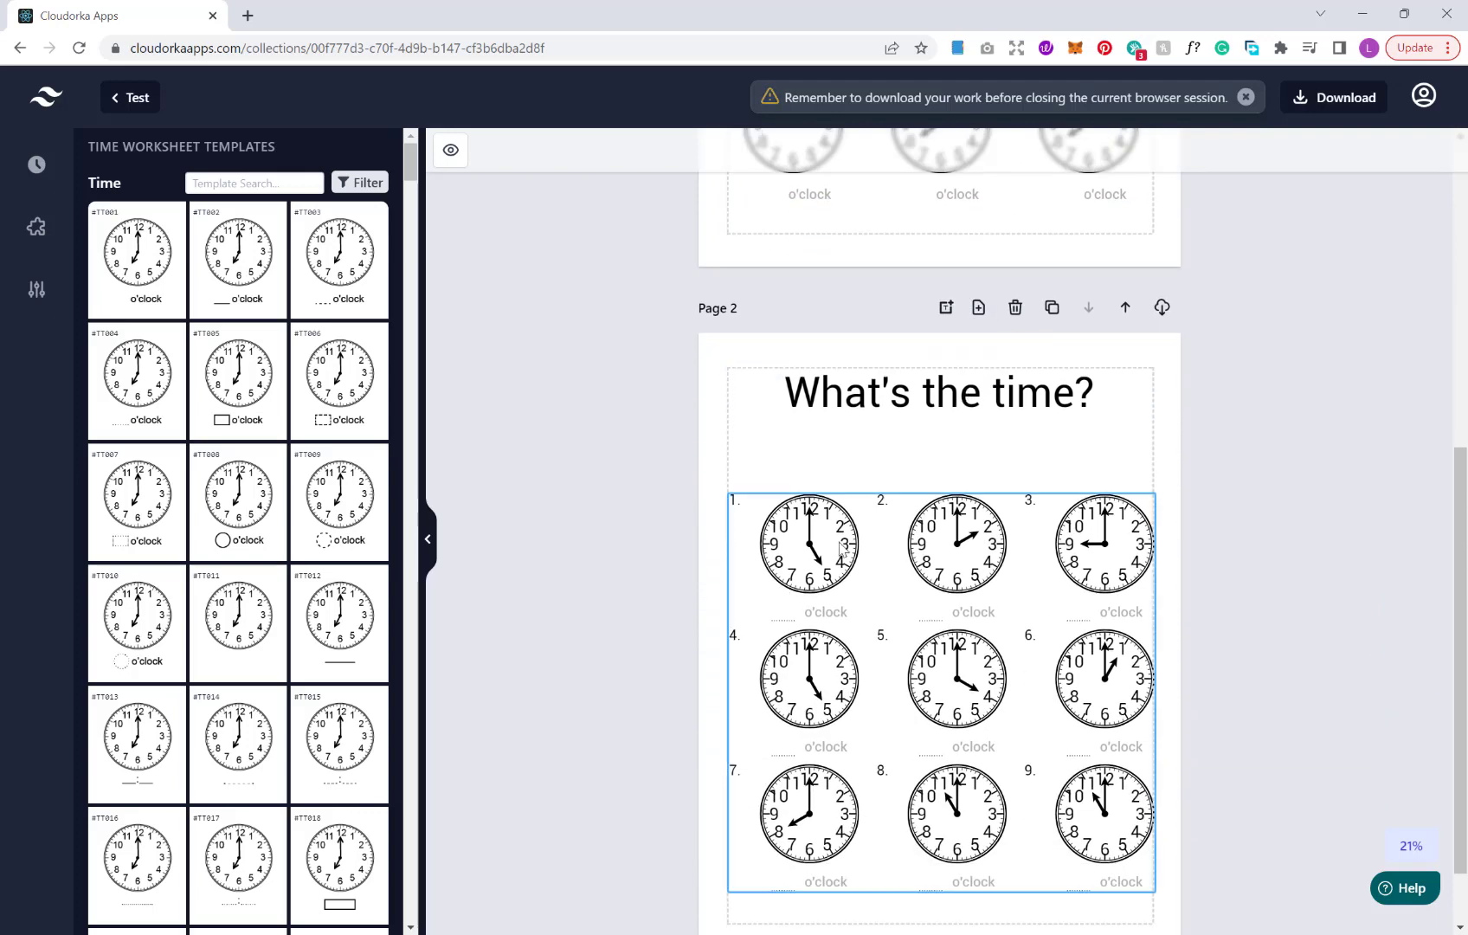
scroll(down, 3)
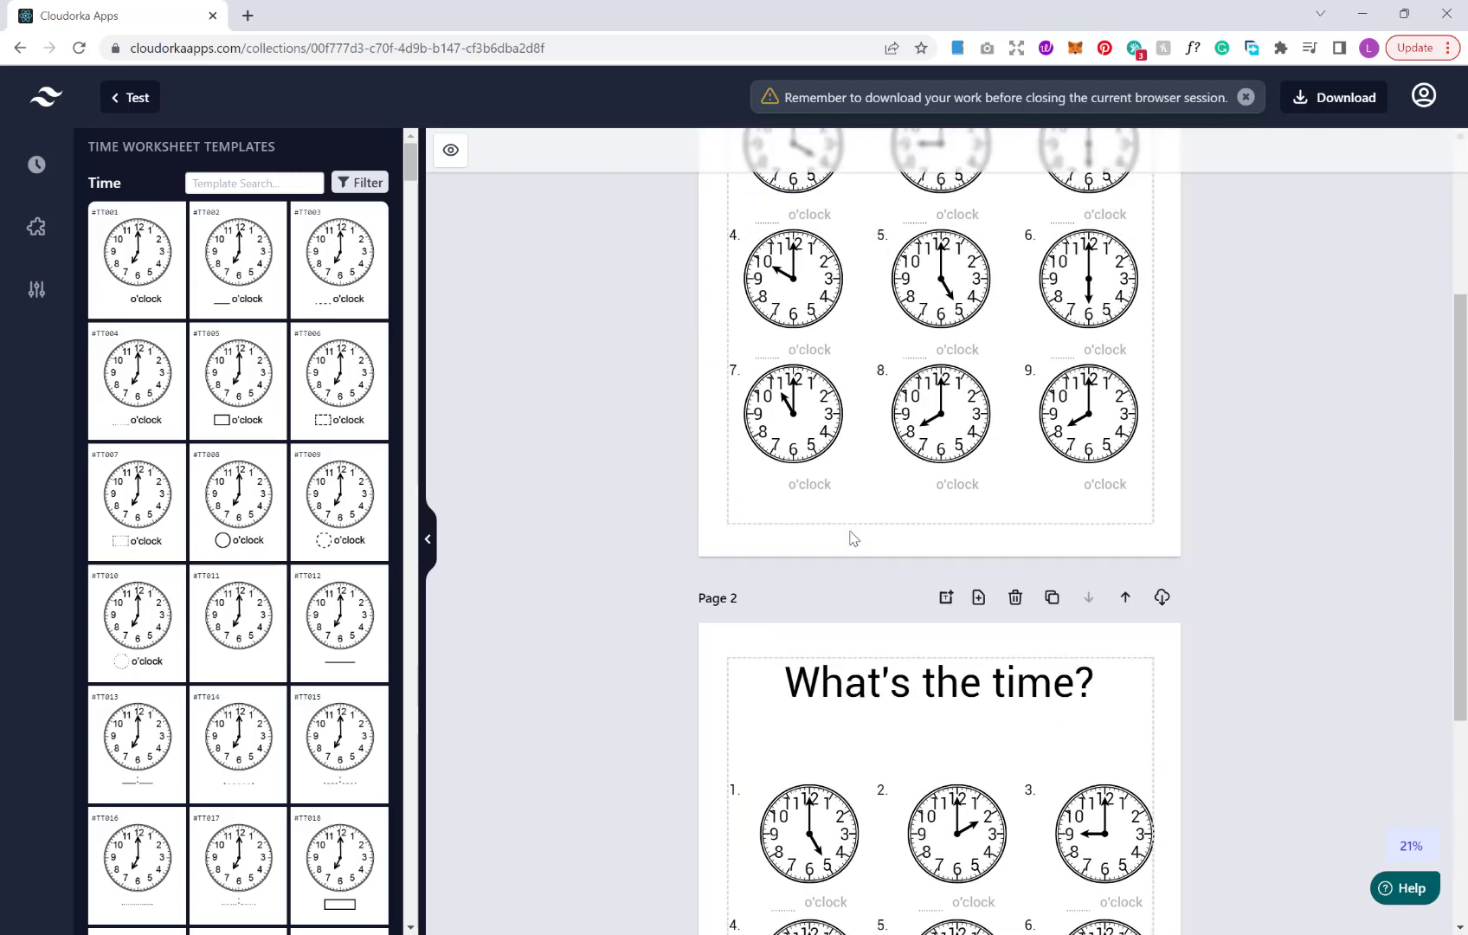
scroll(up, 3)
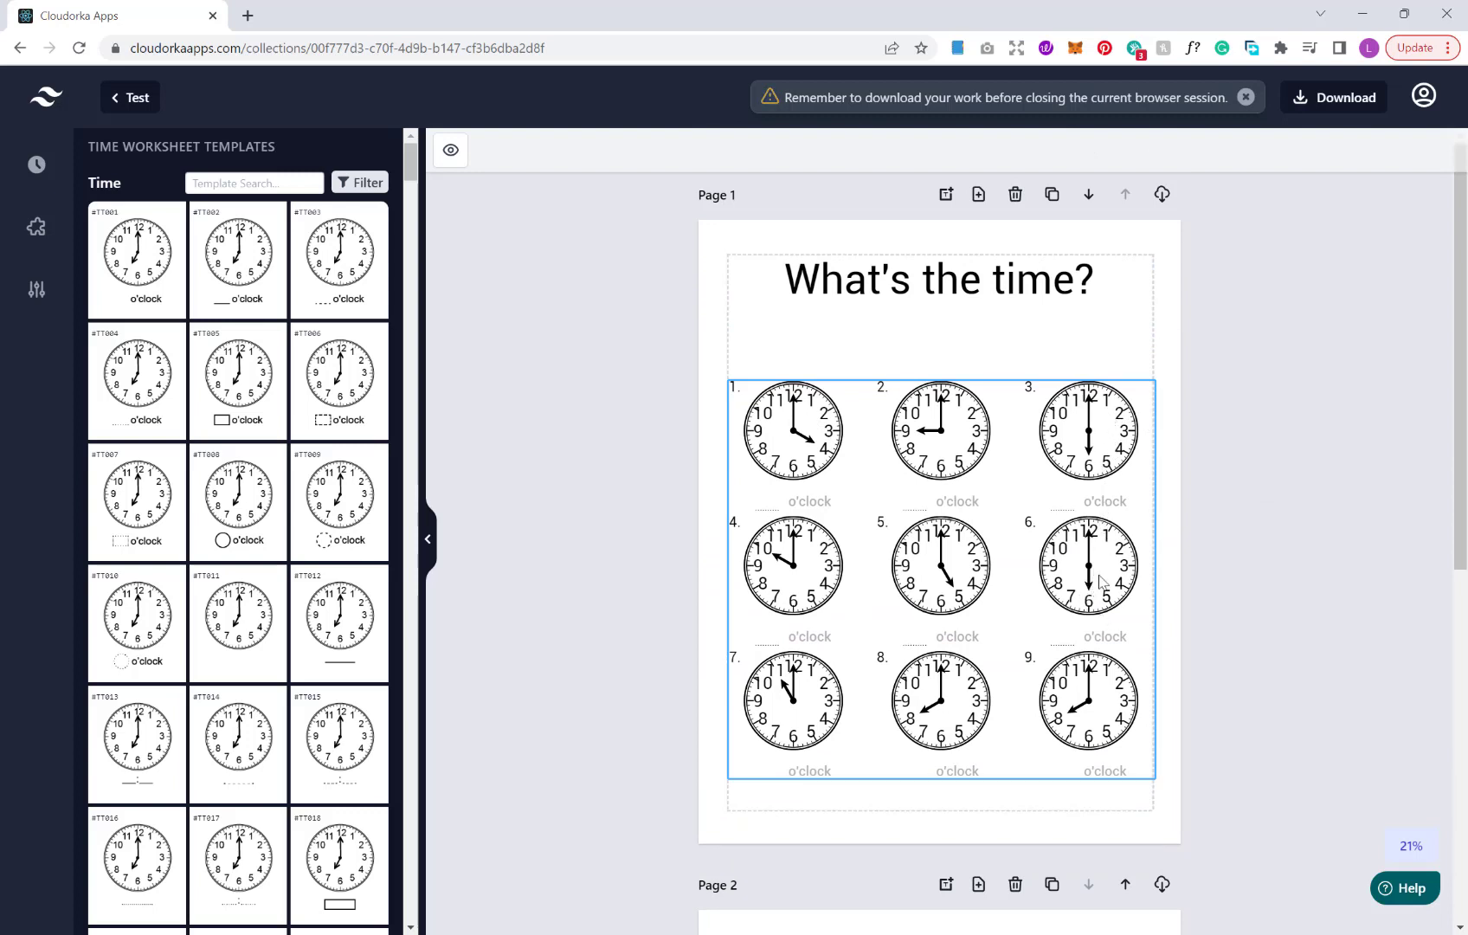
mouse_move(1097, 533)
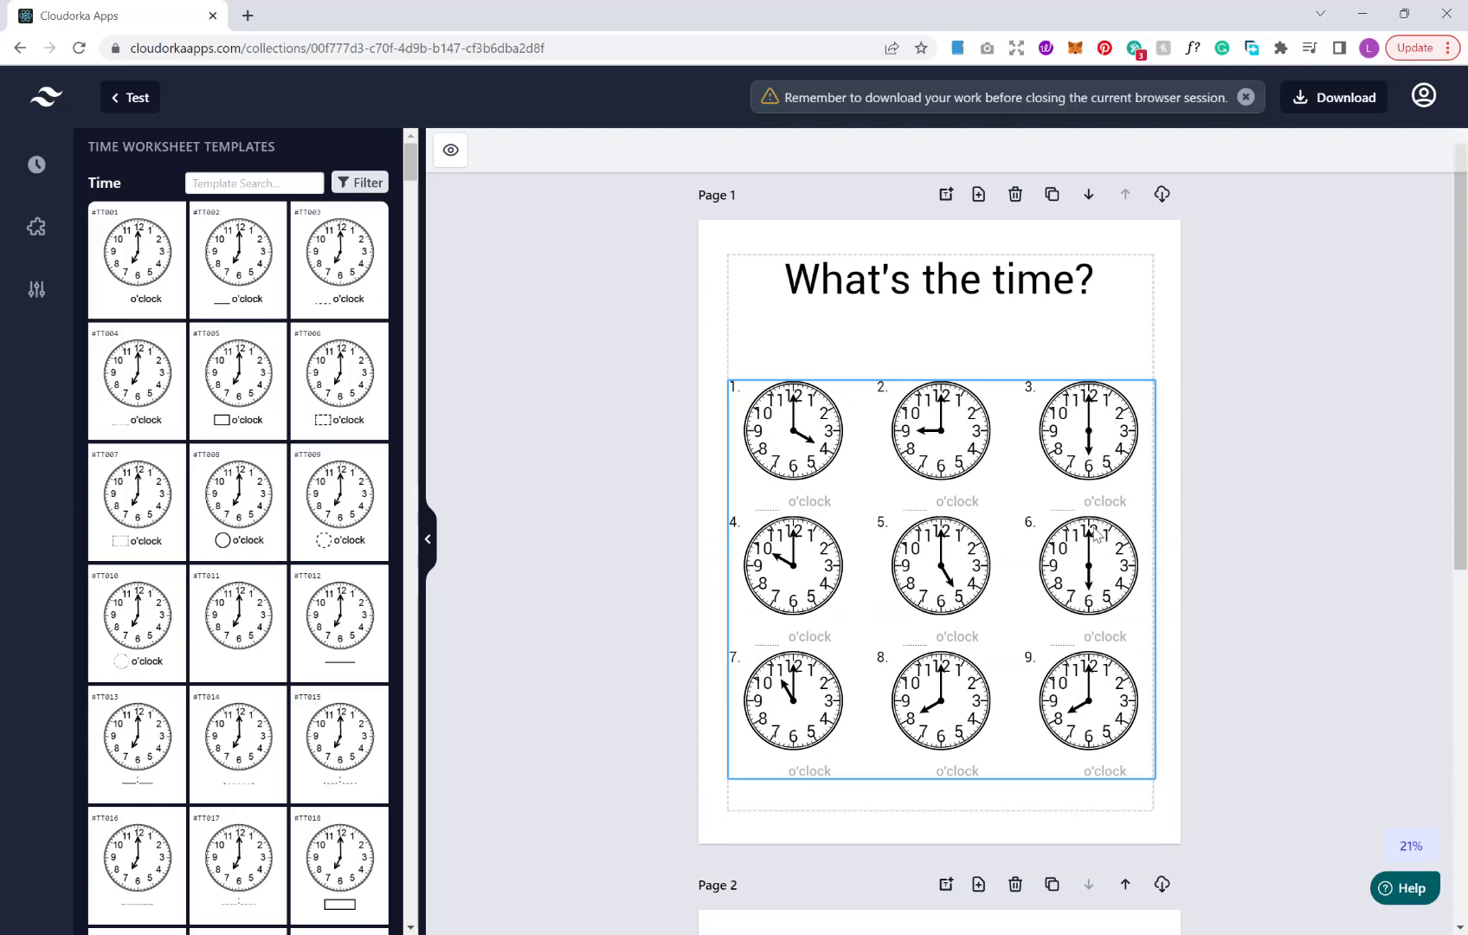
mouse_move(1099, 488)
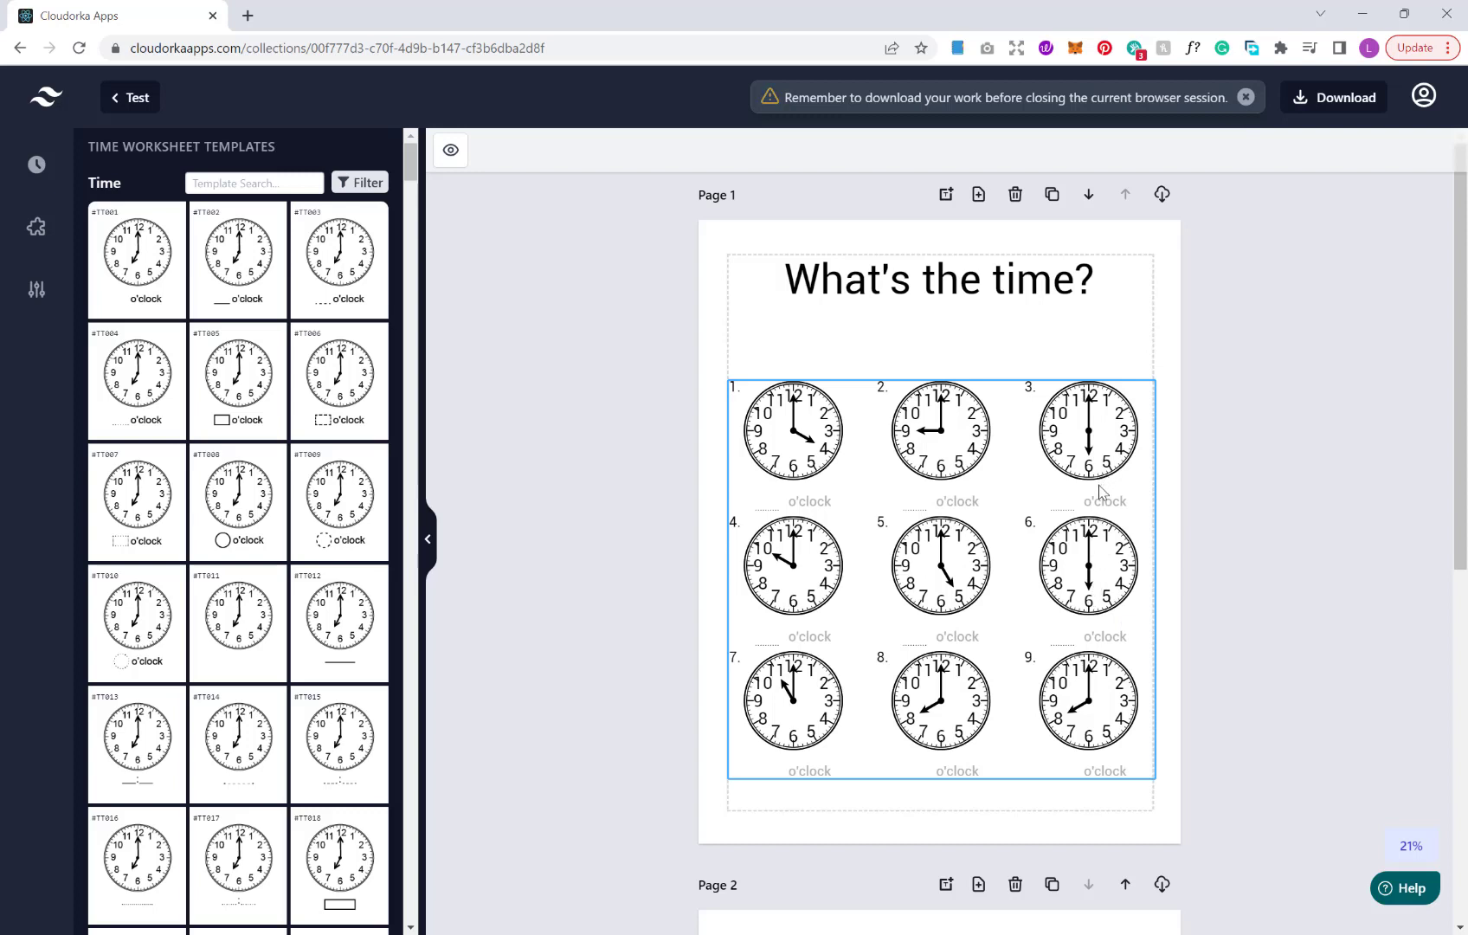
mouse_move(1120, 478)
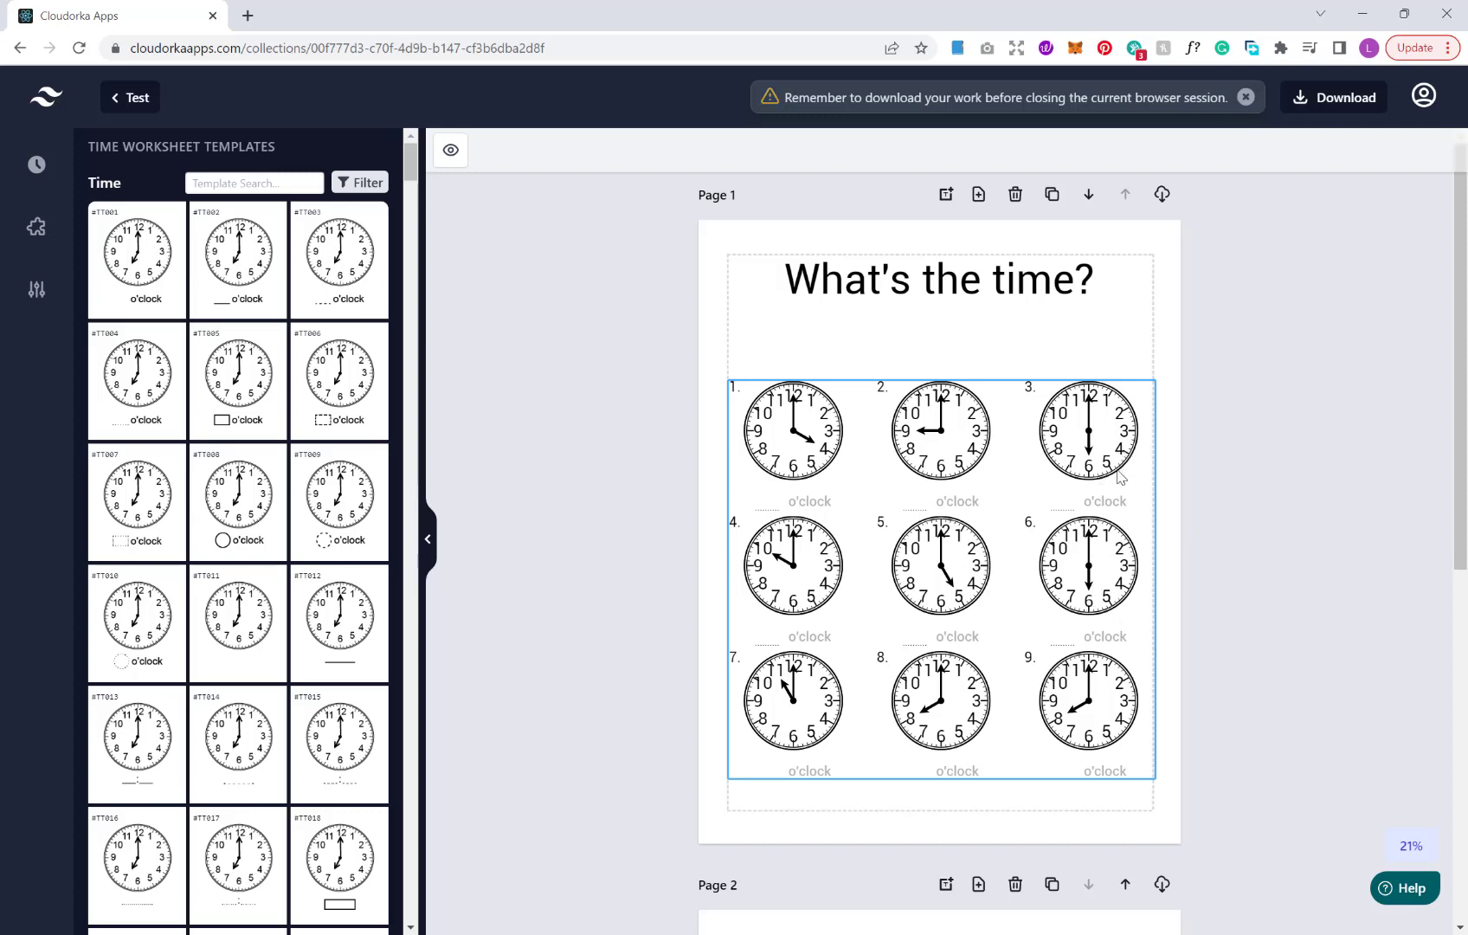
mouse_move(1019, 433)
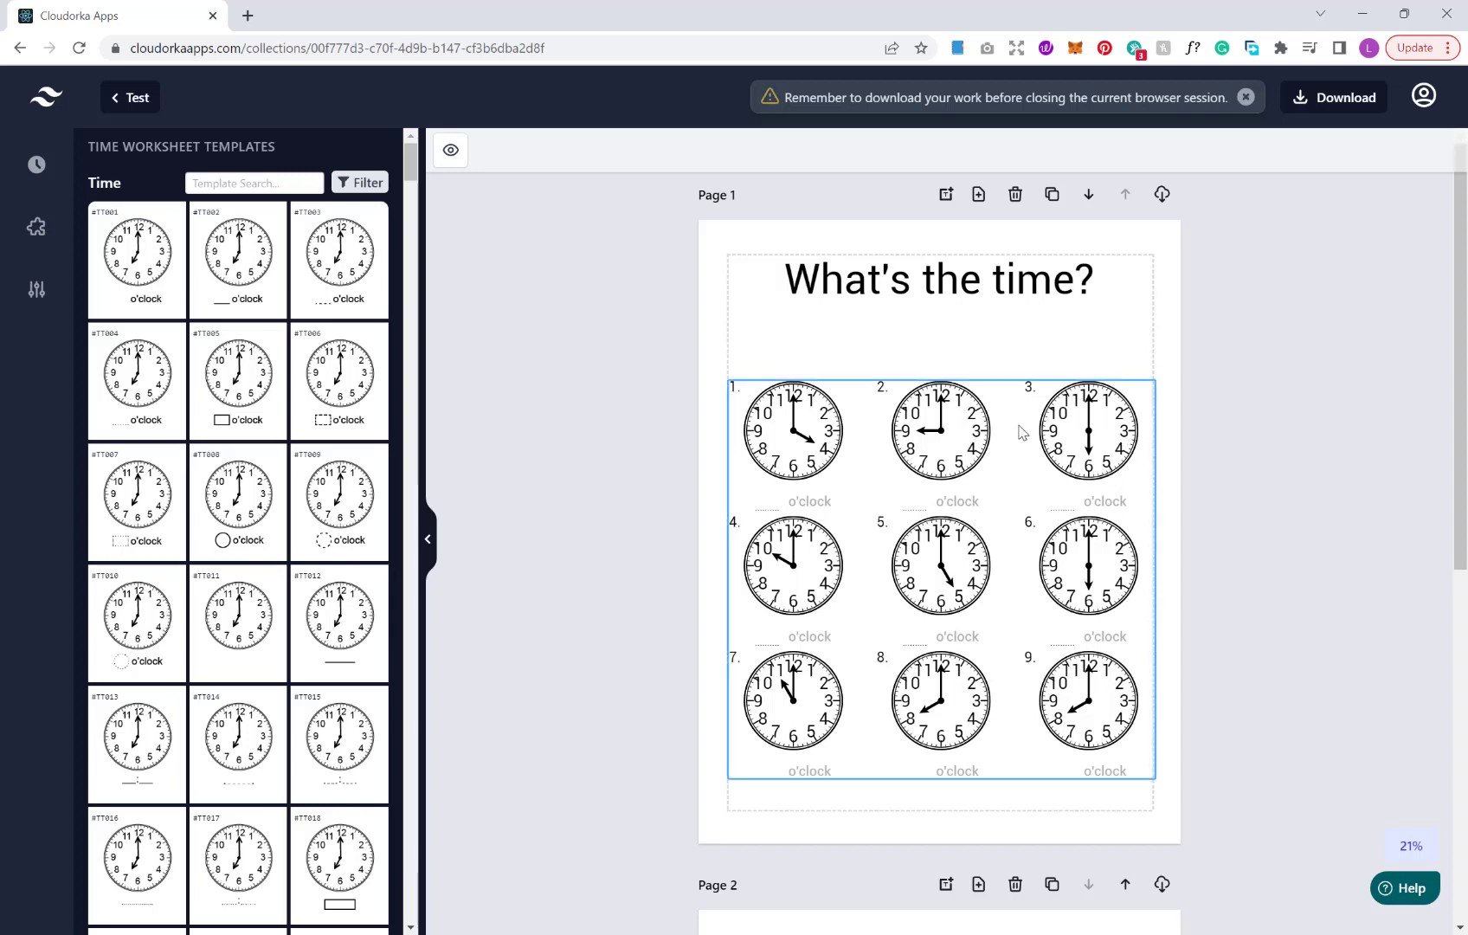
mouse_move(1118, 460)
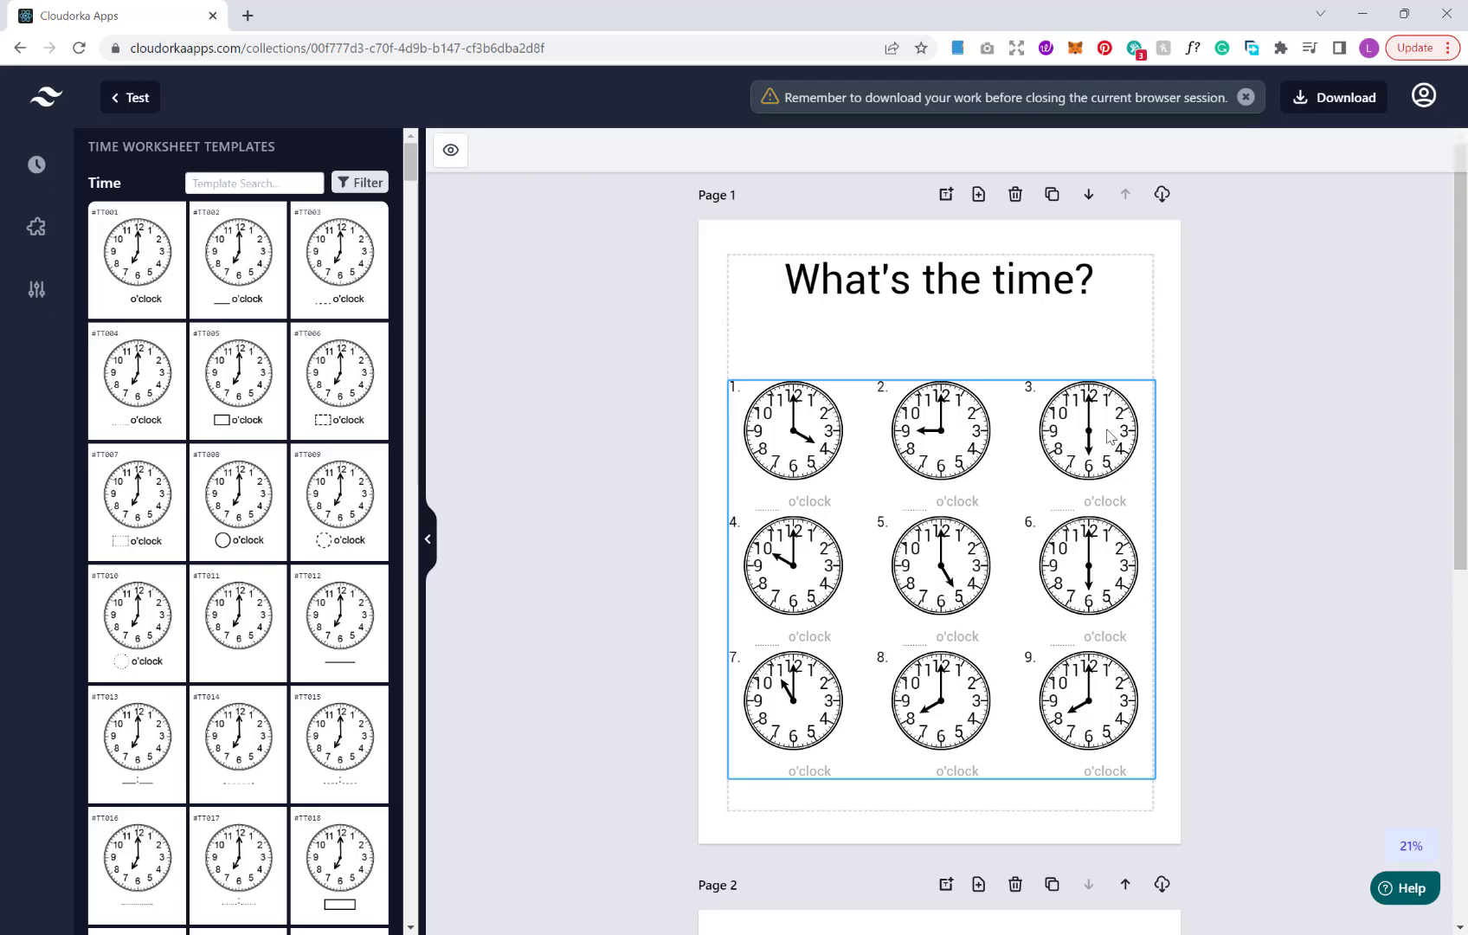
mouse_move(1078, 440)
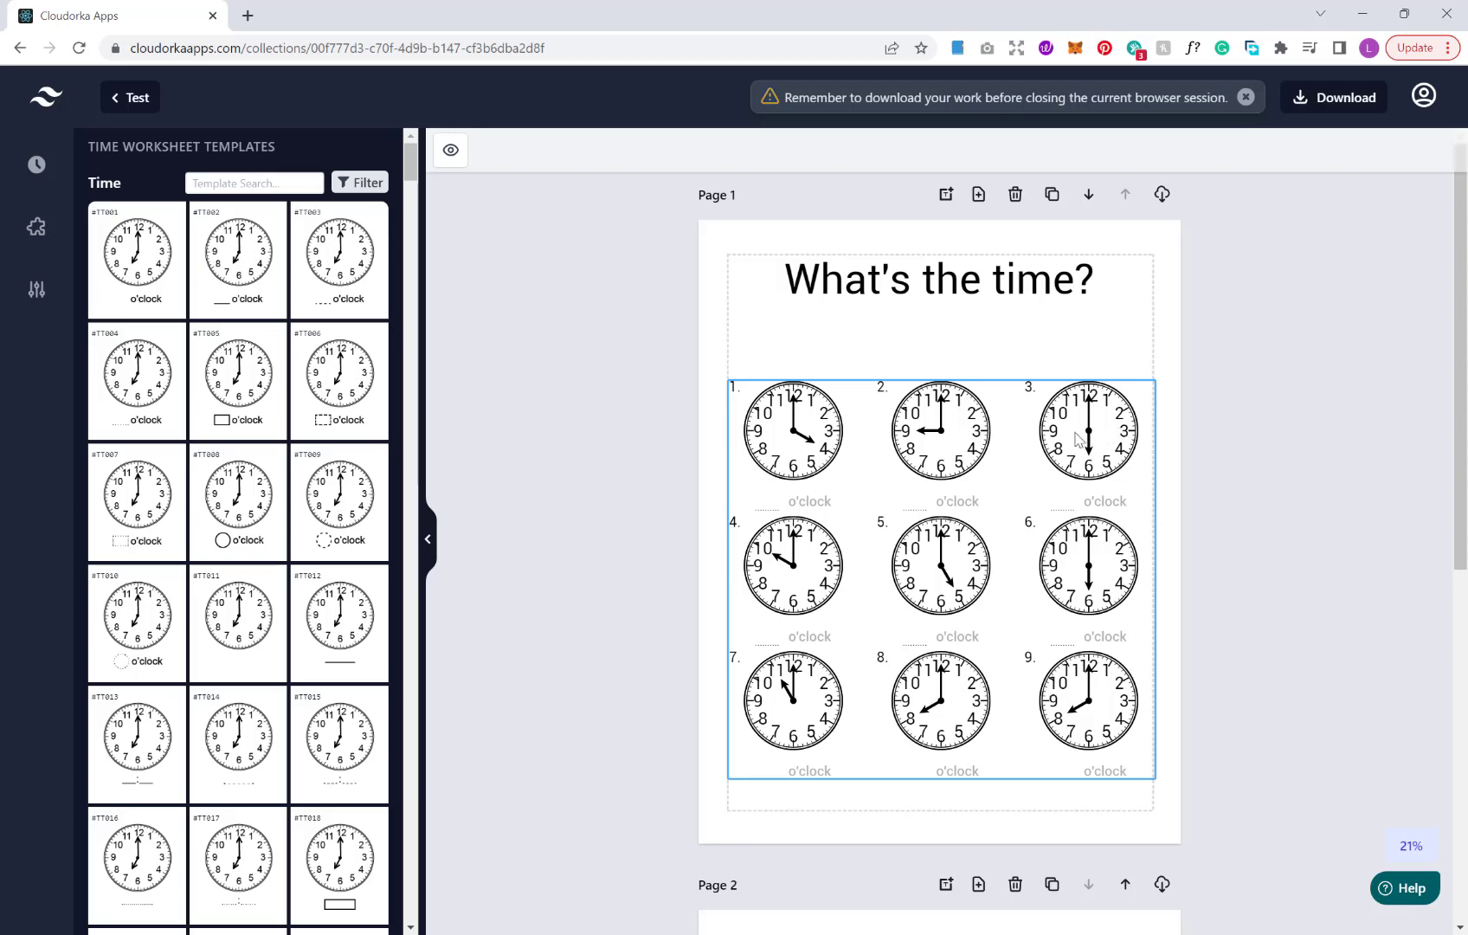
Regenerate the cell data so Page 1's nine clocks show fresh times
right_click(1086, 431)
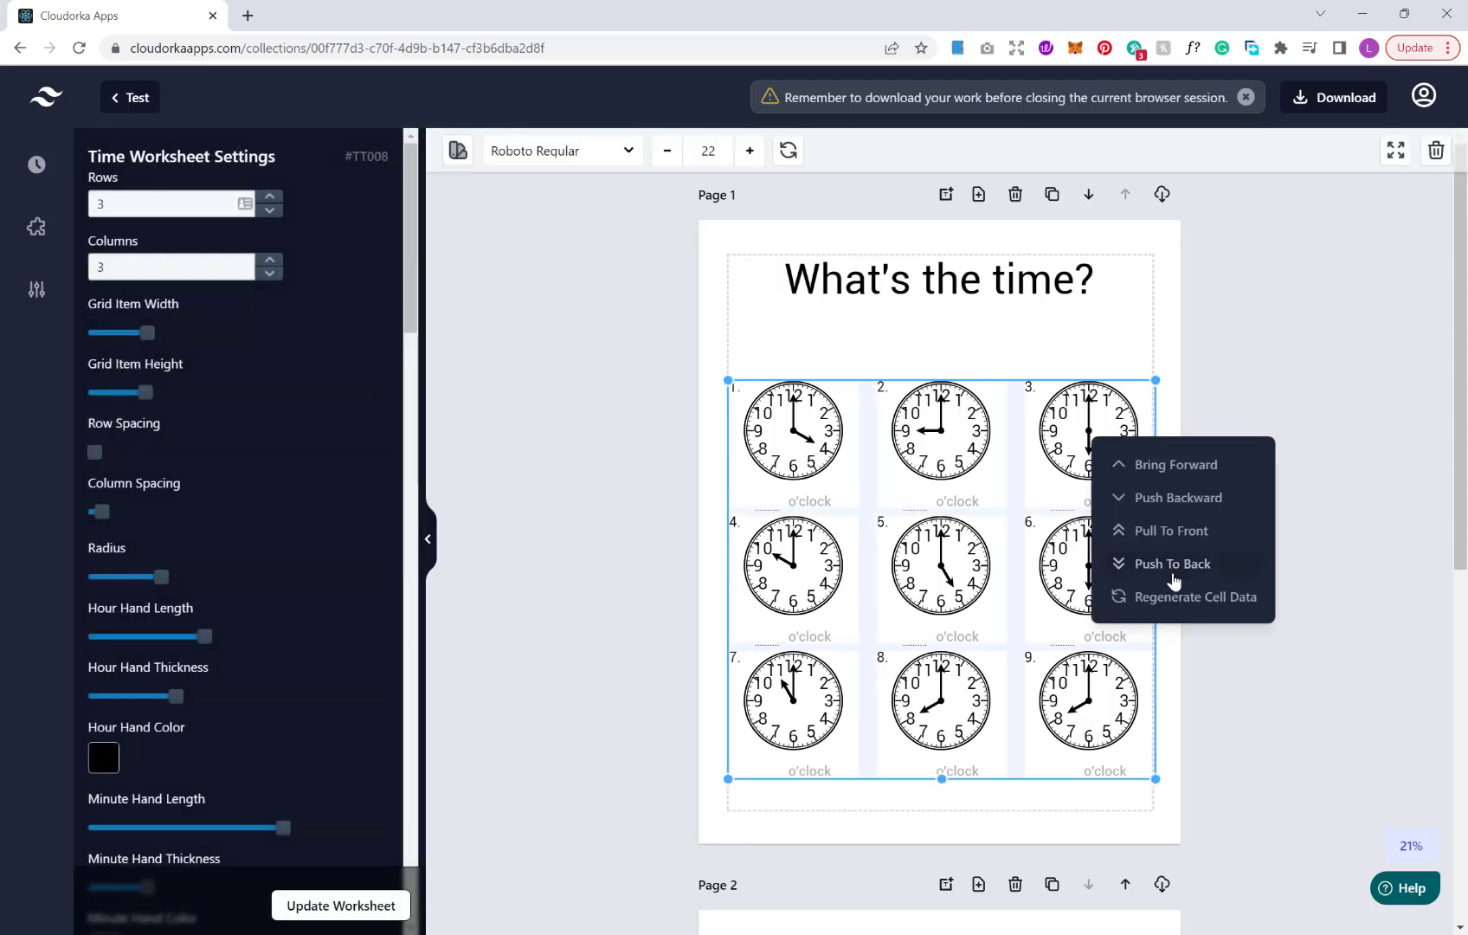
mouse_move(1196, 597)
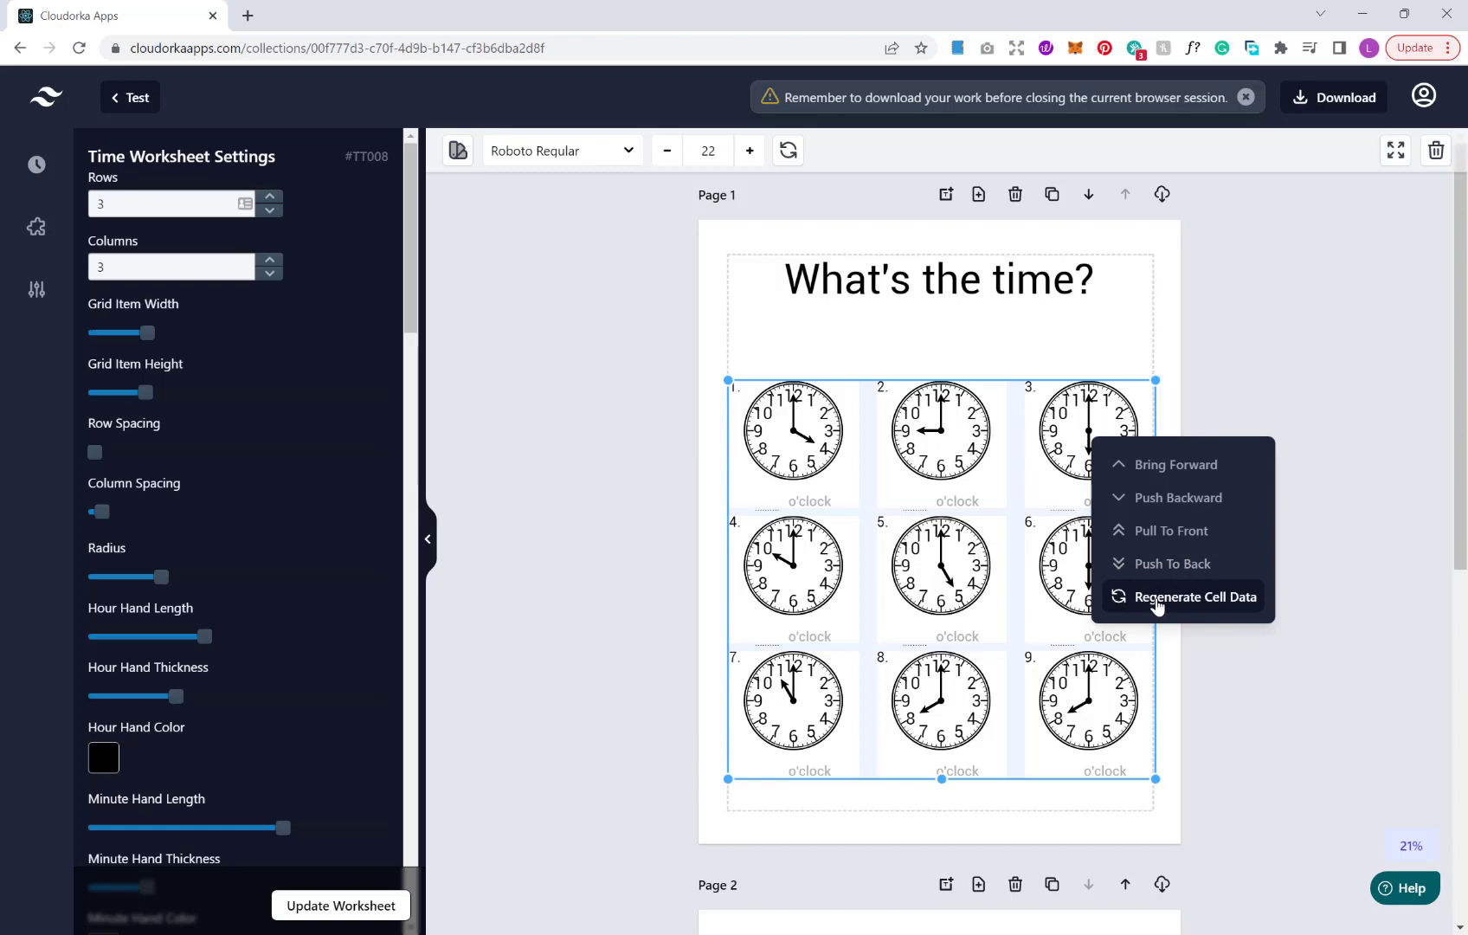
click(1192, 597)
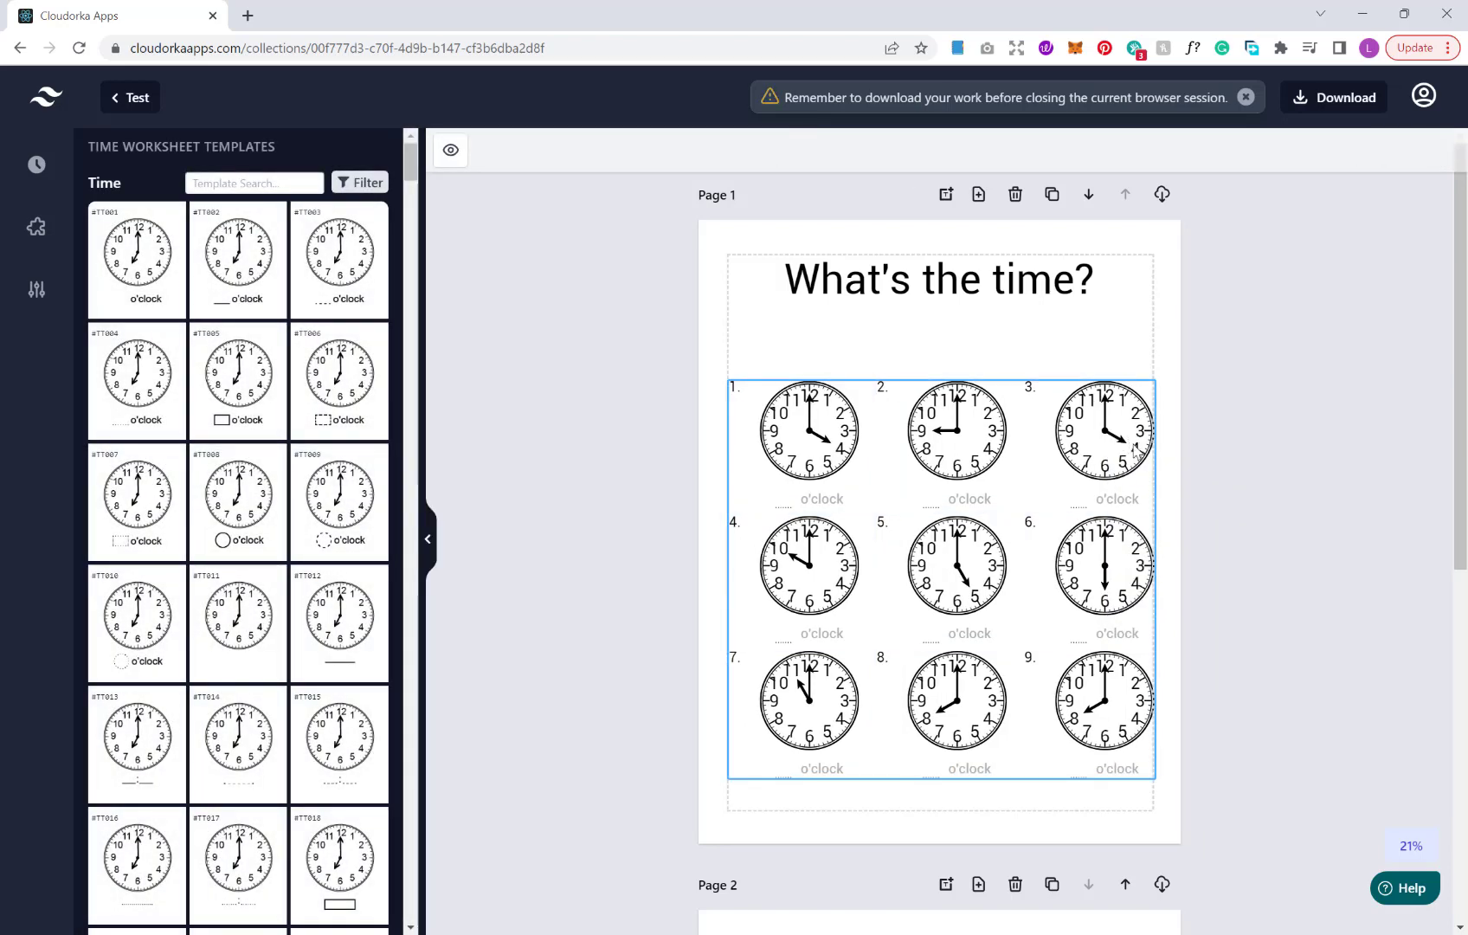
mouse_move(1201, 690)
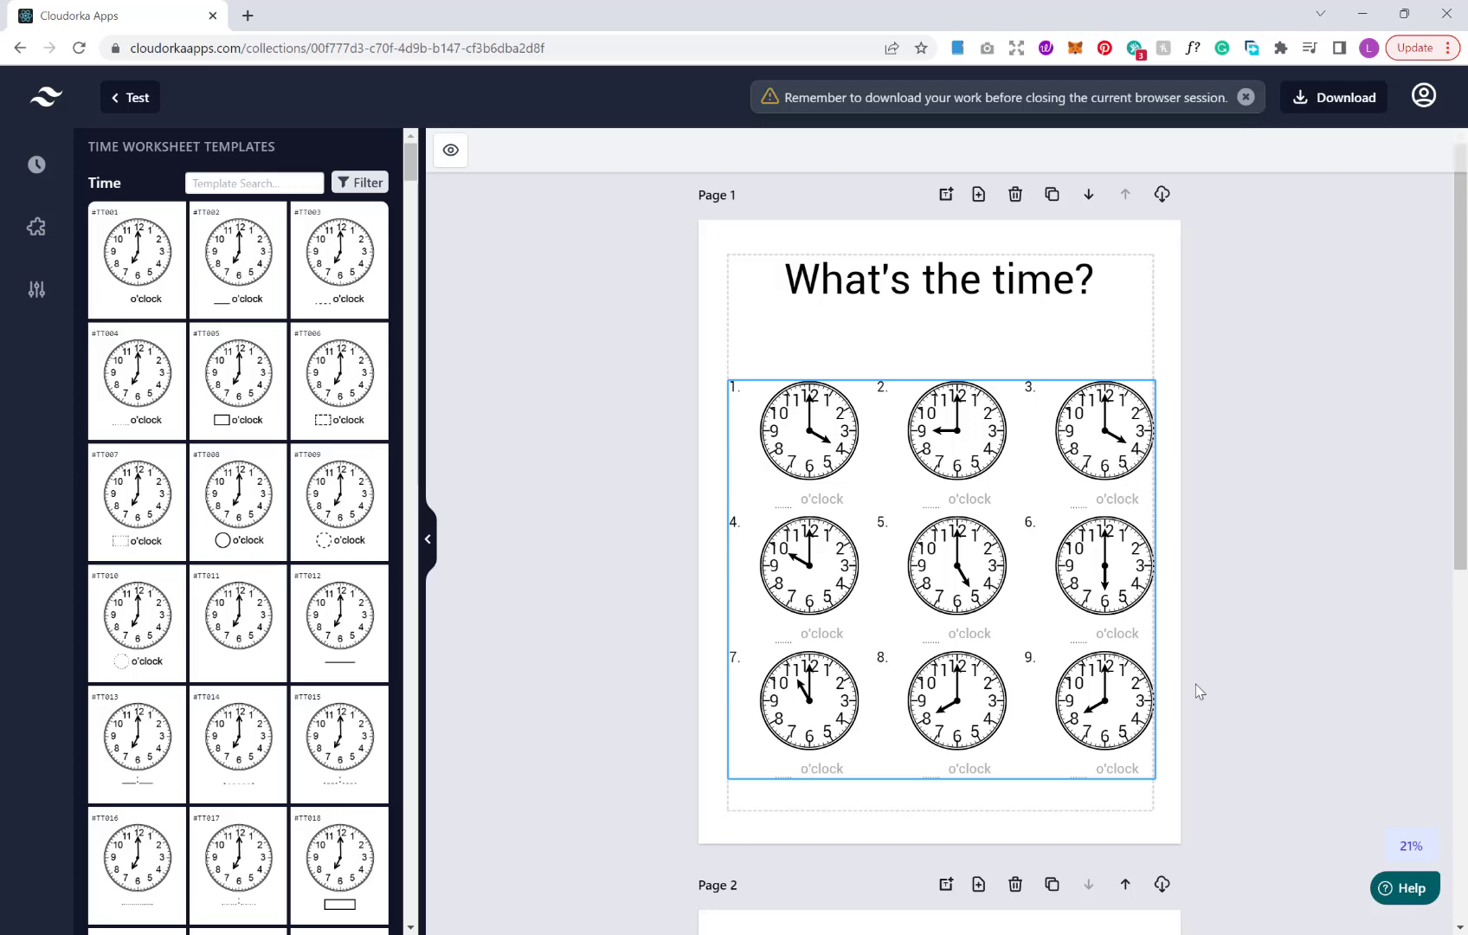
click(1099, 703)
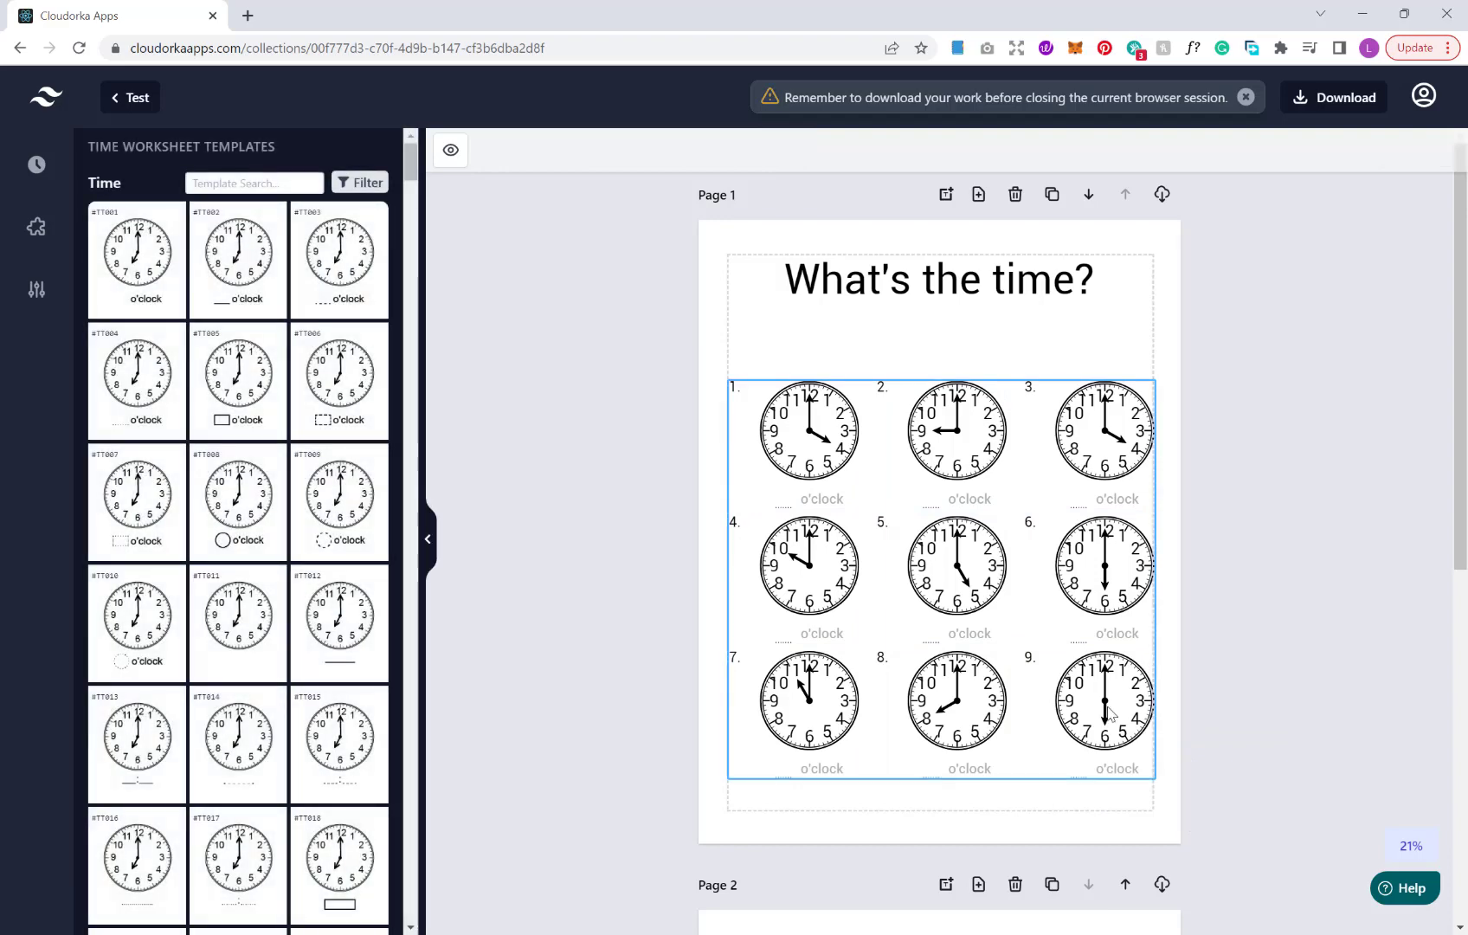
right_click(1104, 703)
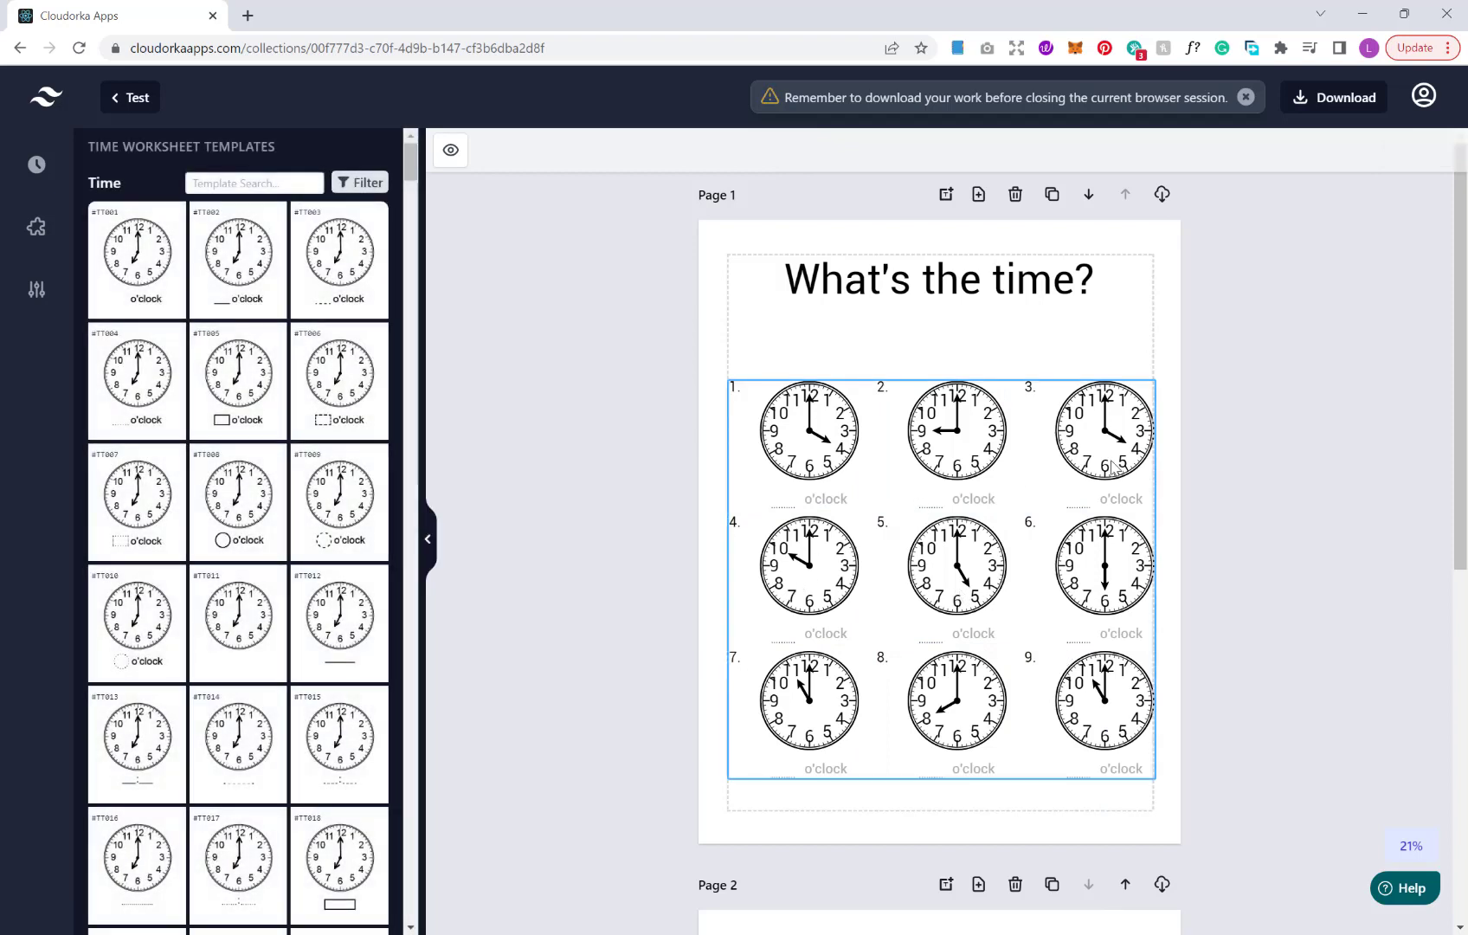
mouse_move(1102, 701)
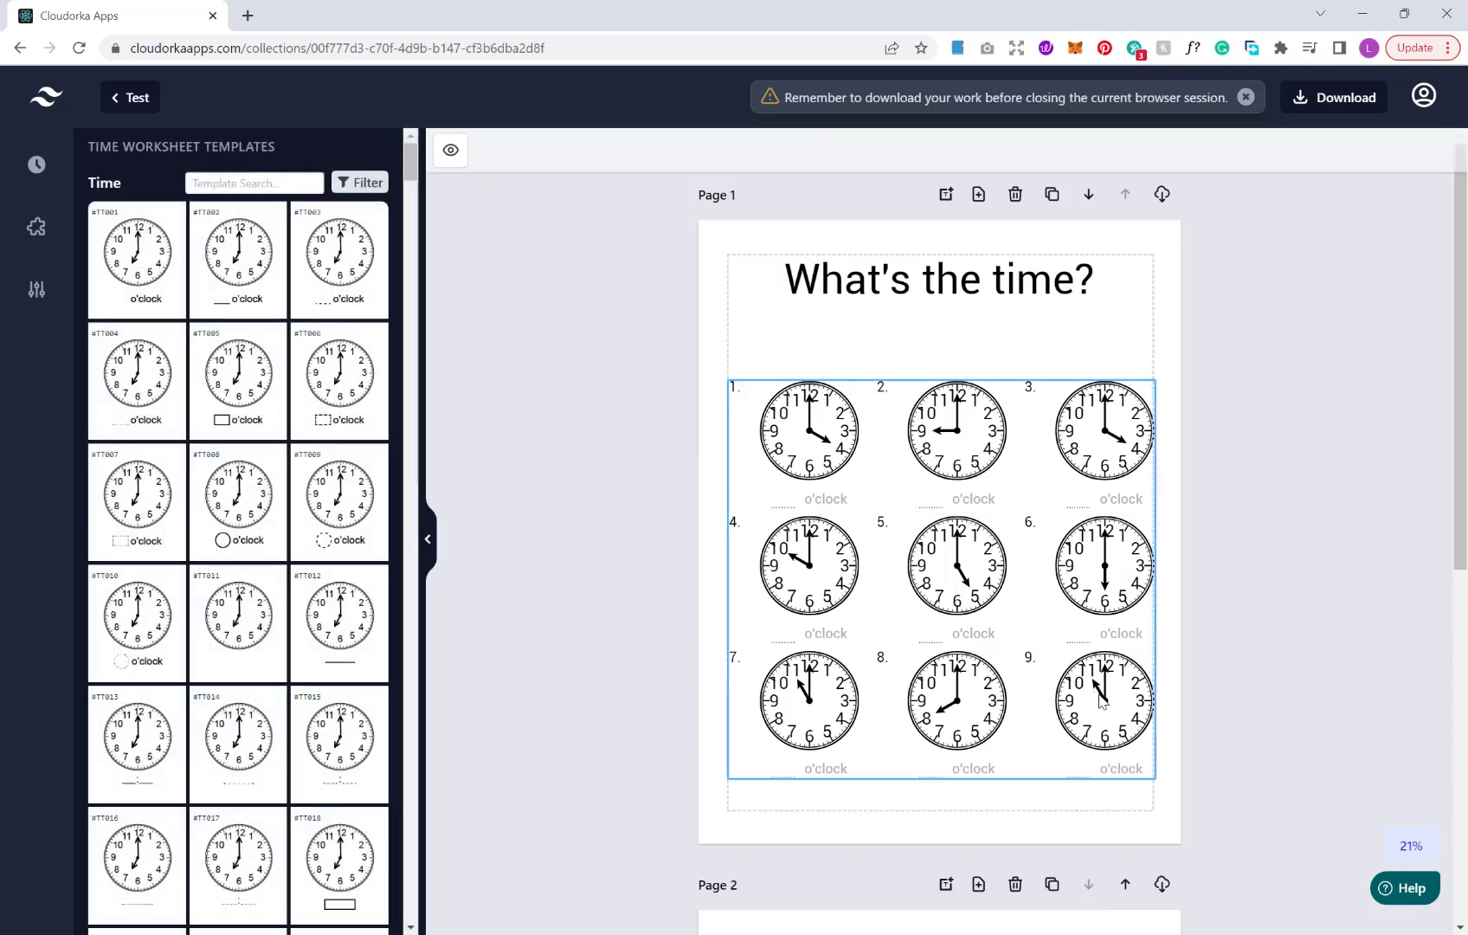
Add a new blank Page 3 after the Page 2 clock worksheet
scroll(down, 3)
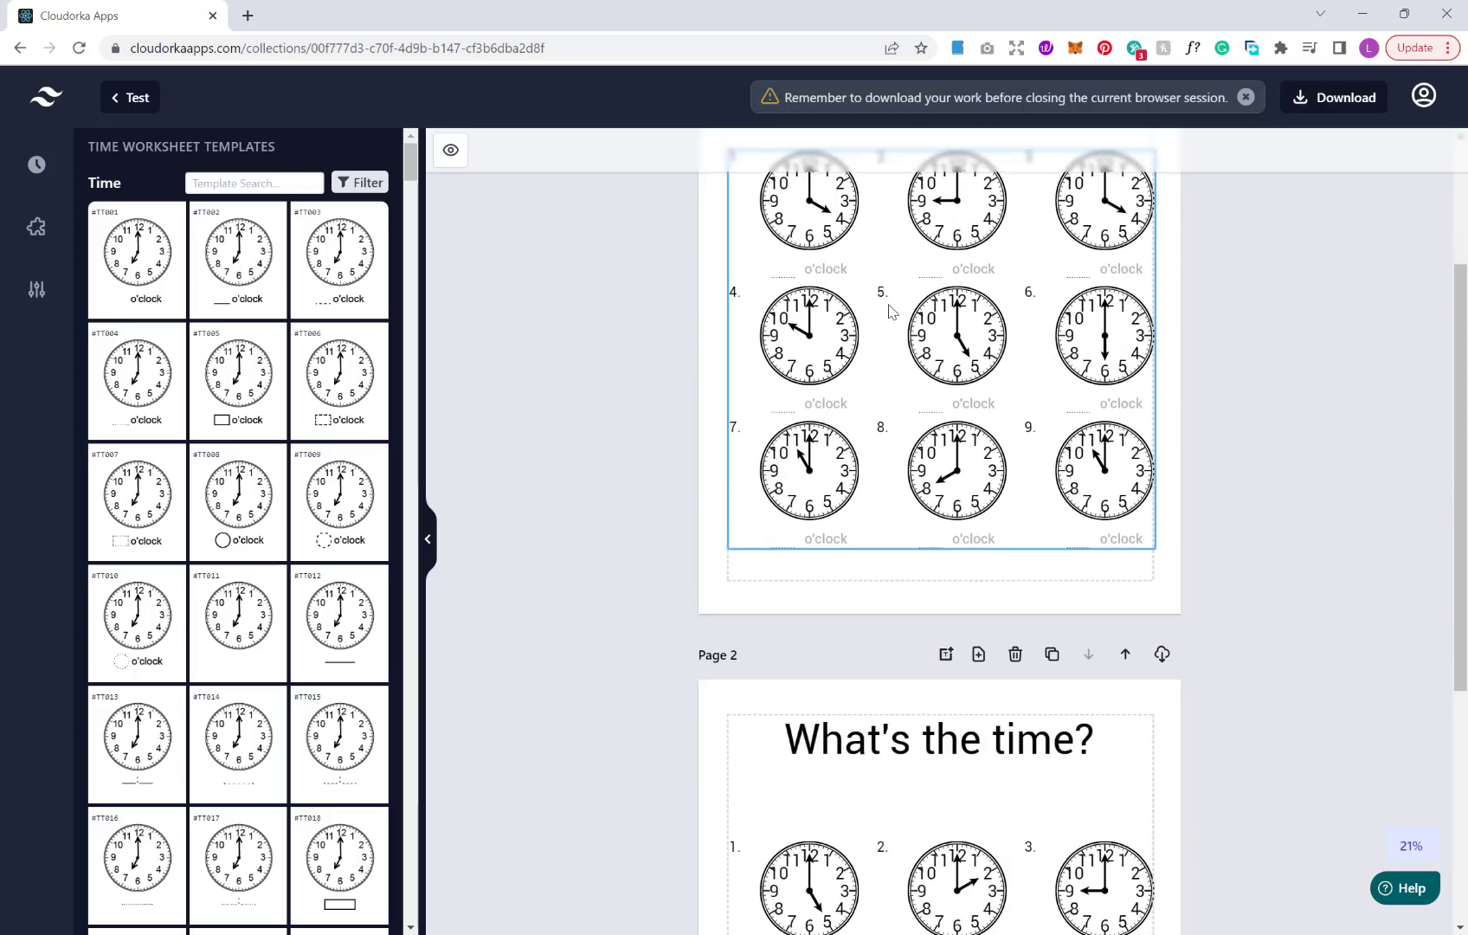
scroll(down, 3)
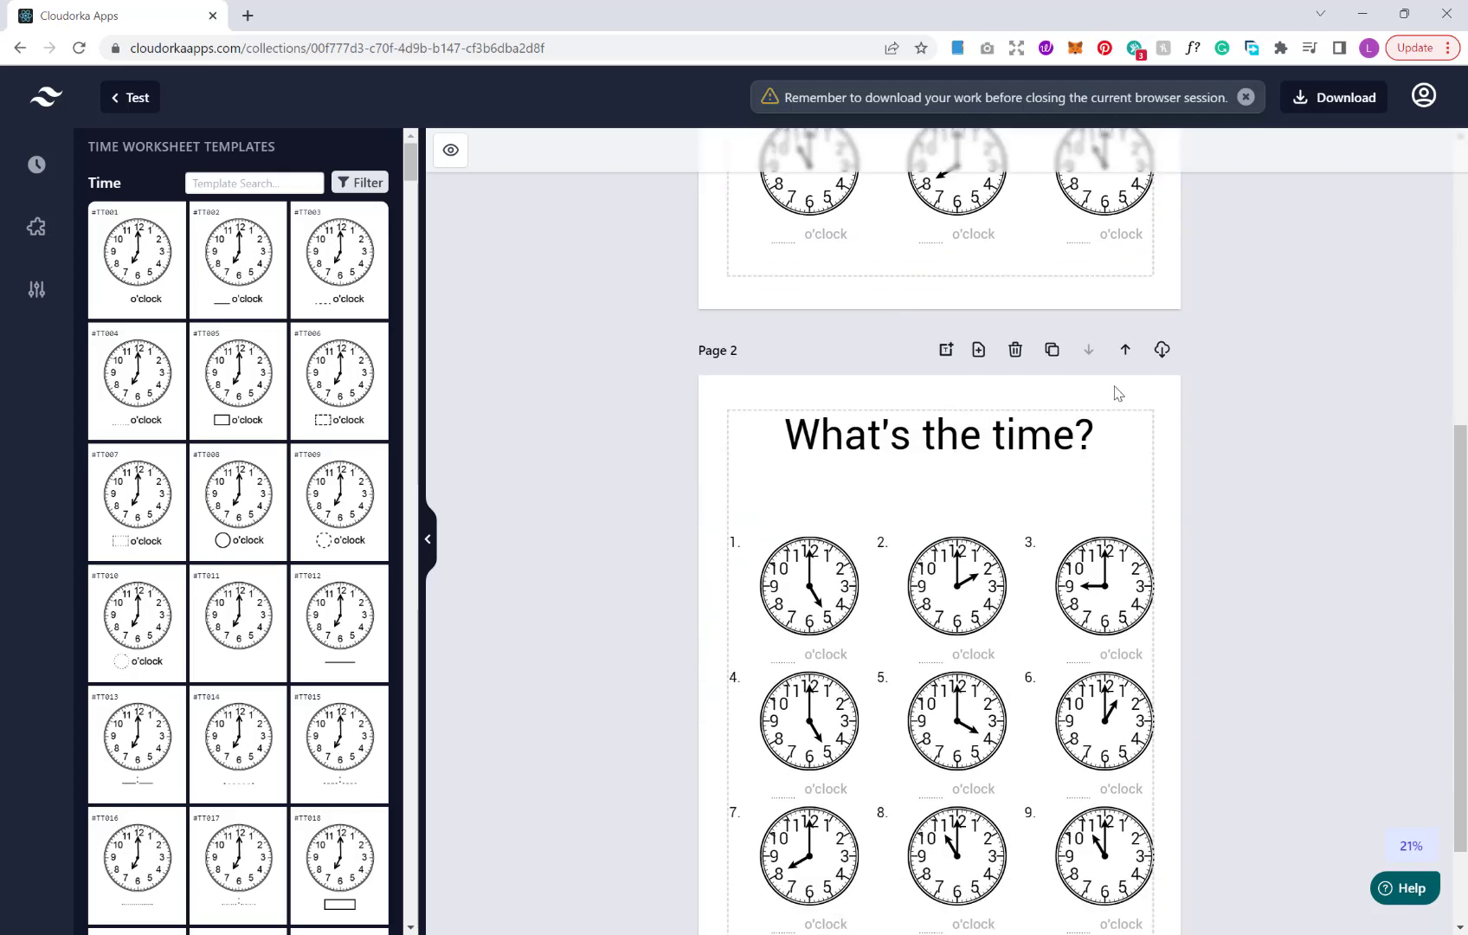
mouse_move(1094, 388)
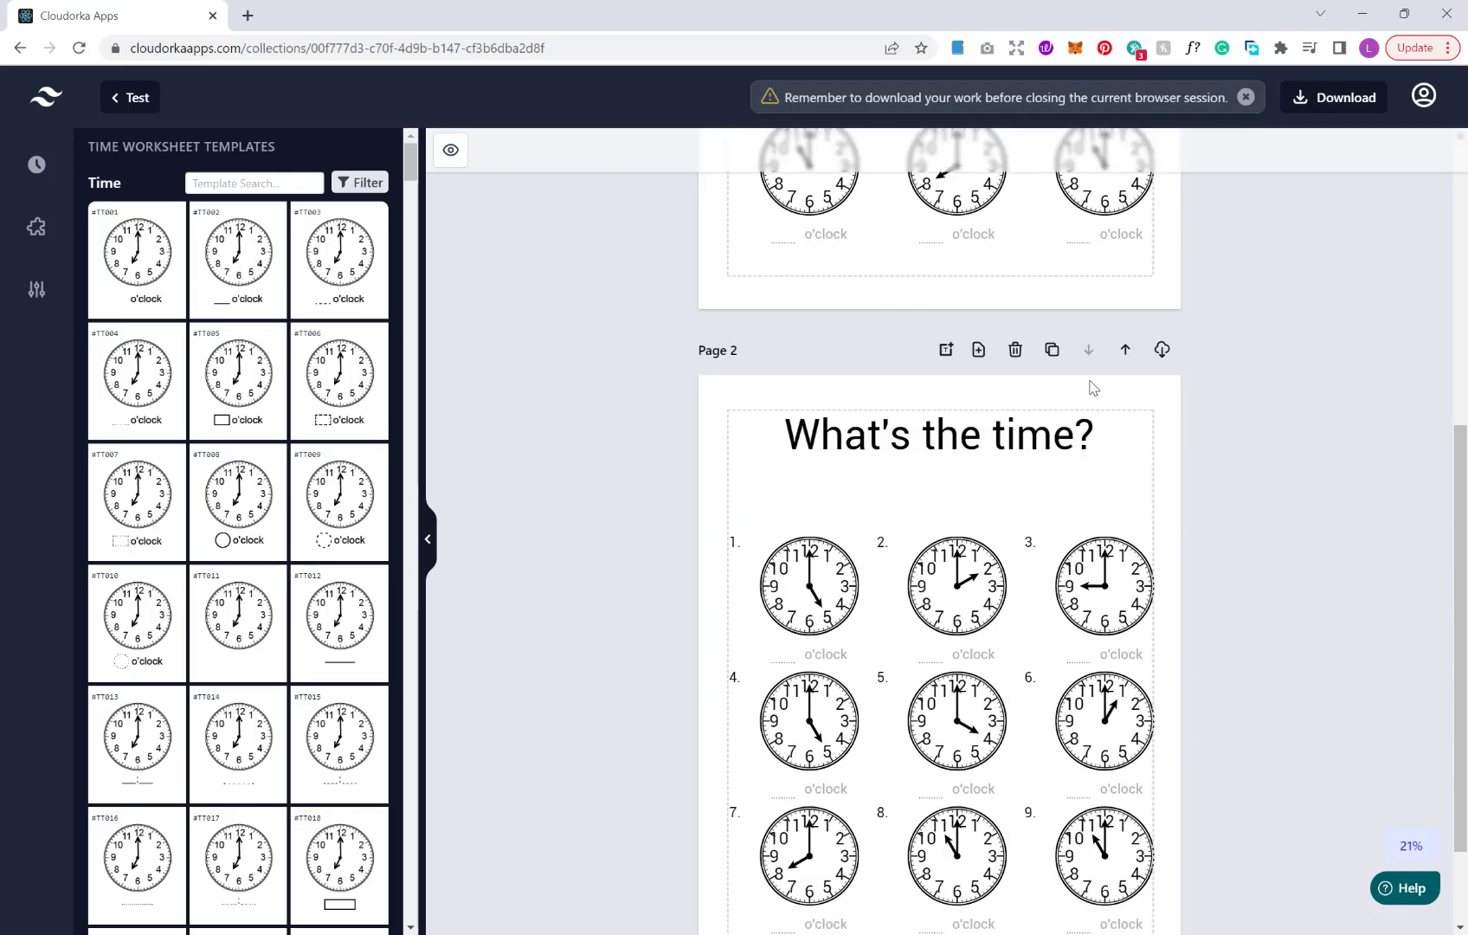
click(938, 434)
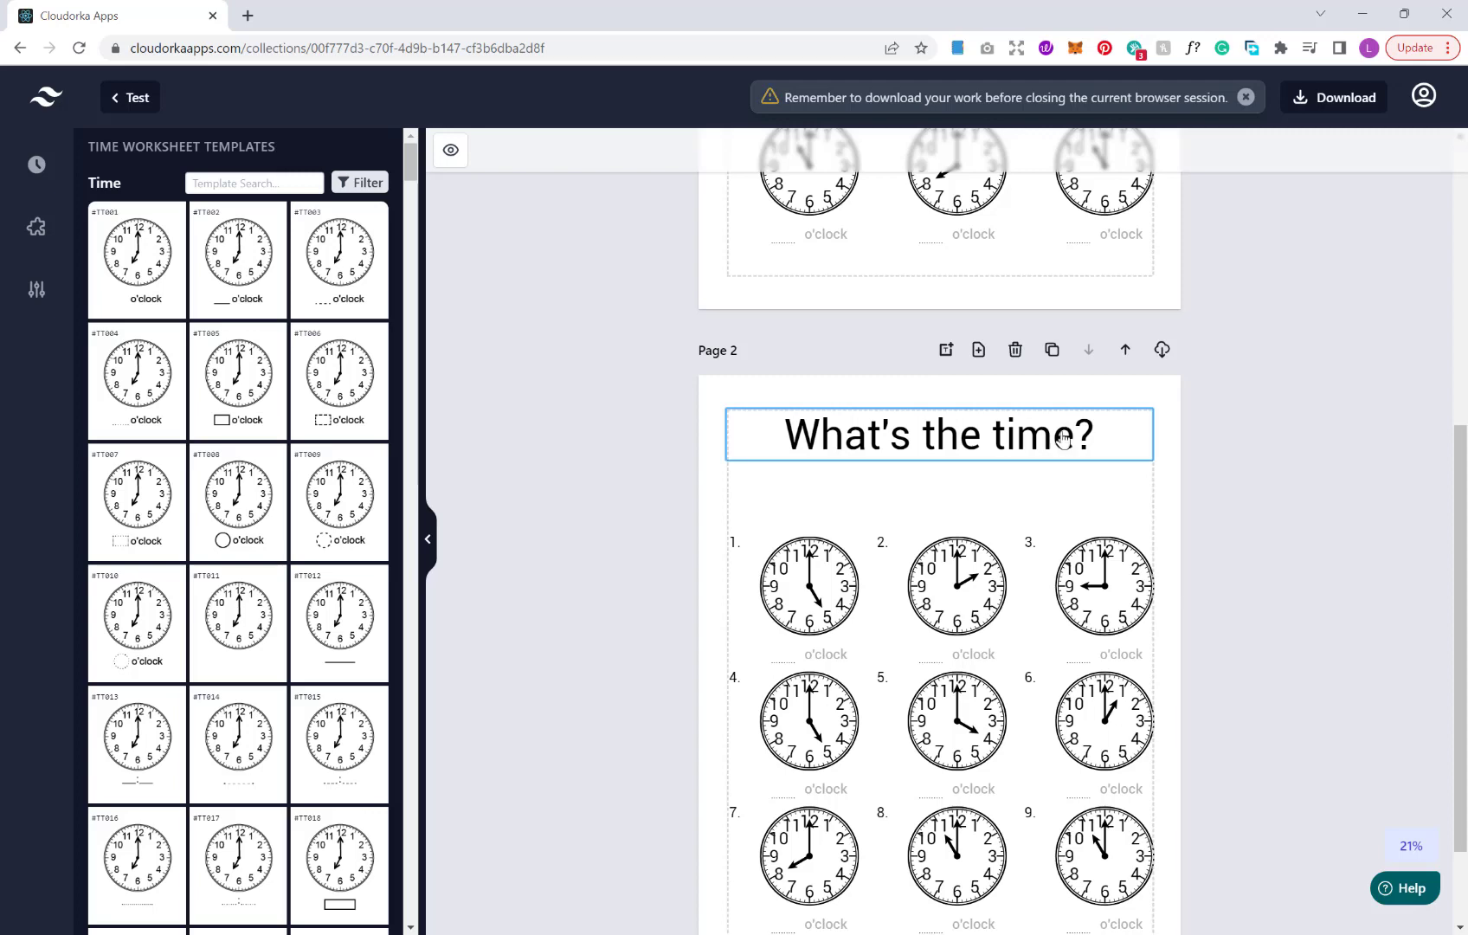
mouse_move(978, 350)
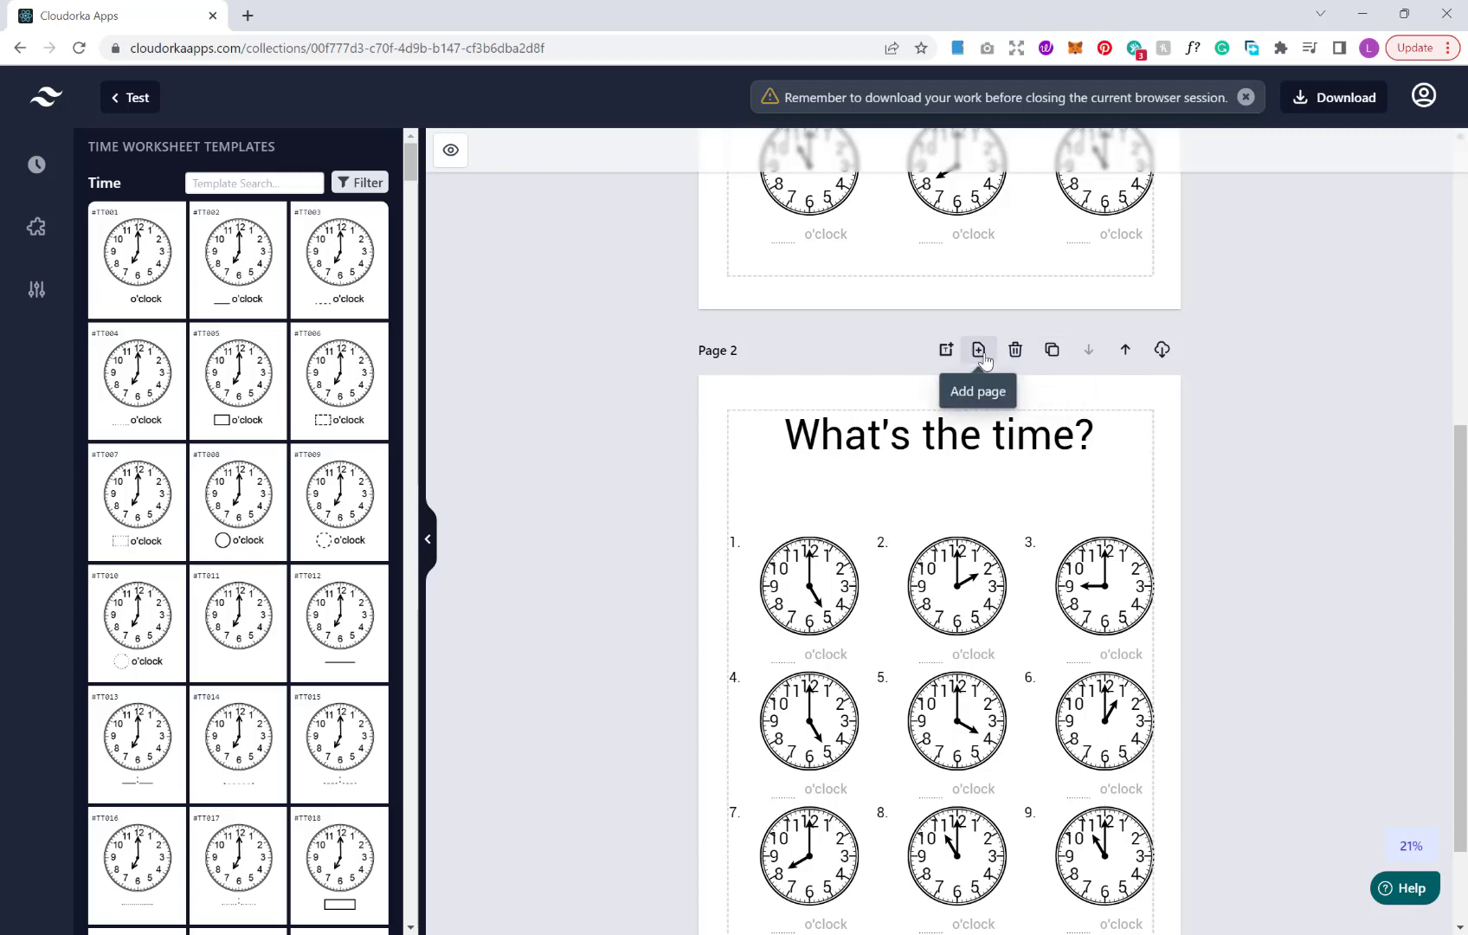
click(978, 349)
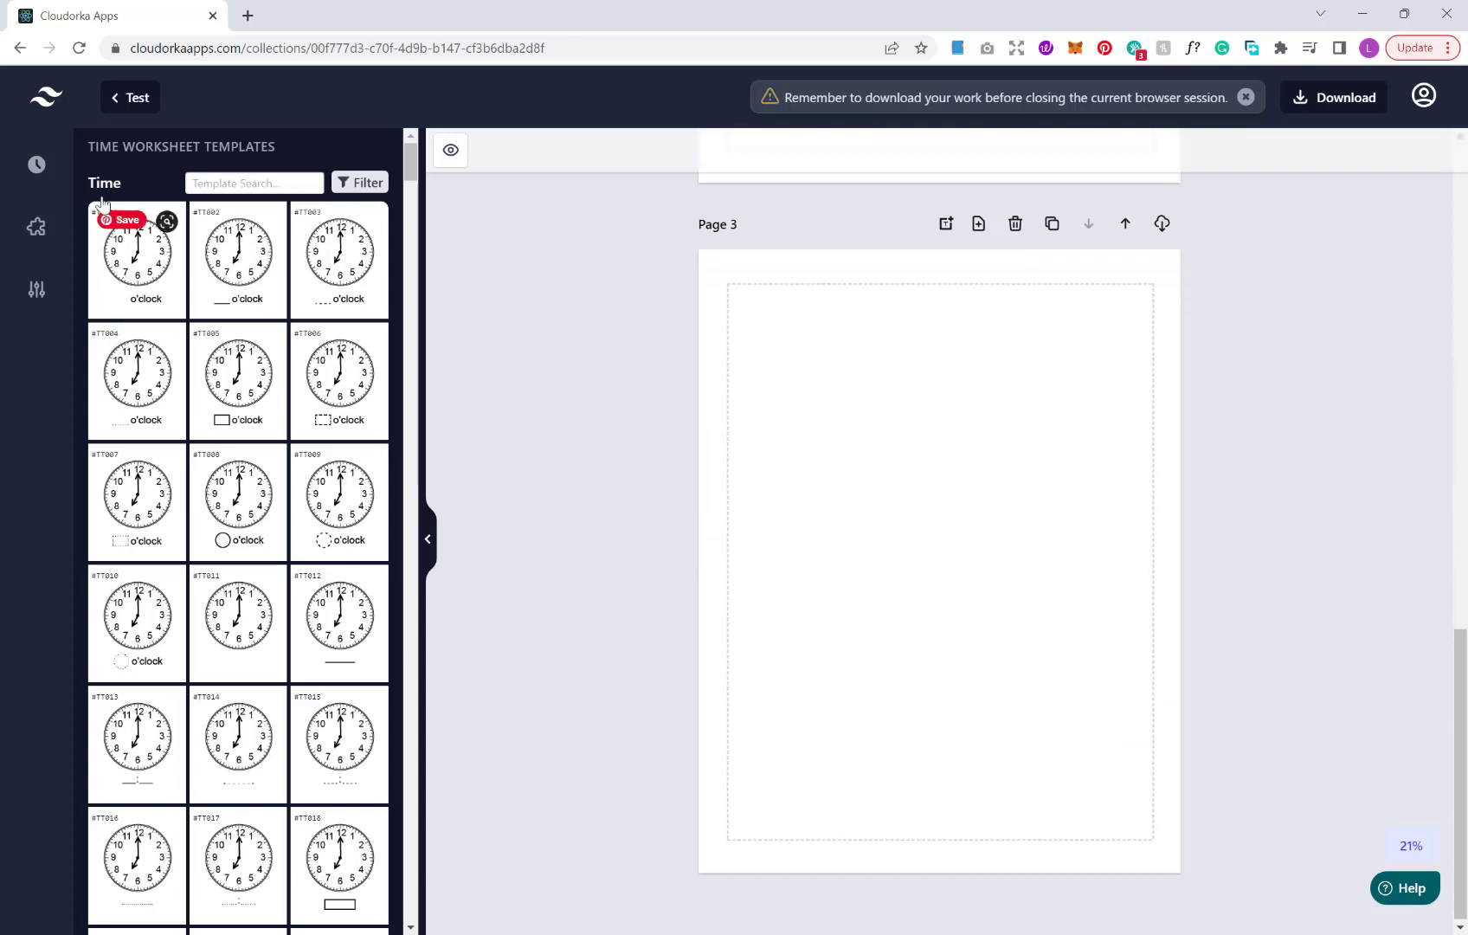
mouse_move(36, 164)
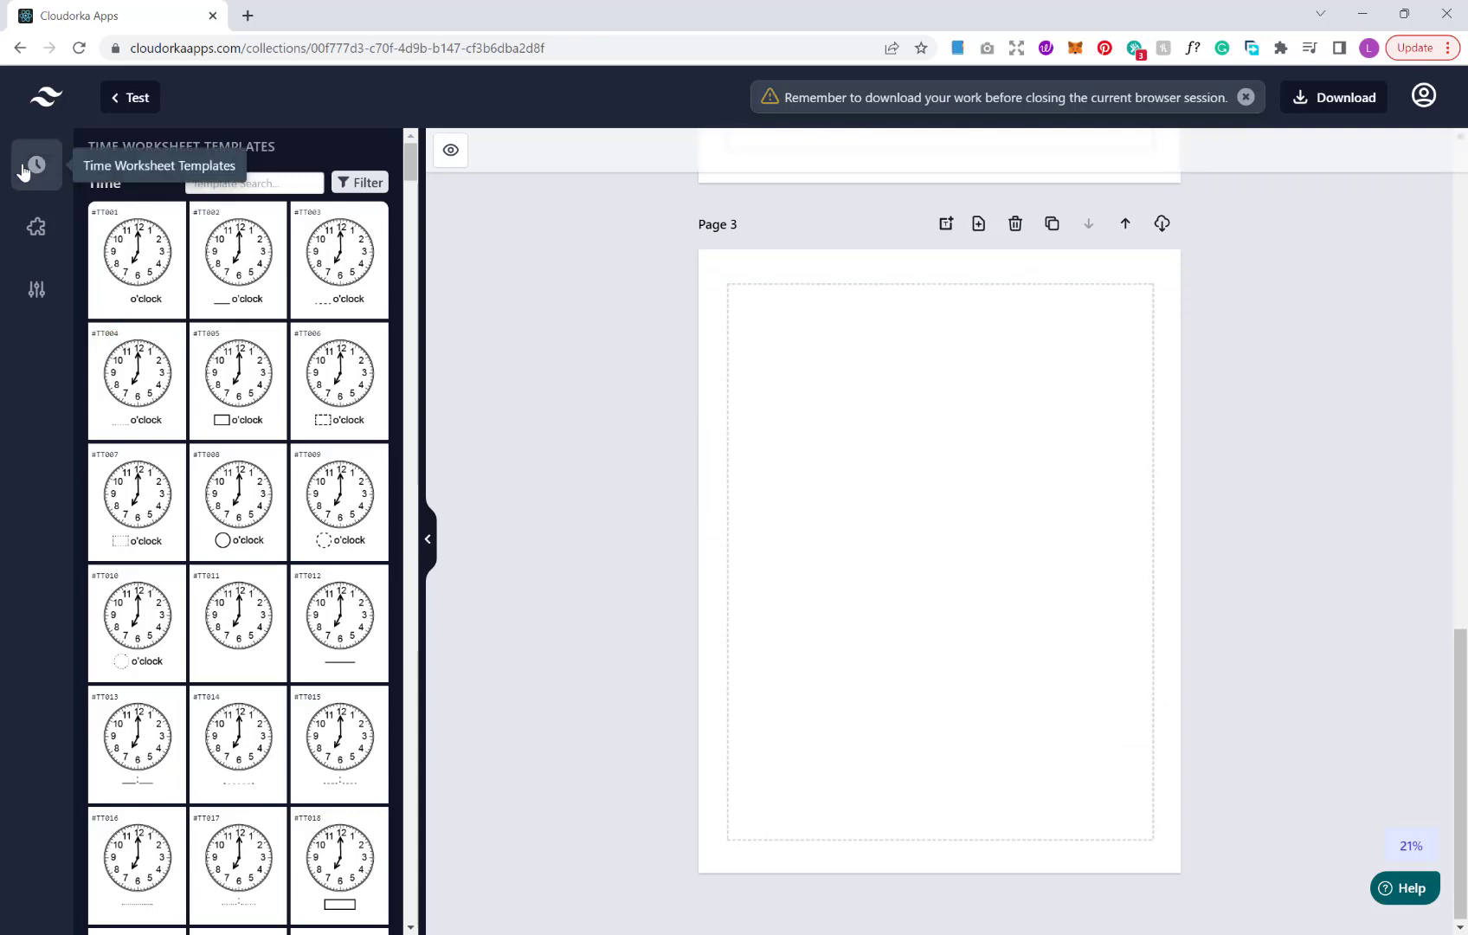
Browse the template gallery and filter it for clock templates
scroll(down, 3)
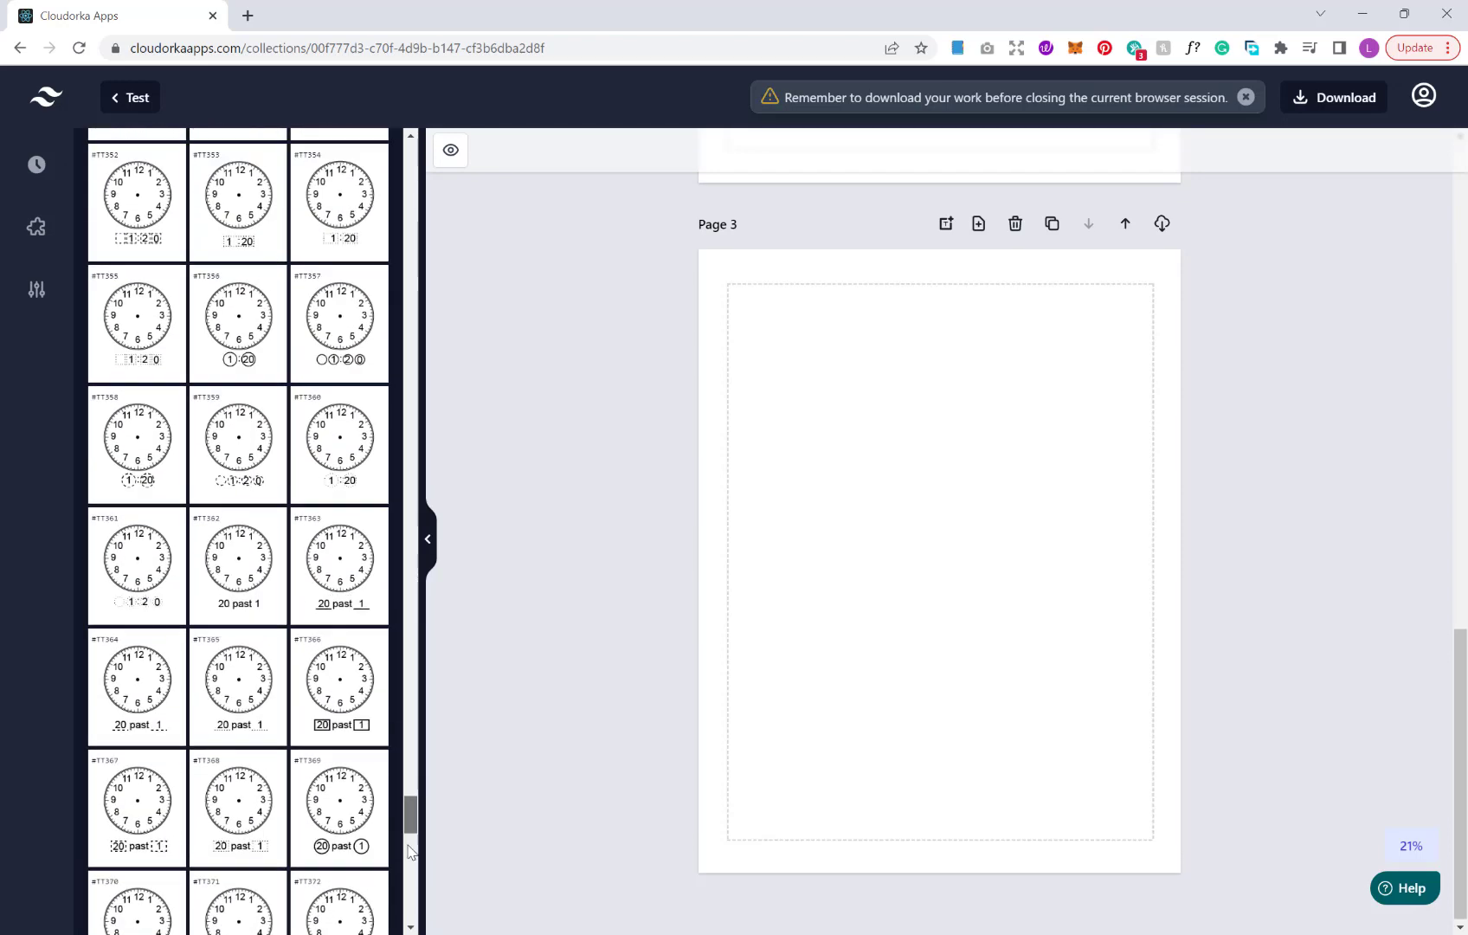
click(360, 184)
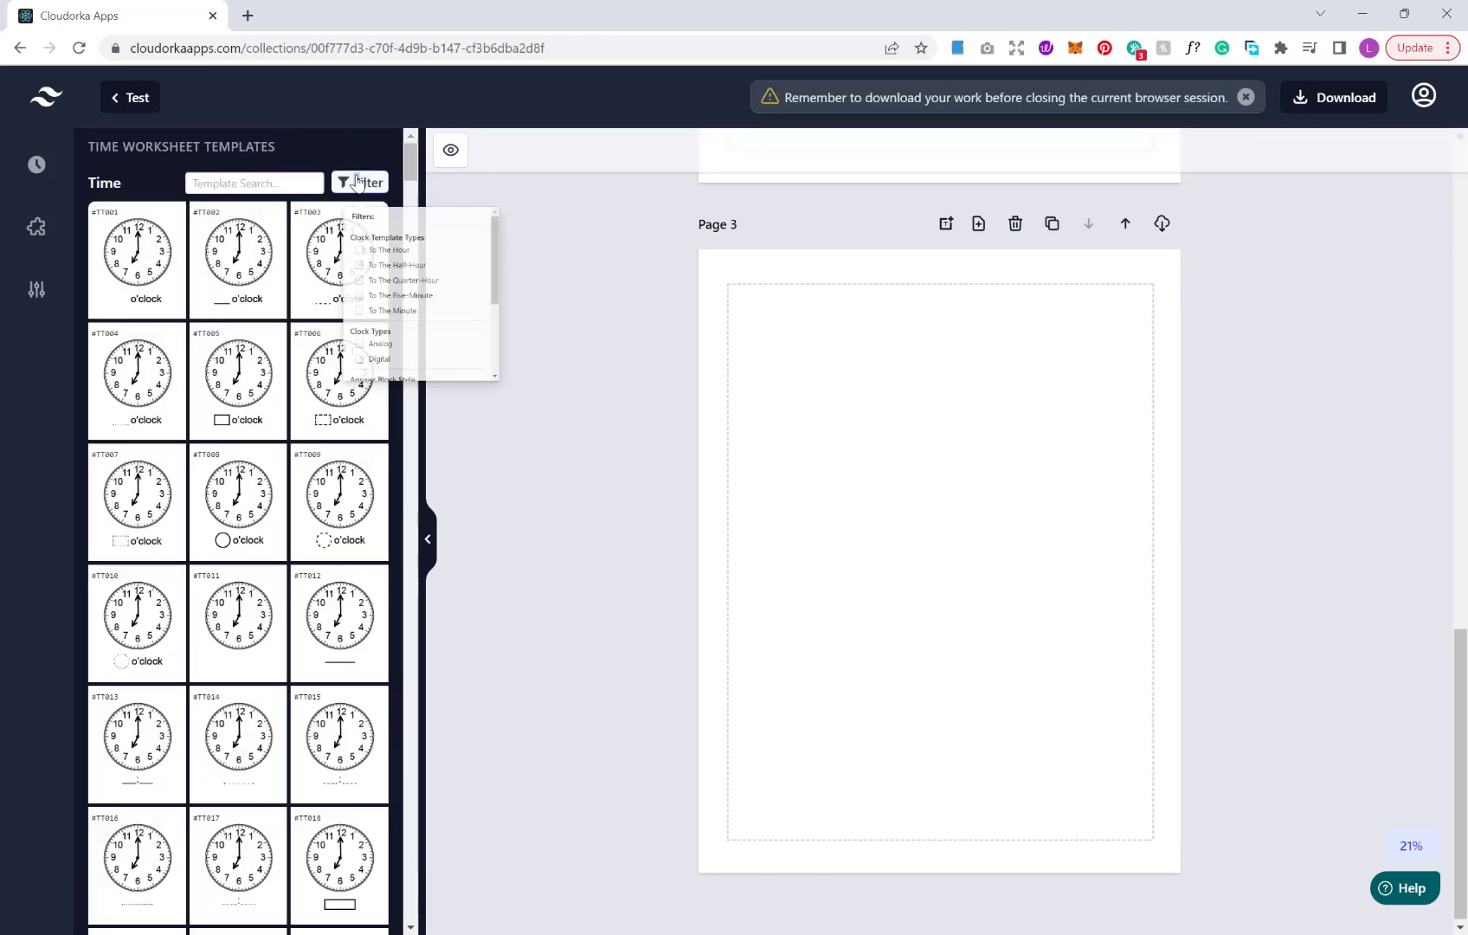
scroll(down, 3)
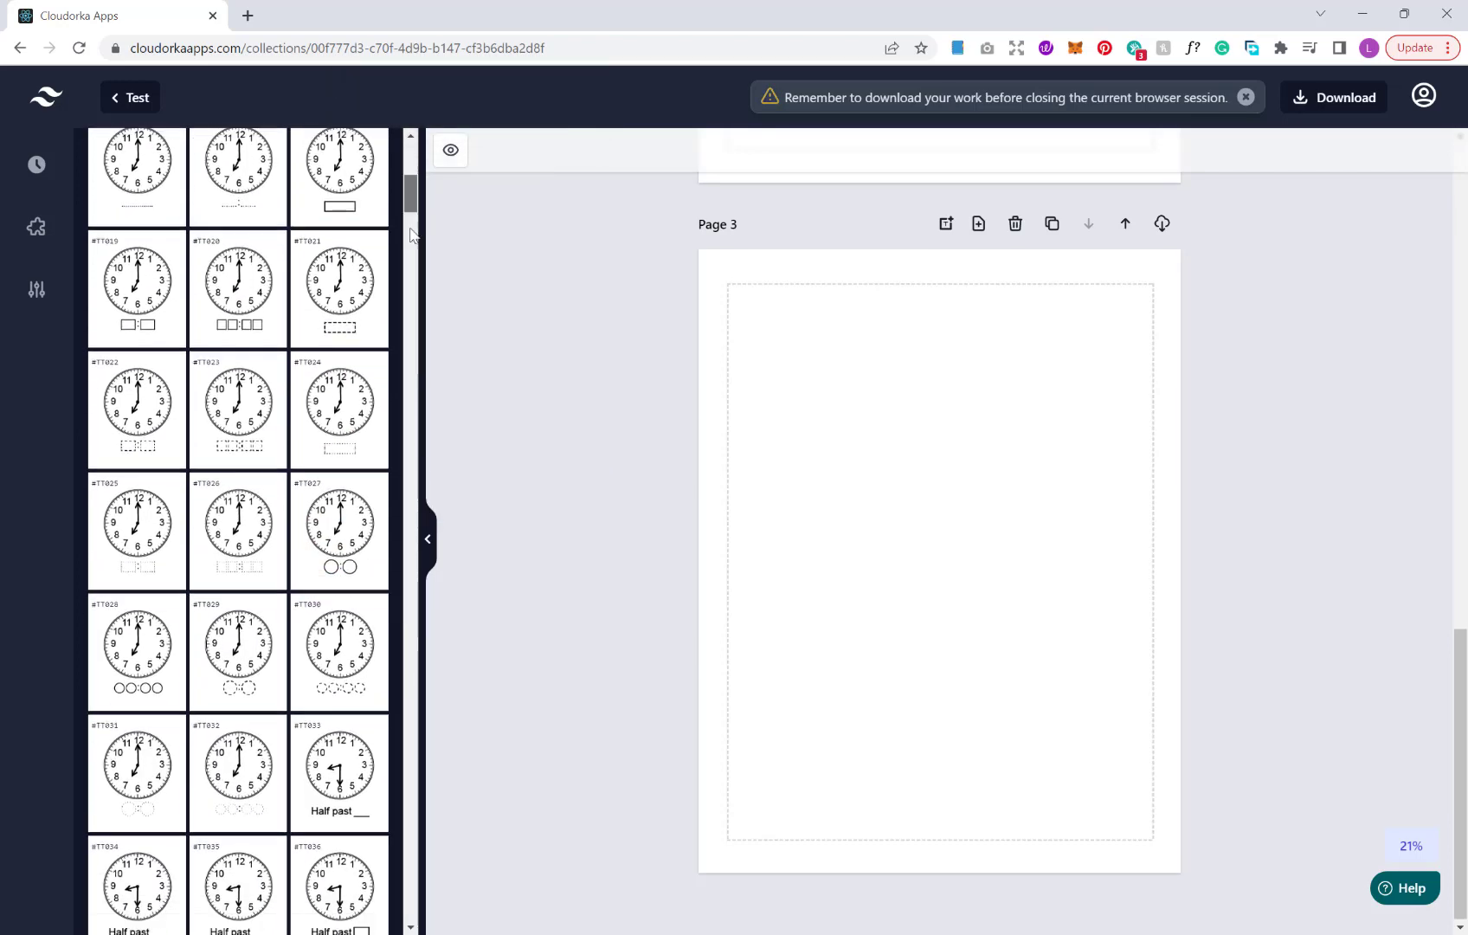
scroll(down, 3)
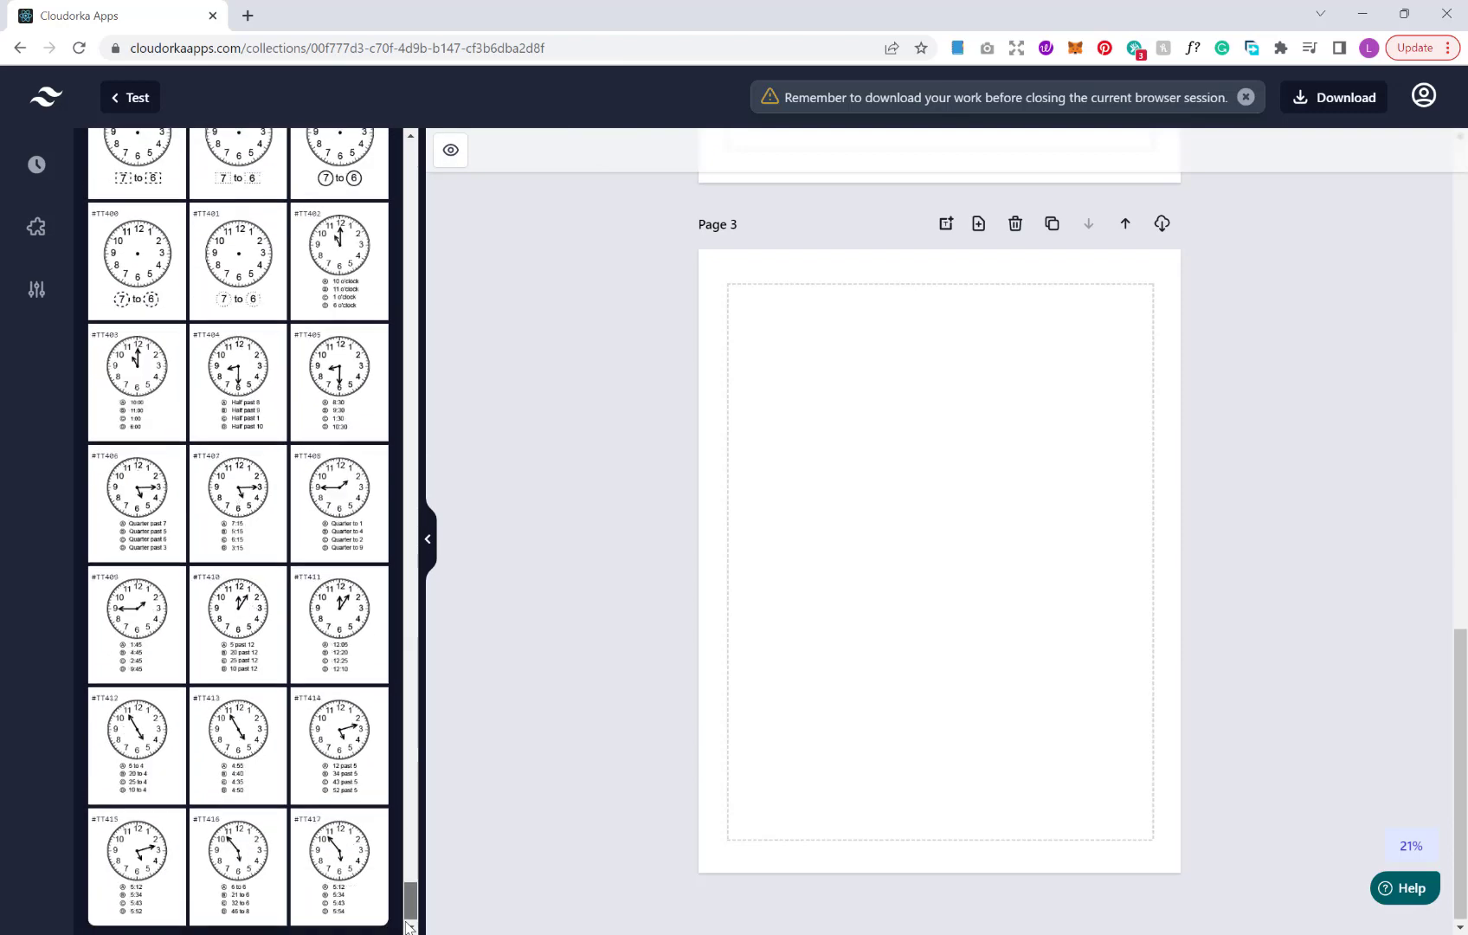
scroll(up, 3)
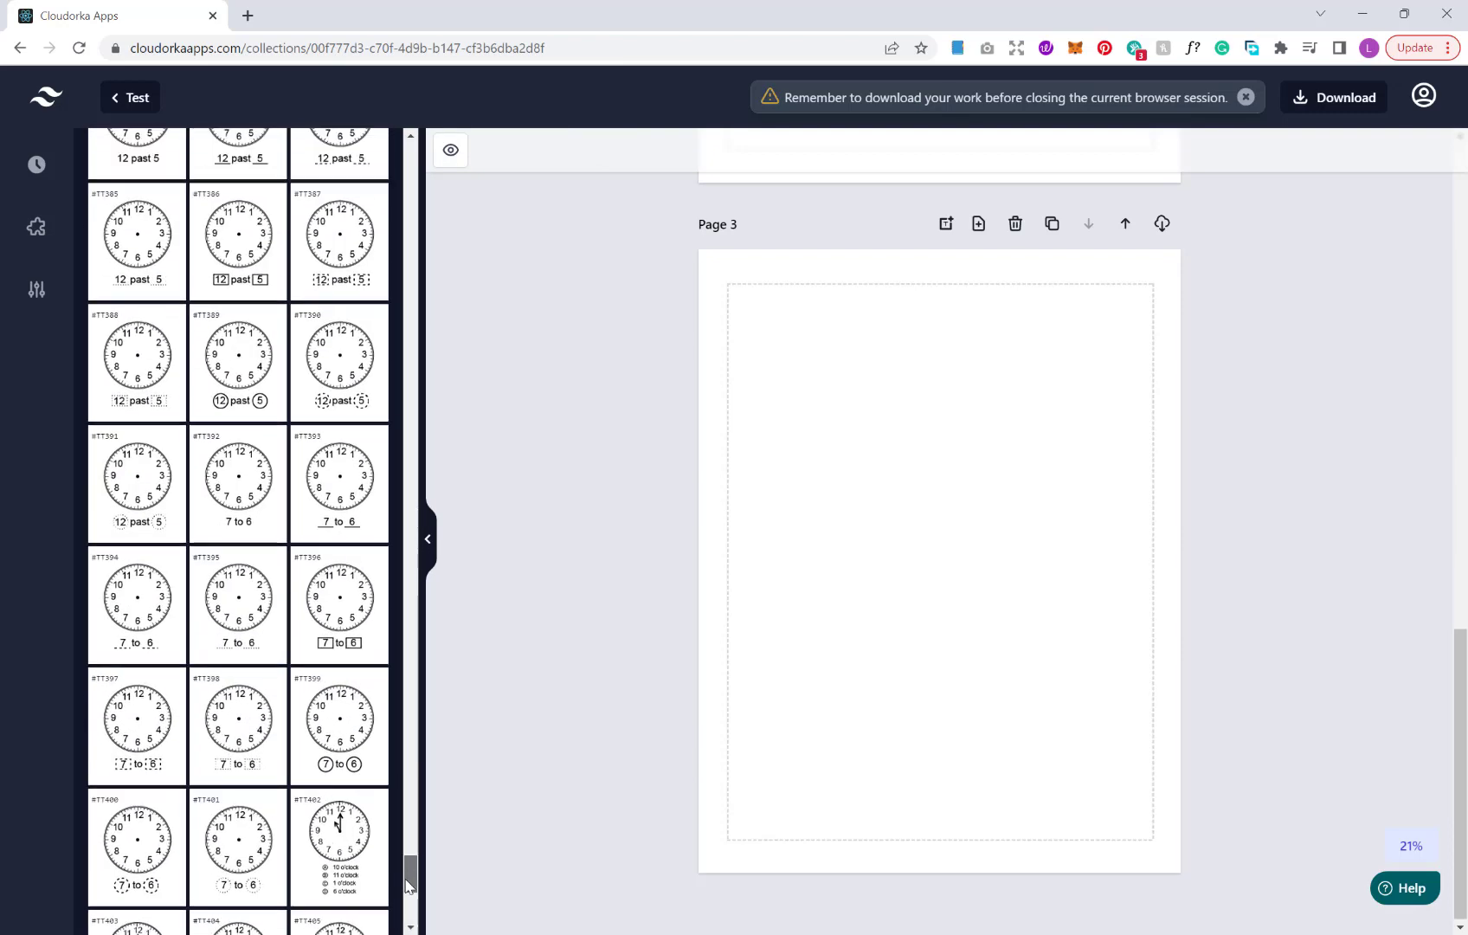
scroll(up, 3)
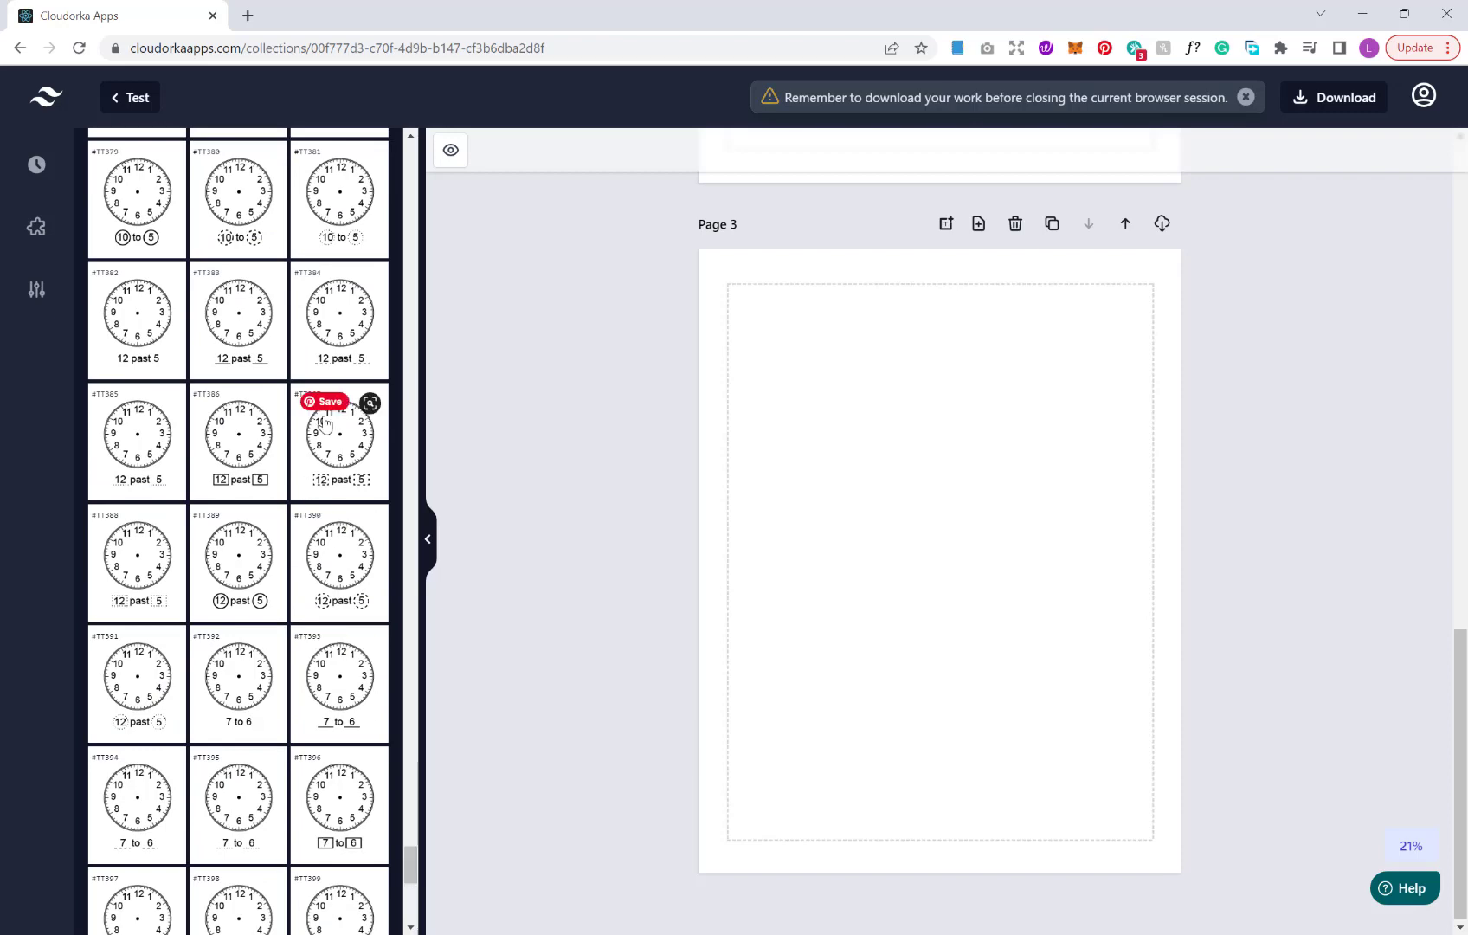
Fill Page 3 with the twelve-clock minutes-past template and review its settings
click(340, 439)
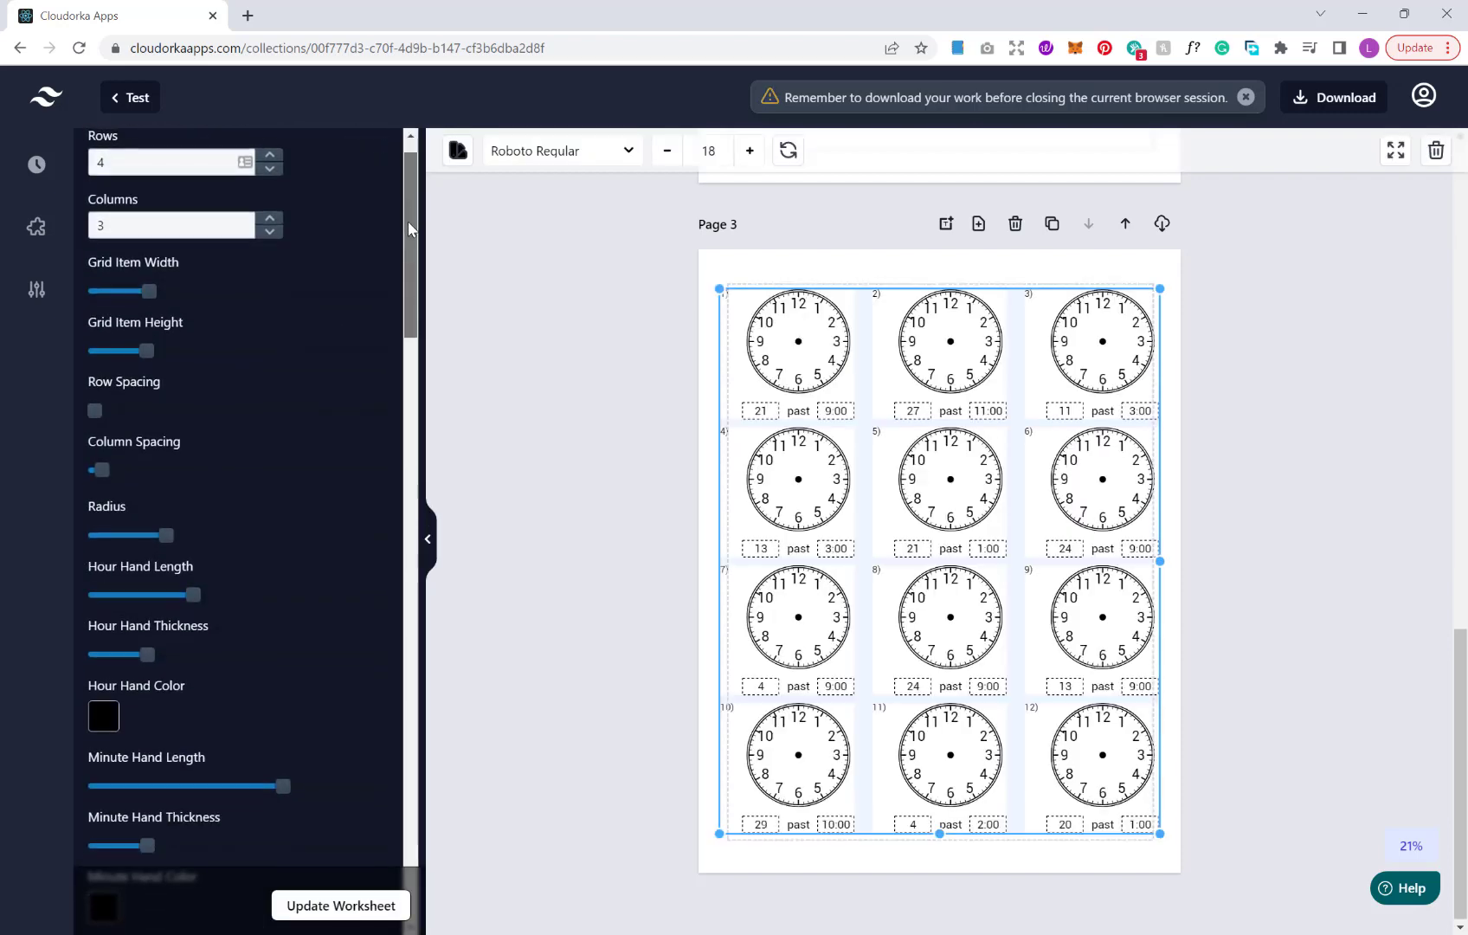
scroll(down, 3)
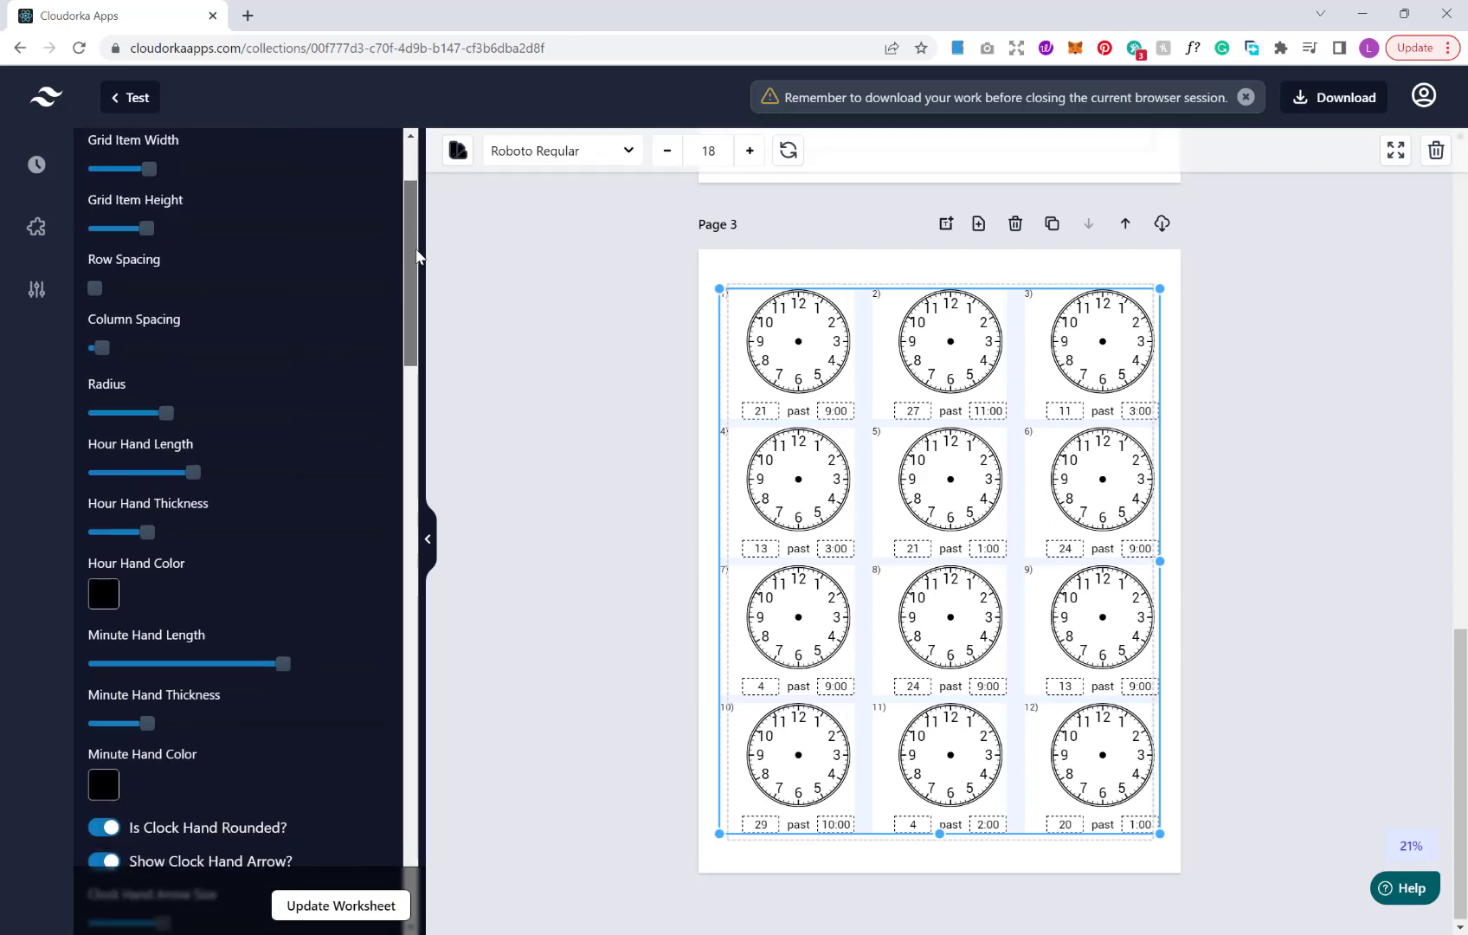
scroll(down, 3)
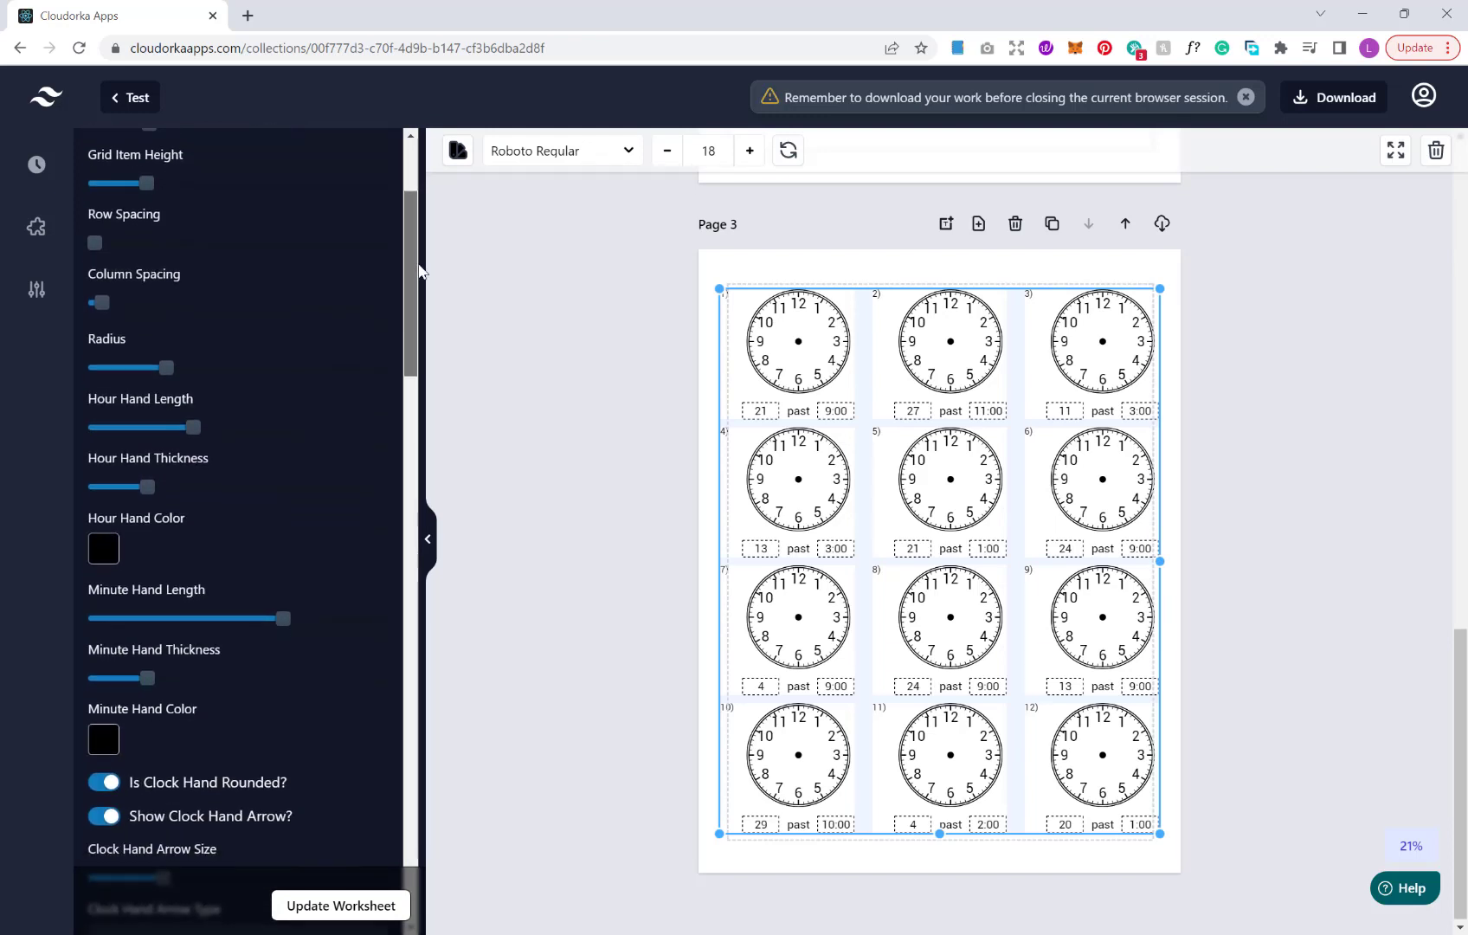
scroll(down, 3)
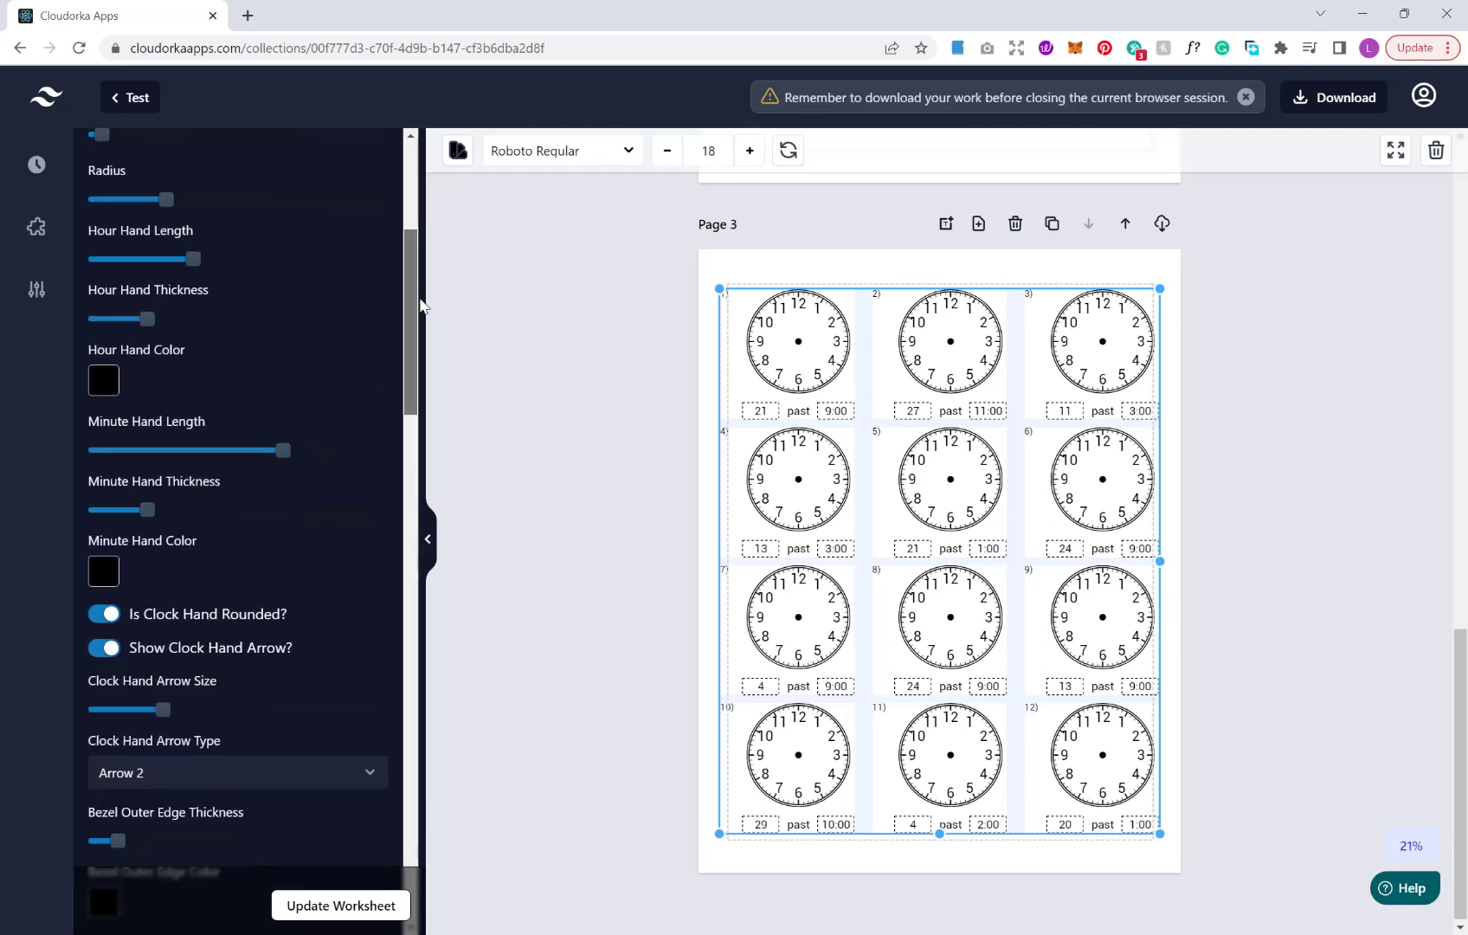
scroll(down, 3)
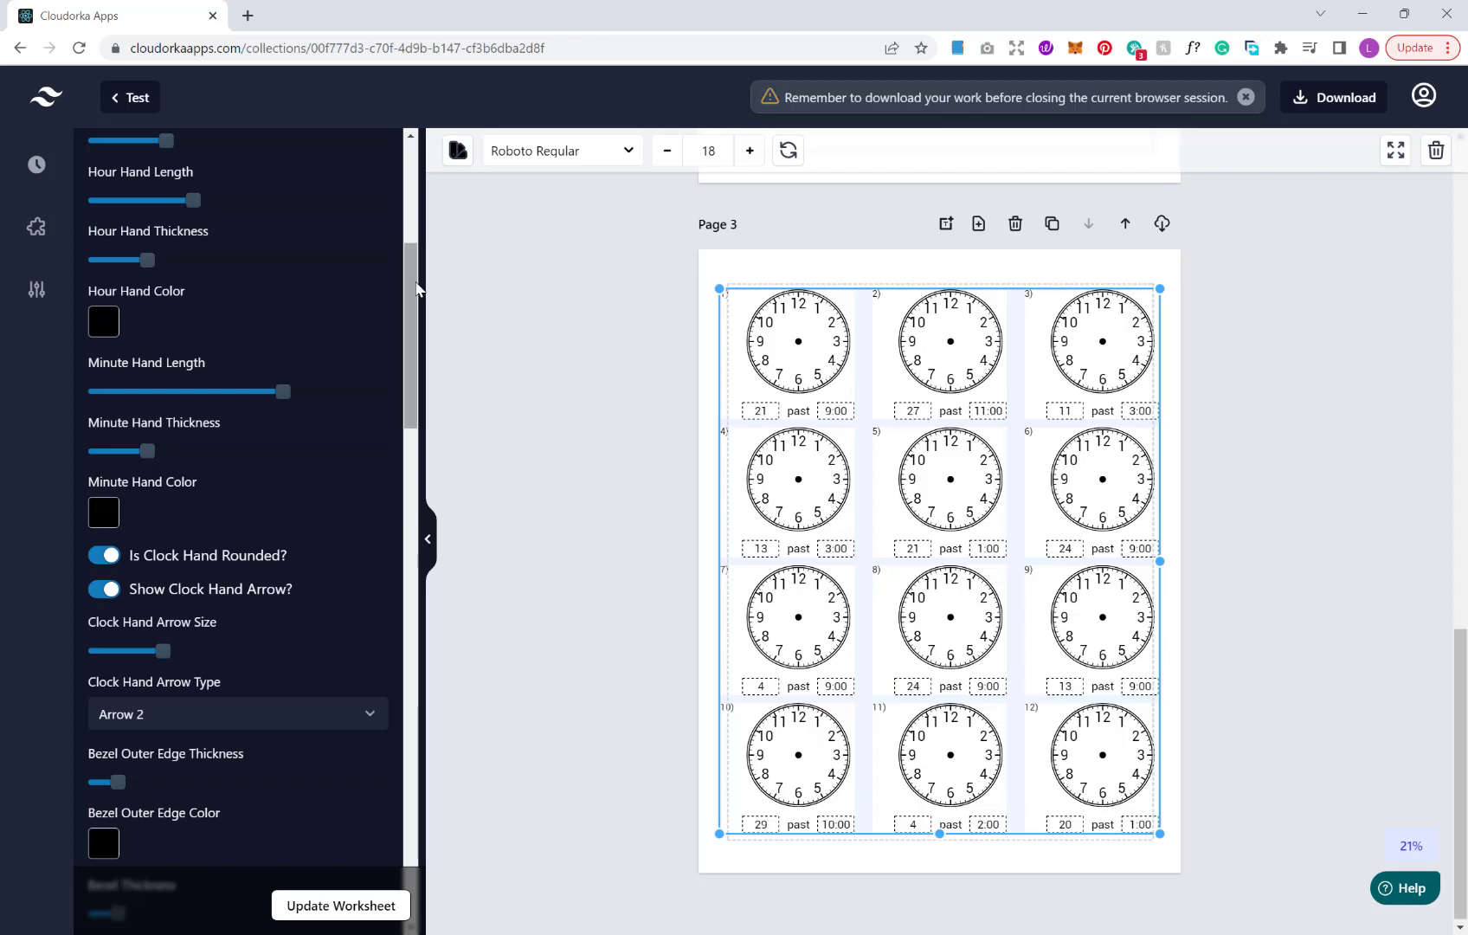
scroll(down, 3)
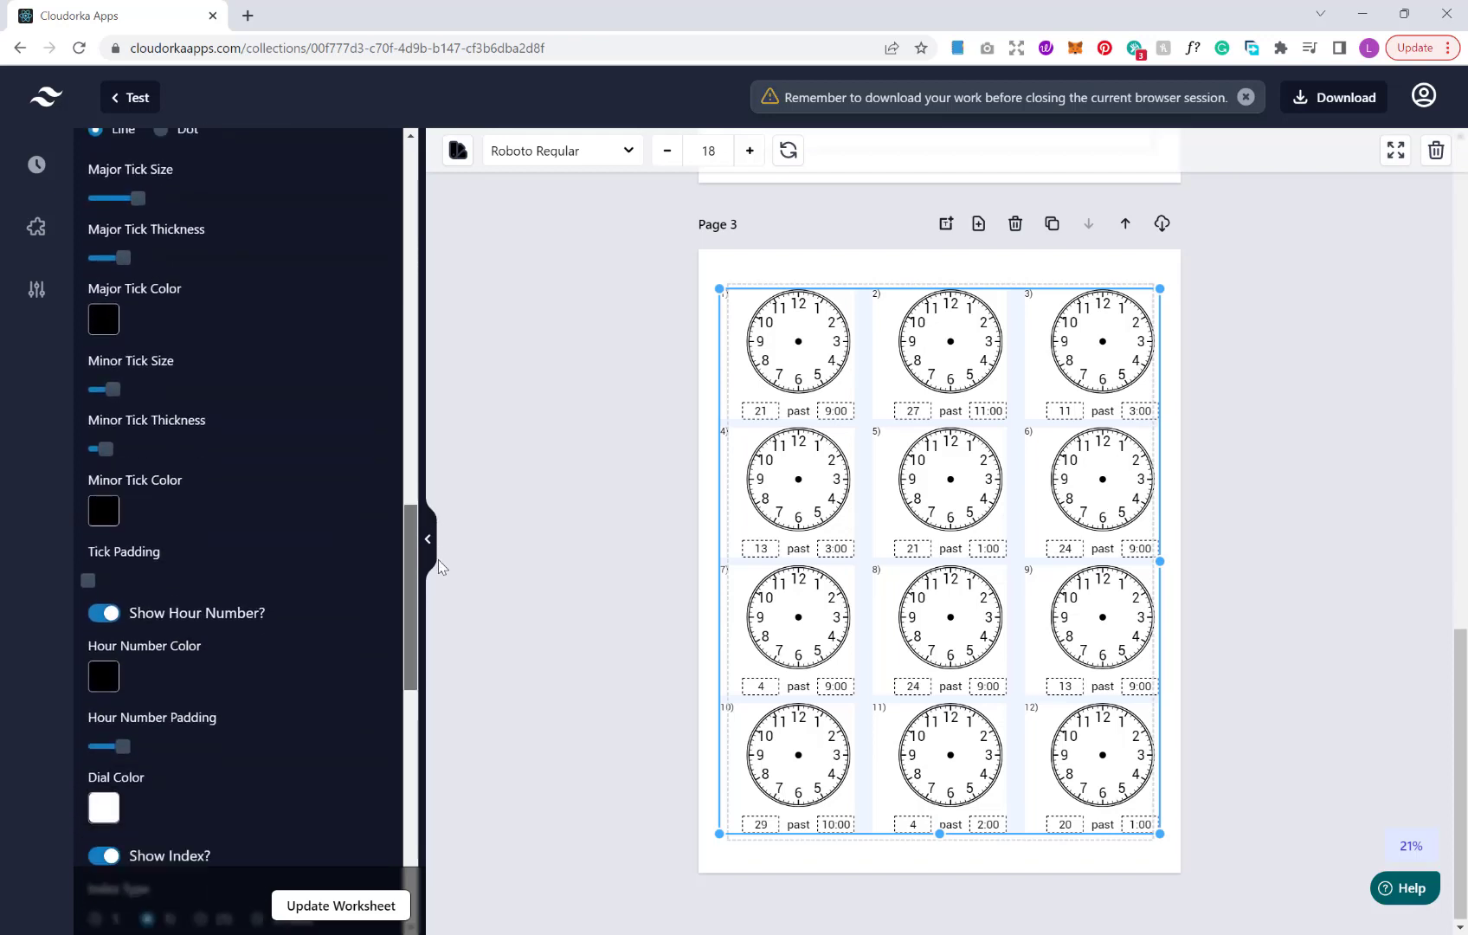
scroll(down, 3)
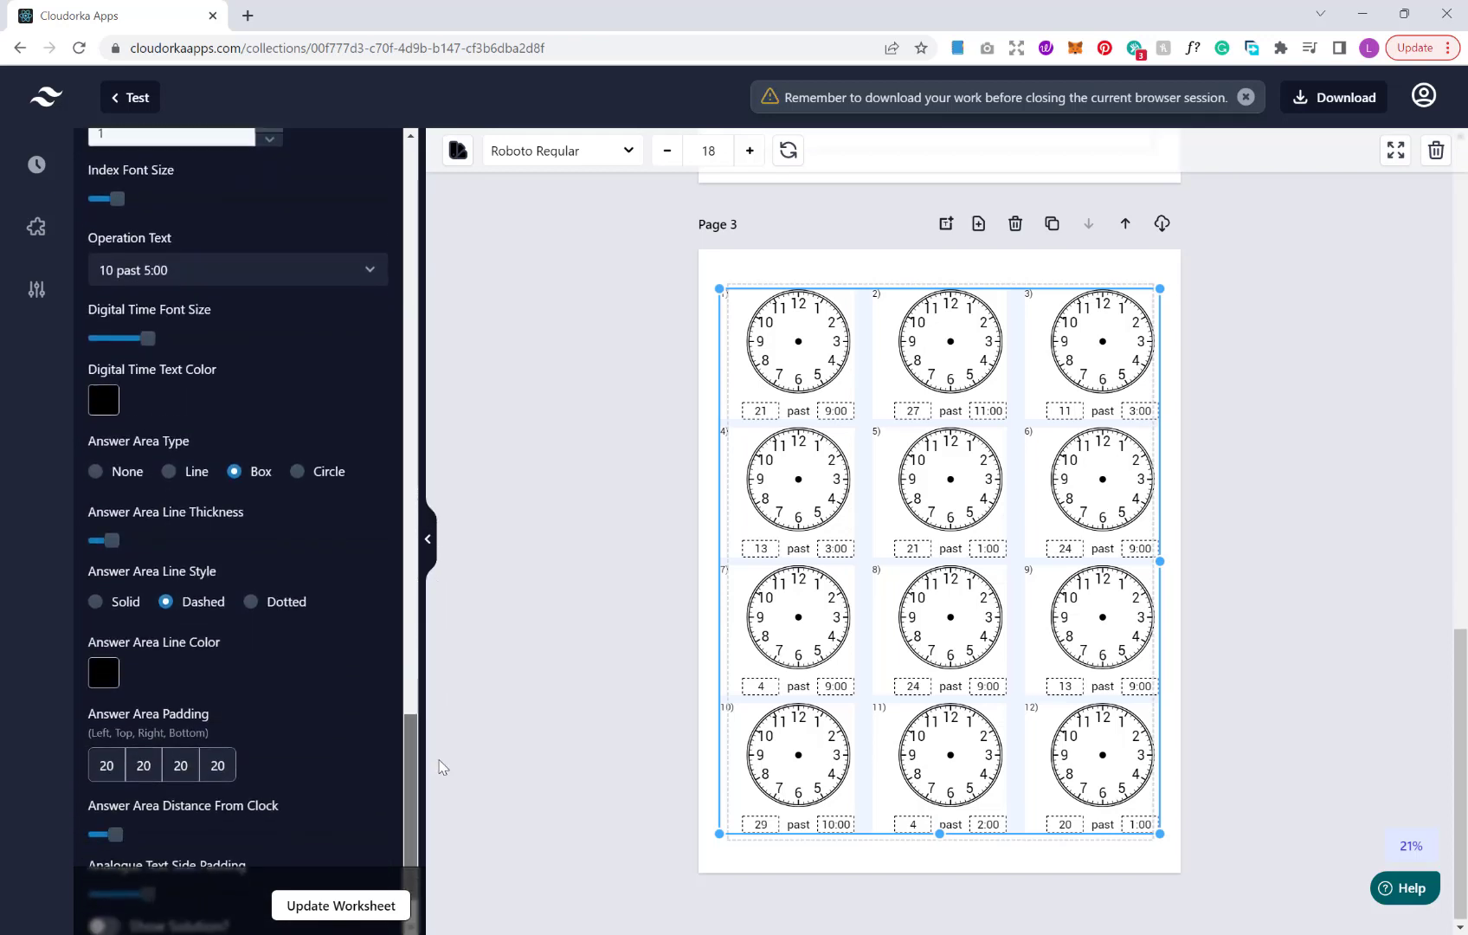
scroll(up, 3)
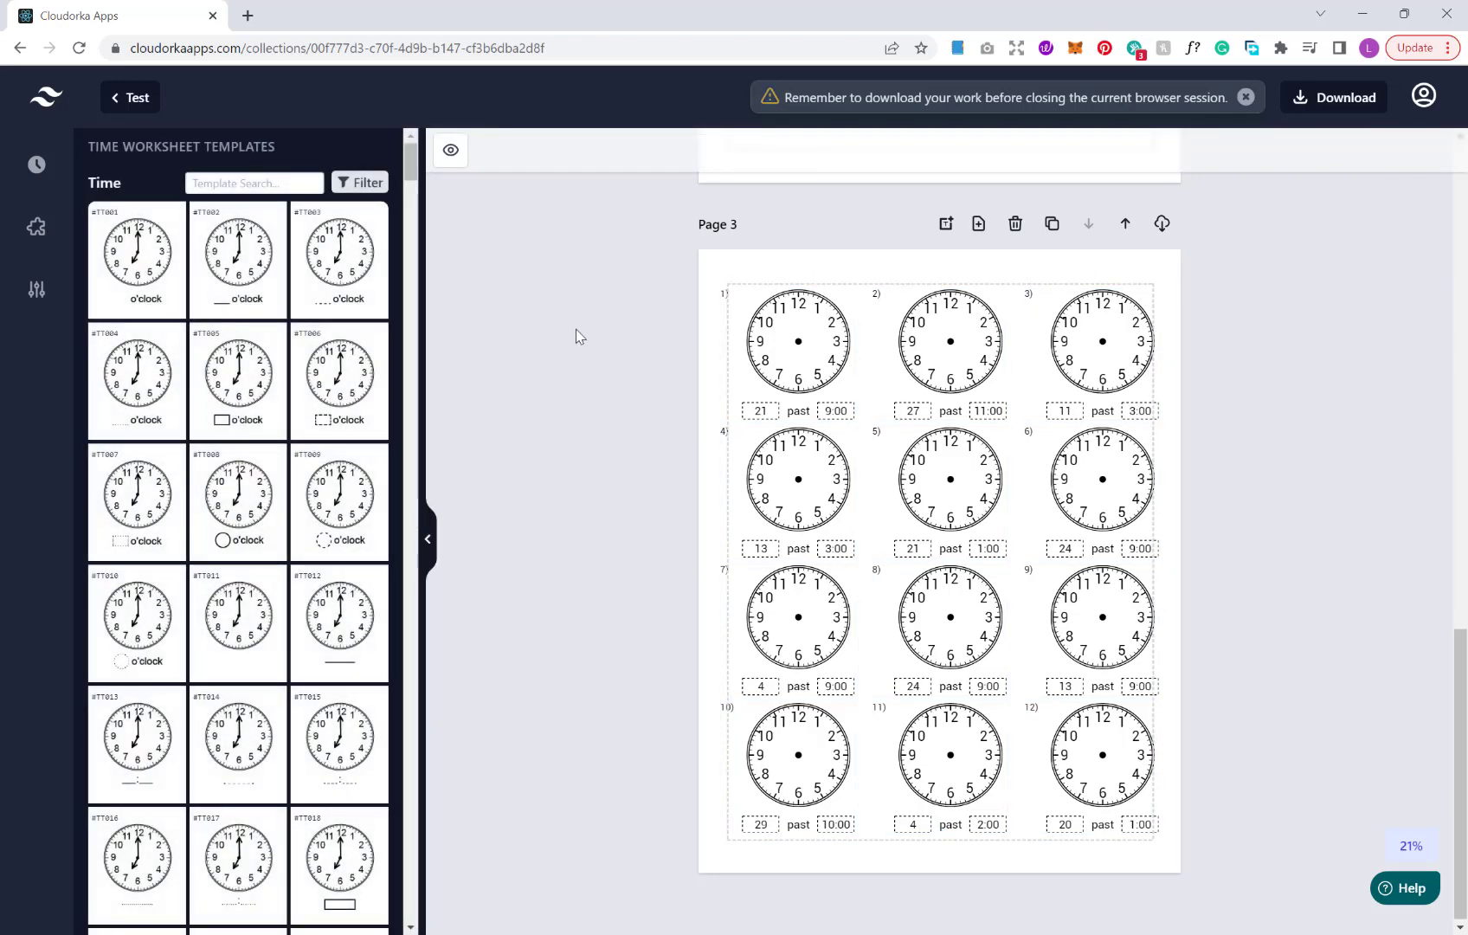
Add a new blank Page 4 after the page 3 worksheet
click(930, 466)
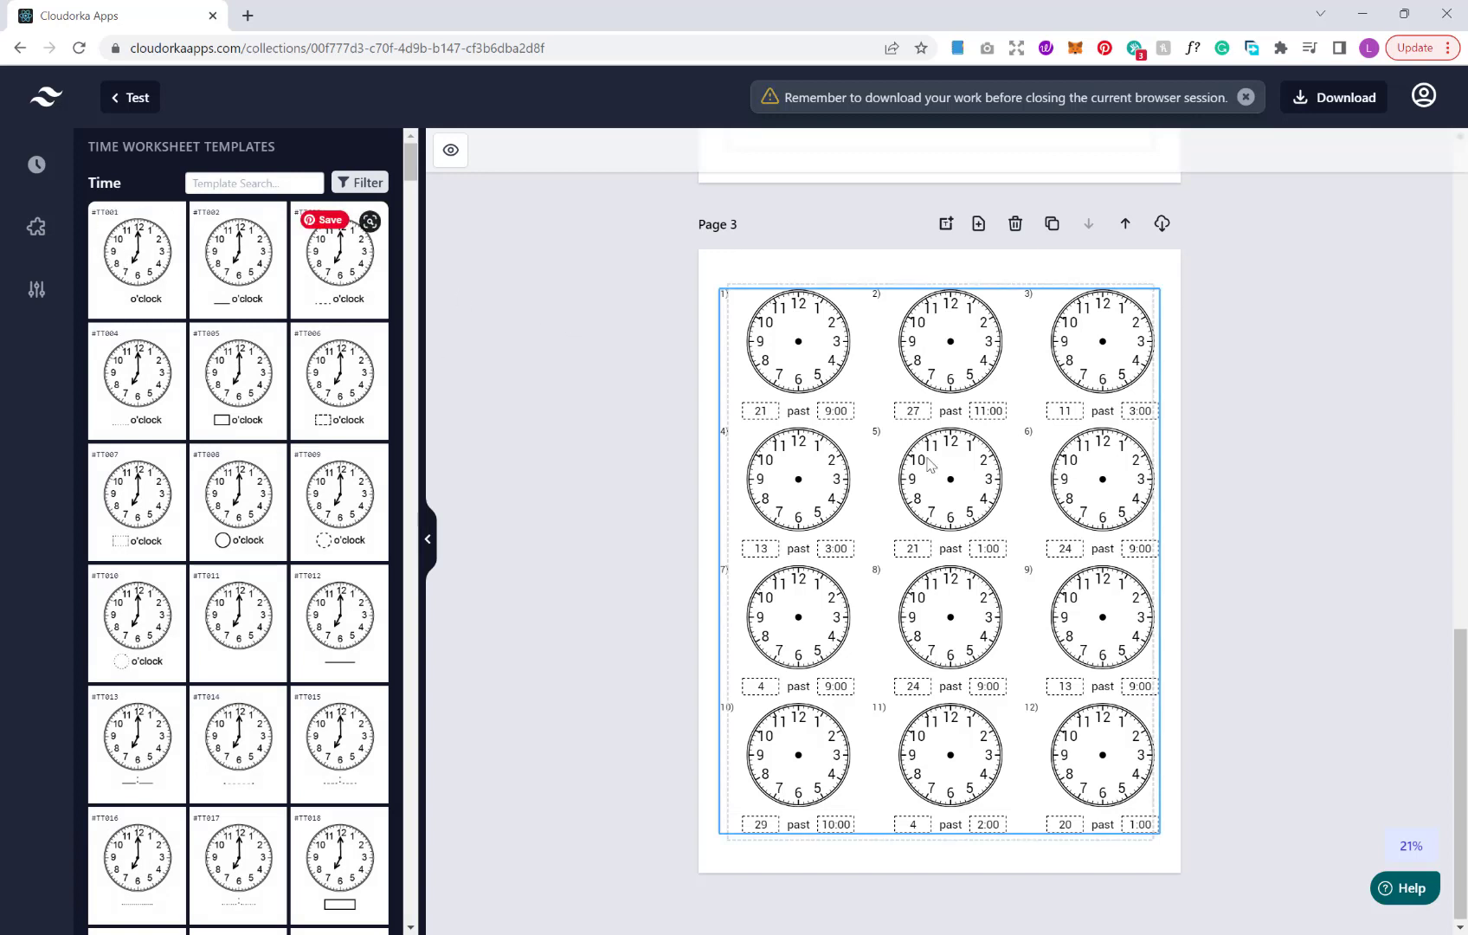
mouse_move(978, 223)
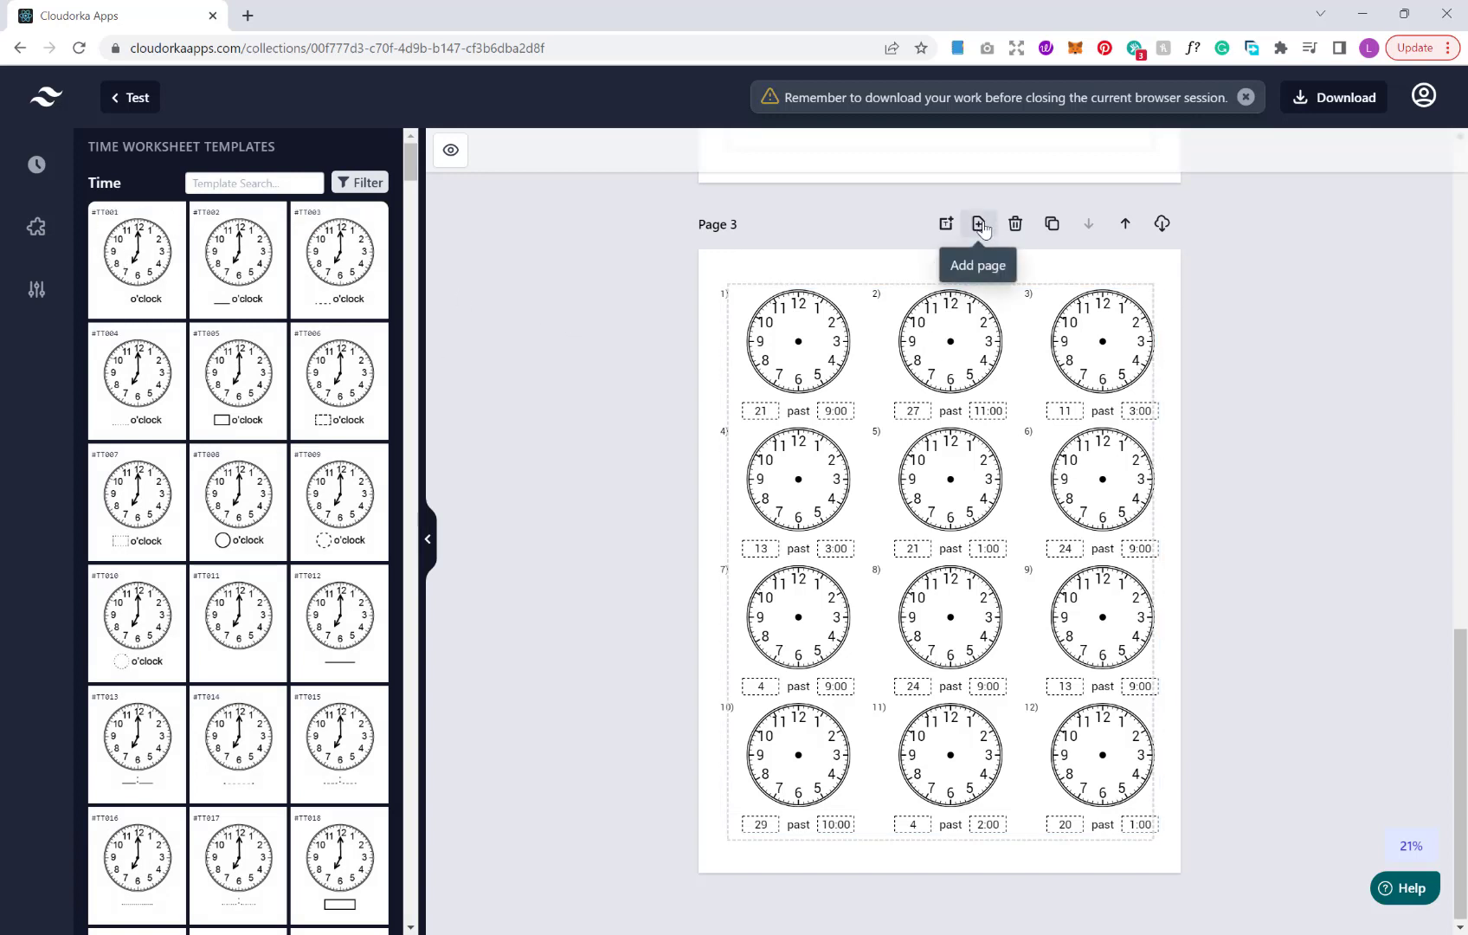
click(976, 225)
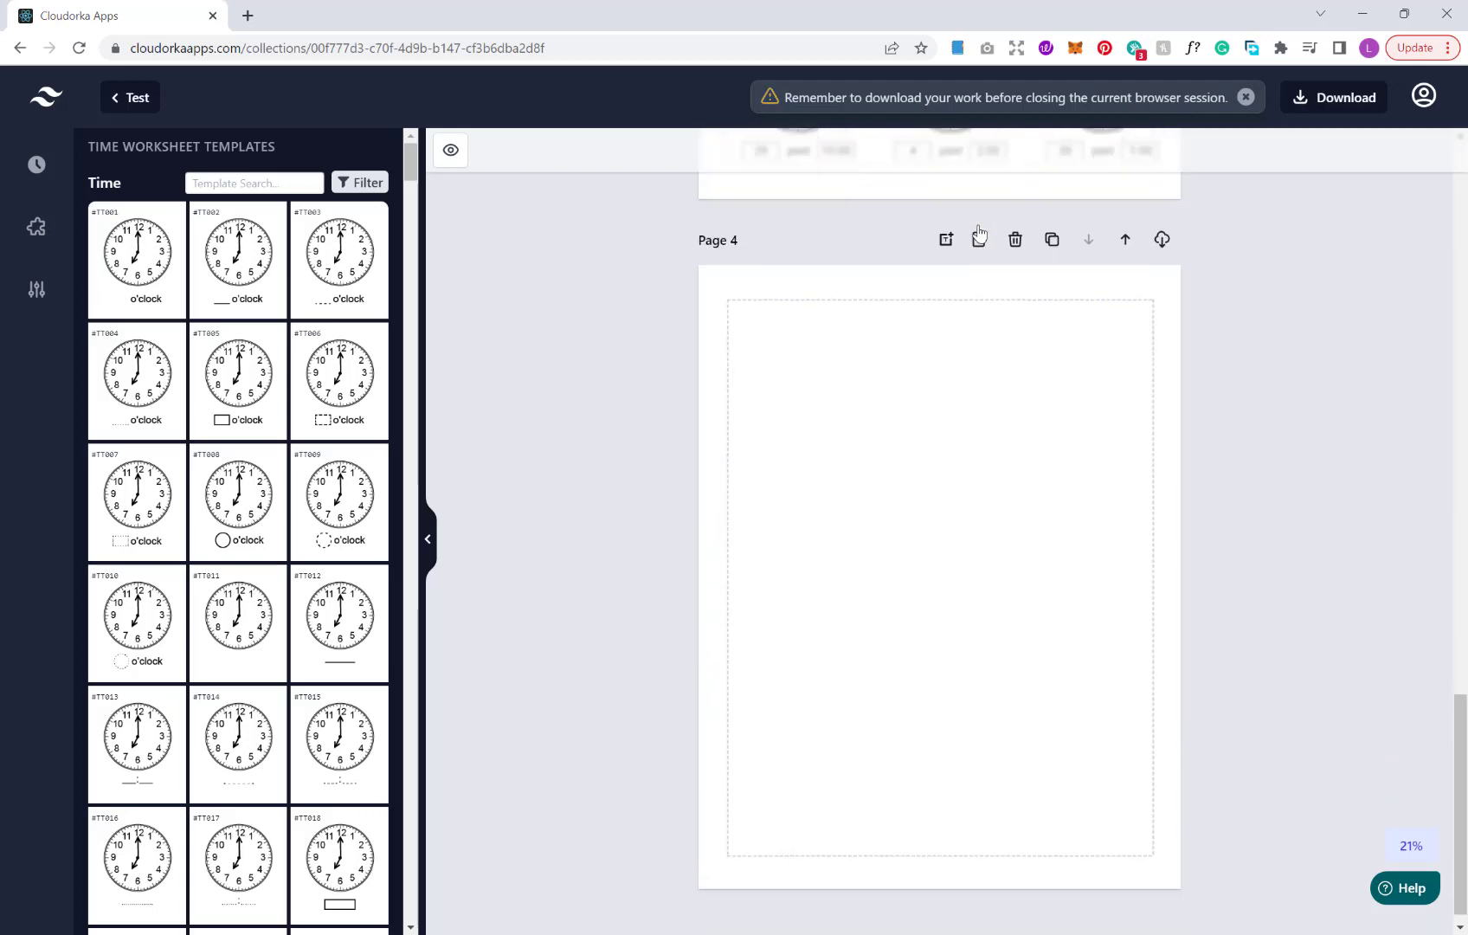
mouse_move(37, 227)
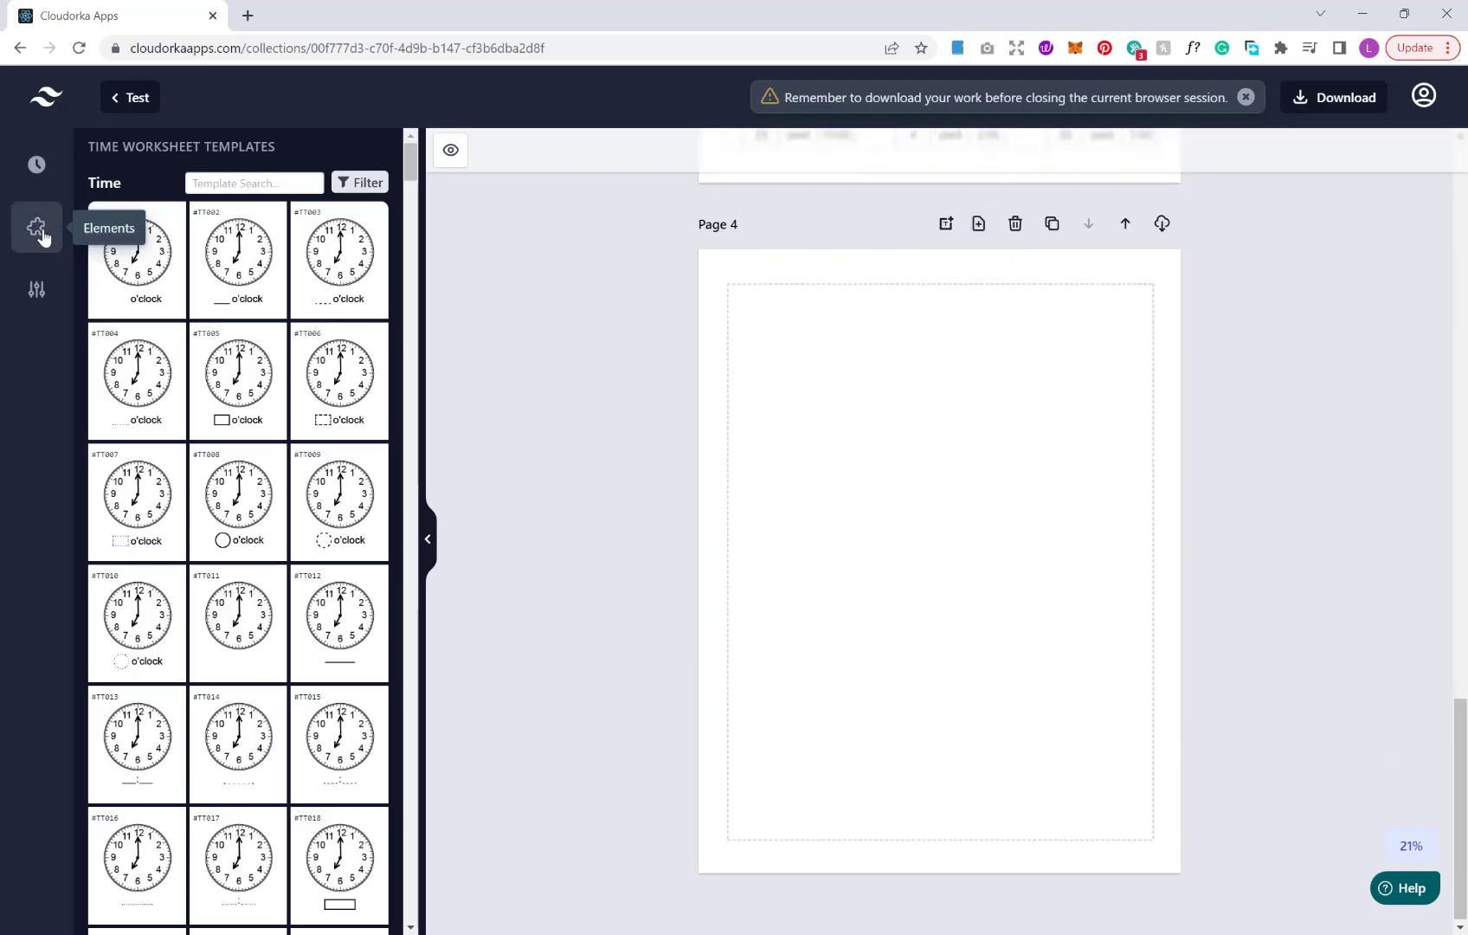
Add a single Clock element to Page 4 set to Hour 8, Minute 16
click(37, 226)
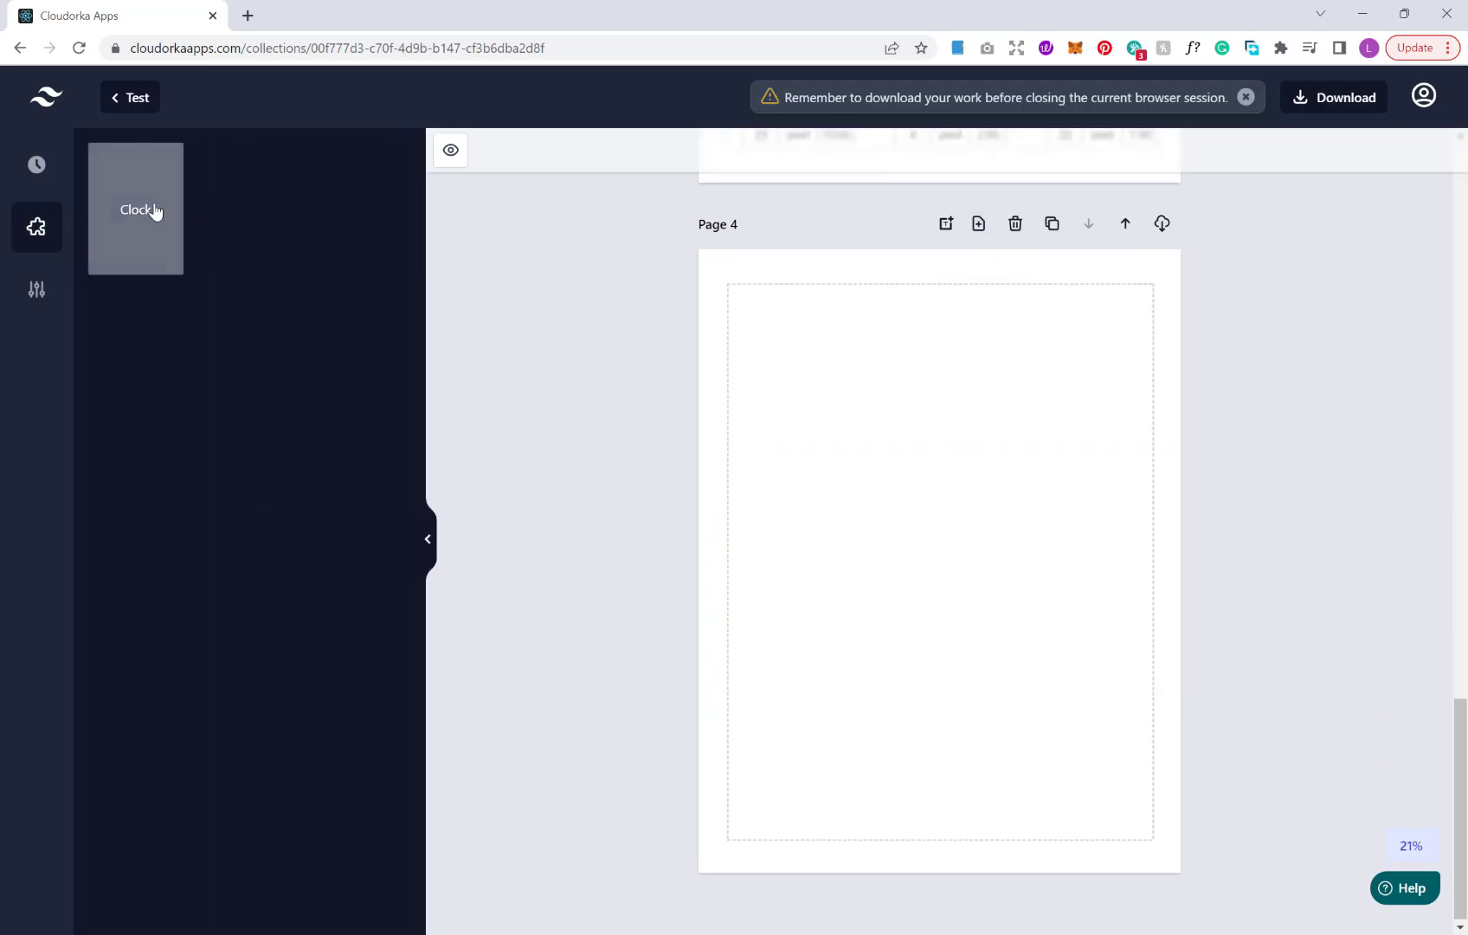
click(134, 209)
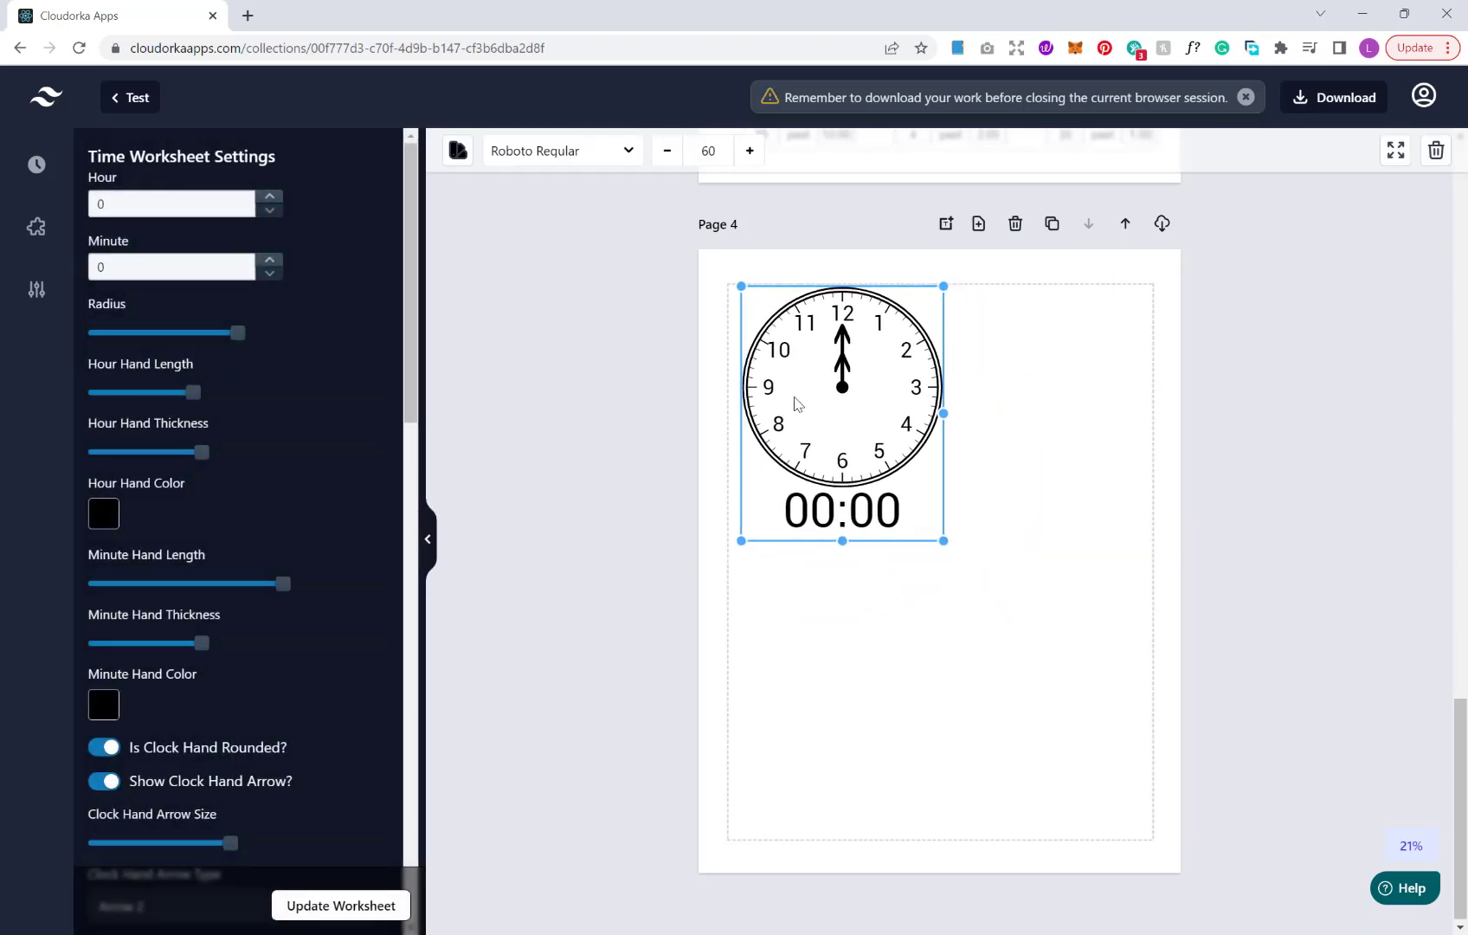
mouse_move(87, 293)
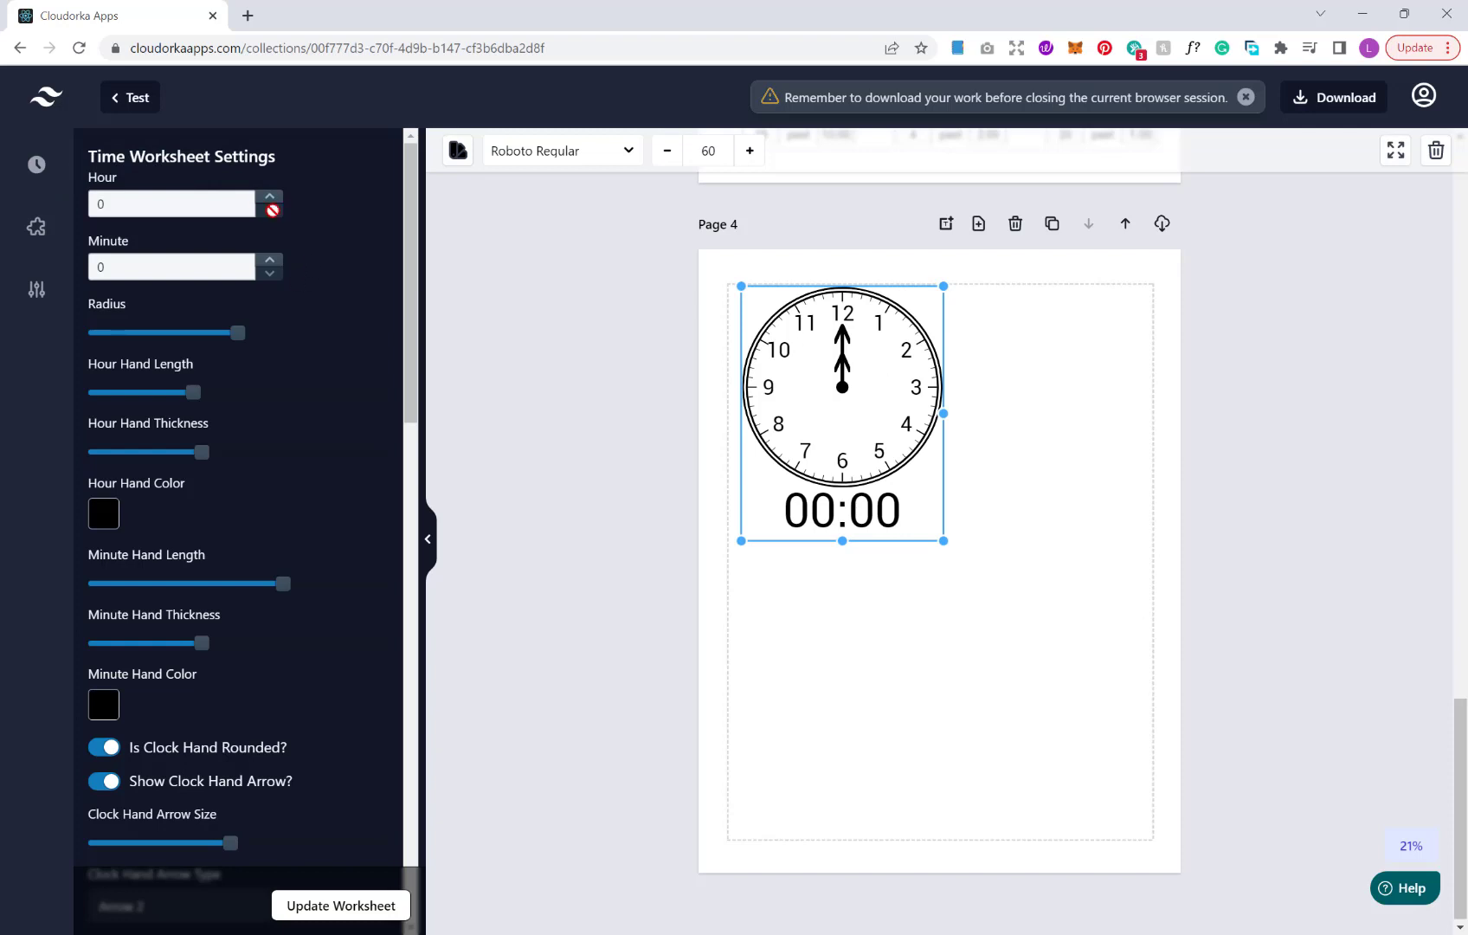
click(270, 198)
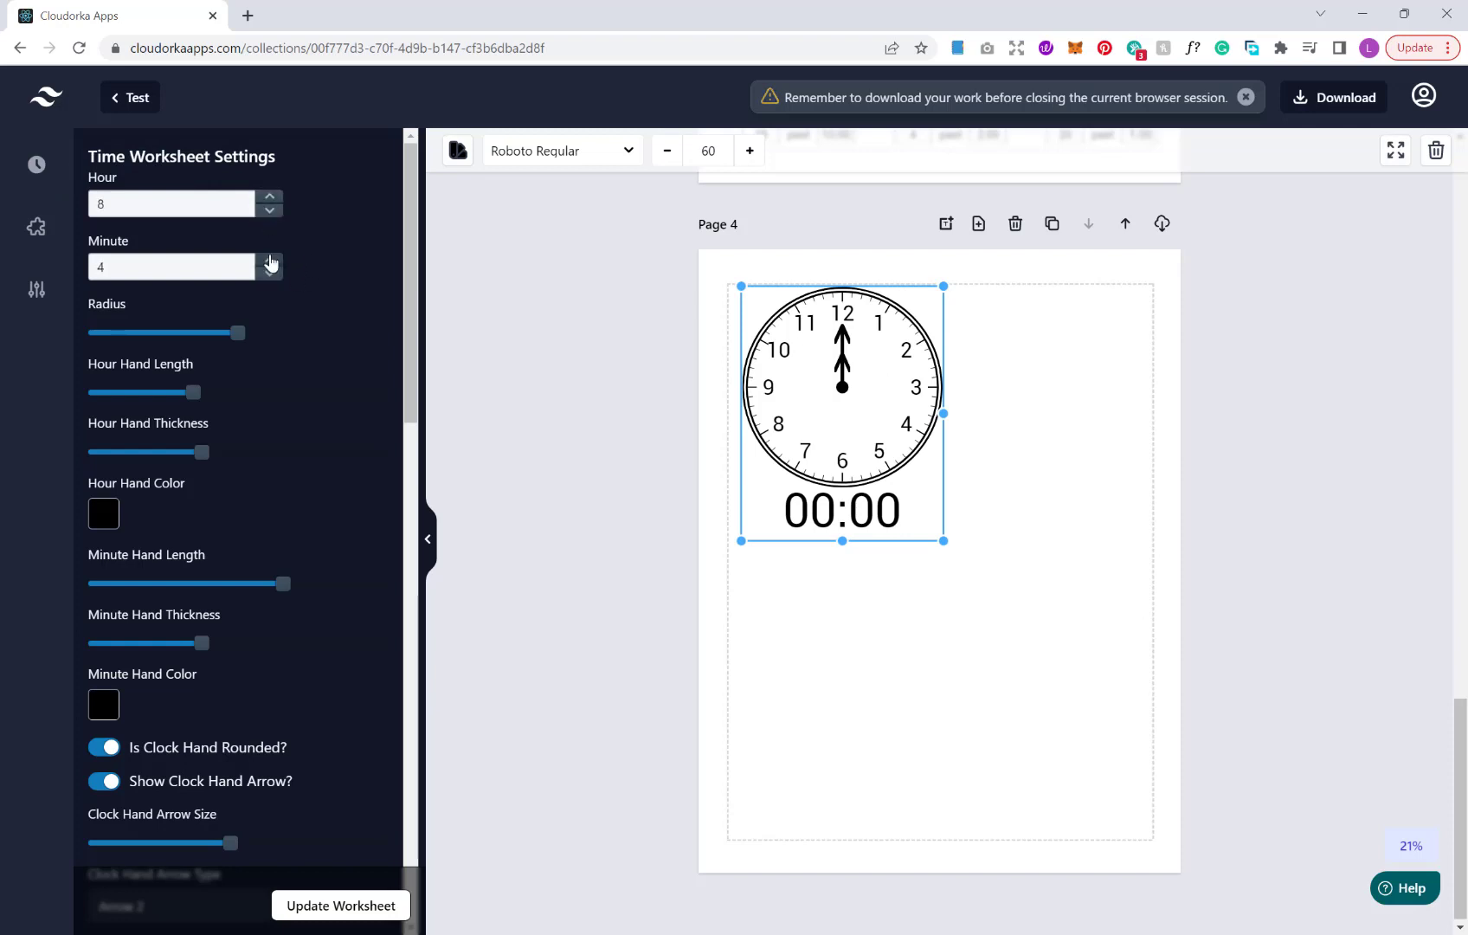
click(268, 259)
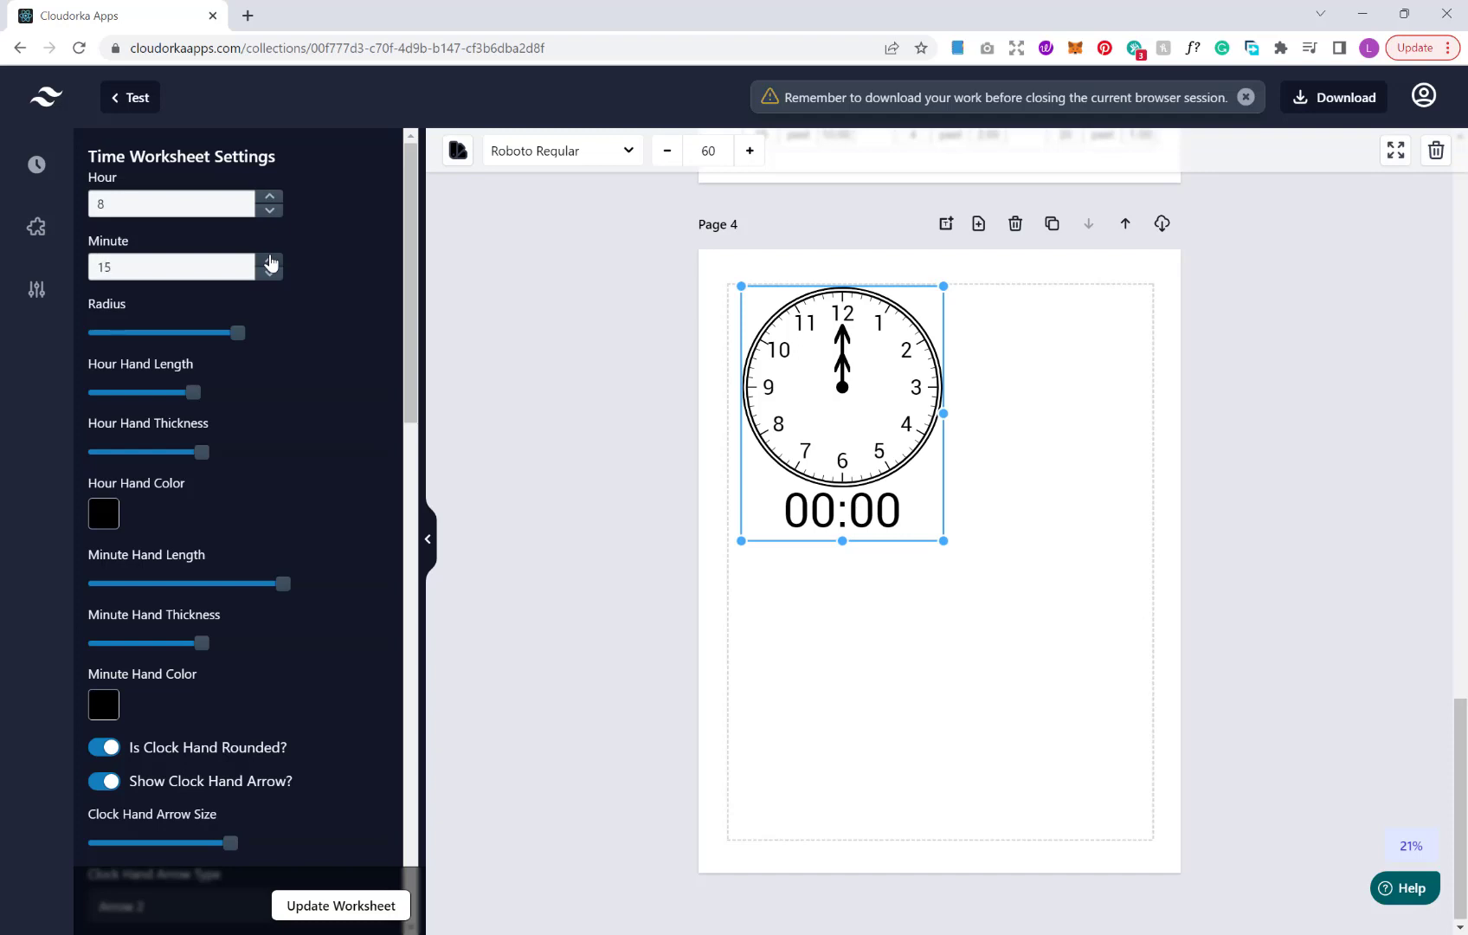
click(269, 260)
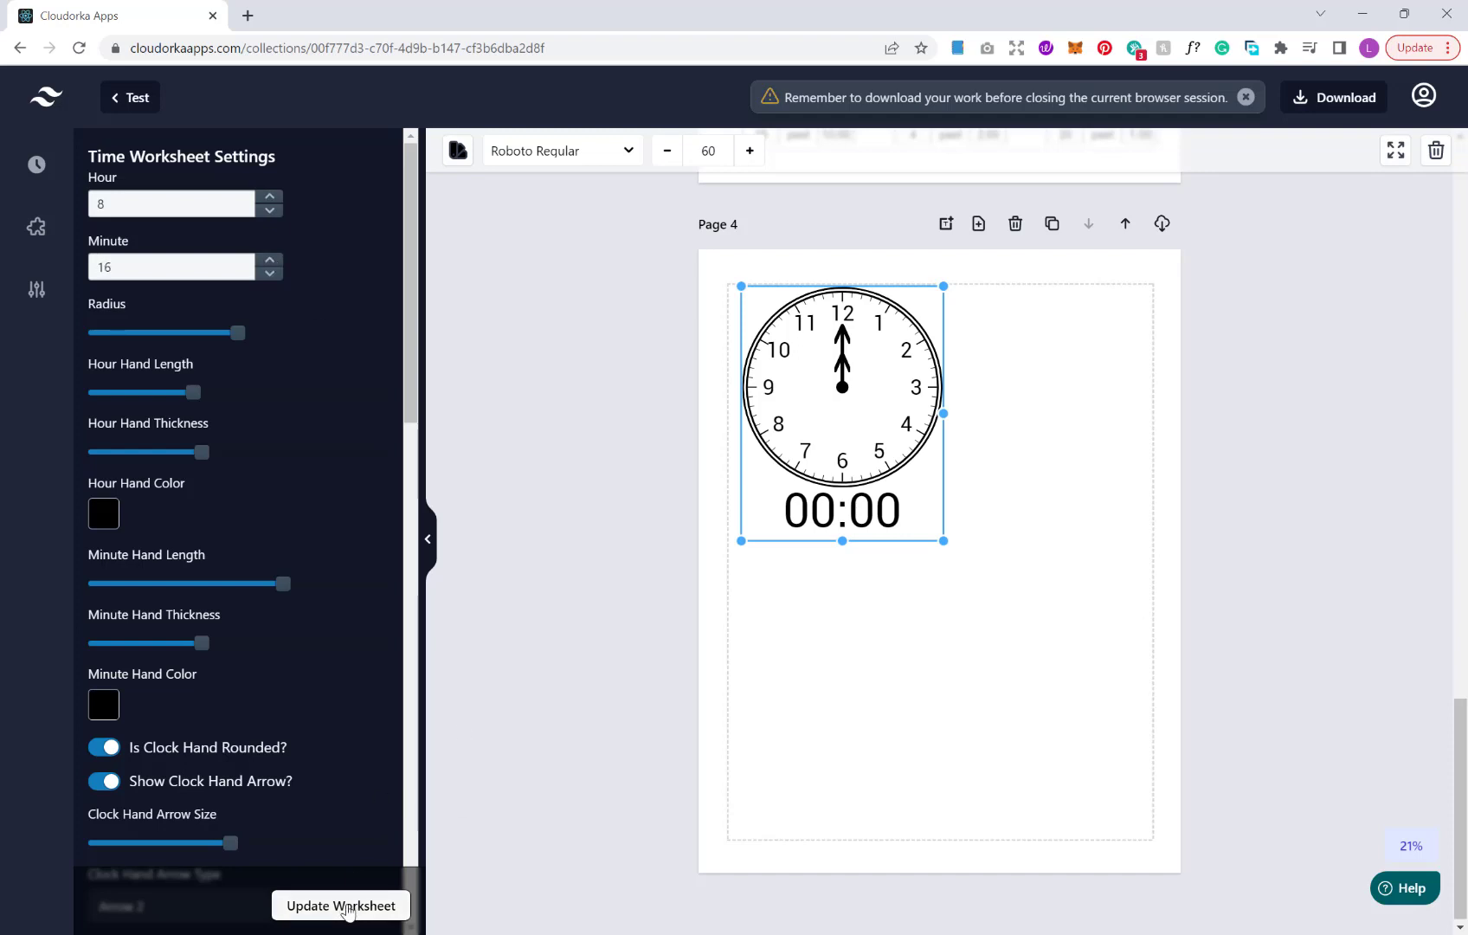
click(339, 905)
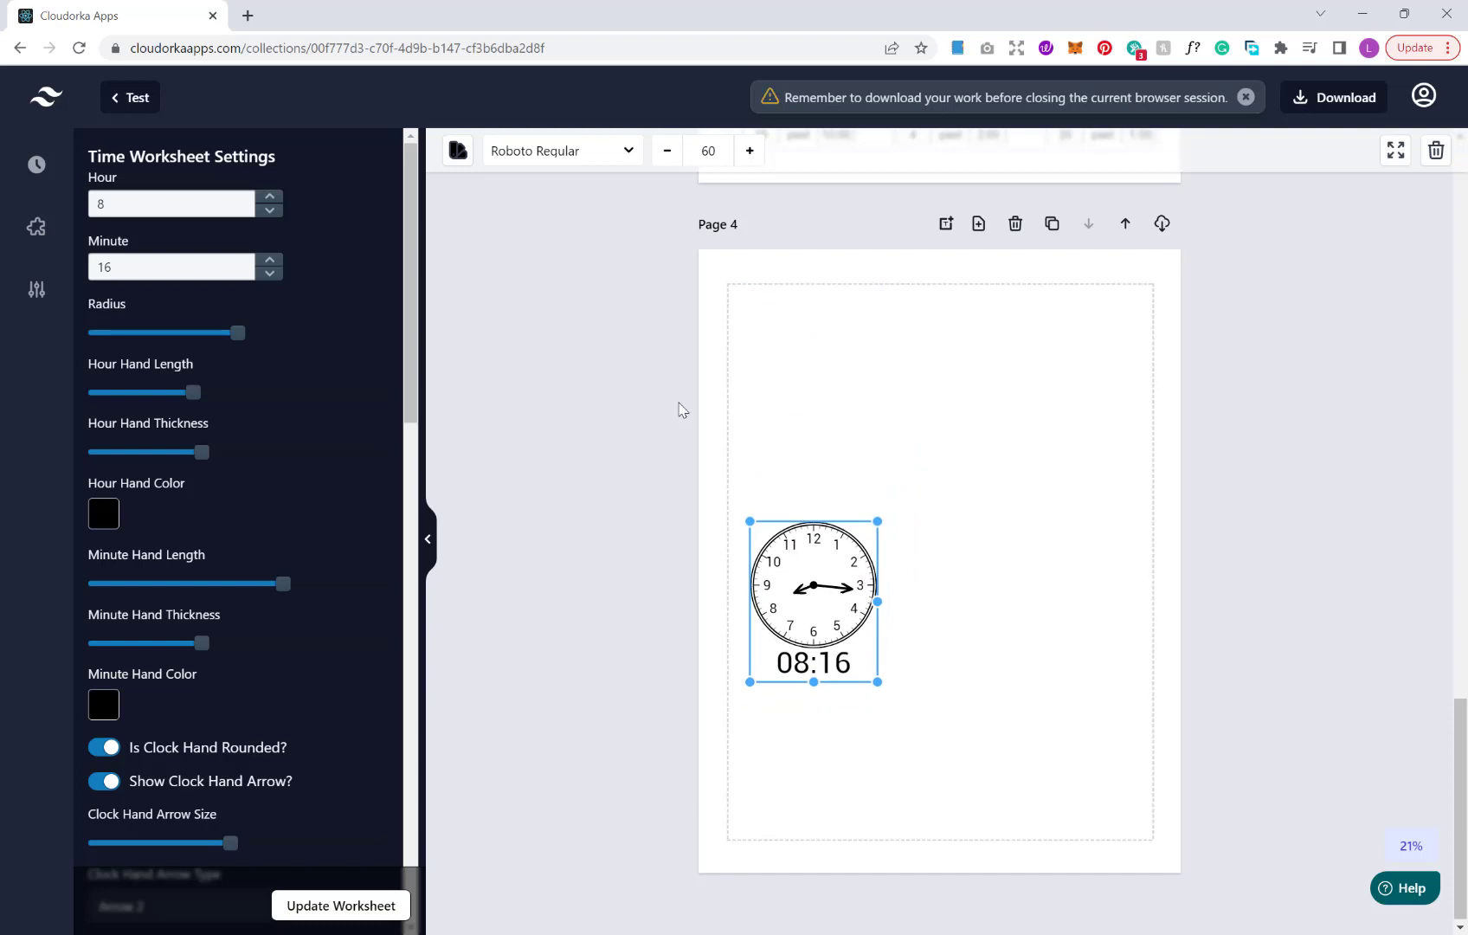
mouse_move(833, 597)
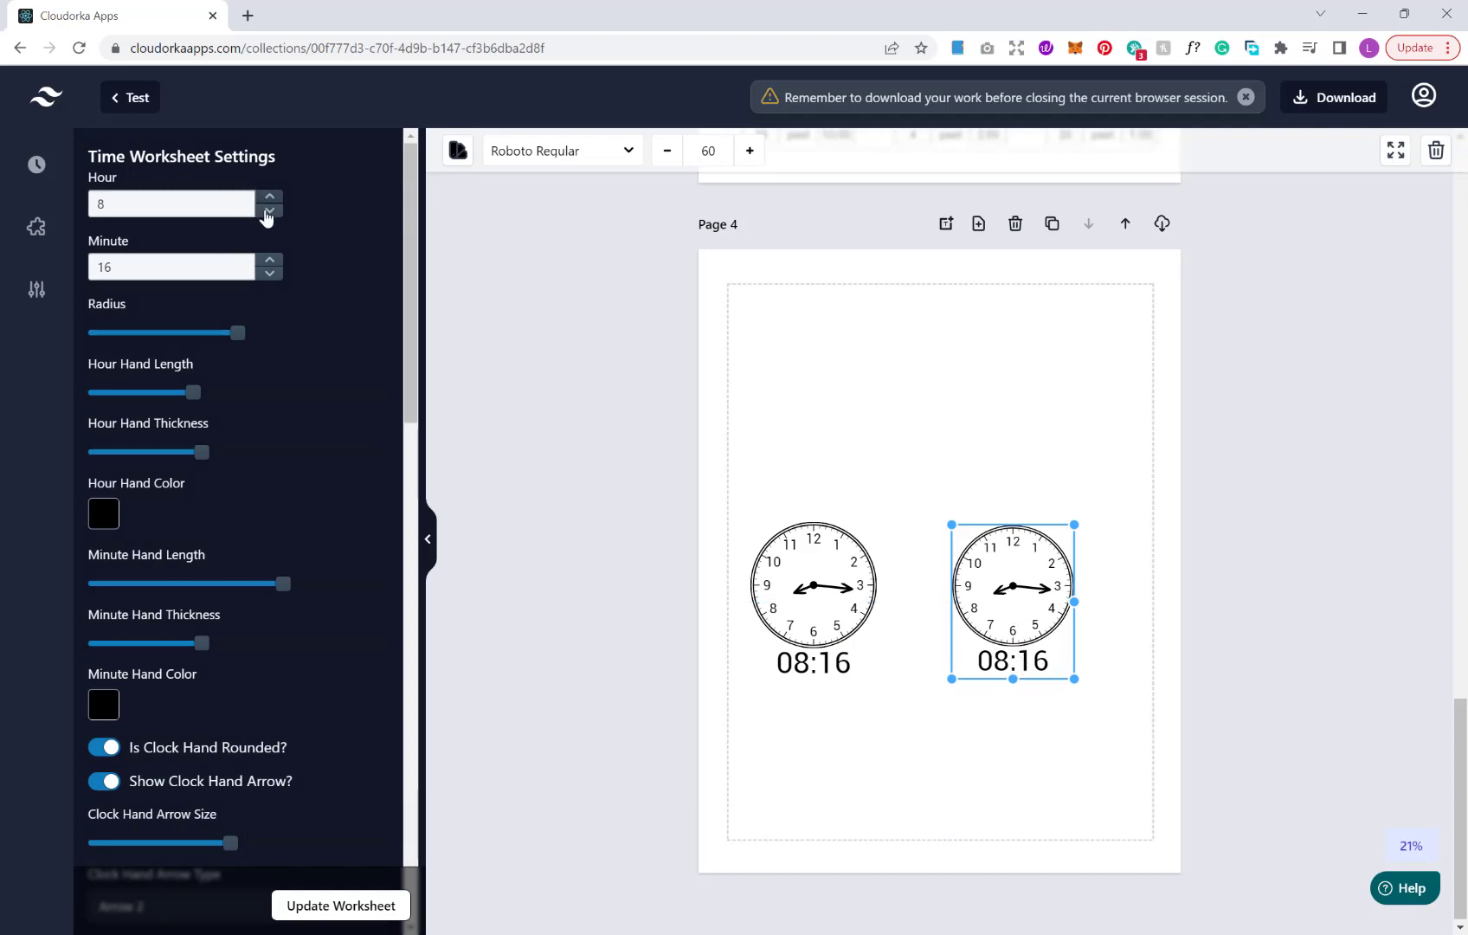
Duplicate the clock as an 08:30 one and place it to the right of the 08:16 clock
click(269, 259)
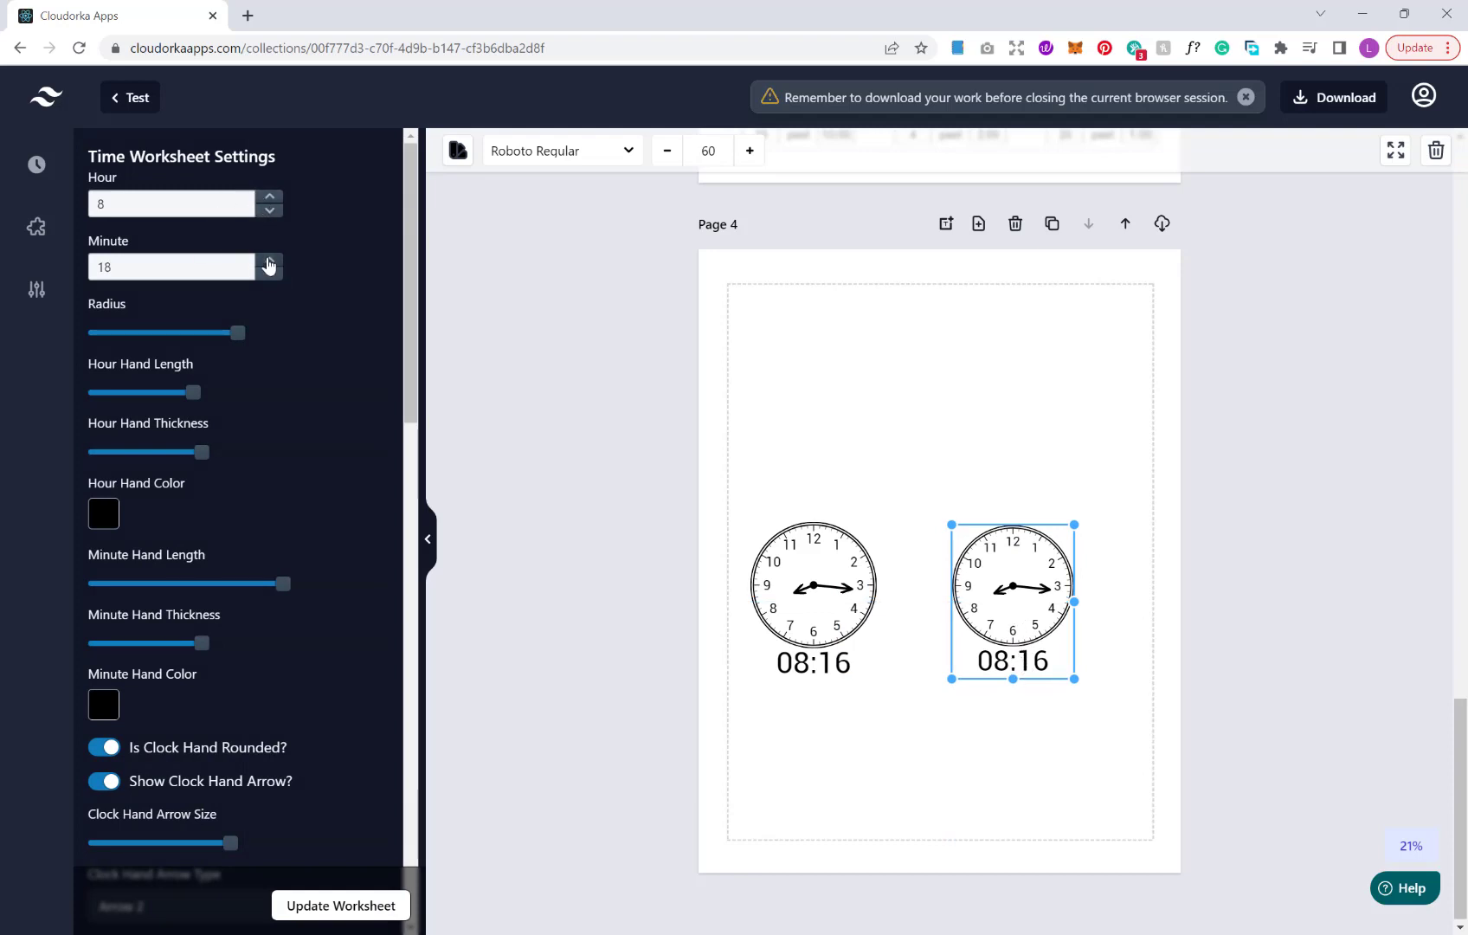
click(268, 260)
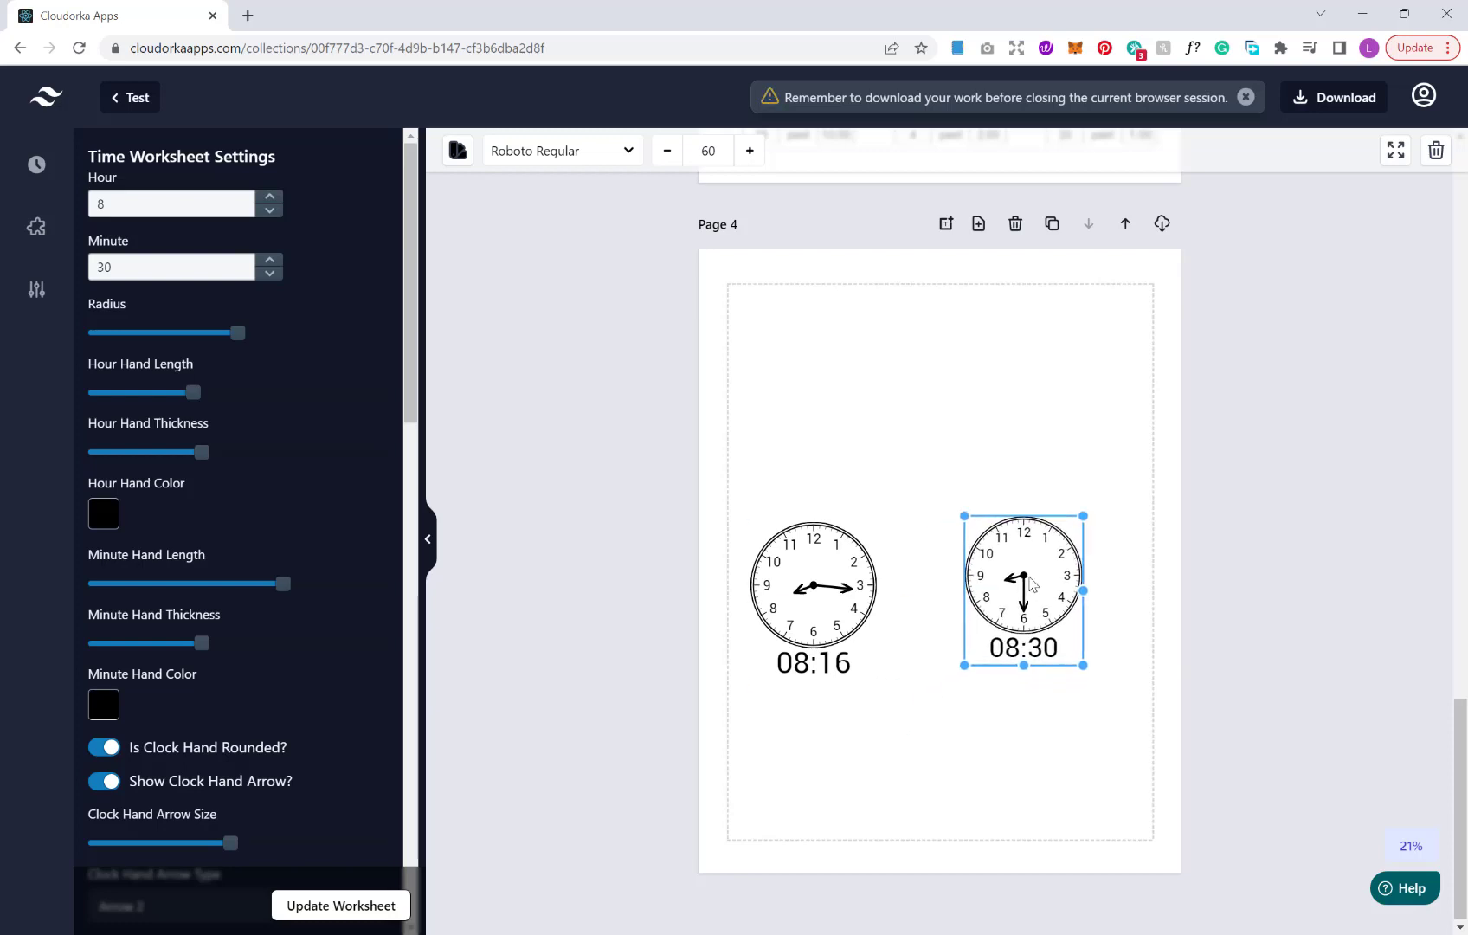
click(812, 585)
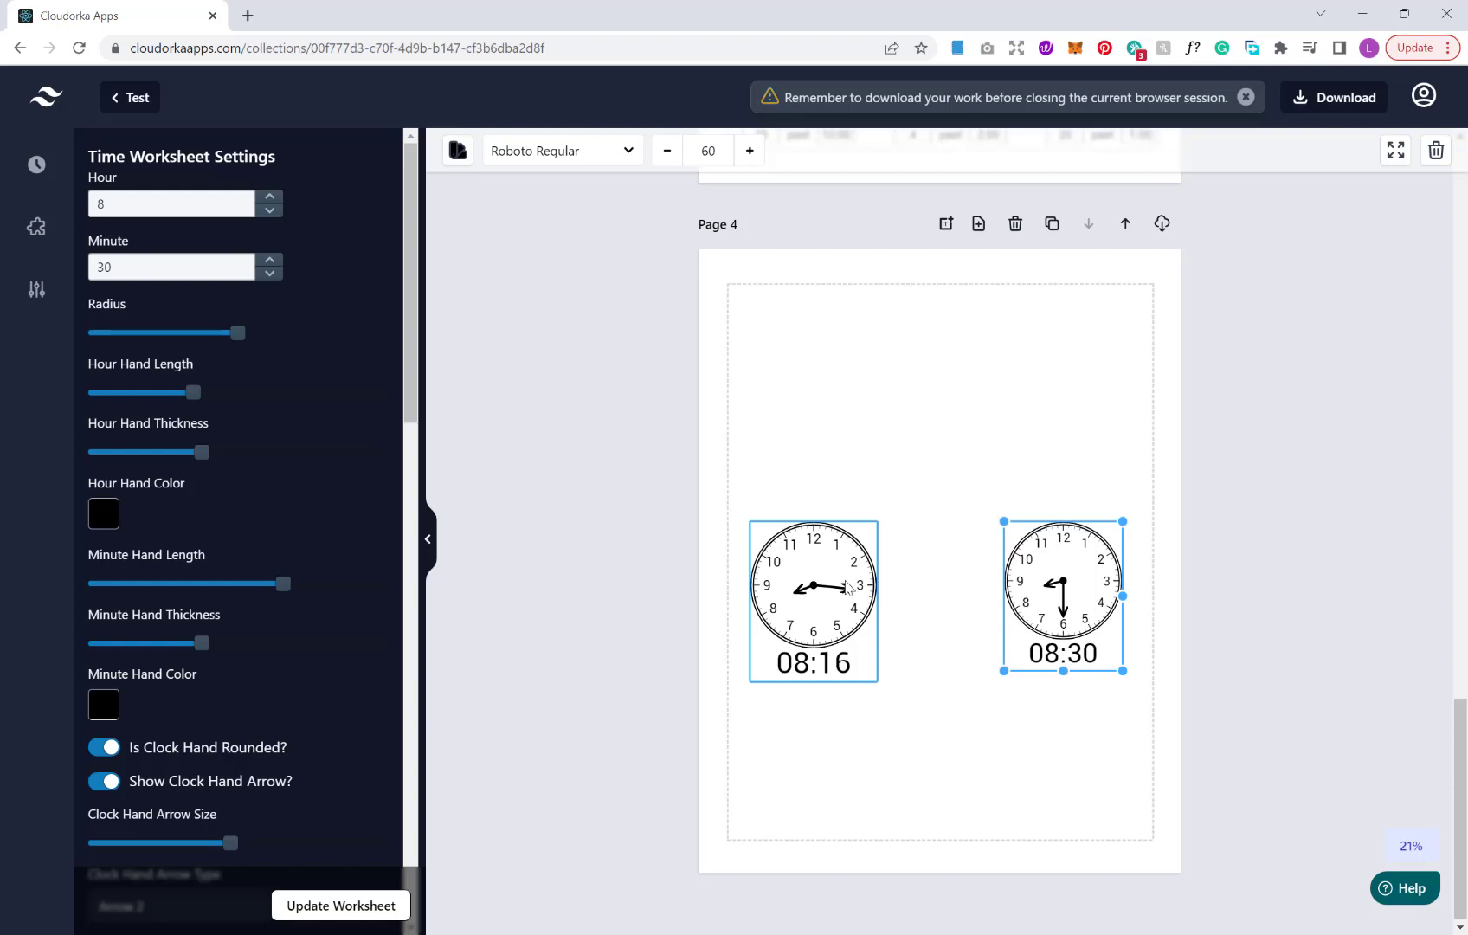
click(897, 448)
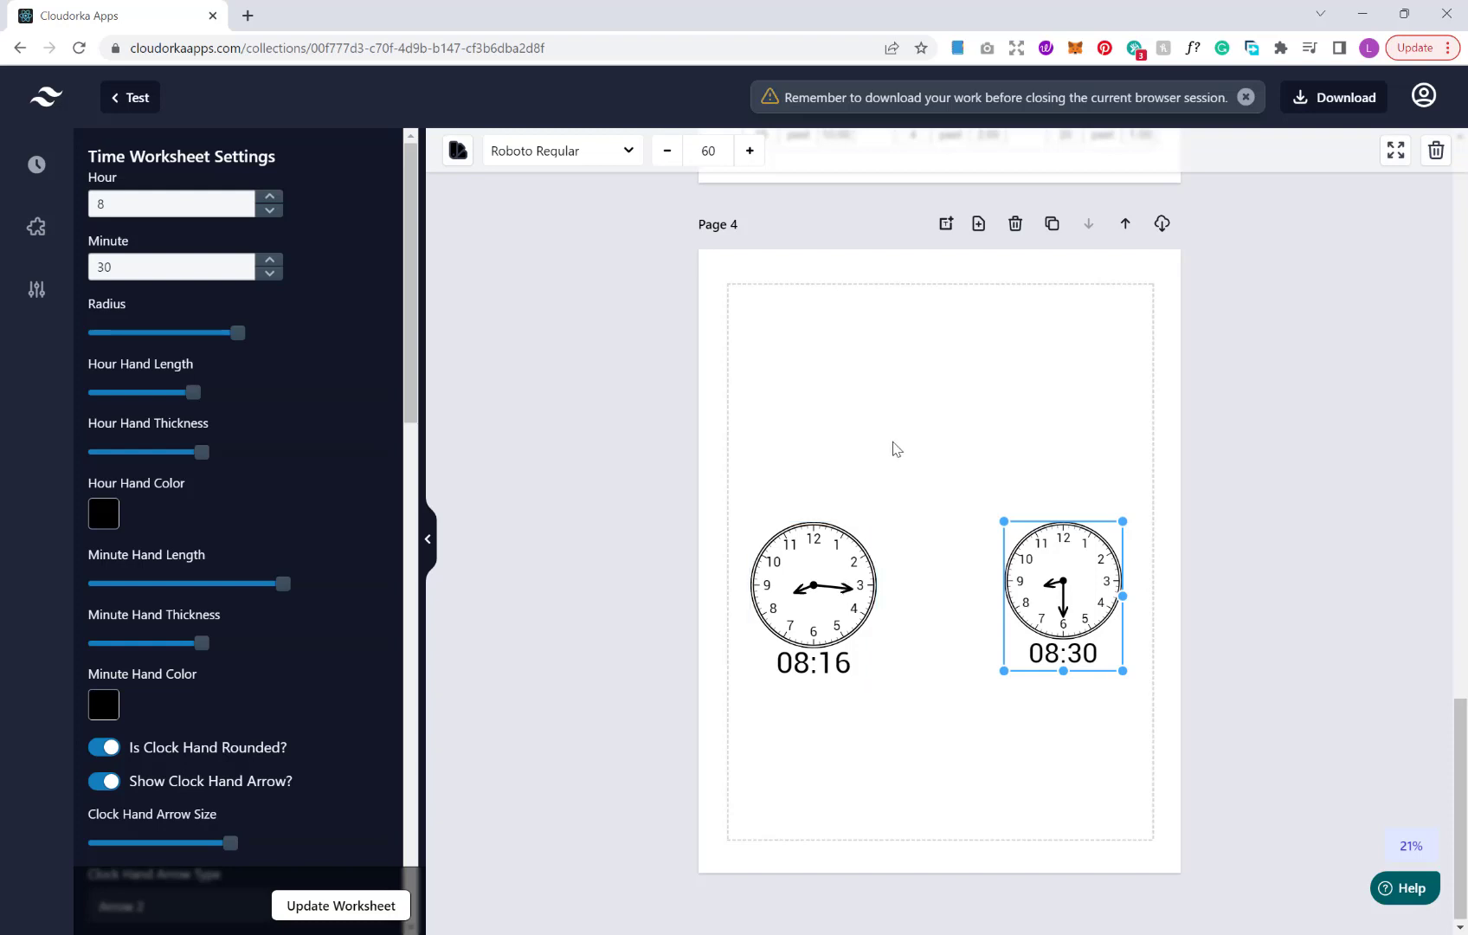
mouse_move(871, 434)
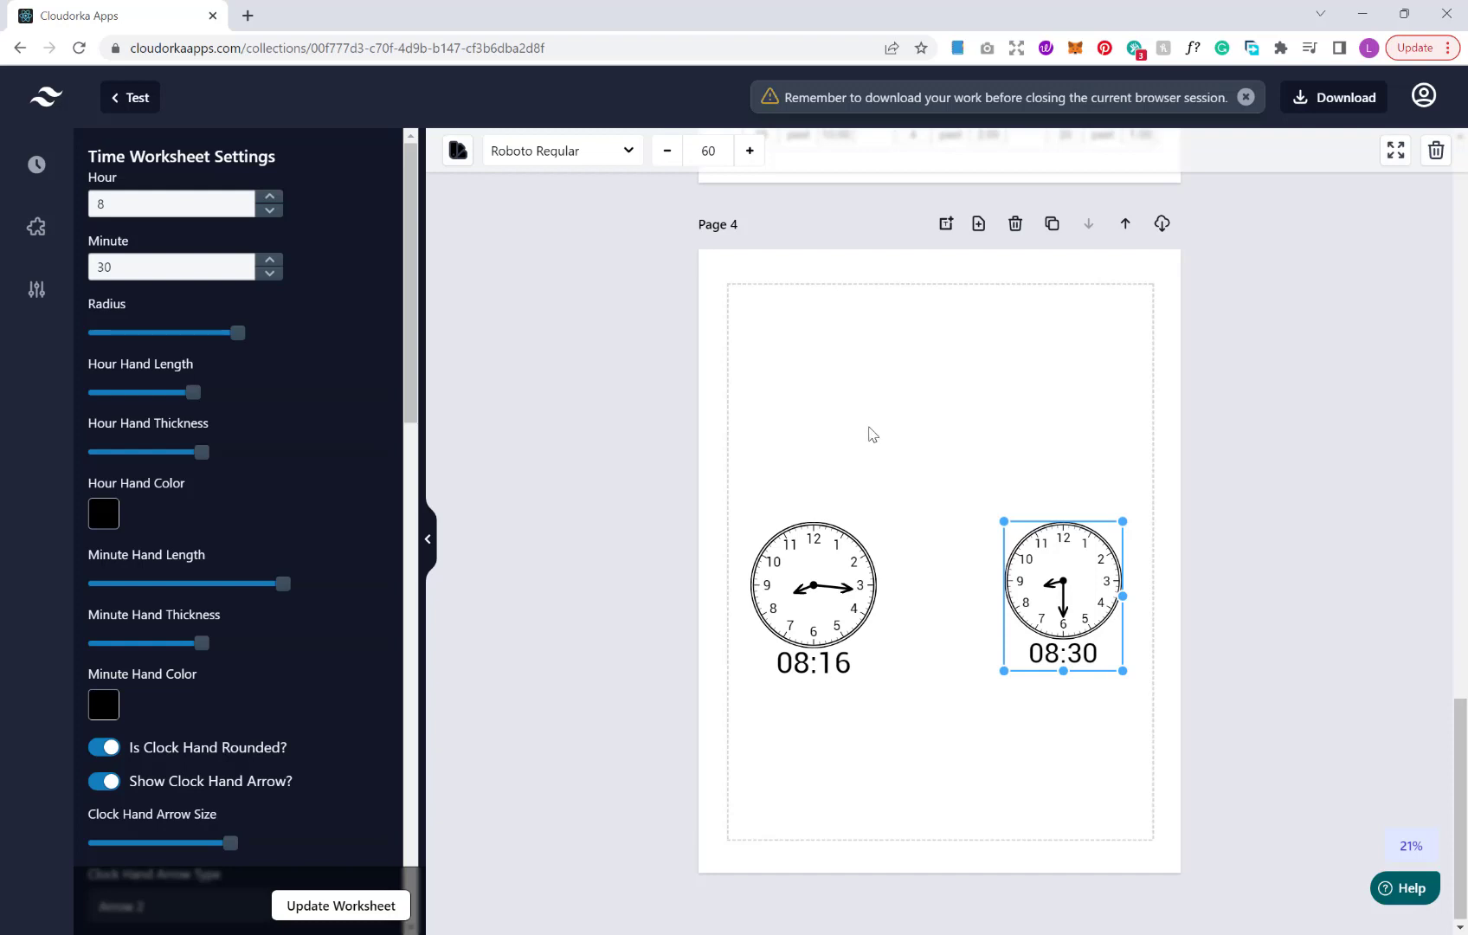
click(812, 601)
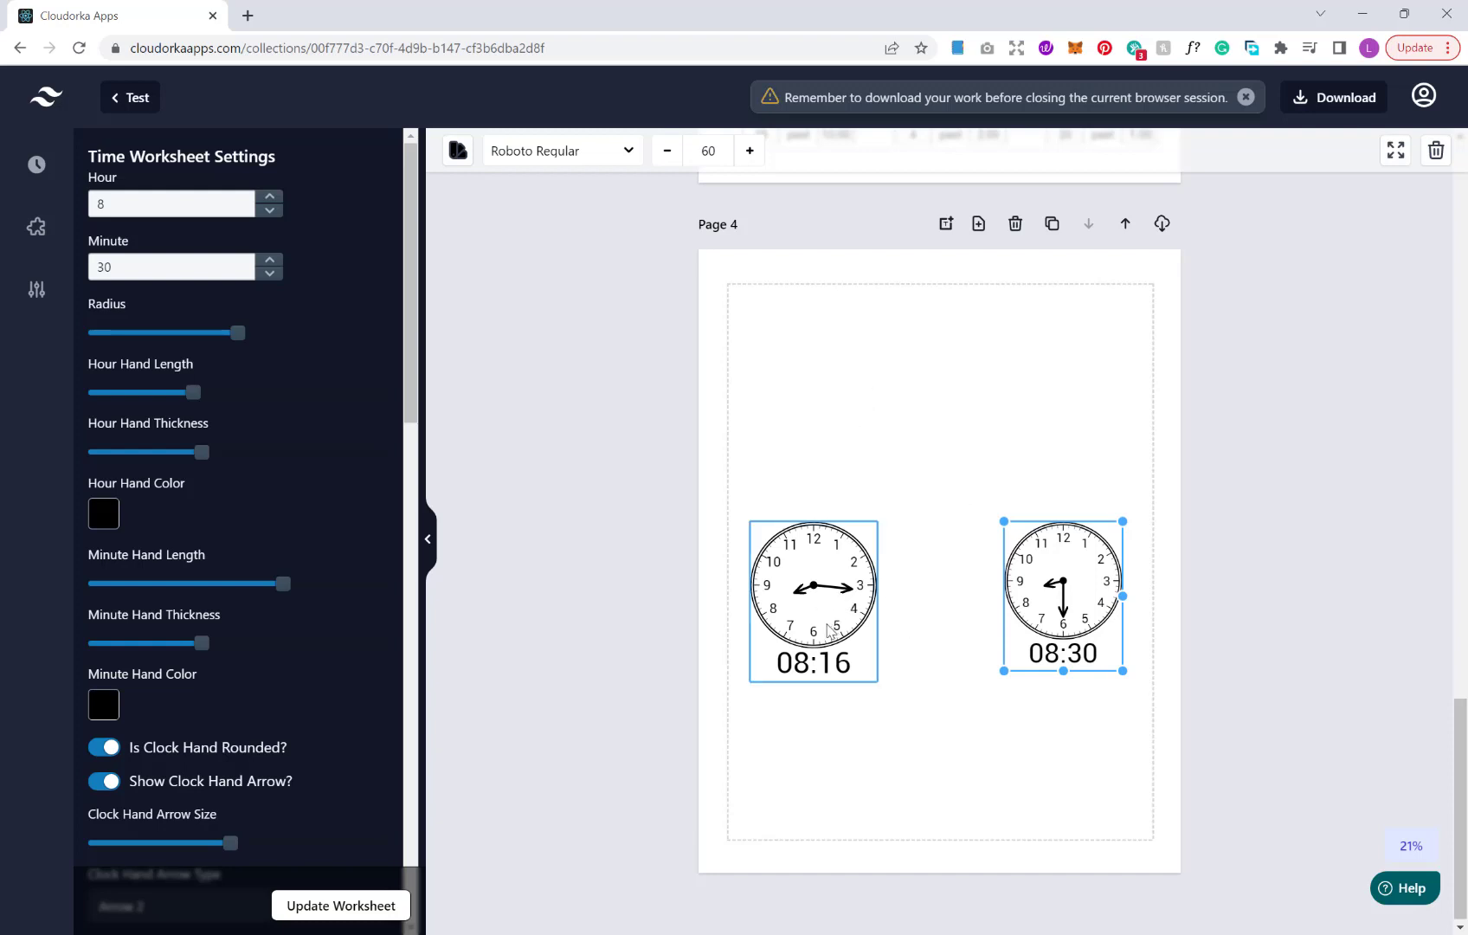
click(947, 478)
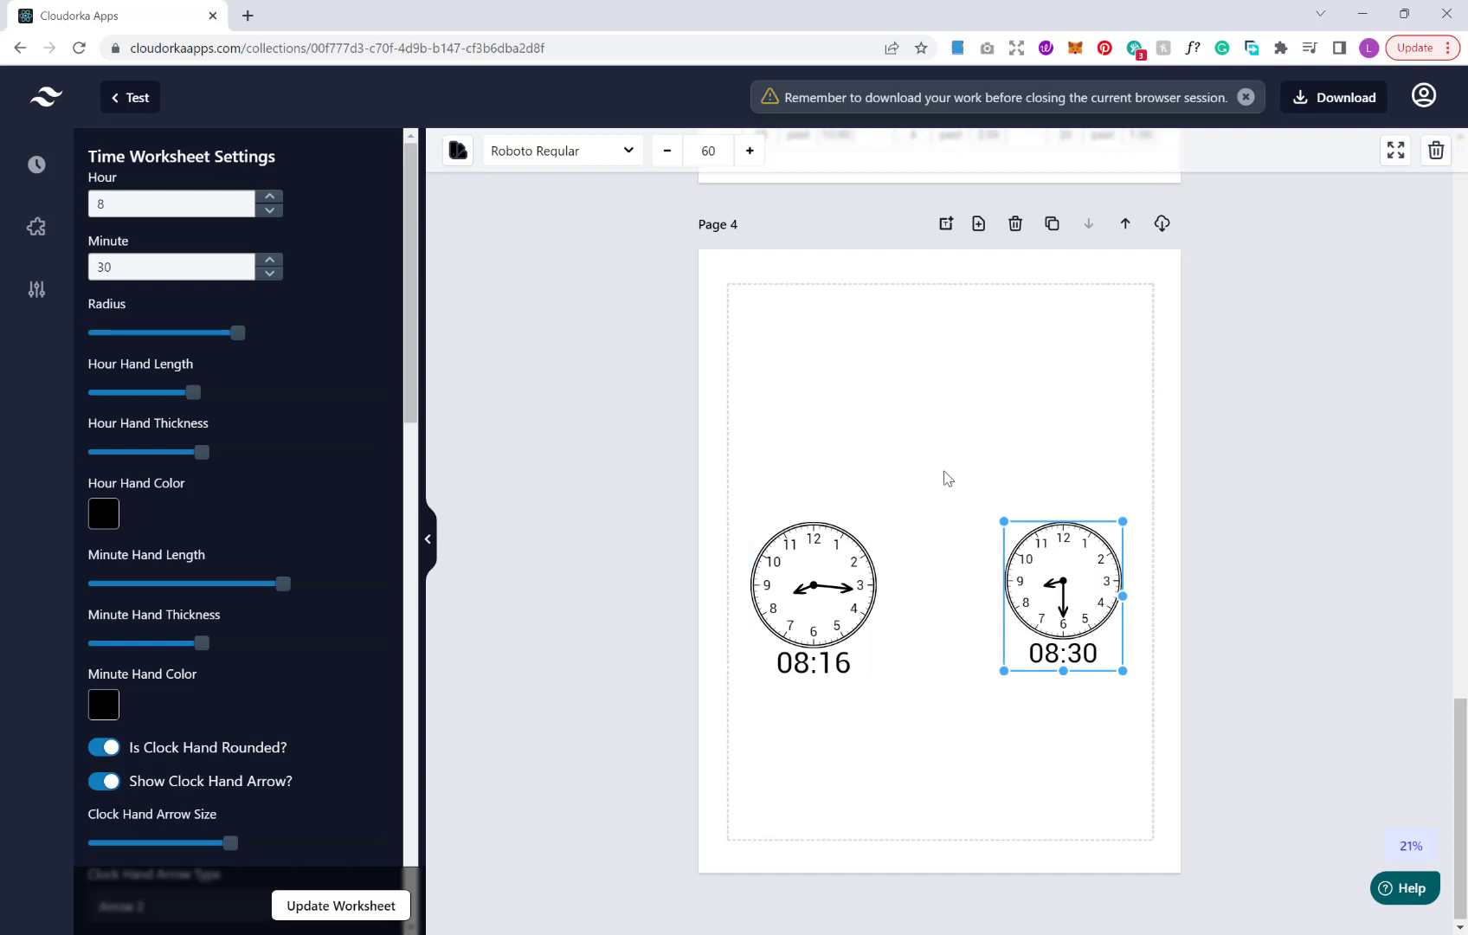
mouse_move(1064, 664)
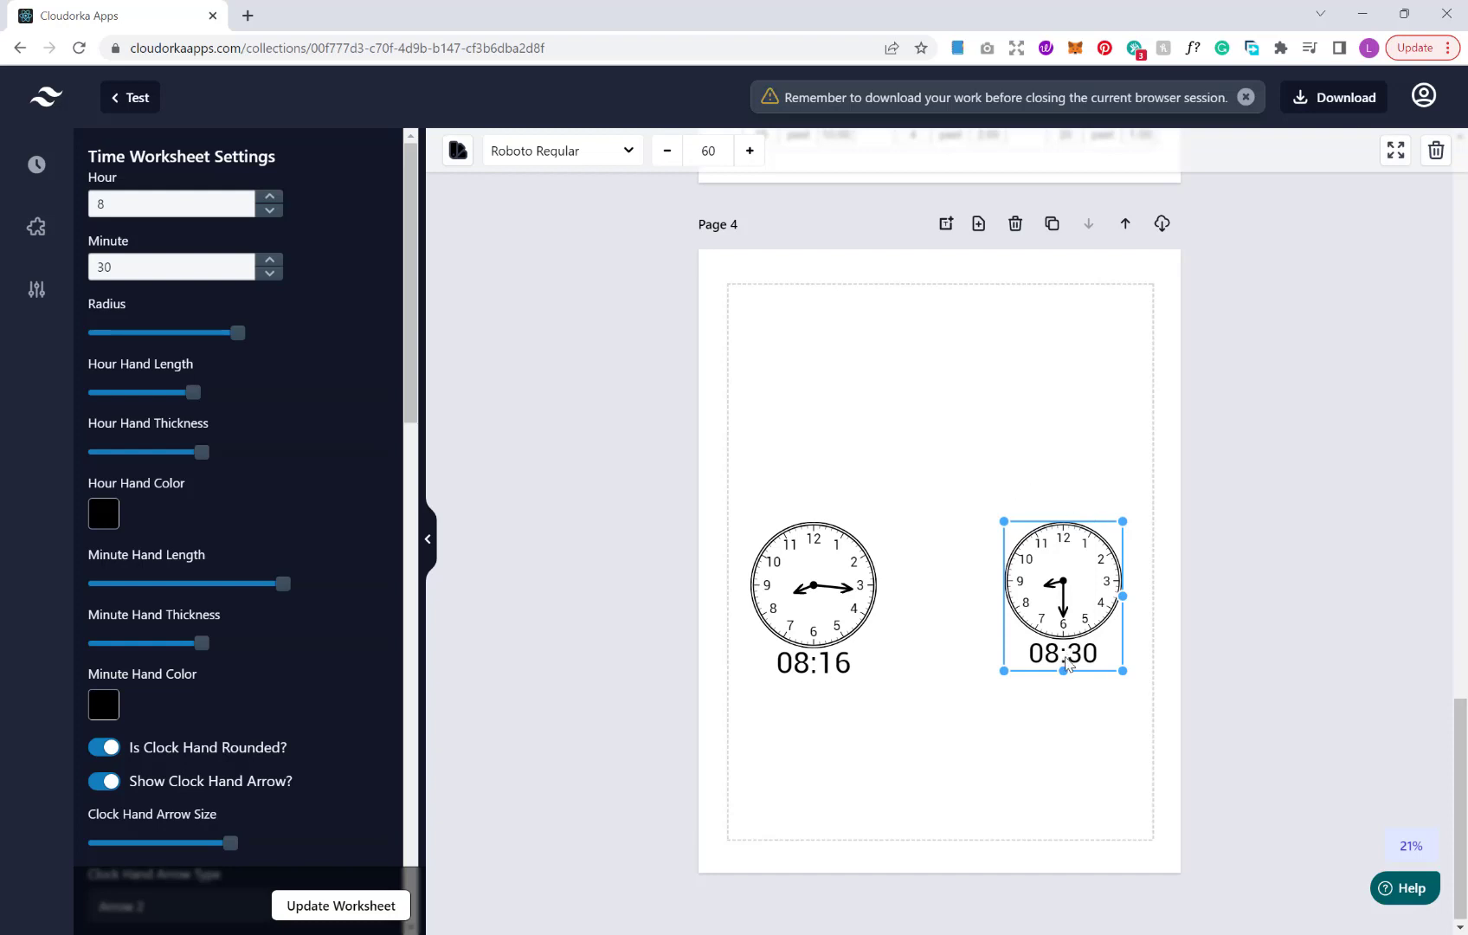
click(812, 600)
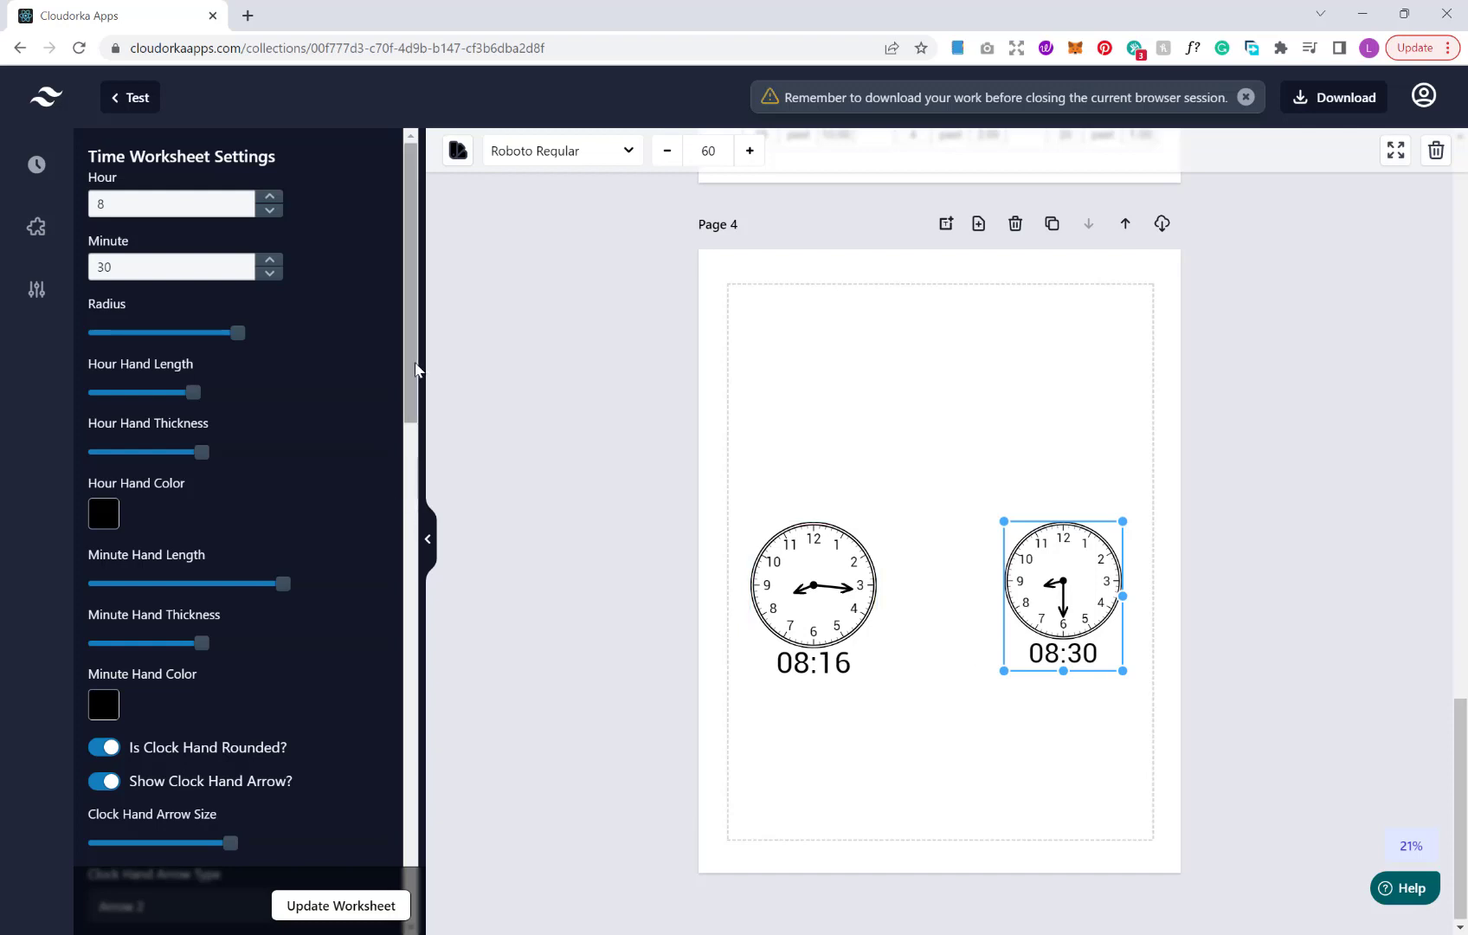
Scroll through the selected 08:30 clock's settings panel, reviewing its hour 8 and minute 30 values
scroll(down, 3)
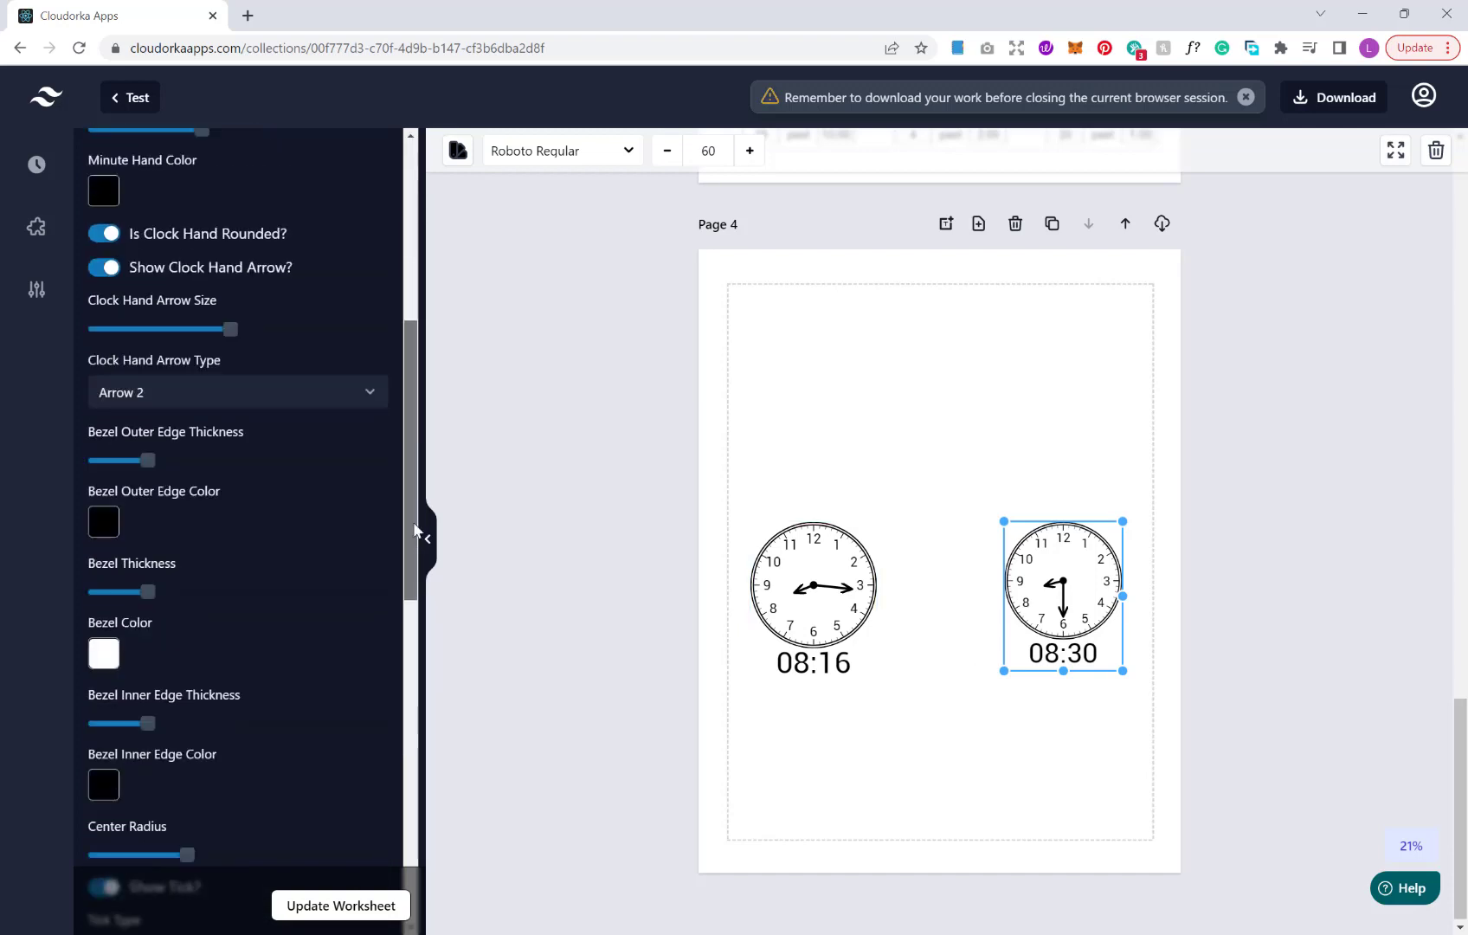
scroll(up, 3)
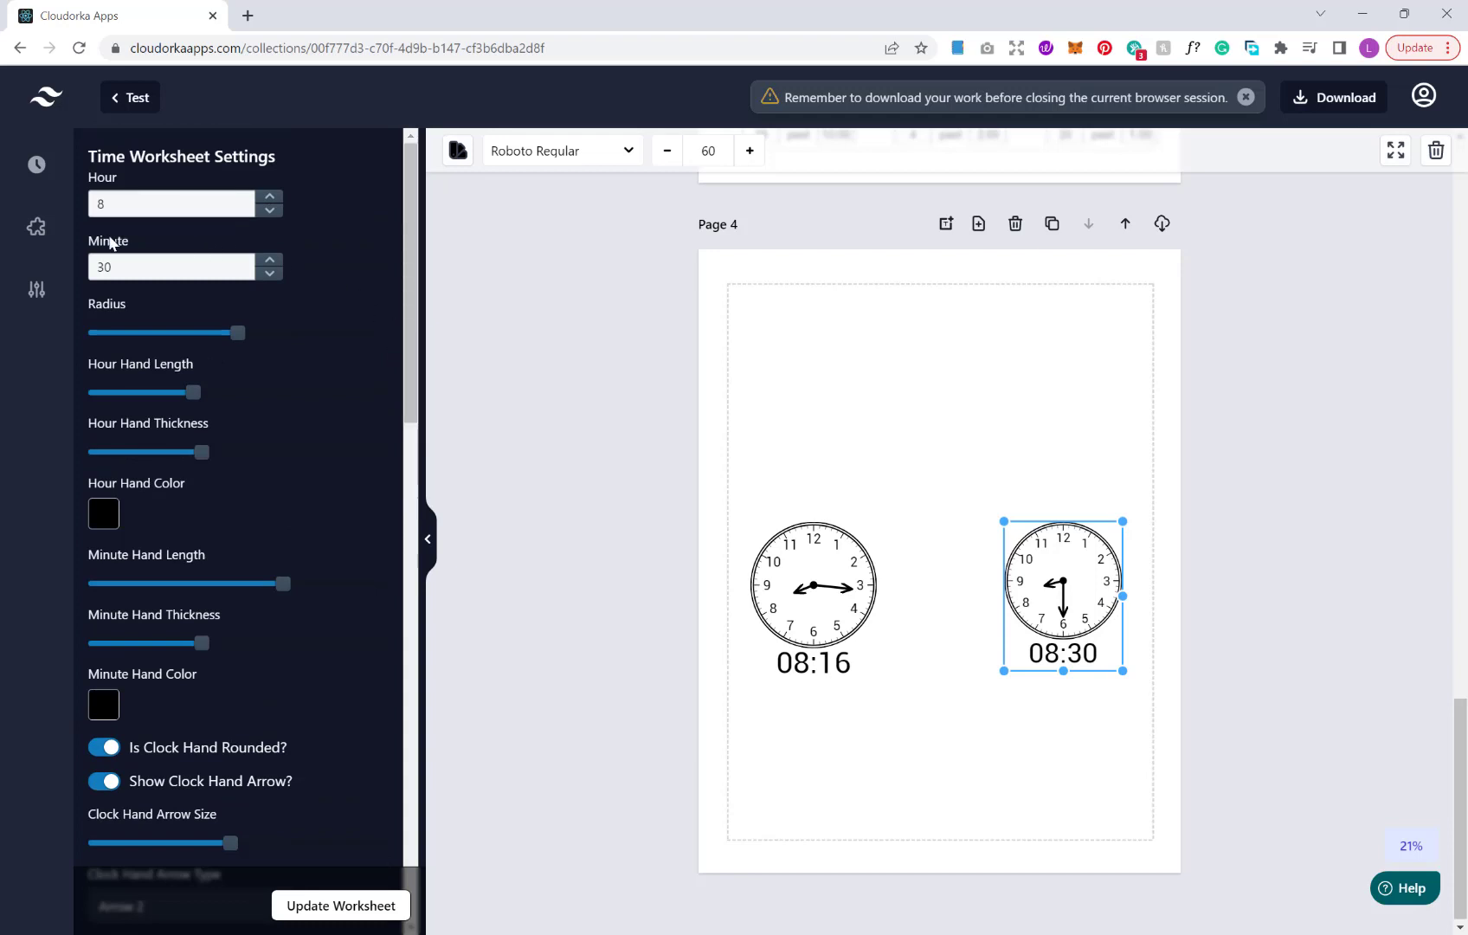
mouse_move(36, 227)
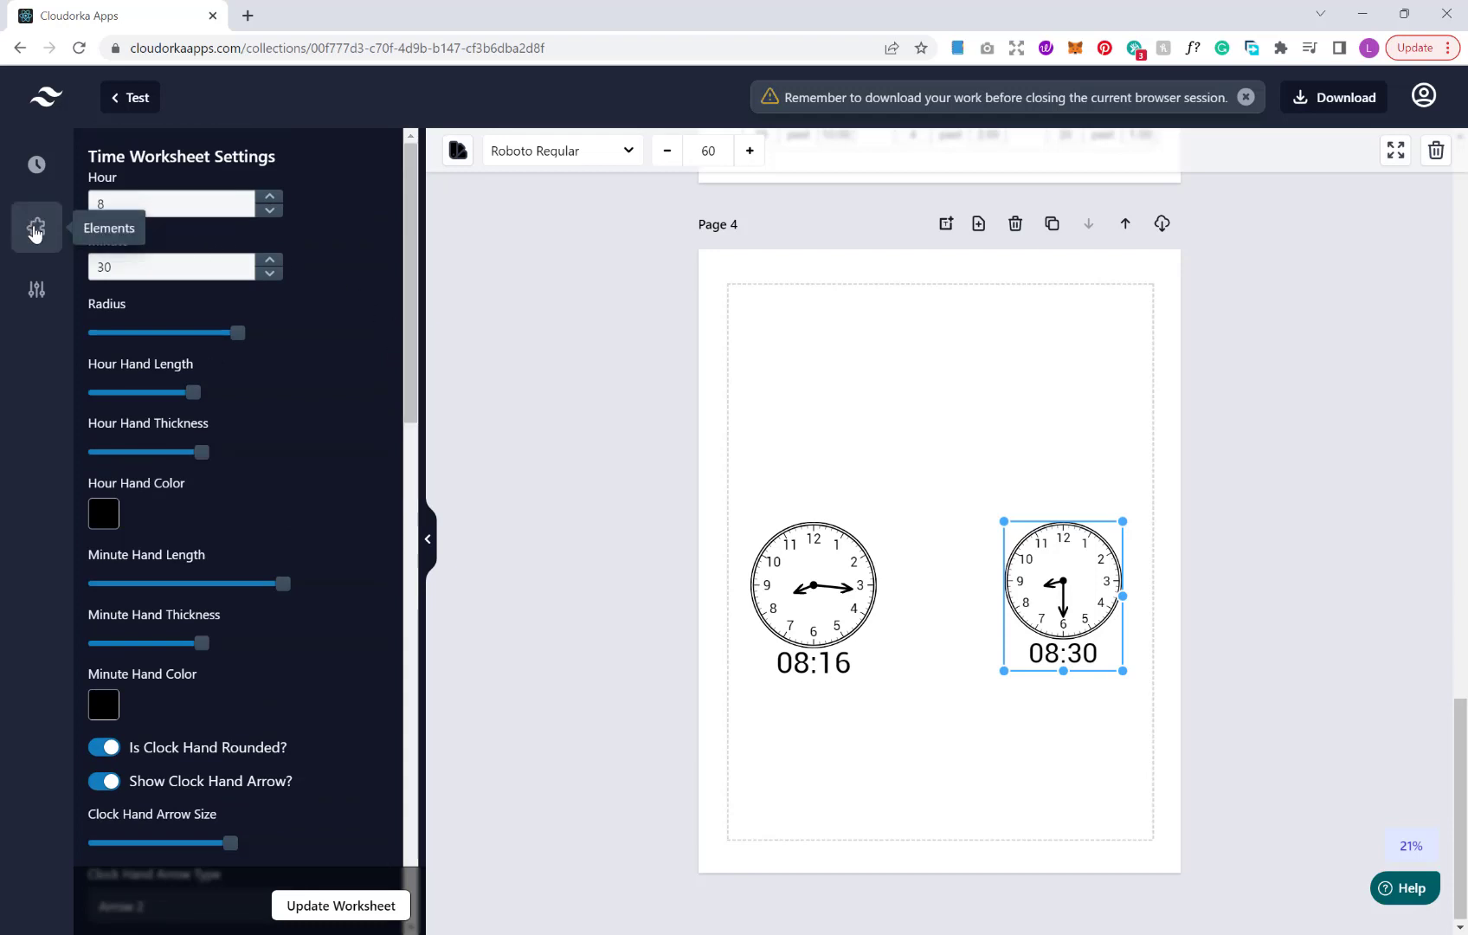
mouse_move(366, 310)
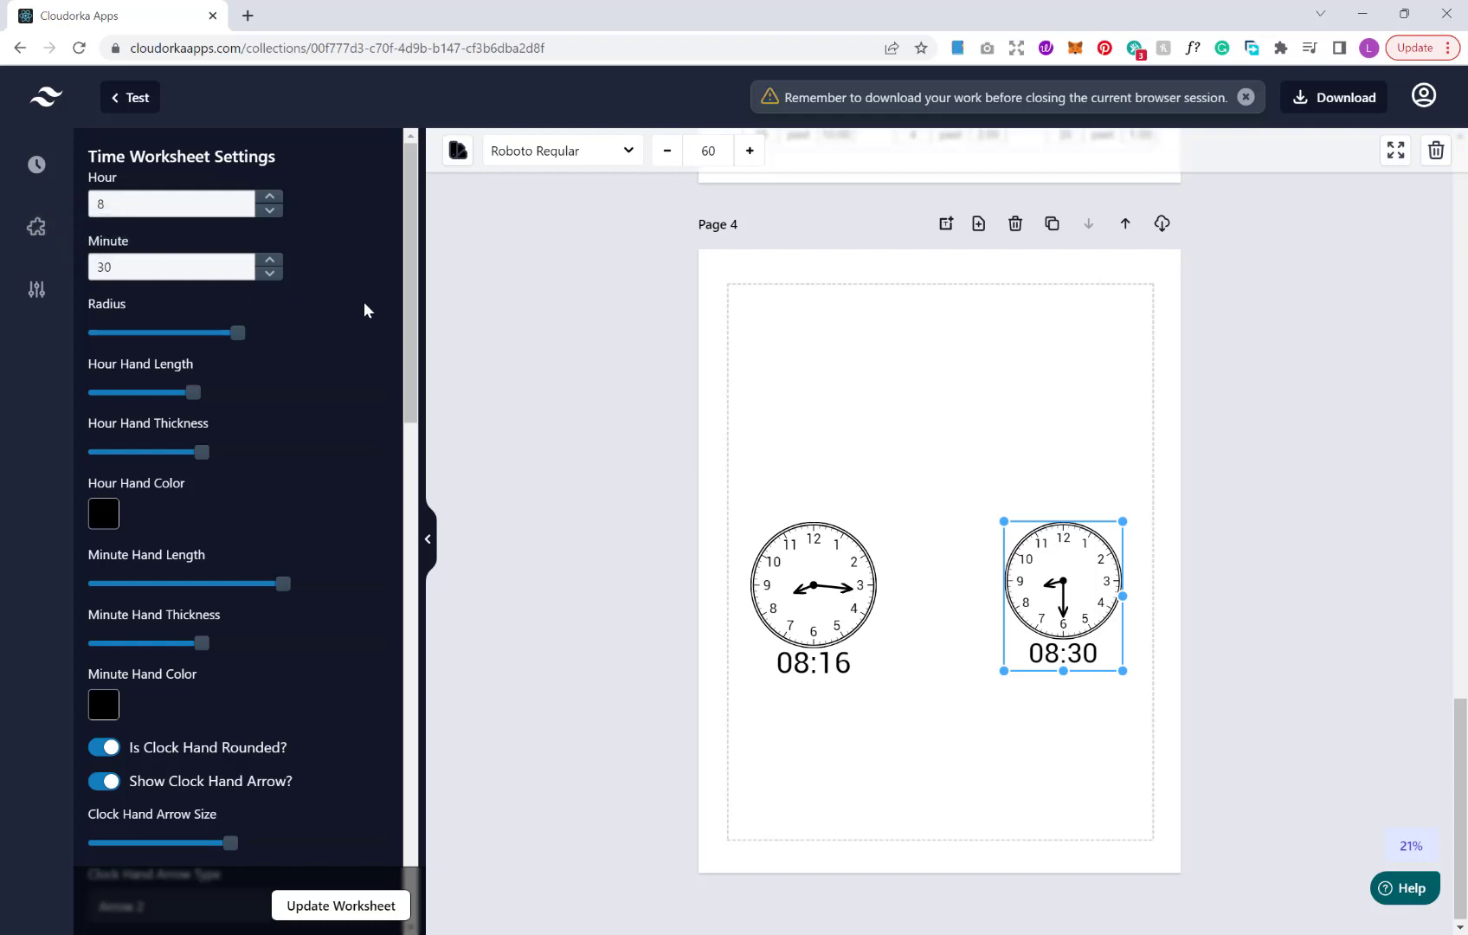
scroll(down, 3)
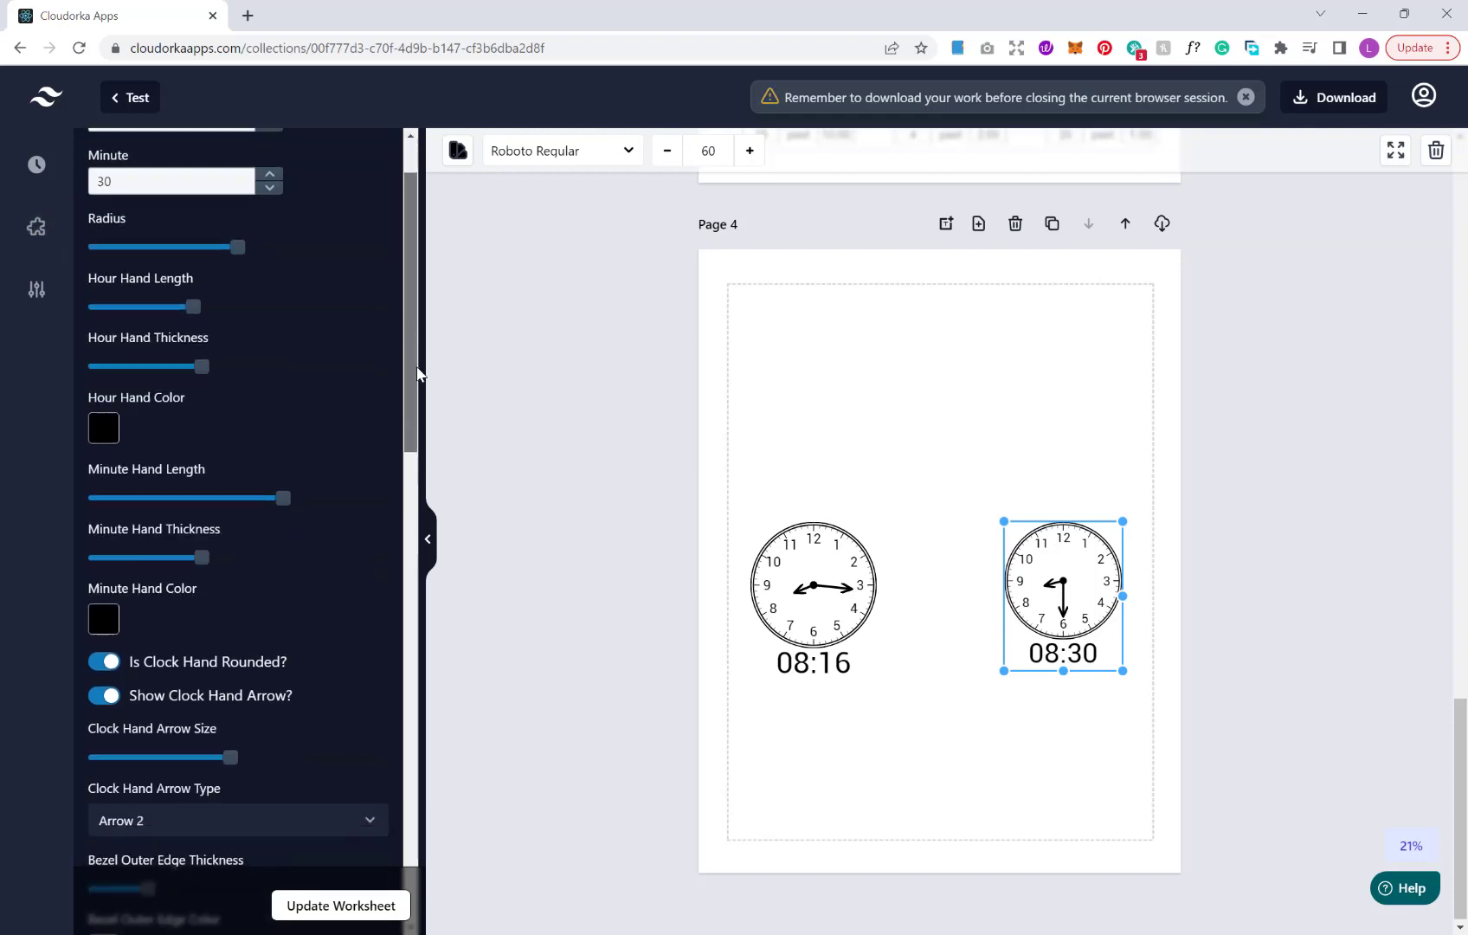
scroll(down, 3)
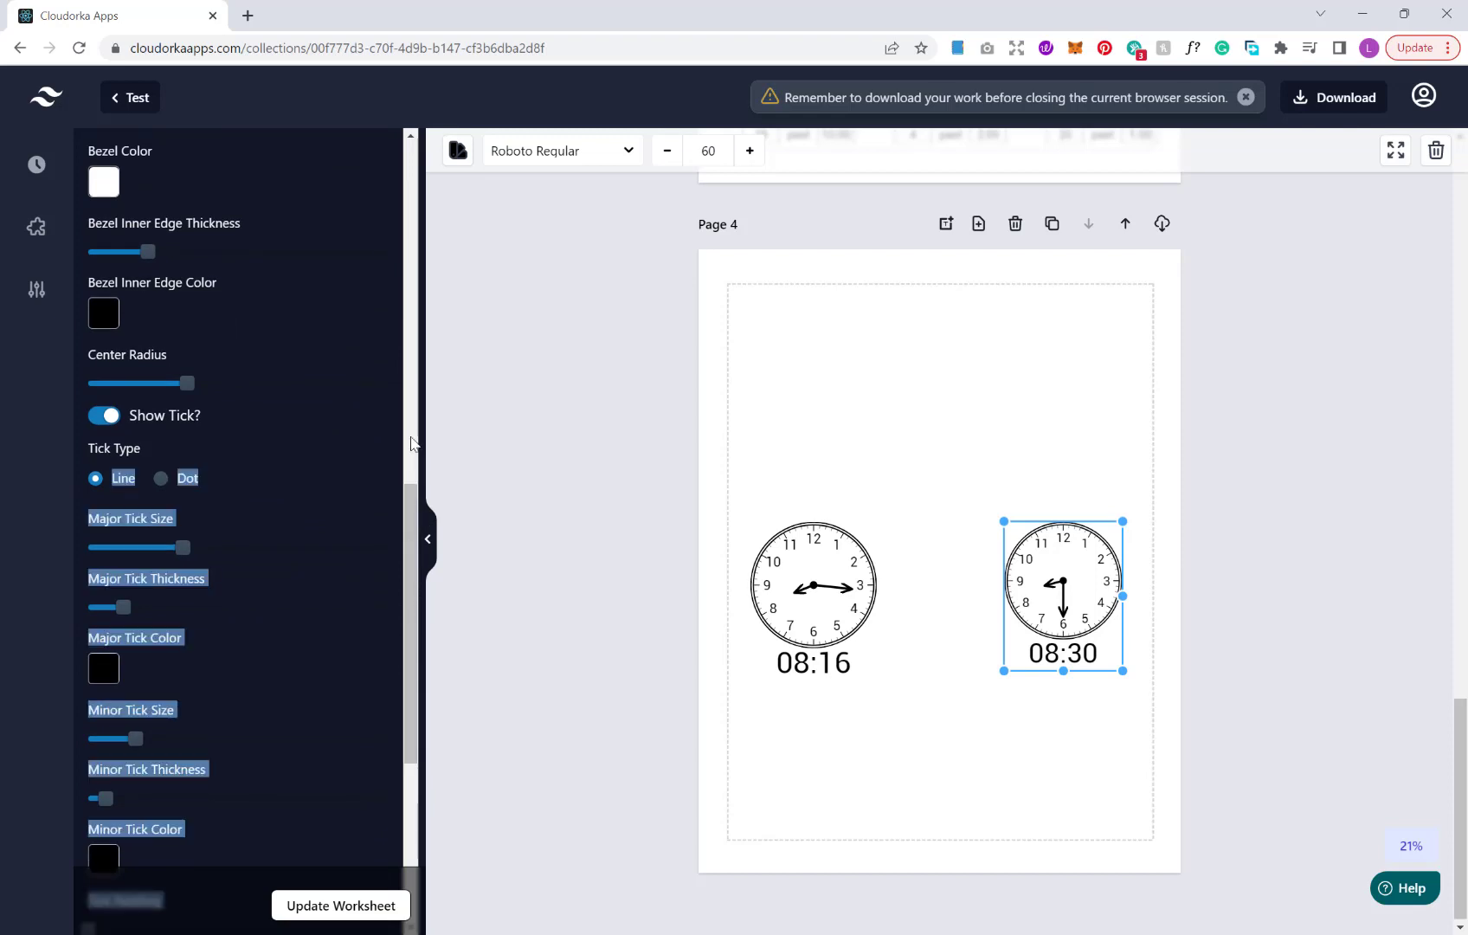
scroll(up, 3)
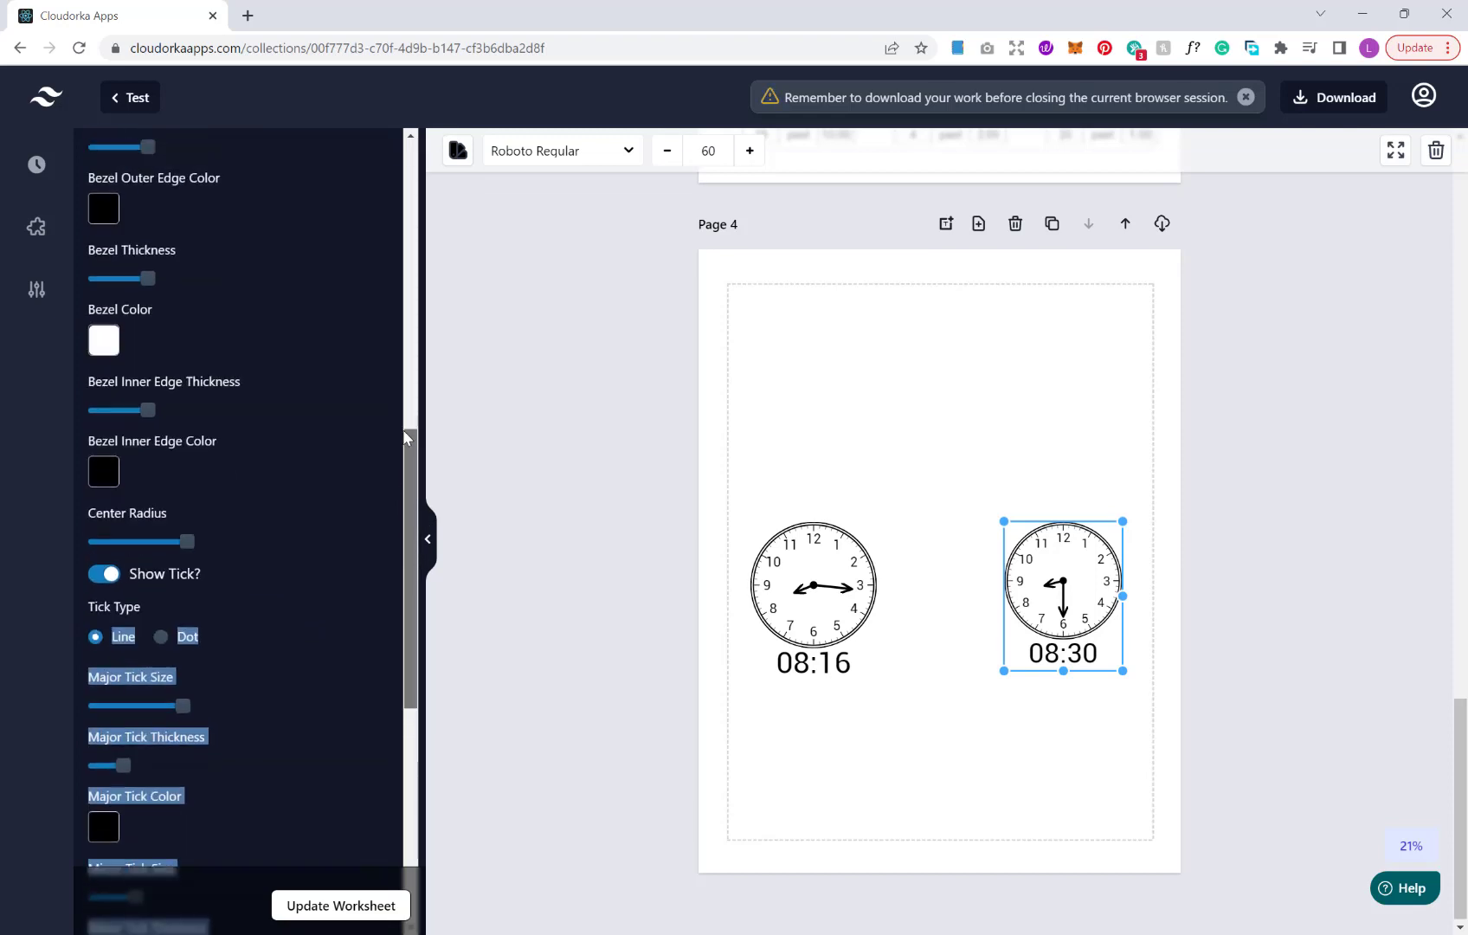
scroll(up, 3)
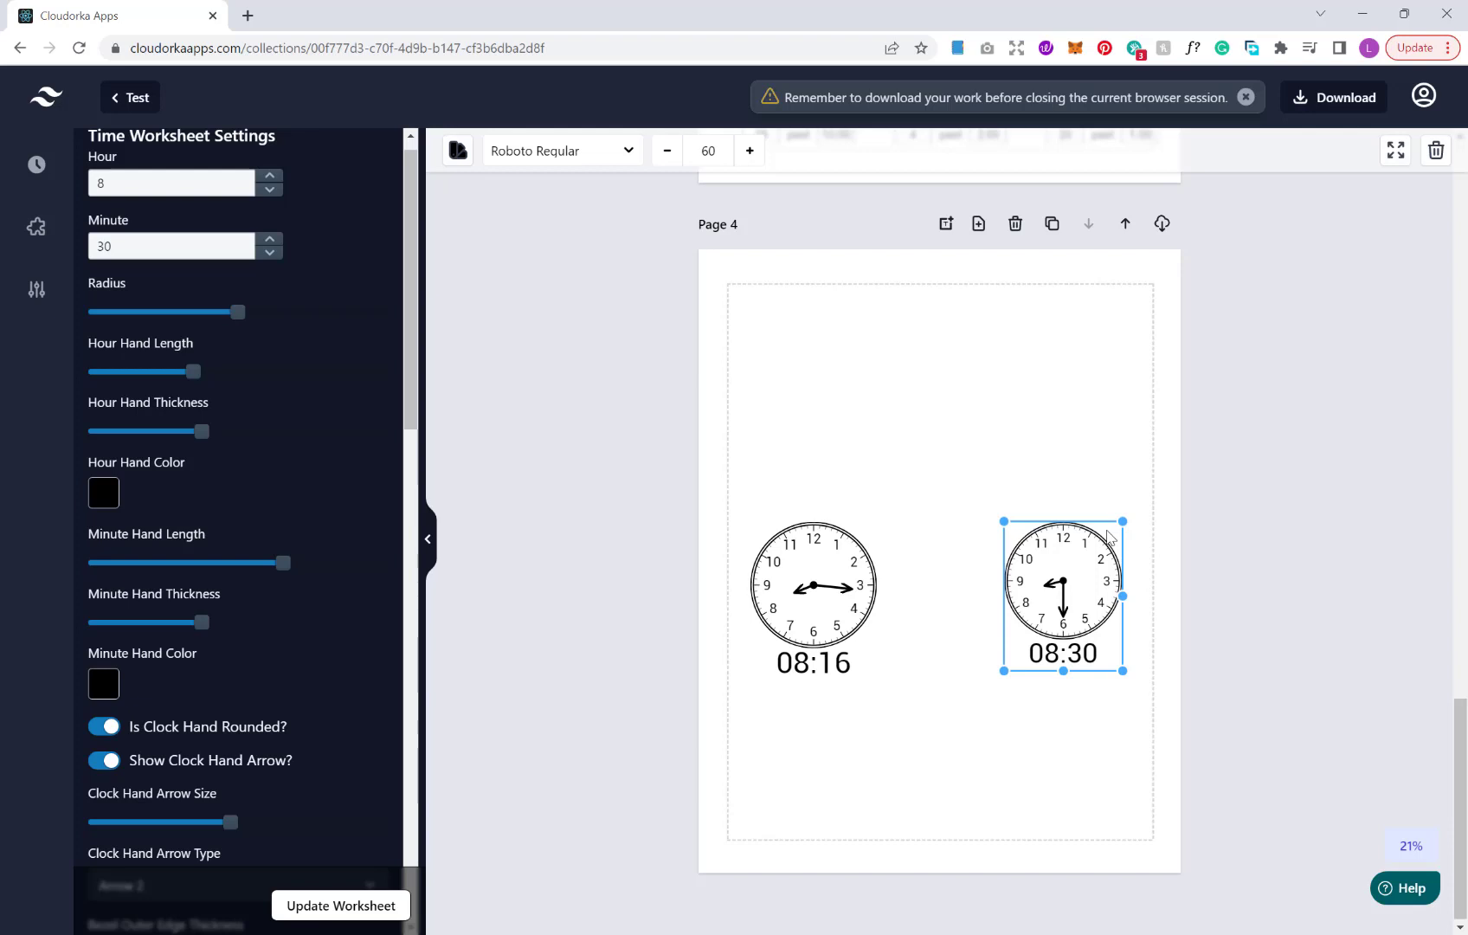
mouse_move(903, 343)
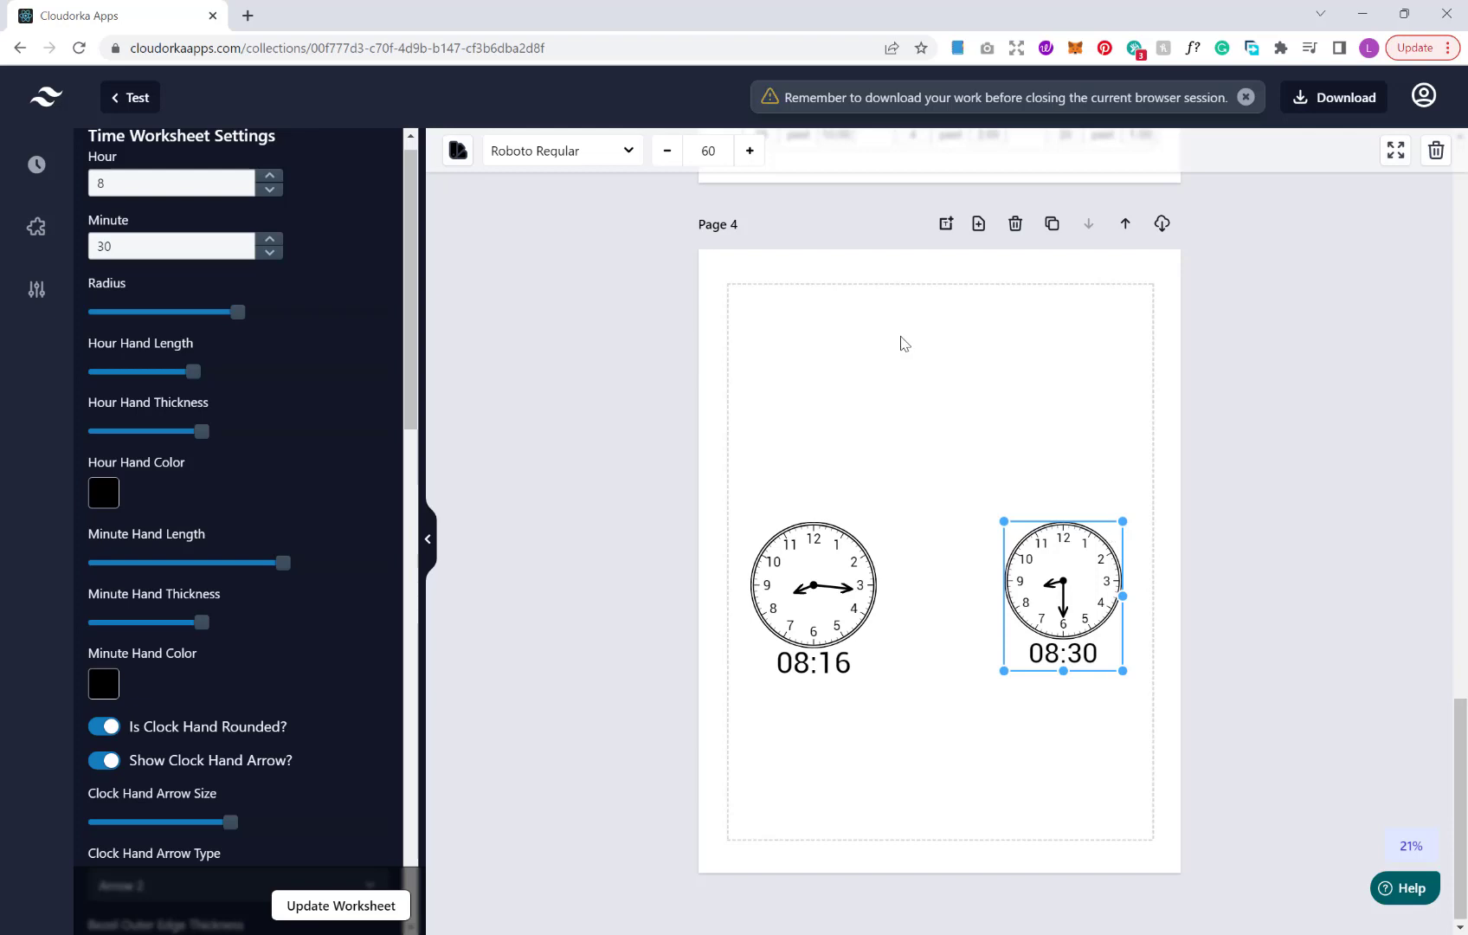
mouse_move(552, 306)
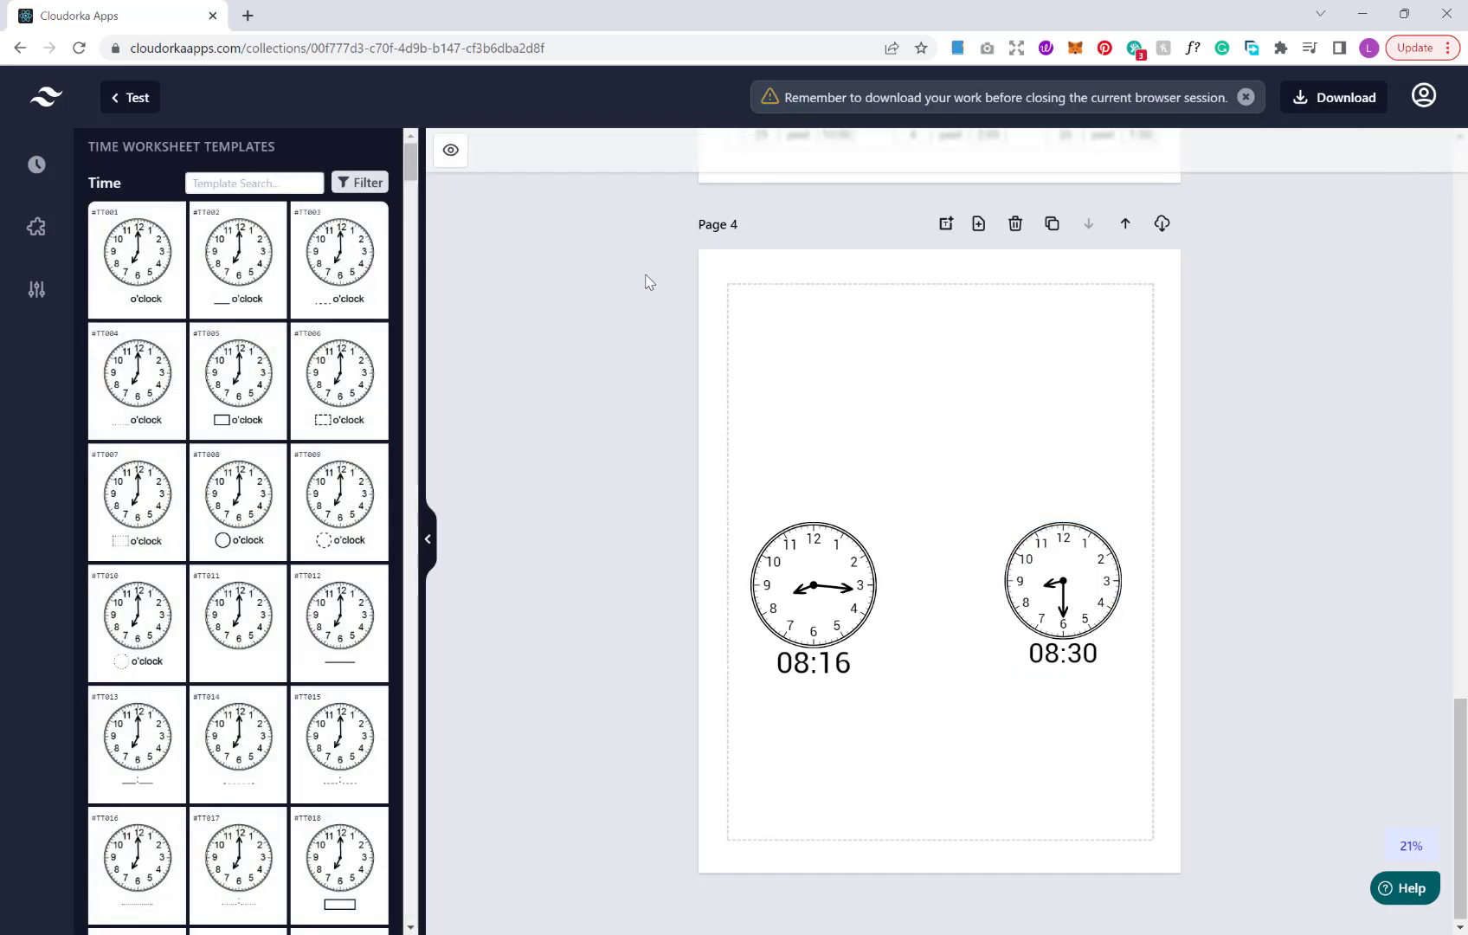
Generate the answer key for the collection from the Show solutions preview dialog
scroll(up, 3)
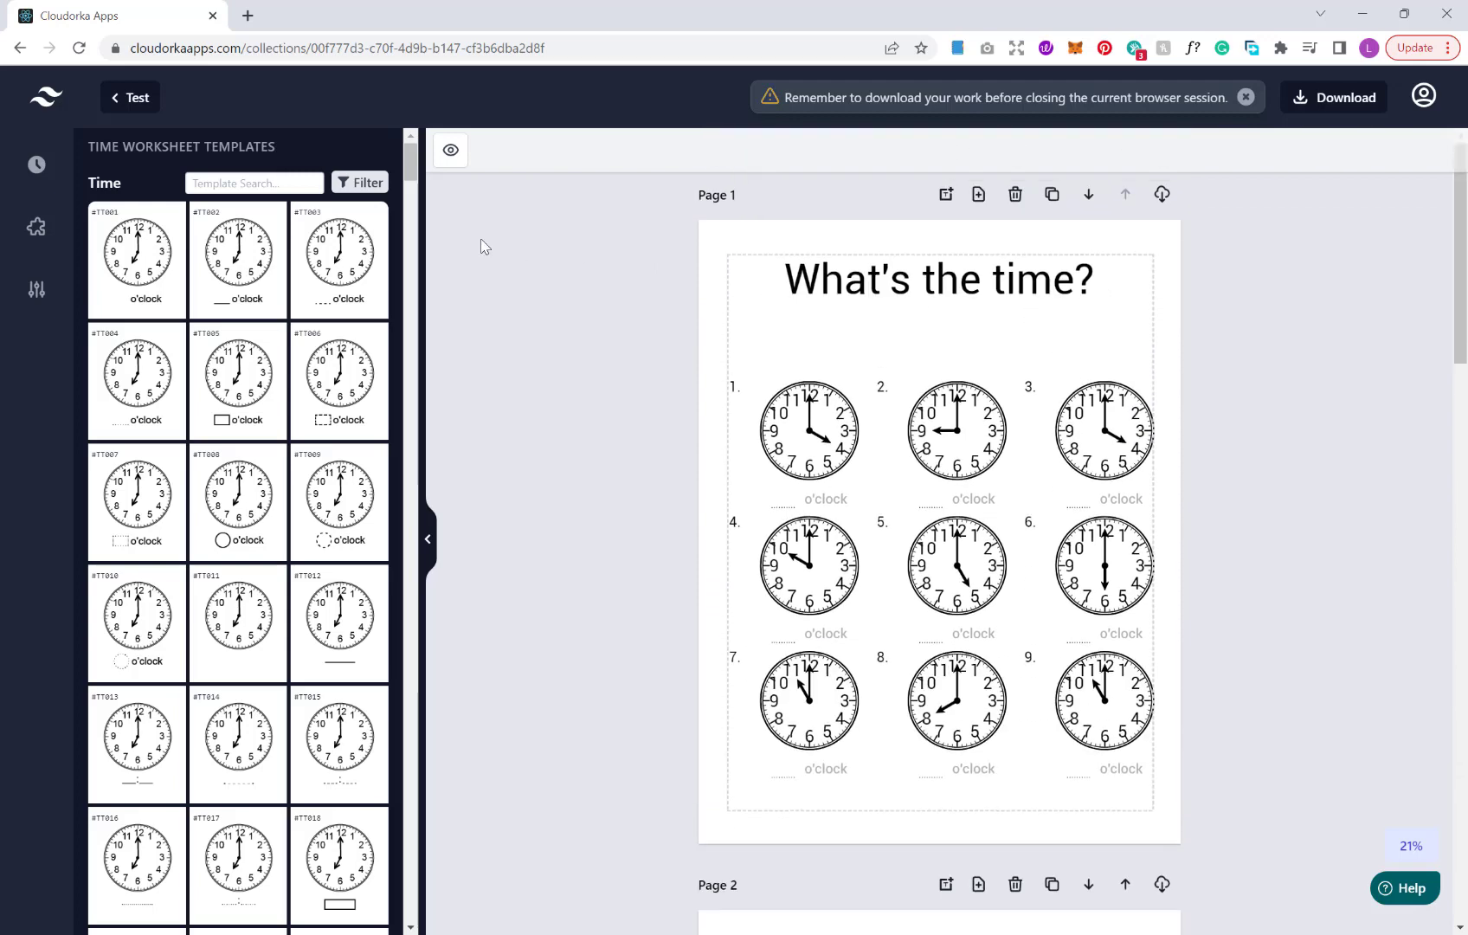
mouse_move(450, 150)
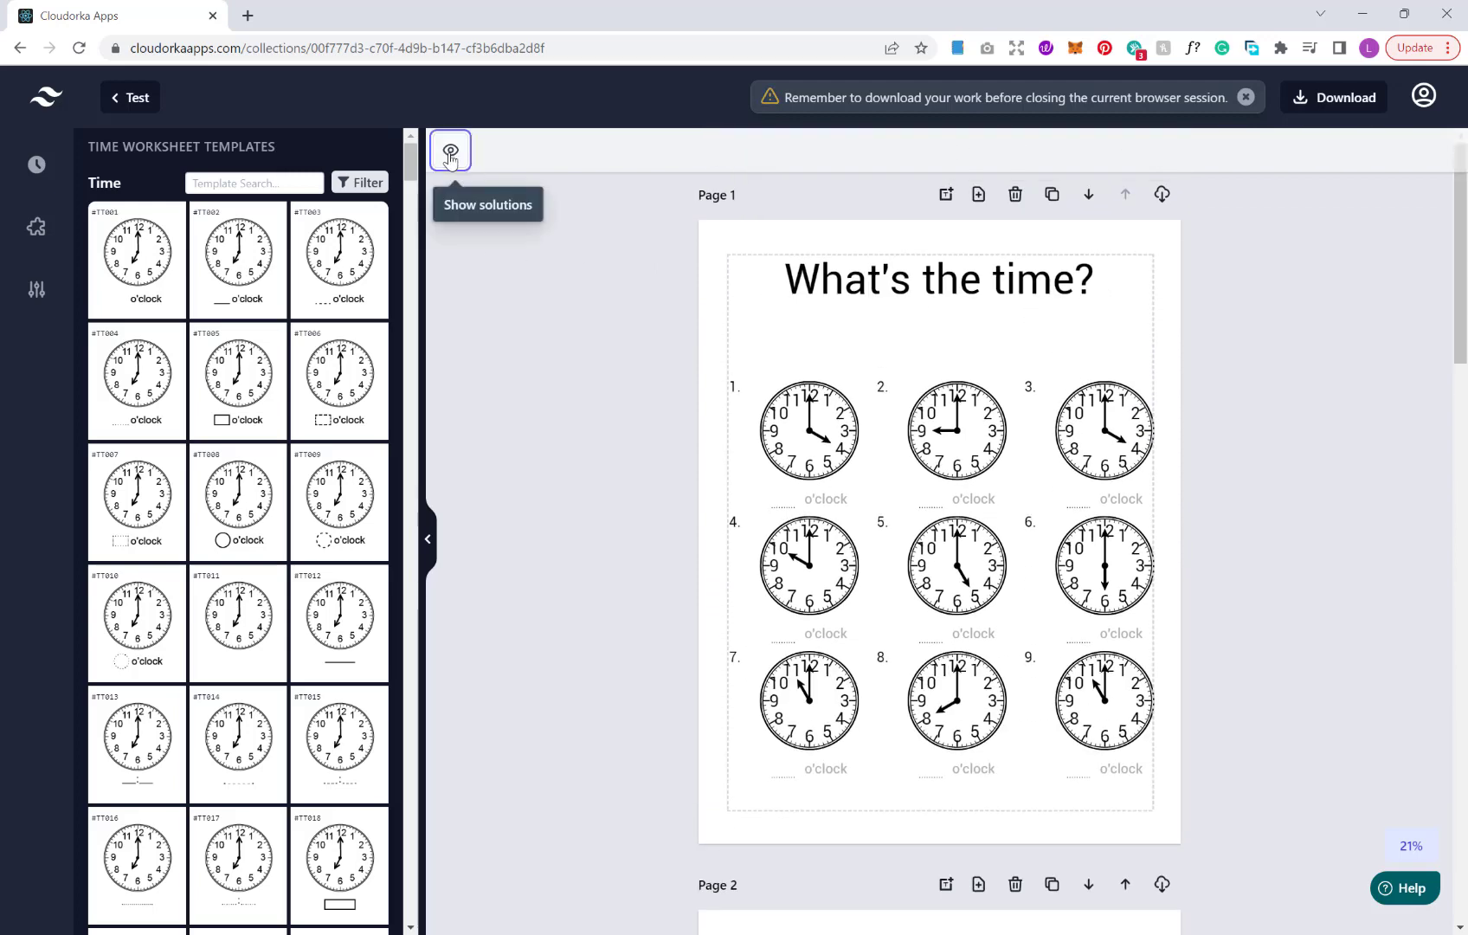
click(450, 151)
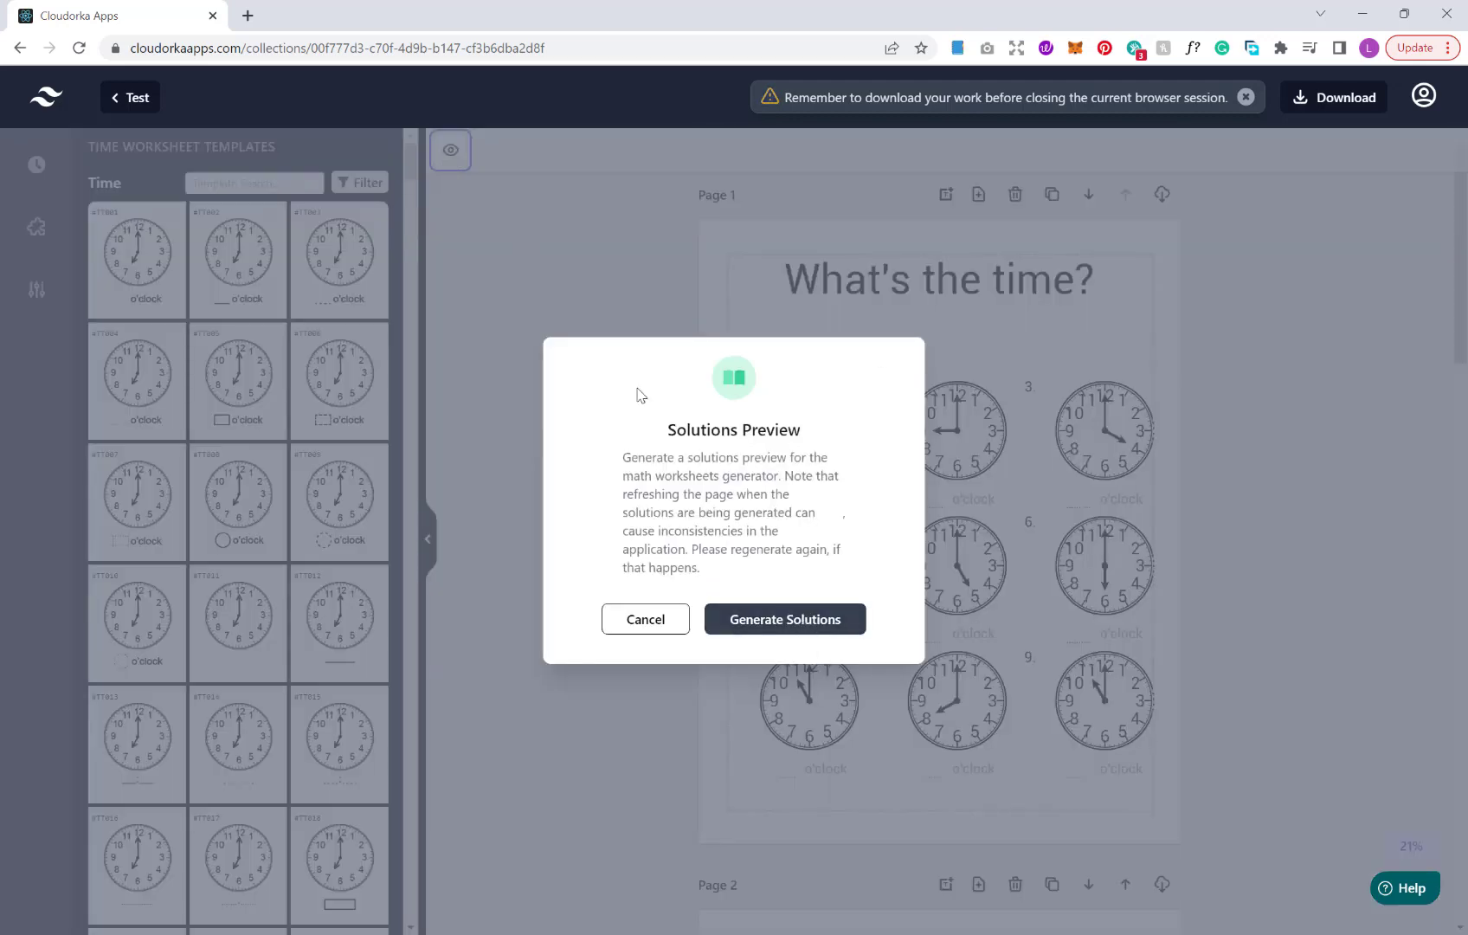
click(784, 618)
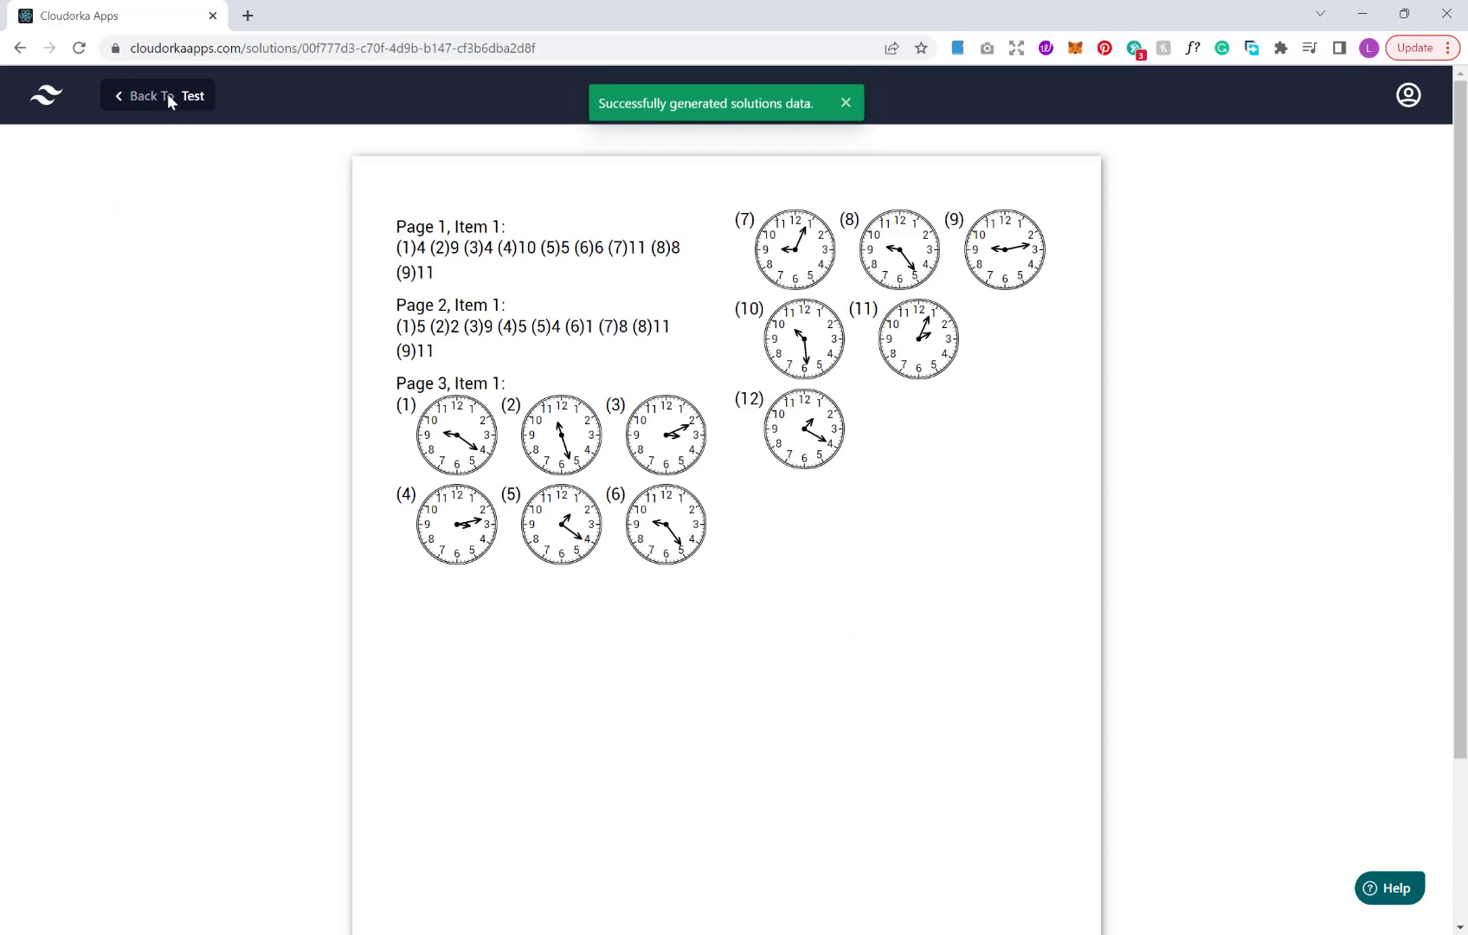
Return to the editor, review the added Page 5 - Solutions, and download the Default Collection as PowerPoint
click(140, 96)
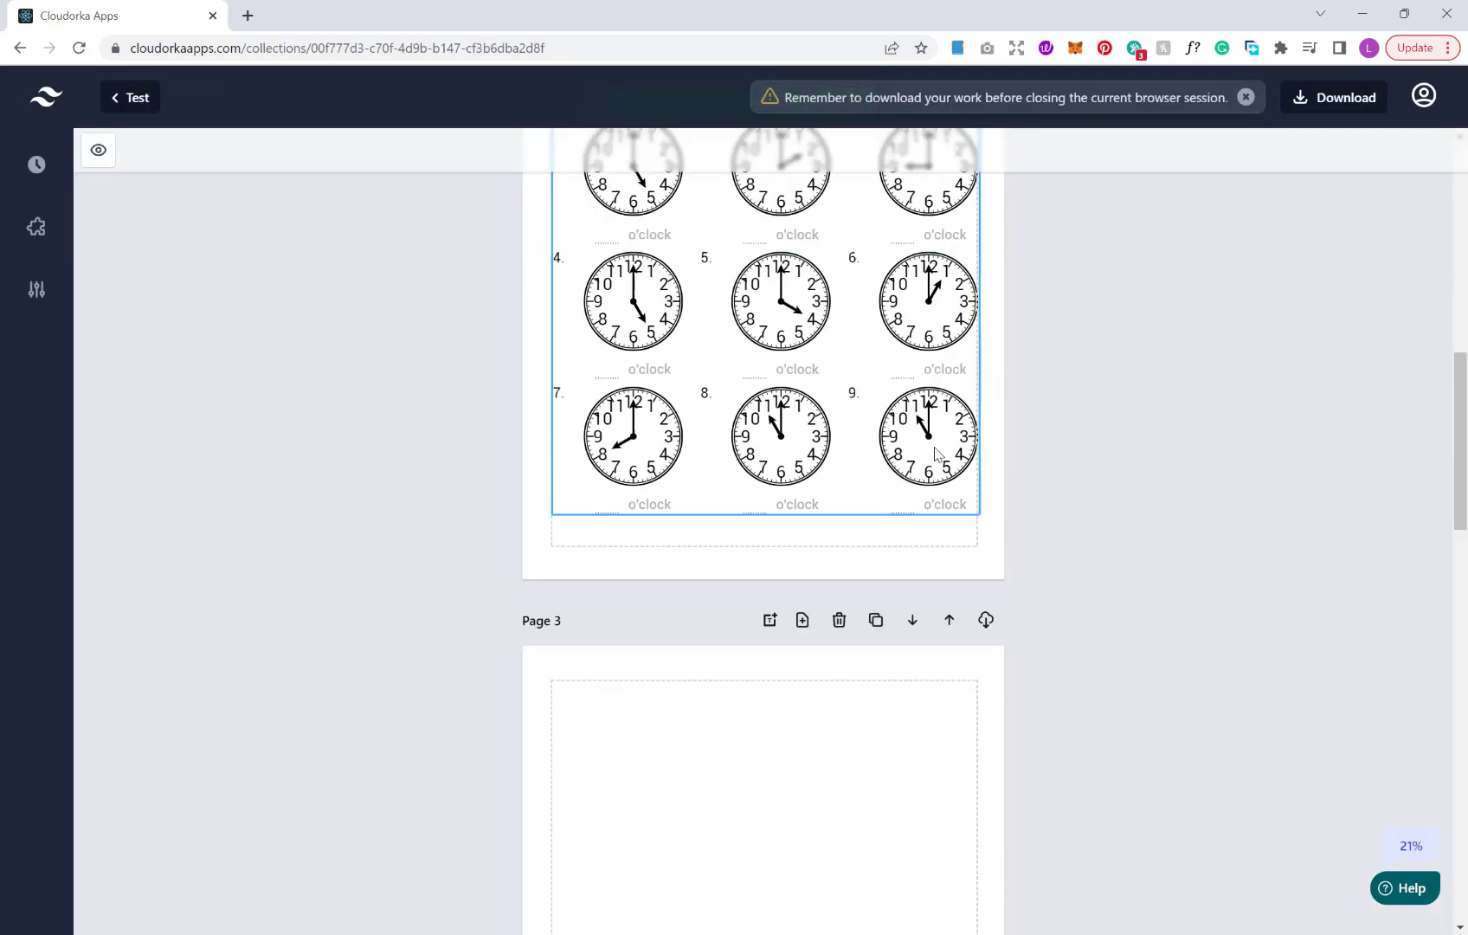
scroll(down, 3)
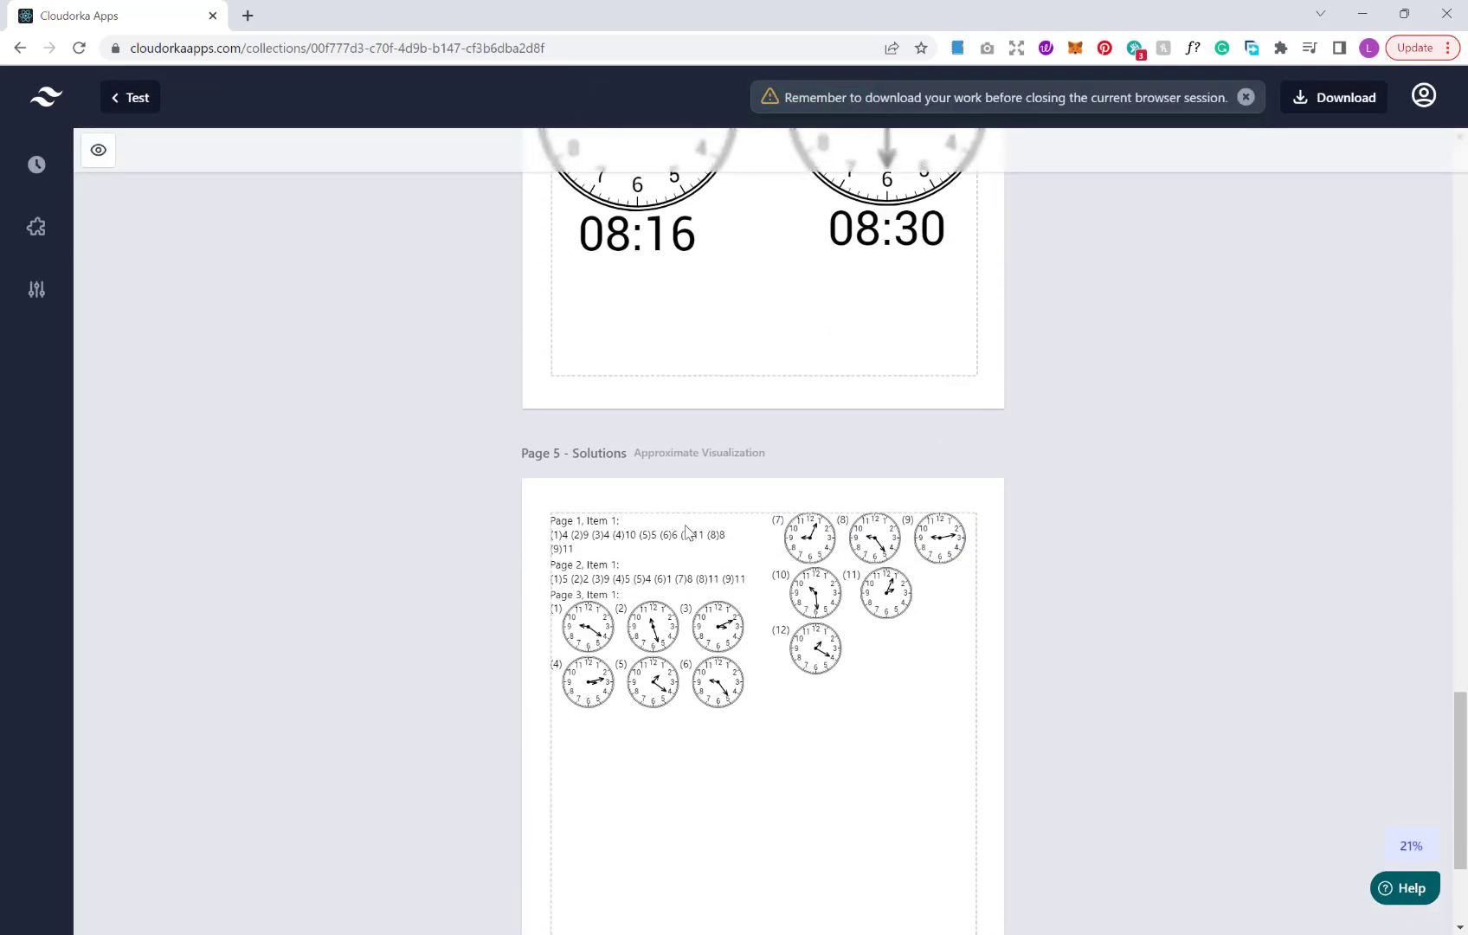
scroll(up, 3)
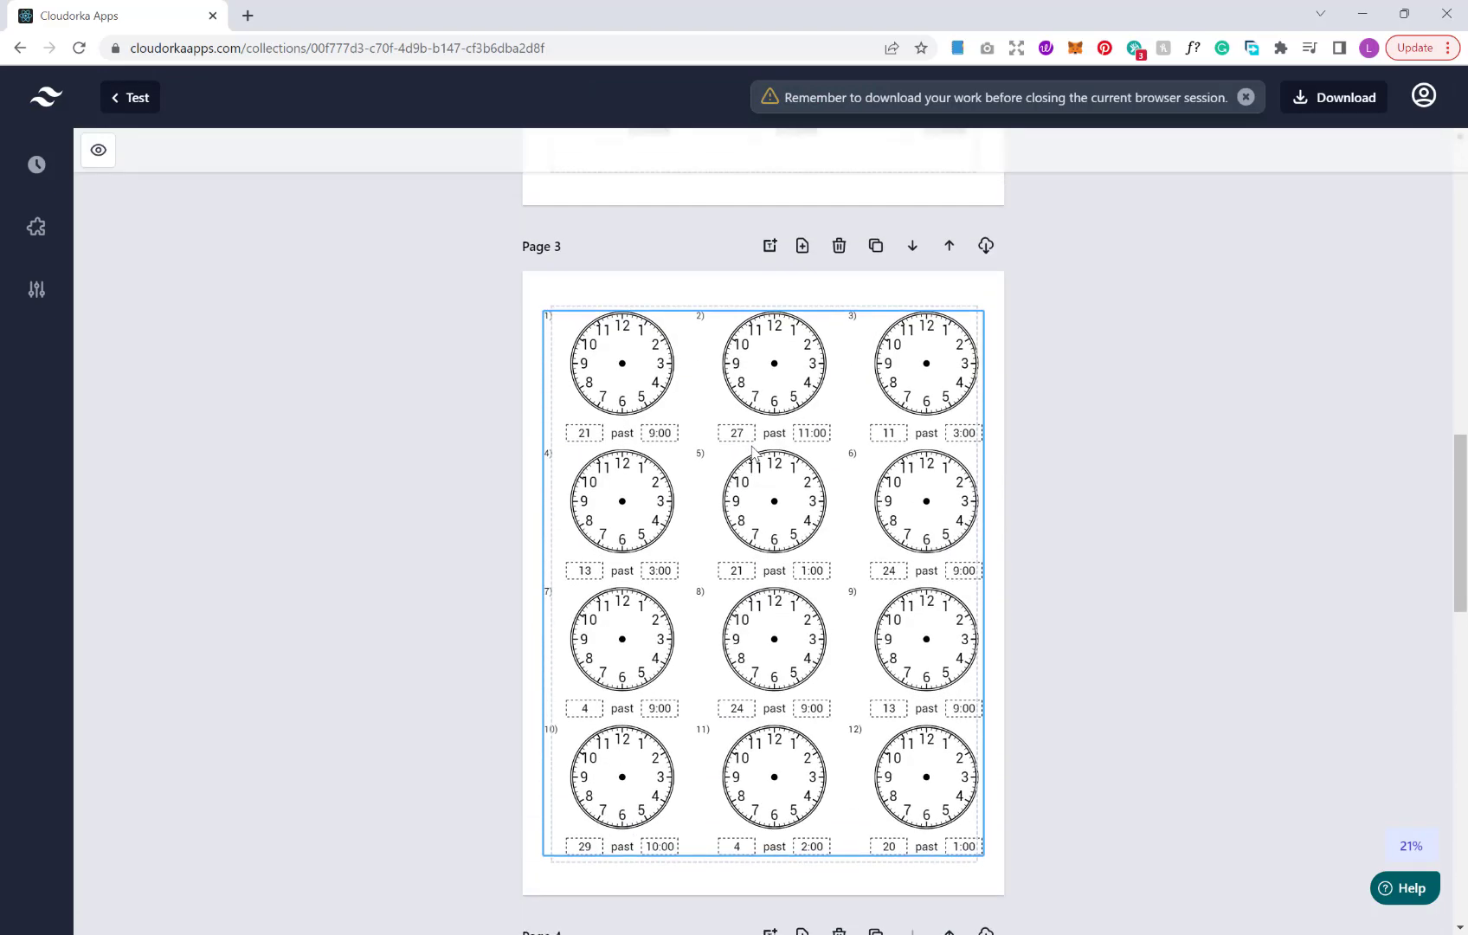
scroll(up, 3)
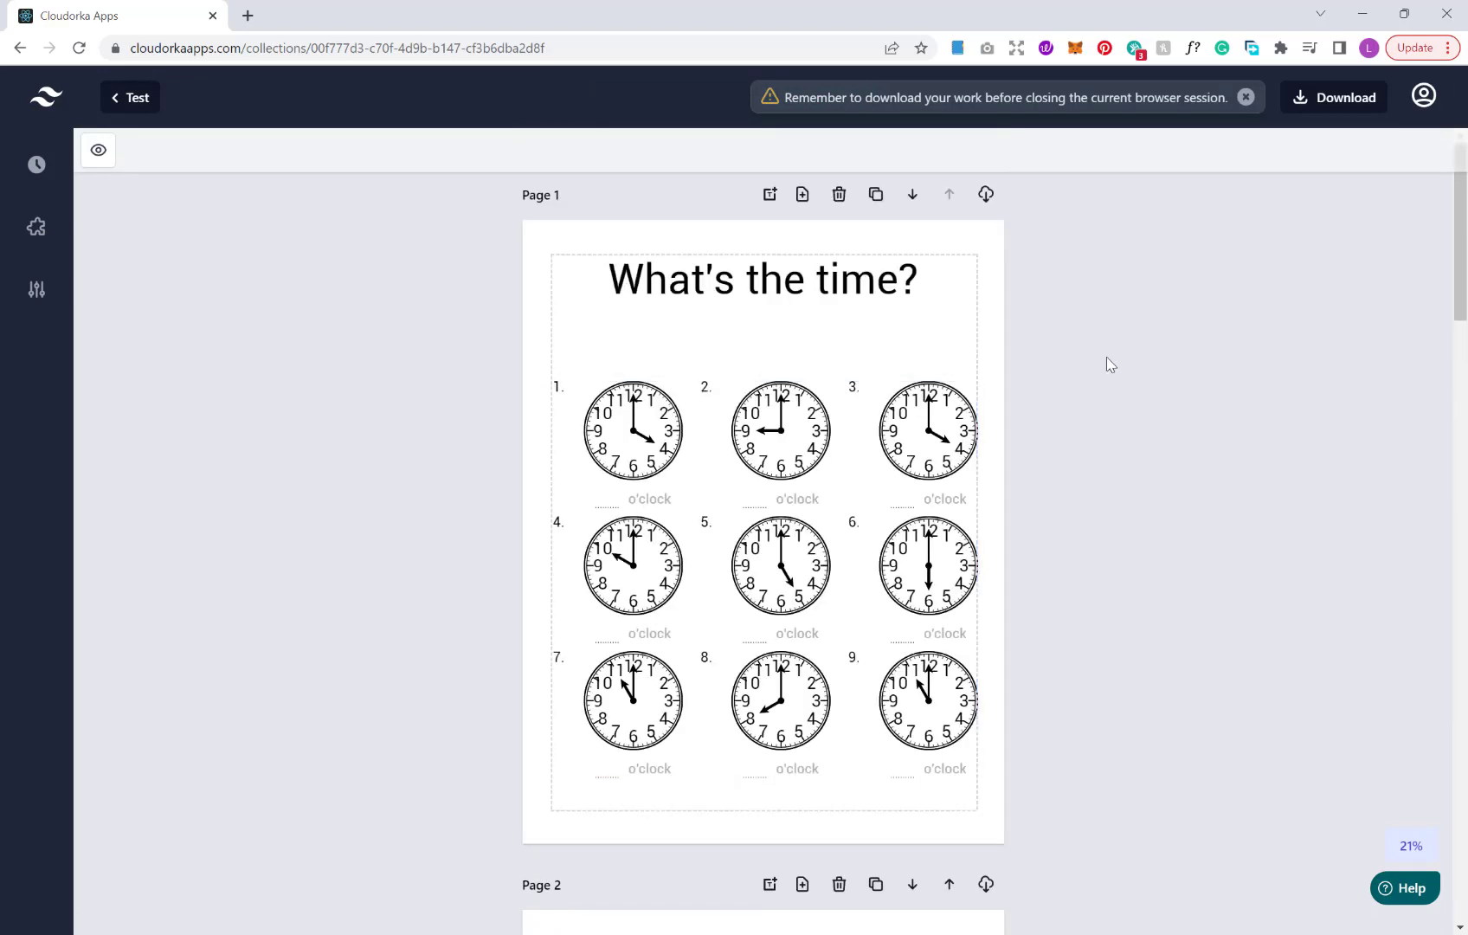
click(1343, 97)
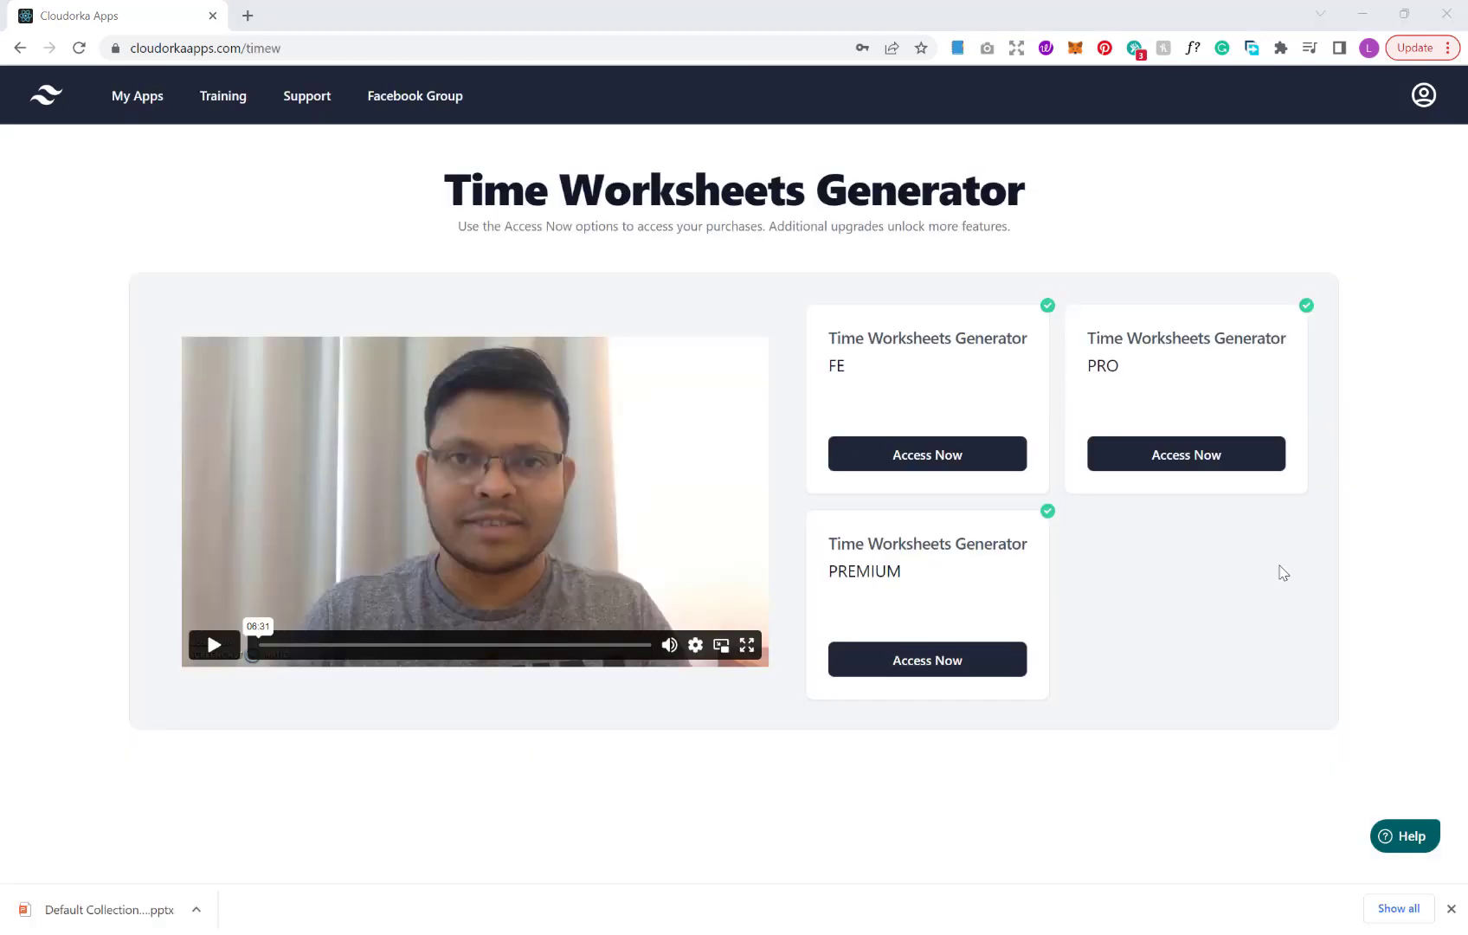
mouse_move(992, 503)
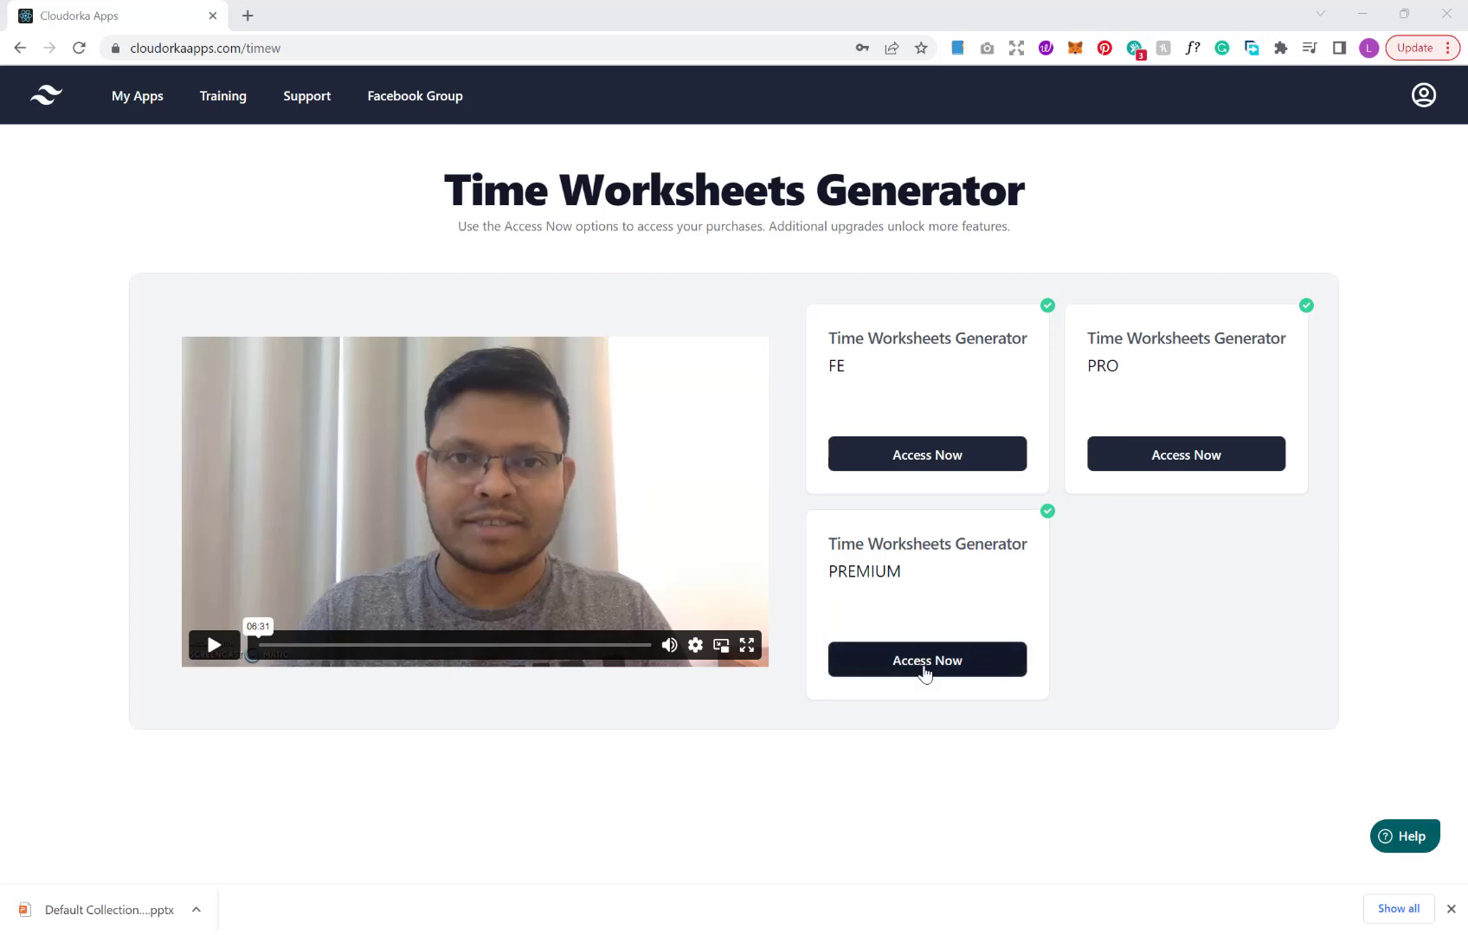
Create a new PREMIUM collection named Test and open it on its blank Page 1
click(926, 658)
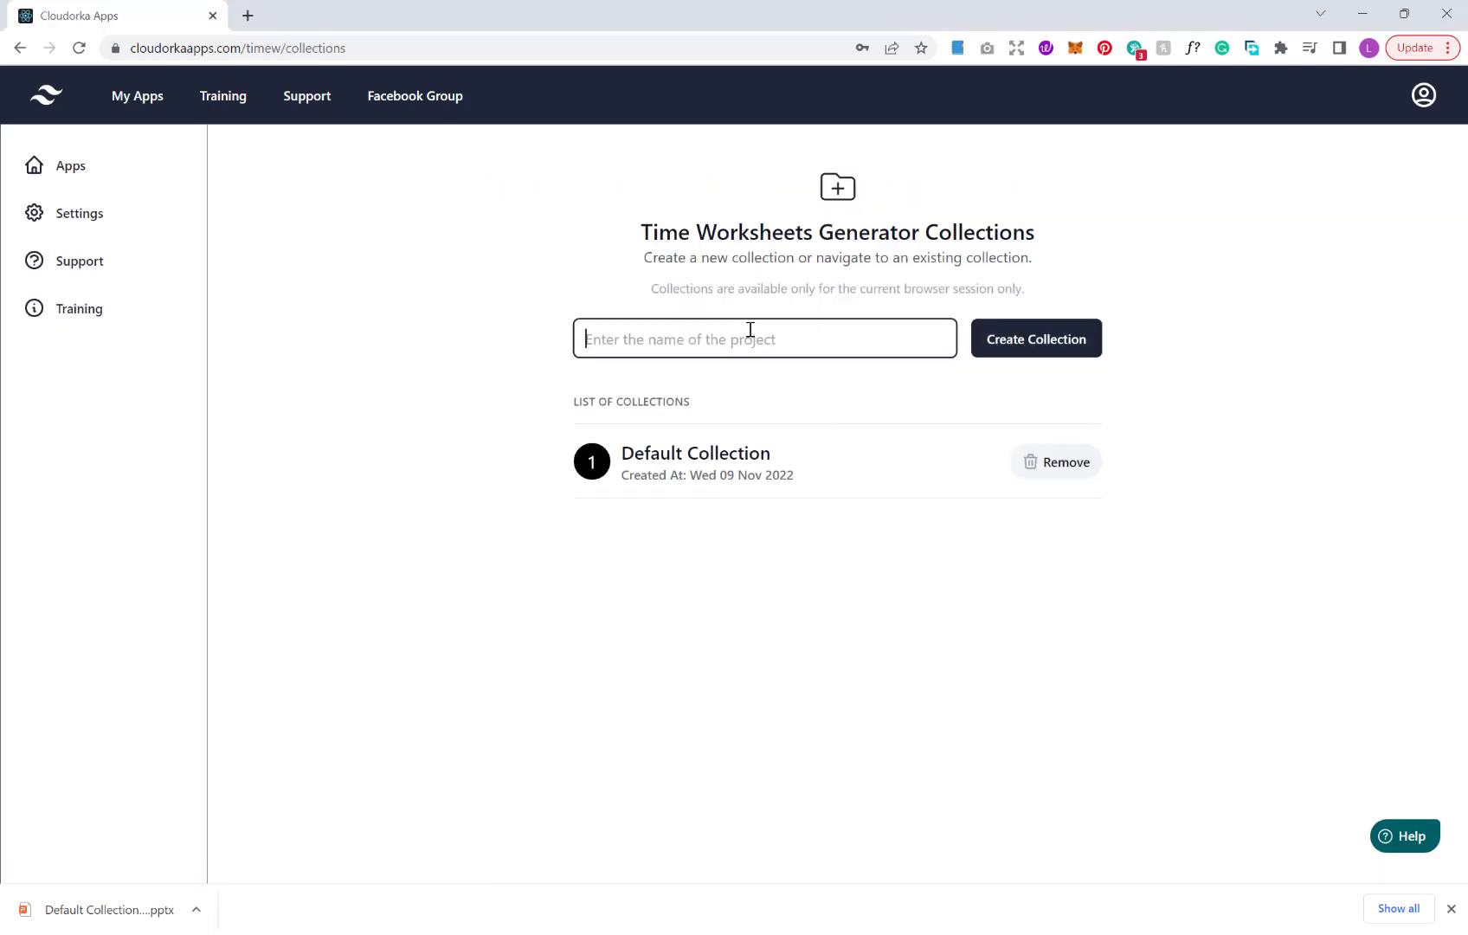
text(Test)
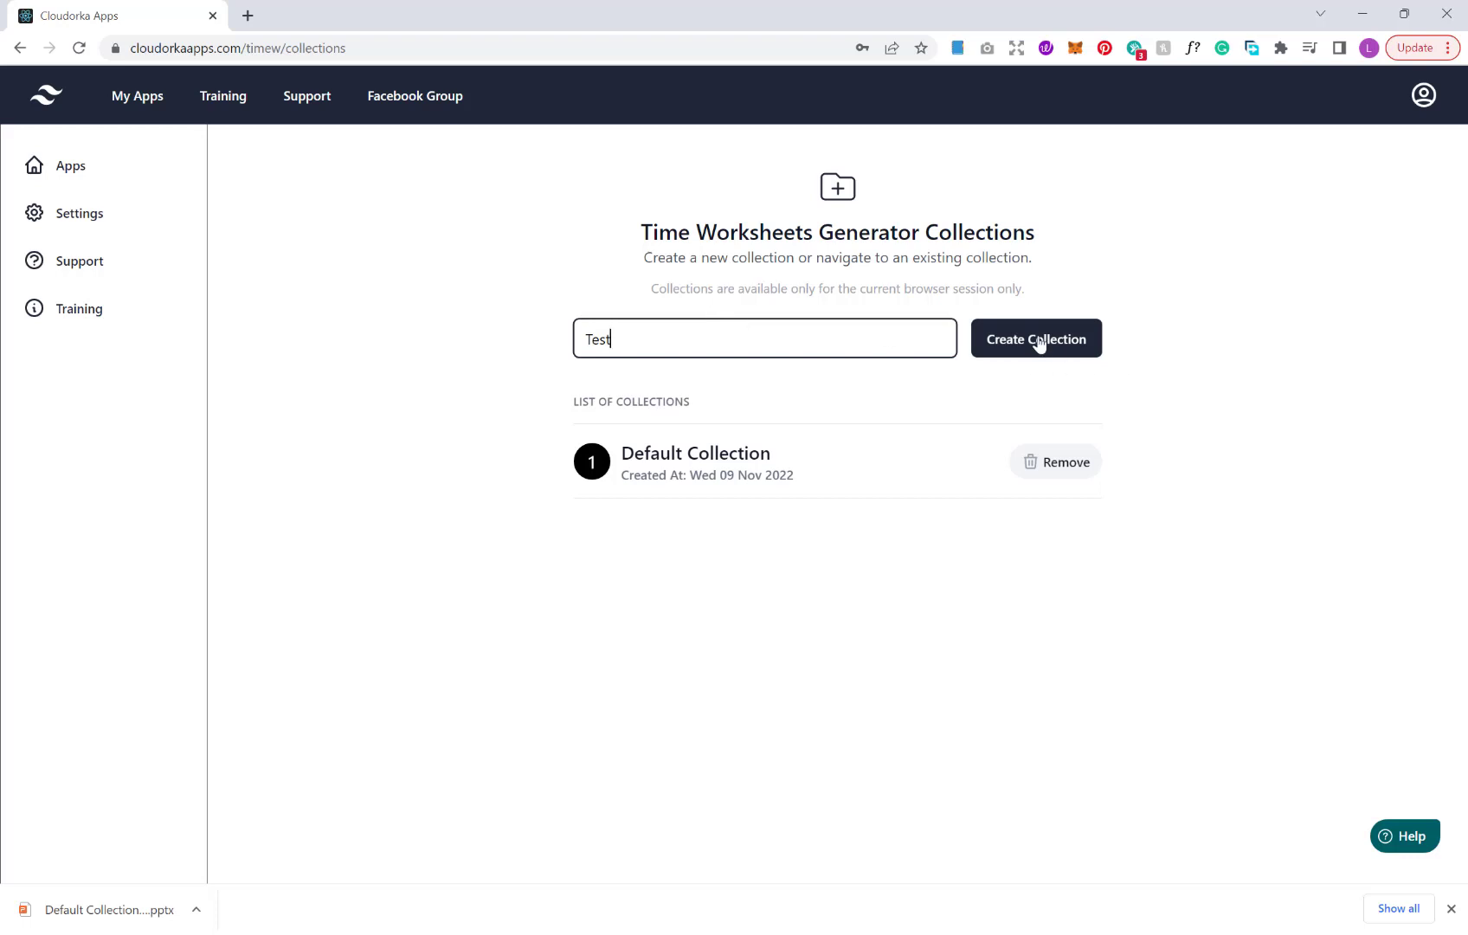
click(1035, 338)
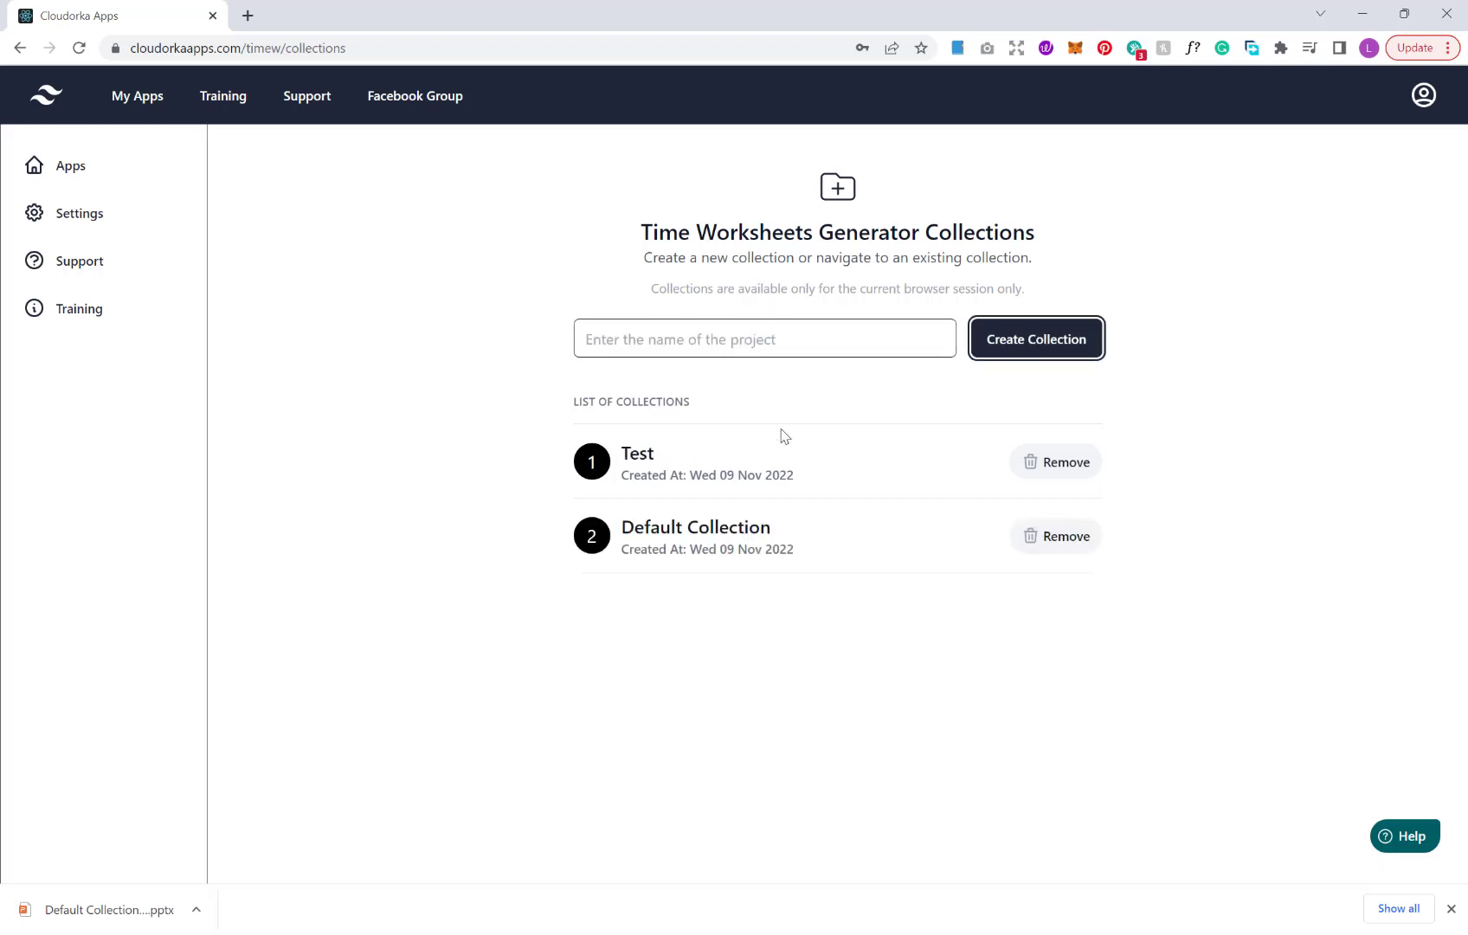
click(637, 453)
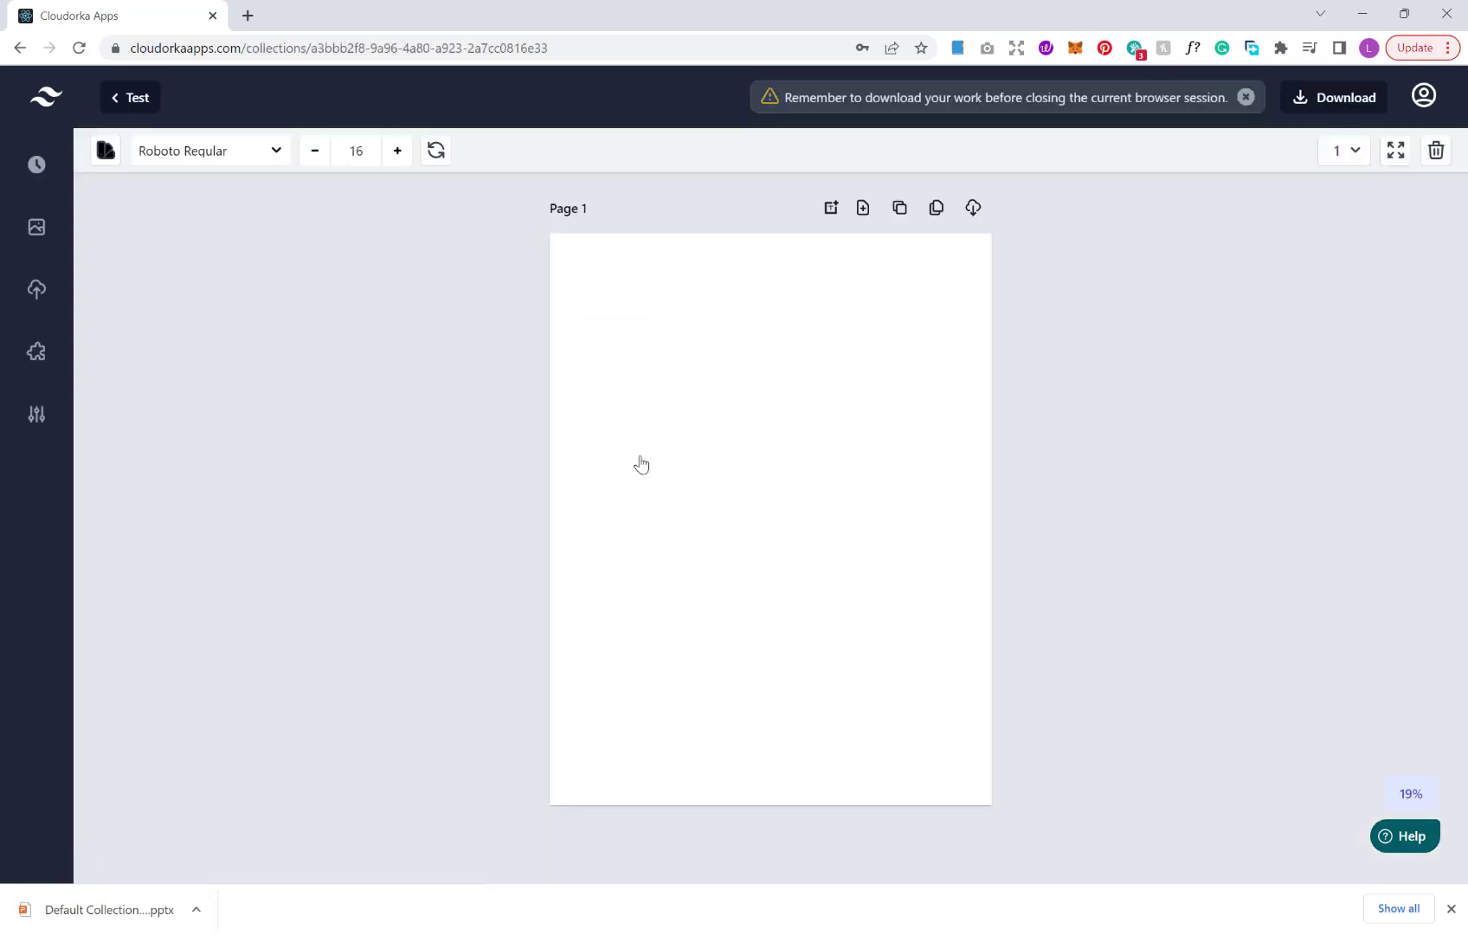
mouse_move(628, 479)
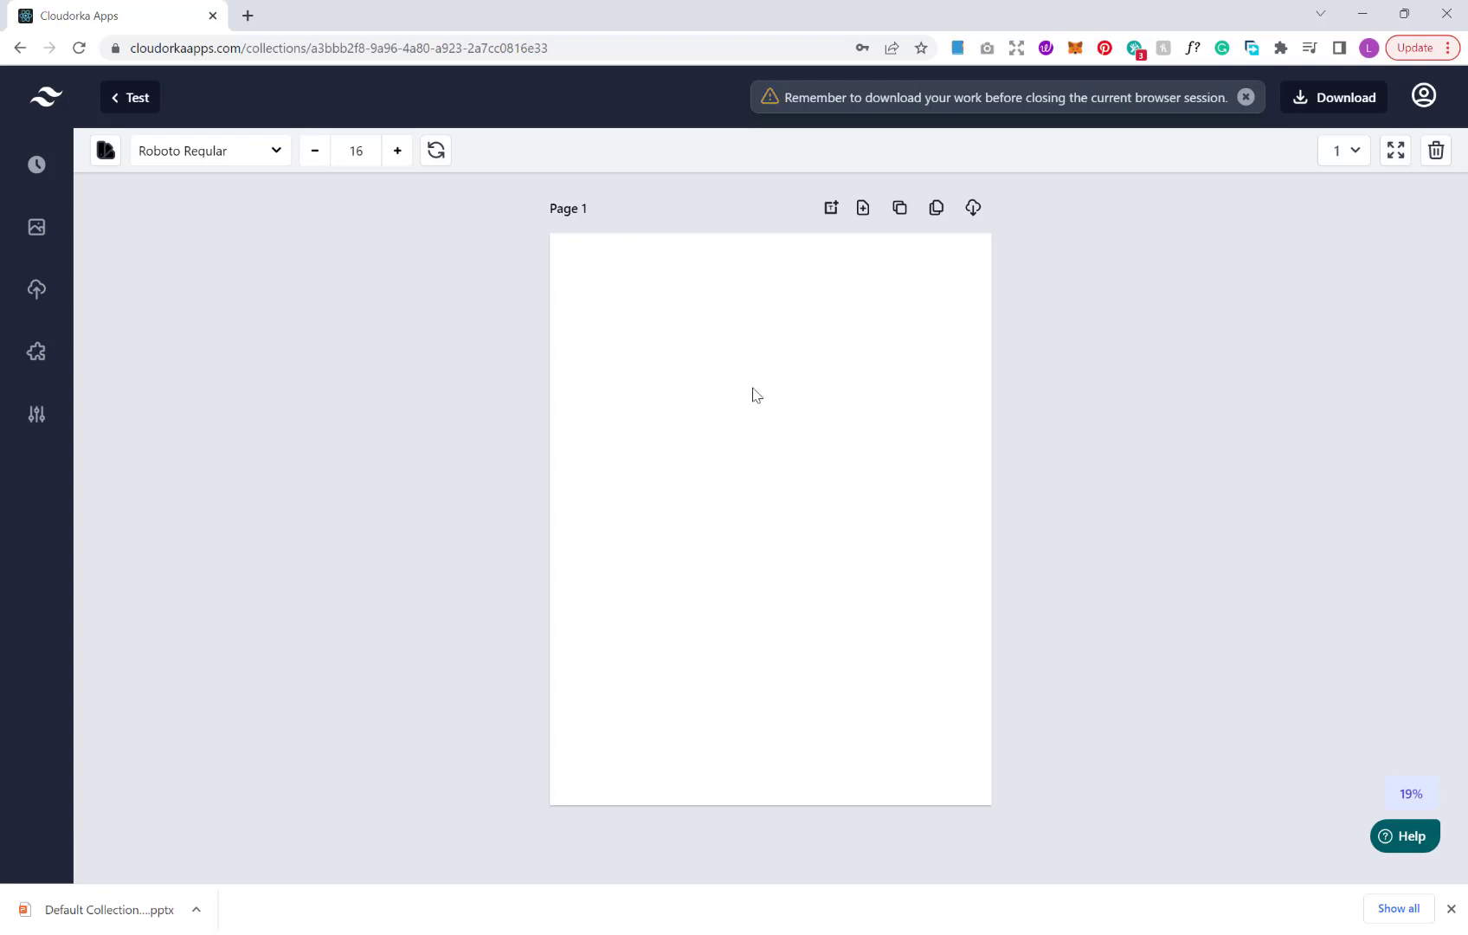
mouse_move(727, 433)
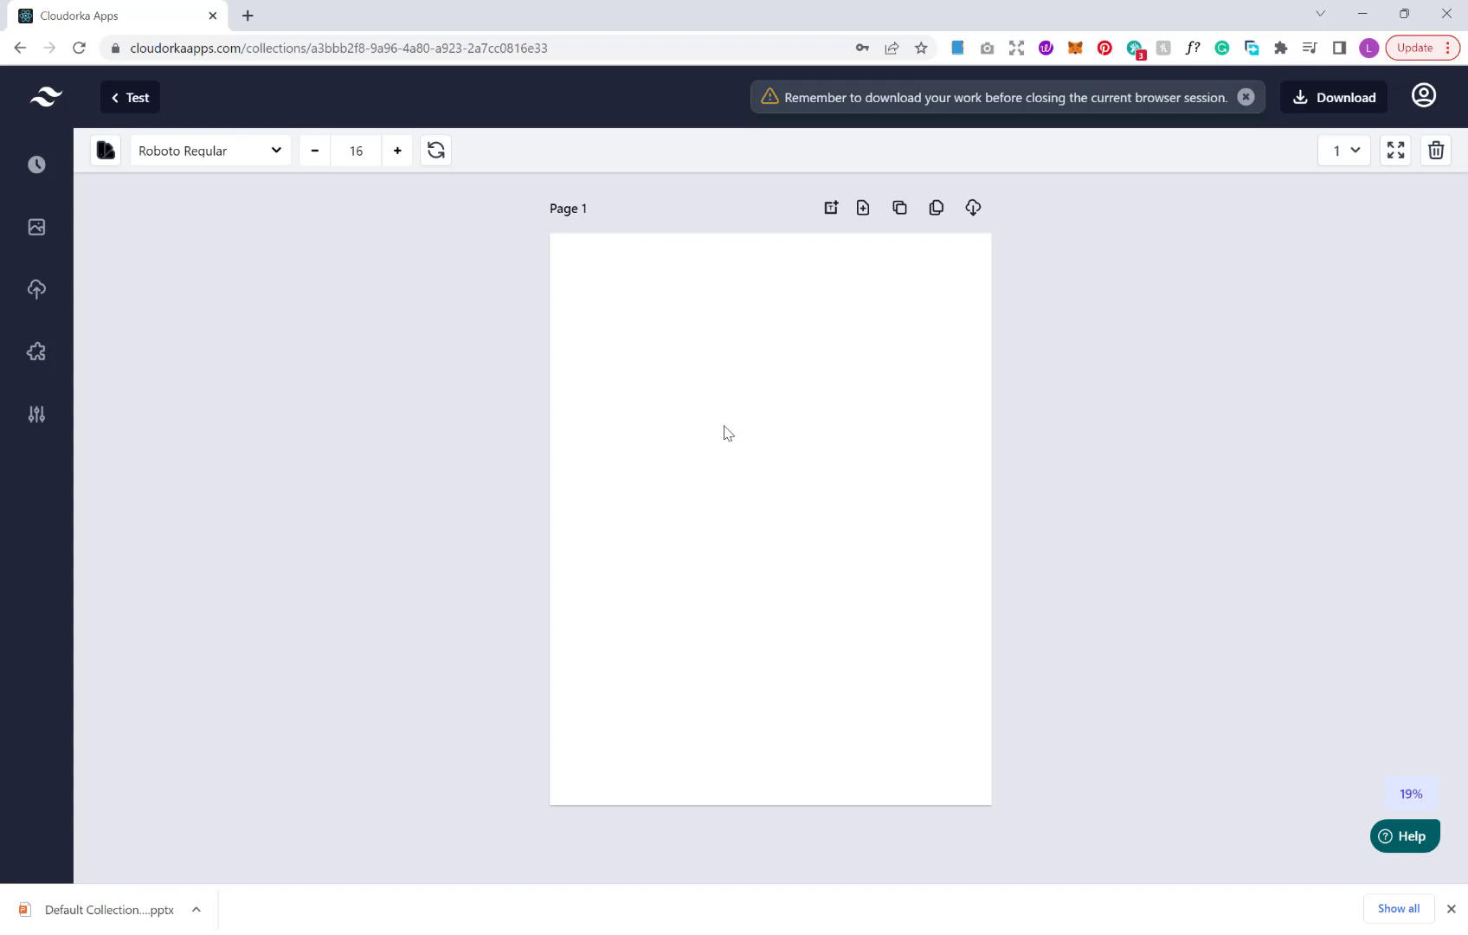
mouse_move(431, 495)
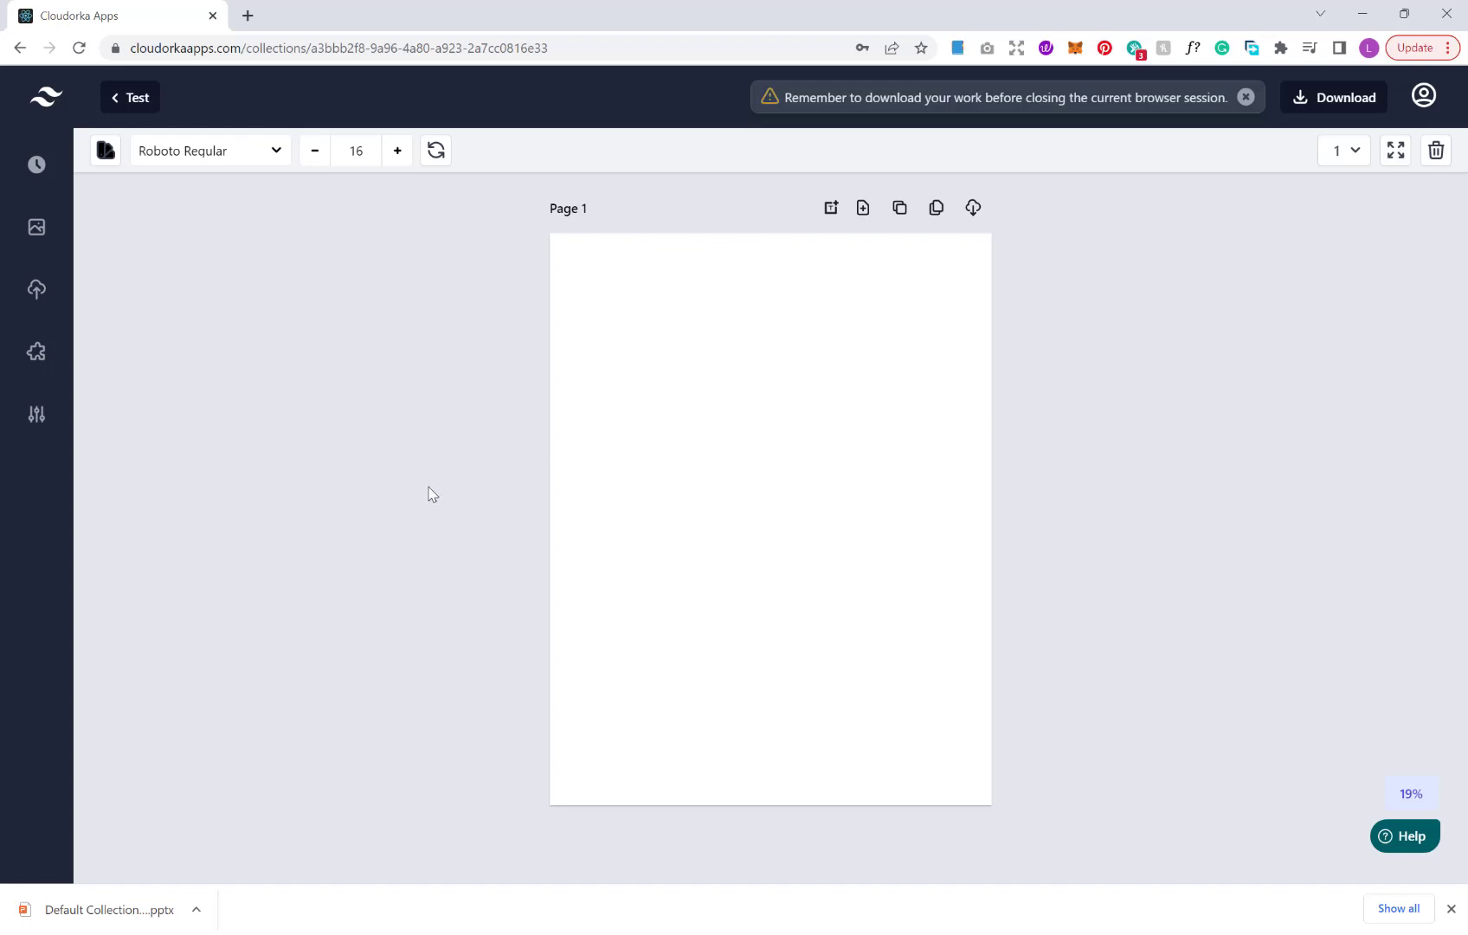
mouse_move(466, 465)
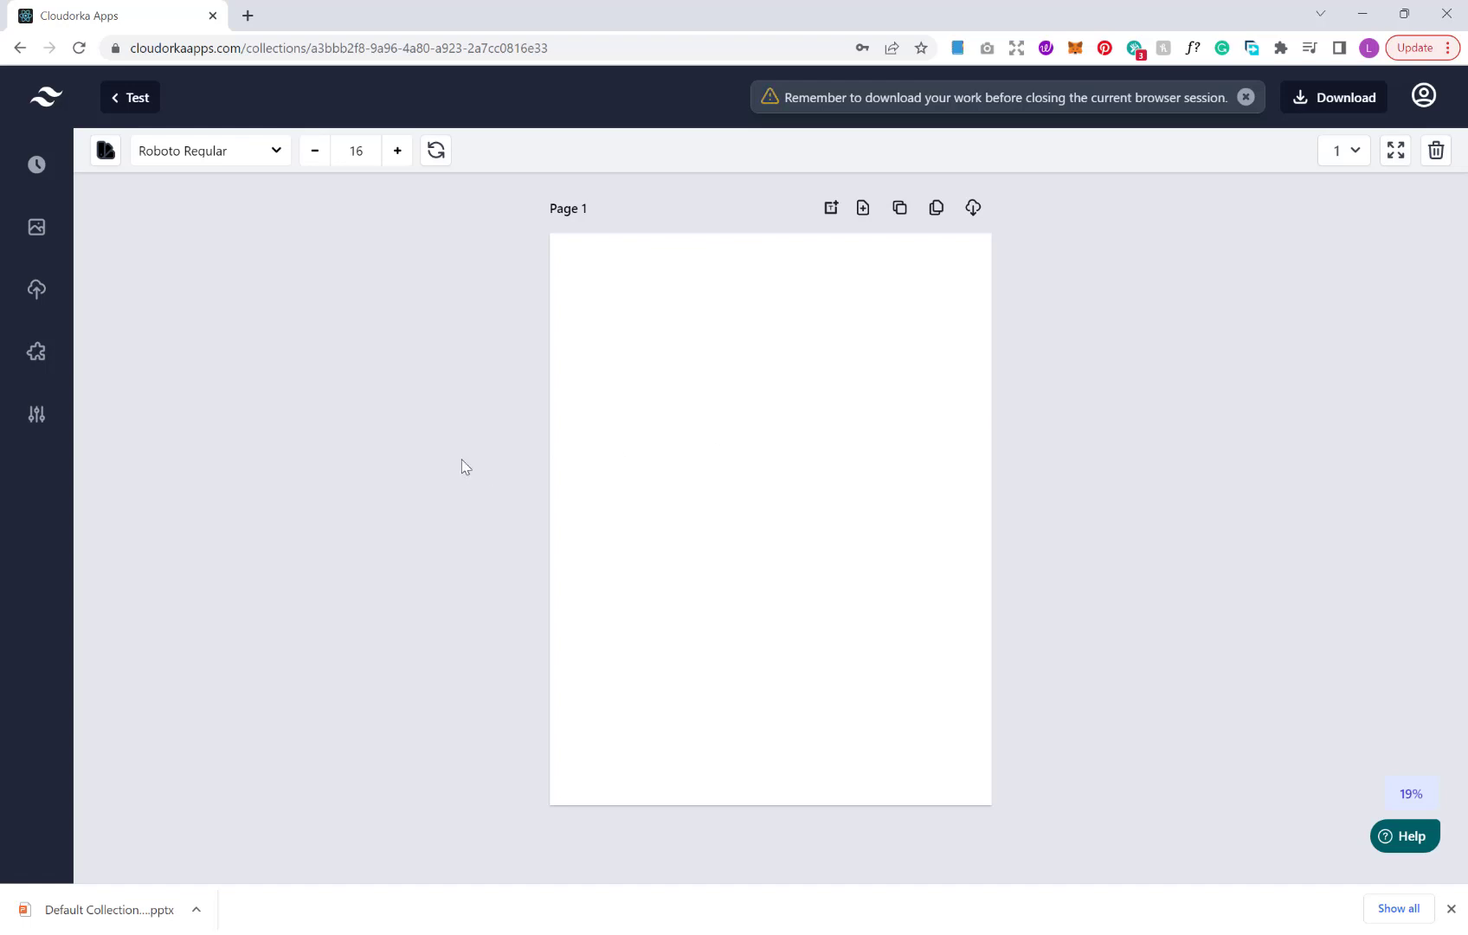
In page Settings choose the 8.5 x 11 inch size with Page 1 numbering style and update
click(37, 416)
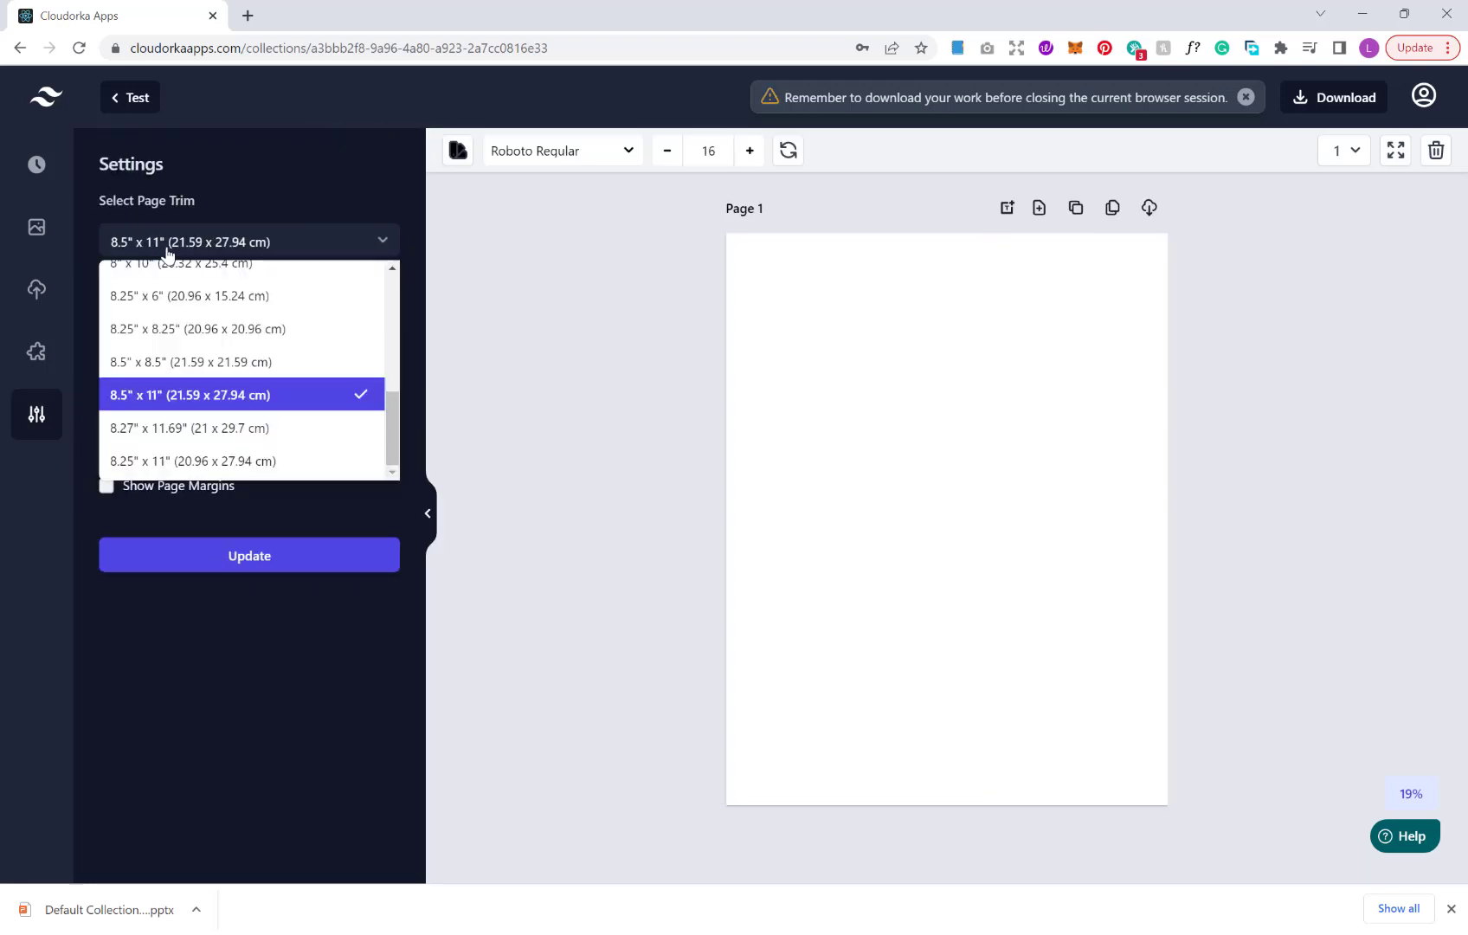
scroll(up, 3)
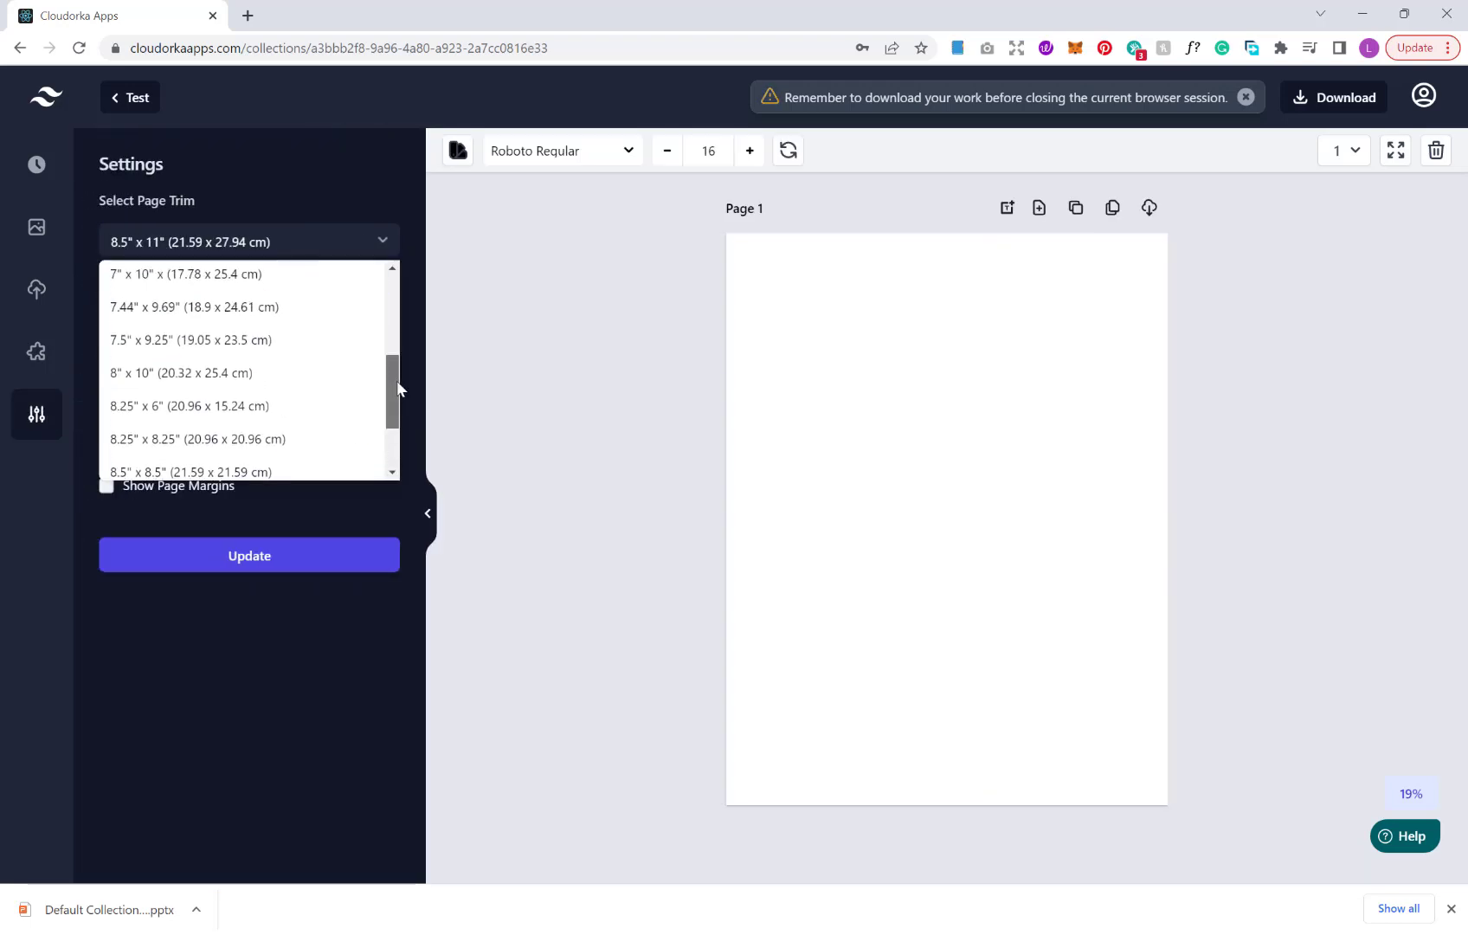
scroll(down, 3)
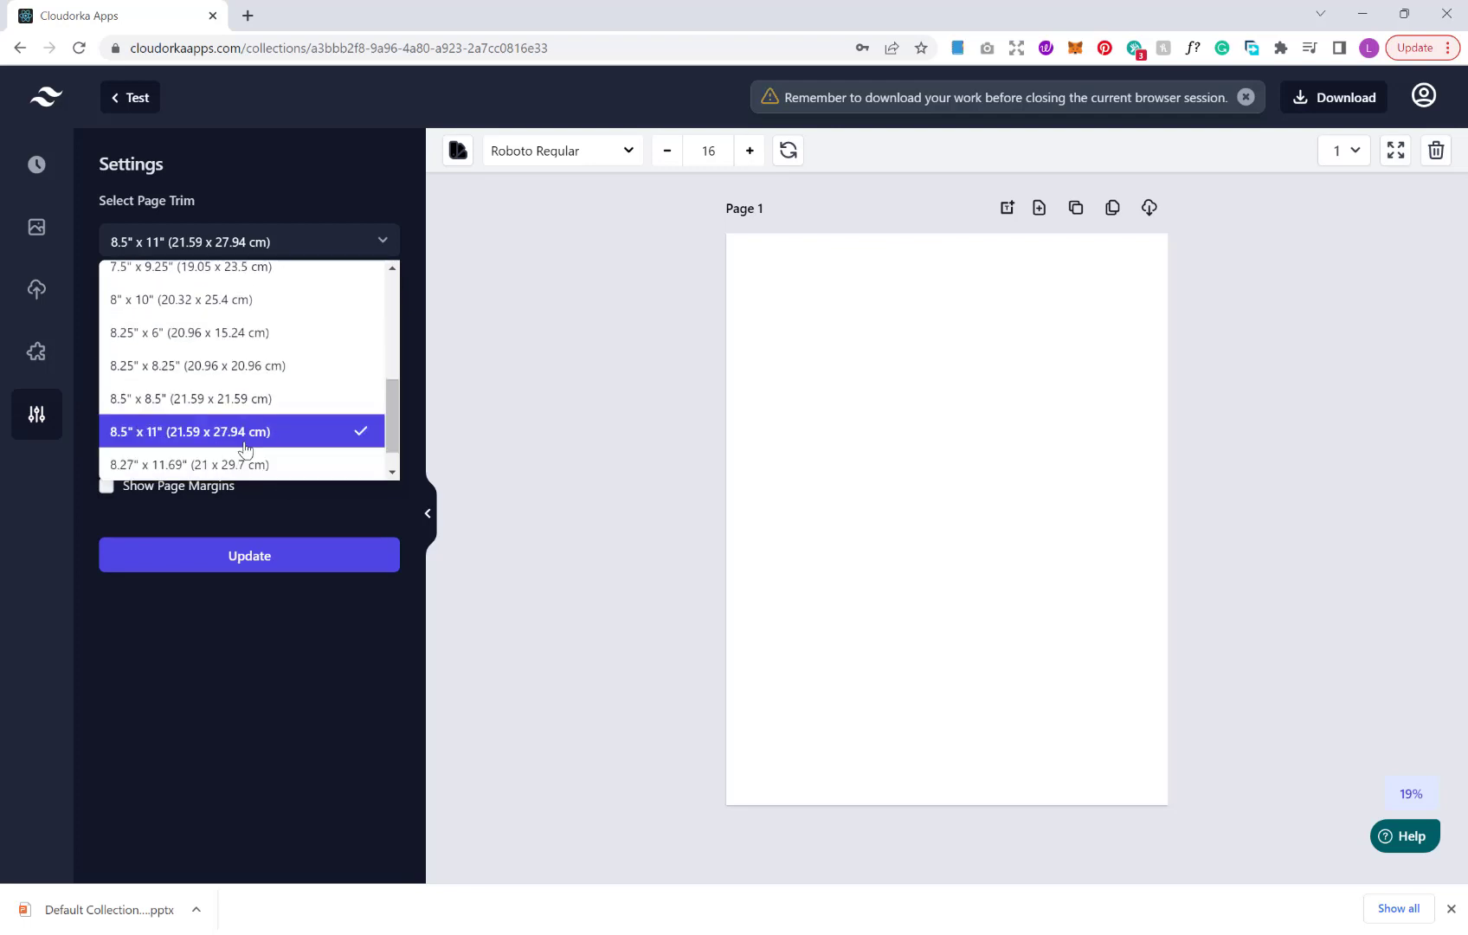
click(247, 431)
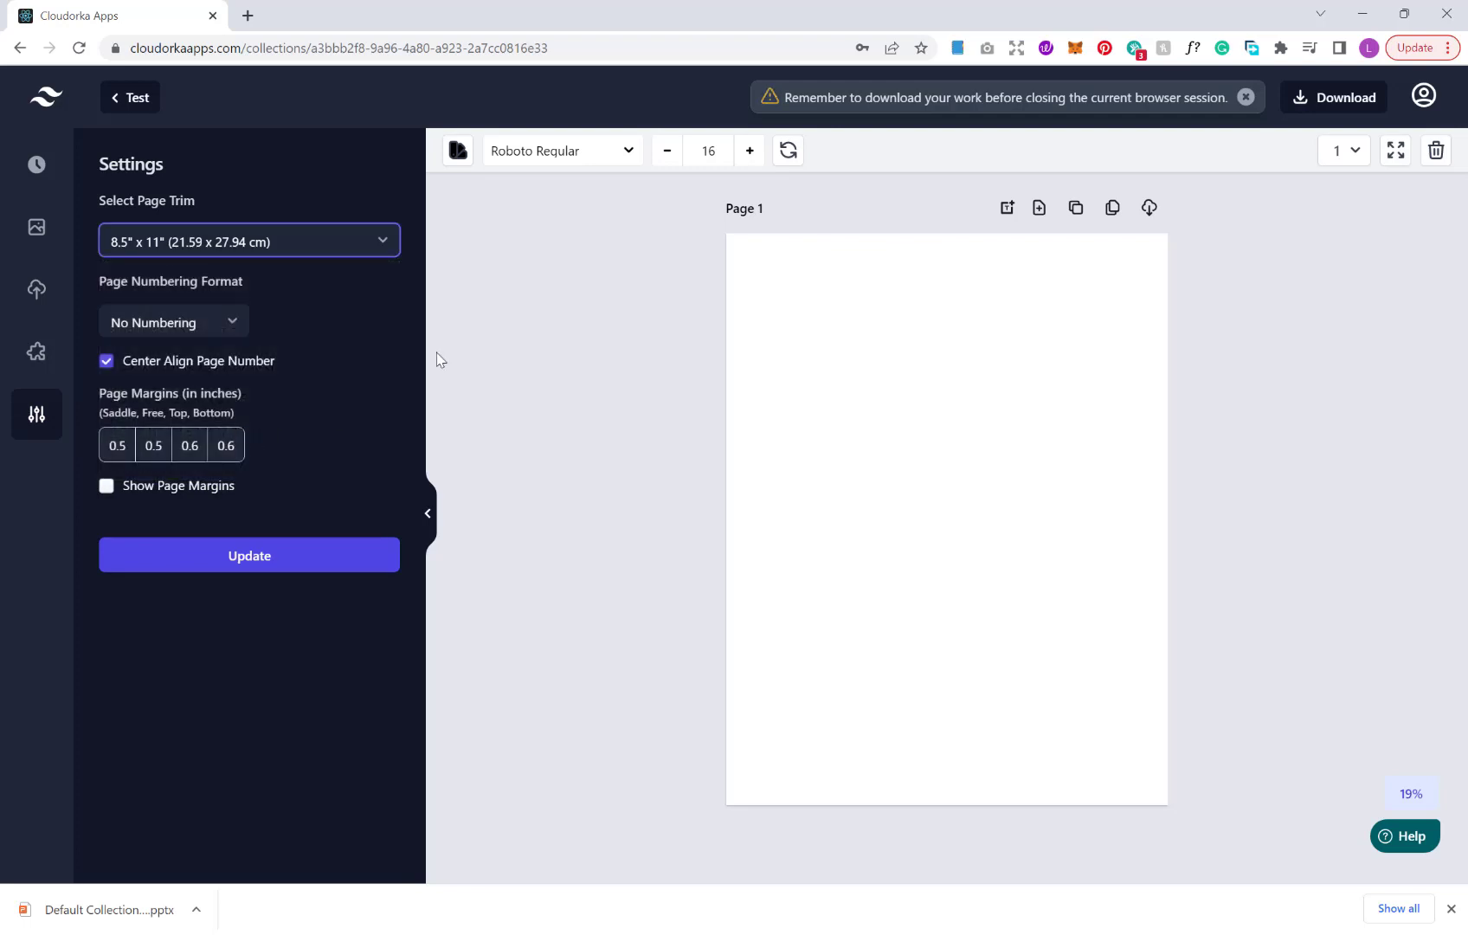
click(173, 322)
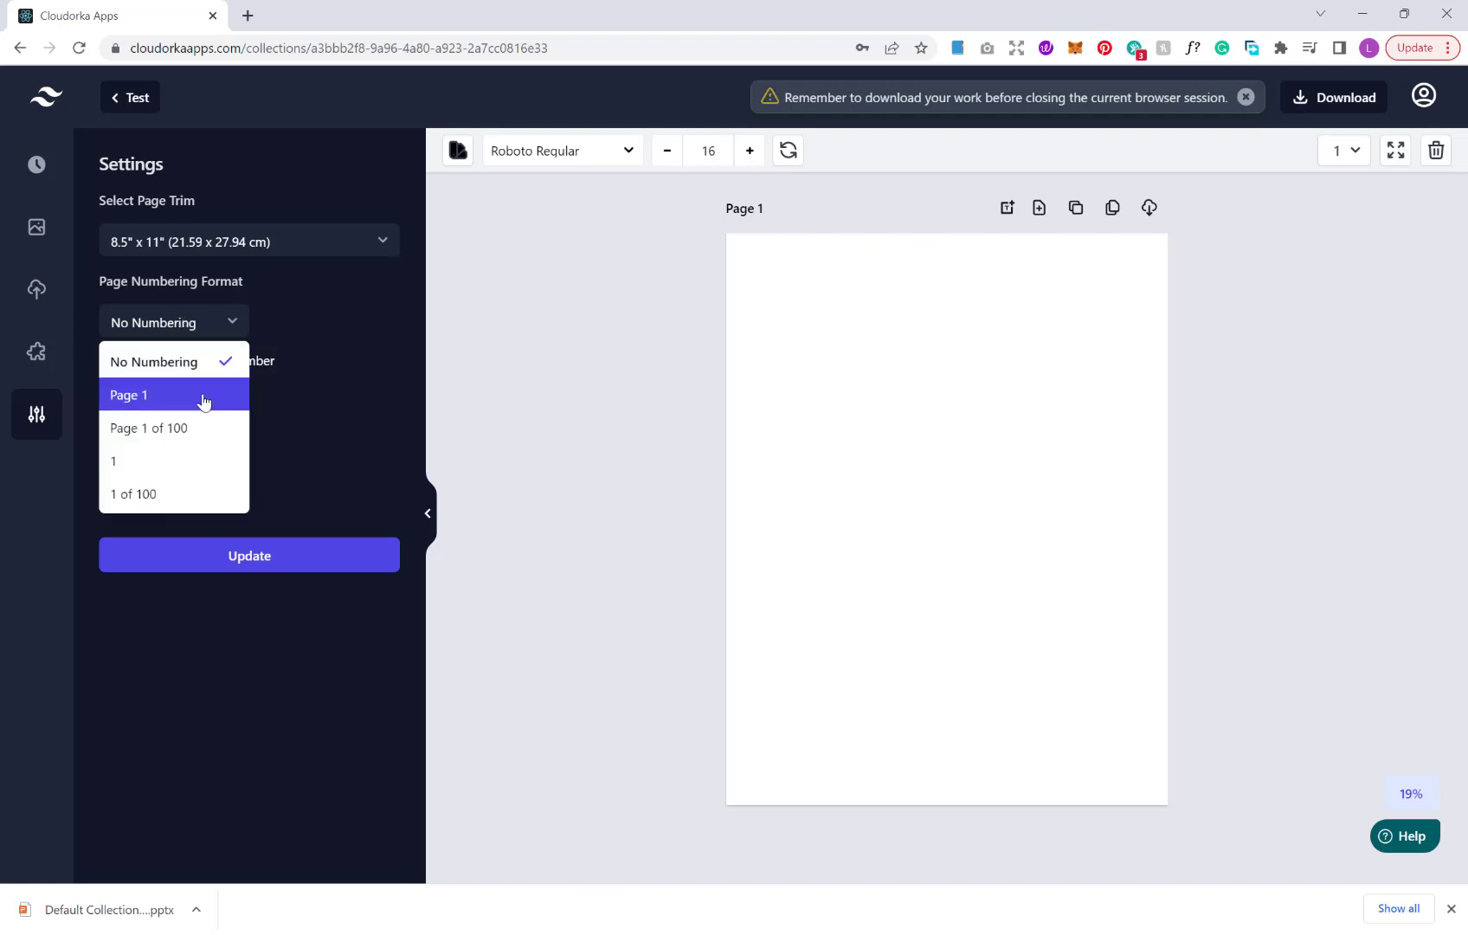
mouse_move(185, 403)
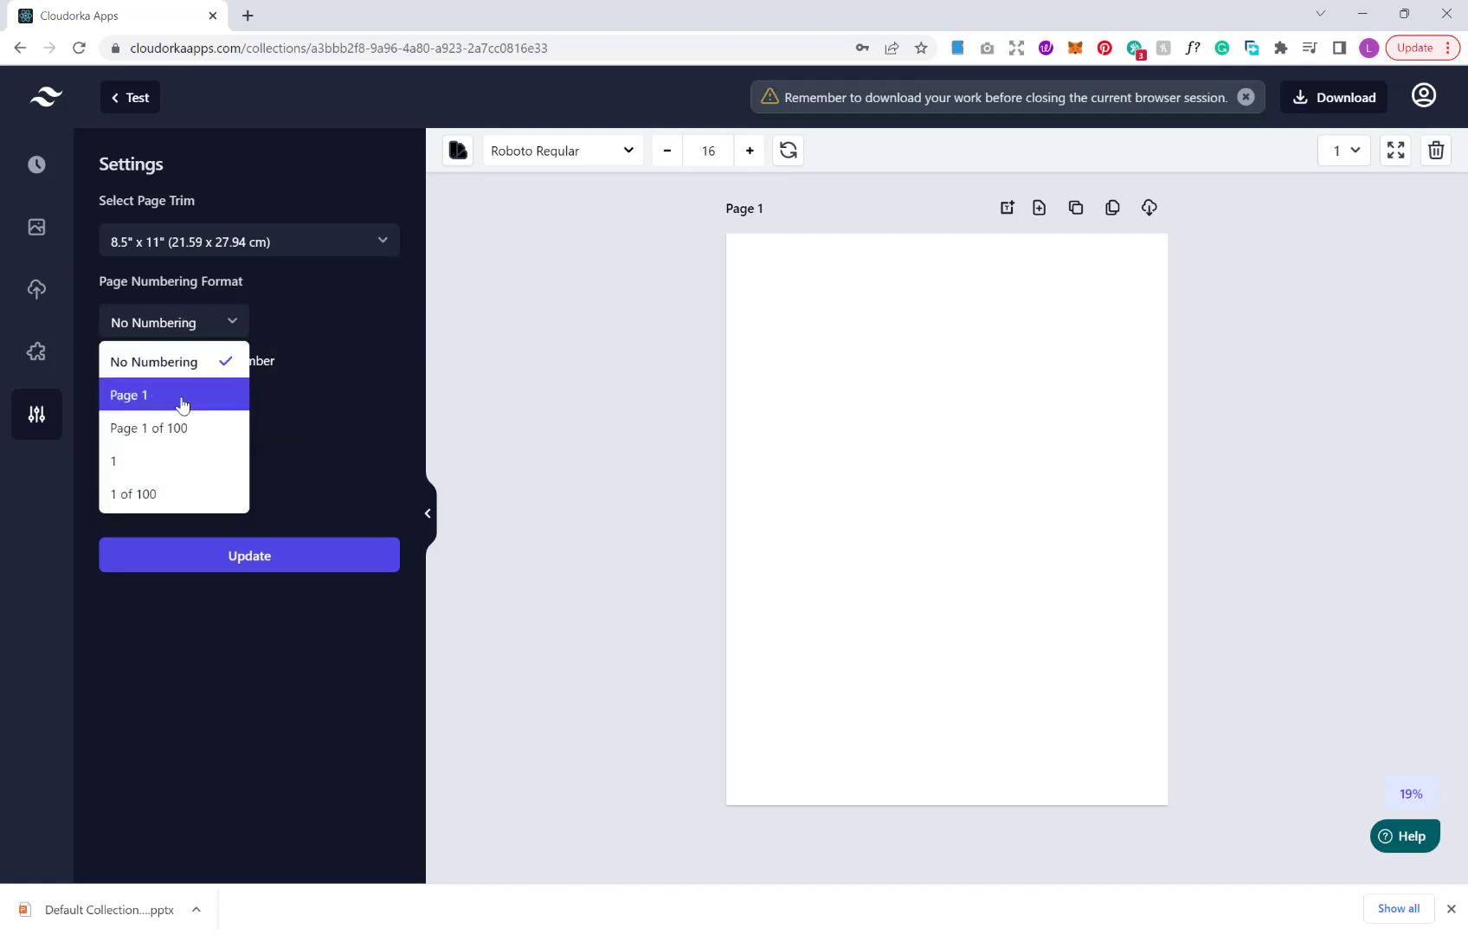
click(128, 394)
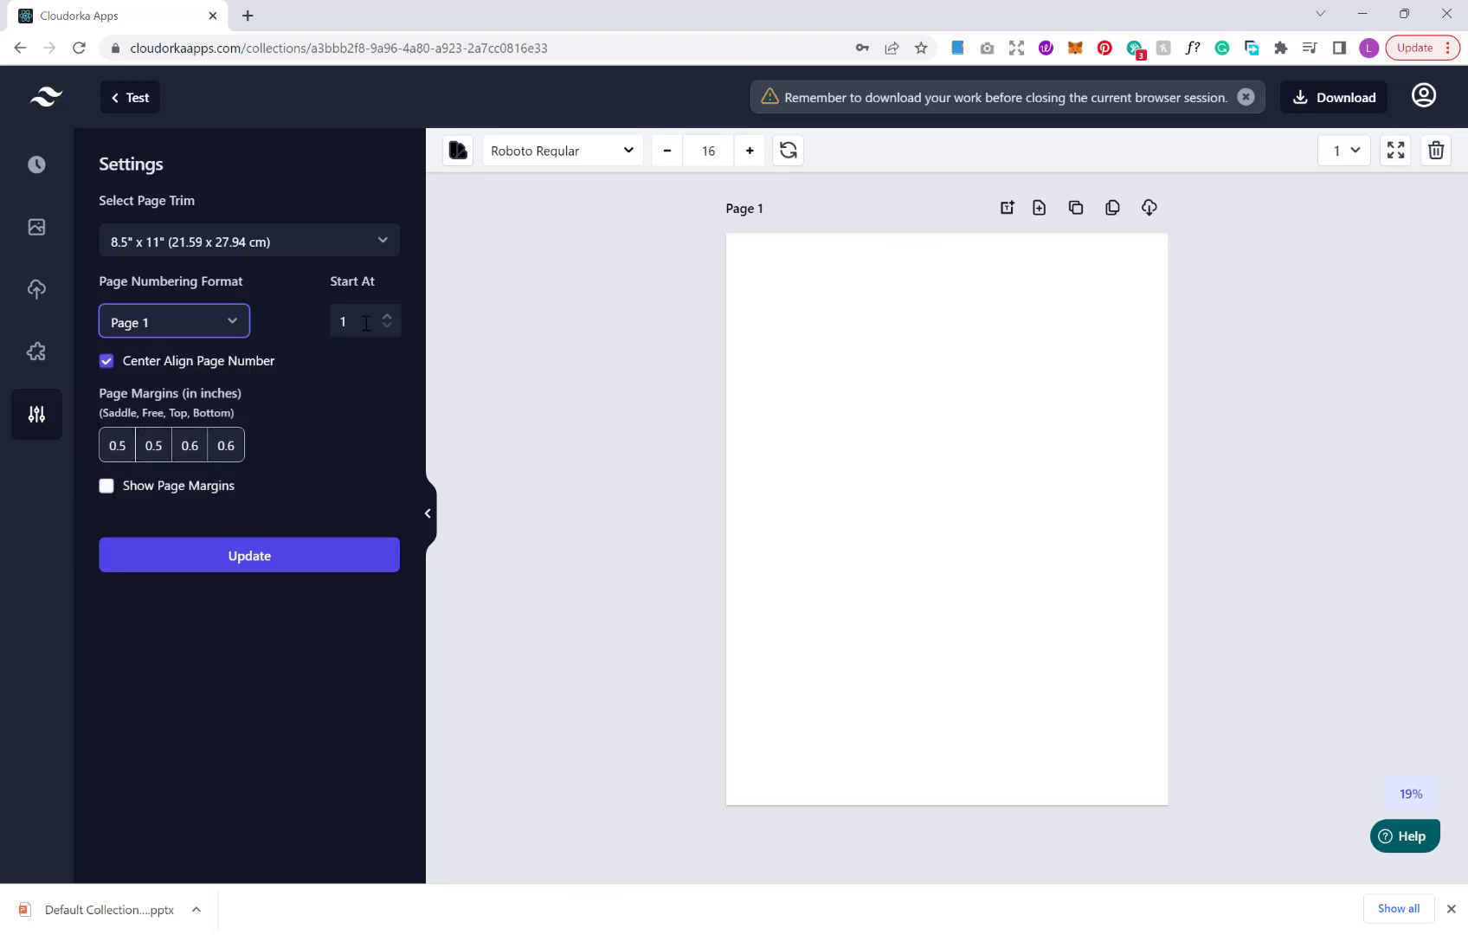
click(248, 554)
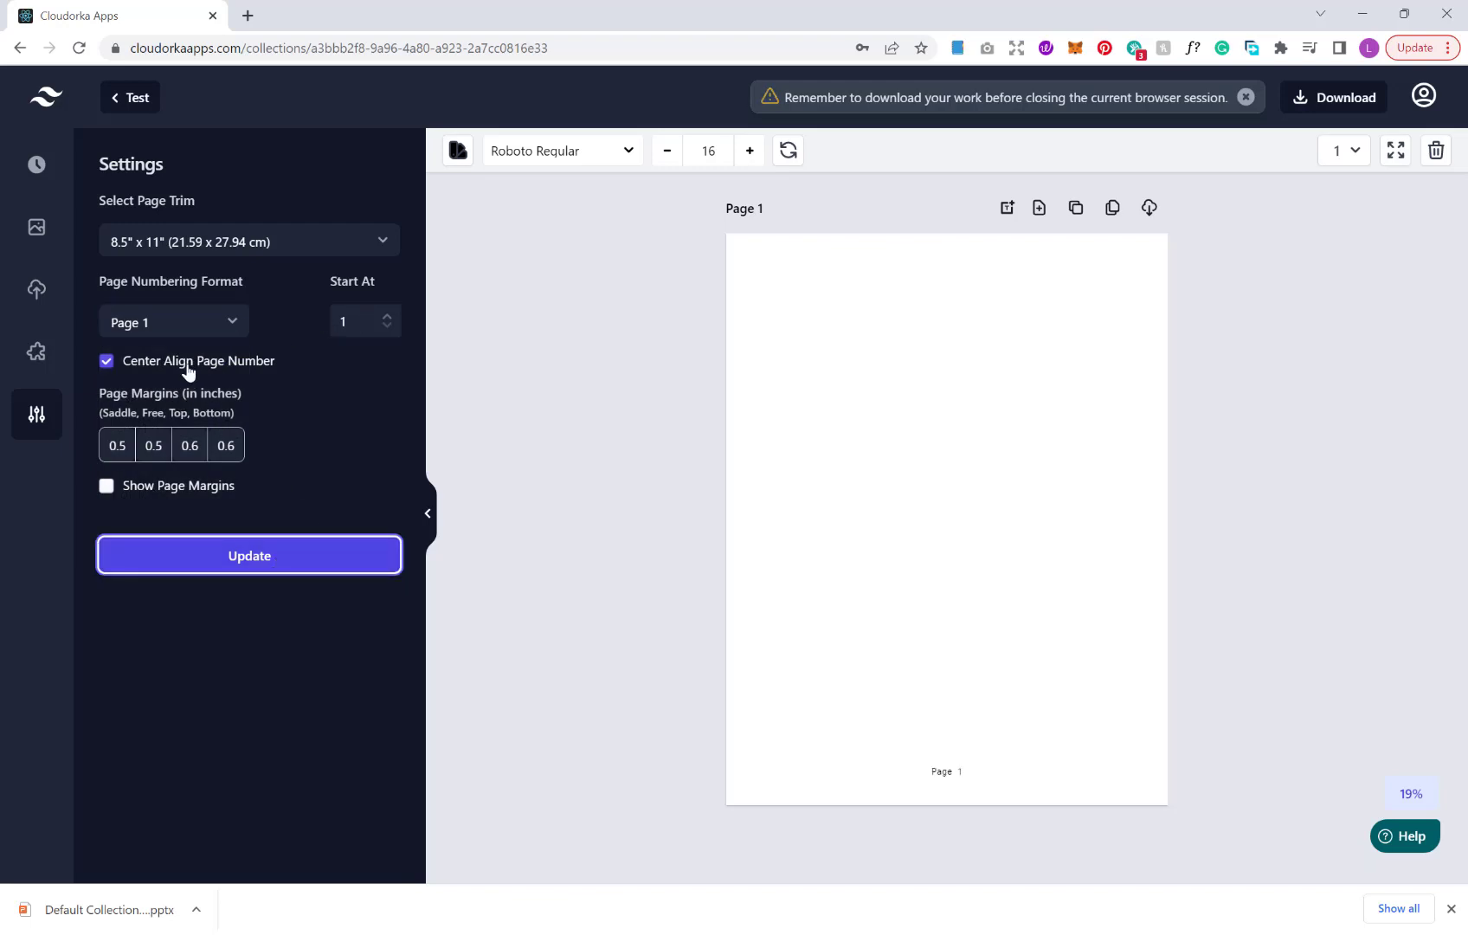
Try centering the page number and starting numbering at 2, then undo the centering
click(106, 362)
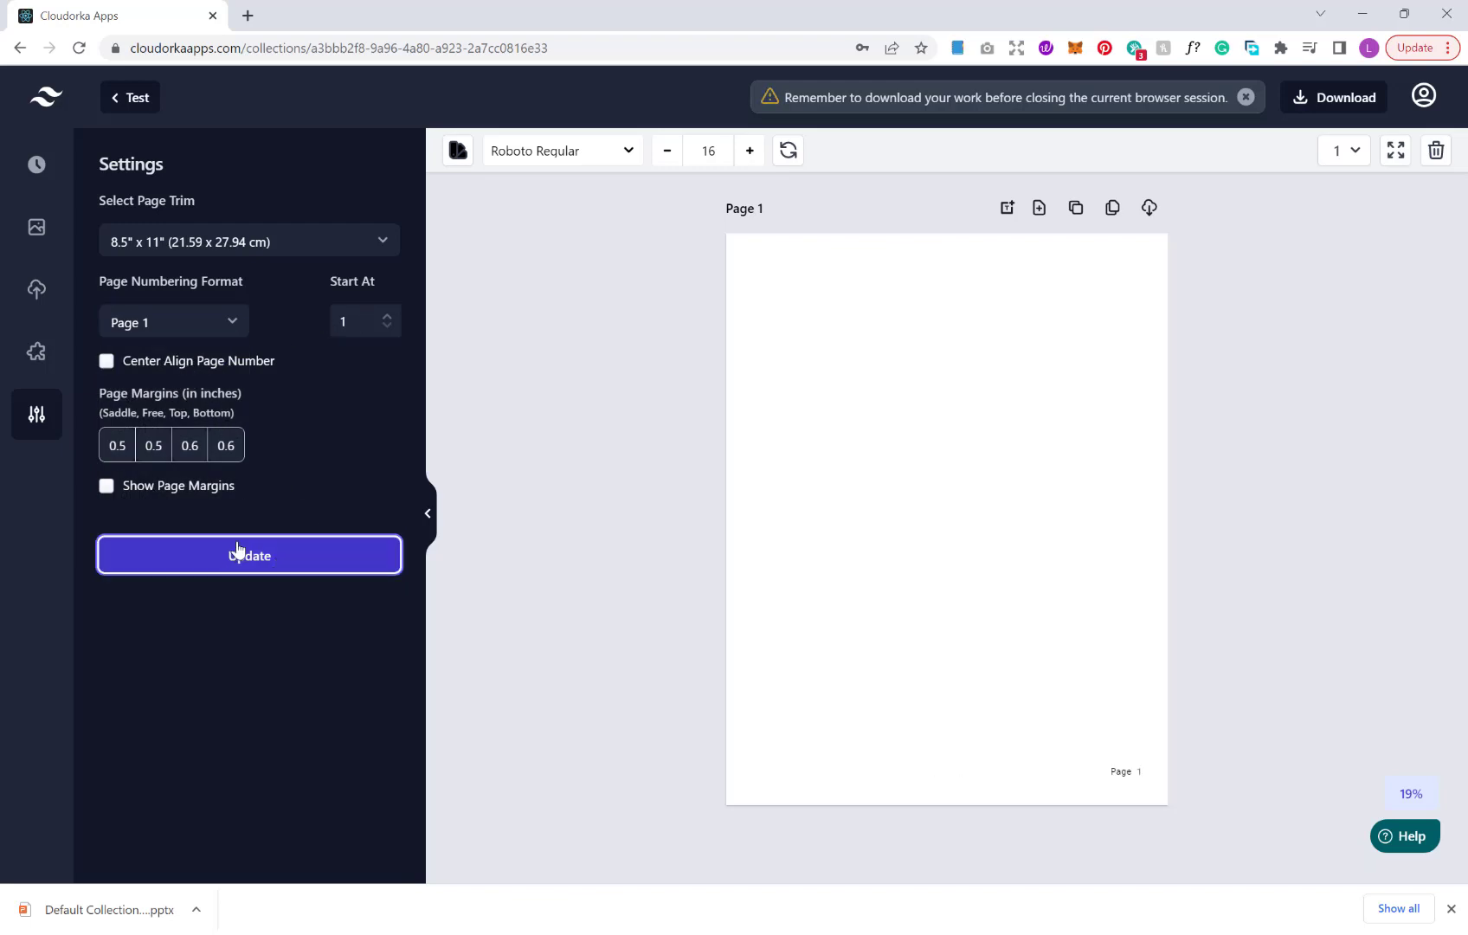
click(106, 360)
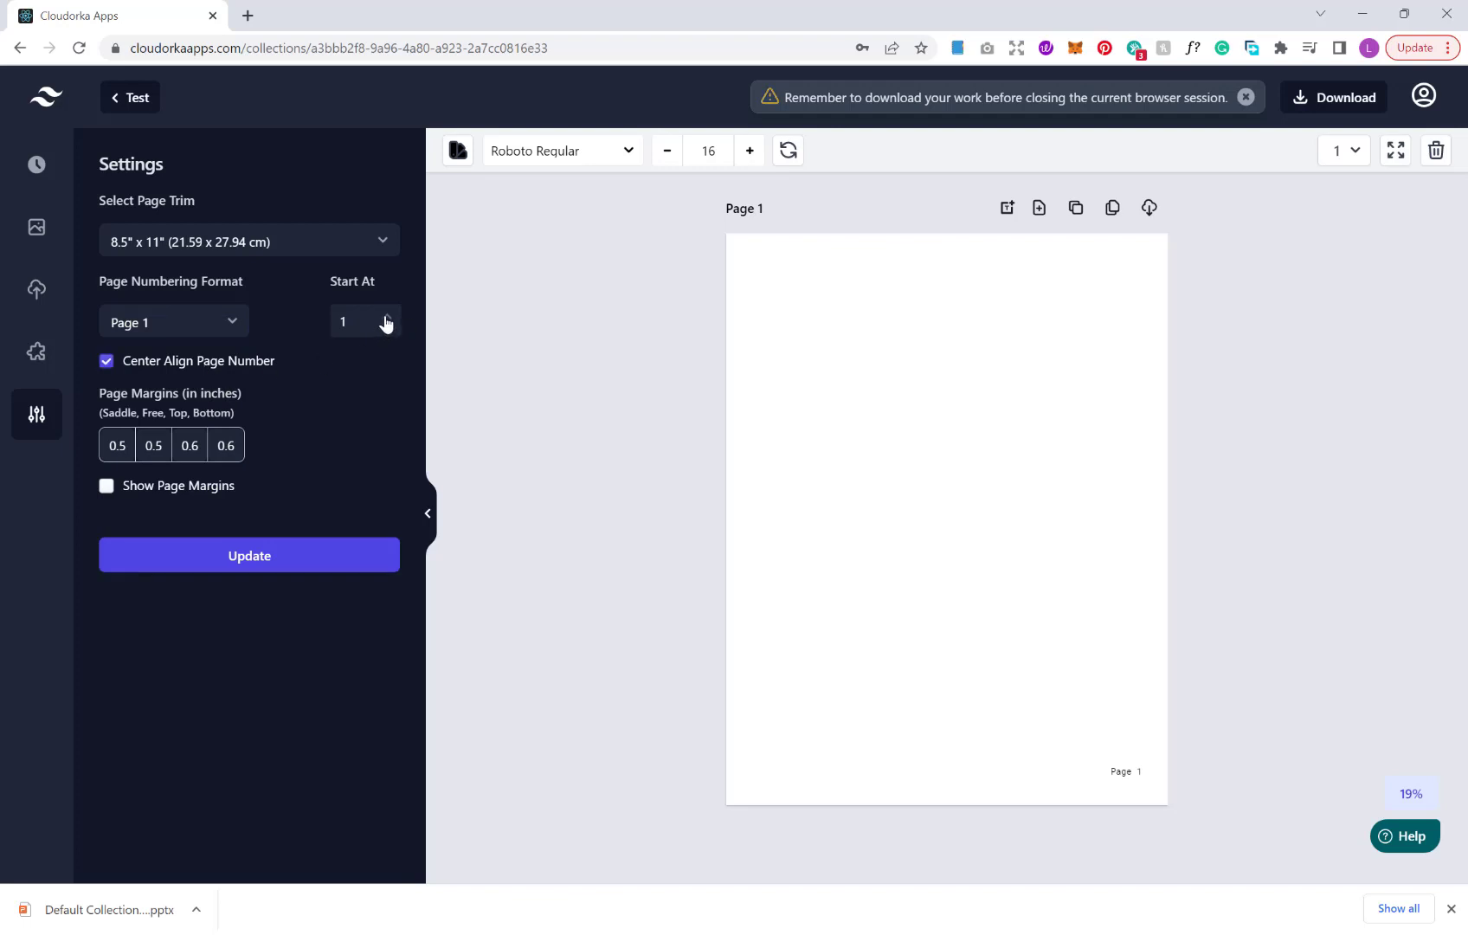
click(386, 316)
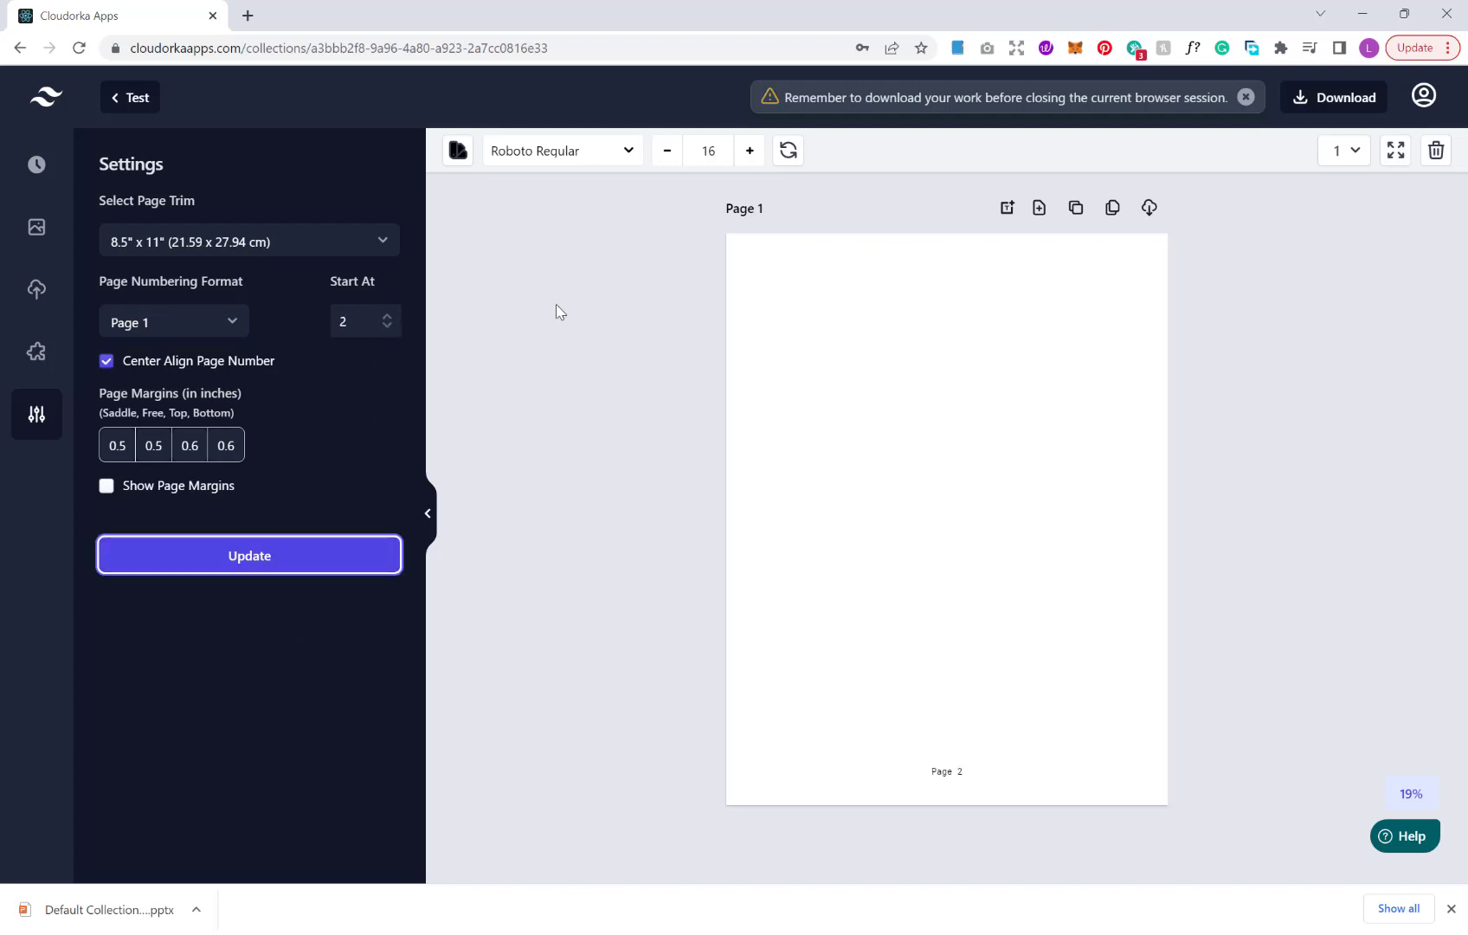
click(106, 360)
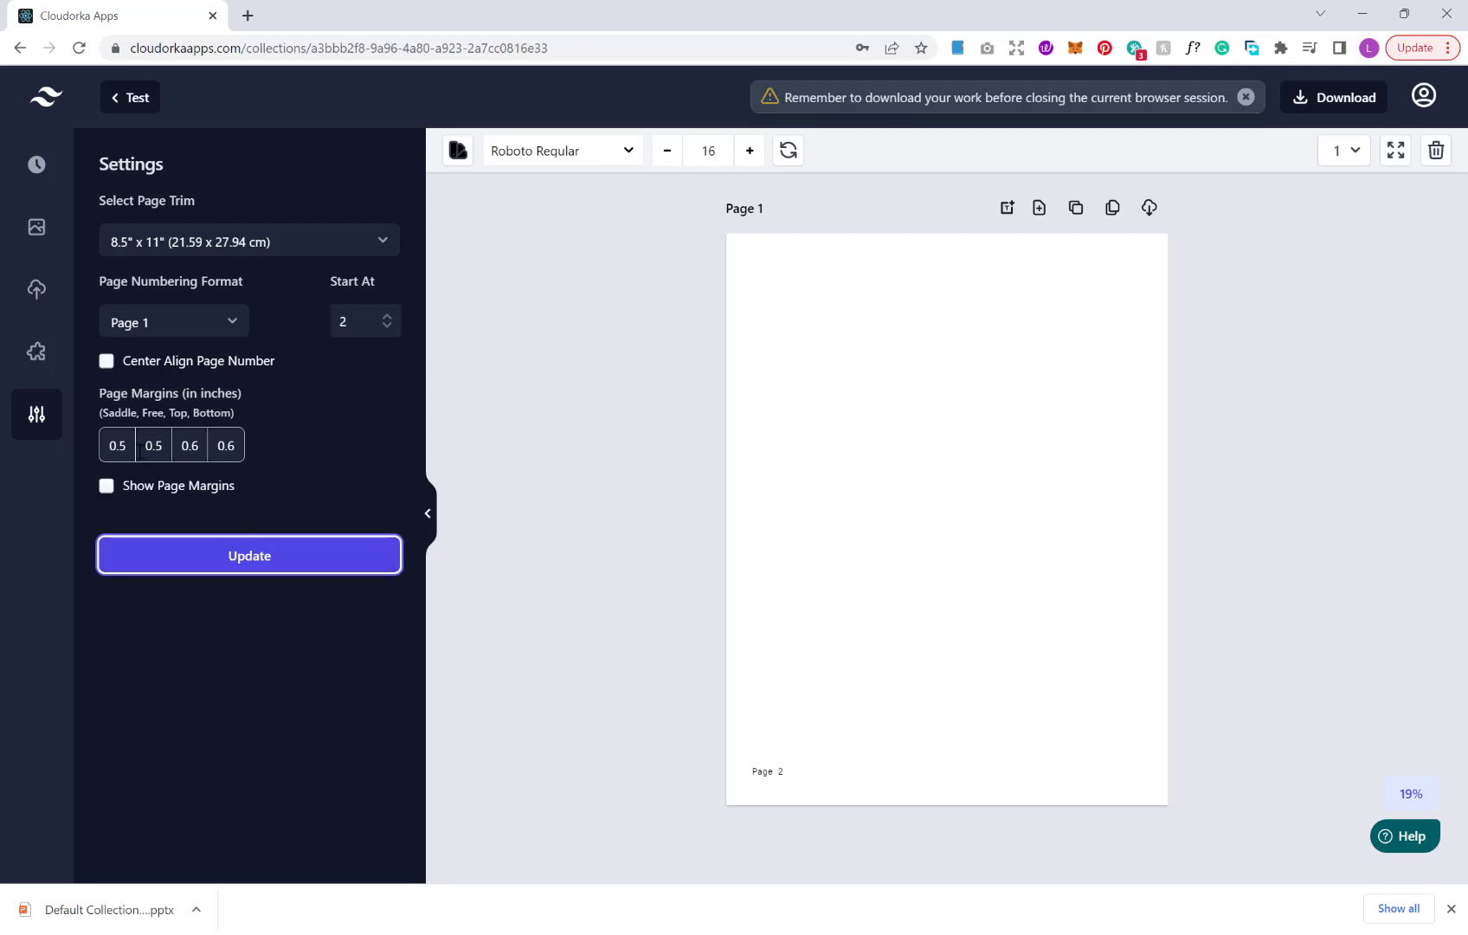
Set Page Numbering Format to No Numbering, enable Show Page Margins, and update the page
click(173, 322)
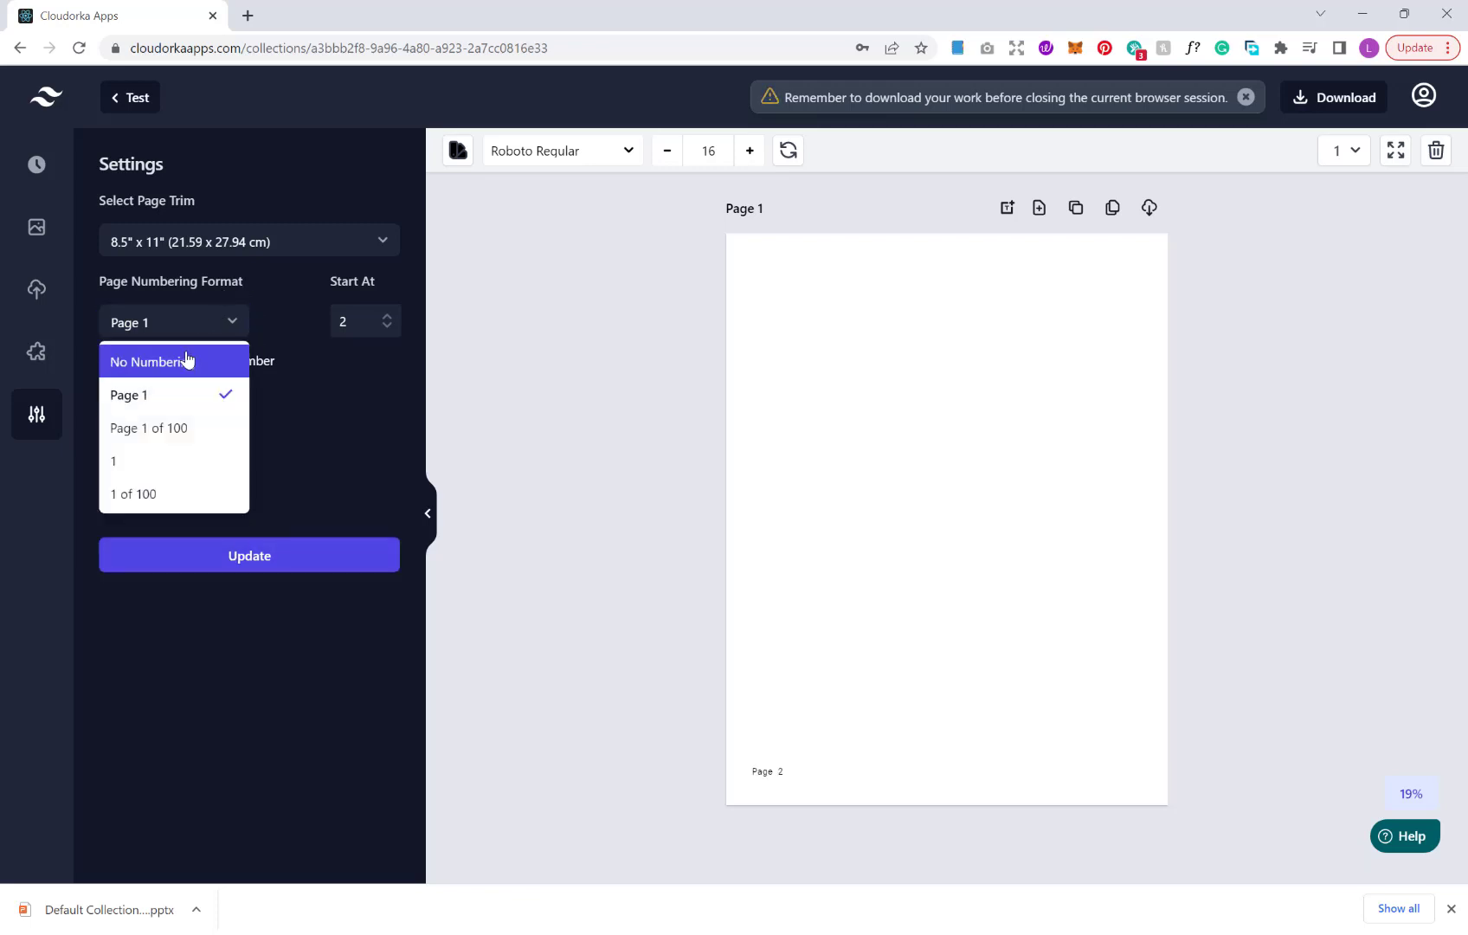
click(149, 362)
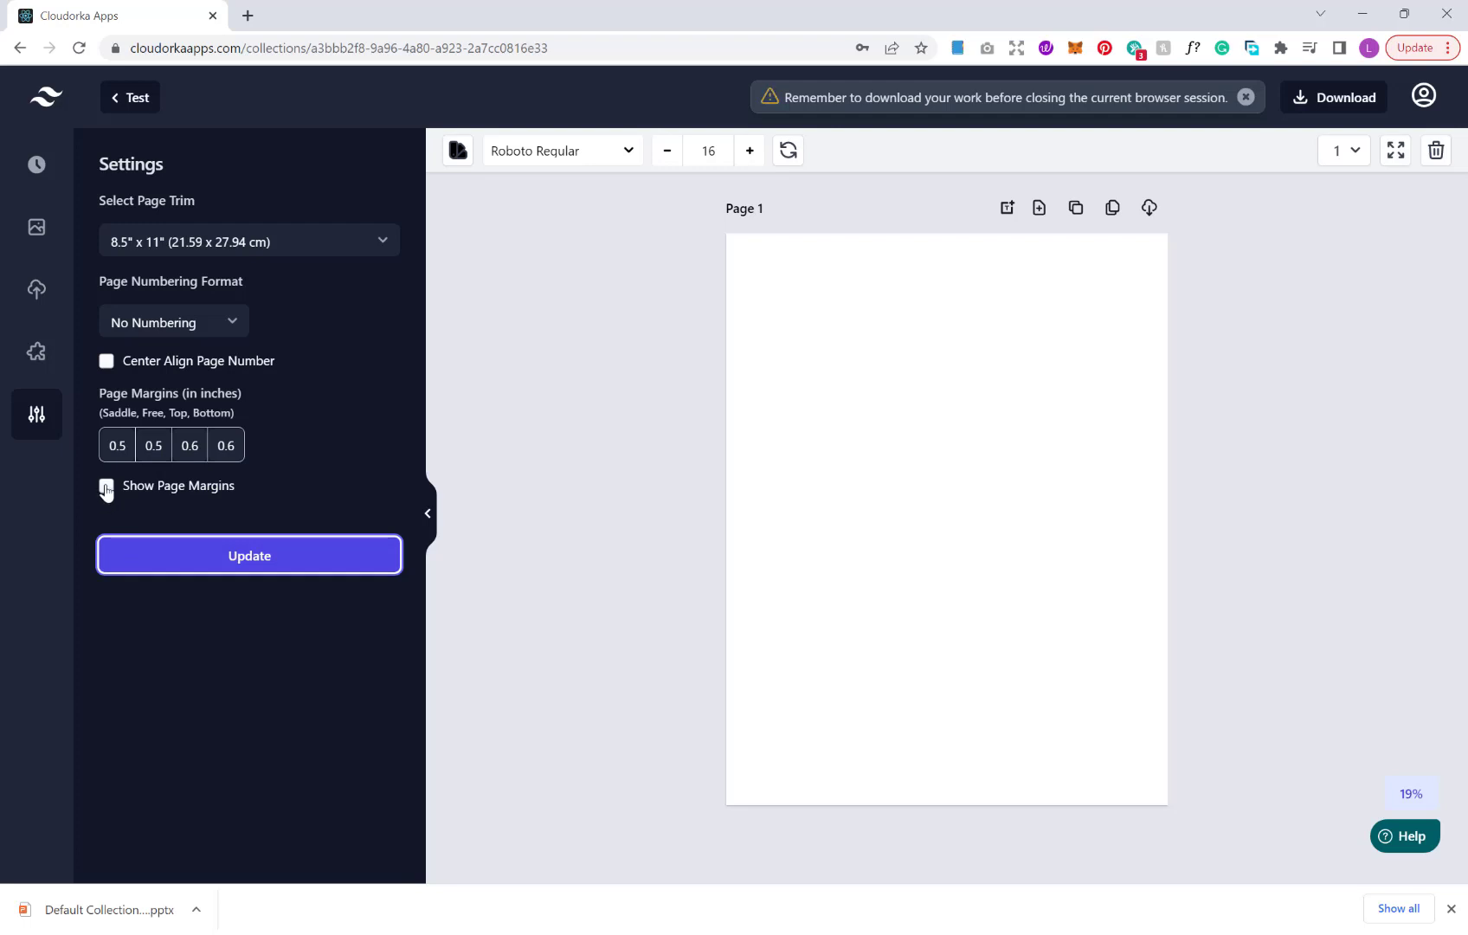
click(105, 484)
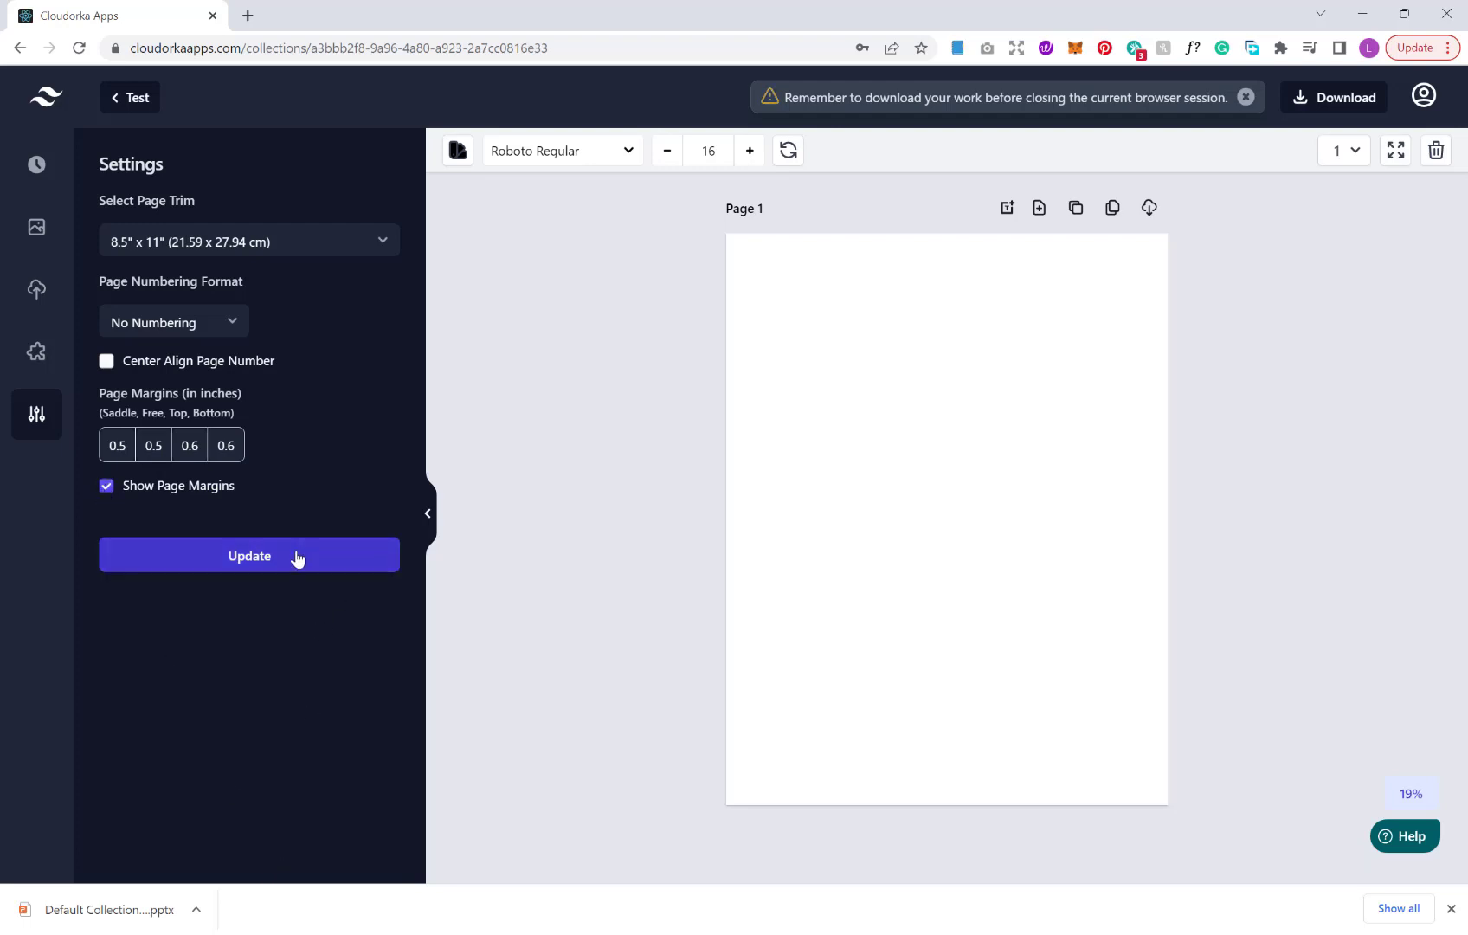
click(248, 556)
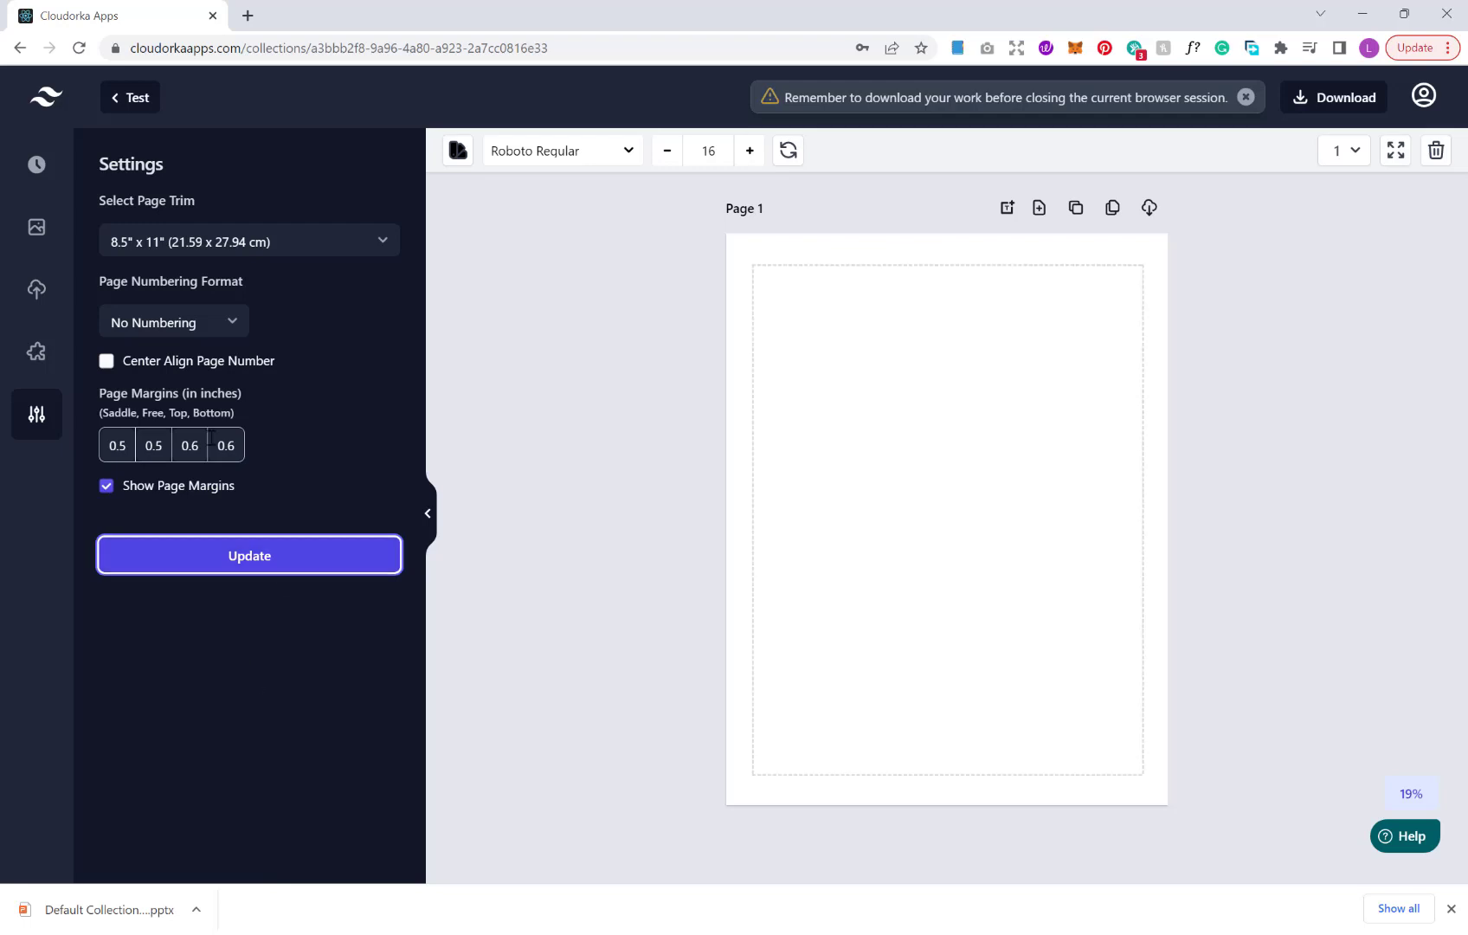
mouse_move(1206, 401)
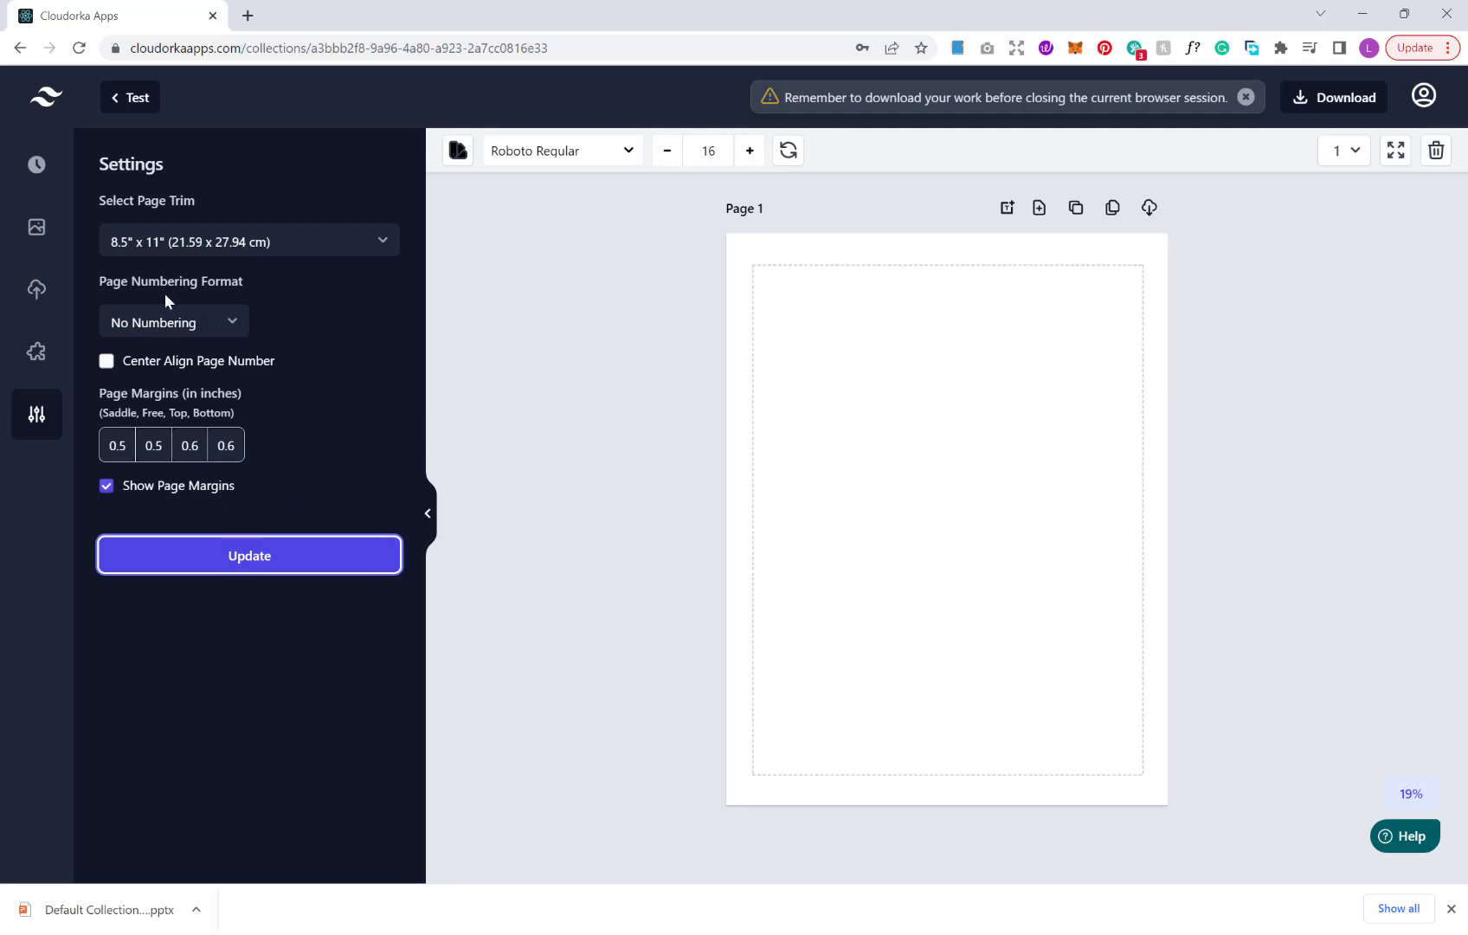
mouse_move(36, 164)
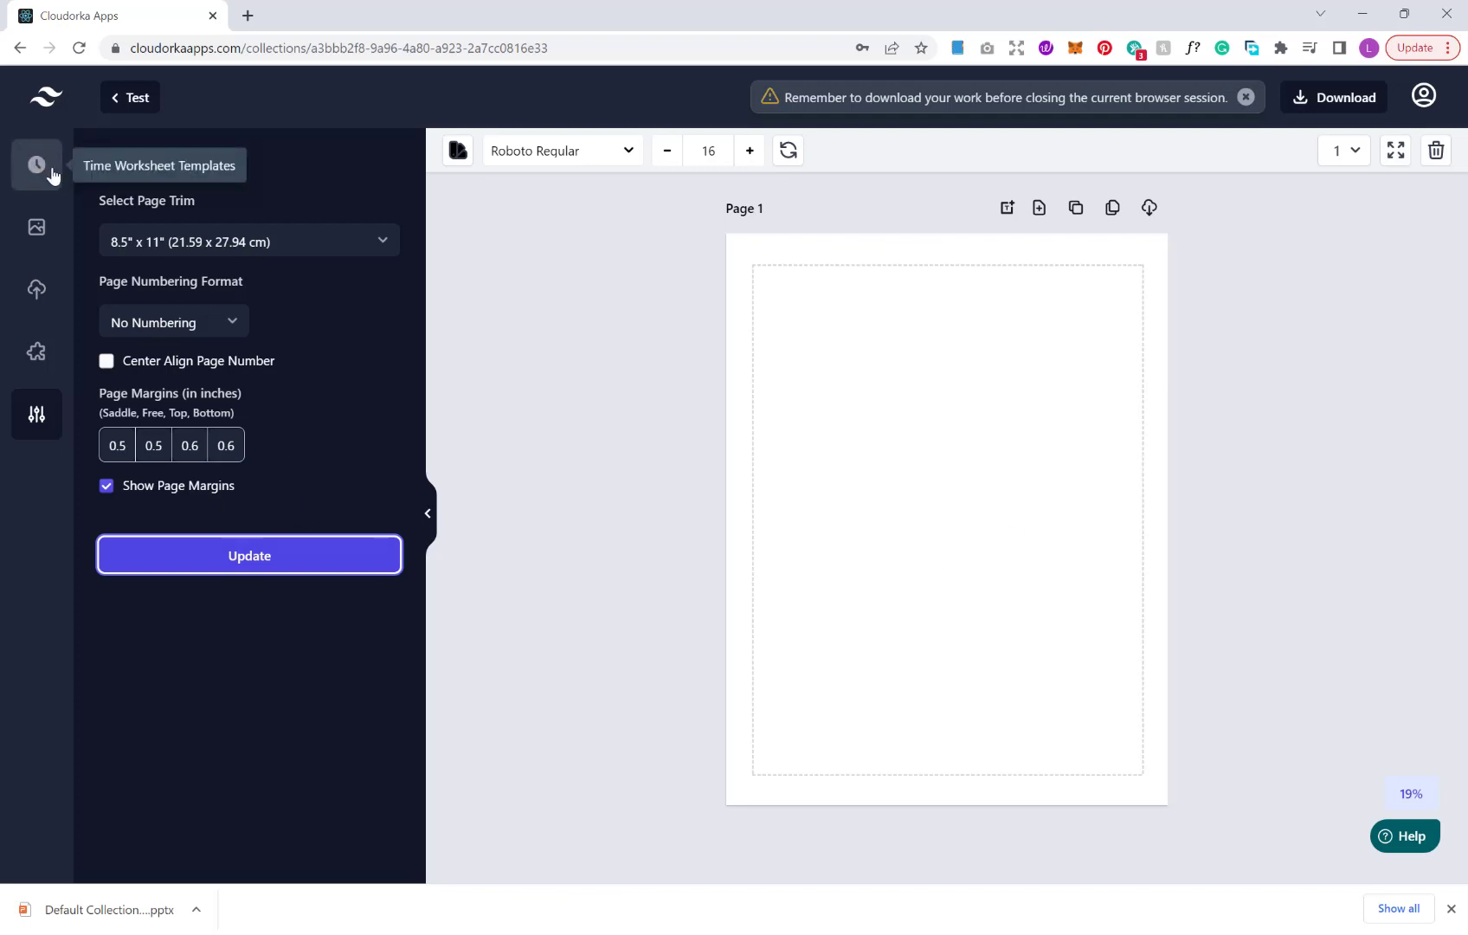
mouse_move(54, 176)
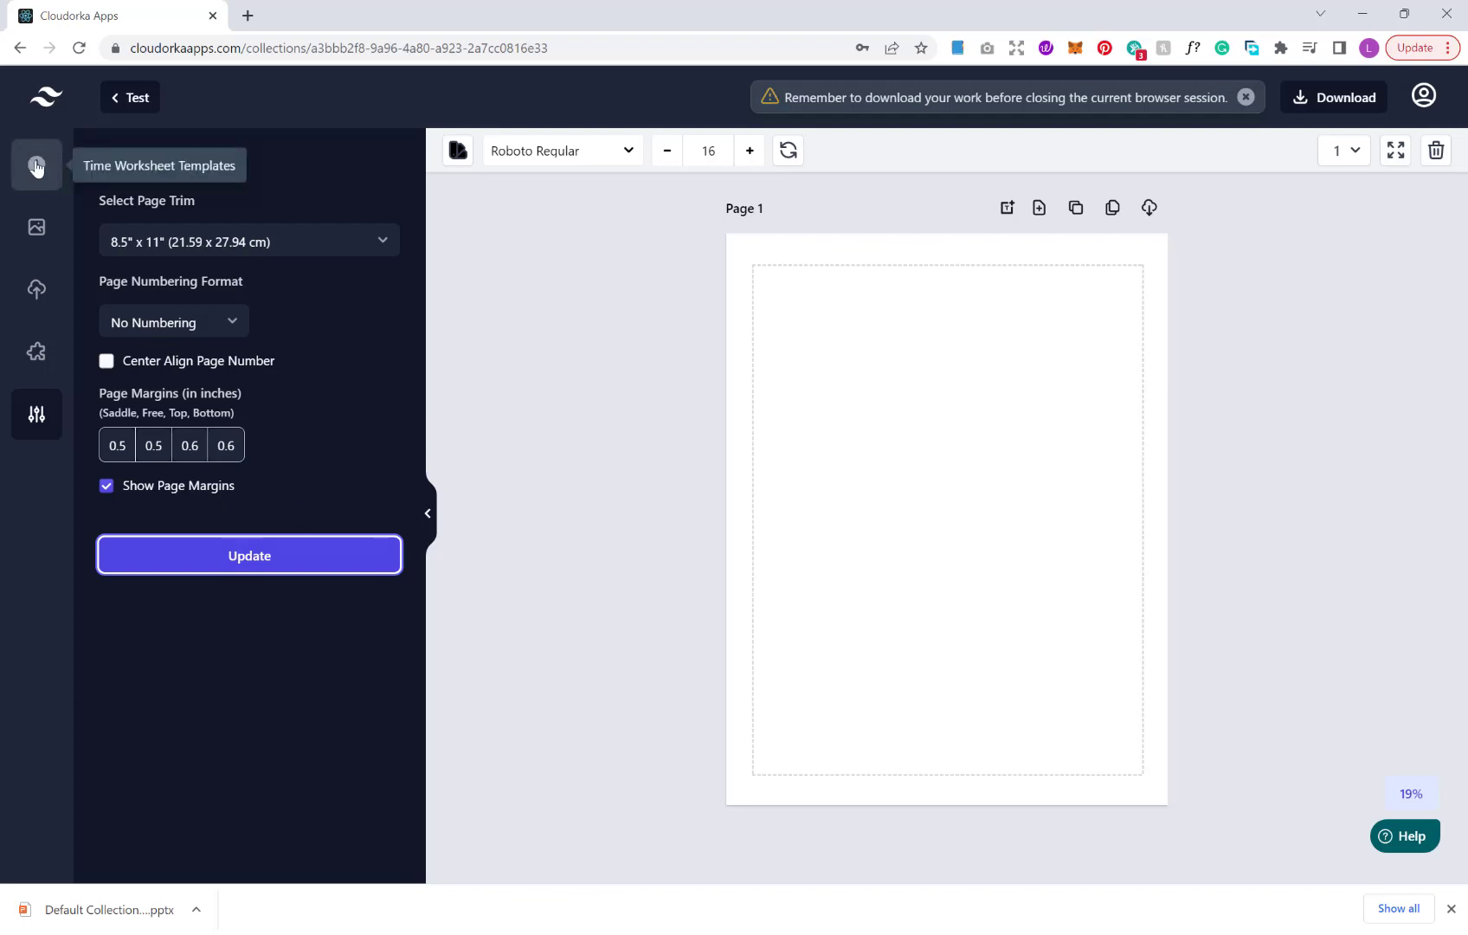
Switch from page settings to the Time Worksheet Templates gallery and browse the full list
click(36, 165)
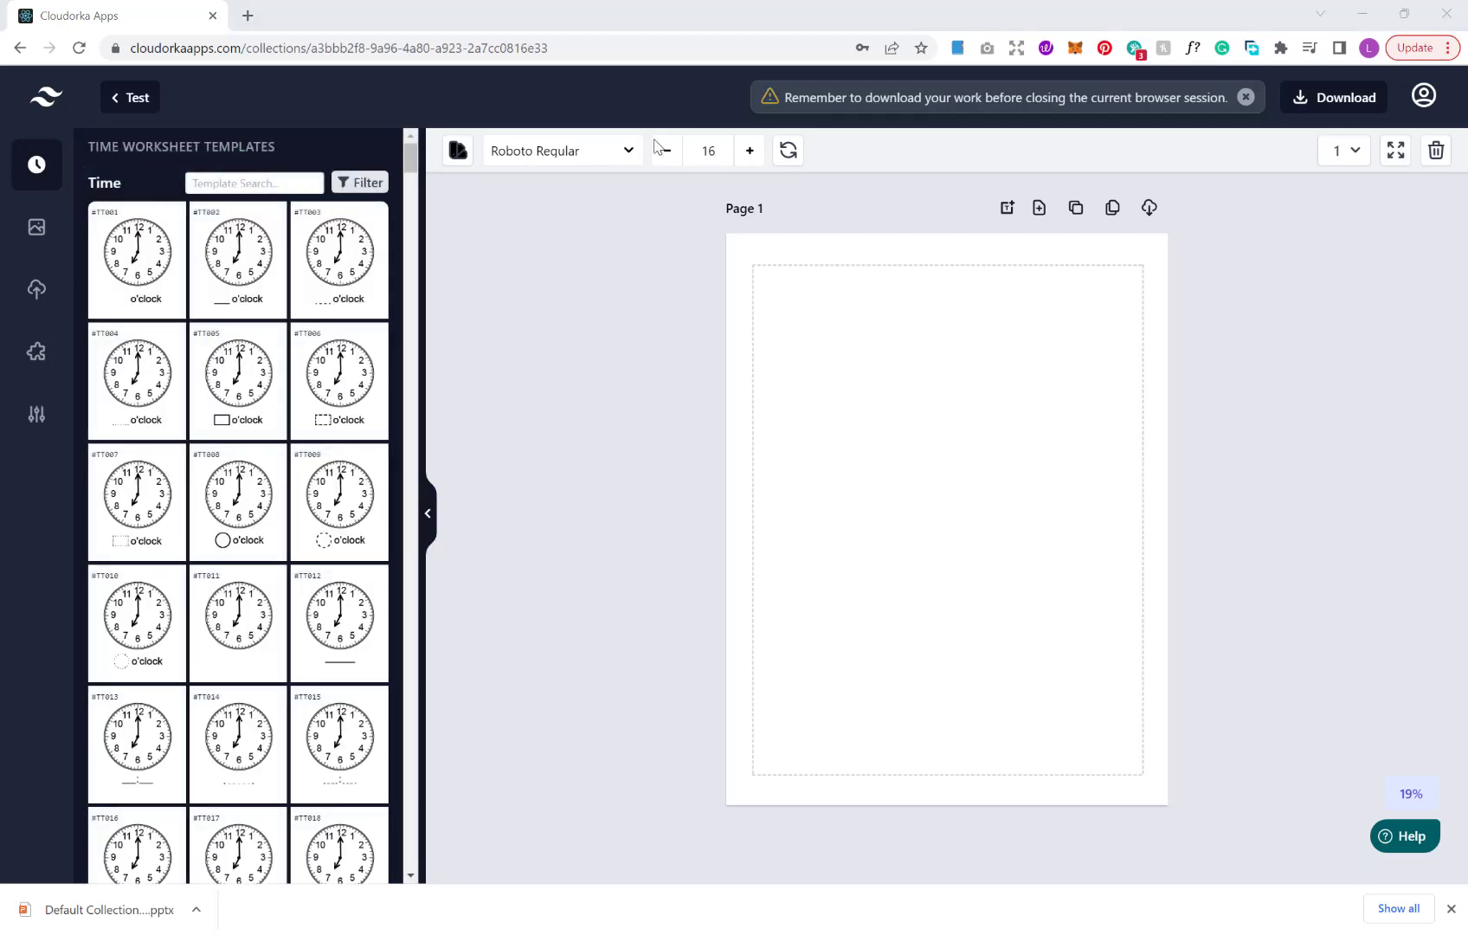
scroll(down, 3)
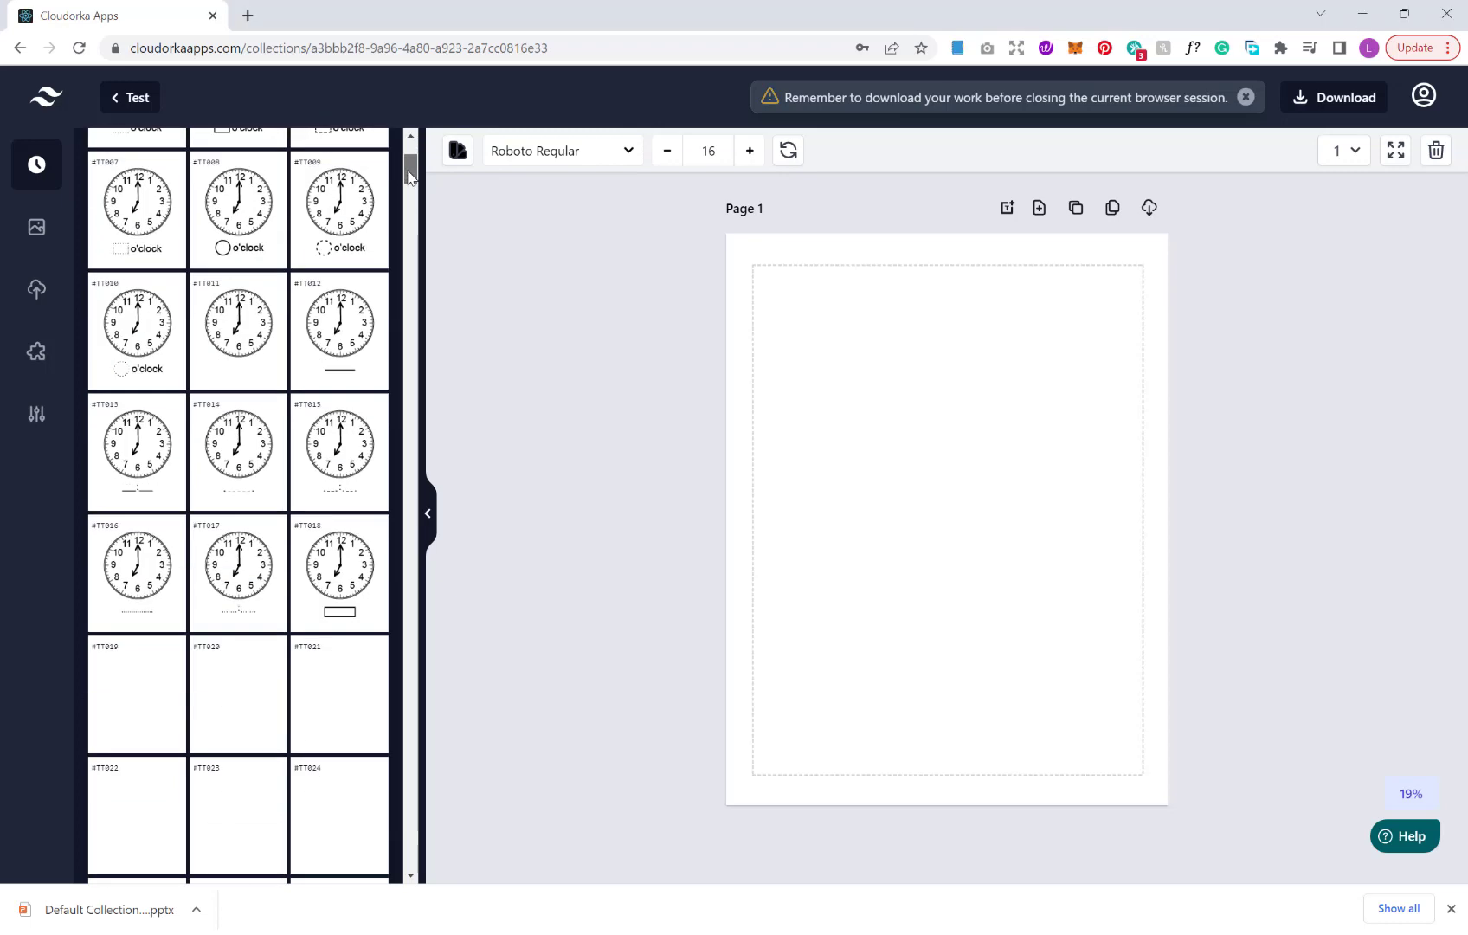
scroll(down, 3)
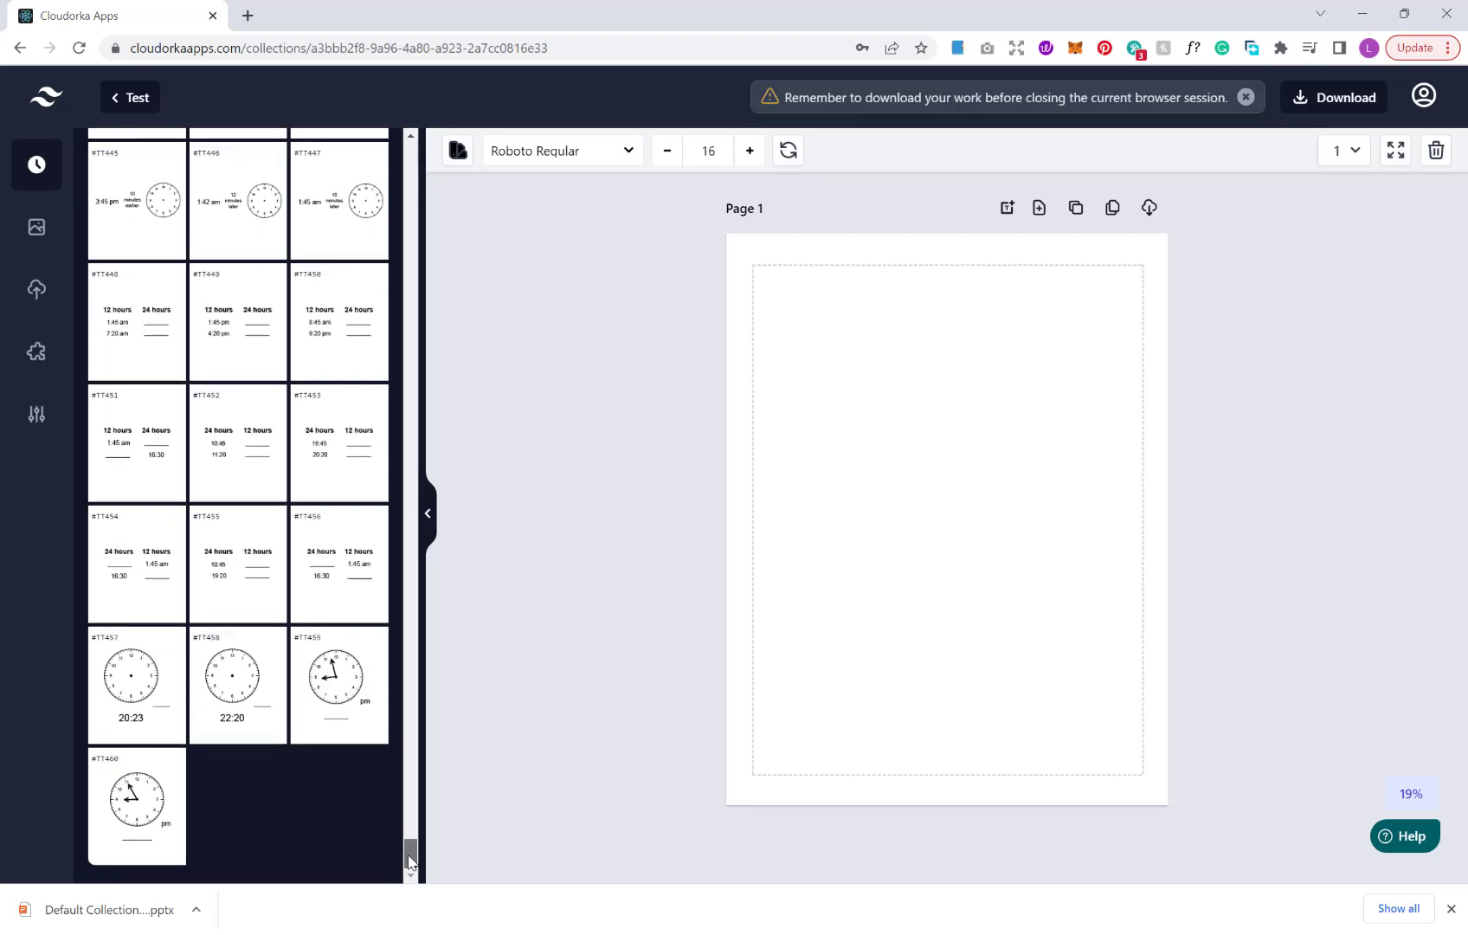
scroll(up, 3)
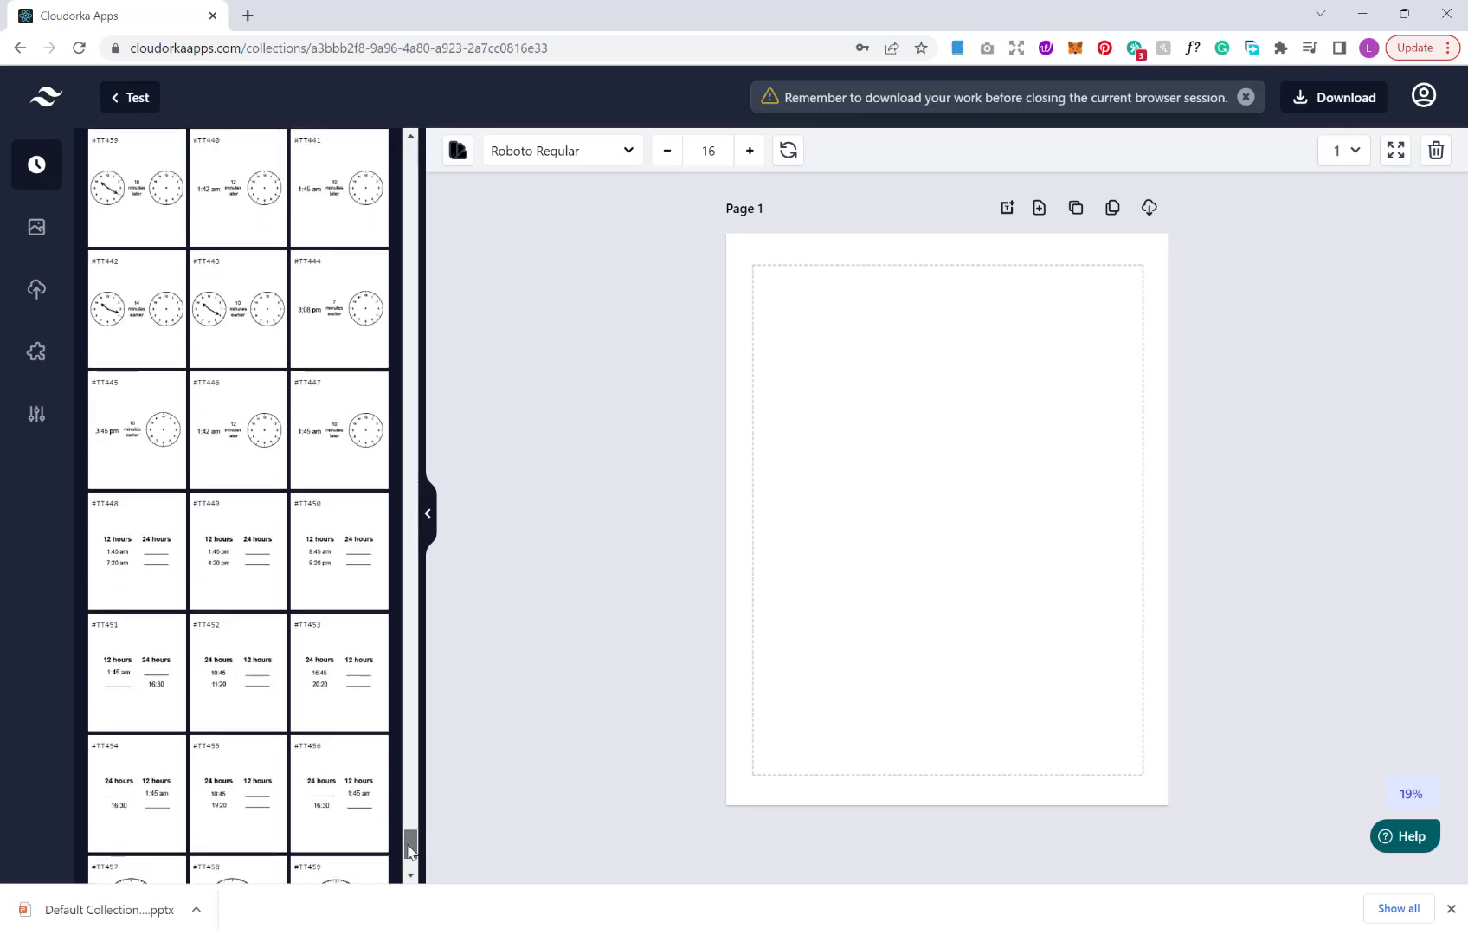
scroll(up, 3)
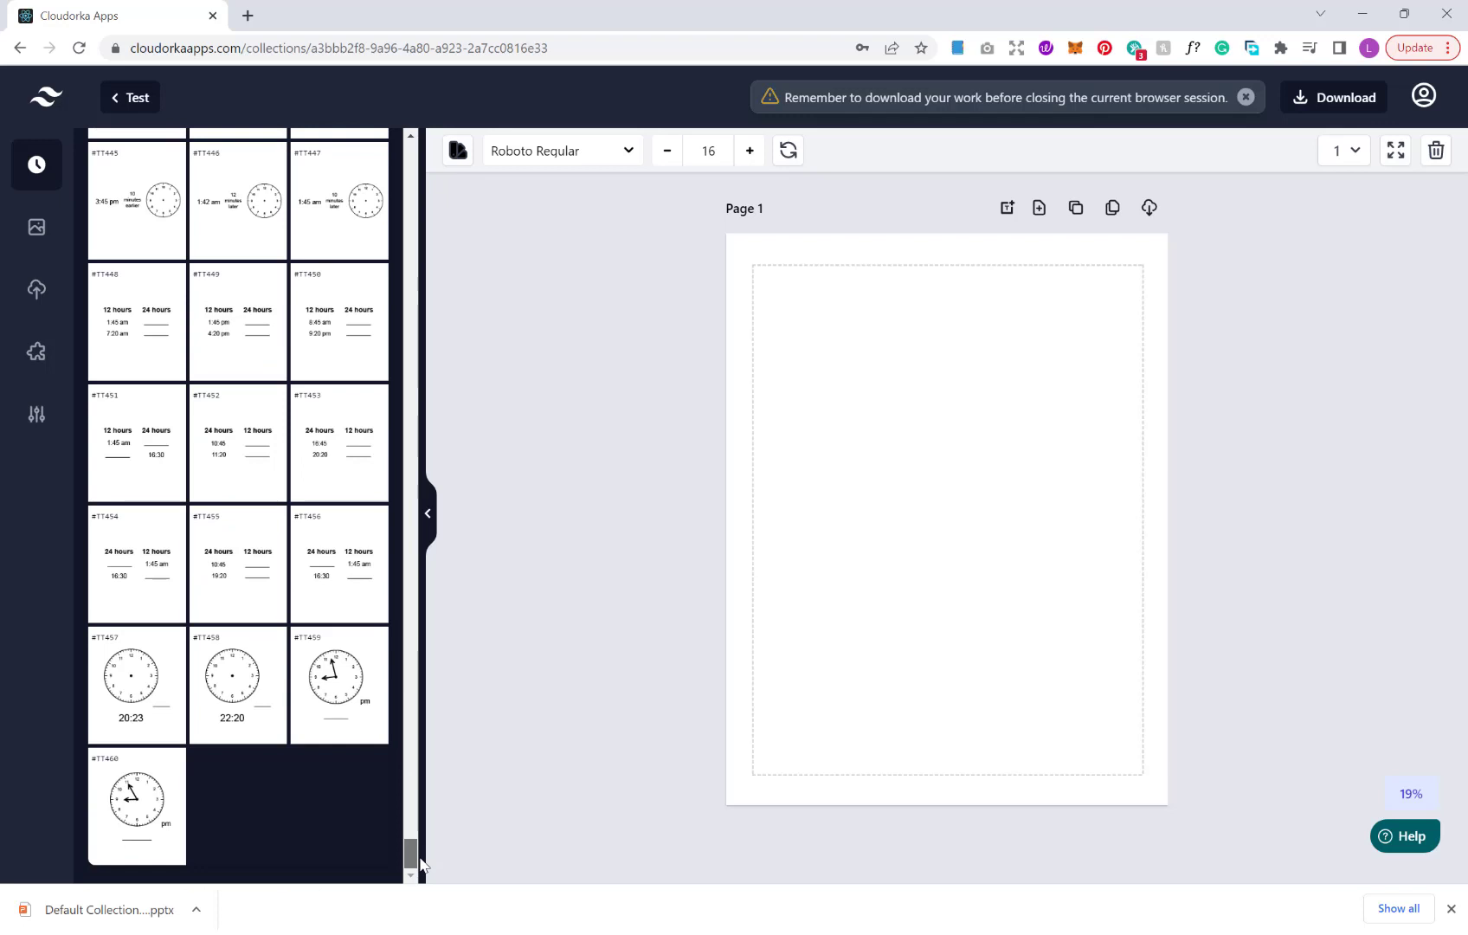
scroll(up, 3)
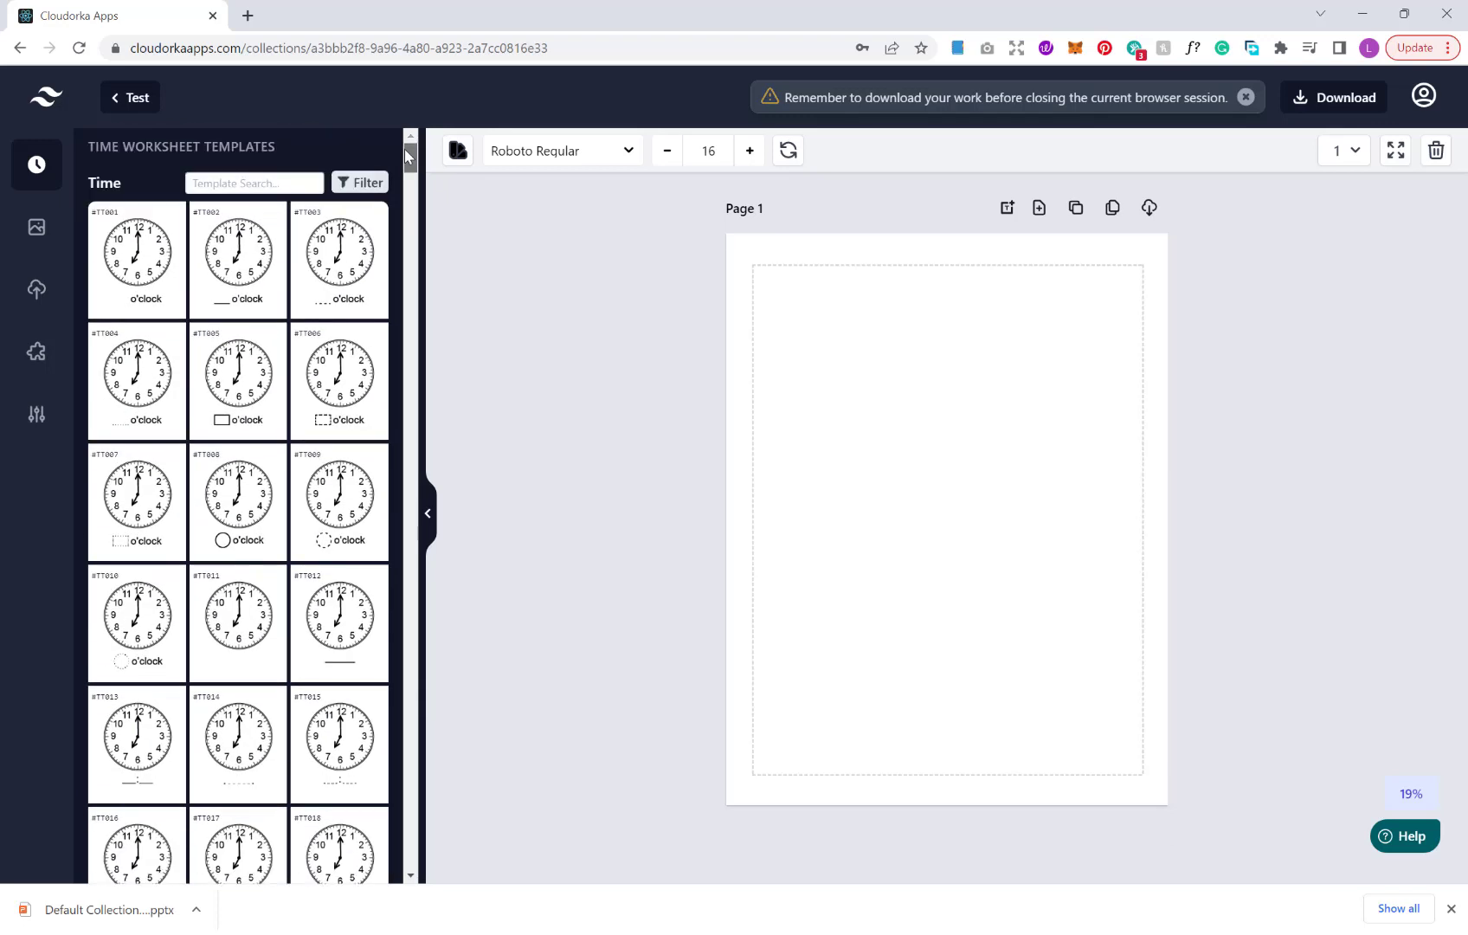
Browse the template Filter options list and close it again
click(359, 181)
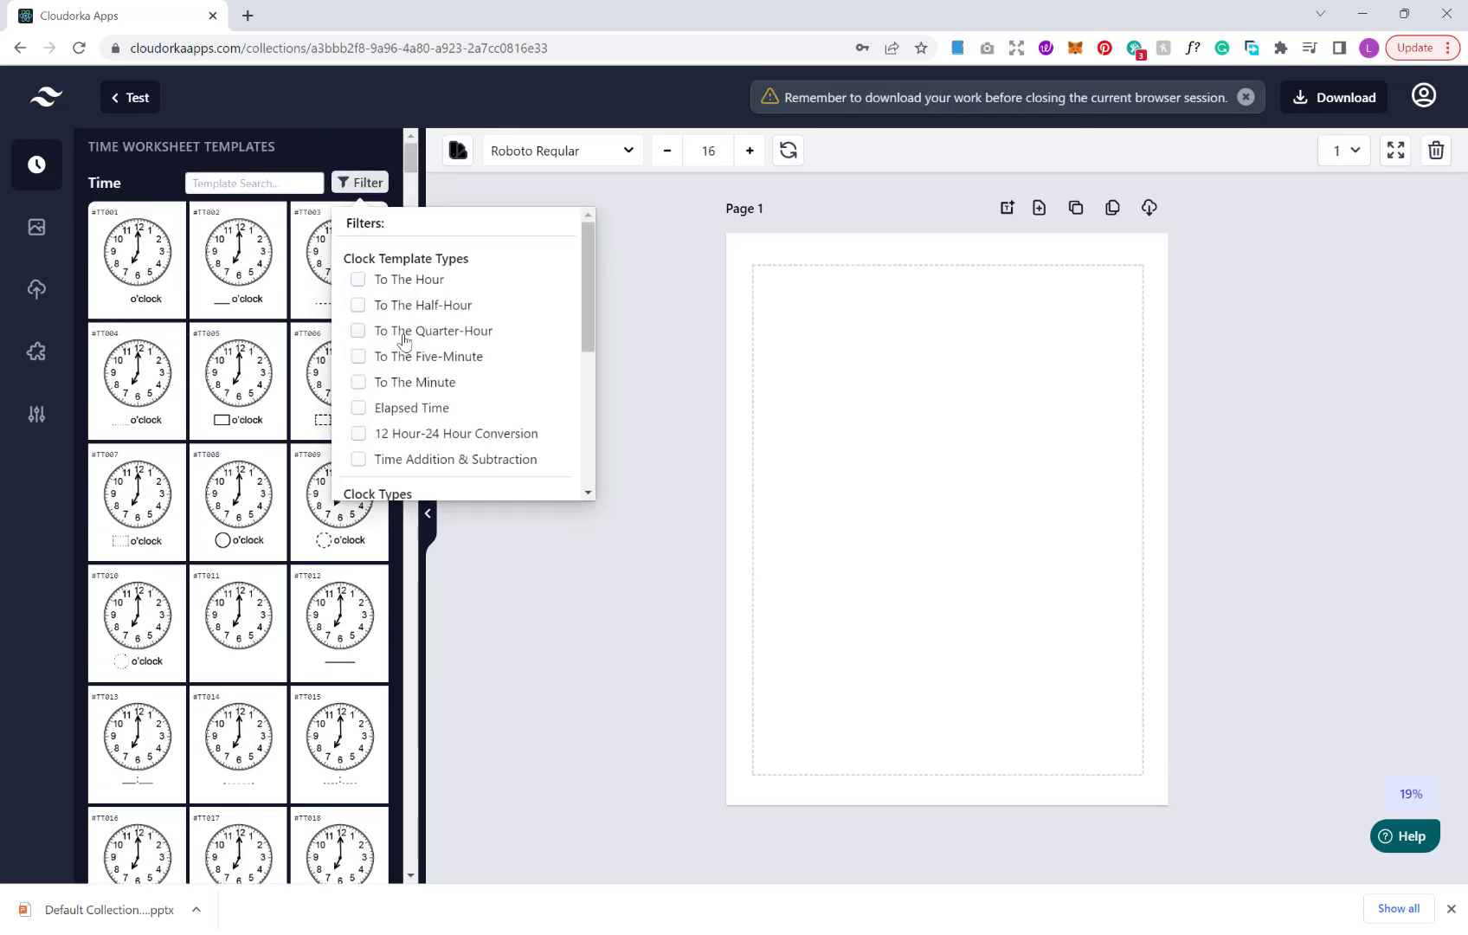
mouse_move(472, 358)
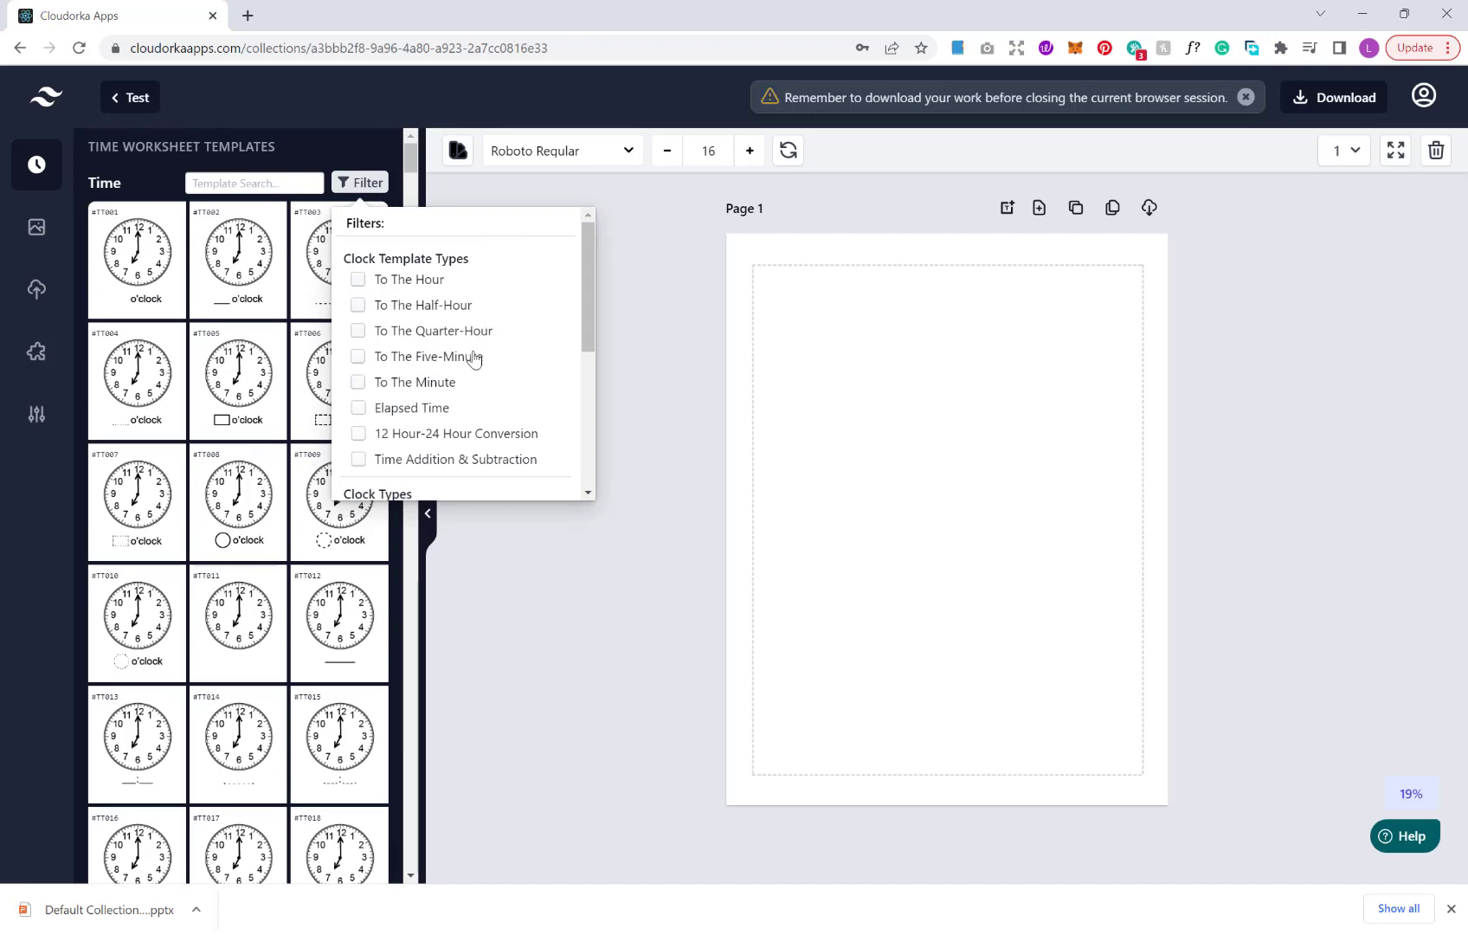
mouse_move(479, 417)
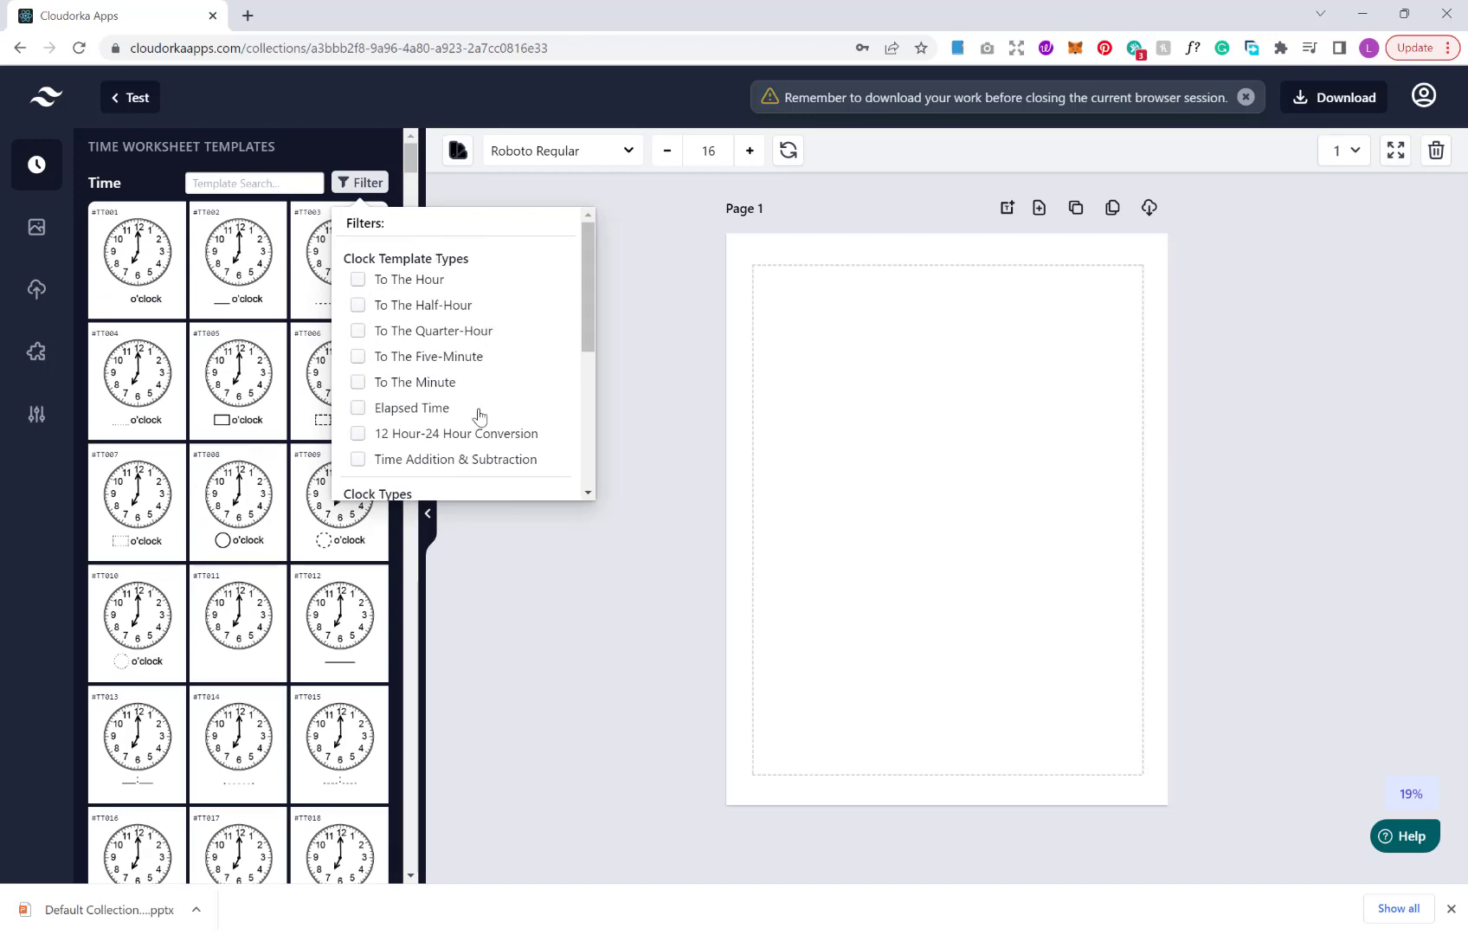
mouse_move(595, 325)
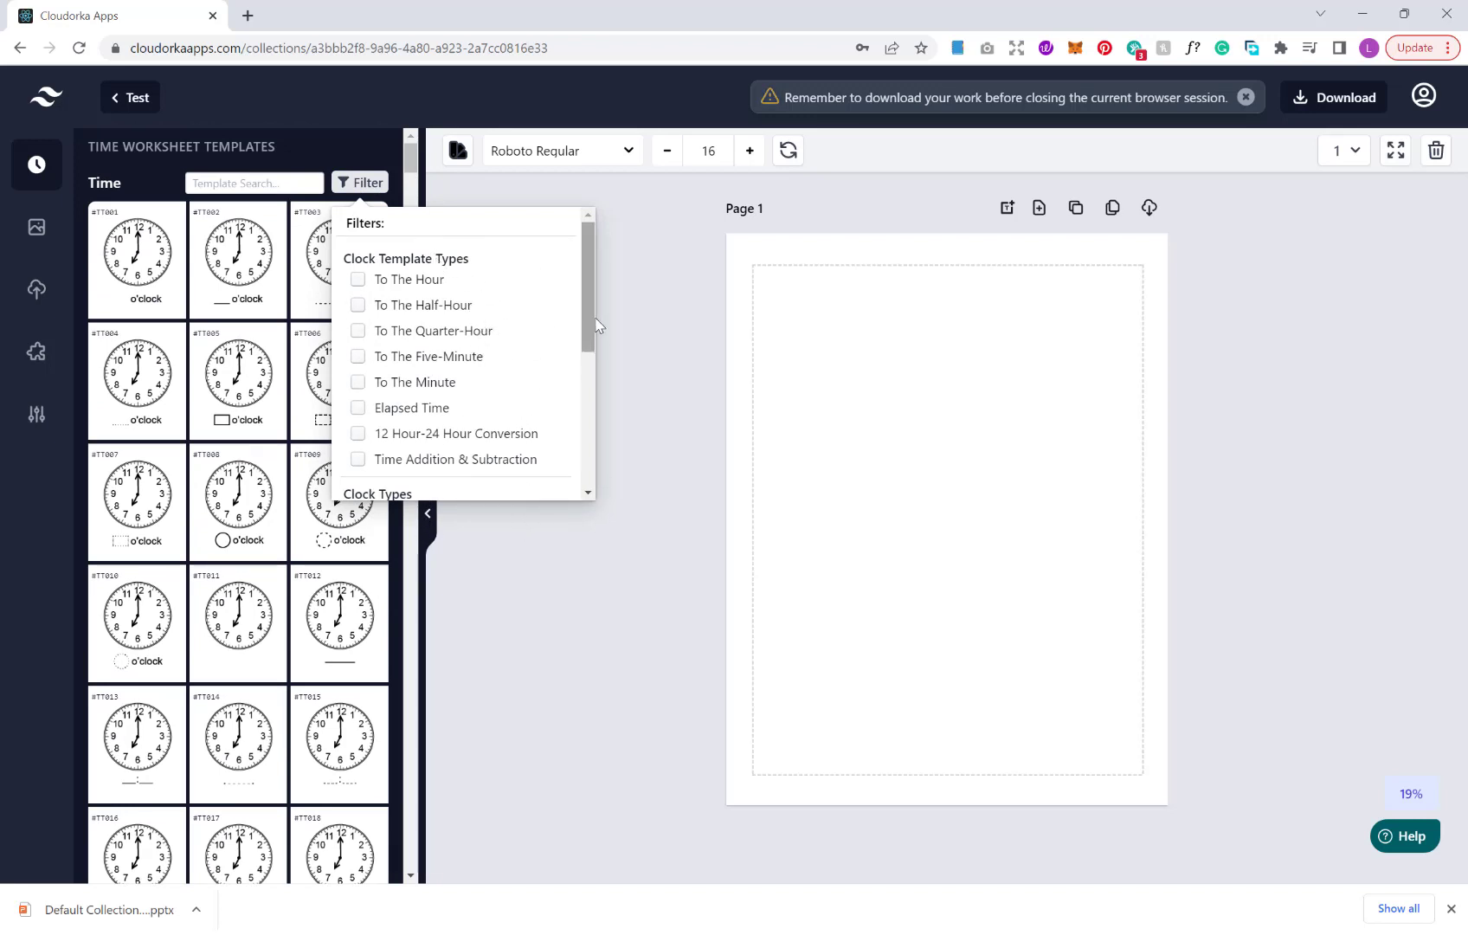
scroll(down, 3)
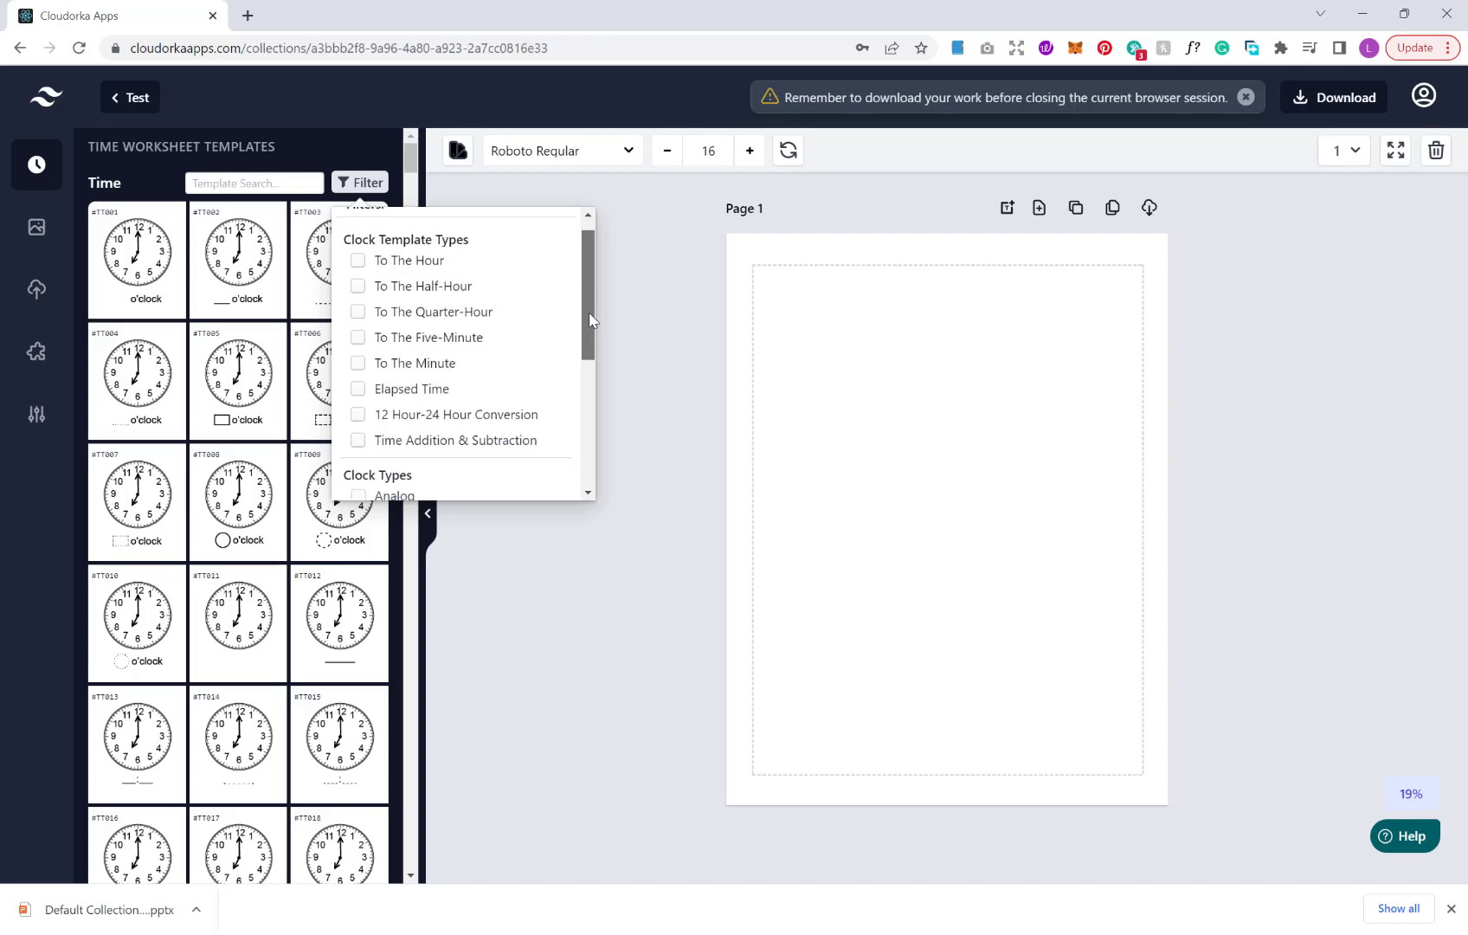
scroll(down, 3)
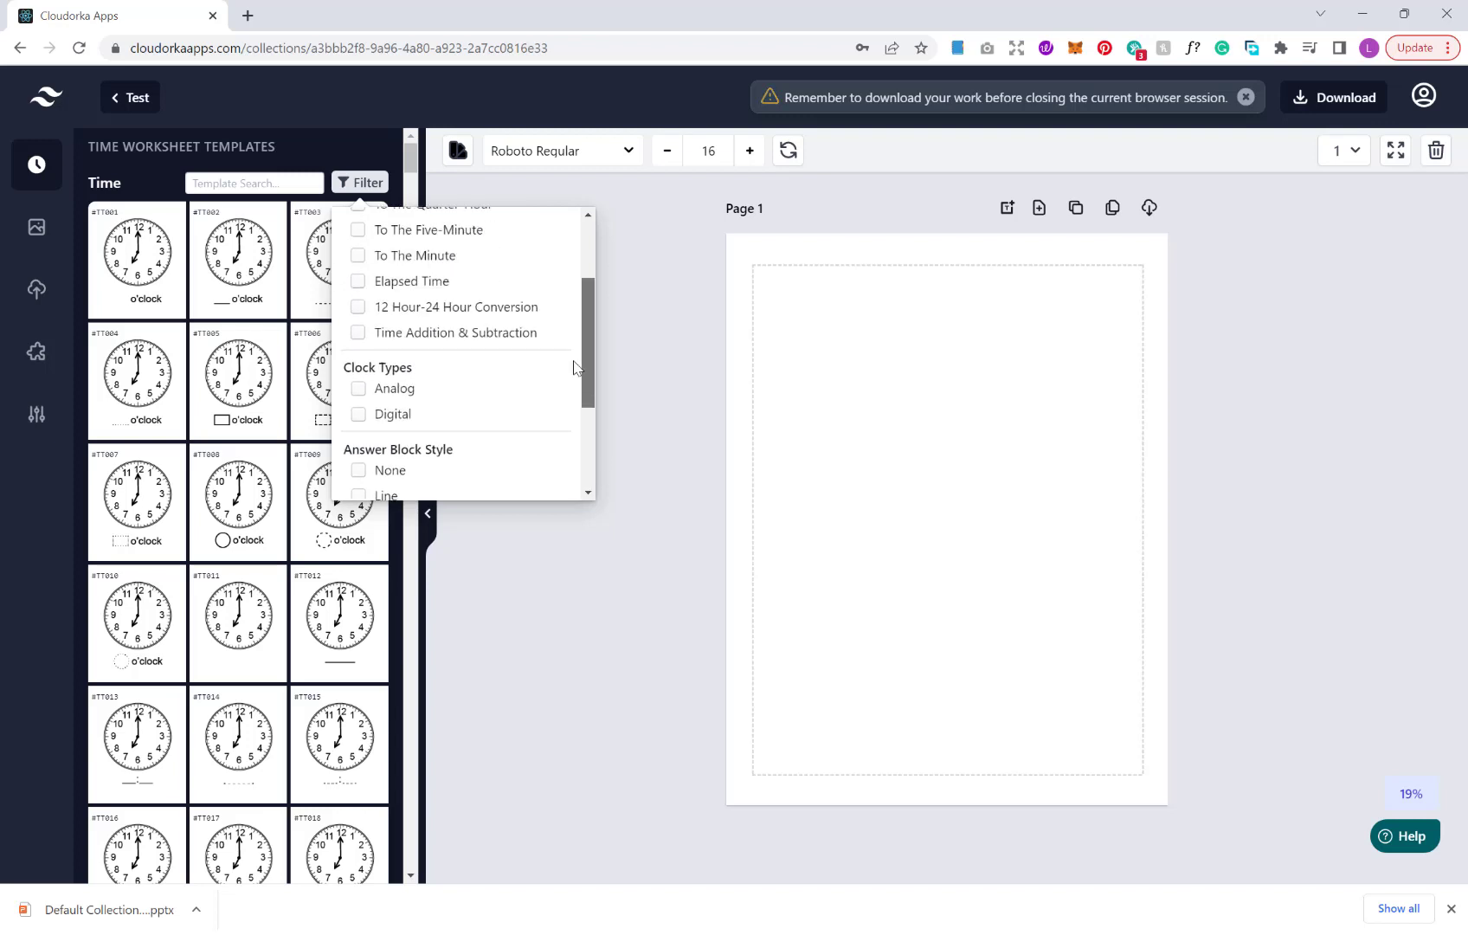
scroll(up, 3)
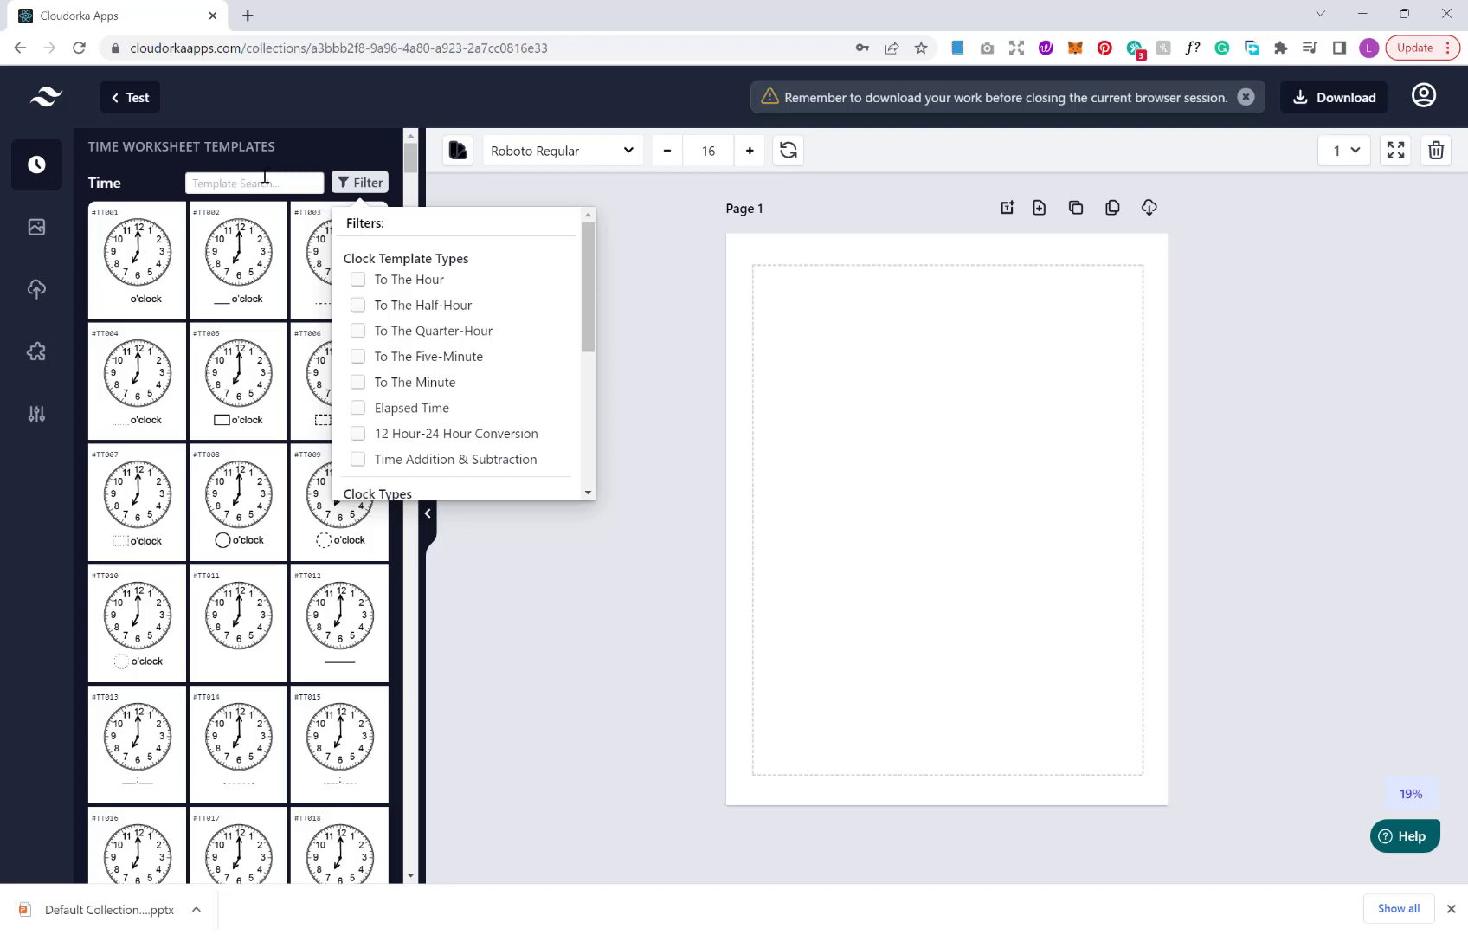
click(360, 184)
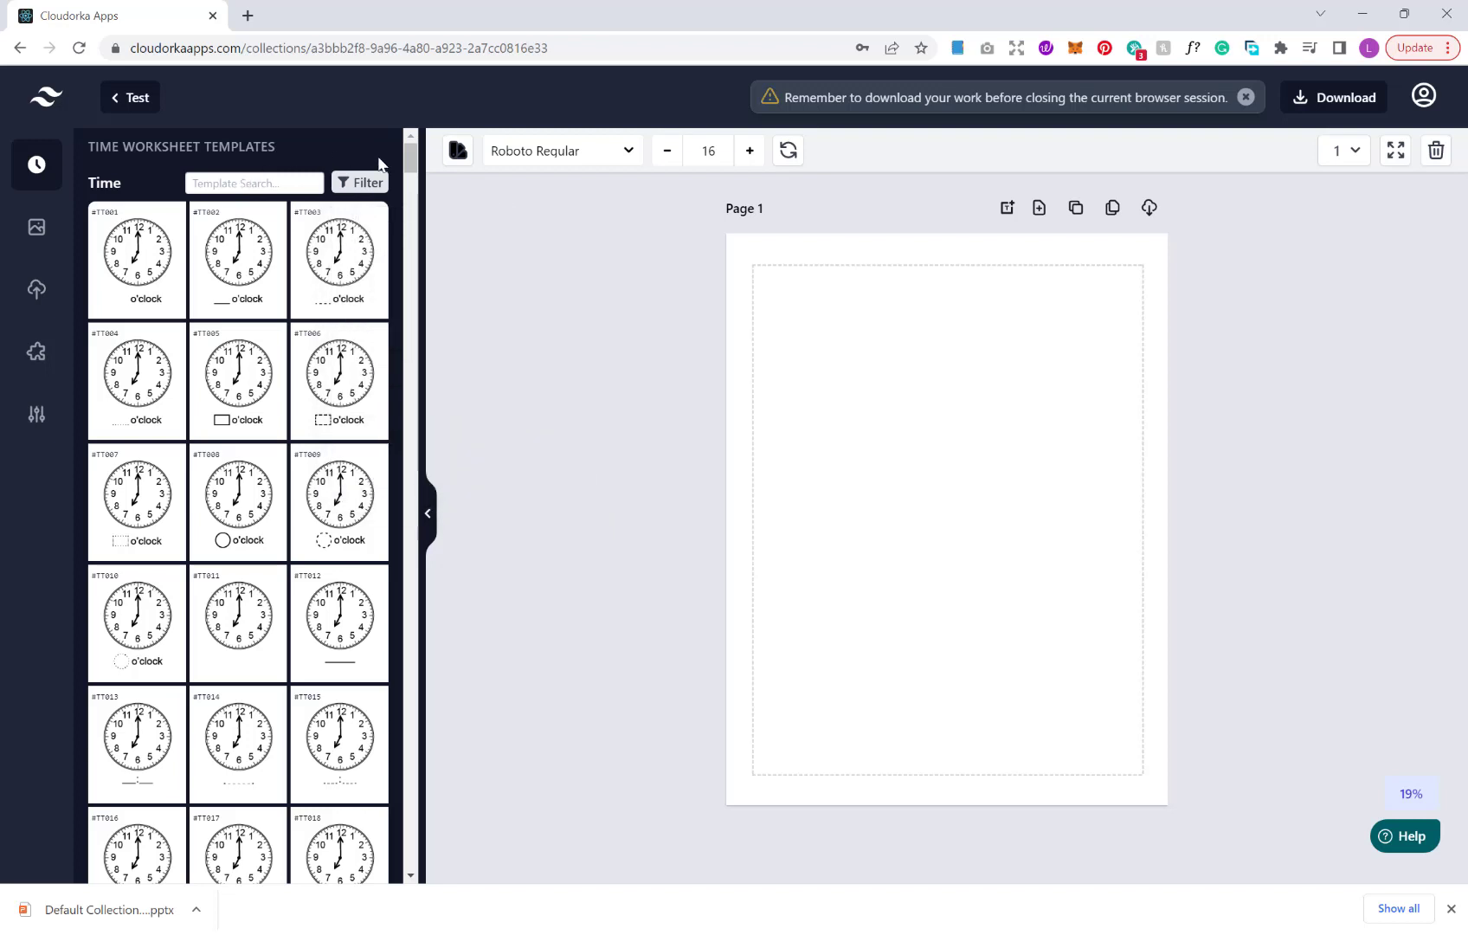
Filter templates to Elapsed Time and add the first elapsed-time clock worksheet to Page 1
click(360, 184)
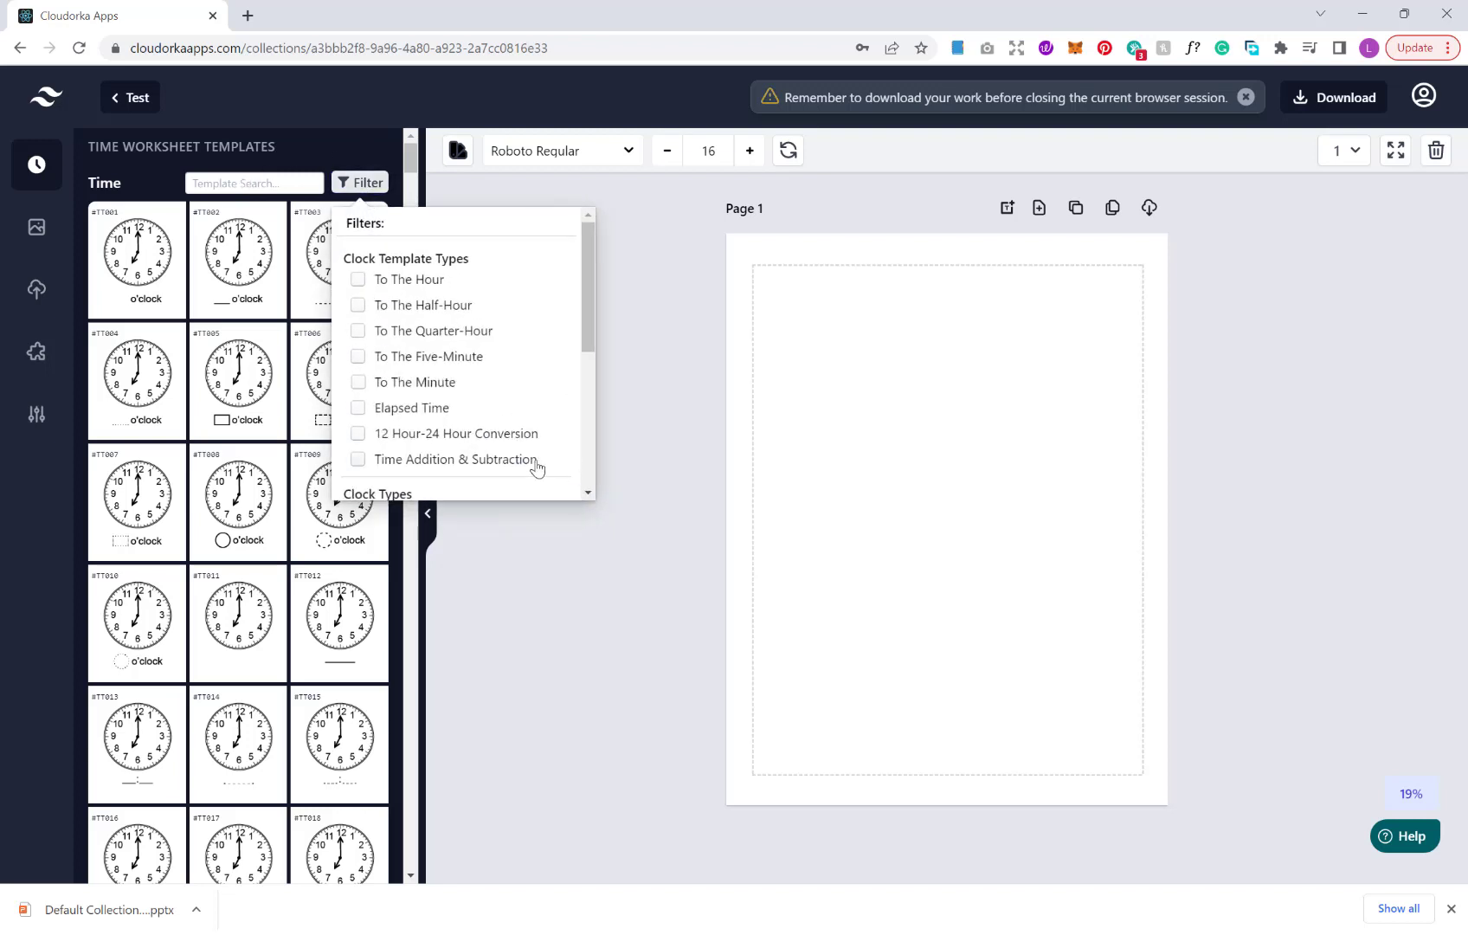
mouse_move(483, 325)
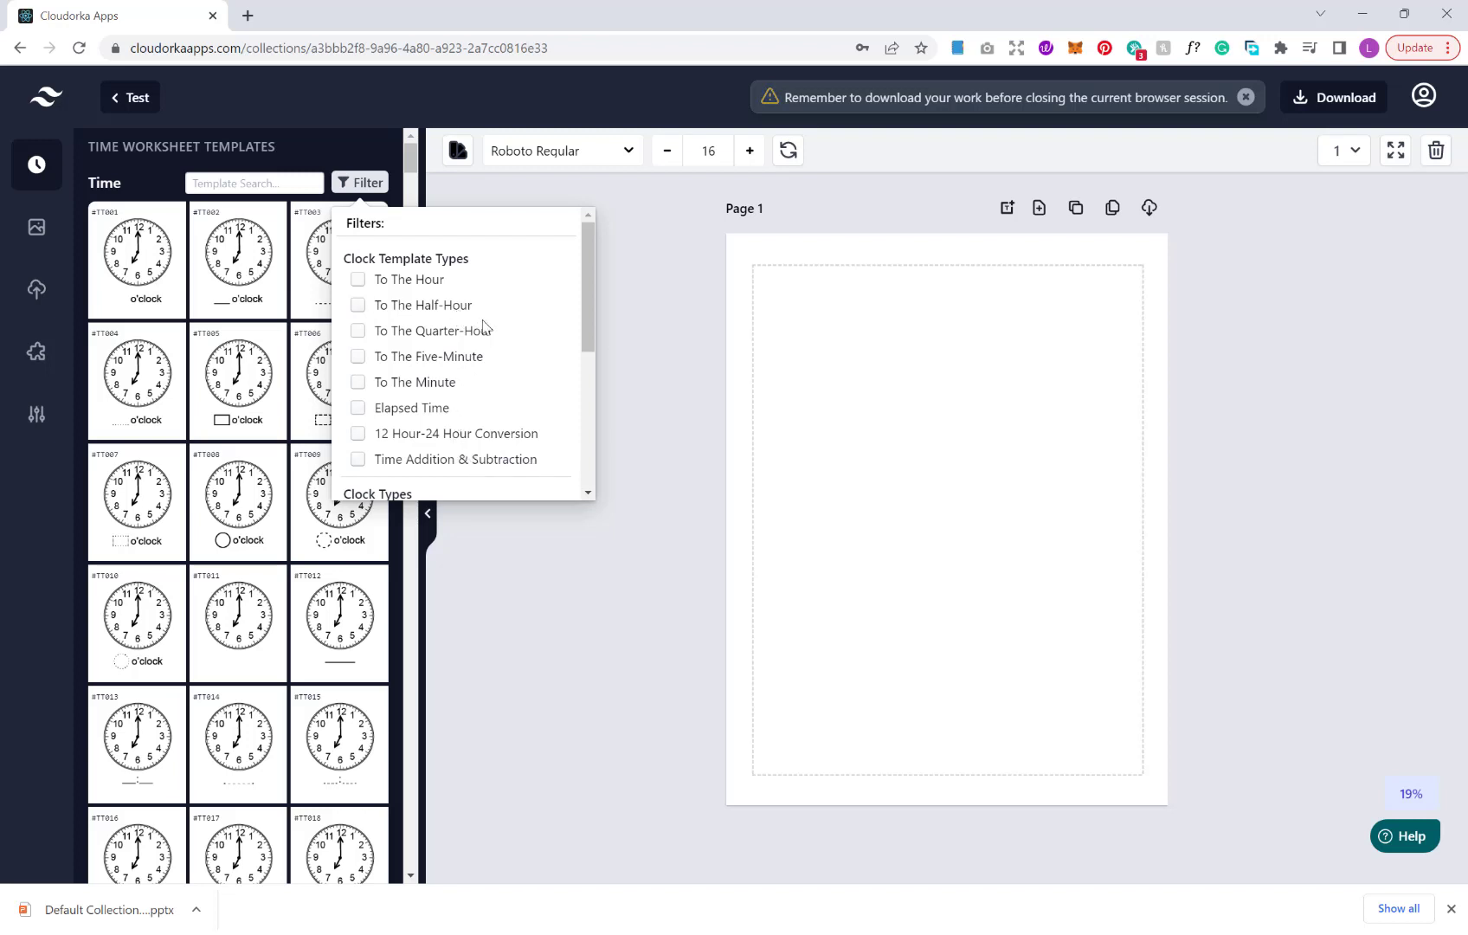
click(359, 407)
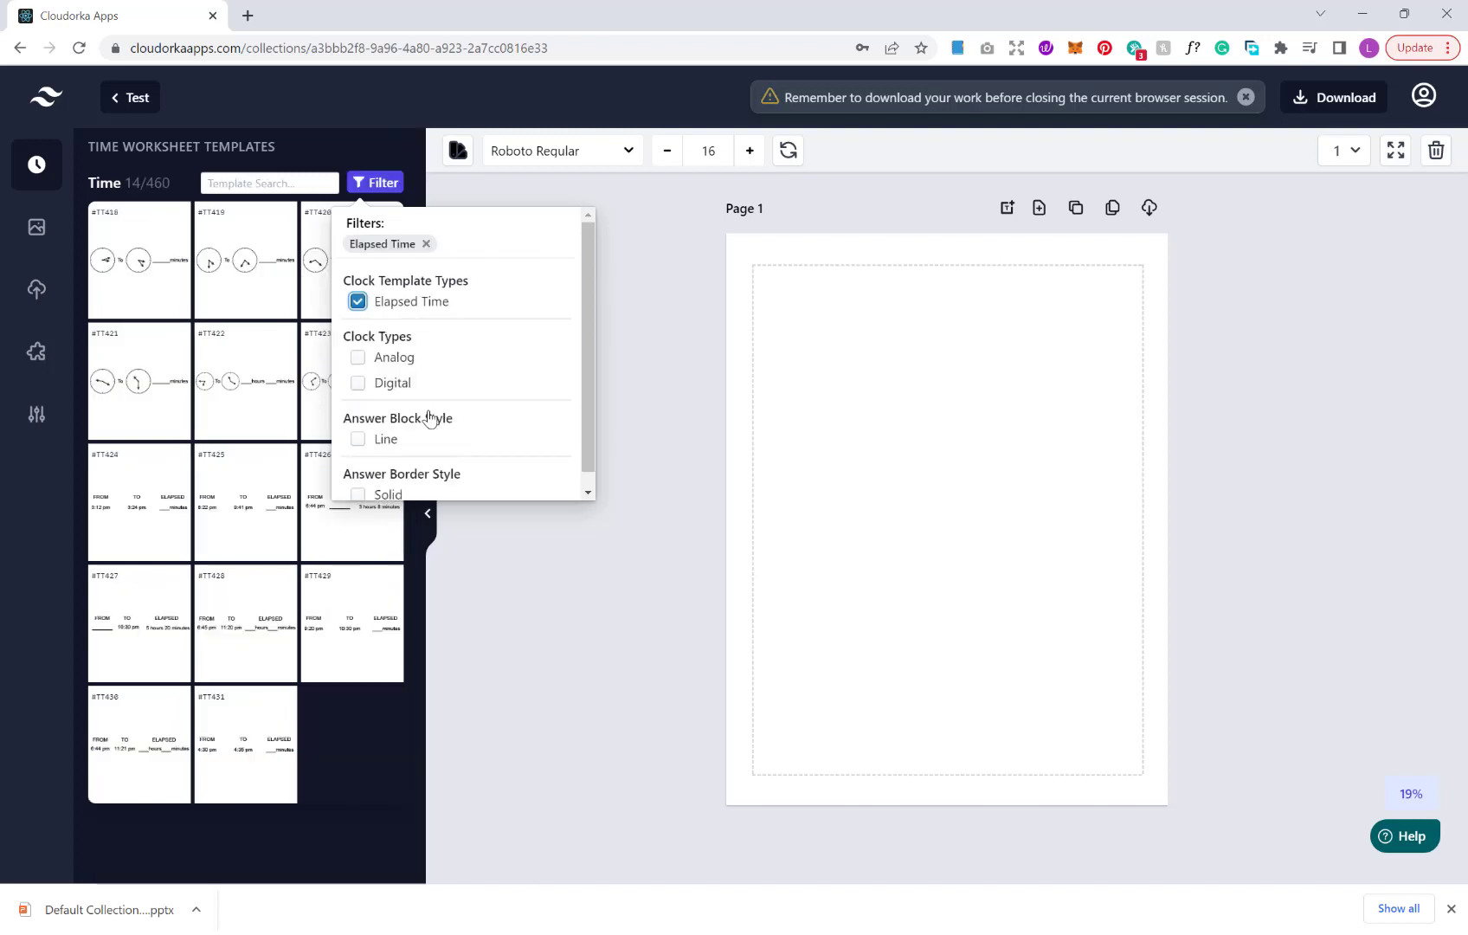
mouse_move(445, 914)
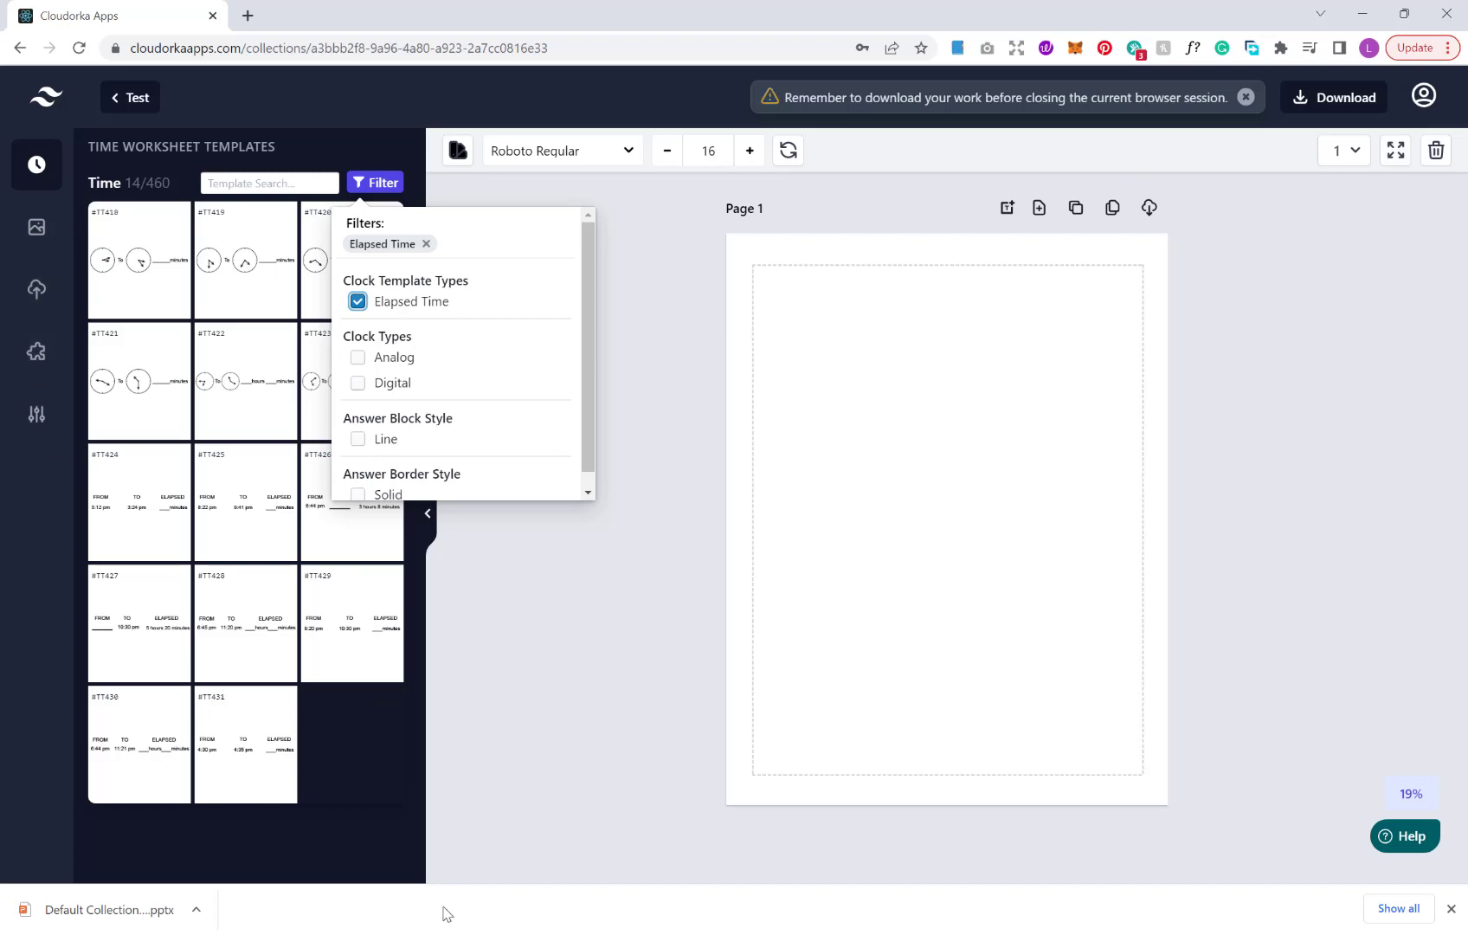
click(138, 259)
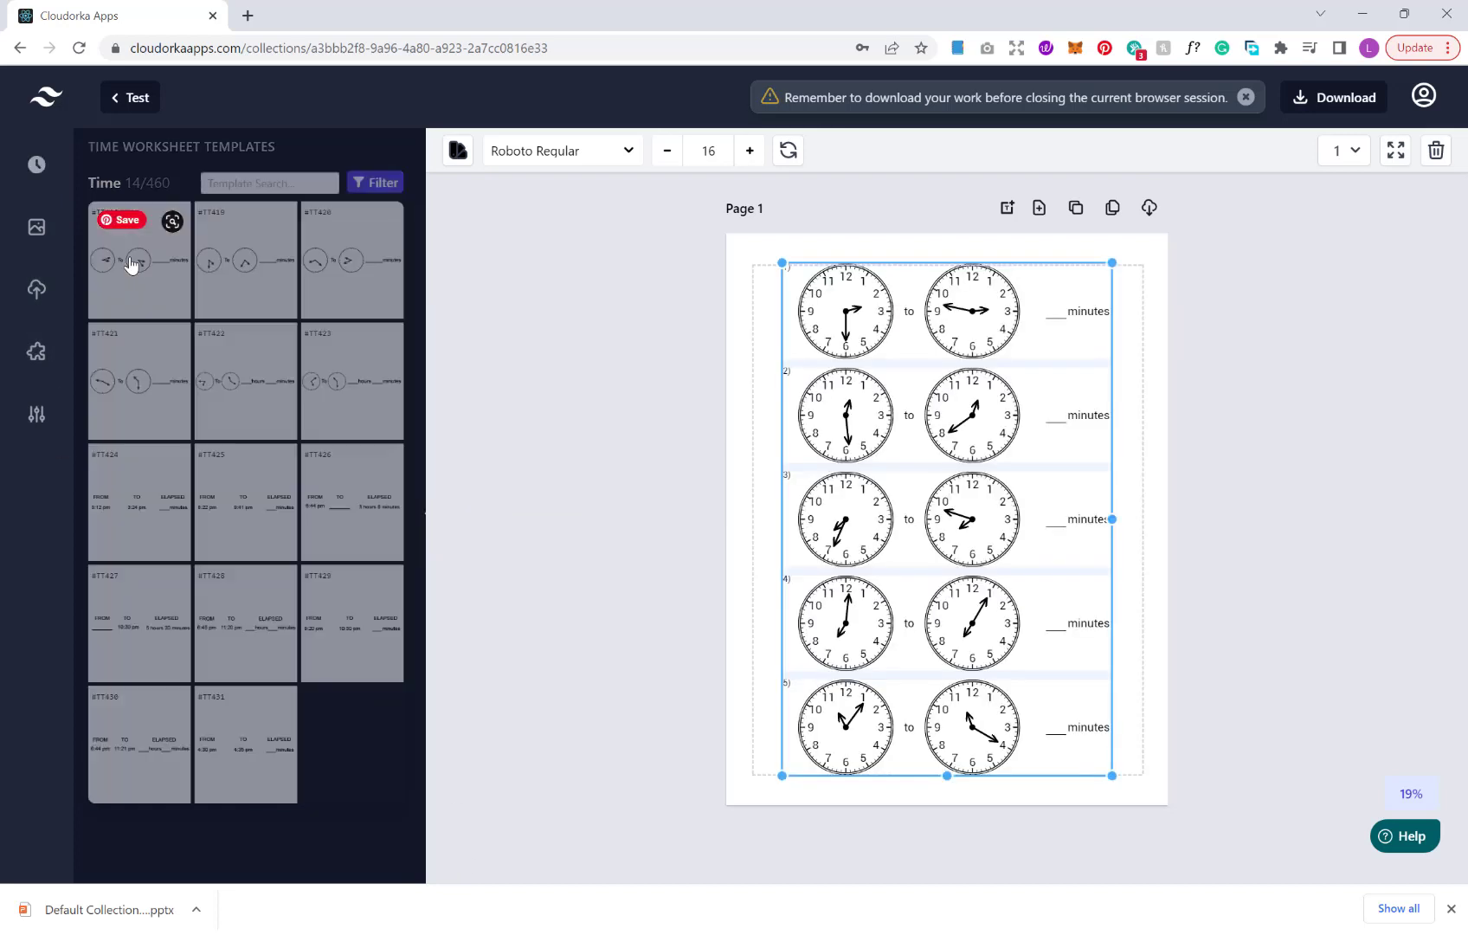
Show the Time Worksheet Settings of the placed elapsed-time template #TT418 (5 rows, 1 column)
click(137, 259)
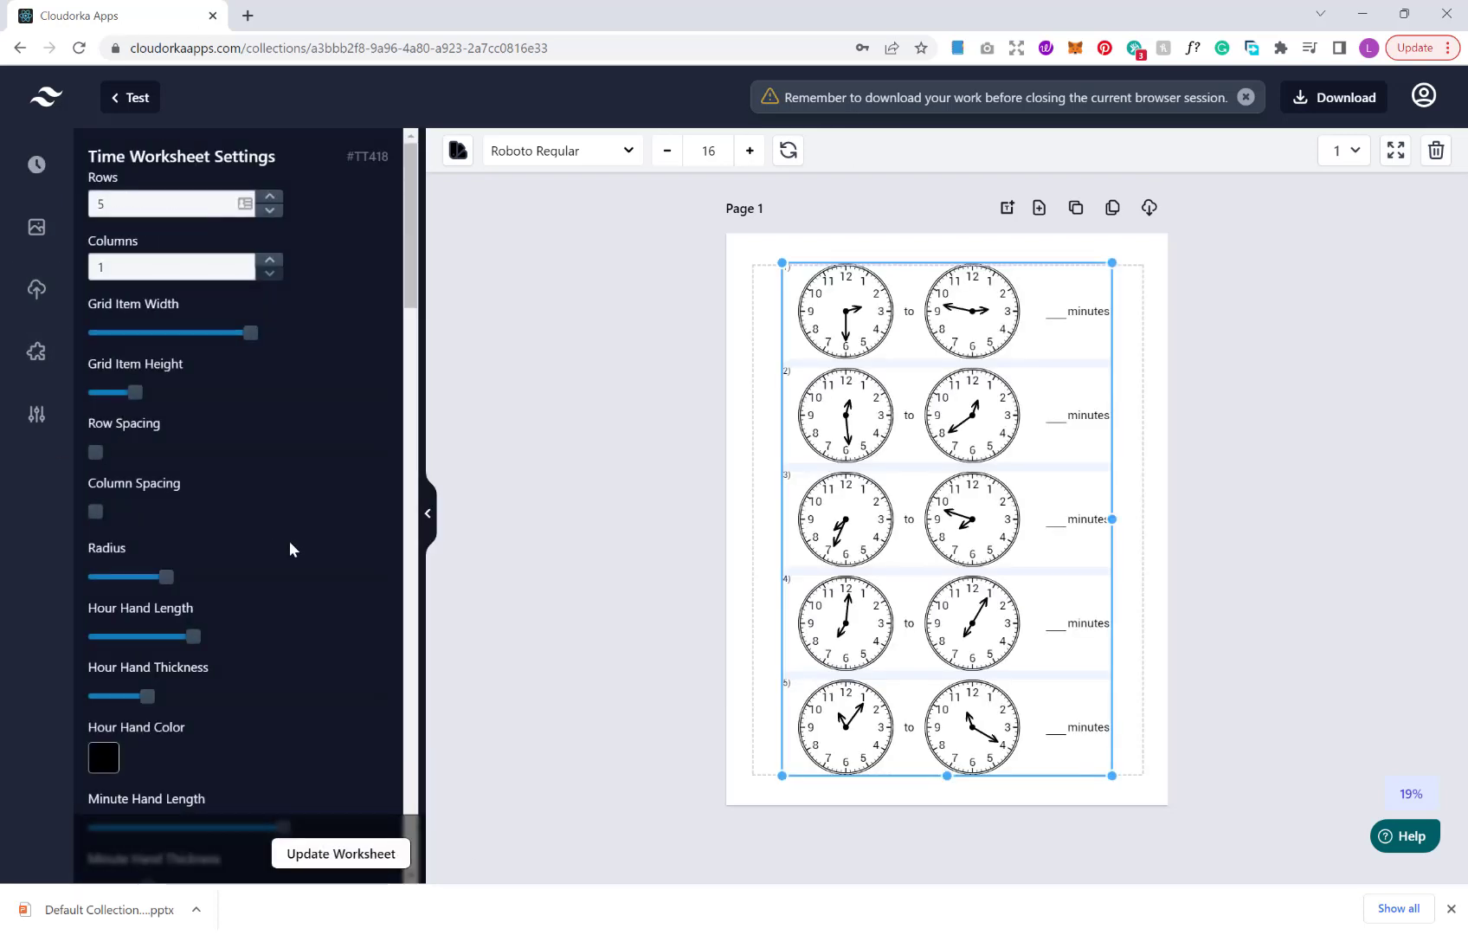
mouse_move(1185, 526)
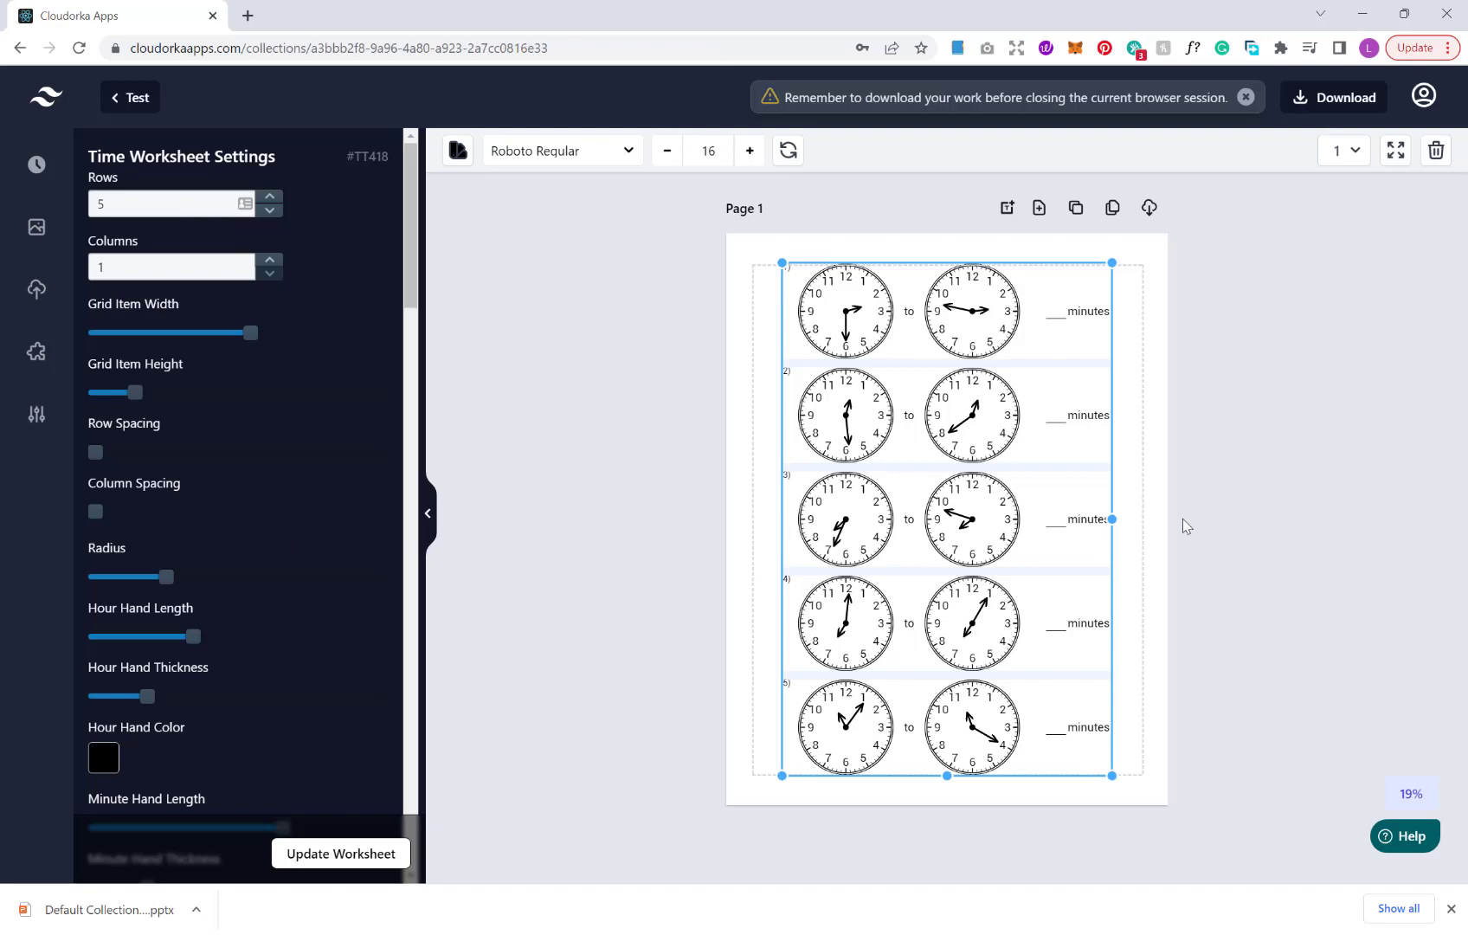
mouse_move(1145, 550)
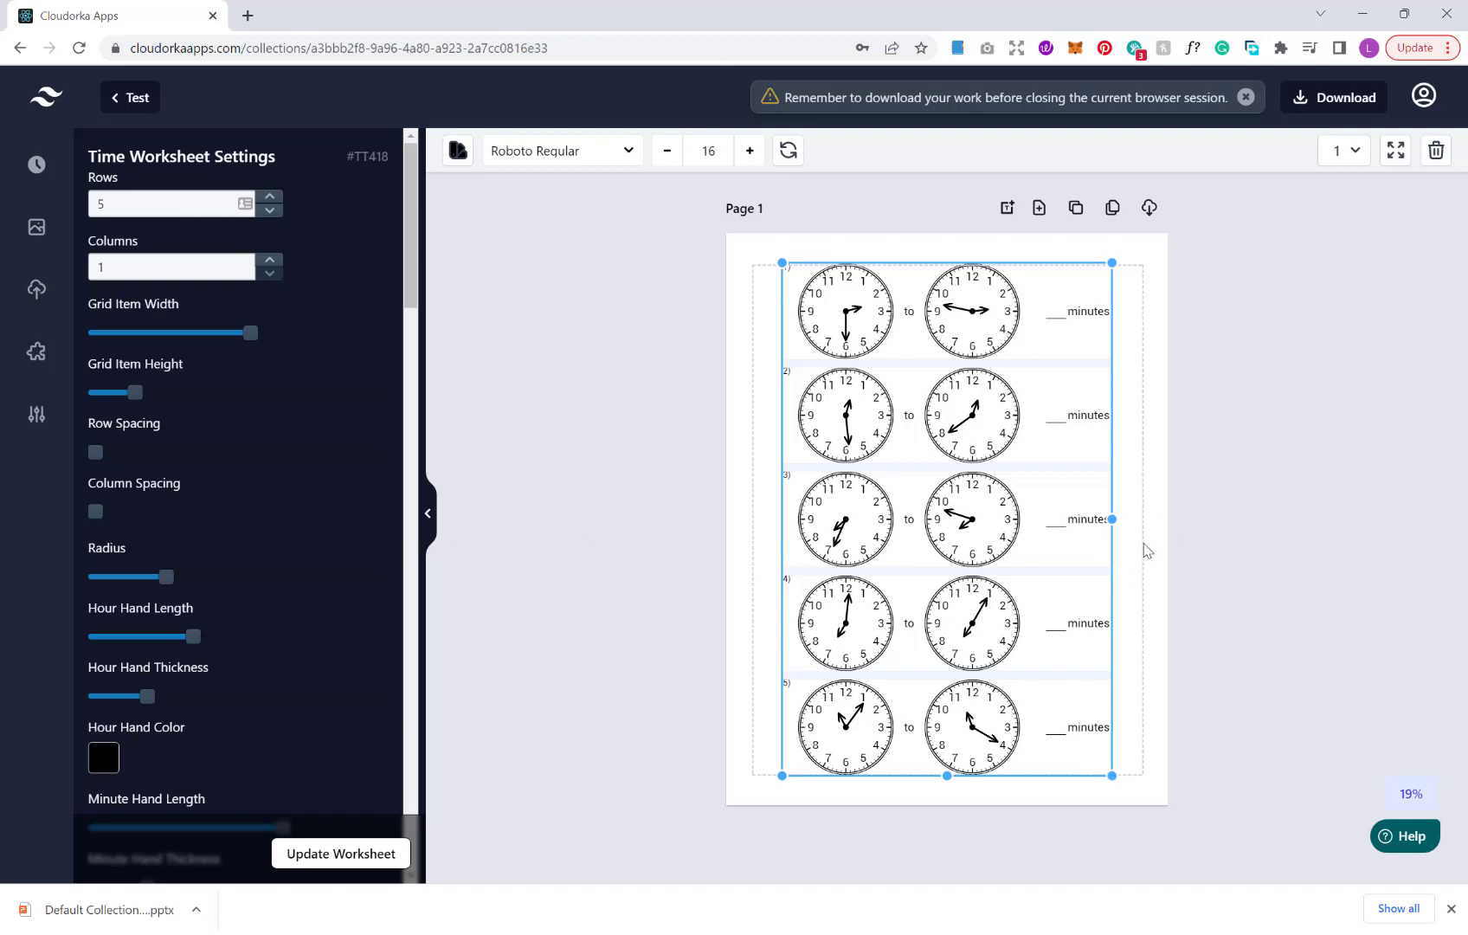
mouse_move(180, 191)
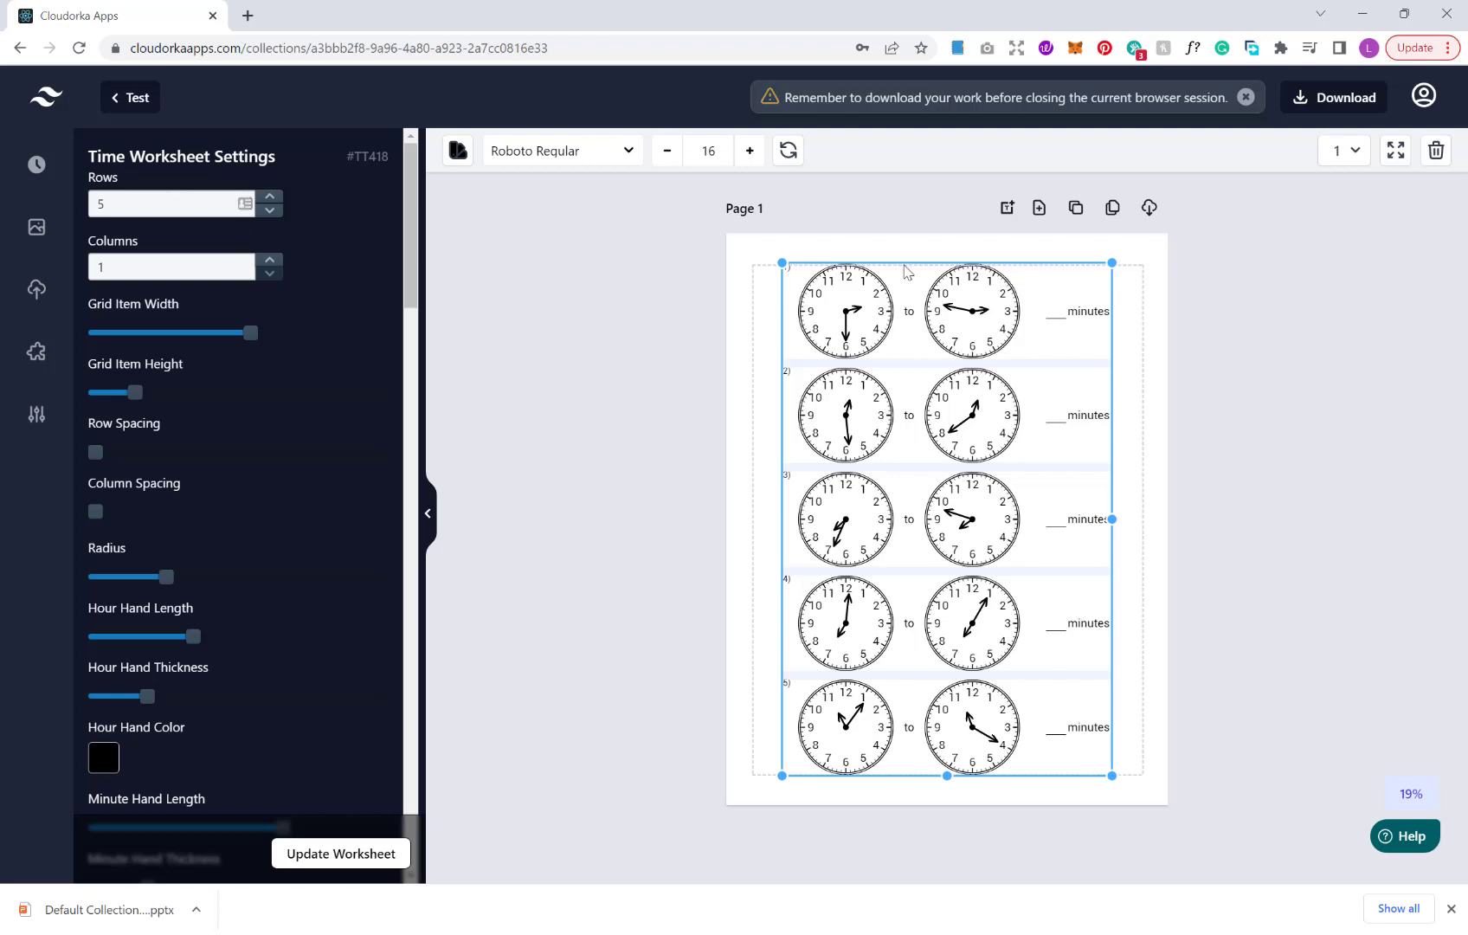
mouse_move(293, 366)
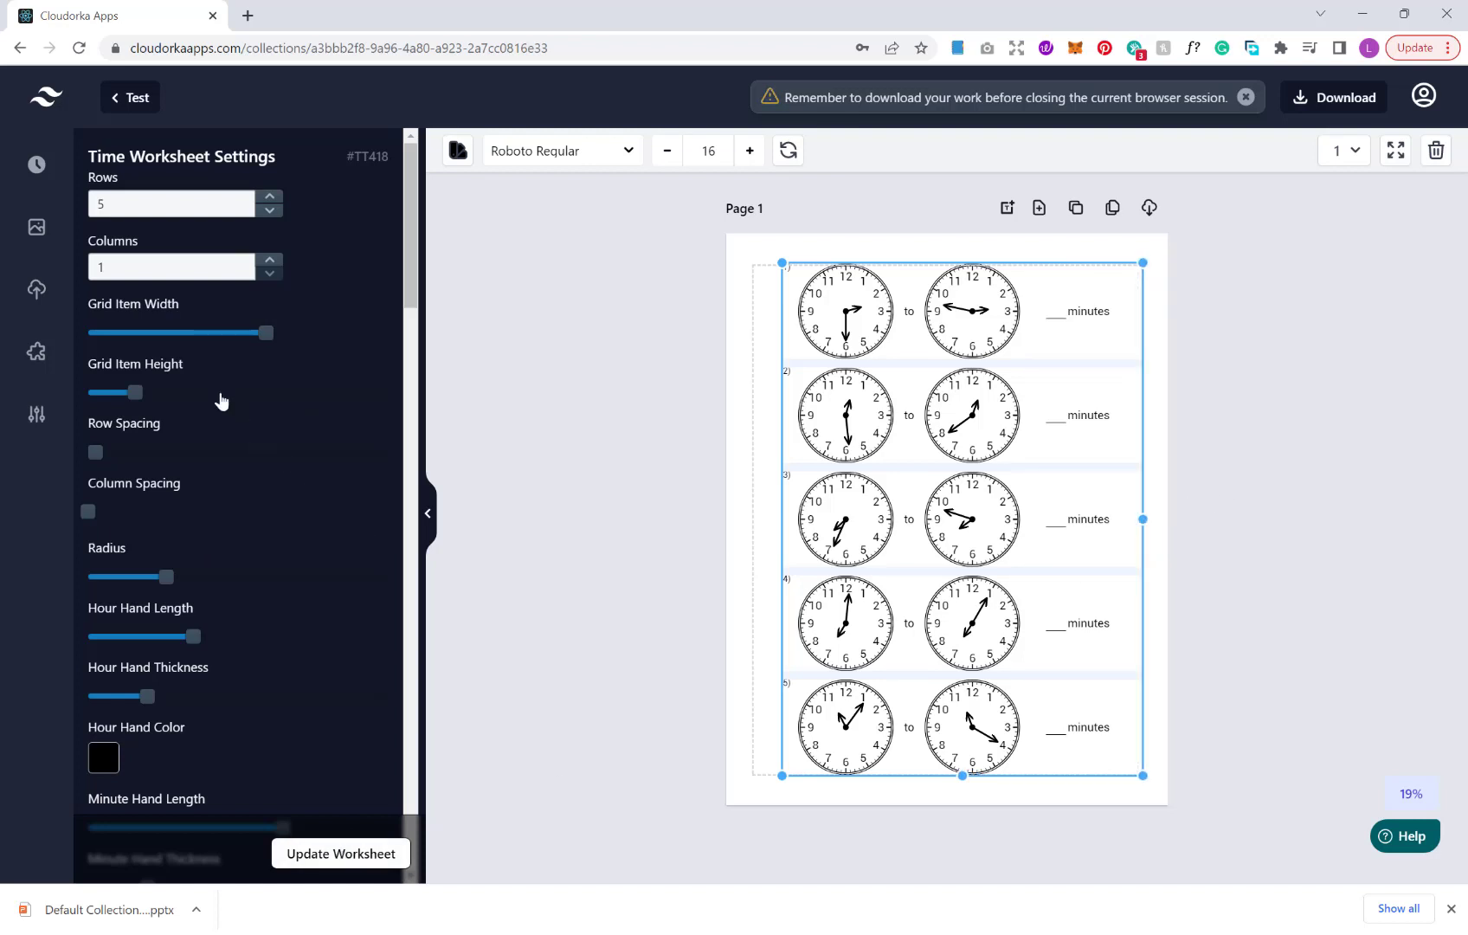
Reduce the clock Radius slightly and update the five-row elapsed-time worksheet
scroll(down, 3)
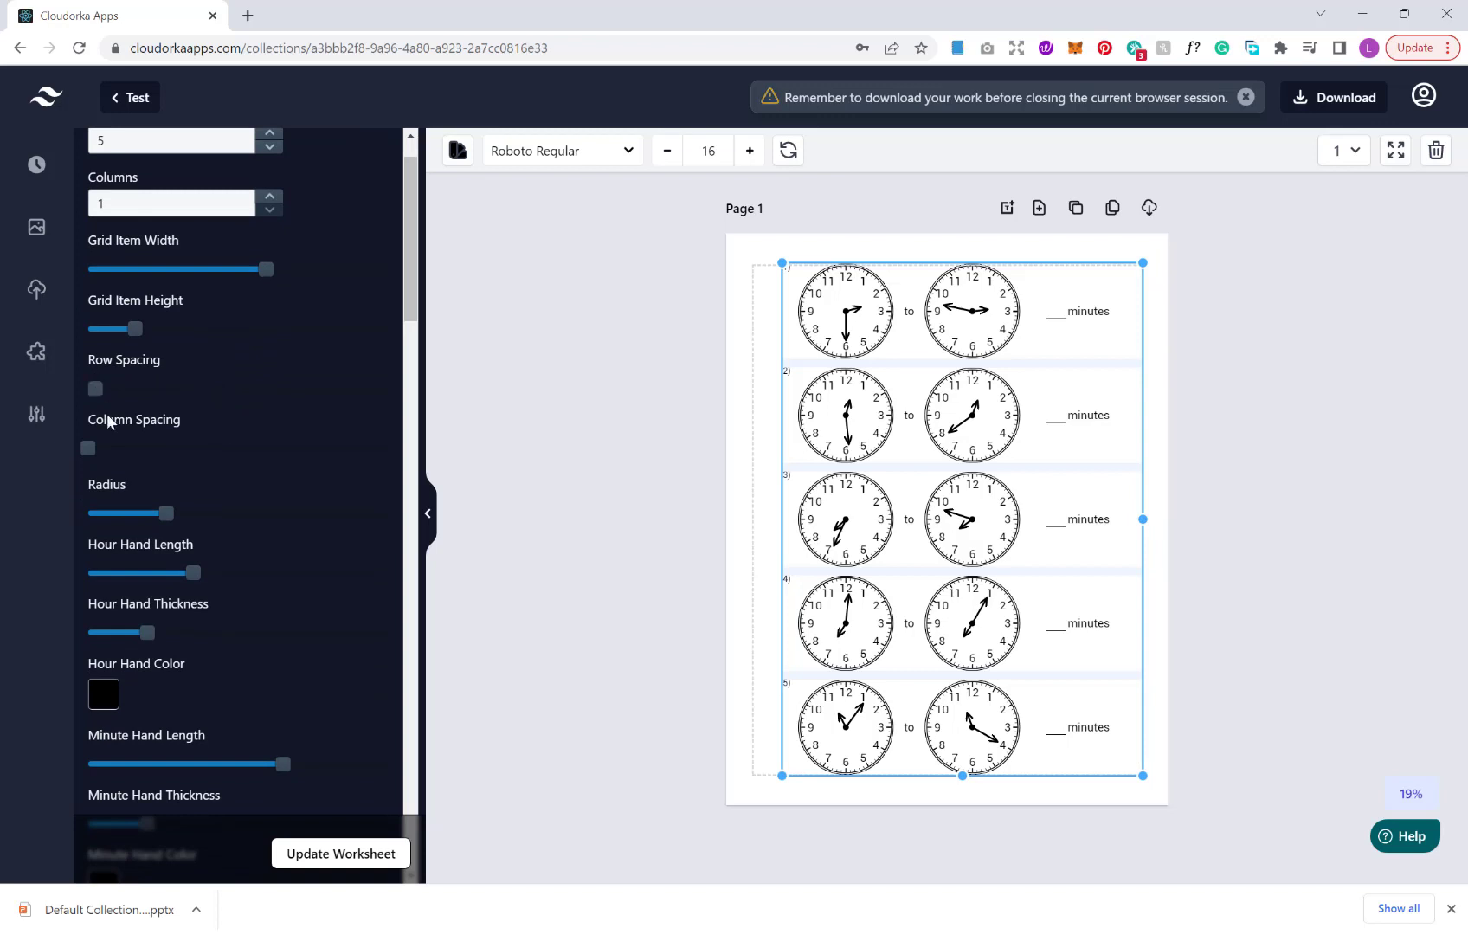
scroll(down, 3)
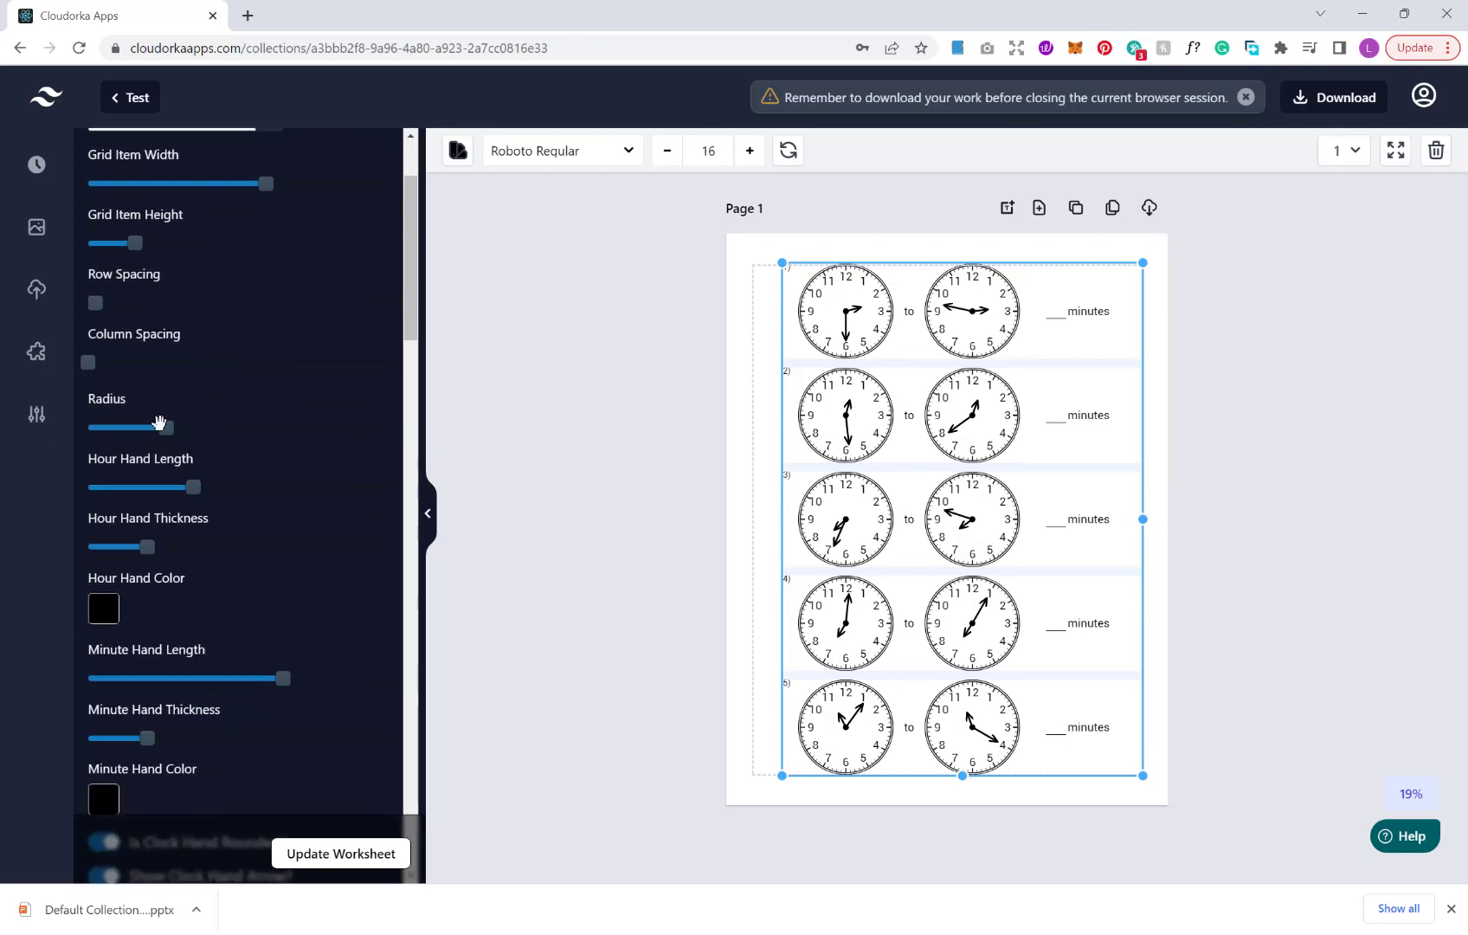
click(340, 853)
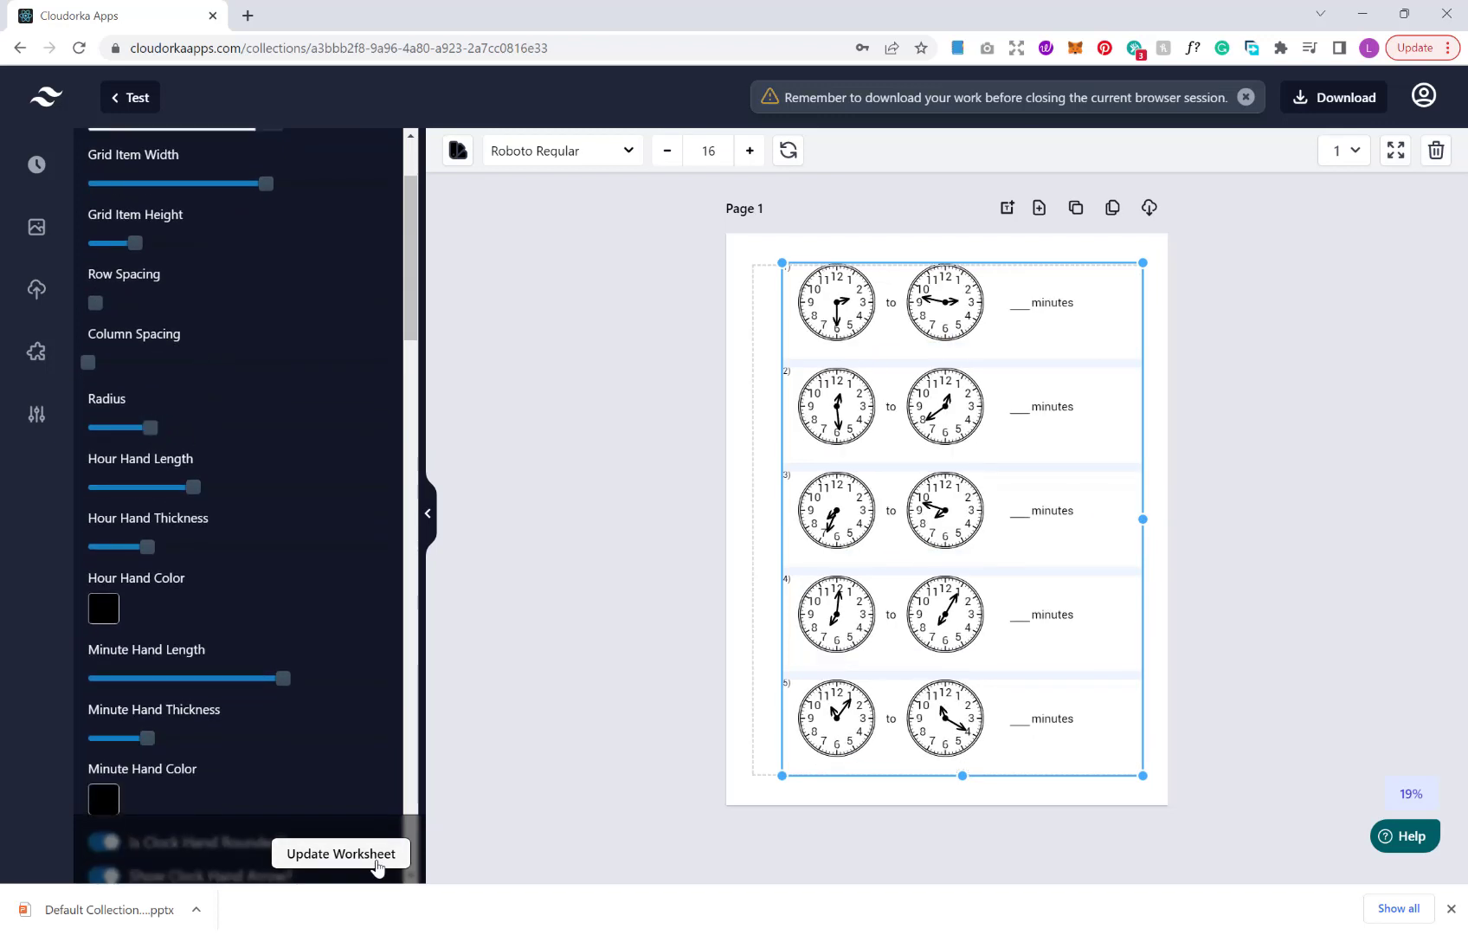
mouse_move(154, 428)
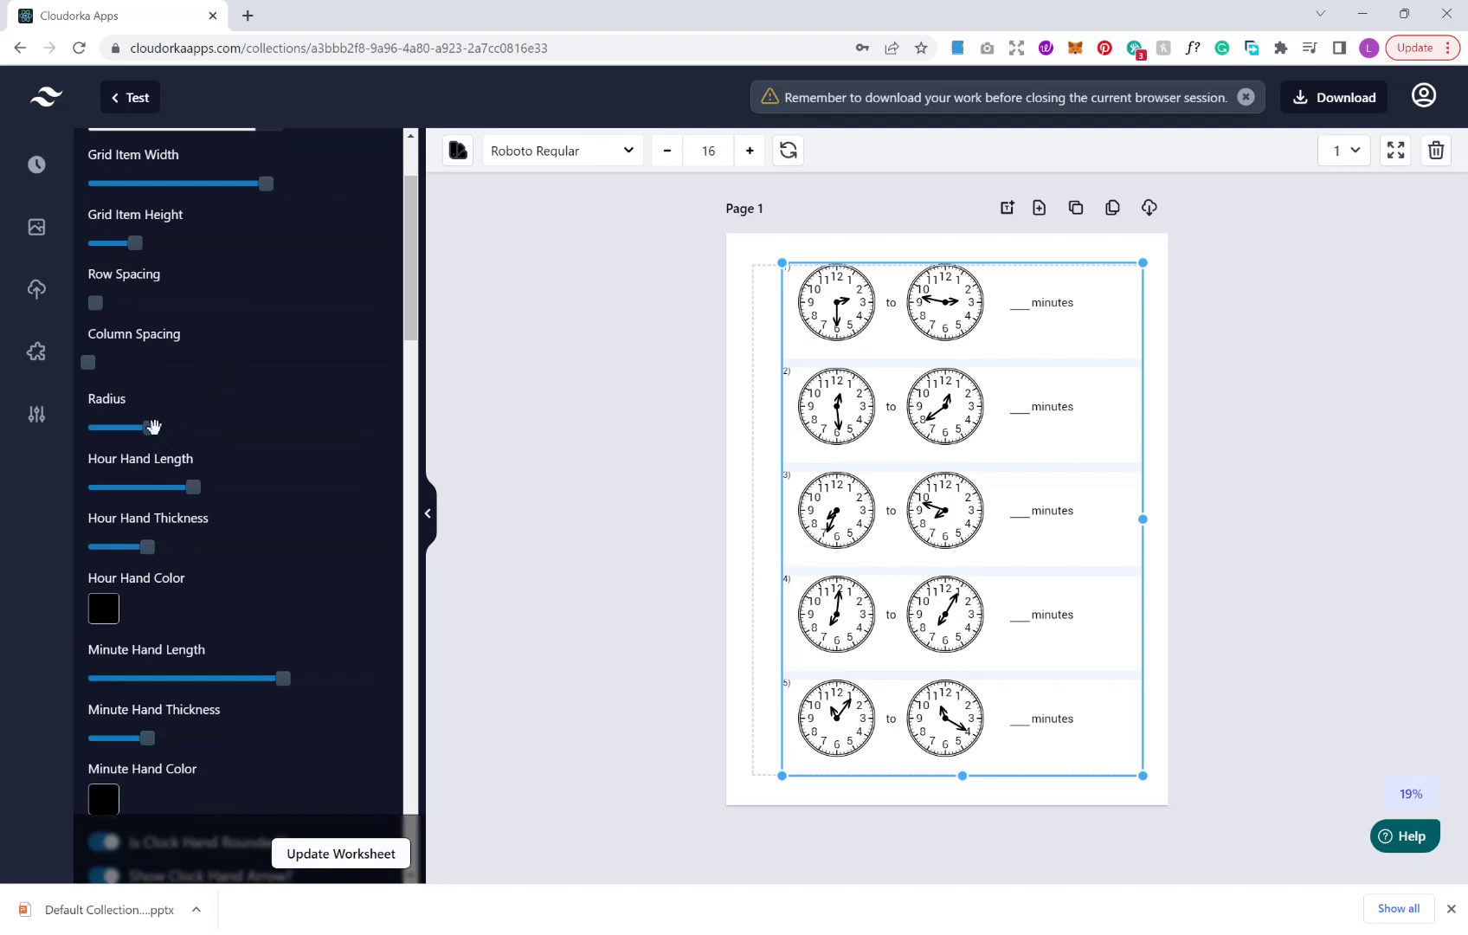
click(339, 854)
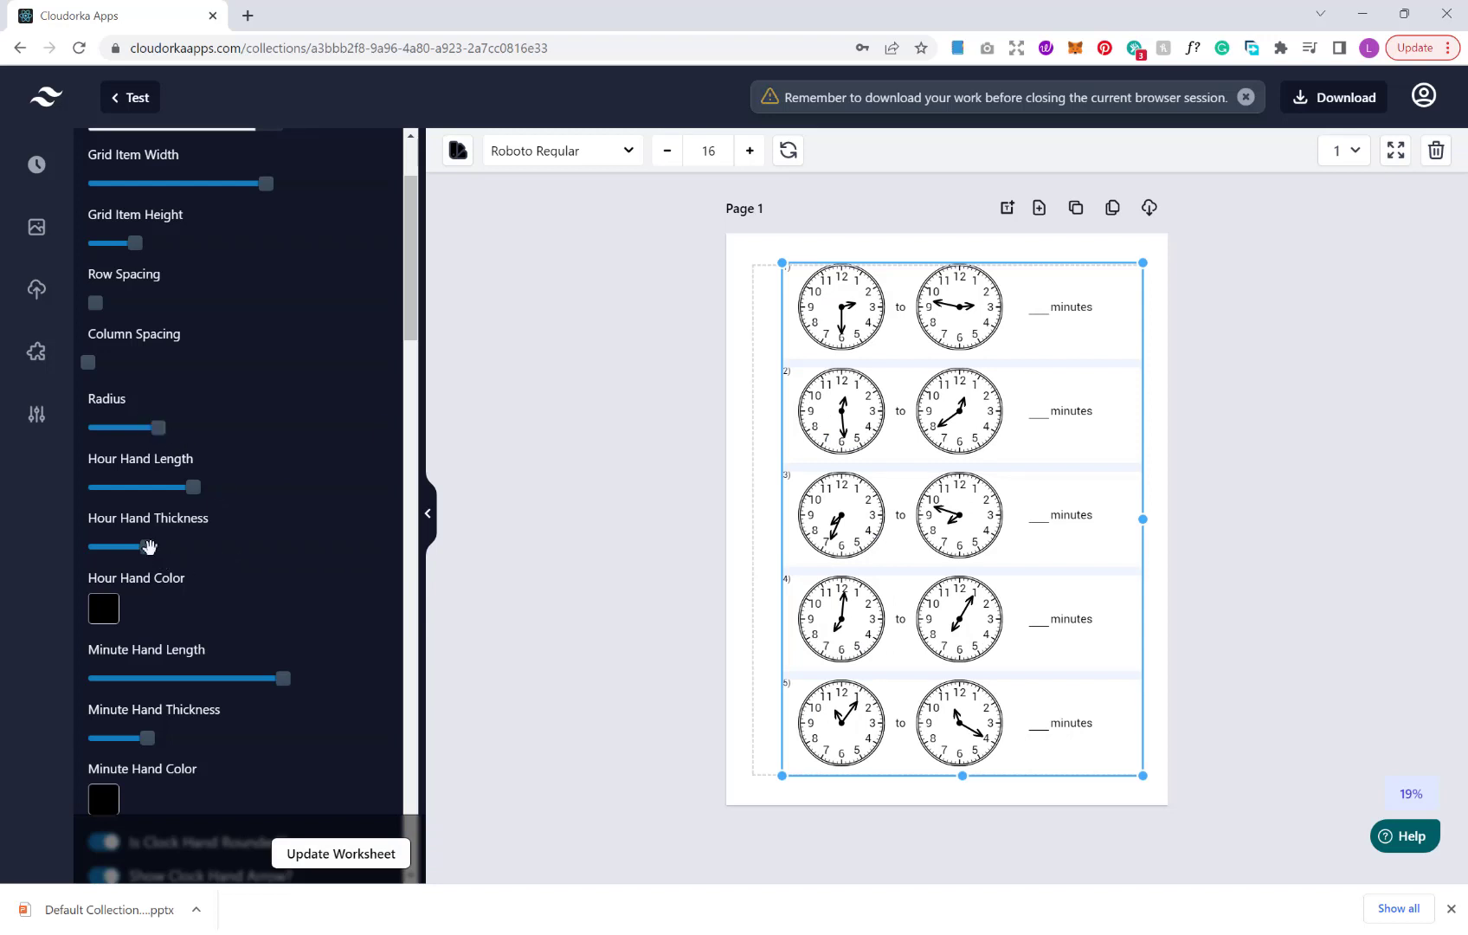
scroll(down, 3)
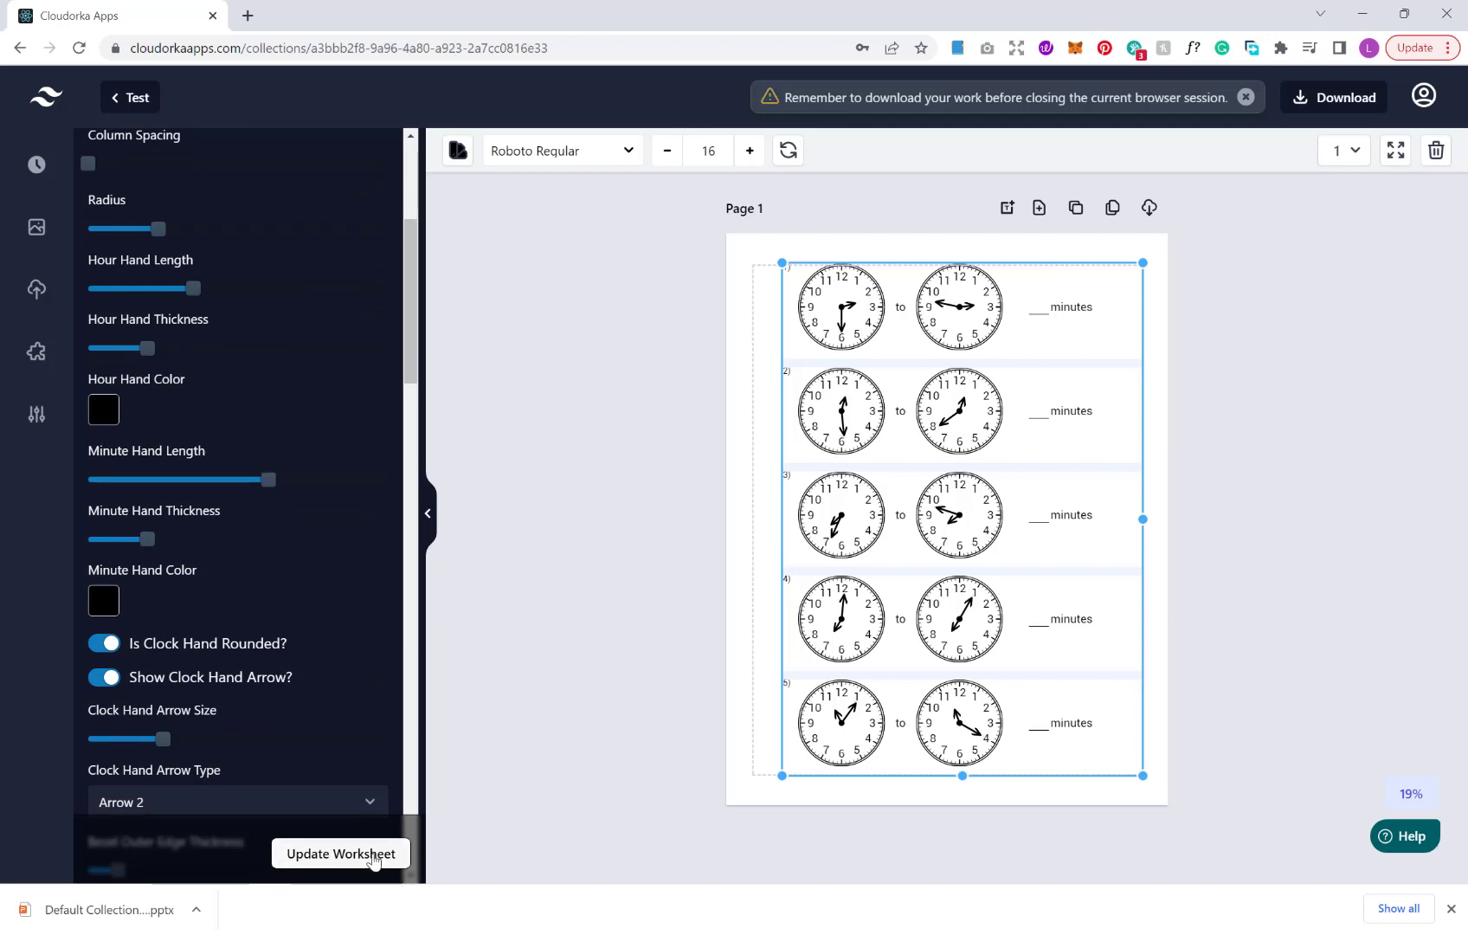
scroll(down, 3)
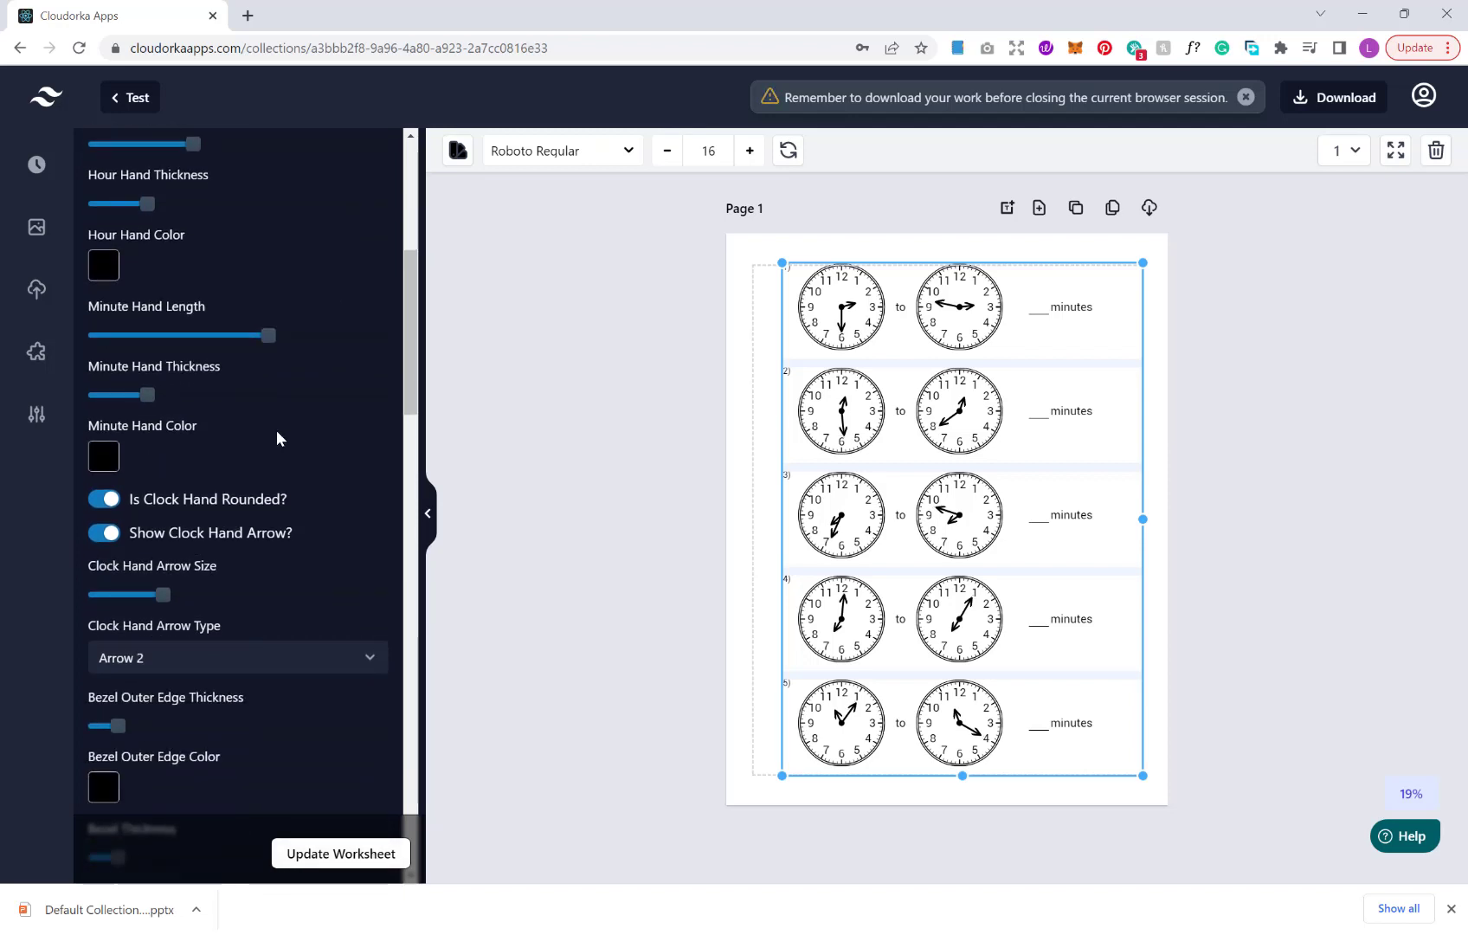
scroll(down, 3)
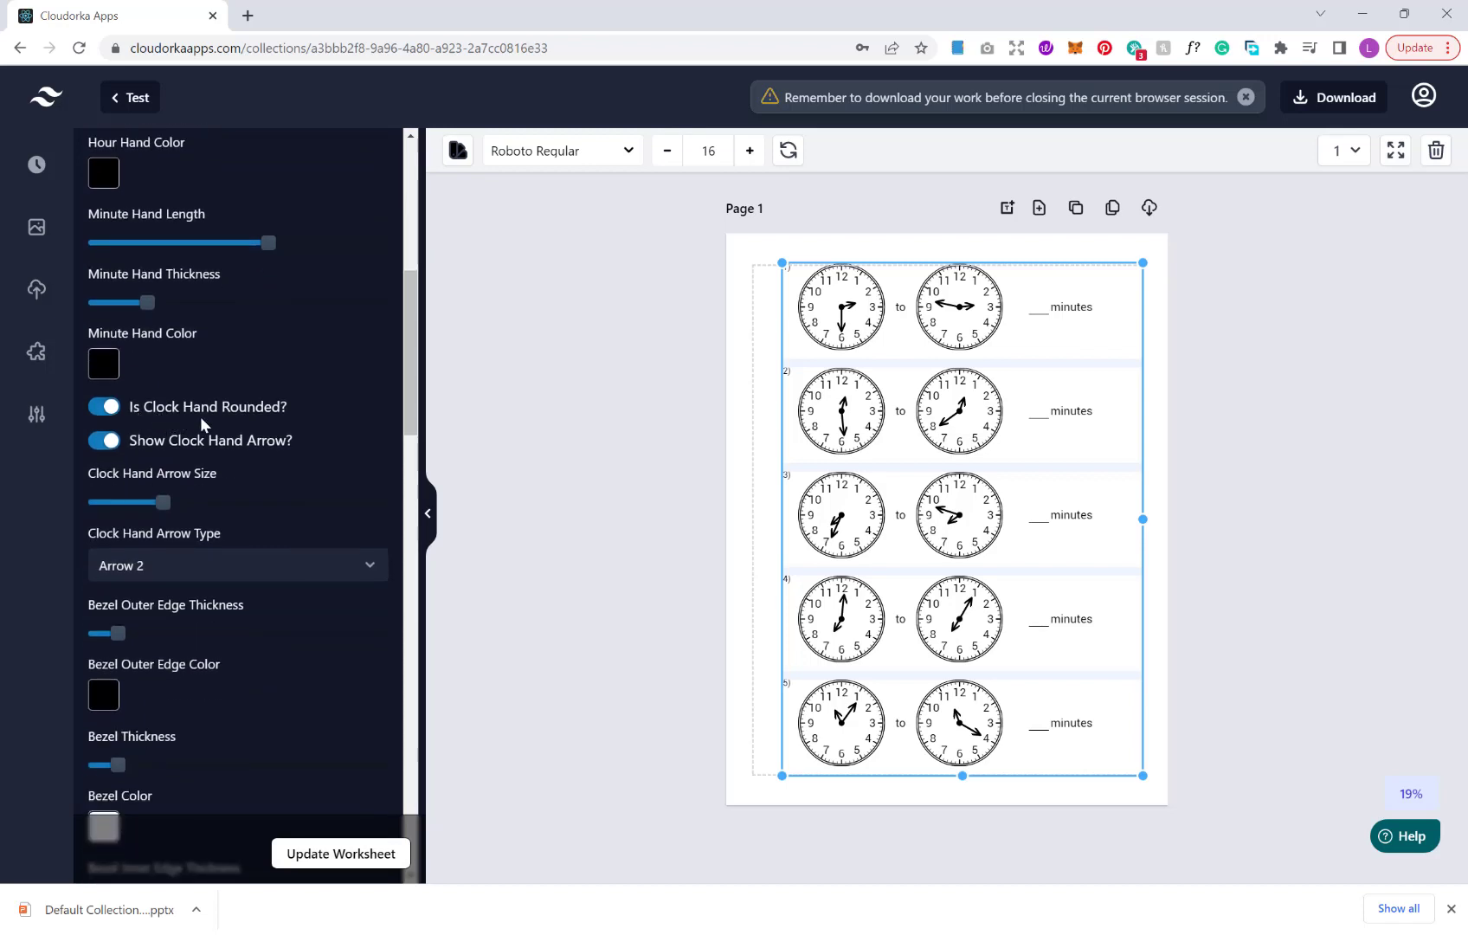
scroll(down, 3)
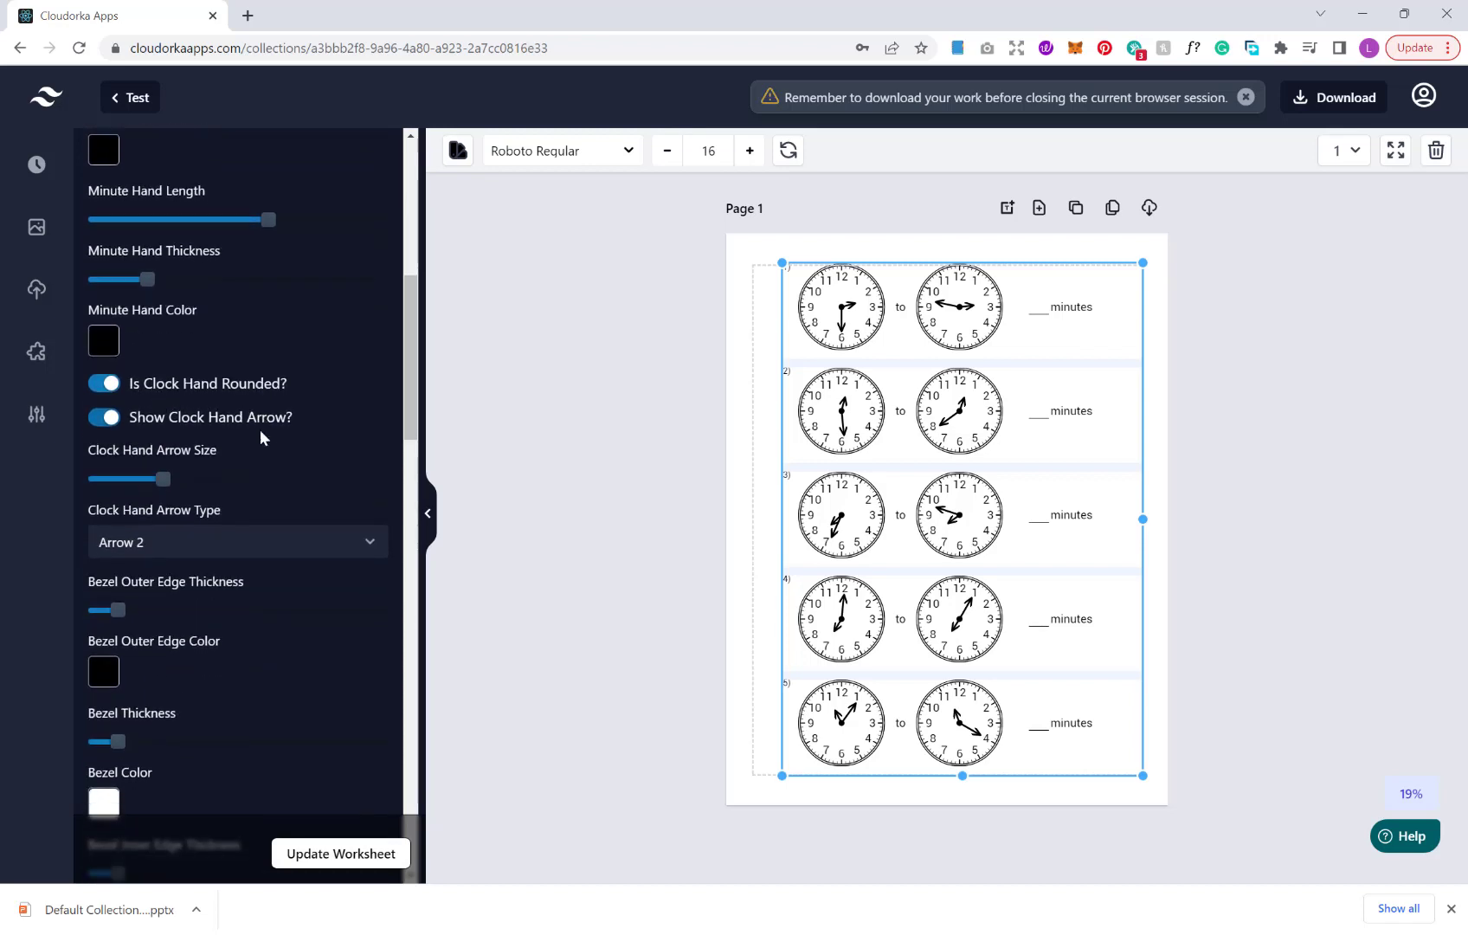
scroll(down, 3)
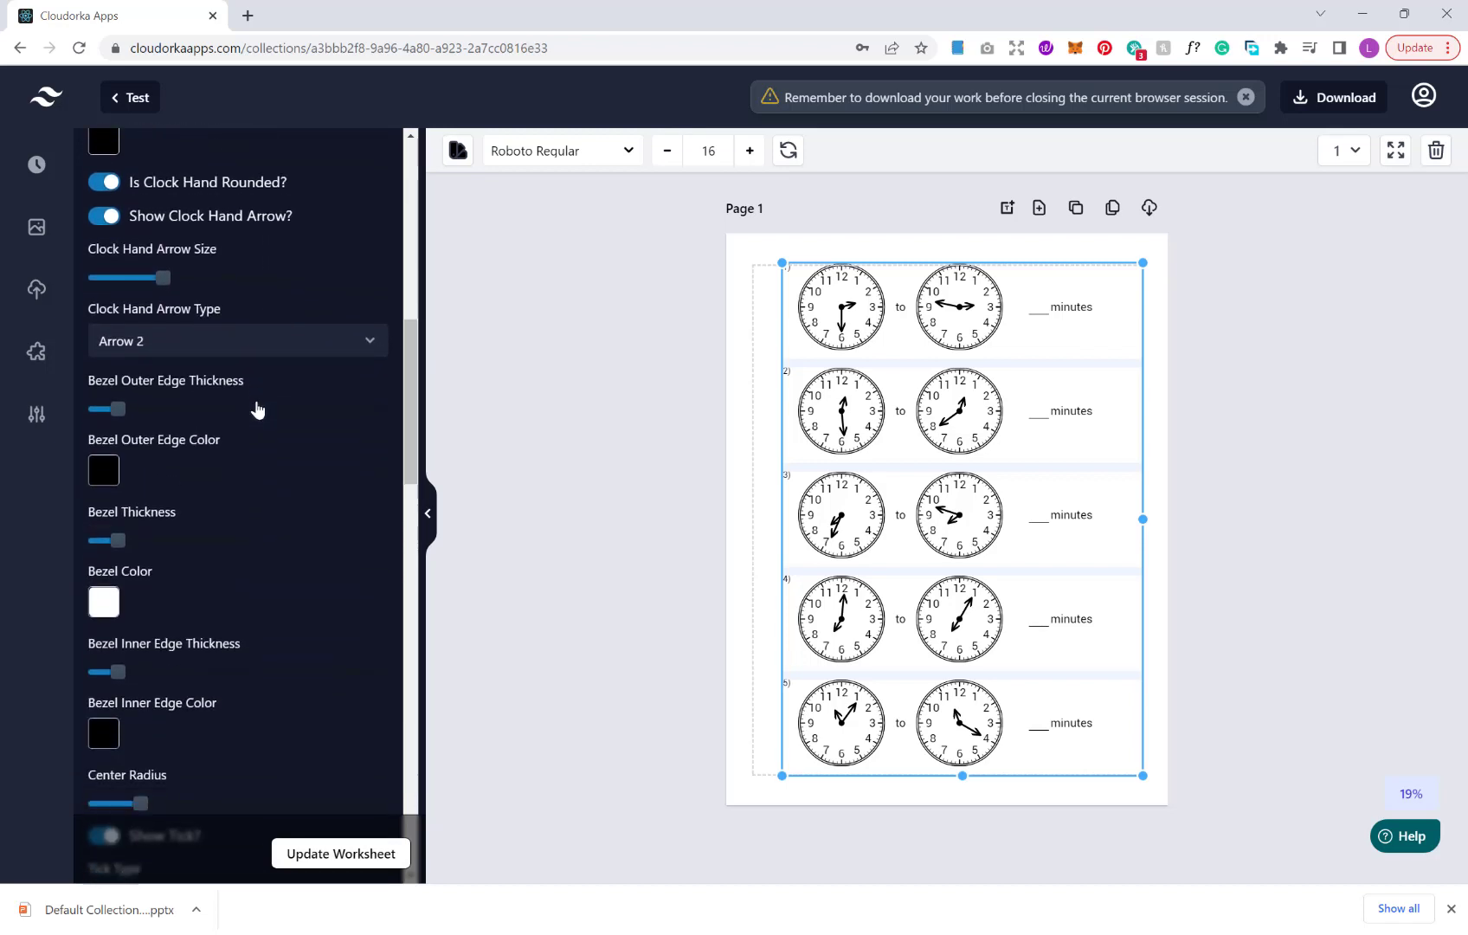
scroll(down, 3)
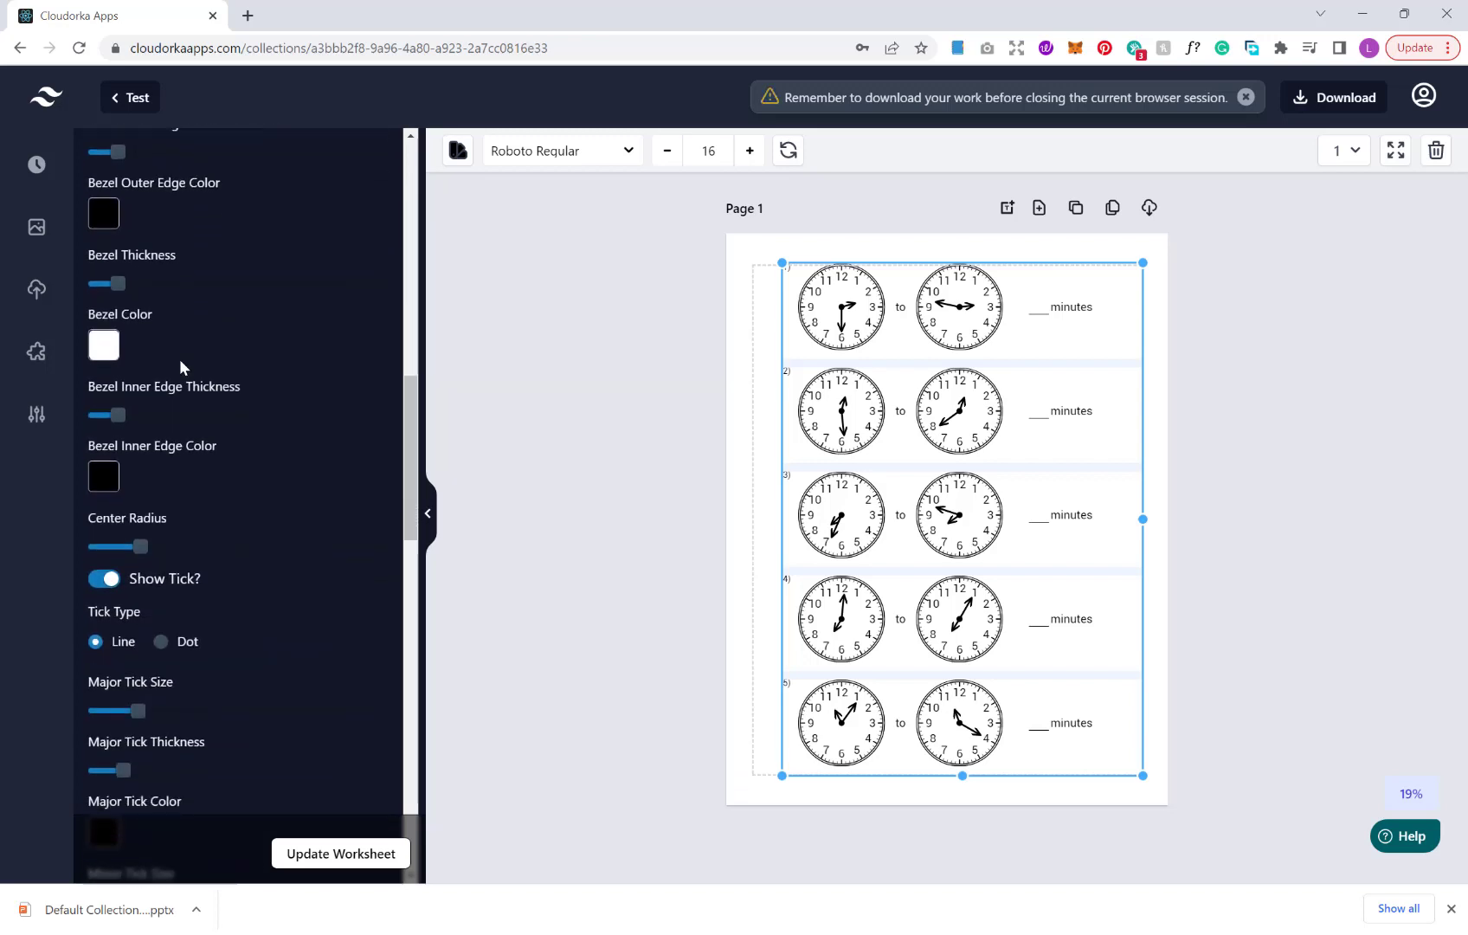
scroll(down, 3)
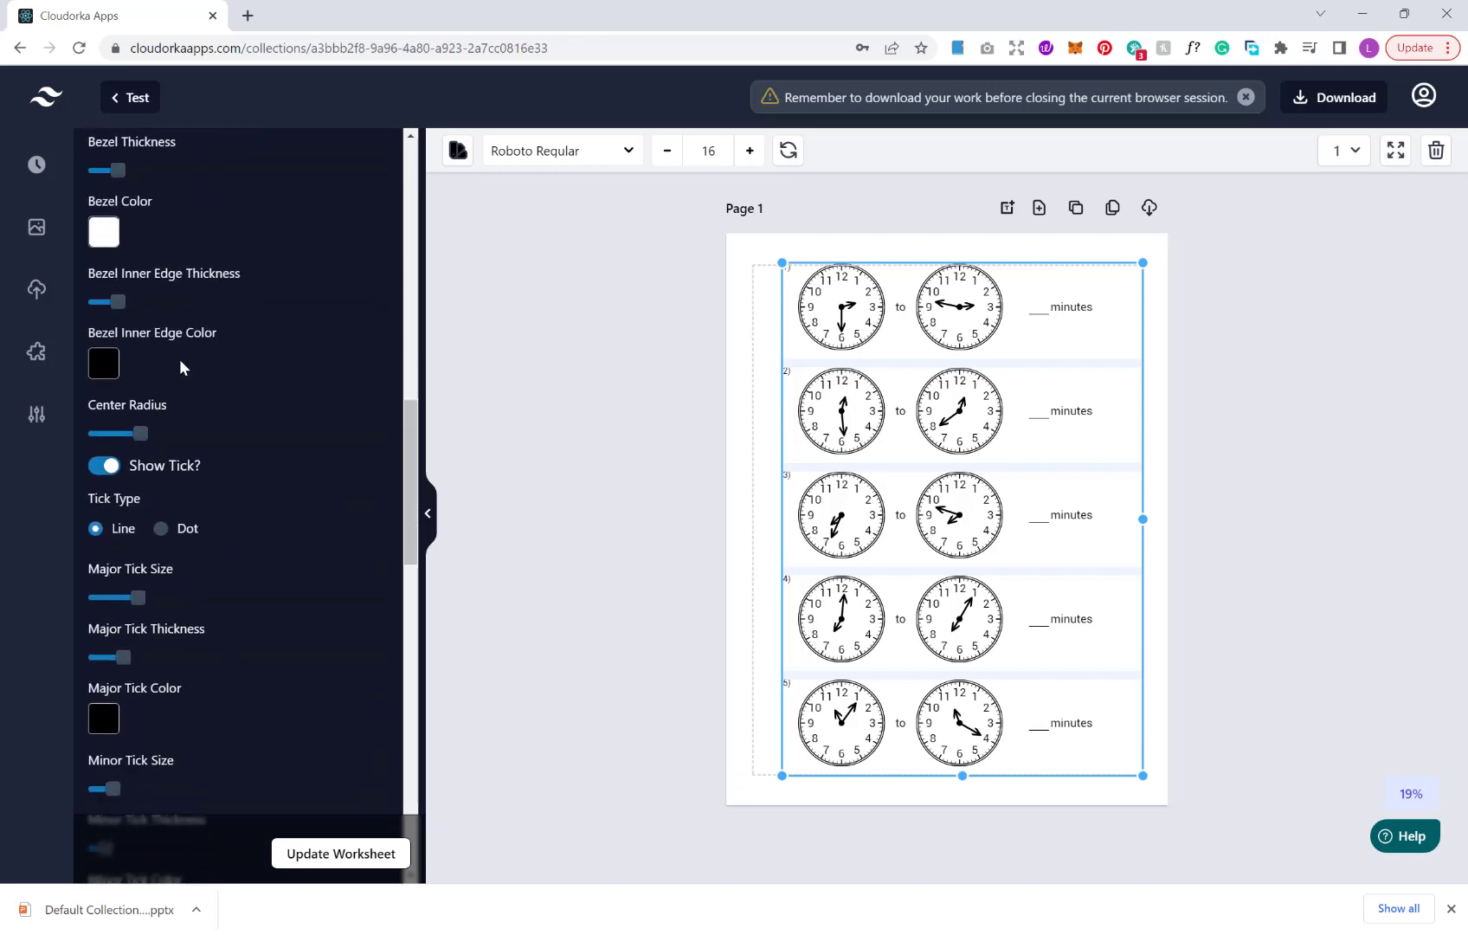
scroll(down, 3)
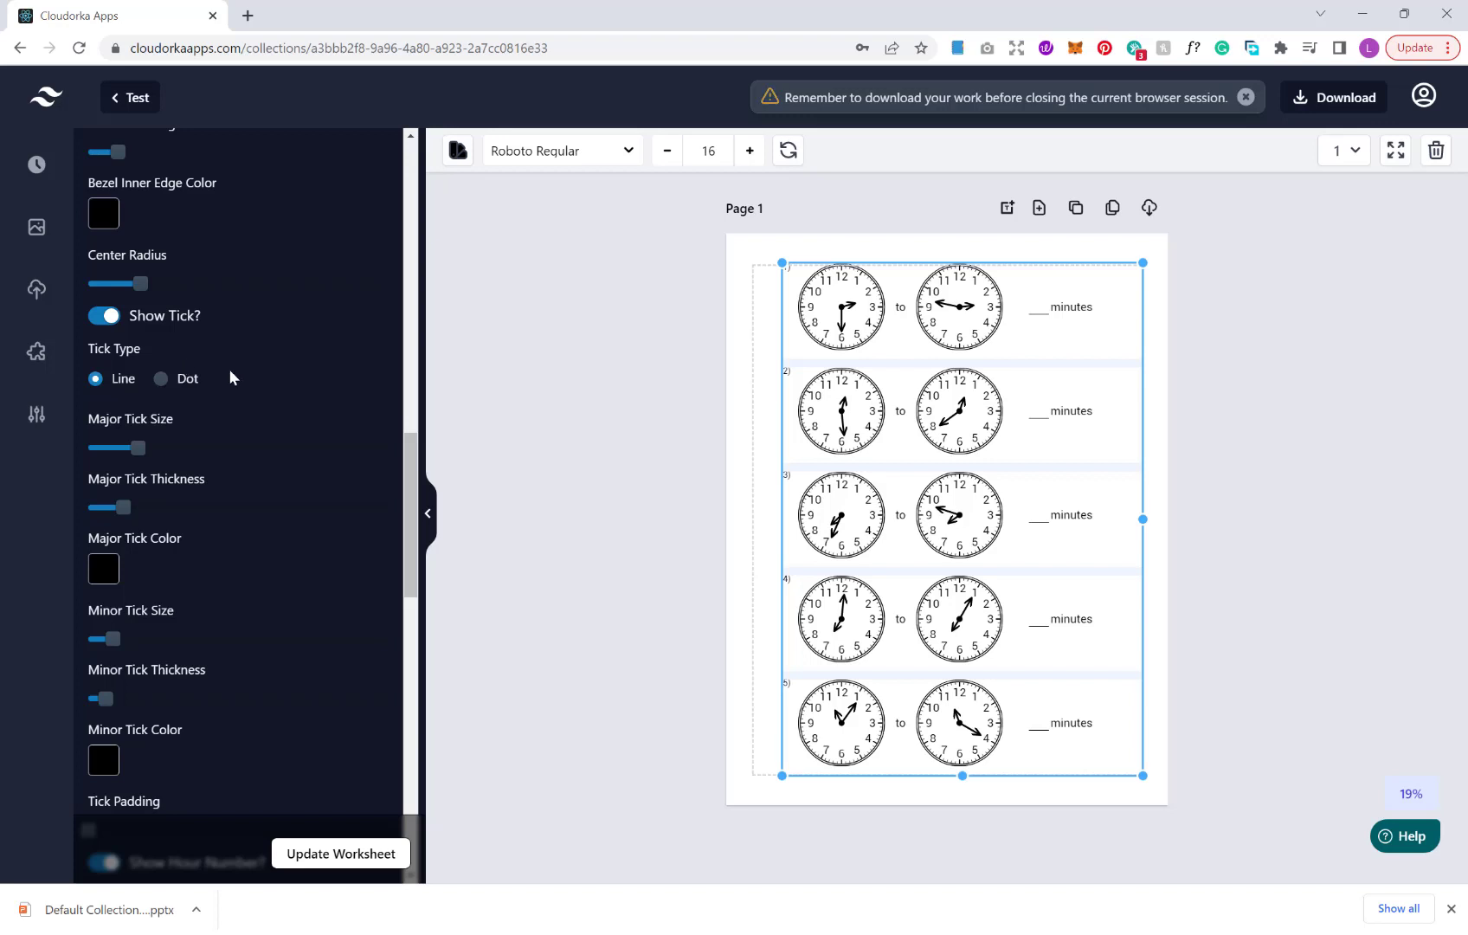
scroll(down, 3)
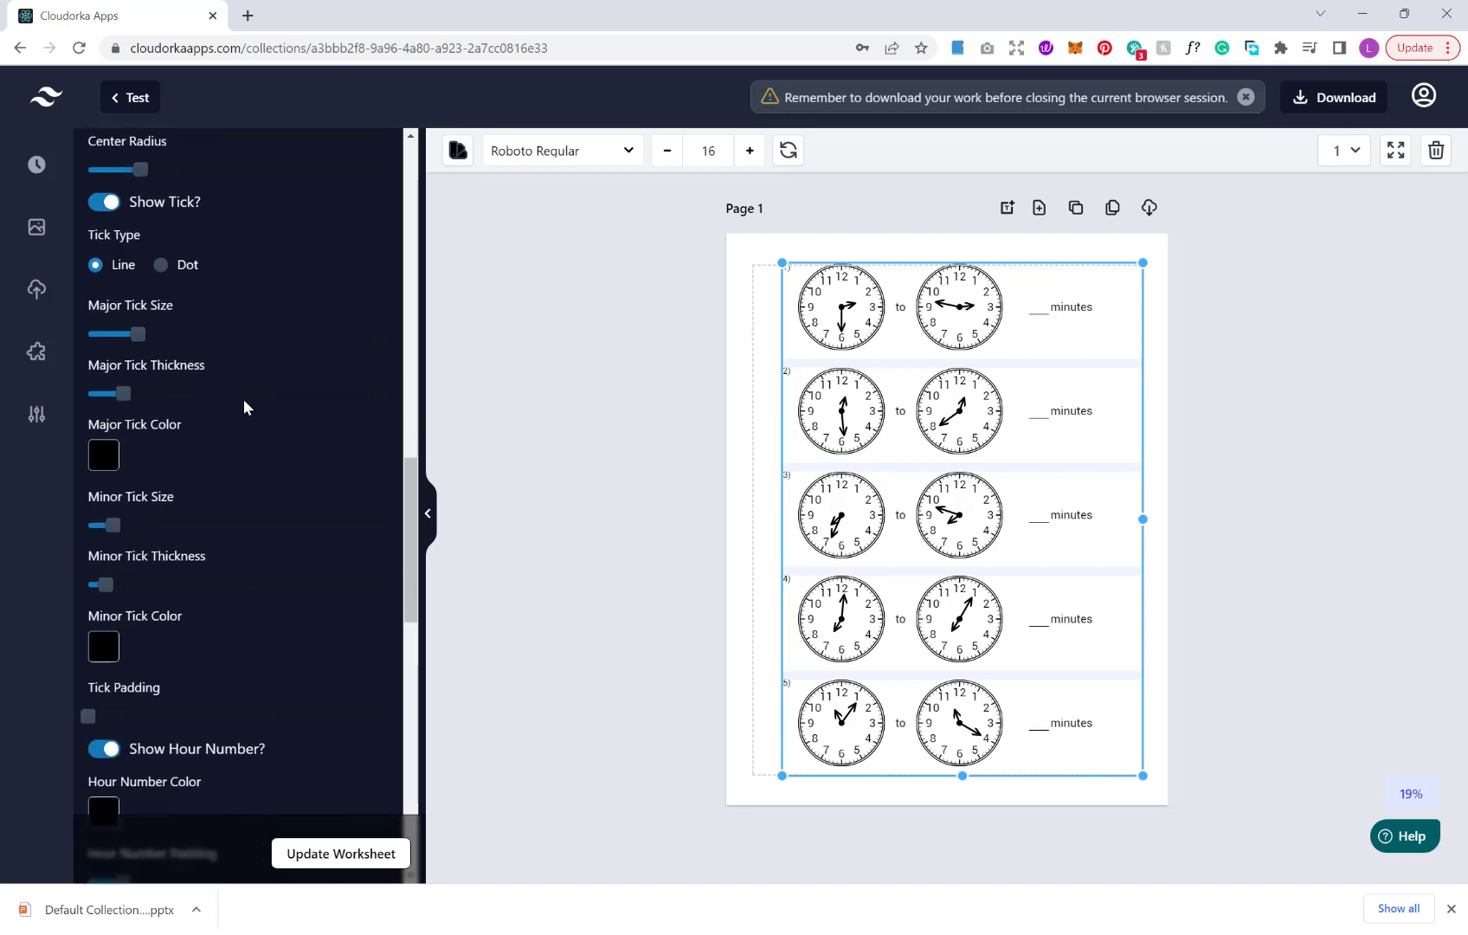
scroll(down, 3)
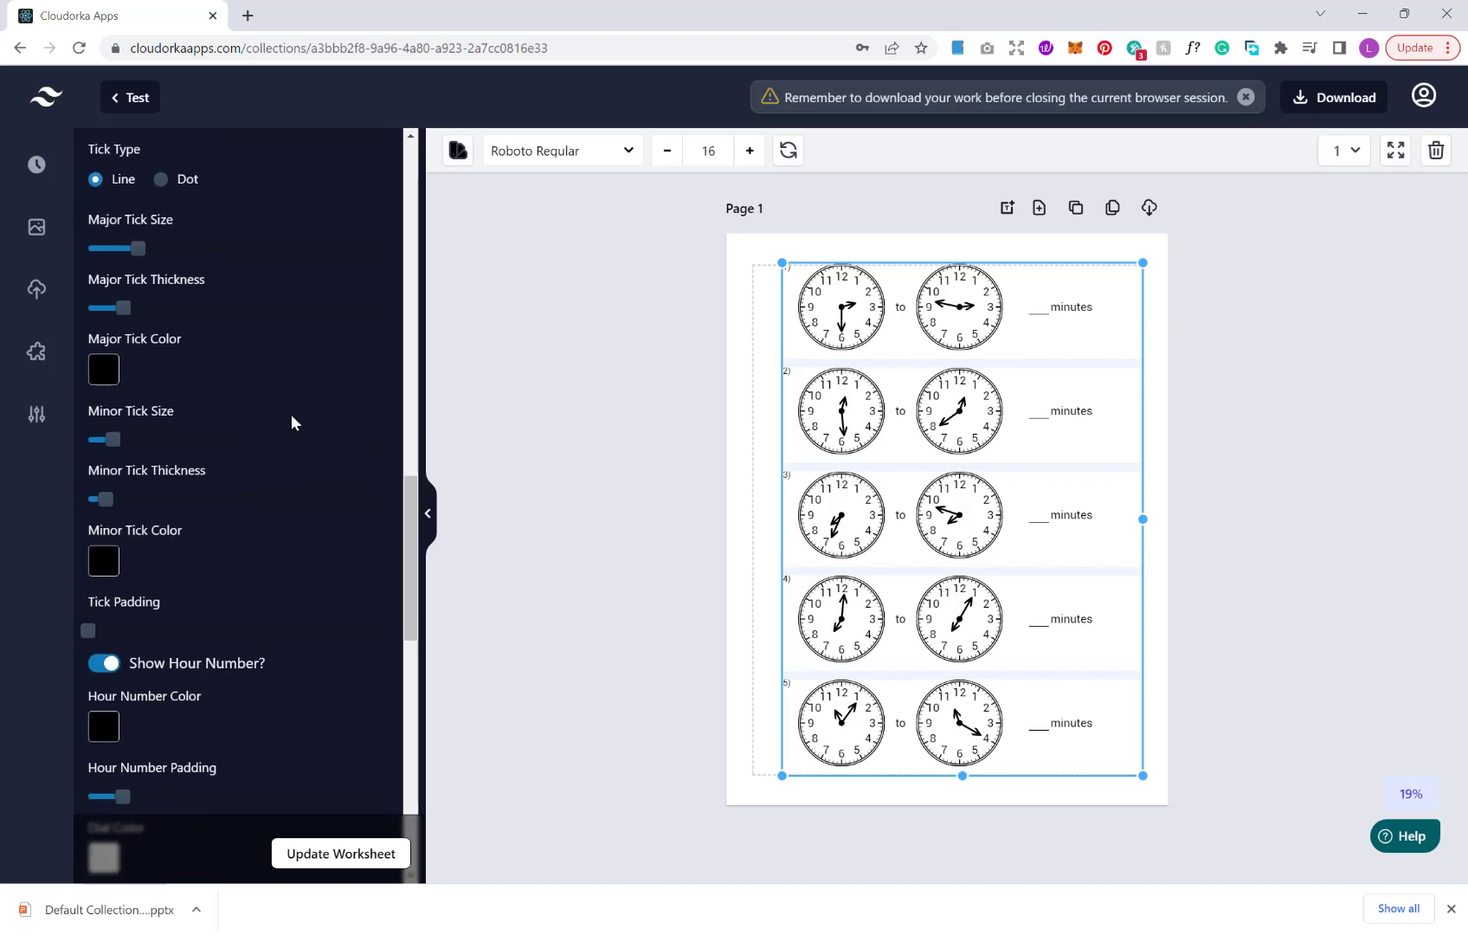
scroll(down, 3)
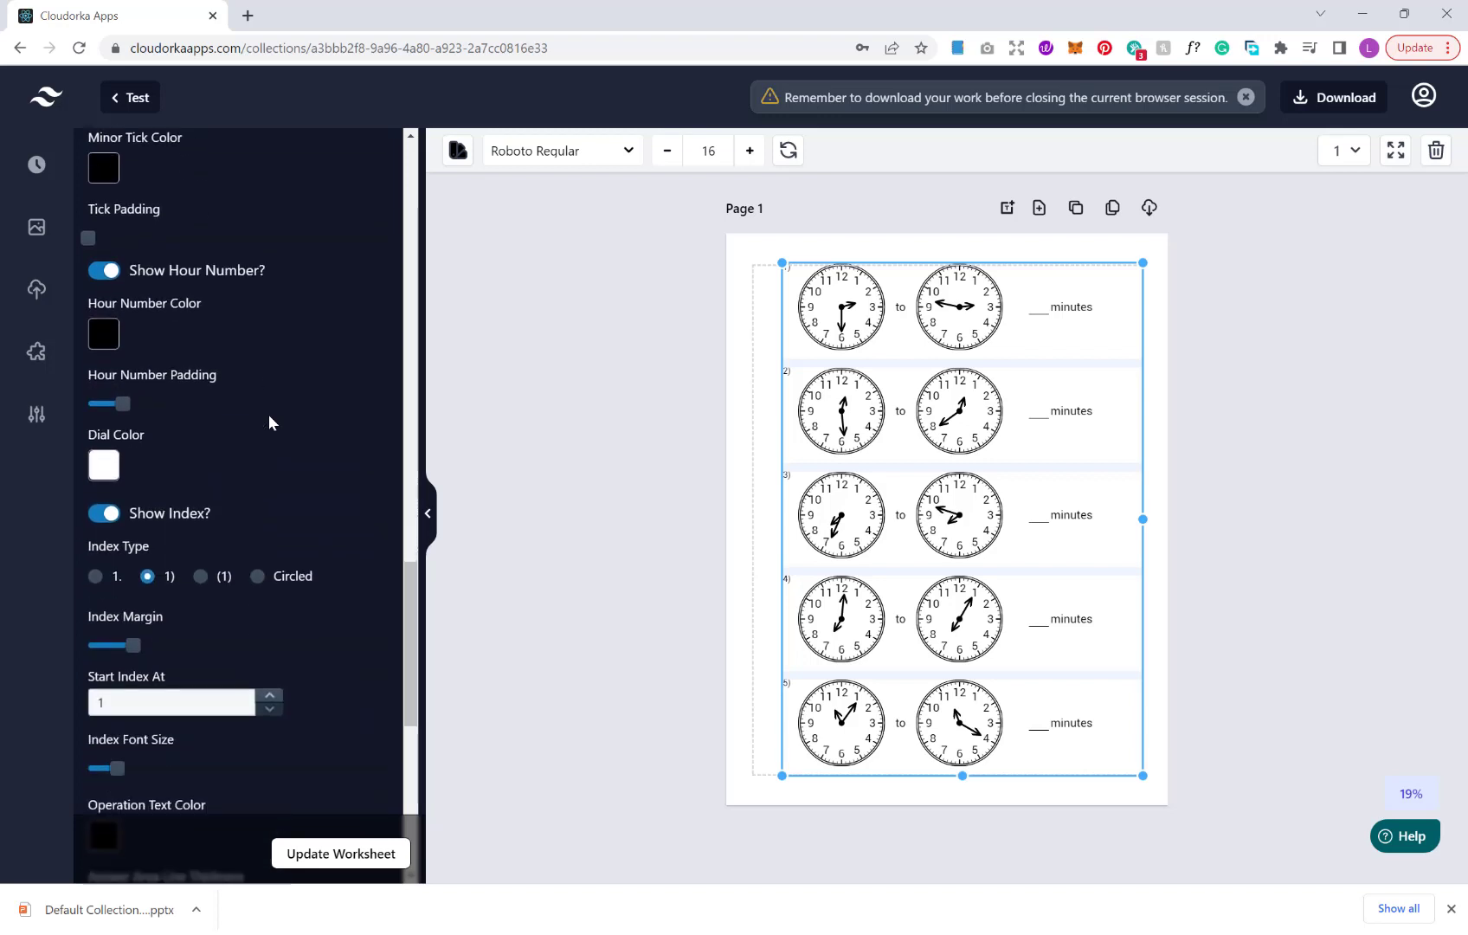
scroll(down, 3)
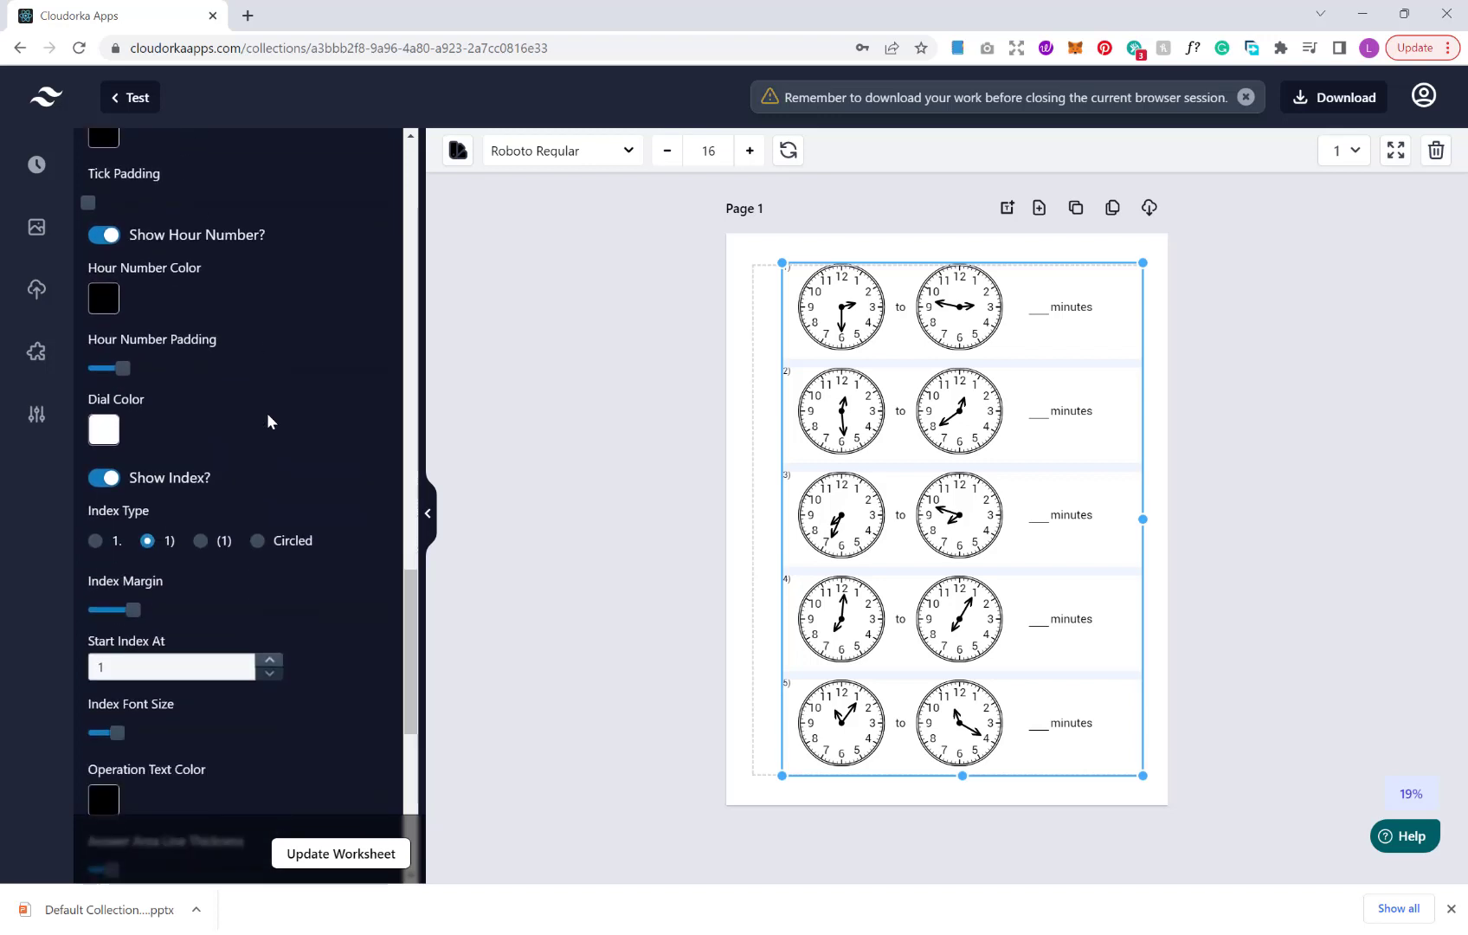
scroll(down, 3)
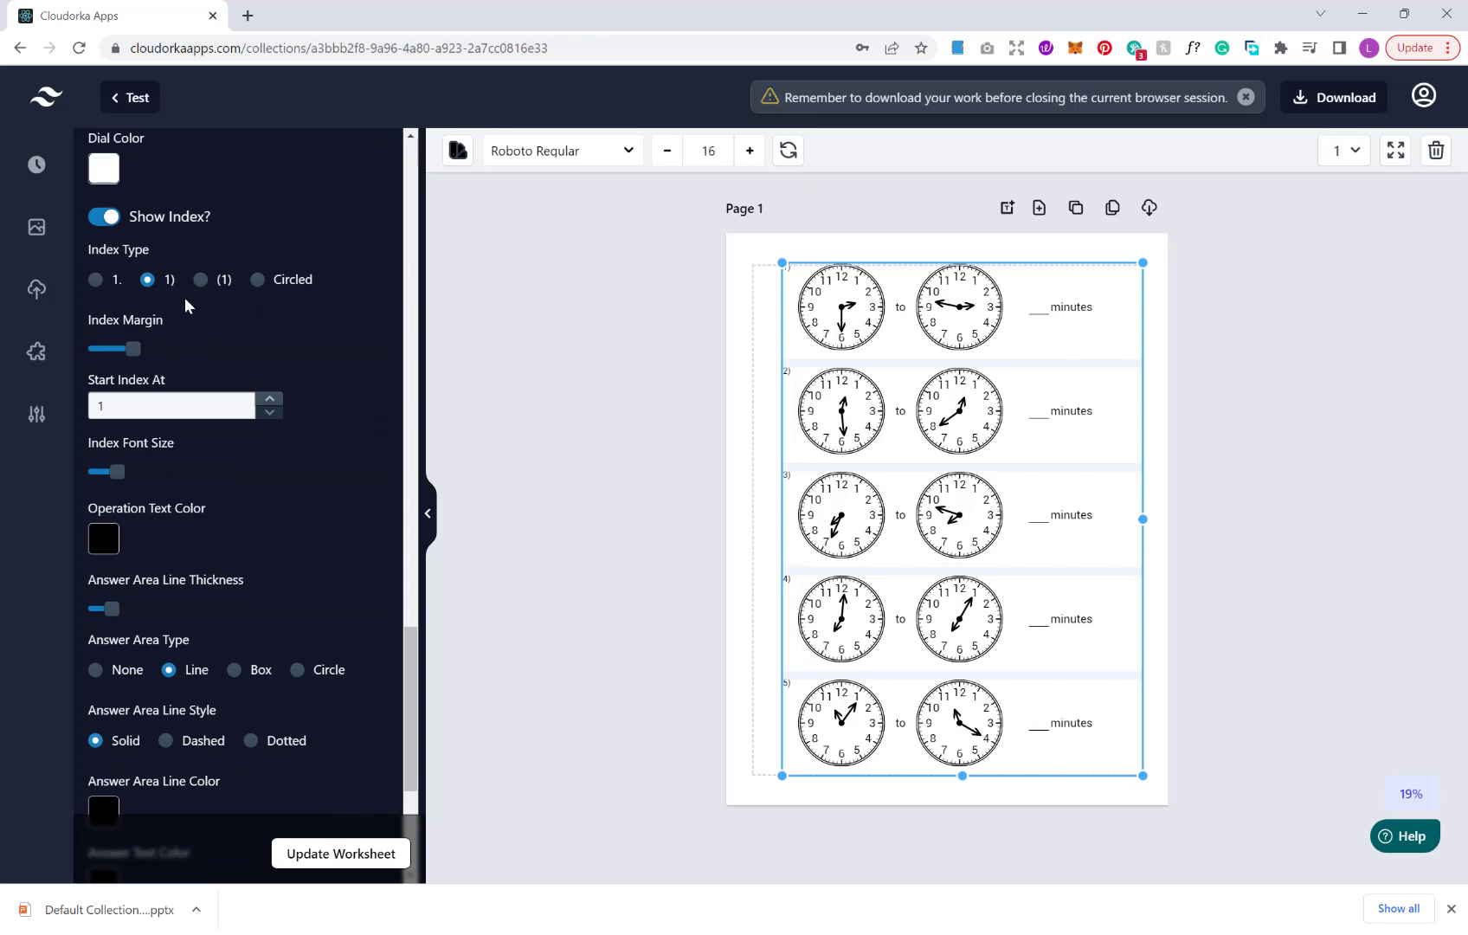
mouse_move(1101, 457)
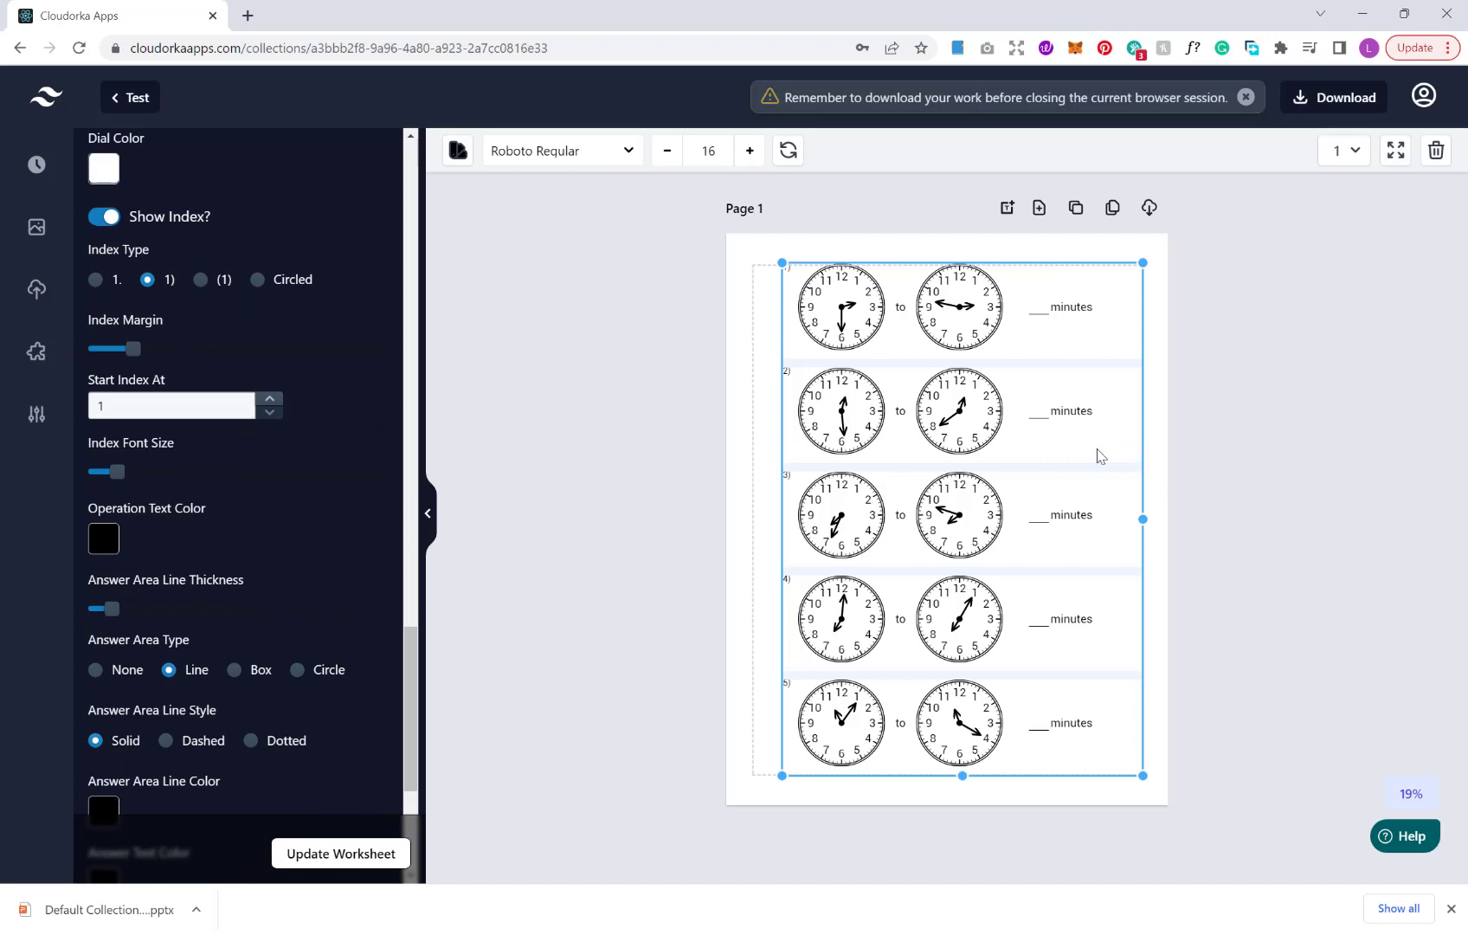
scroll(down, 3)
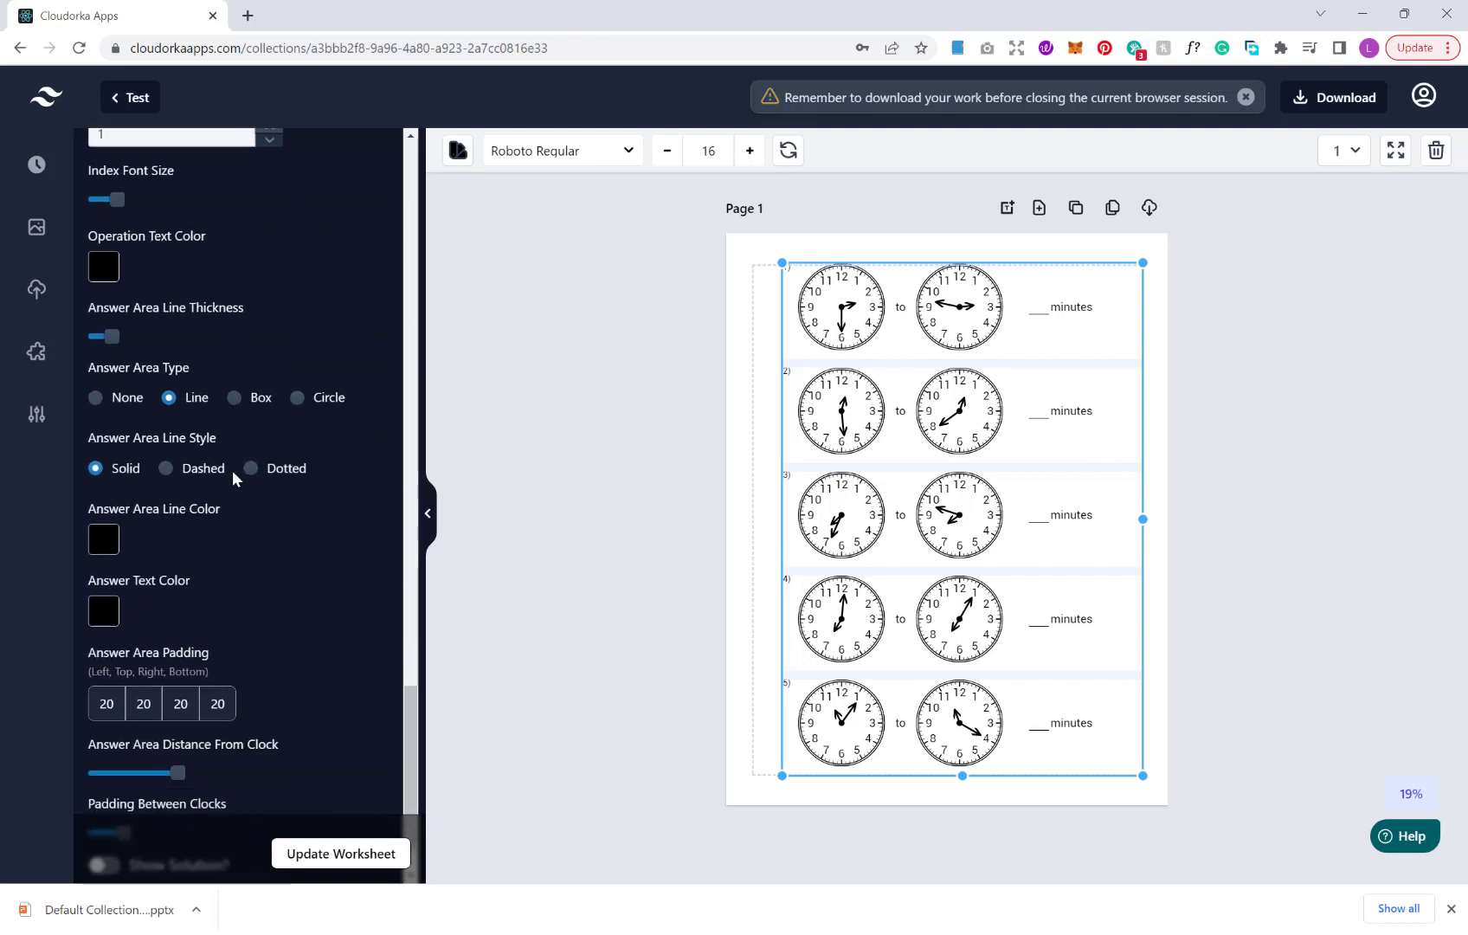
scroll(down, 3)
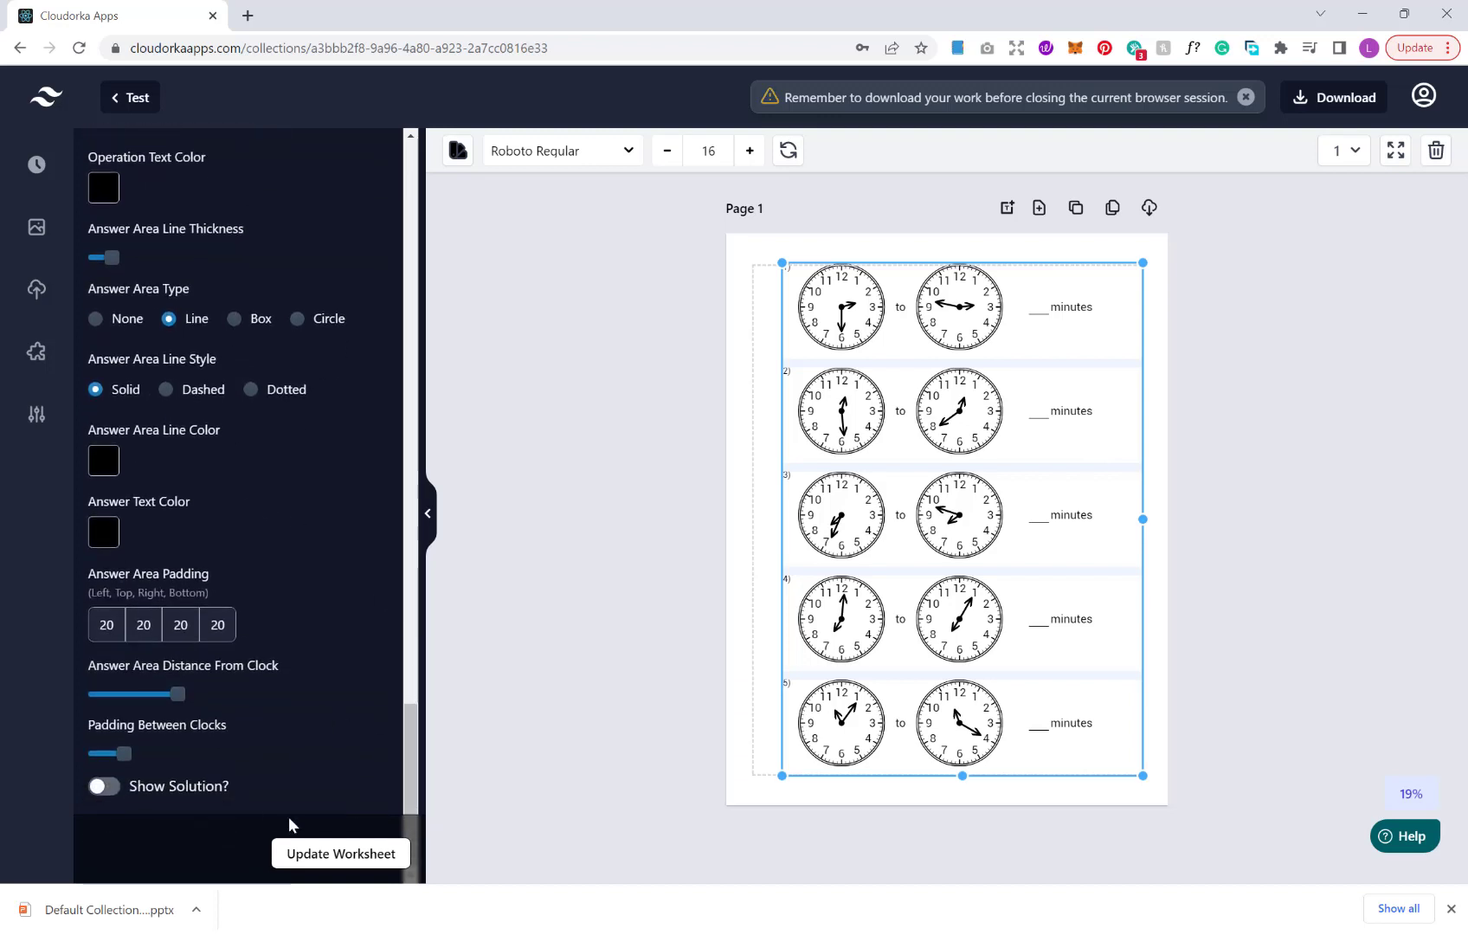
mouse_move(630, 410)
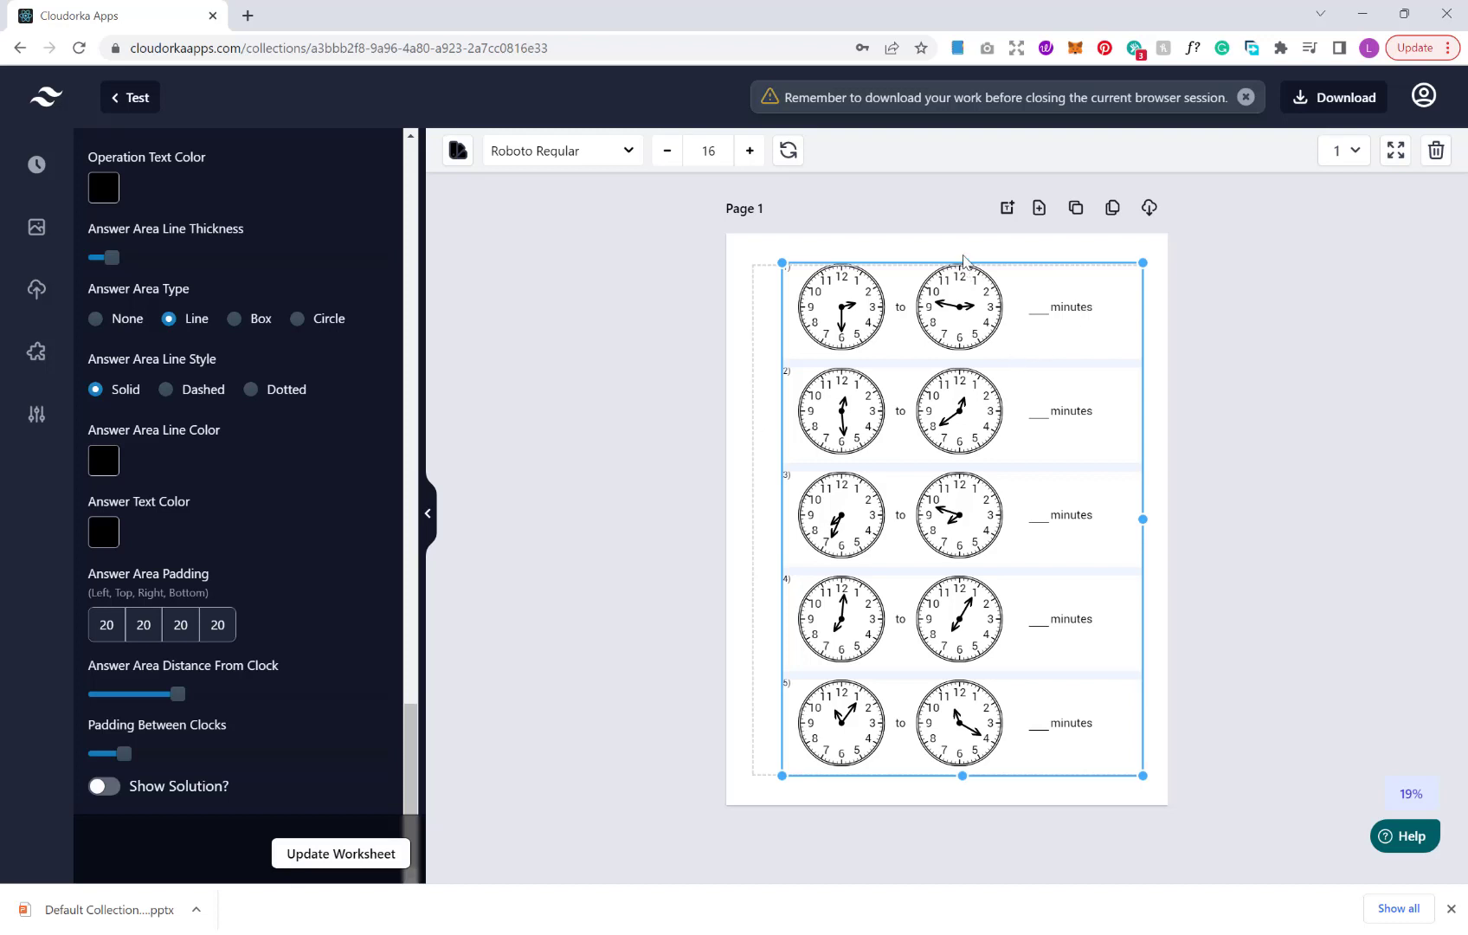
mouse_move(893, 271)
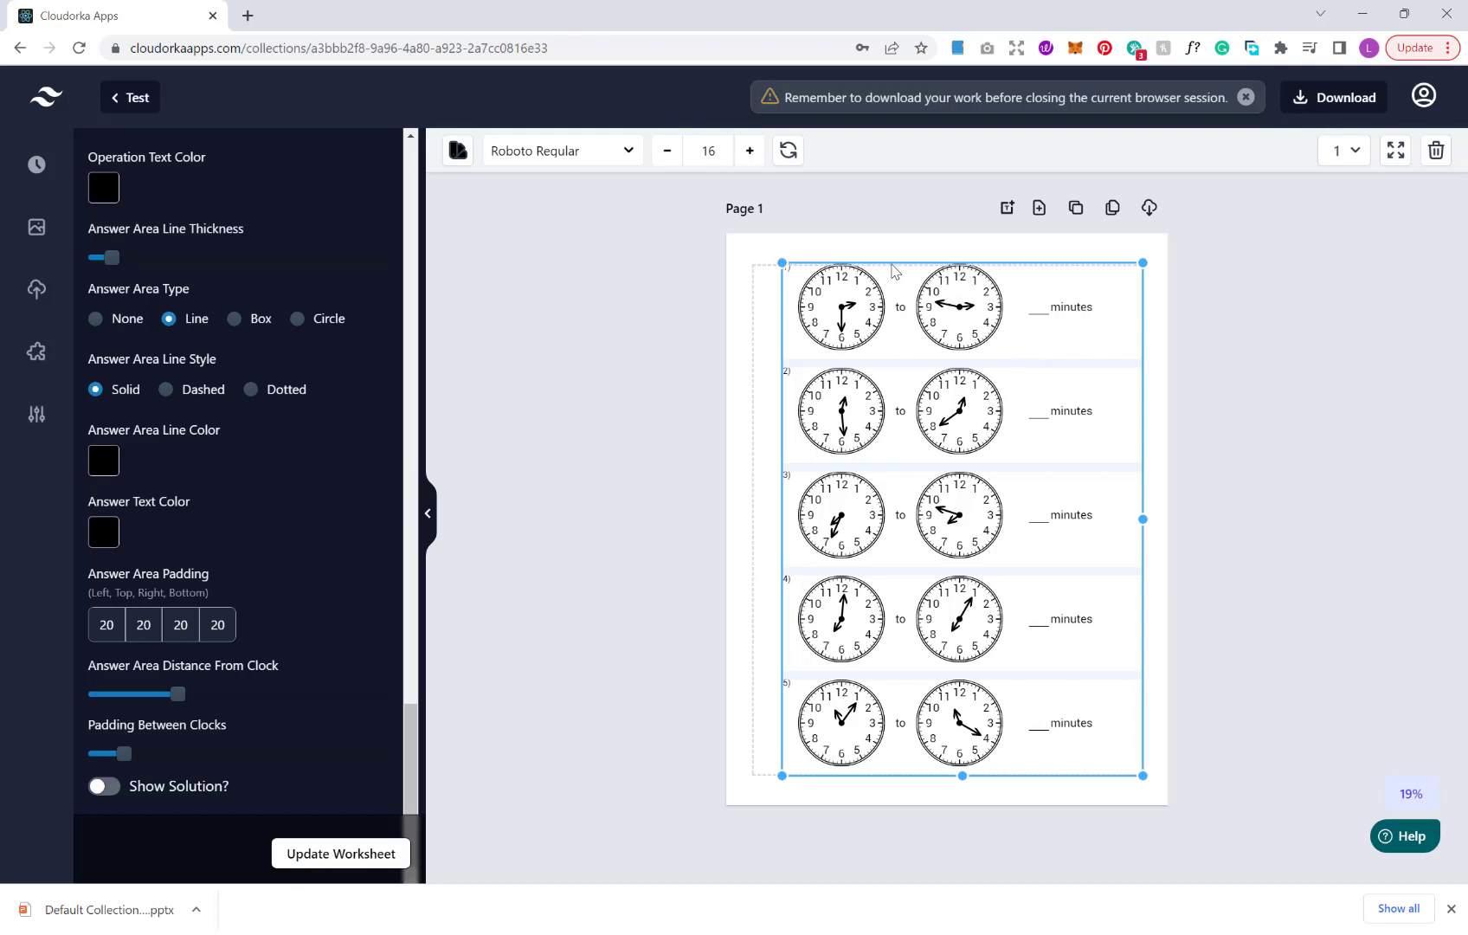
mouse_move(962, 758)
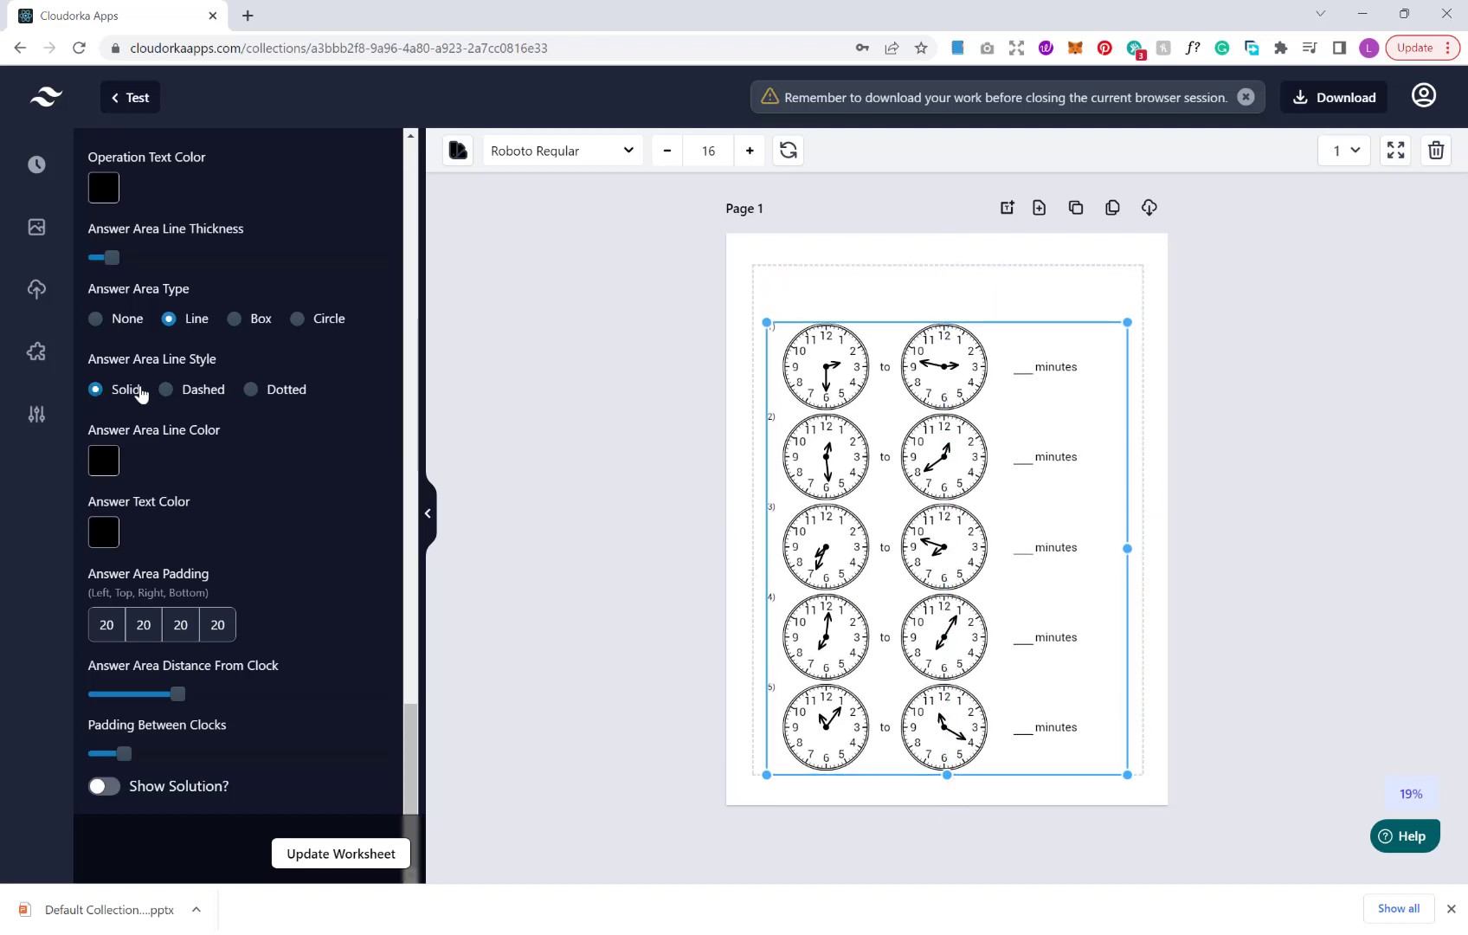
Set Rows to 4 with Columns 1 and update the worksheet to four clock pairs
scroll(up, 3)
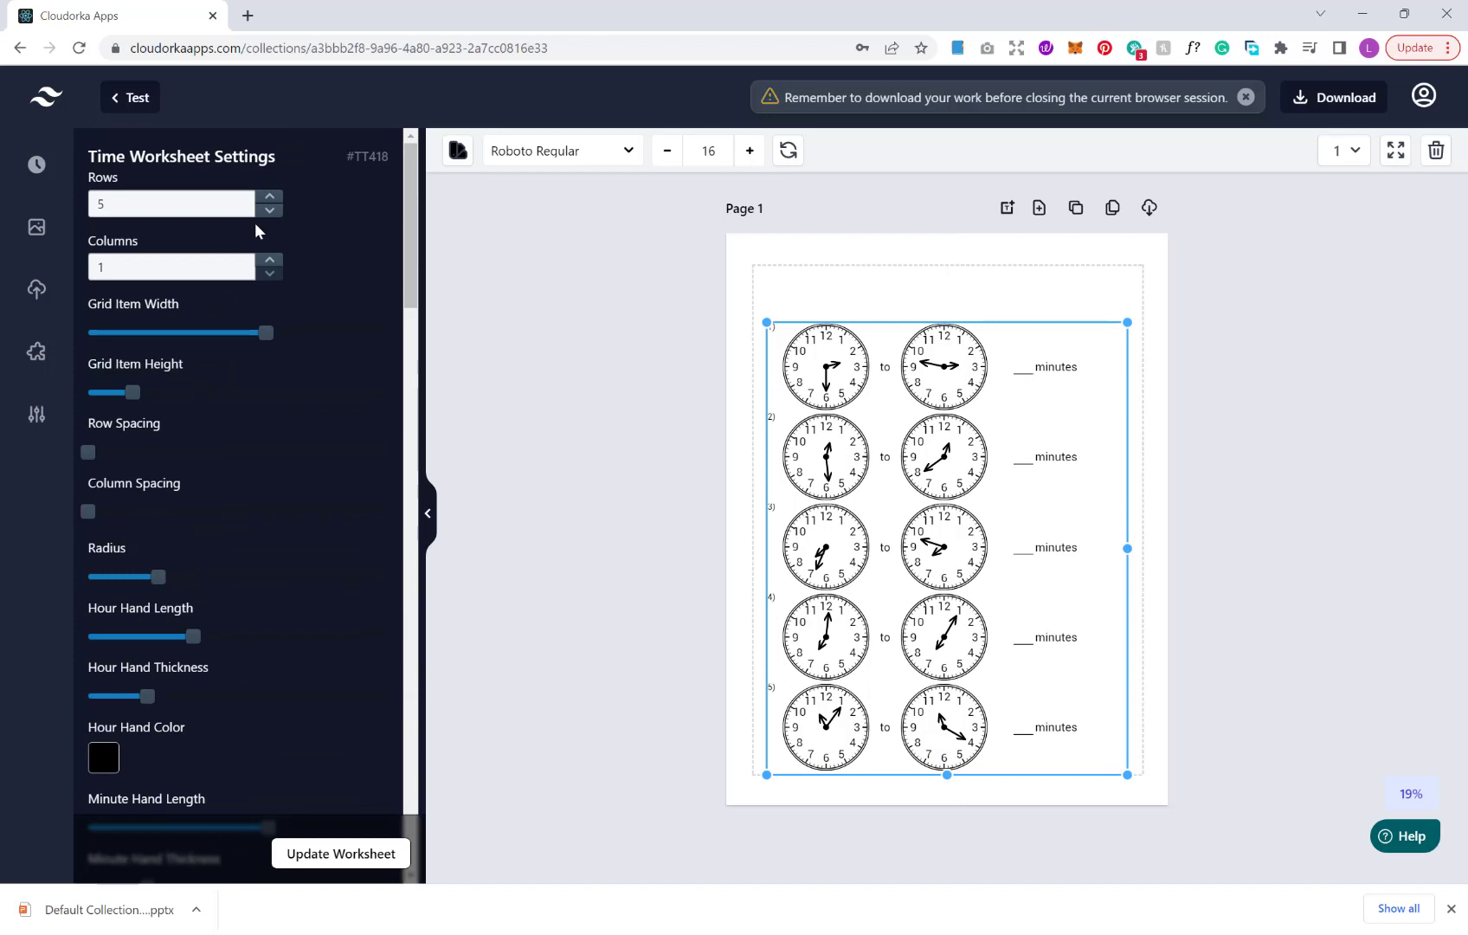
click(269, 210)
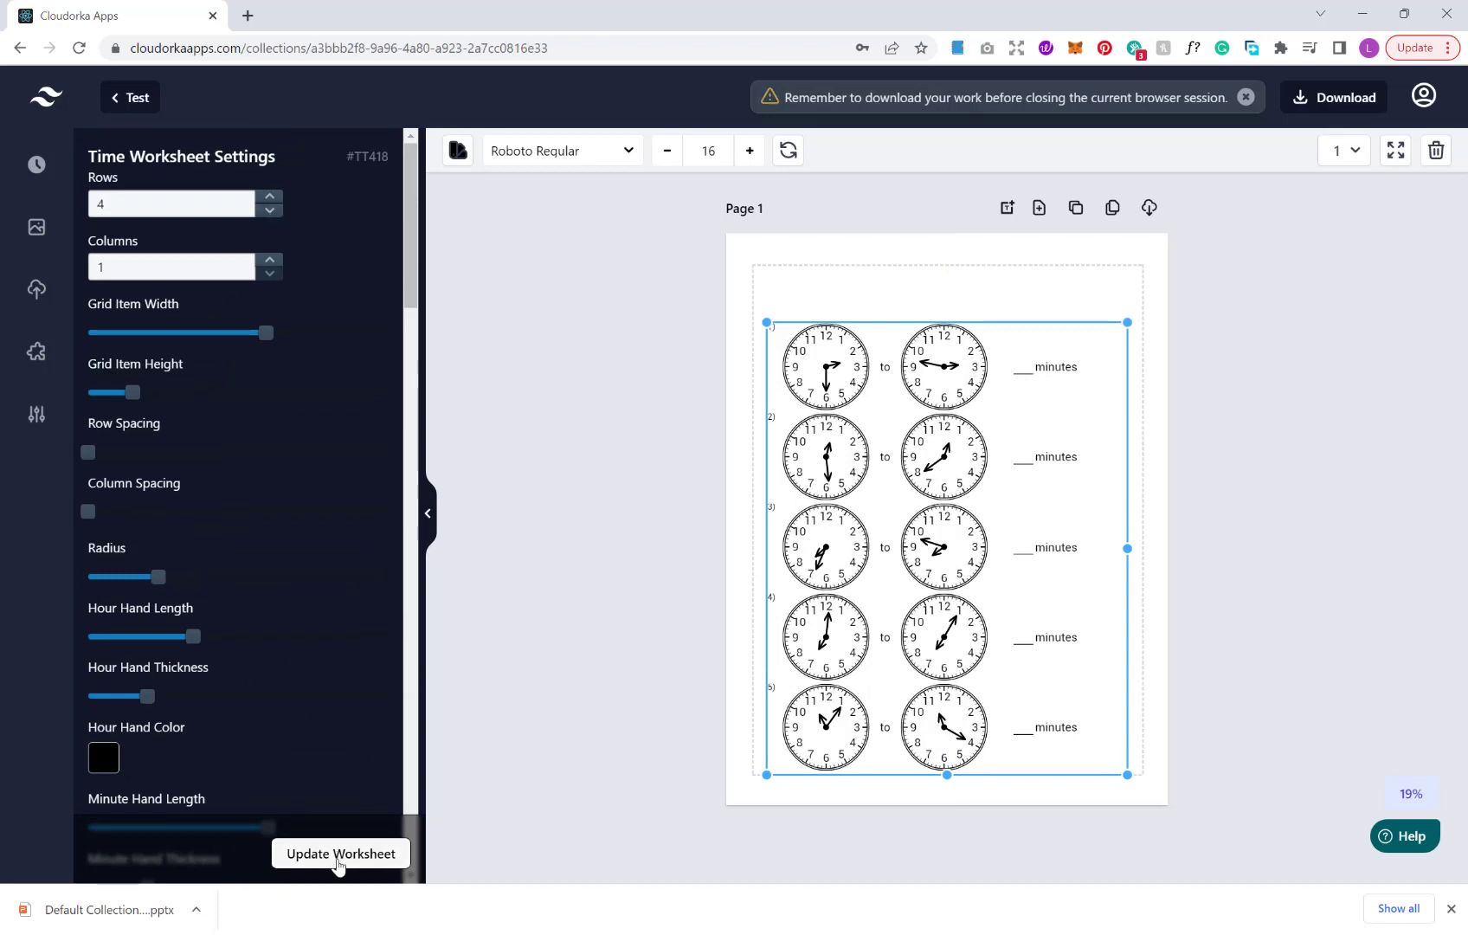
click(339, 853)
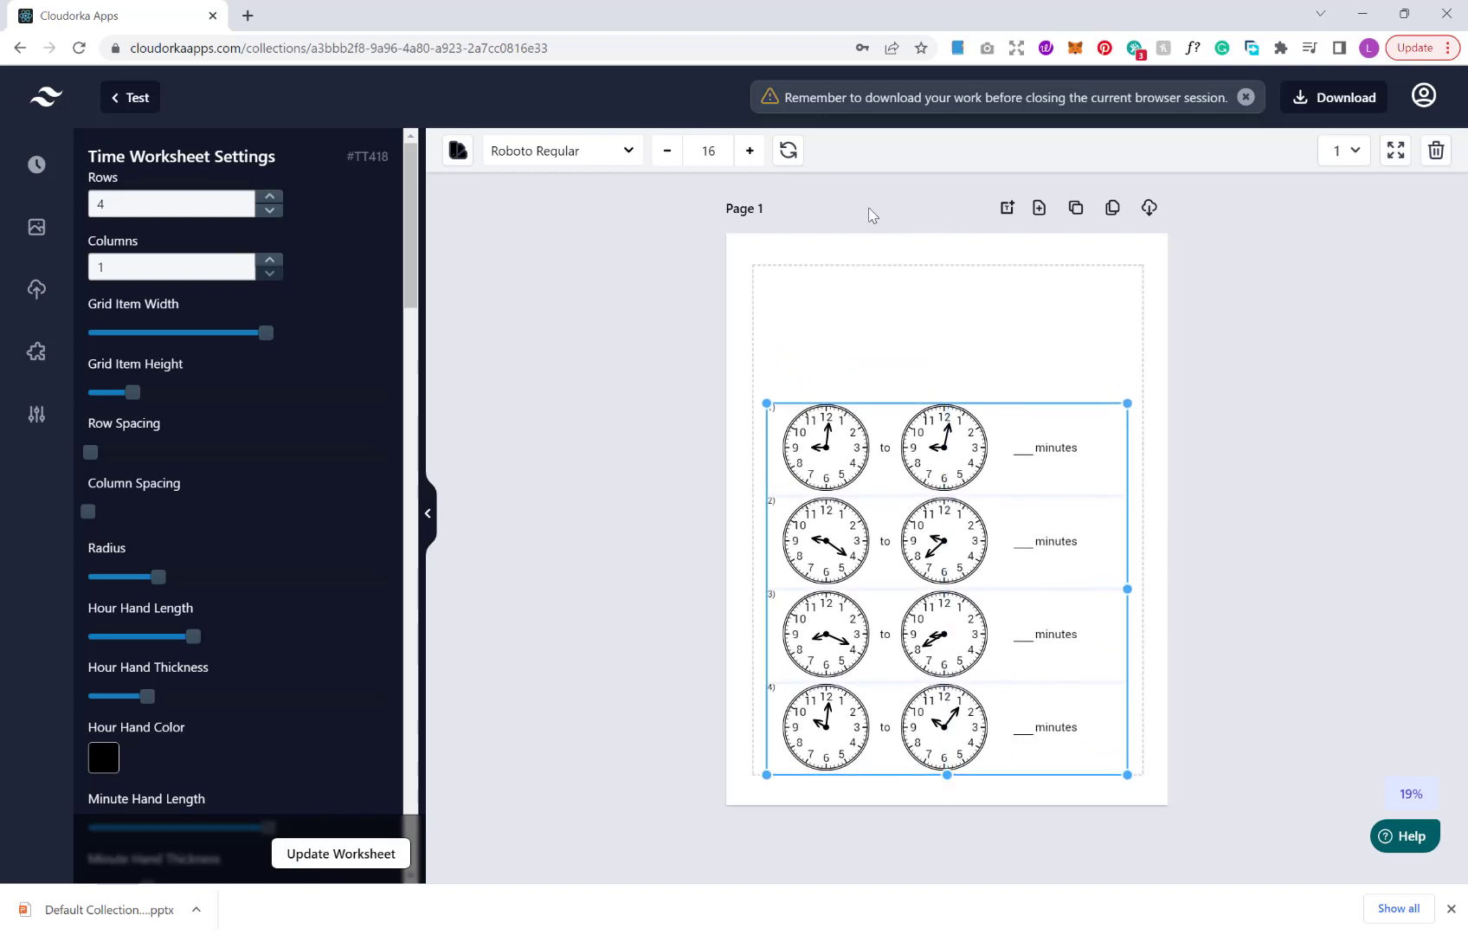
mouse_move(816, 305)
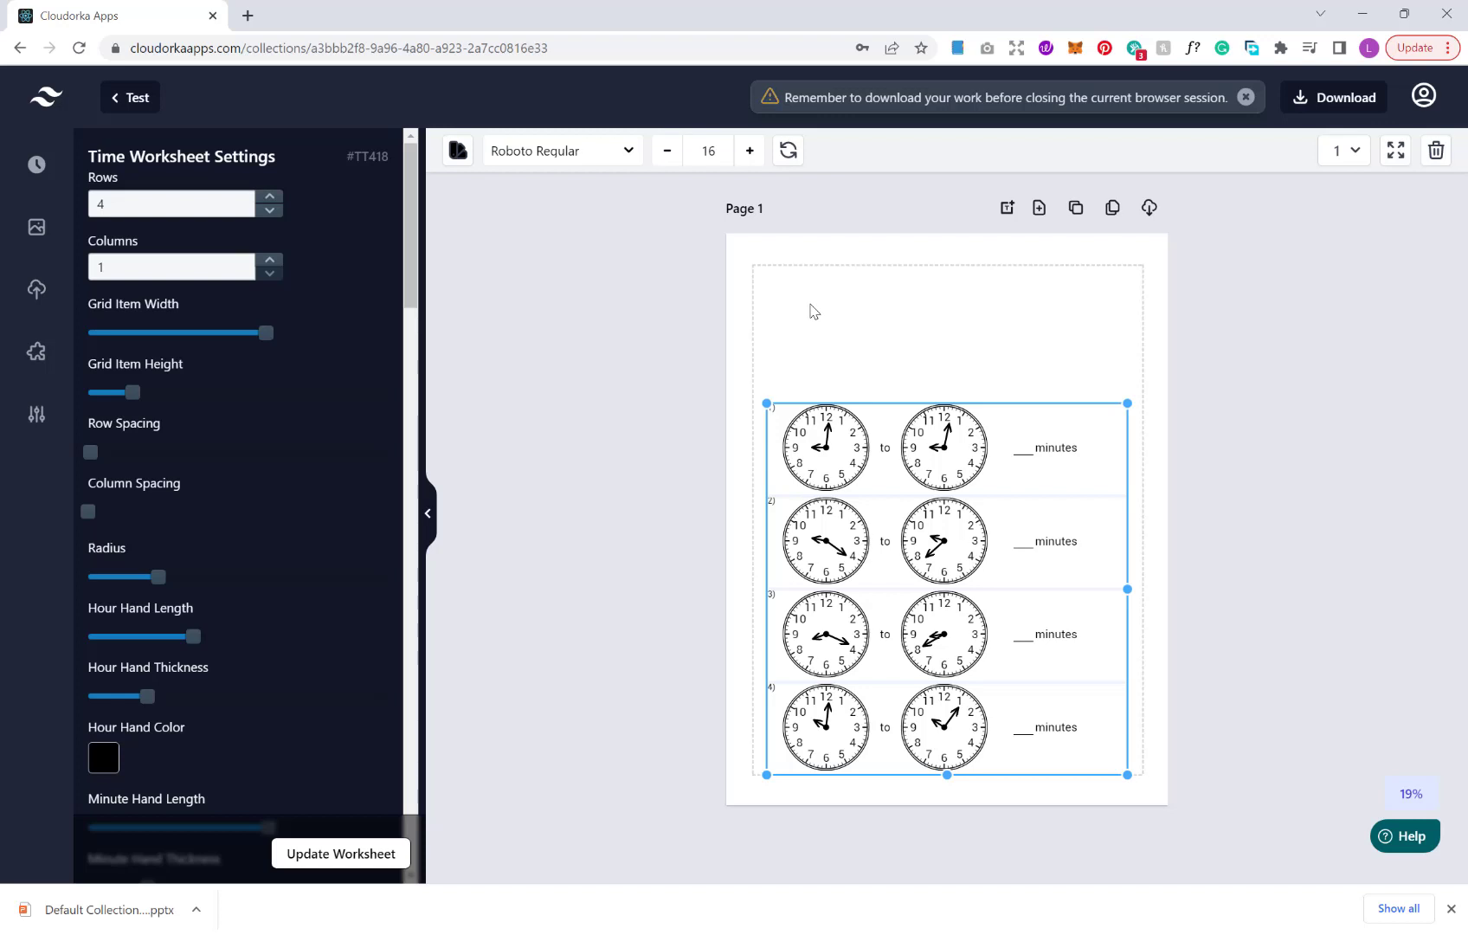
mouse_move(7, 247)
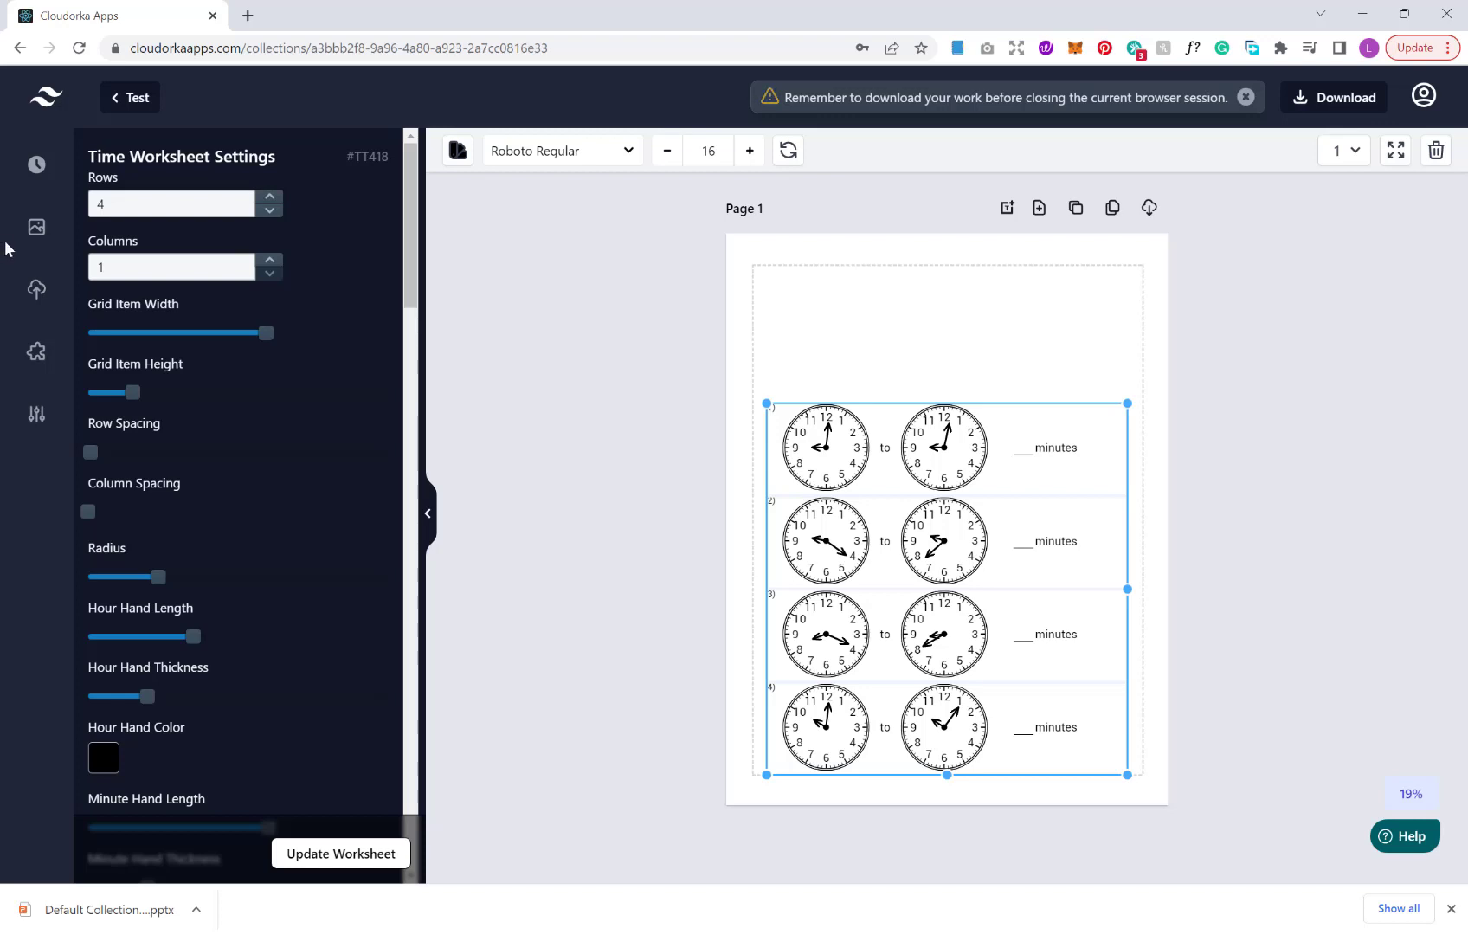
mouse_move(37, 289)
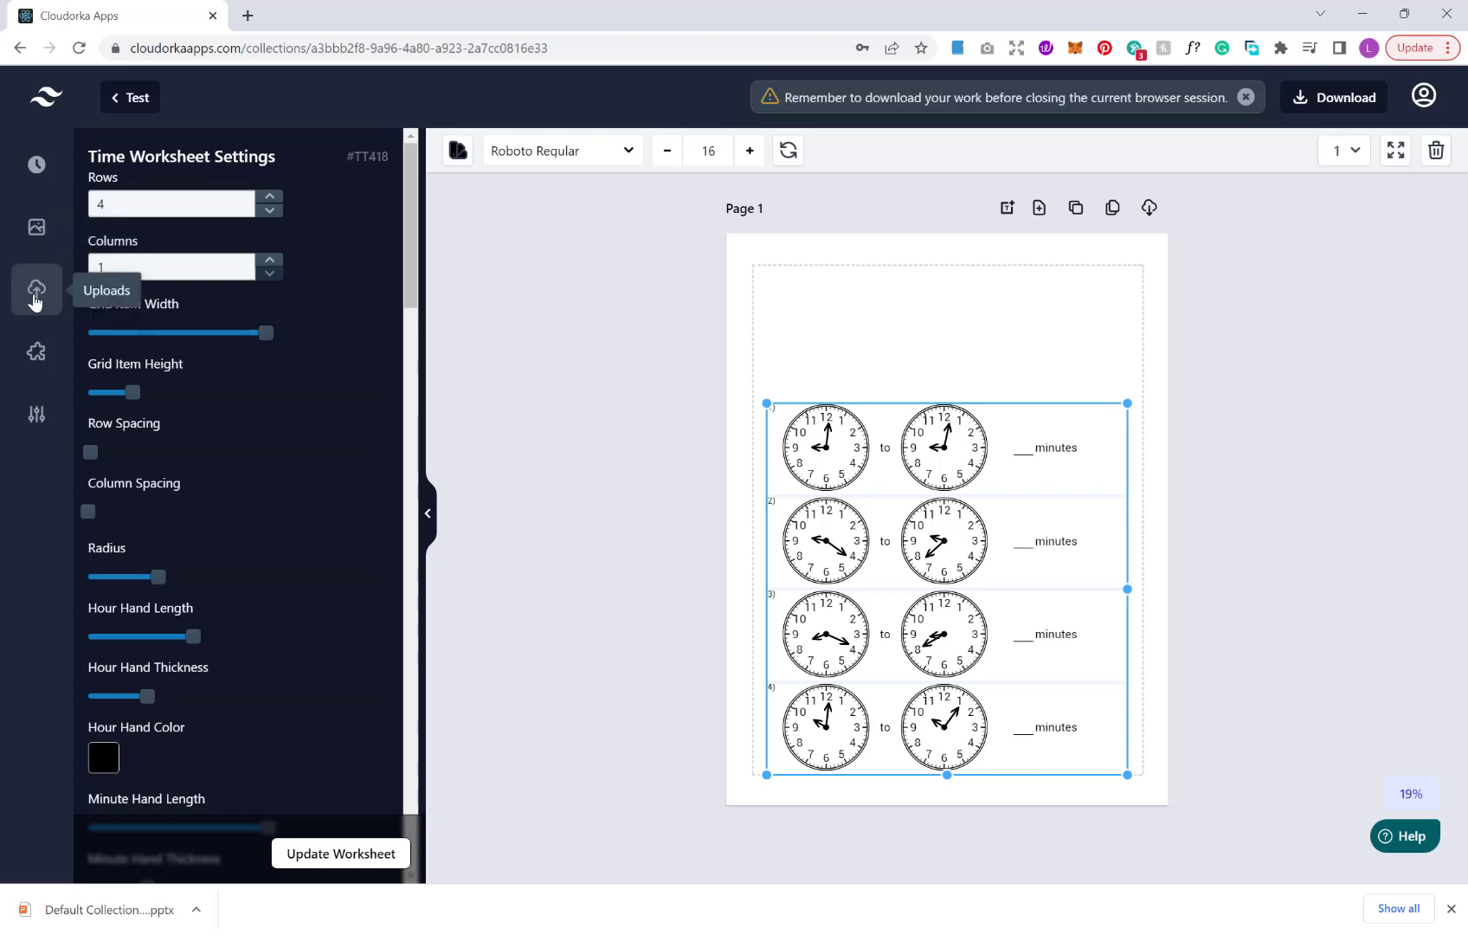
Show the Images upload panel from the left sidebar
click(36, 289)
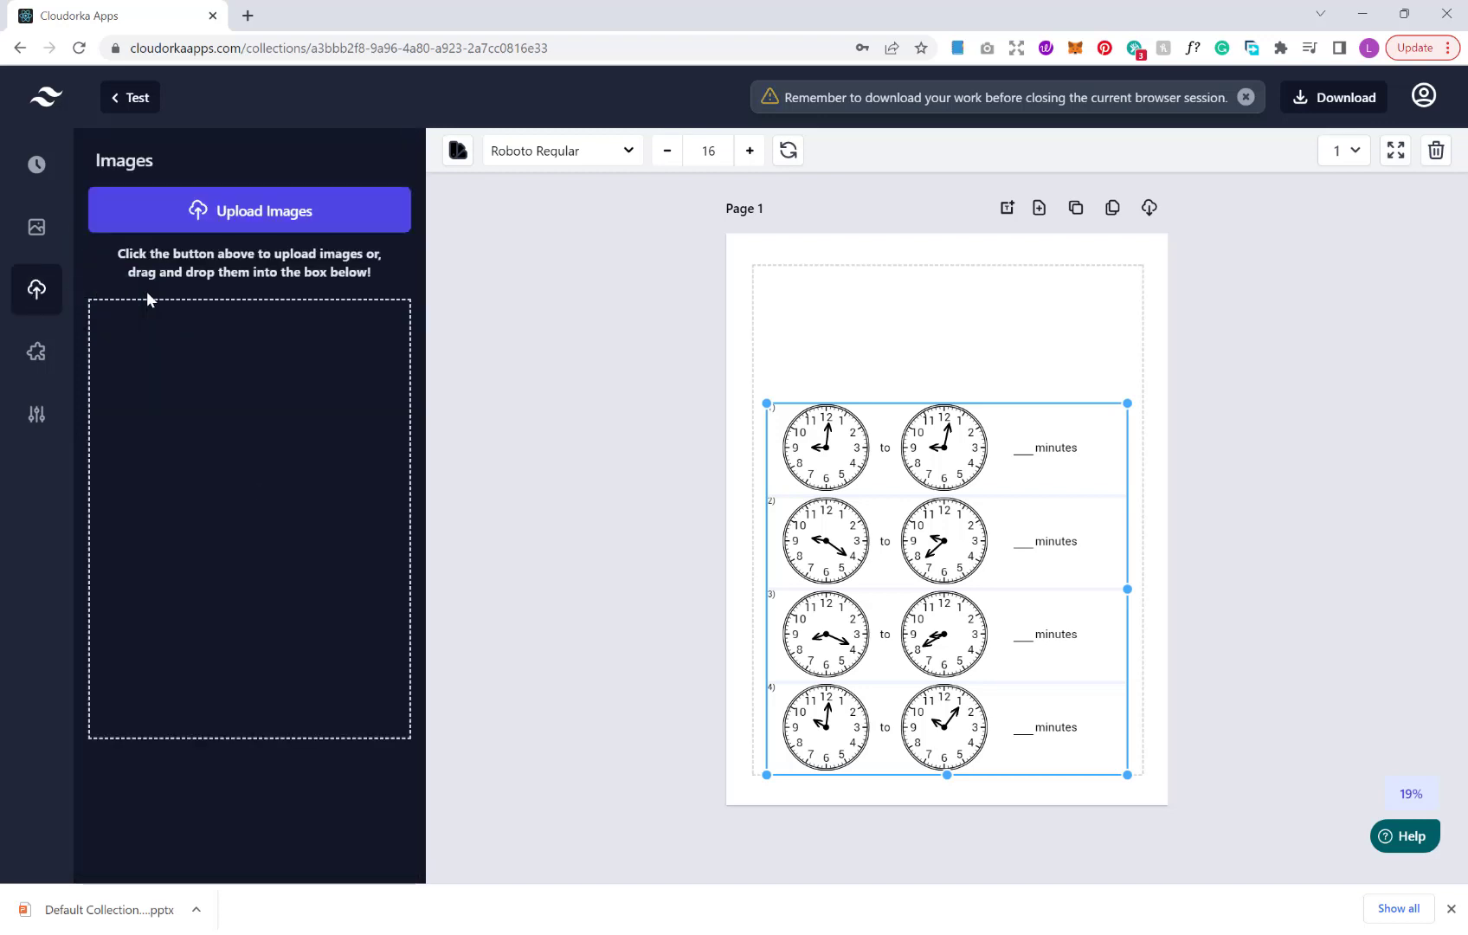
mouse_move(209, 310)
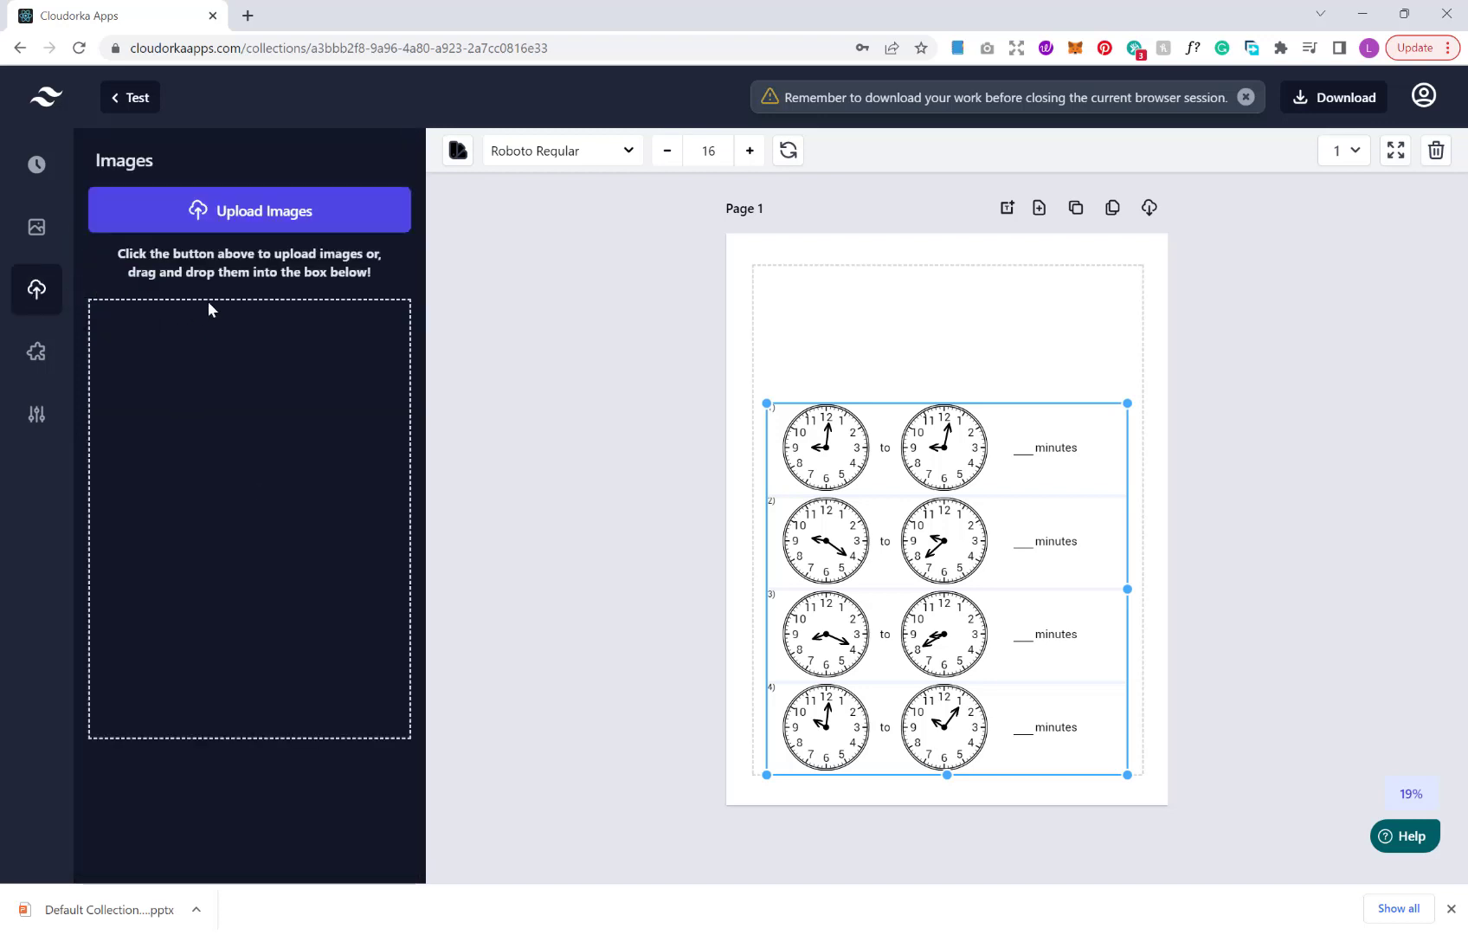
mouse_move(221, 317)
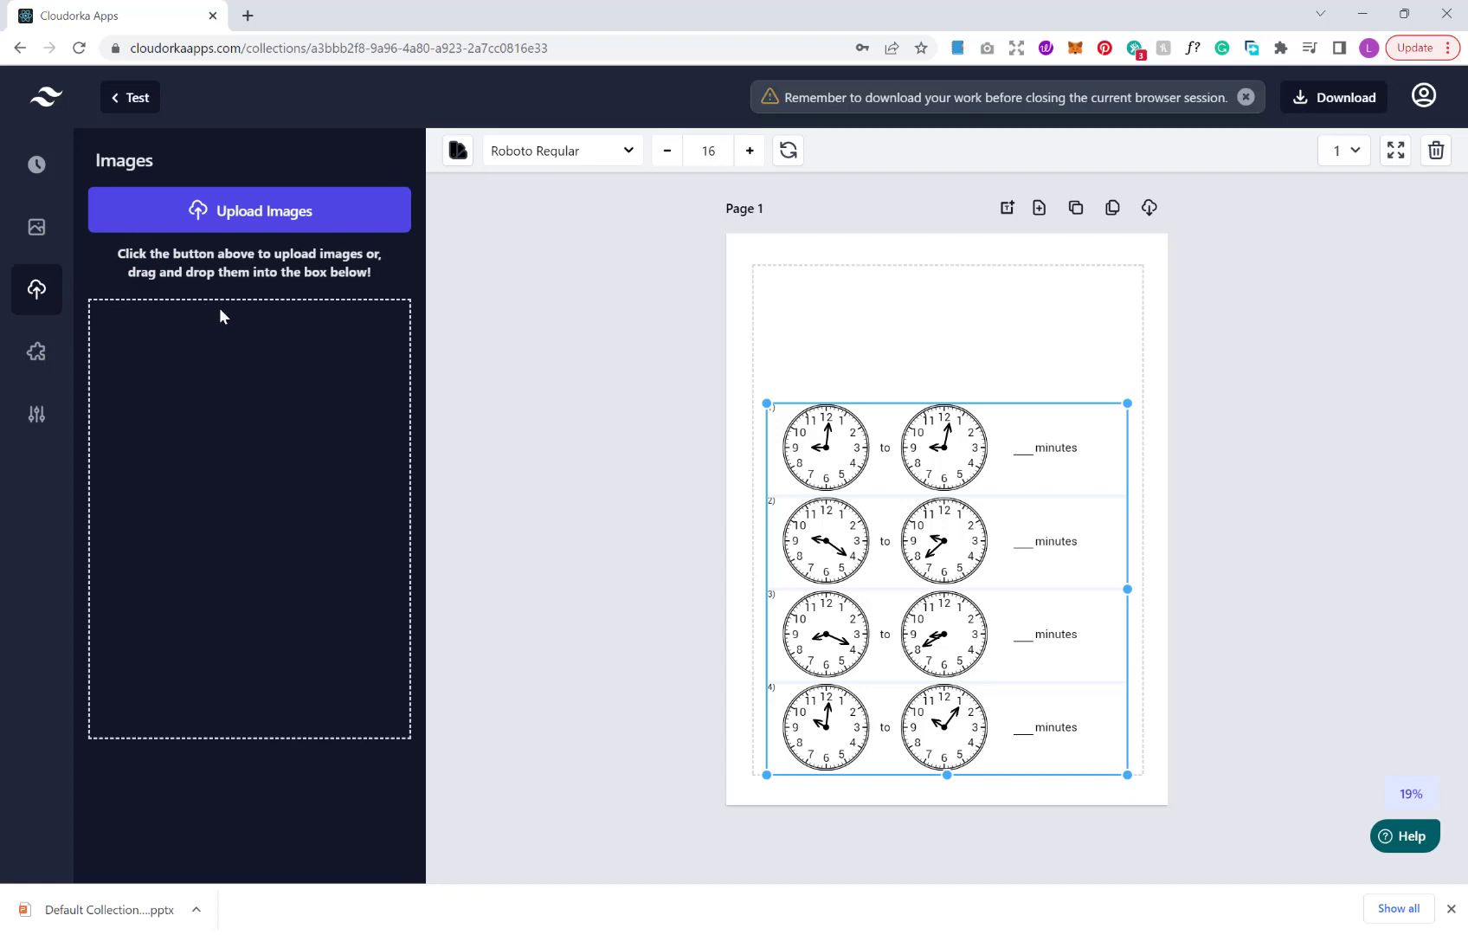
mouse_move(208, 393)
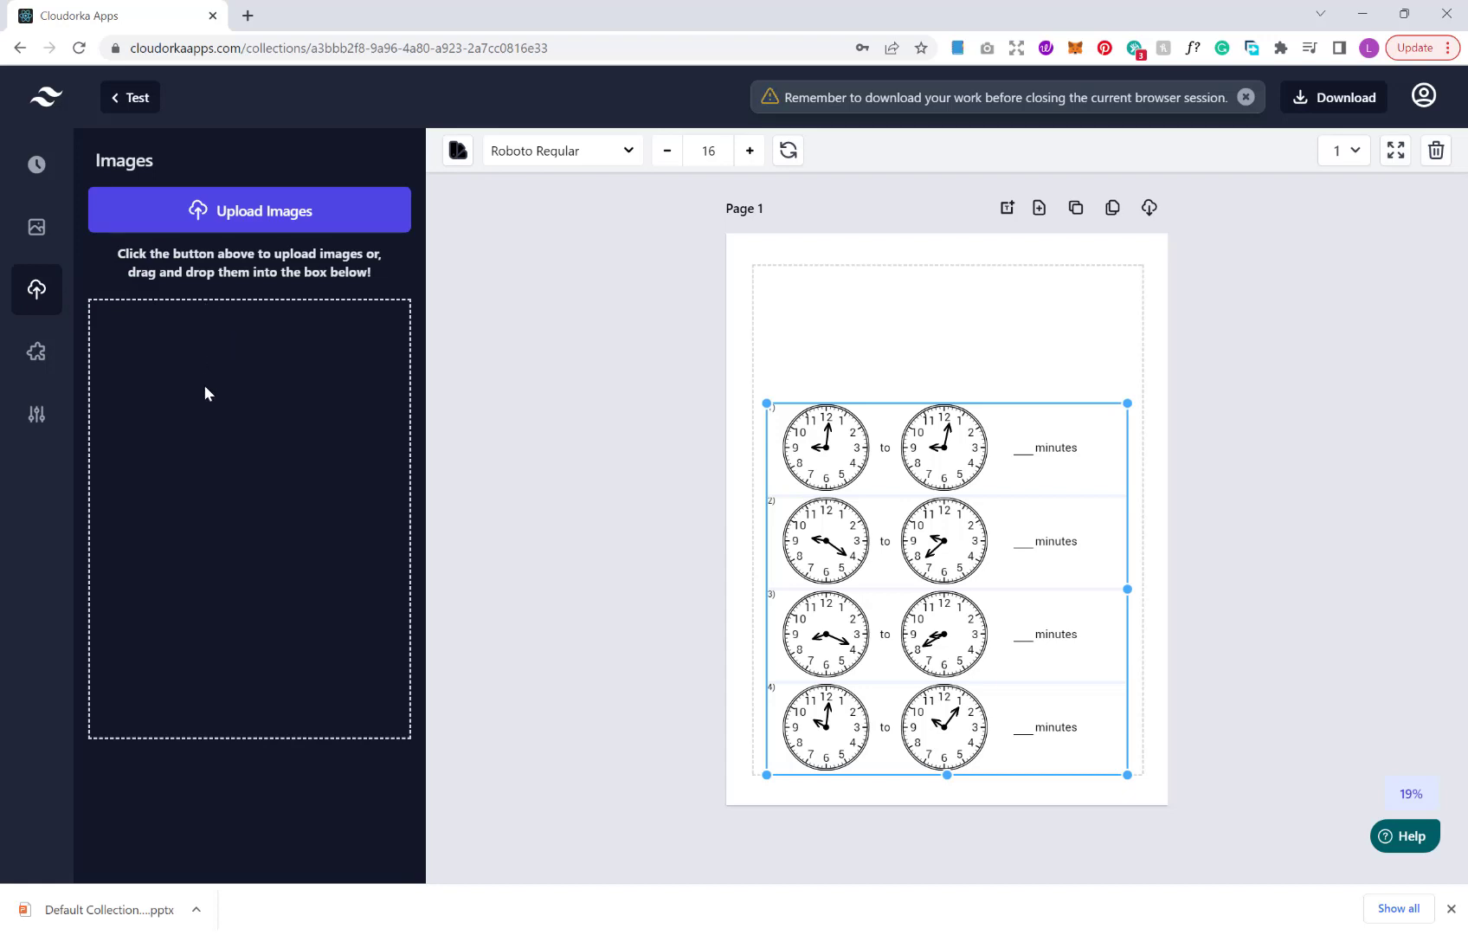
mouse_move(933, 315)
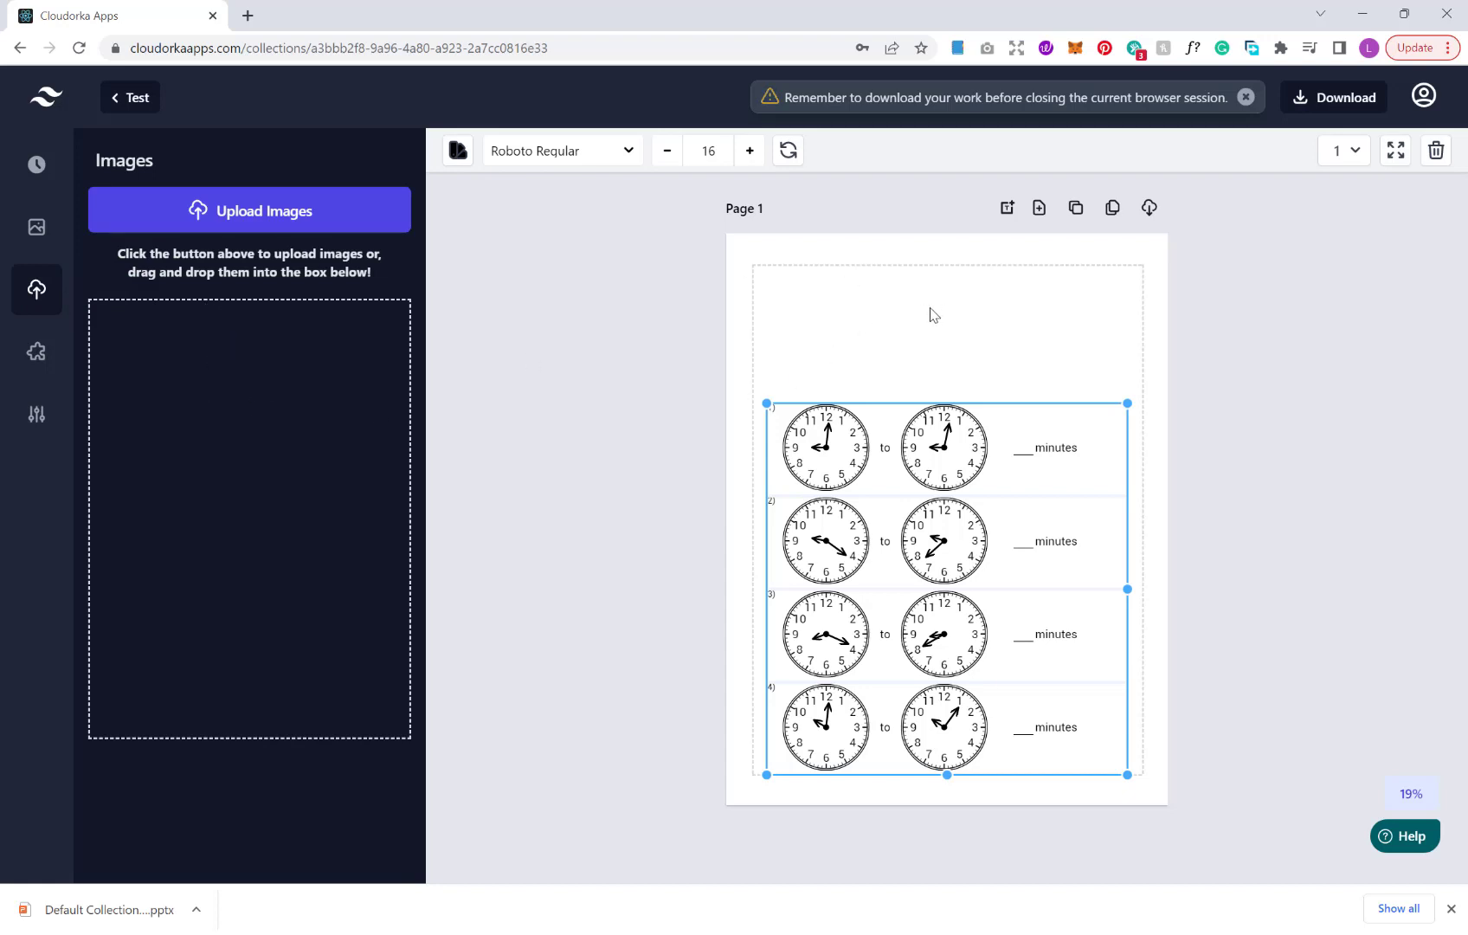
mouse_move(1096, 339)
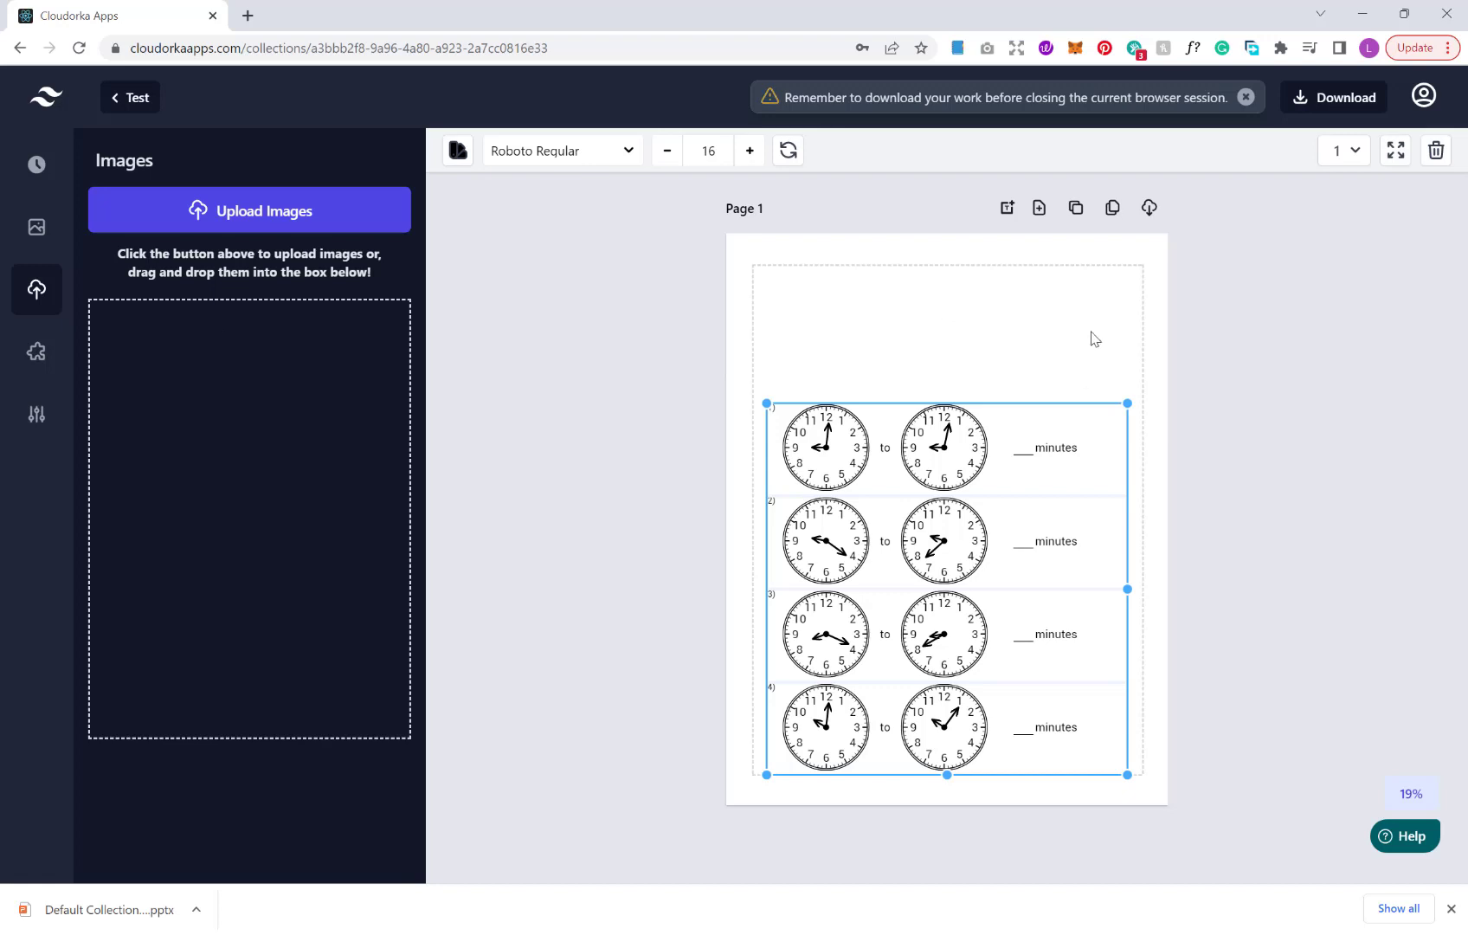
mouse_move(1002, 340)
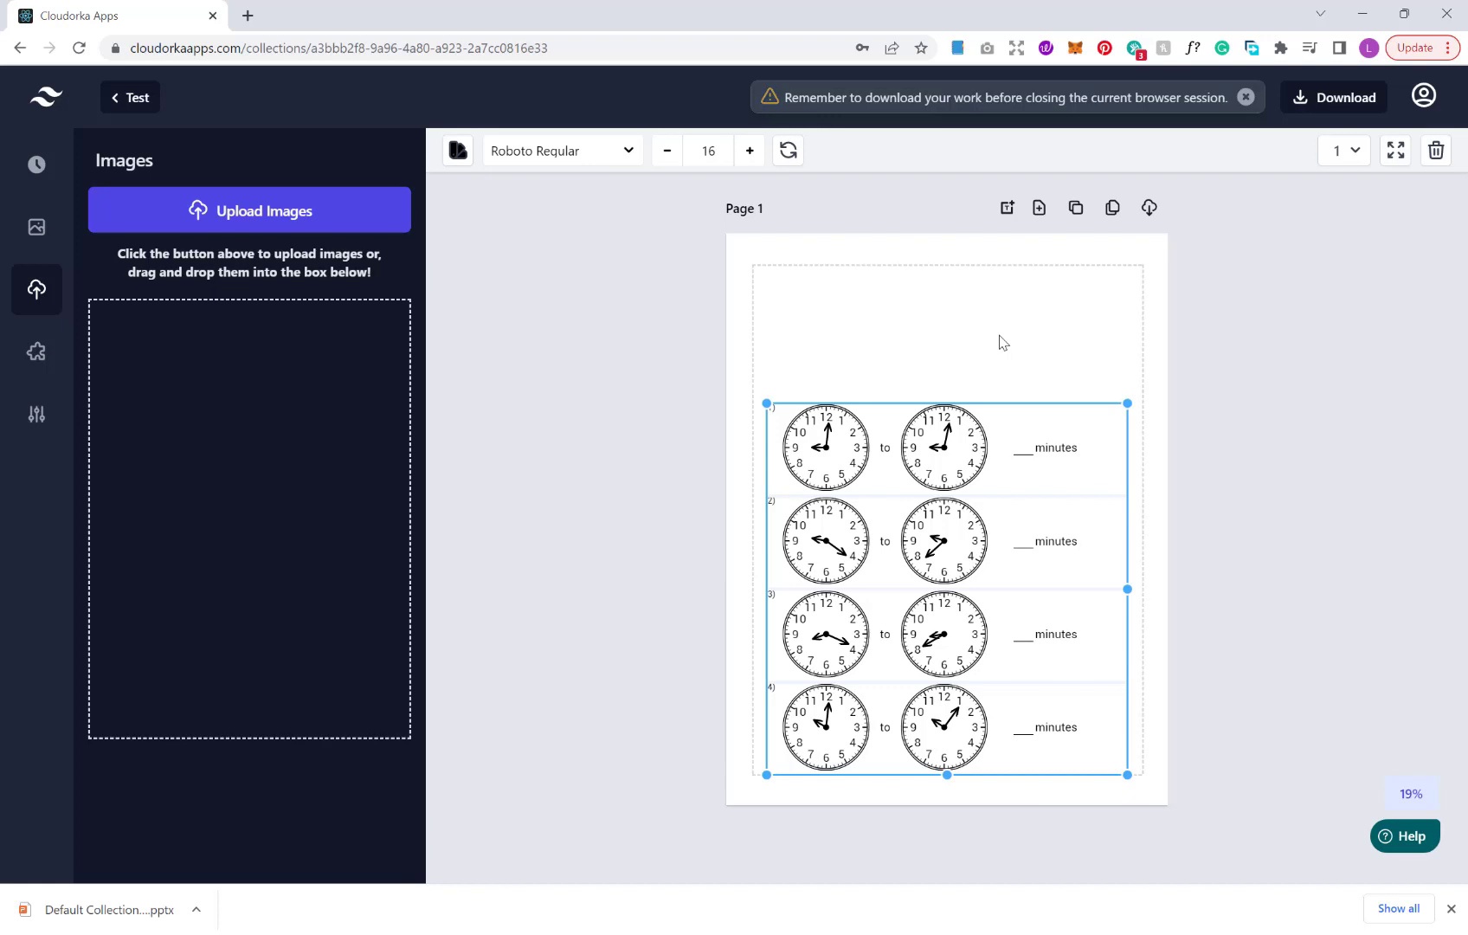
mouse_move(513, 305)
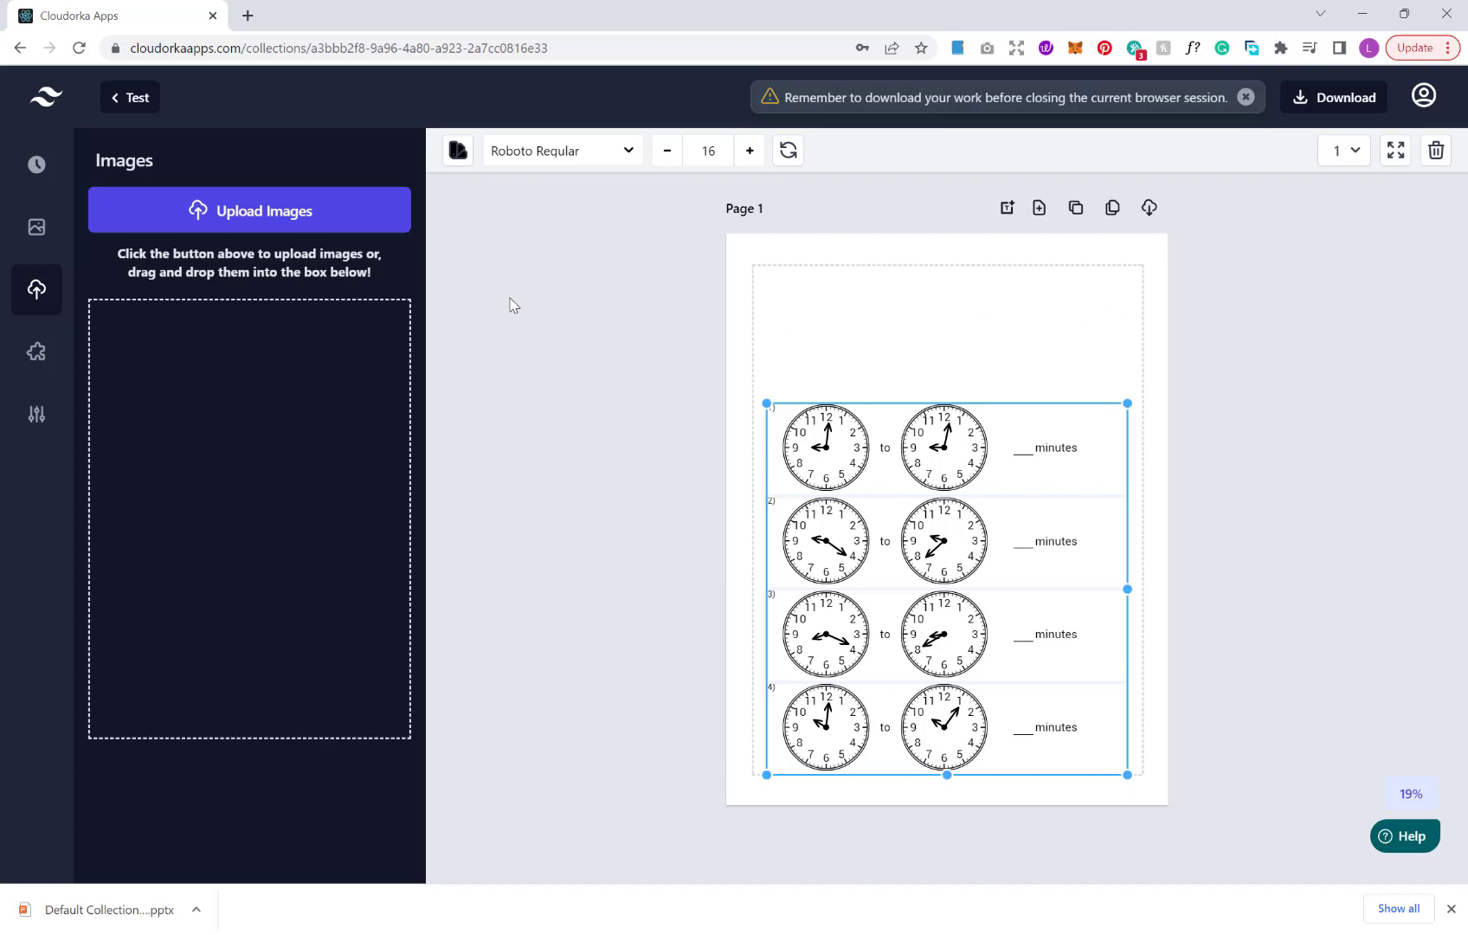
mouse_move(870, 434)
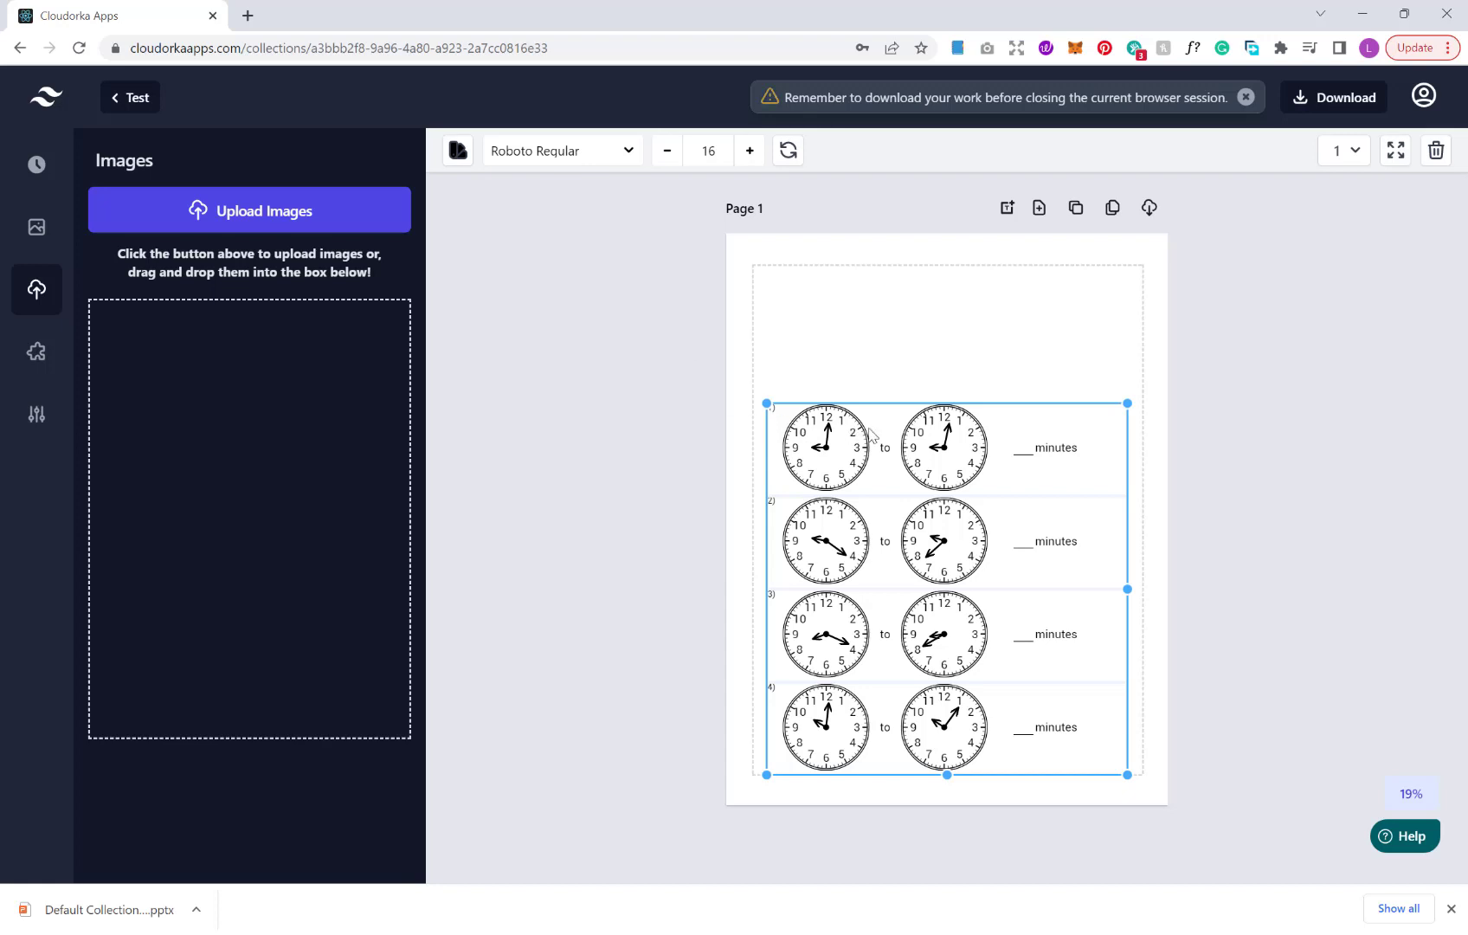
mouse_move(1074, 208)
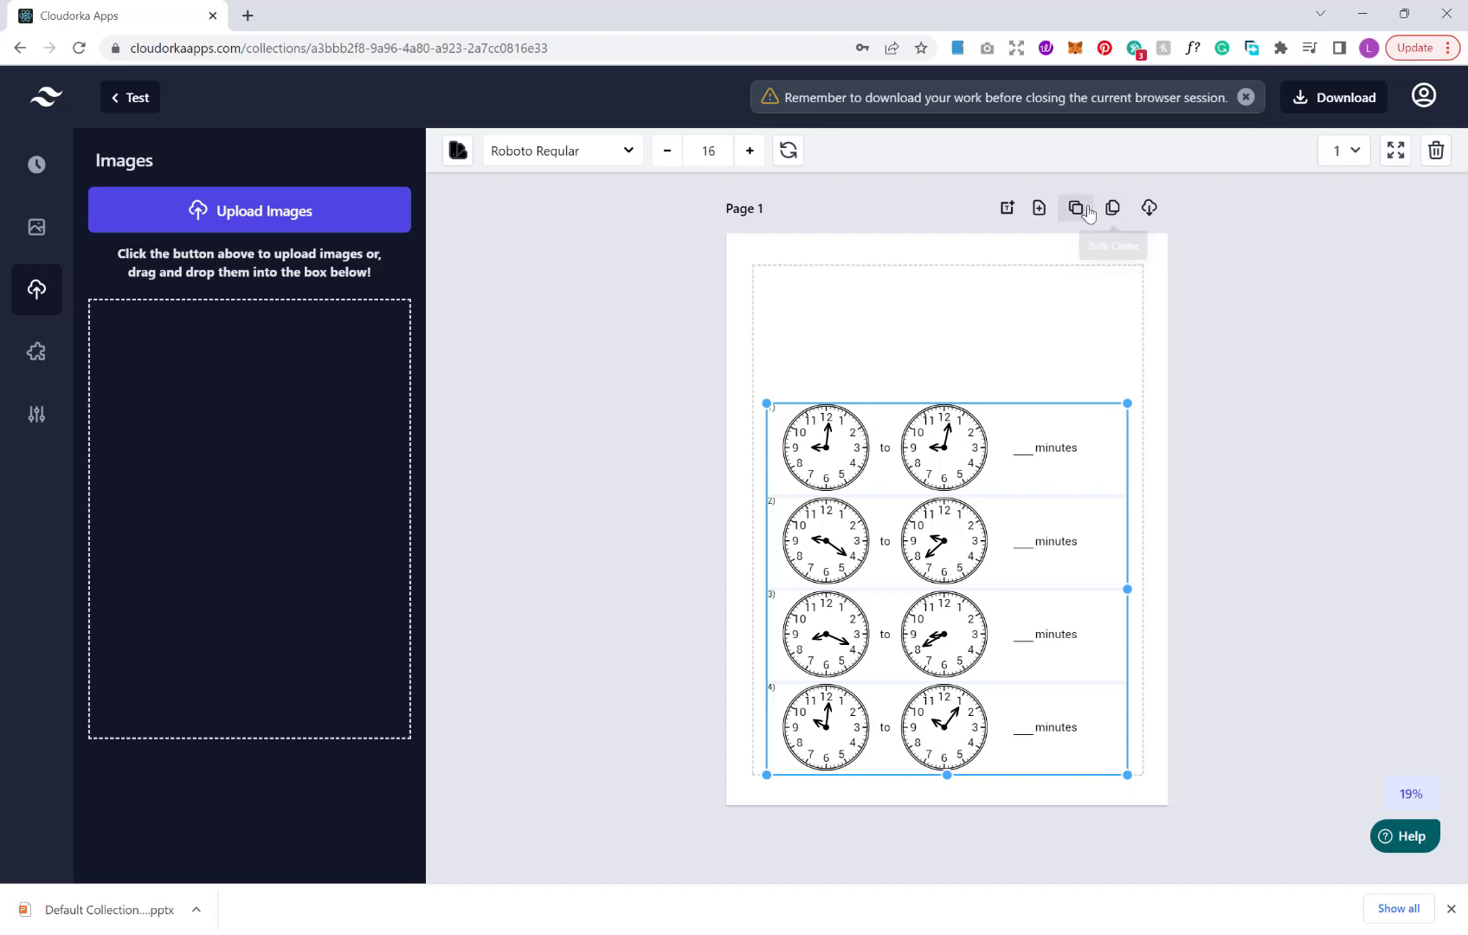
mouse_move(1113, 208)
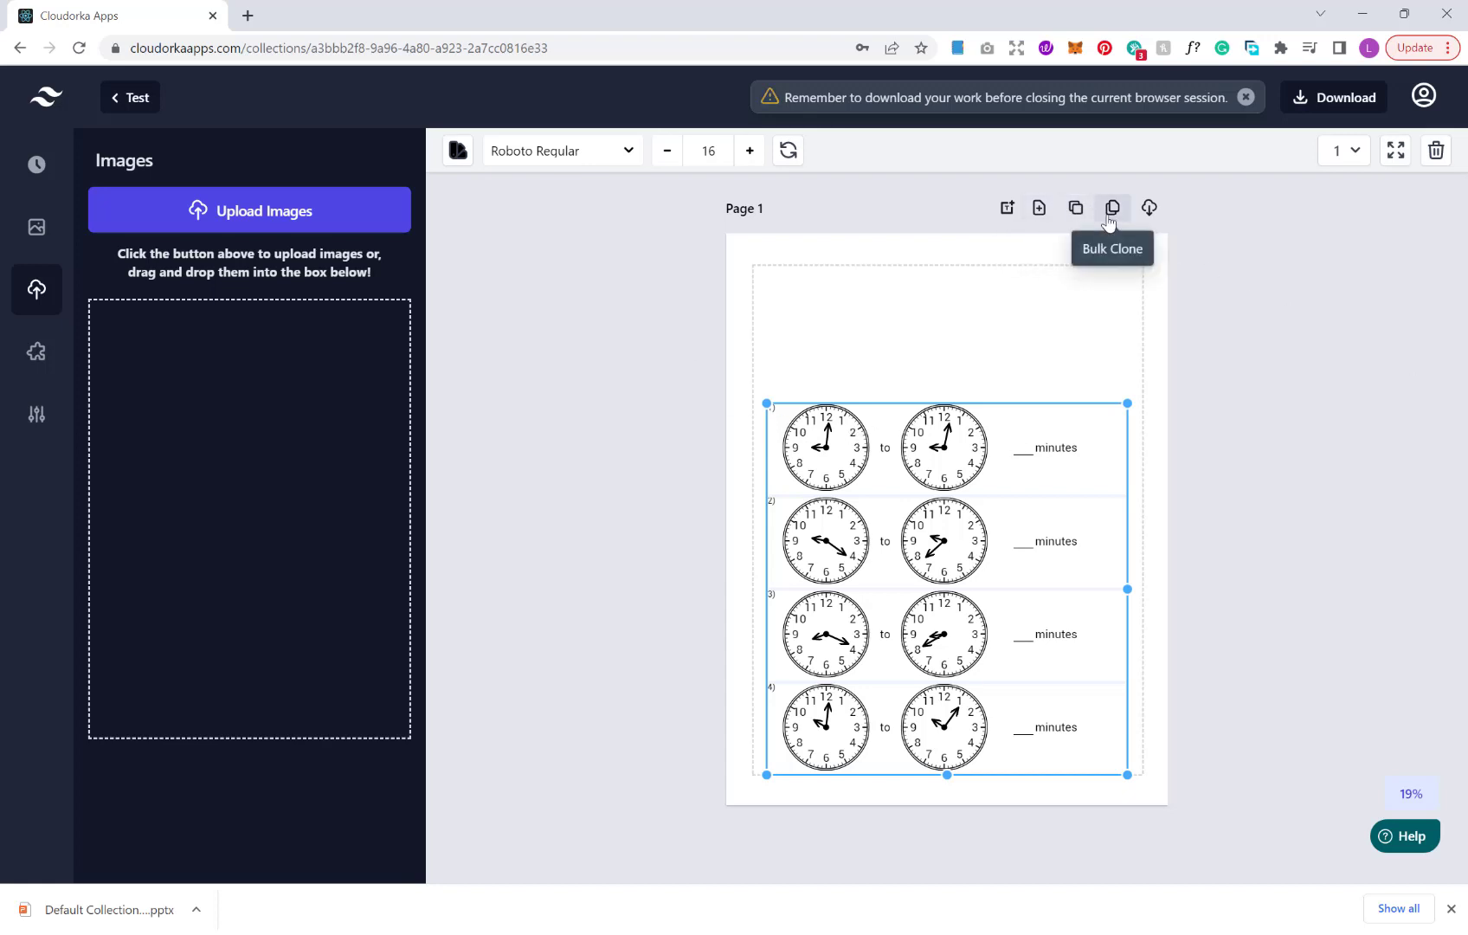
mouse_move(1075, 208)
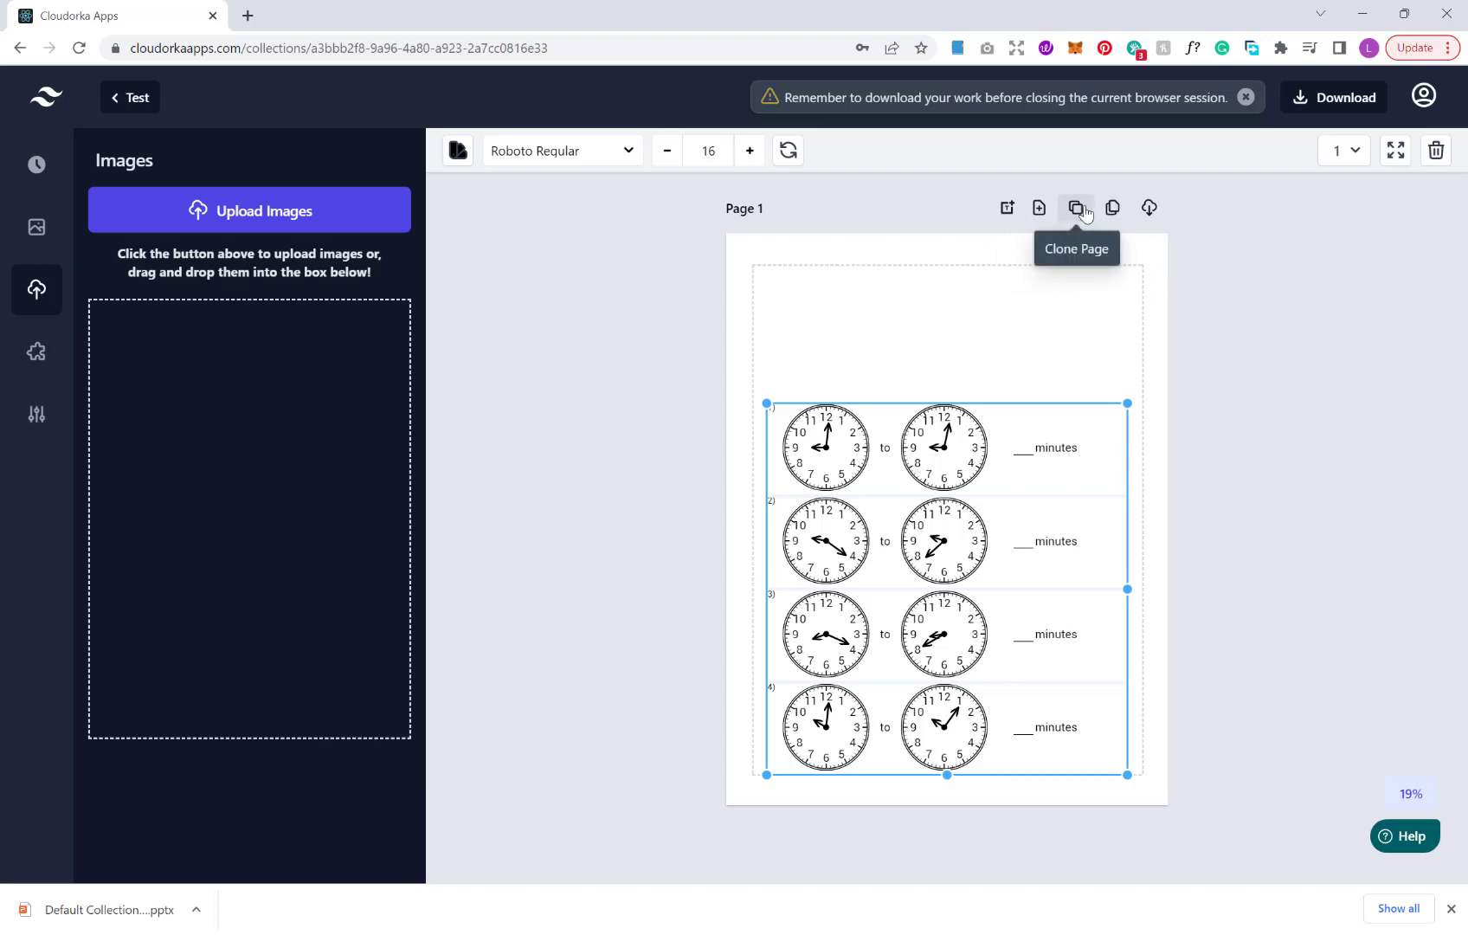
mouse_move(1080, 213)
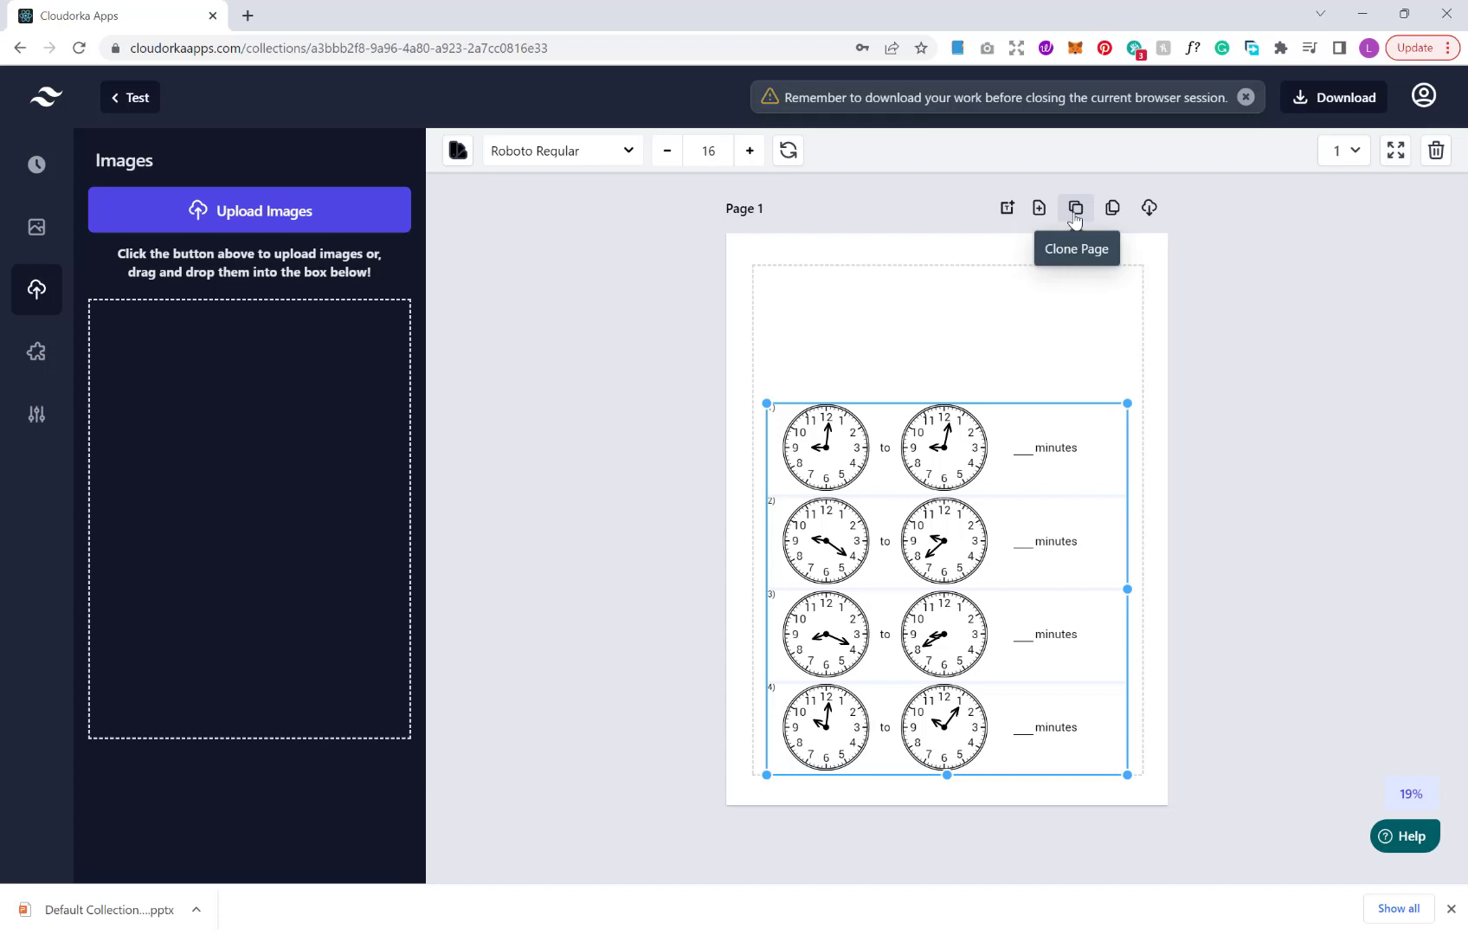
Bulk-clone the elapsed-time worksheet page 20 times
click(1074, 207)
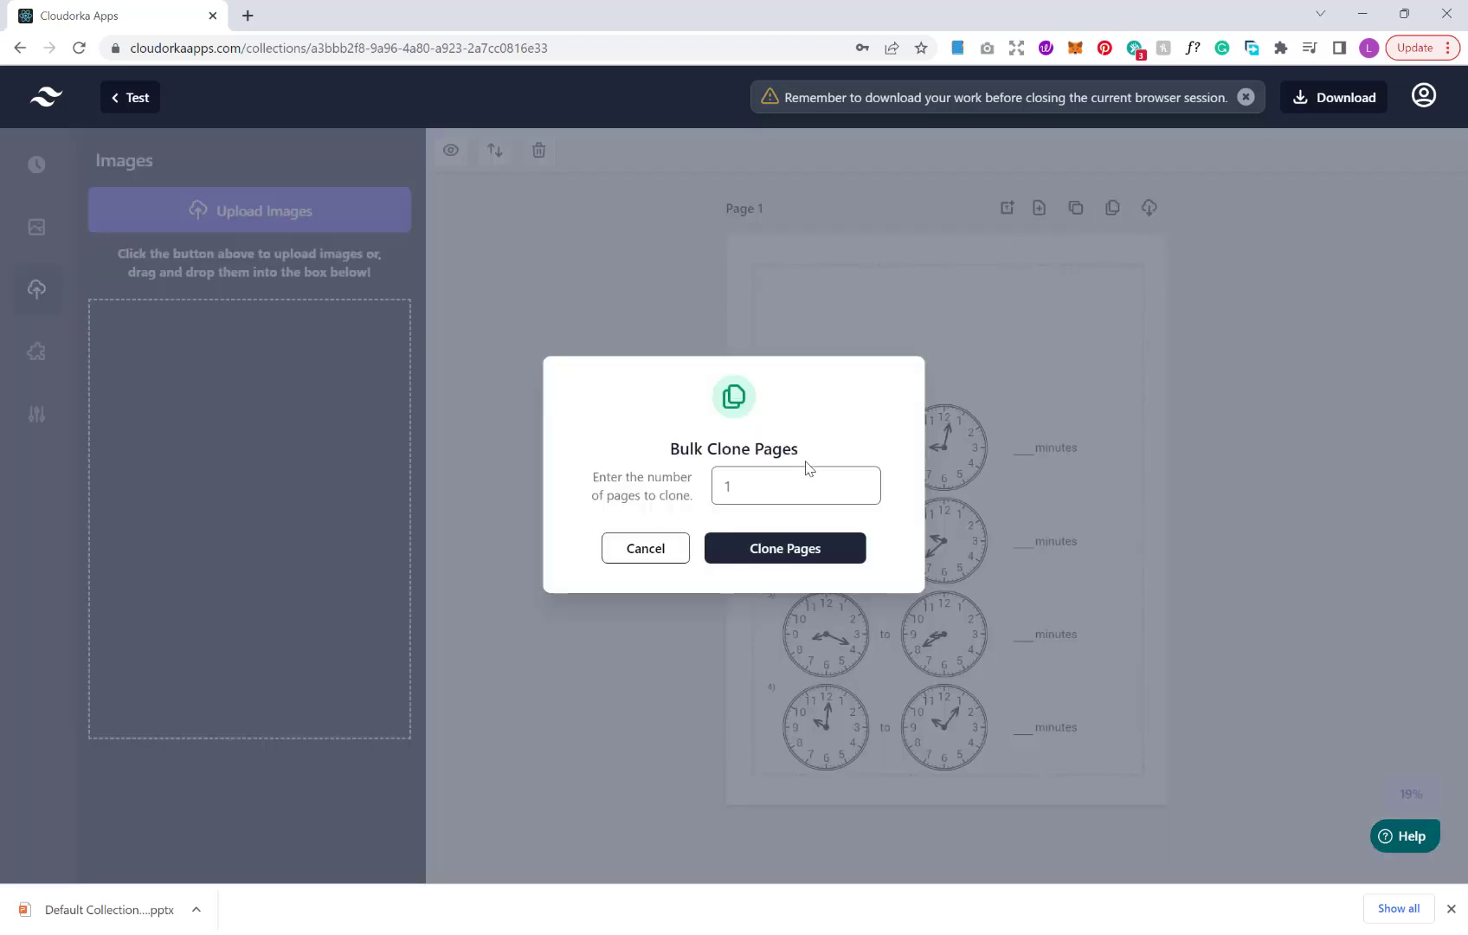
click(794, 484)
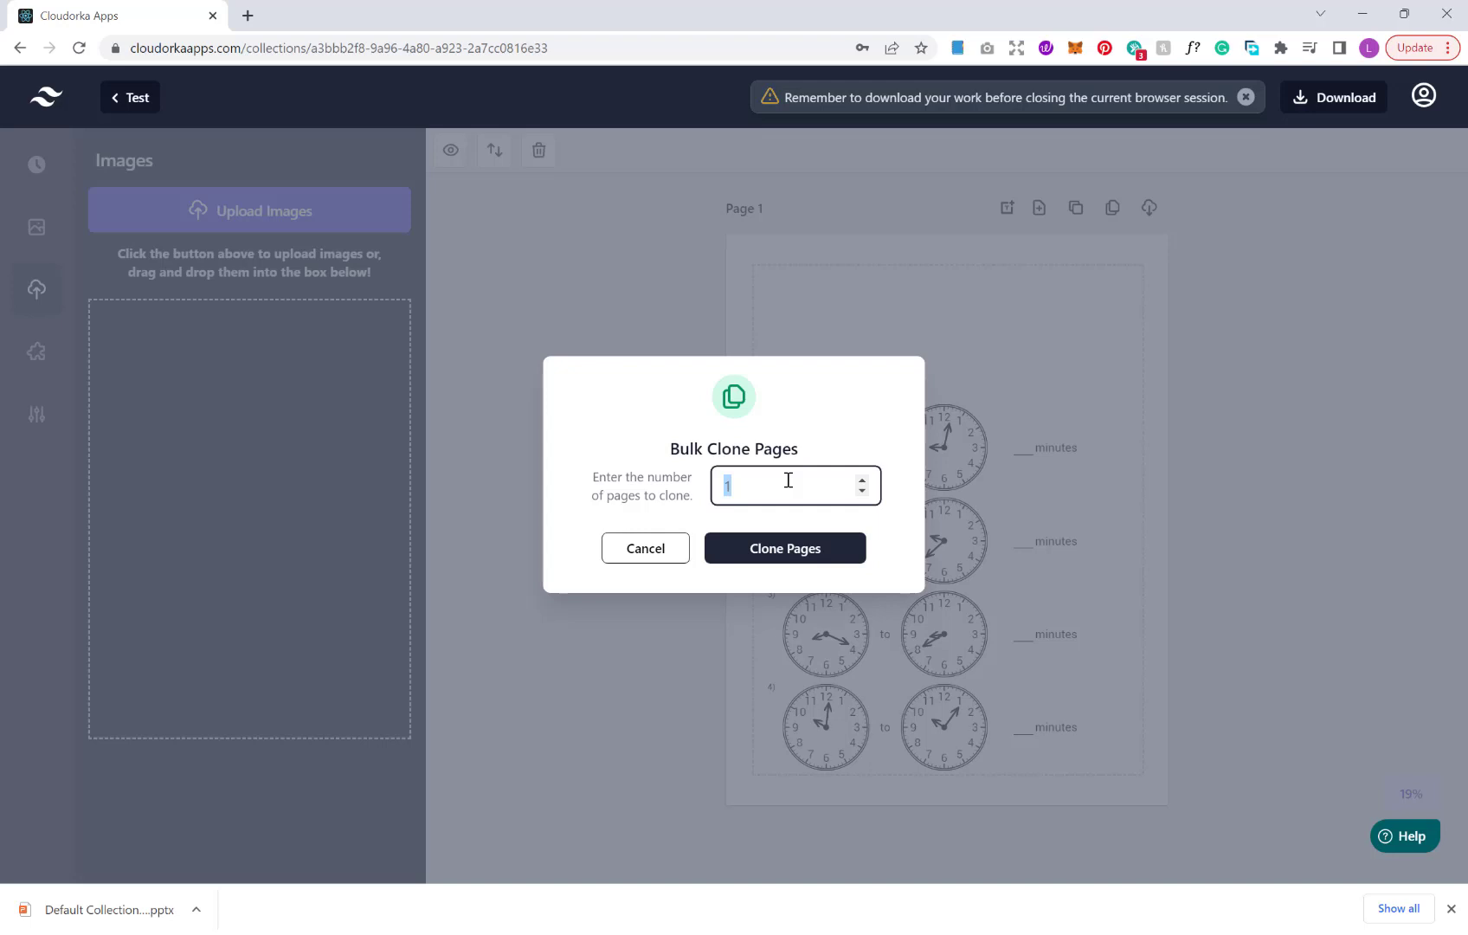
text(20)
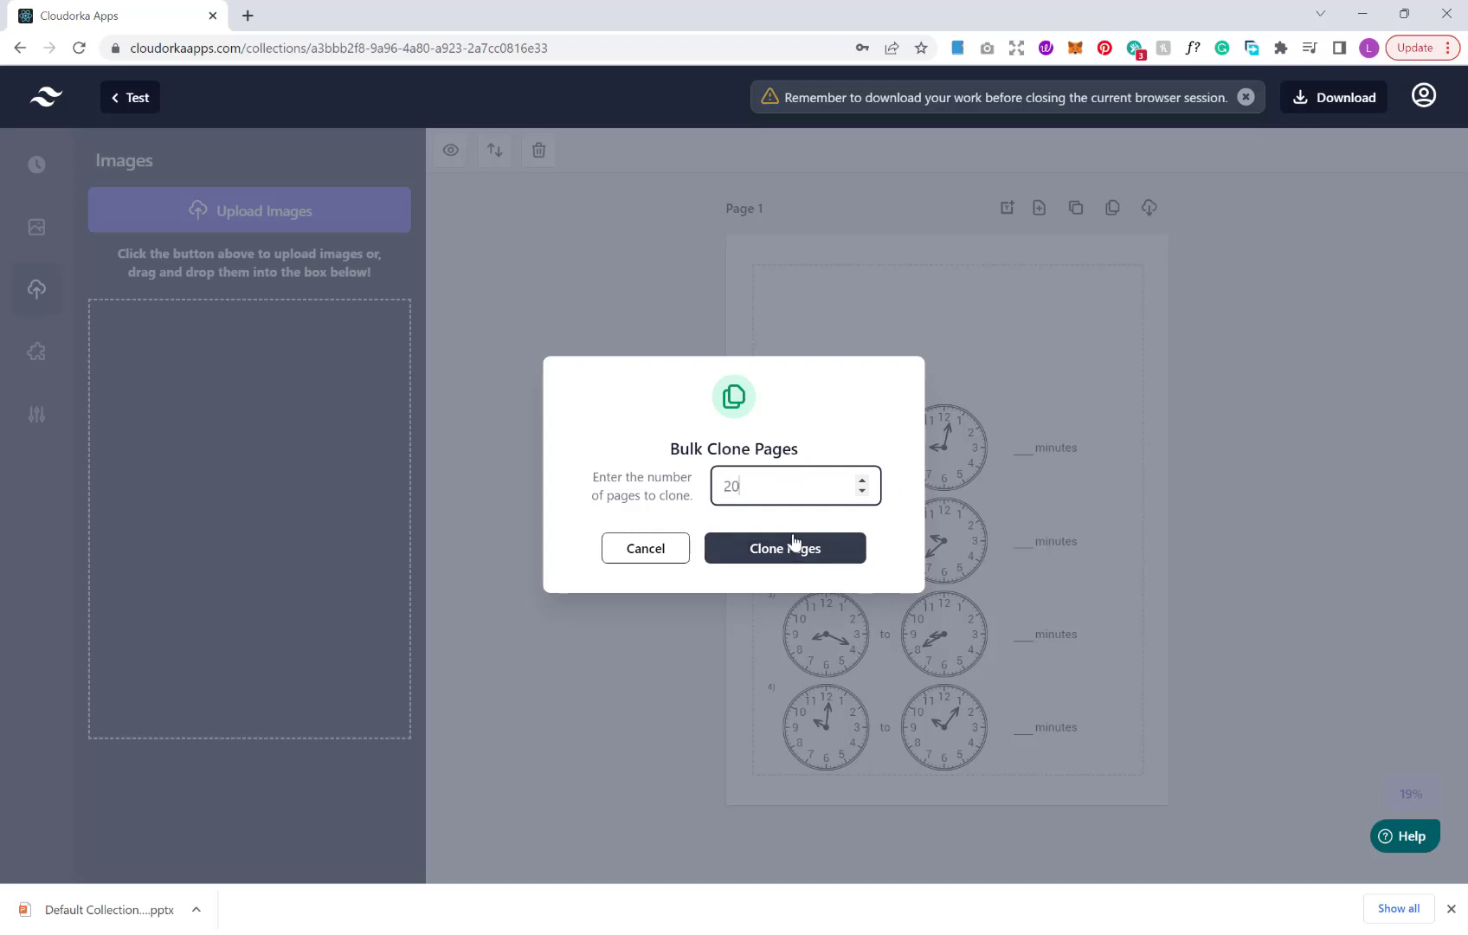
click(784, 548)
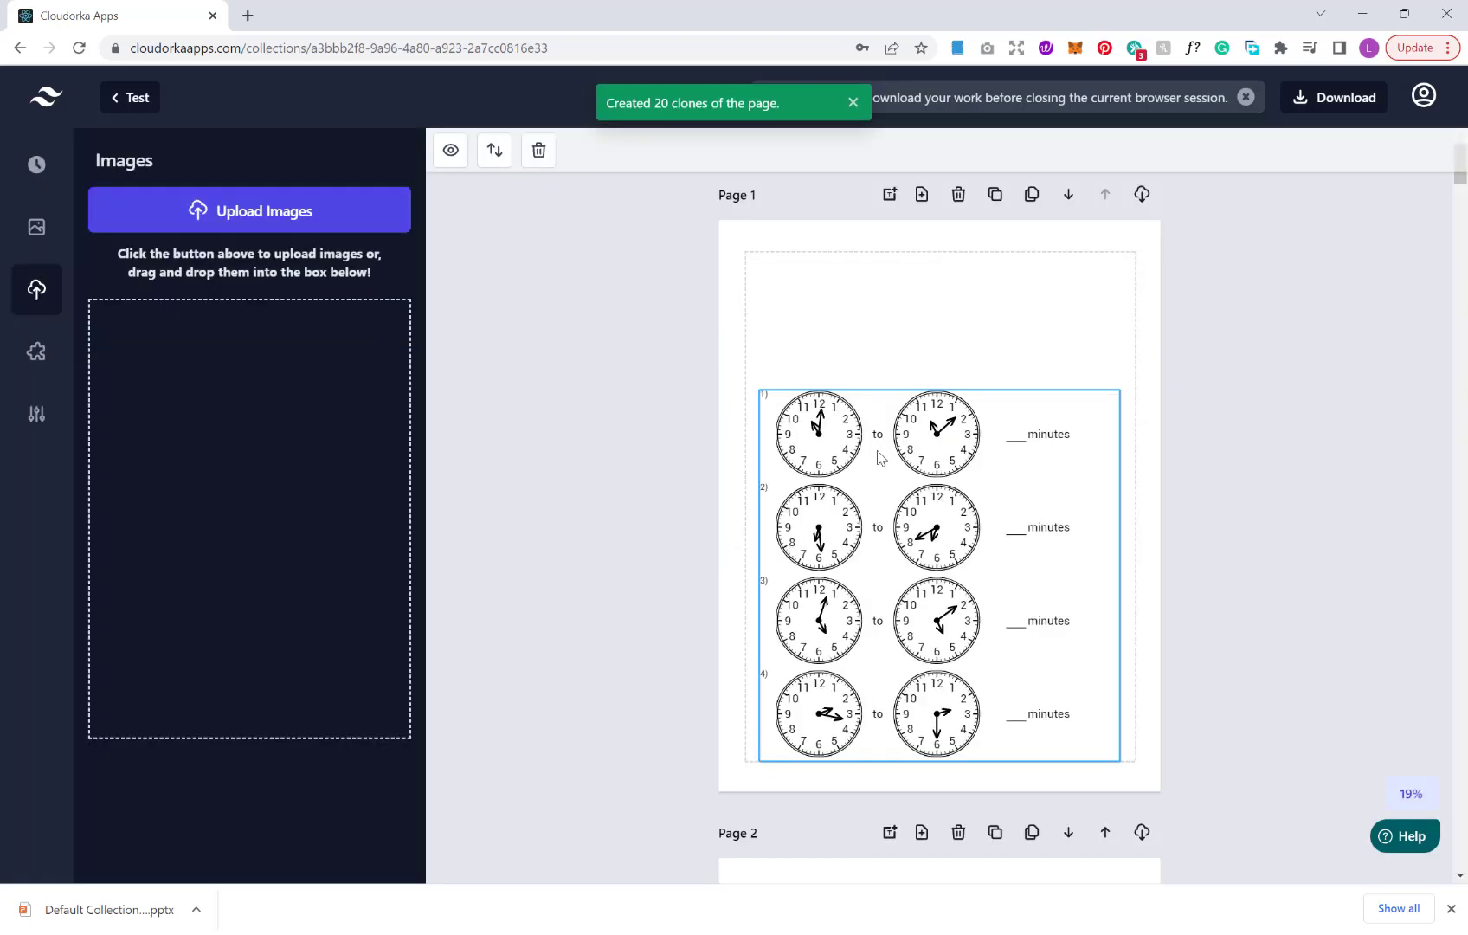
scroll(down, 3)
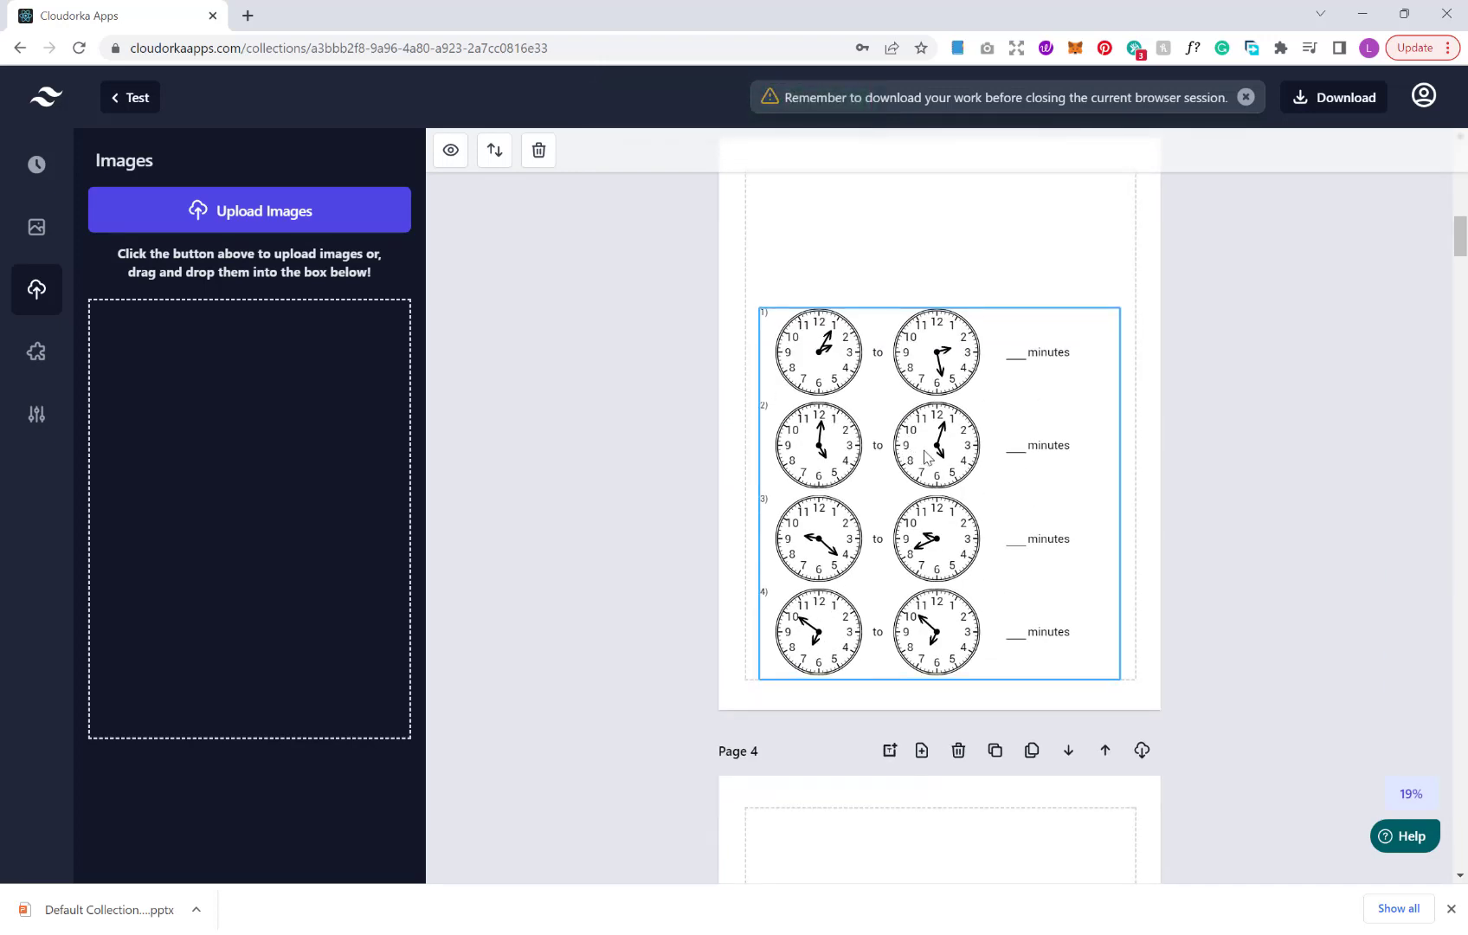
scroll(up, 3)
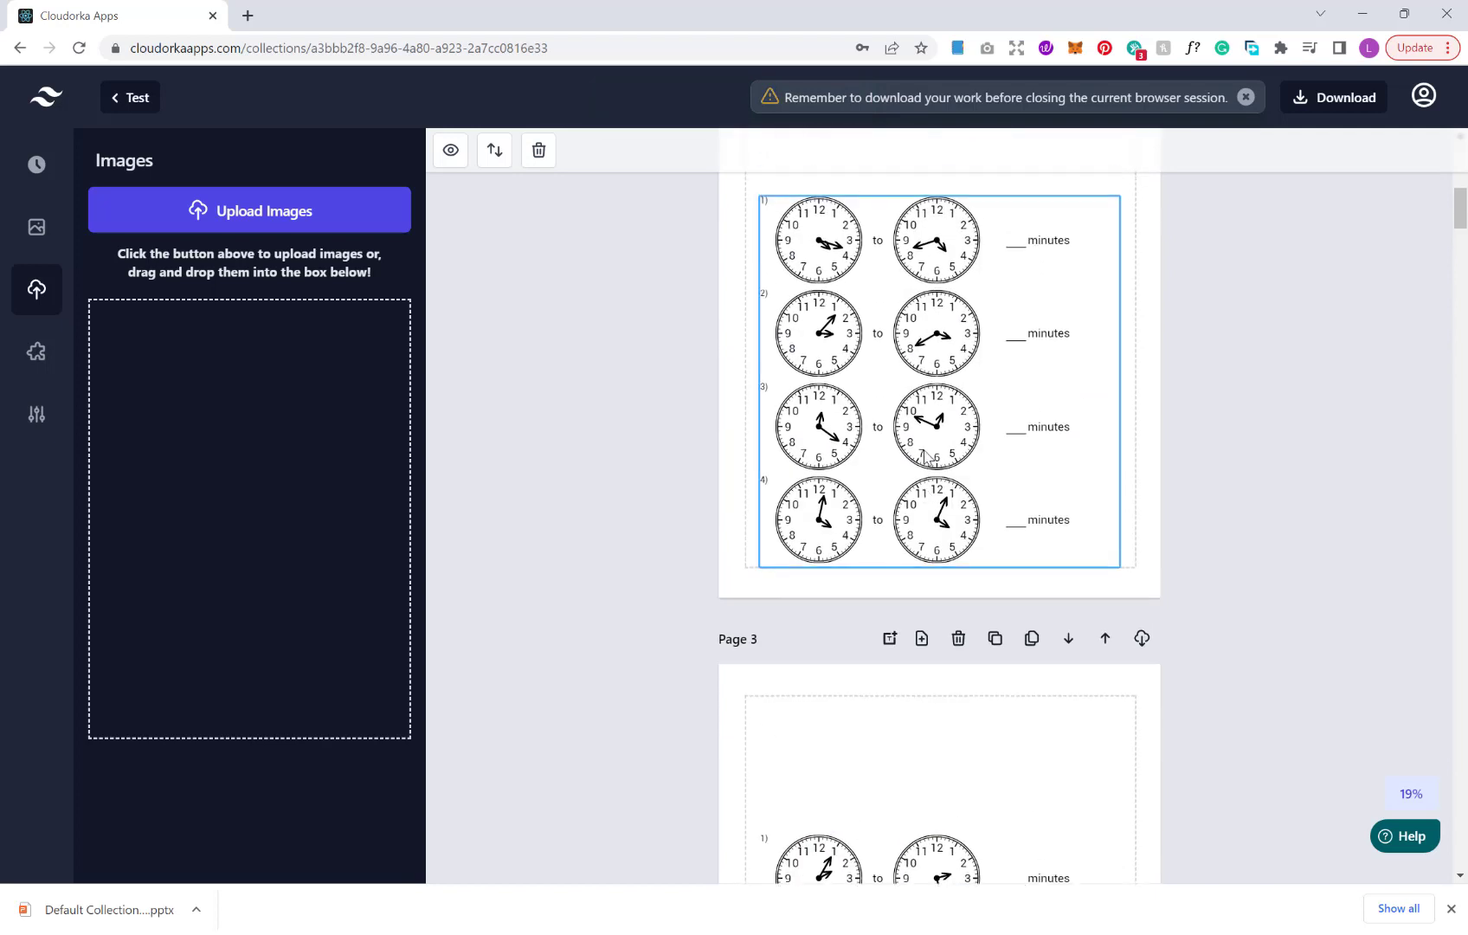
scroll(down, 3)
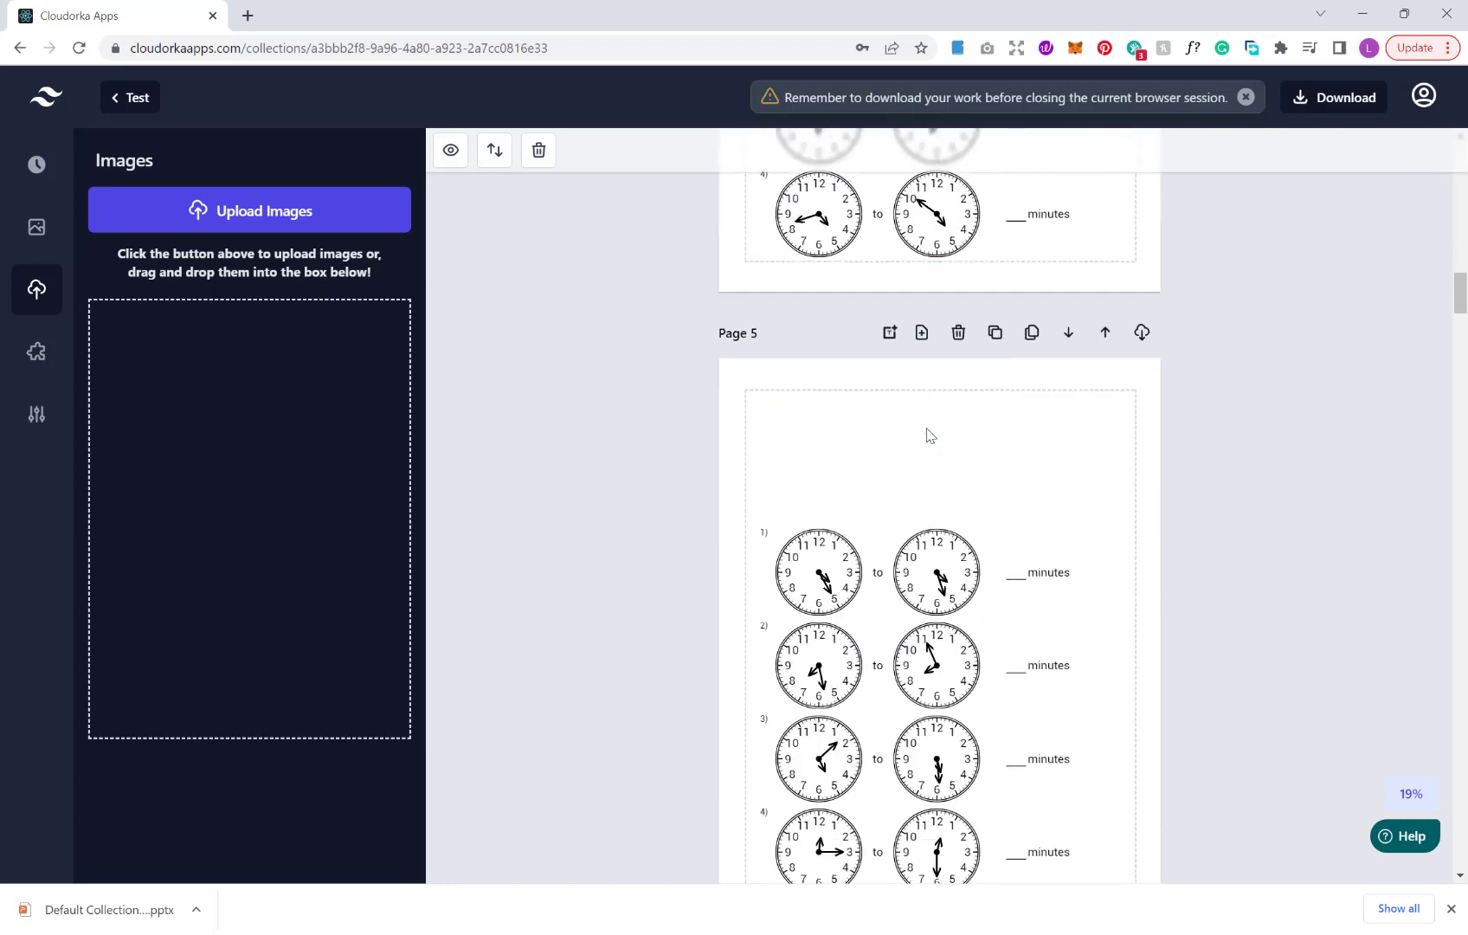
scroll(down, 3)
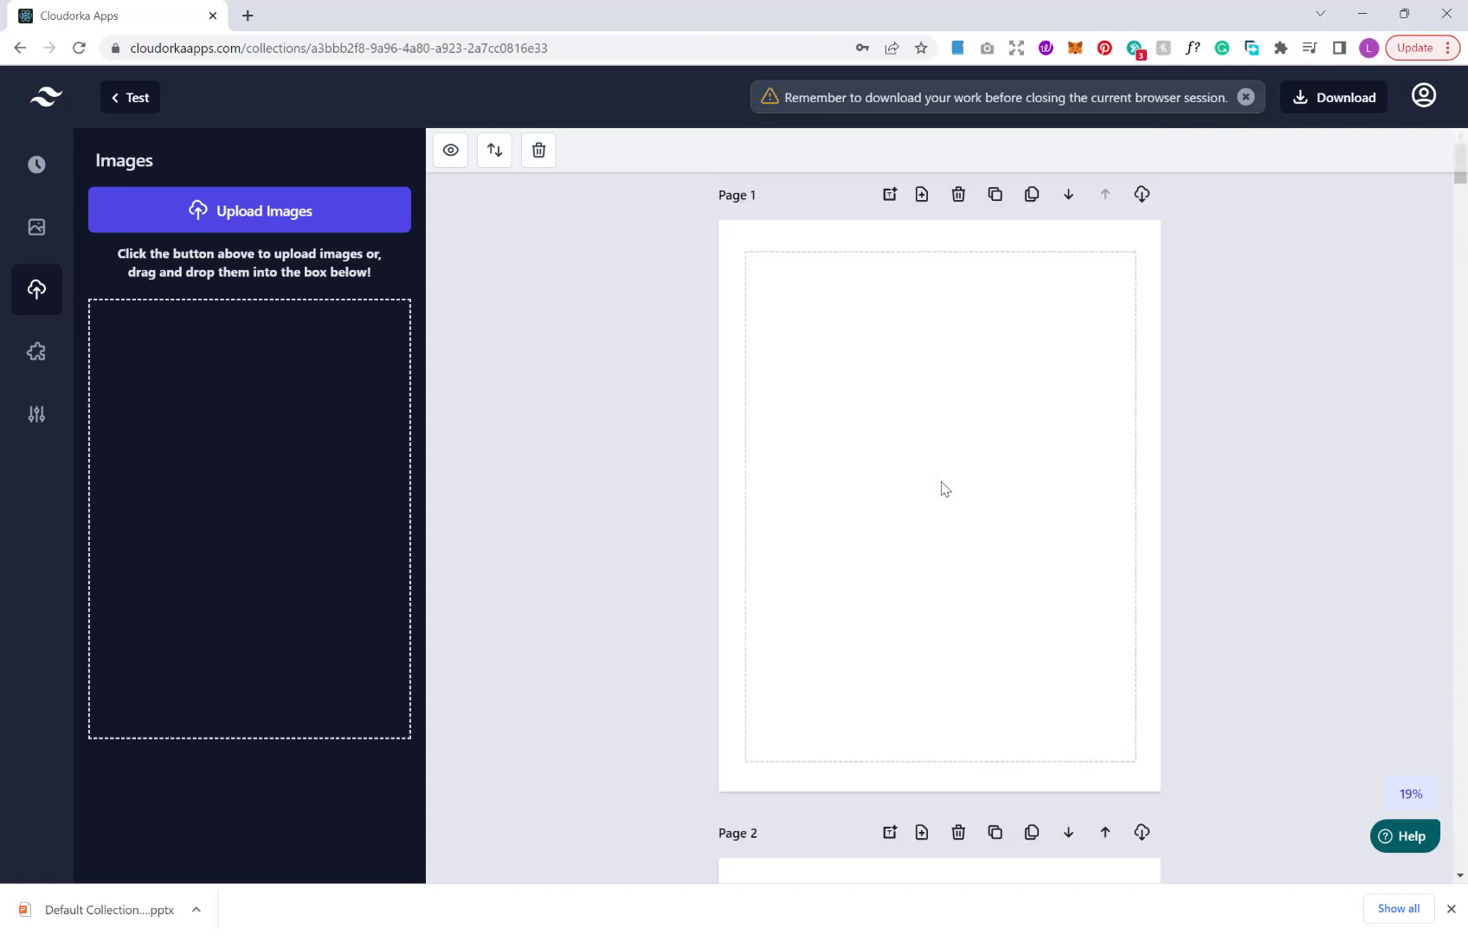
Browse the Templates, then the Farm, Jungle and Kids image library
click(36, 164)
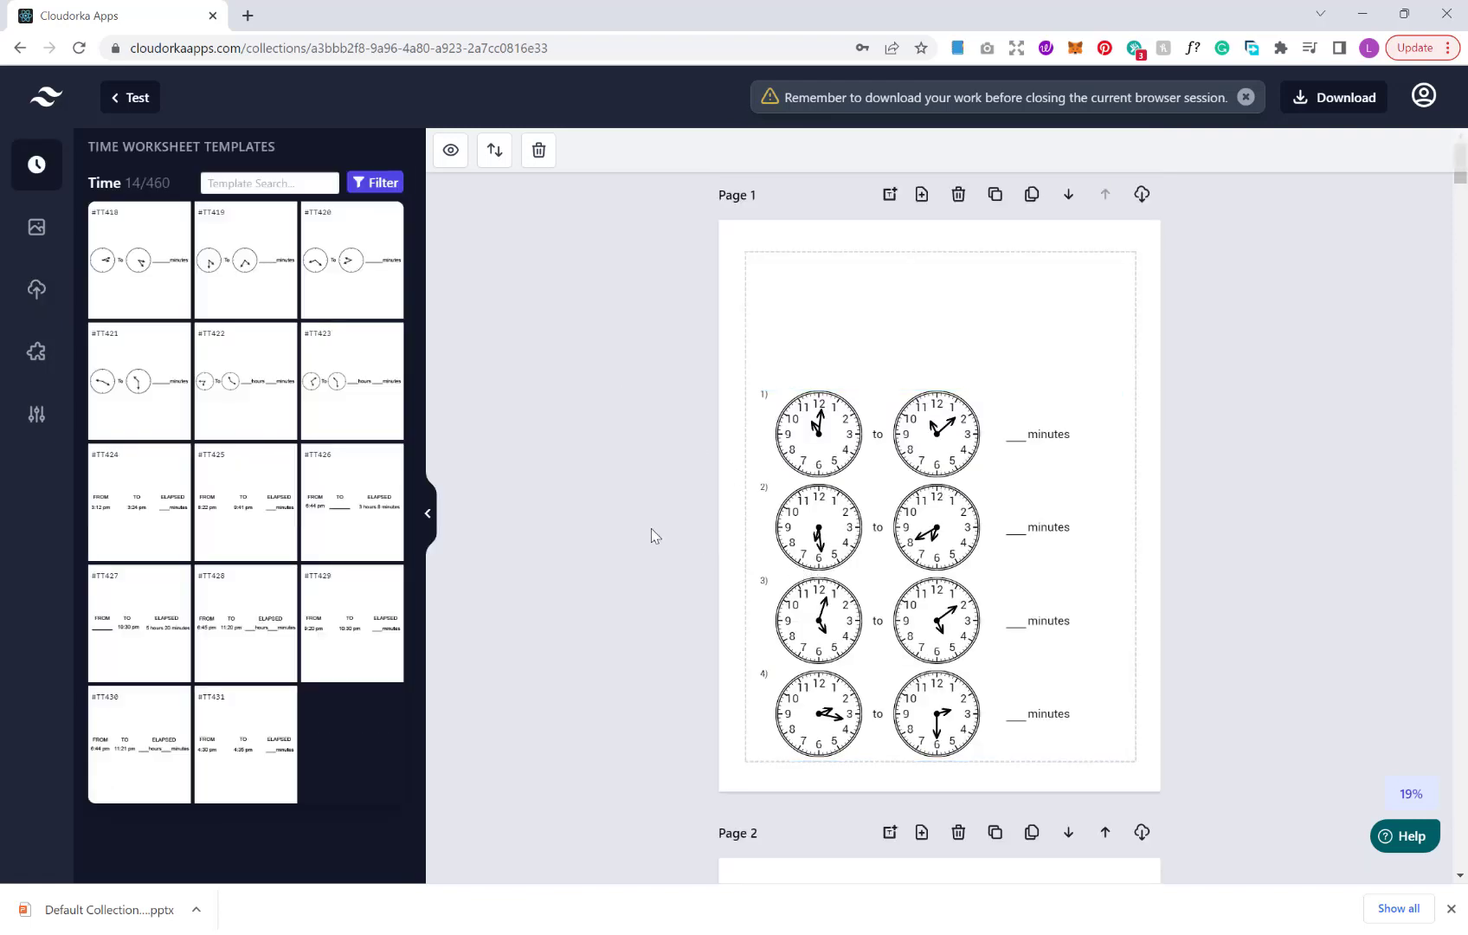
mouse_move(630, 393)
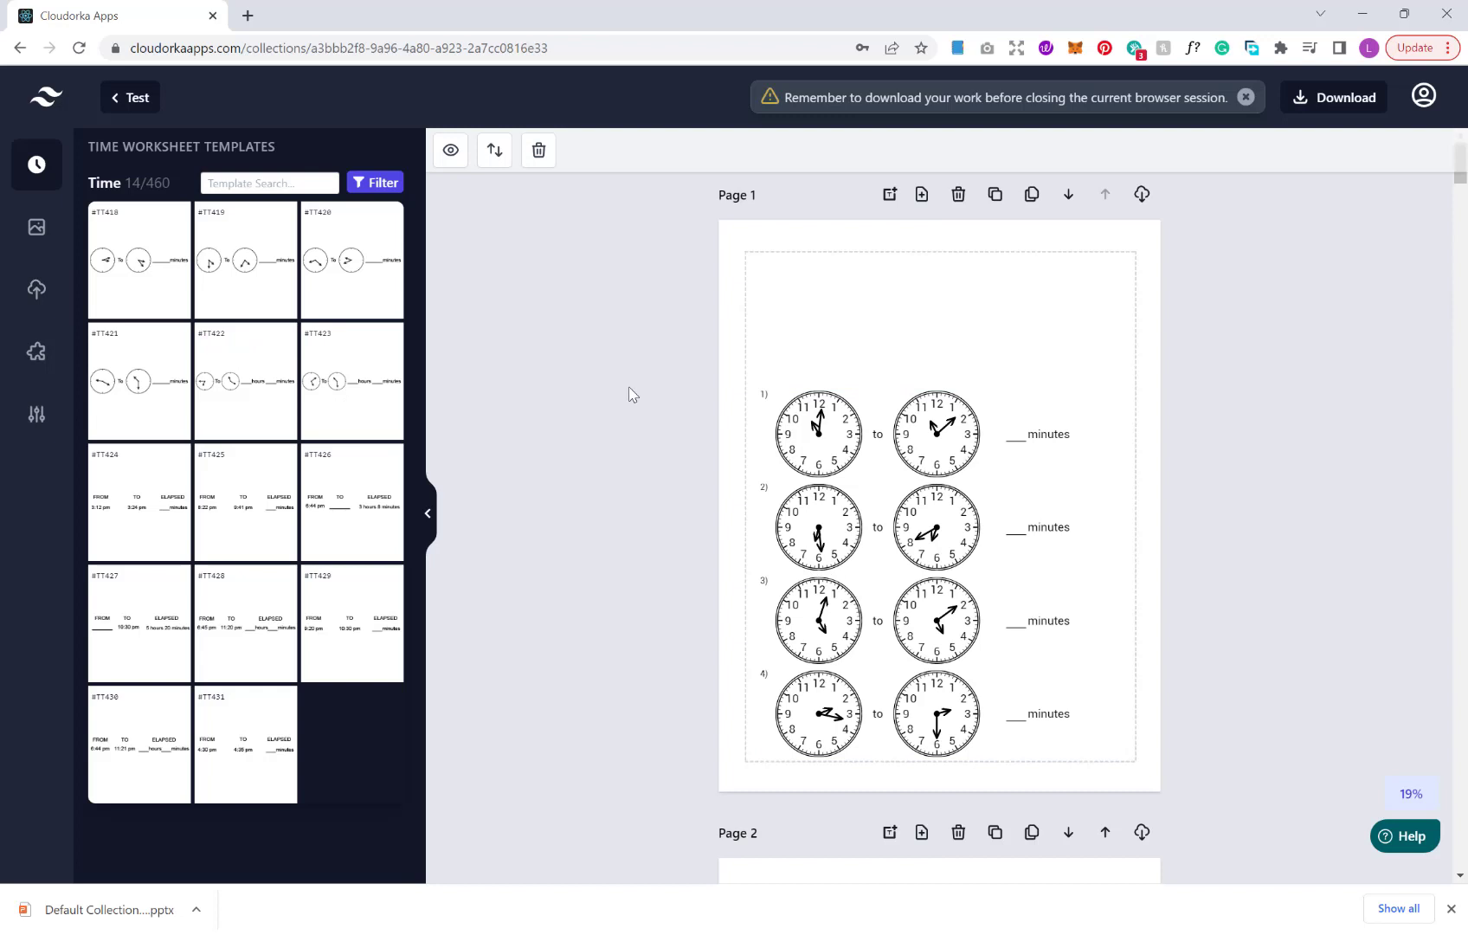
mouse_move(616, 430)
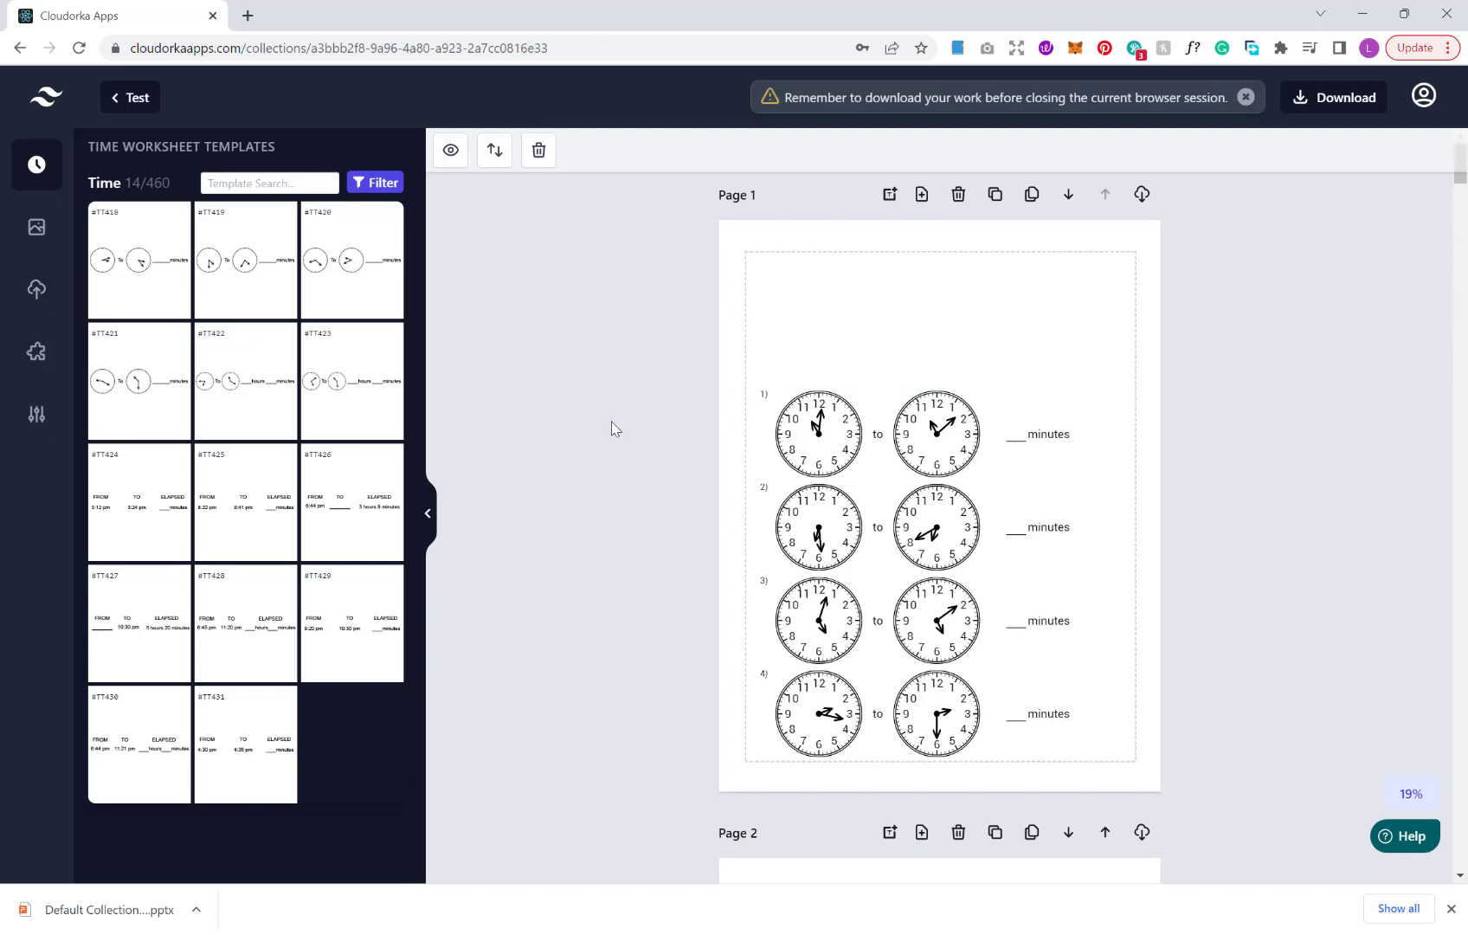
mouse_move(36, 289)
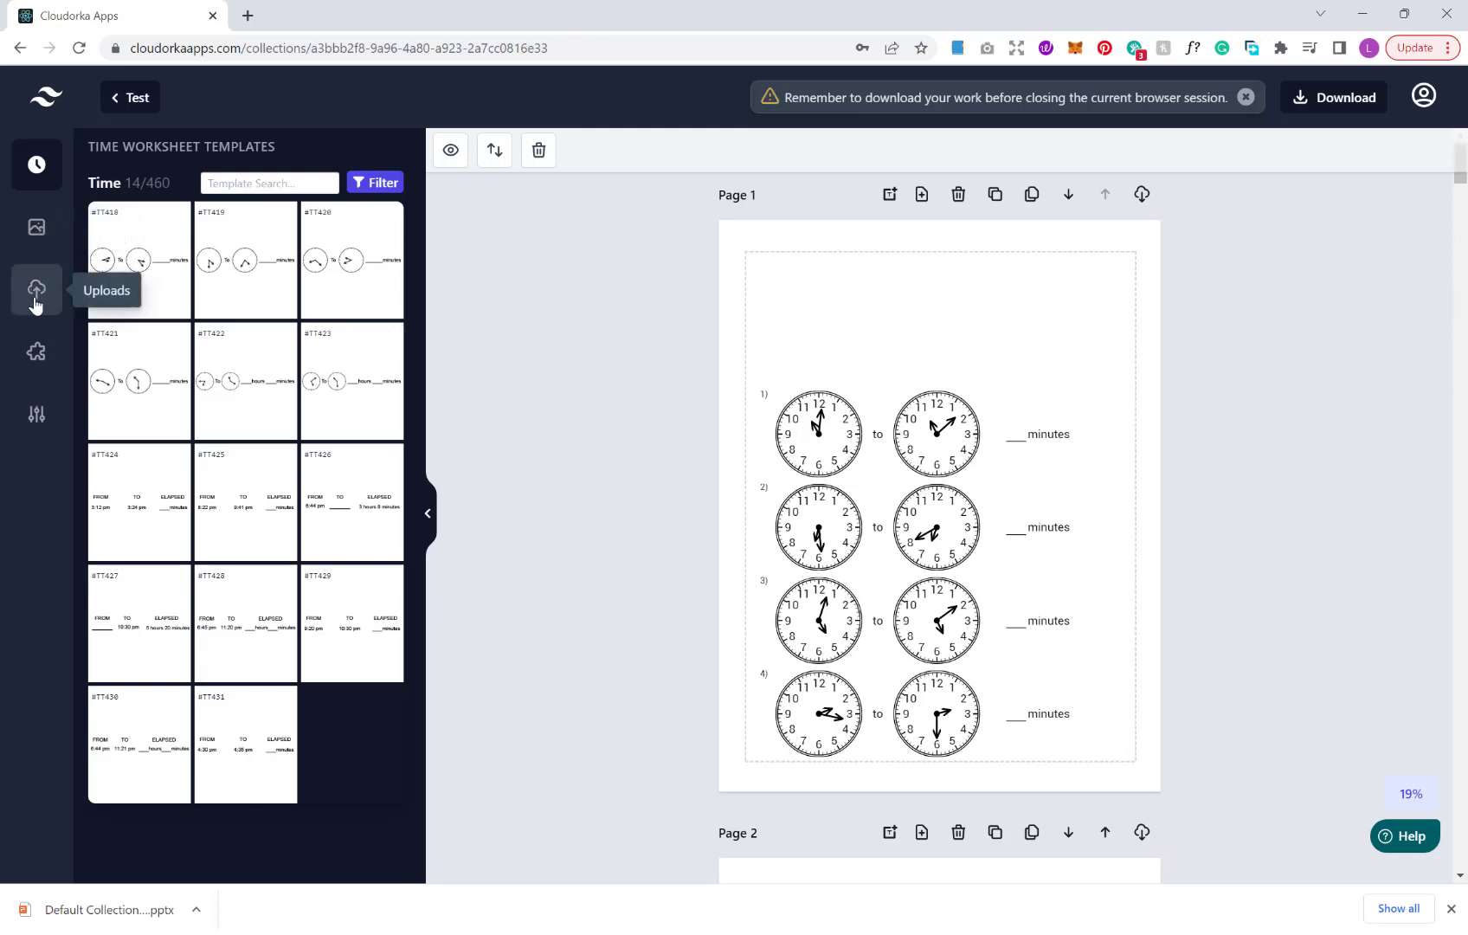
click(36, 227)
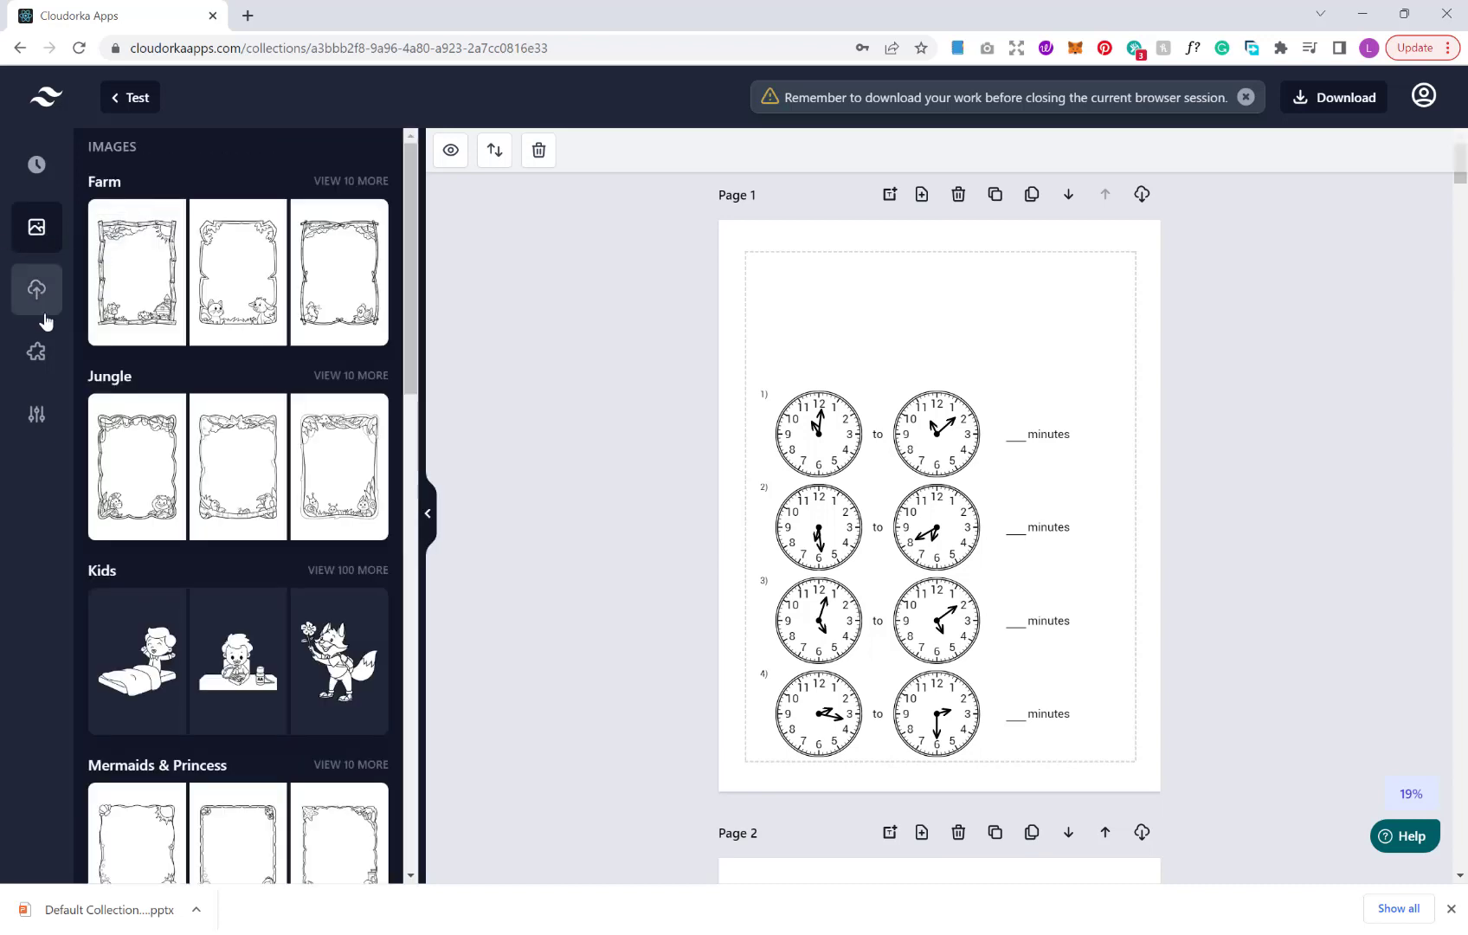
mouse_move(202, 267)
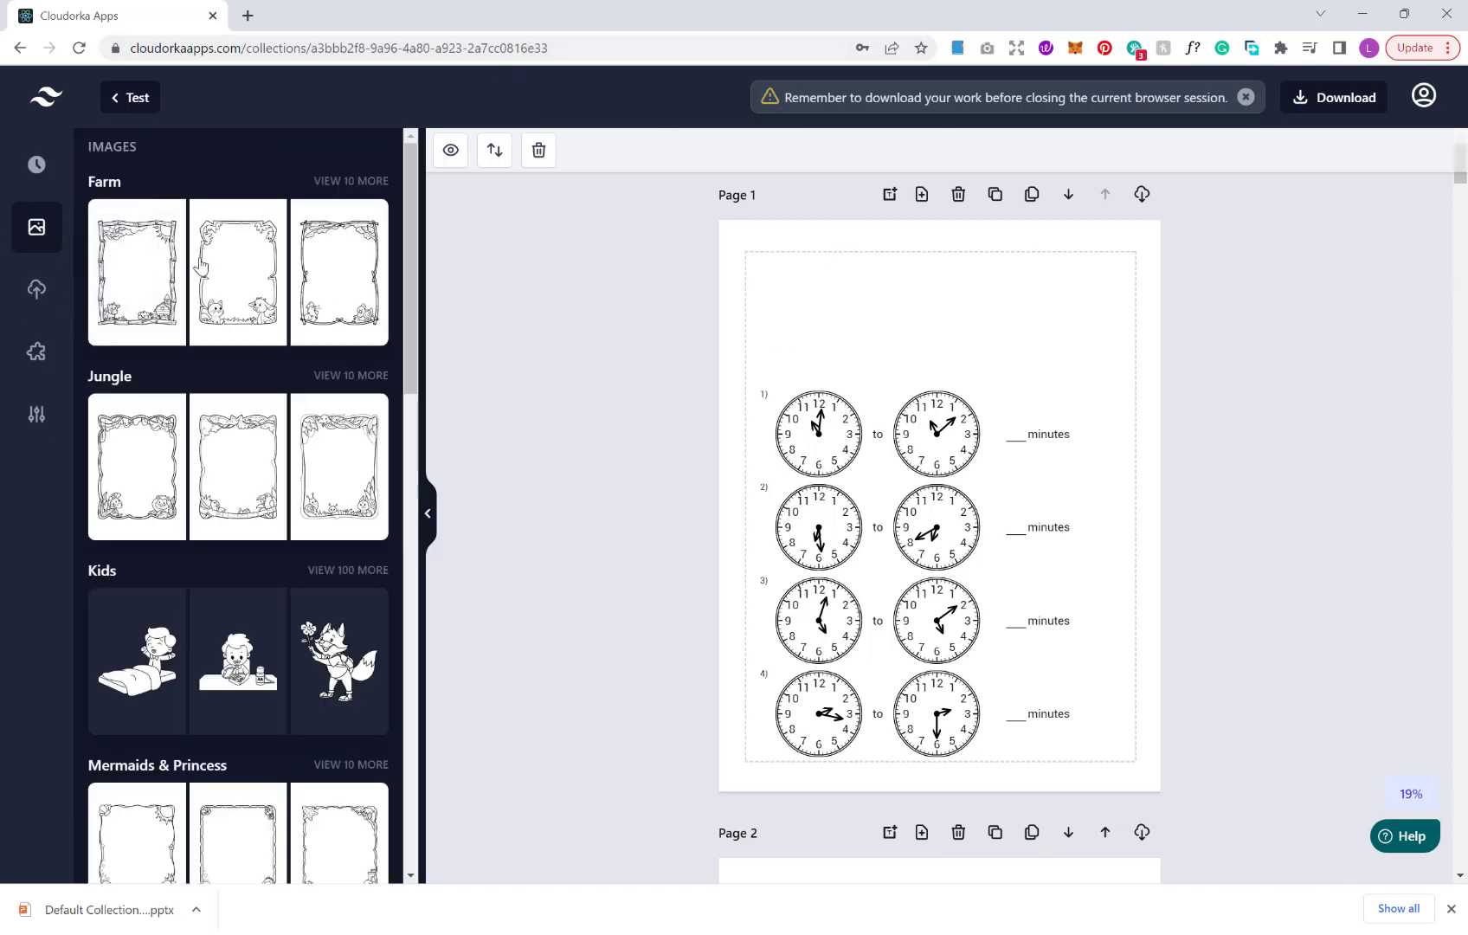
mouse_move(259, 180)
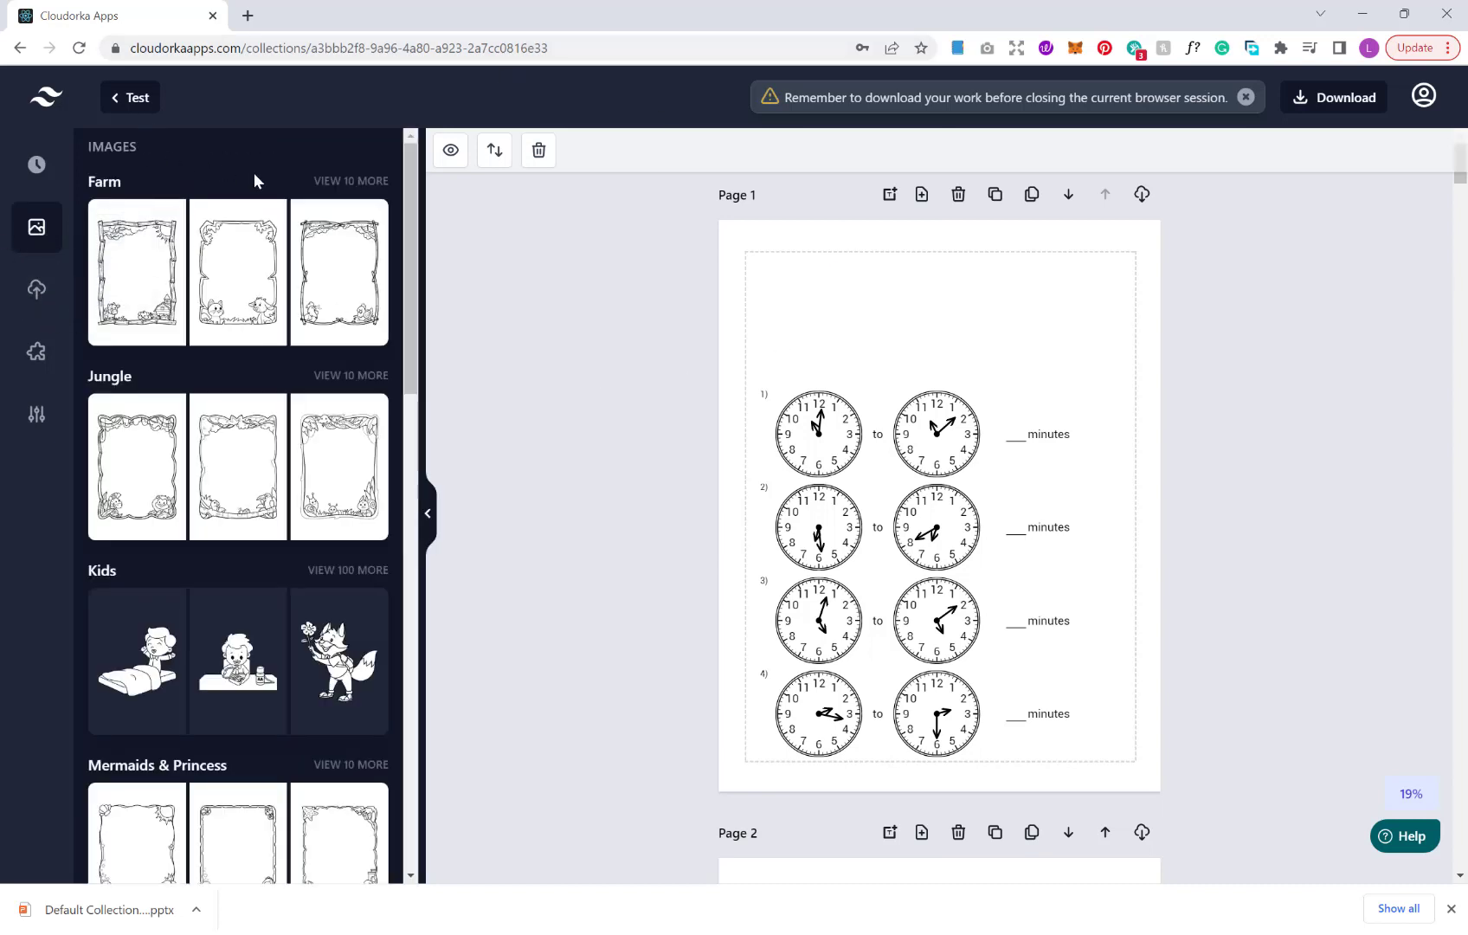
scroll(down, 3)
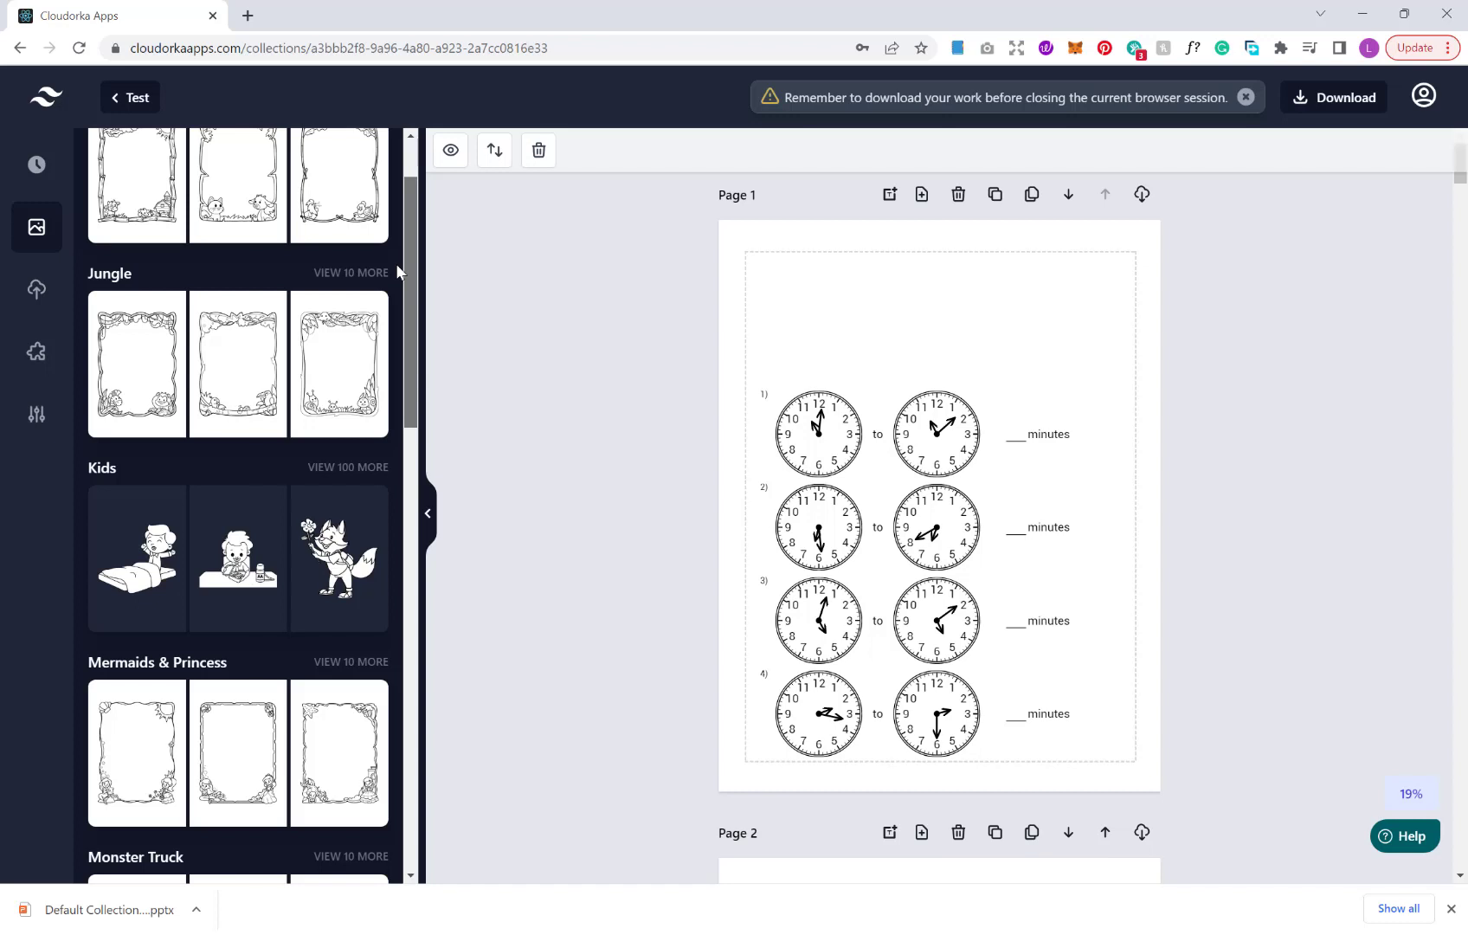
scroll(up, 3)
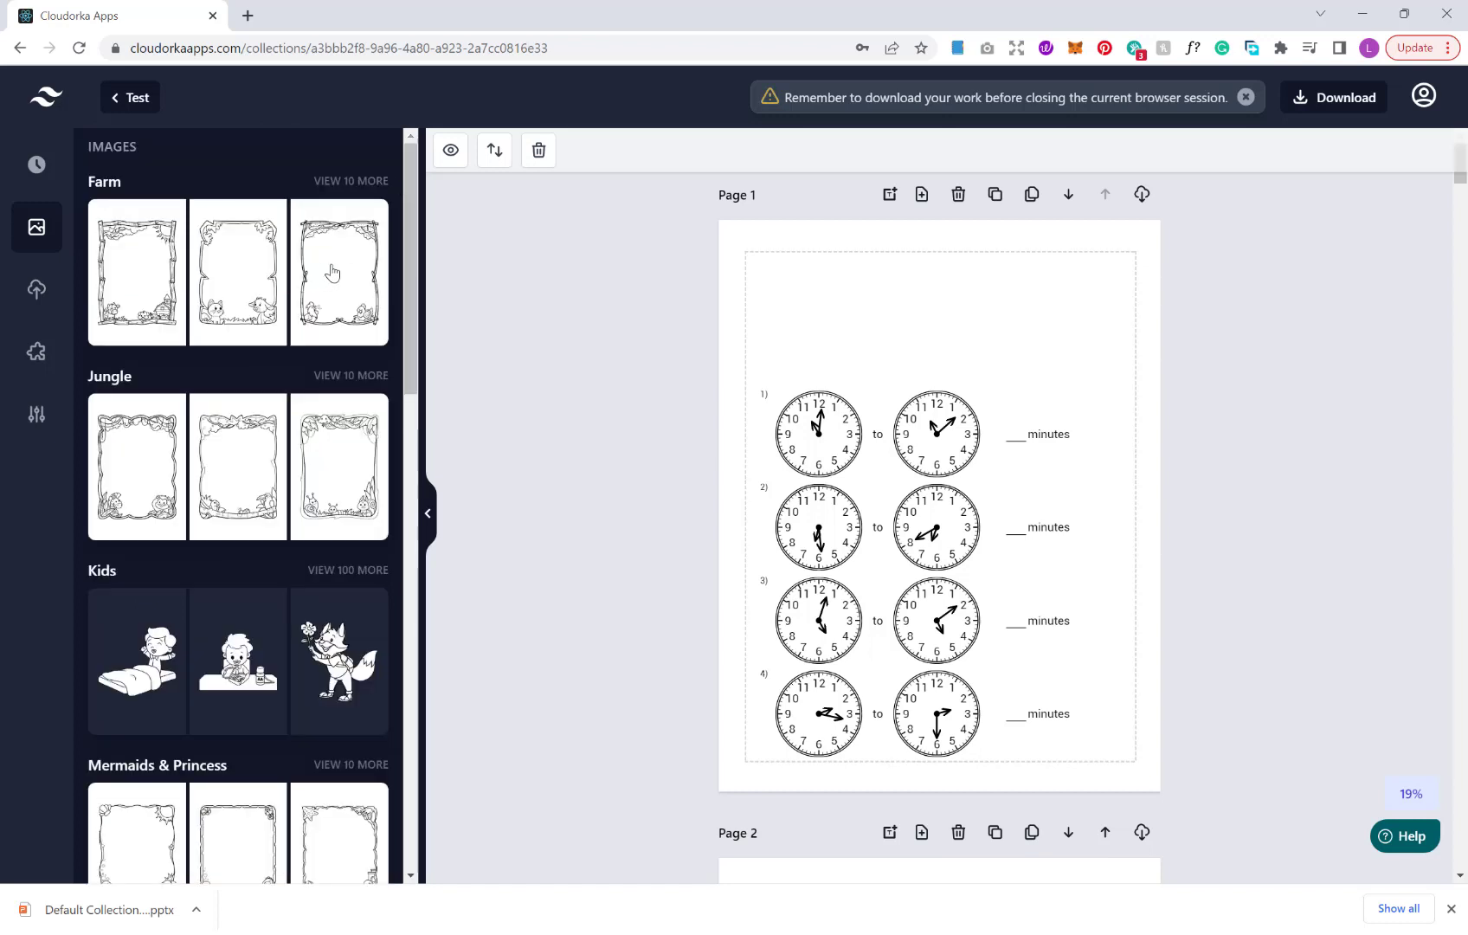
Place the Farm border with trees and birds around Page 1
click(339, 272)
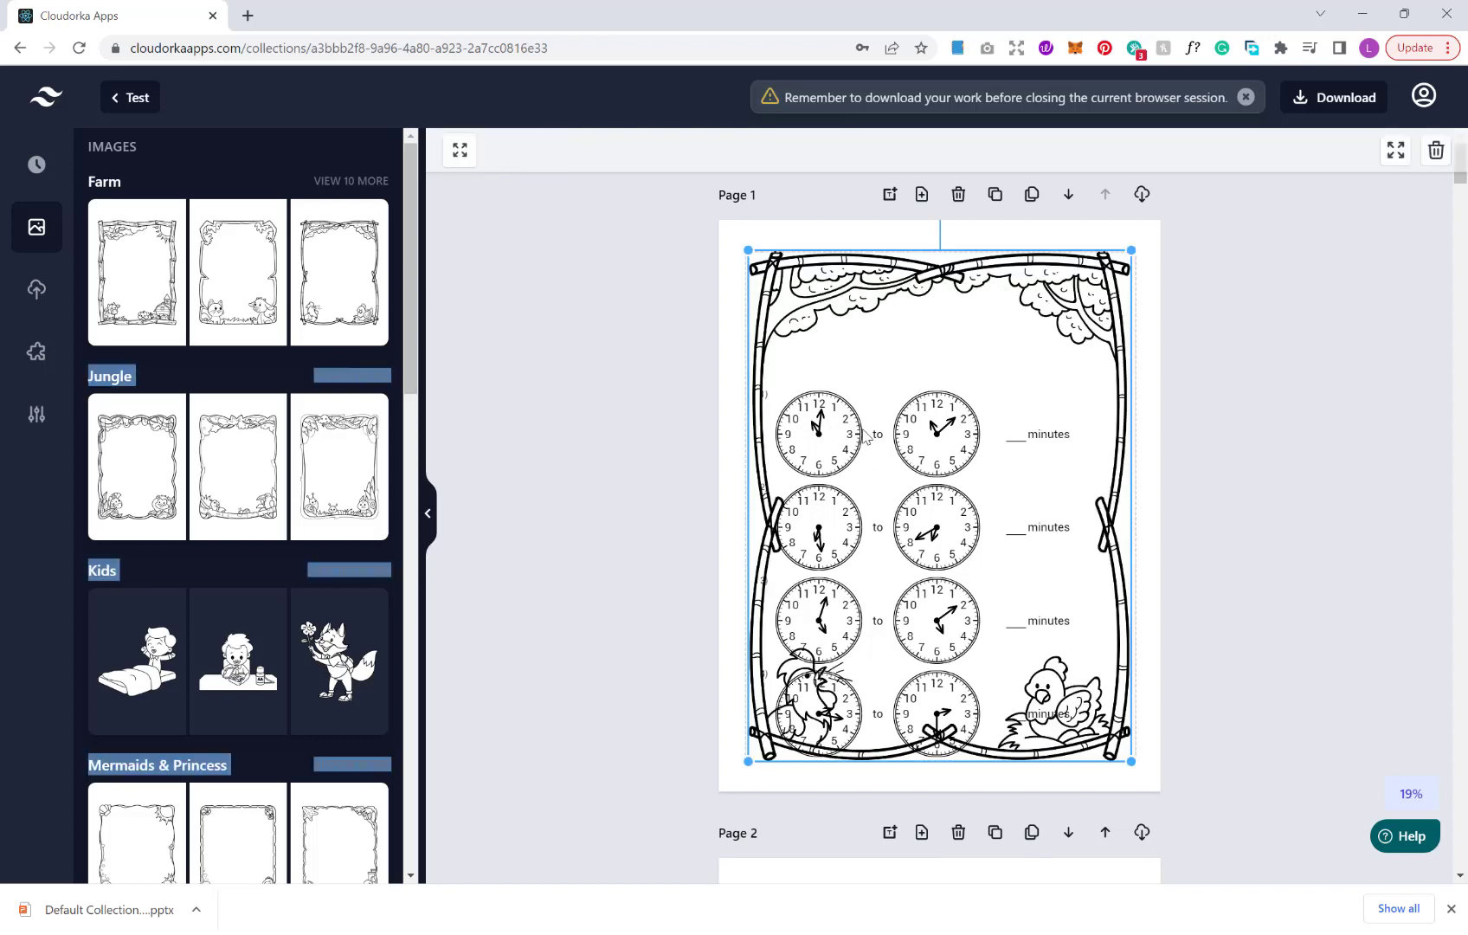
mouse_move(651, 218)
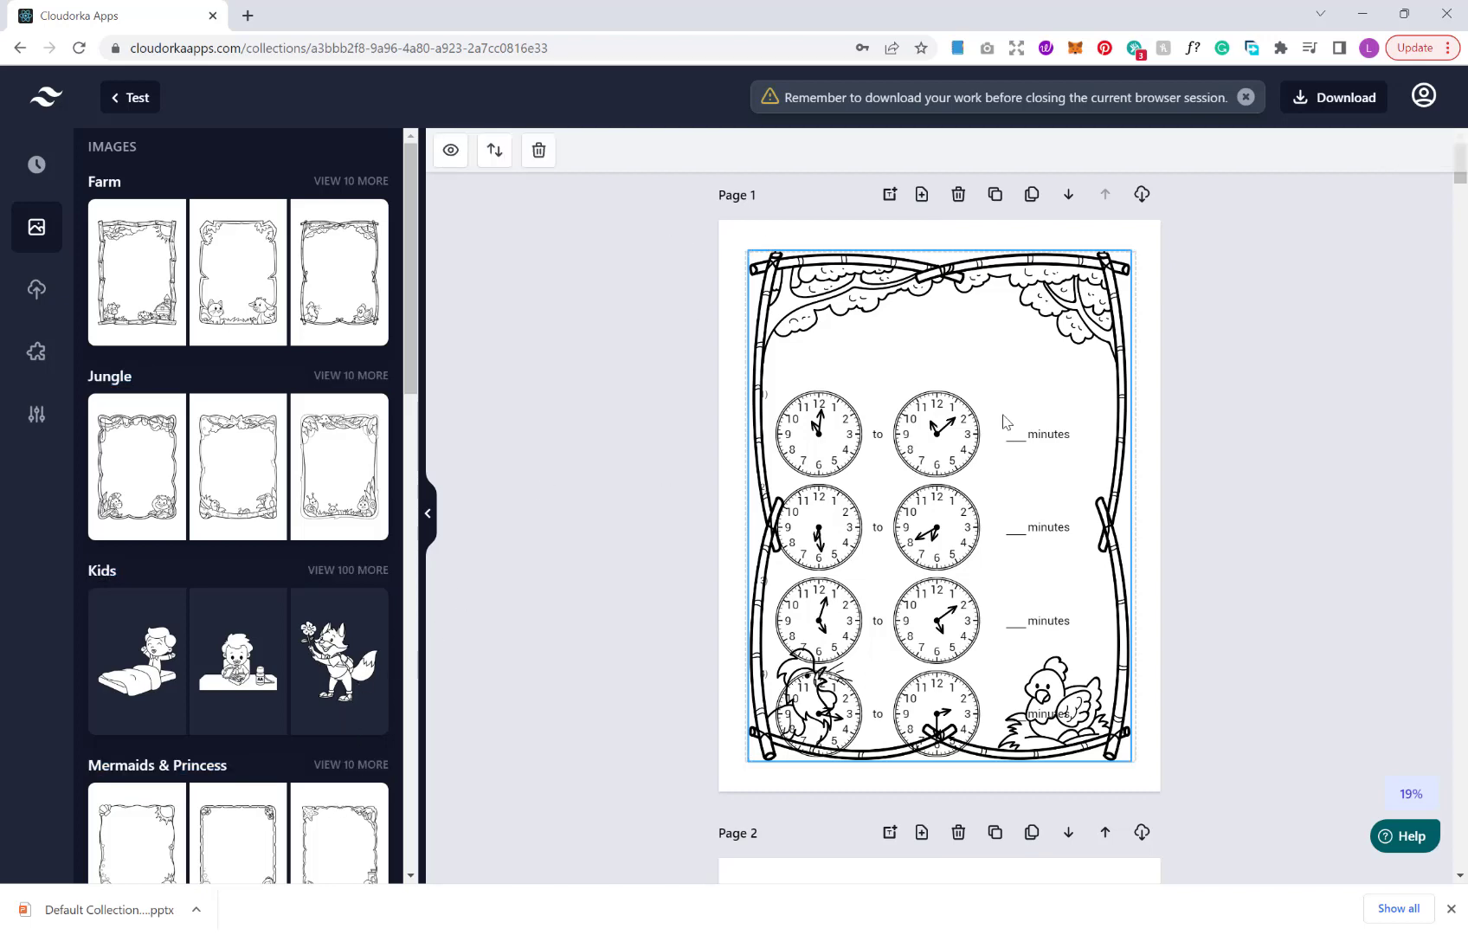
scroll(down, 3)
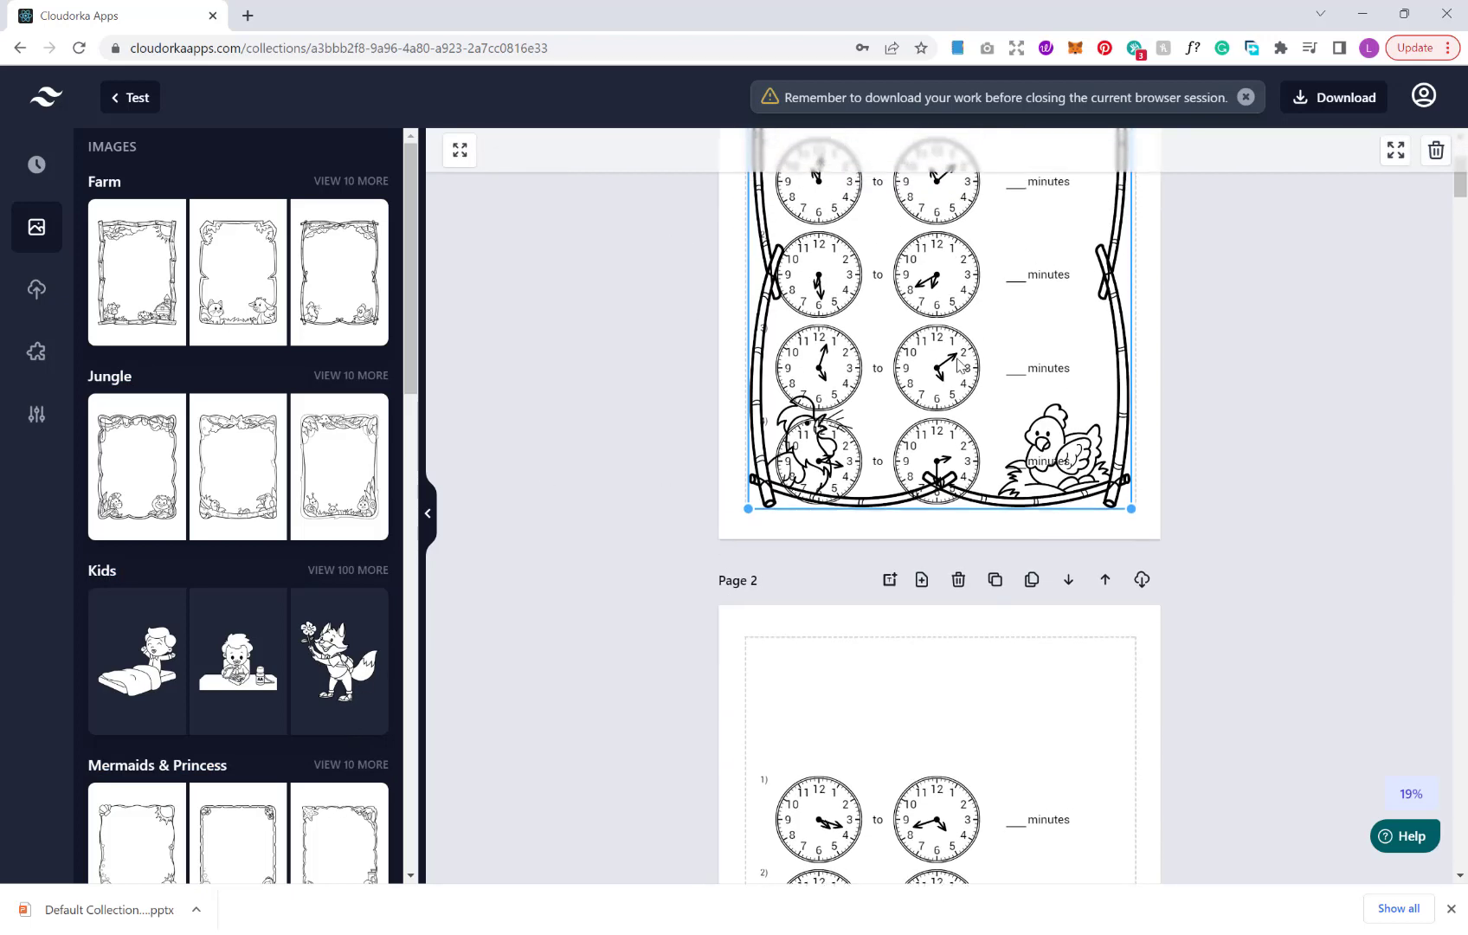
scroll(up, 3)
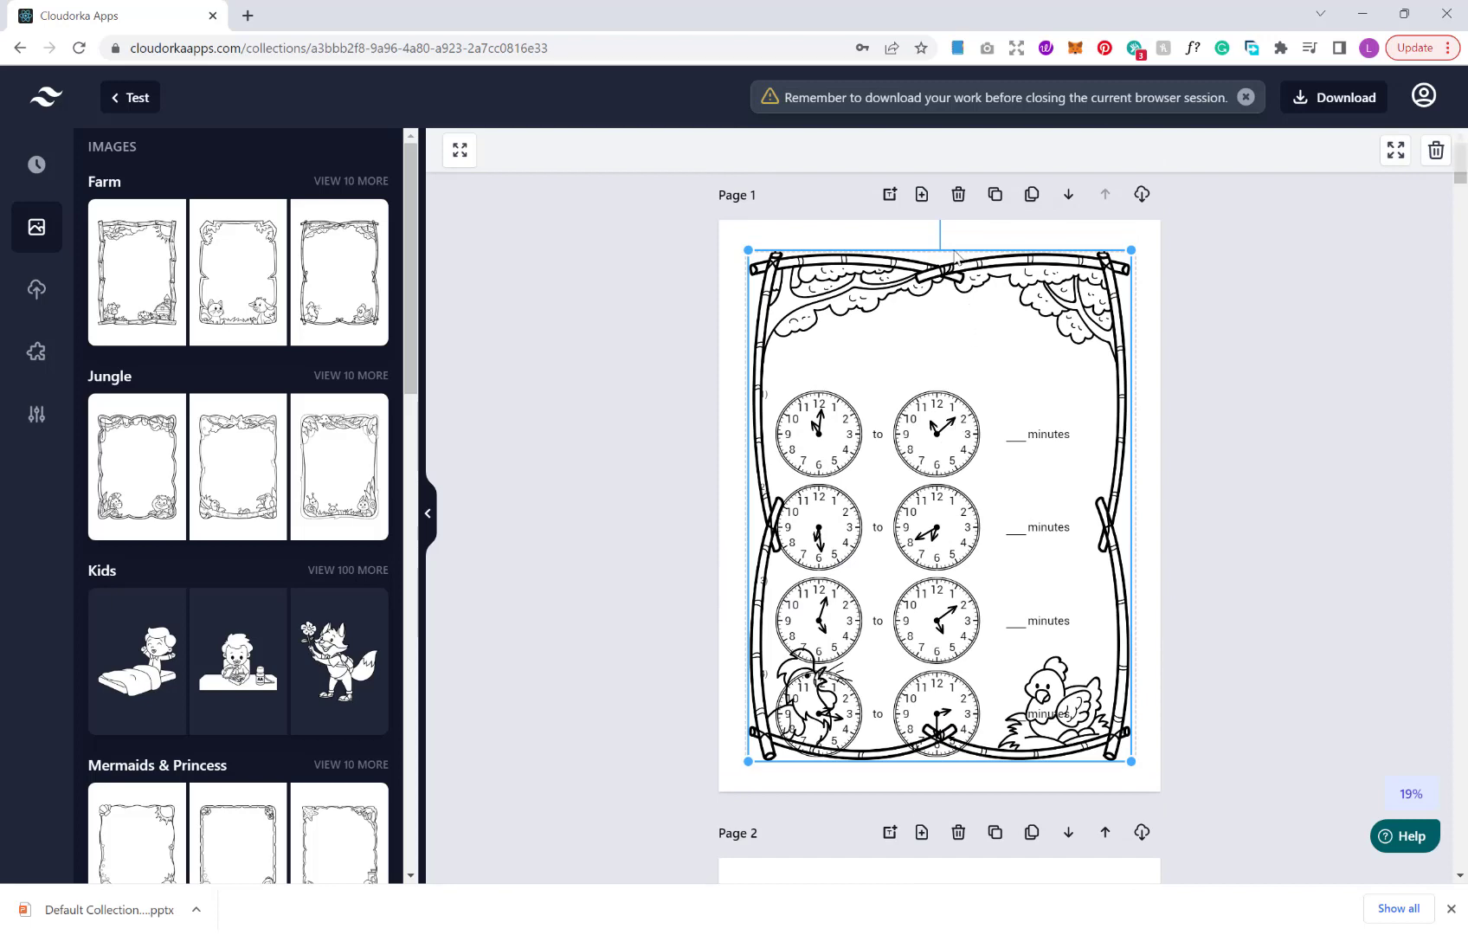
mouse_move(1010, 317)
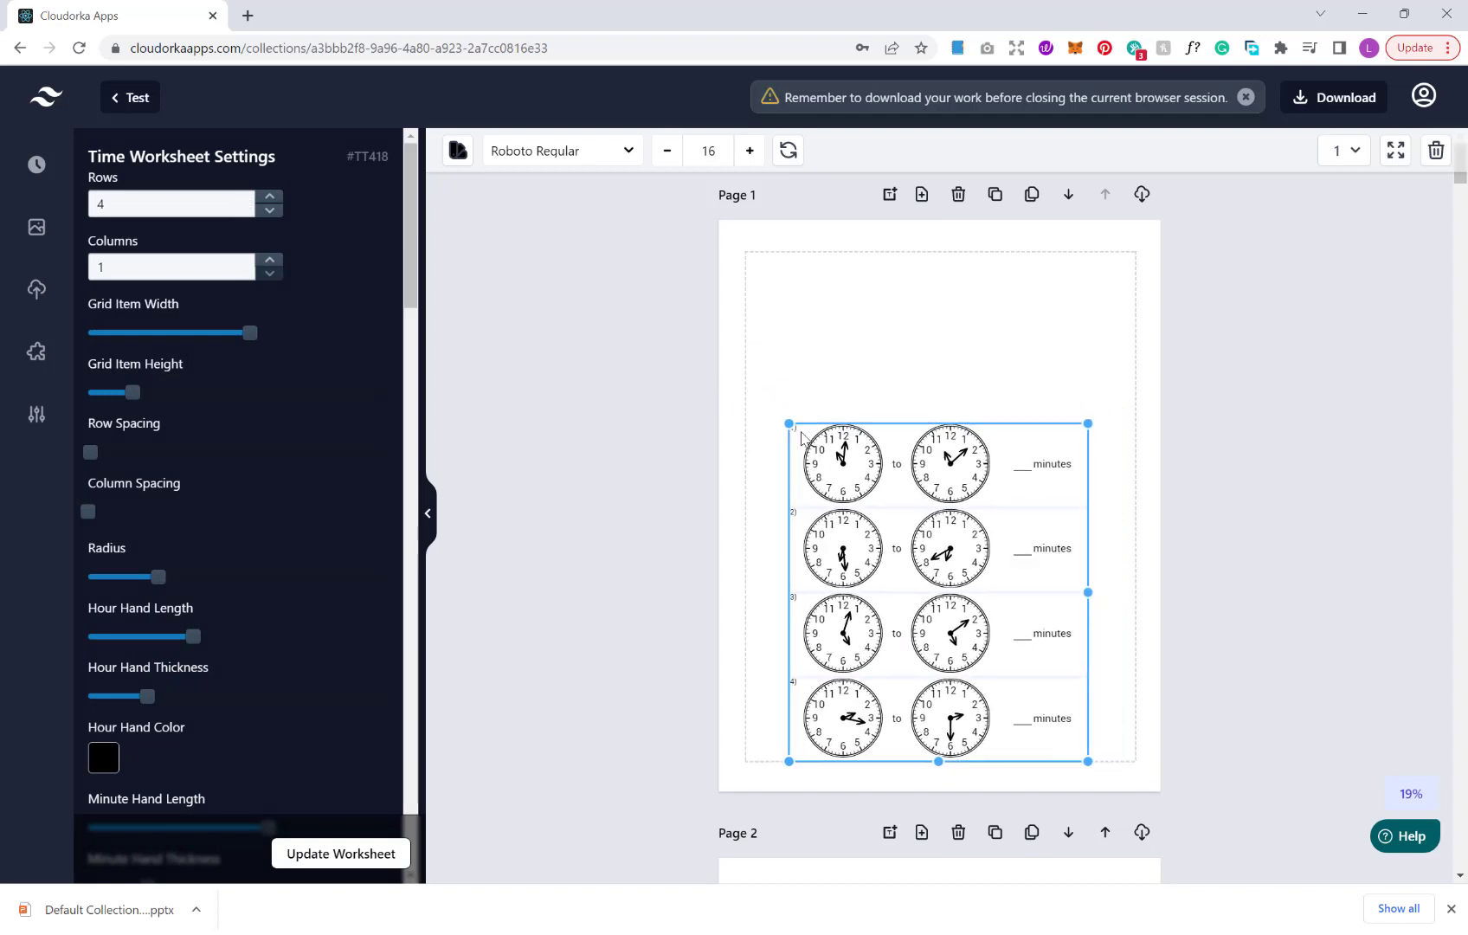
Shrink Page 1's worksheet twice so the clocks fit inside the Farm border
click(666, 151)
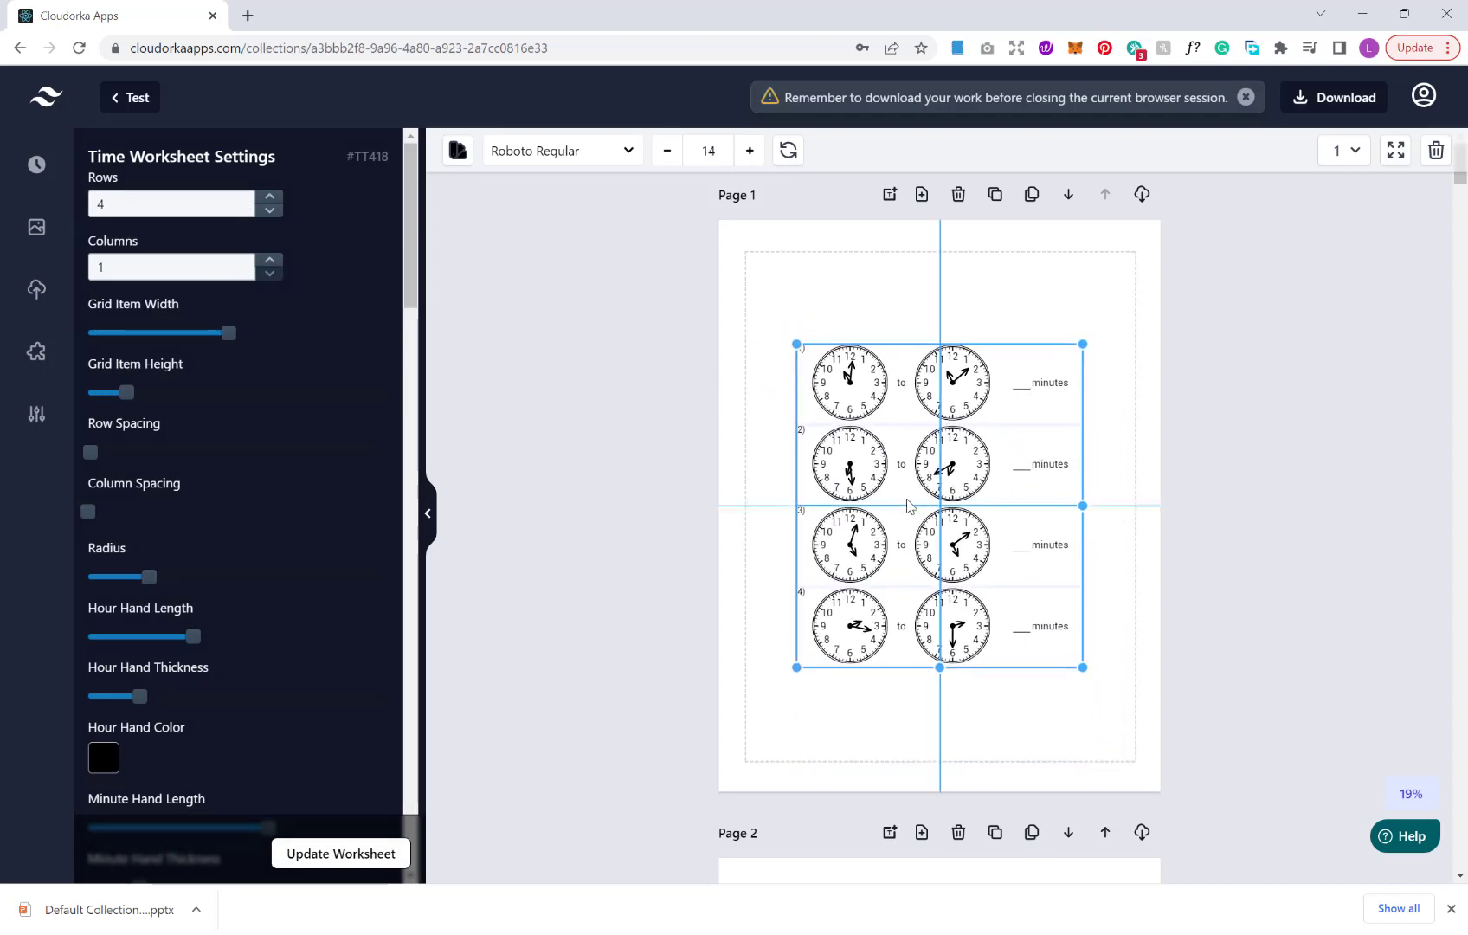
mouse_move(36, 229)
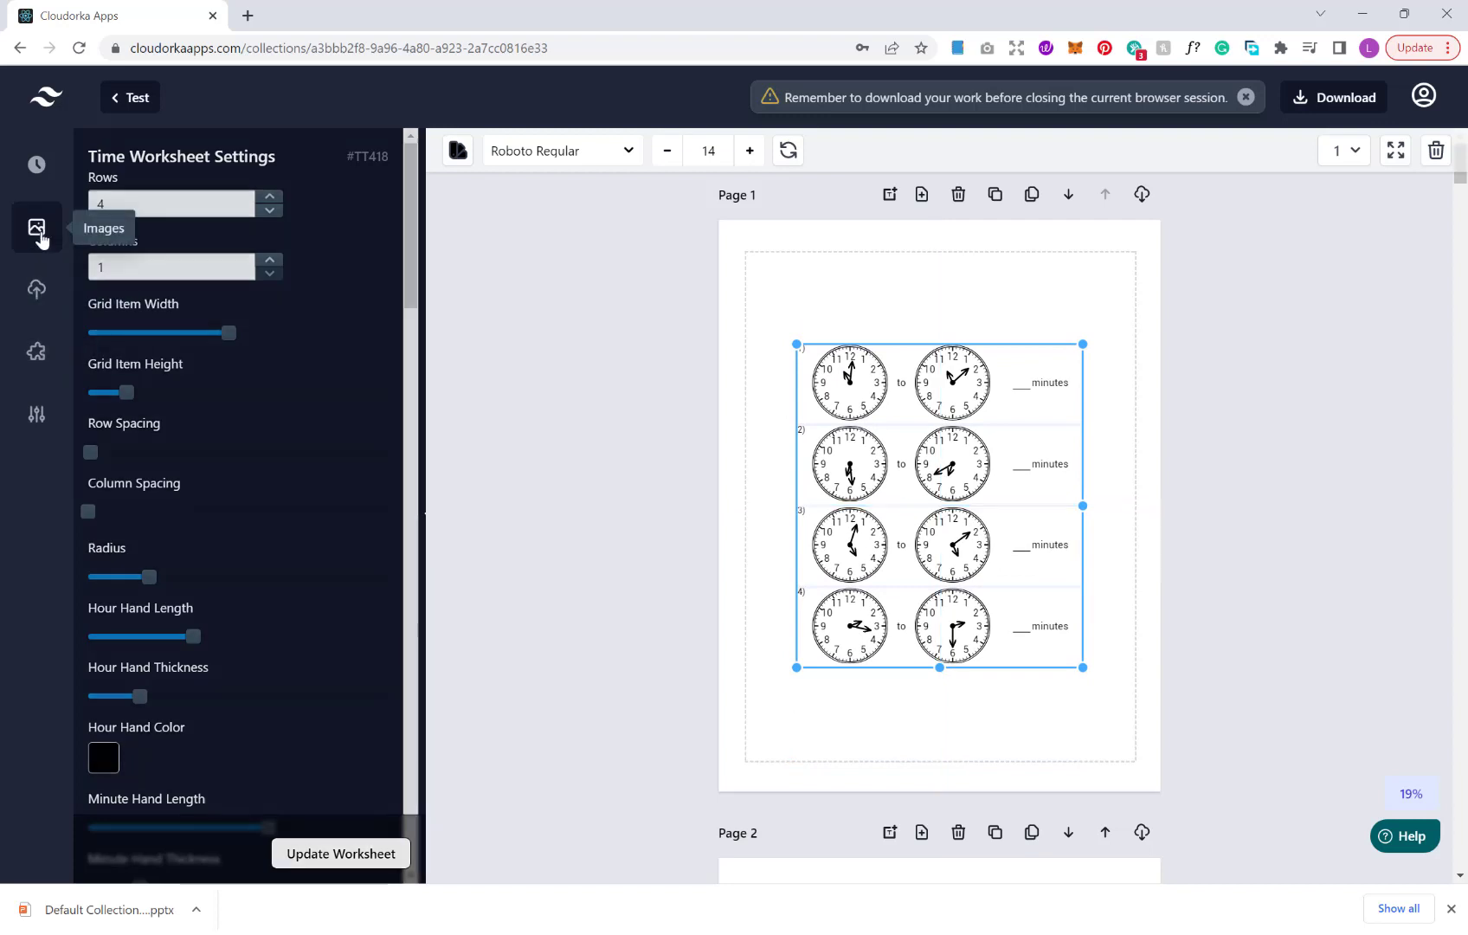
click(36, 229)
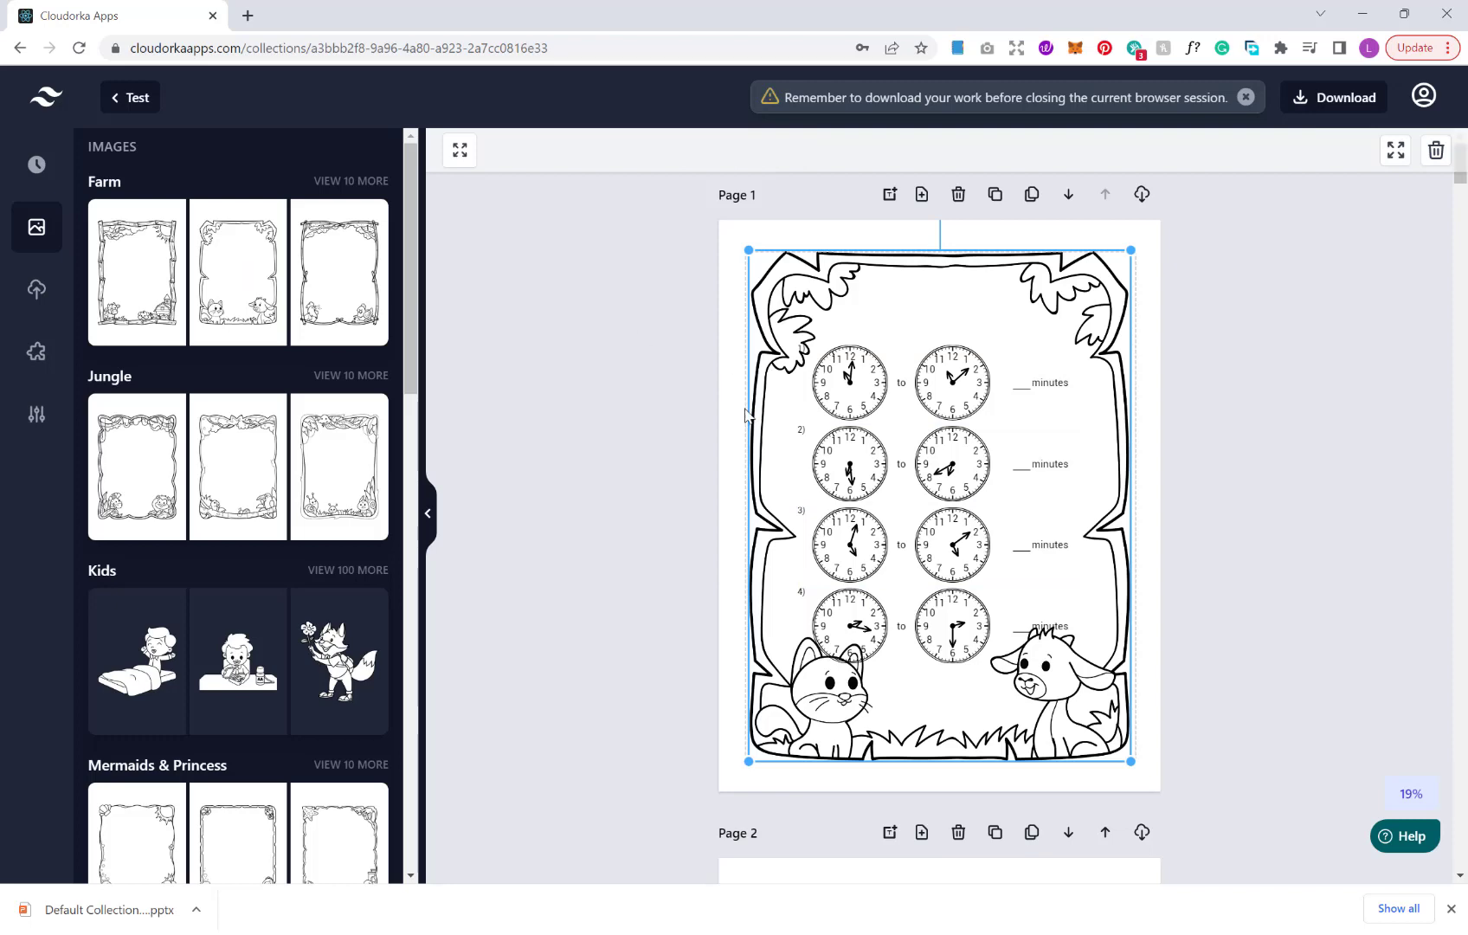
mouse_move(1093, 470)
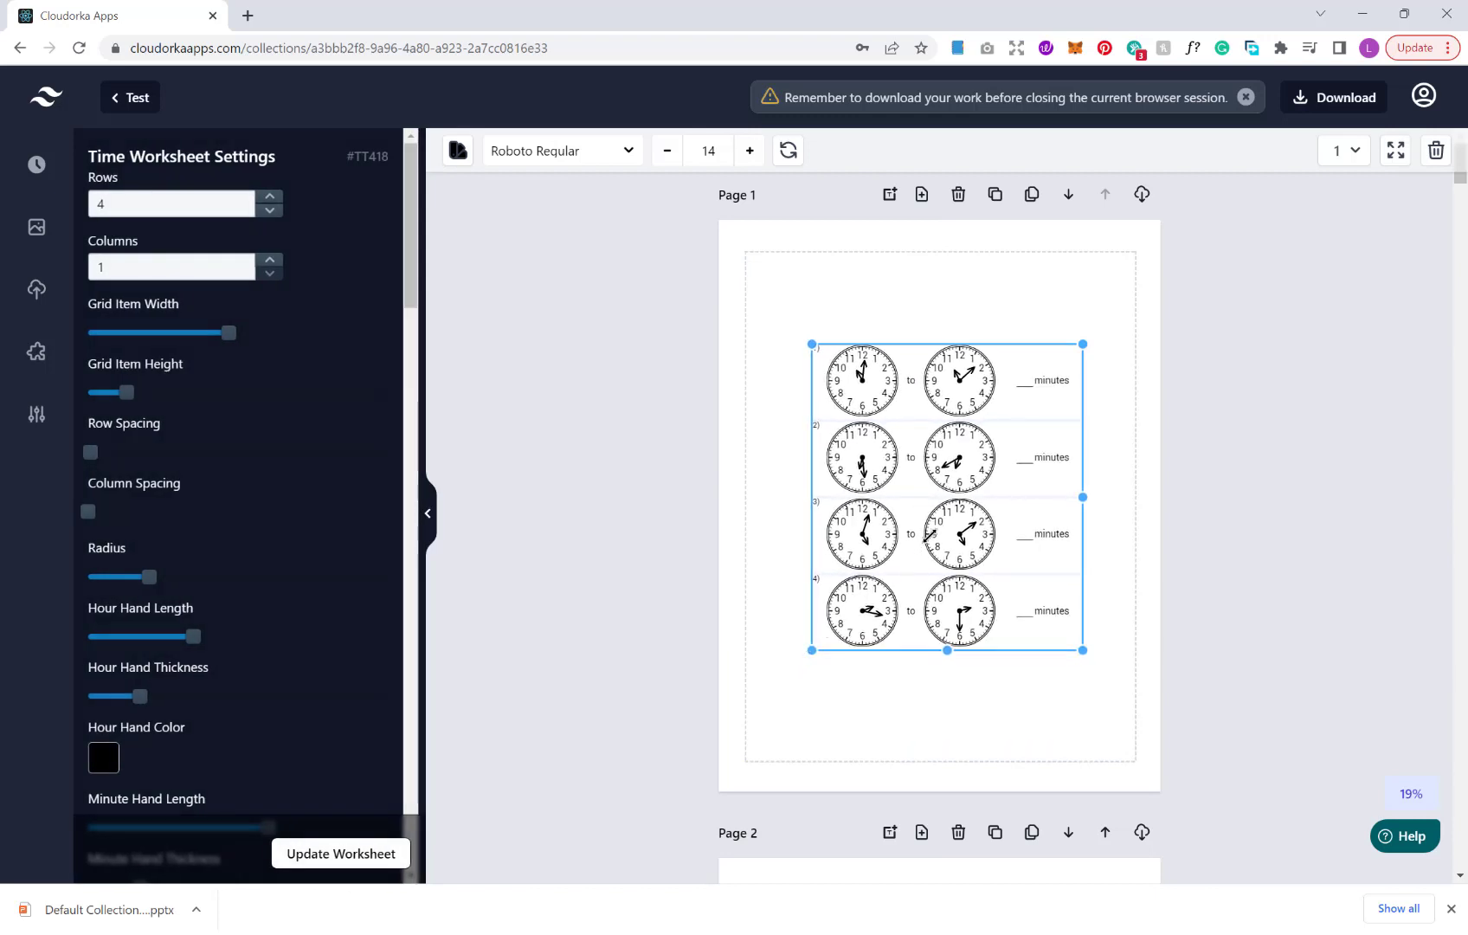
click(667, 151)
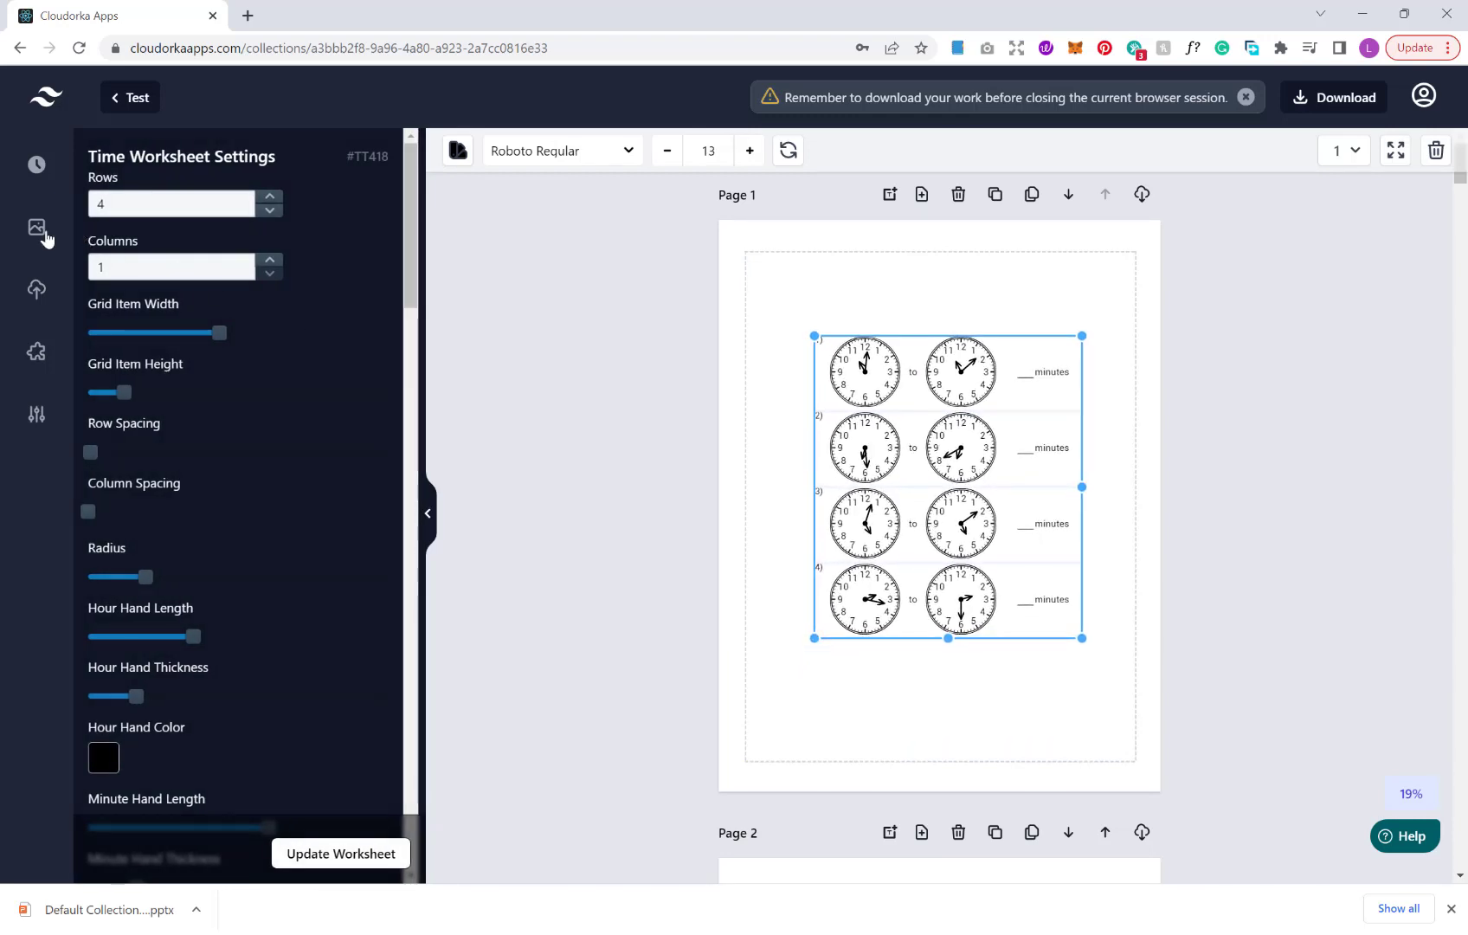
click(37, 230)
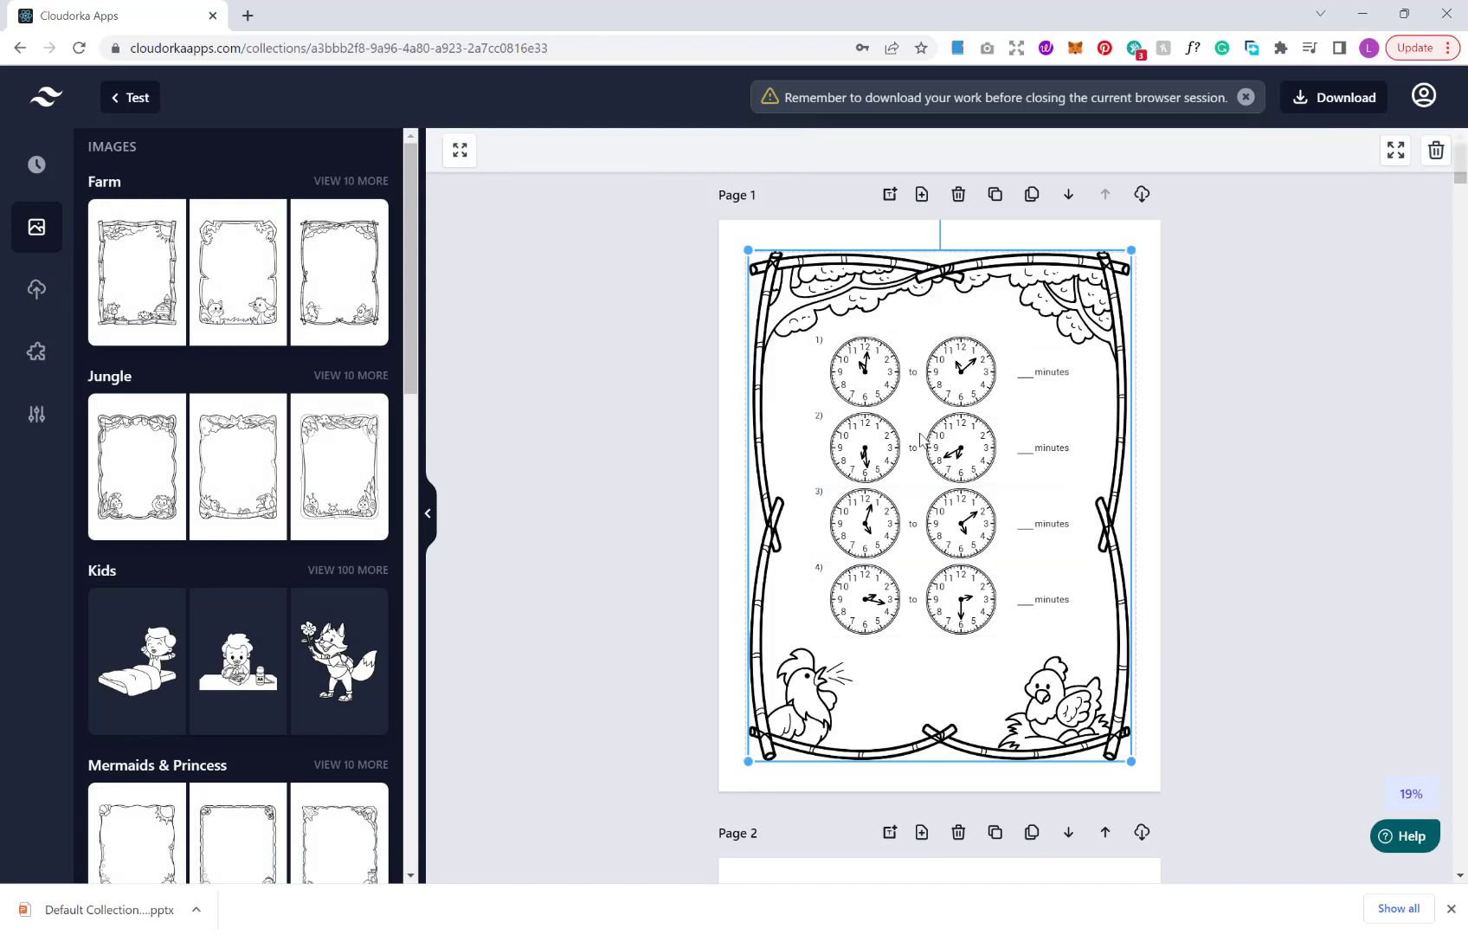
Scroll down to bring the cloned Page 2 worksheet into view
scroll(down, 3)
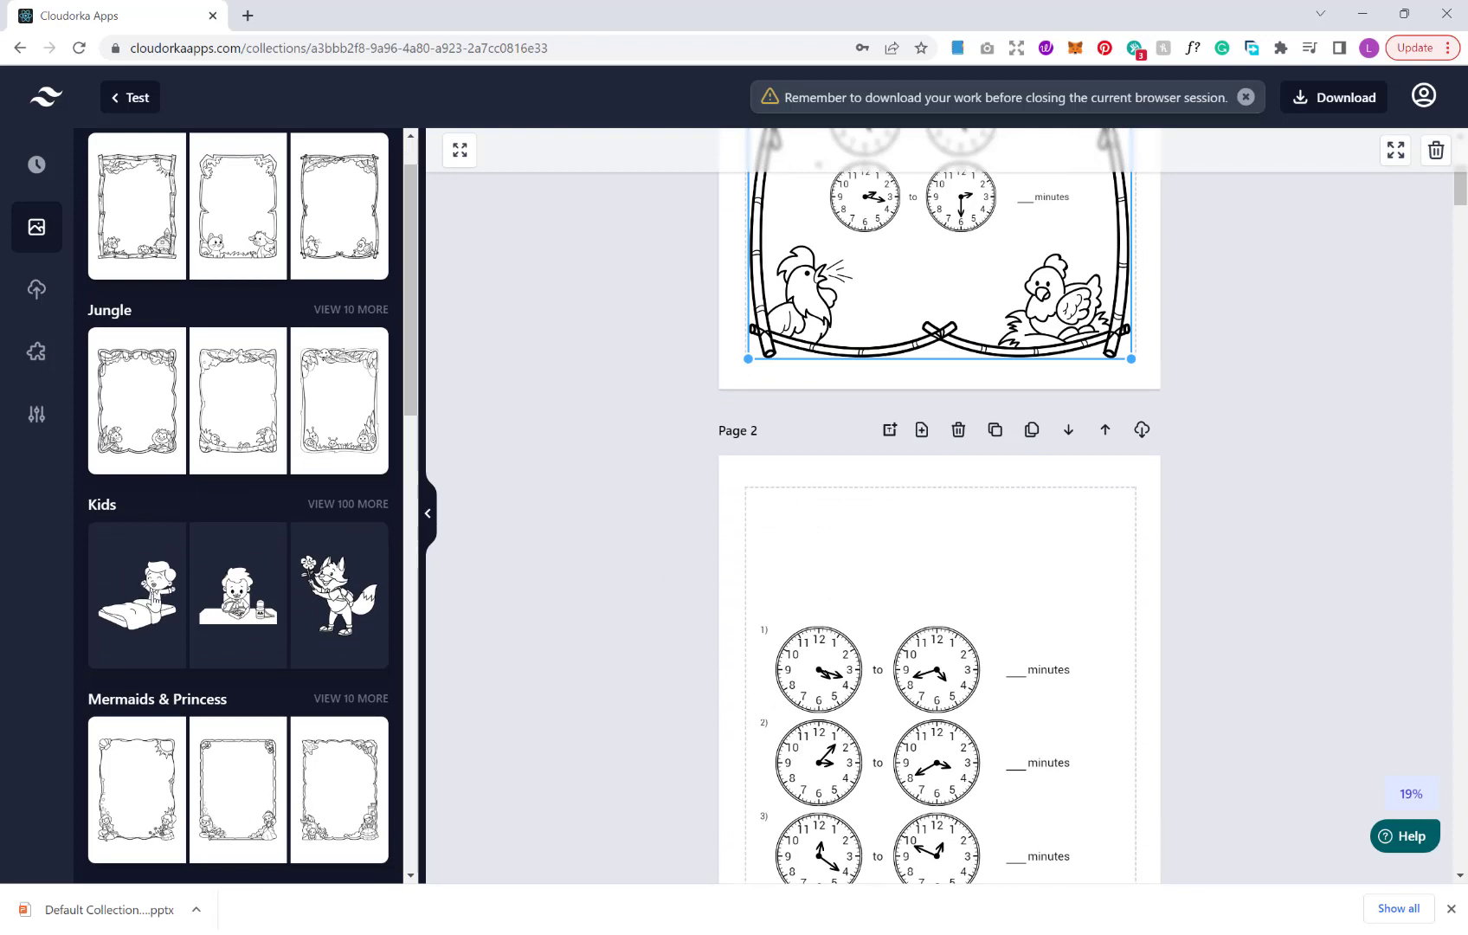
mouse_move(211, 594)
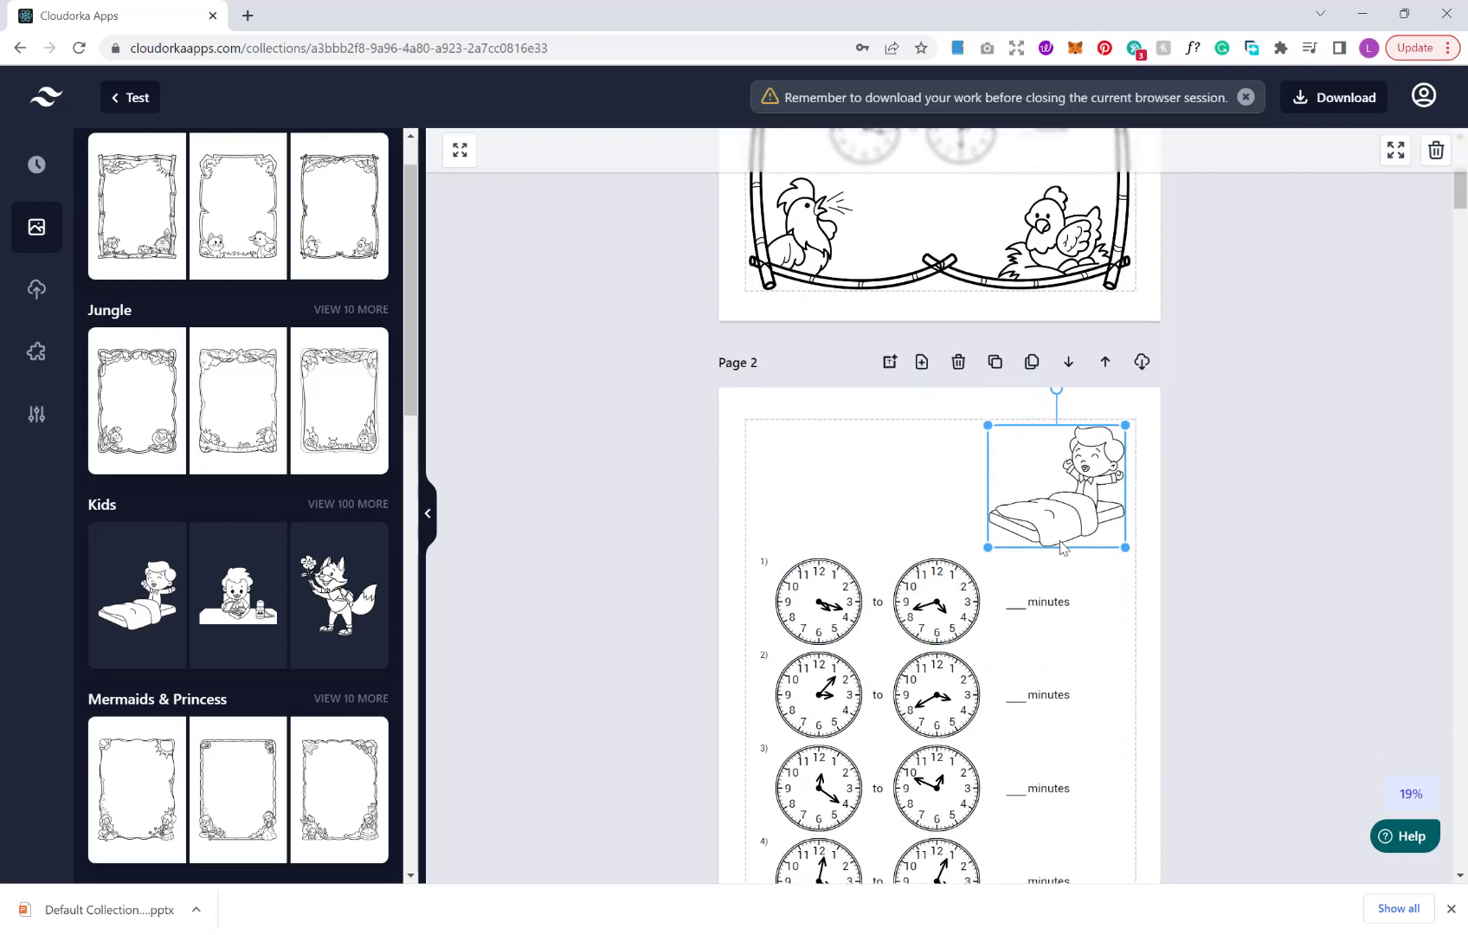
mouse_move(1038, 508)
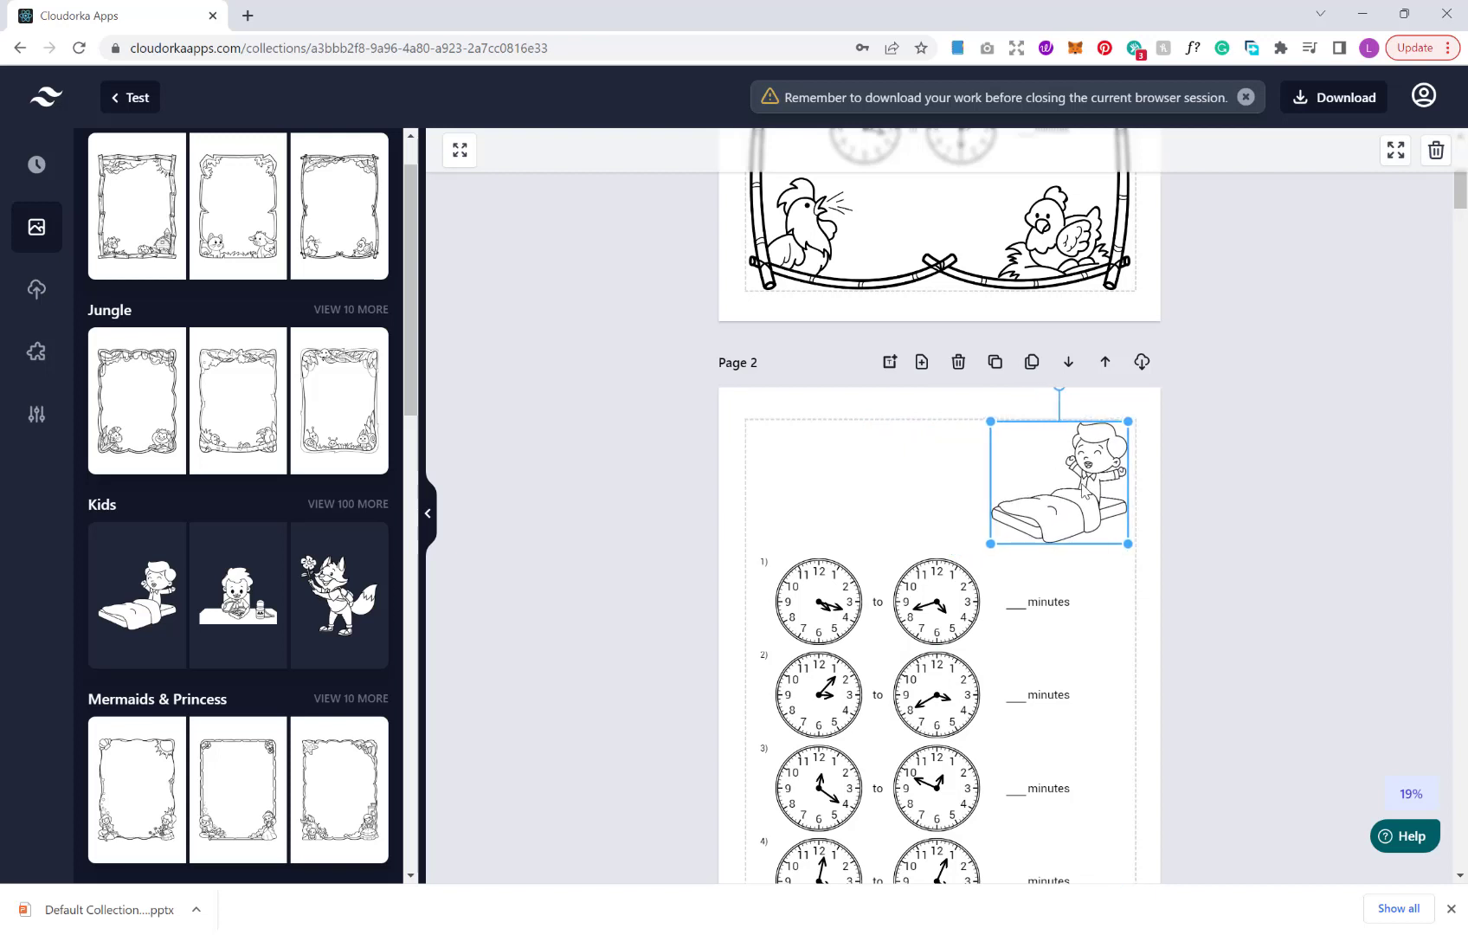
Select the Page 2 clock worksheet beneath its child-in-bed picture
scroll(down, 3)
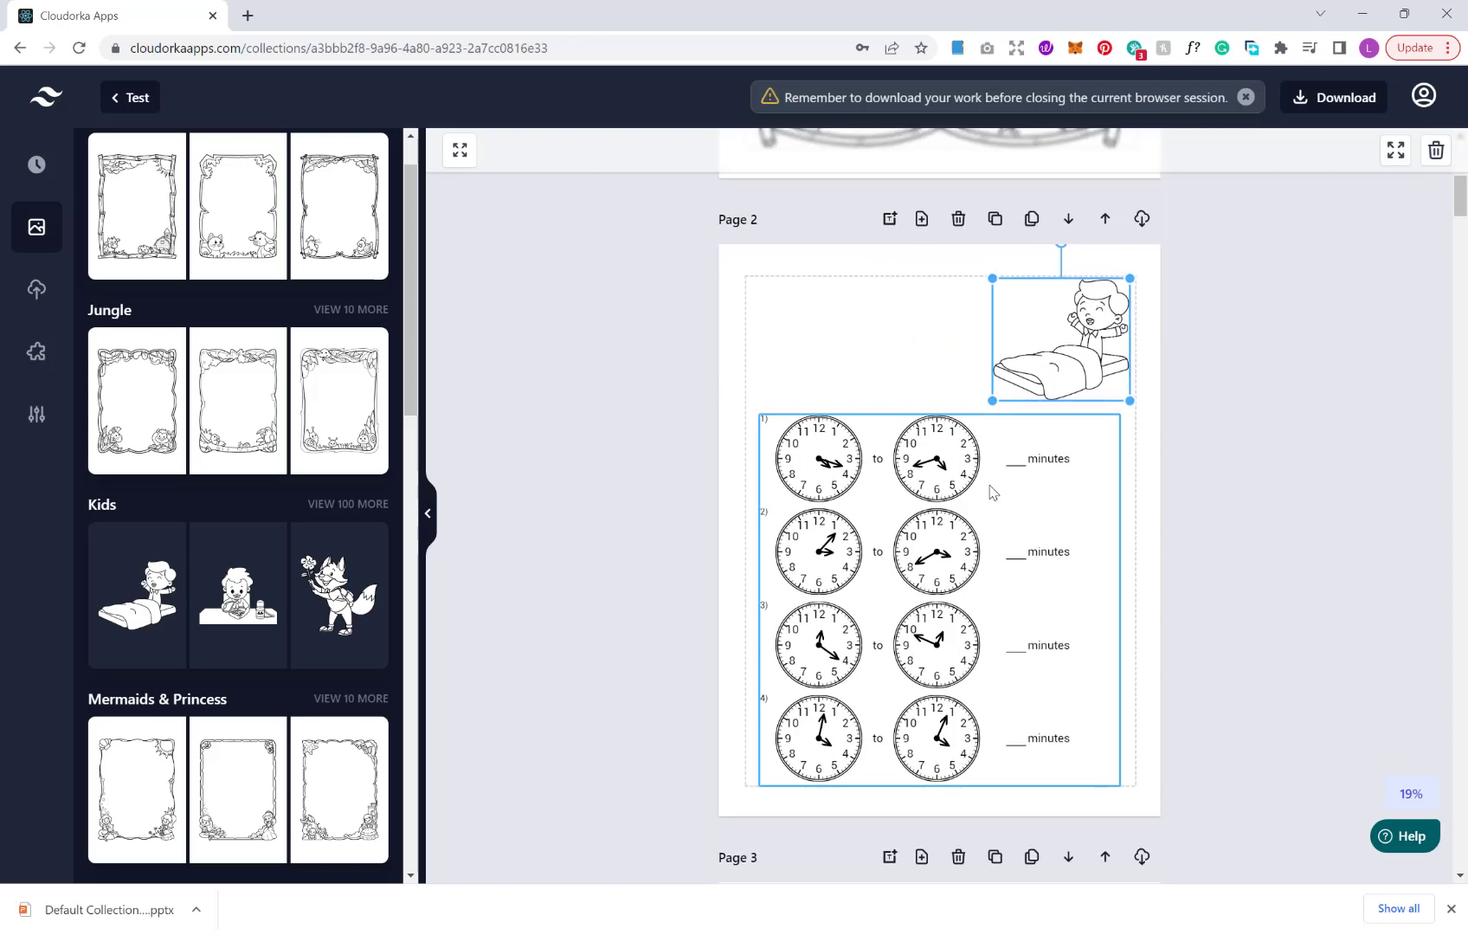
mouse_move(983, 499)
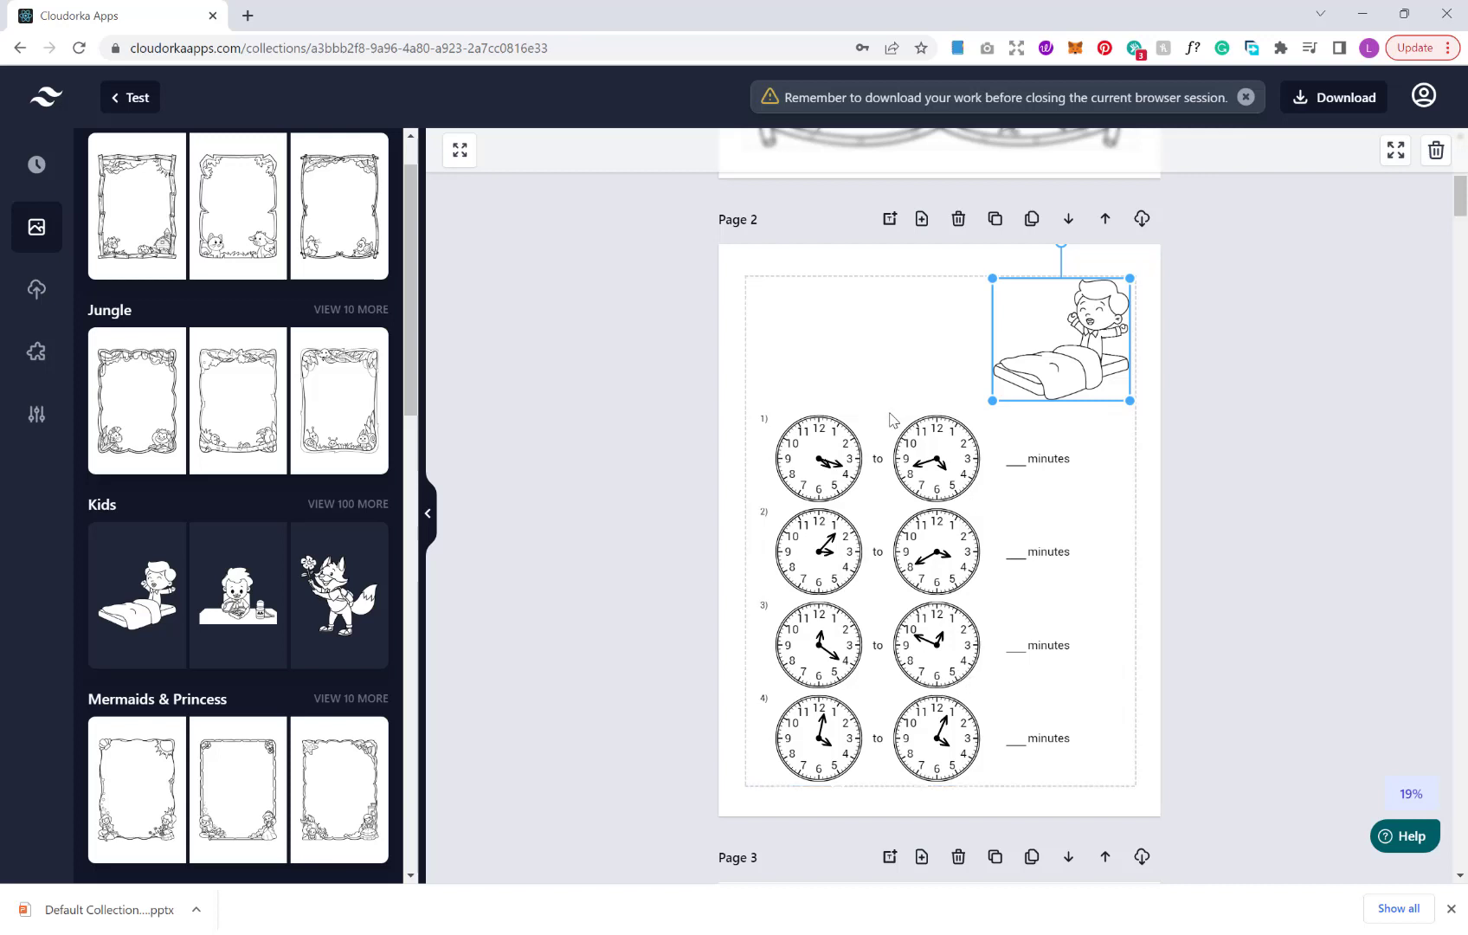
click(862, 492)
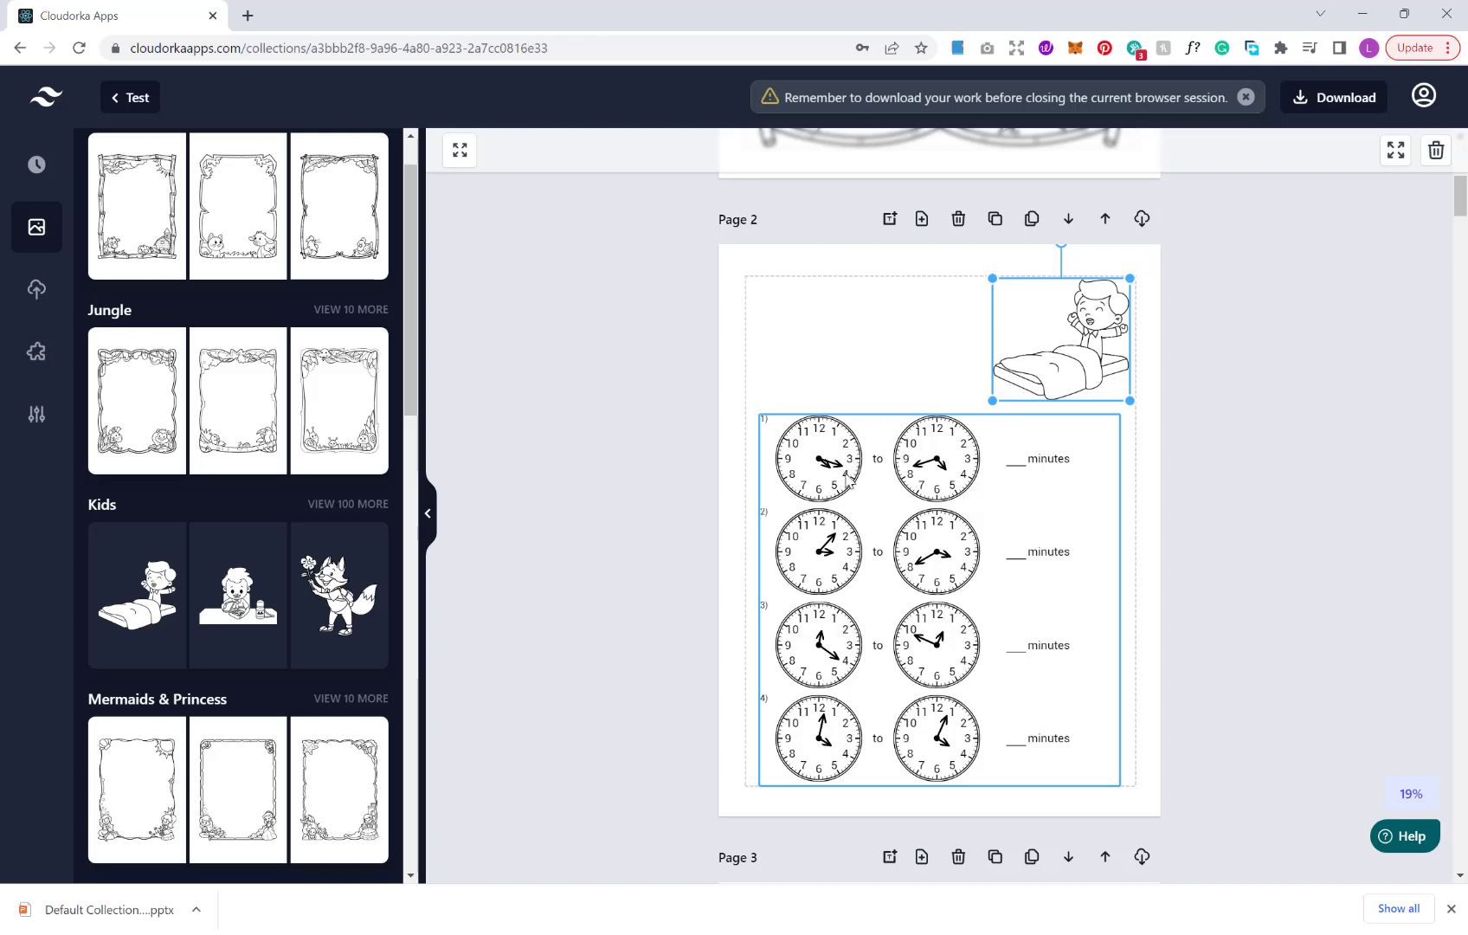
mouse_move(887, 473)
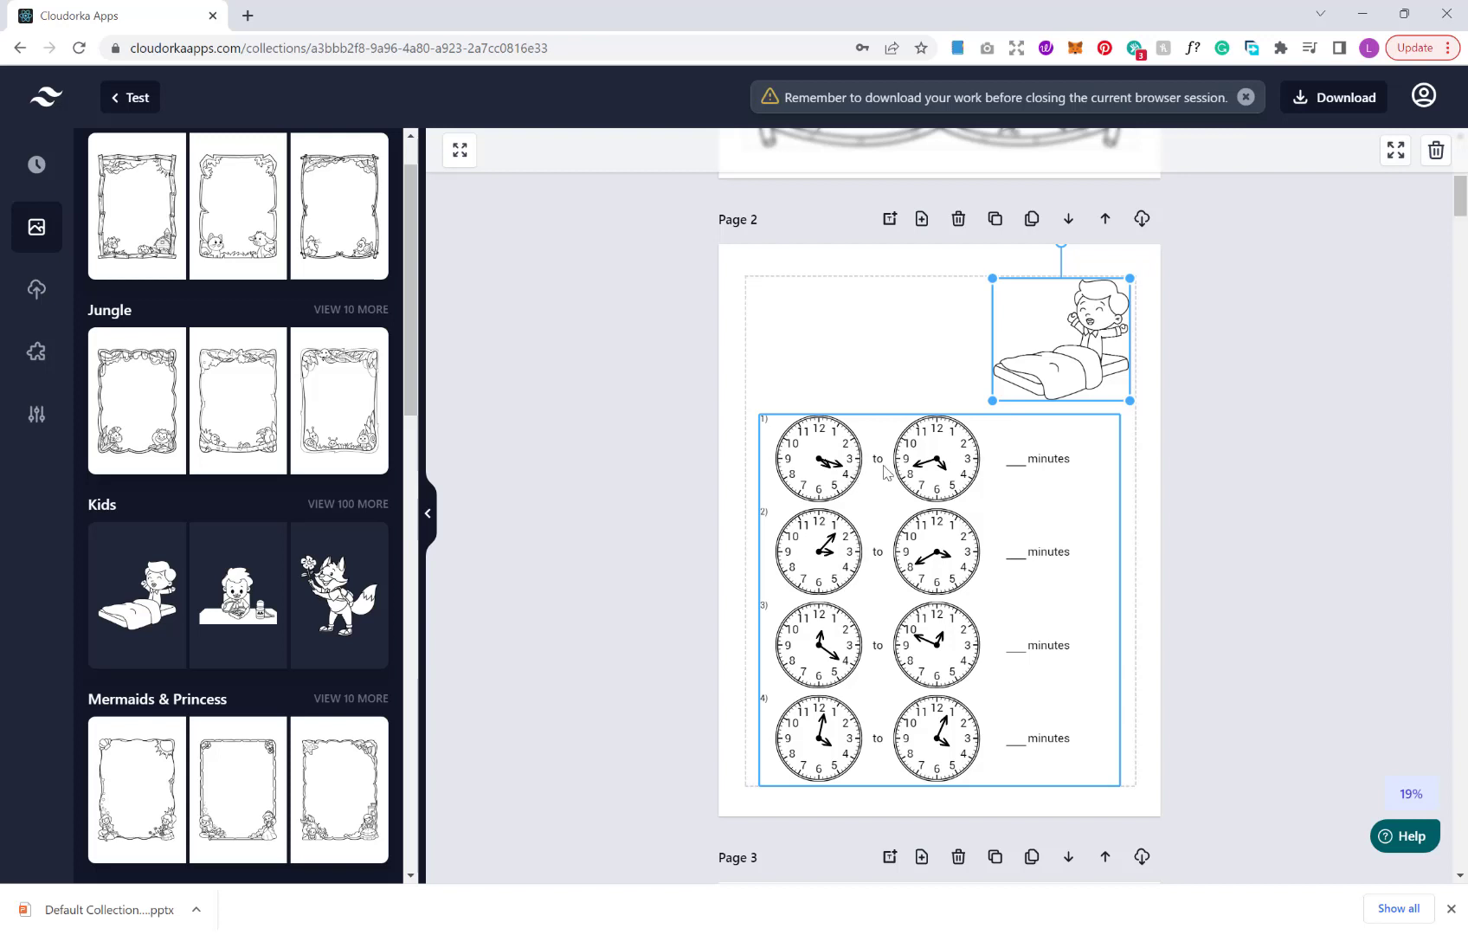
mouse_move(978, 495)
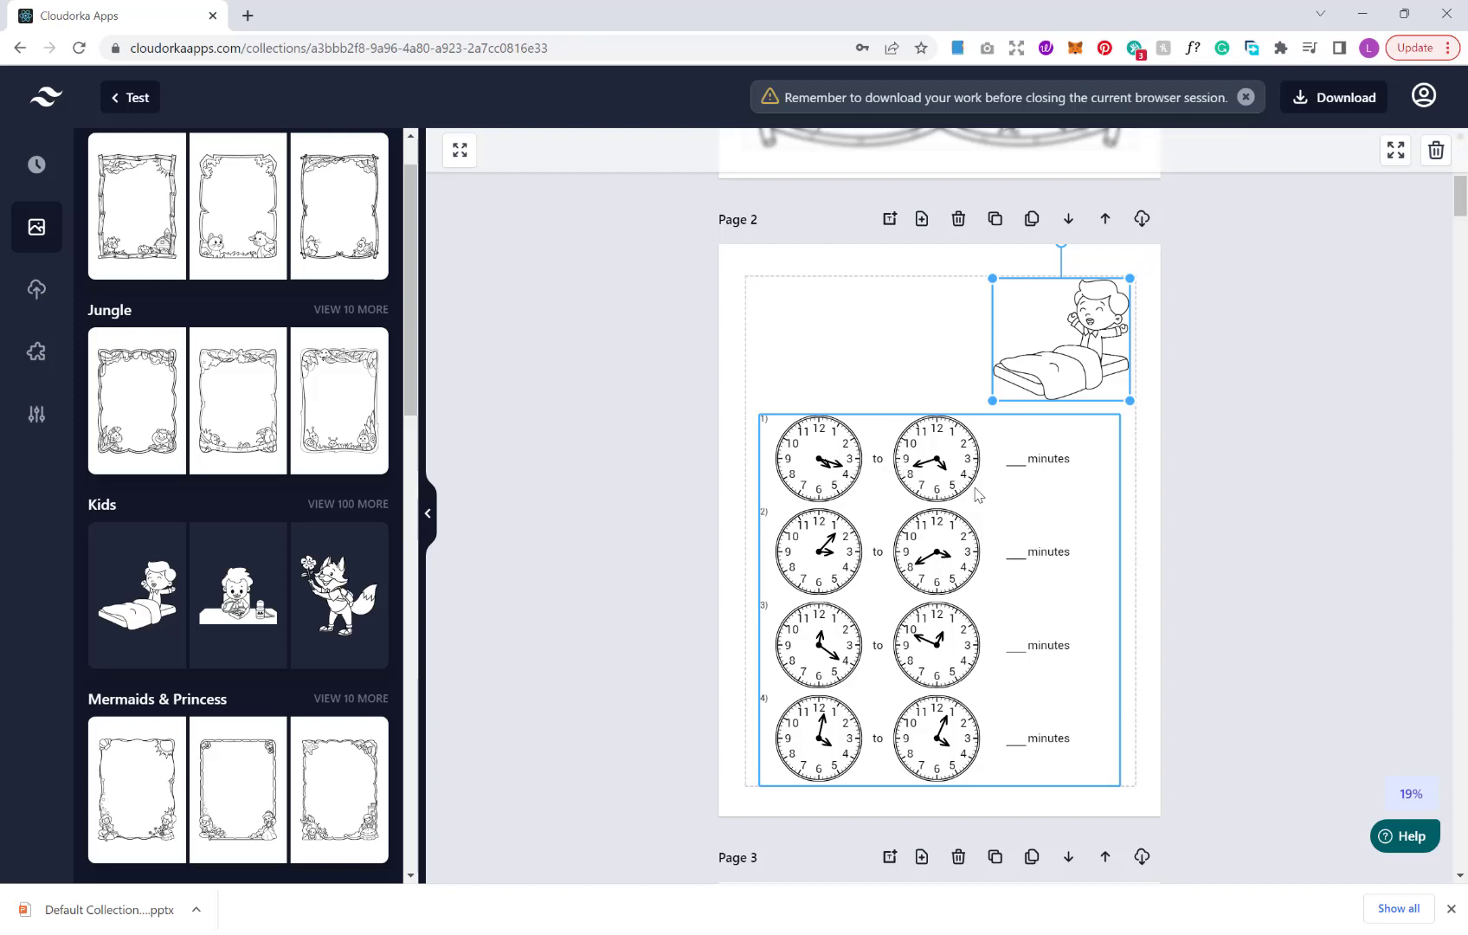
mouse_move(1019, 784)
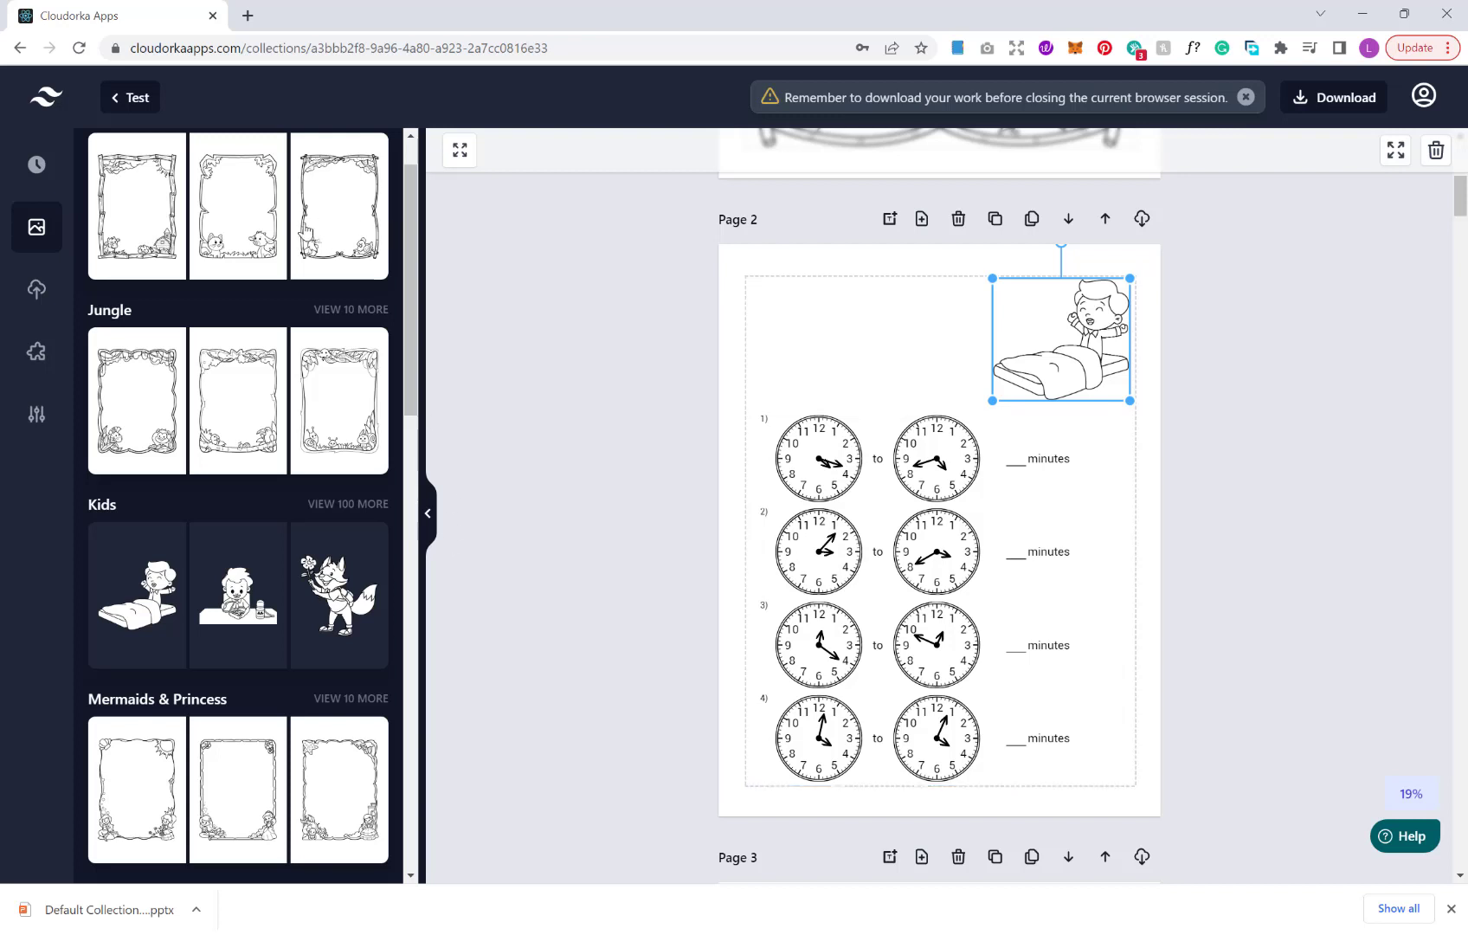
scroll(down, 3)
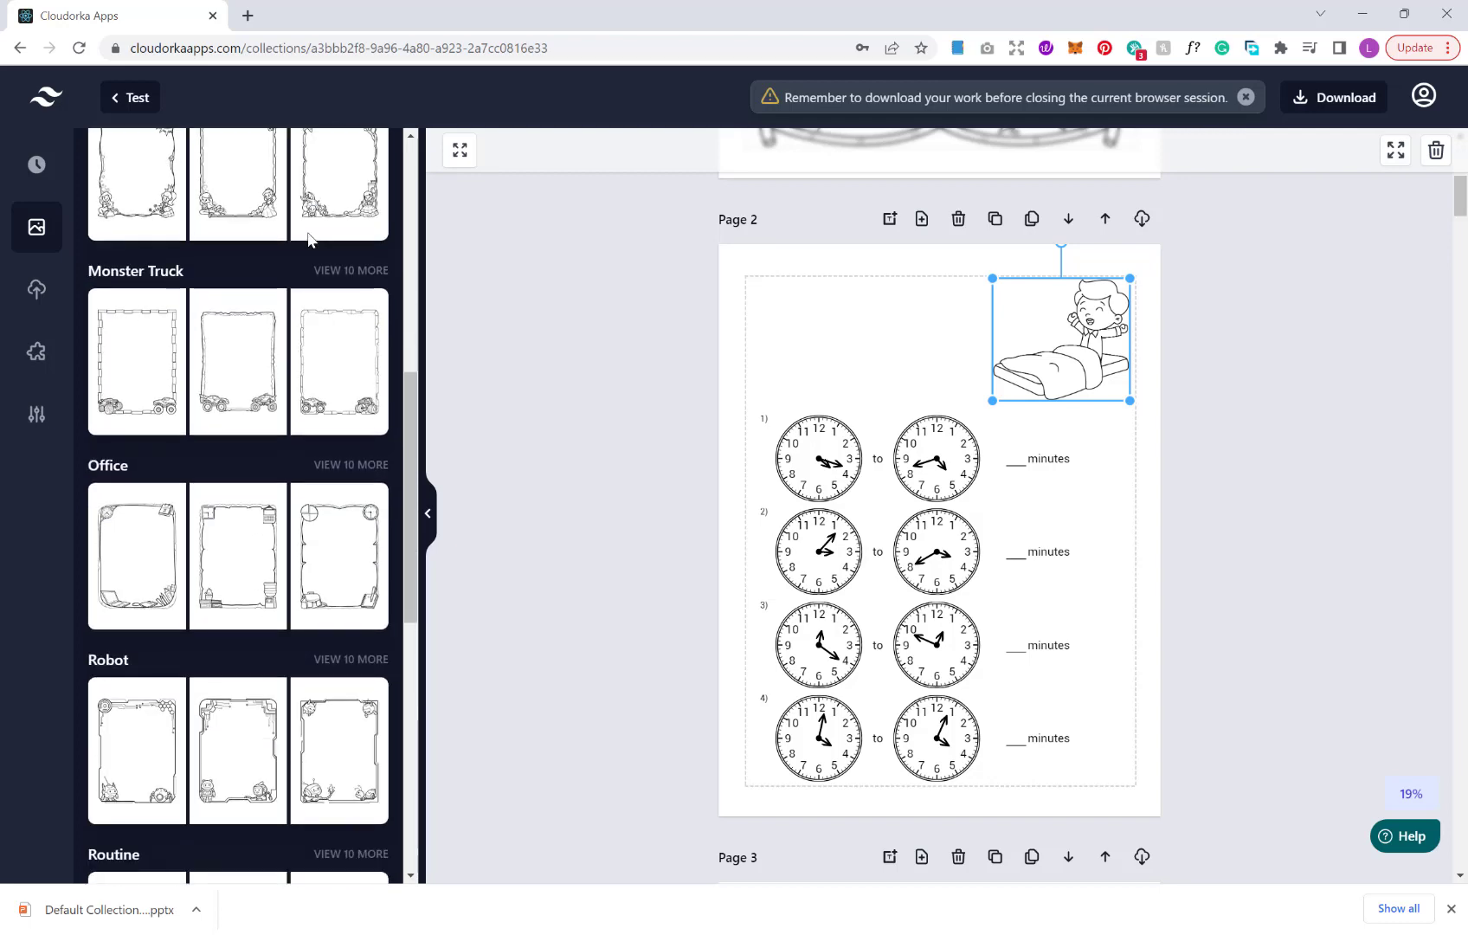
scroll(up, 3)
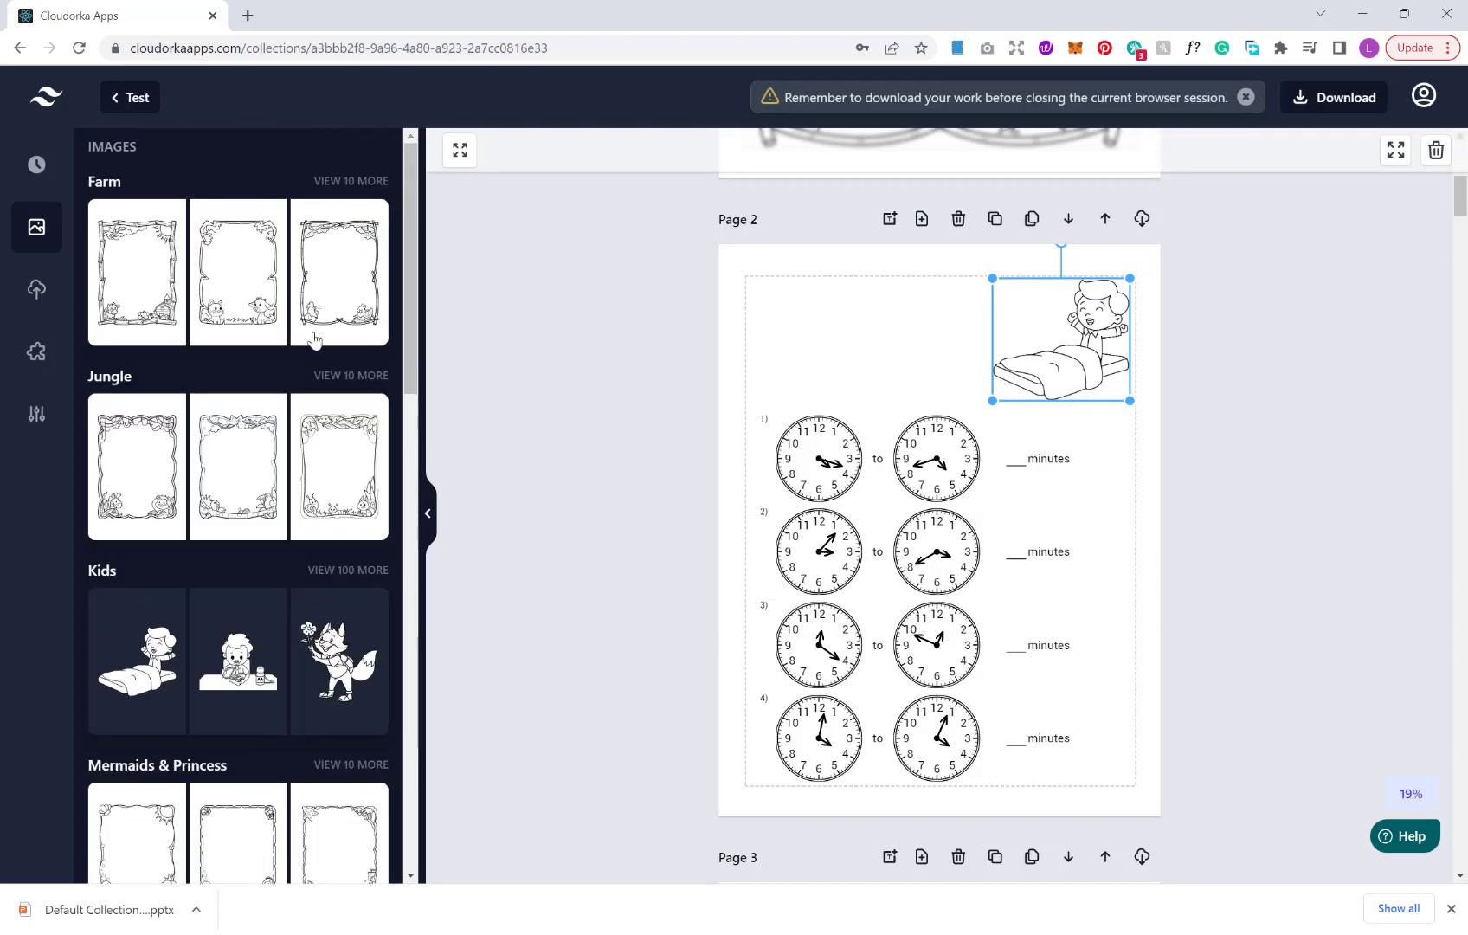
Expand VIEW 100 MORE for Kids and browse the full illustration collection
click(349, 570)
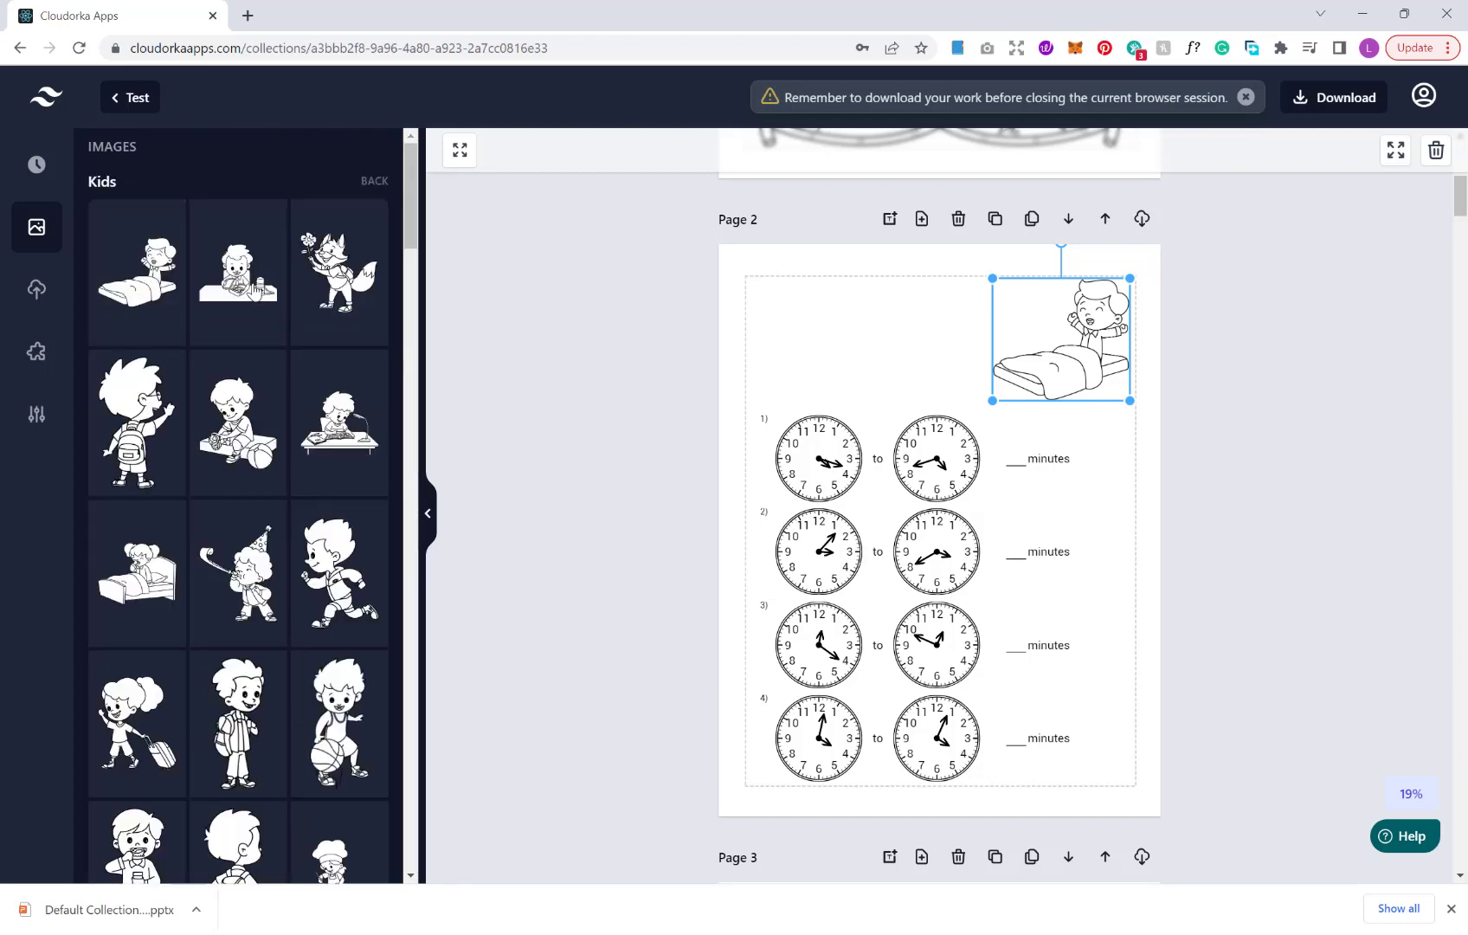
scroll(down, 3)
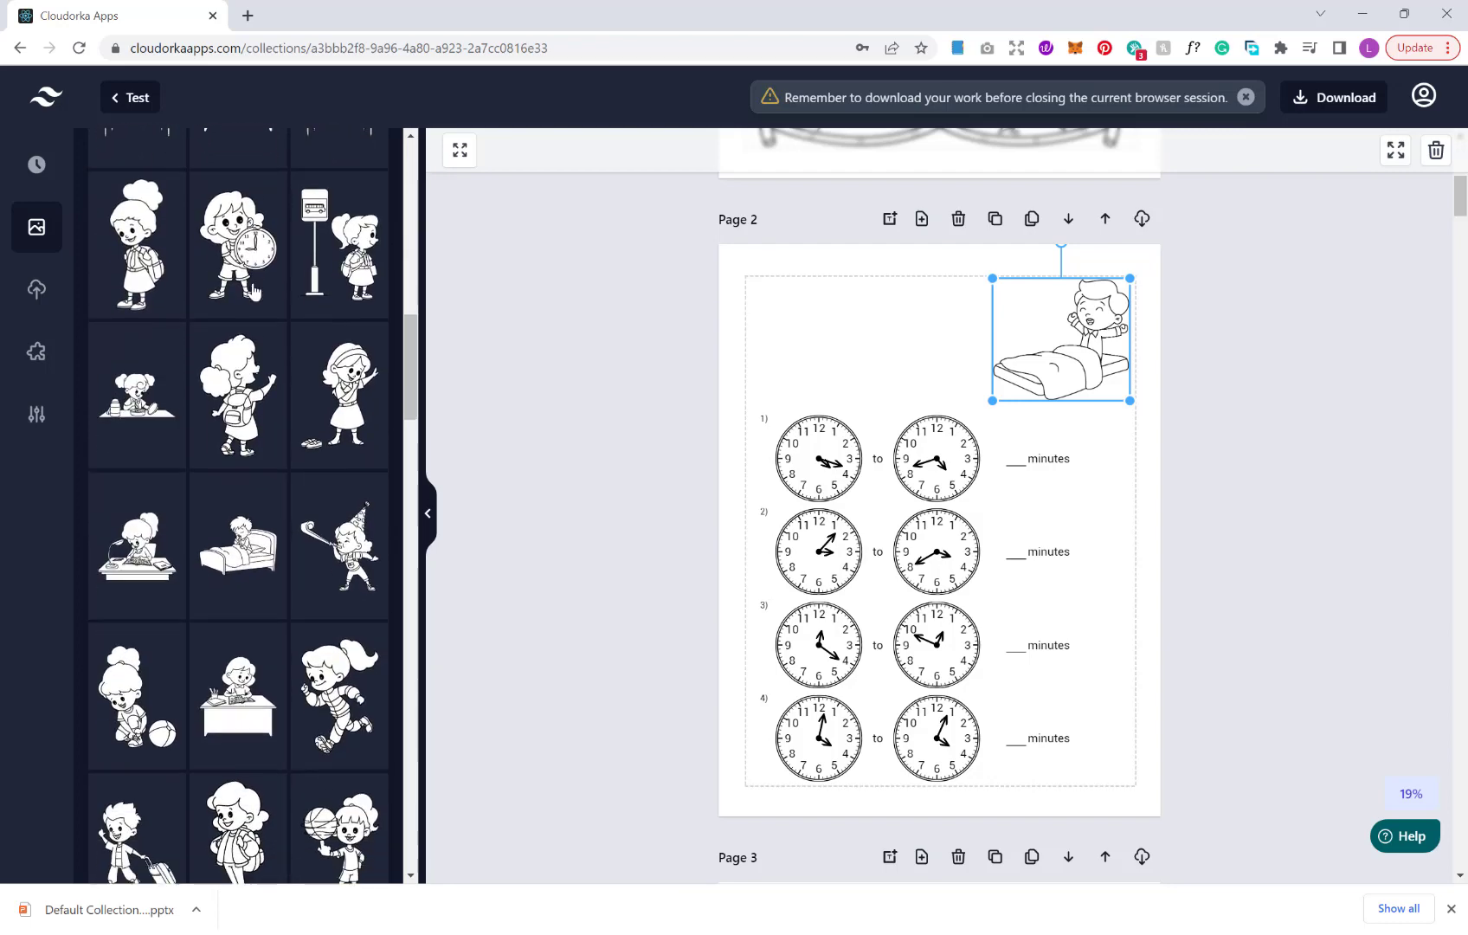
scroll(down, 3)
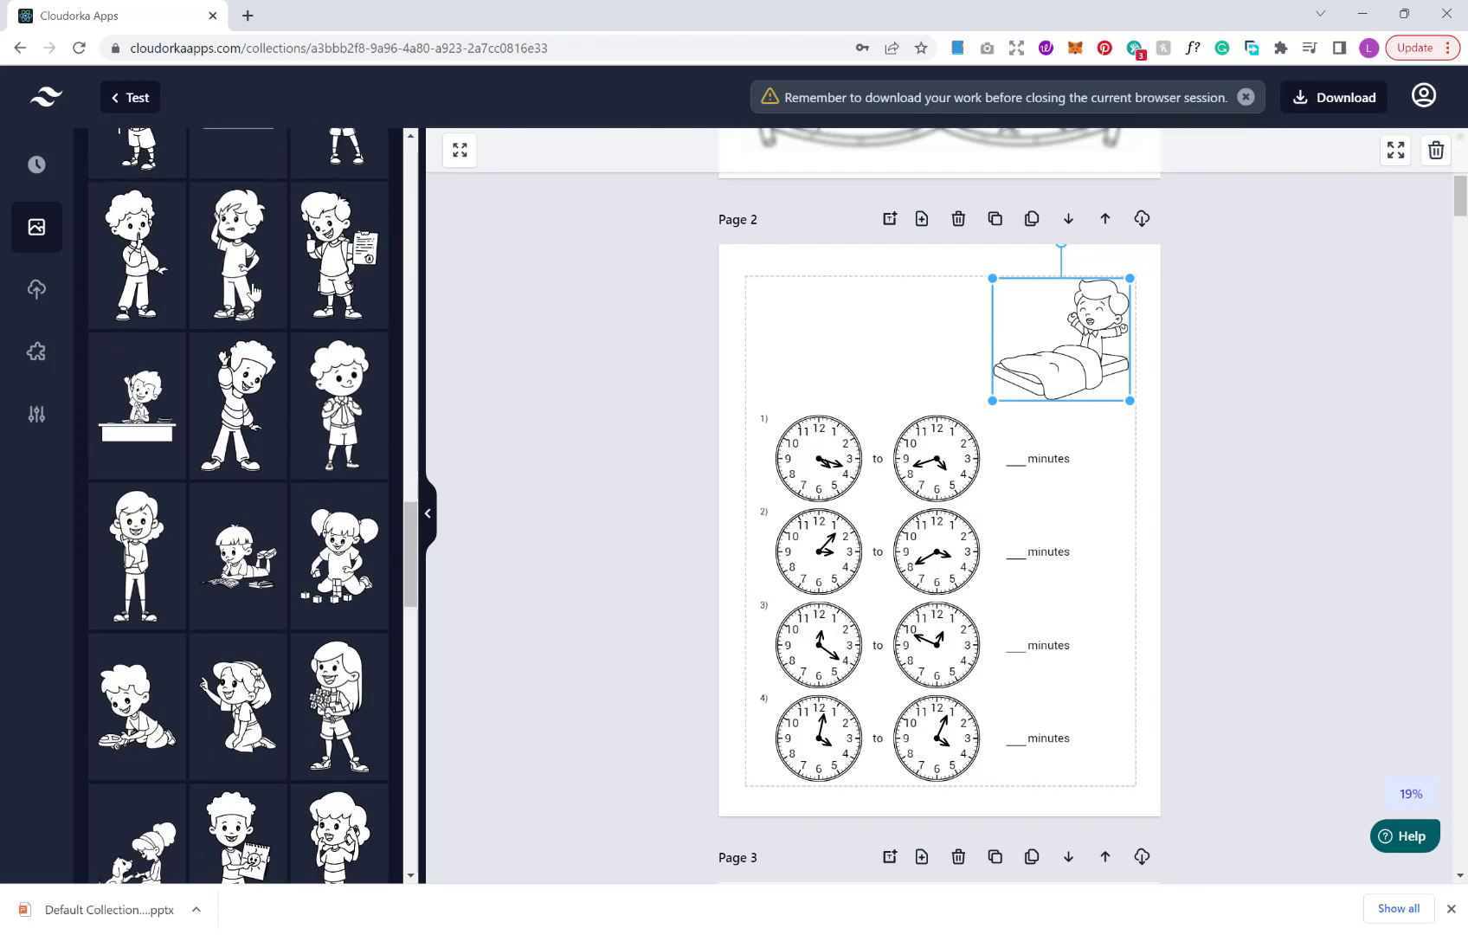
scroll(down, 3)
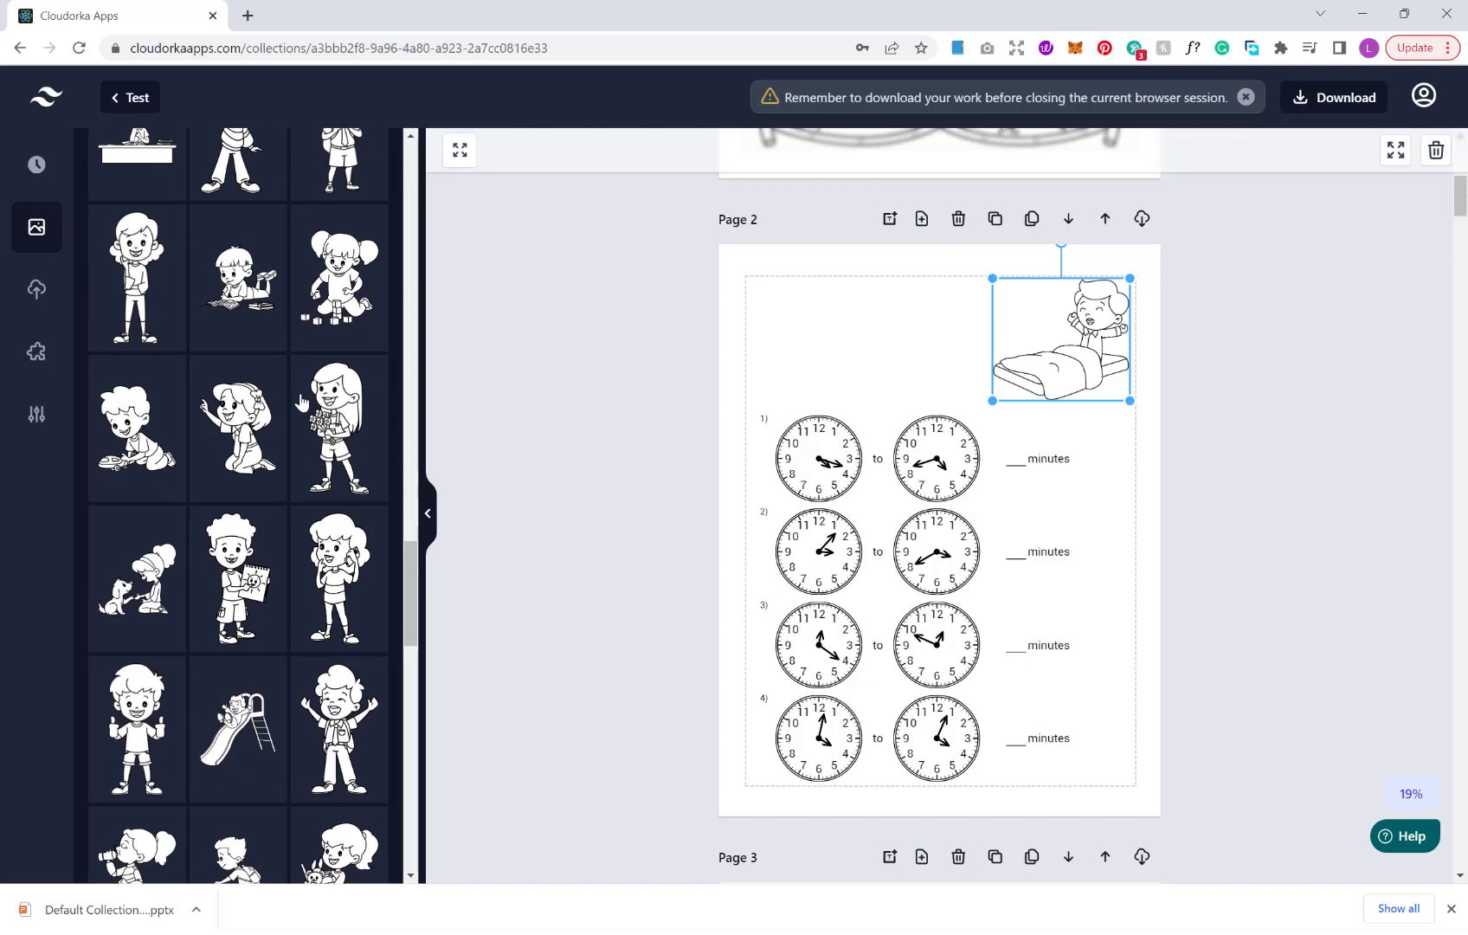
mouse_move(294, 401)
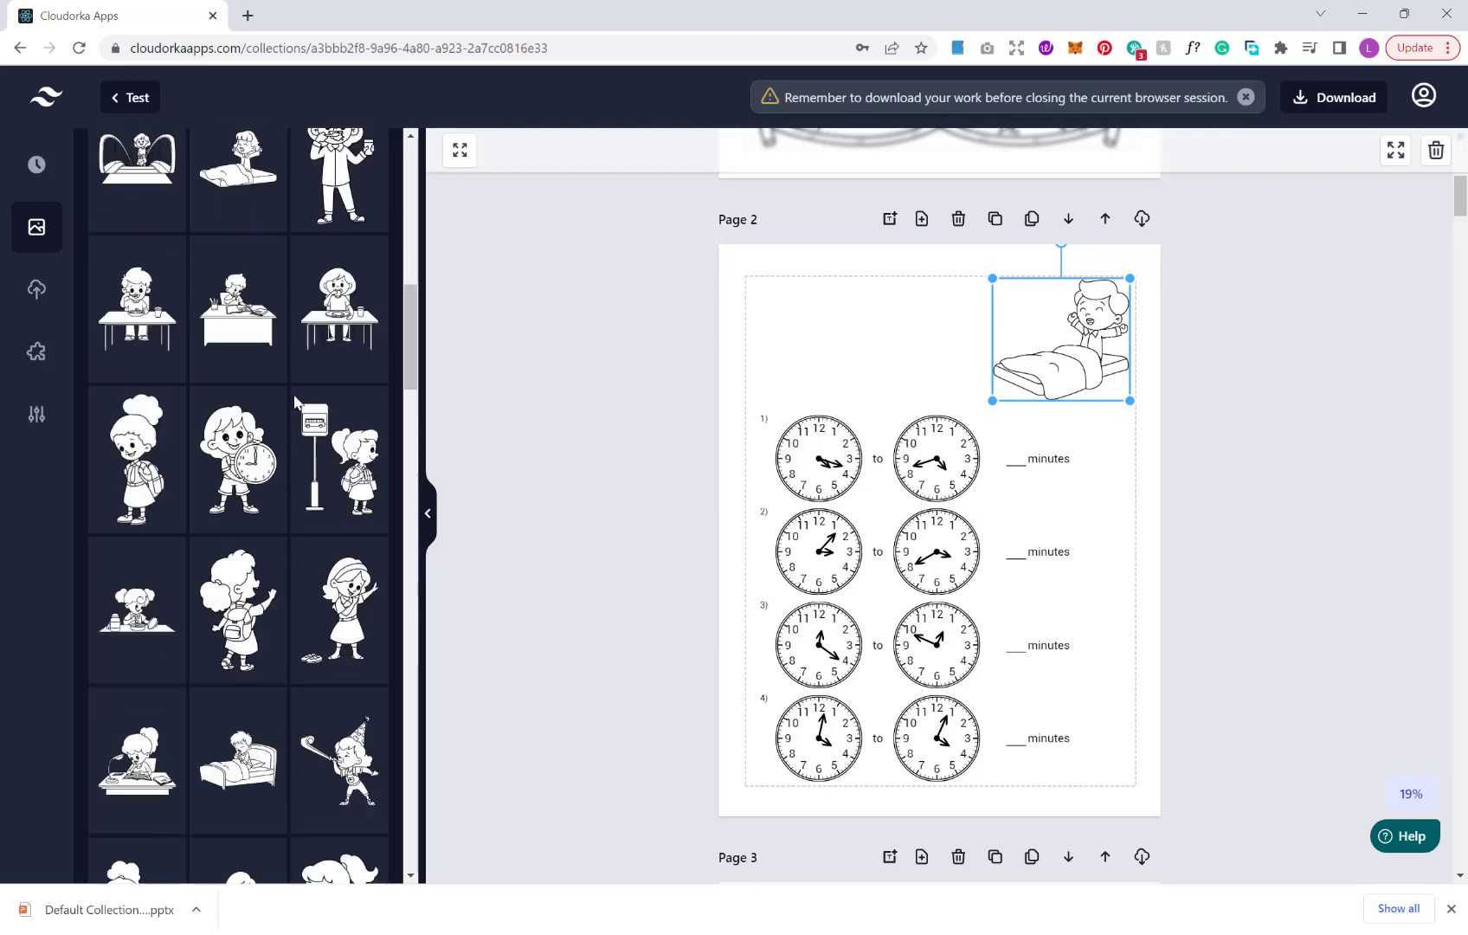
scroll(up, 3)
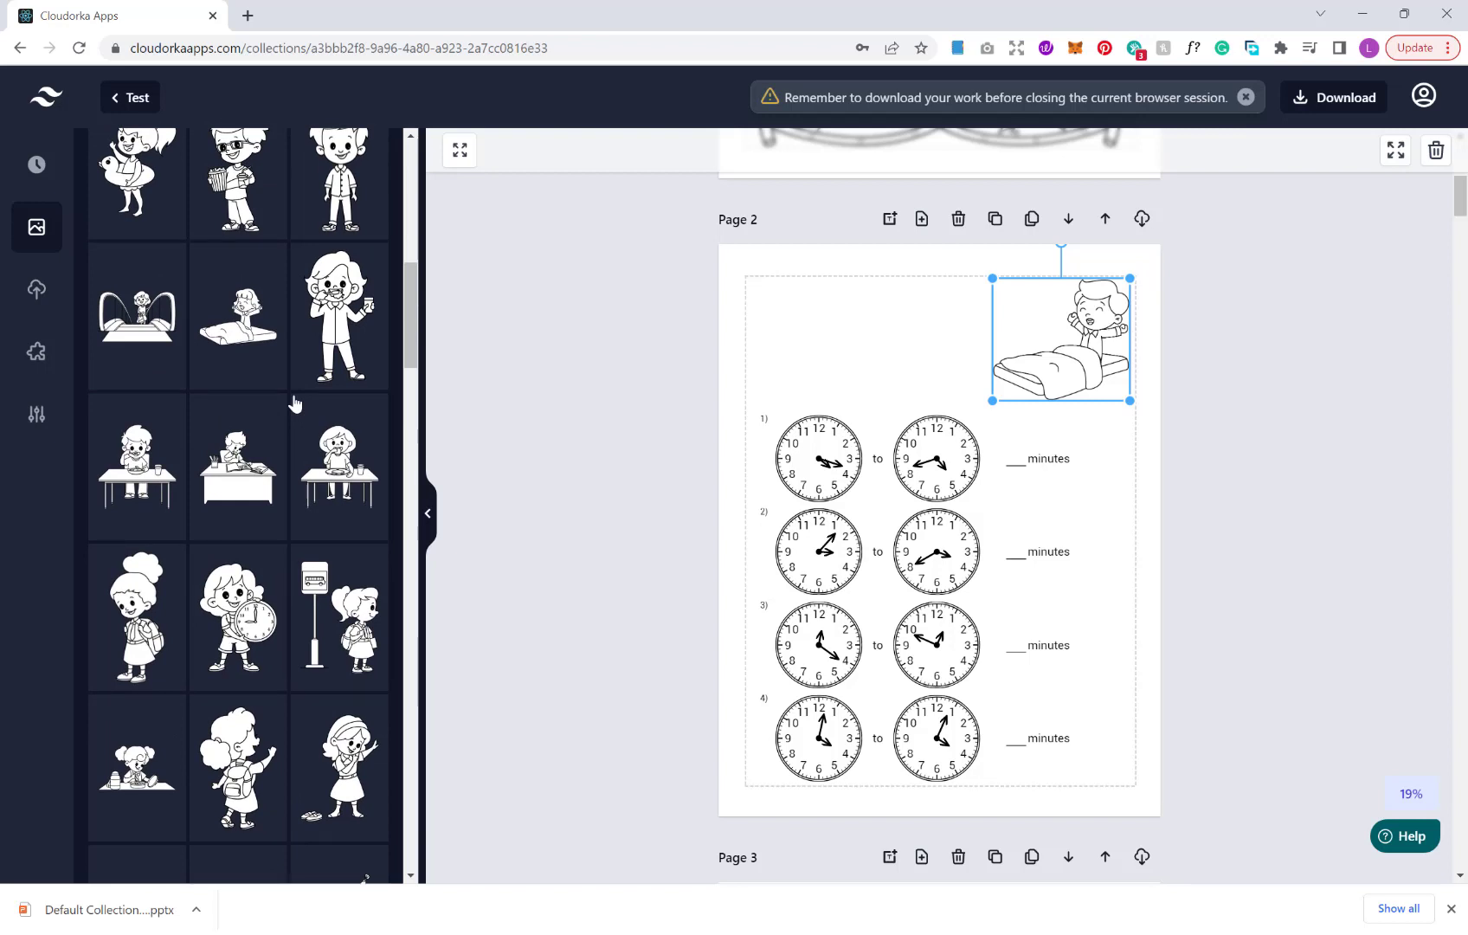
mouse_move(5, 237)
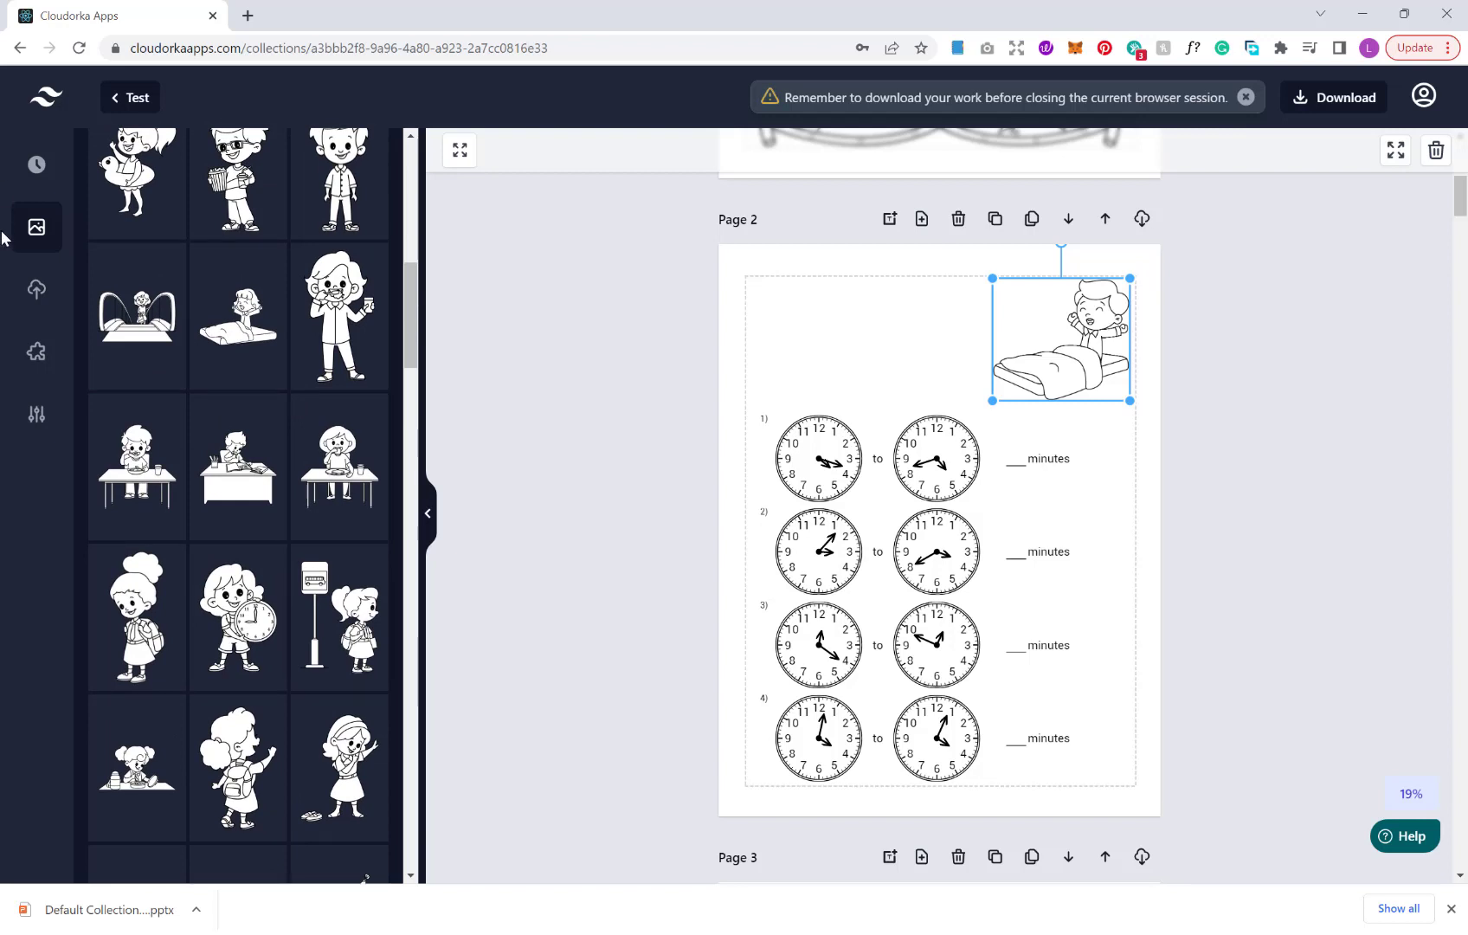
mouse_move(36, 289)
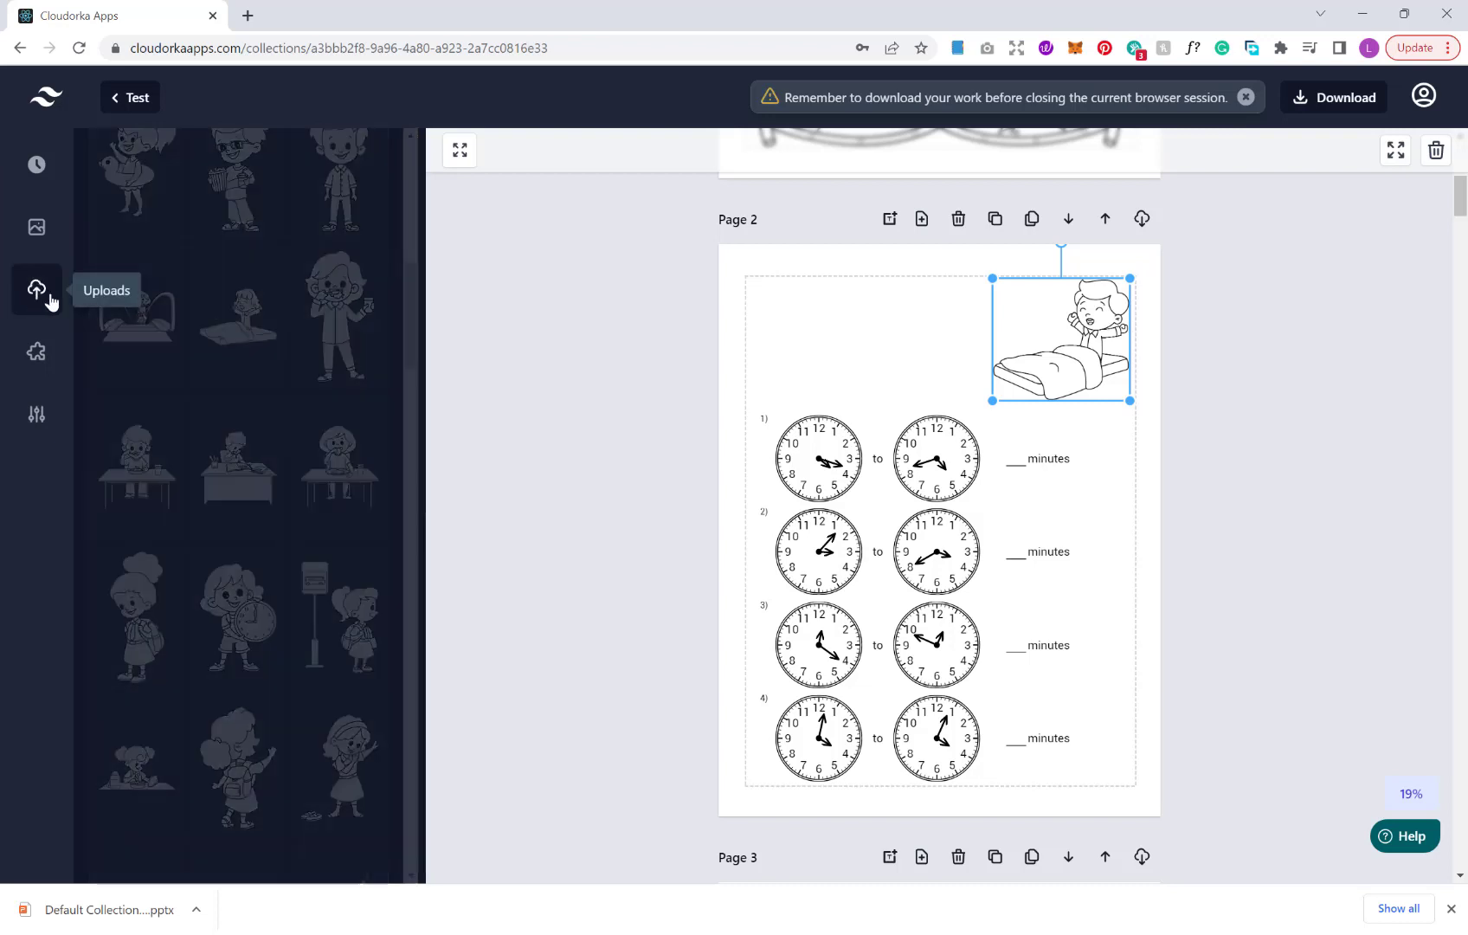
click(37, 289)
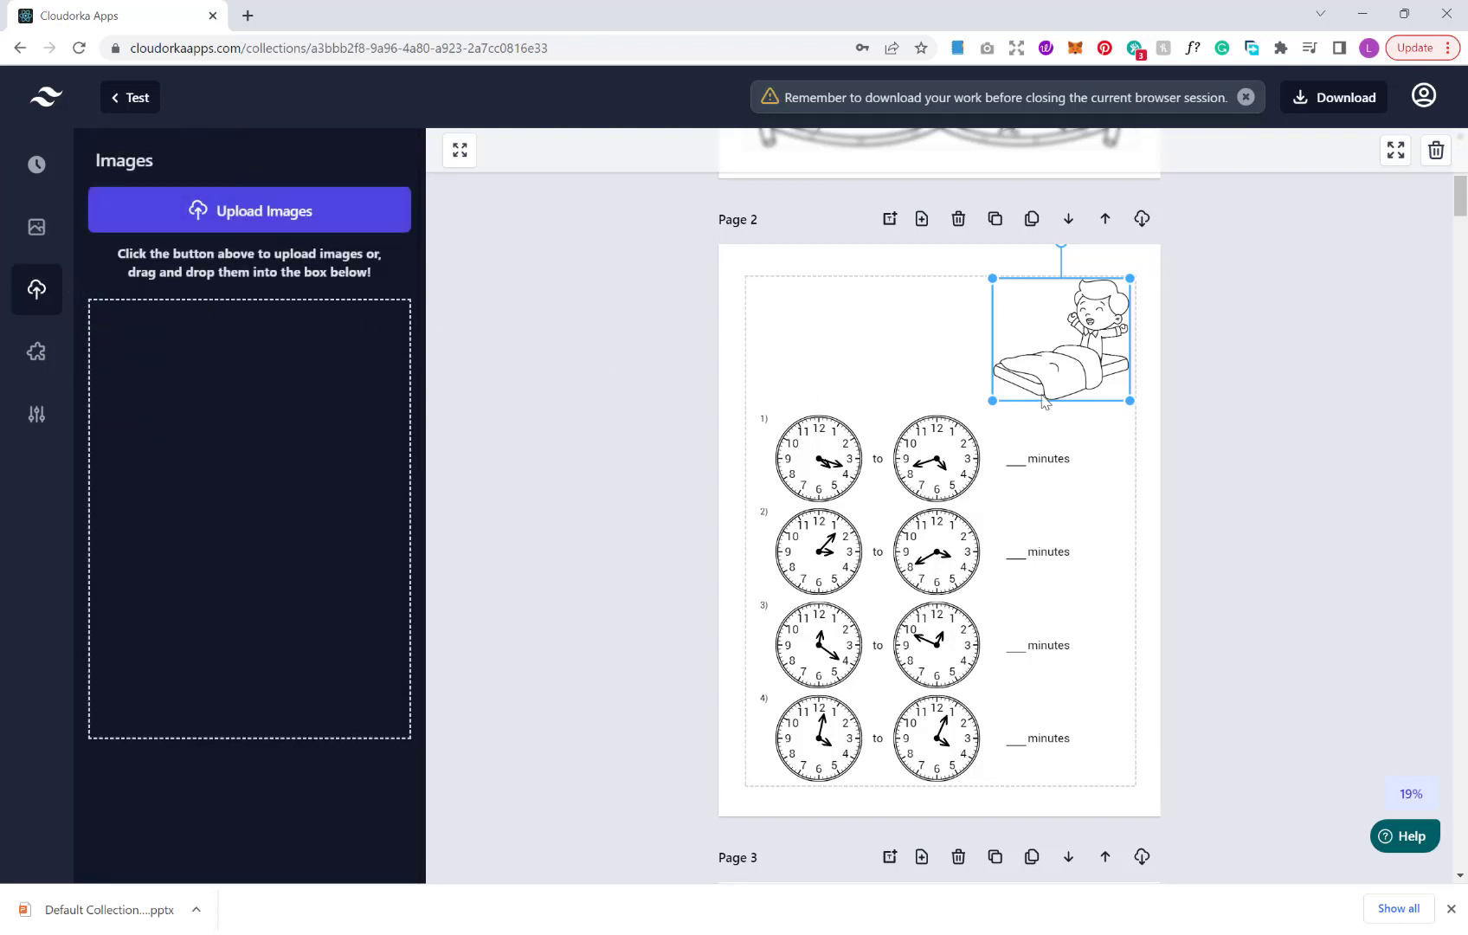
mouse_move(1213, 388)
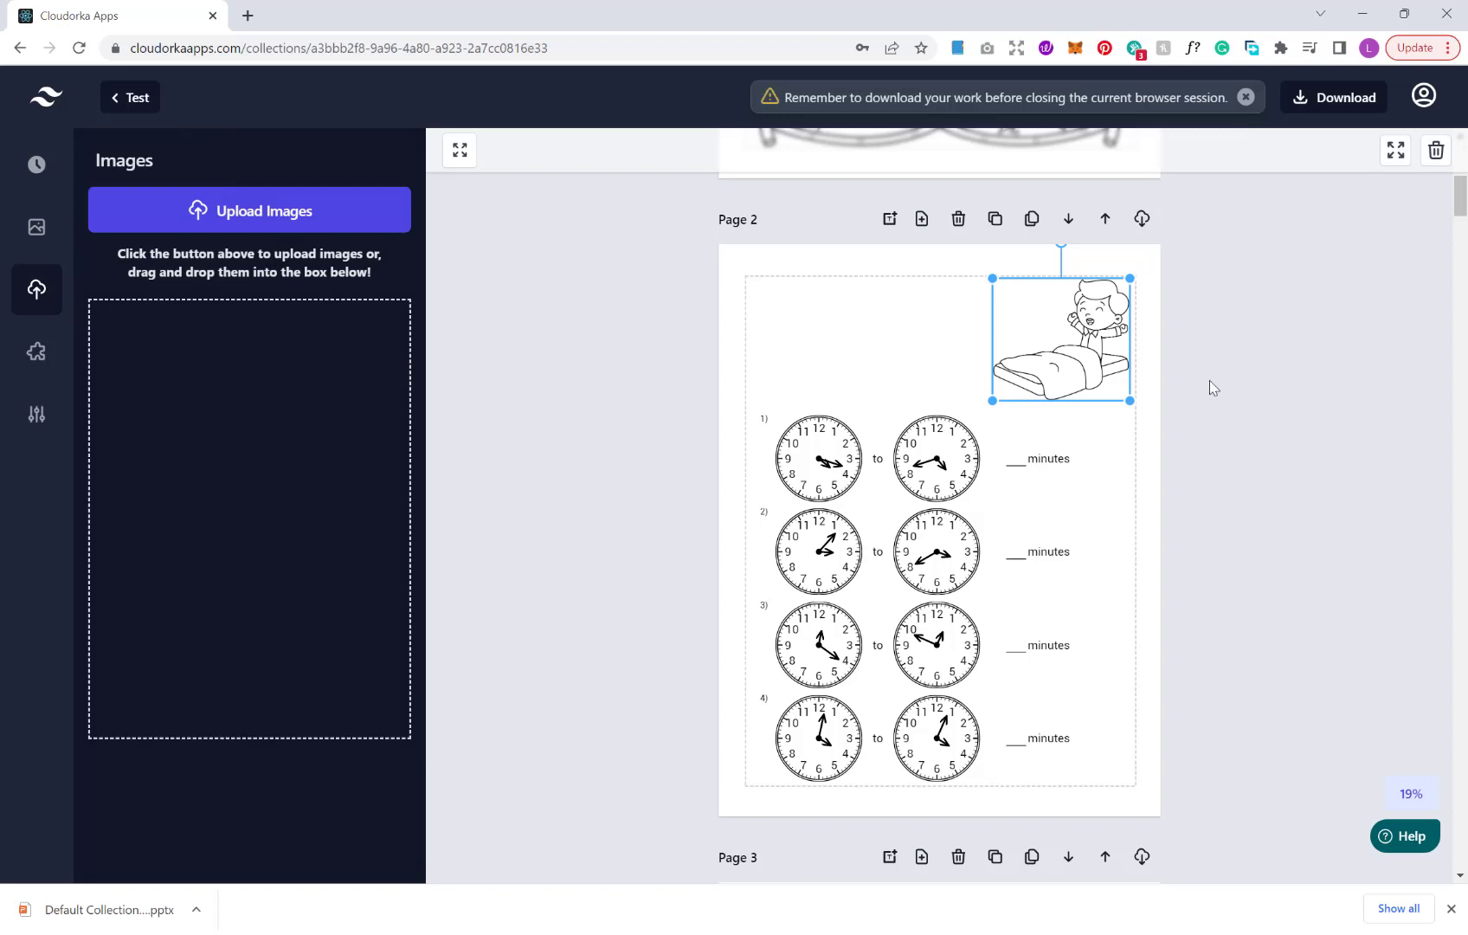
scroll(up, 3)
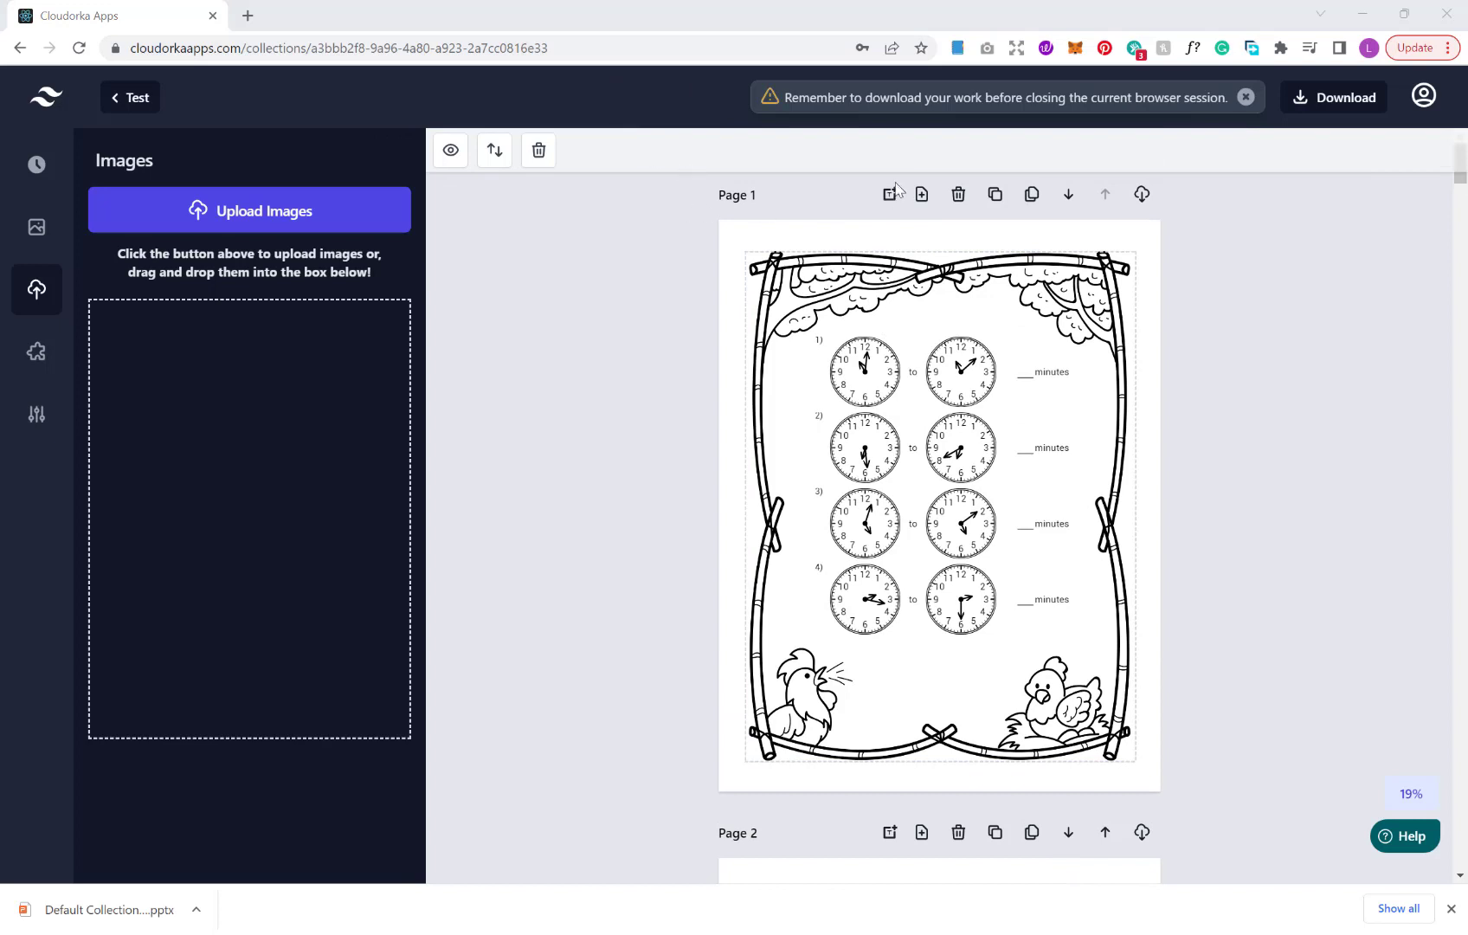
mouse_move(1343, 130)
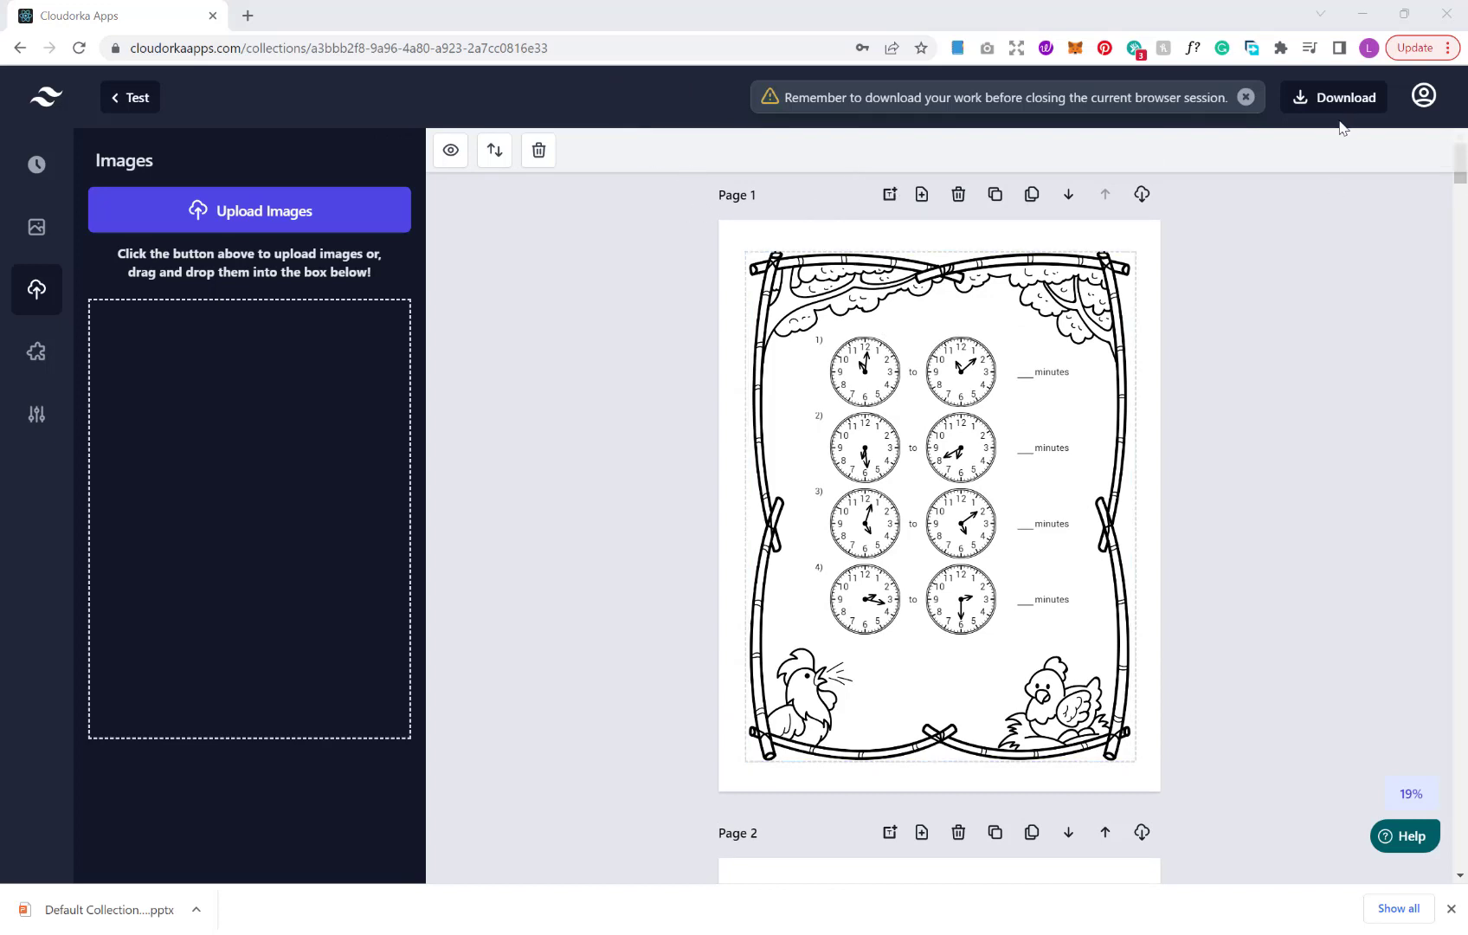
click(1332, 97)
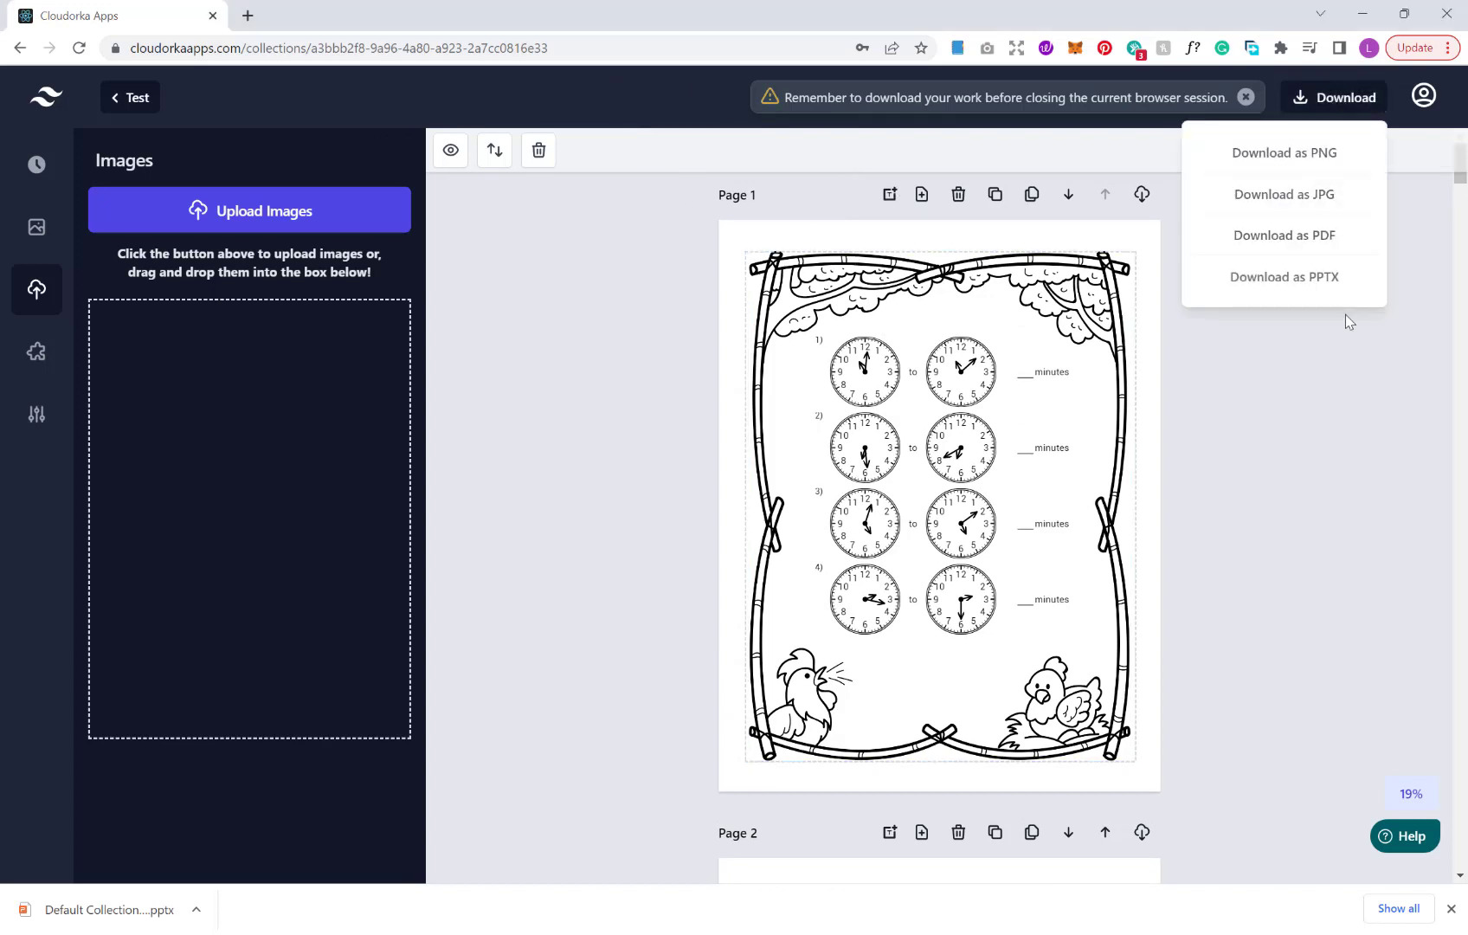
mouse_move(1284, 278)
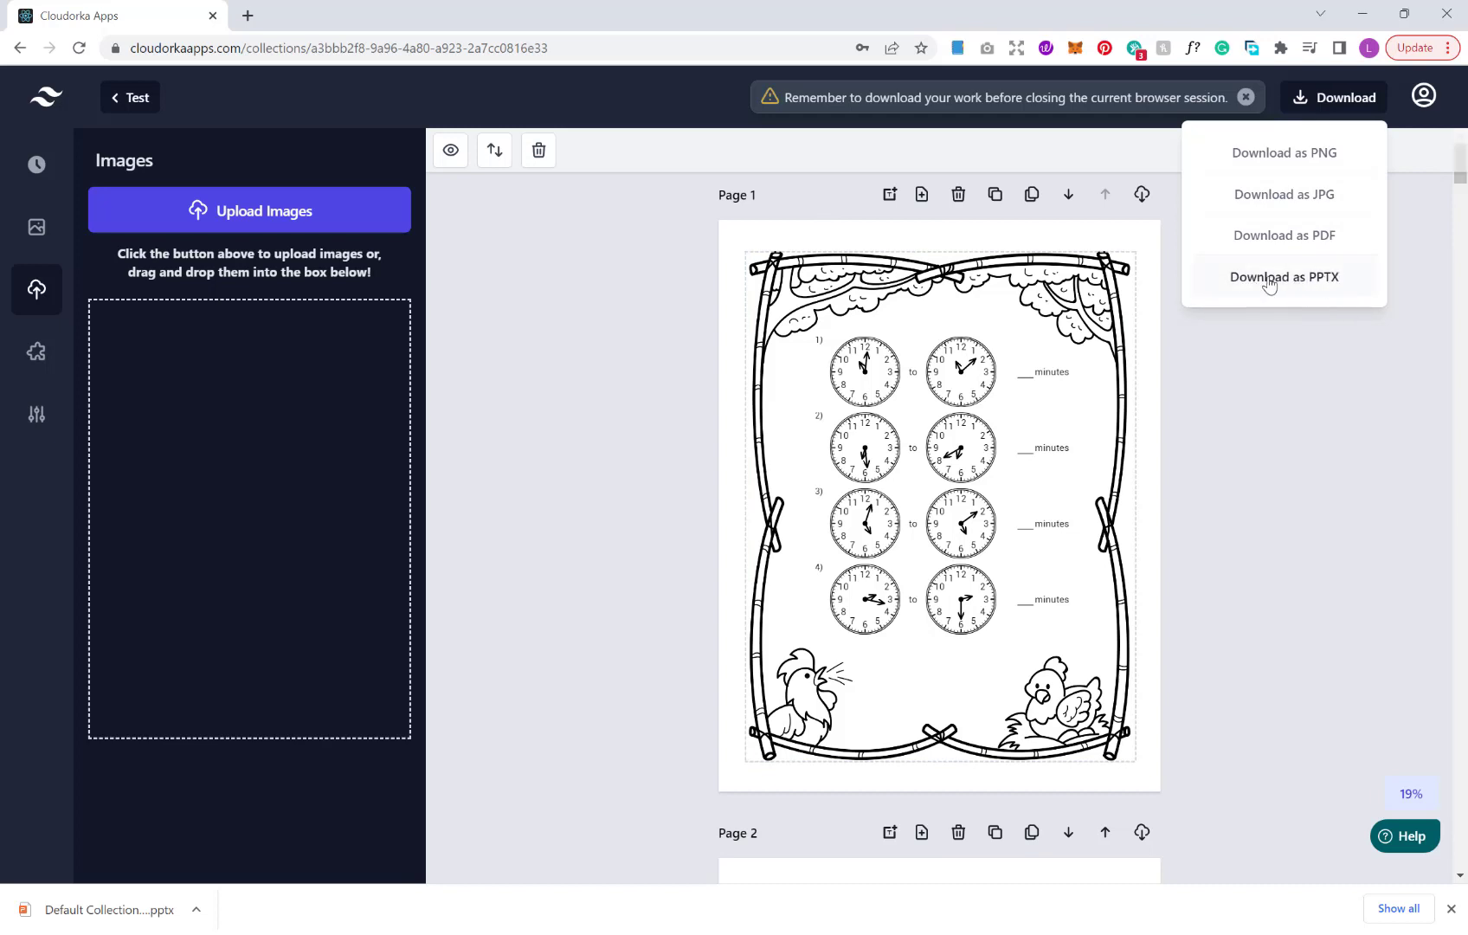
mouse_move(1350, 301)
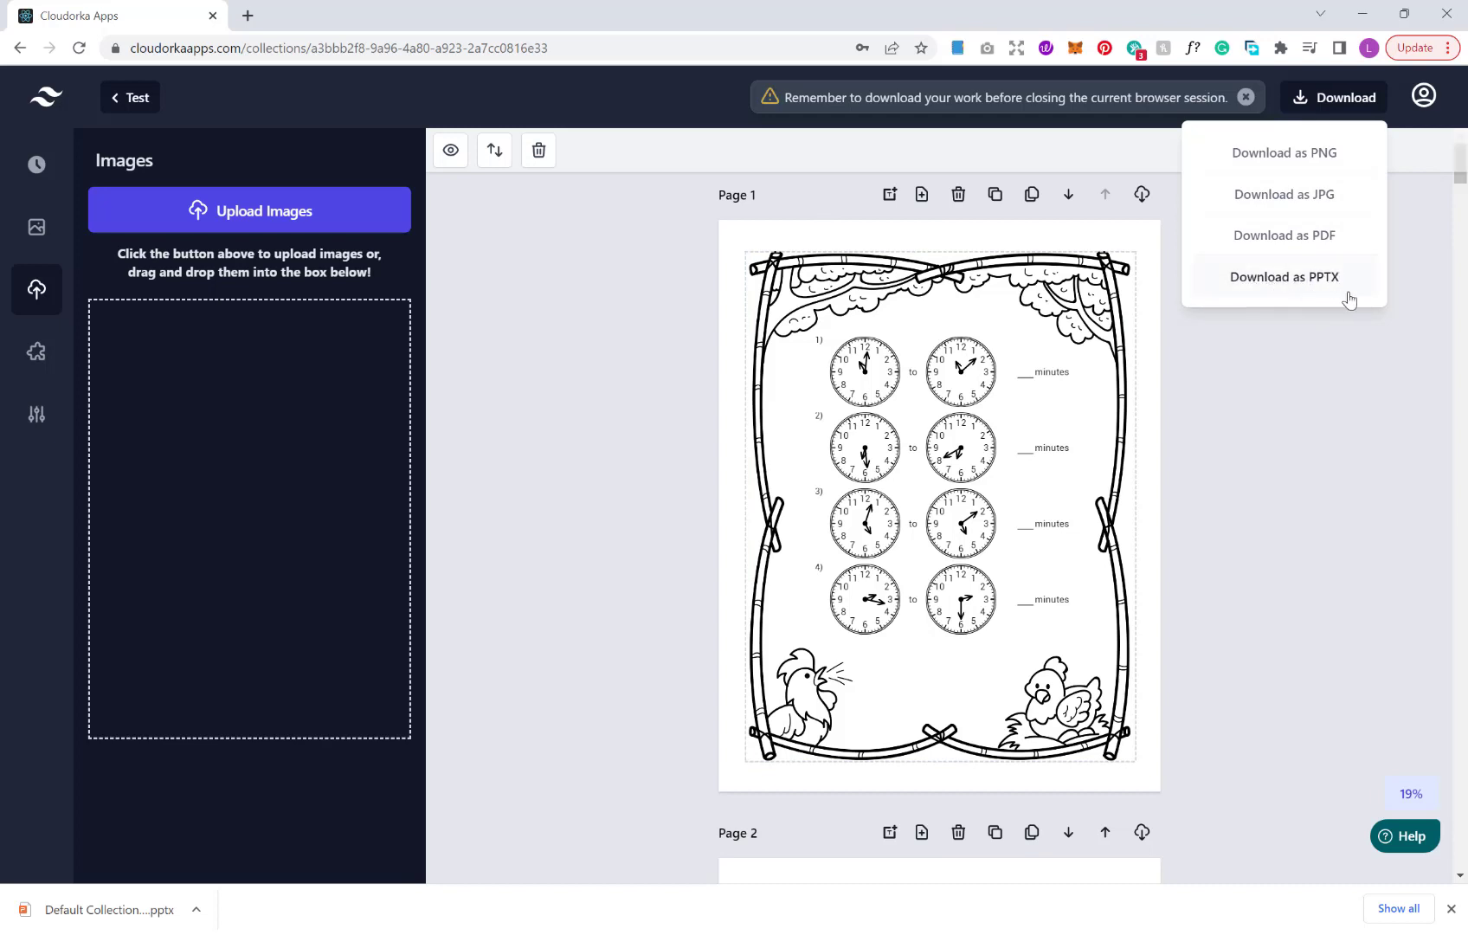
mouse_move(1343, 295)
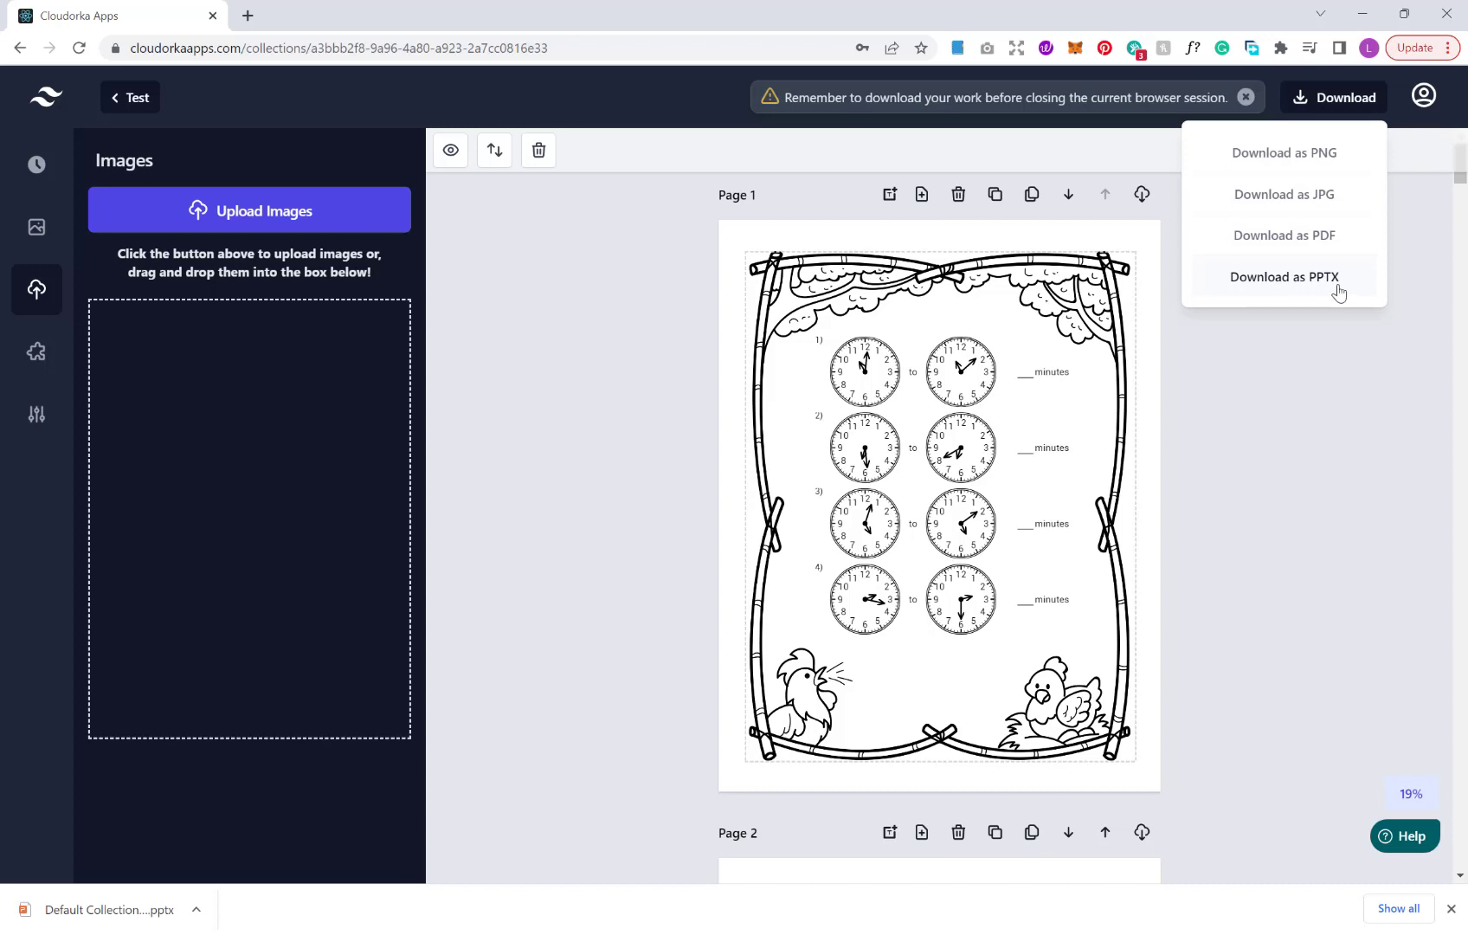
mouse_move(1312, 287)
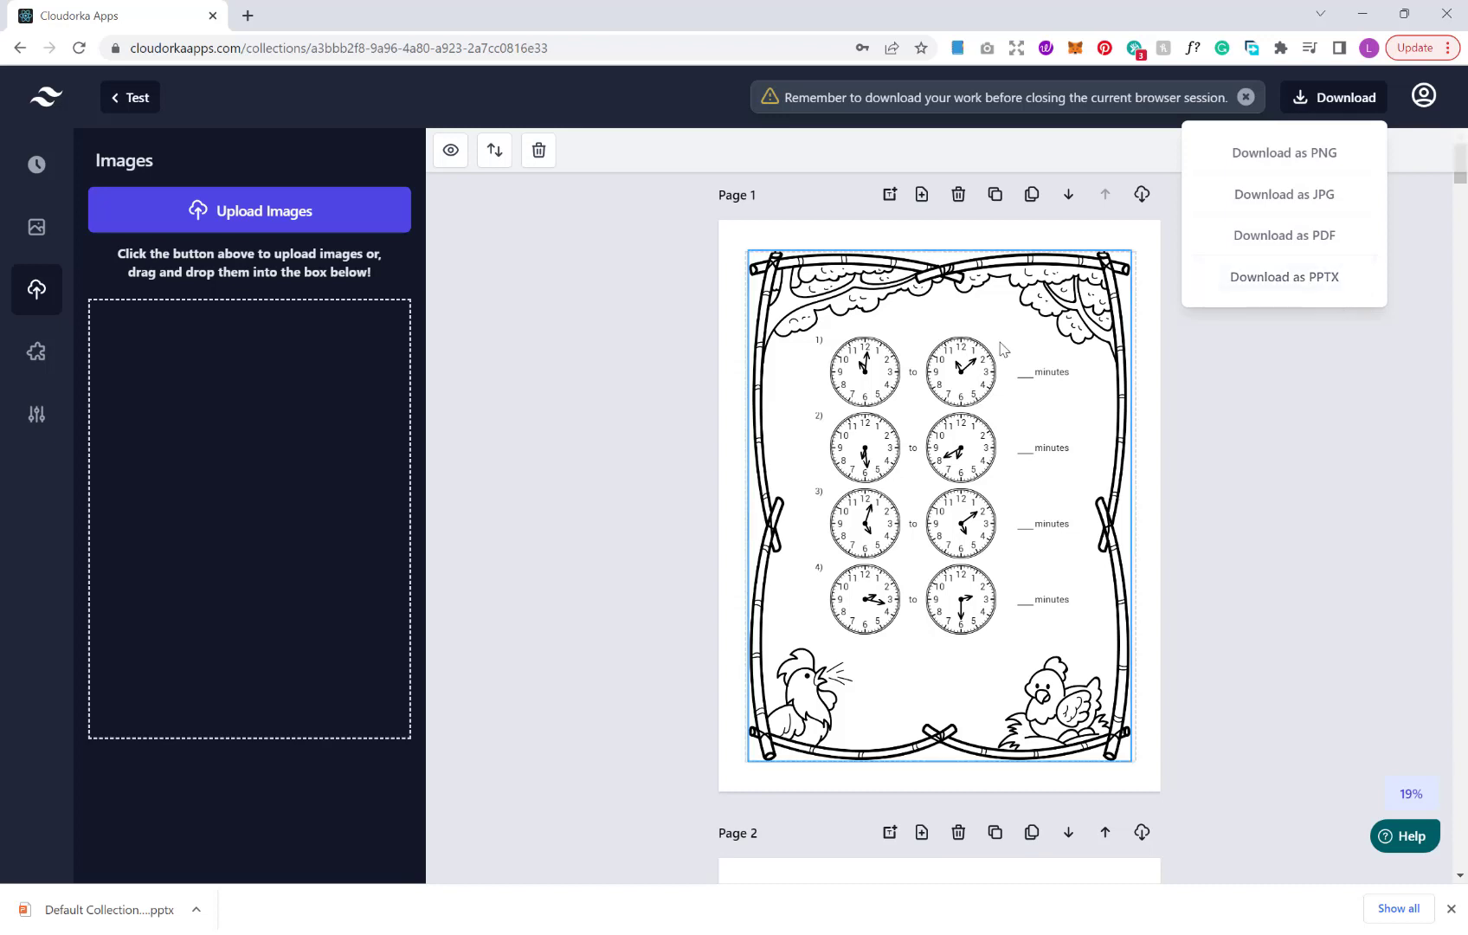
click(636, 422)
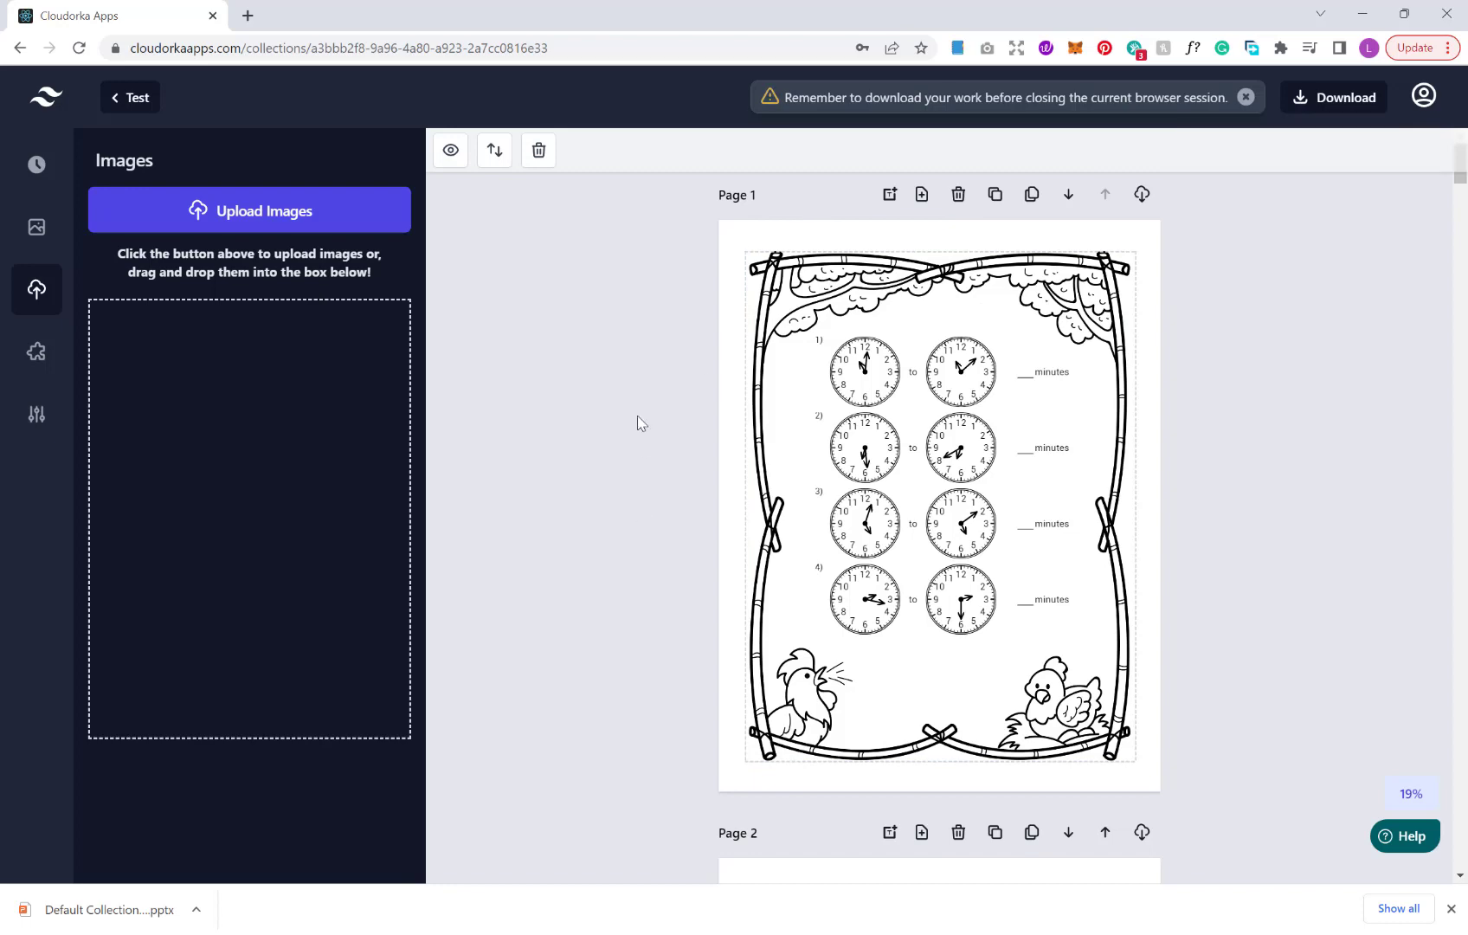
mouse_move(636, 462)
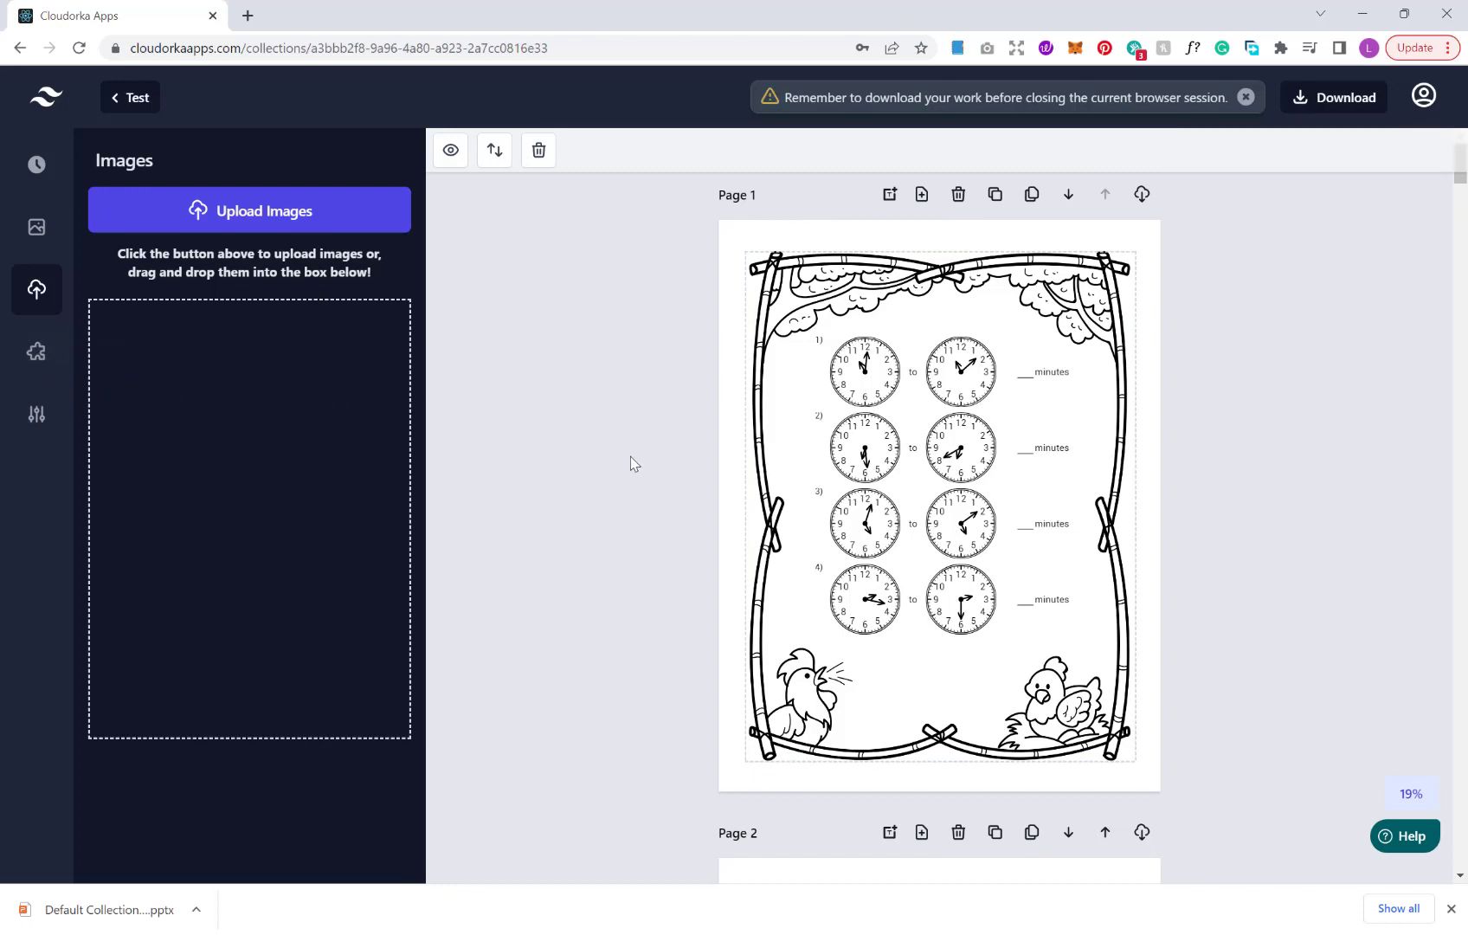
Add a blank Page 7 after Page 6 and show the Elements list with Clock
scroll(down, 3)
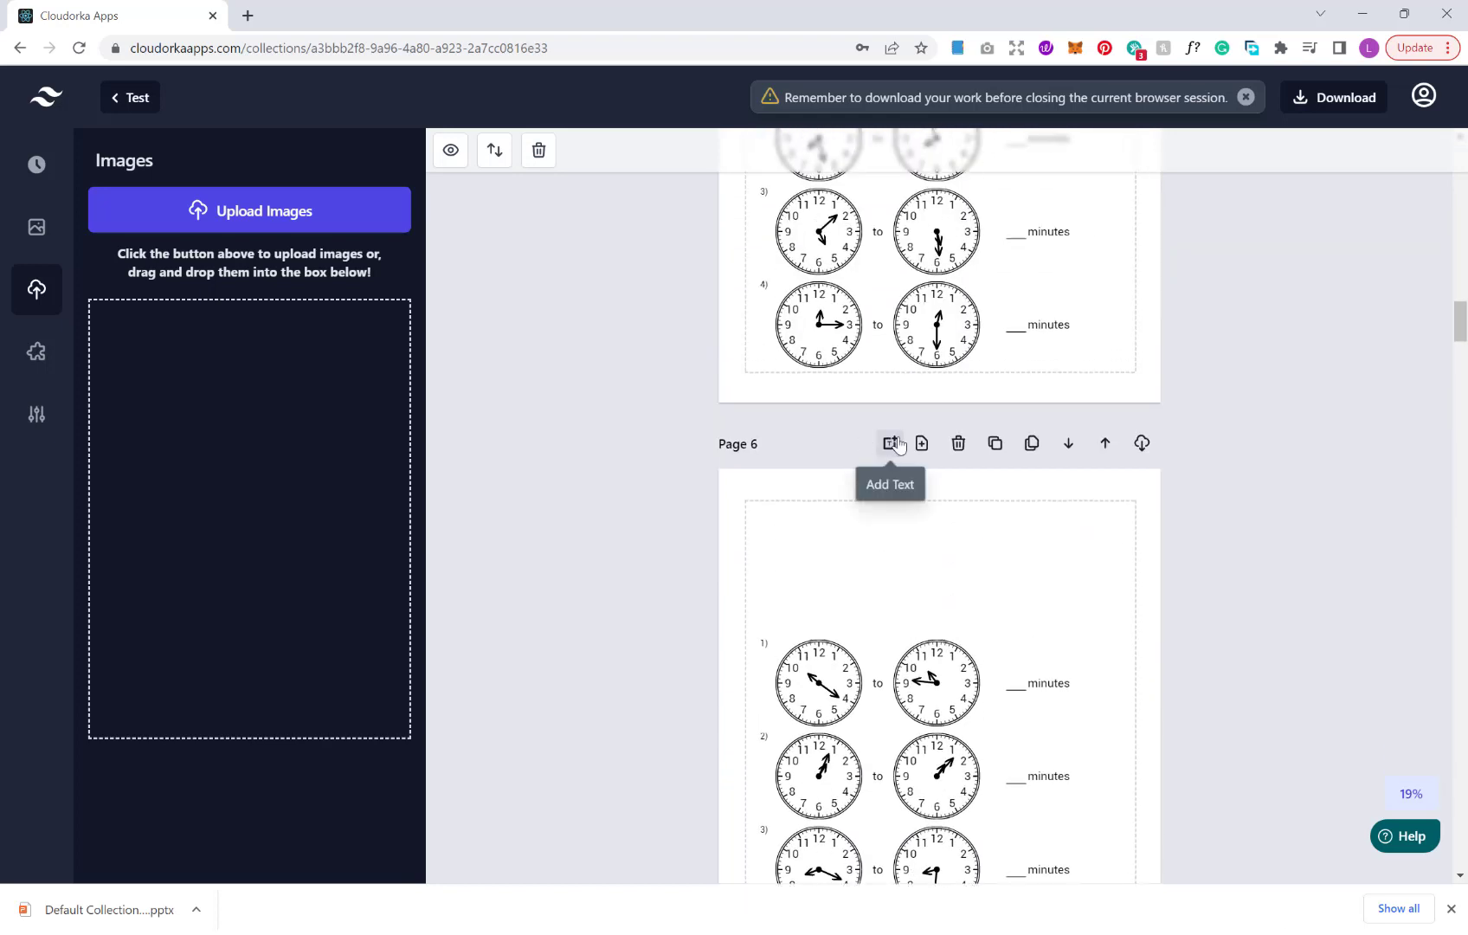
mouse_move(920, 429)
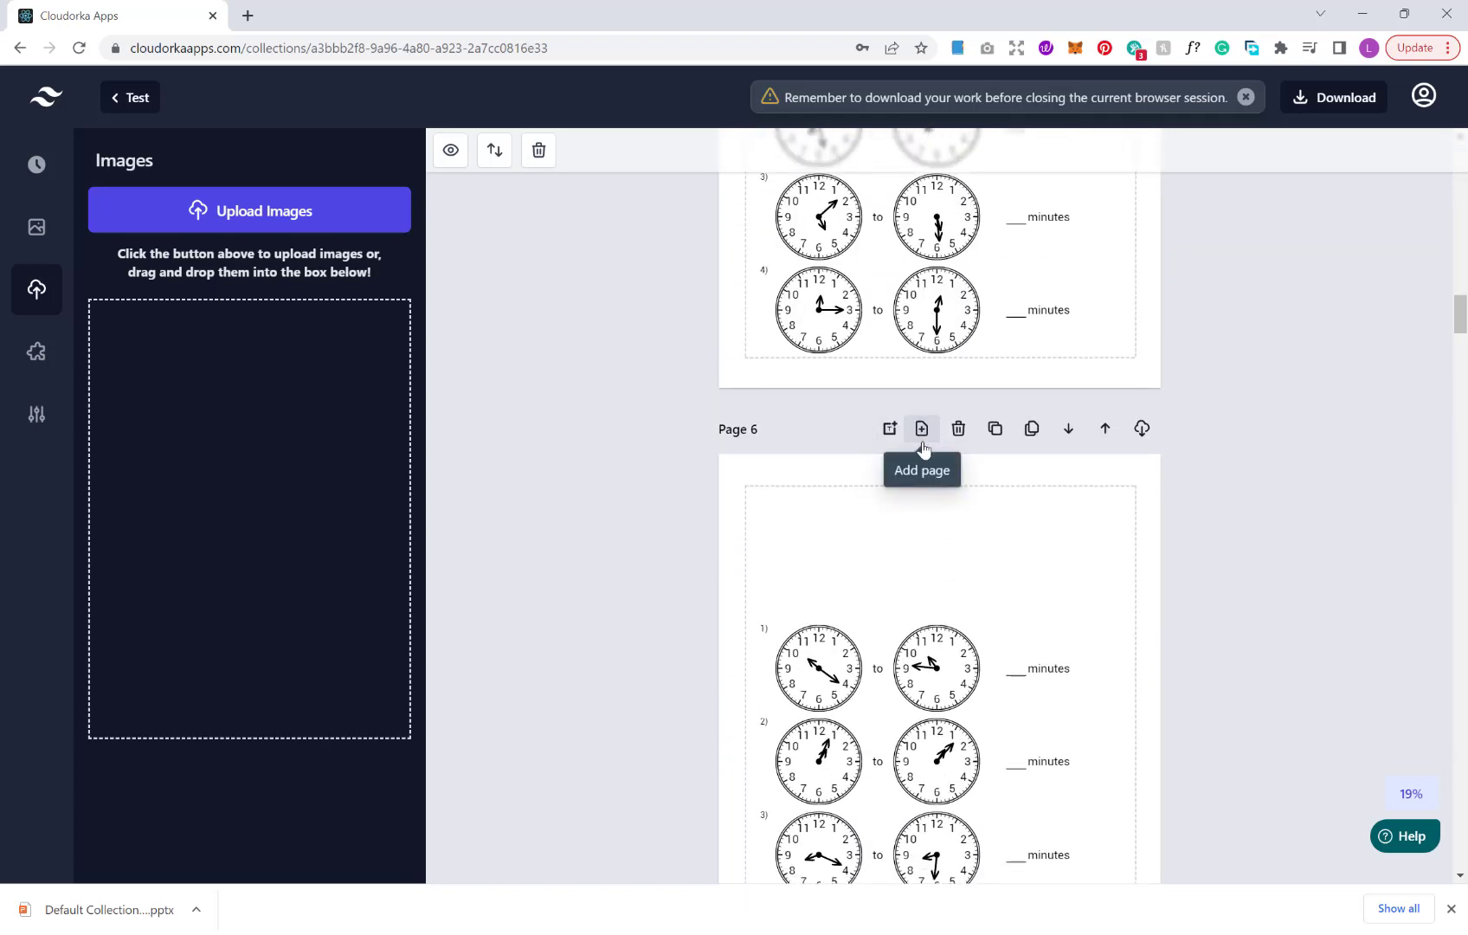
click(921, 429)
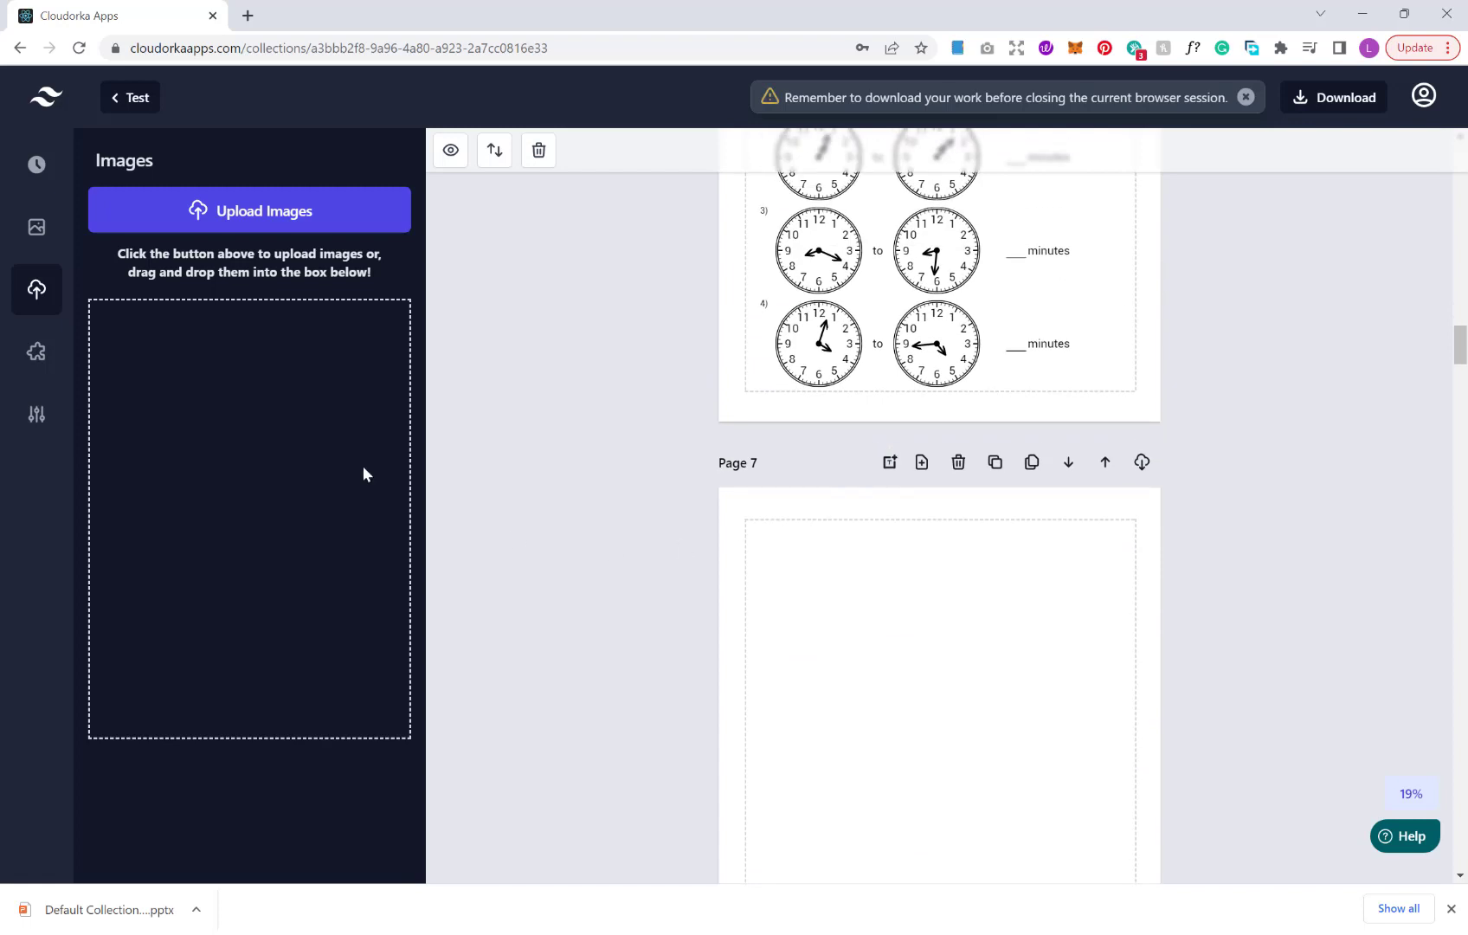
click(36, 355)
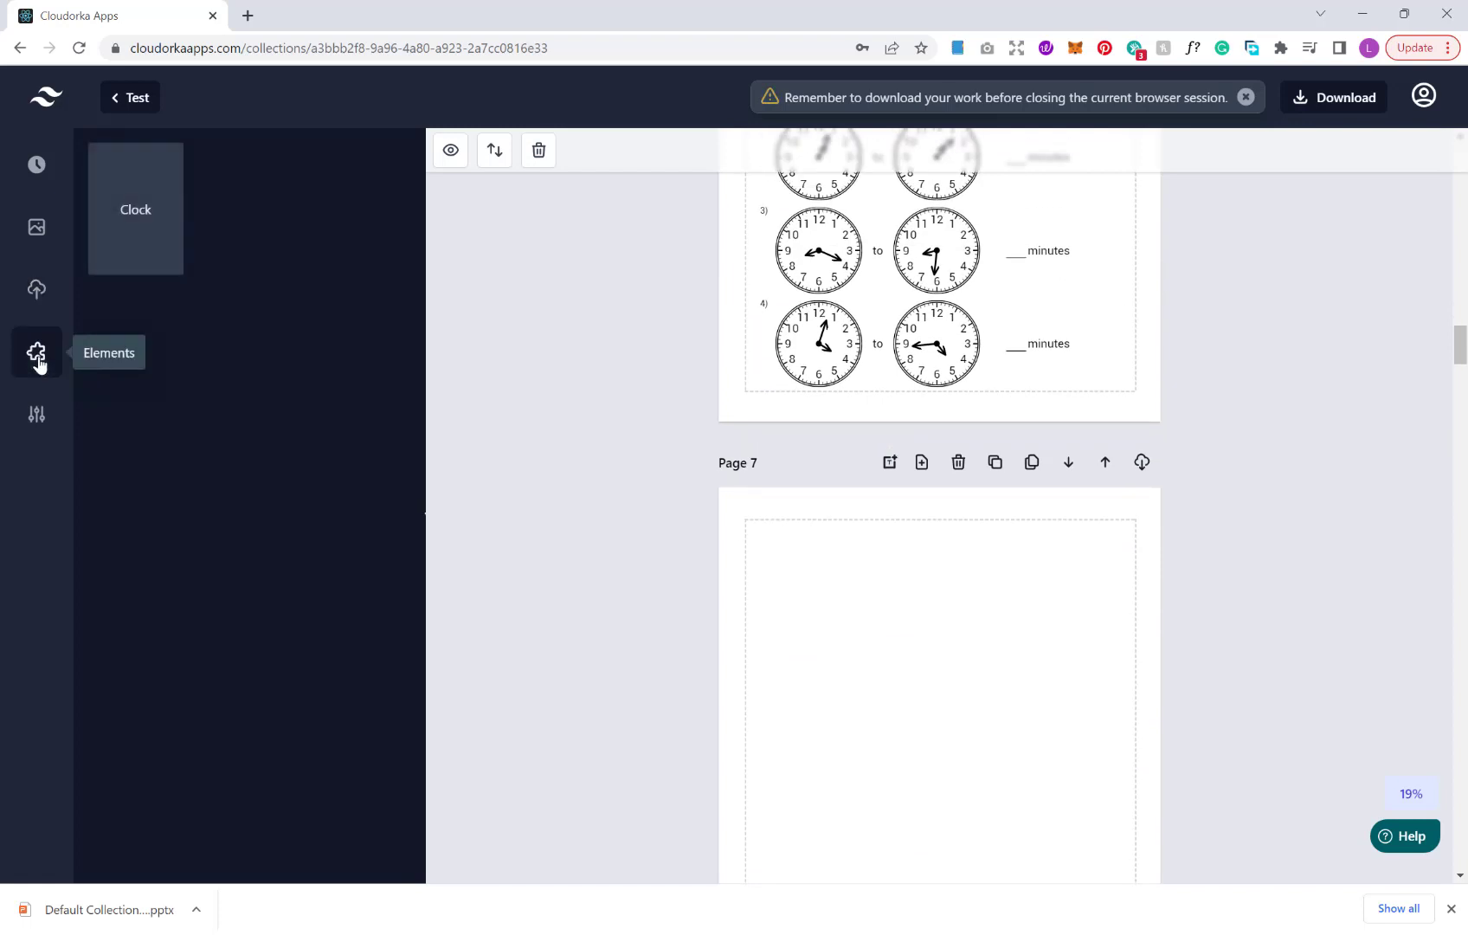
mouse_move(135, 209)
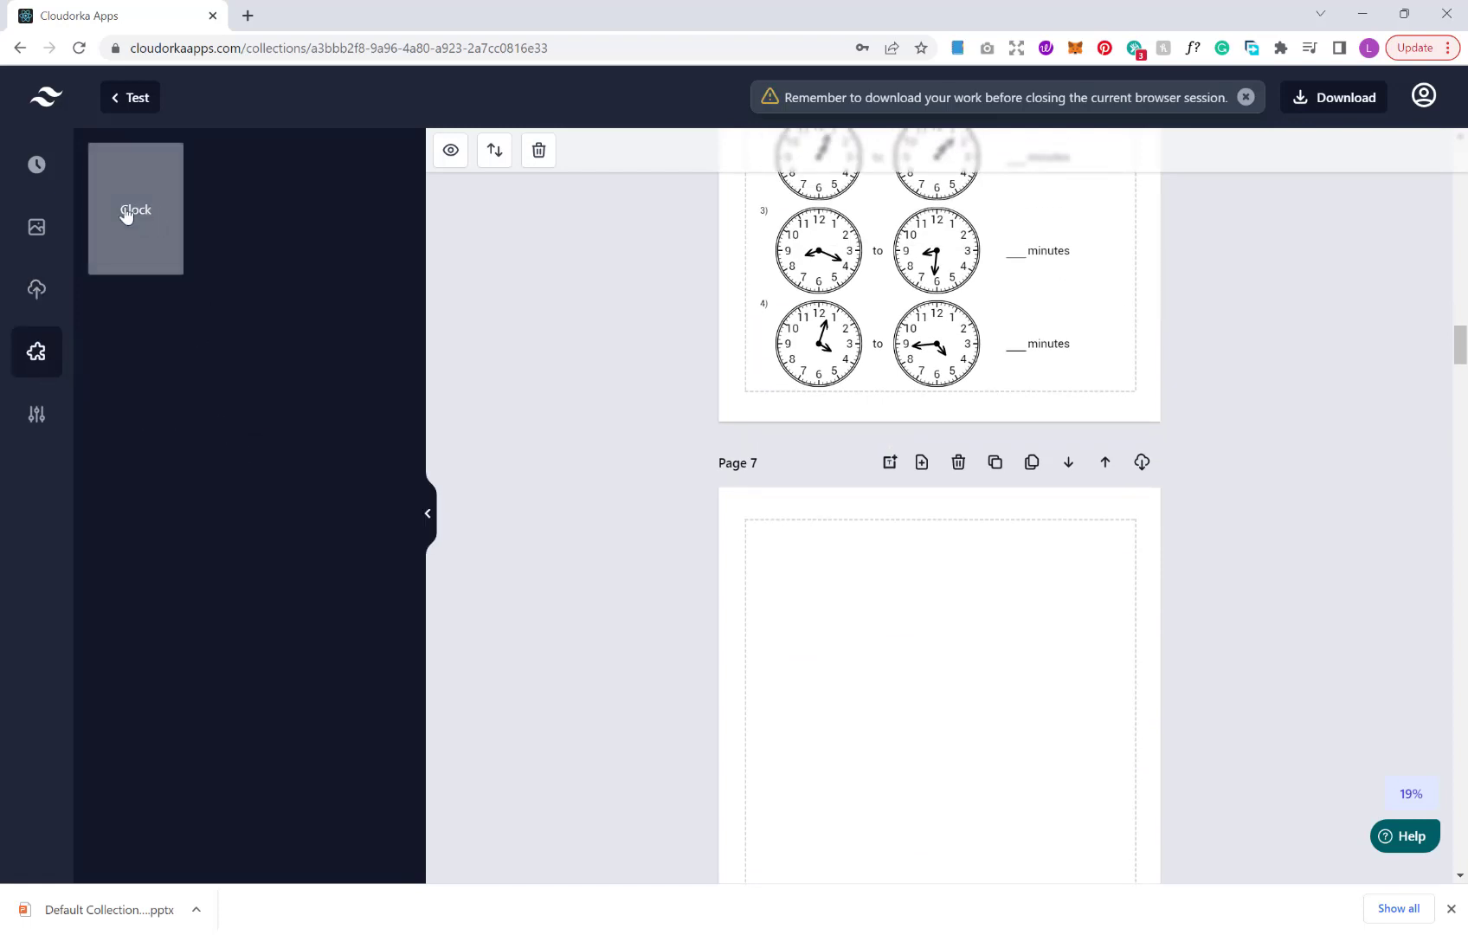
Place a Clock on Page 7 reading 6:05, then return to Page 1
click(134, 210)
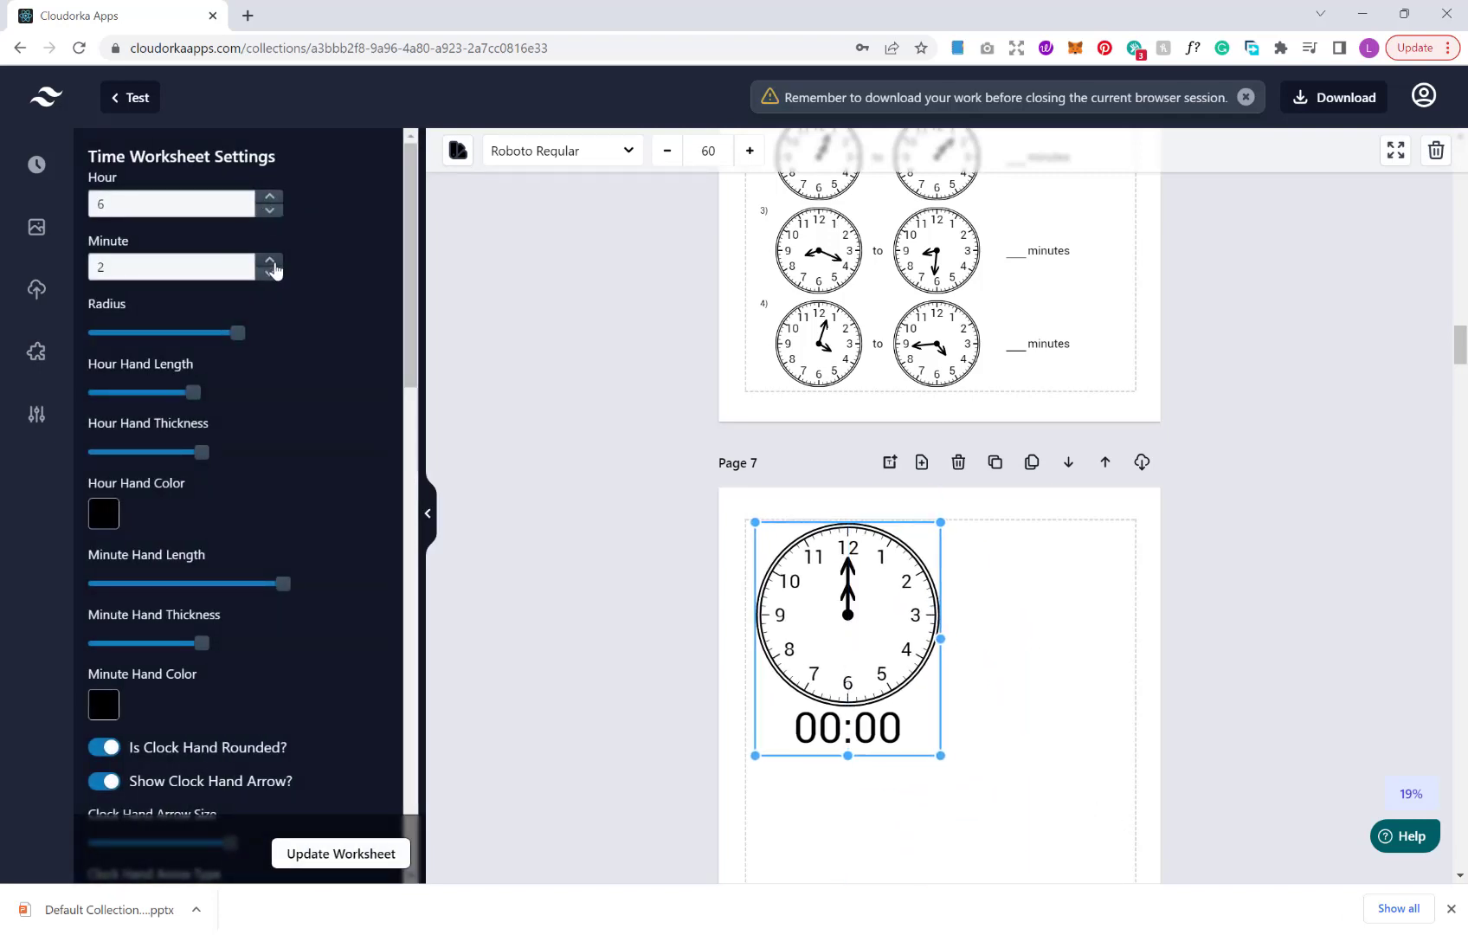
click(269, 259)
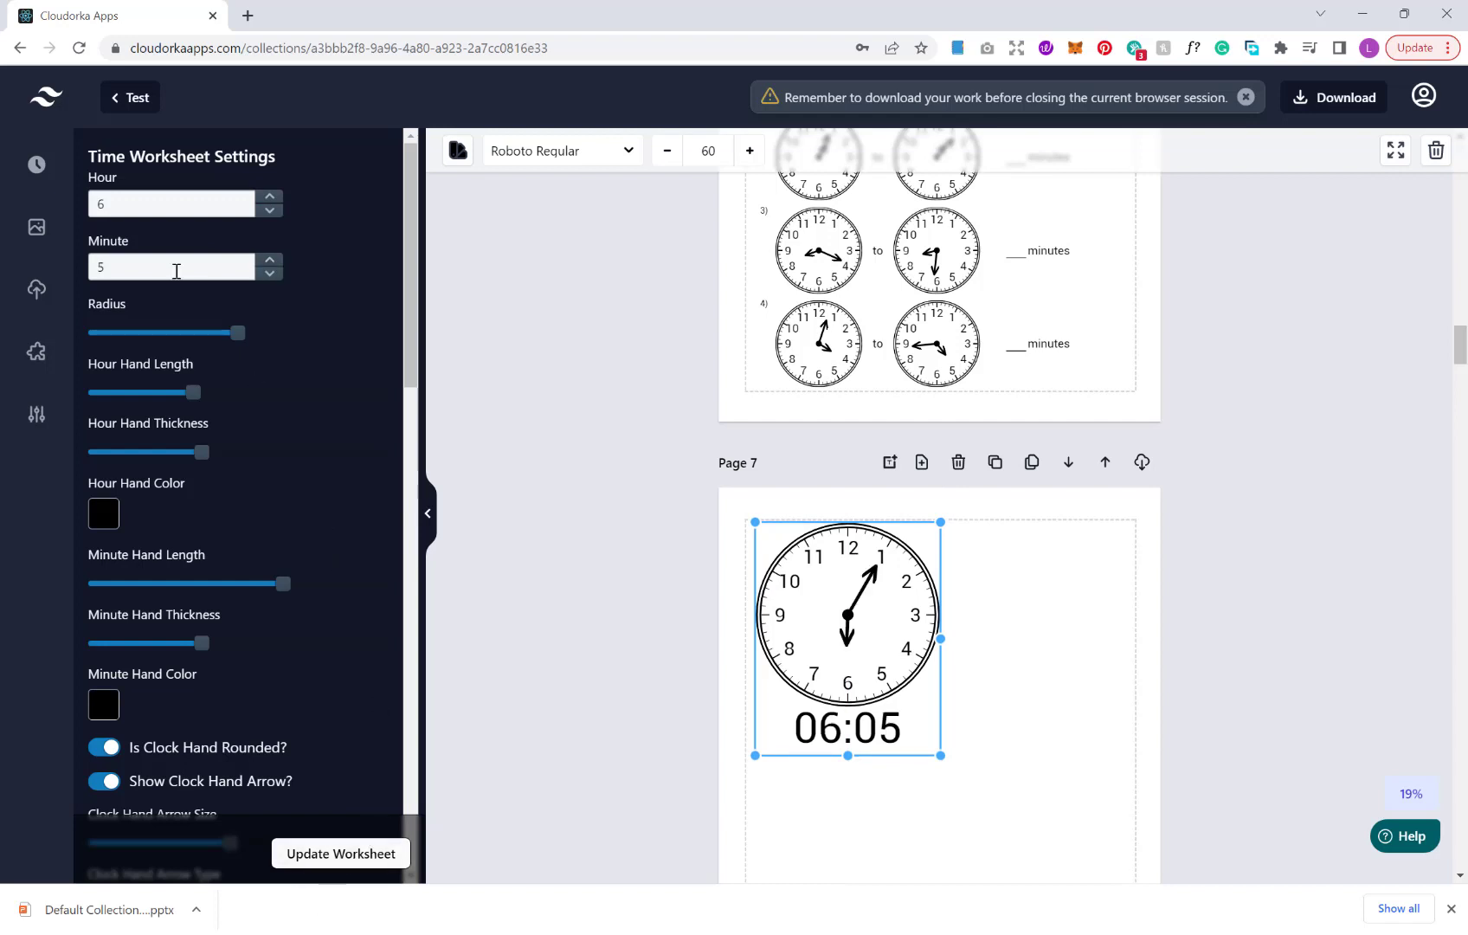
scroll(down, 3)
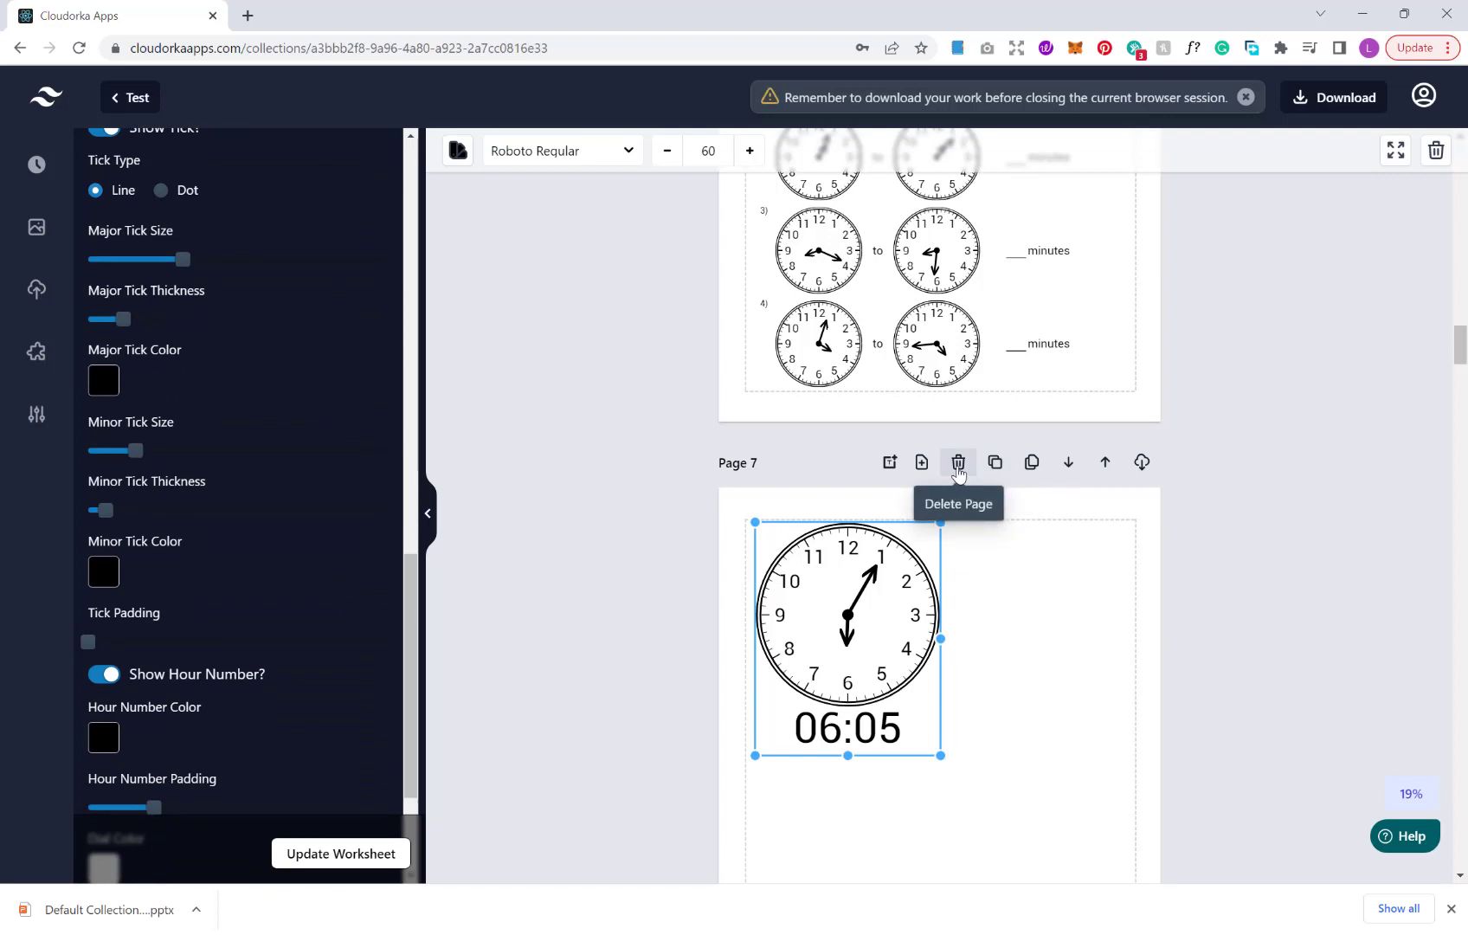
mouse_move(877, 644)
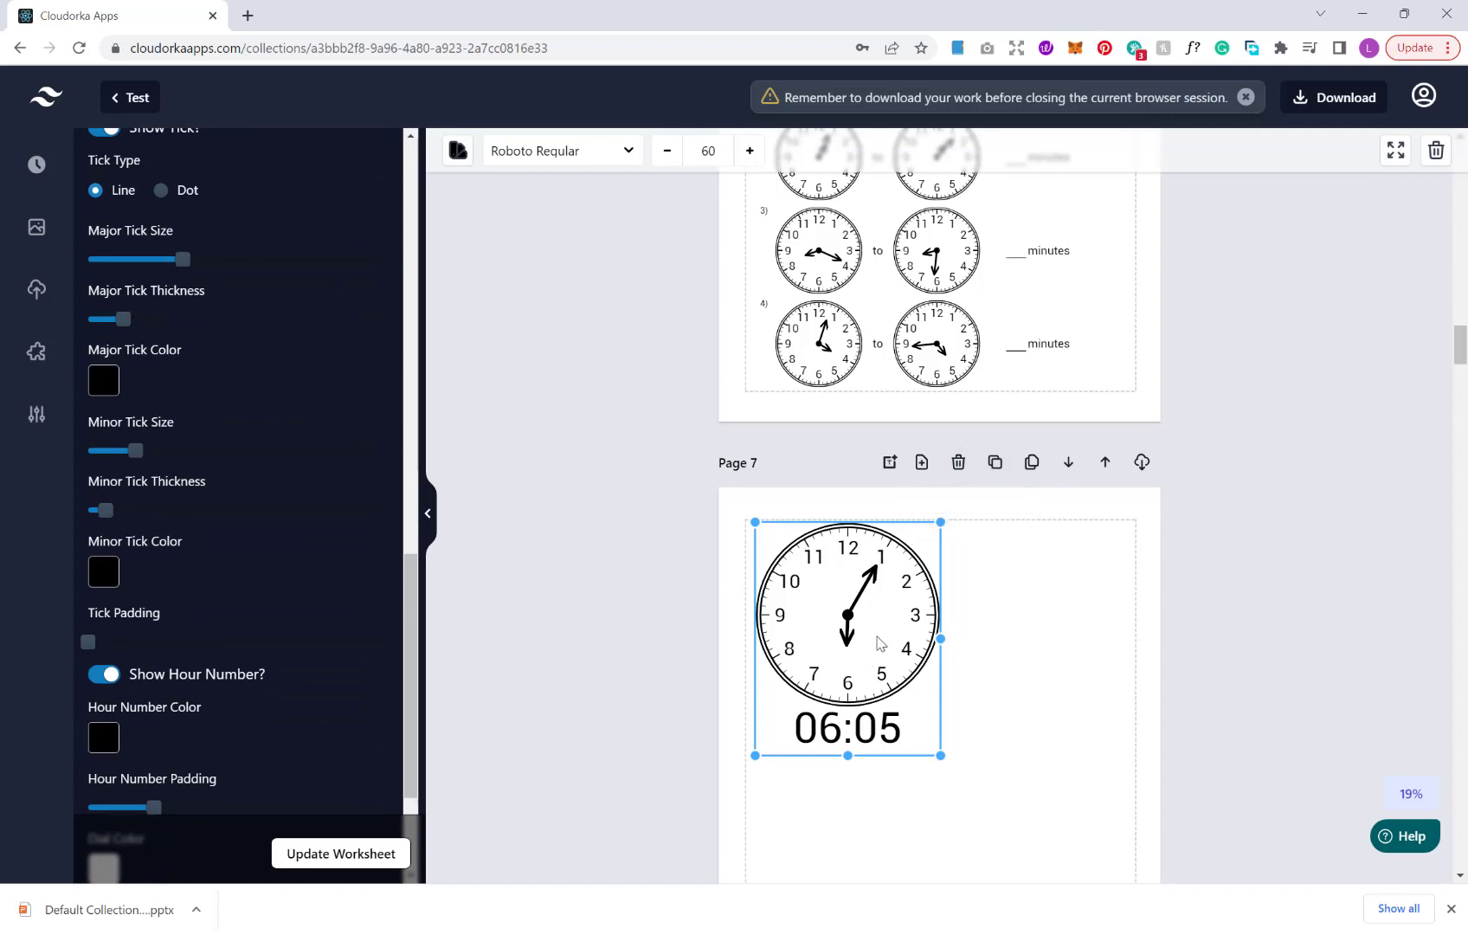
mouse_move(994, 462)
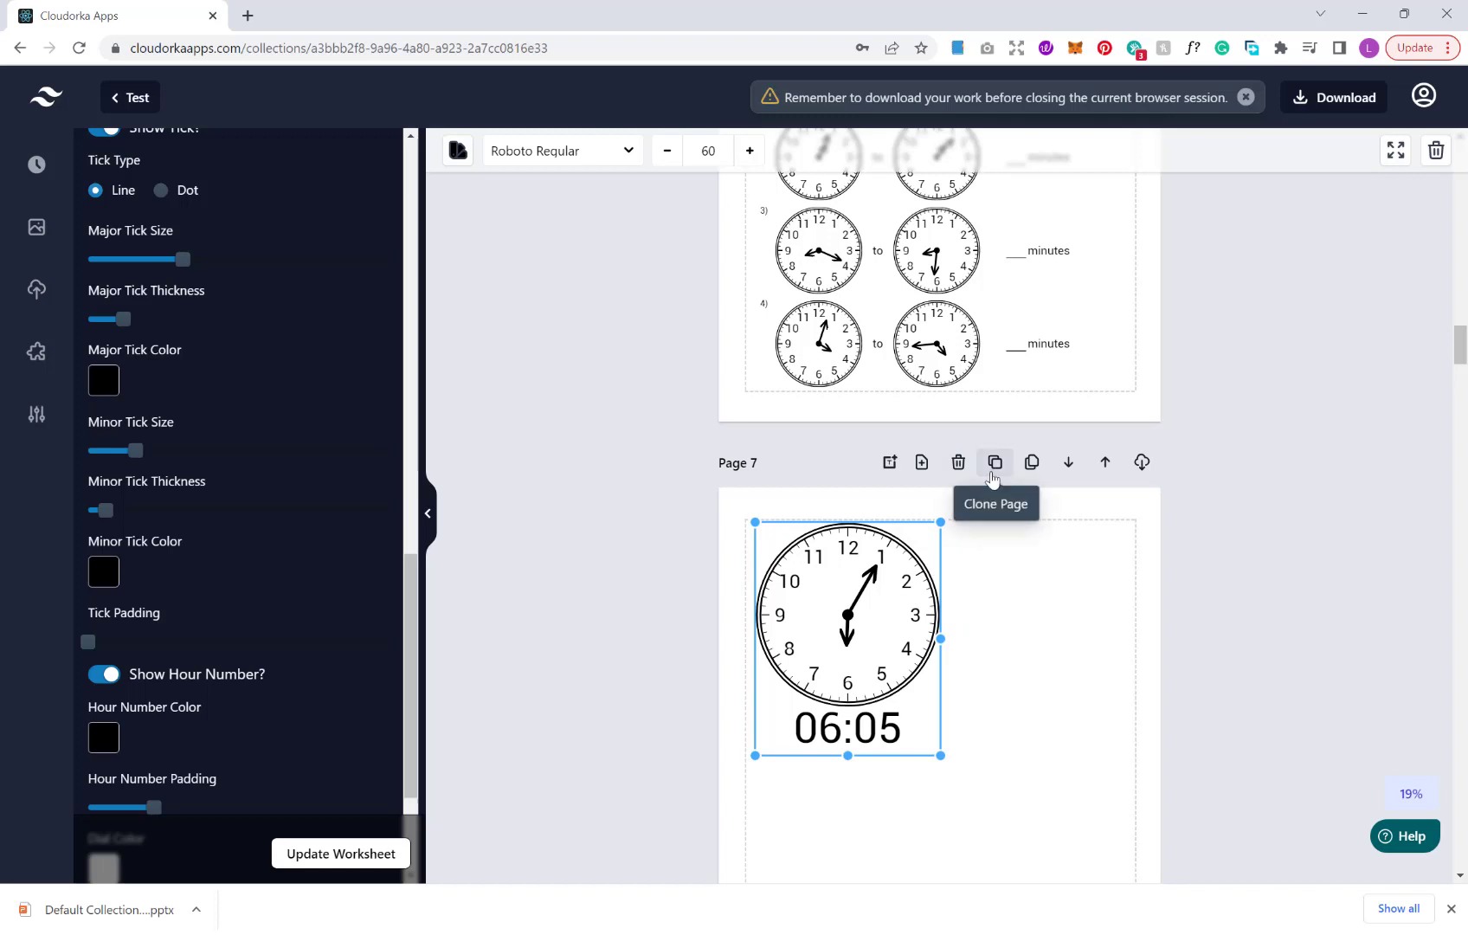
mouse_move(957, 462)
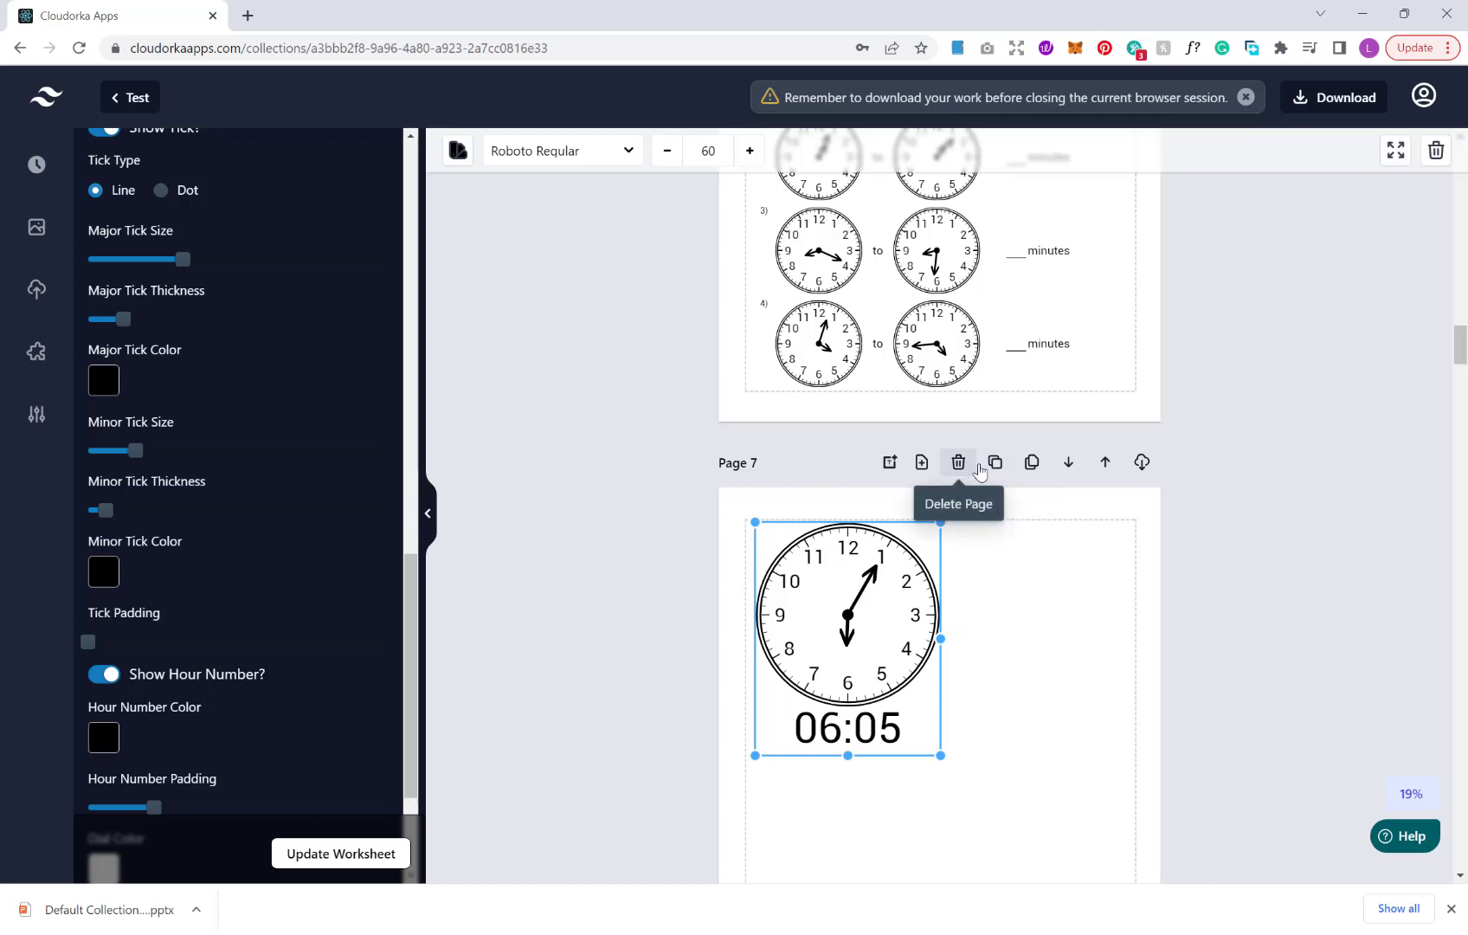
mouse_move(1141, 462)
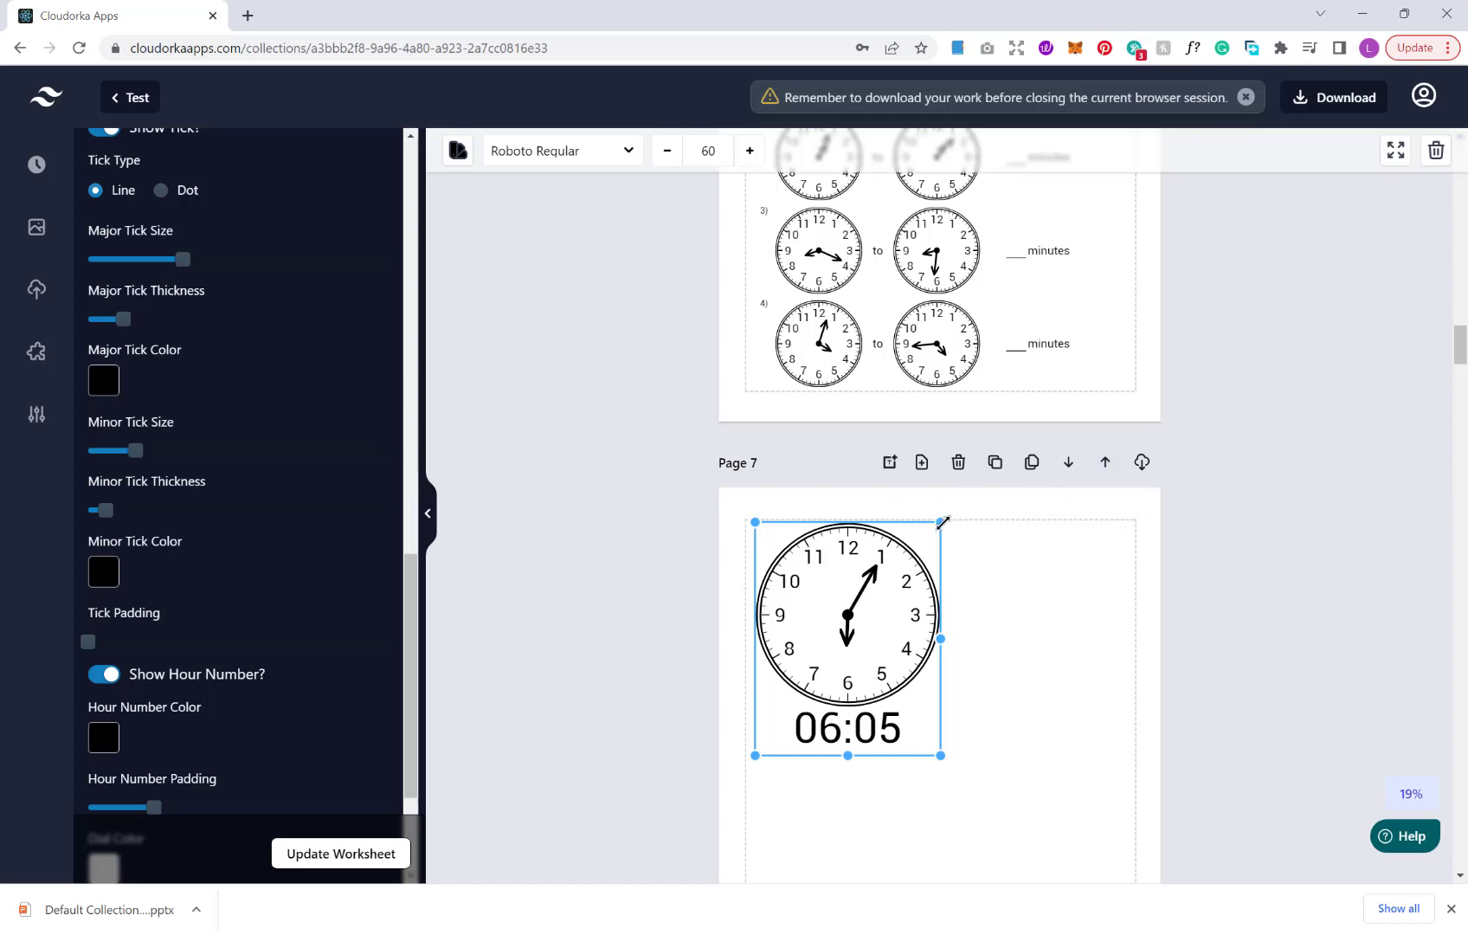
mouse_move(1035, 625)
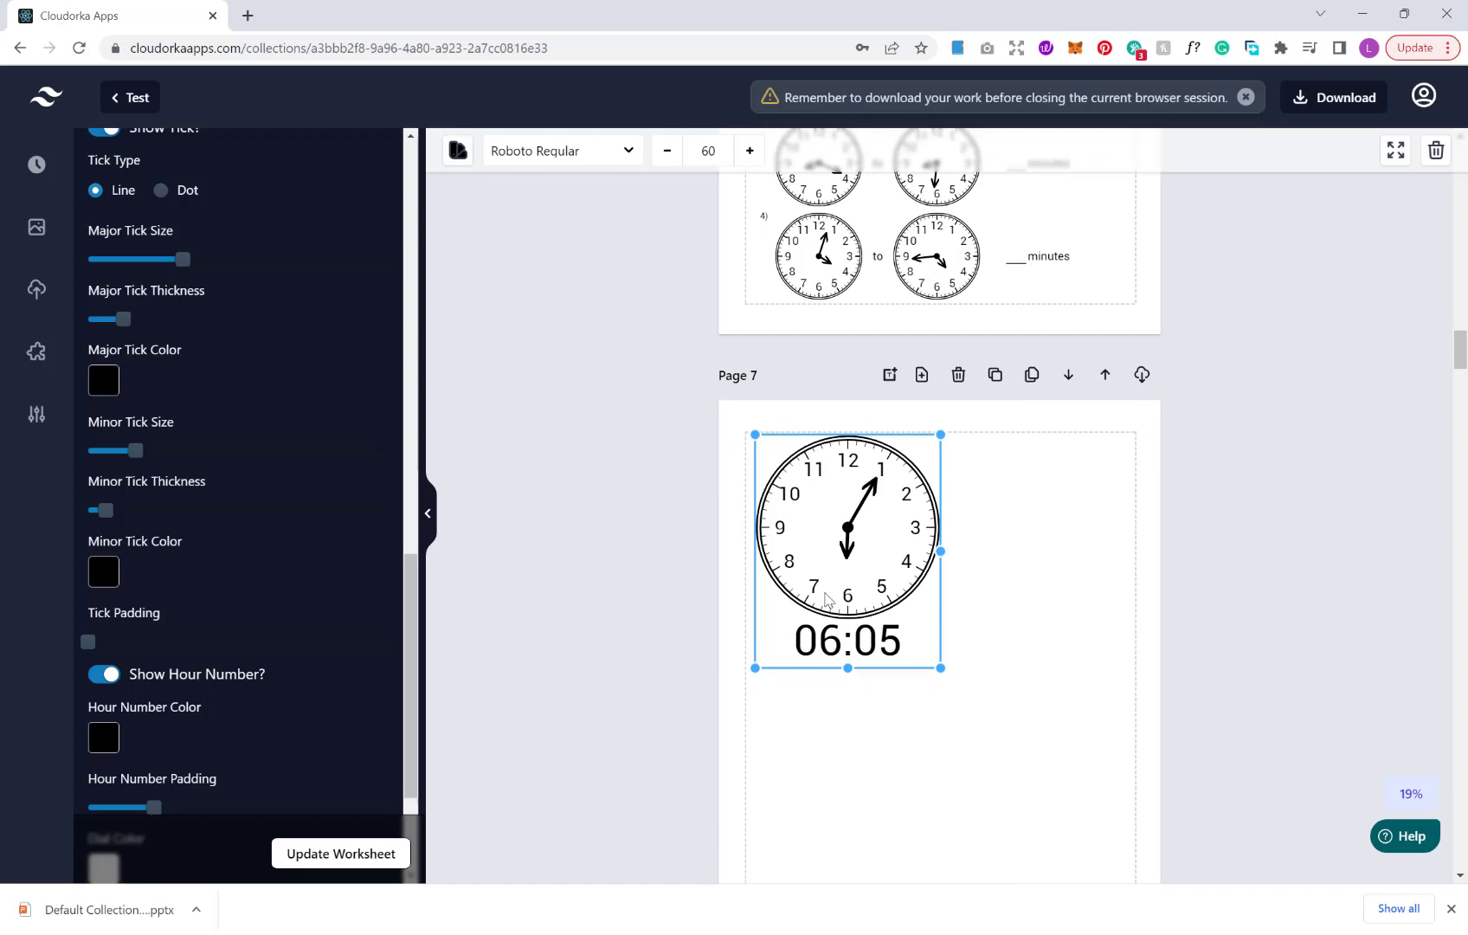
mouse_move(964, 597)
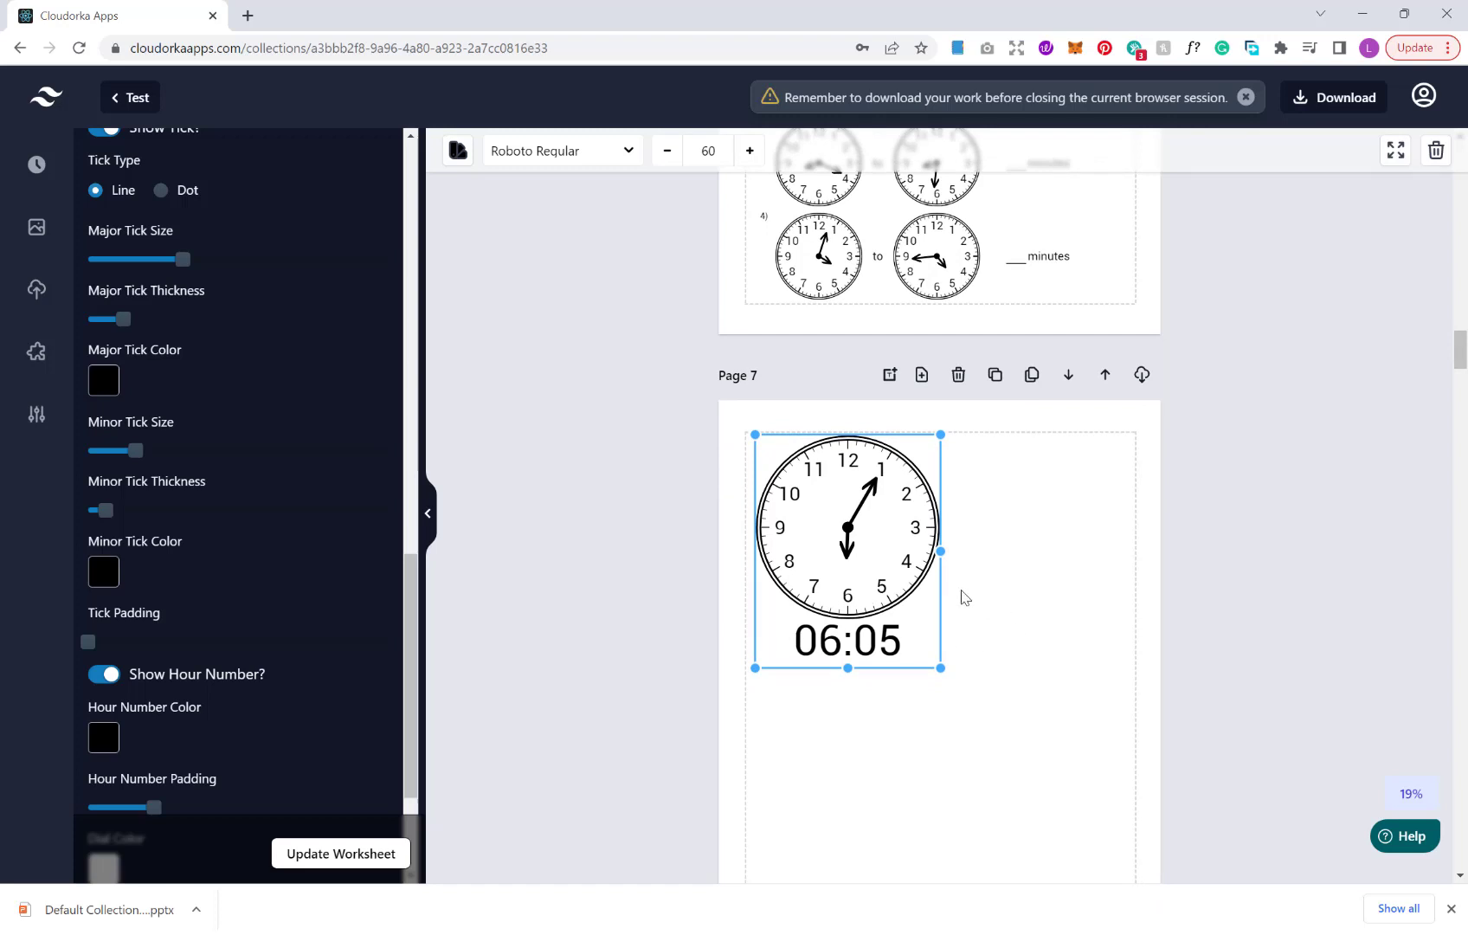
mouse_move(958, 597)
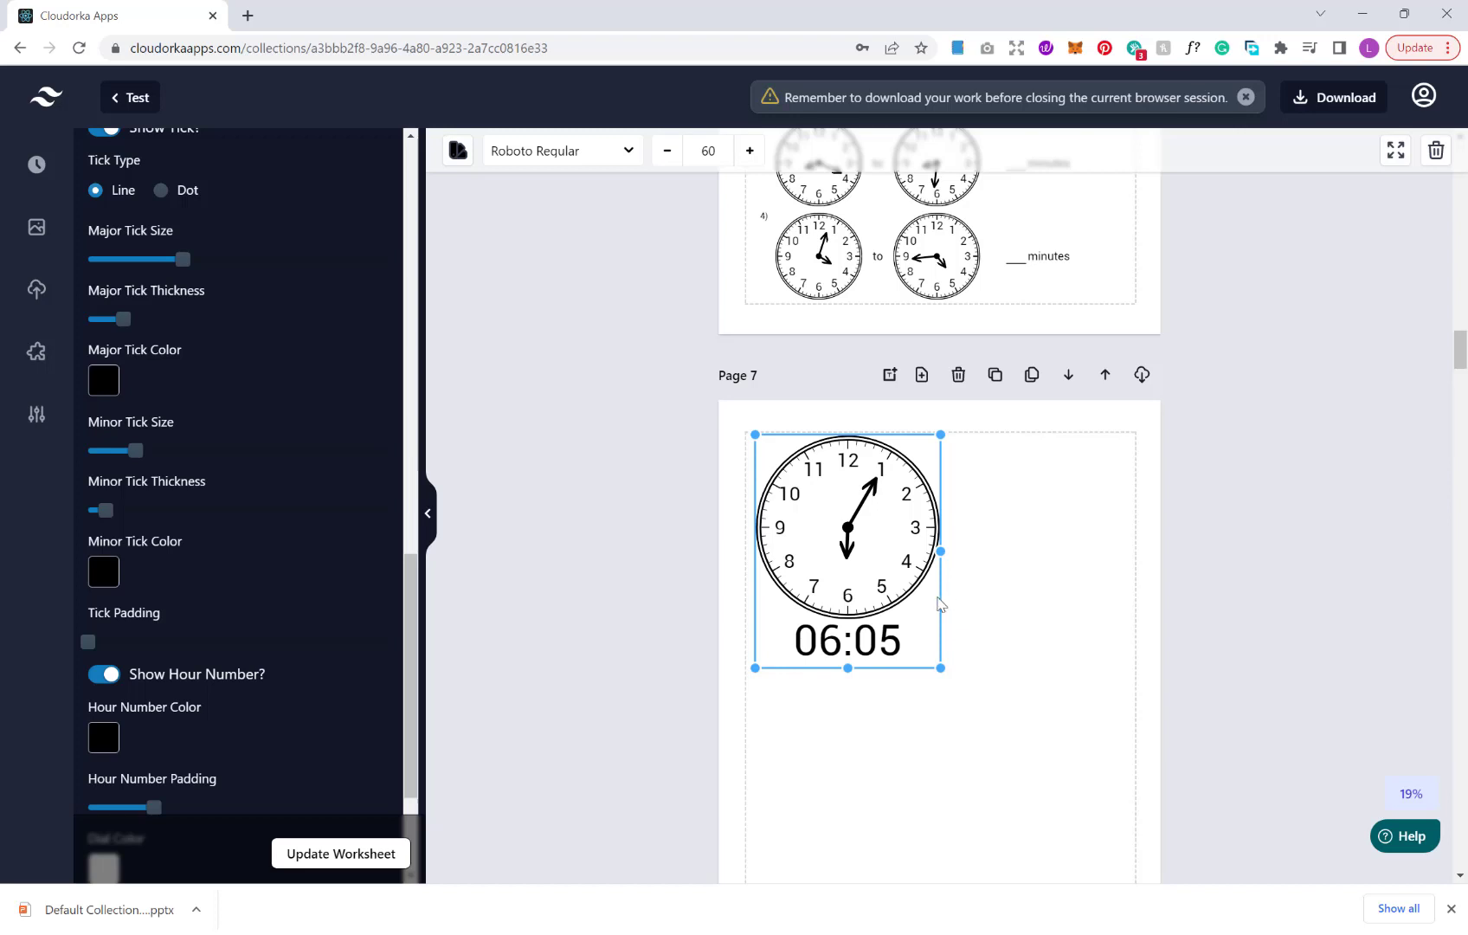
mouse_move(921, 593)
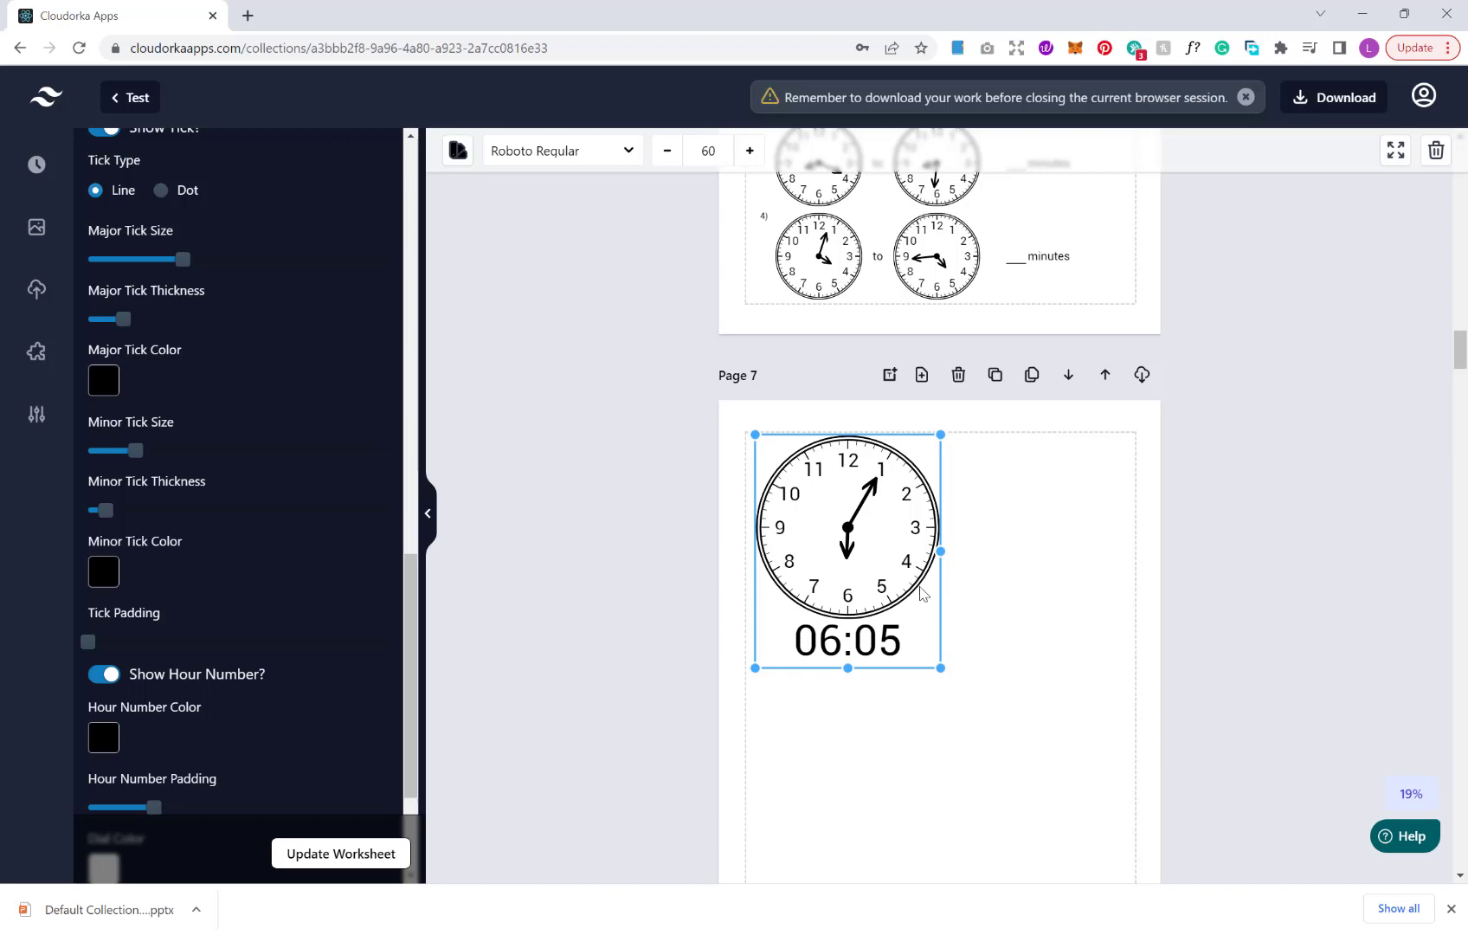
mouse_move(995, 615)
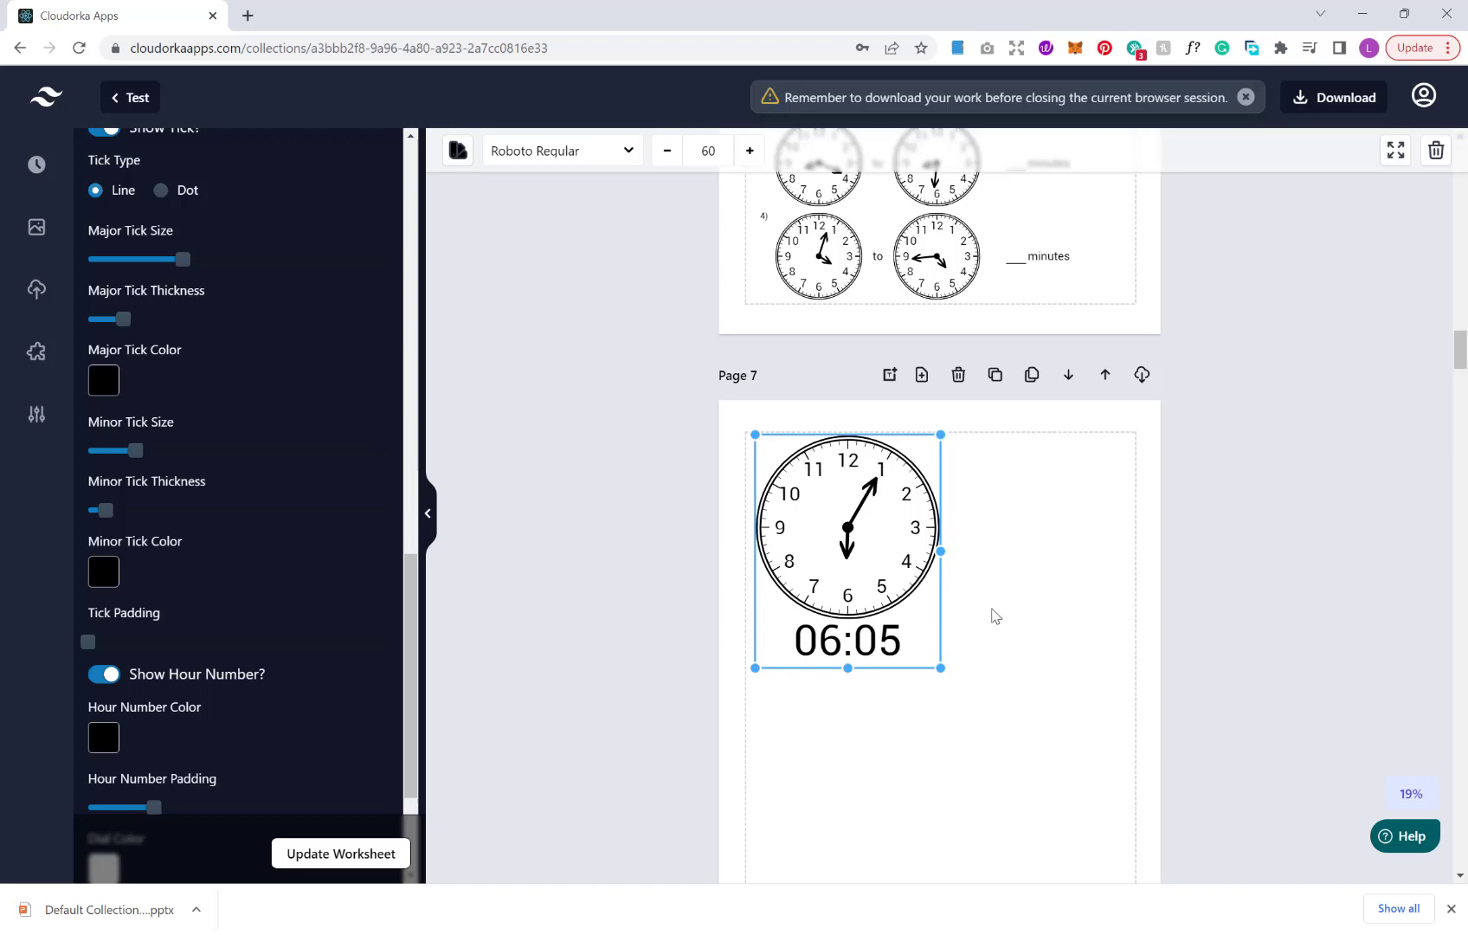
scroll(down, 3)
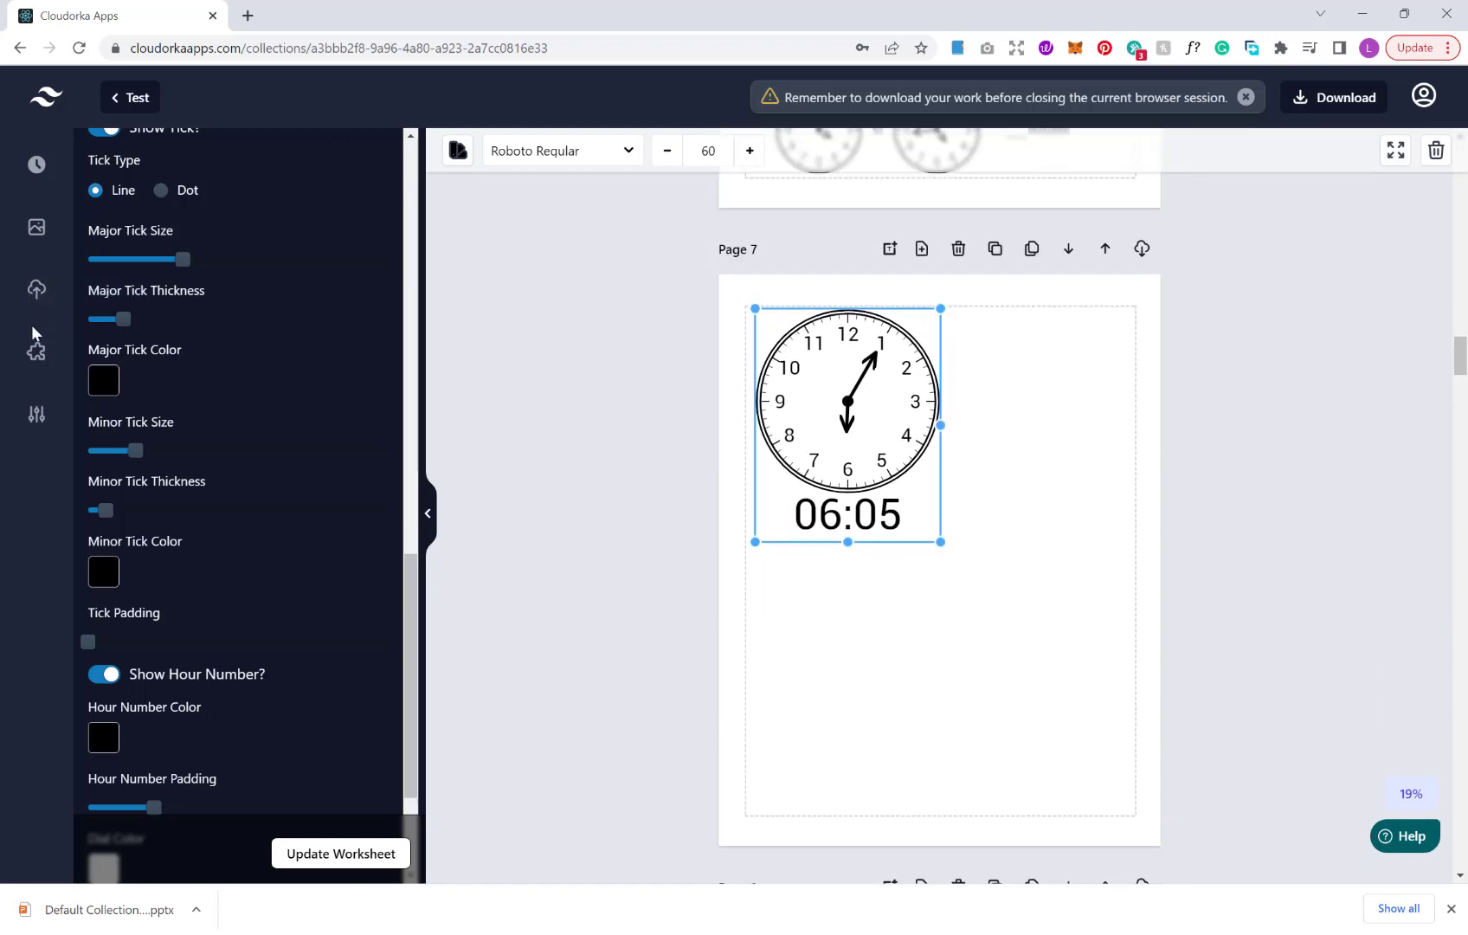
mouse_move(37, 291)
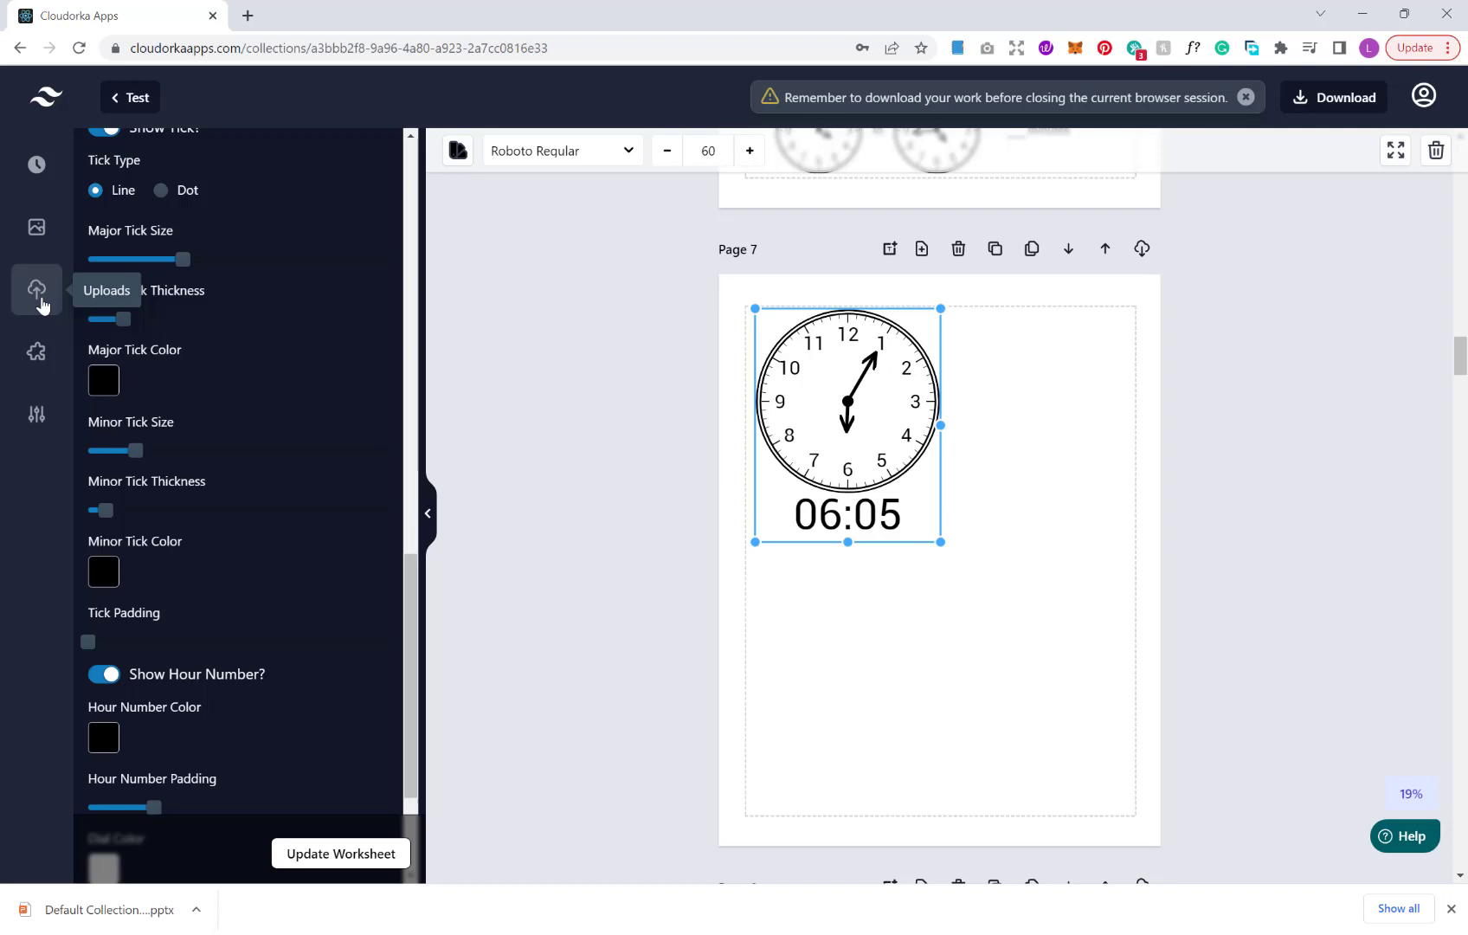
mouse_move(73, 303)
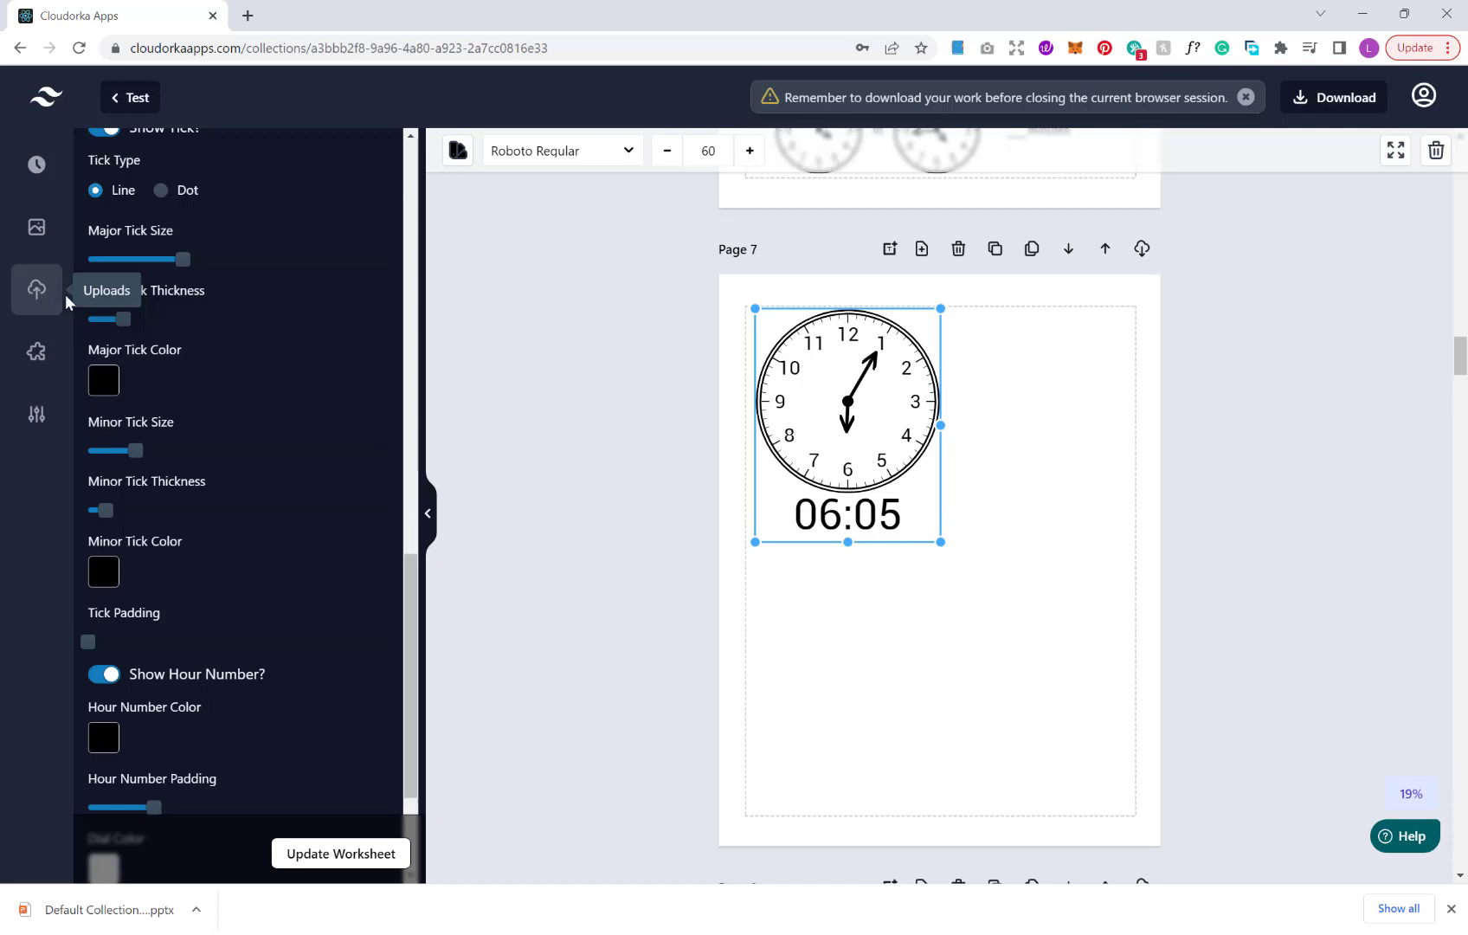
mouse_move(247, 377)
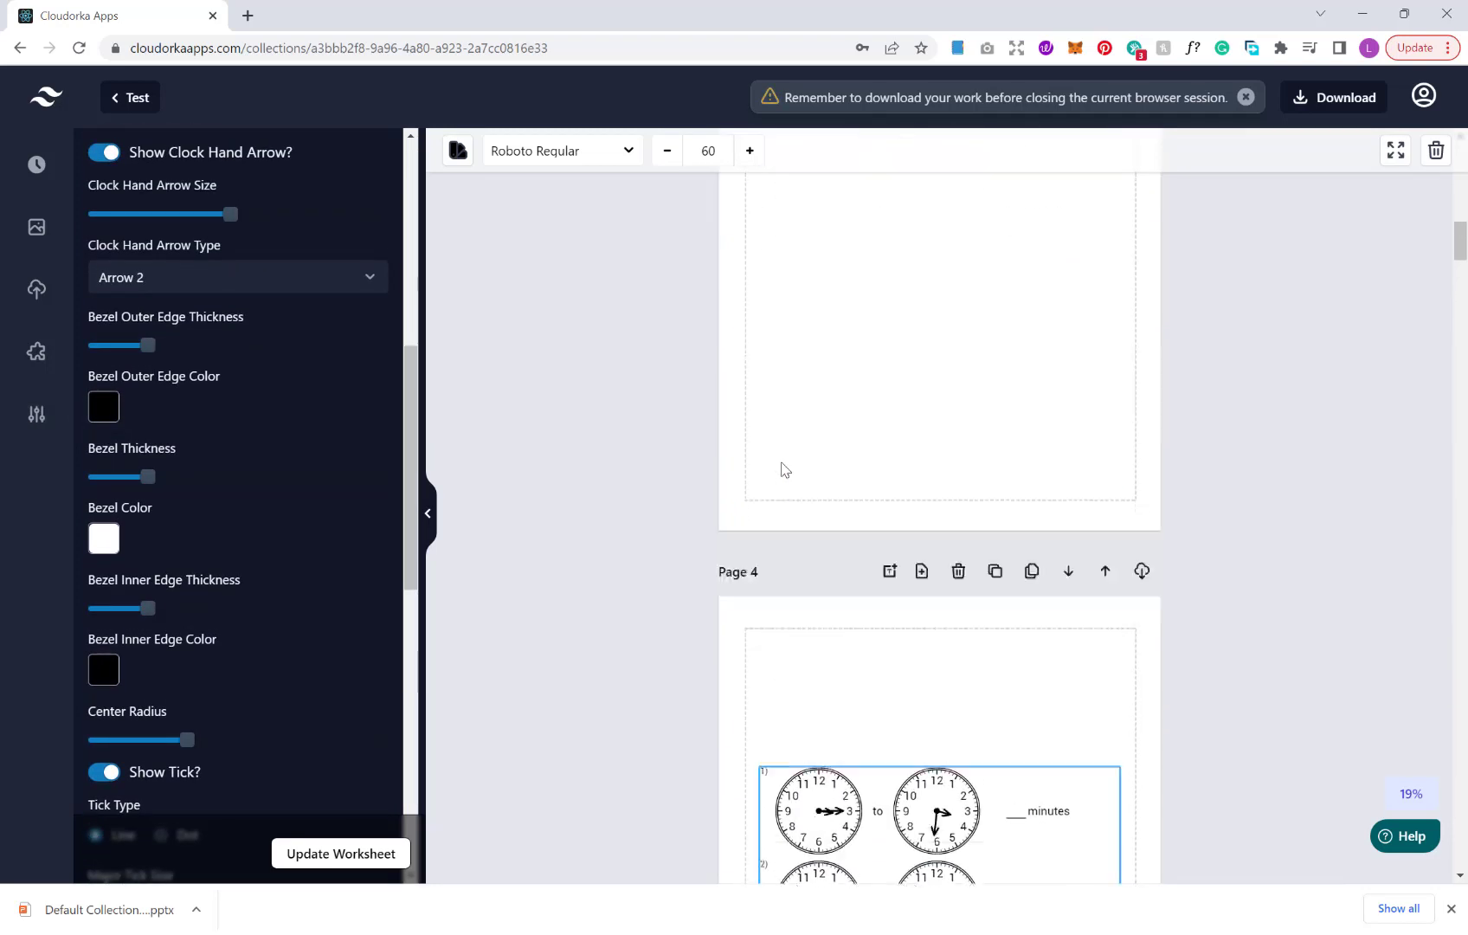
scroll(up, 3)
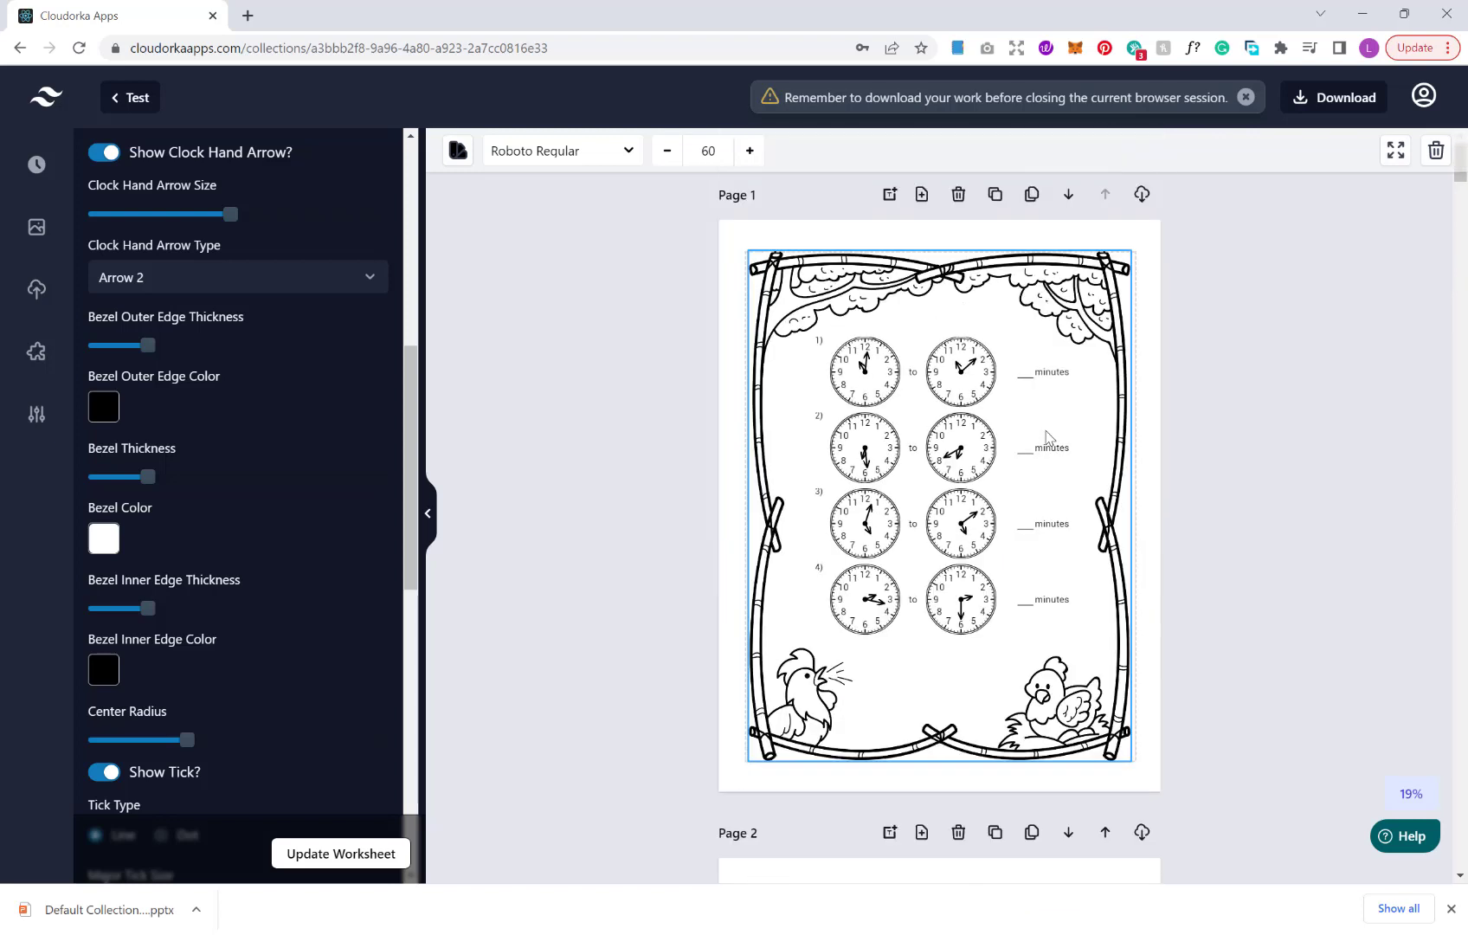